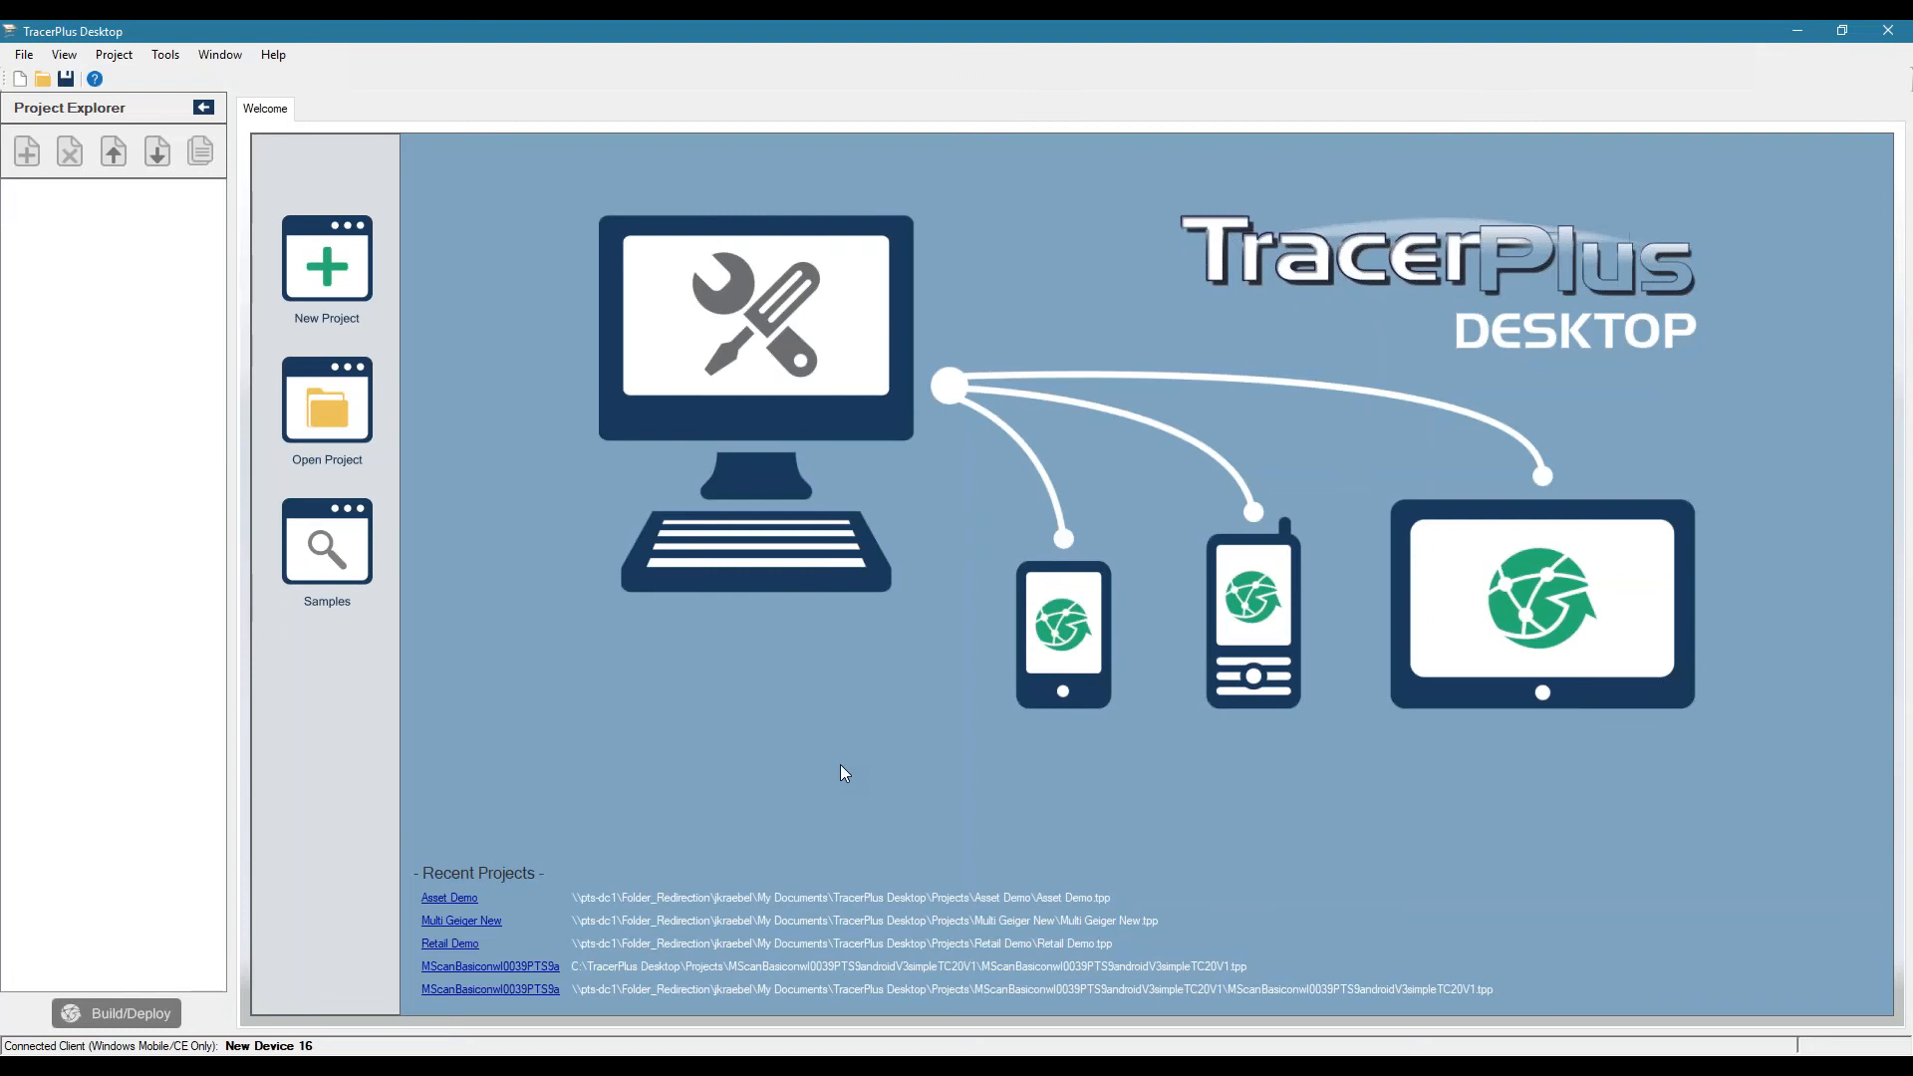
{"action": "mouse_move", "coordinate": [679, 694]}
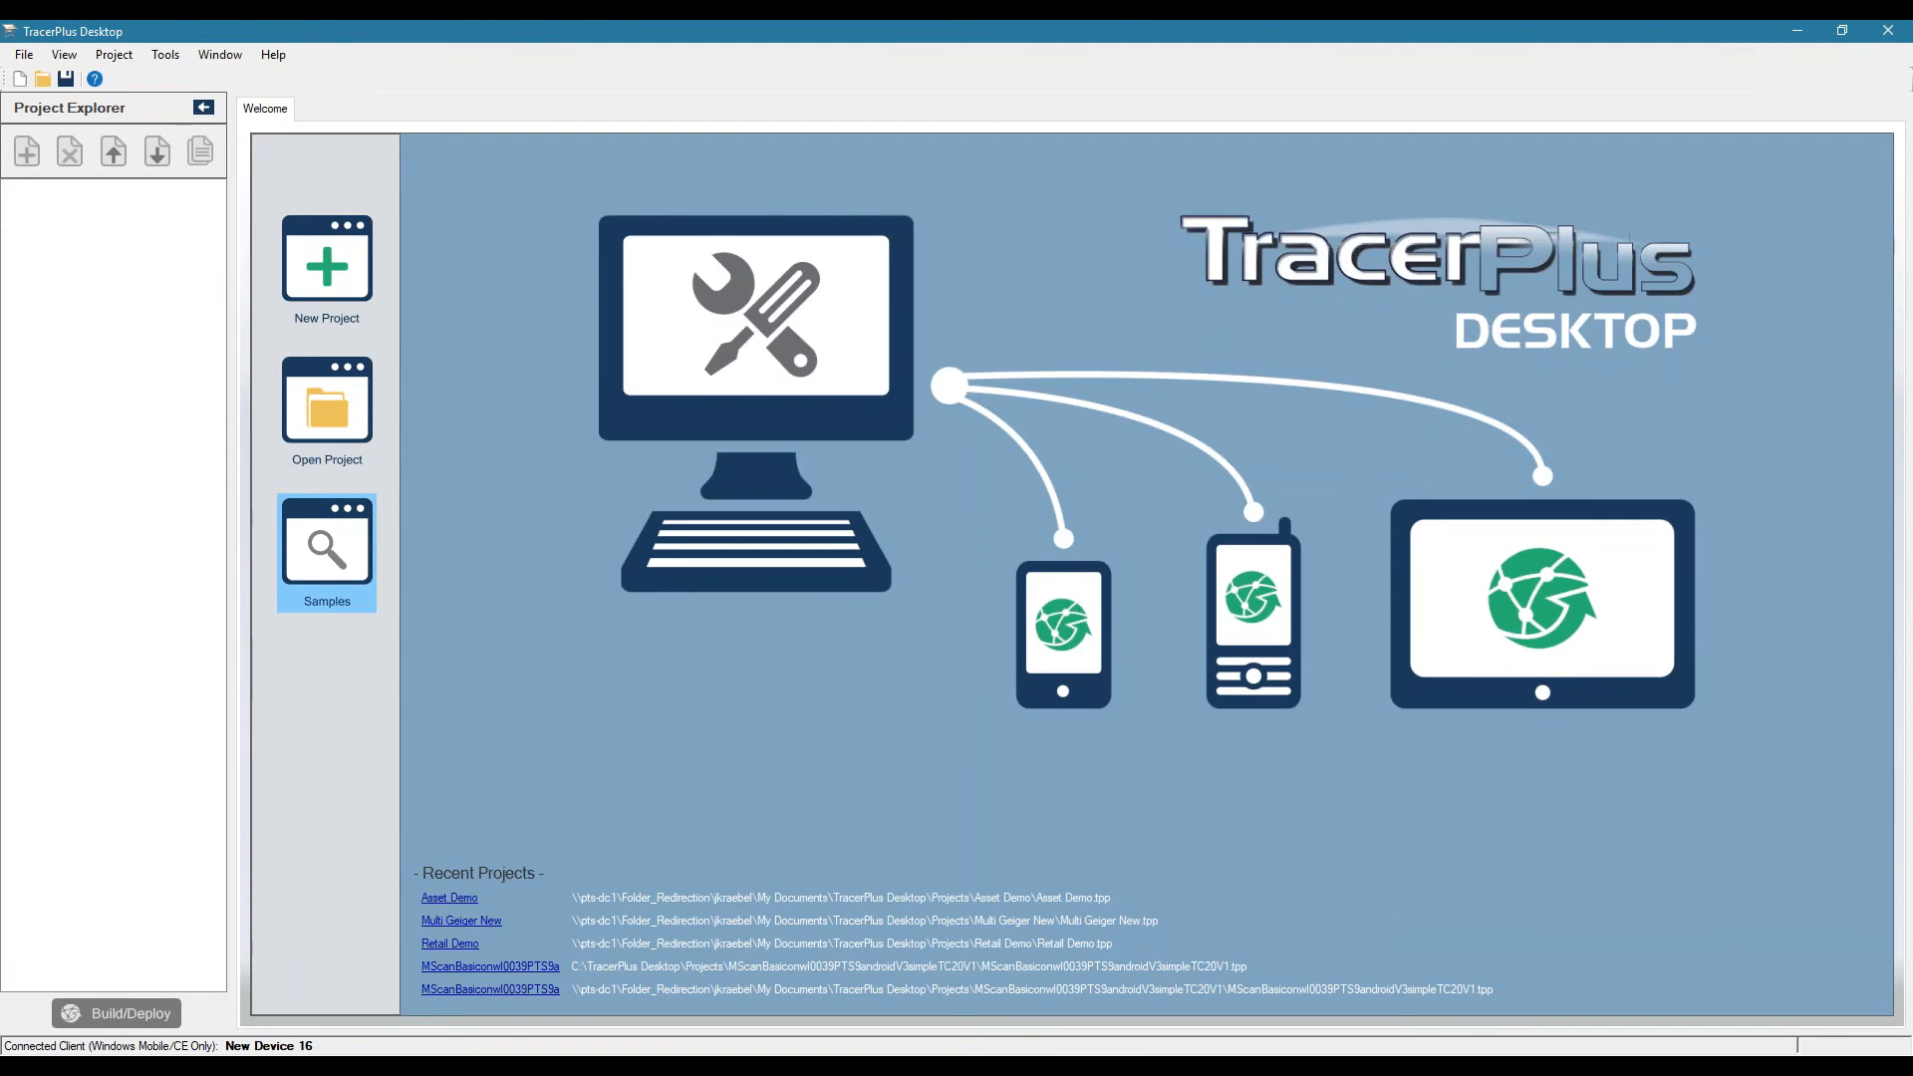
- Browse the Asset Tracking category of sample projects in the Import Project dialog
{"action": "left_click", "coordinate": [325, 552]}
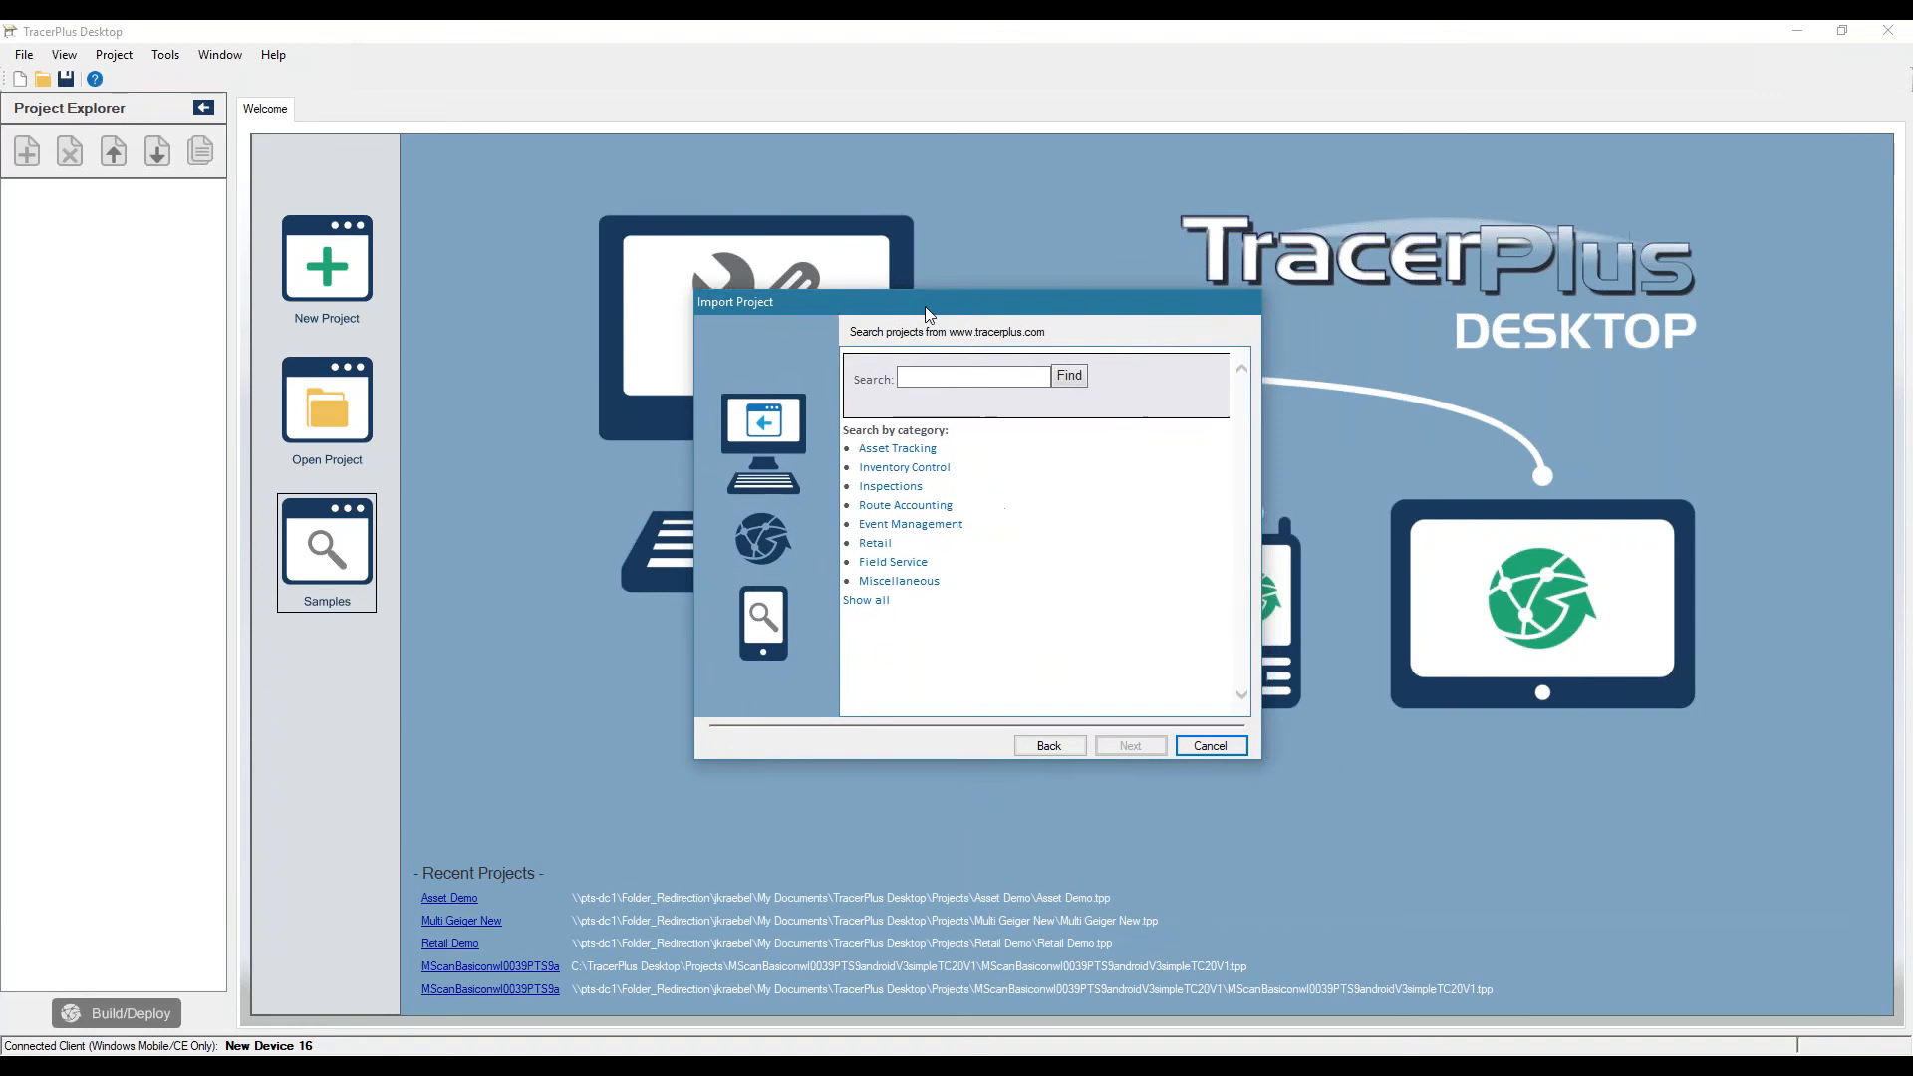
{"action": "mouse_move", "coordinate": [1009, 556]}
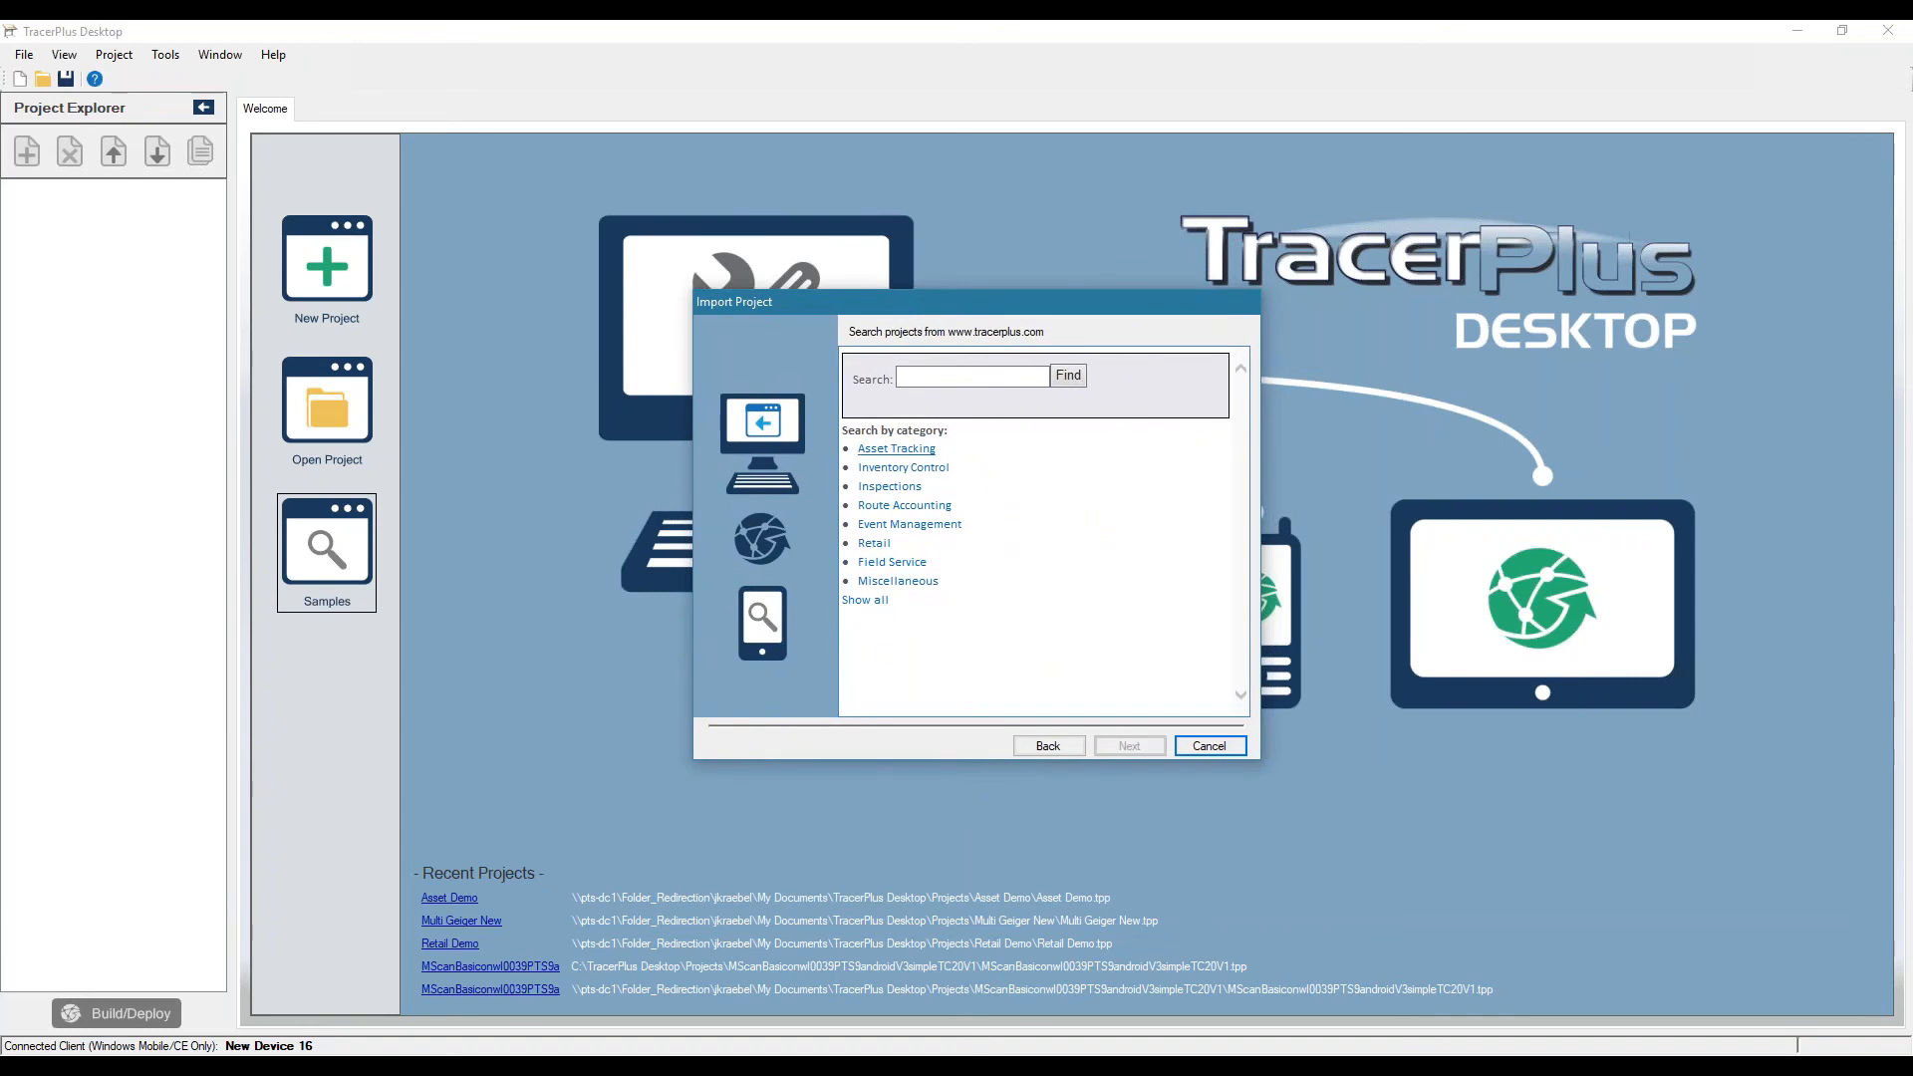
{"action": "left_click", "coordinate": [895, 449]}
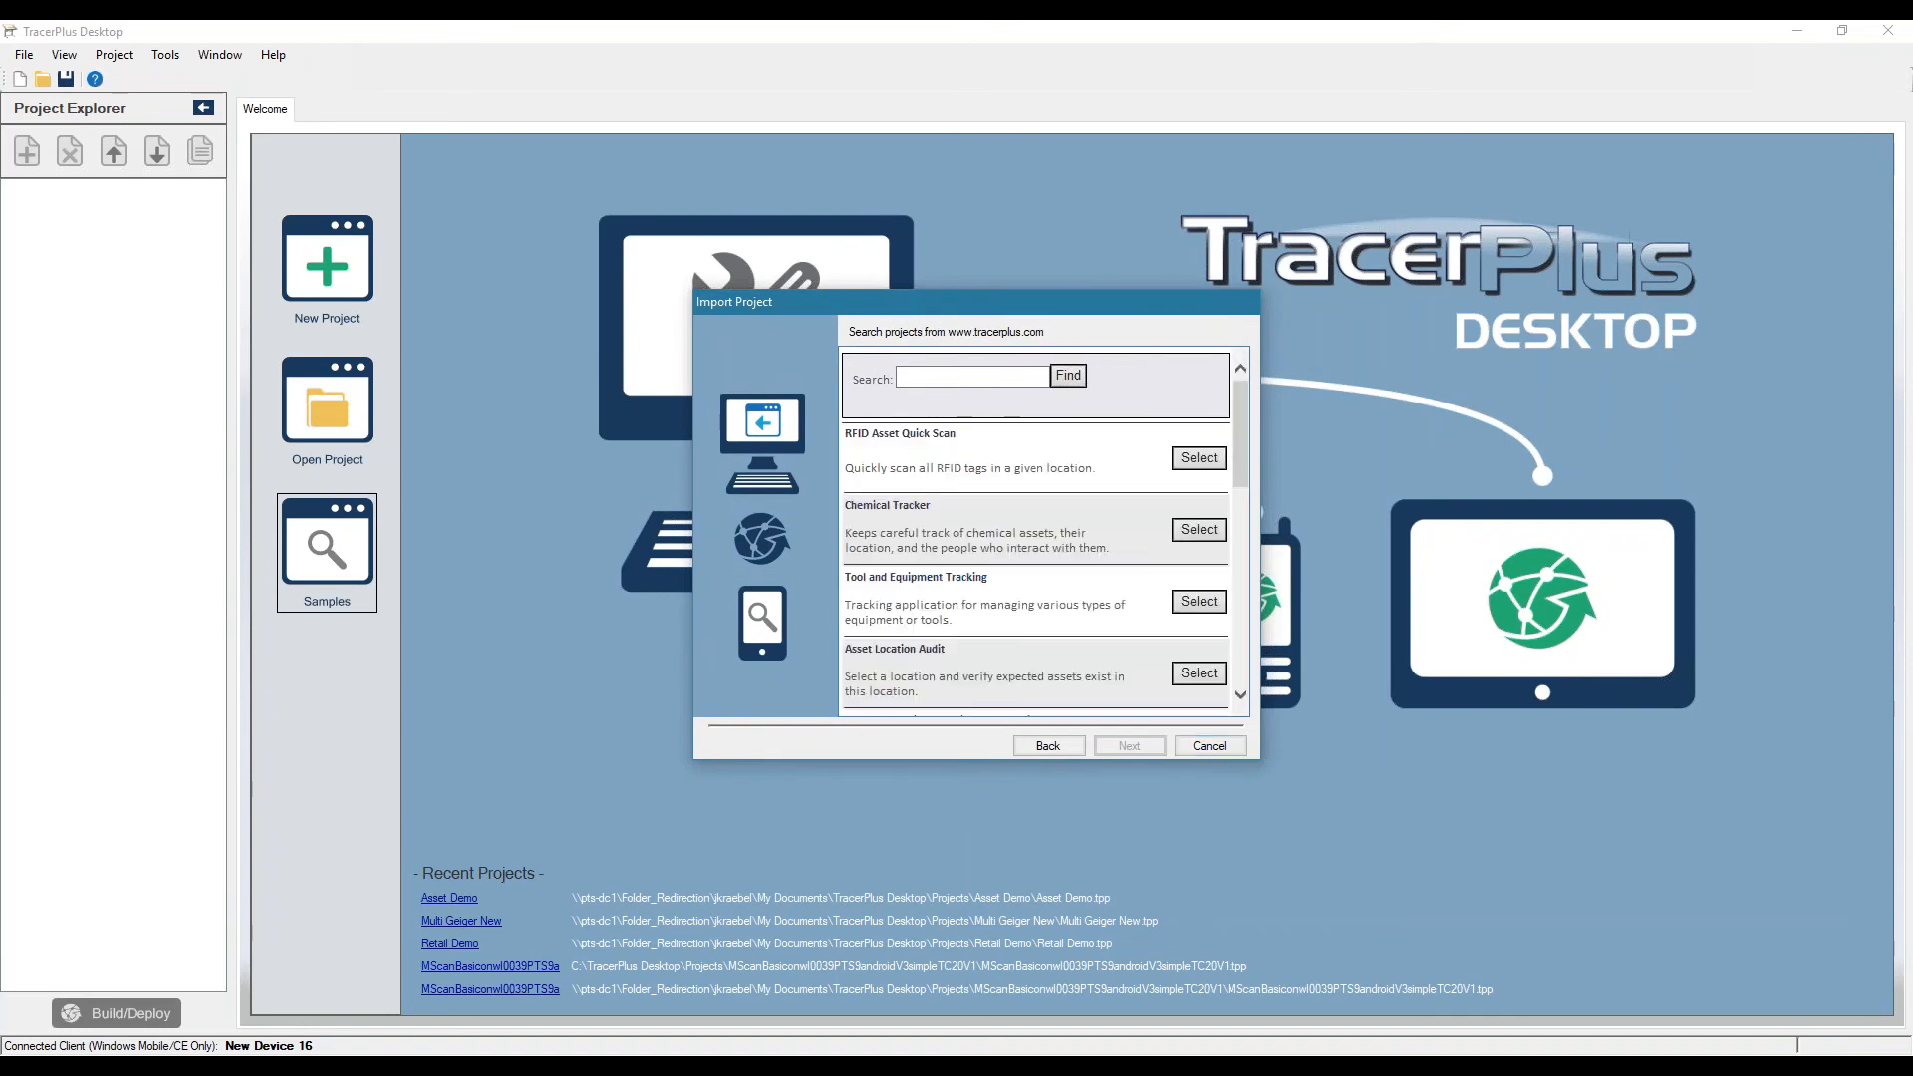
{"action": "scroll", "scroll_direction": "down", "scroll_amount": 3}
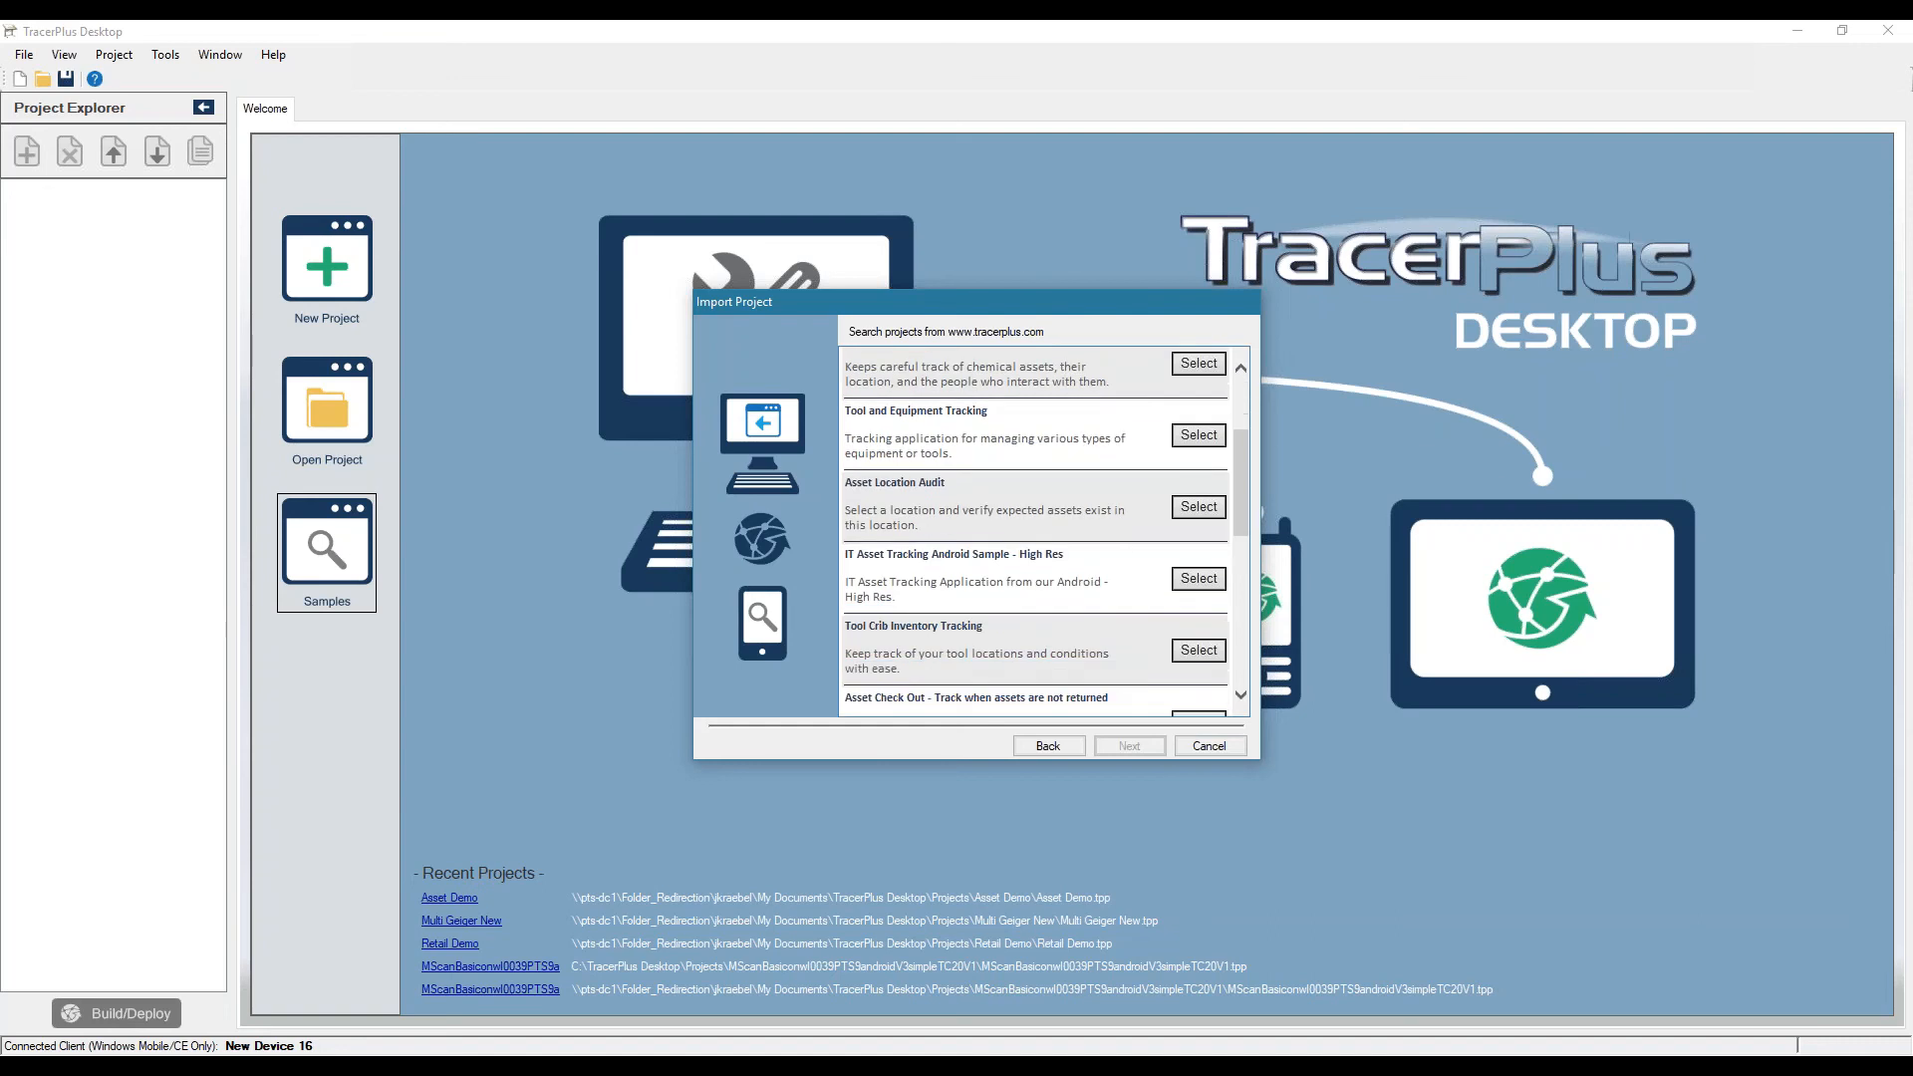
{"action": "scroll", "scroll_direction": "down", "scroll_amount": 3}
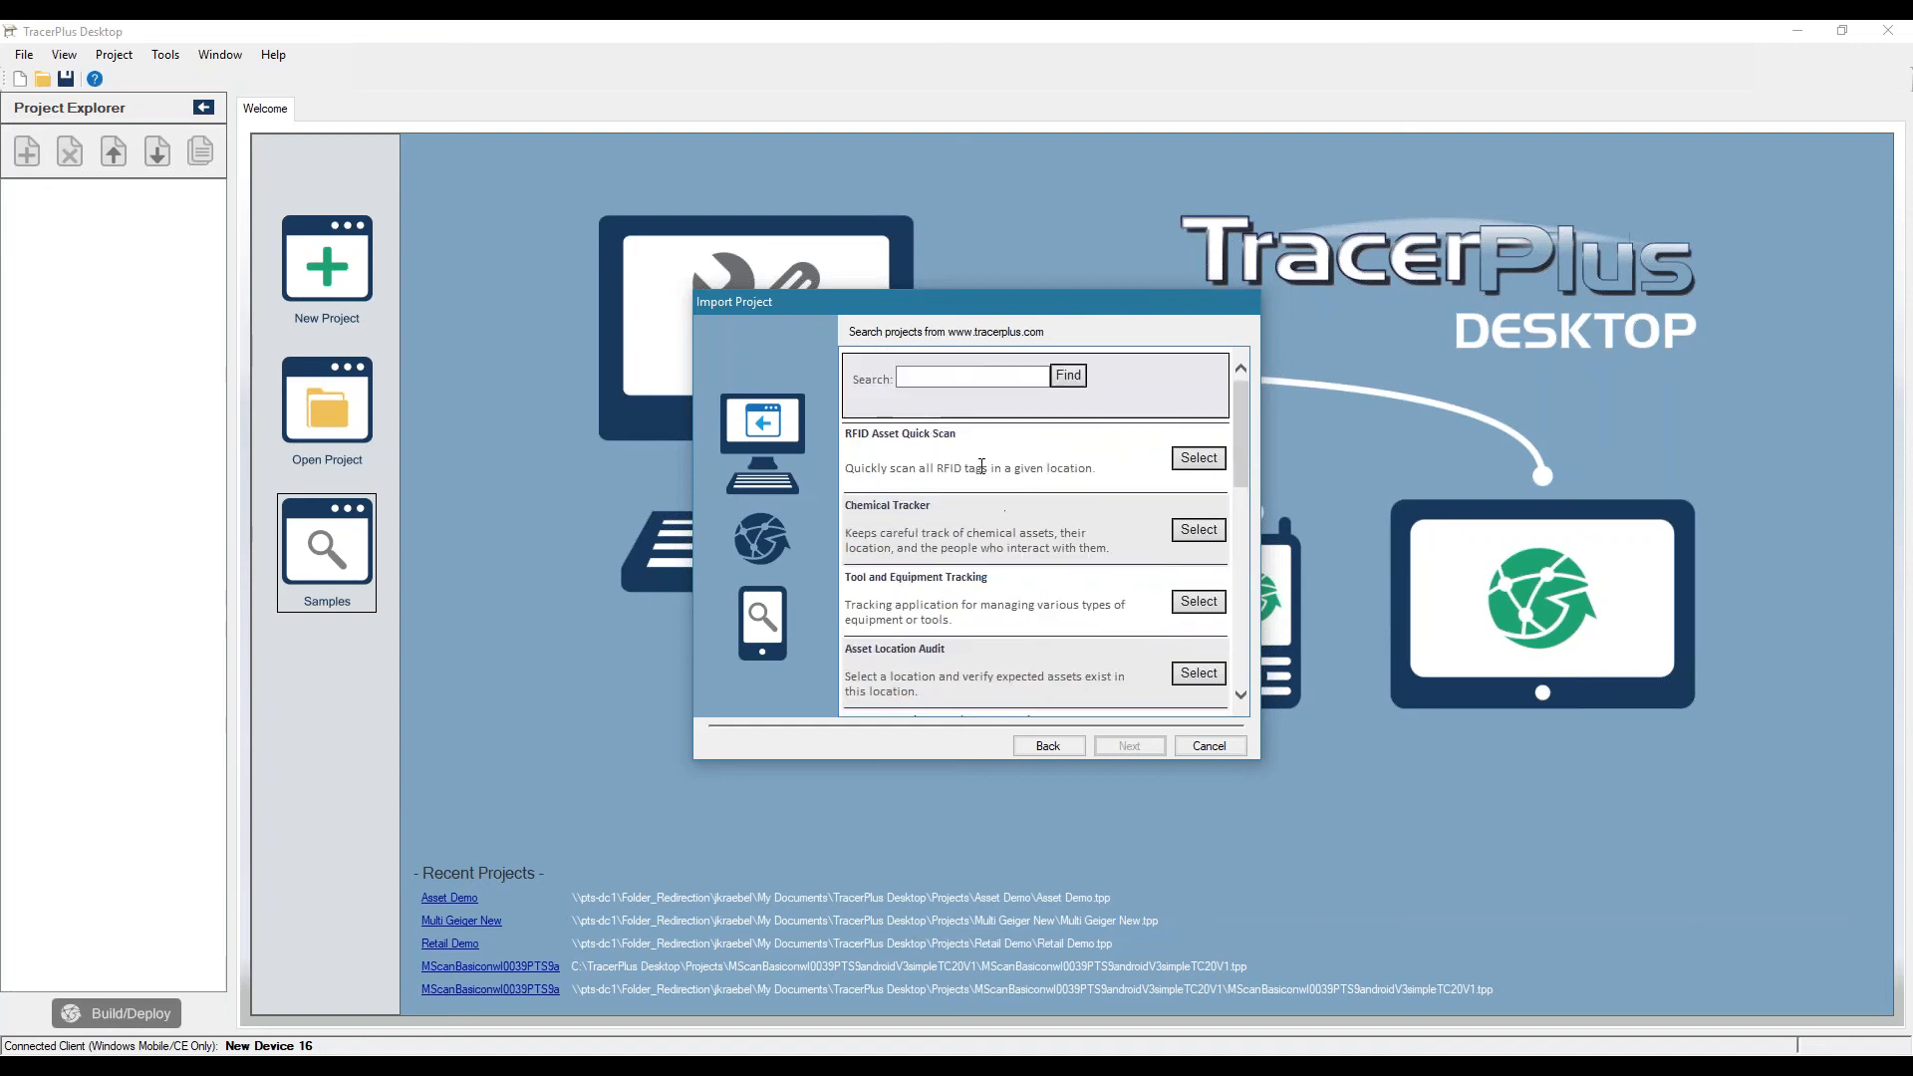
{"action": "mouse_move", "coordinate": [1030, 518]}
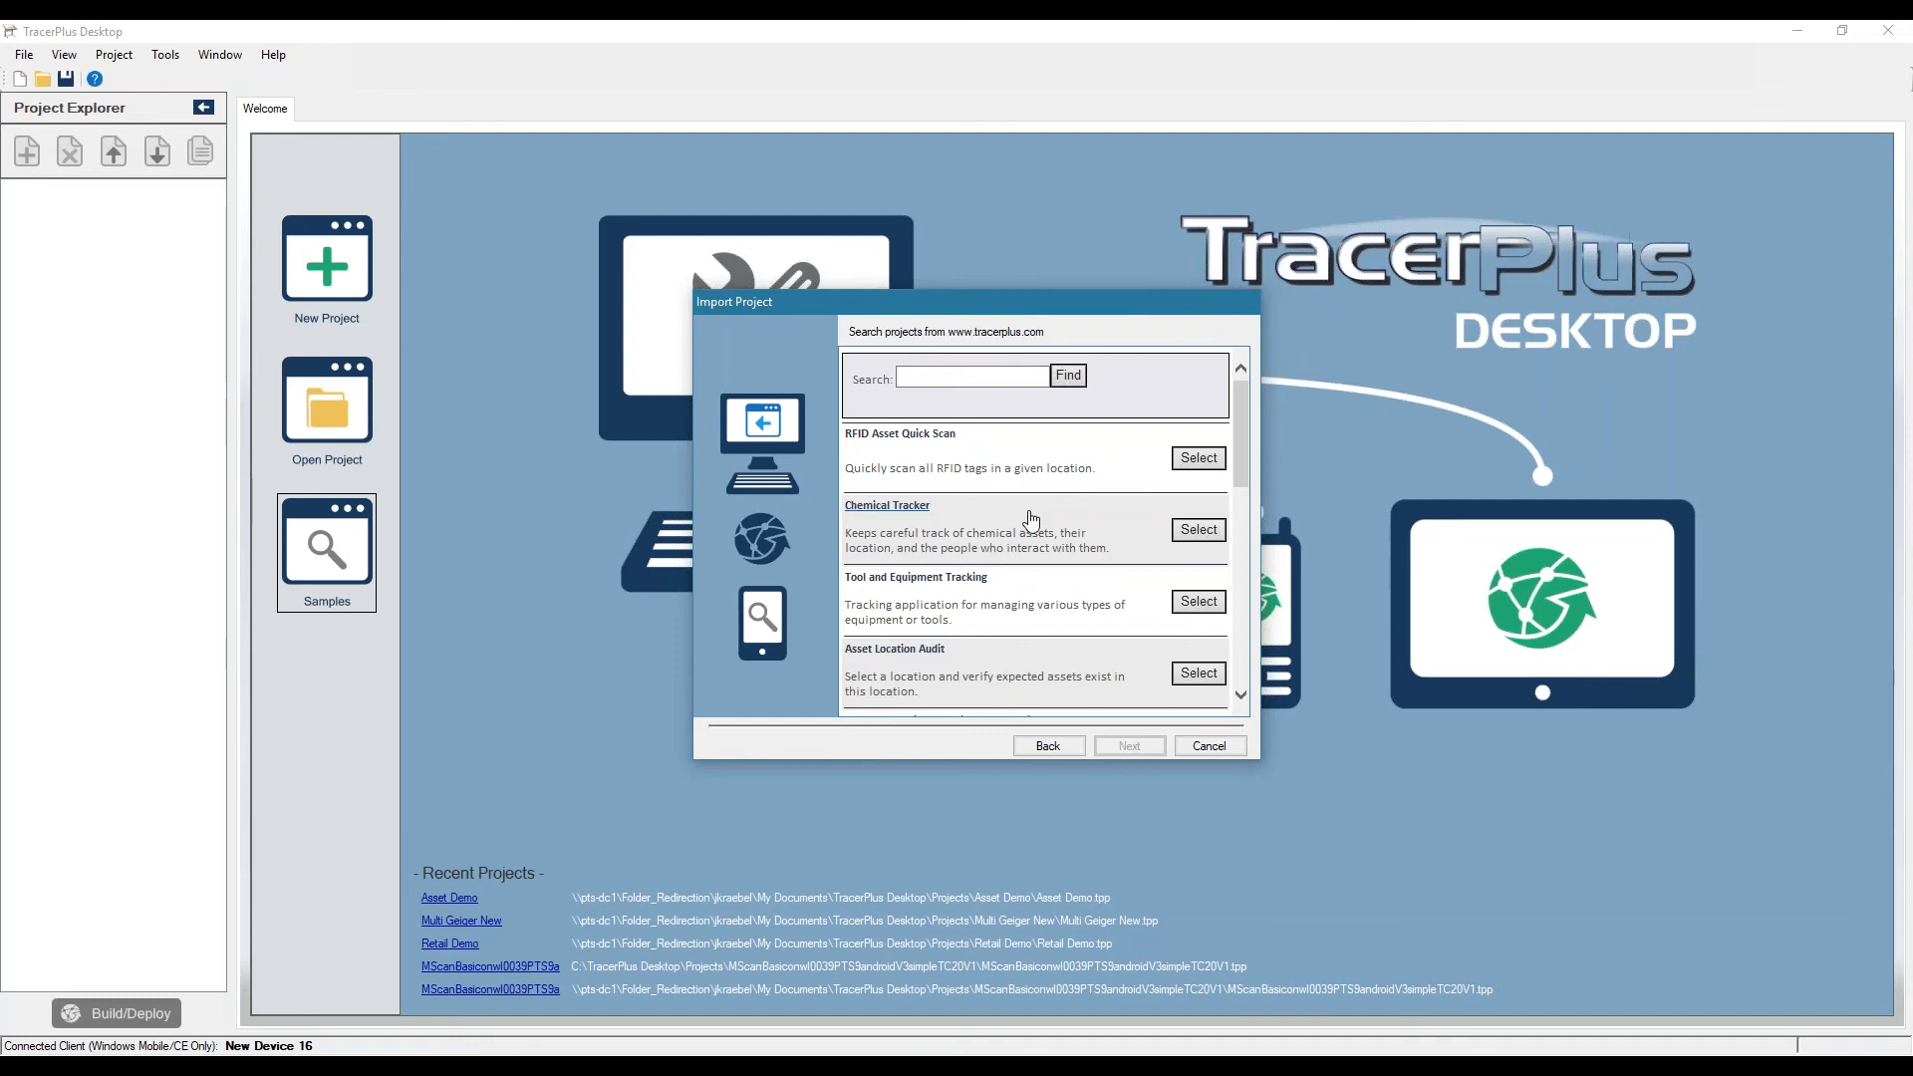
{"action": "scroll", "scroll_direction": "down", "scroll_amount": 3}
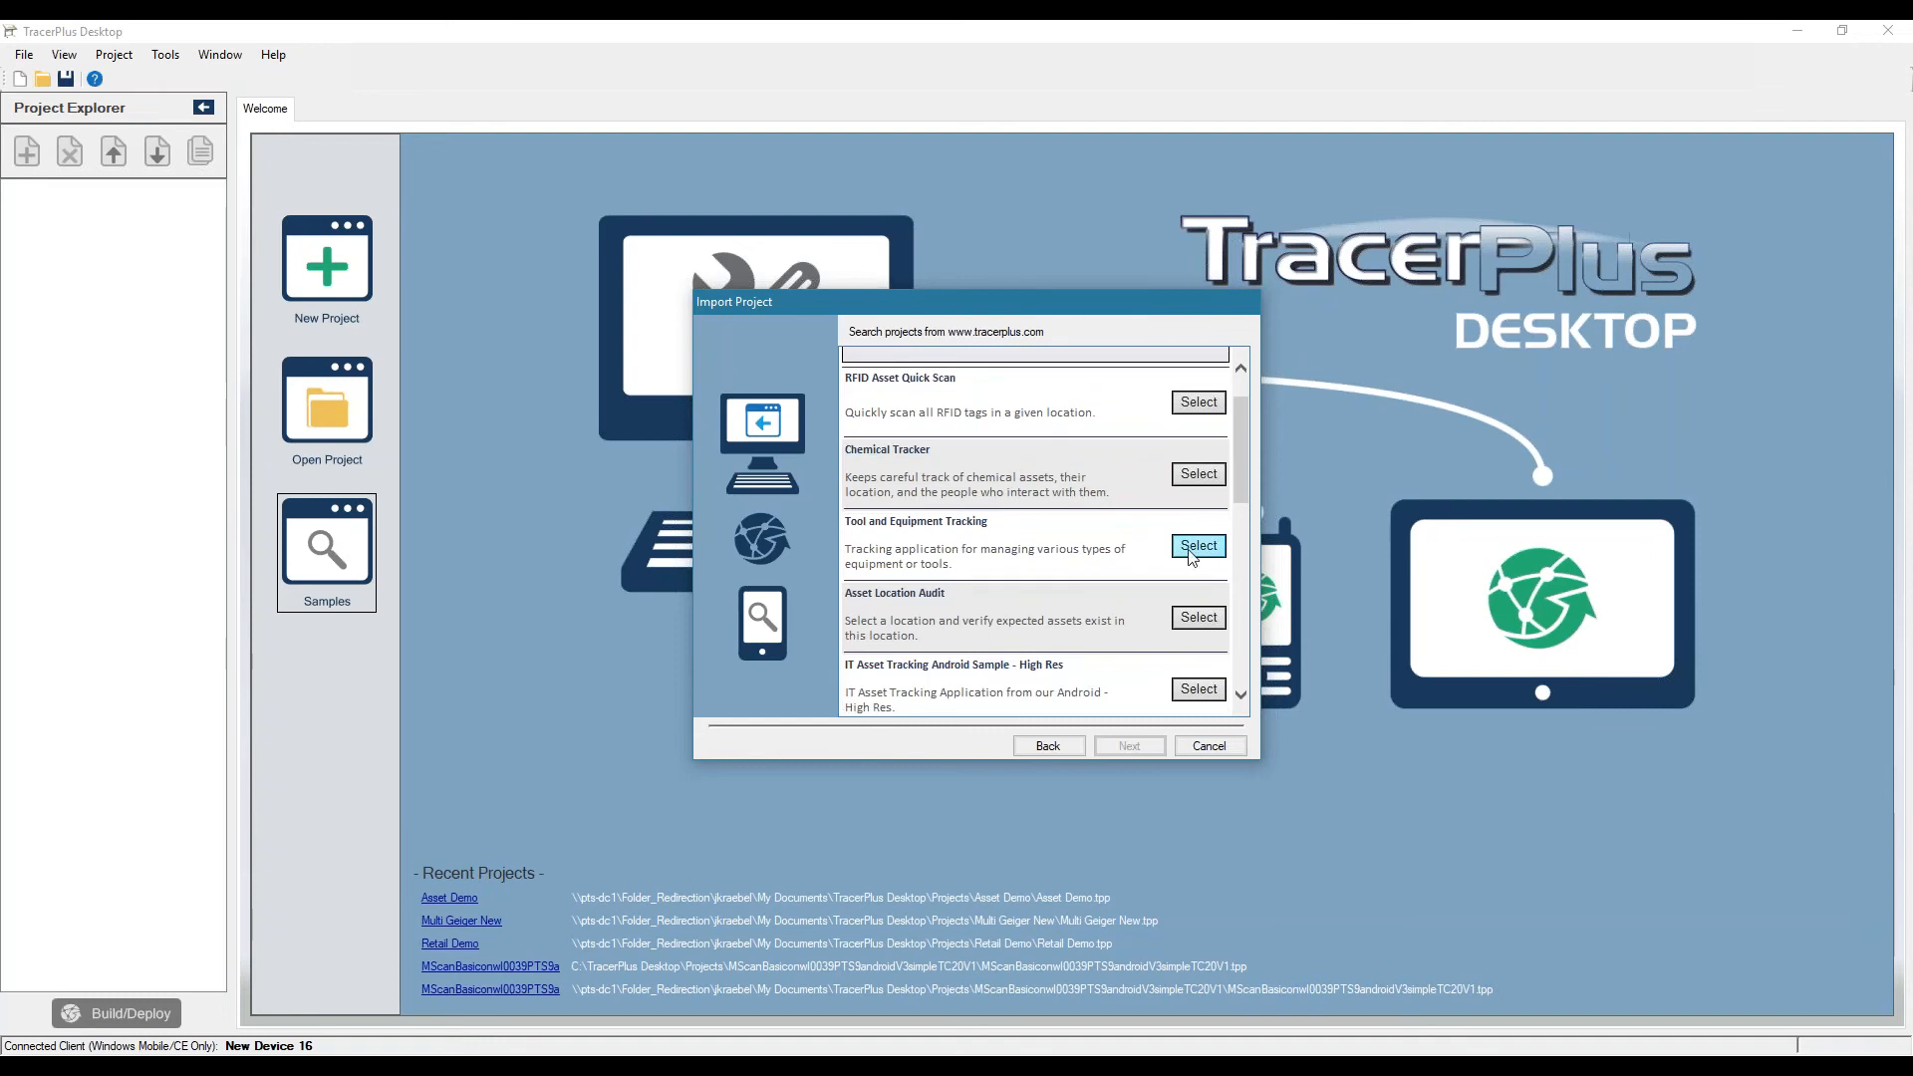
- Select the Tool and Equipment Tracking sample and continue to its EquipmentTracking import summary
{"action": "left_click", "coordinate": [1198, 546]}
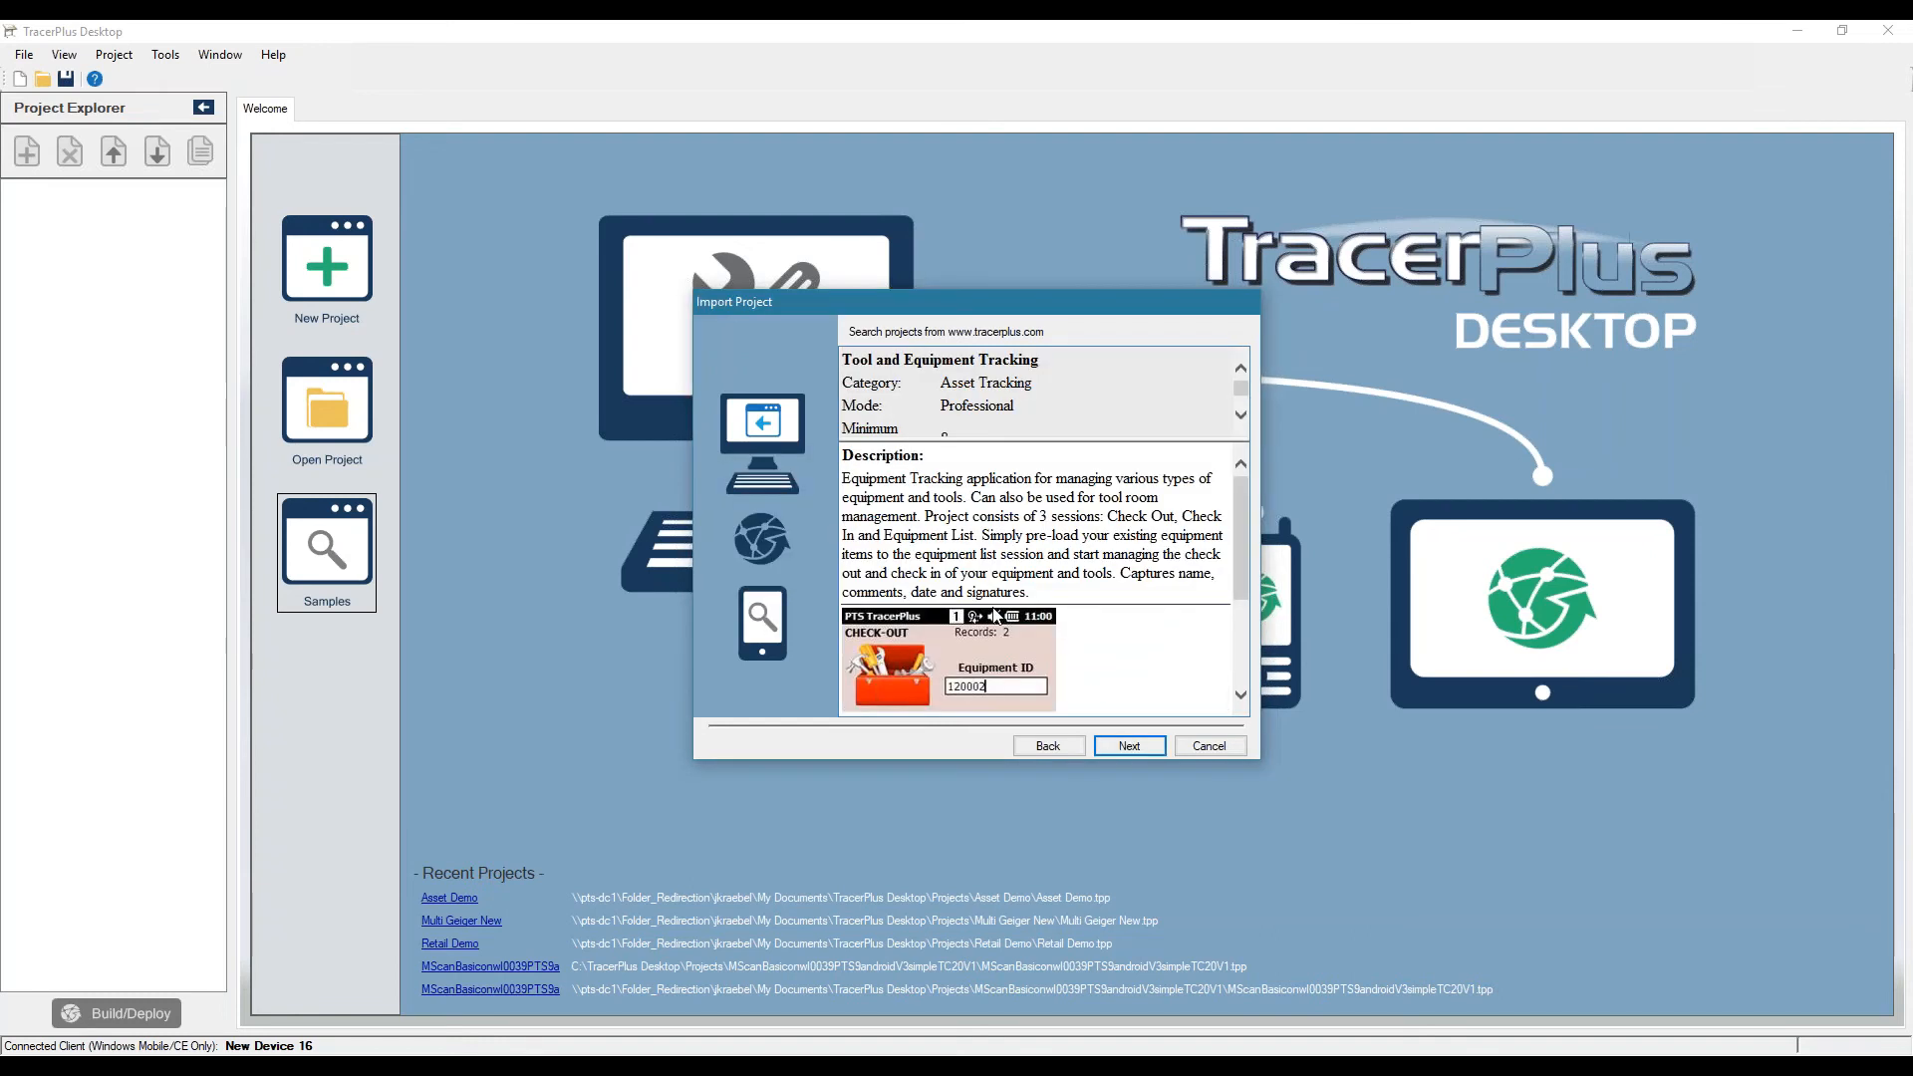
{"action": "scroll", "scroll_direction": "down", "scroll_amount": 3}
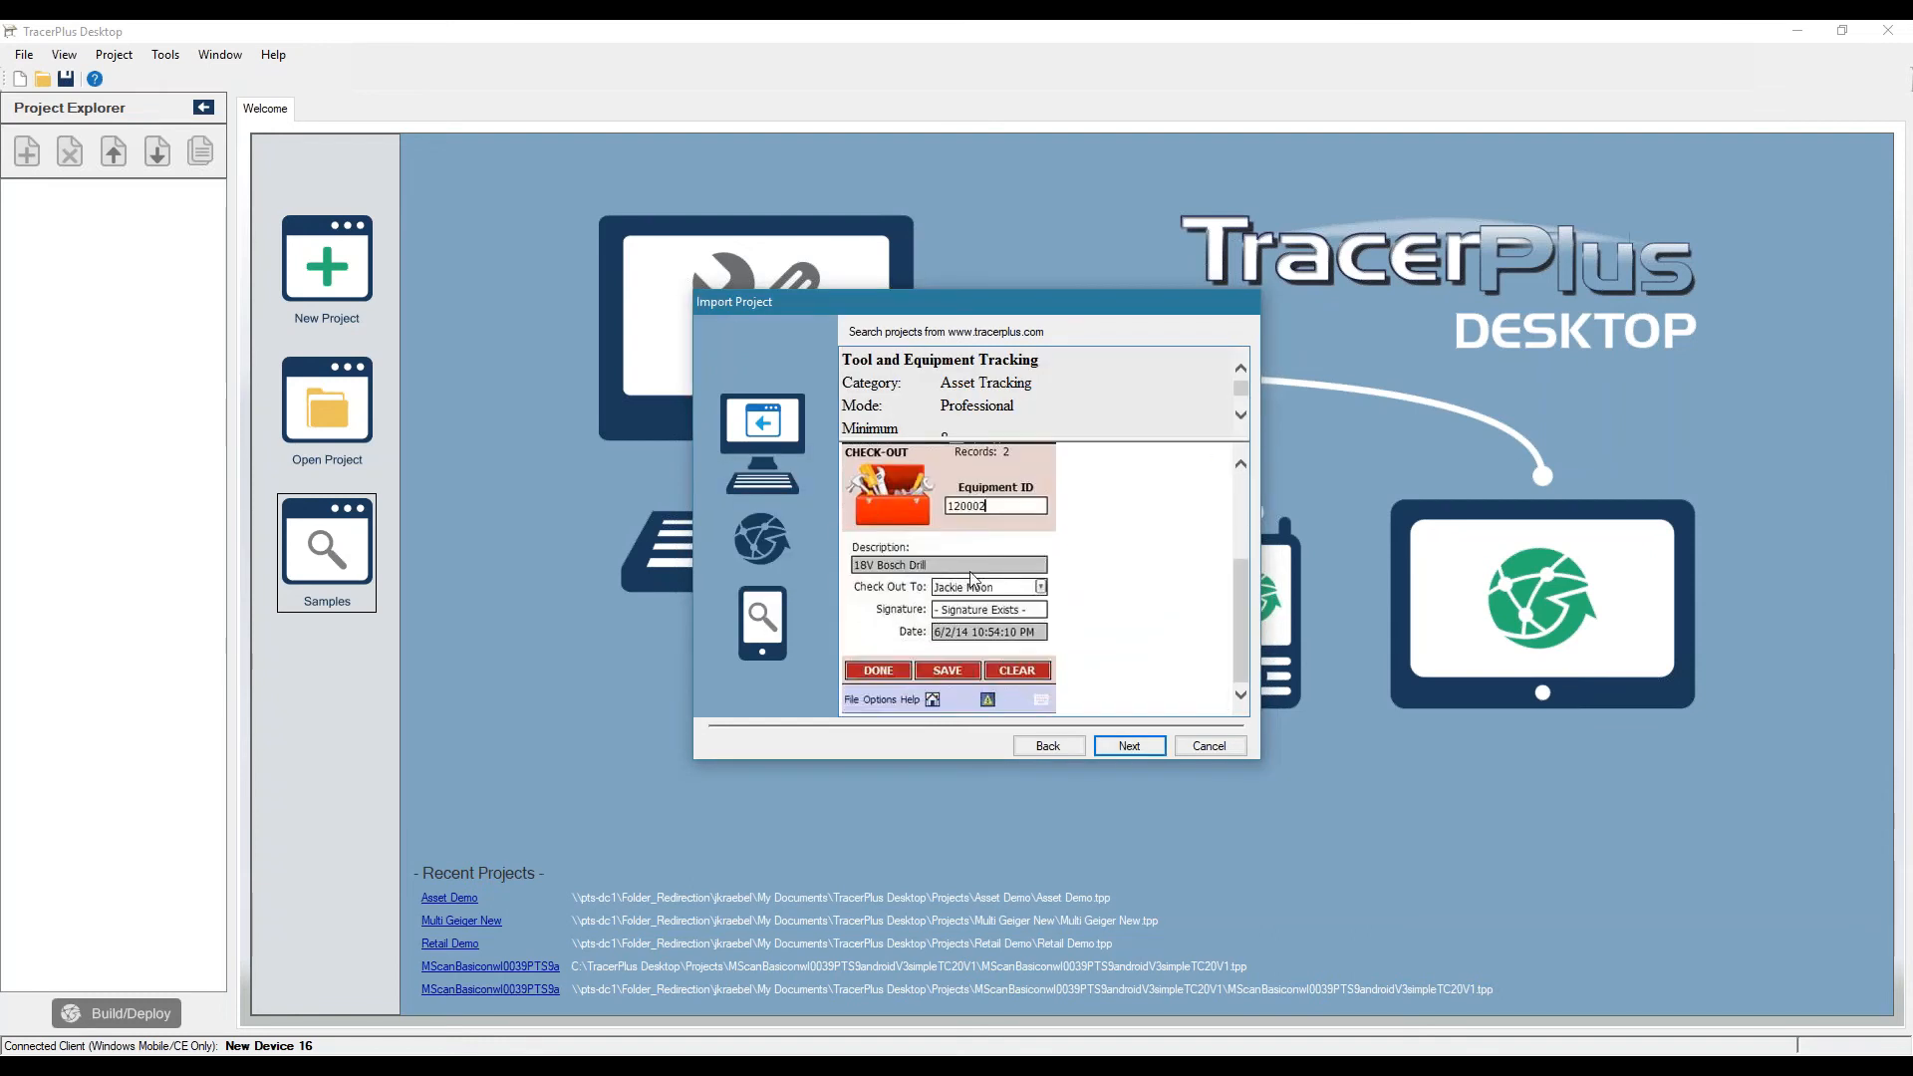
{"action": "scroll", "scroll_direction": "up", "scroll_amount": 3}
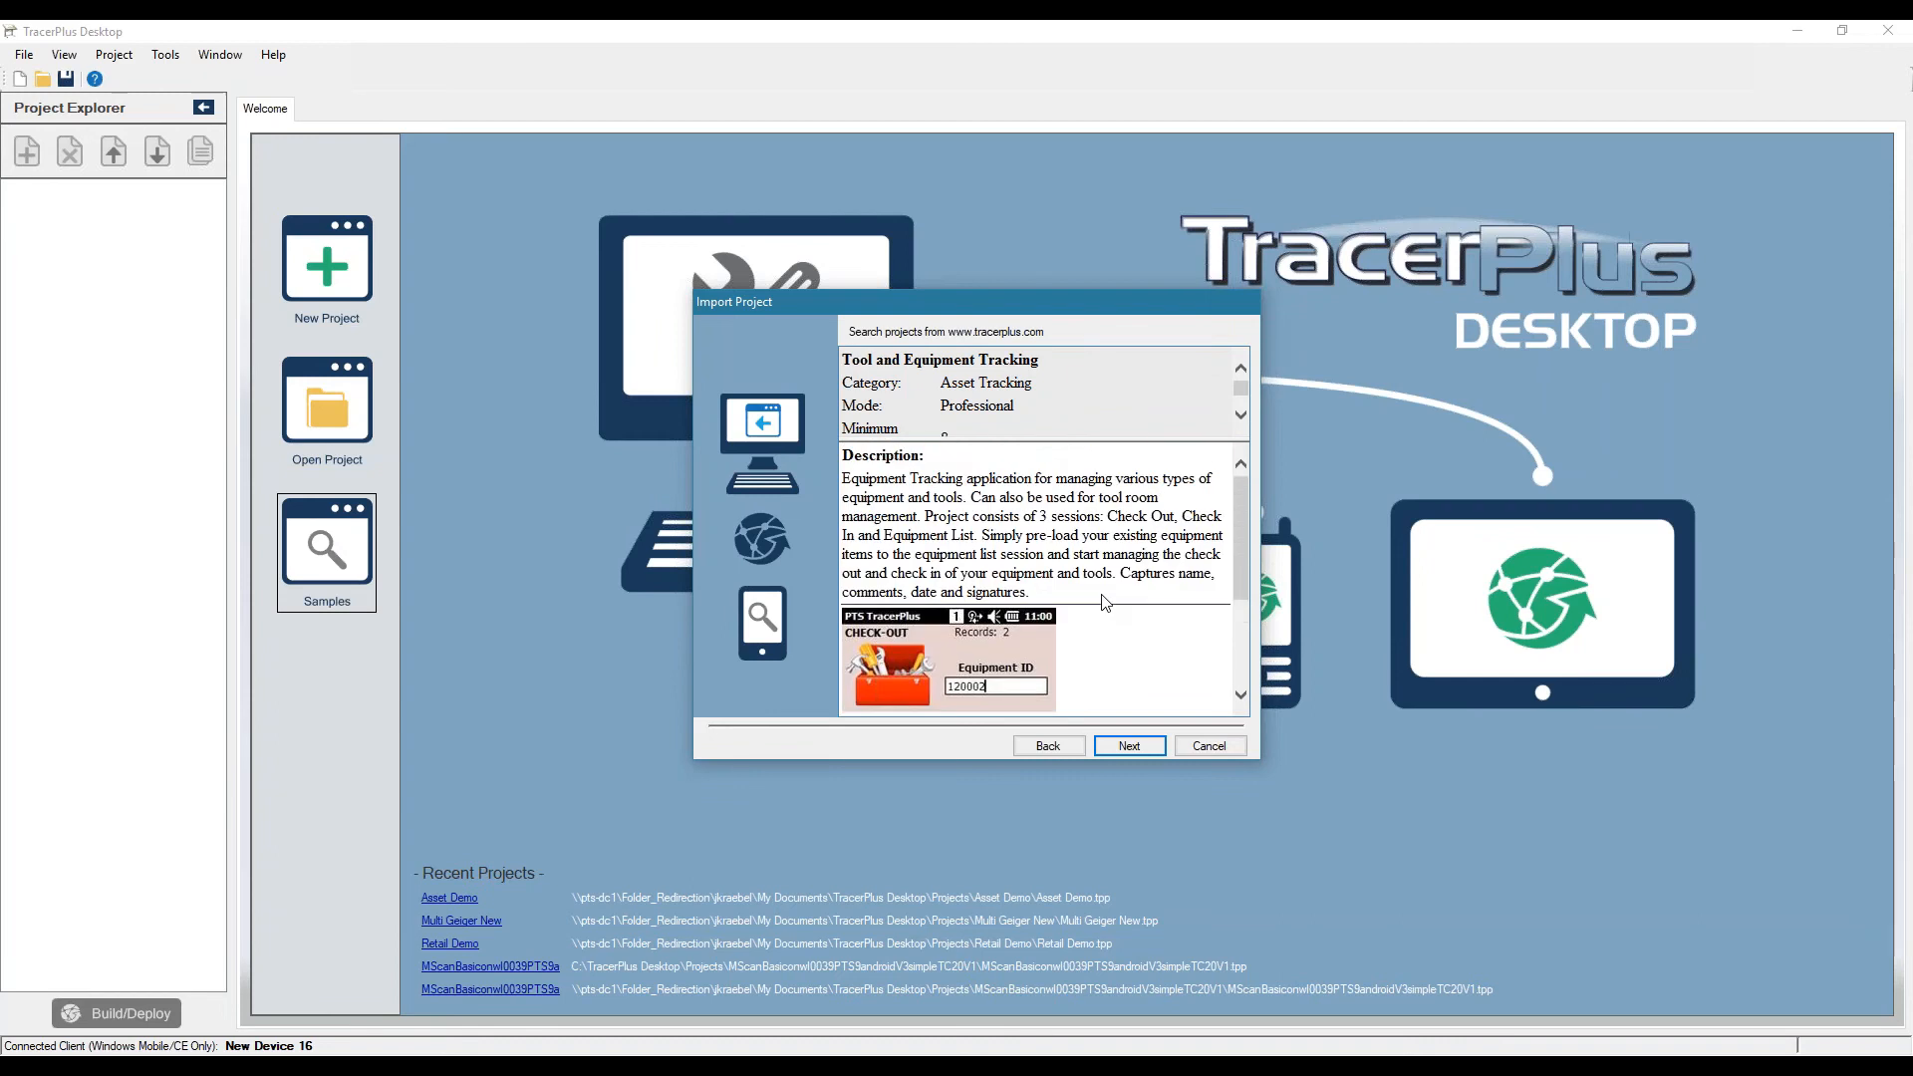
{"action": "mouse_move", "coordinate": [950, 558]}
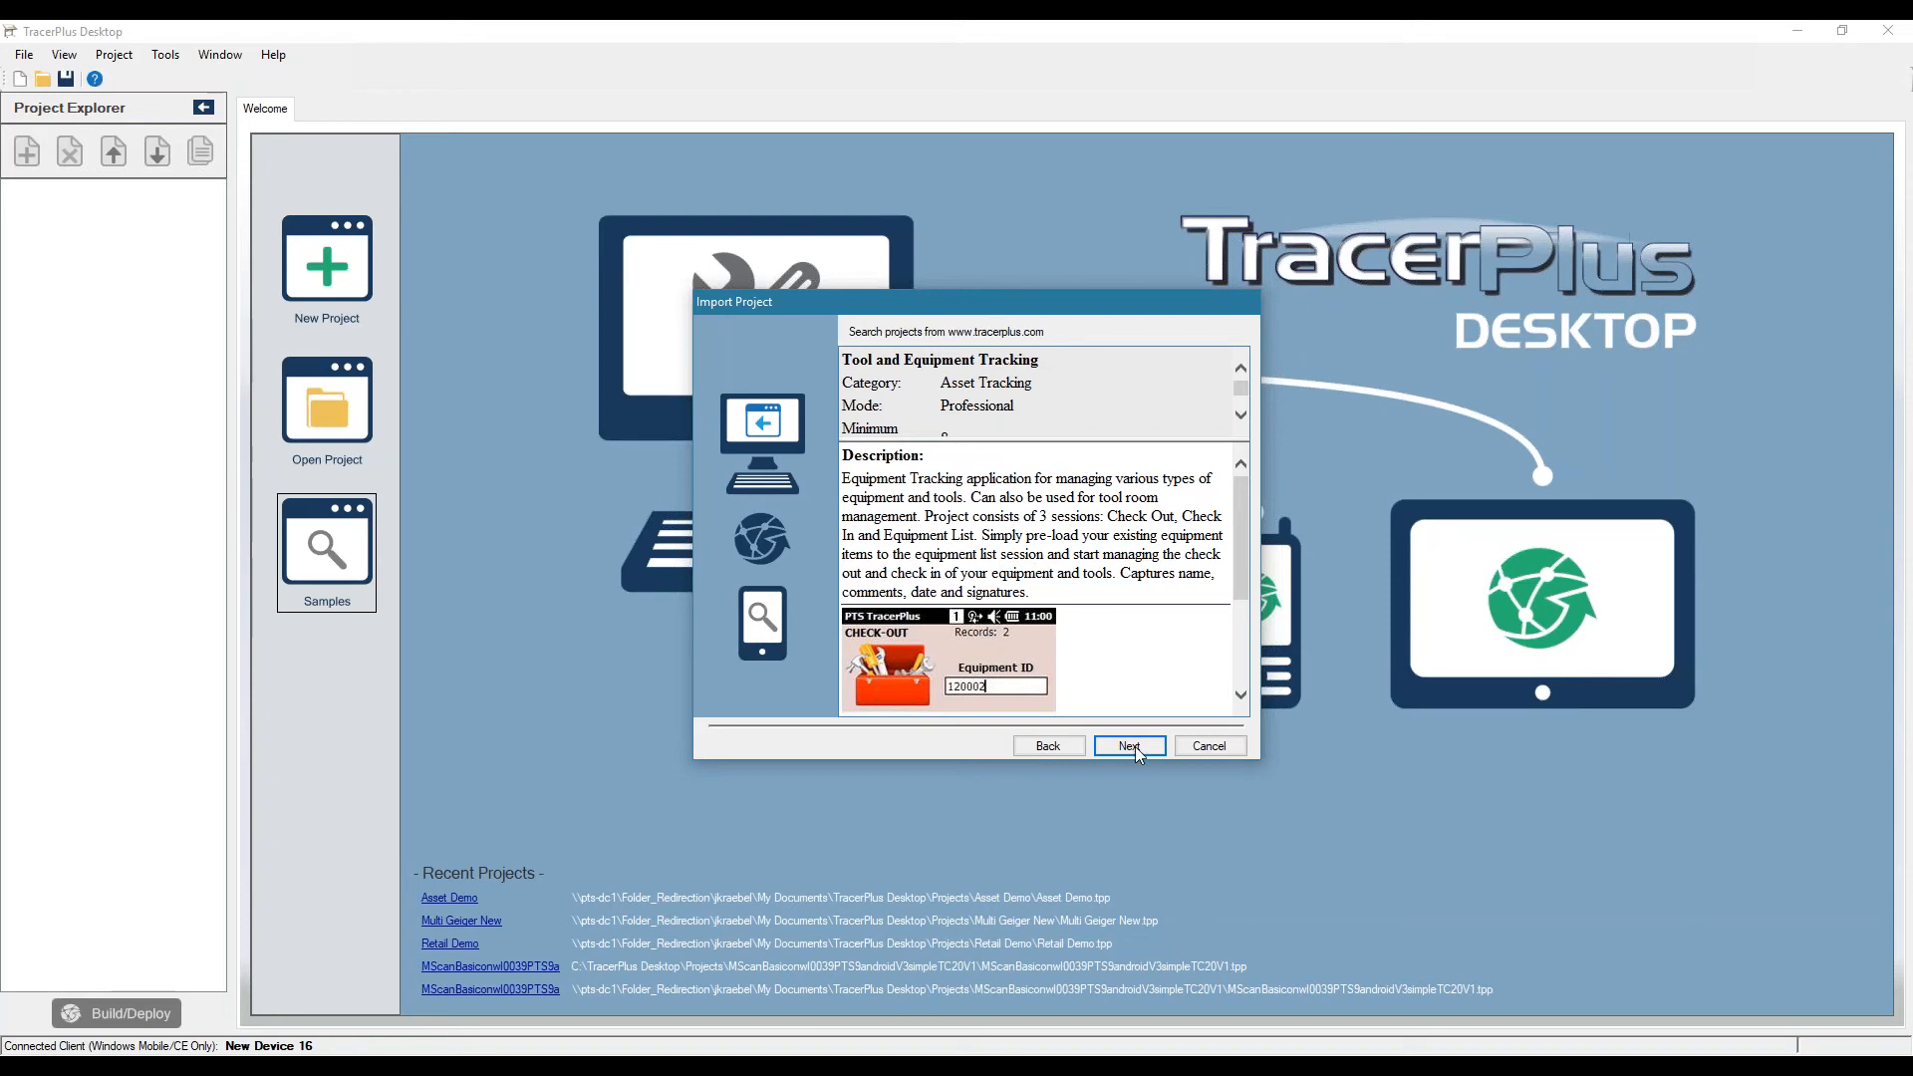
{"action": "left_click", "coordinate": [1128, 745]}
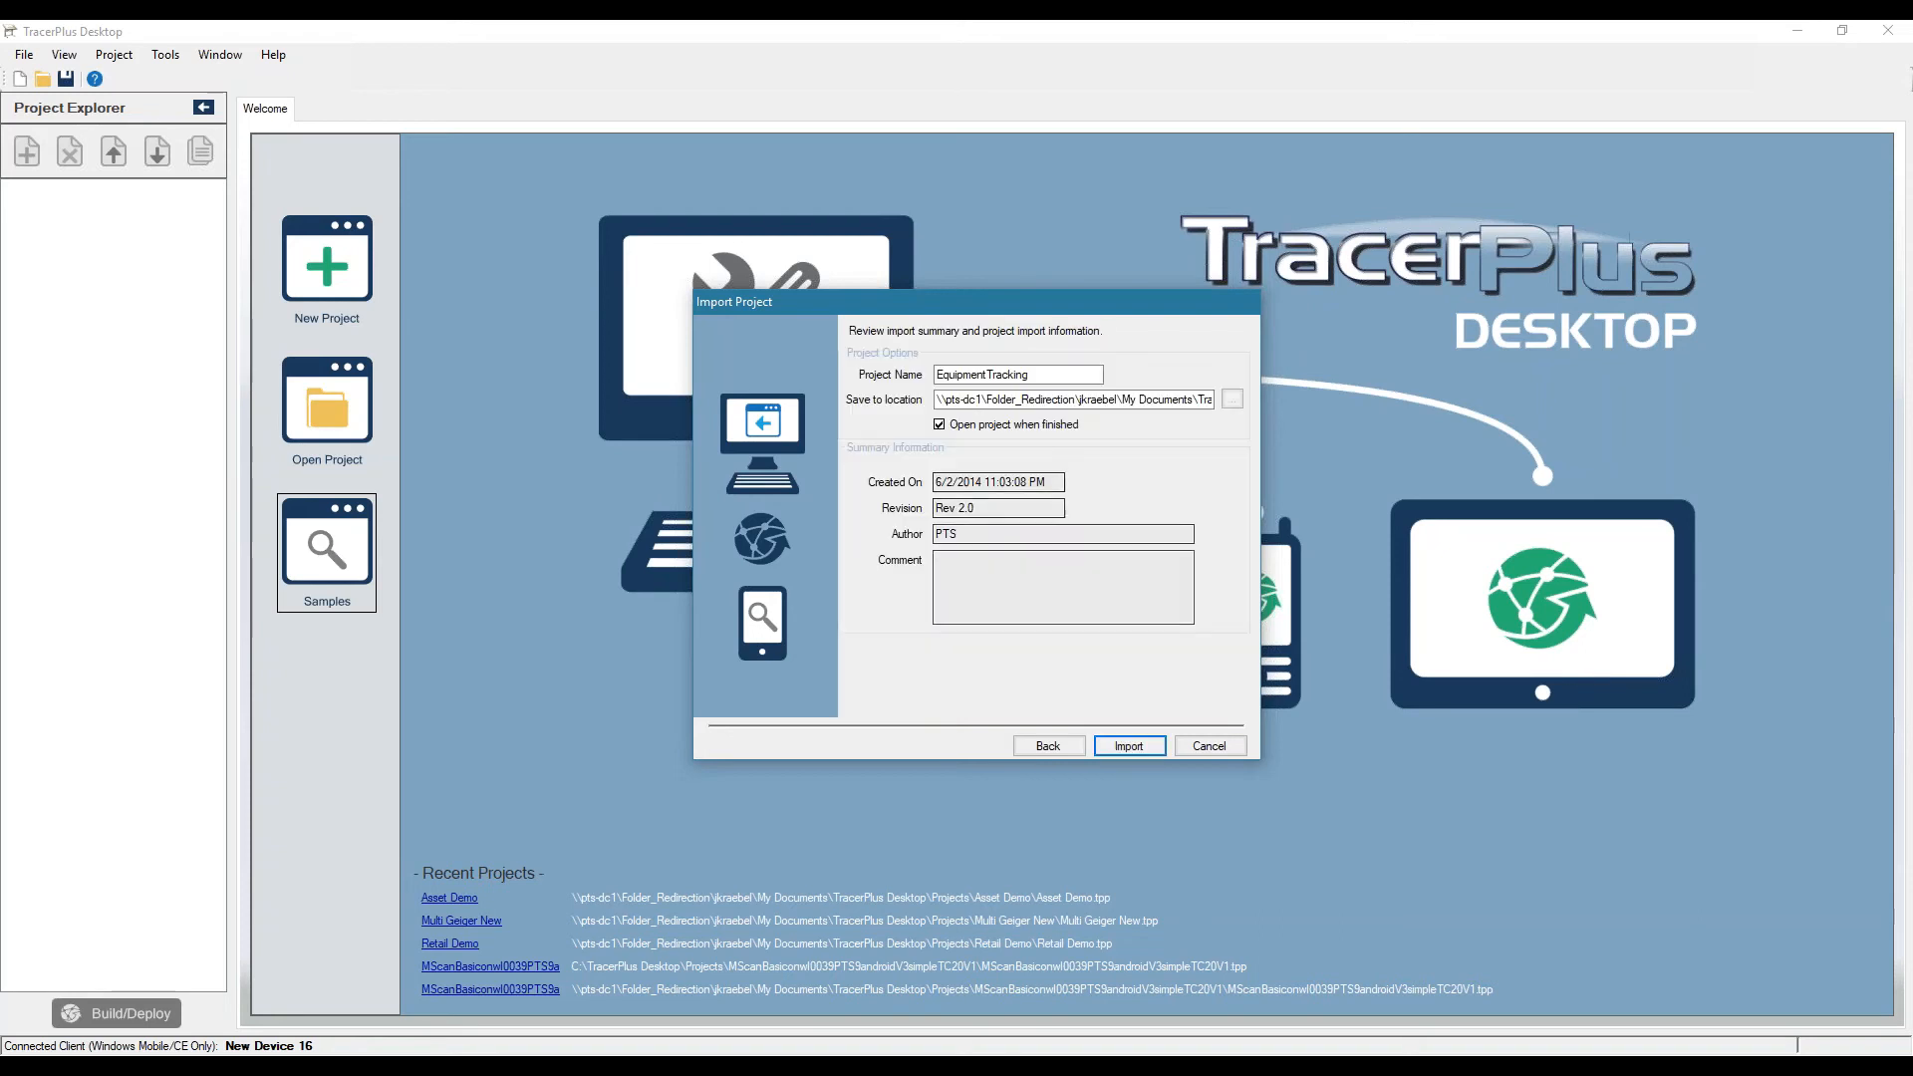
{"action": "mouse_move", "coordinate": [1108, 781]}
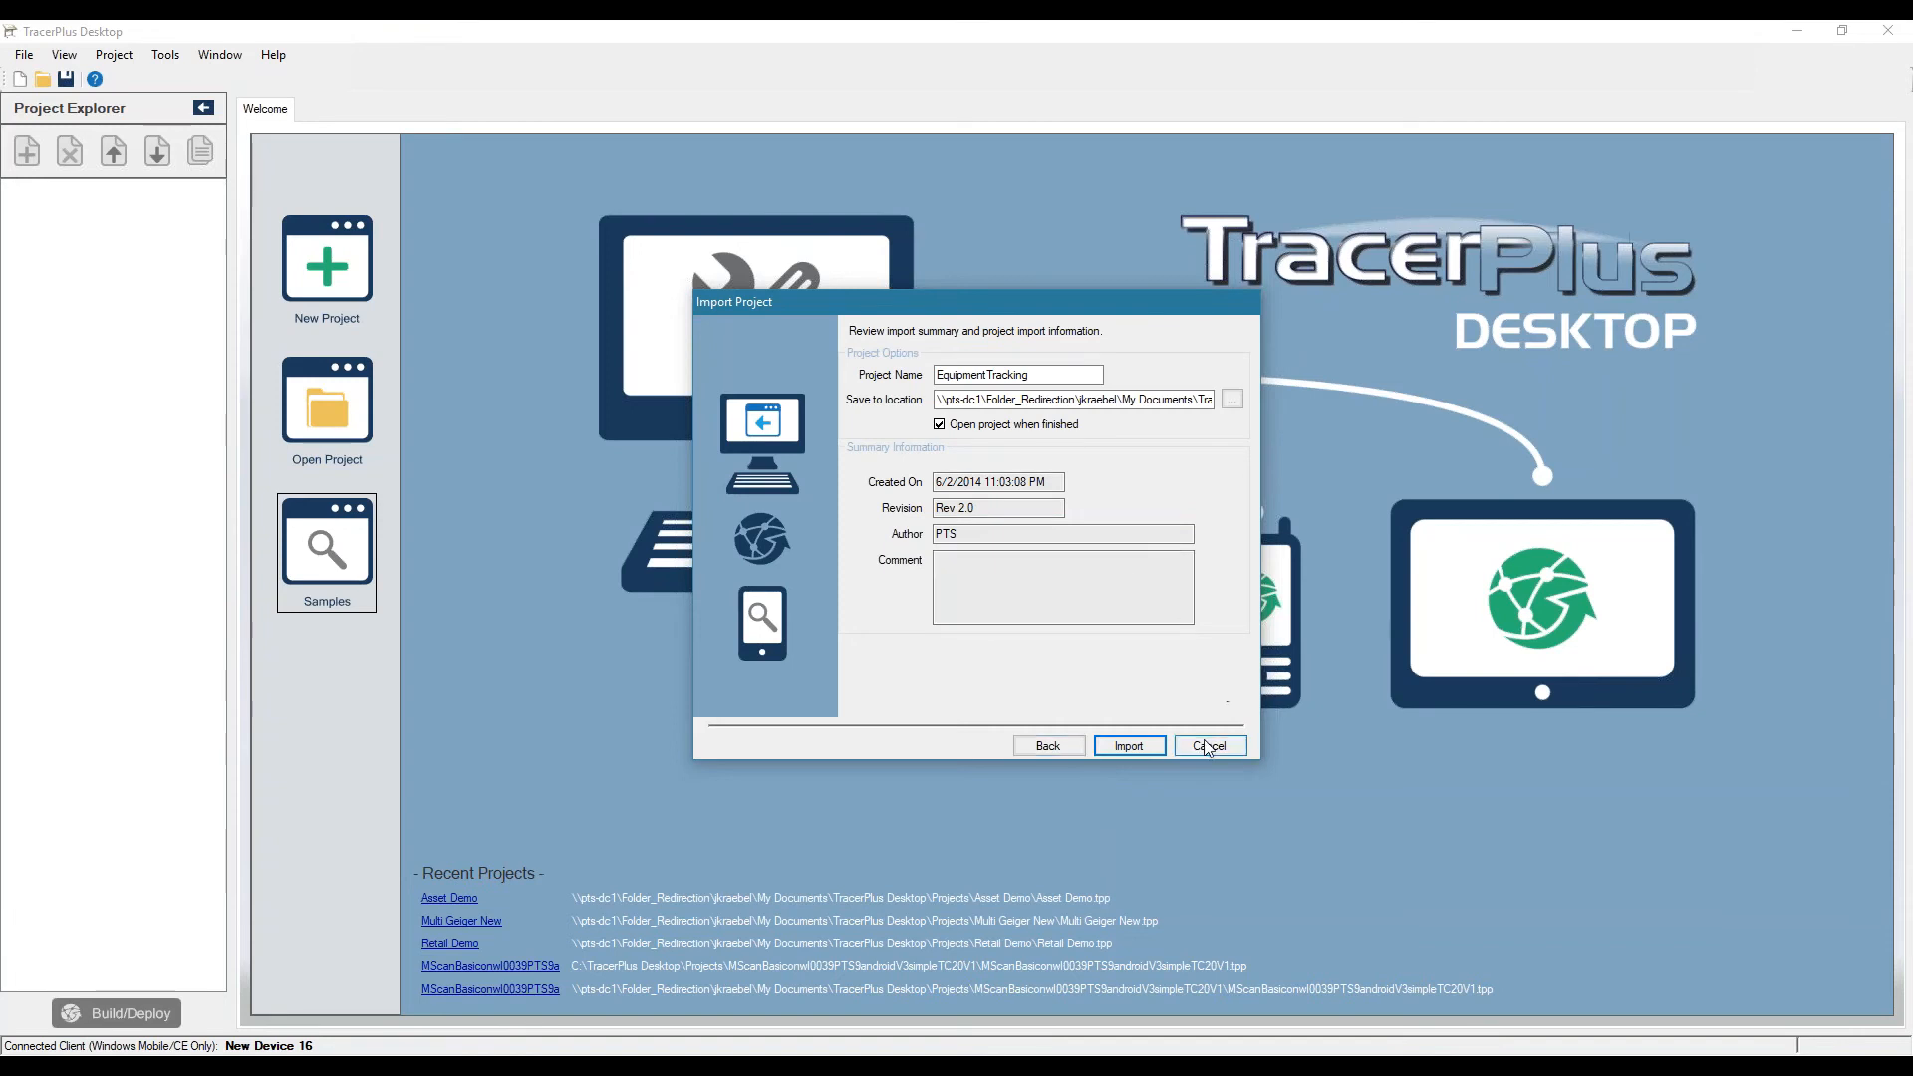
{"action": "mouse_move", "coordinate": [1208, 753]}
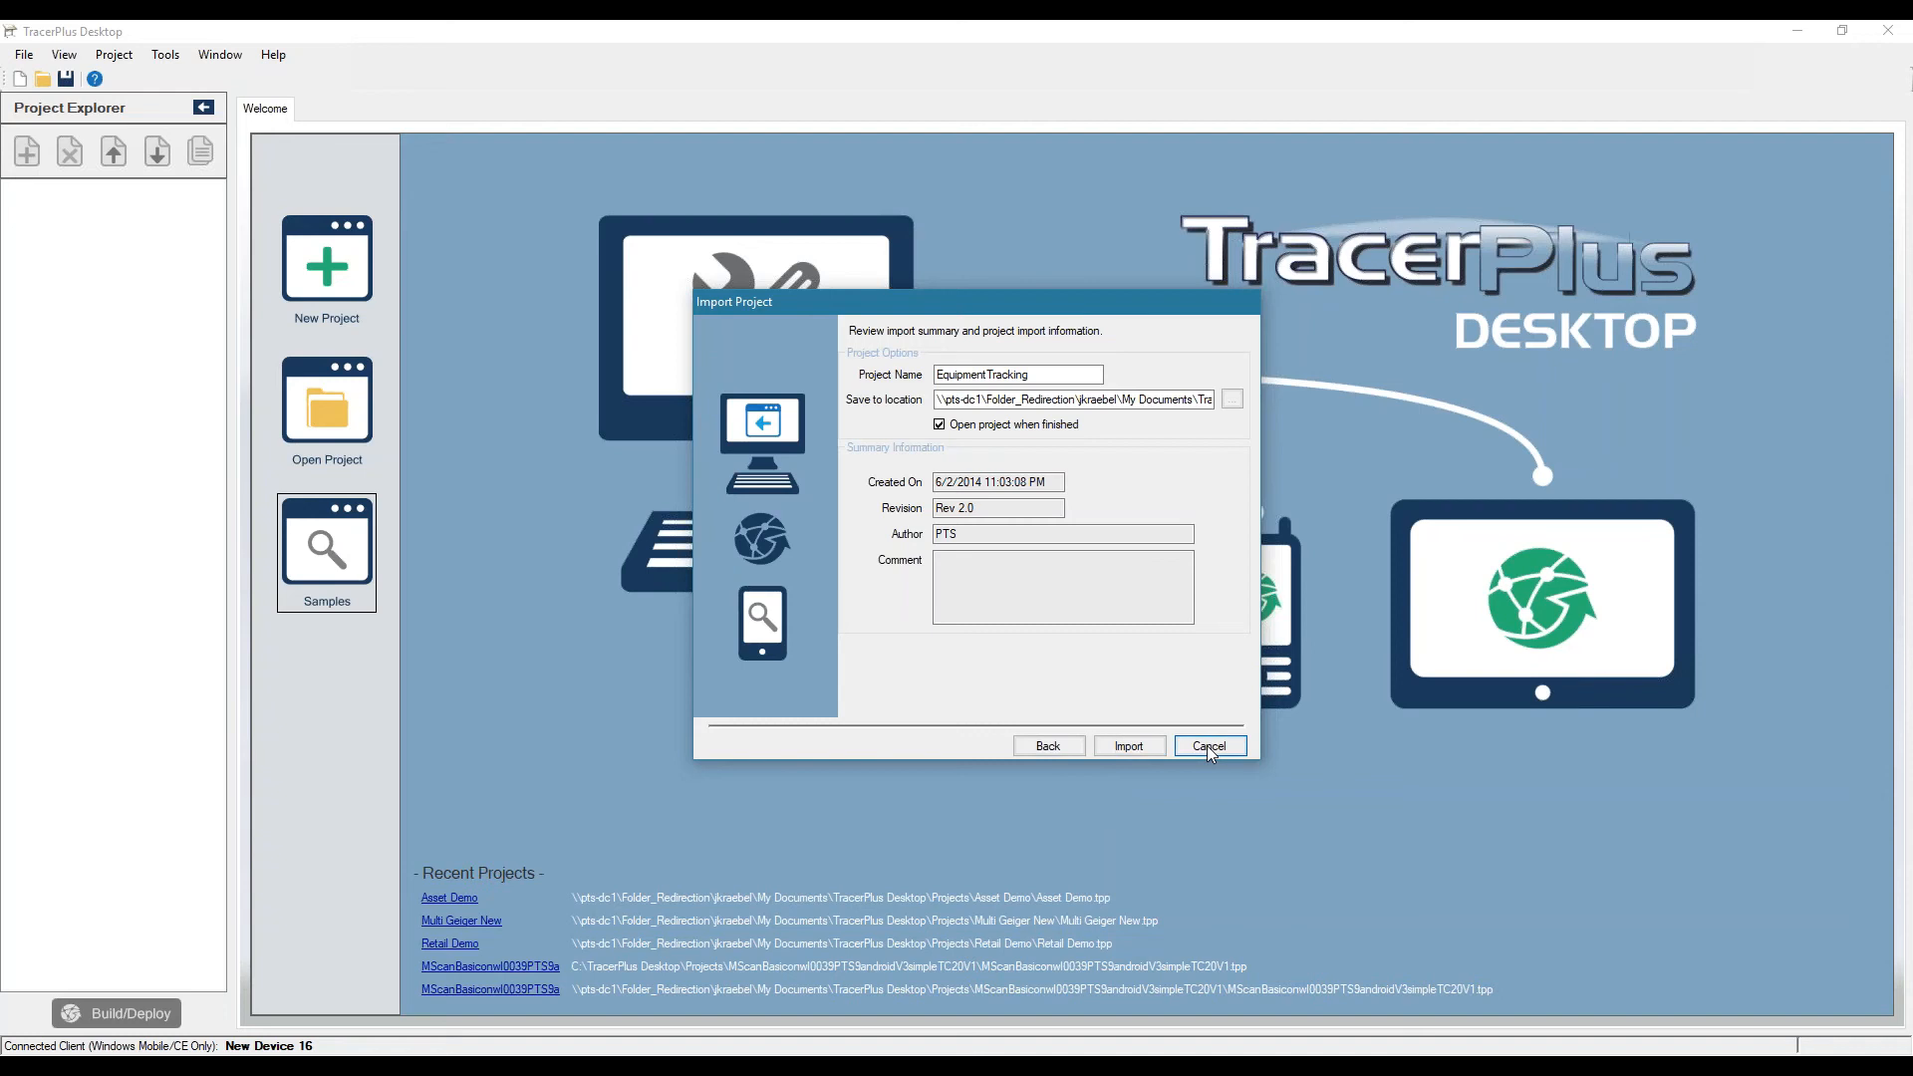
- Cancel the sample import, returning to the welcome page
{"action": "left_click", "coordinate": [1206, 745]}
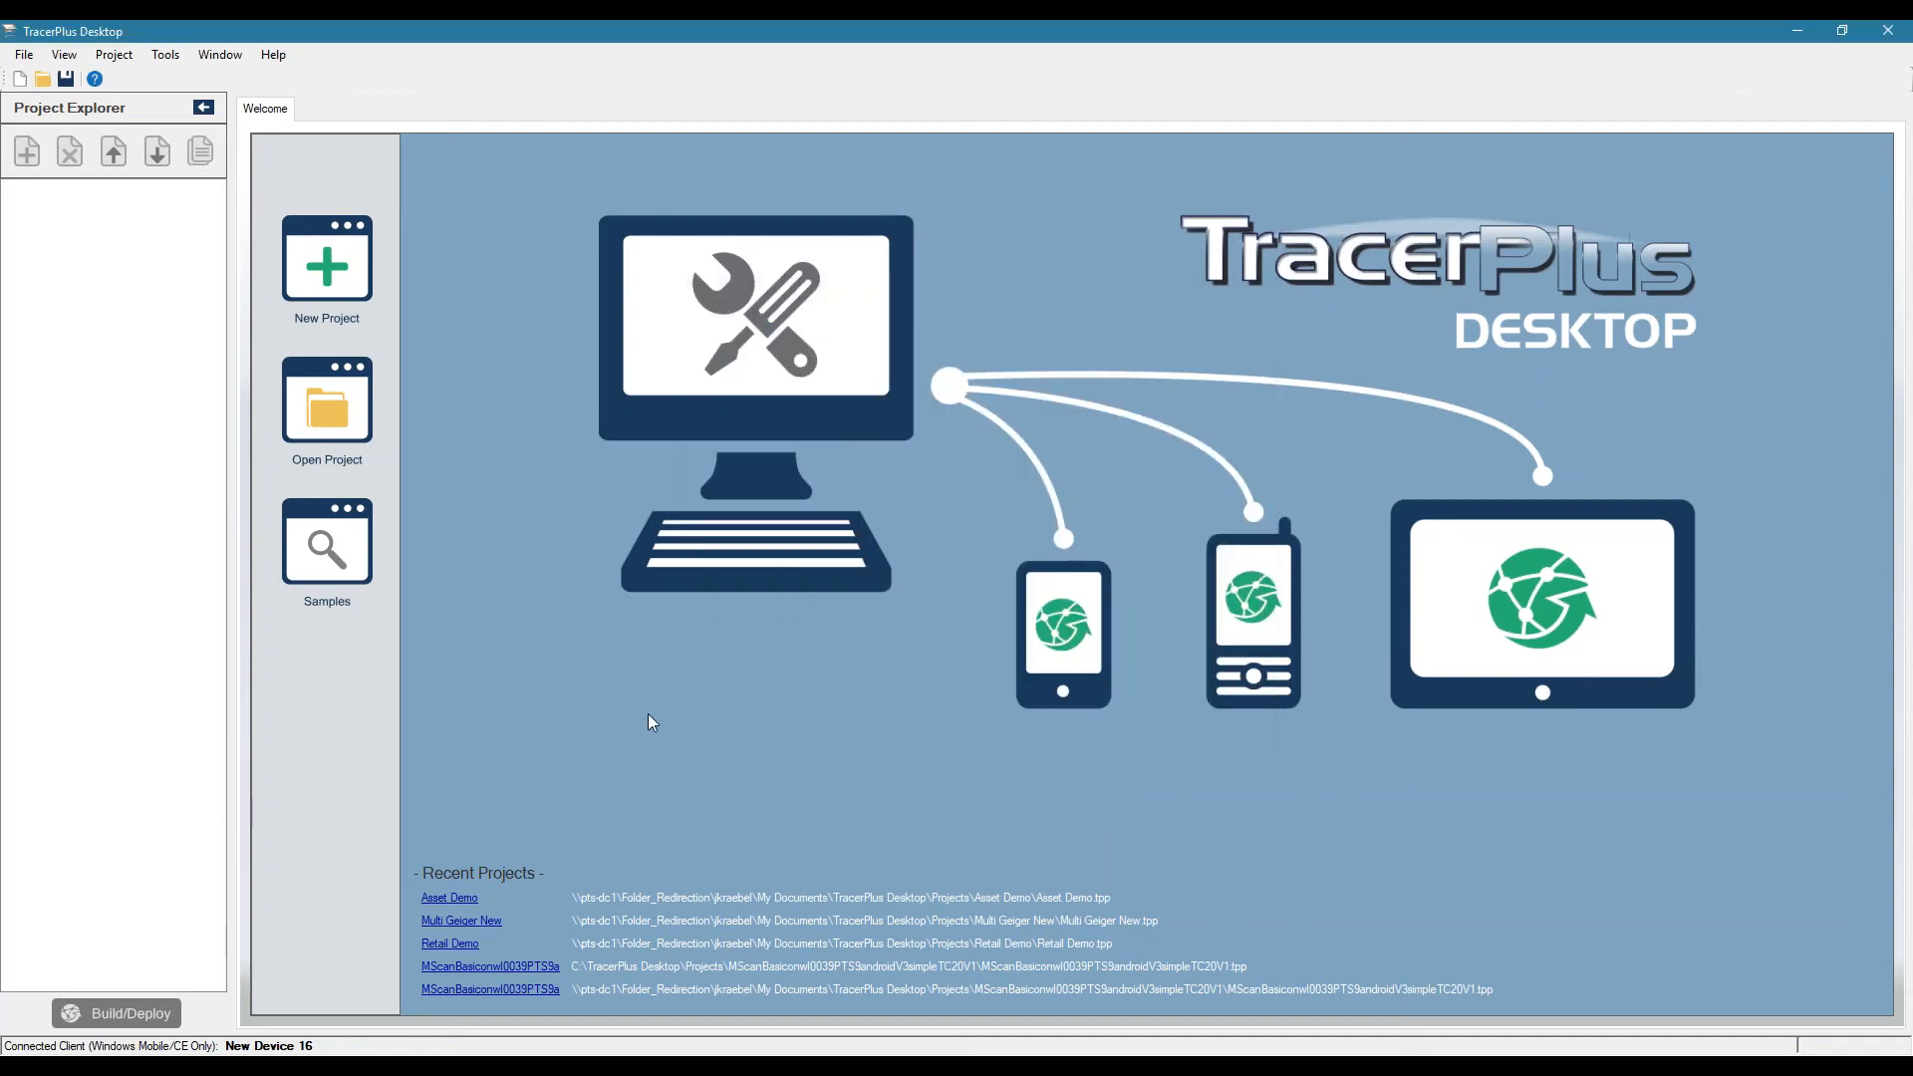
{"action": "mouse_move", "coordinate": [632, 698]}
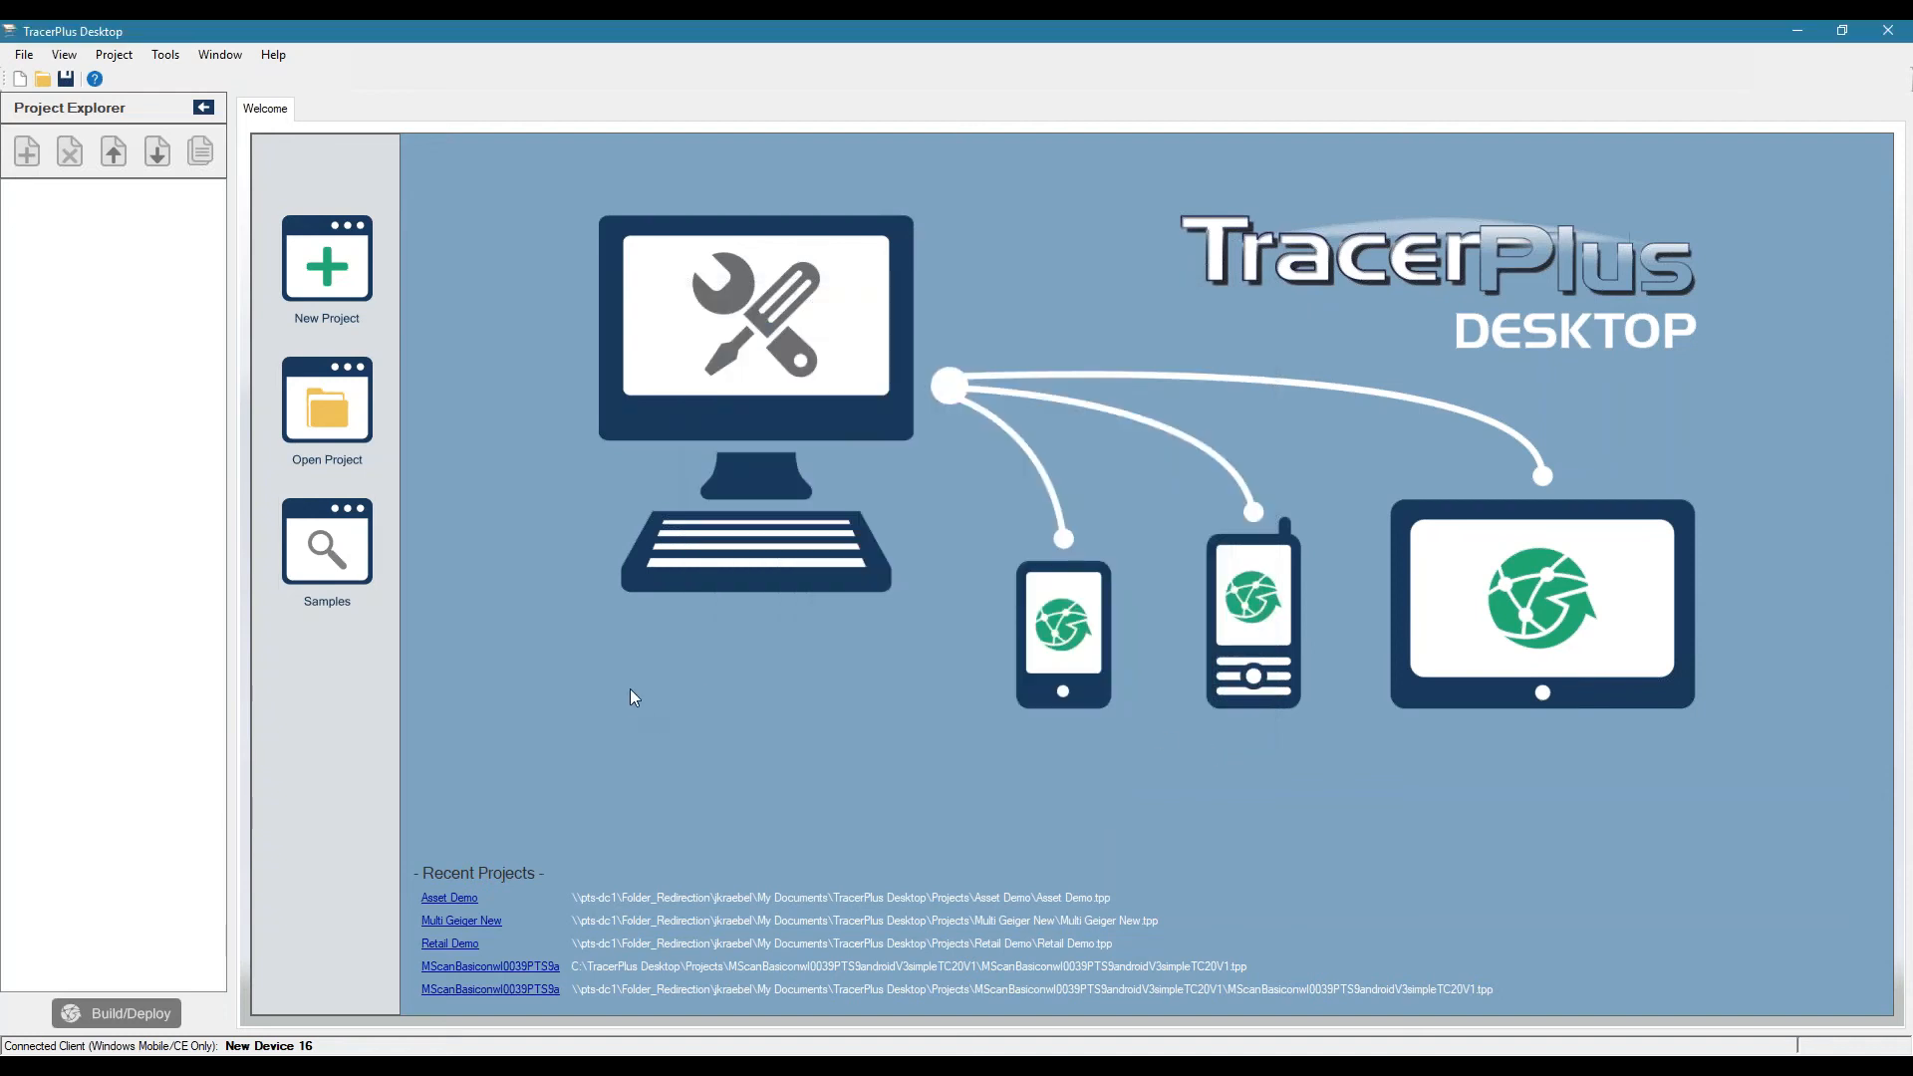
{"action": "mouse_move", "coordinate": [552, 732]}
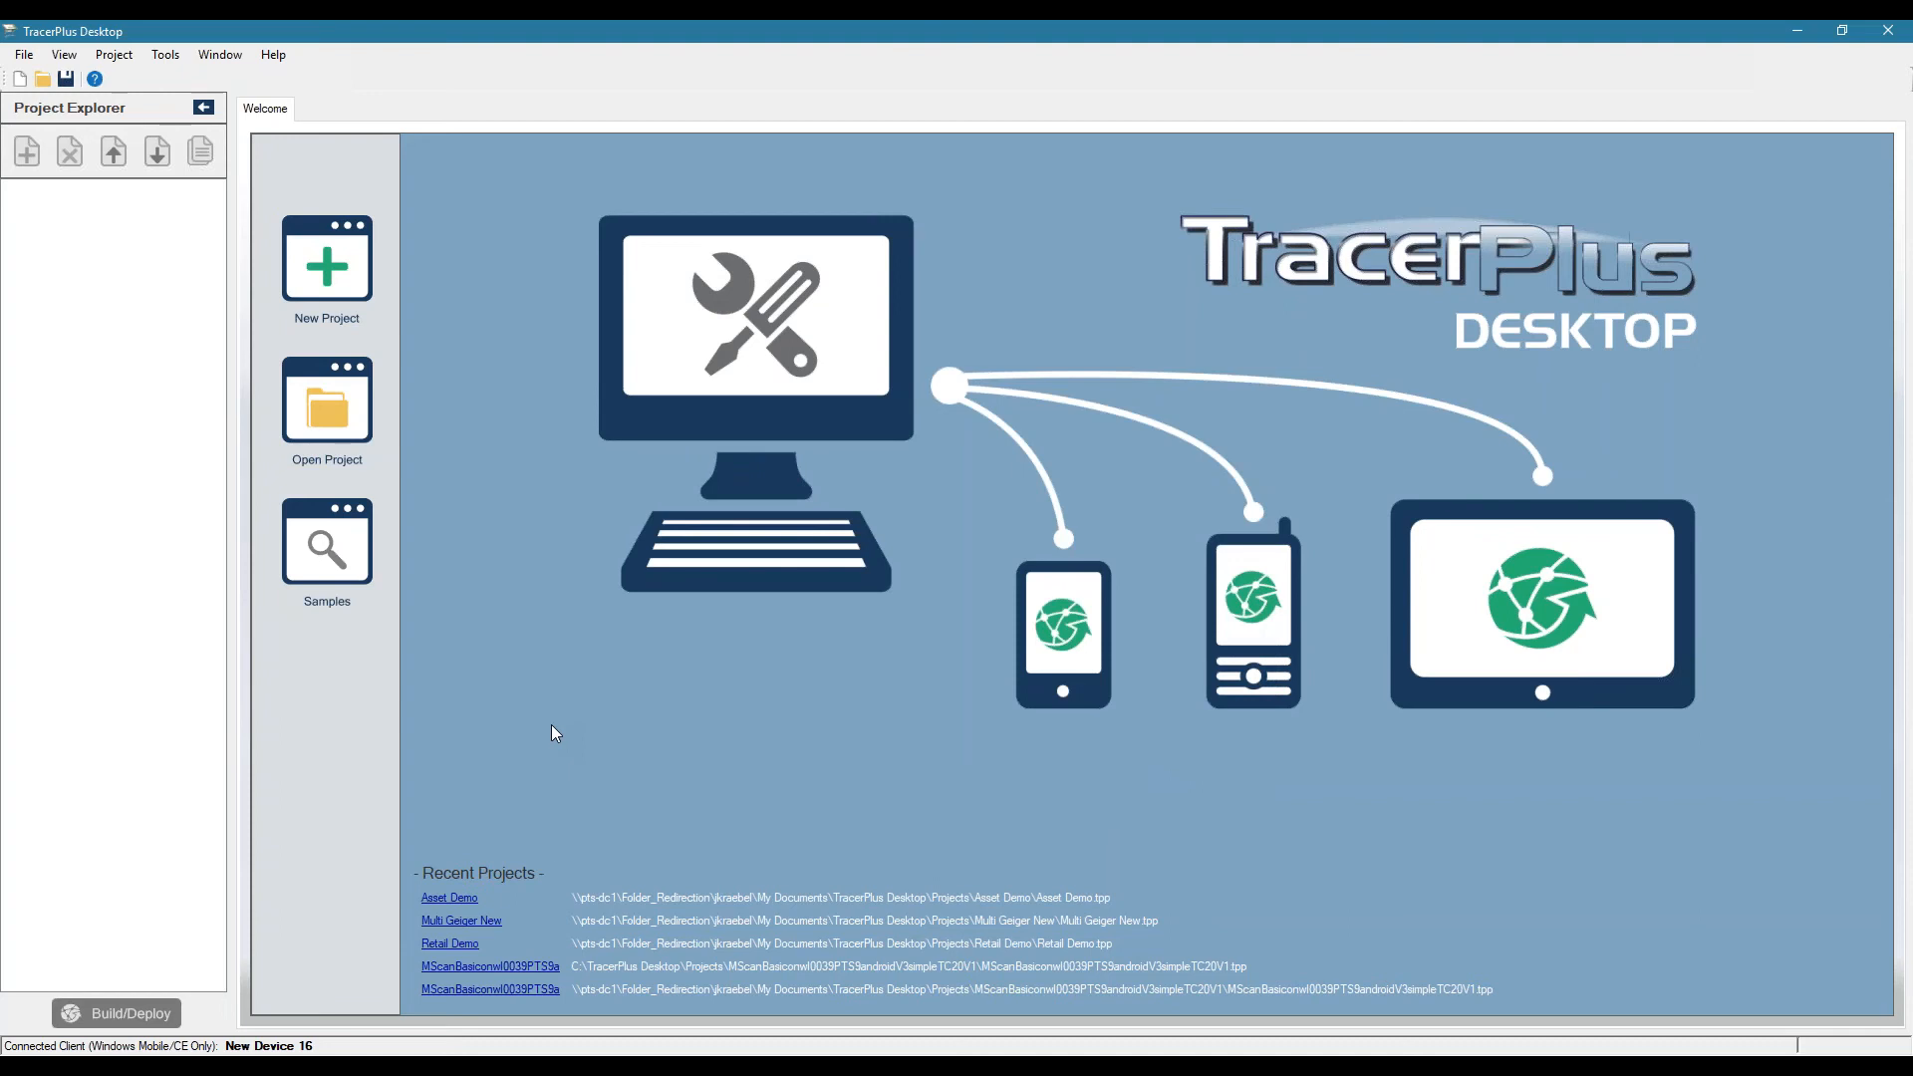
{"action": "mouse_move", "coordinate": [324, 265]}
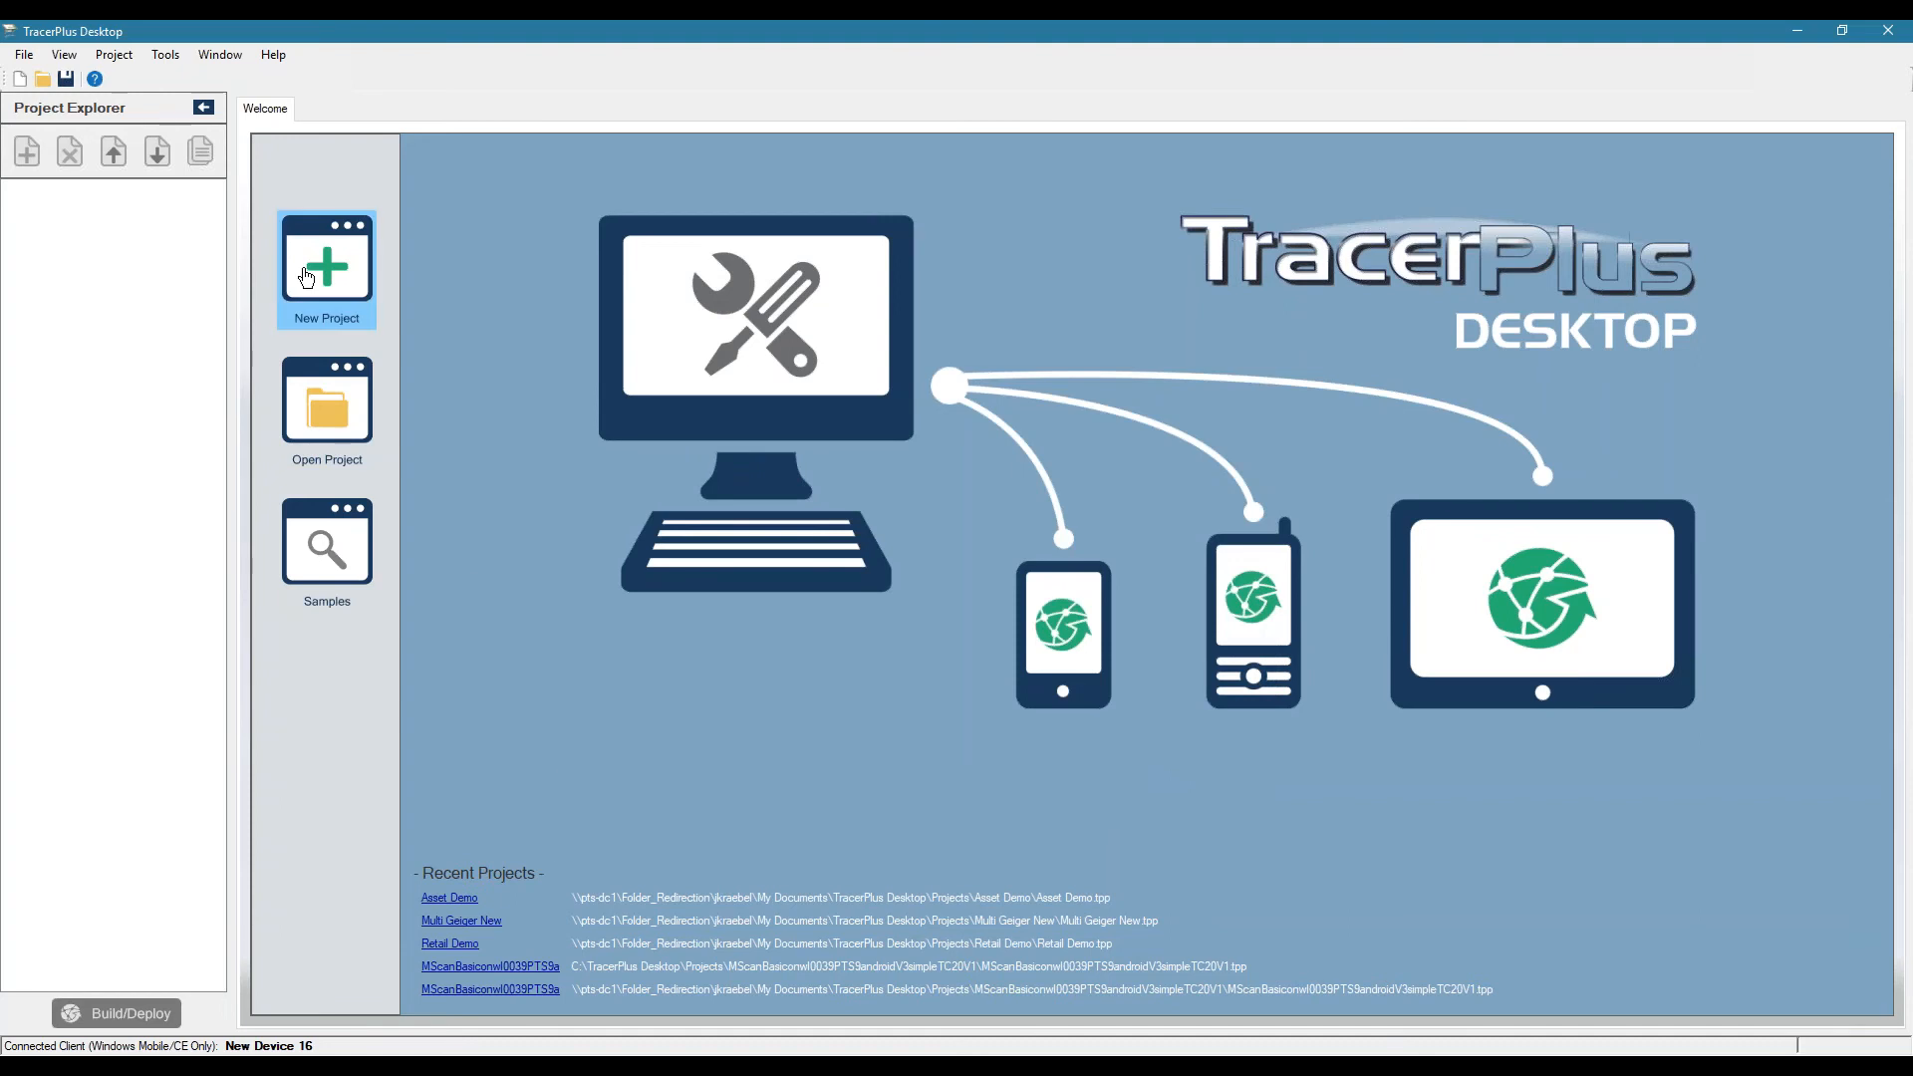
- Create a new project named Asset Scan Demo with OS Platform set to WindowsMobile
{"action": "left_click", "coordinate": [324, 265]}
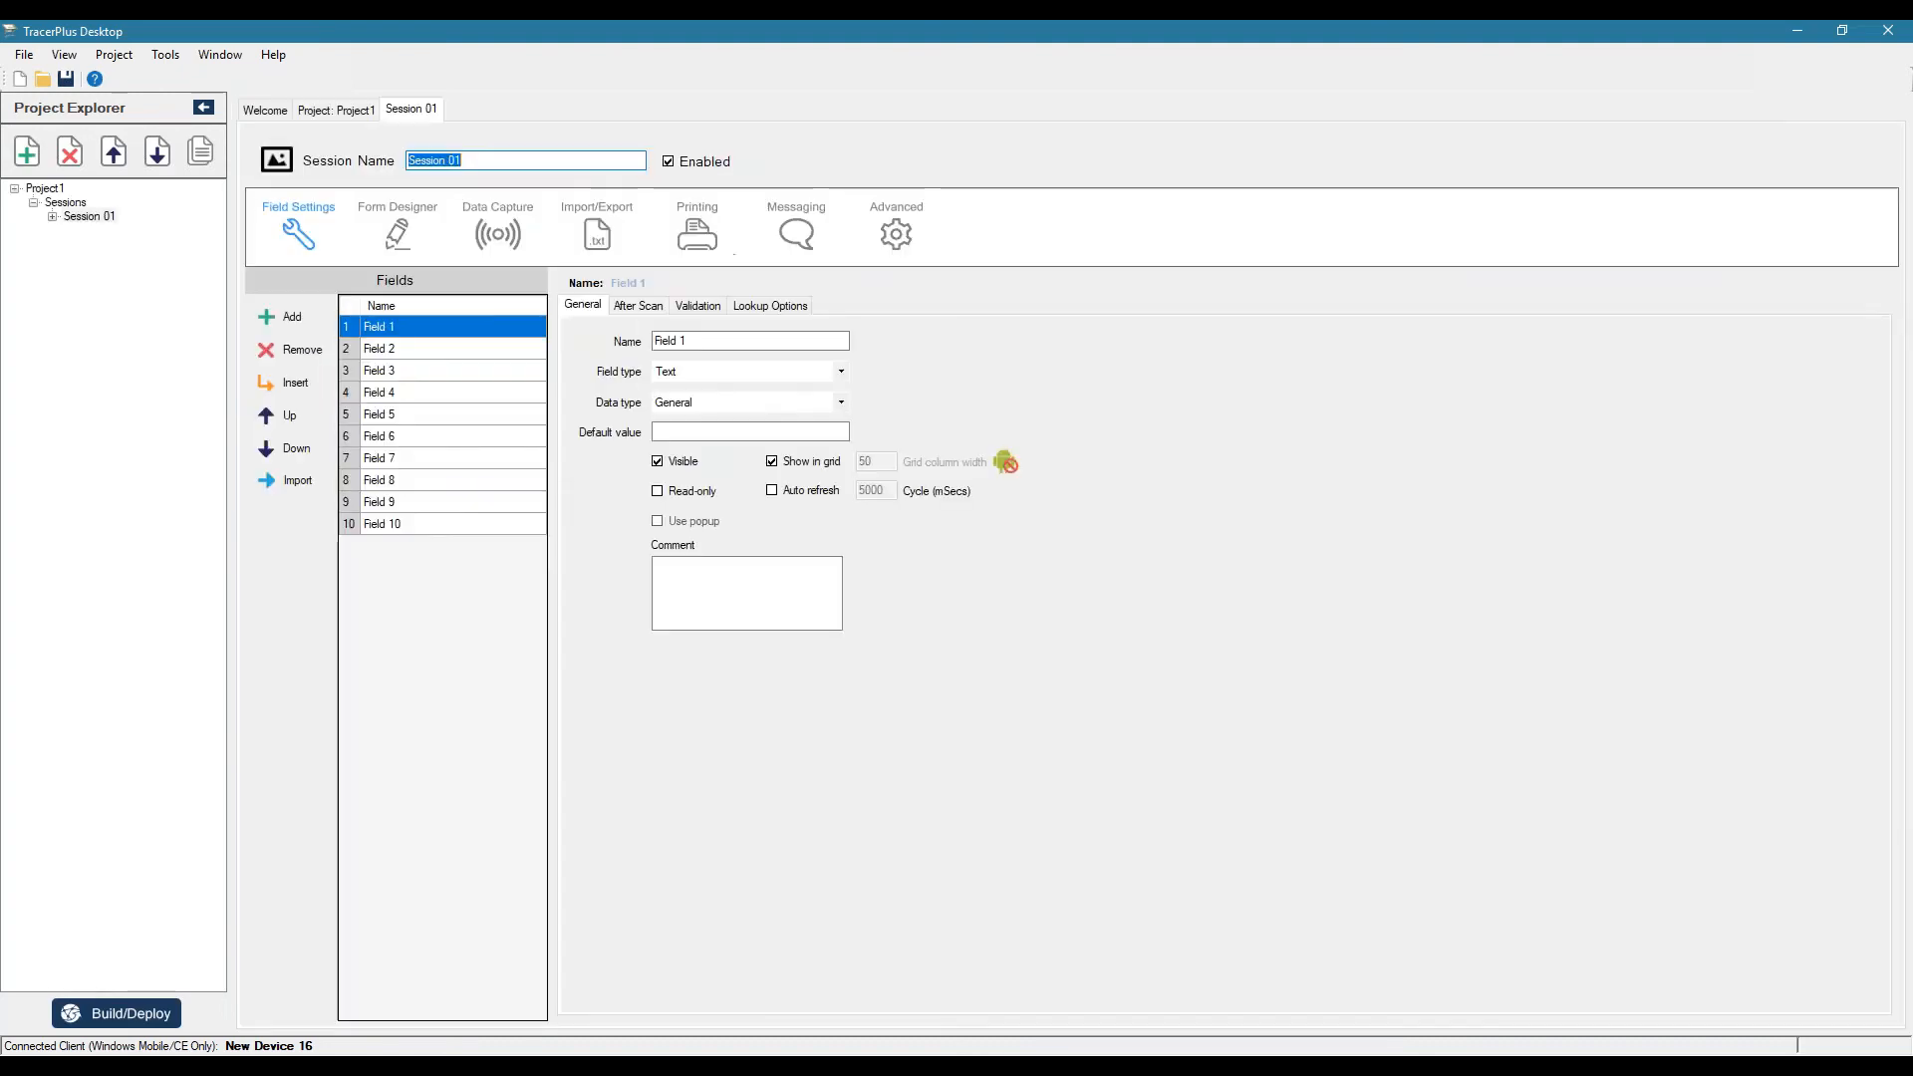
{"action": "left_click", "coordinate": [335, 109]}
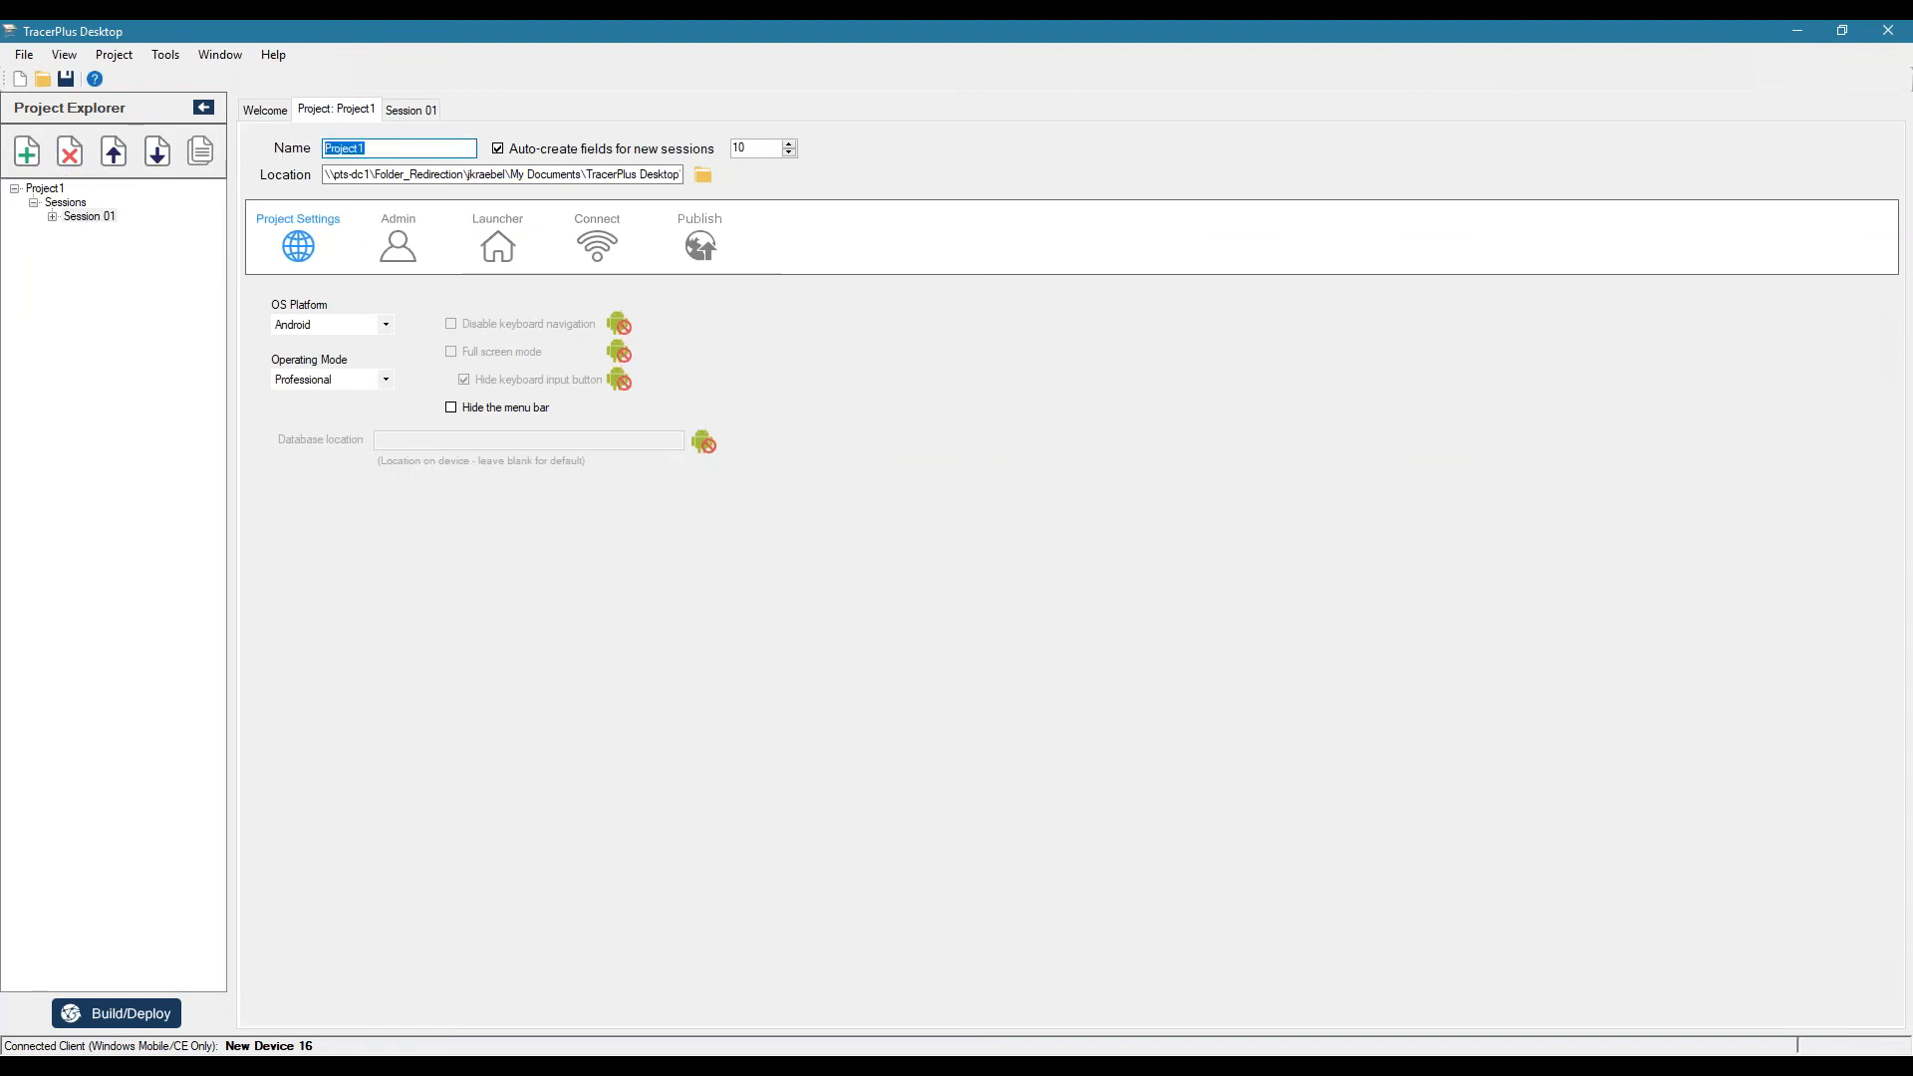
{"action": "type", "text": "Asset Scan Demo"}
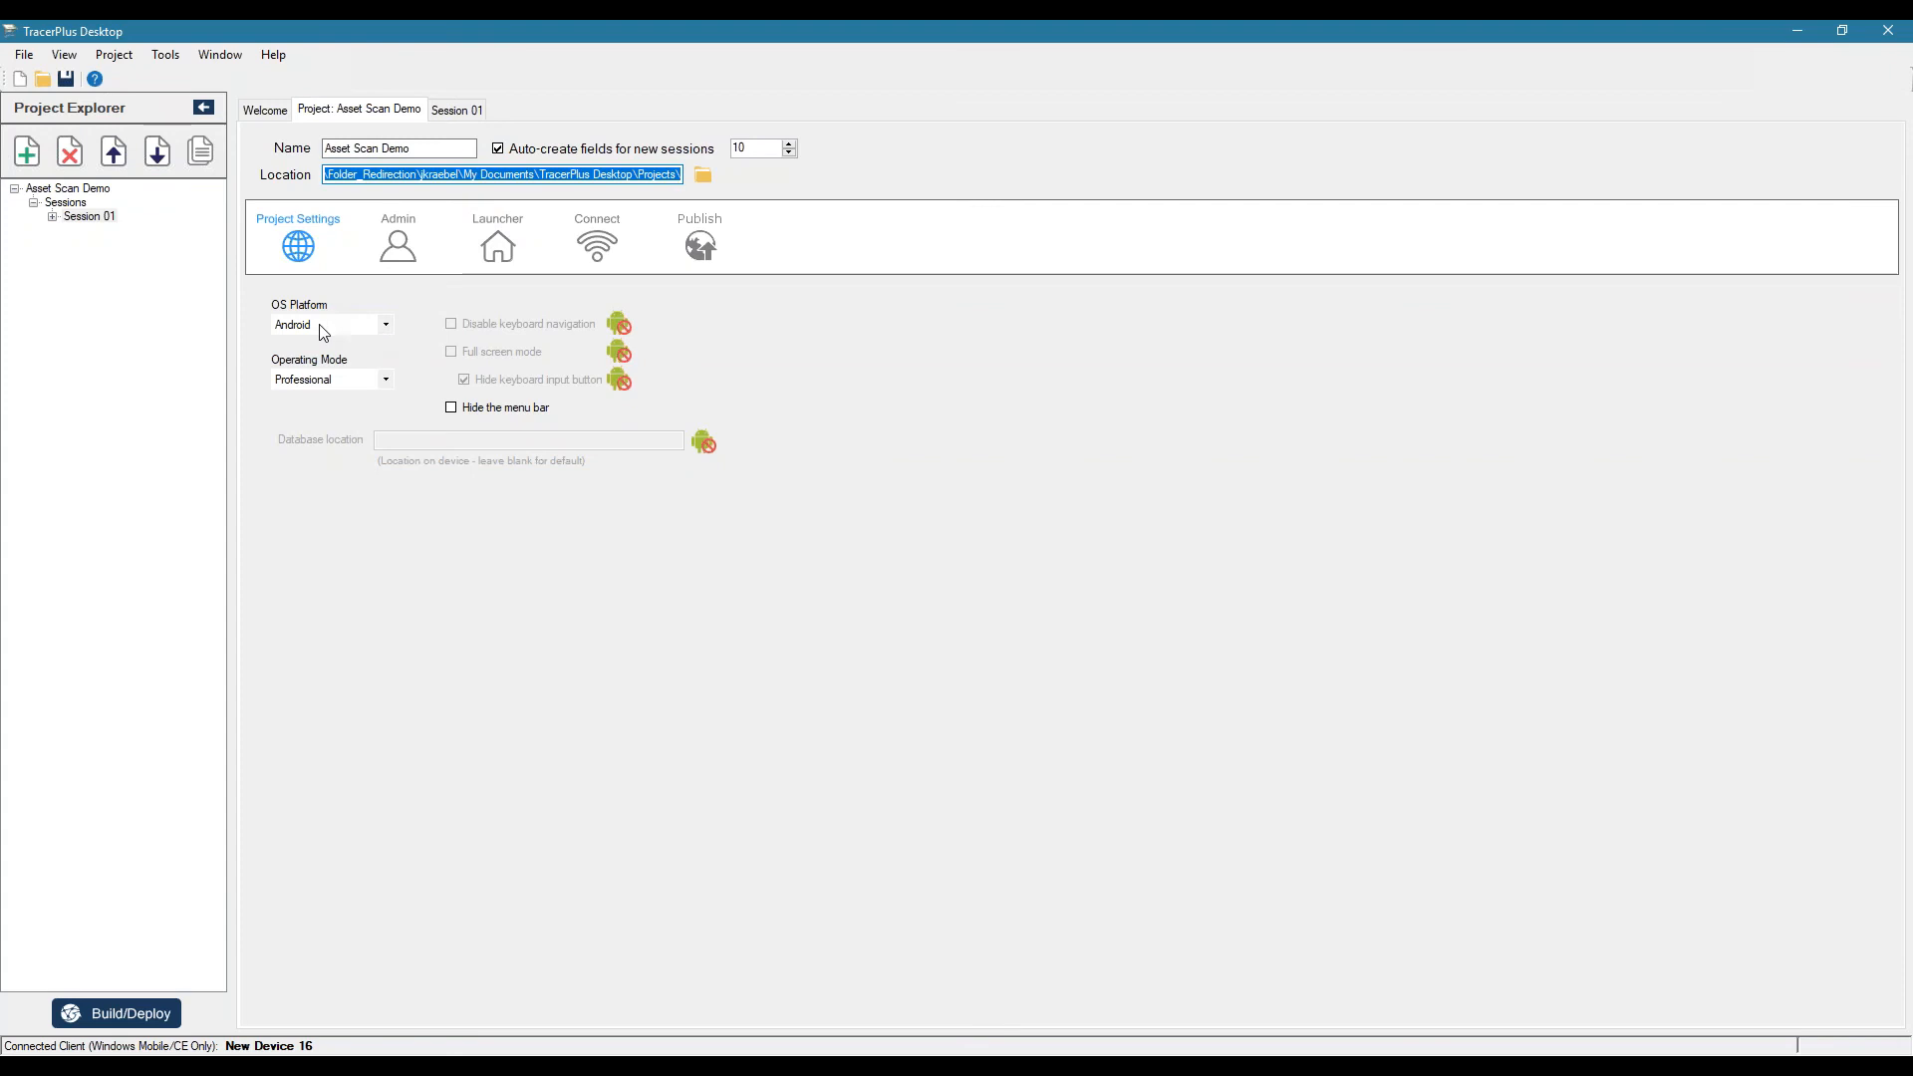
{"action": "left_click", "coordinate": [385, 325]}
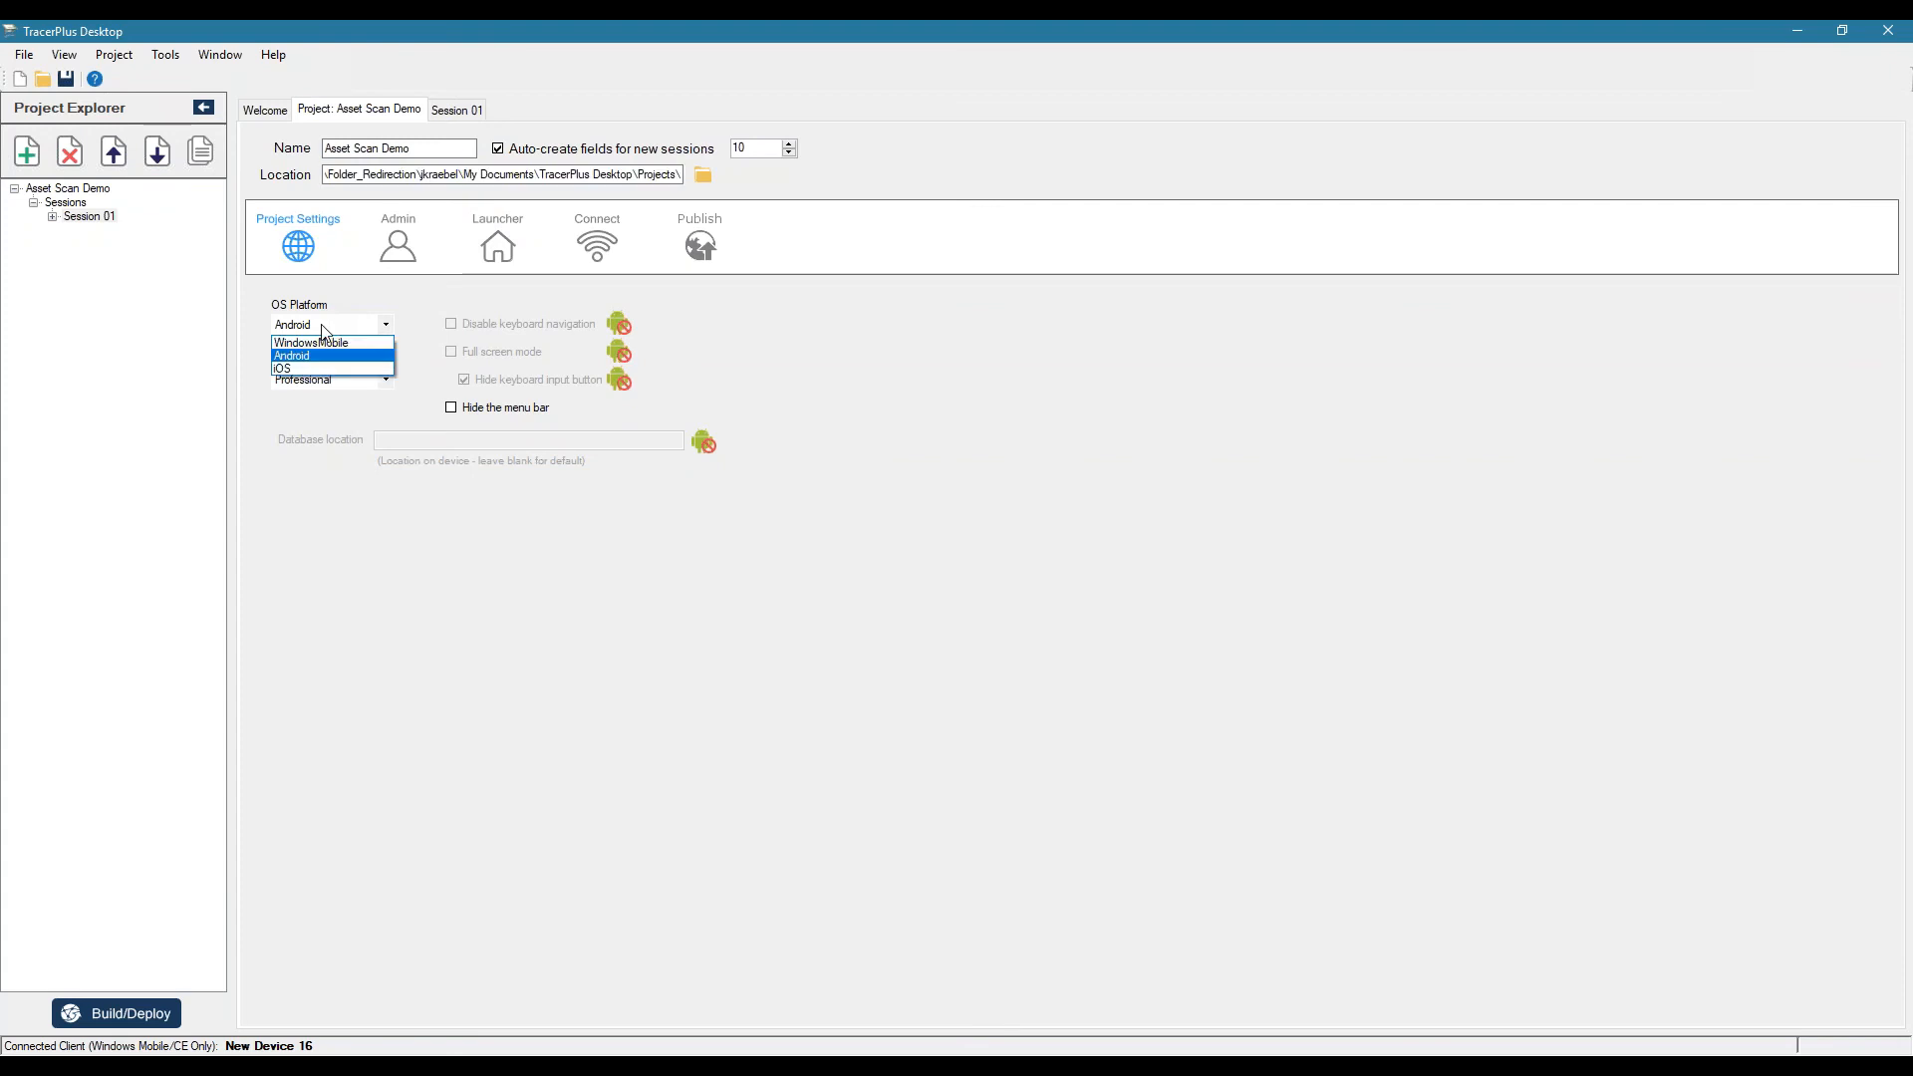
{"action": "mouse_move", "coordinate": [415, 303]}
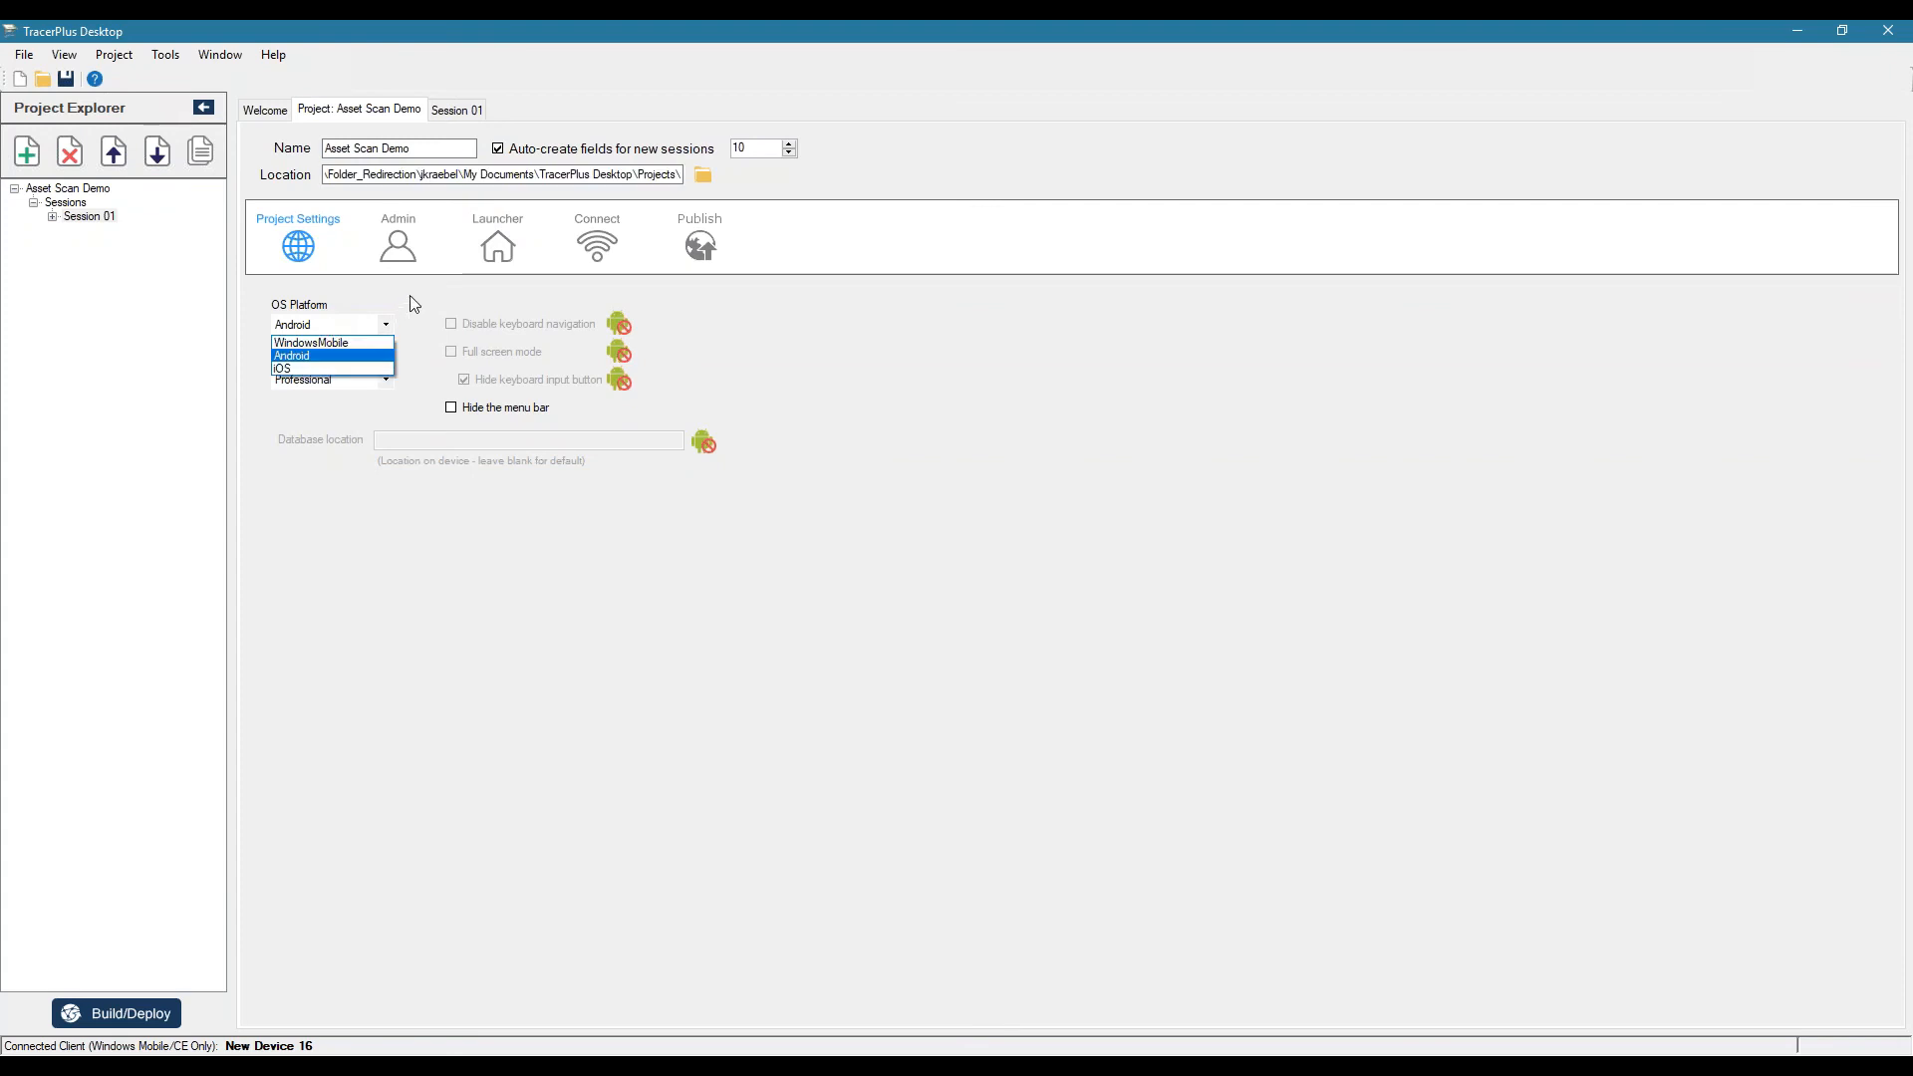
{"action": "mouse_move", "coordinate": [319, 343]}
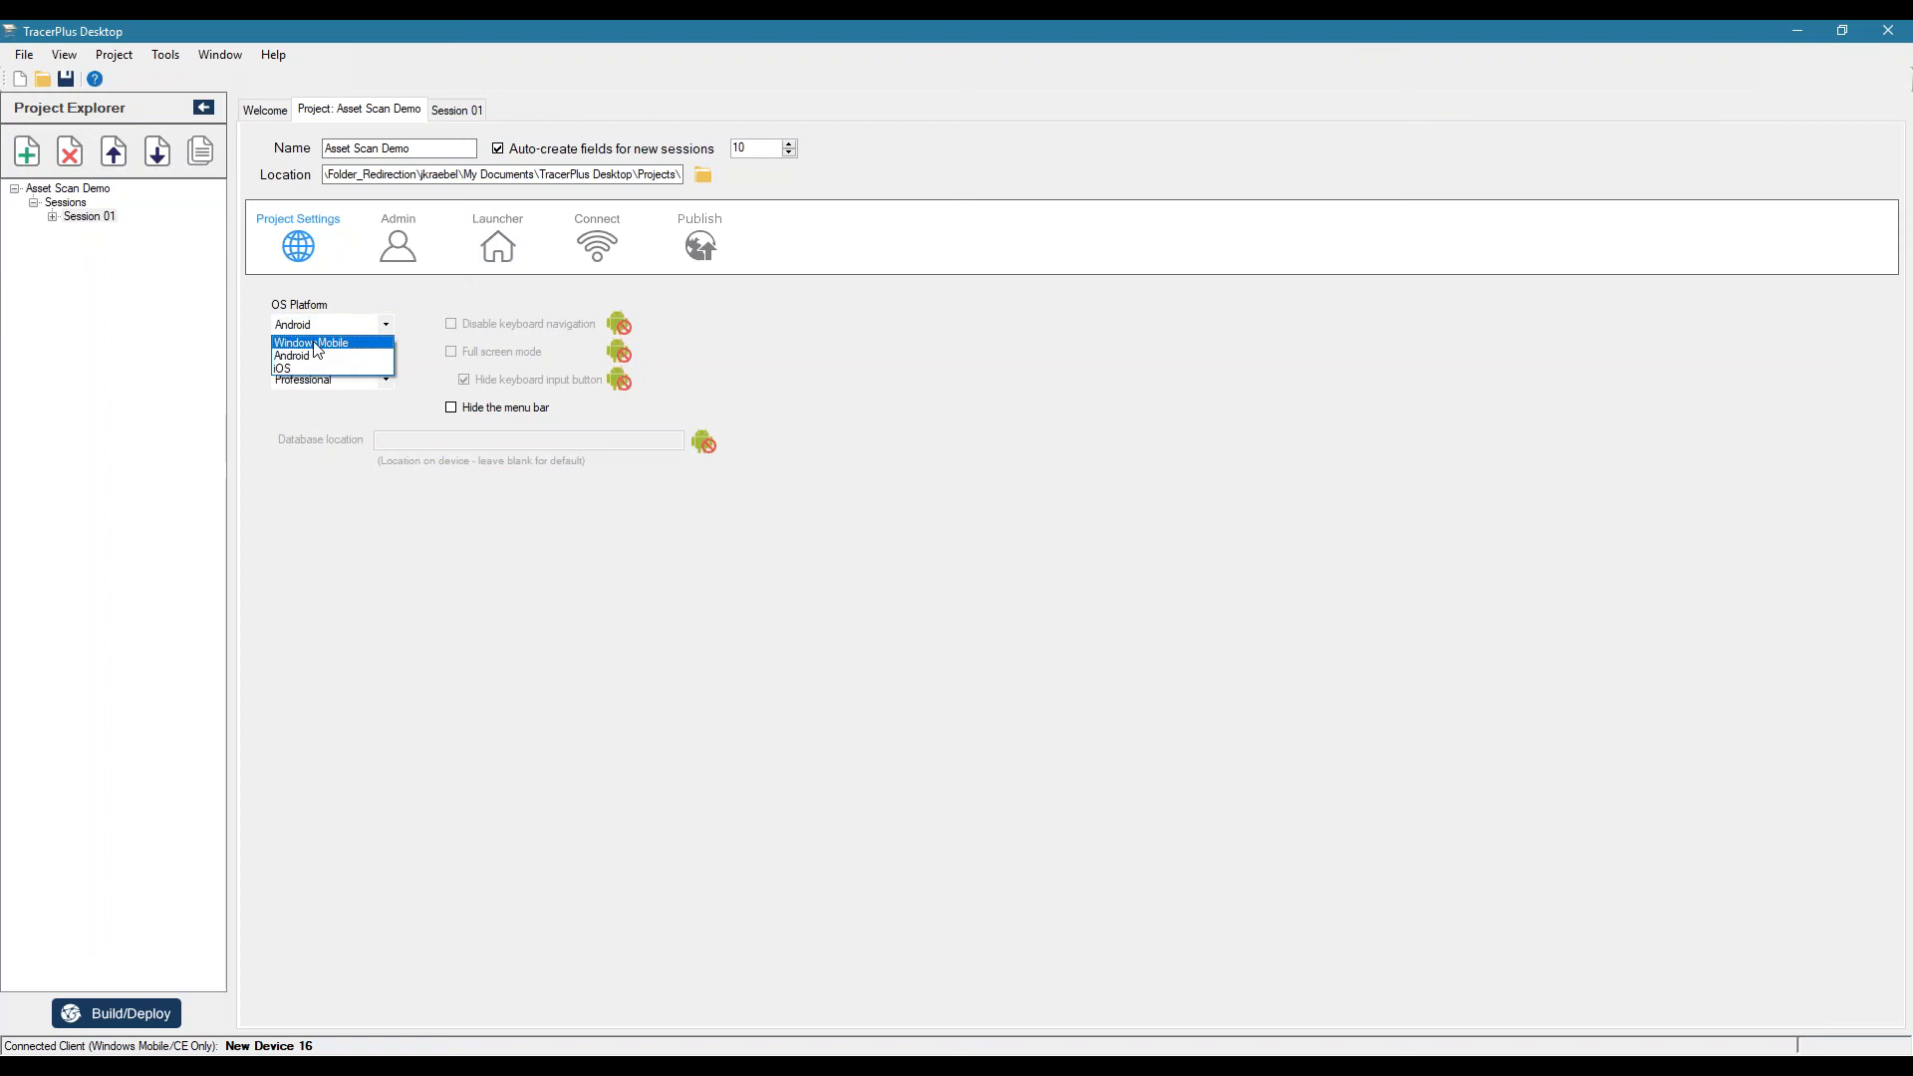
{"action": "left_click", "coordinate": [311, 343]}
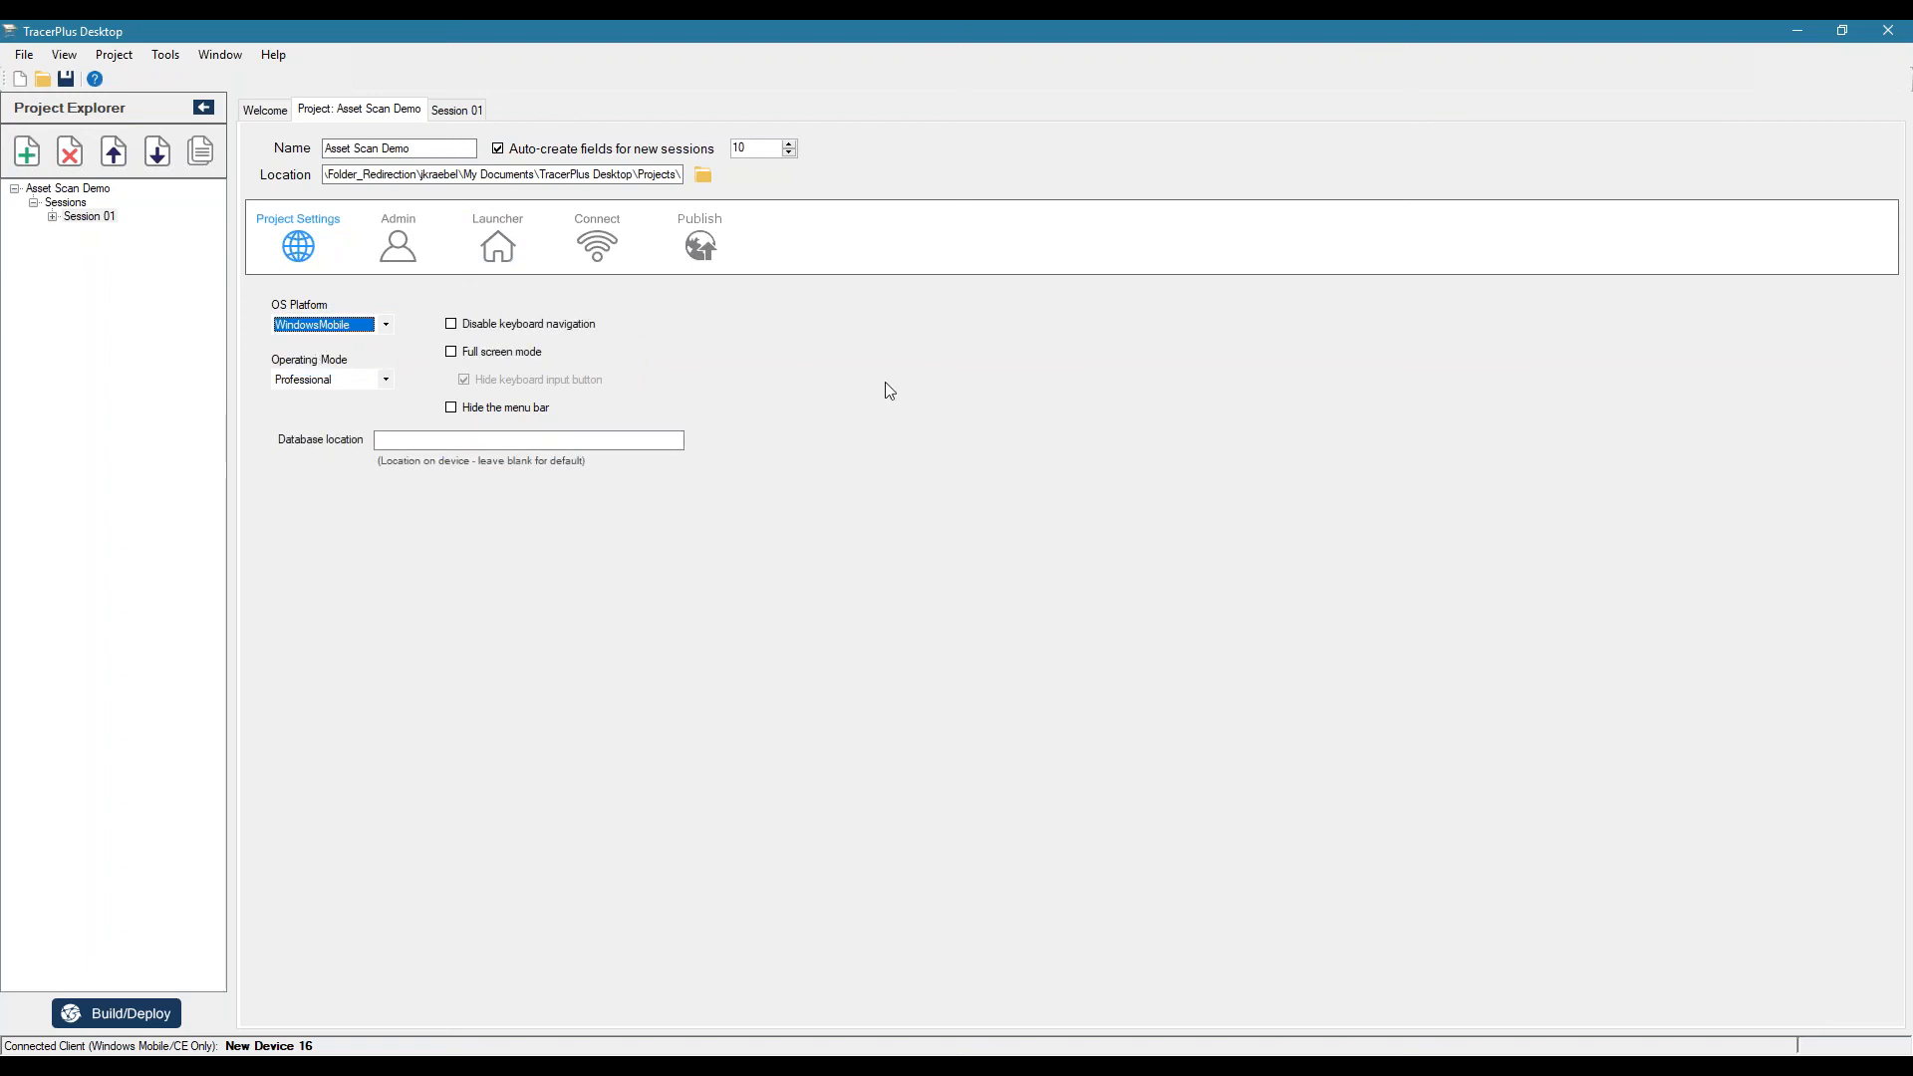
{"action": "mouse_move", "coordinate": [363, 400]}
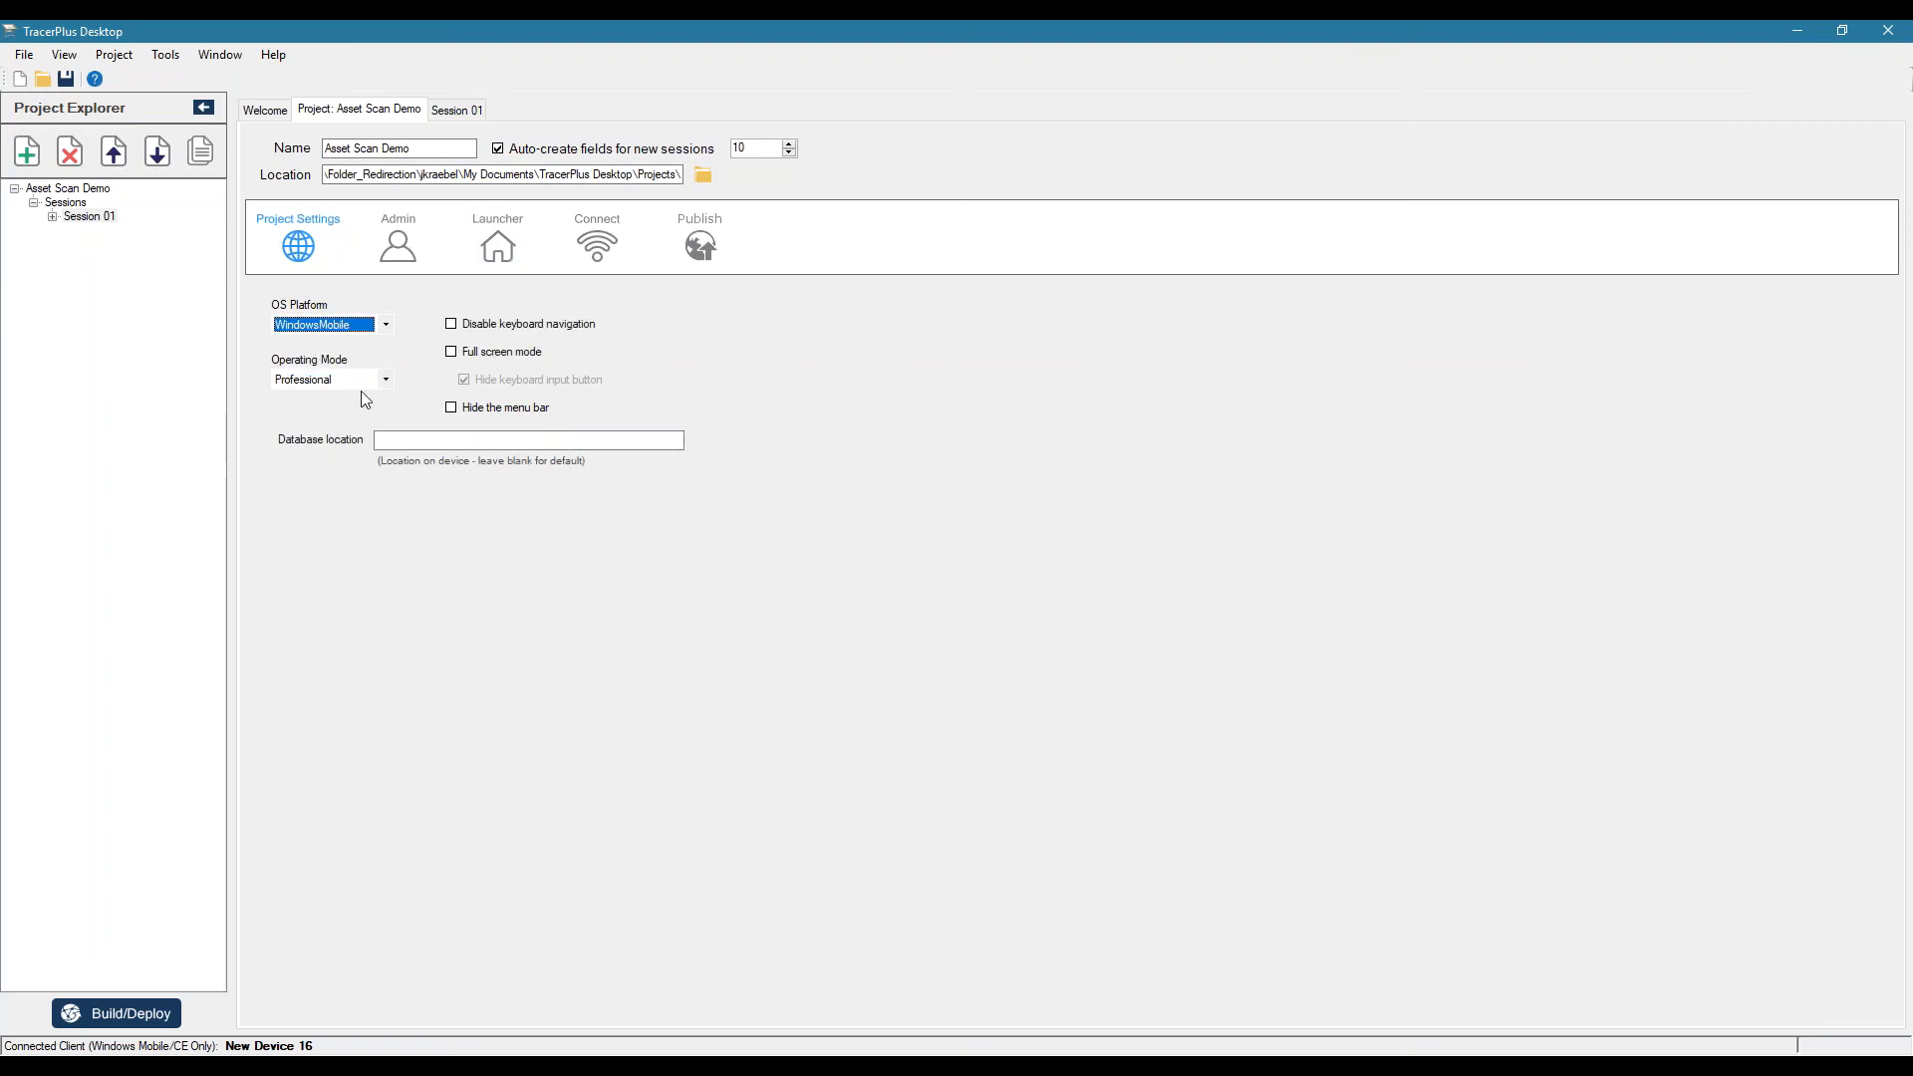
{"action": "mouse_move", "coordinate": [399, 241]}
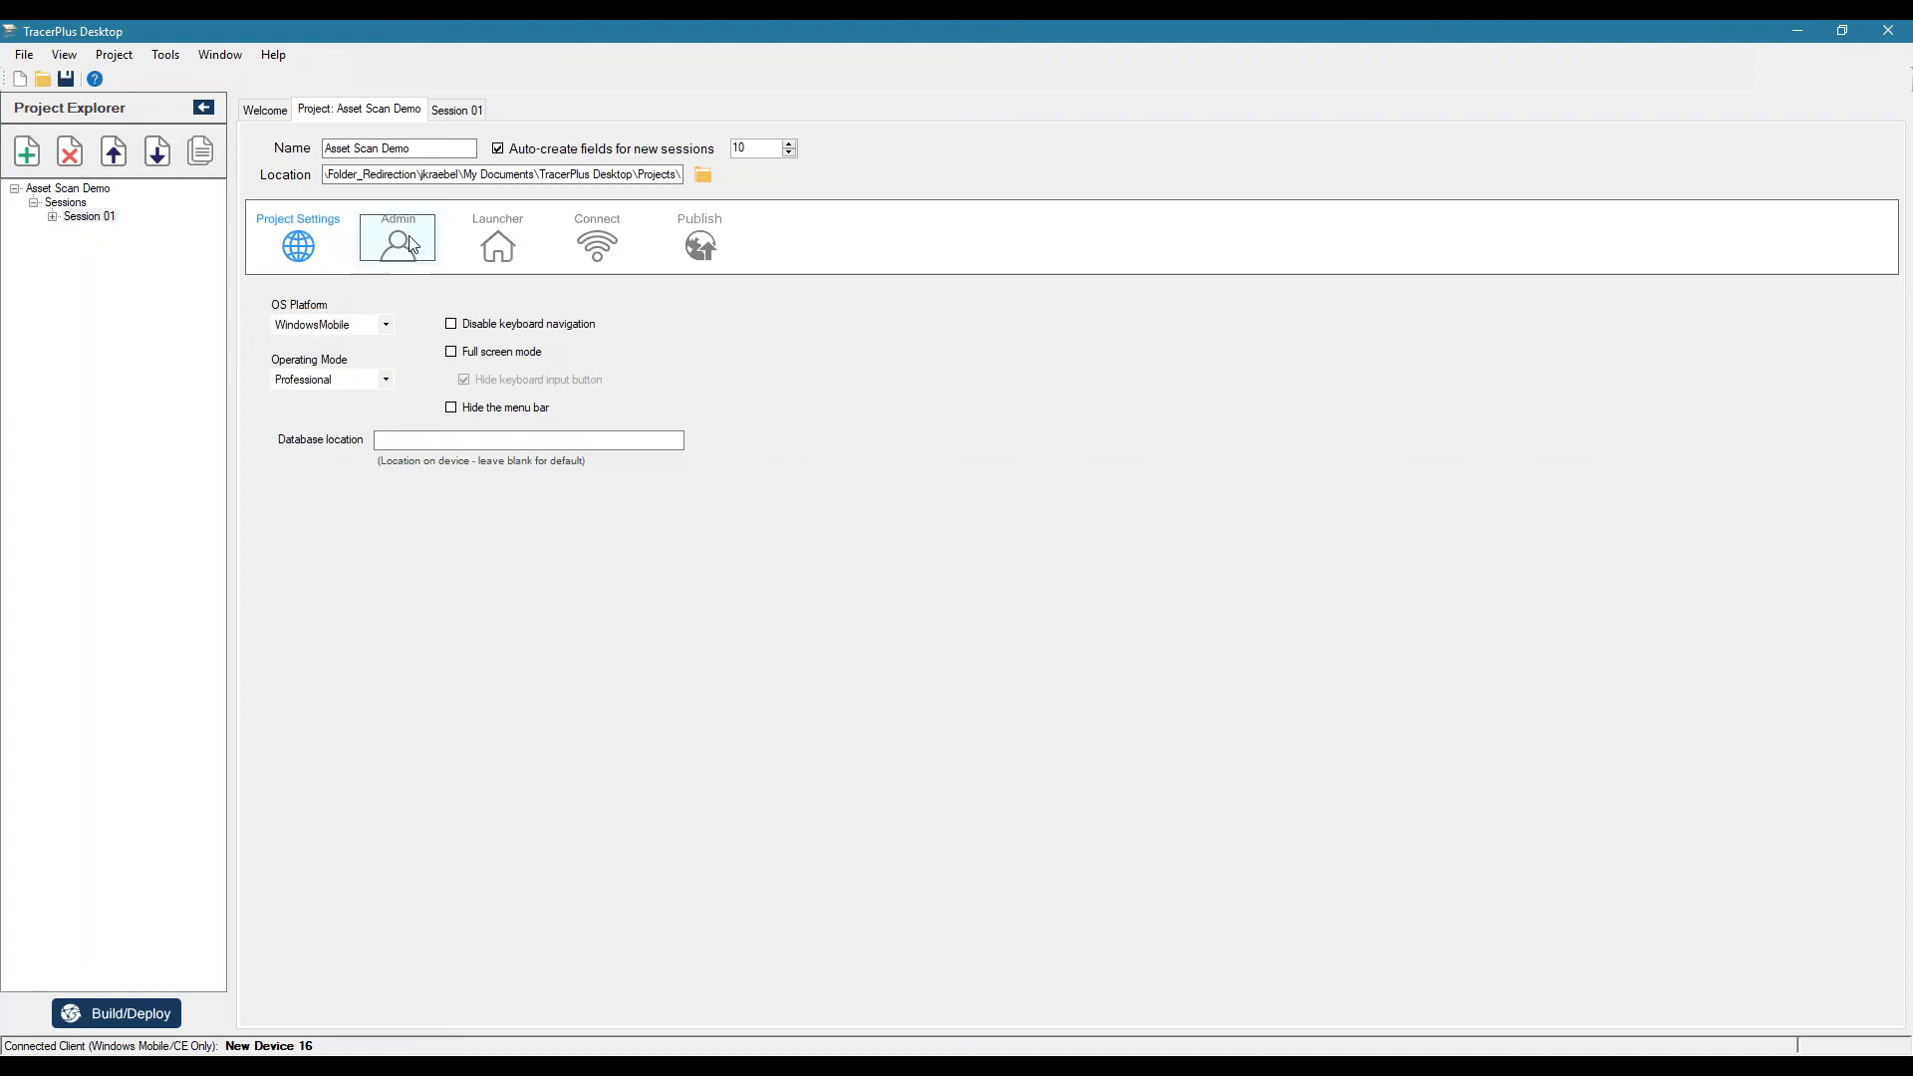
{"action": "left_click", "coordinate": [396, 237]}
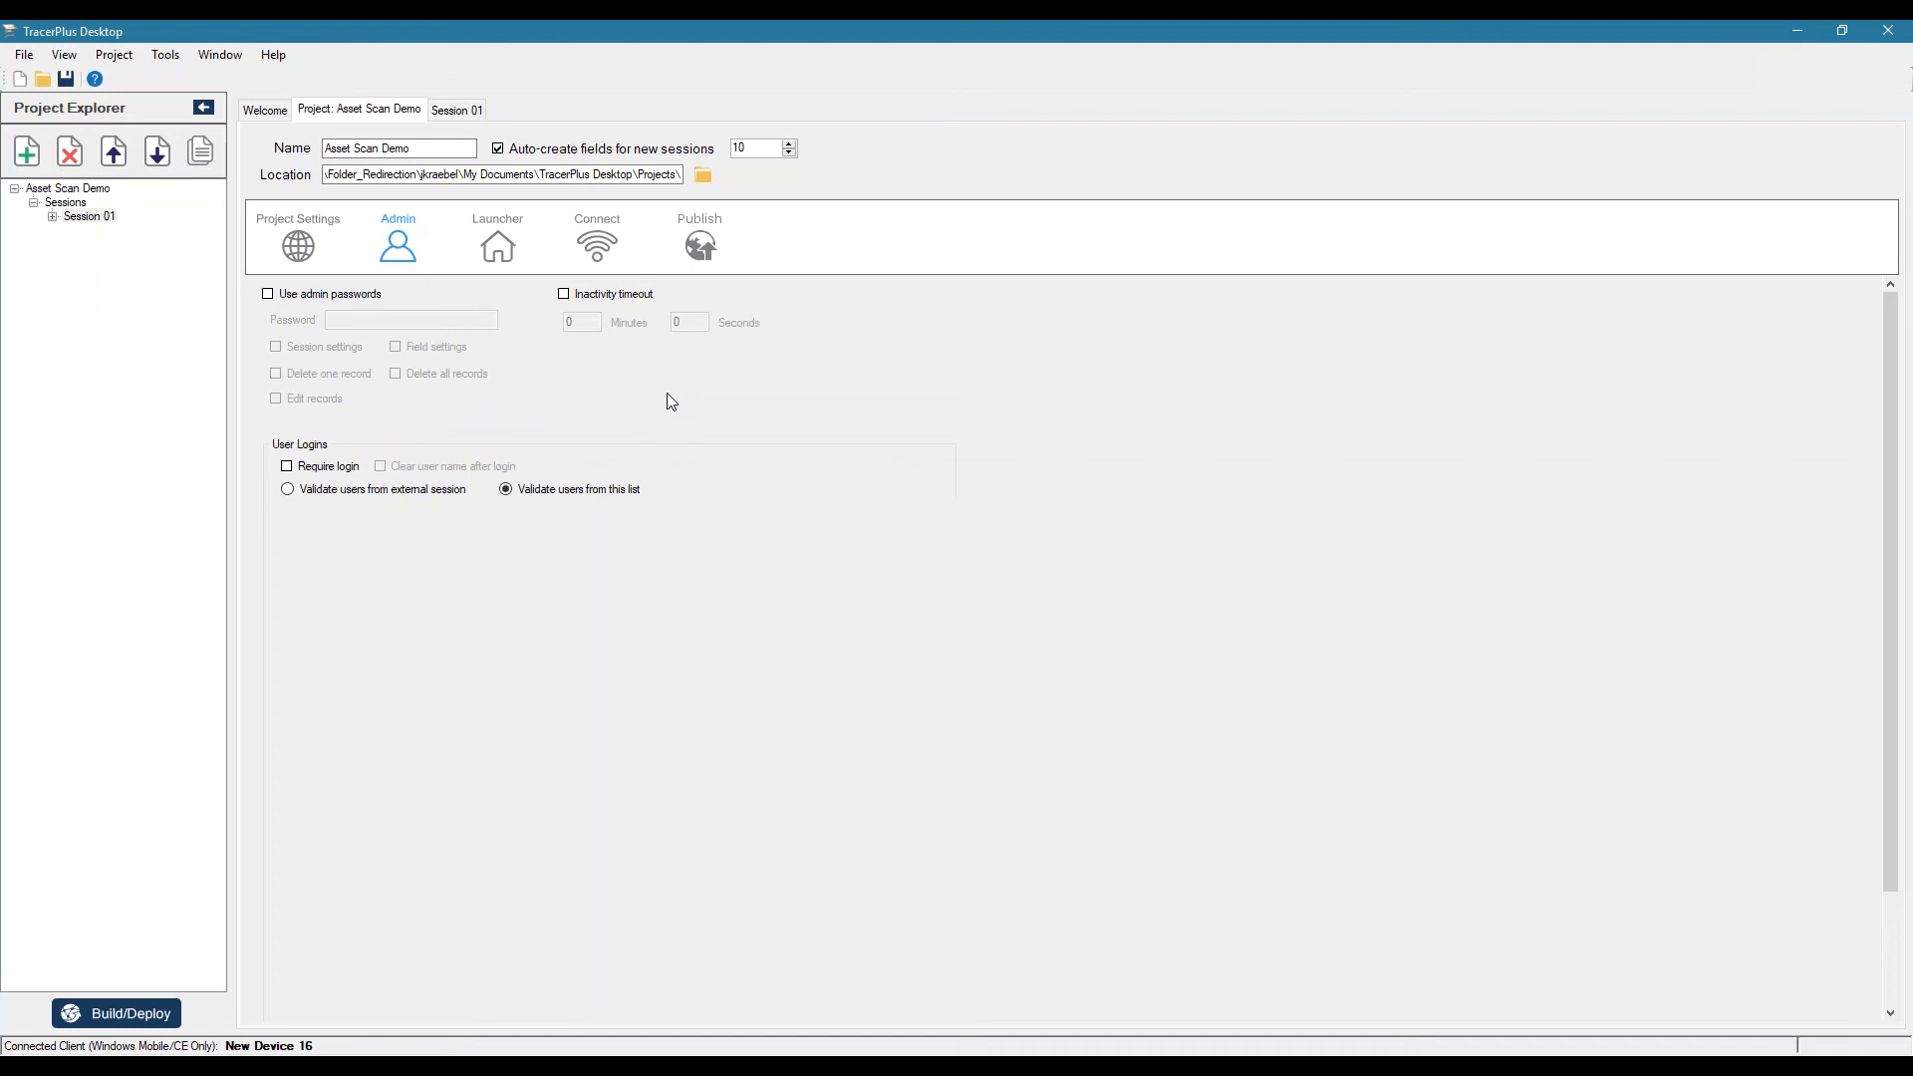
{"action": "mouse_move", "coordinate": [678, 405]}
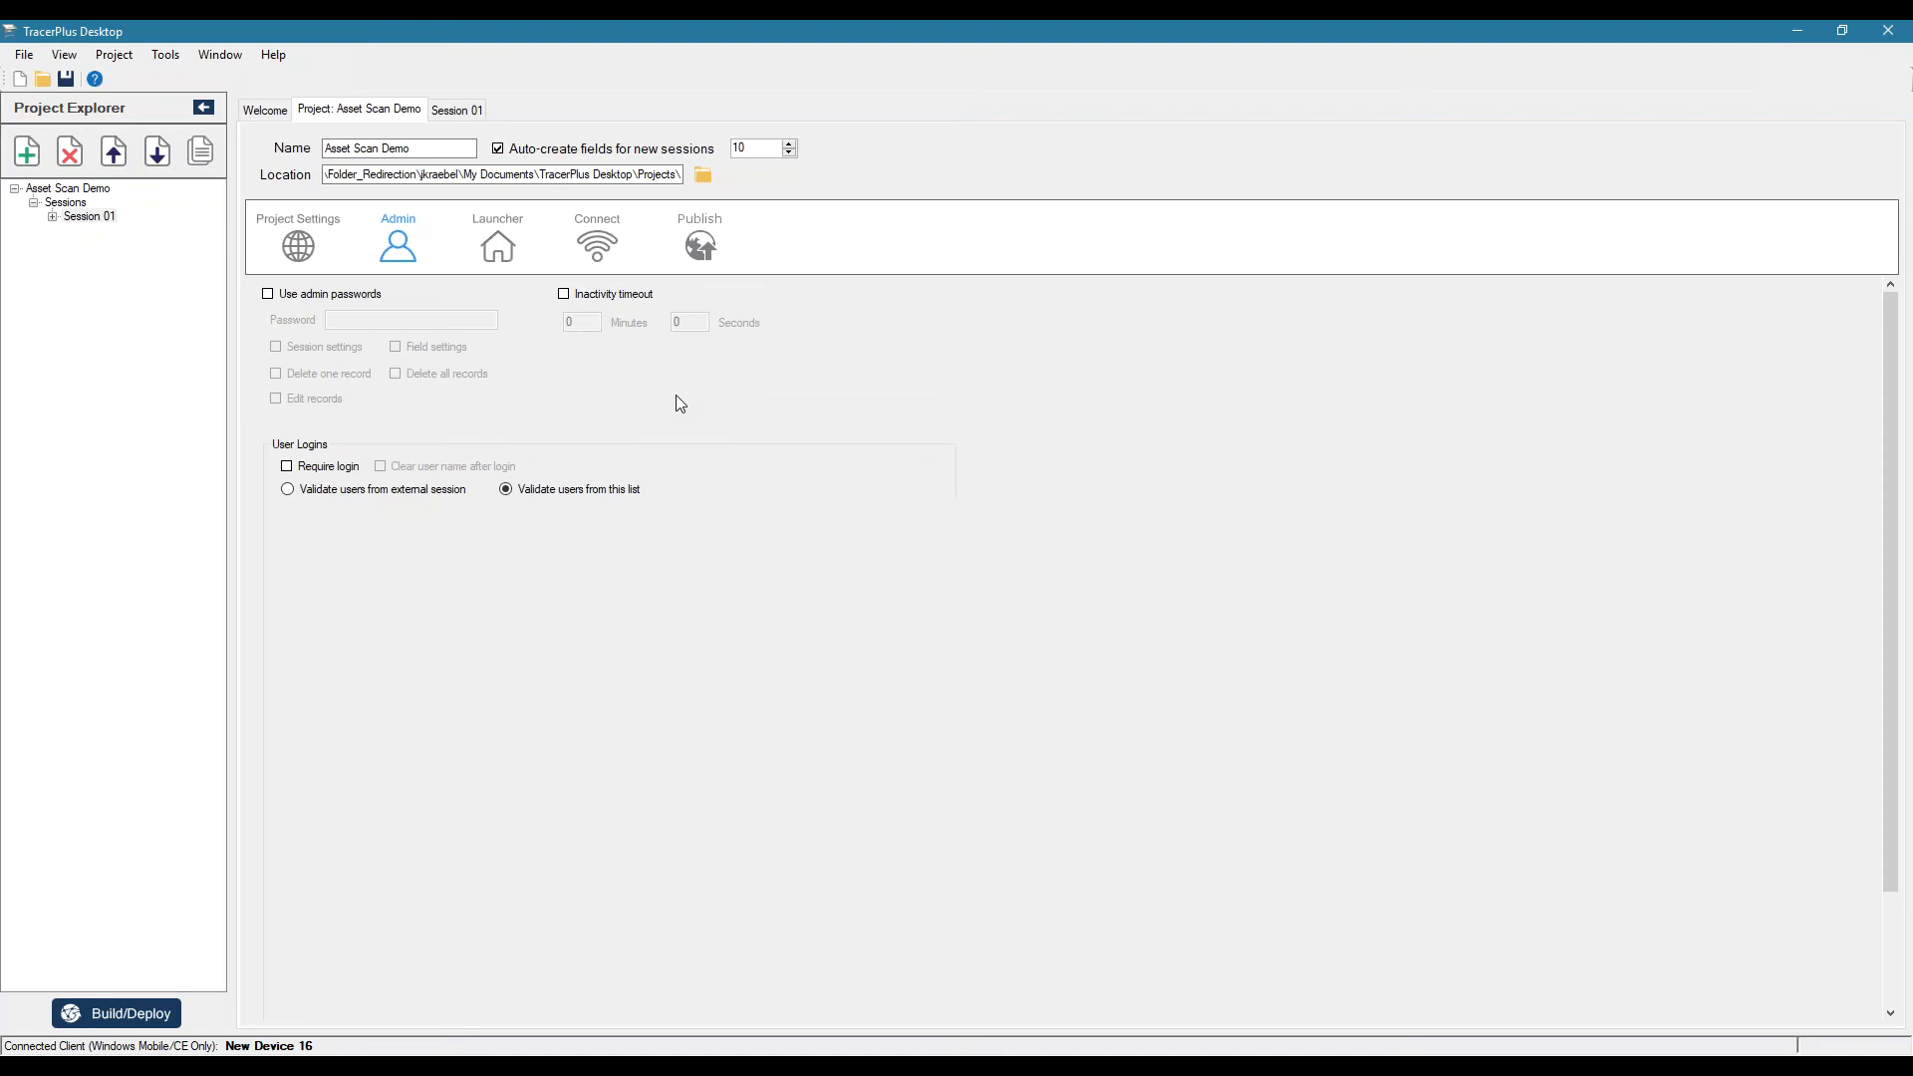
{"action": "mouse_move", "coordinate": [917, 434]}
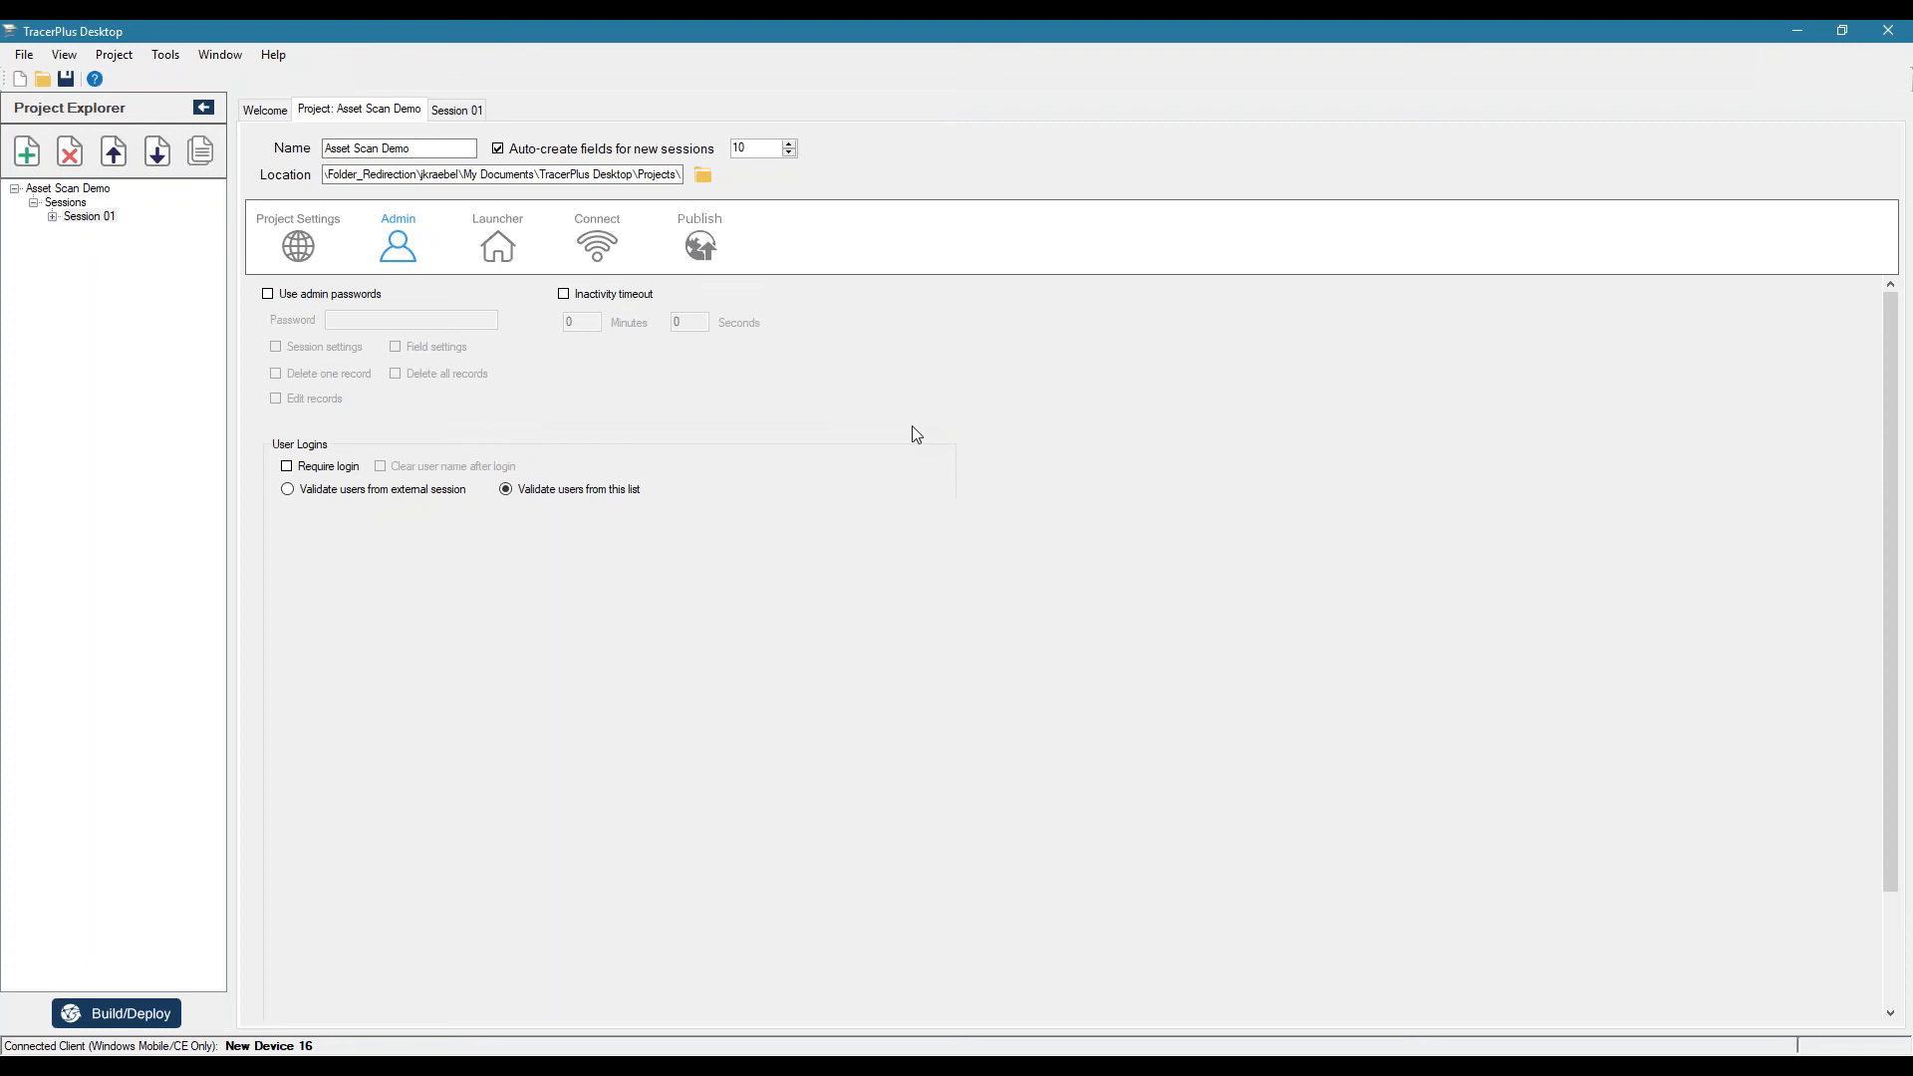
{"action": "mouse_move", "coordinate": [958, 467]}
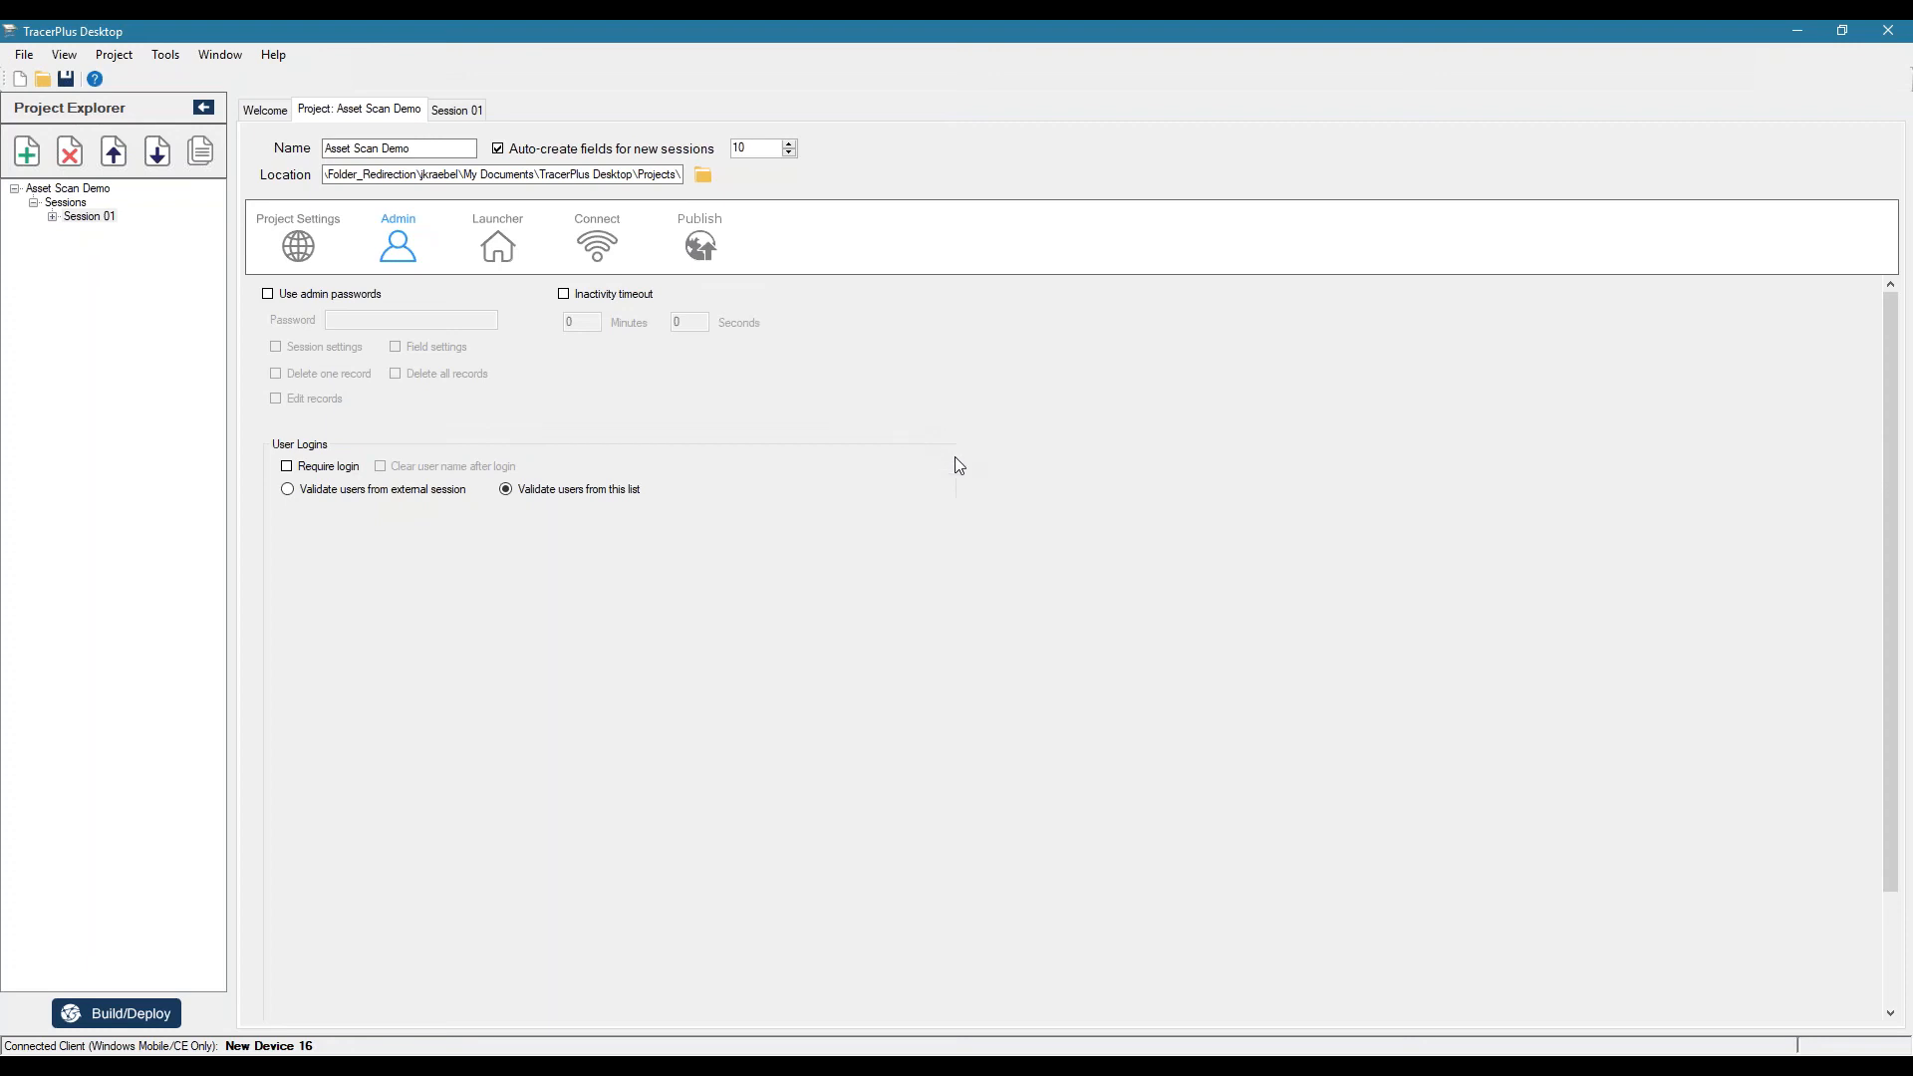
- Show the project's Connect settings with the empty hosts list and sync feedback
{"action": "left_click", "coordinate": [596, 240]}
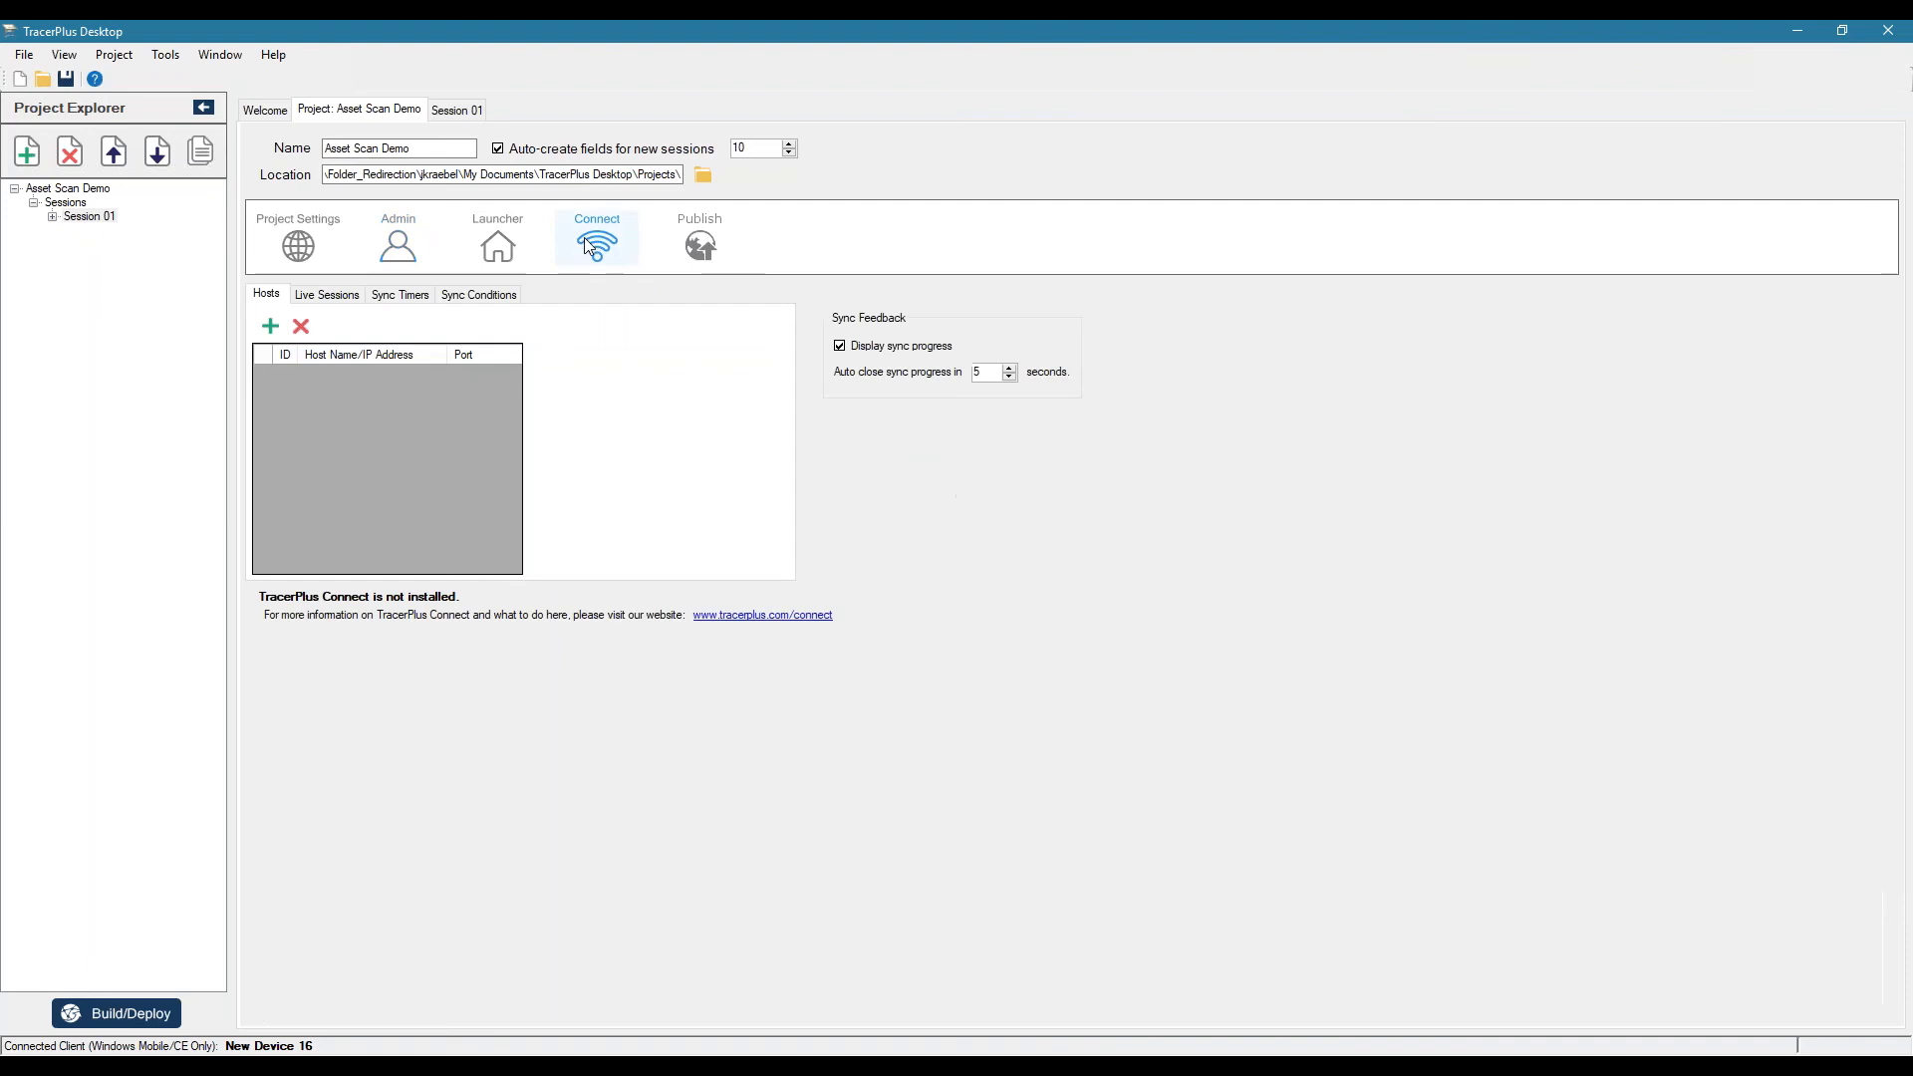
{"action": "mouse_move", "coordinate": [381, 472]}
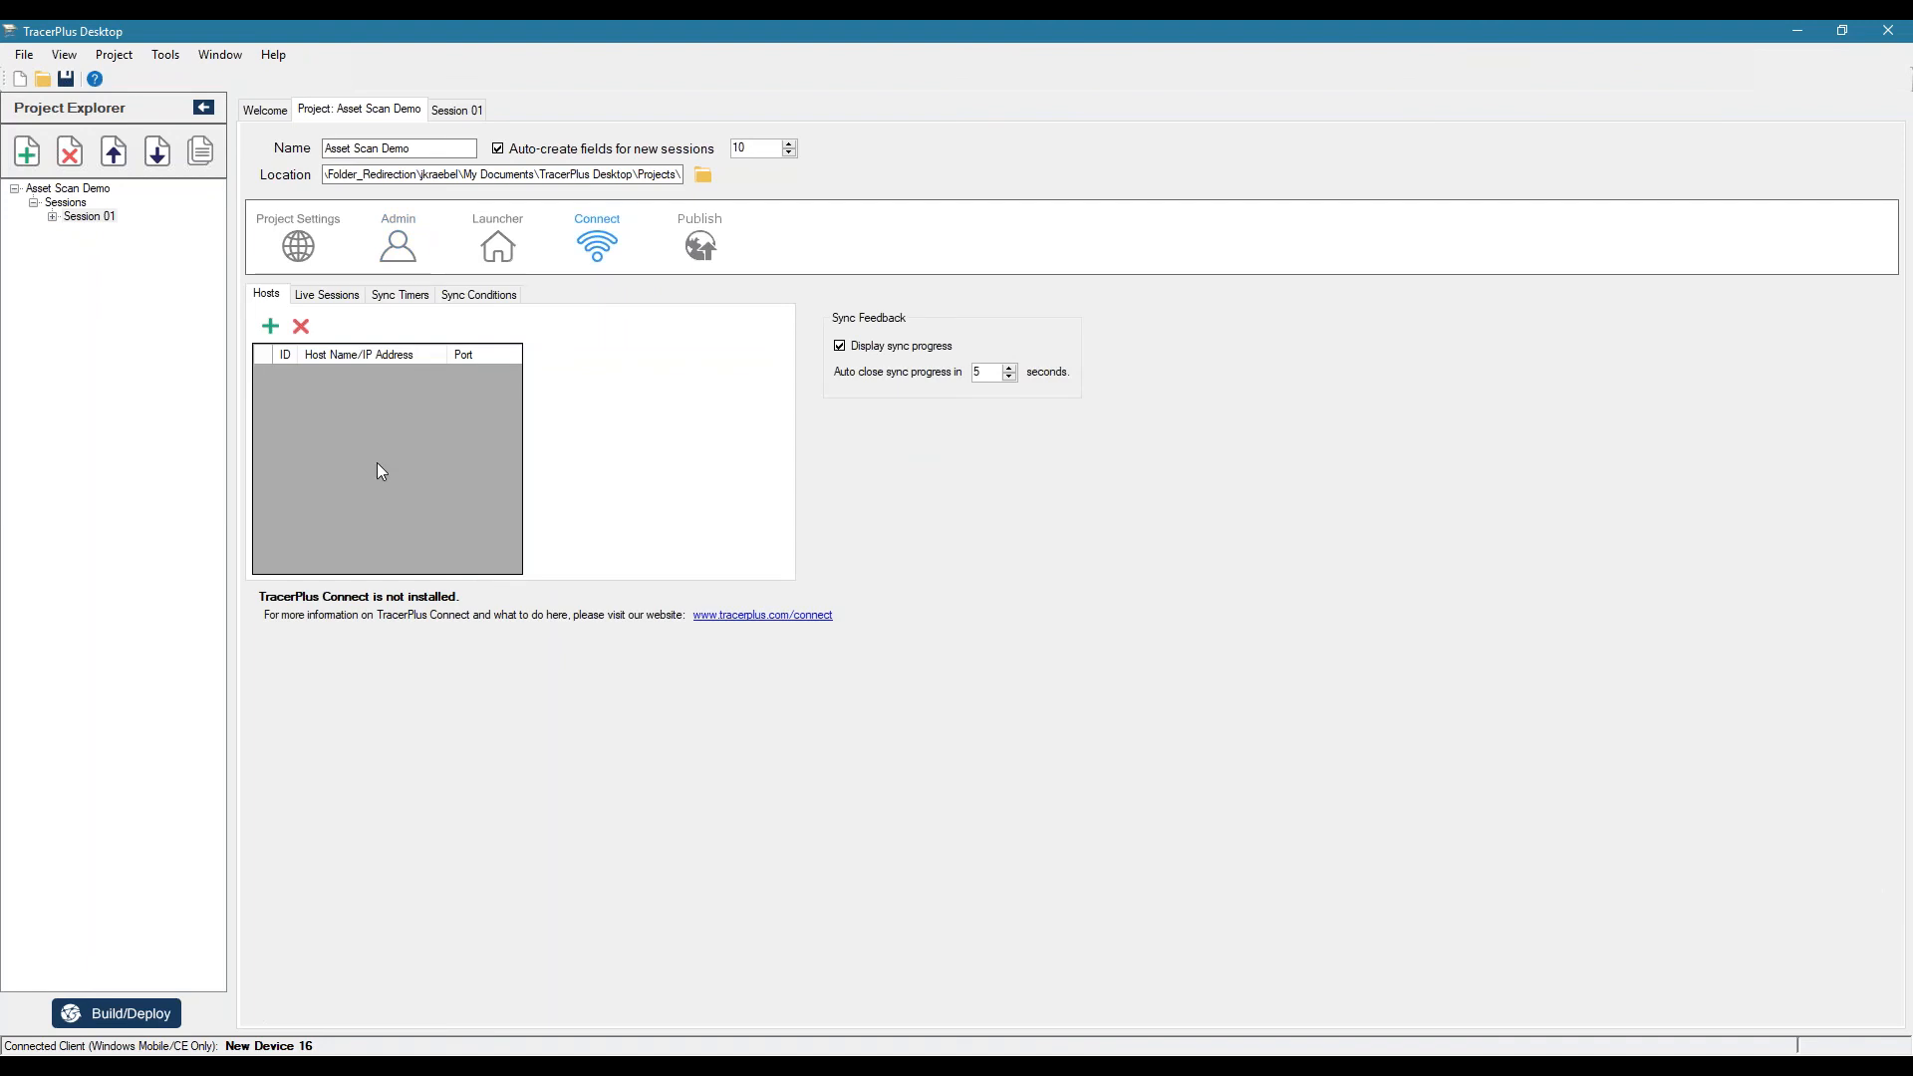
{"action": "mouse_move", "coordinate": [327, 459]}
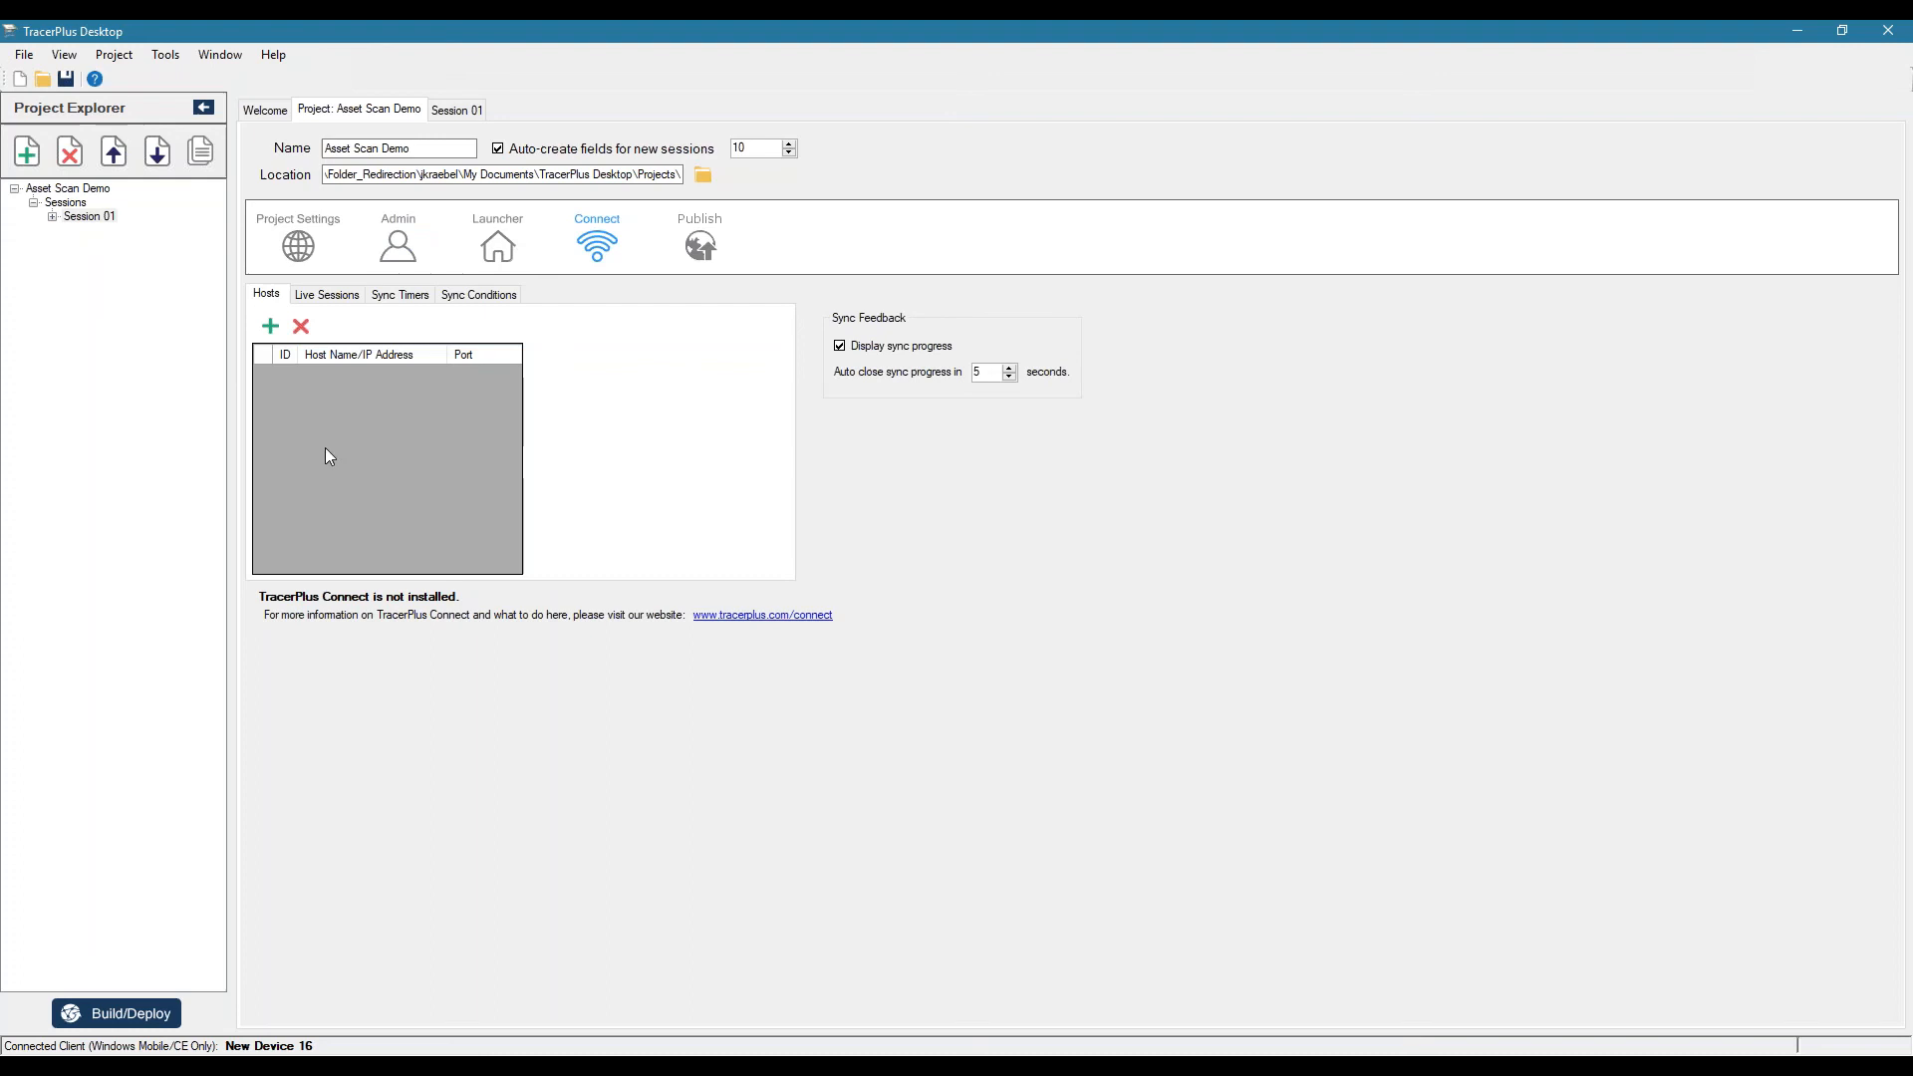
{"action": "mouse_move", "coordinate": [431, 467]}
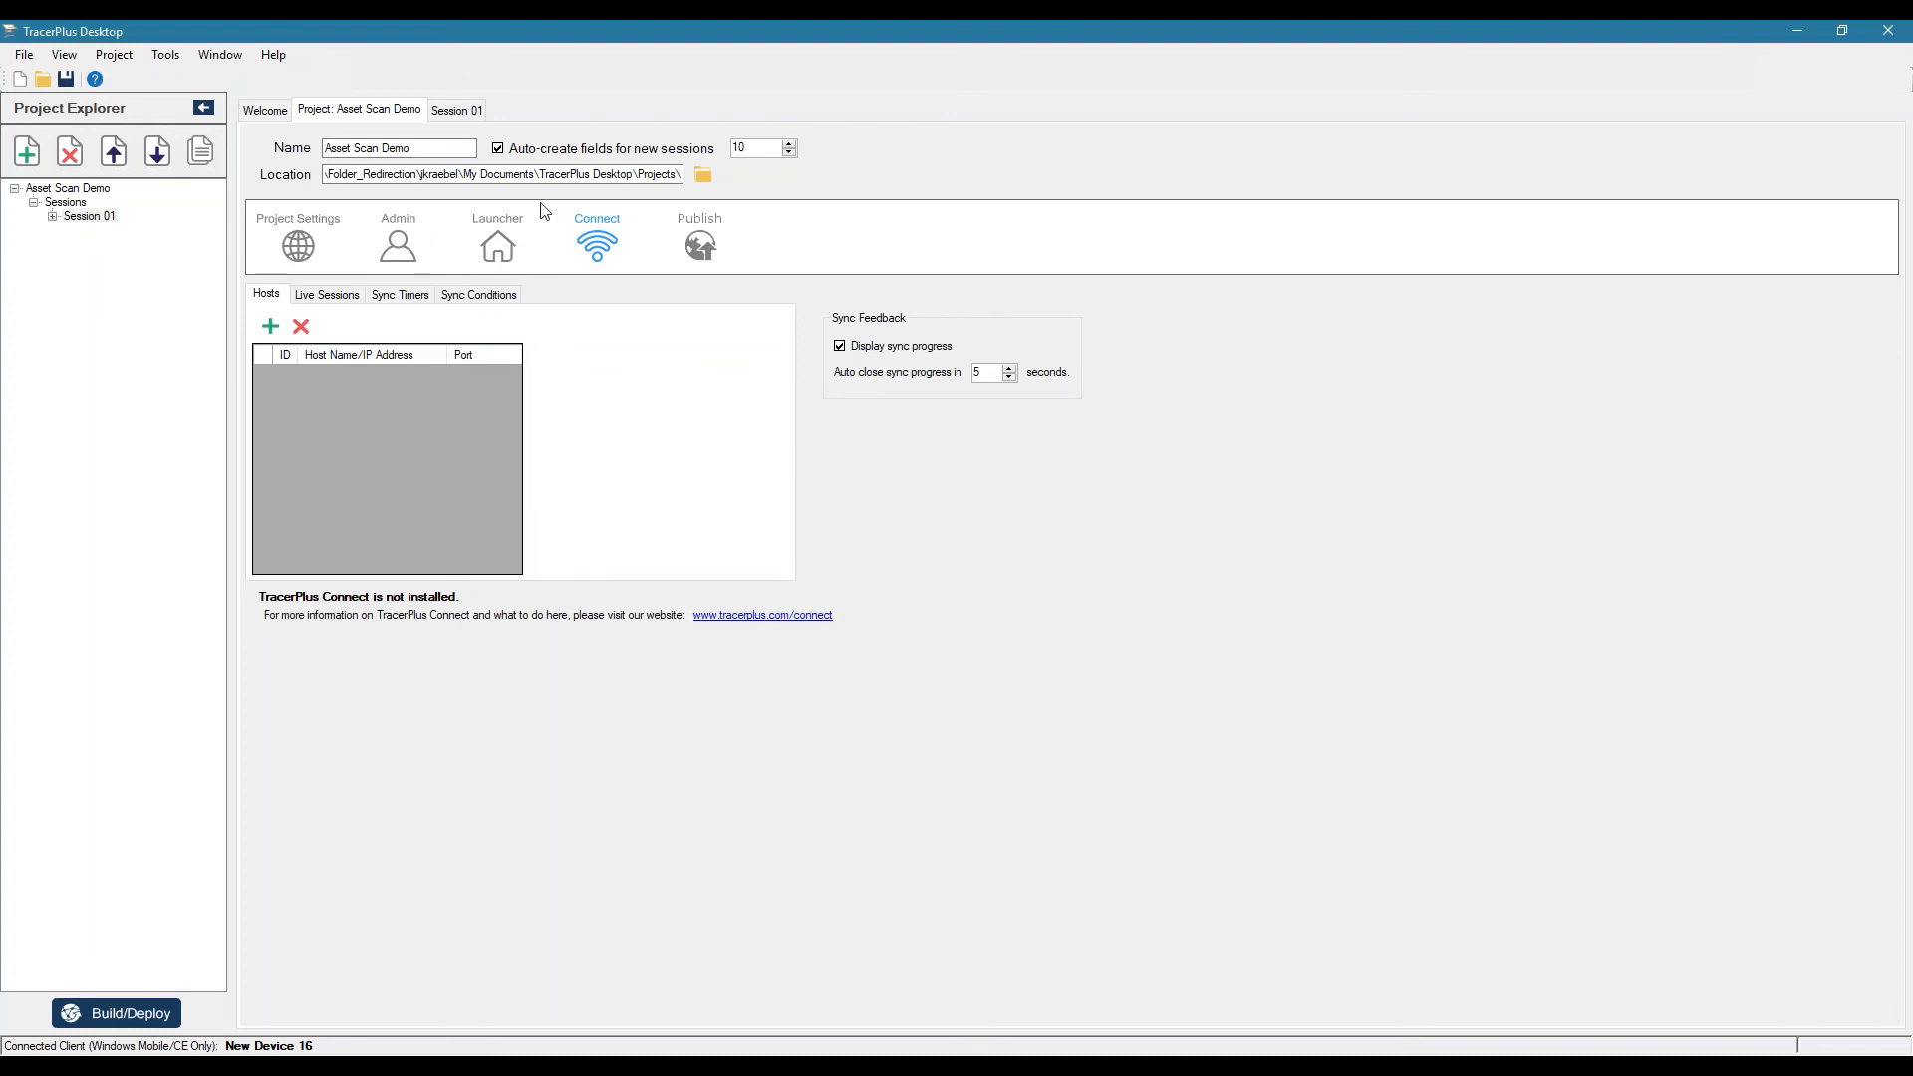
- Switch to Session 01 and launch its form designer with the default-skin prompt
{"action": "left_click", "coordinate": [457, 110]}
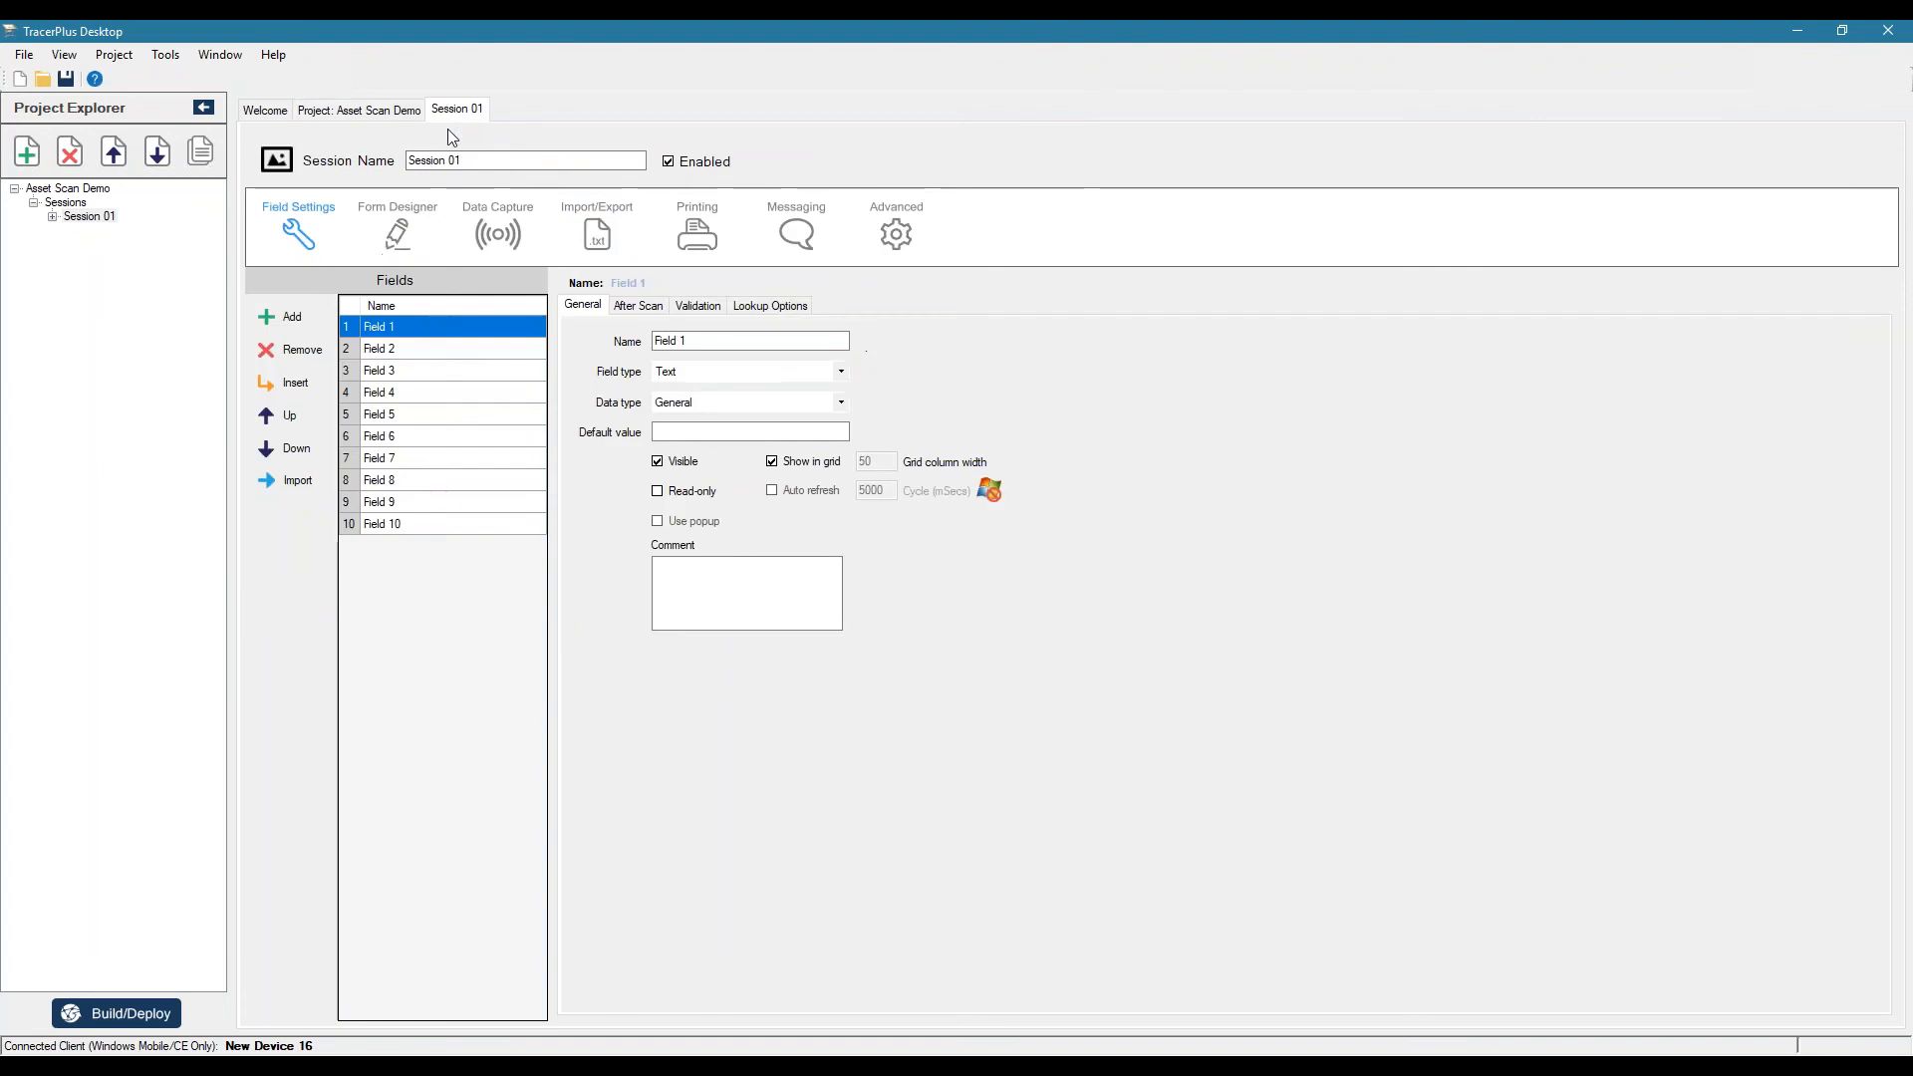
{"action": "mouse_move", "coordinate": [297, 225]}
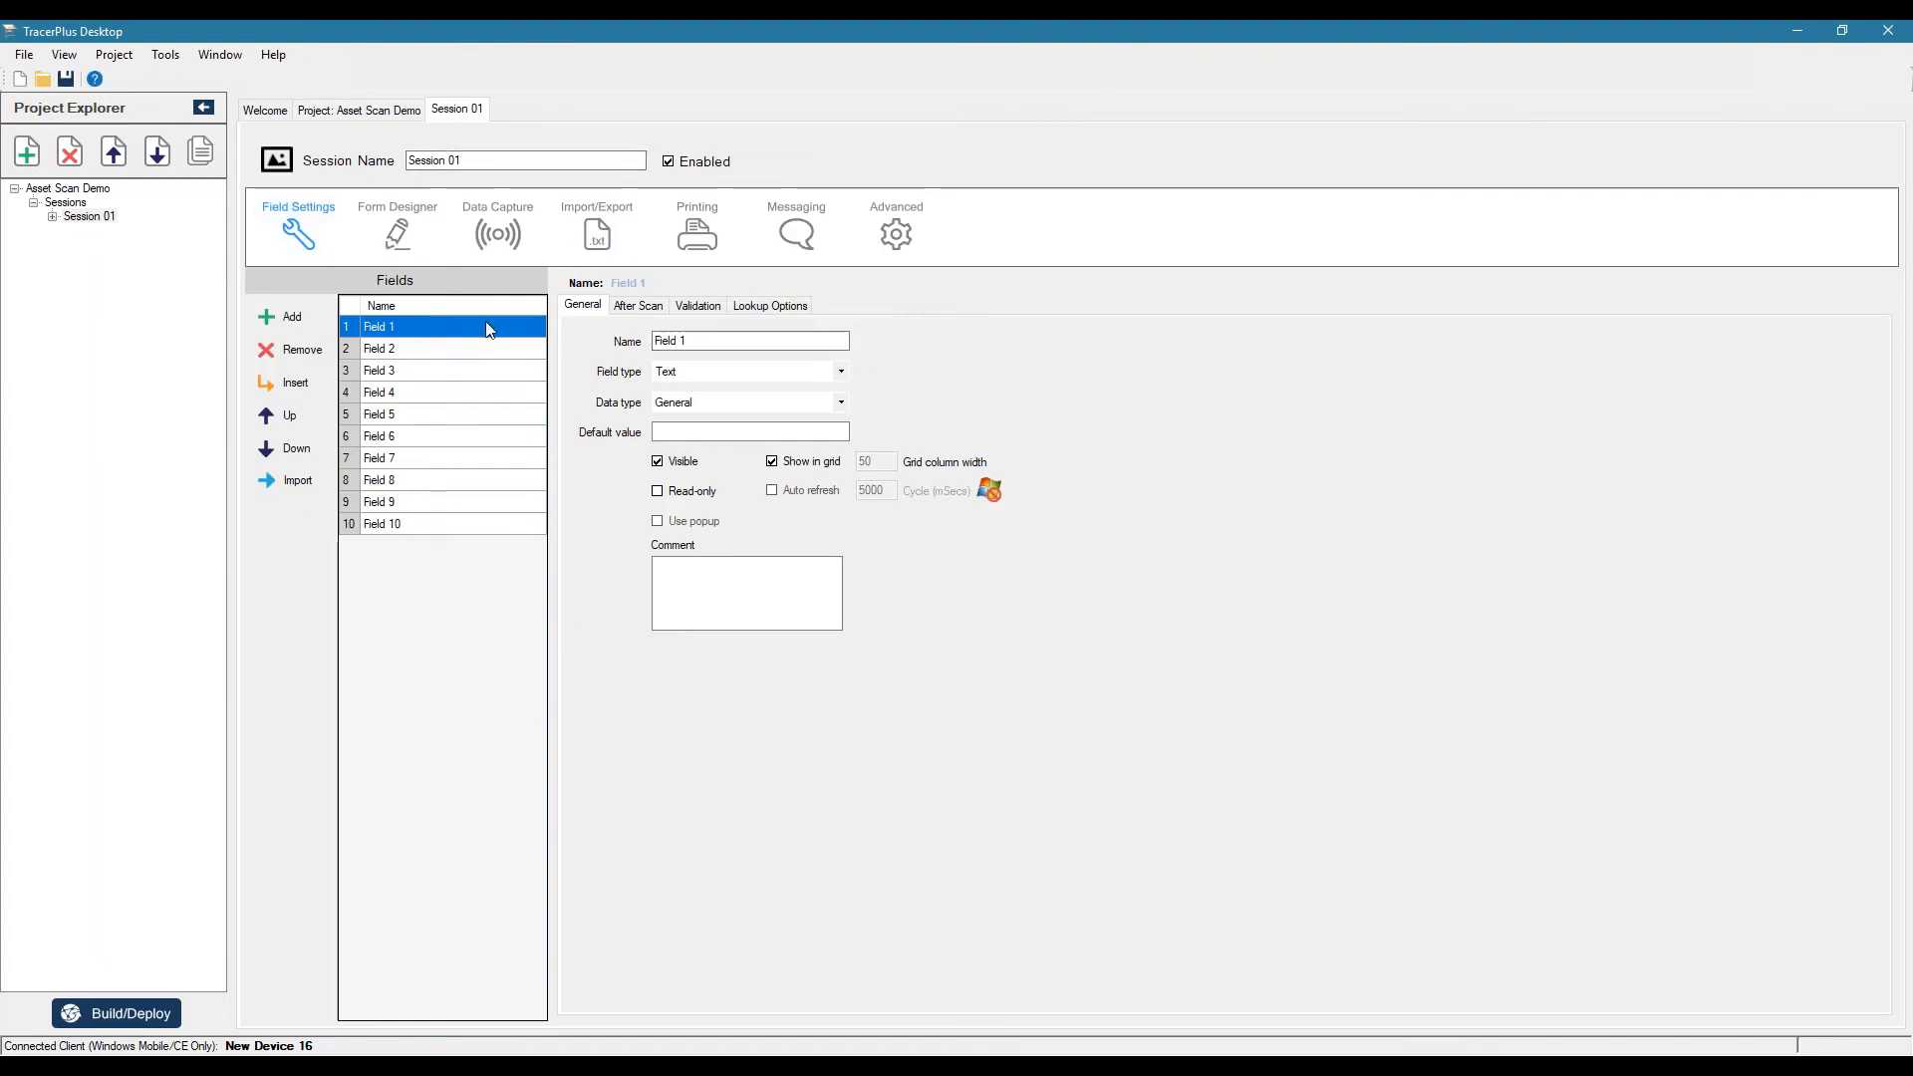
{"action": "mouse_move", "coordinate": [514, 471]}
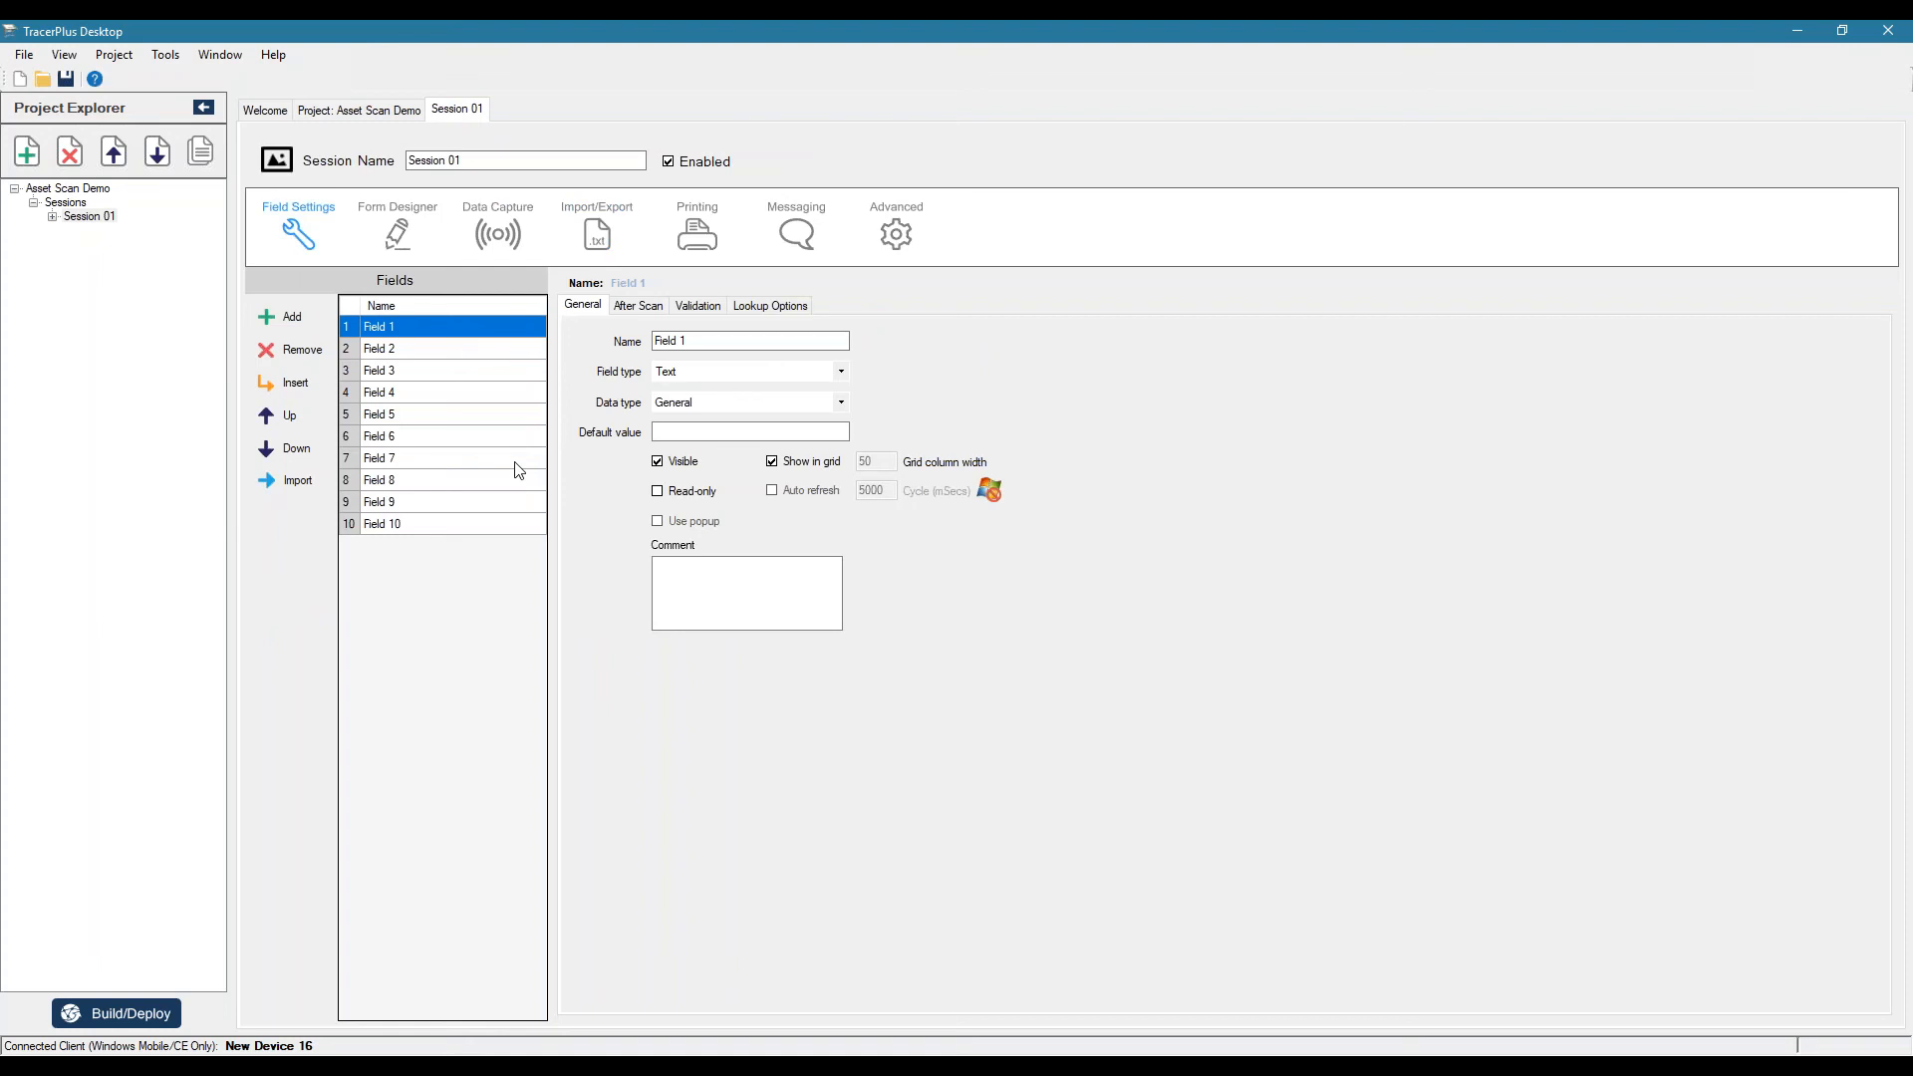
{"action": "mouse_move", "coordinate": [427, 438]}
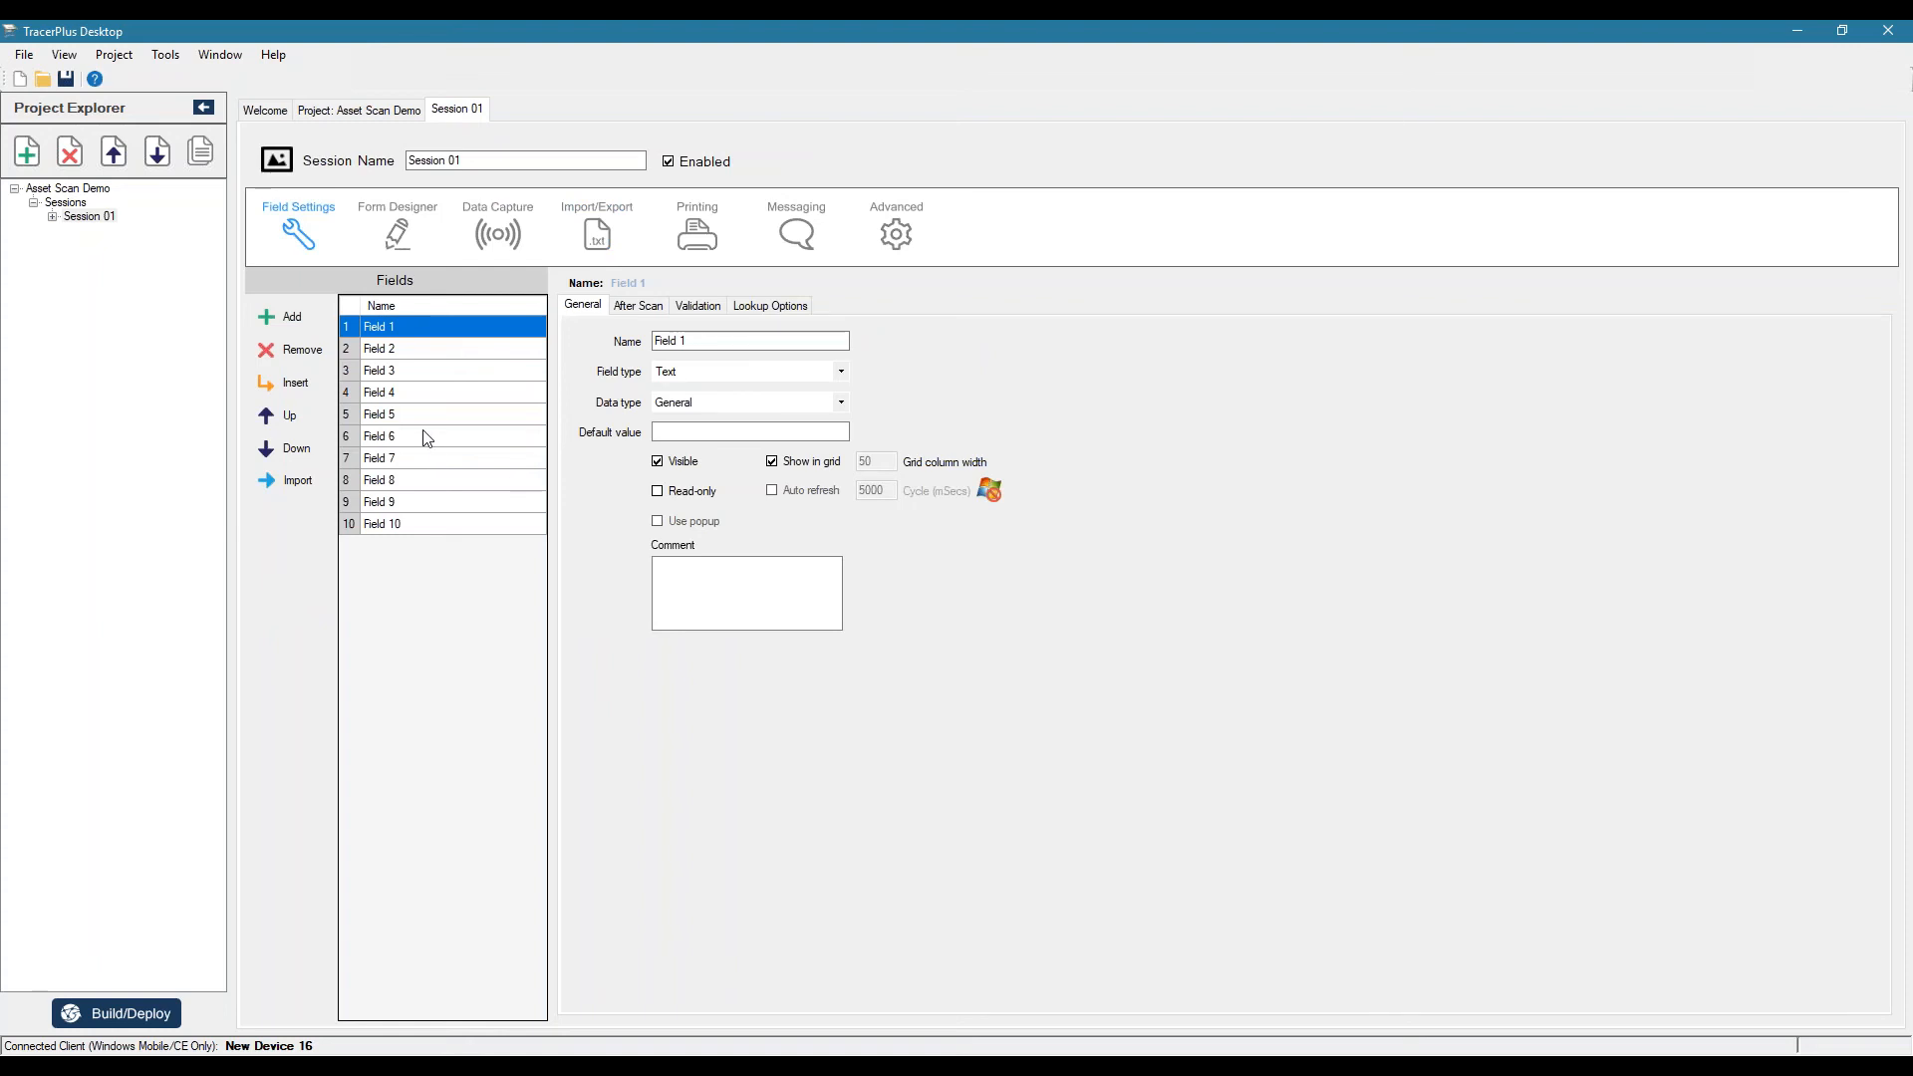
{"action": "left_click", "coordinate": [396, 225]}
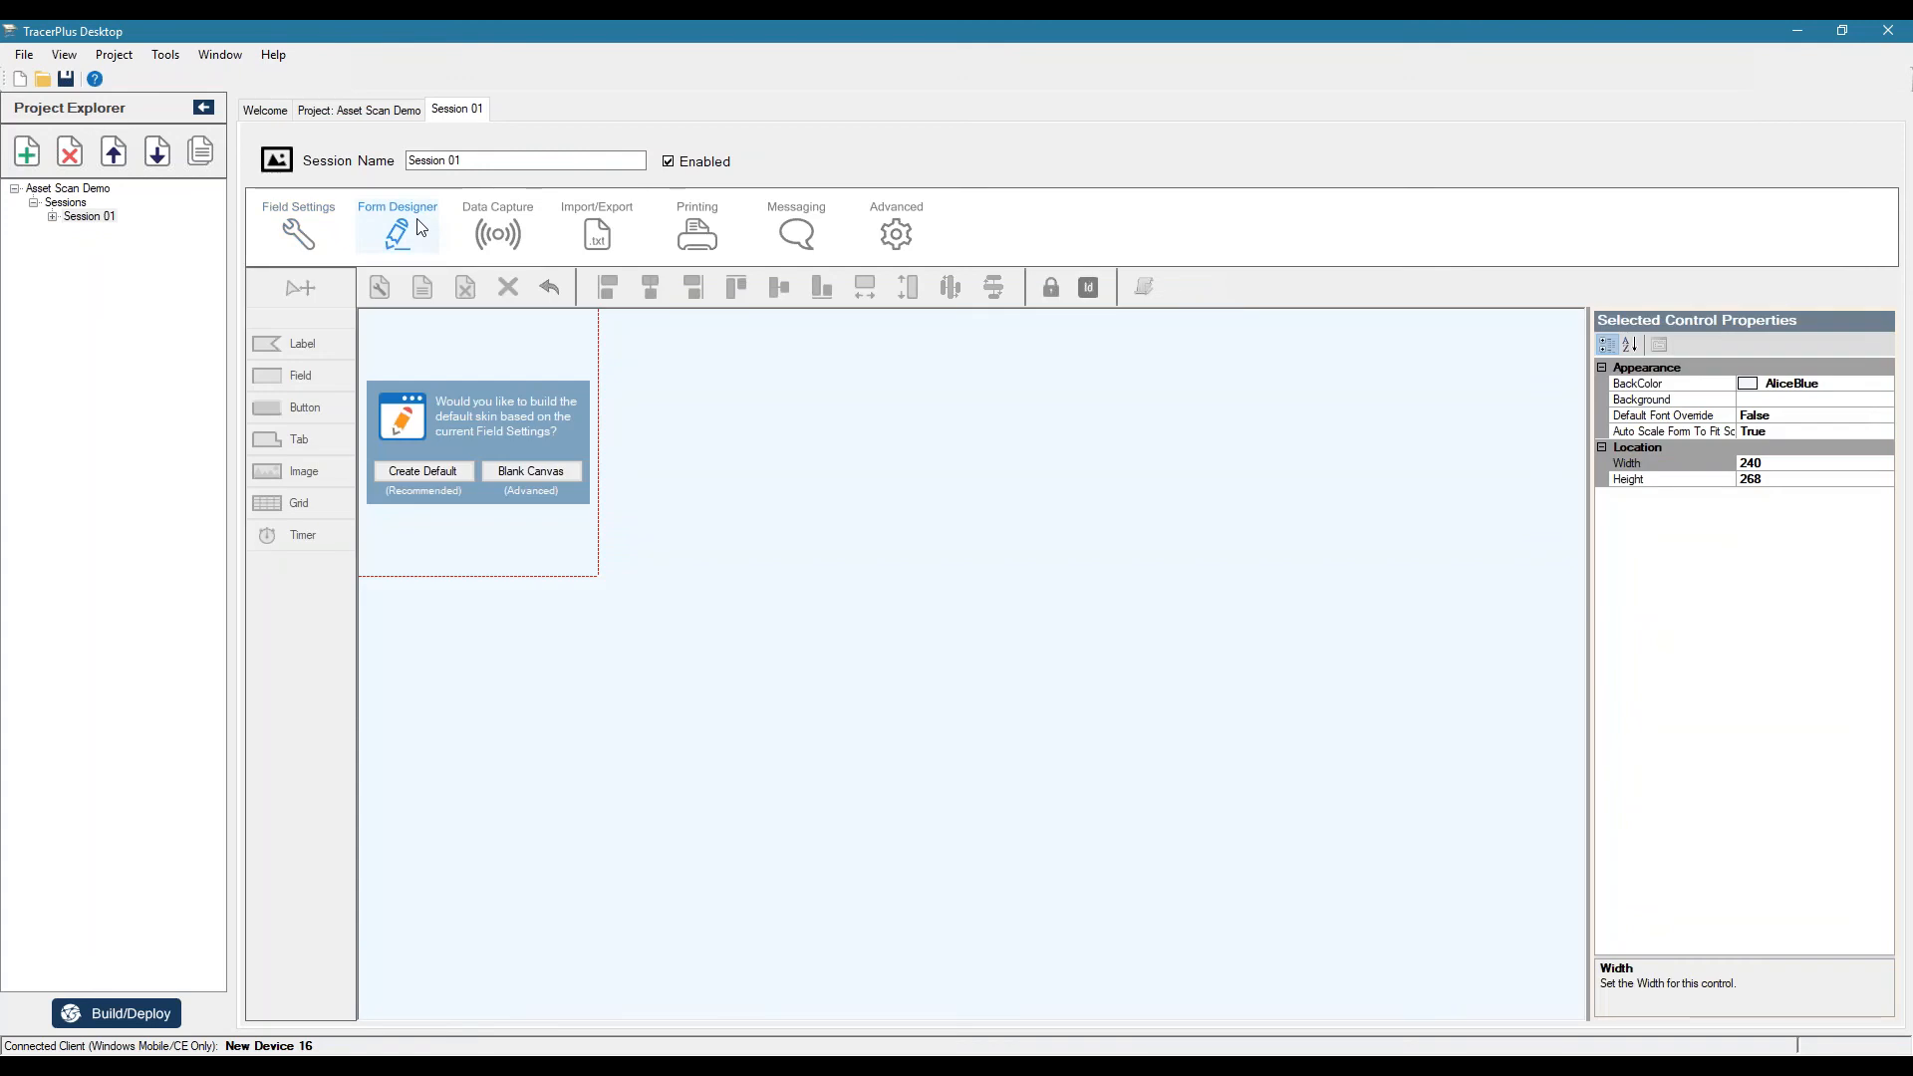
{"action": "mouse_move", "coordinate": [452, 233]}
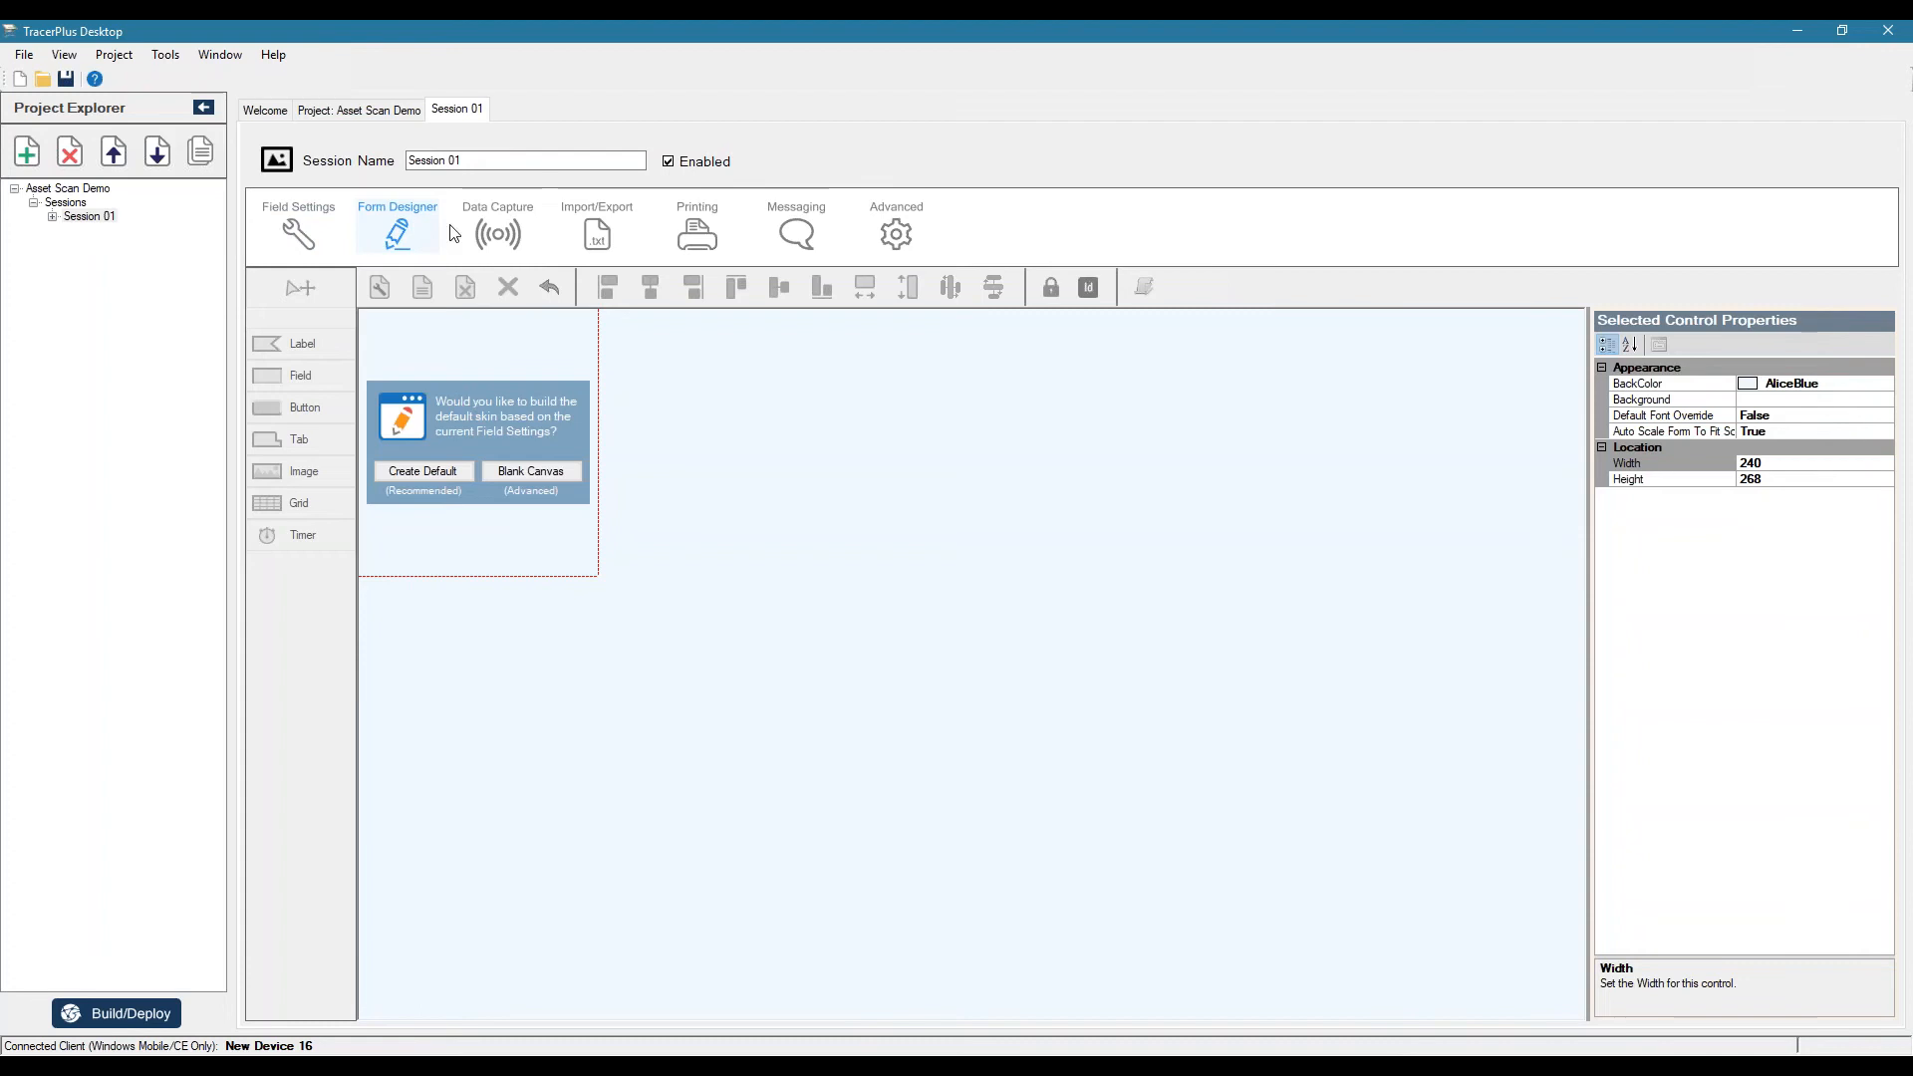
- Review Session 01's data capture, import/export and messaging settings
{"action": "left_click", "coordinate": [499, 226]}
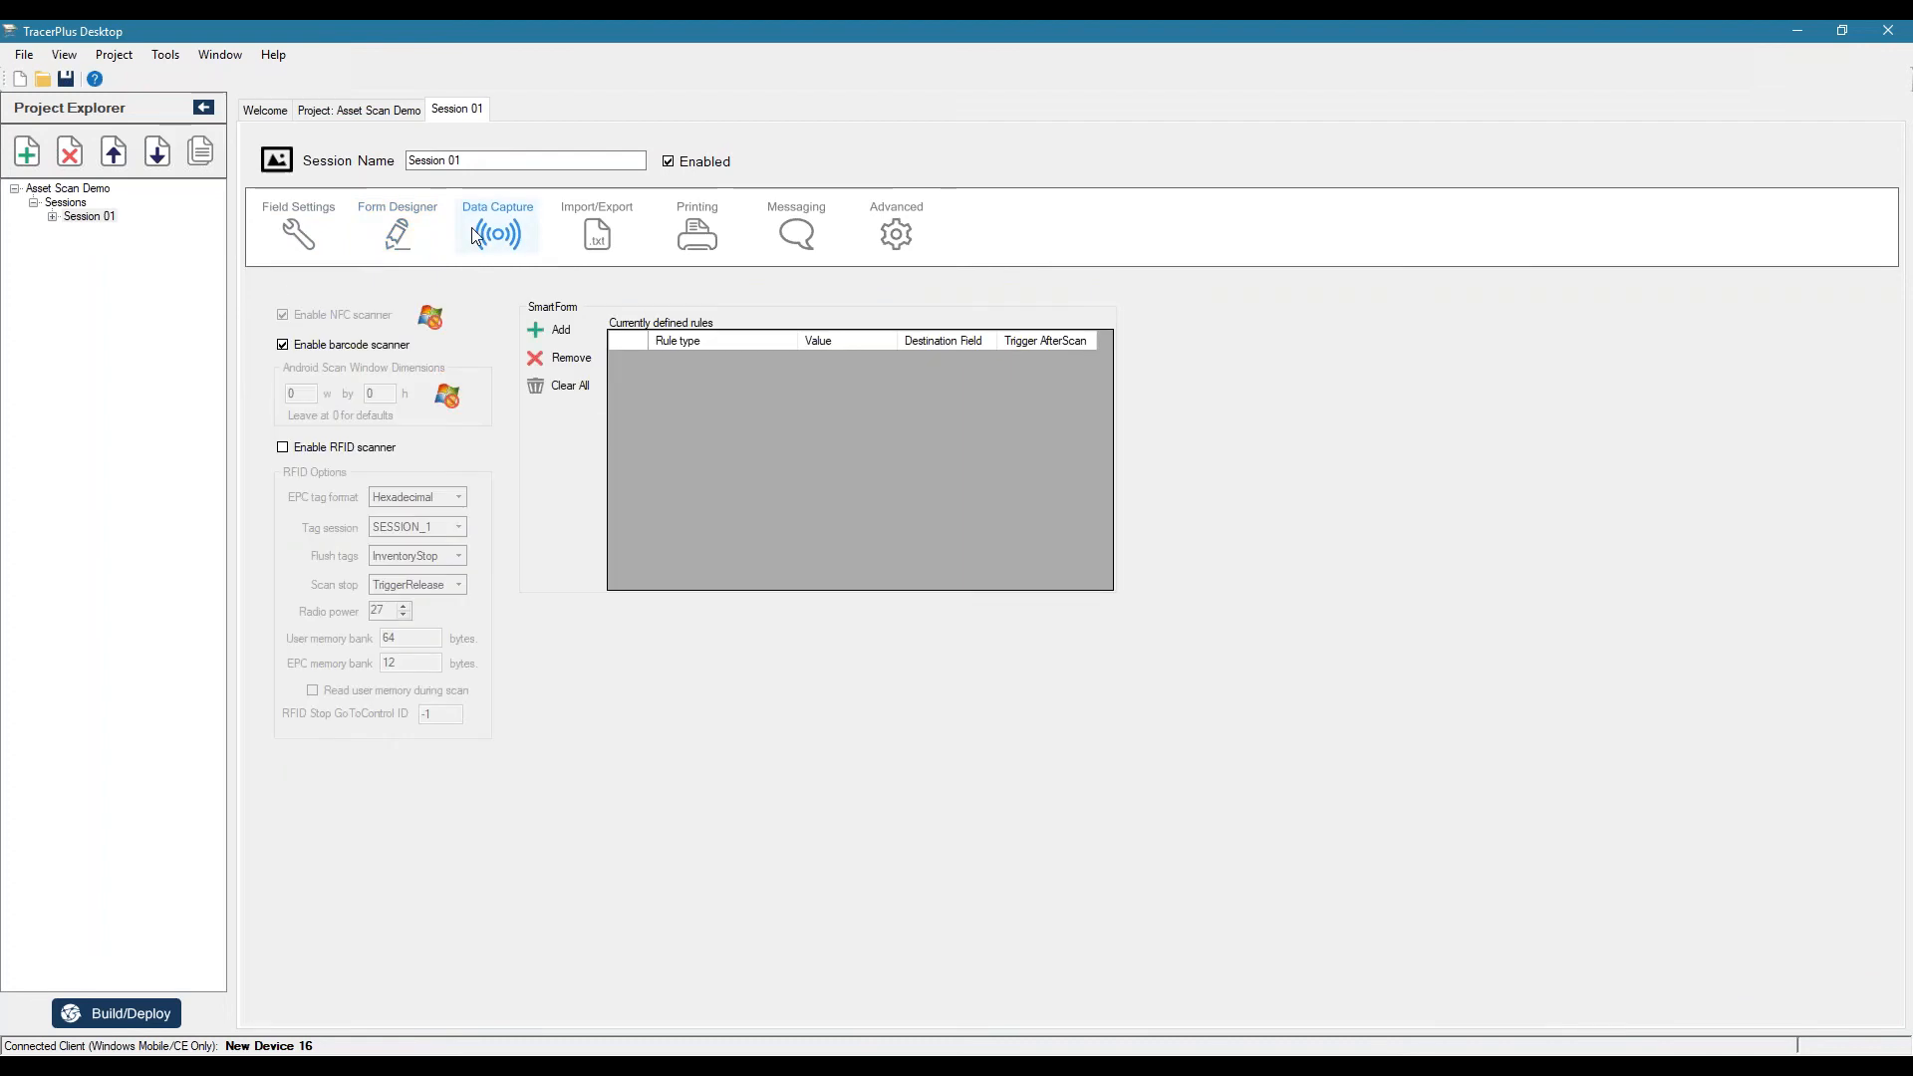
{"action": "mouse_move", "coordinate": [596, 231]}
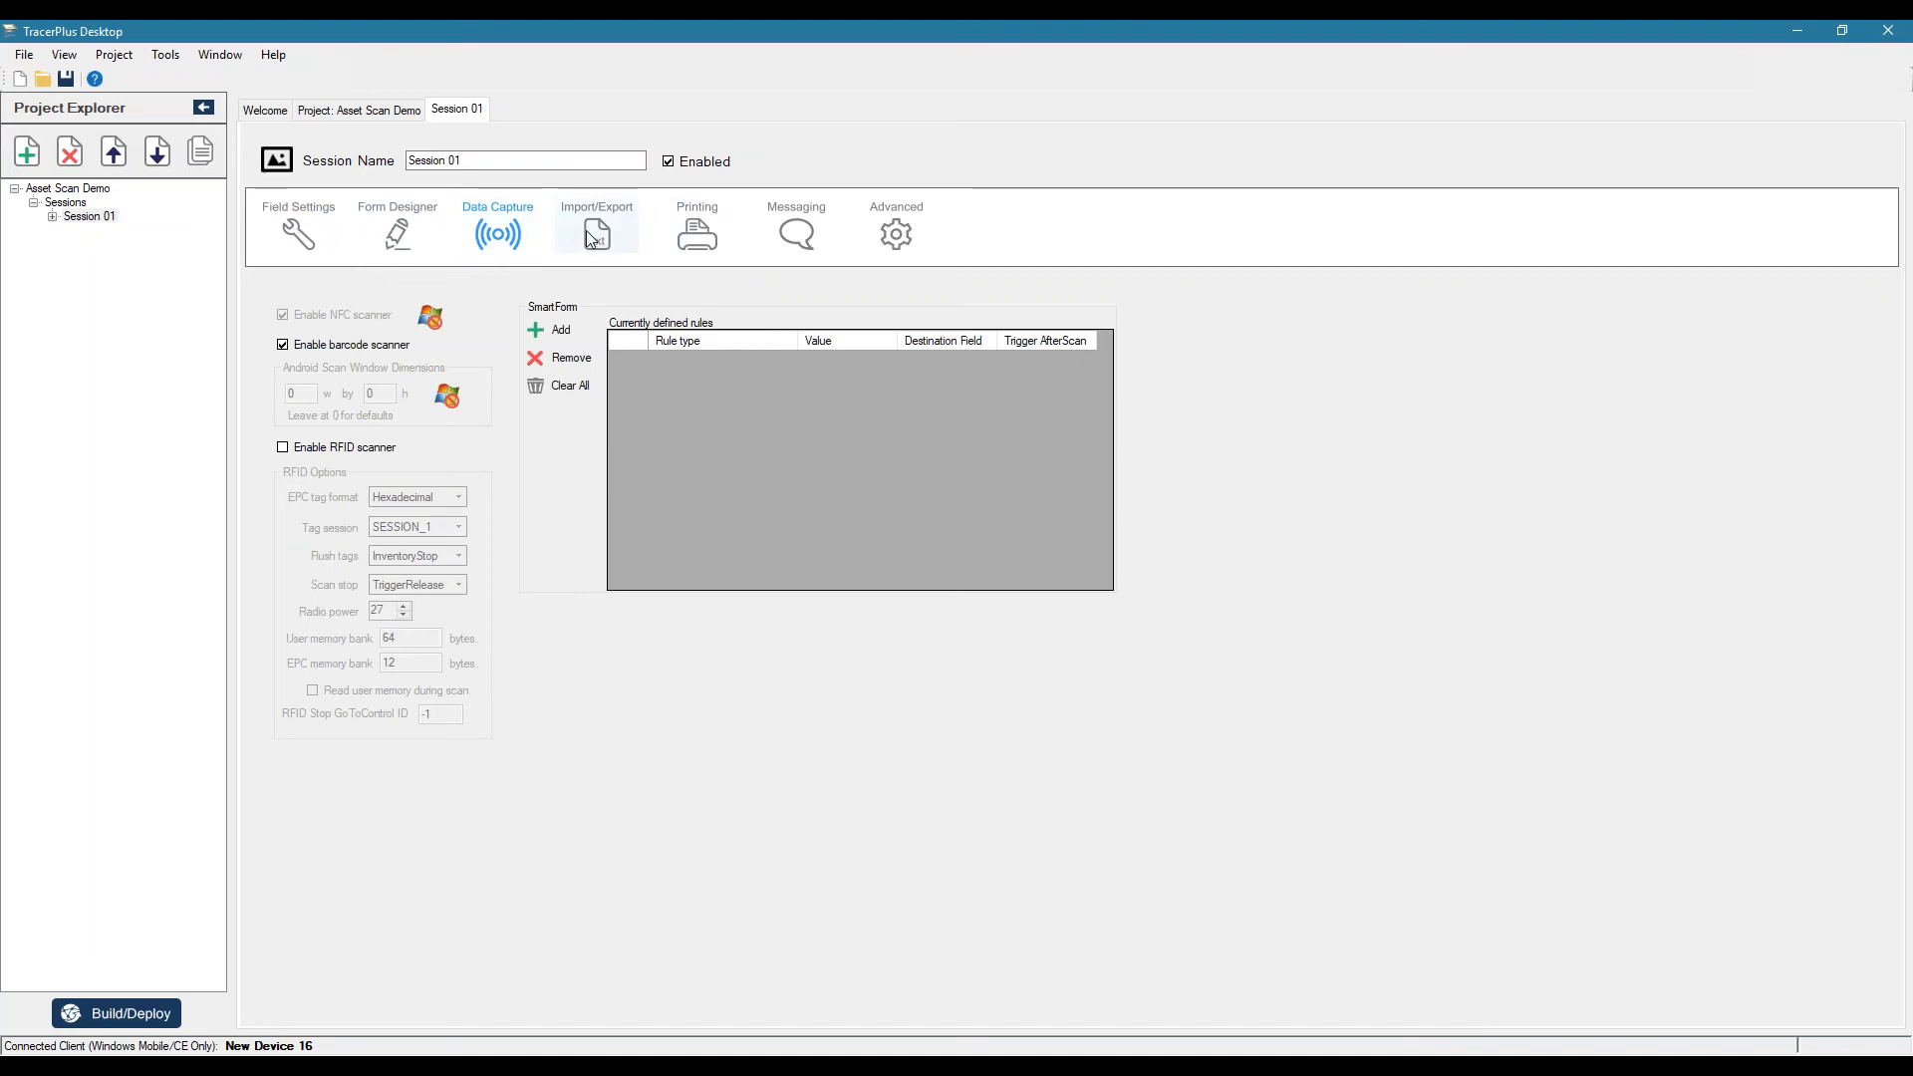
{"action": "left_click", "coordinate": [698, 231]}
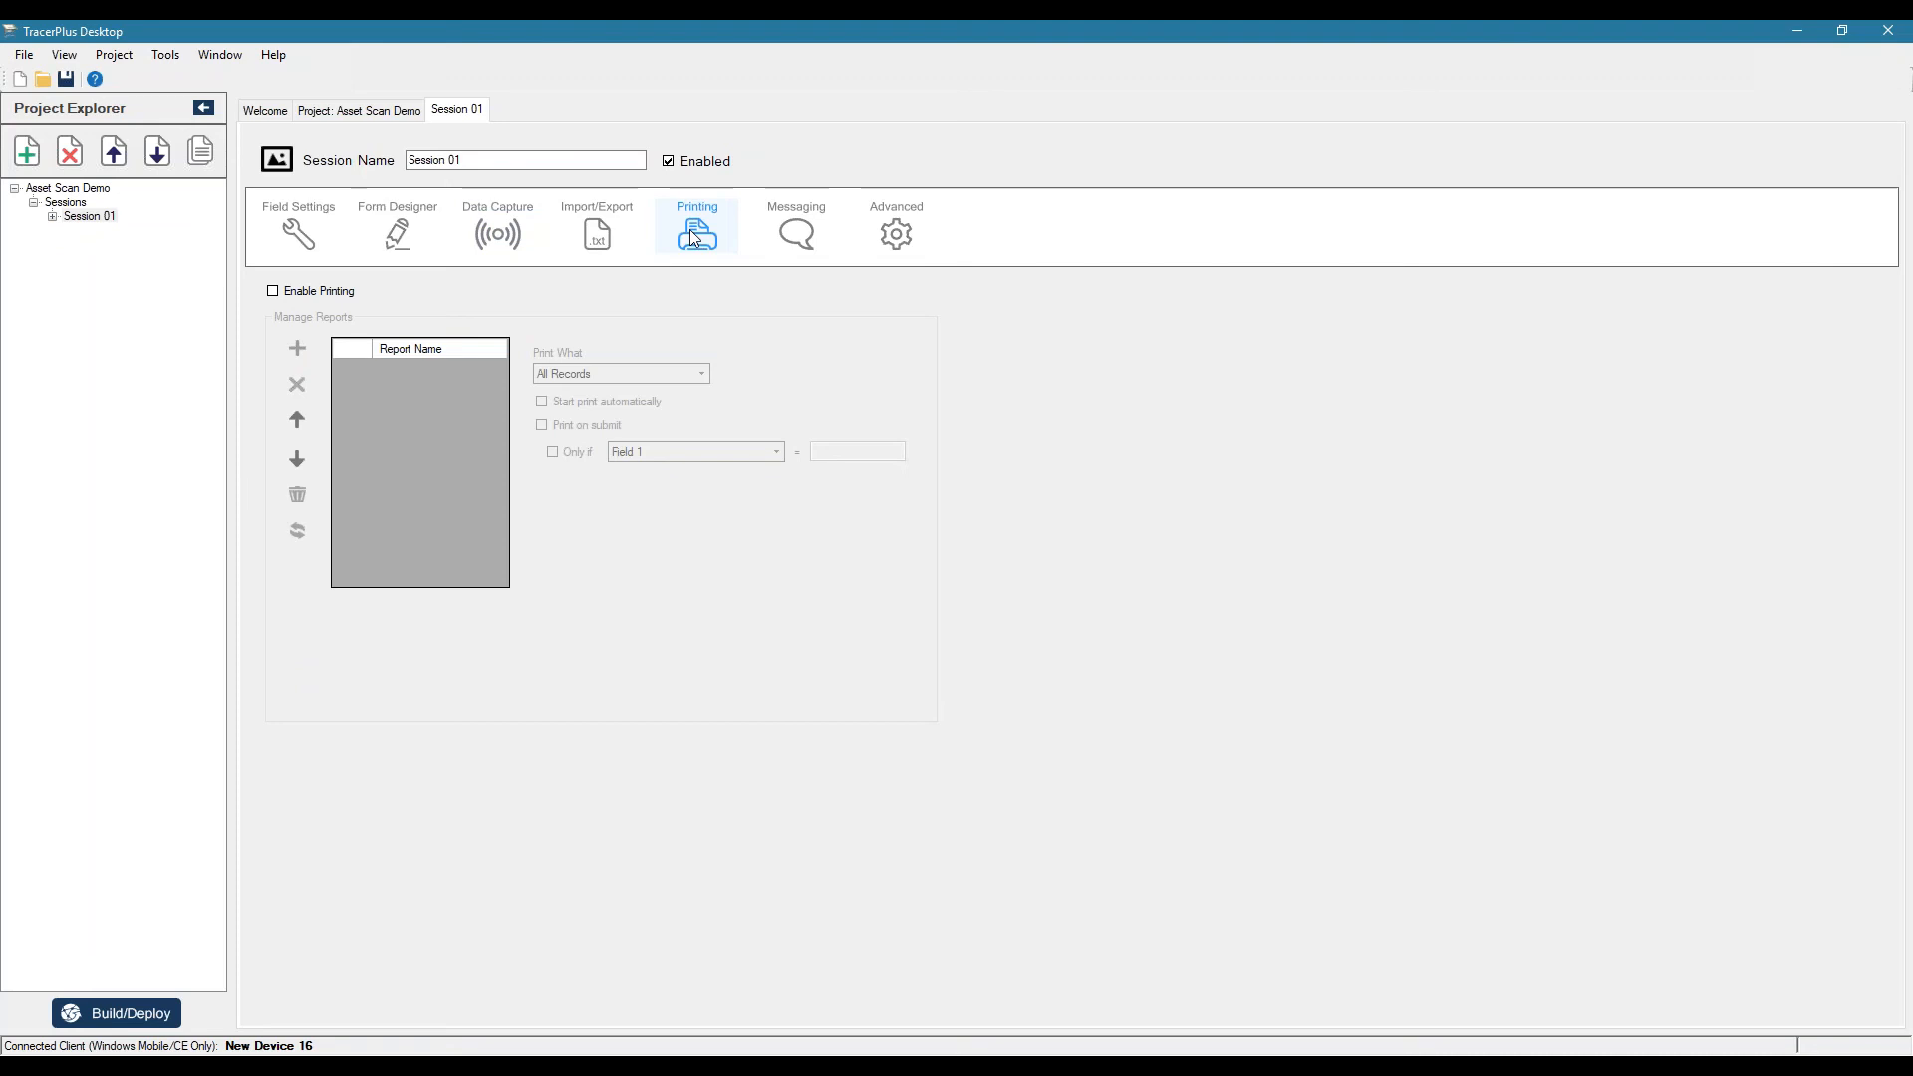
{"action": "mouse_move", "coordinate": [735, 291]}
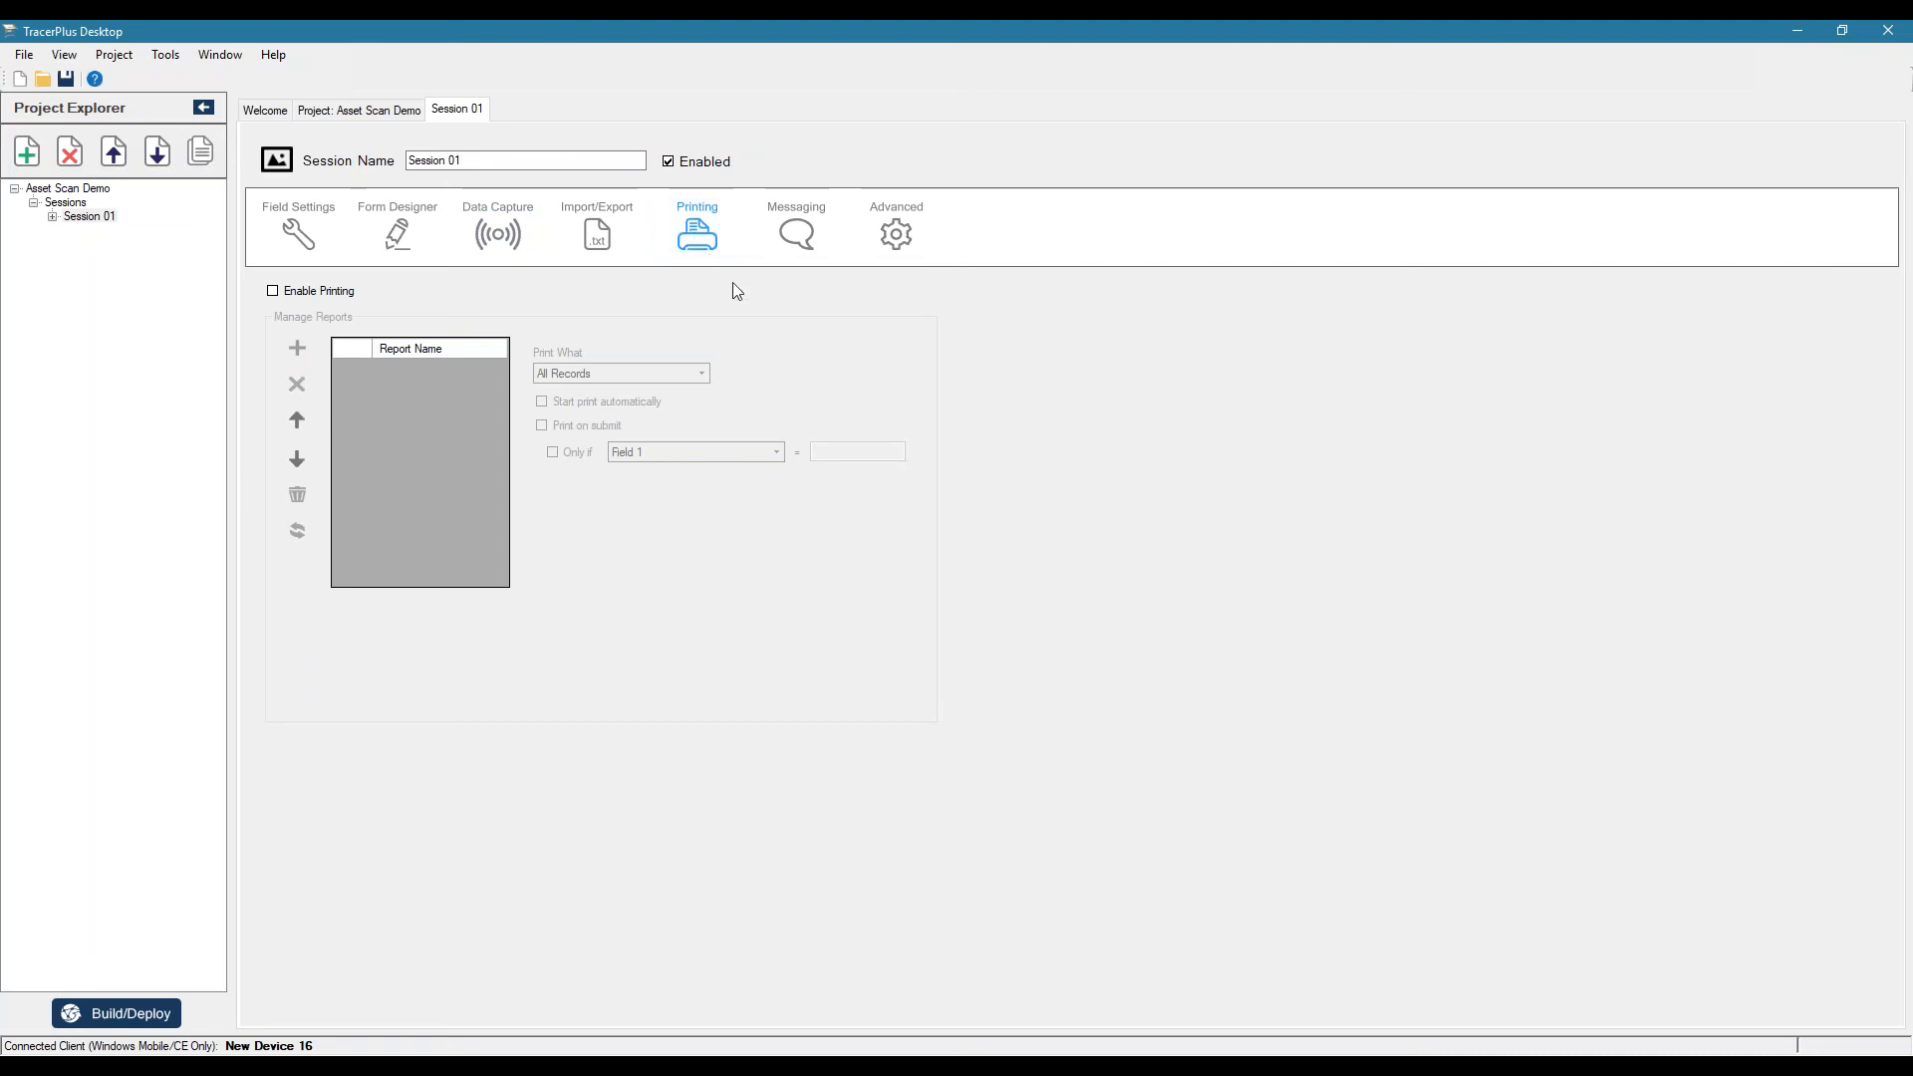
{"action": "mouse_move", "coordinate": [1021, 353]}
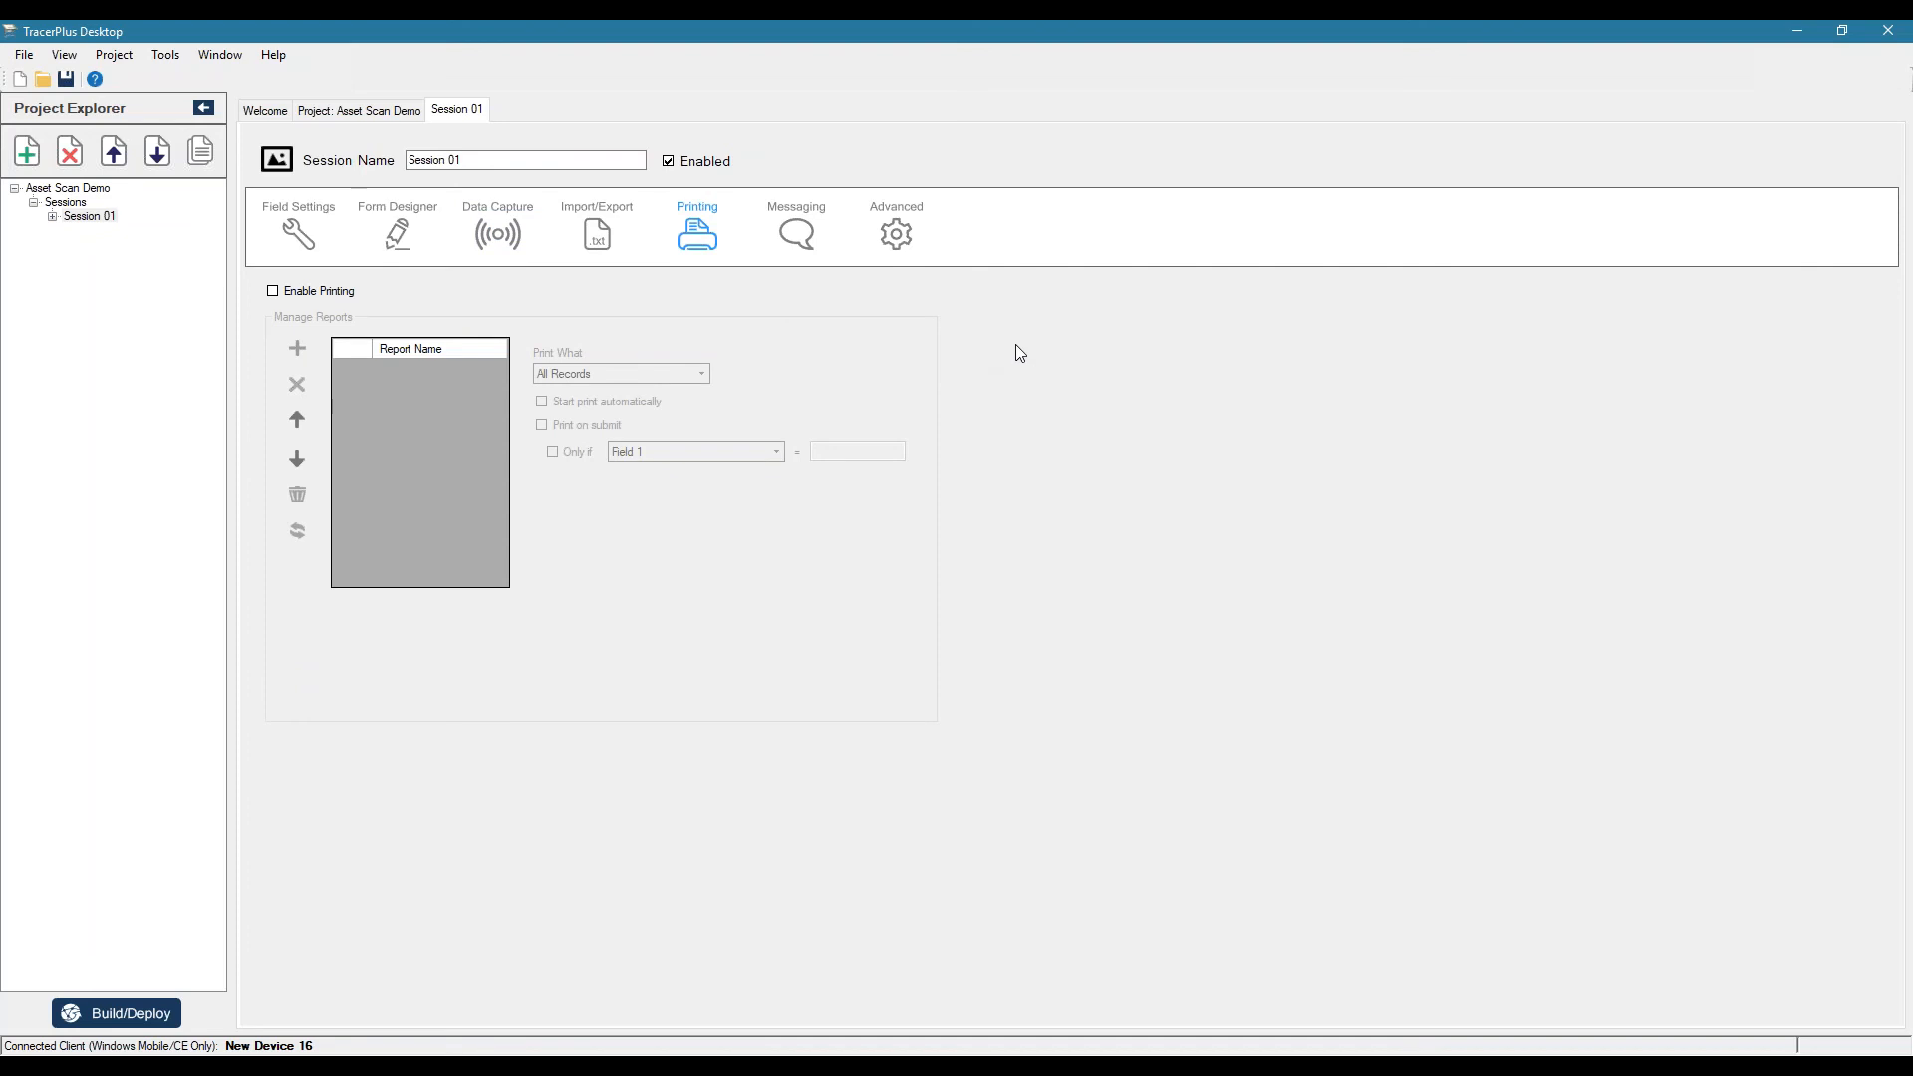
{"action": "mouse_move", "coordinate": [797, 231]}
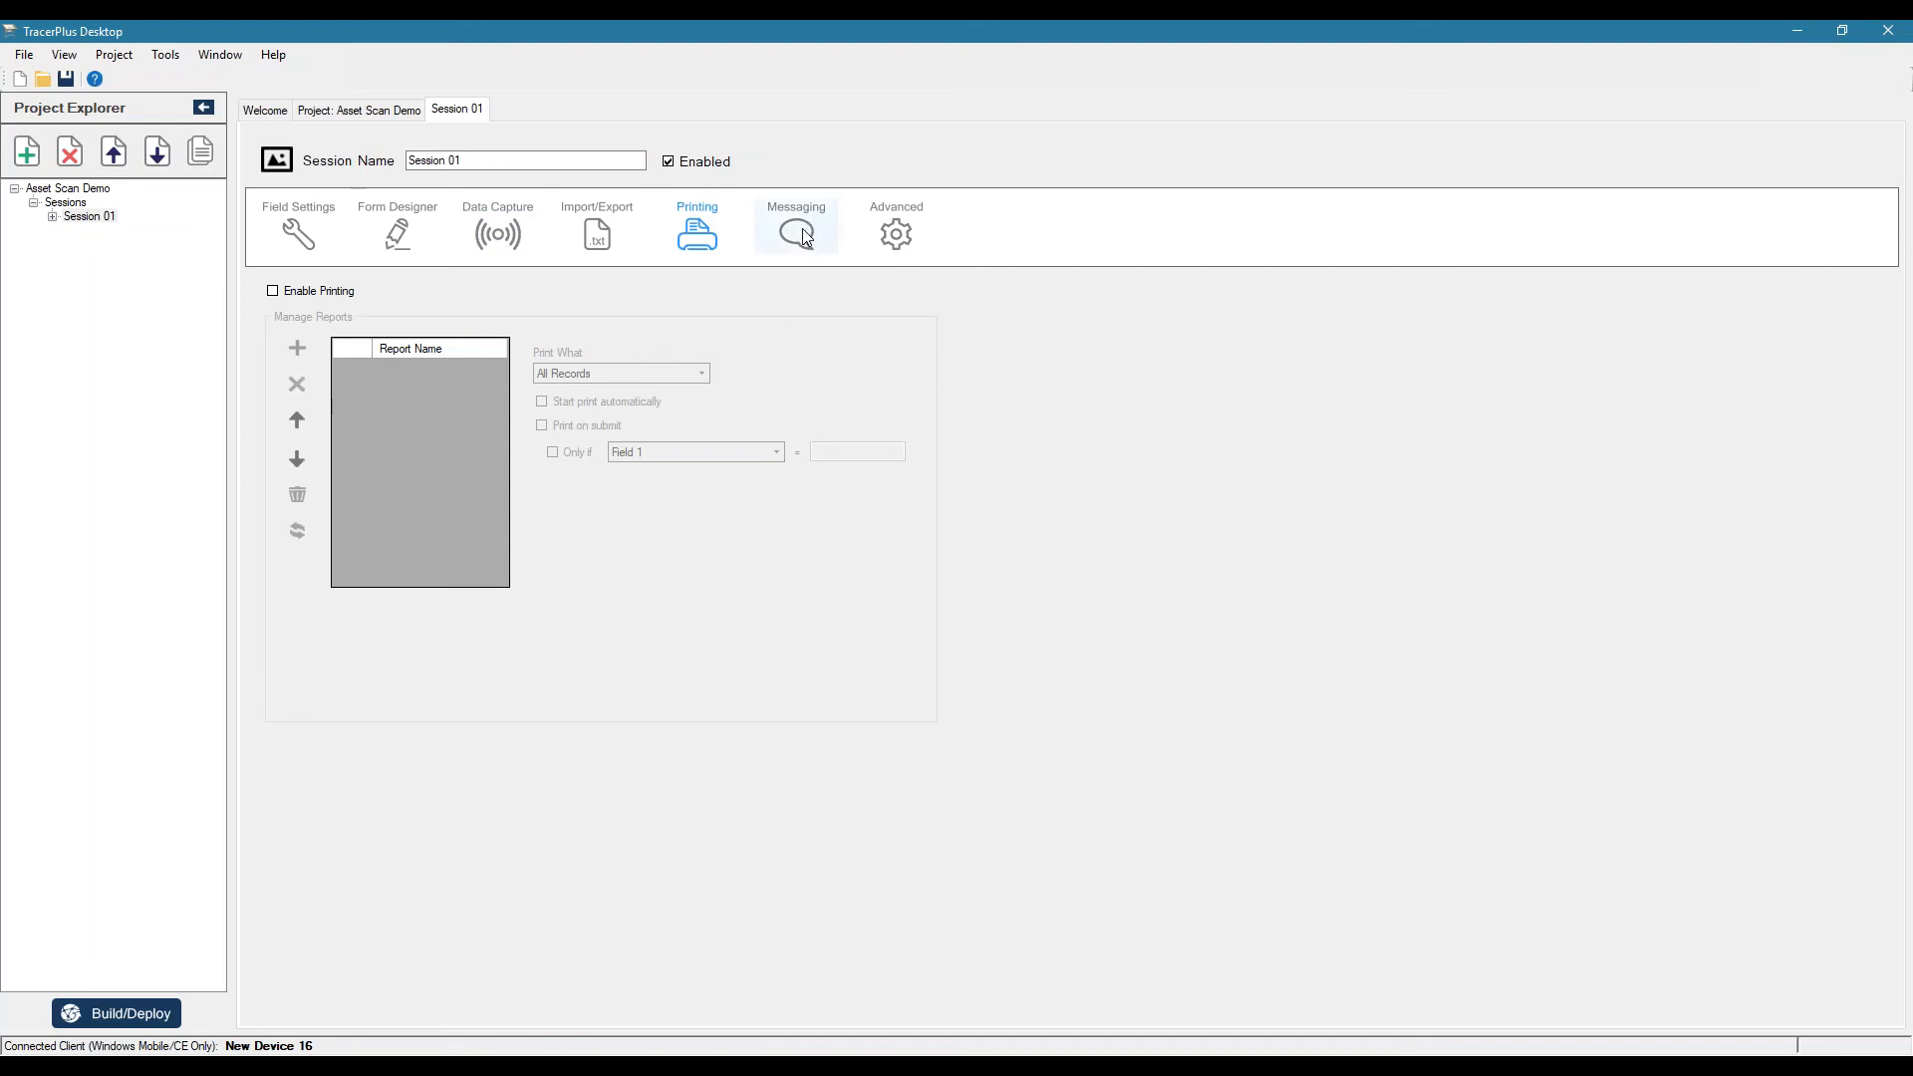
{"action": "left_click", "coordinate": [795, 225]}
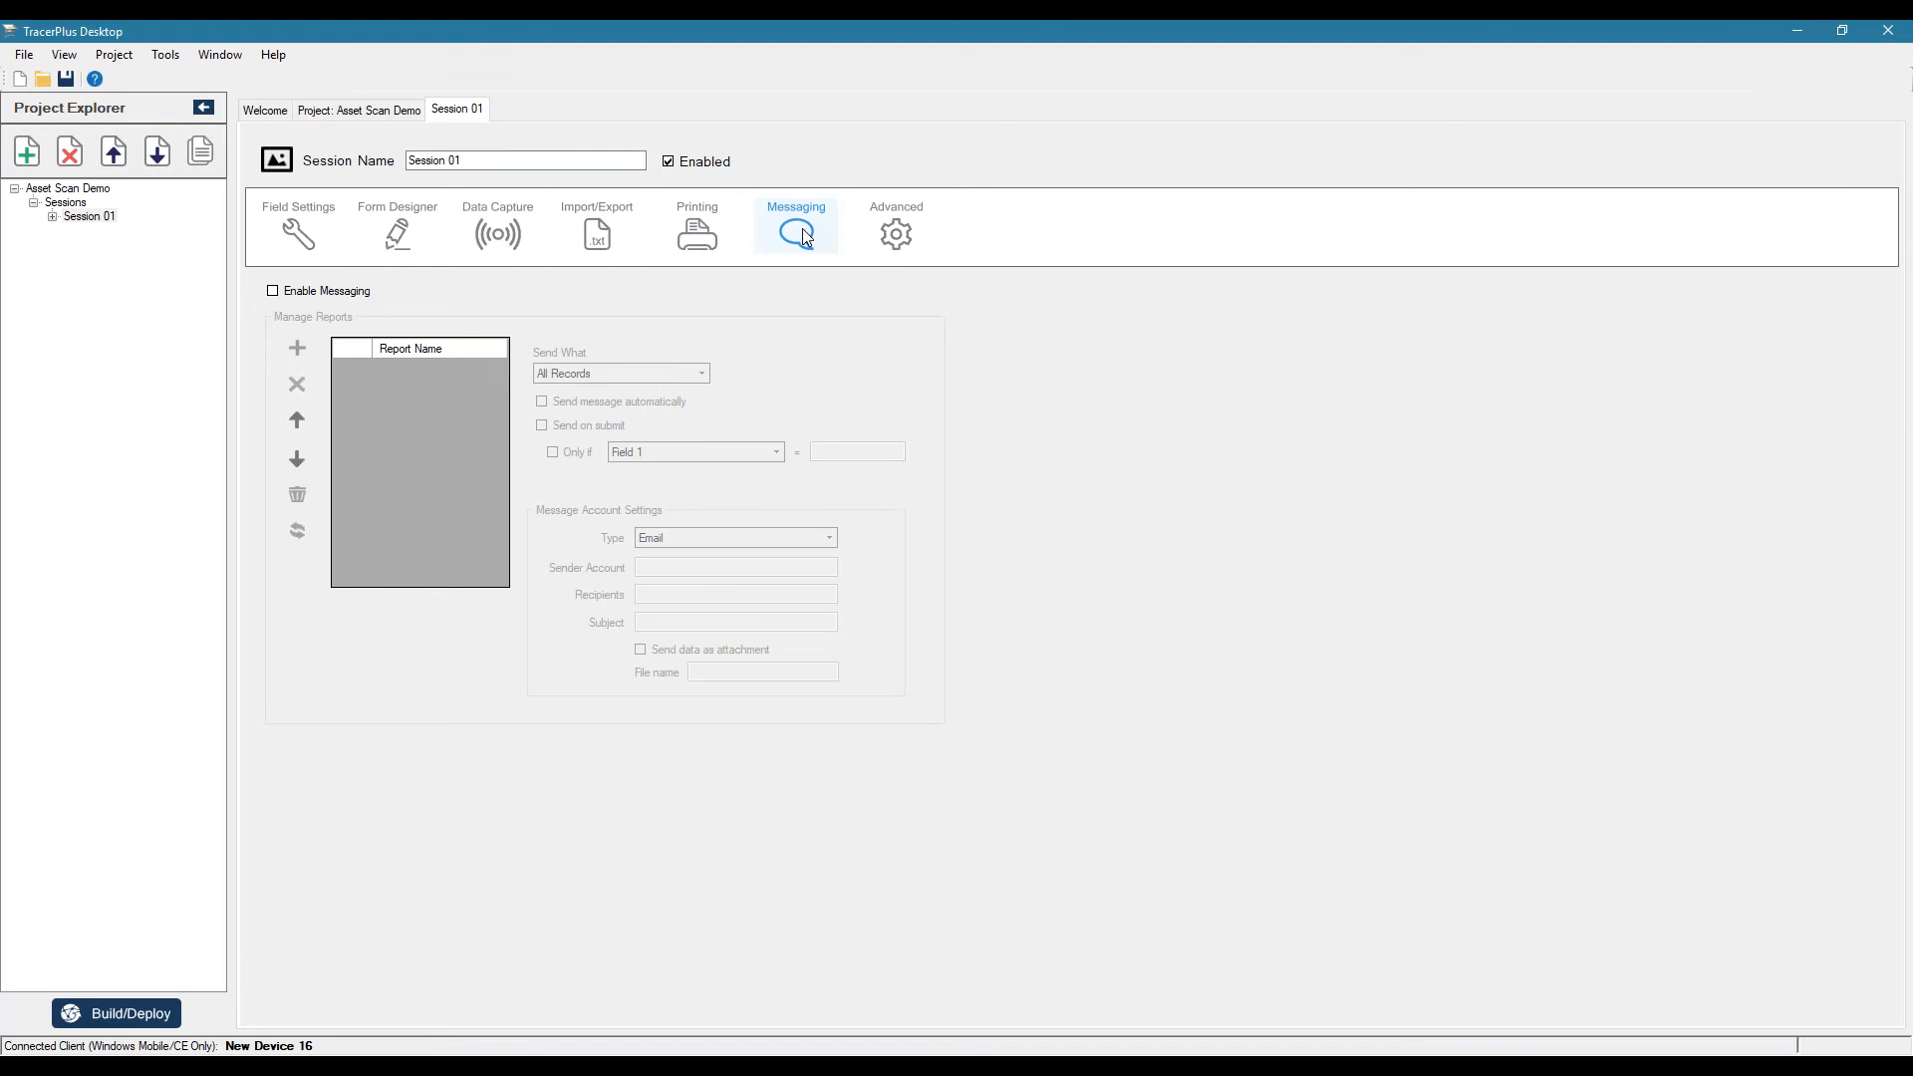
{"action": "mouse_move", "coordinate": [1176, 414]}
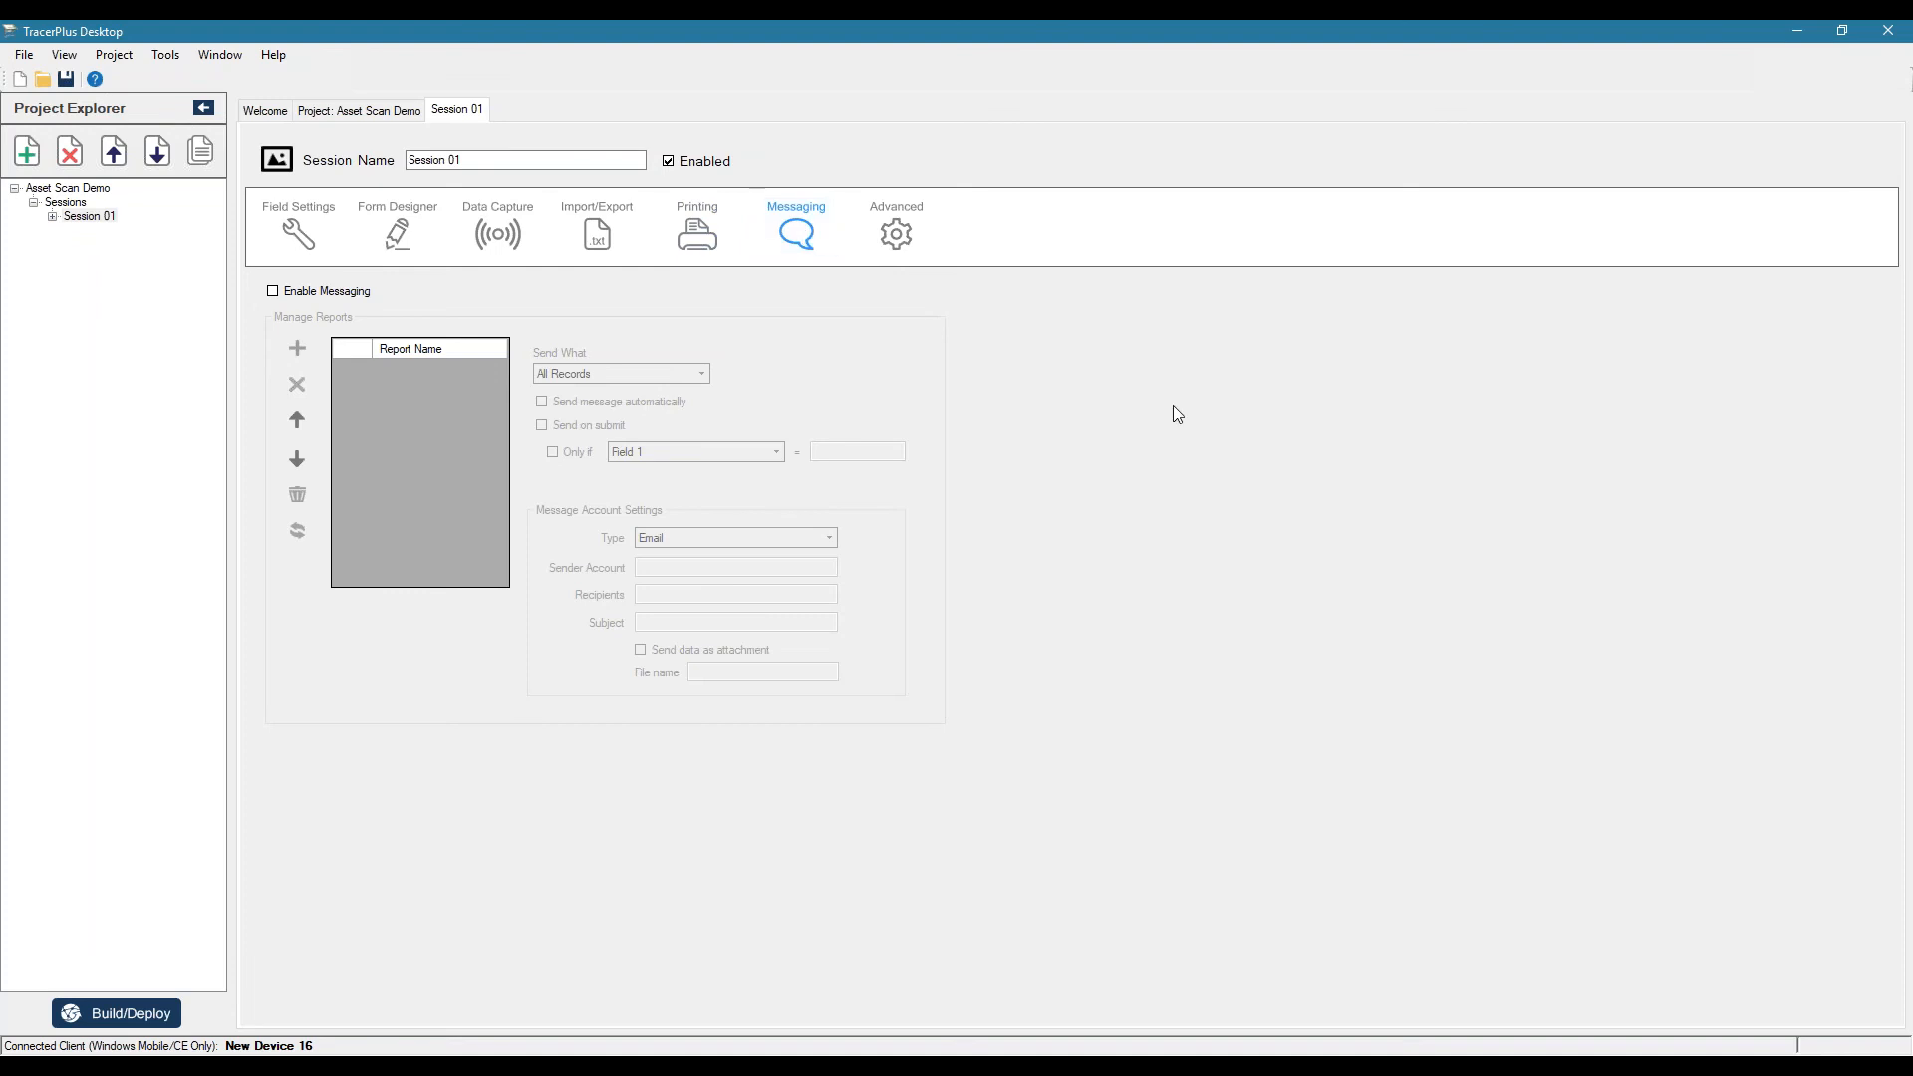
{"action": "mouse_move", "coordinate": [1130, 378]}
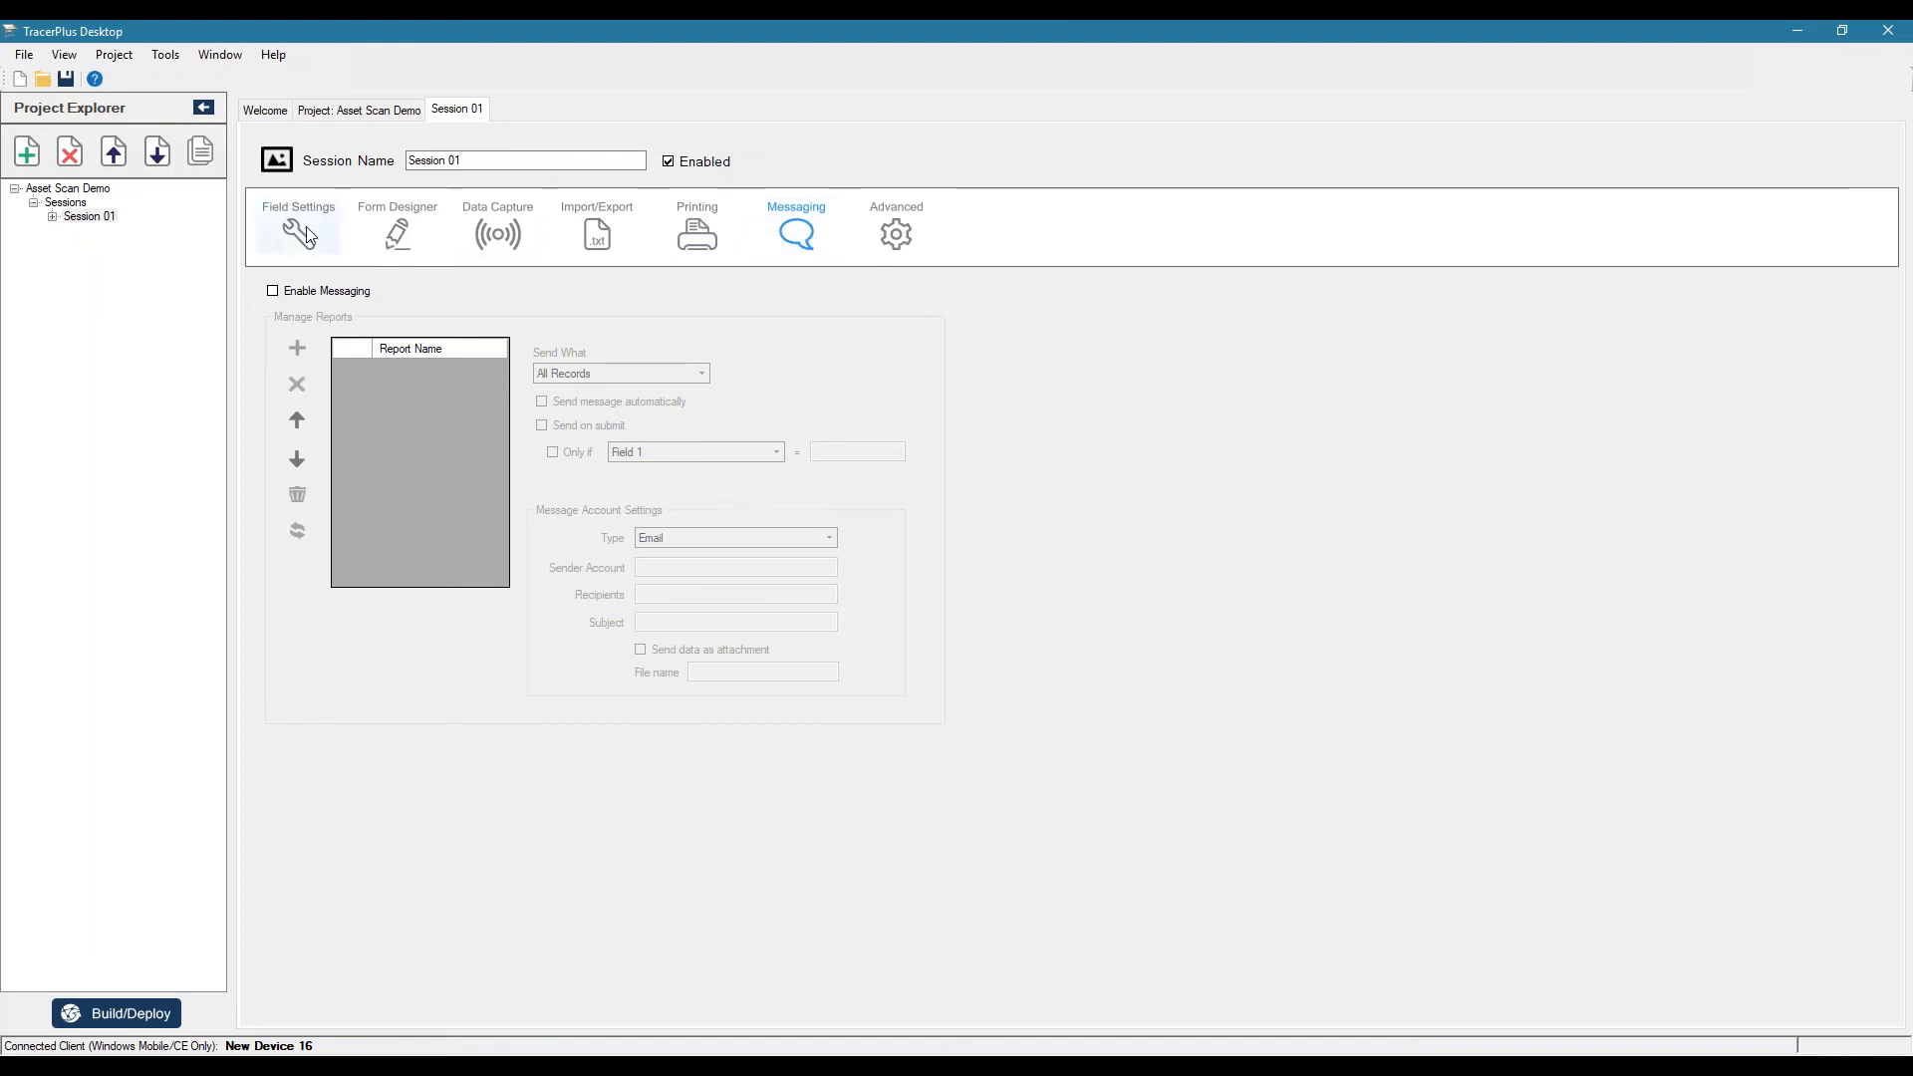
- Rename the third and fourth fields to Asset # and Description in the field list
{"action": "left_click", "coordinate": [297, 225]}
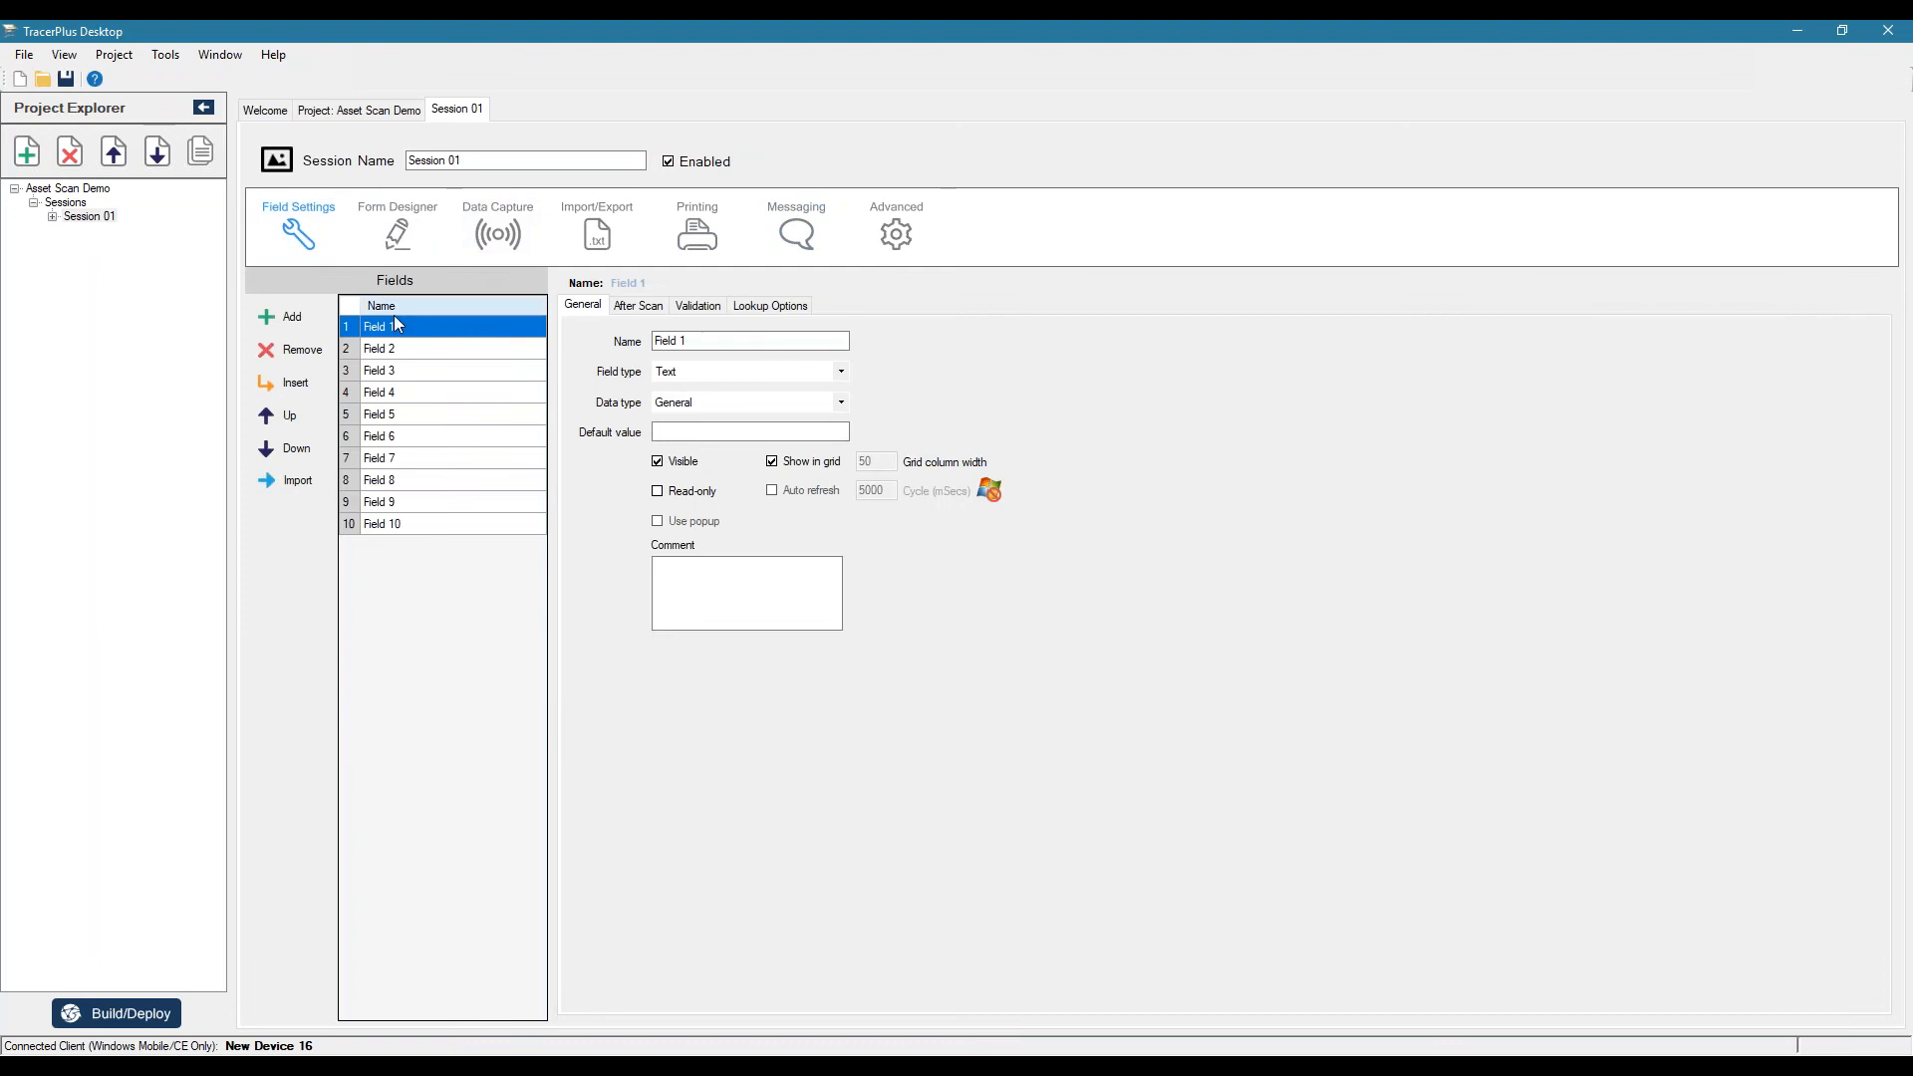
{"action": "mouse_move", "coordinate": [461, 343]}
{"action": "type", "text": "Loc"}
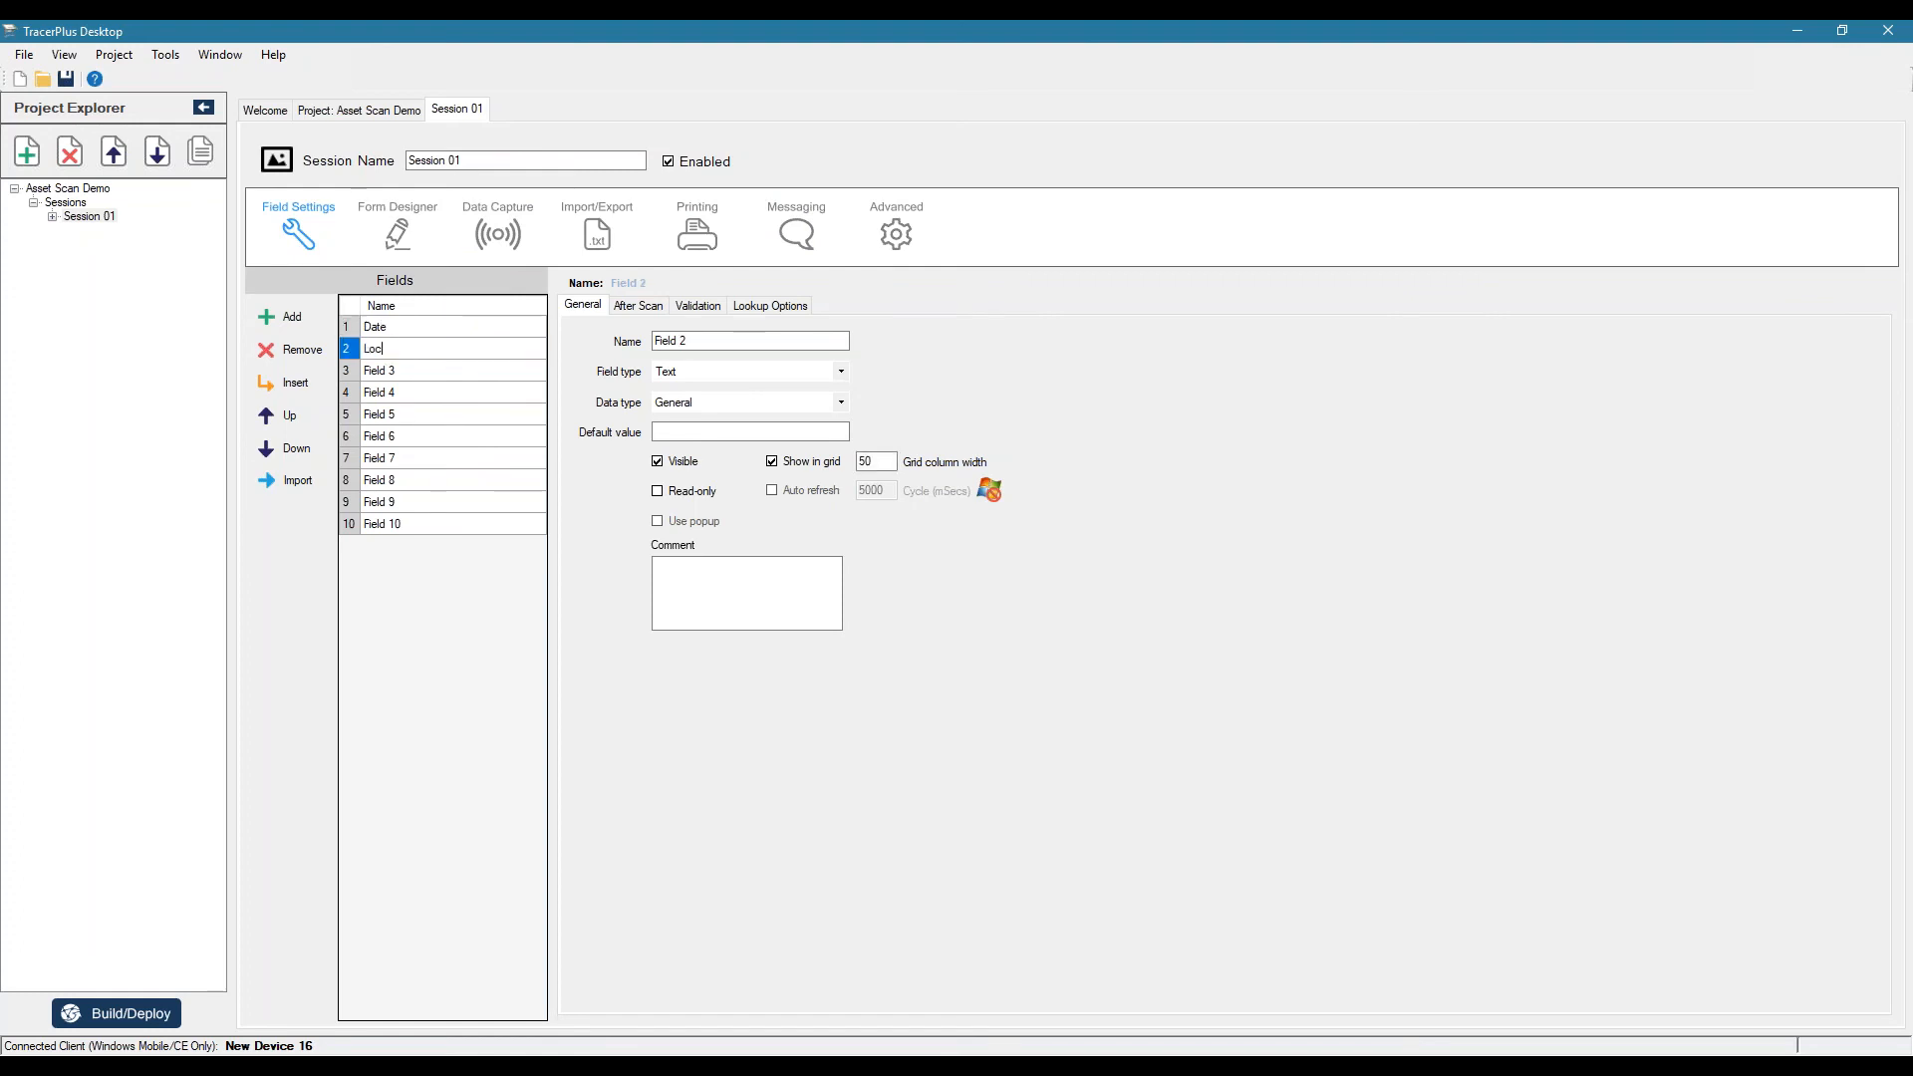
{"action": "left_click", "coordinate": [415, 370]}
{"action": "type", "text": "Asset"}
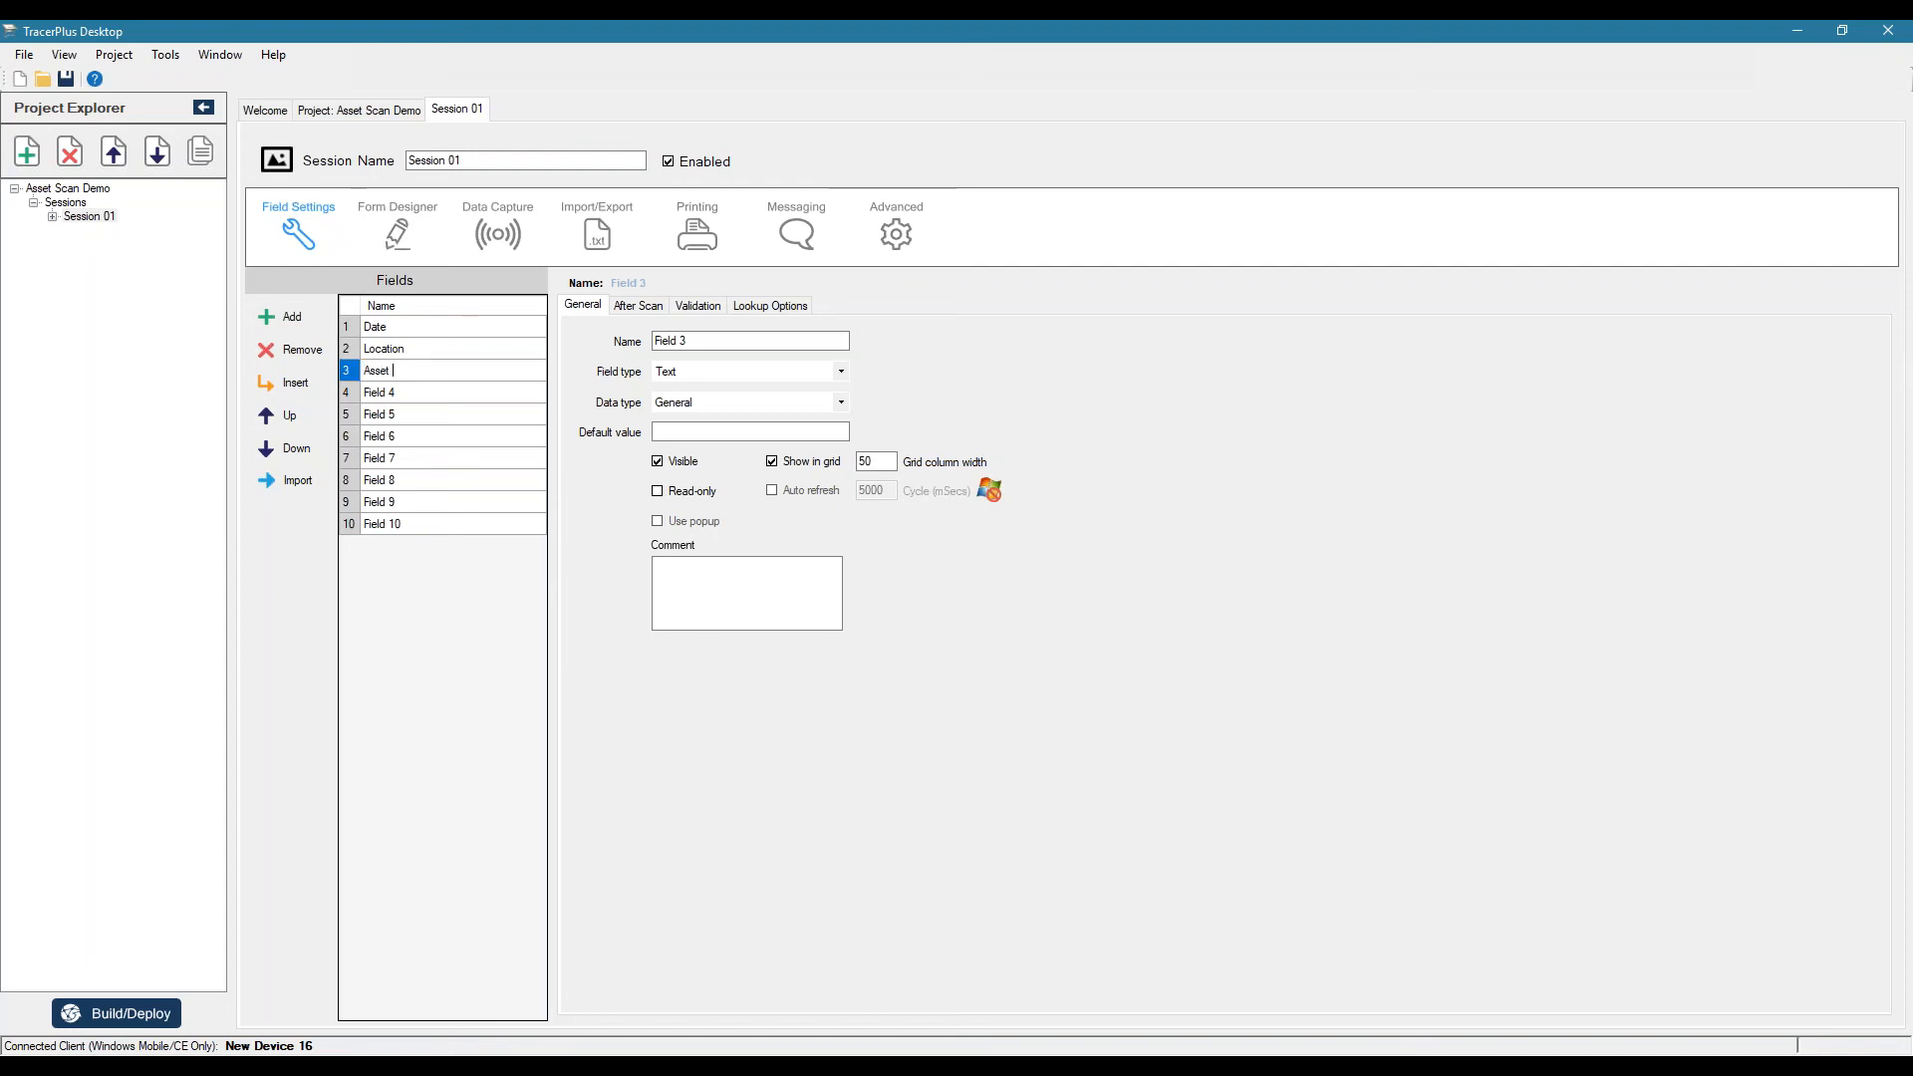
{"action": "type", "text": "#"}
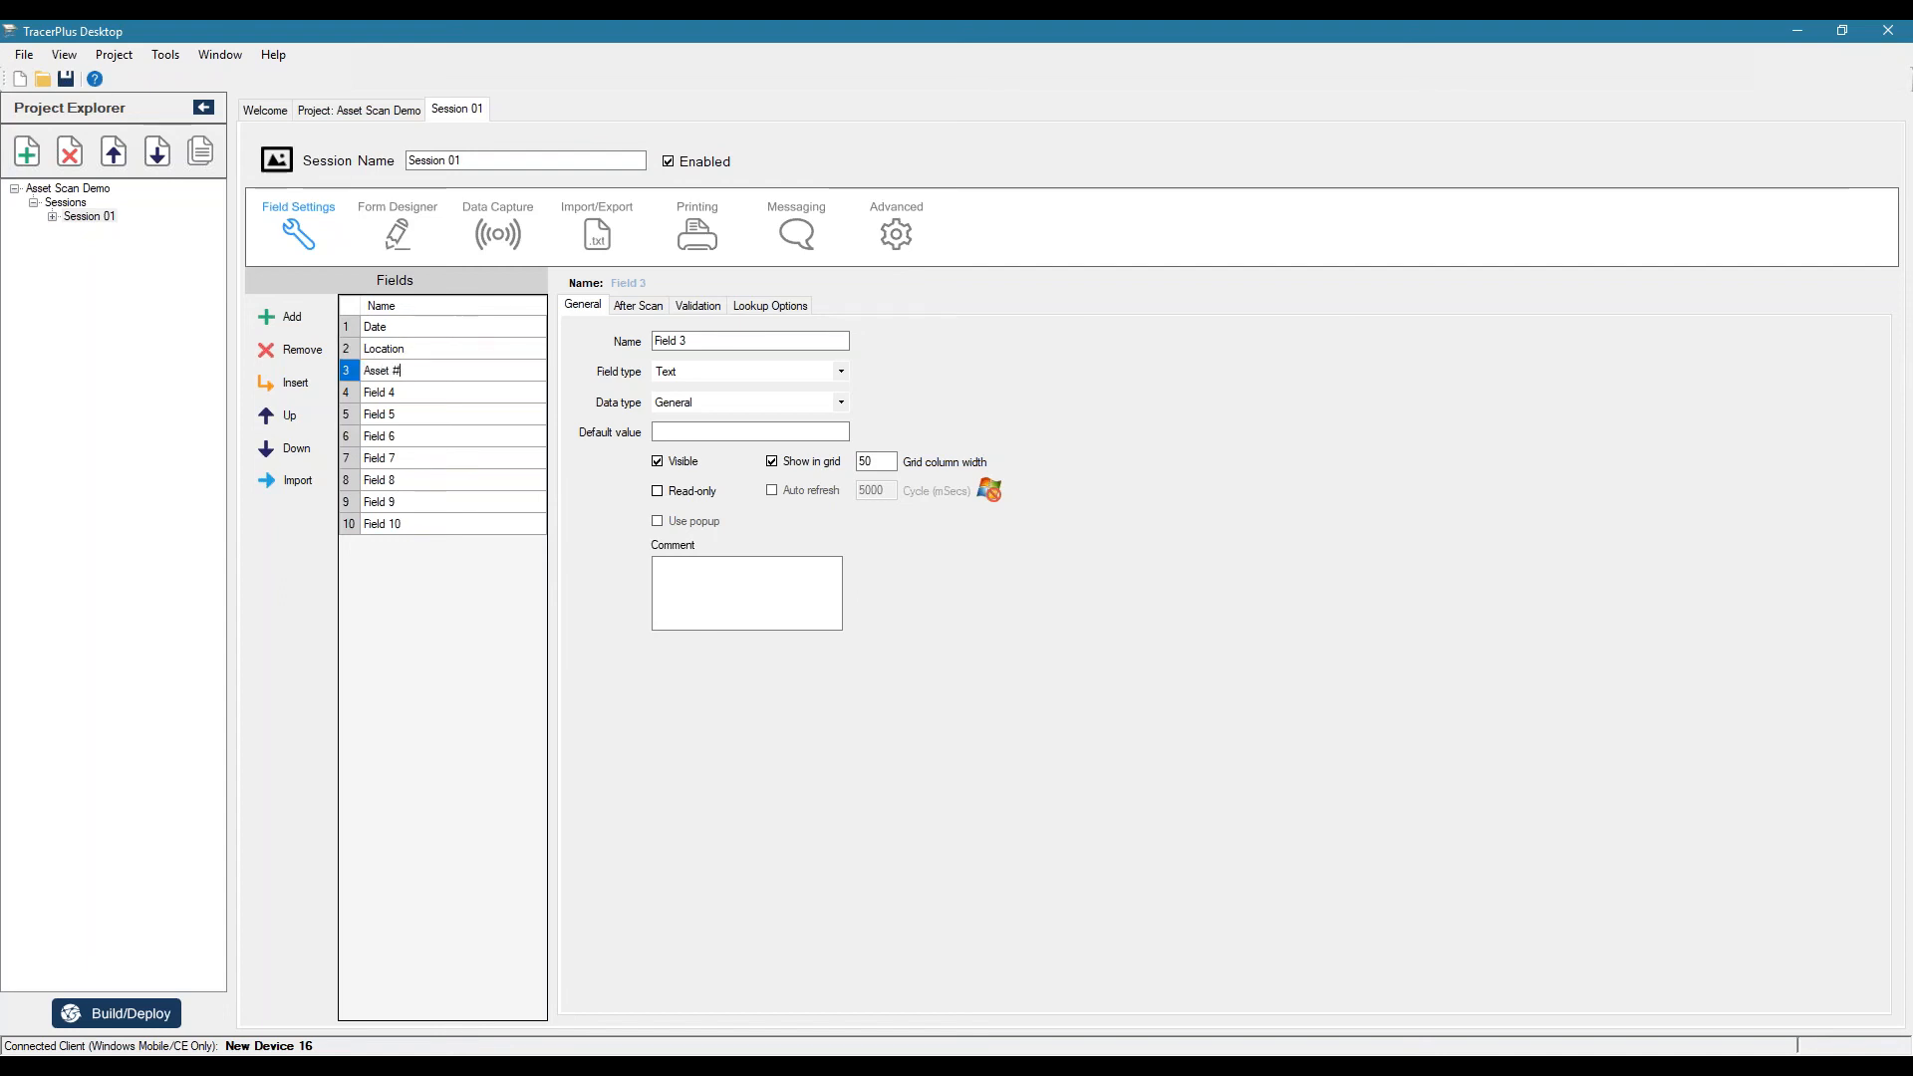
{"action": "left_click", "coordinate": [415, 392]}
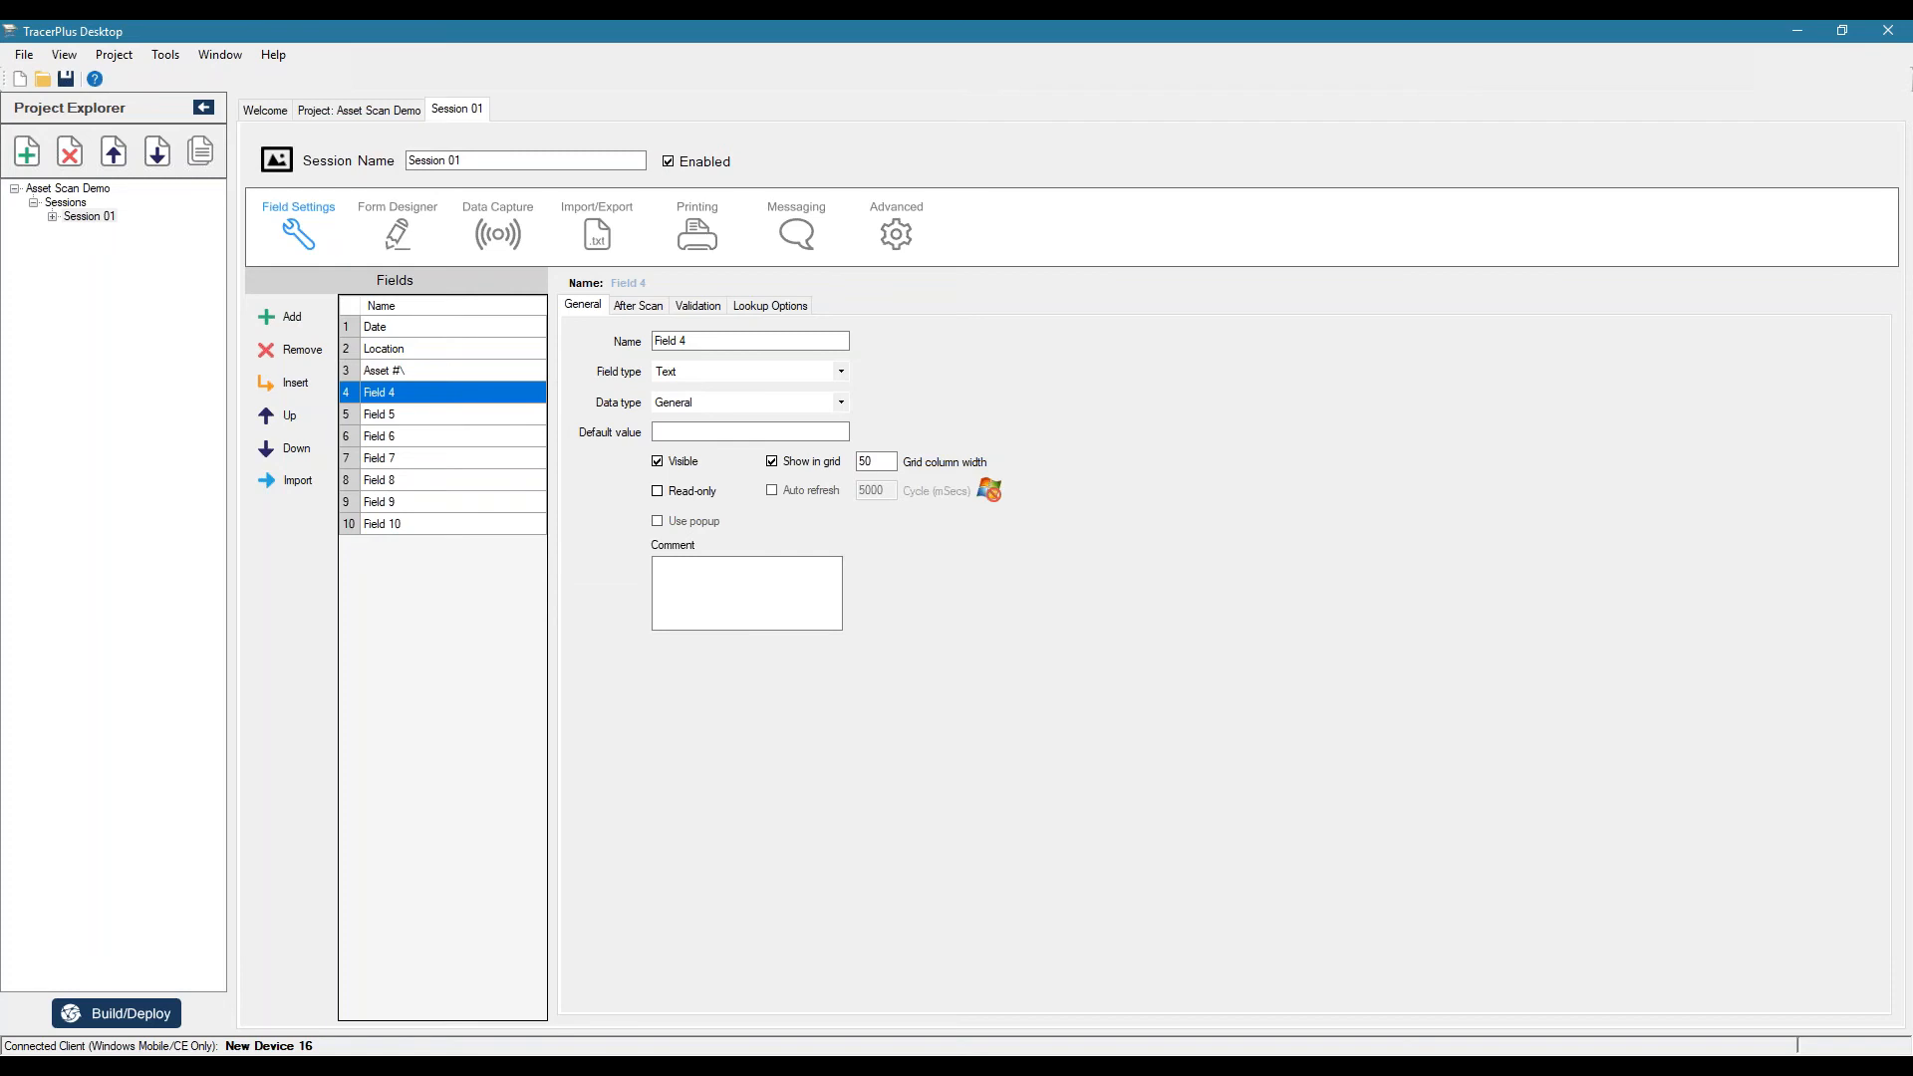
{"action": "left_click", "coordinate": [415, 371]}
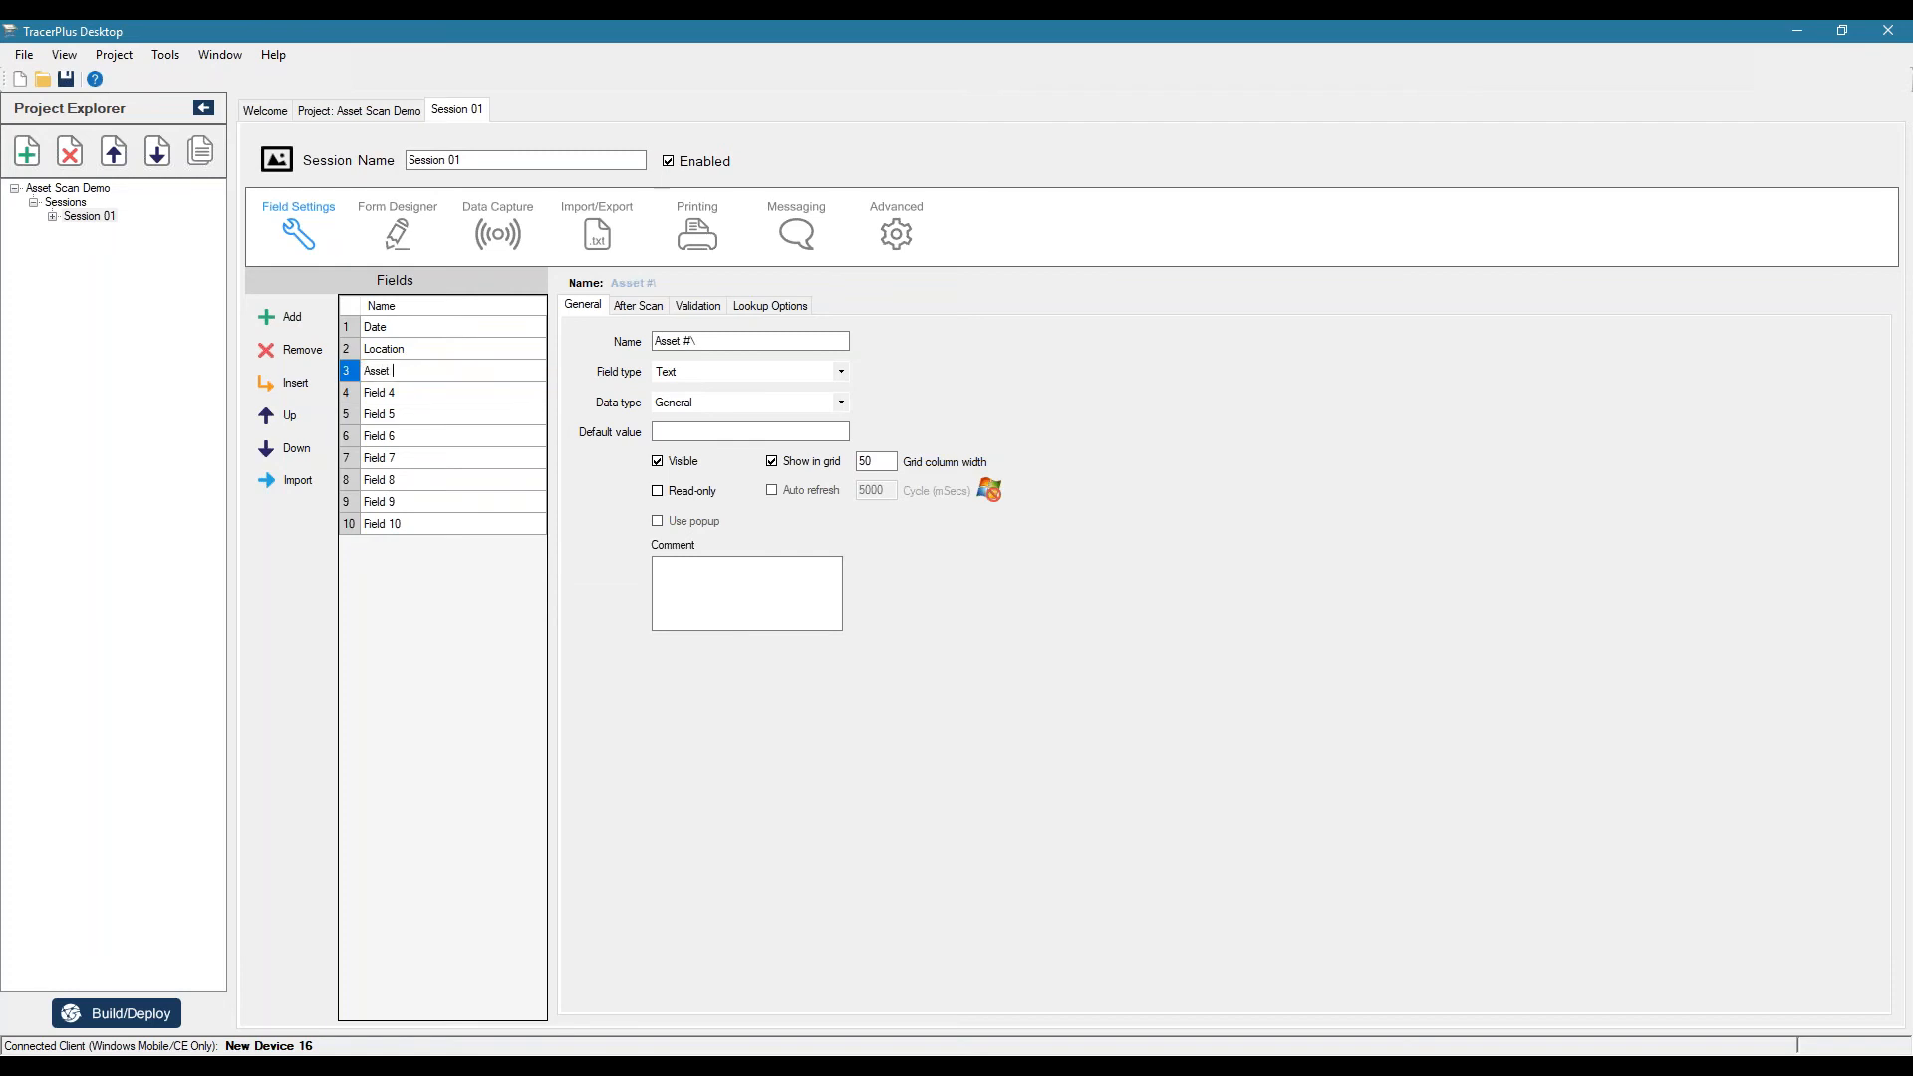
{"action": "left_click", "coordinate": [415, 393]}
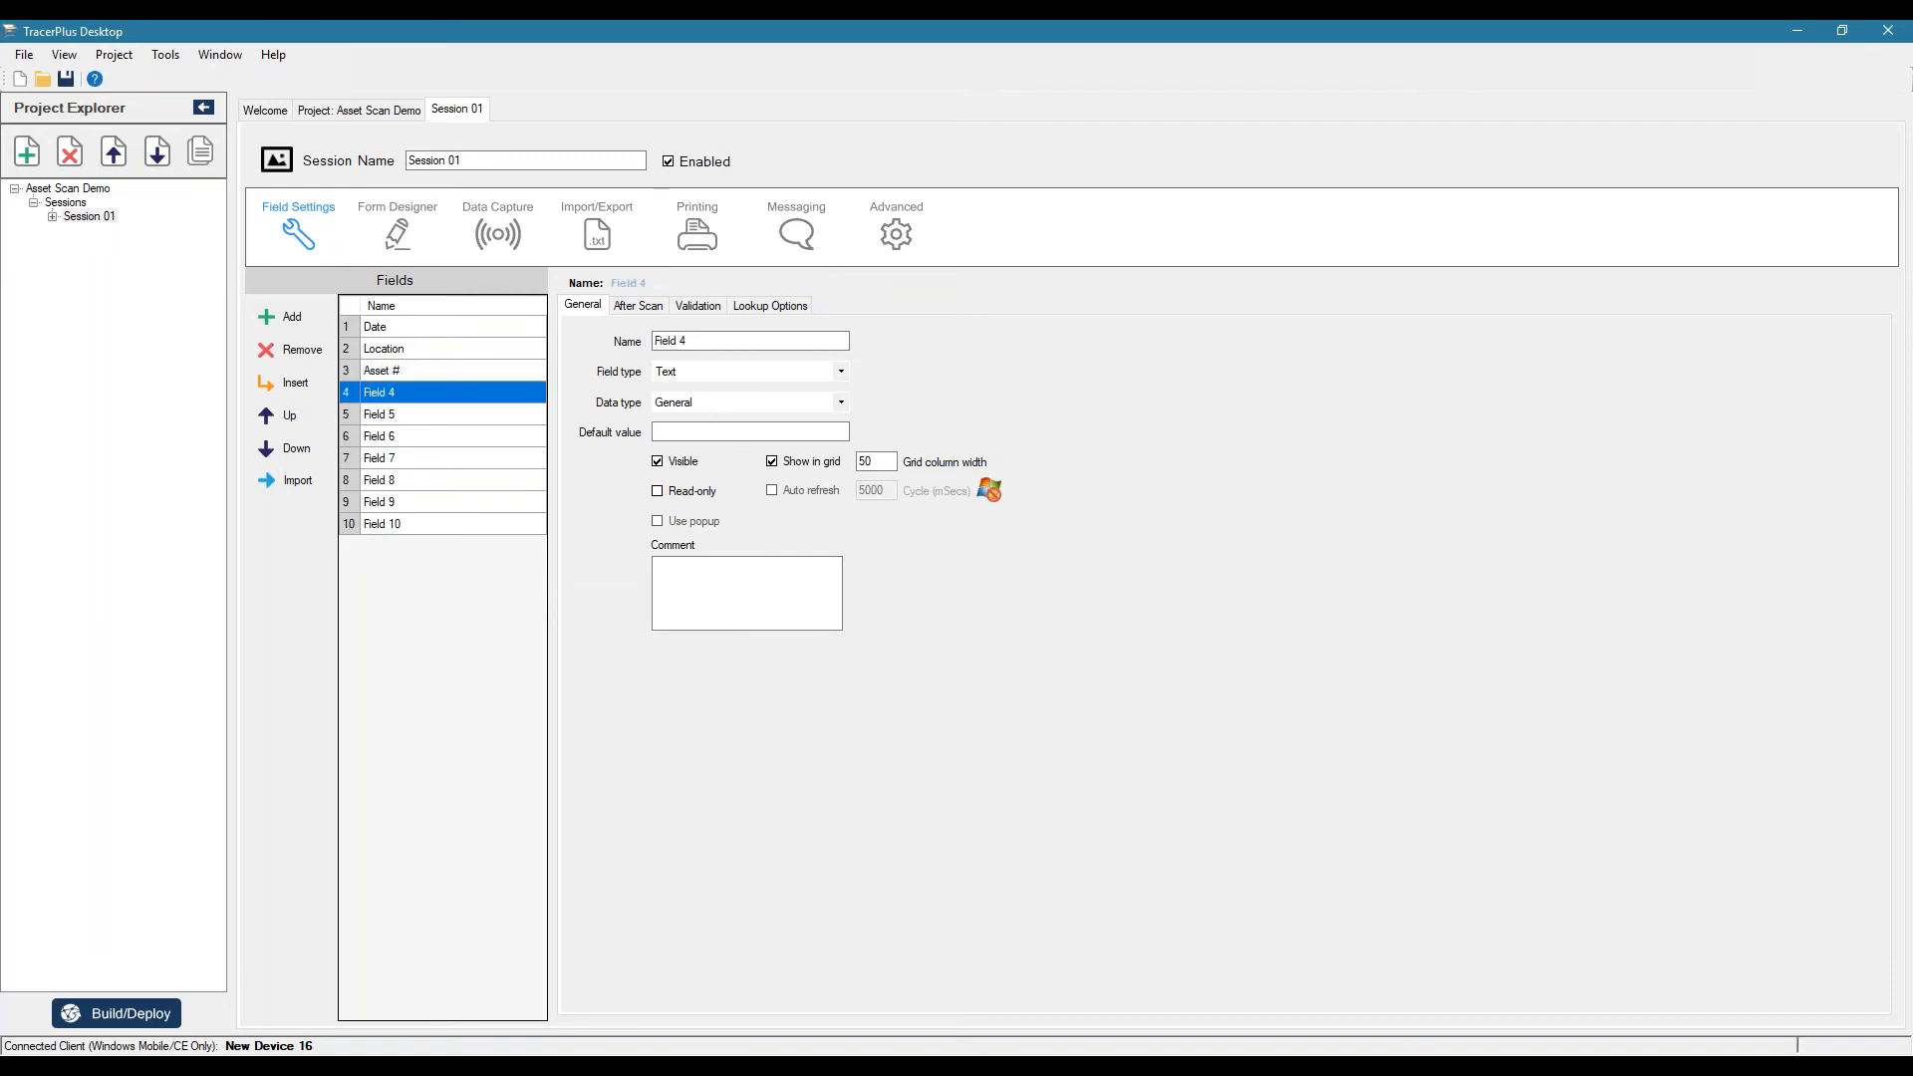
{"action": "type", "text": "Description"}
{"action": "left_click", "coordinate": [453, 412]}
{"action": "type", "text": "Condition"}
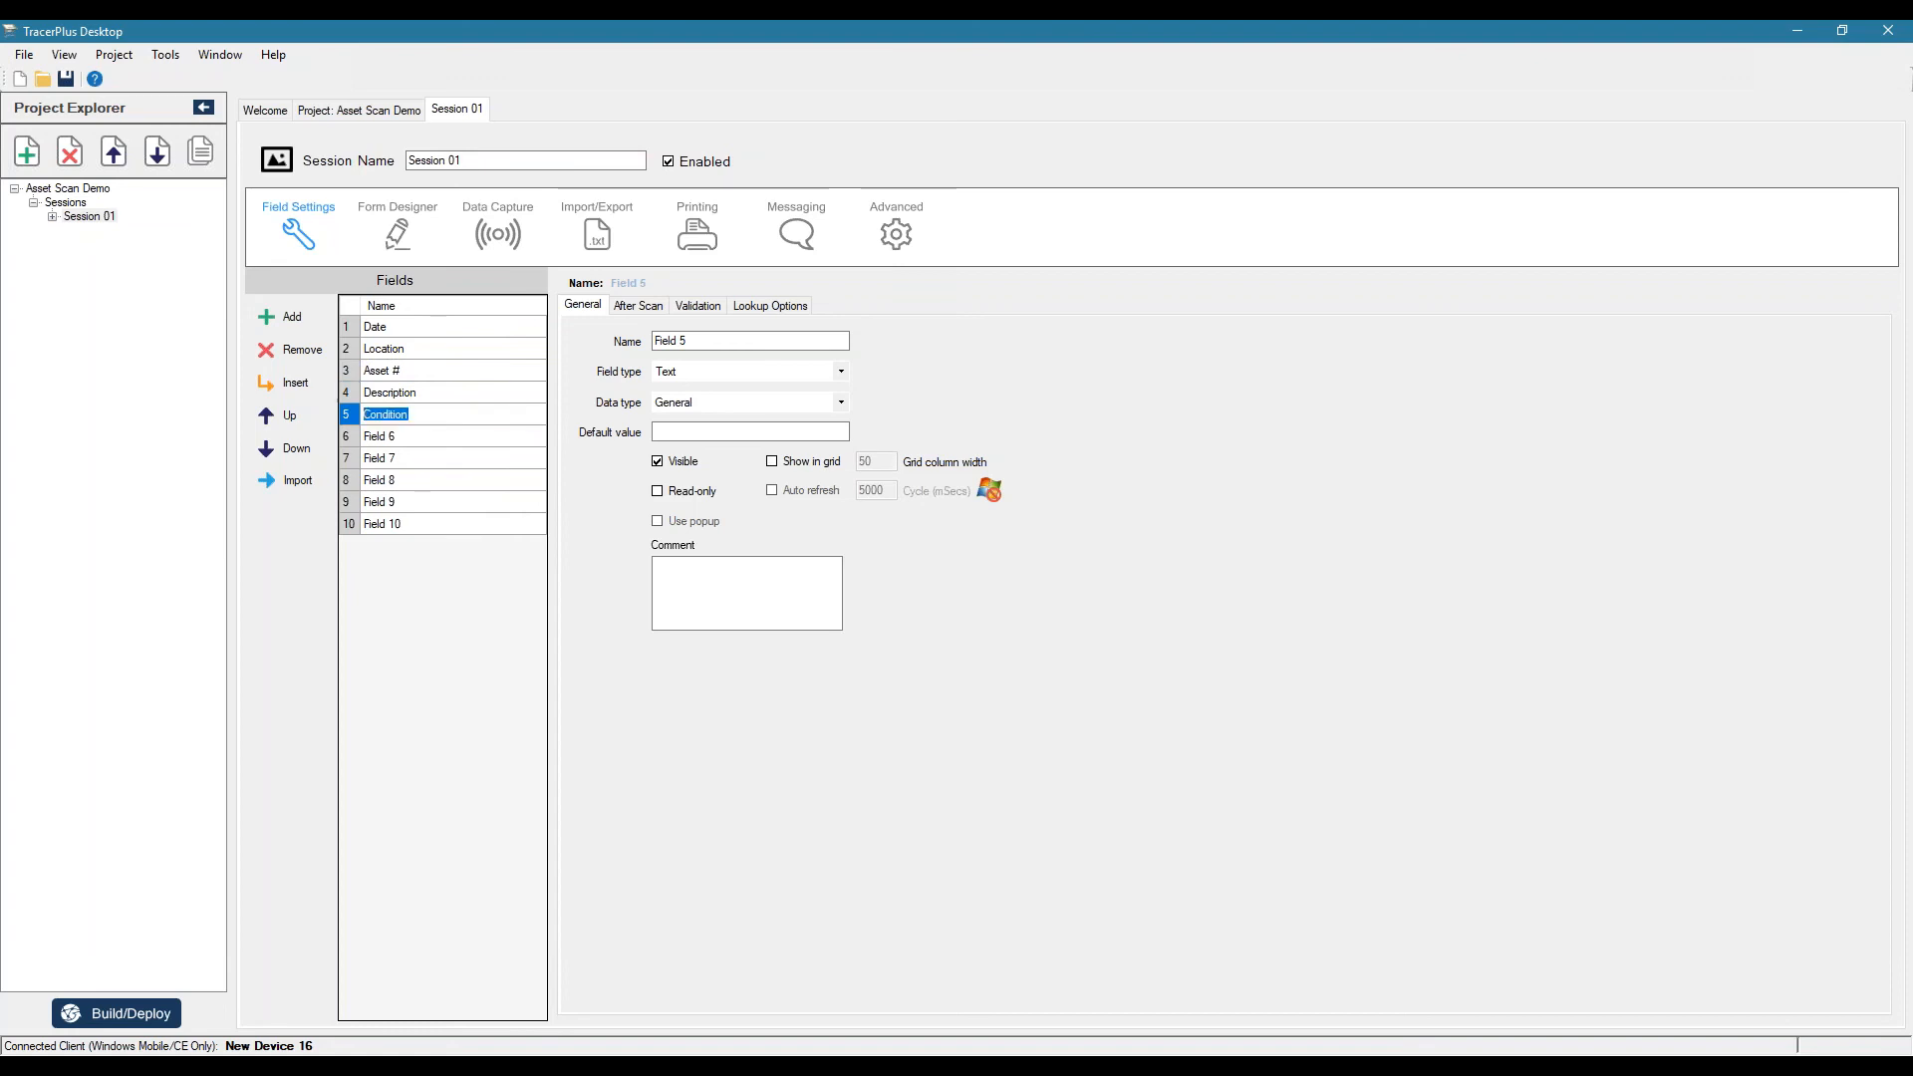
- Remove the leftover placeholder fields, leaving Date, Location, Asset #, Description and Condition
{"action": "left_click", "coordinate": [403, 437]}
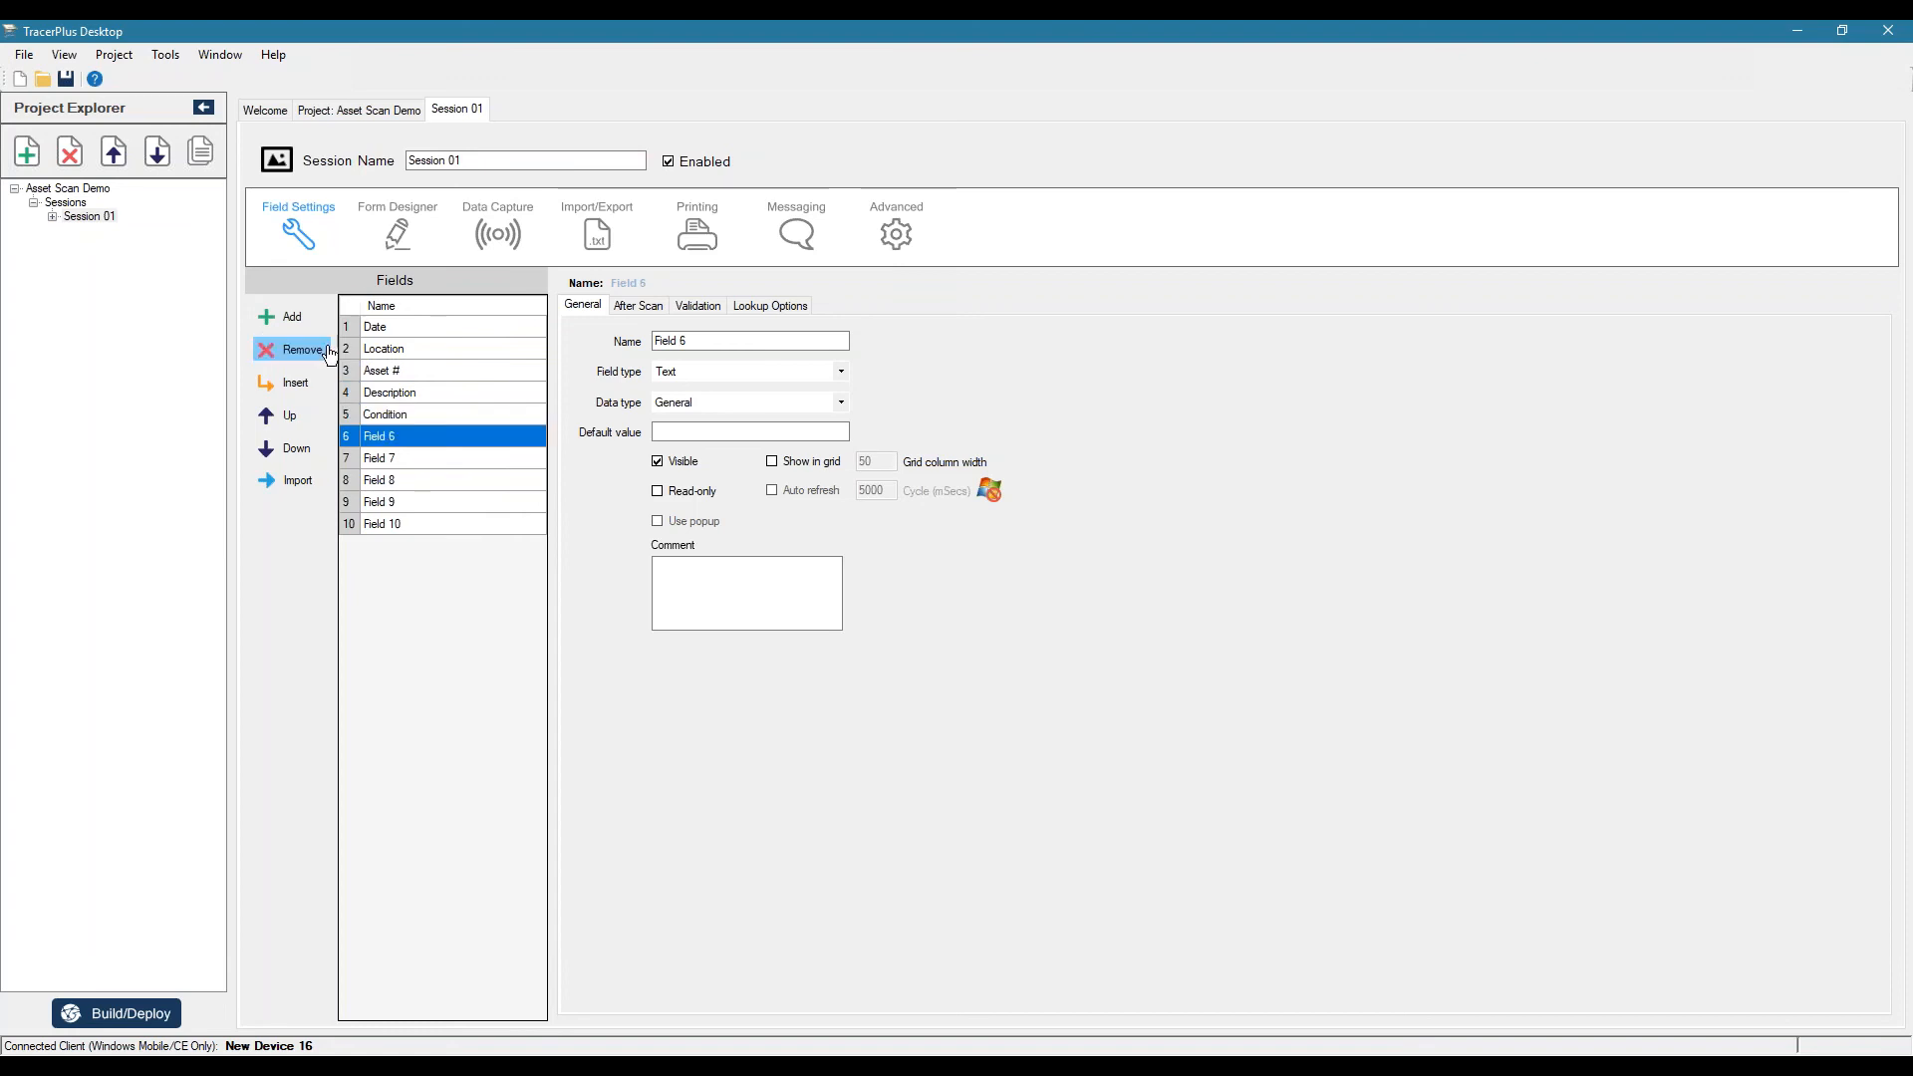
{"action": "left_click", "coordinate": [295, 351]}
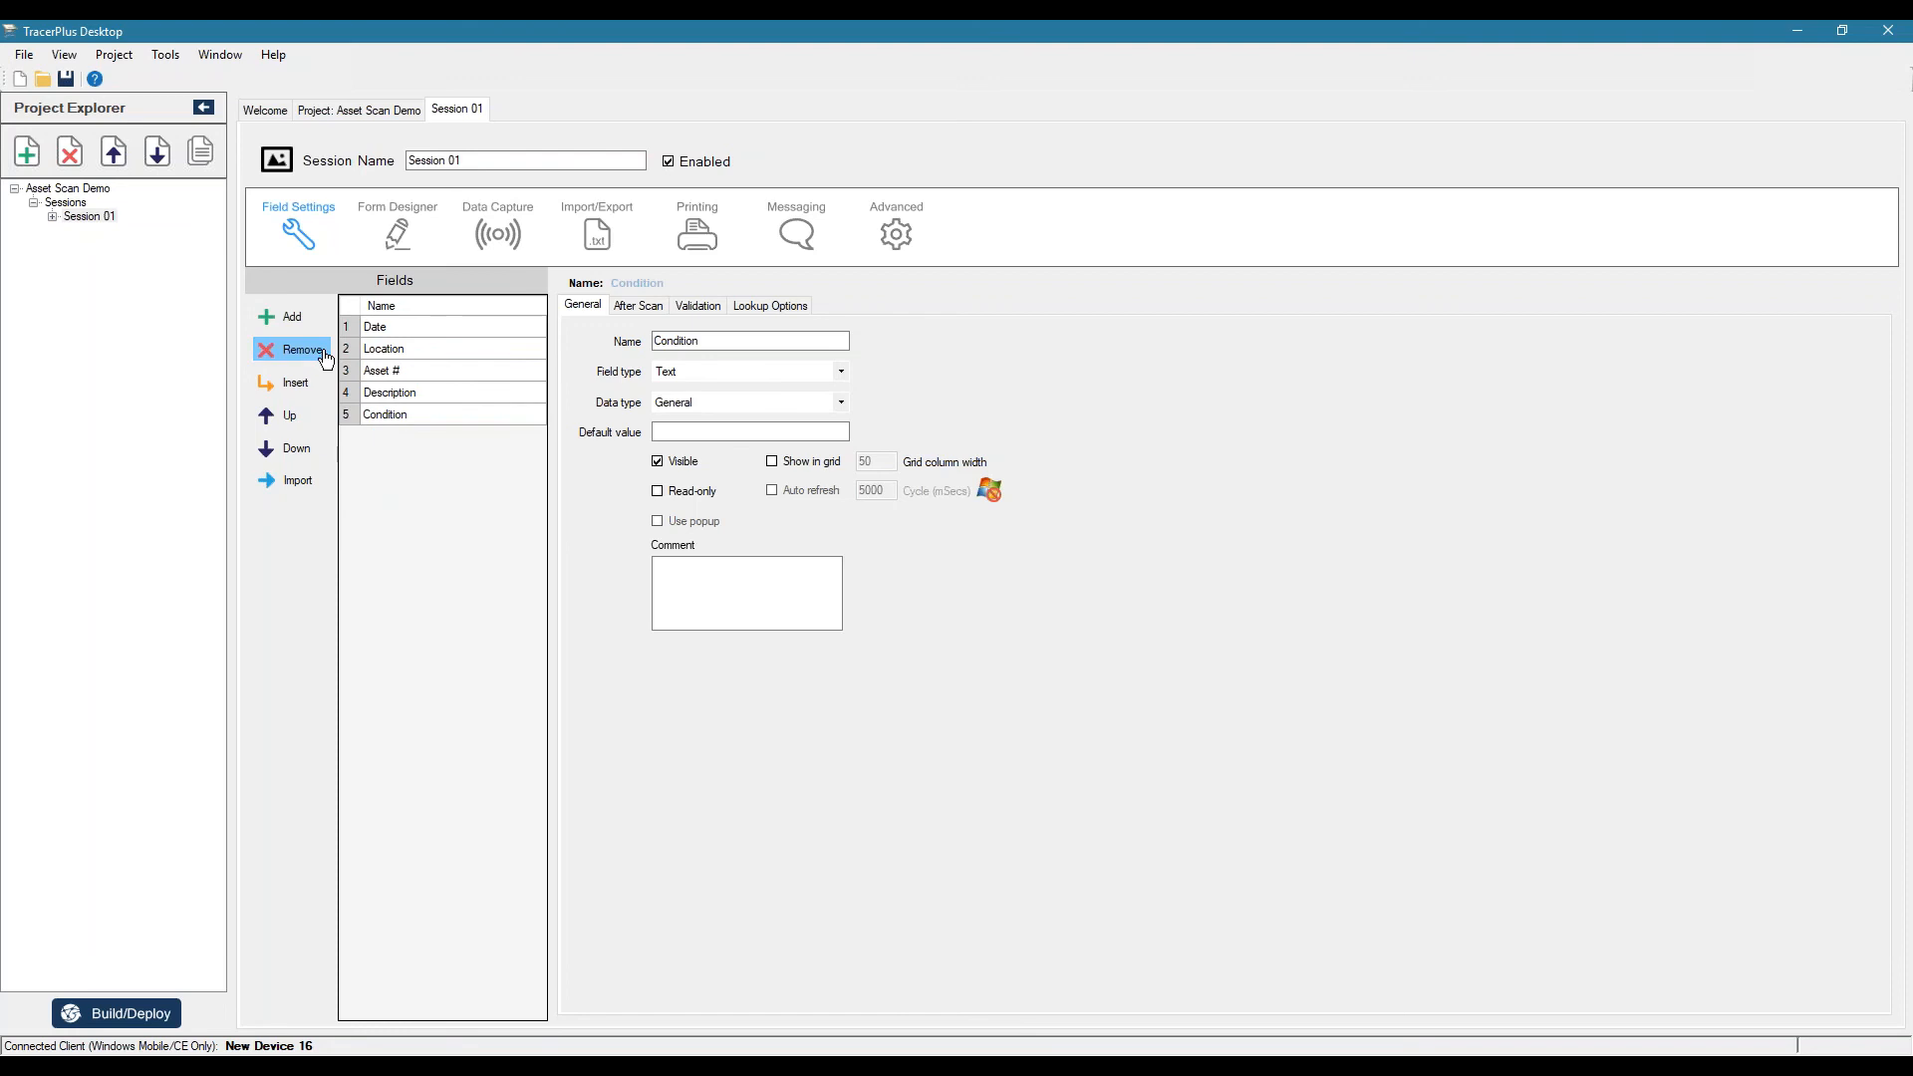
- Make the Date field a DateTime formatted as M/dd/yyyy
{"action": "left_click", "coordinate": [379, 327]}
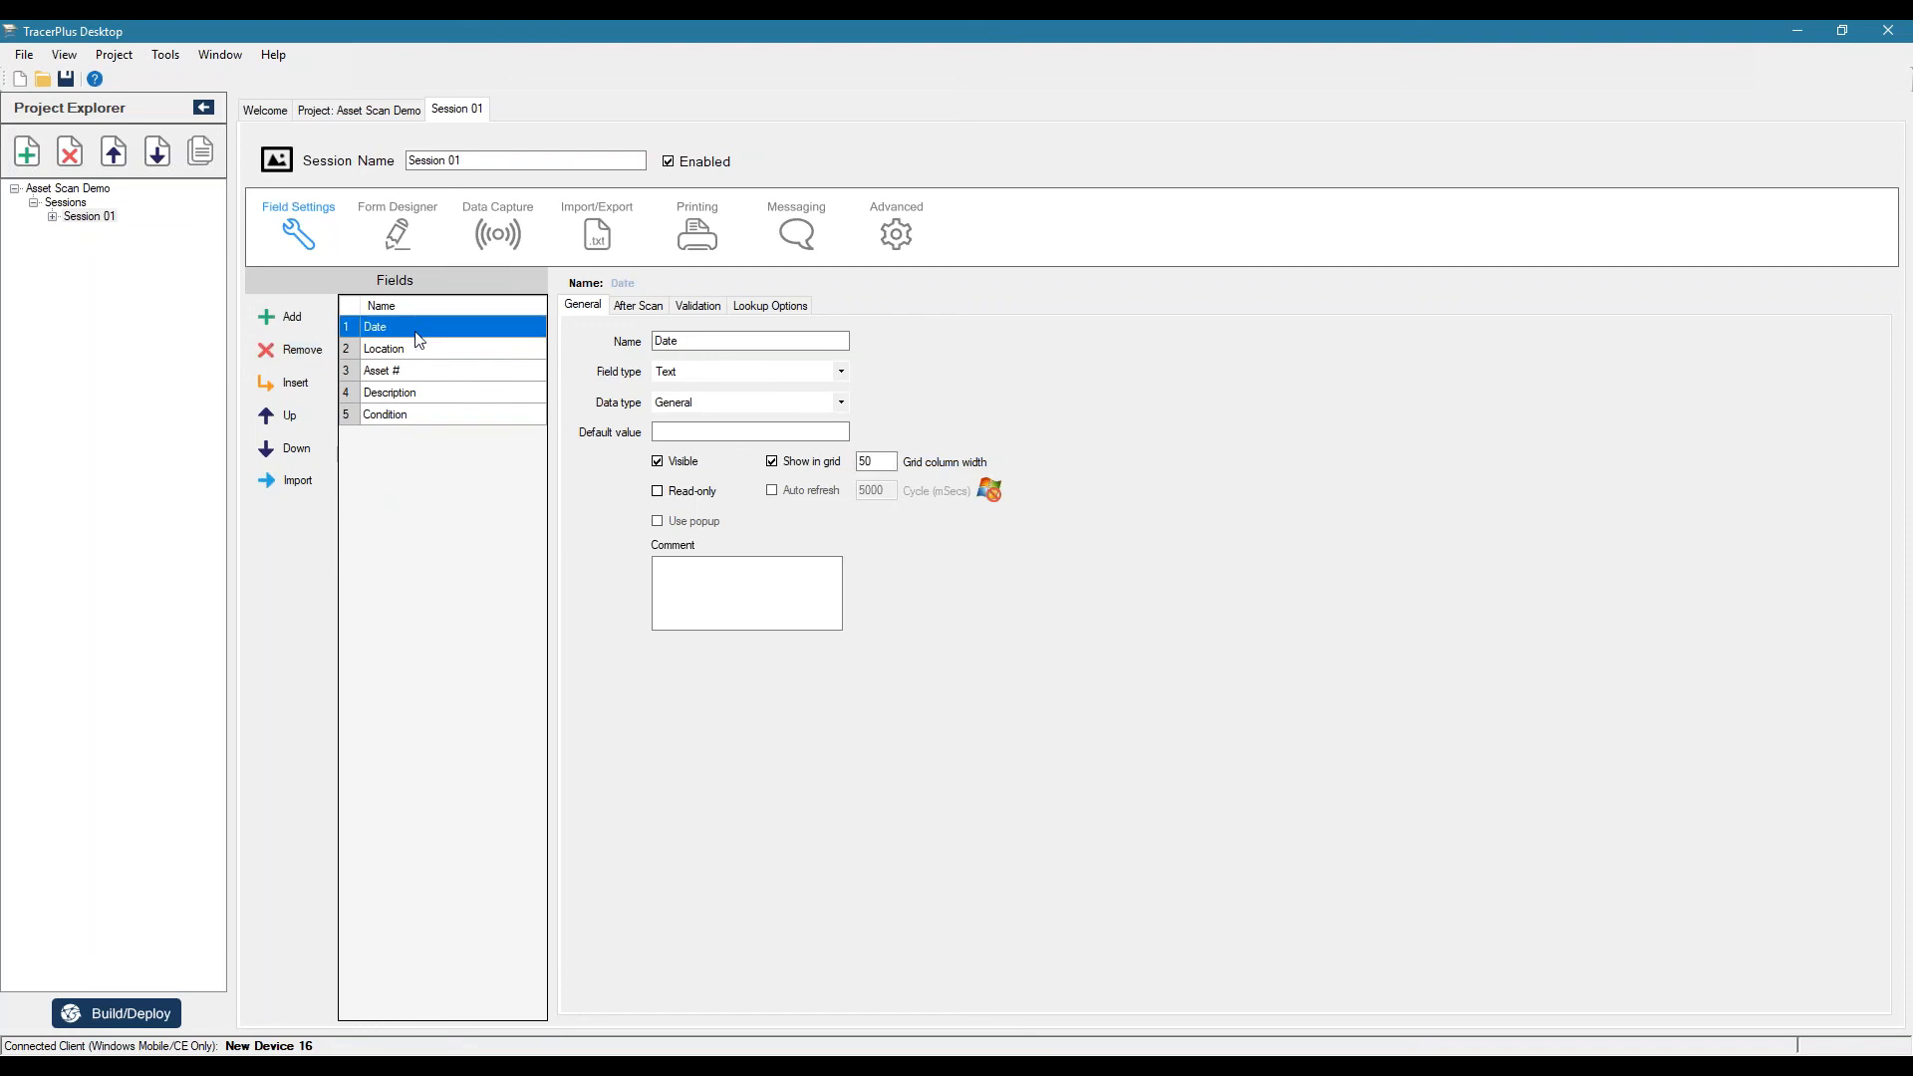
{"action": "left_click", "coordinate": [842, 403]}
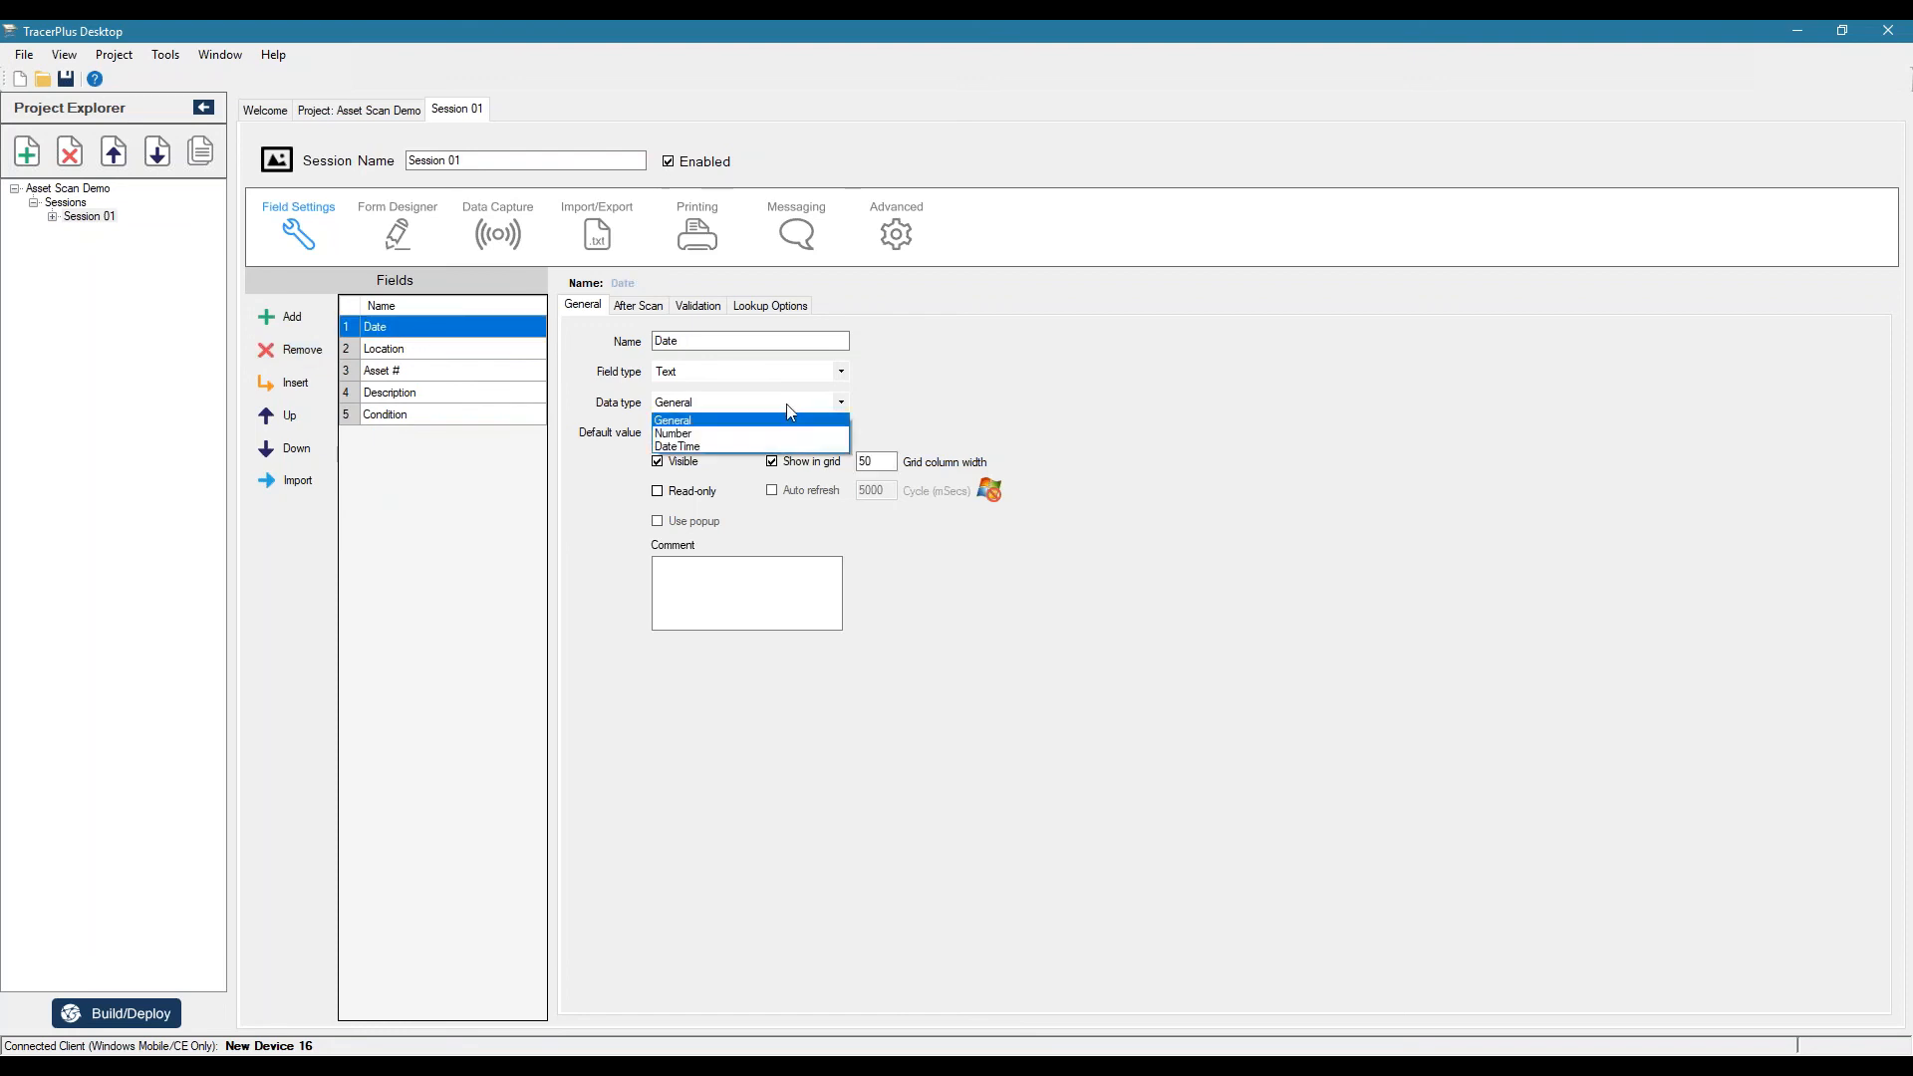
{"action": "left_click", "coordinate": [678, 447]}
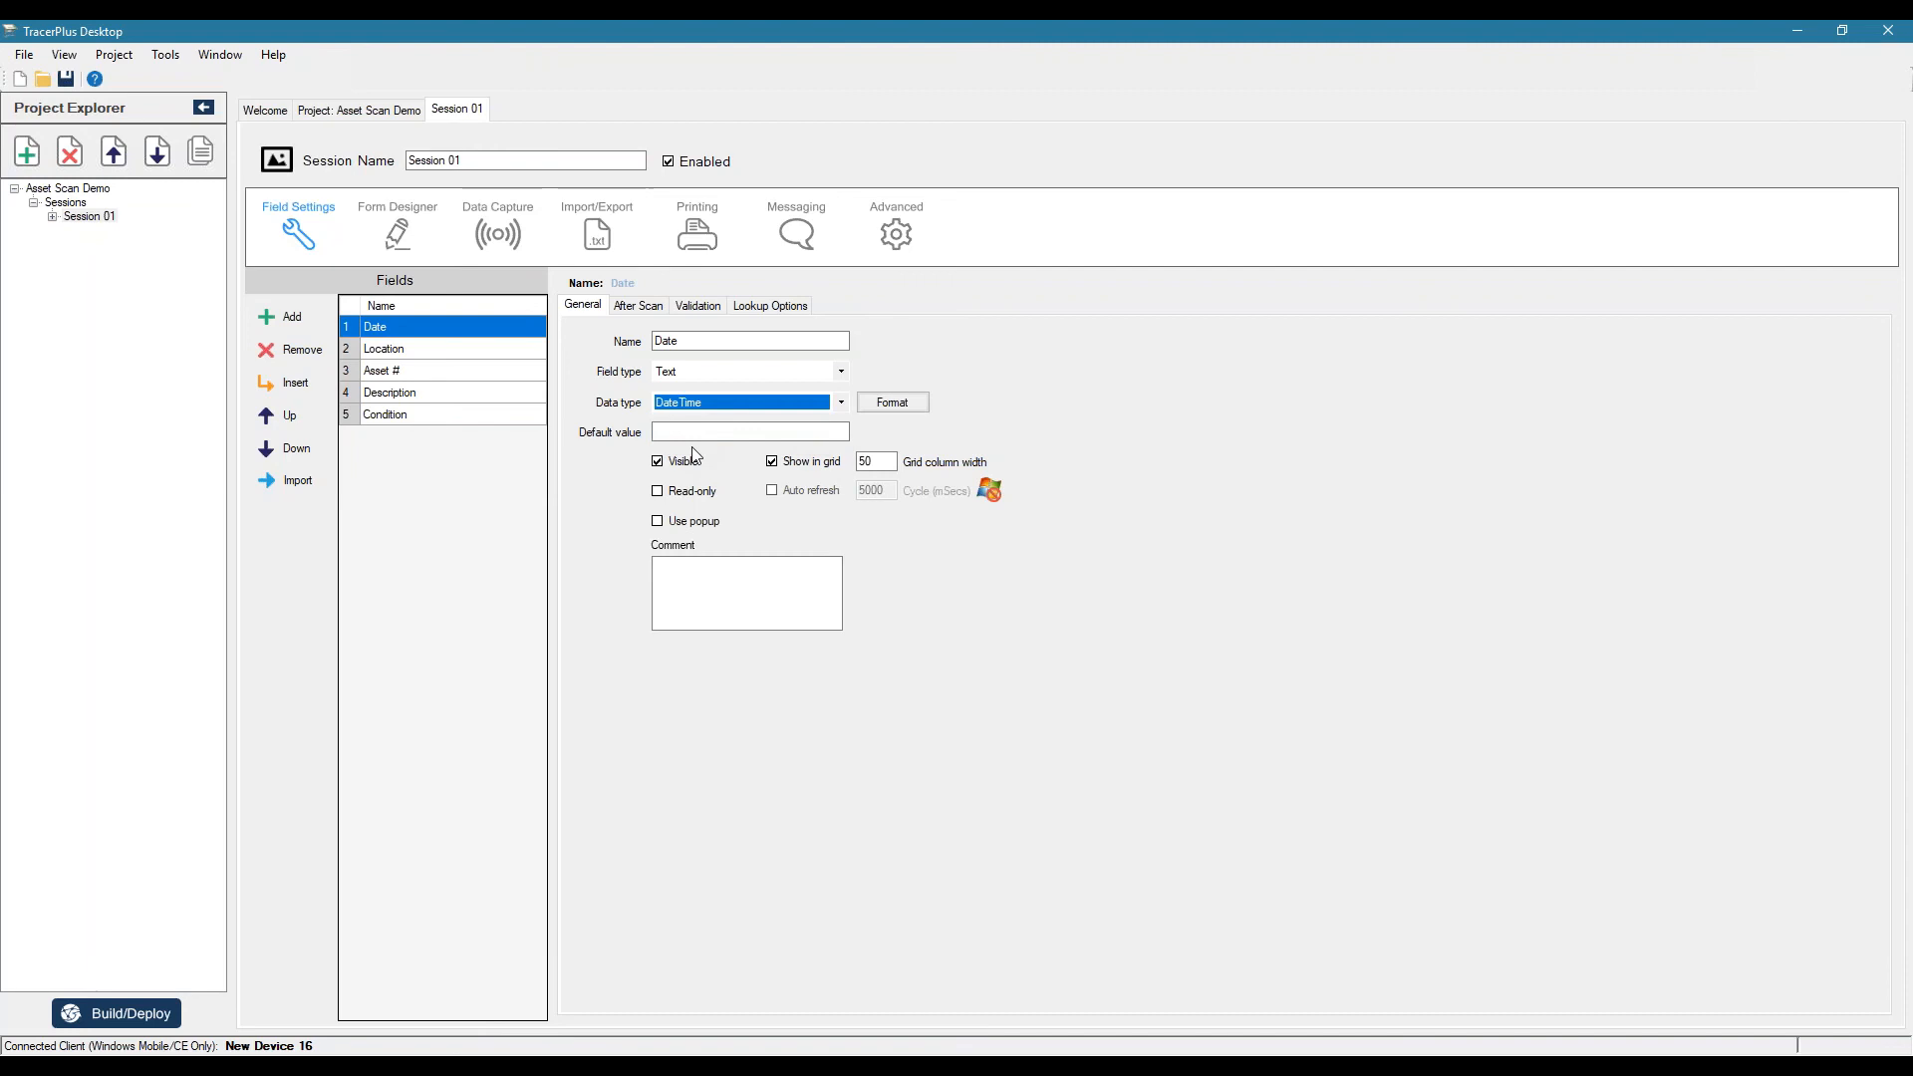
{"action": "left_click", "coordinate": [891, 400]}
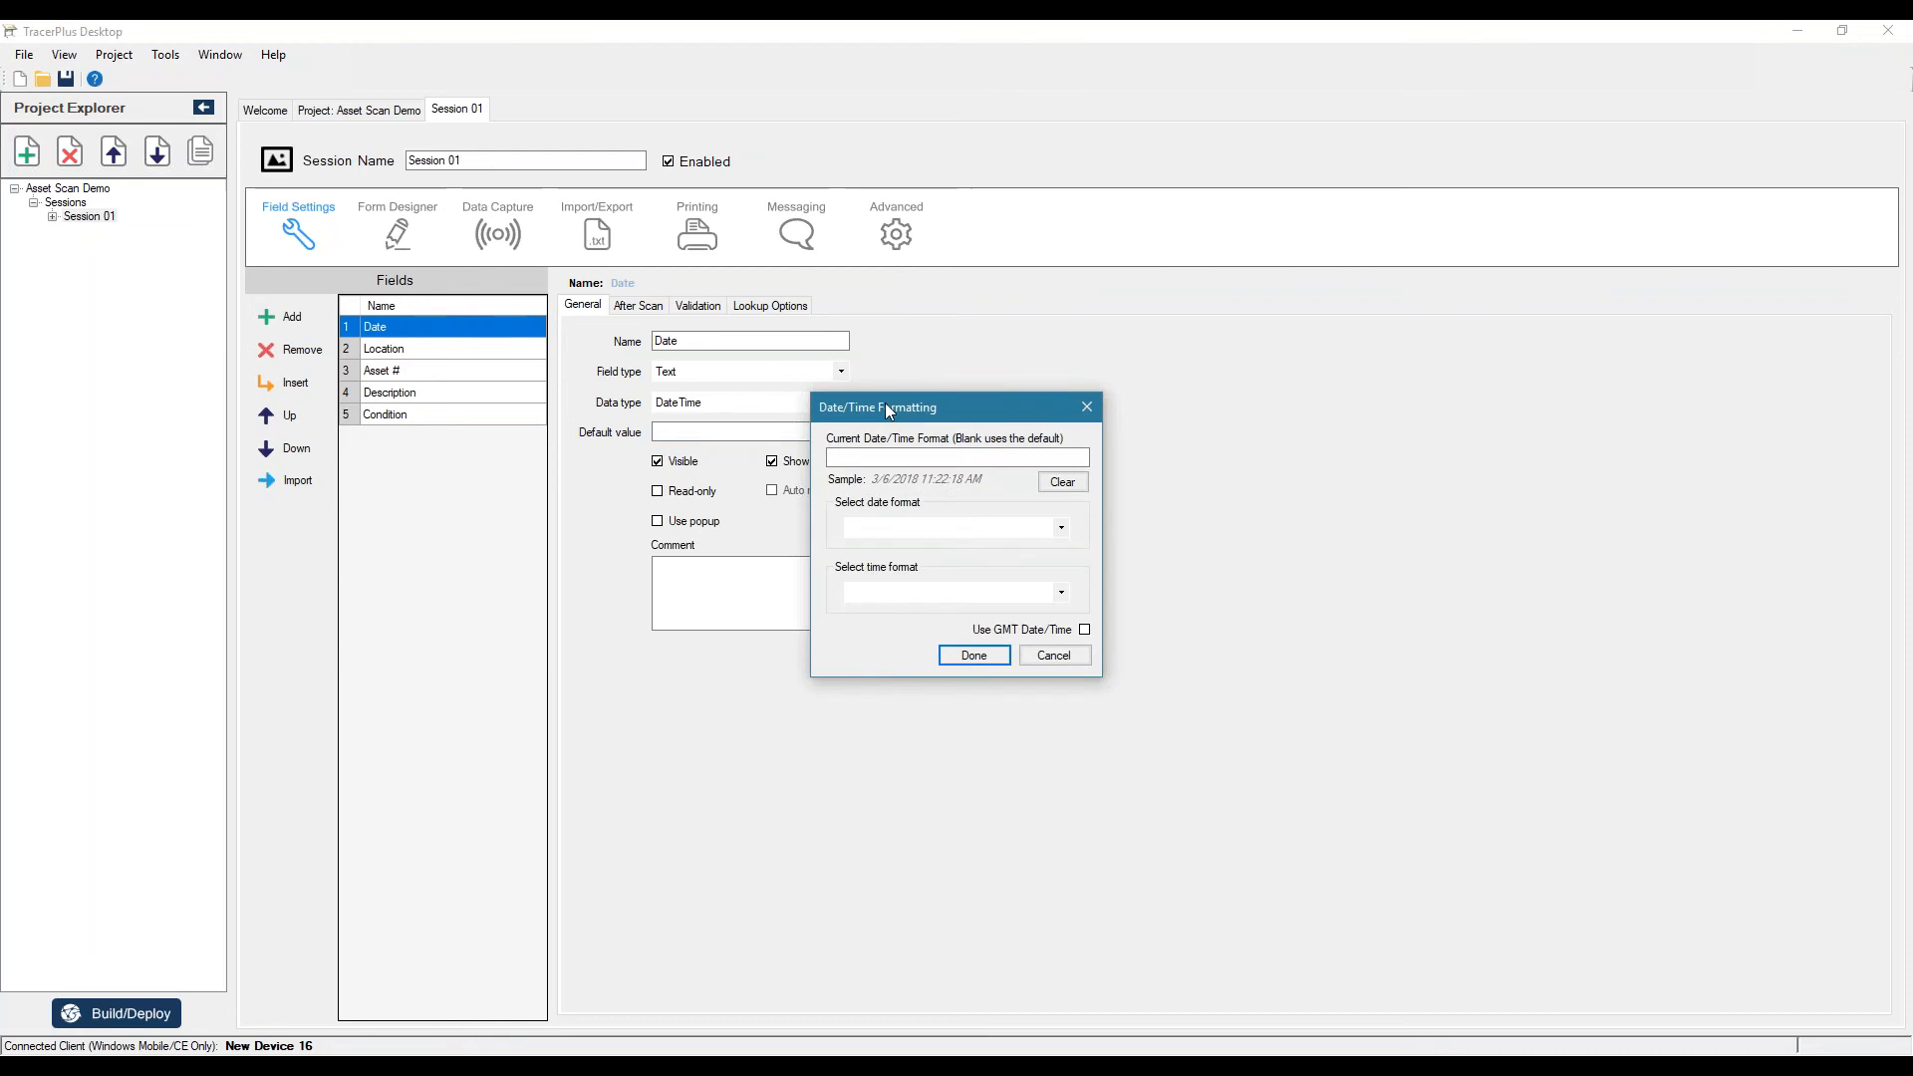
{"action": "left_click", "coordinate": [1060, 526]}
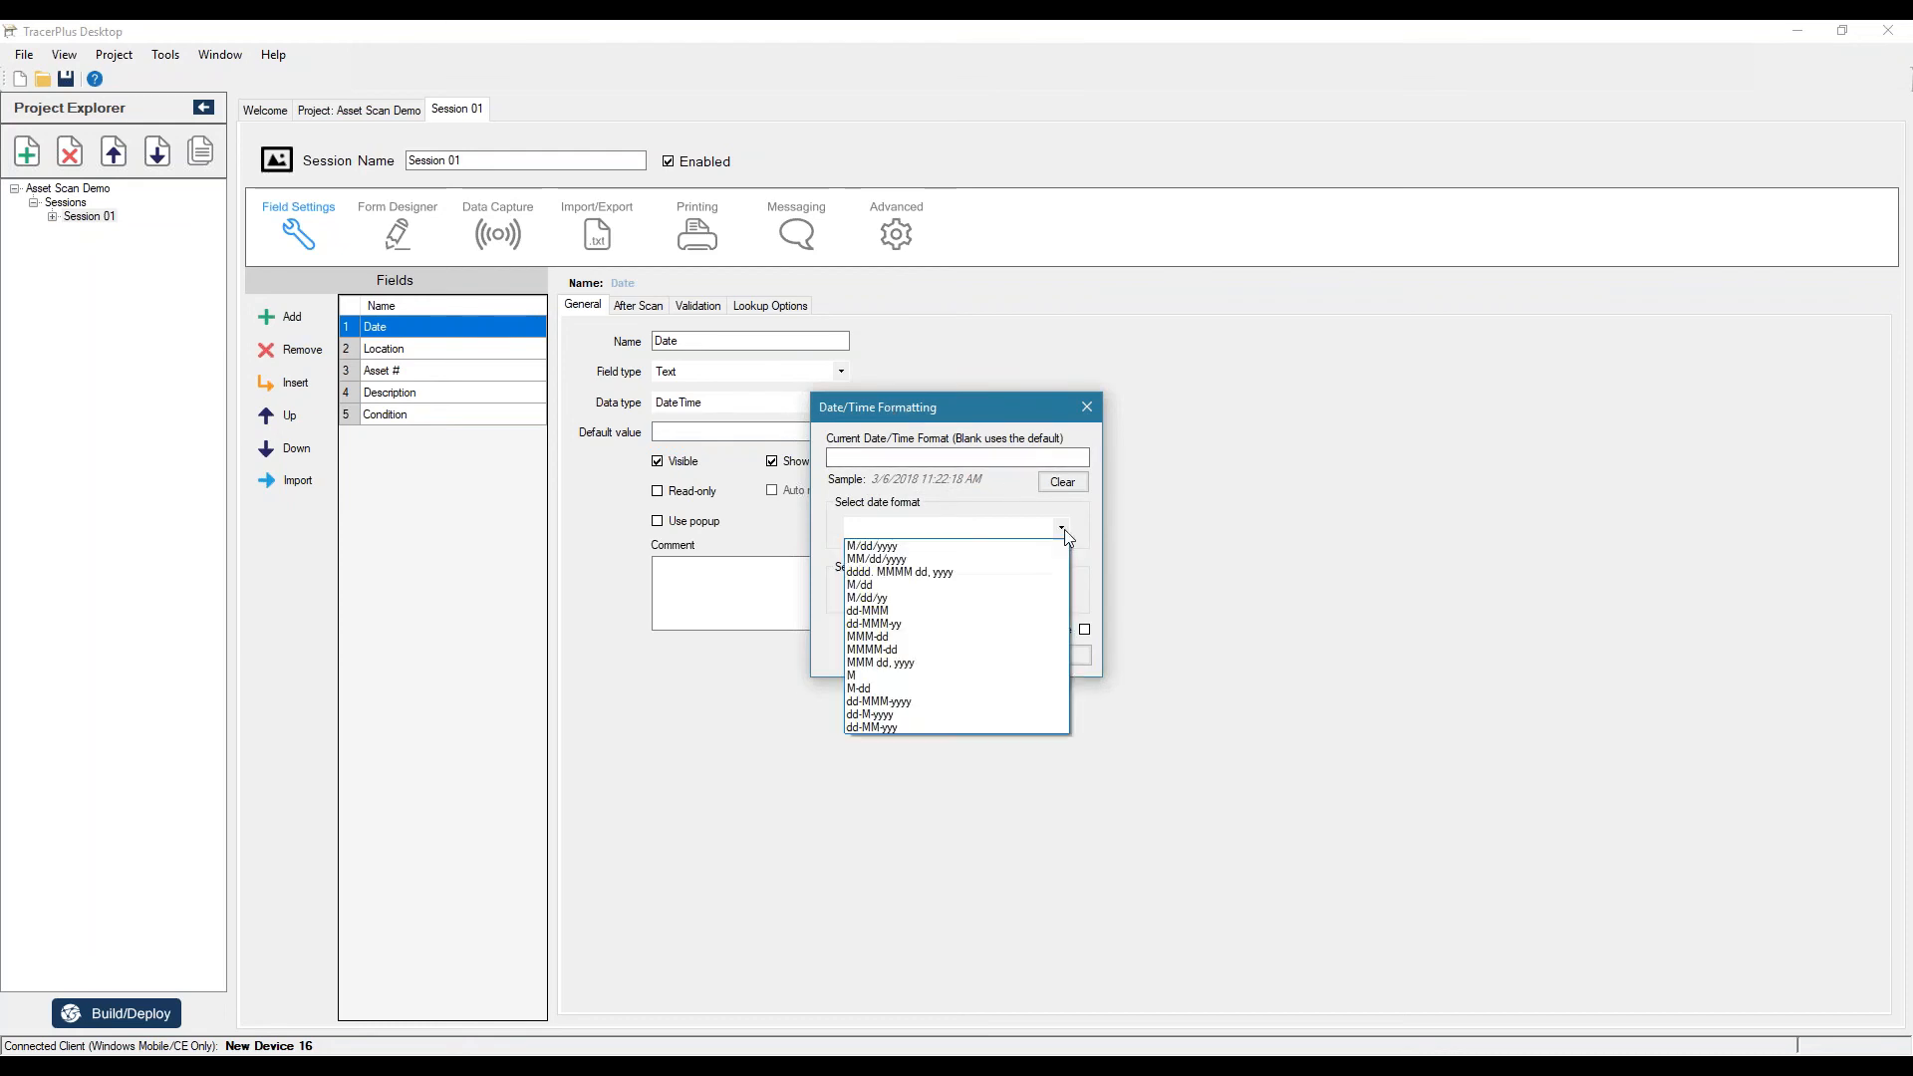
{"action": "mouse_move", "coordinate": [867, 600]}
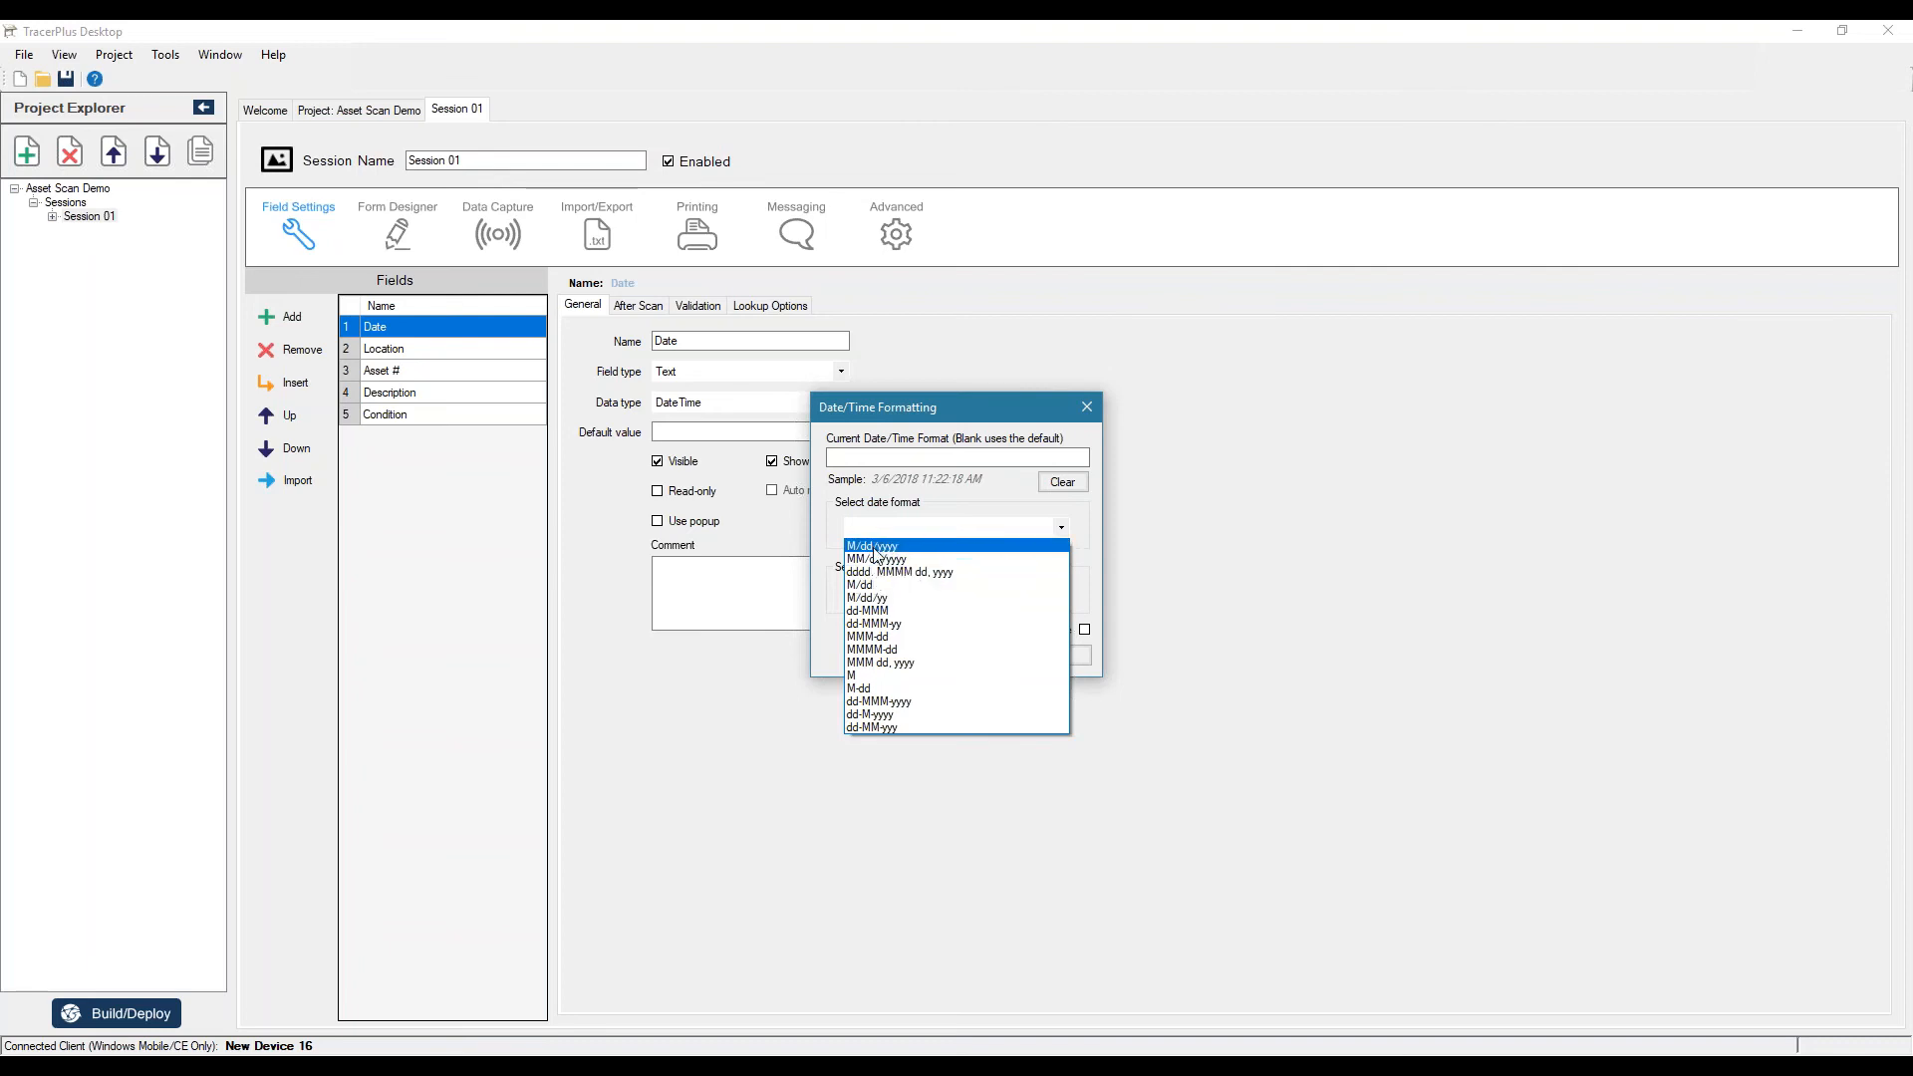
{"action": "left_click", "coordinate": [871, 544]}
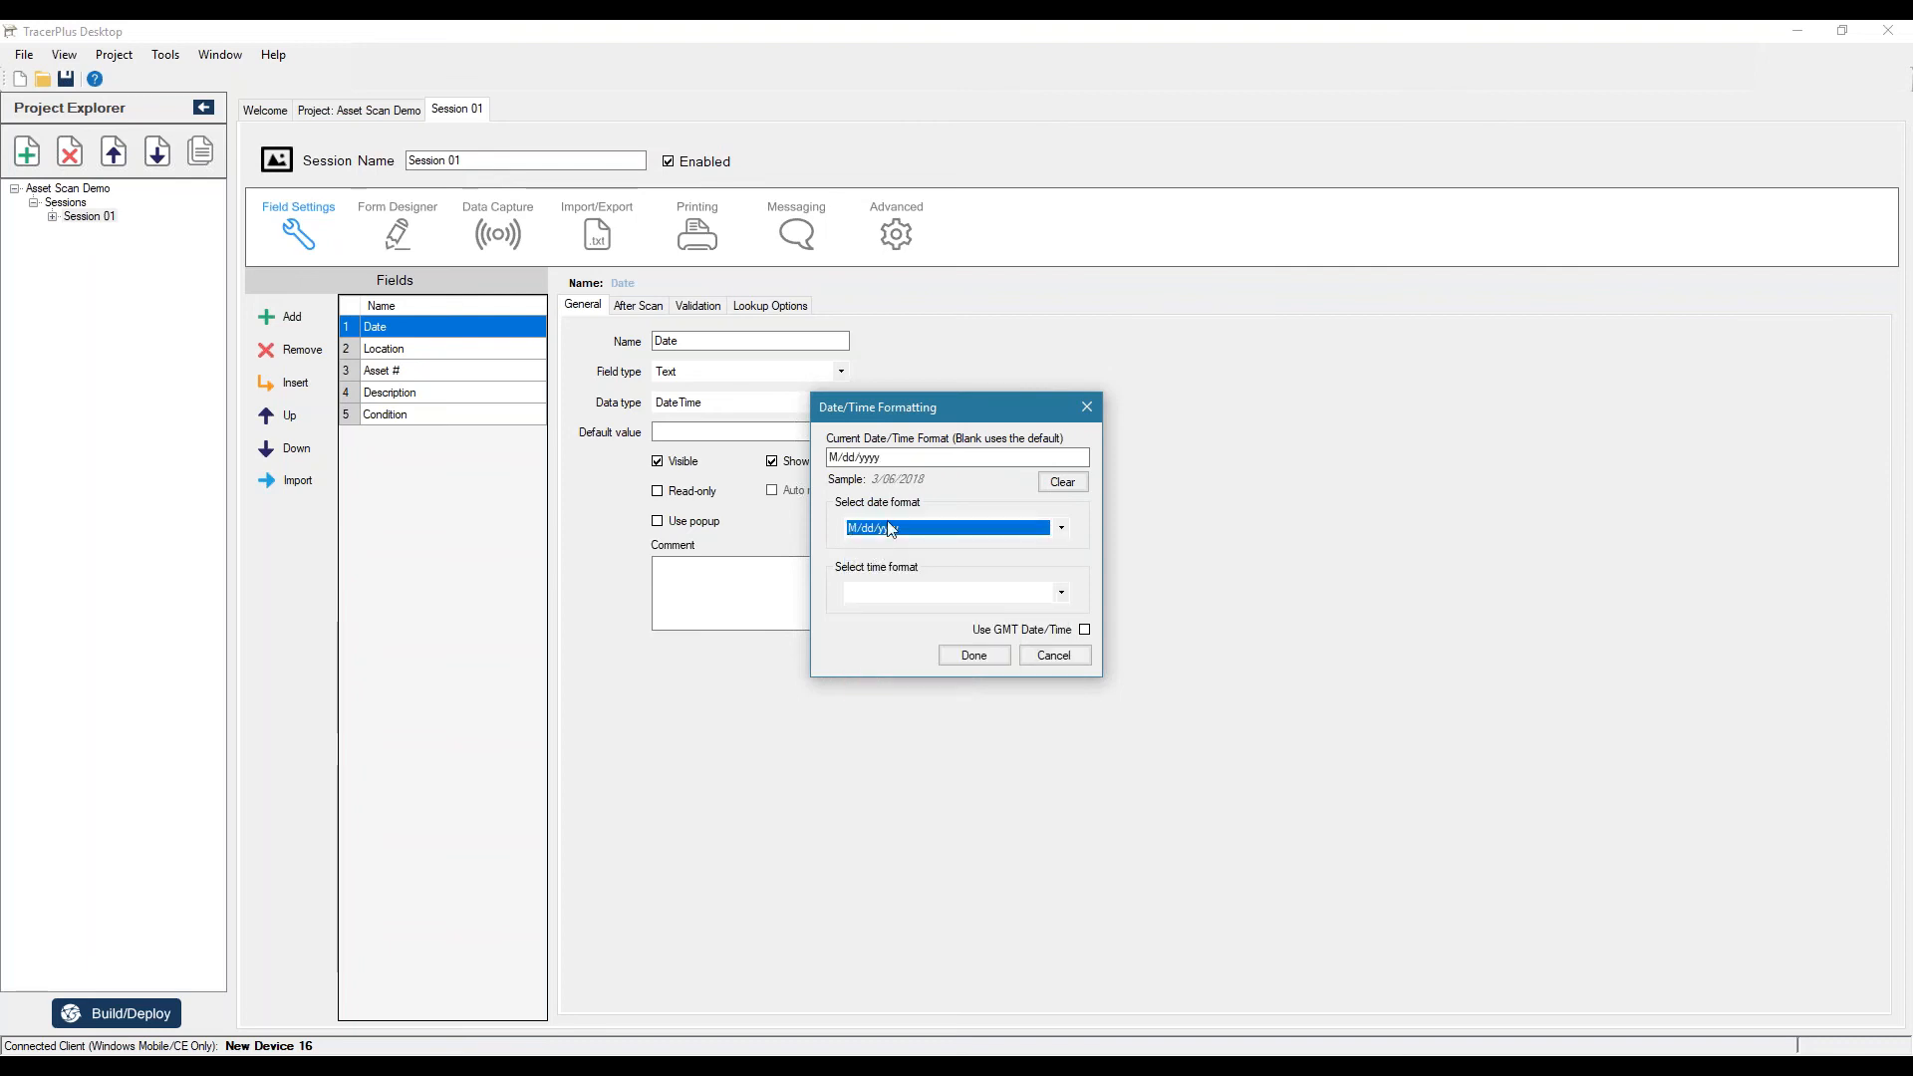
{"action": "left_click", "coordinate": [973, 656]}
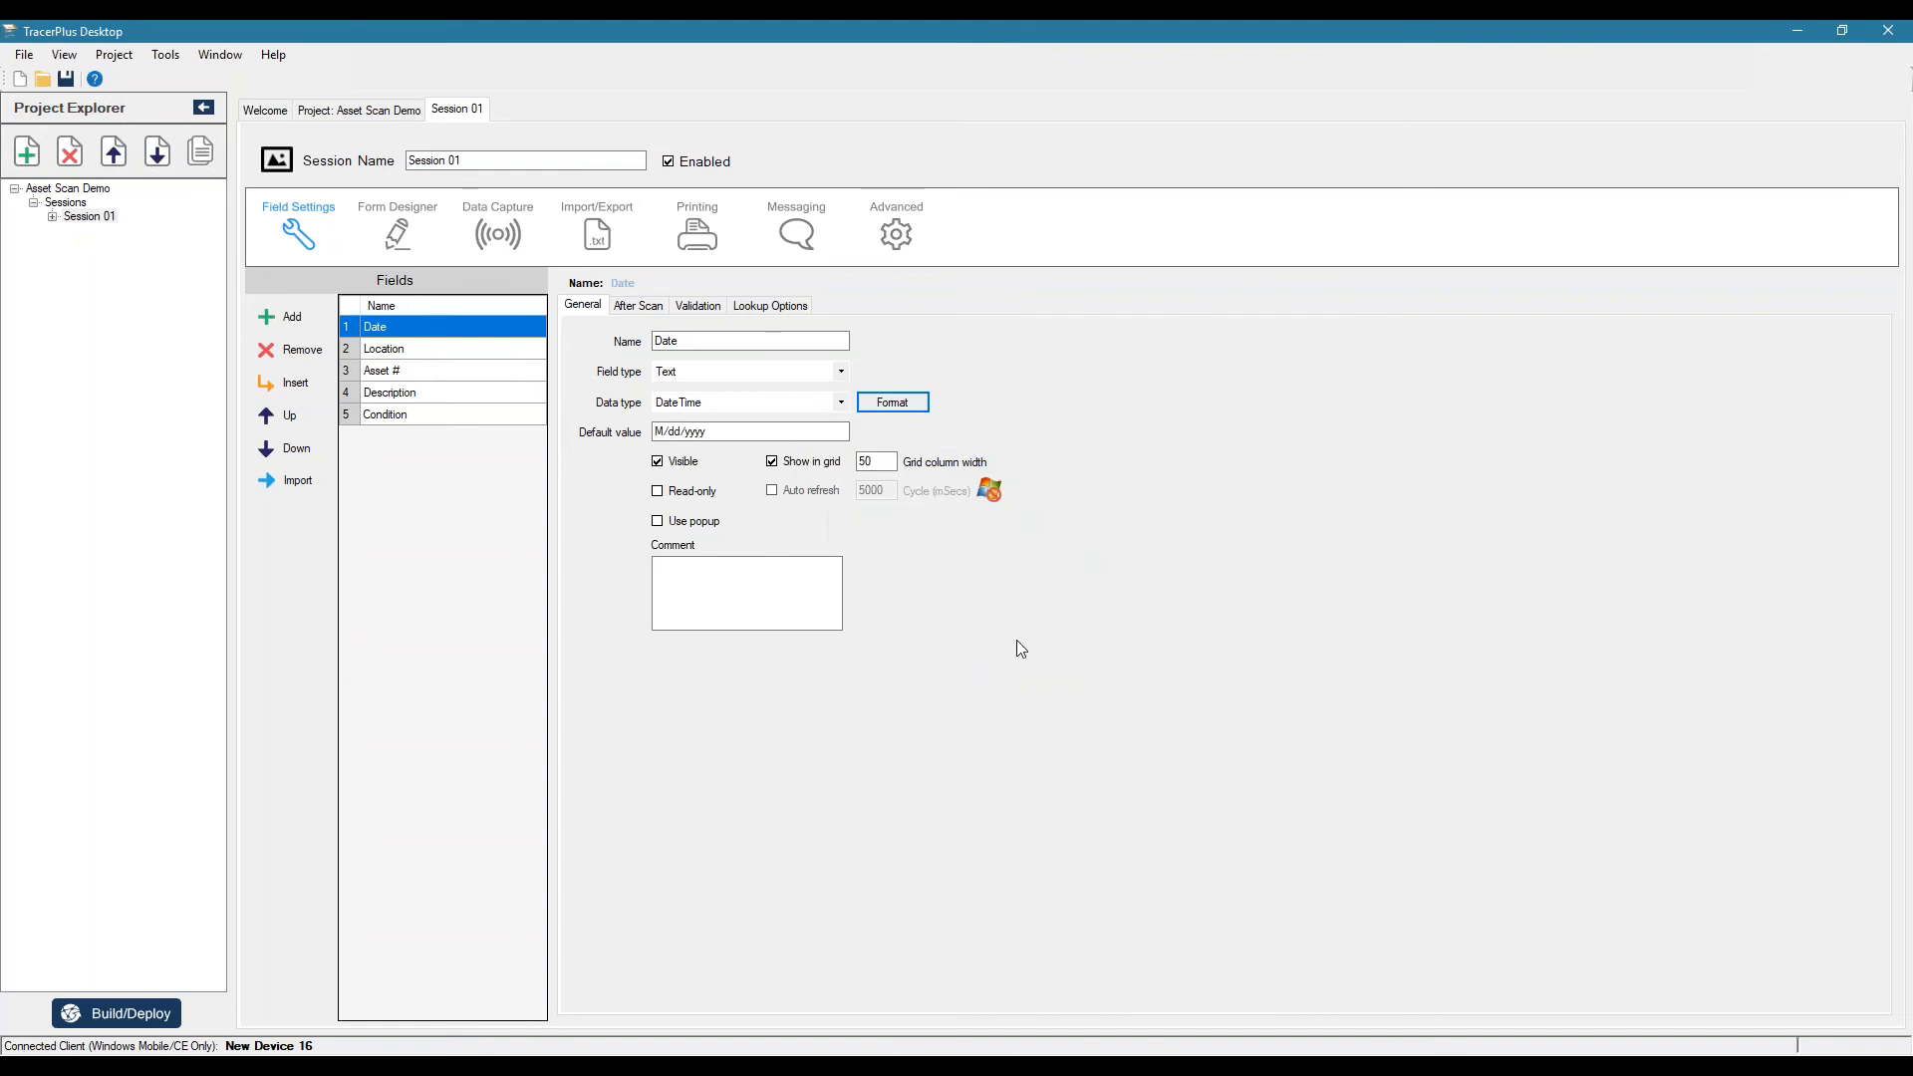
{"action": "left_click", "coordinate": [383, 349]}
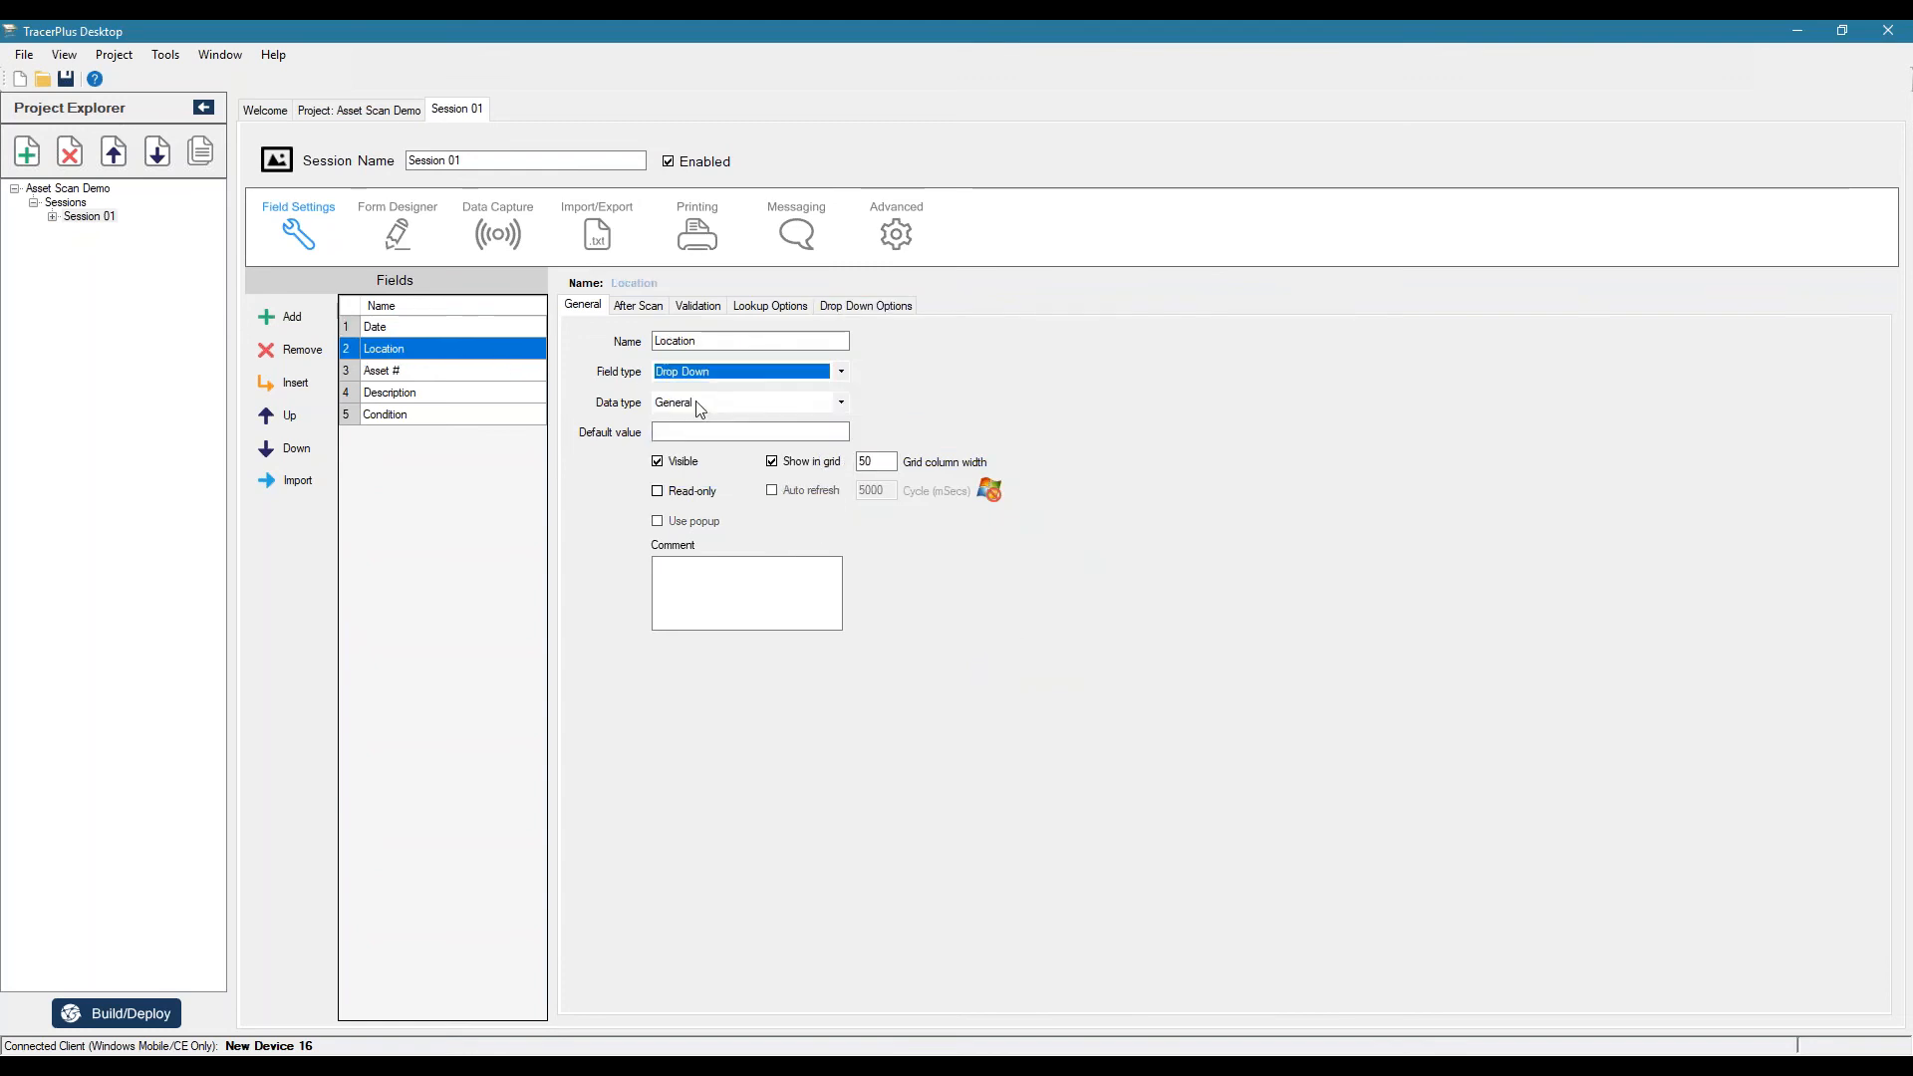
- Give Location's drop-down the values Room 101, Room 117, Room 203 and Room 301
{"action": "left_click", "coordinate": [865, 307]}
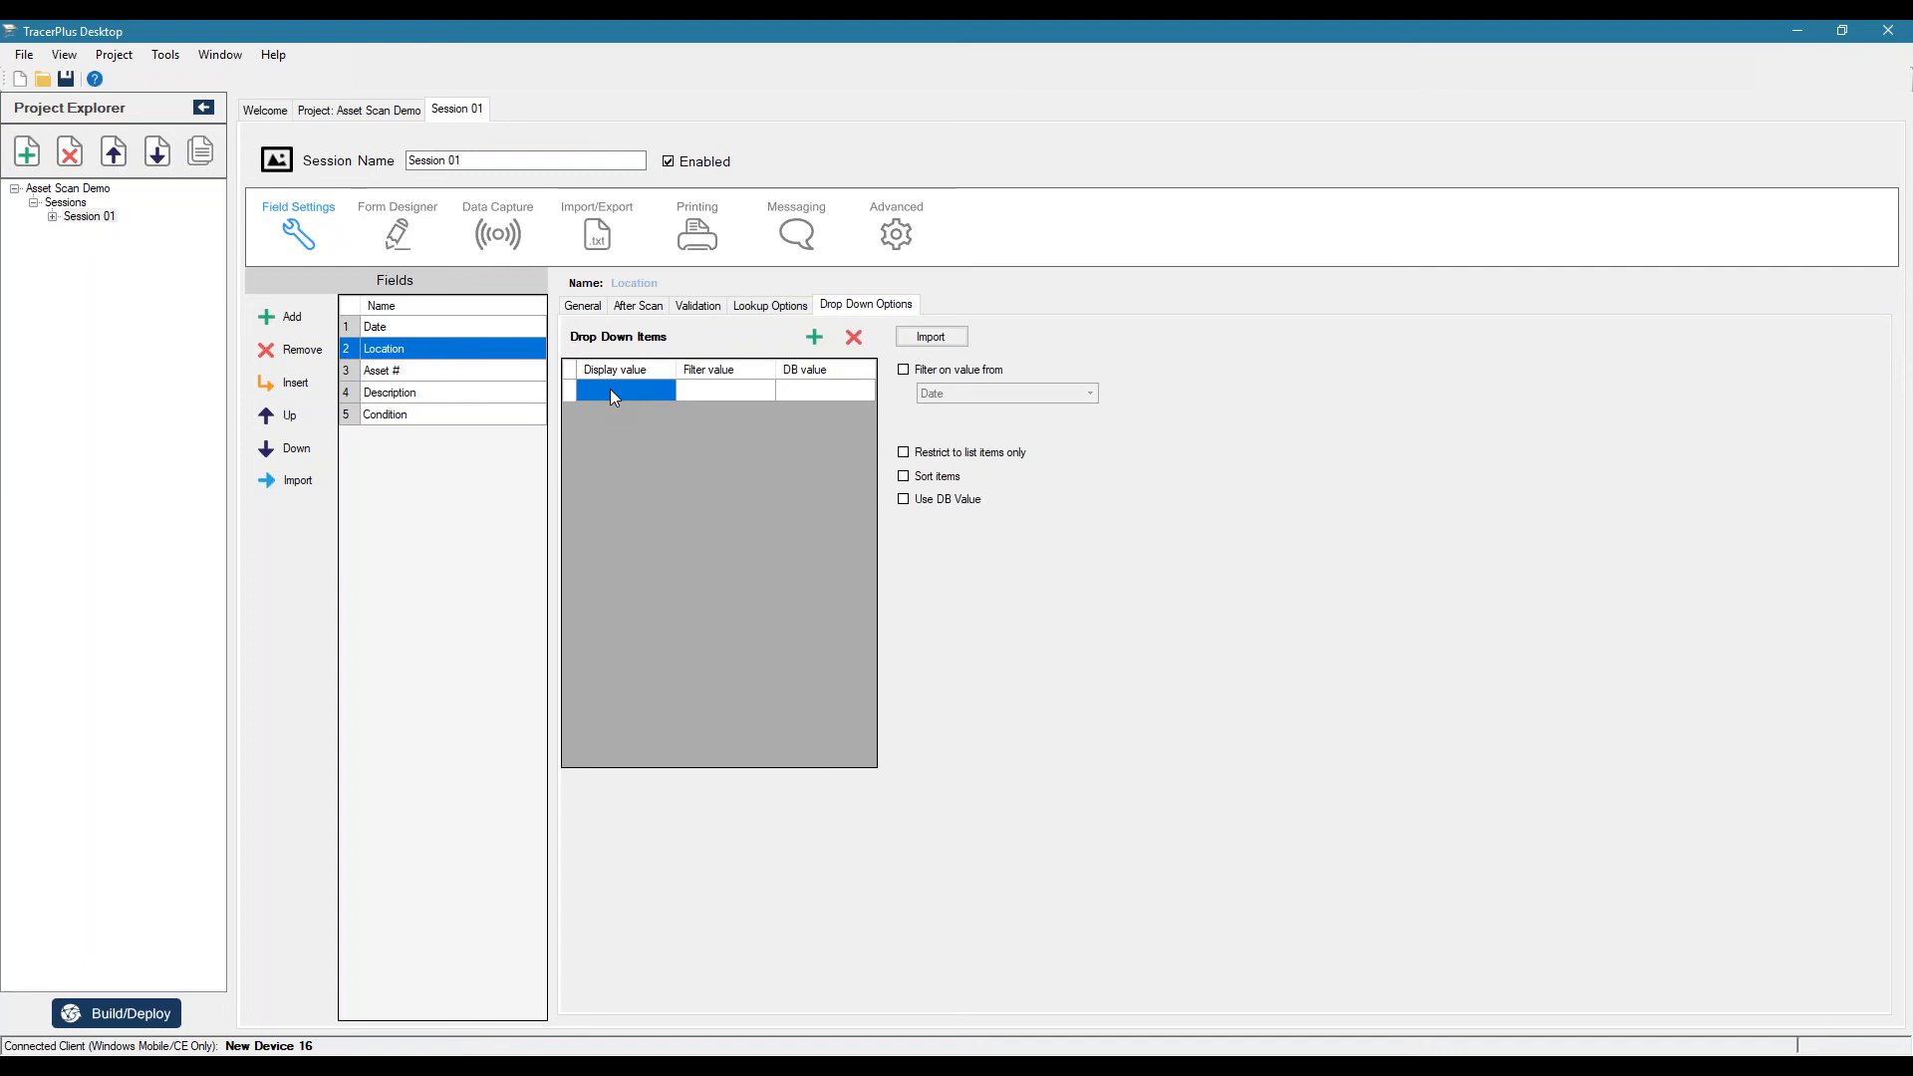
{"action": "type", "text": "Room 101"}
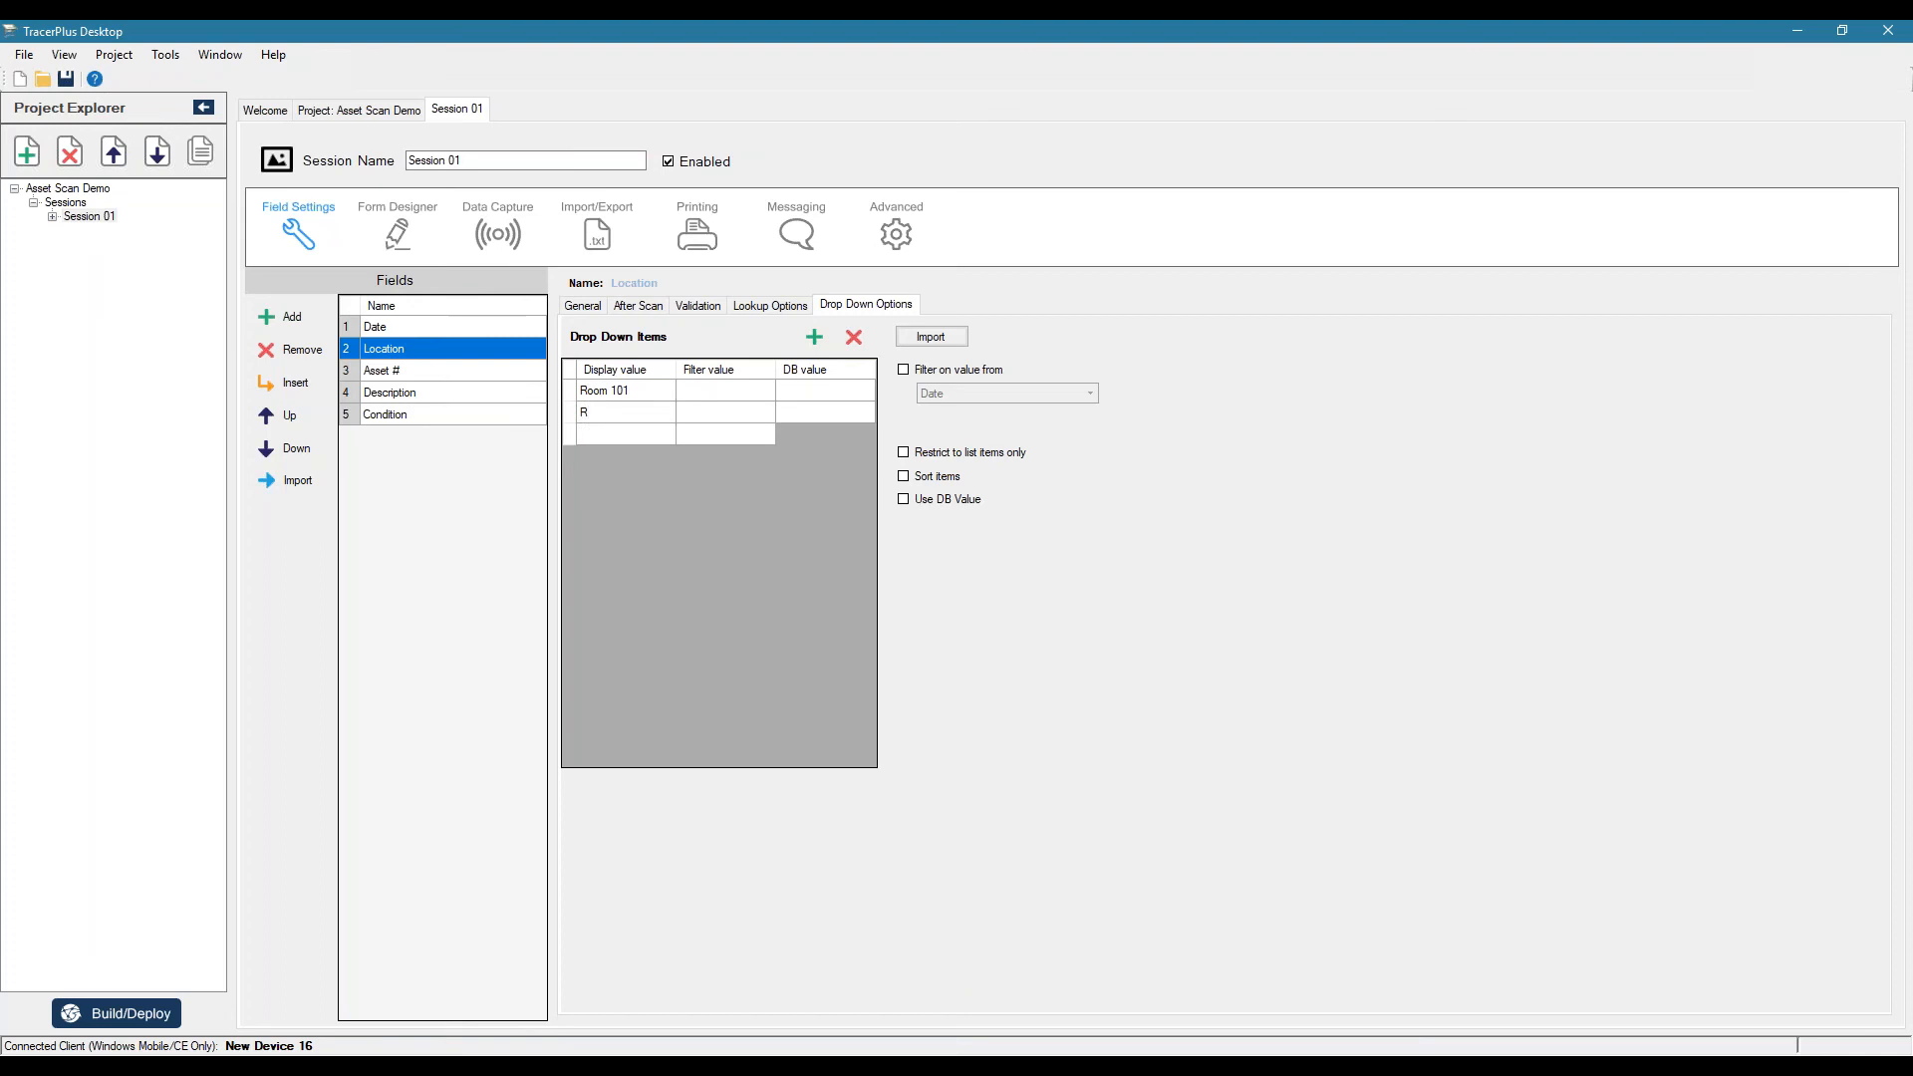
{"action": "type", "text": "Room 117"}
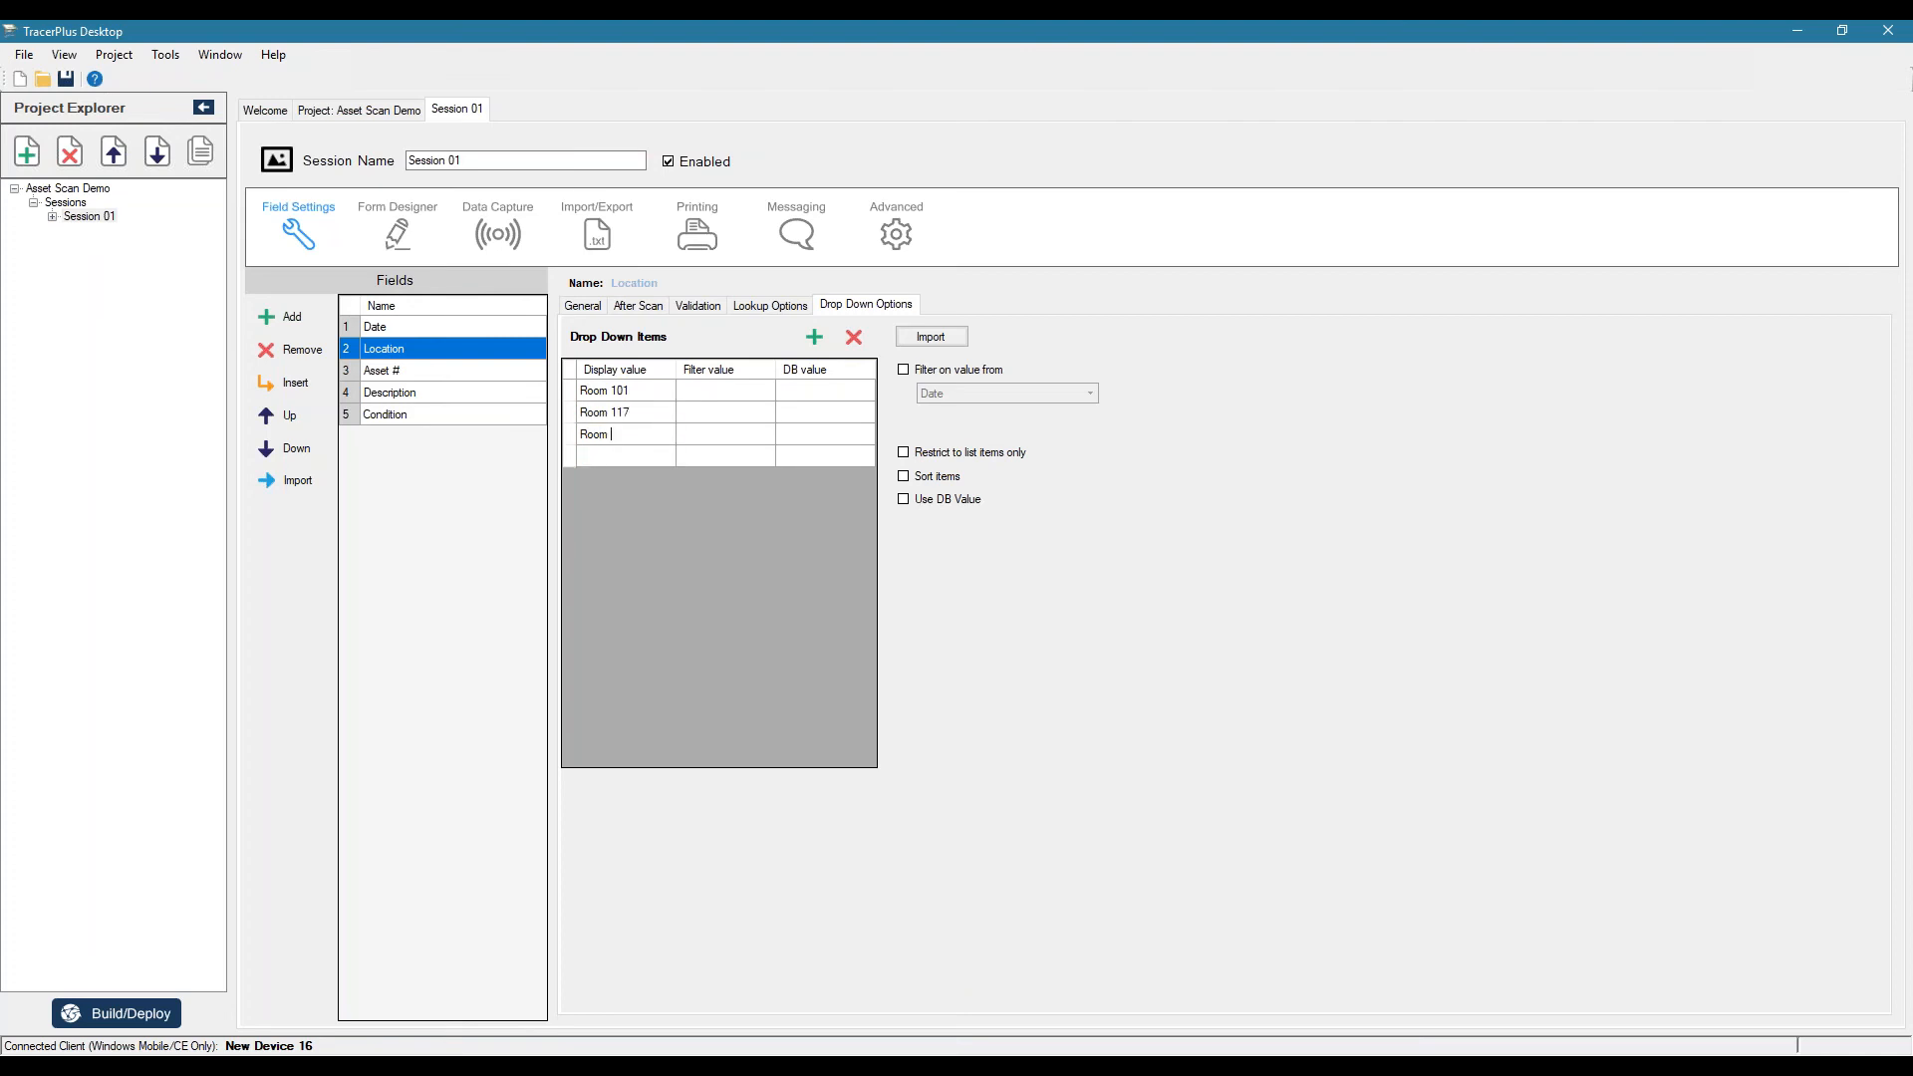
{"action": "type", "text": "203"}
{"action": "left_click", "coordinate": [626, 457]}
{"action": "type", "text": "Room 301"}
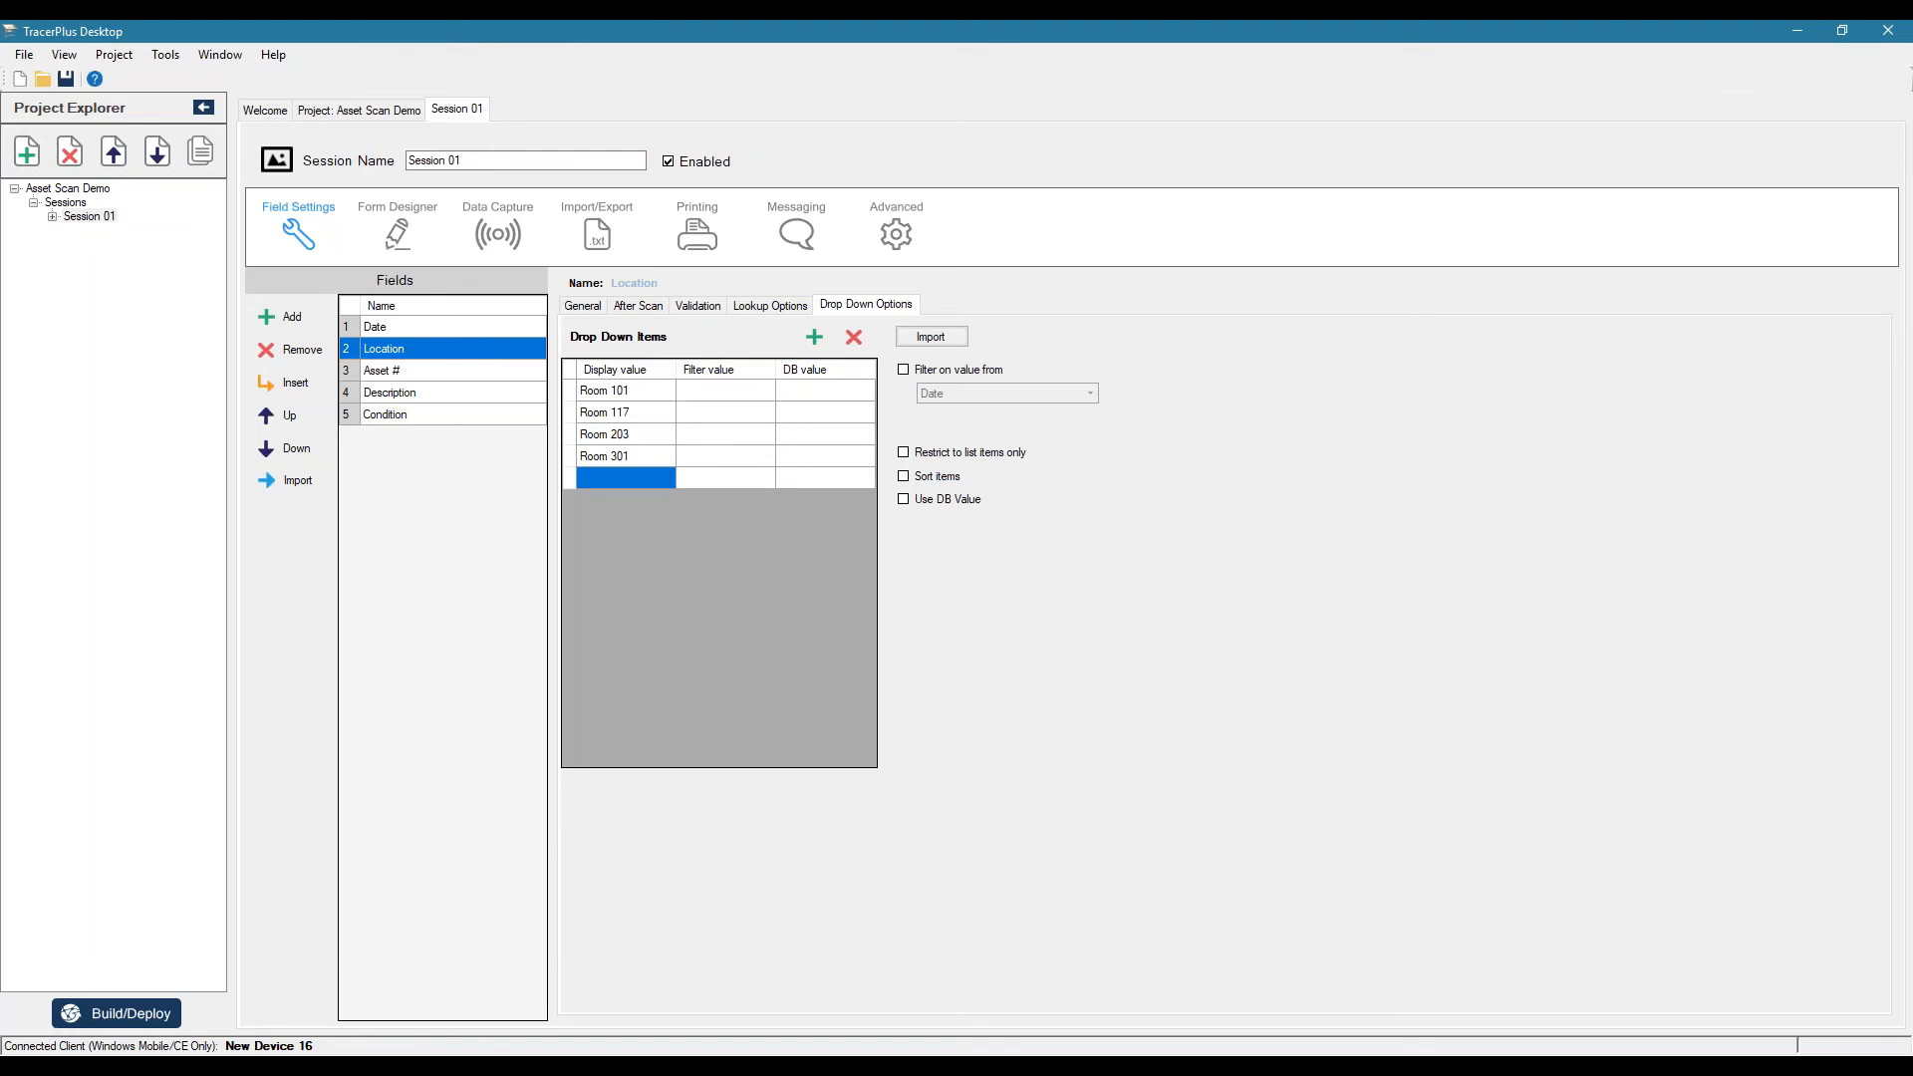
{"action": "mouse_move", "coordinate": [495, 371]}
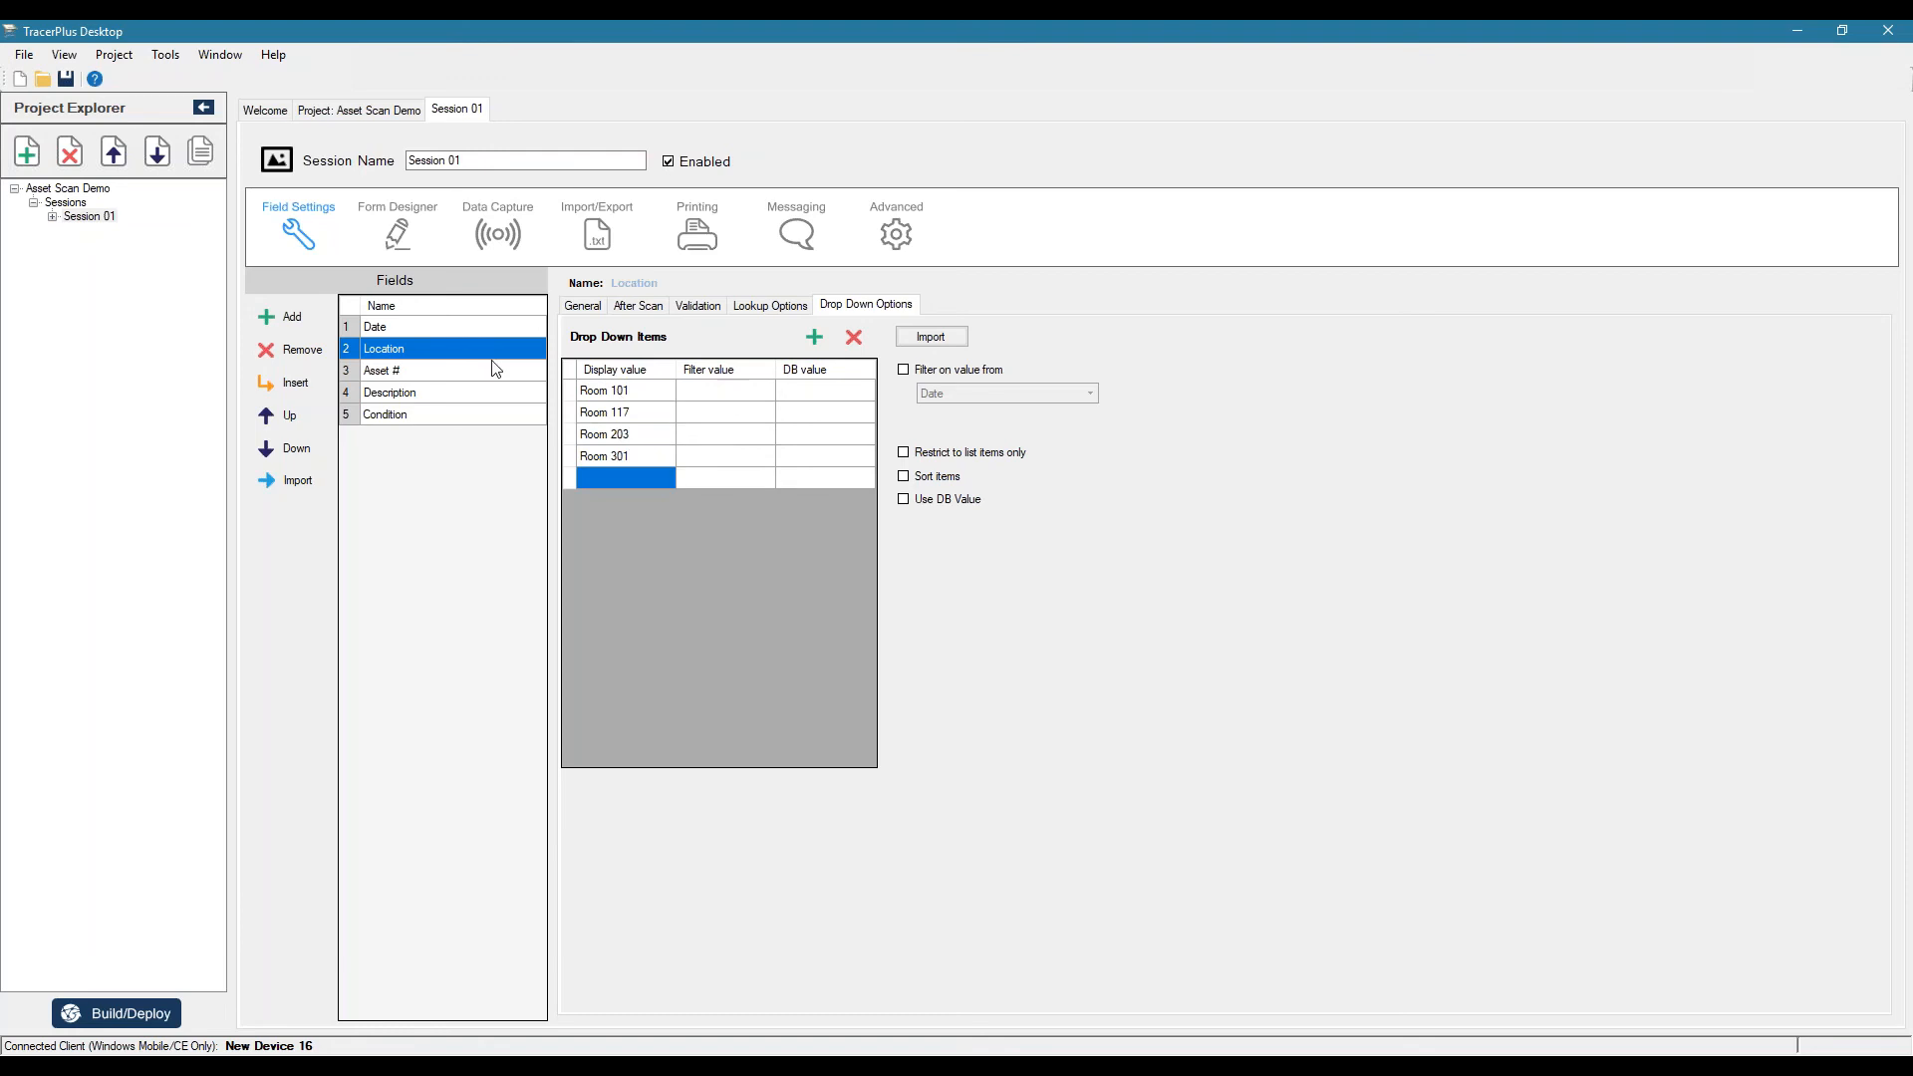
{"action": "left_click", "coordinate": [384, 371]}
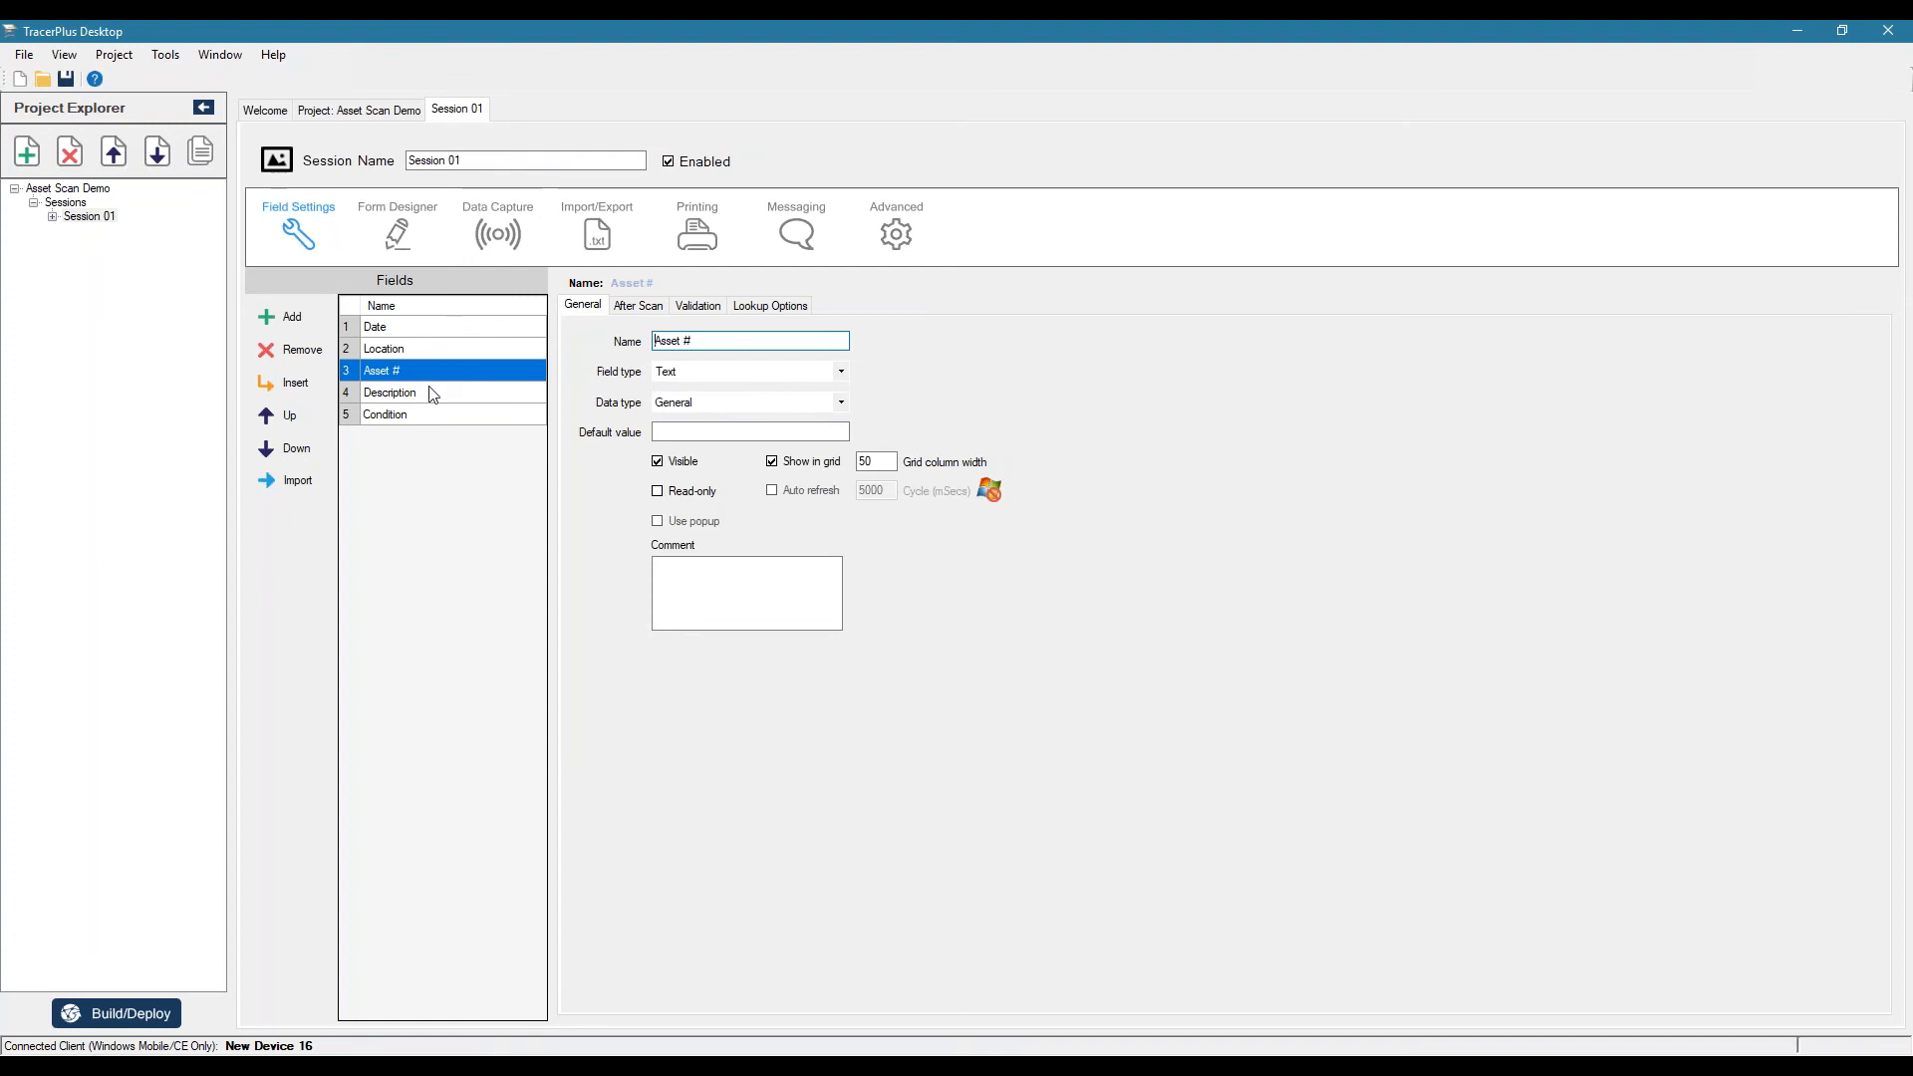
{"action": "left_click", "coordinate": [391, 392]}
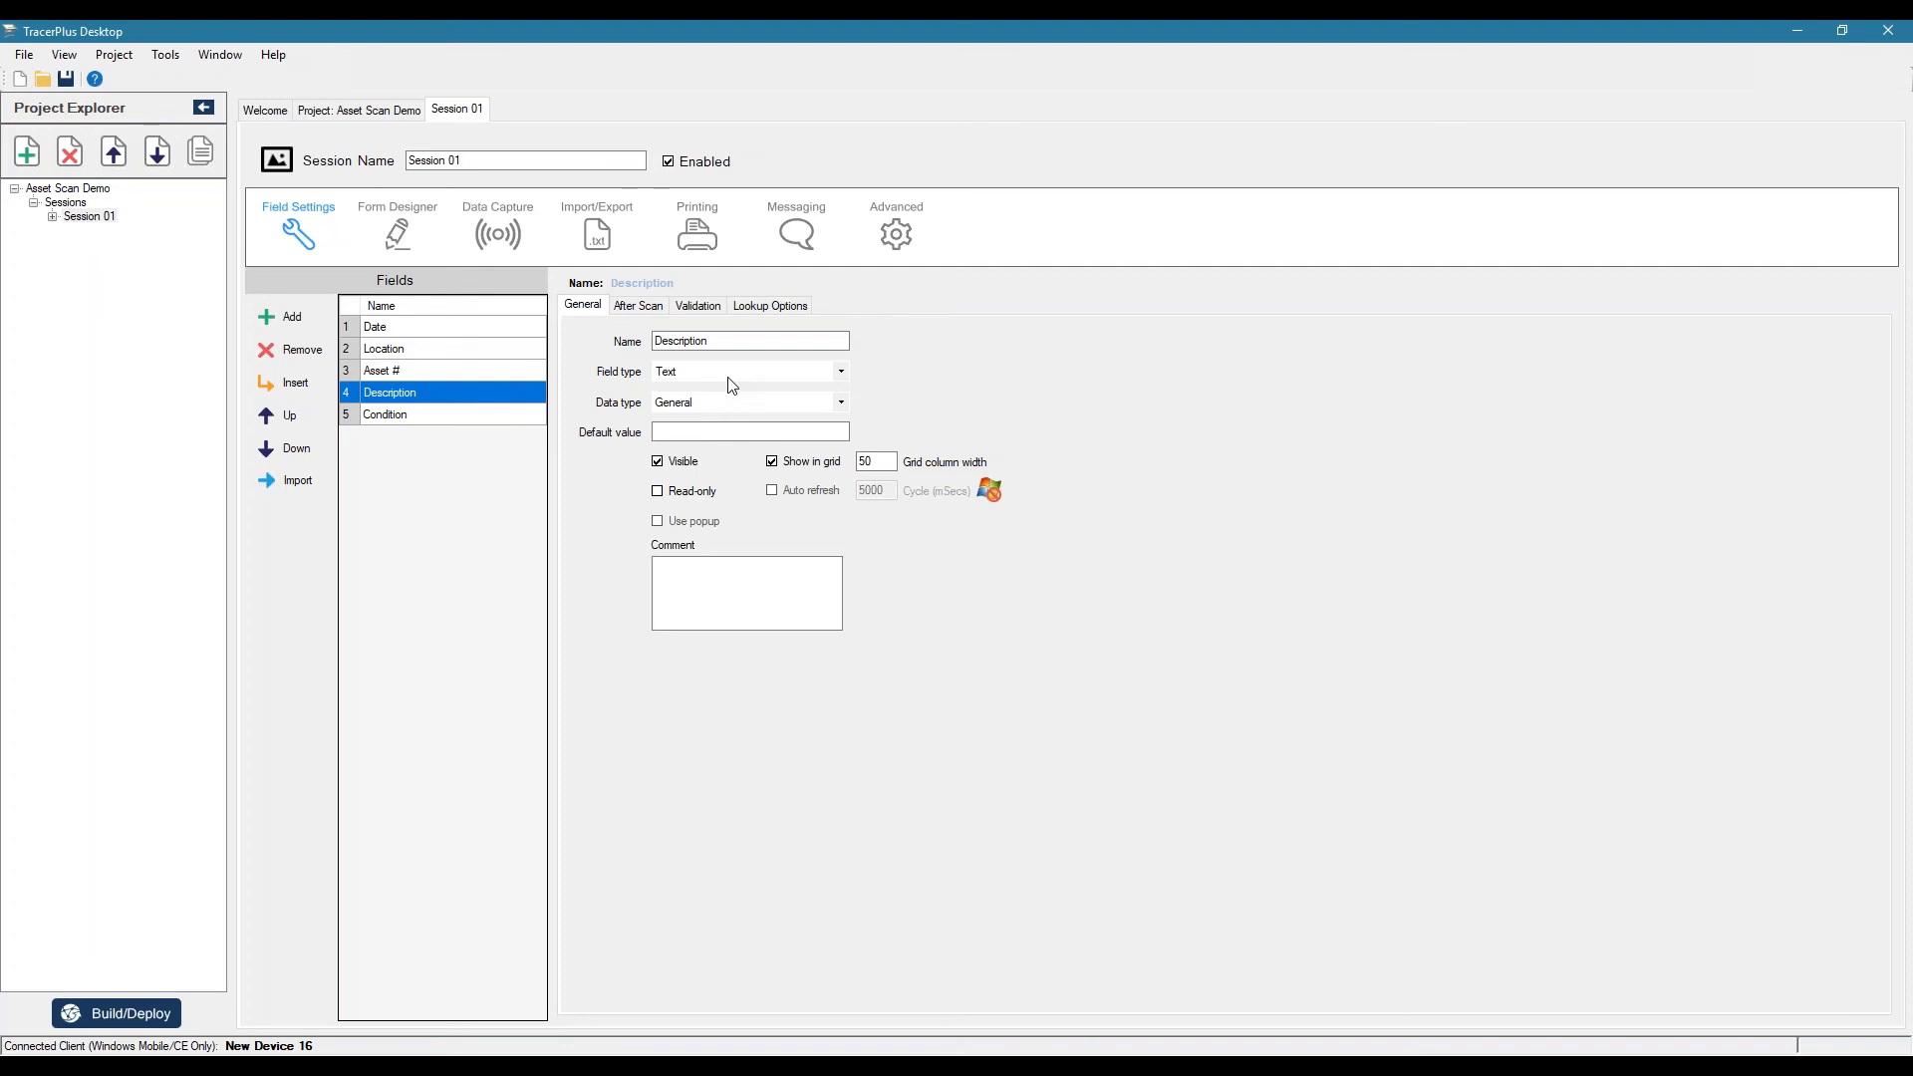
{"action": "mouse_move", "coordinate": [139, 279]}
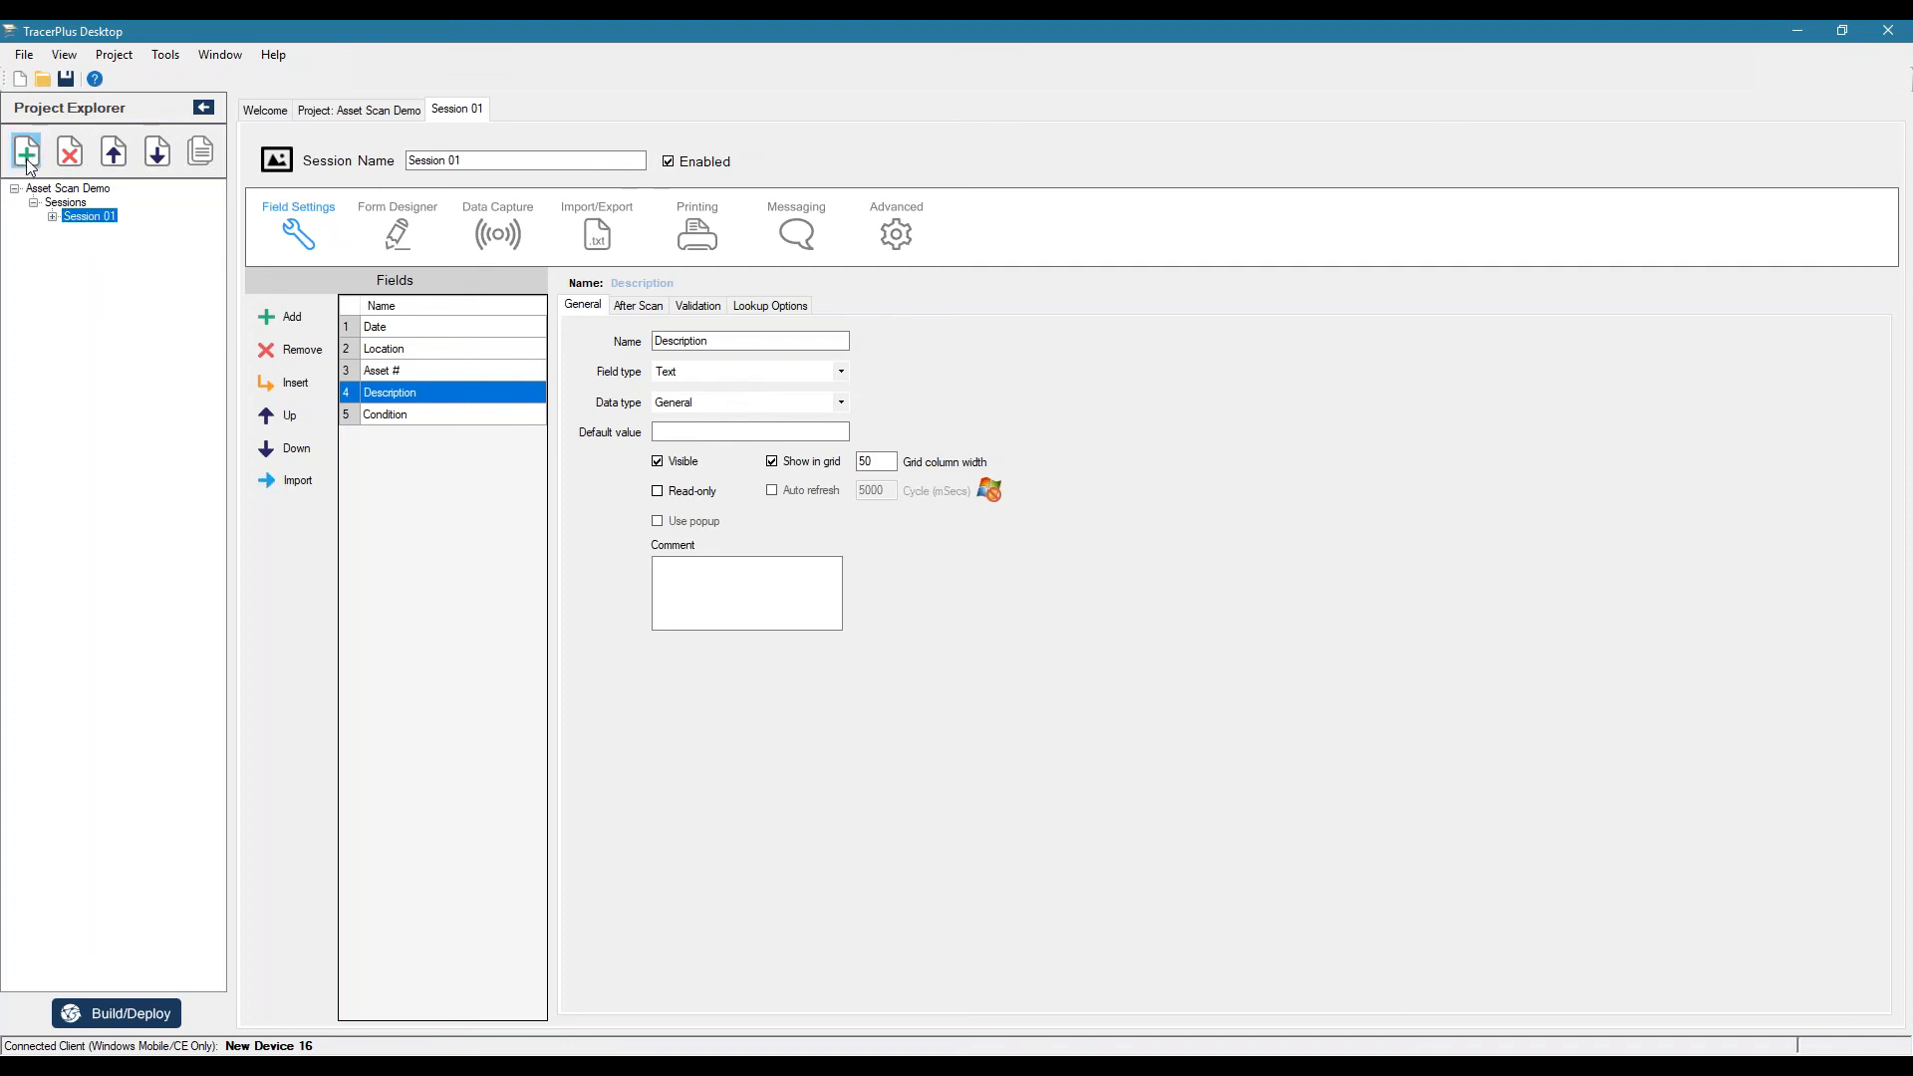
- Add a new session to the project and name it Asset List
{"action": "left_click", "coordinate": [524, 160]}
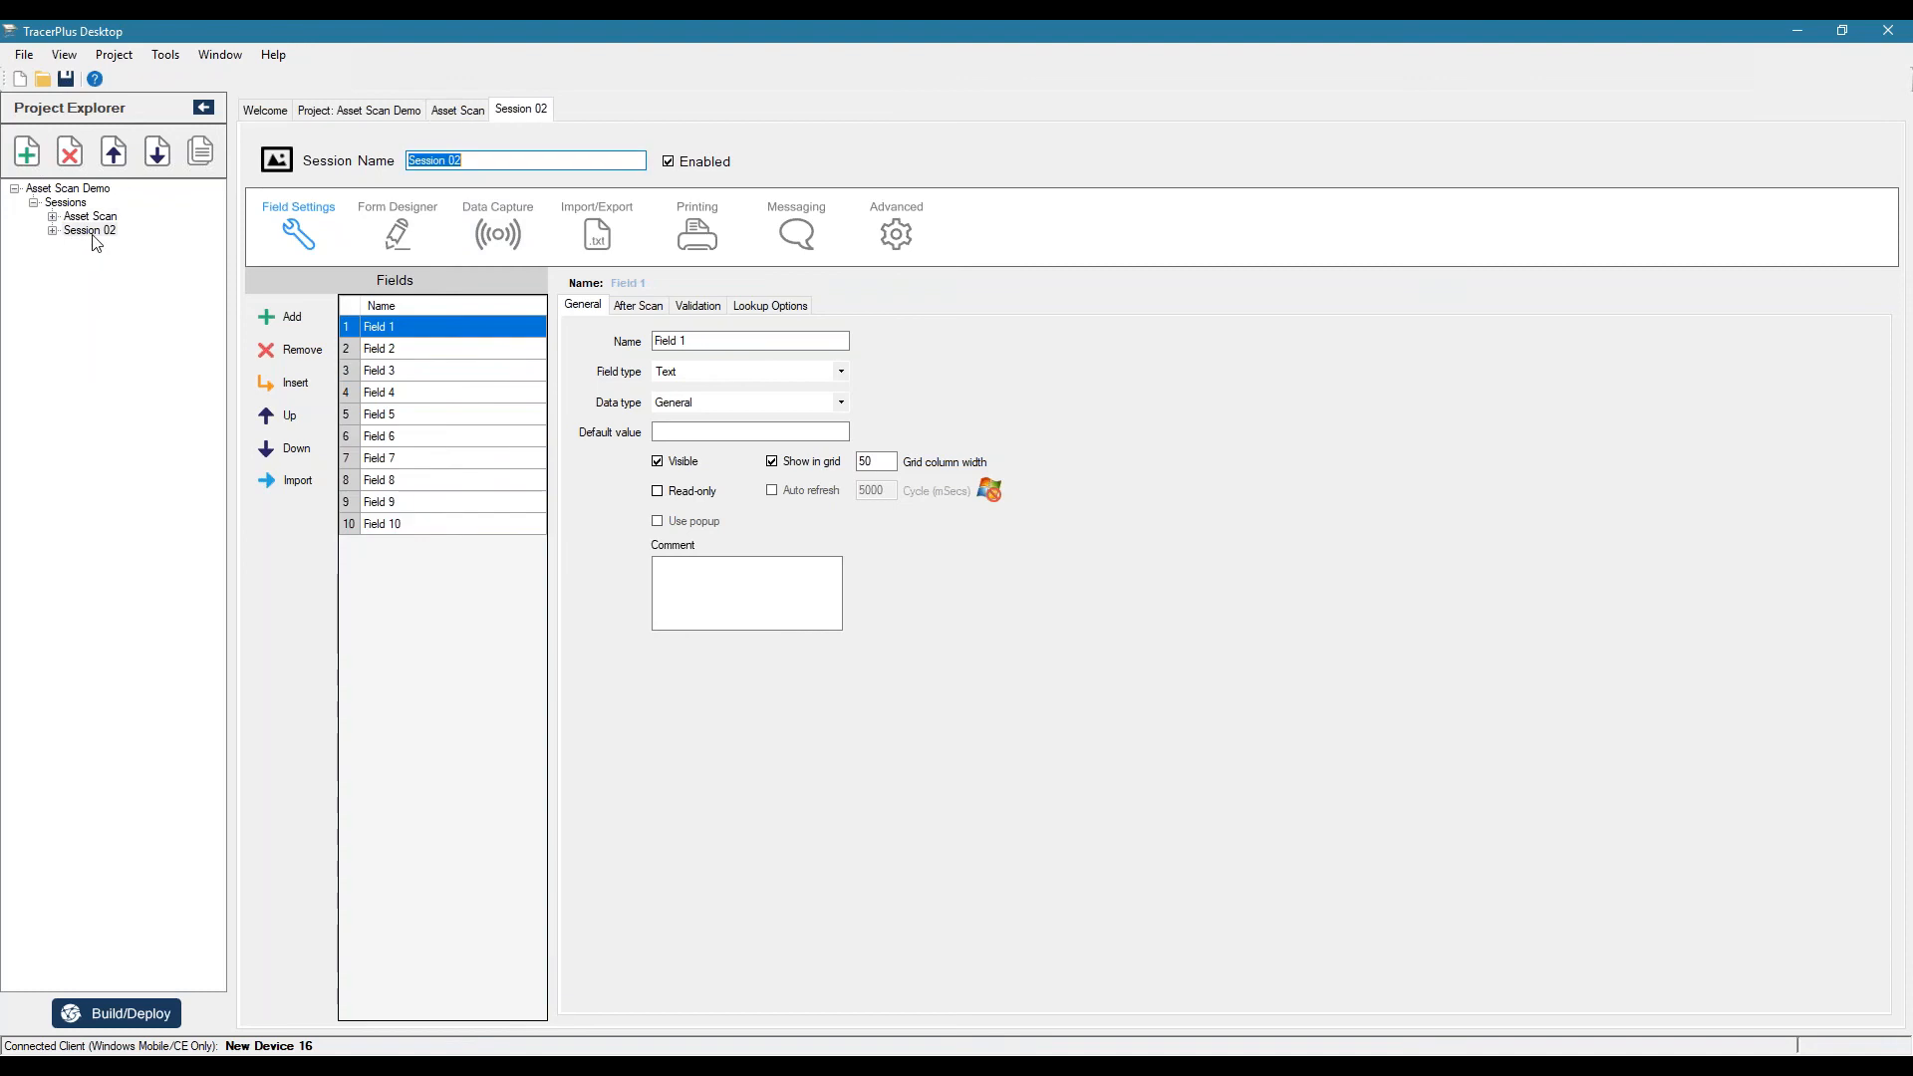
{"action": "type", "text": "A"}
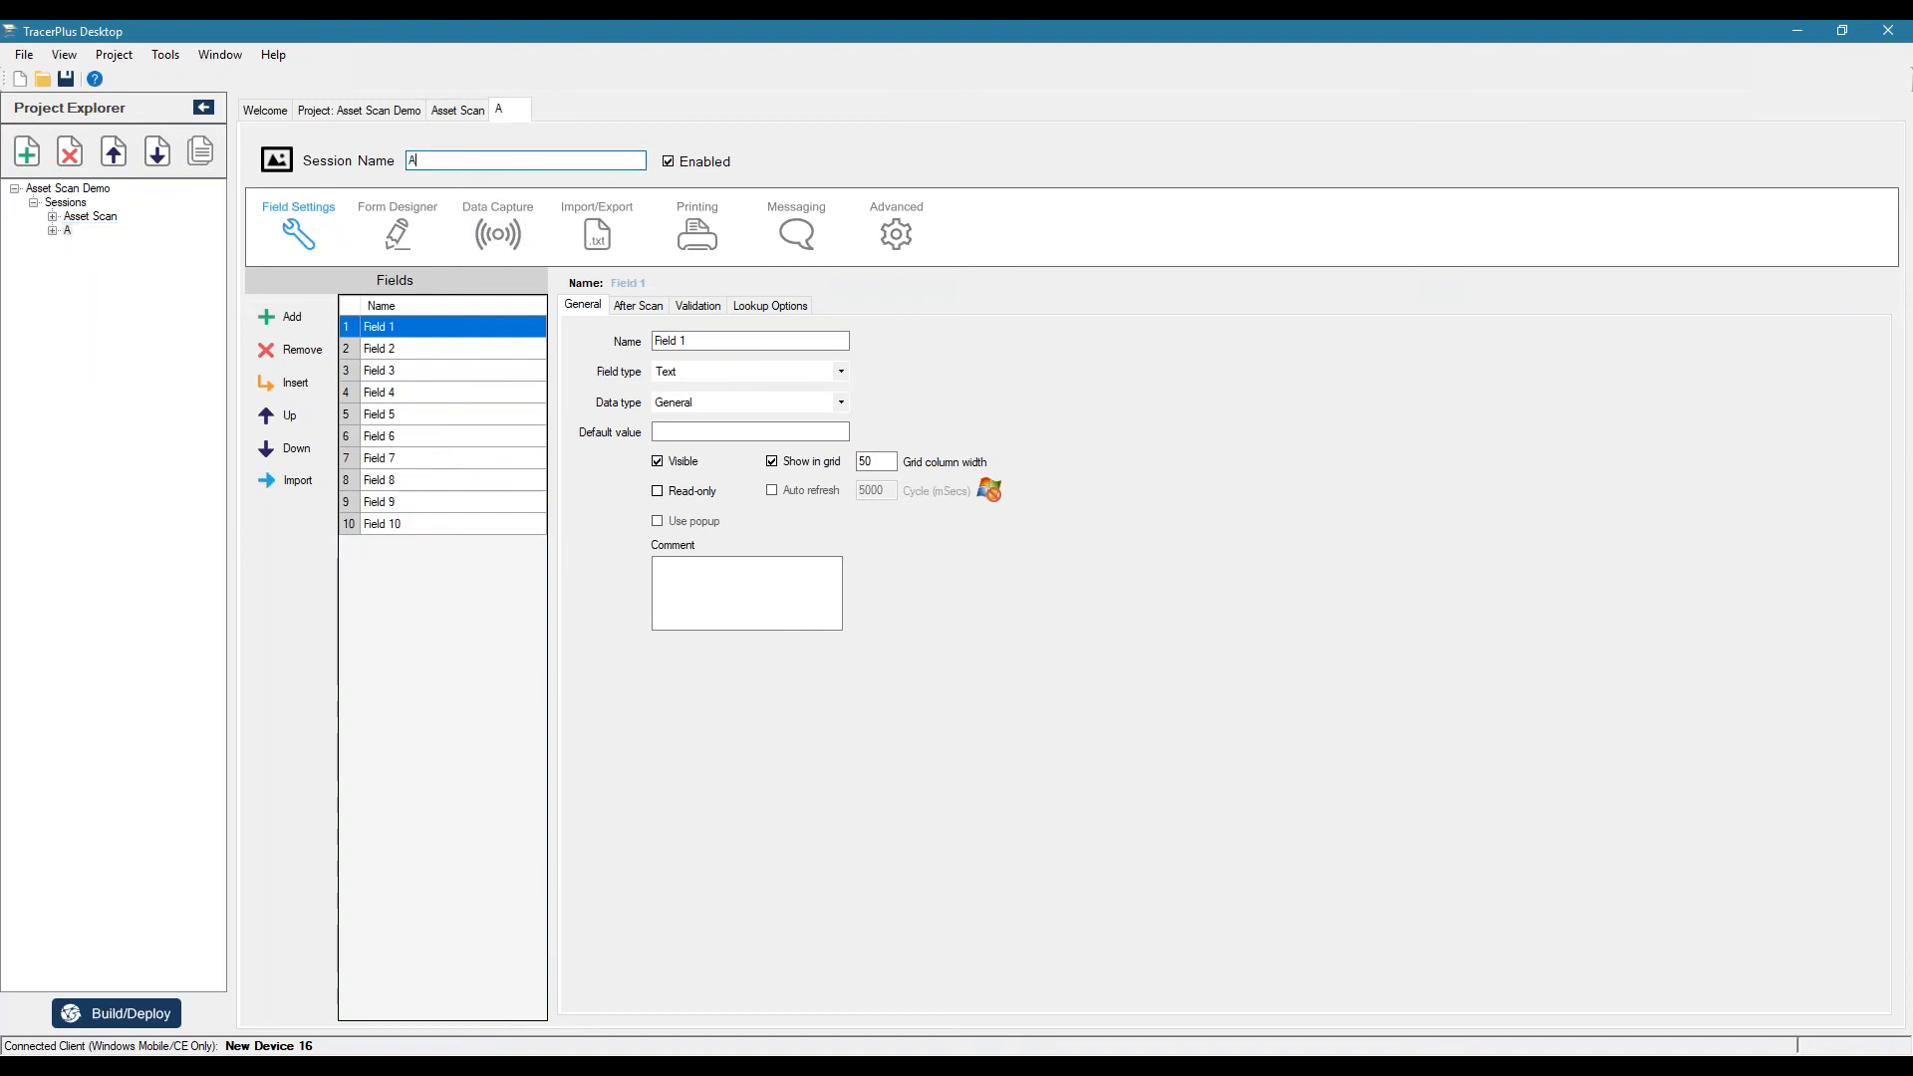
{"action": "type", "text": "Asset List"}
{"action": "left_click", "coordinate": [453, 349]}
{"action": "type", "text": "Des"}
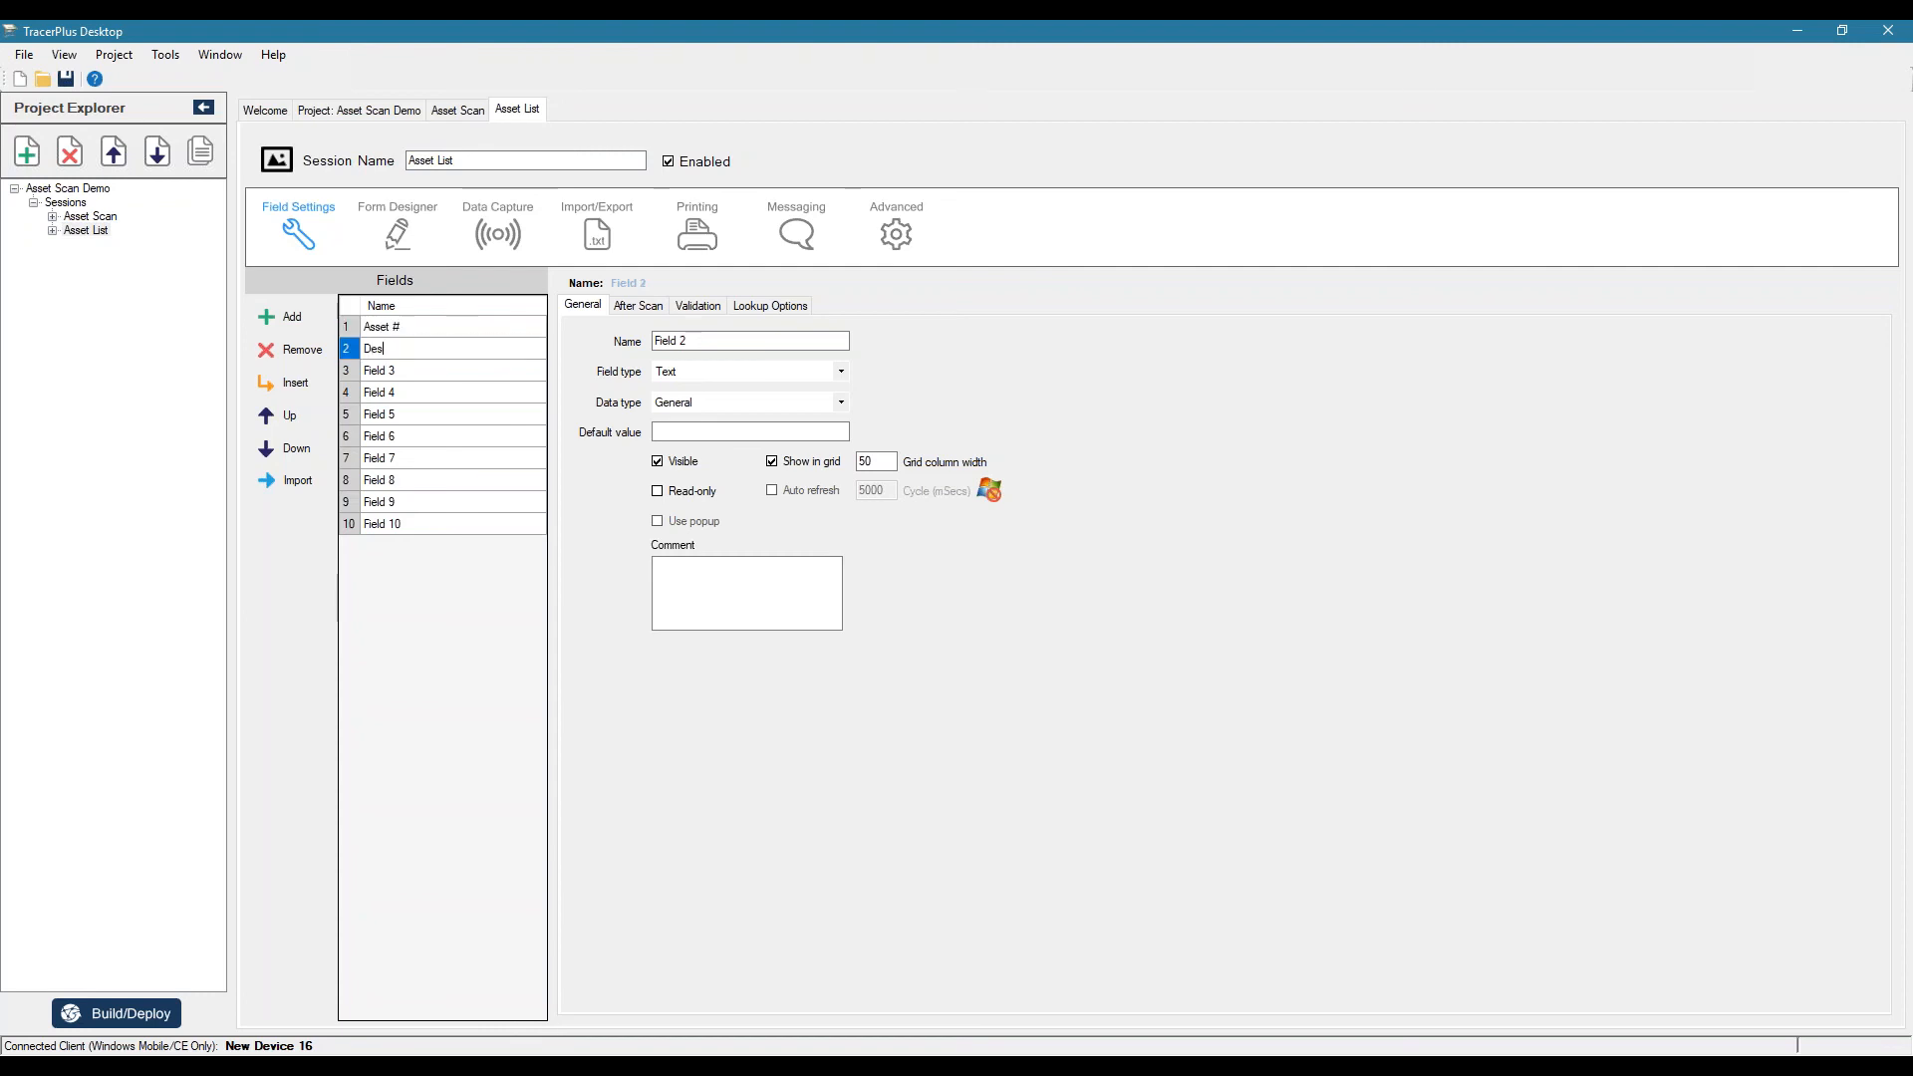
- Remove the leftover placeholder fields so Asset List holds only Asset # and Description
{"action": "left_click", "coordinate": [378, 371]}
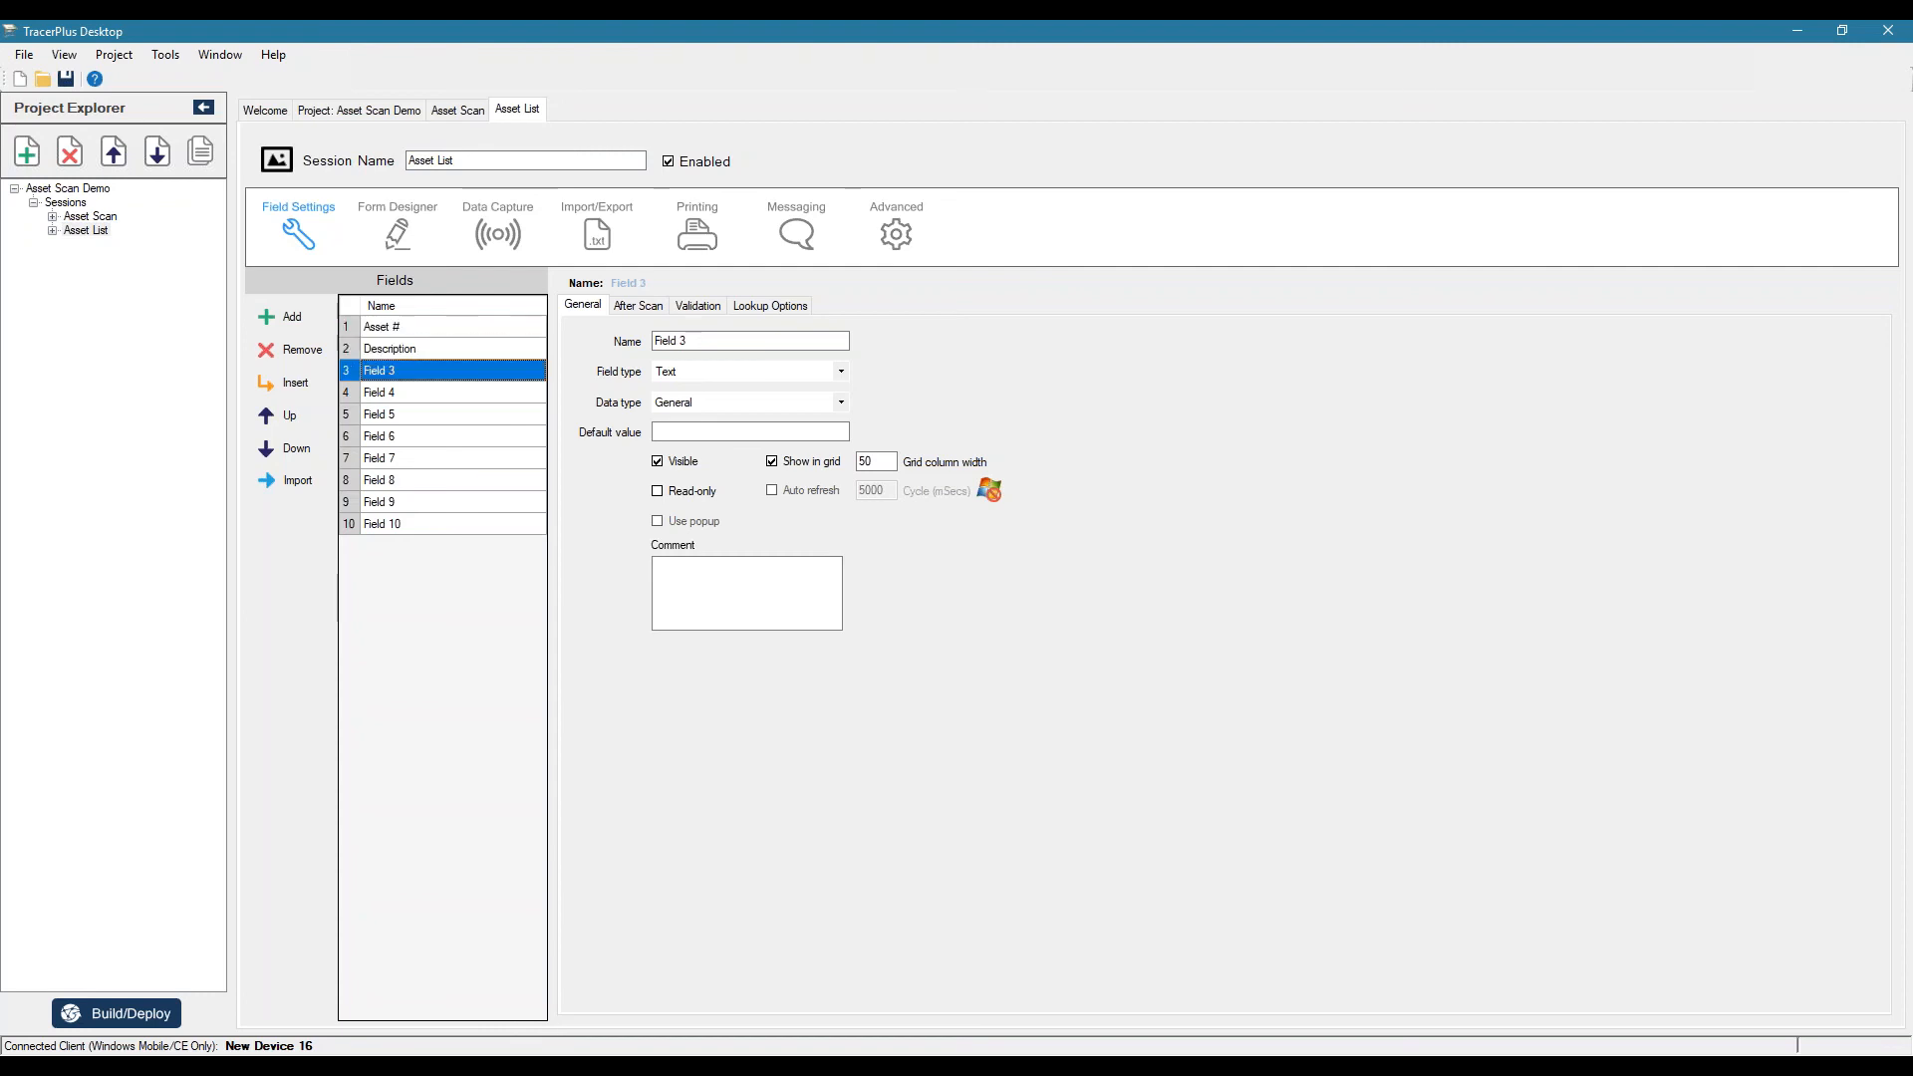
{"action": "left_click", "coordinate": [291, 351]}
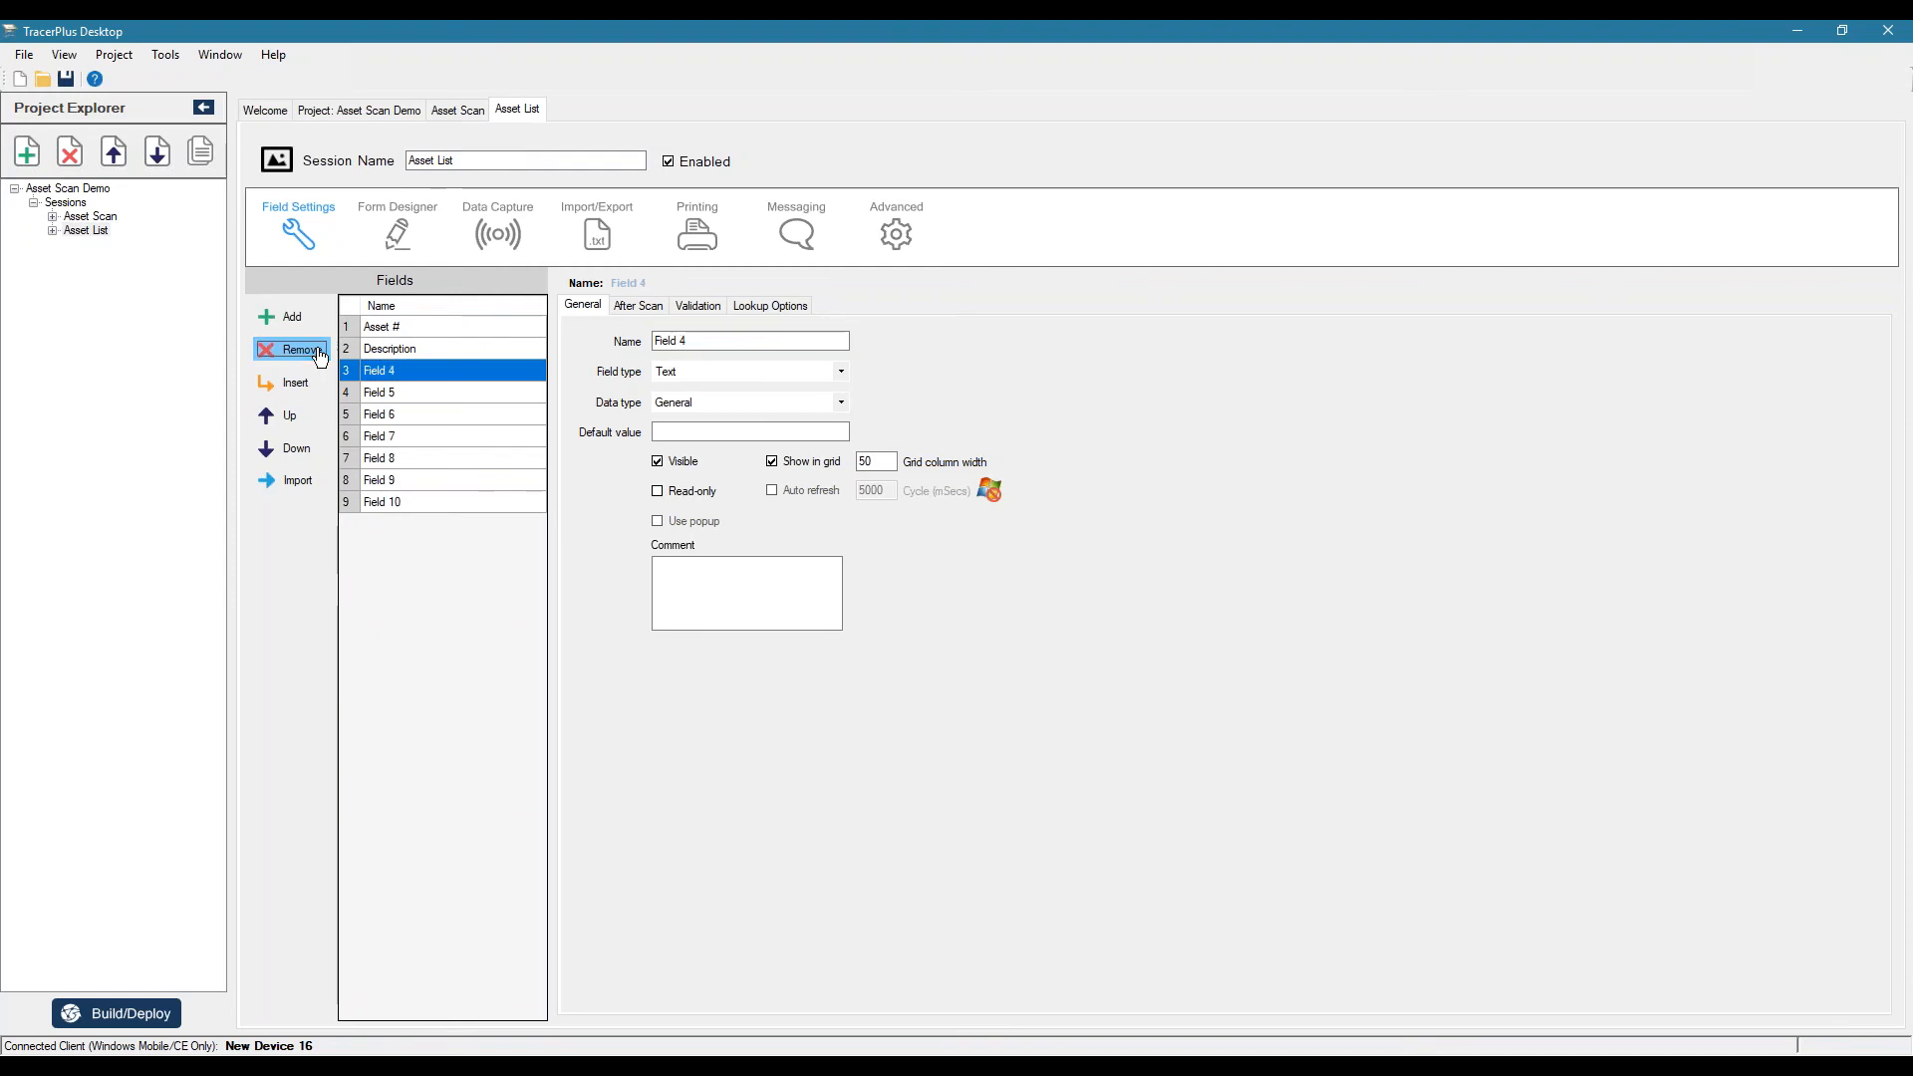
{"action": "left_click", "coordinate": [297, 351]}
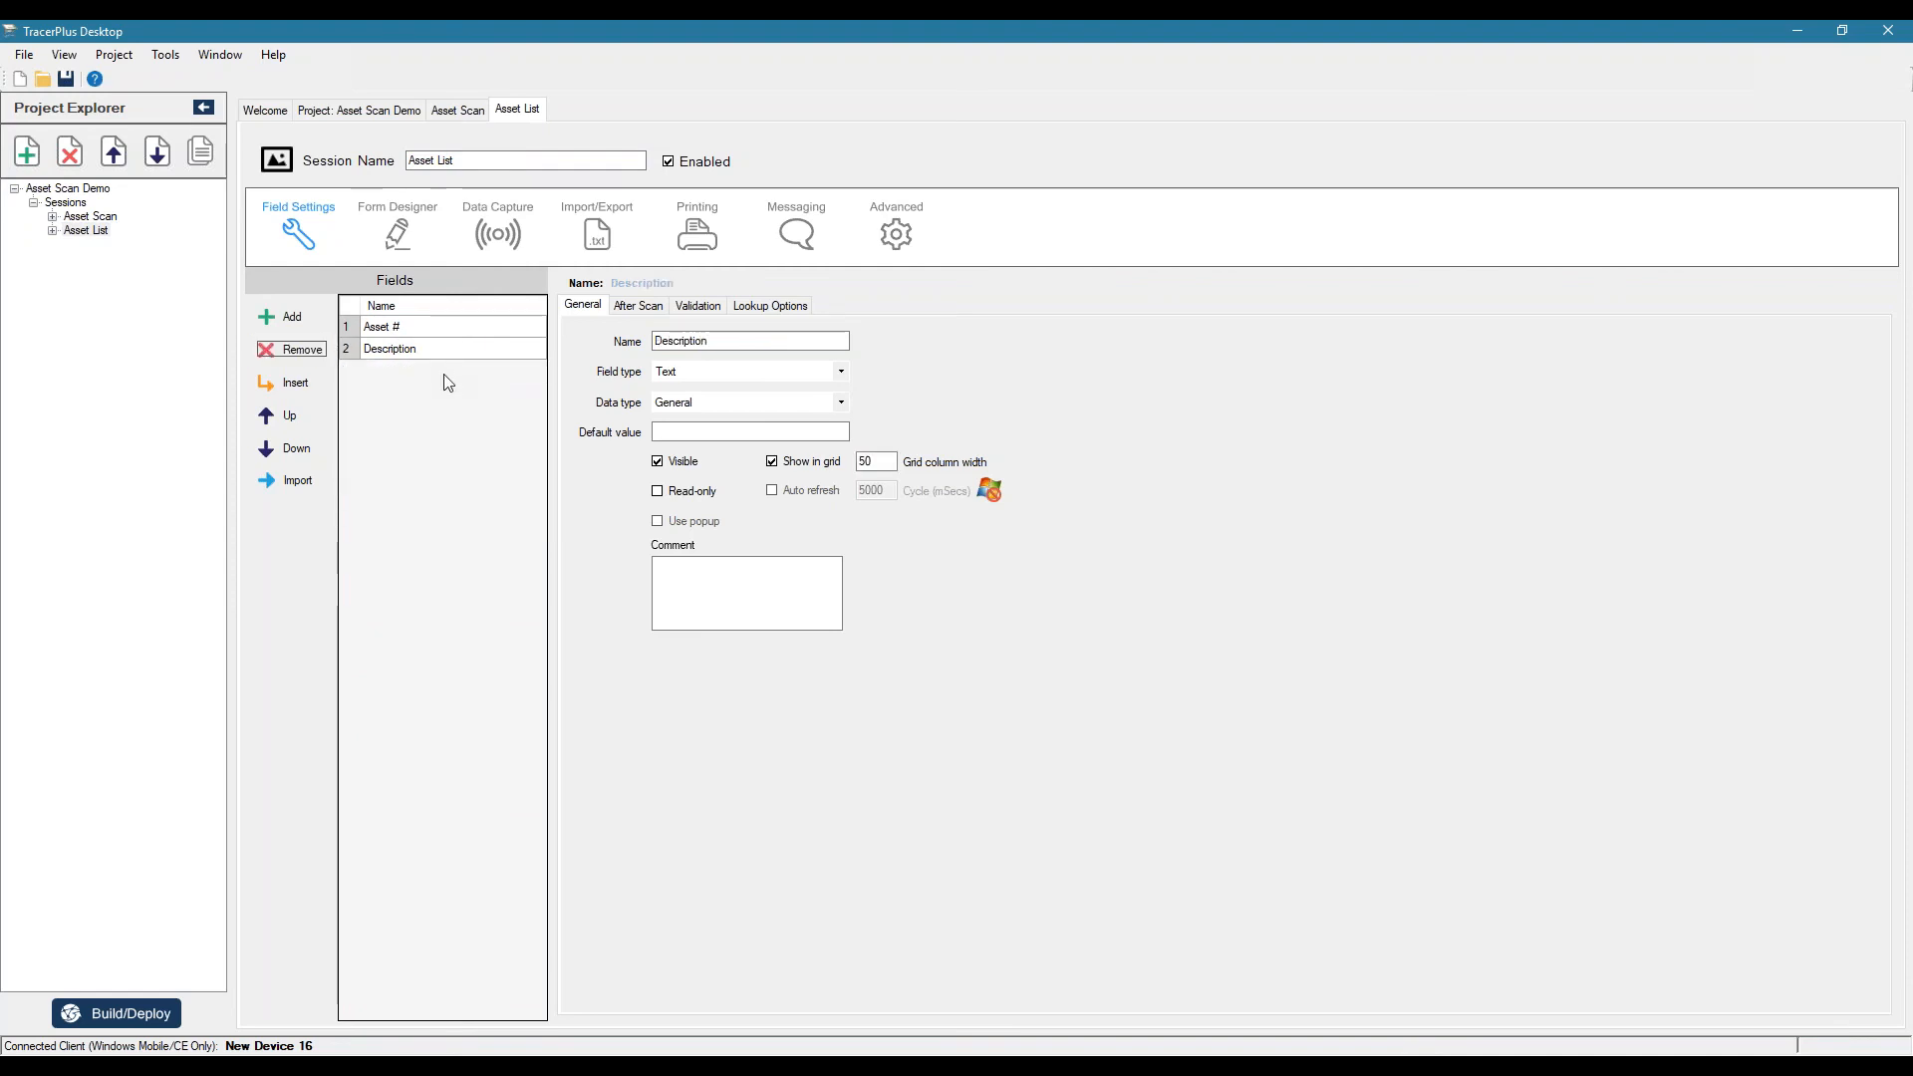
{"action": "mouse_move", "coordinate": [291, 317]}
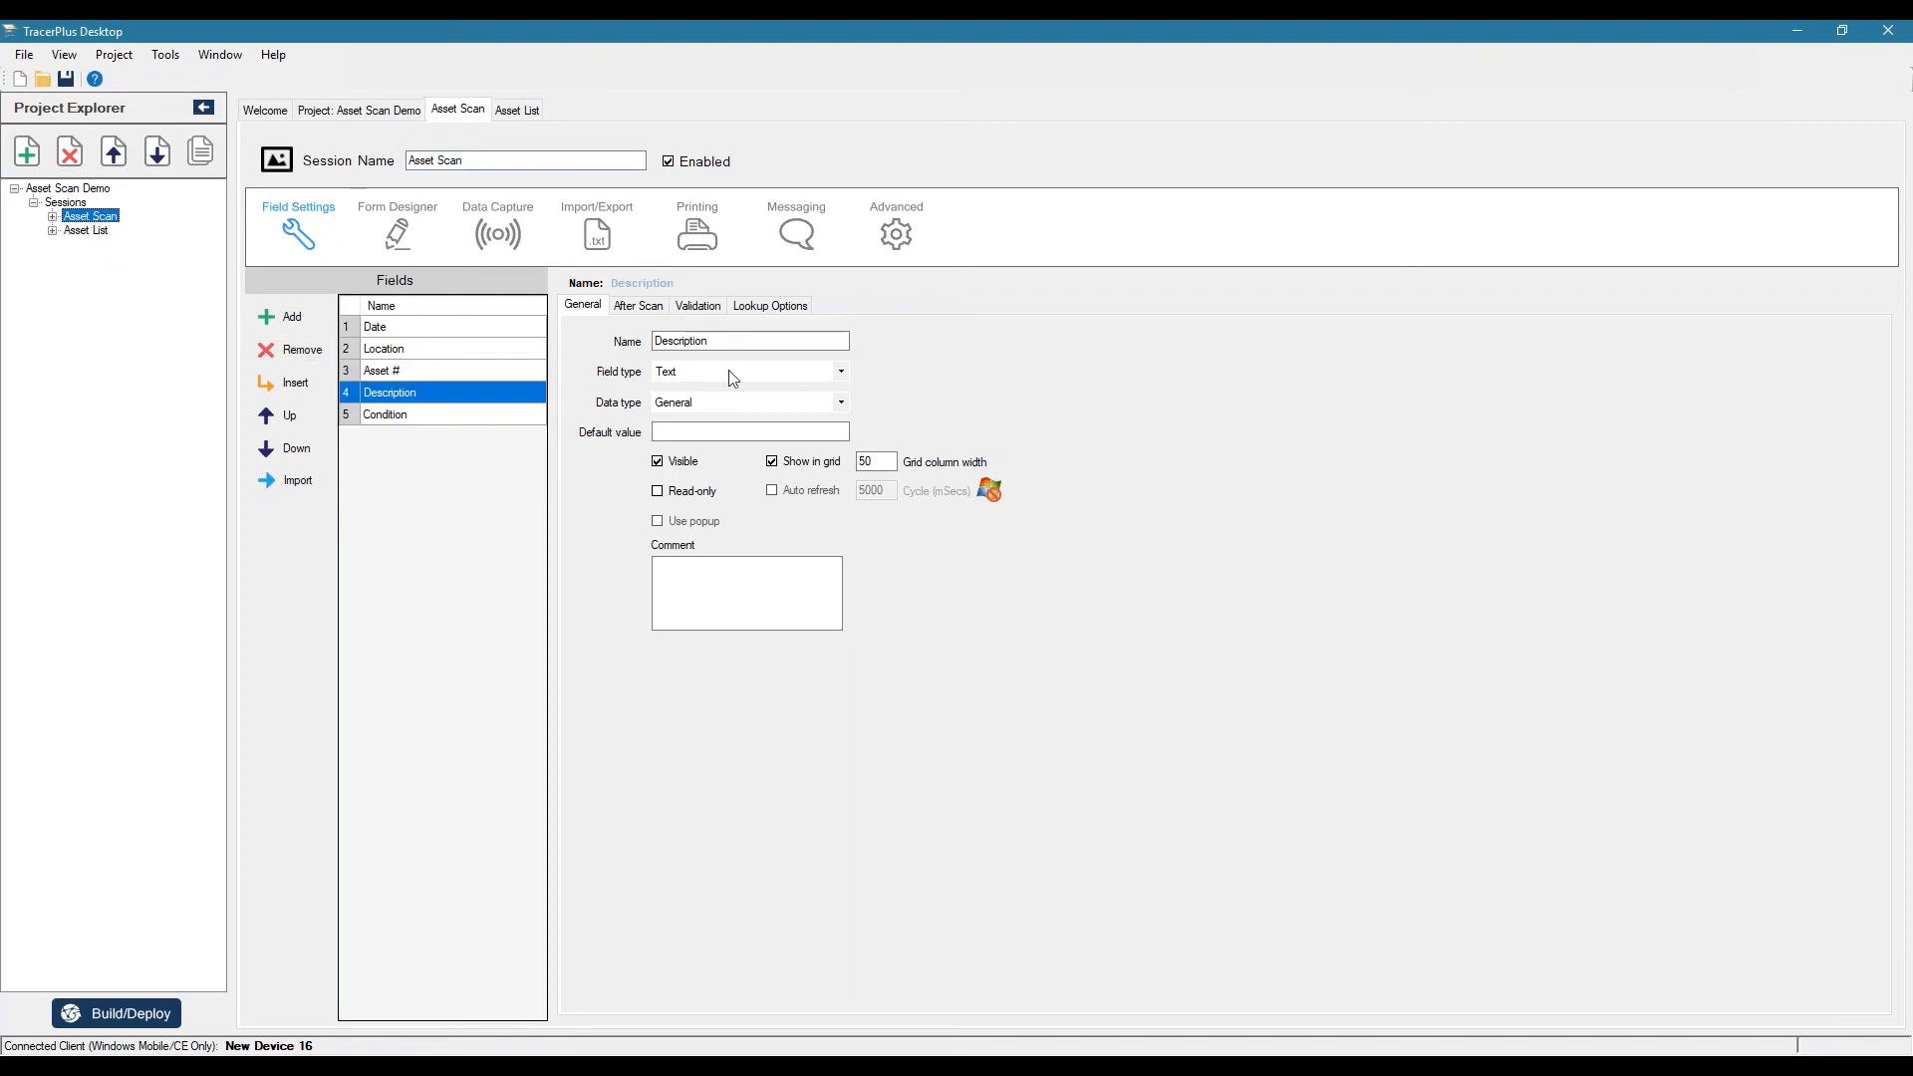
- Enable lookups on the Description field with the Asset List session as source
{"action": "left_click", "coordinate": [769, 304]}
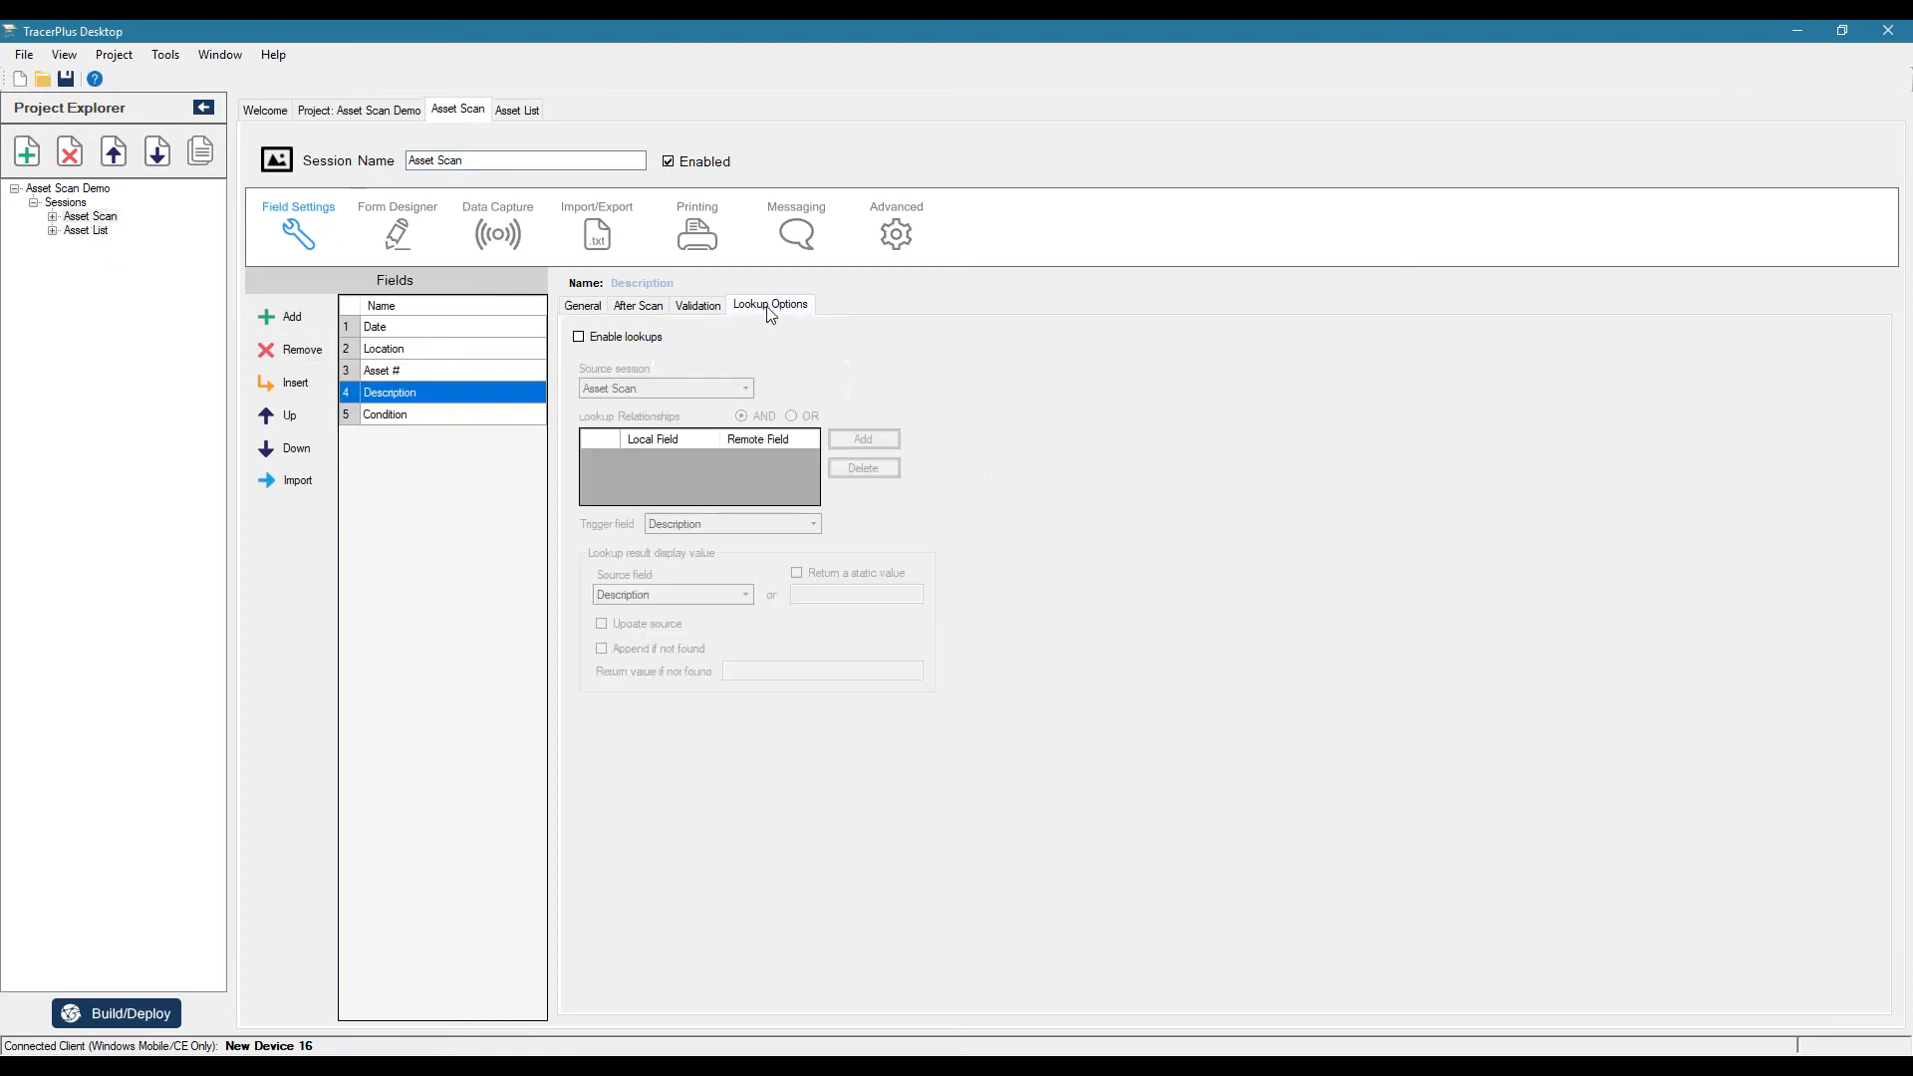
{"action": "left_click", "coordinate": [579, 337]}
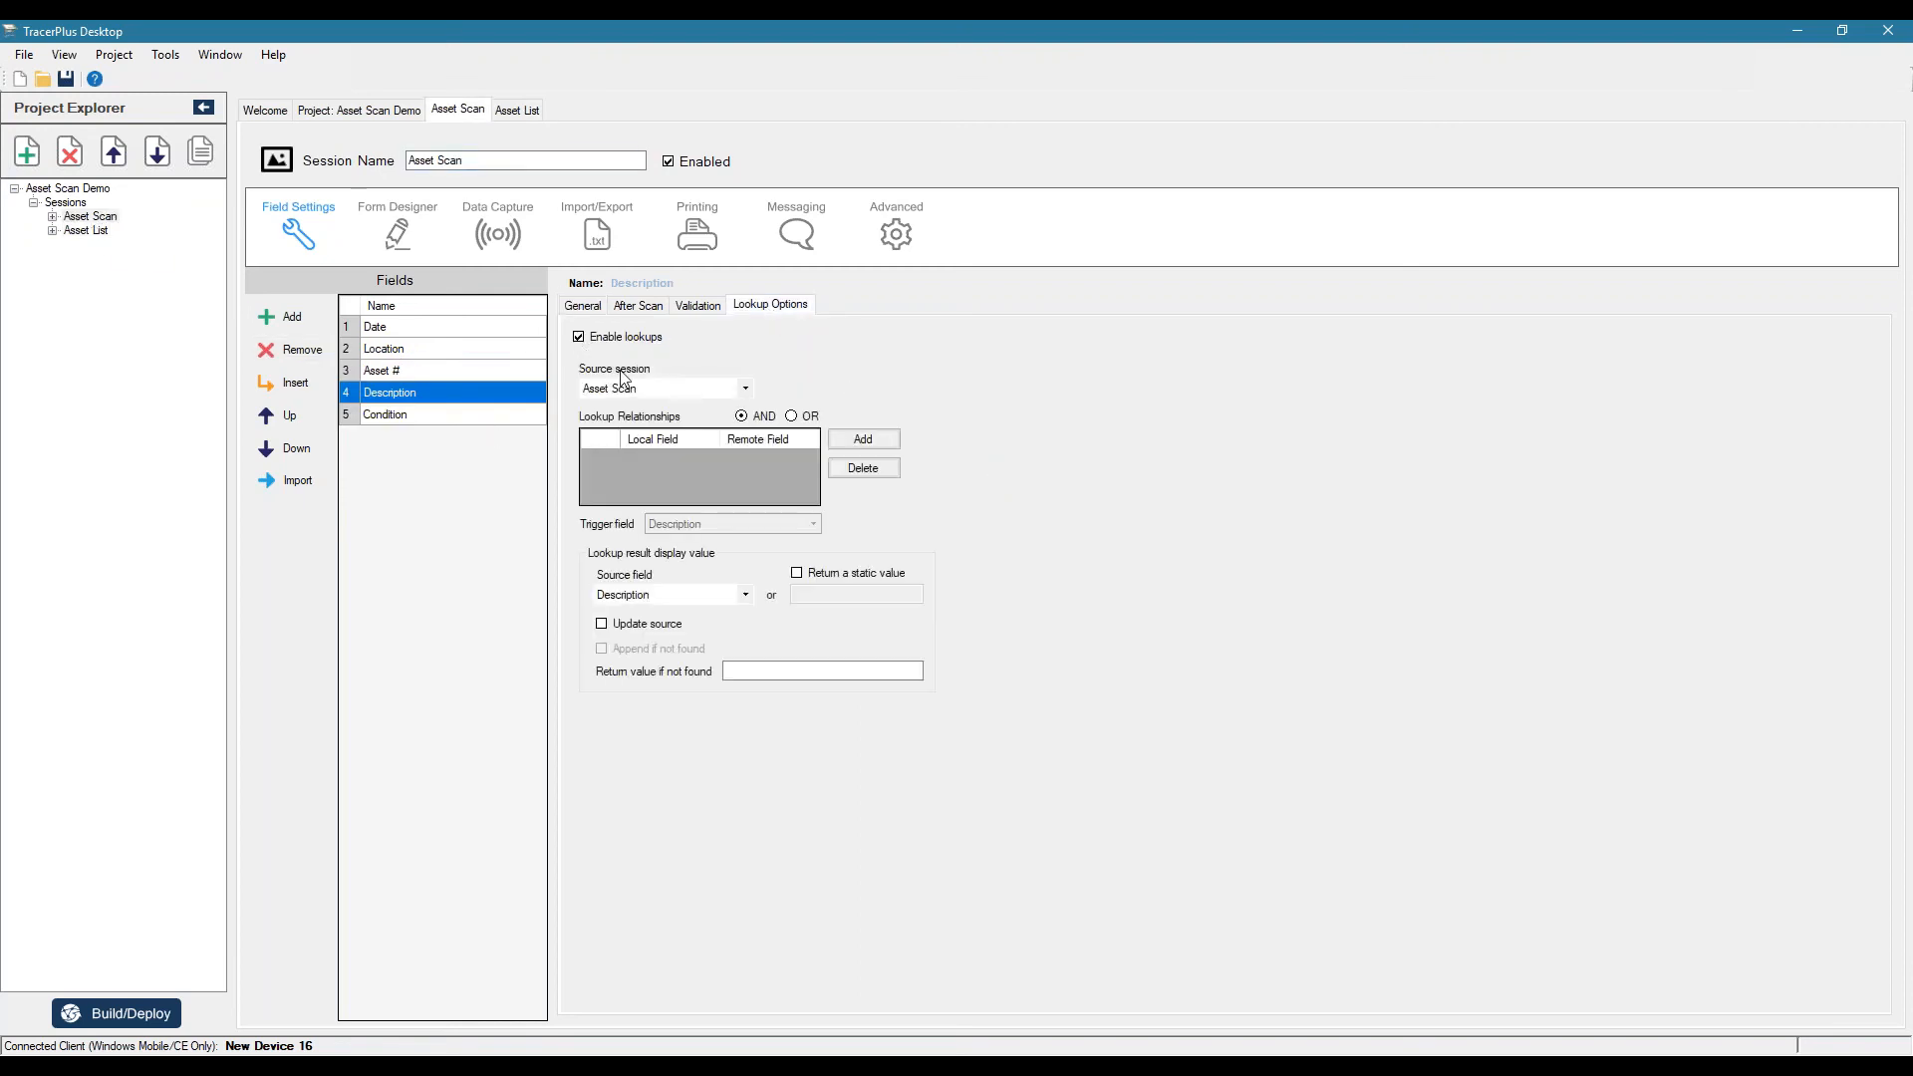
{"action": "left_click", "coordinate": [743, 388]}
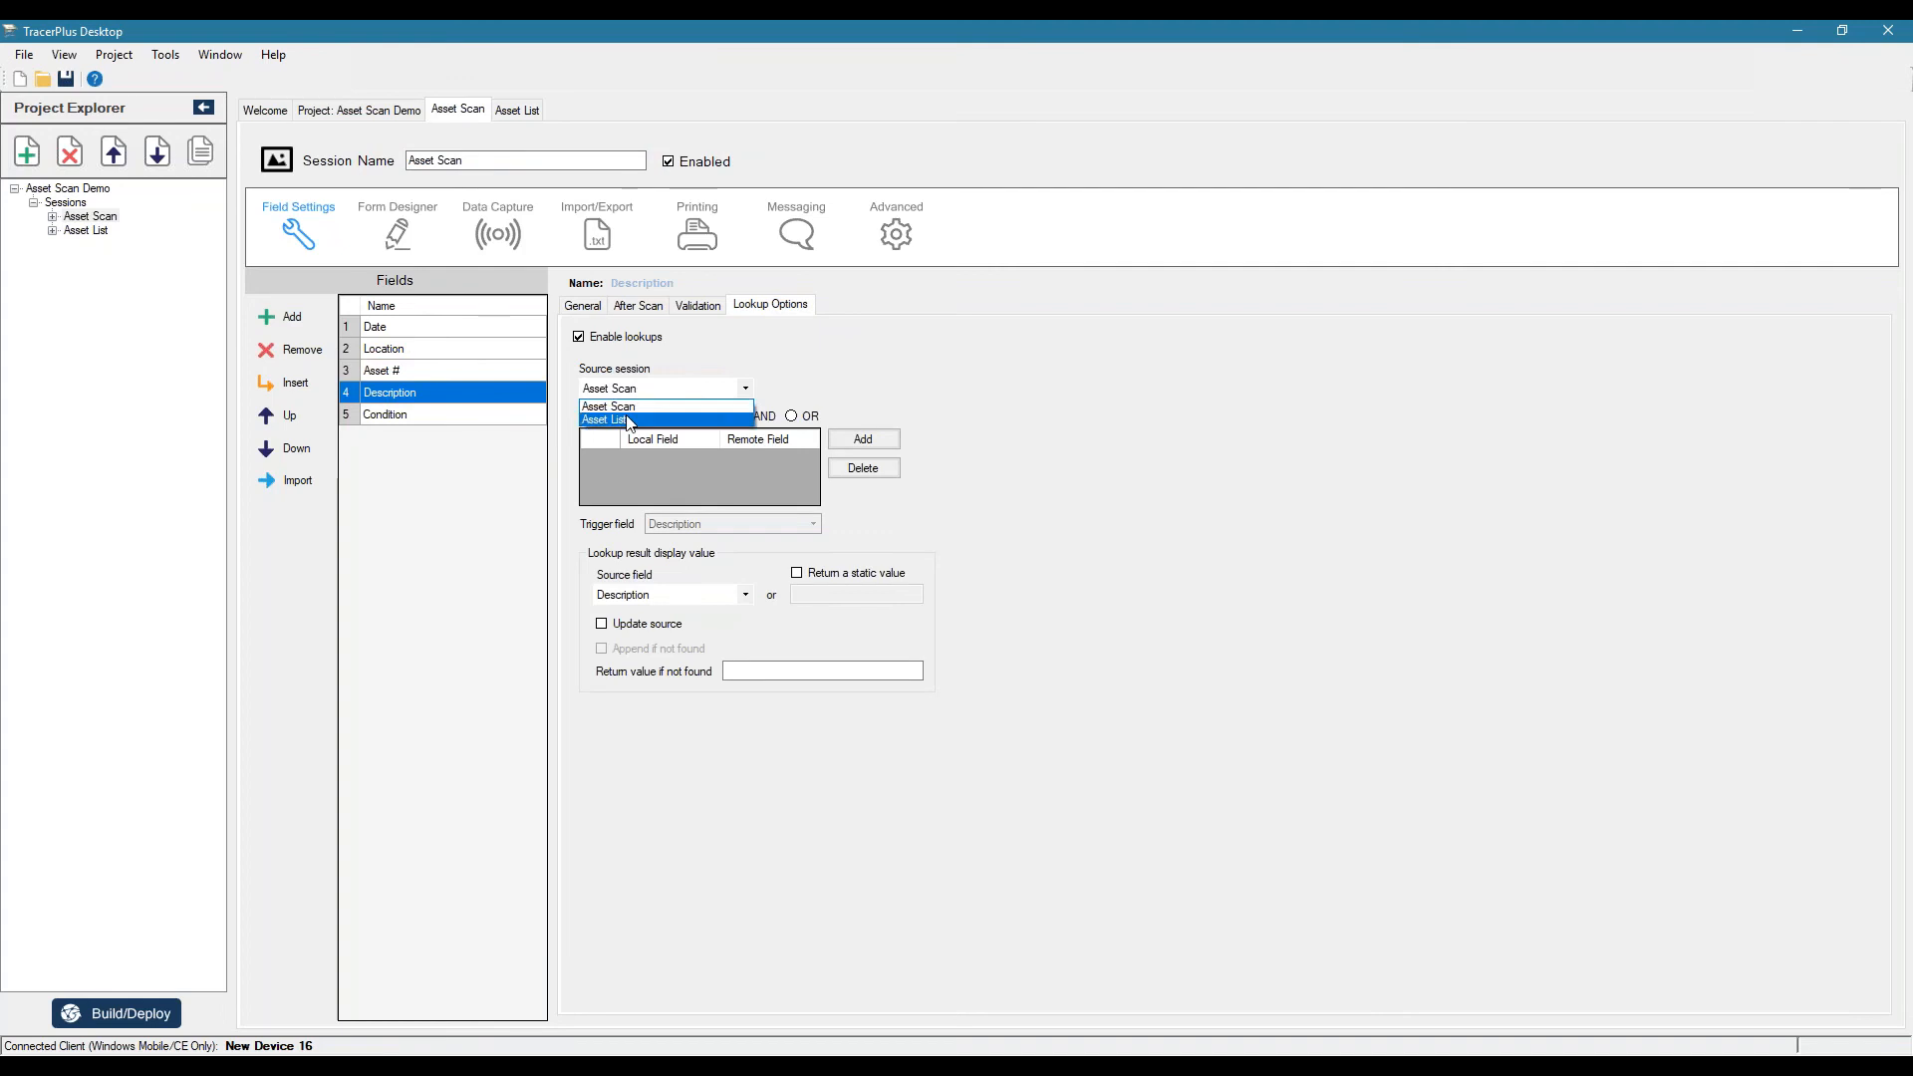
{"action": "left_click", "coordinate": [602, 420]}
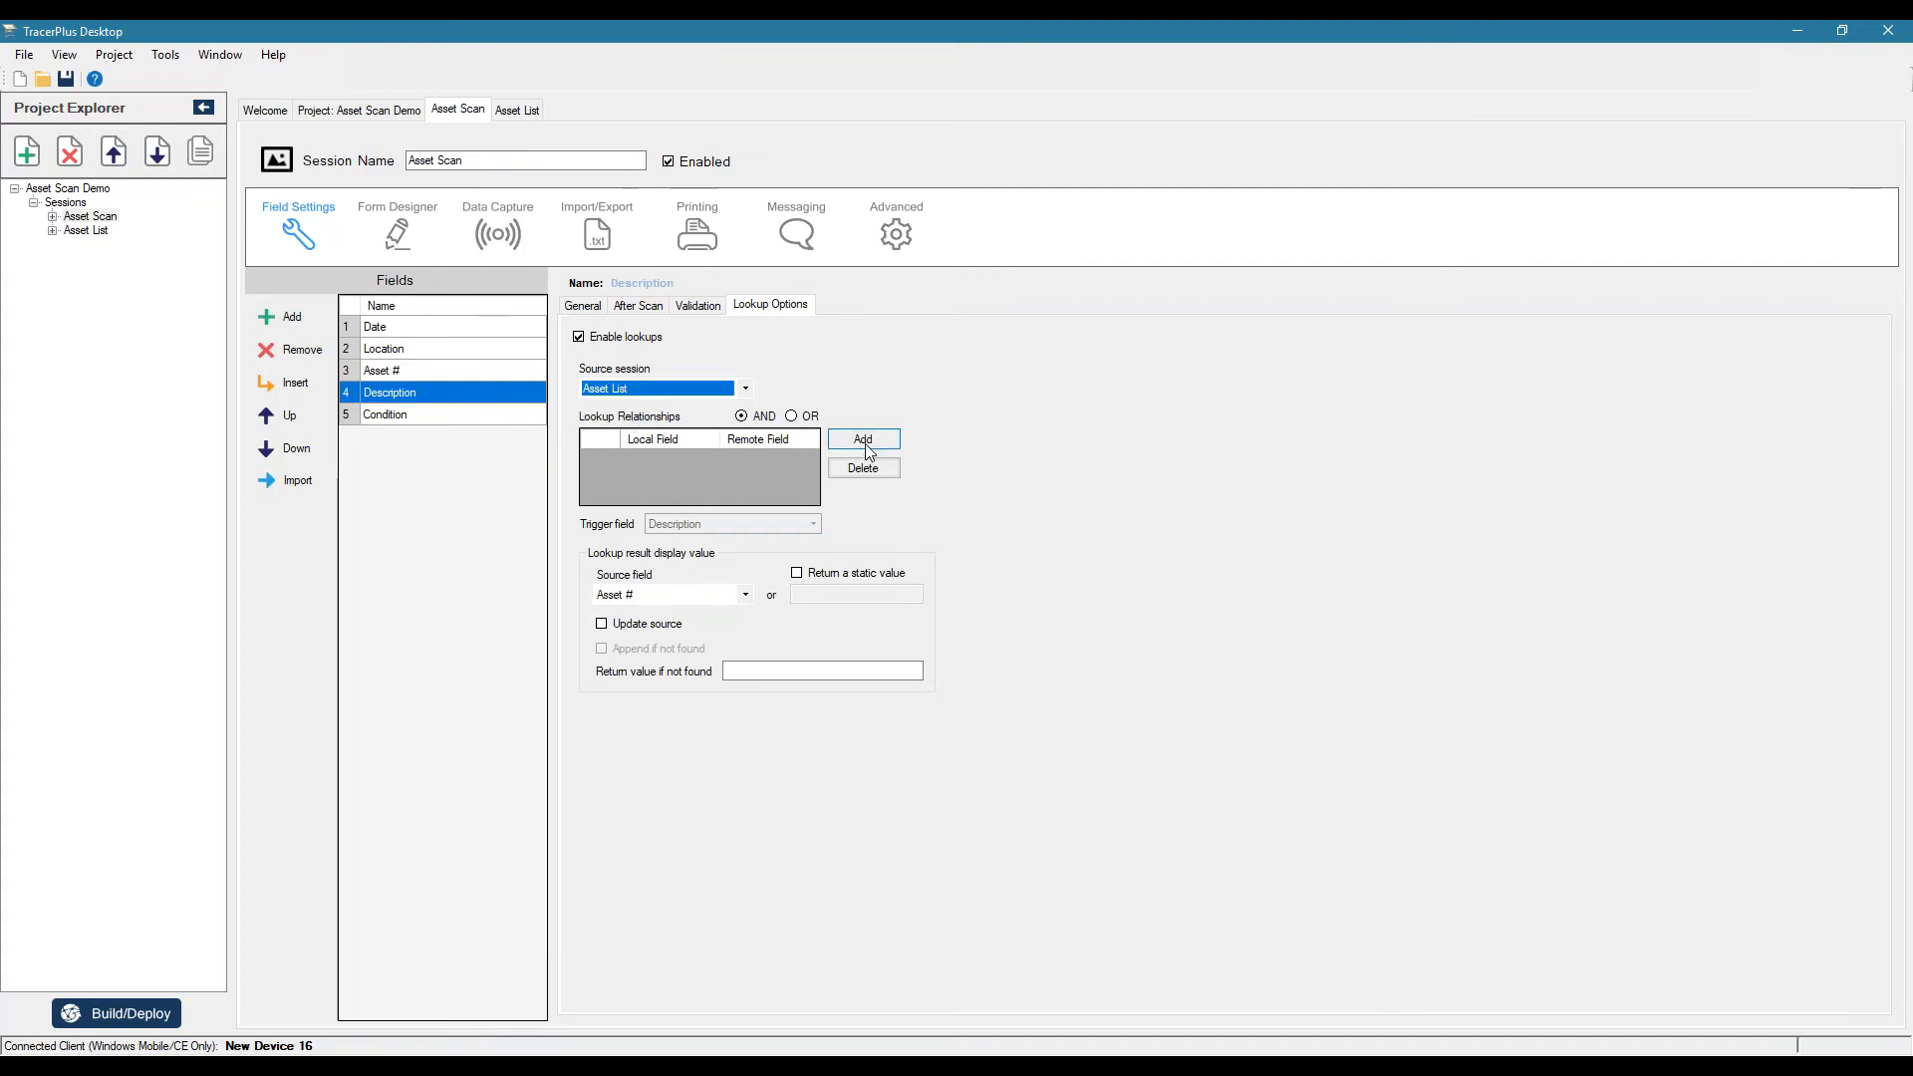
- Add a lookup relationship matching local Asset # to remote Asset #
{"action": "left_click", "coordinate": [864, 441]}
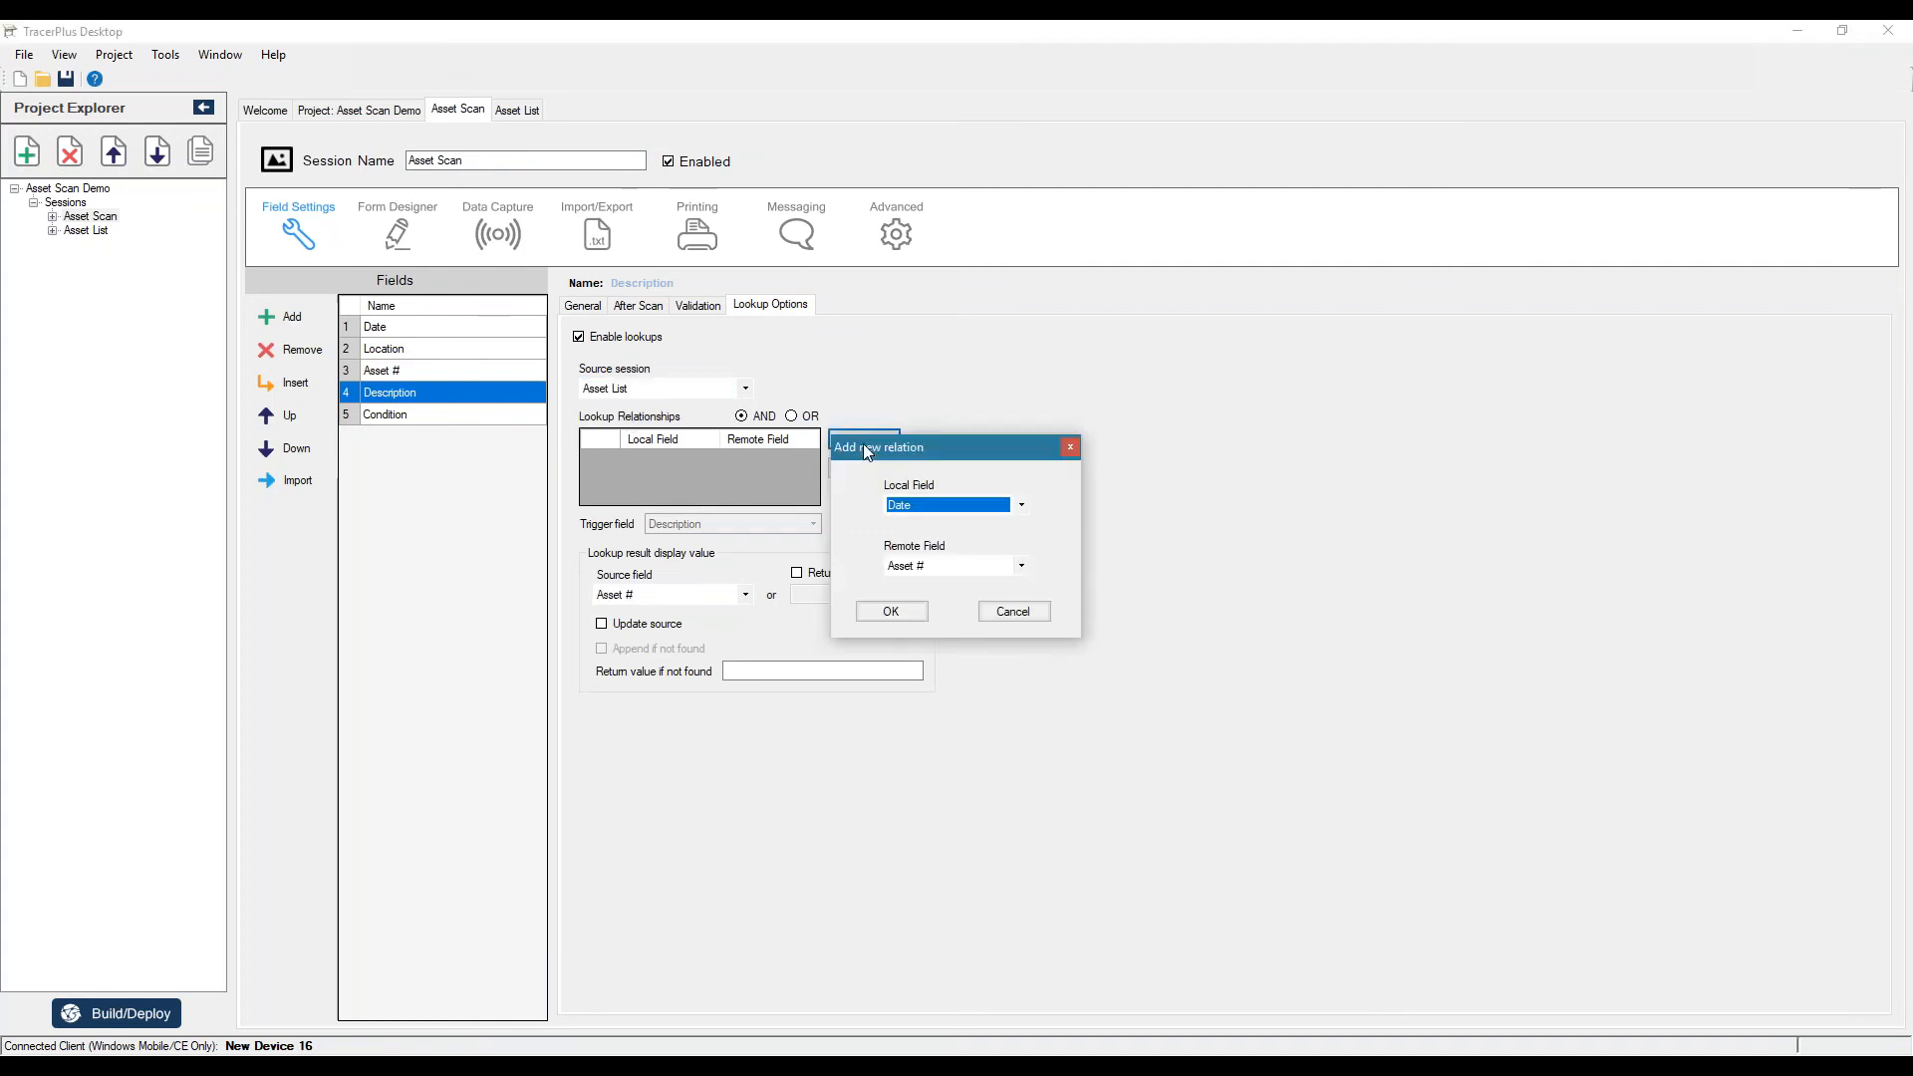
{"action": "left_click", "coordinate": [1020, 504]}
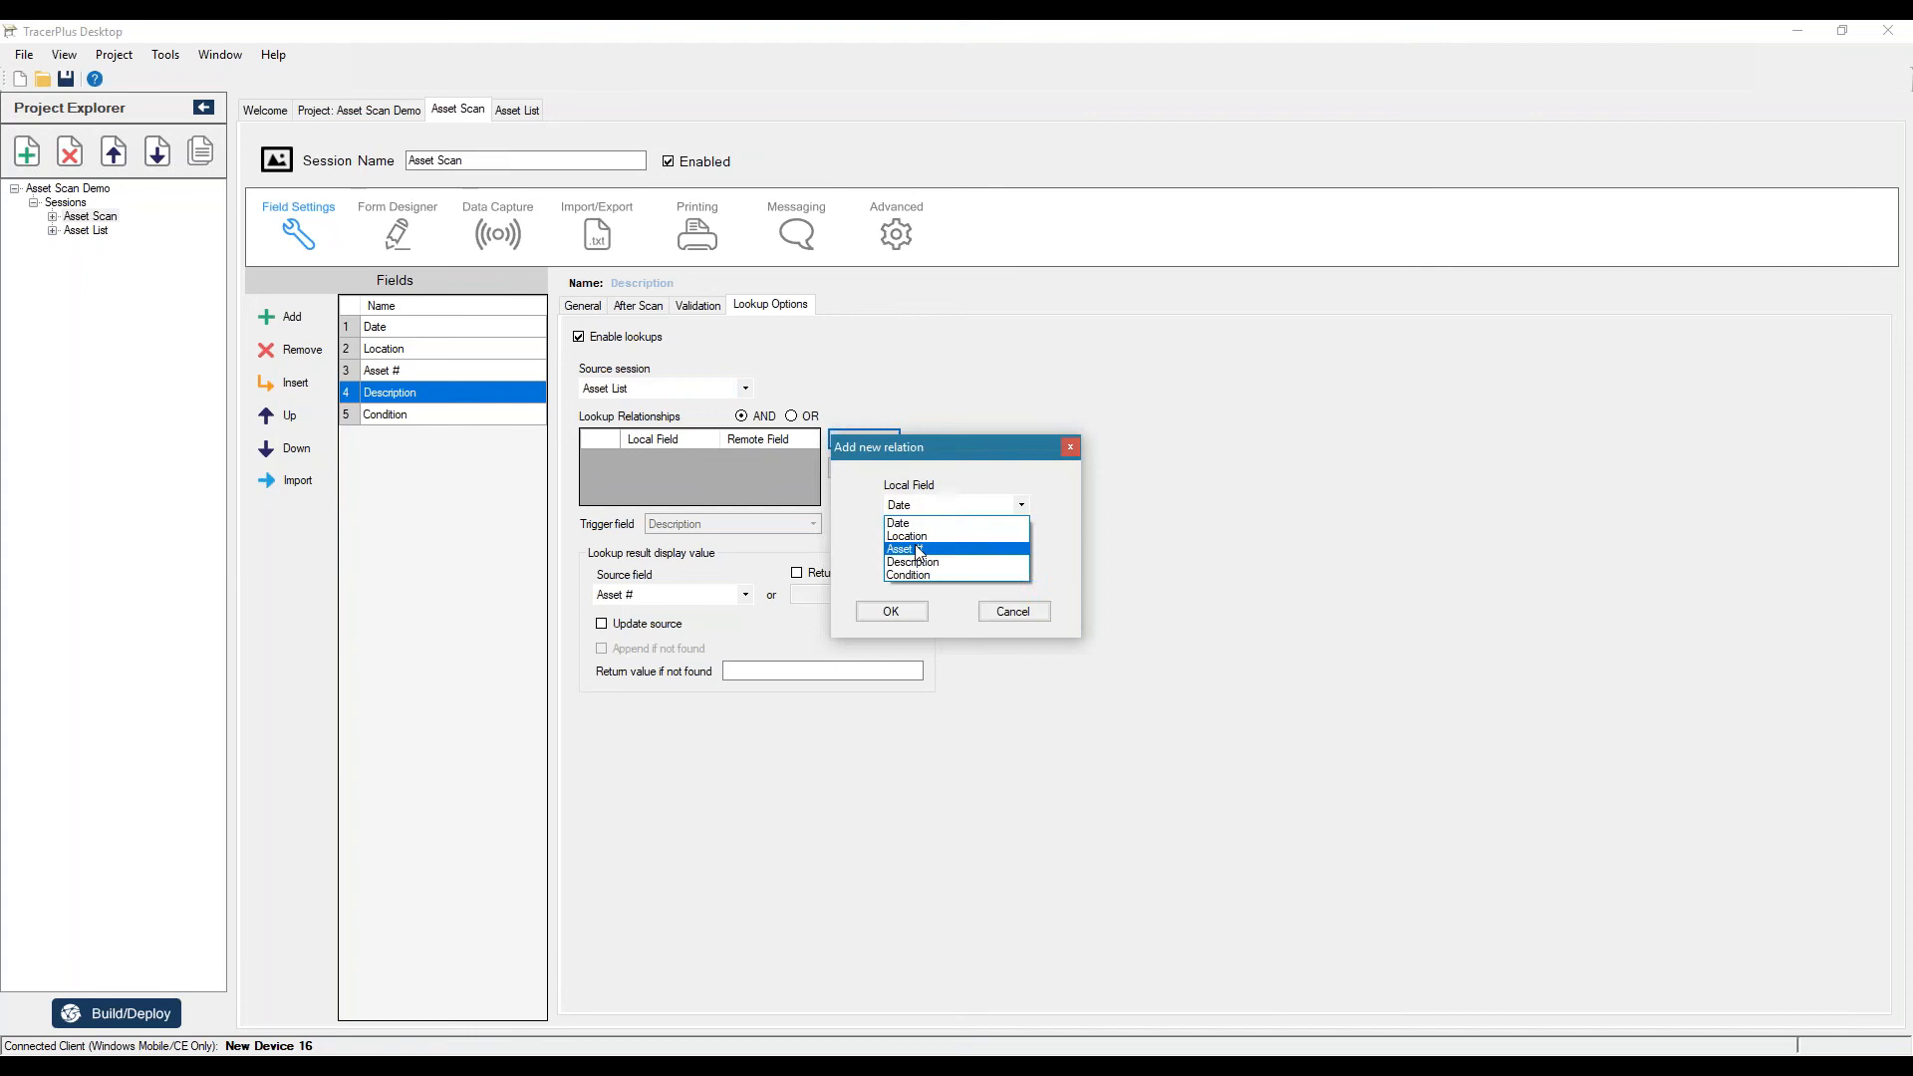
{"action": "left_click", "coordinate": [899, 548]}
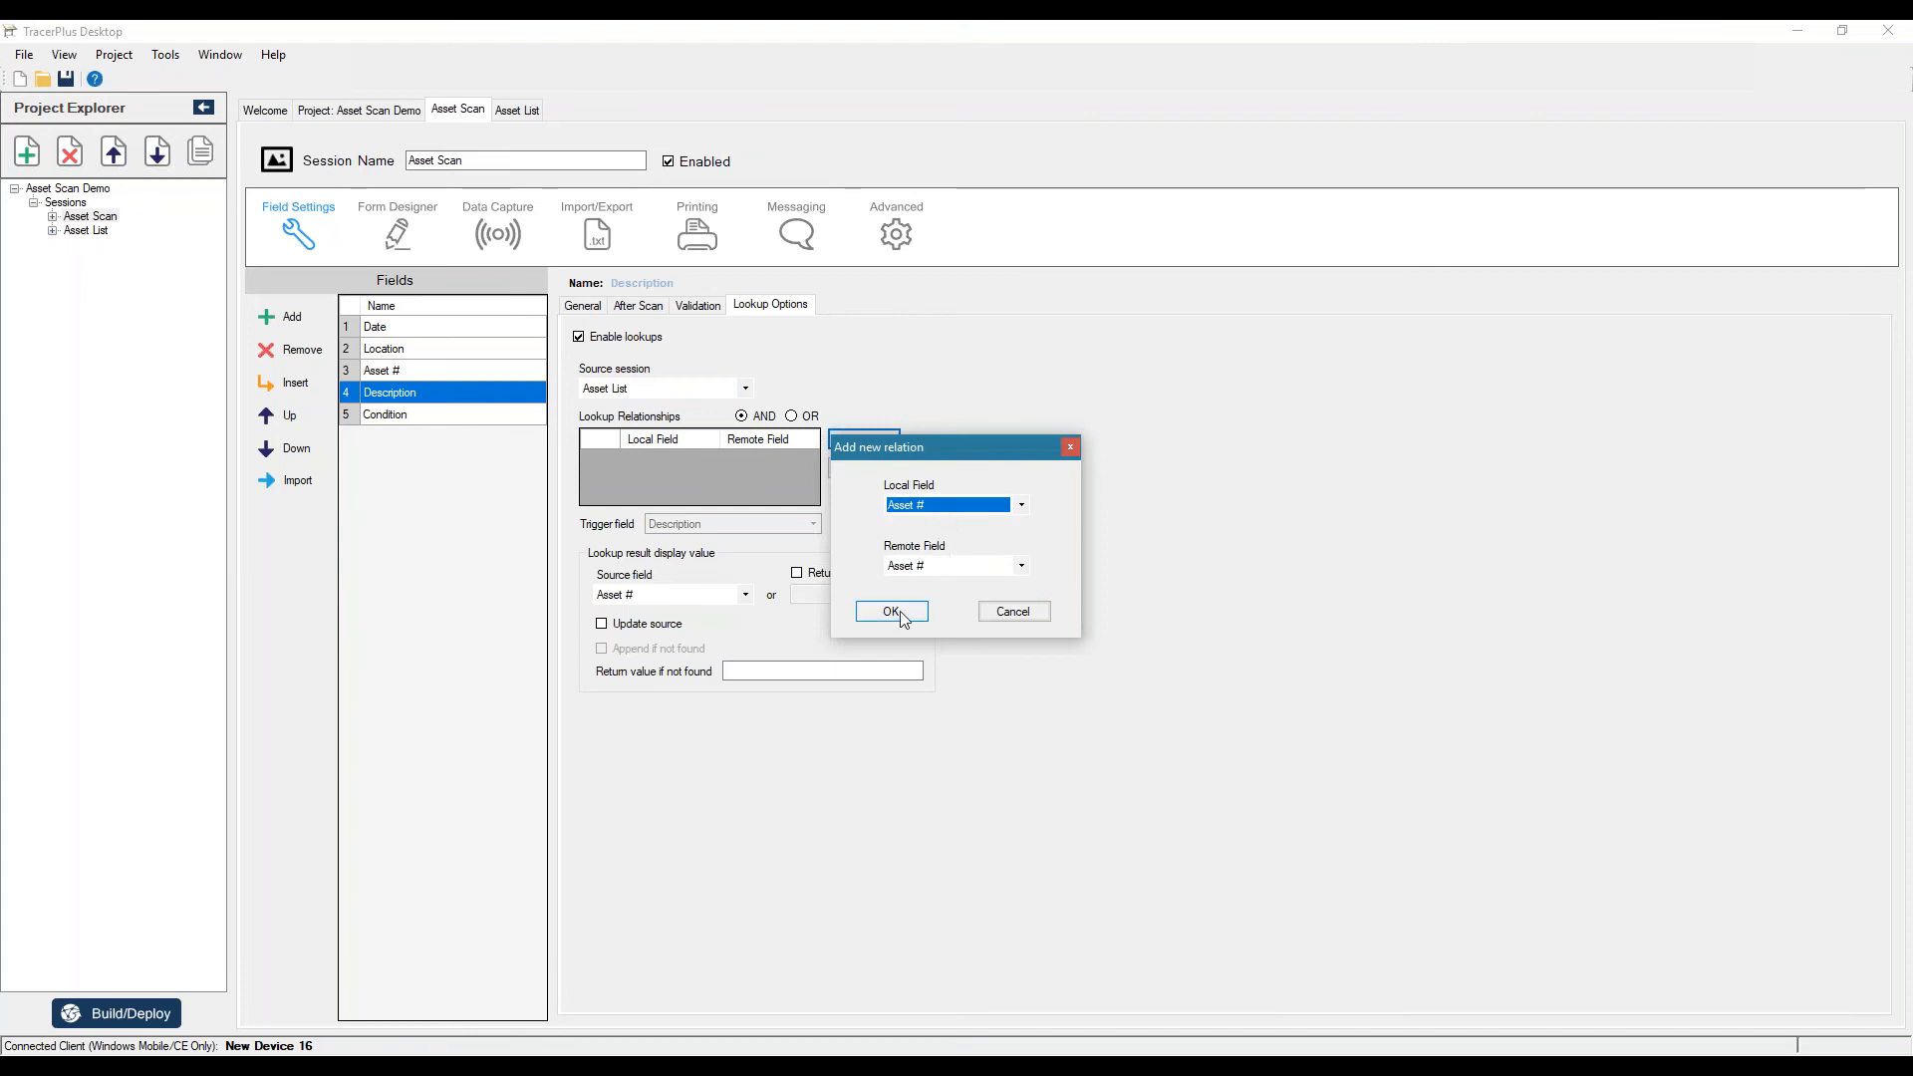
{"action": "left_click", "coordinate": [891, 611]}
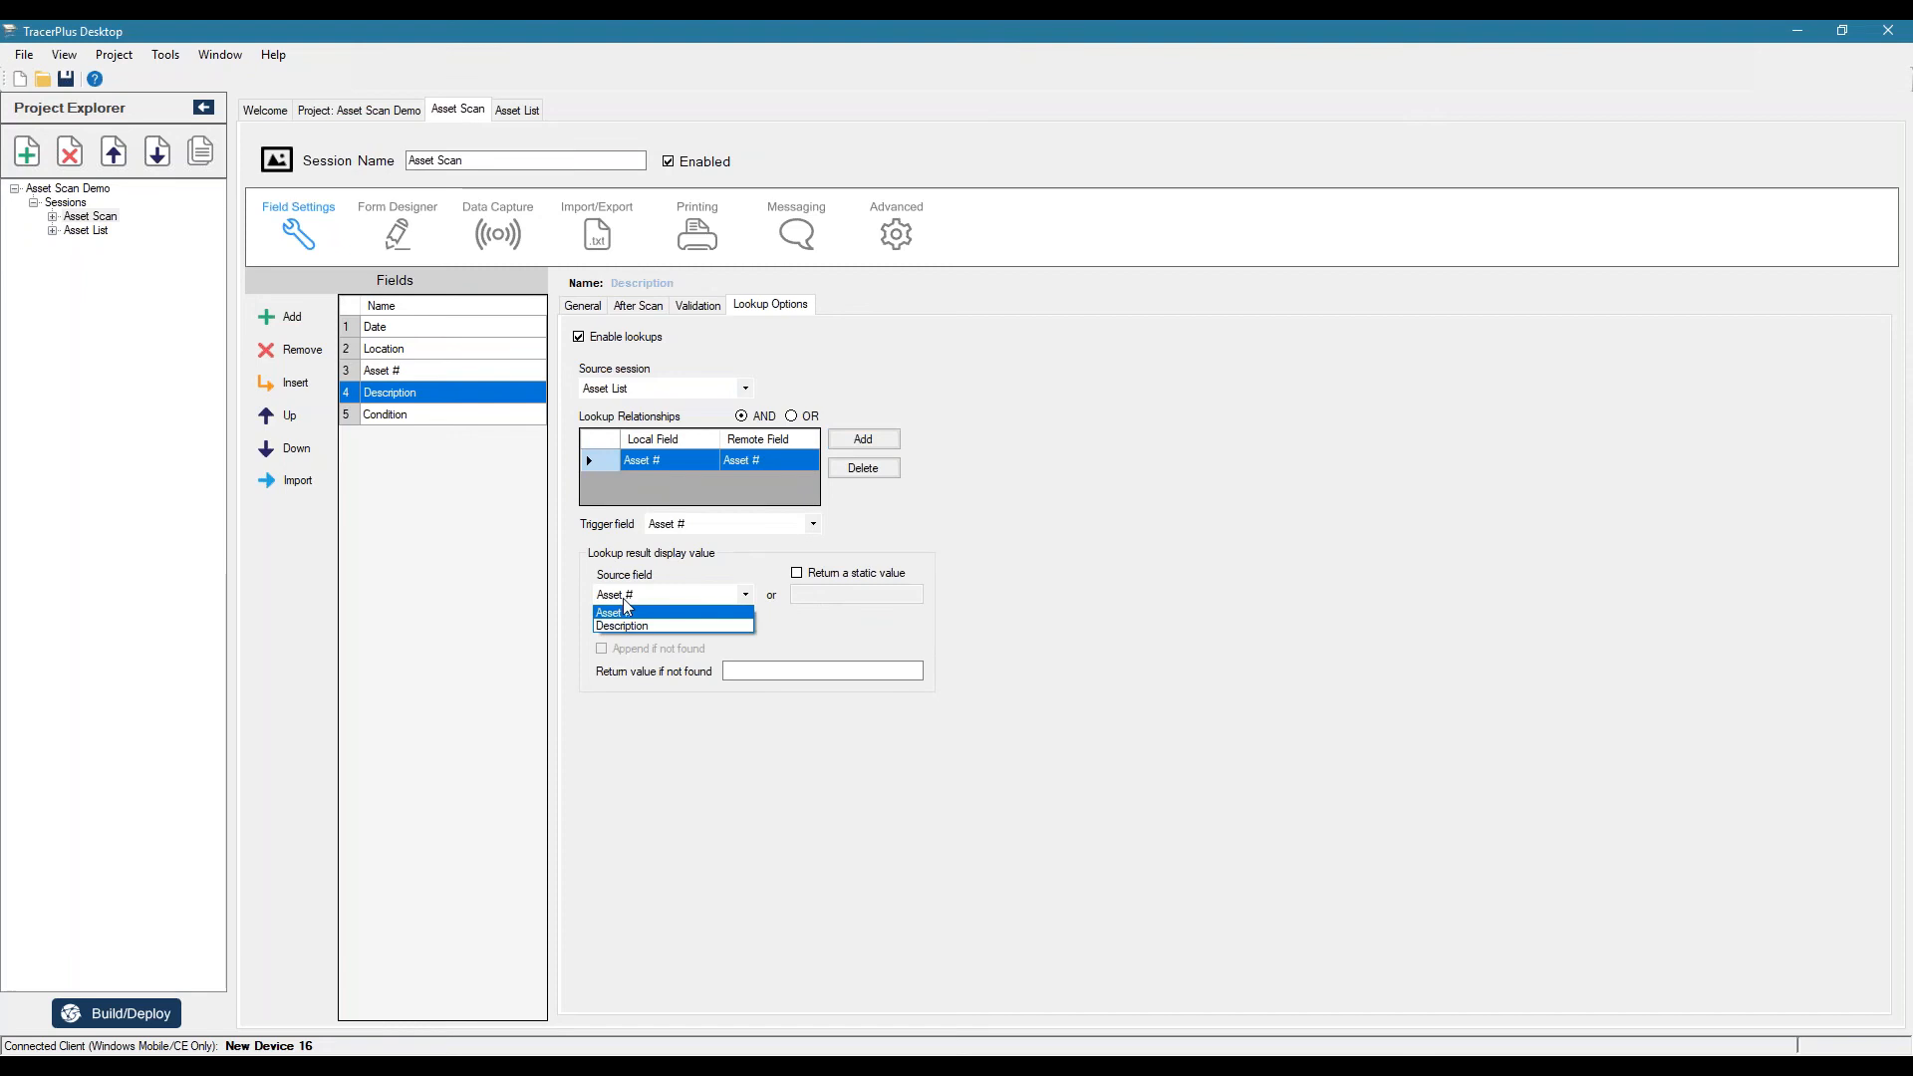
- Return the Description value from the lookup and trigger it on Asset #
{"action": "left_click", "coordinate": [622, 624]}
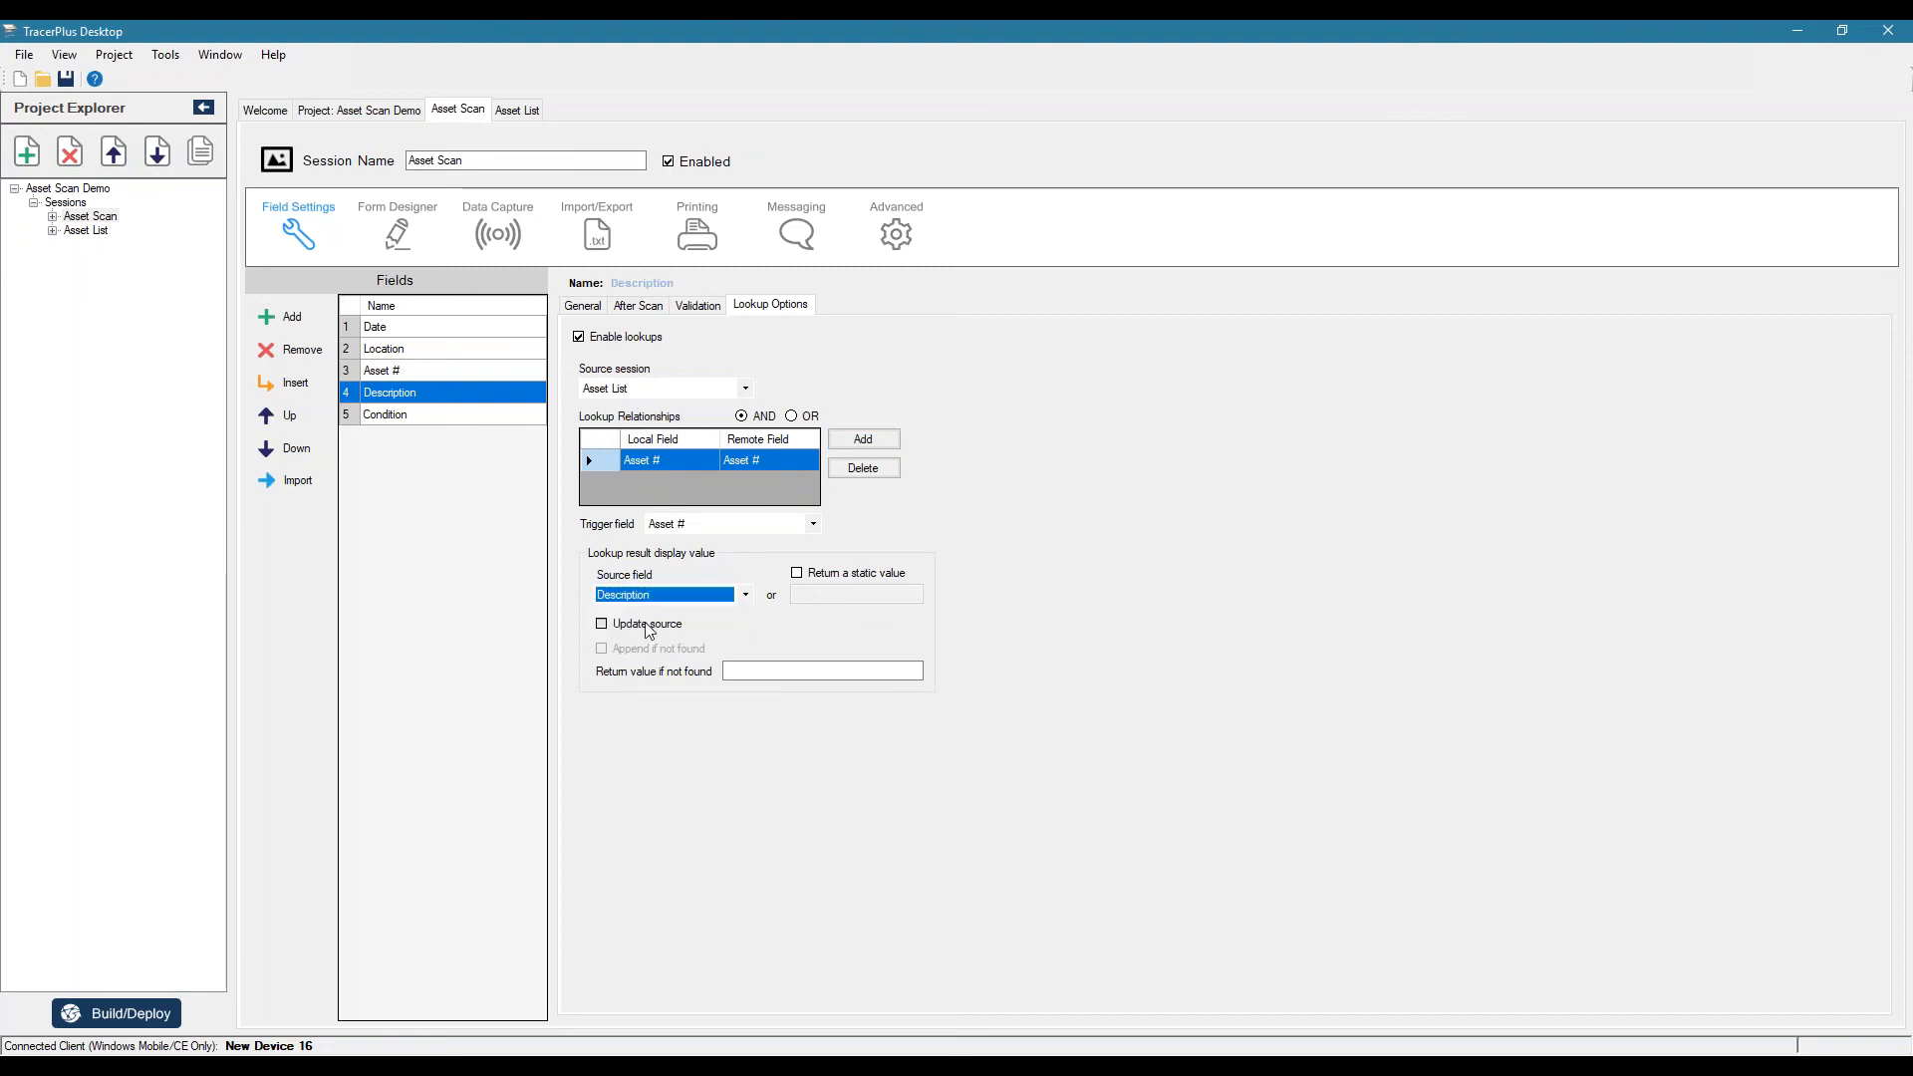
{"action": "mouse_move", "coordinate": [1144, 590]}
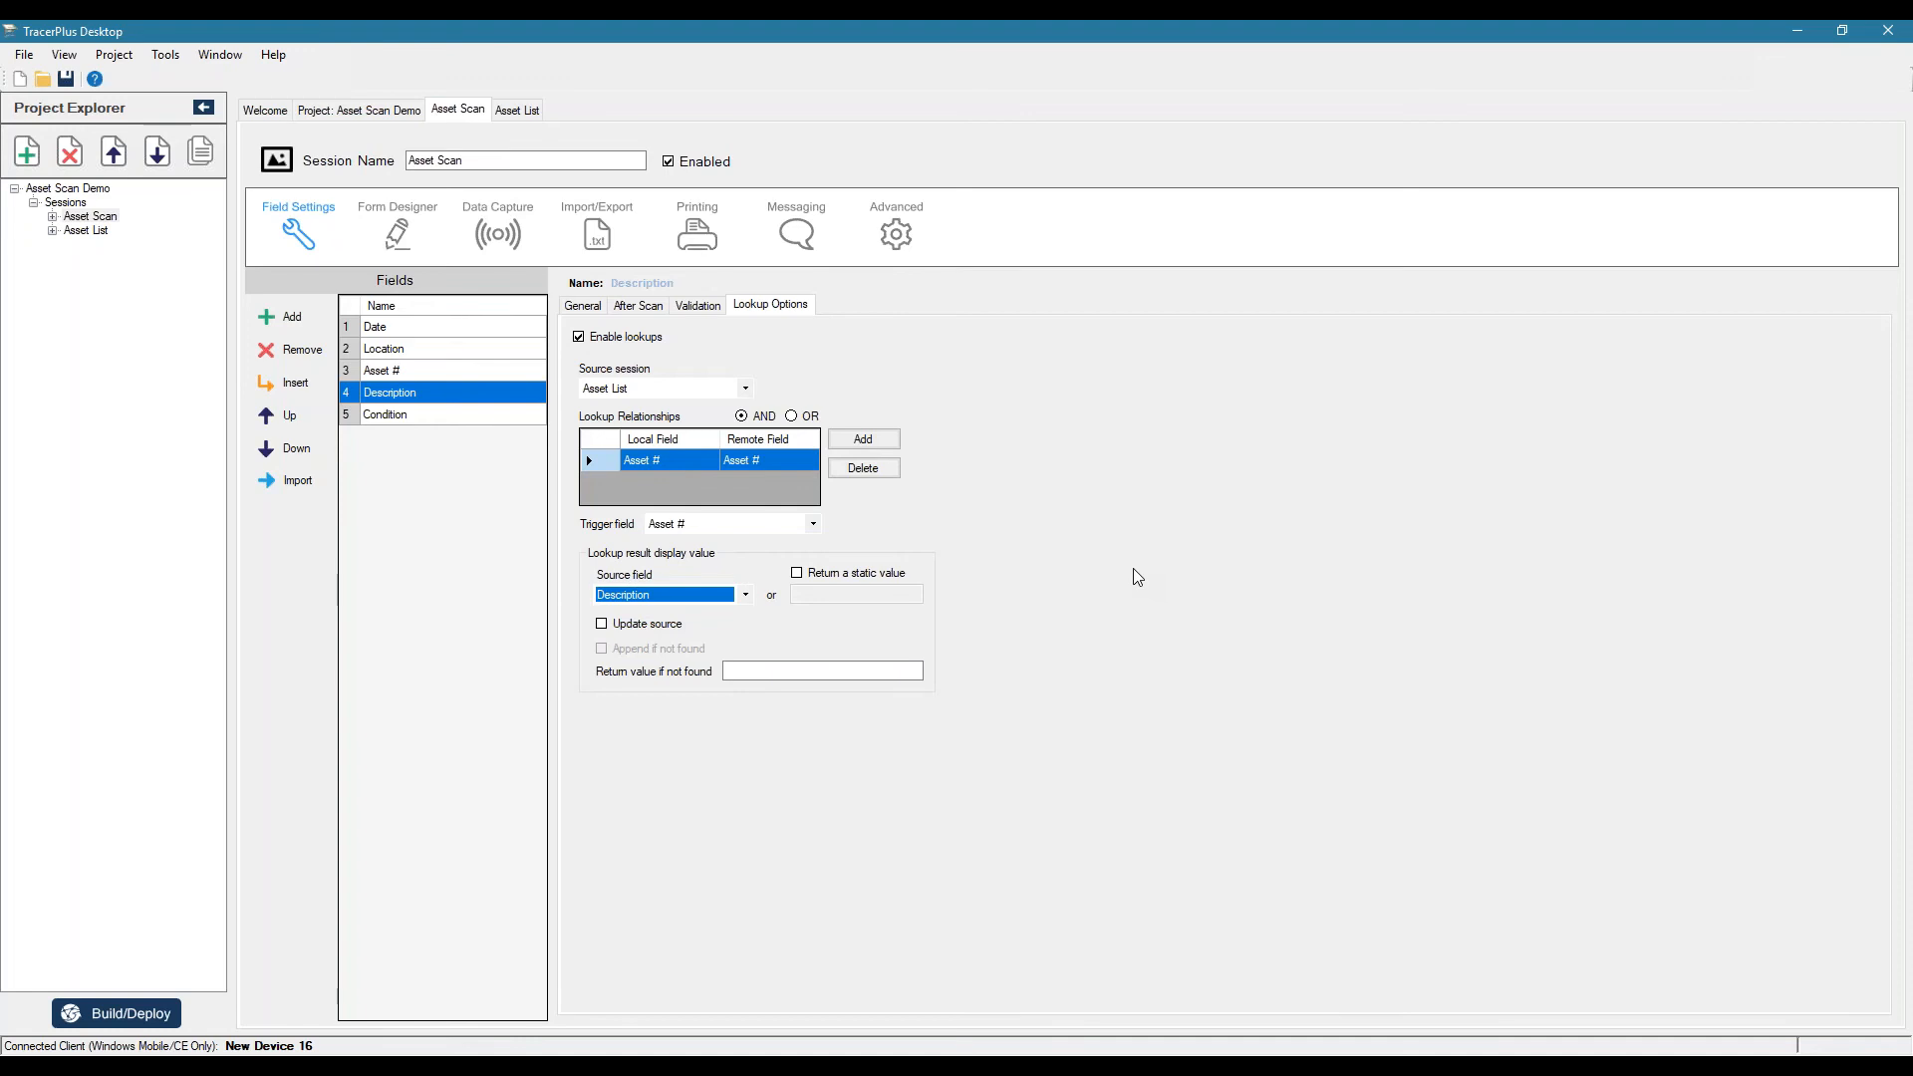
{"action": "mouse_move", "coordinate": [692, 534]}
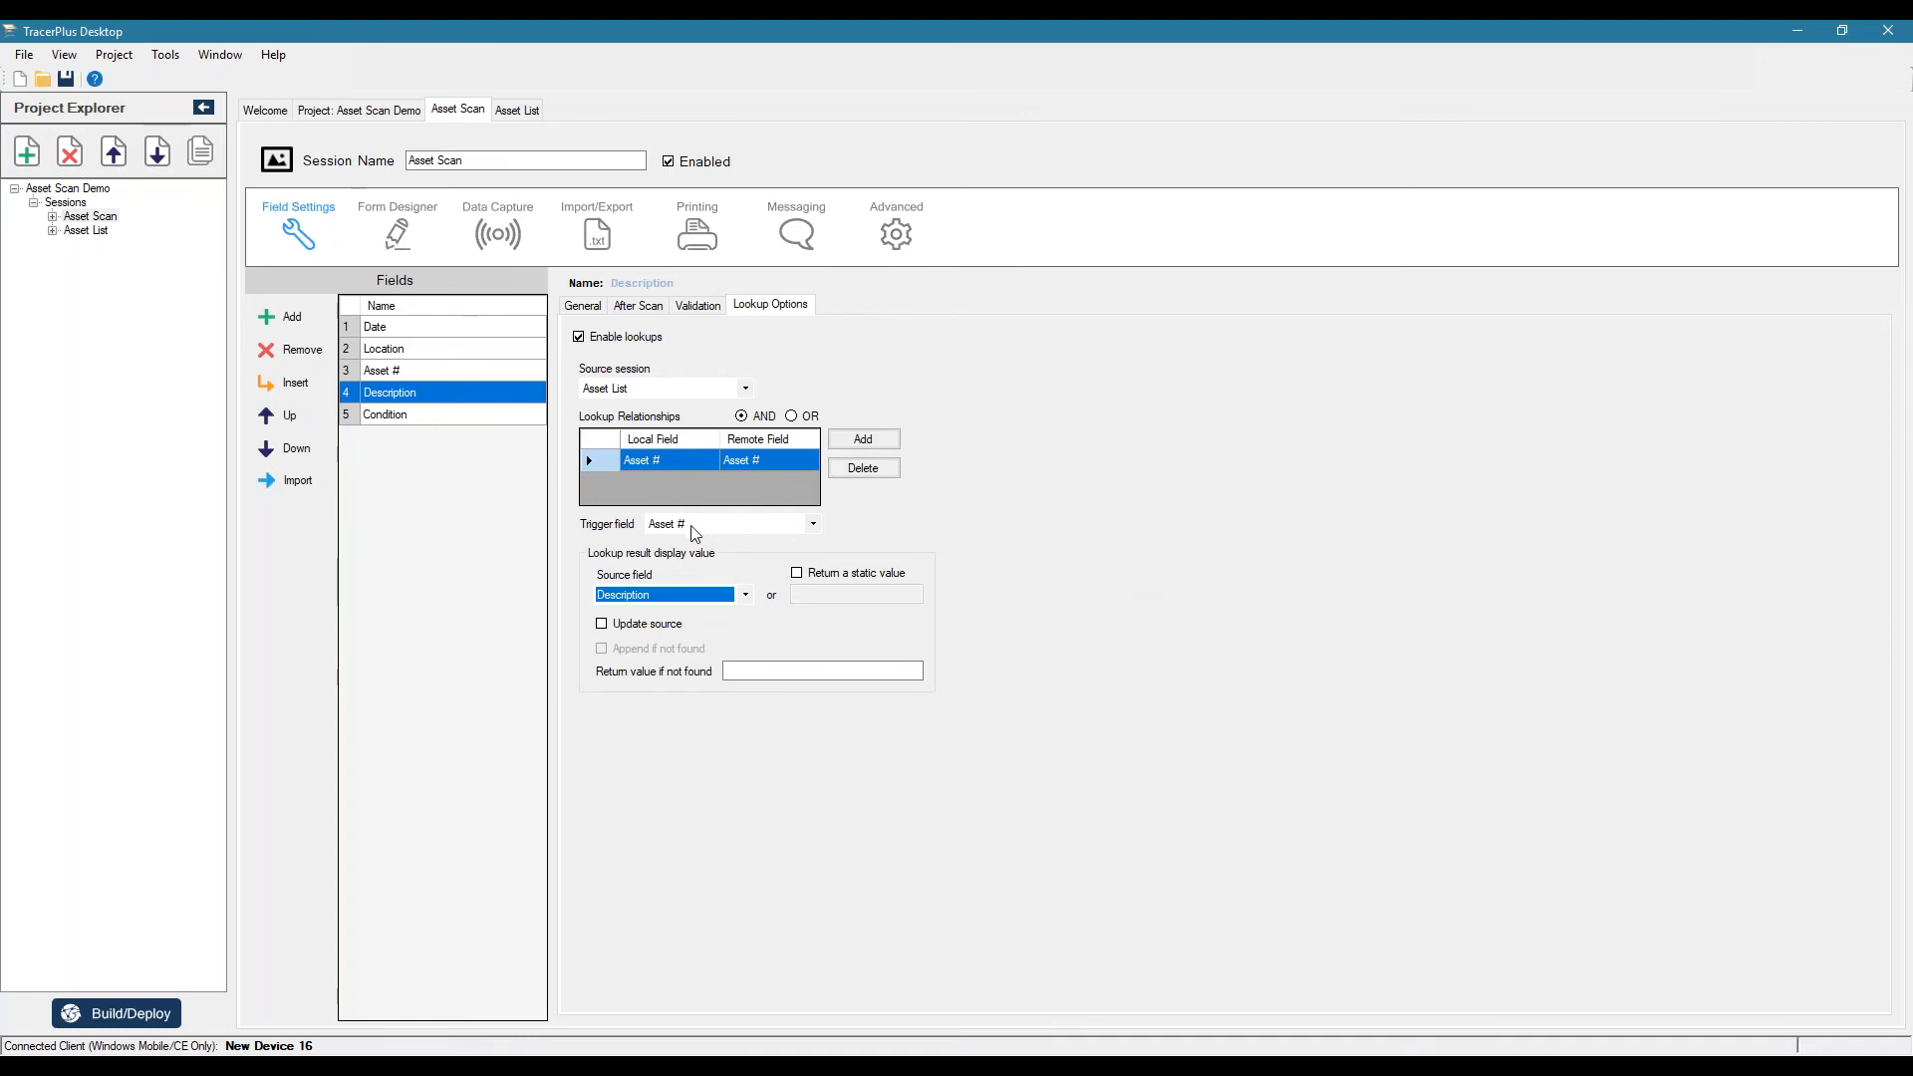
{"action": "left_click", "coordinate": [726, 524]}
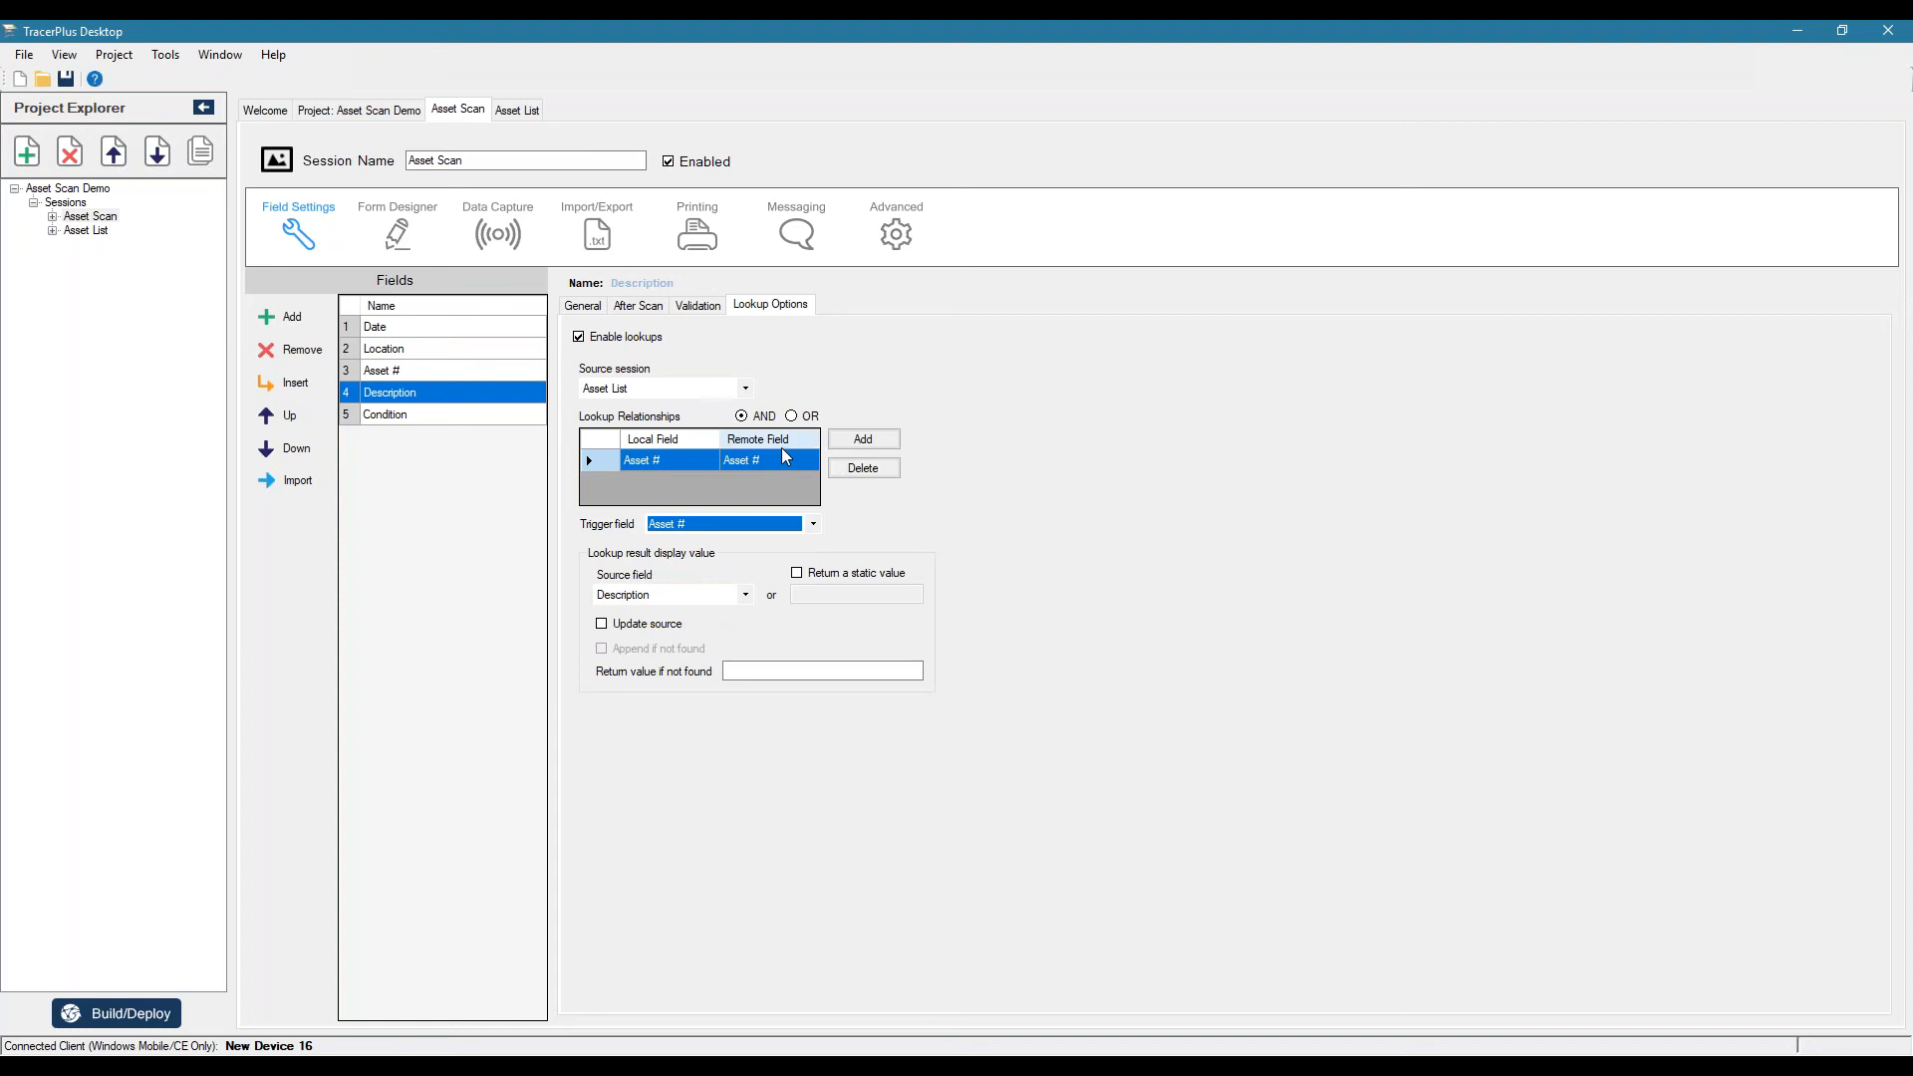
{"action": "mouse_move", "coordinate": [664, 622]}
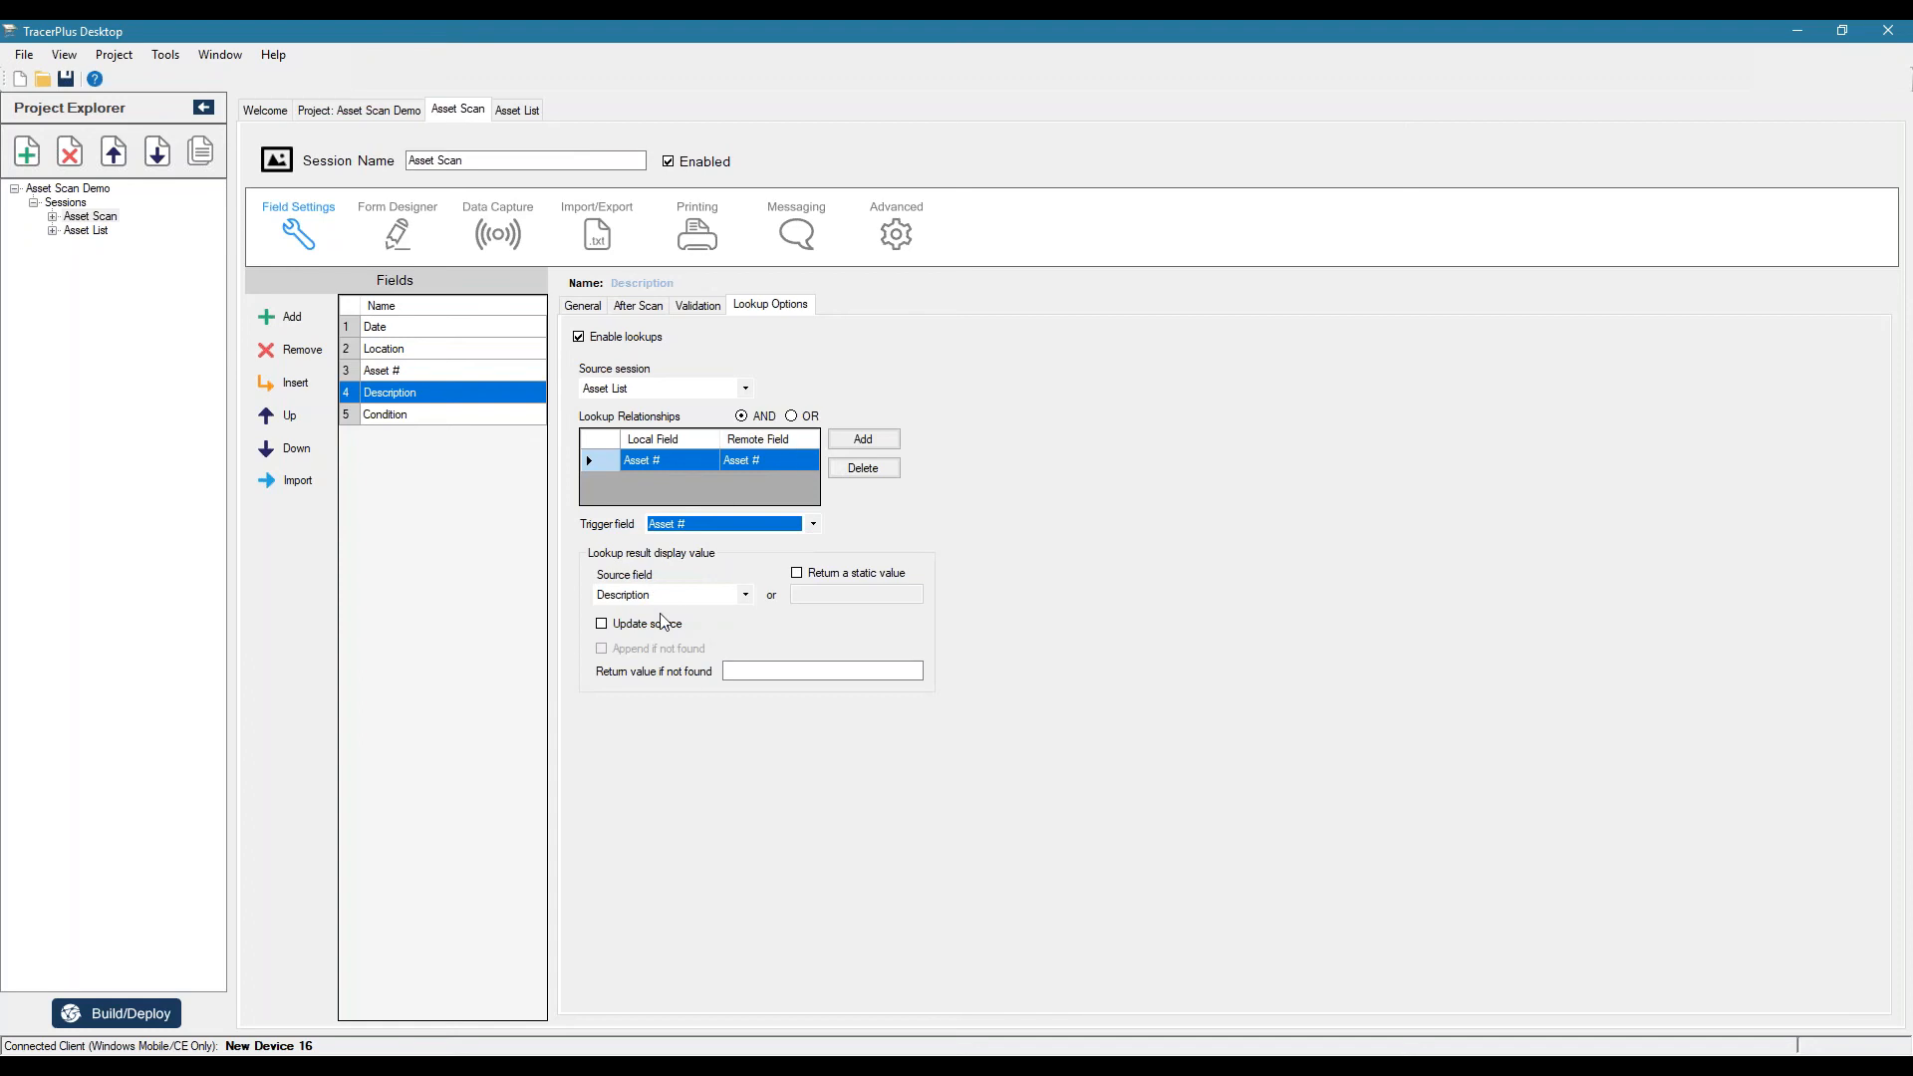
{"action": "mouse_move", "coordinate": [758, 644]}
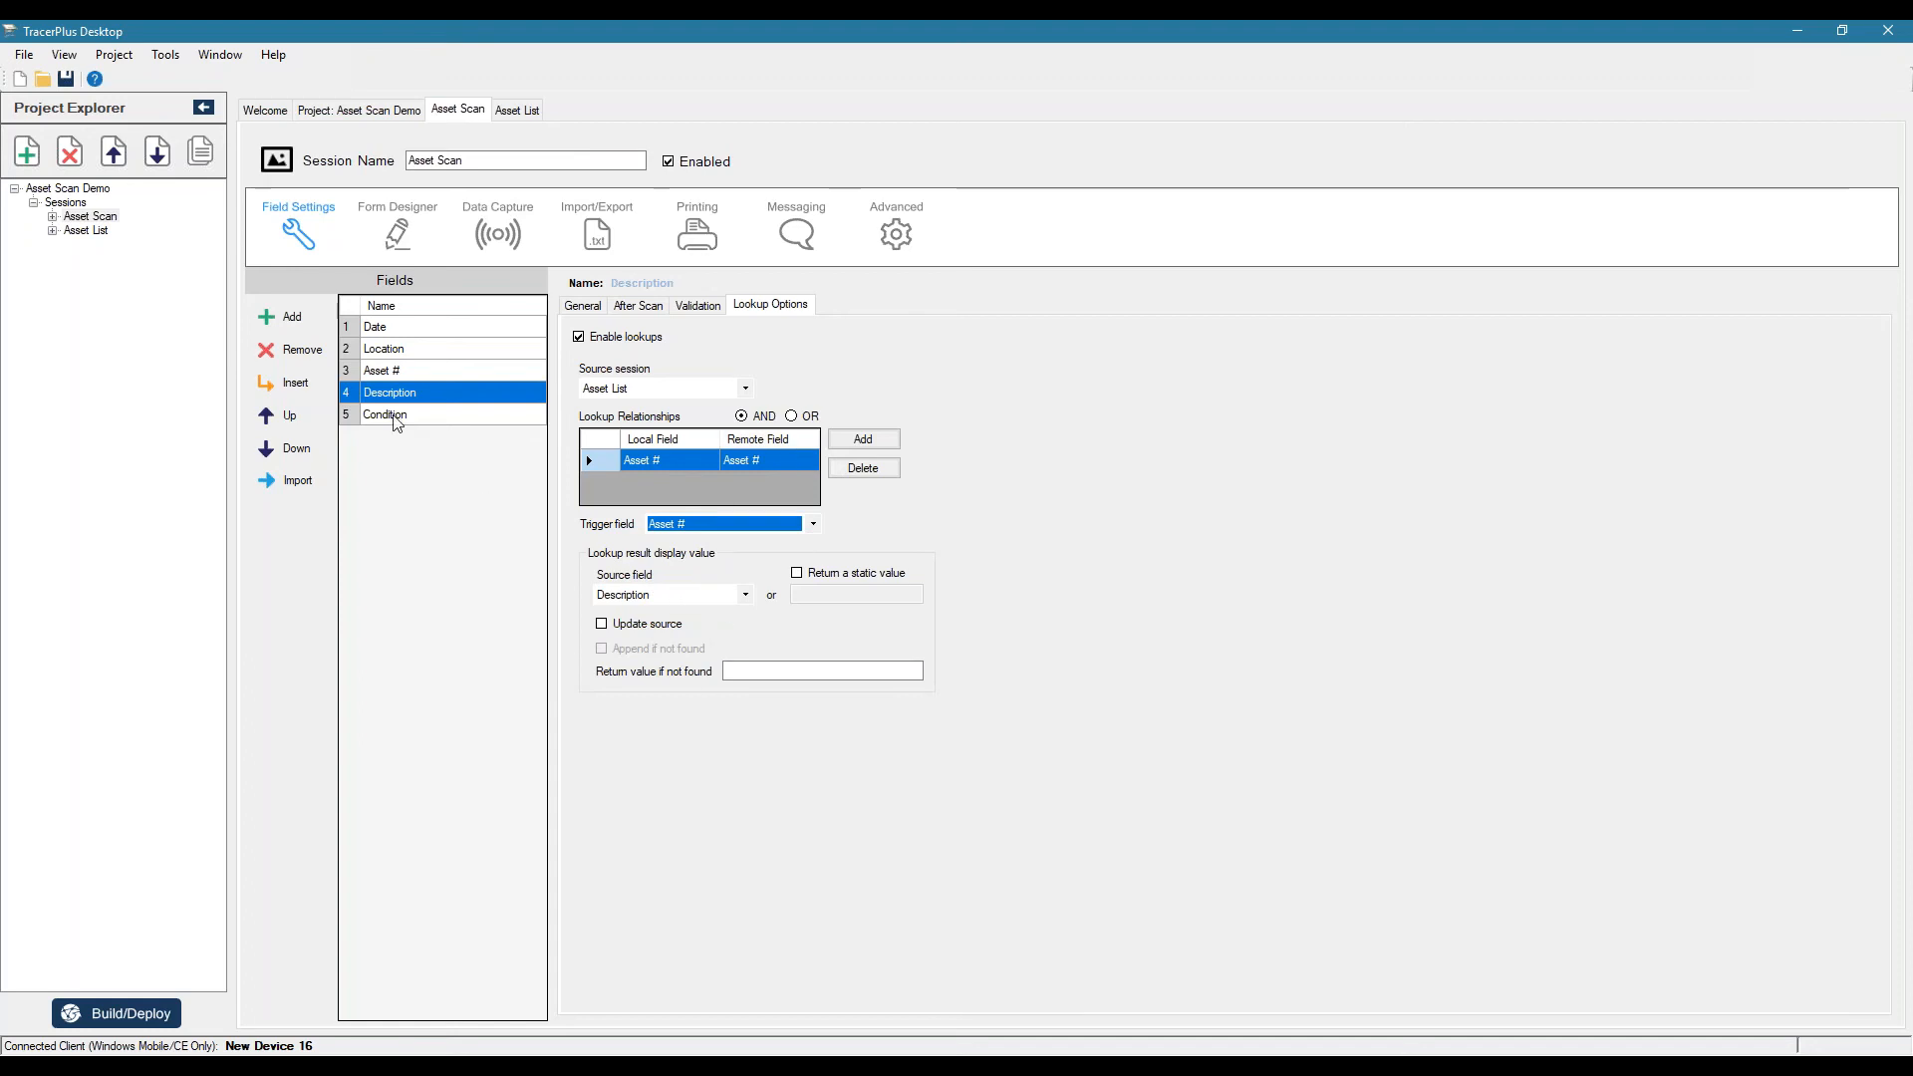
- Make Condition a drop-down field listing Good, Fair and Poor
{"action": "left_click", "coordinate": [385, 415]}
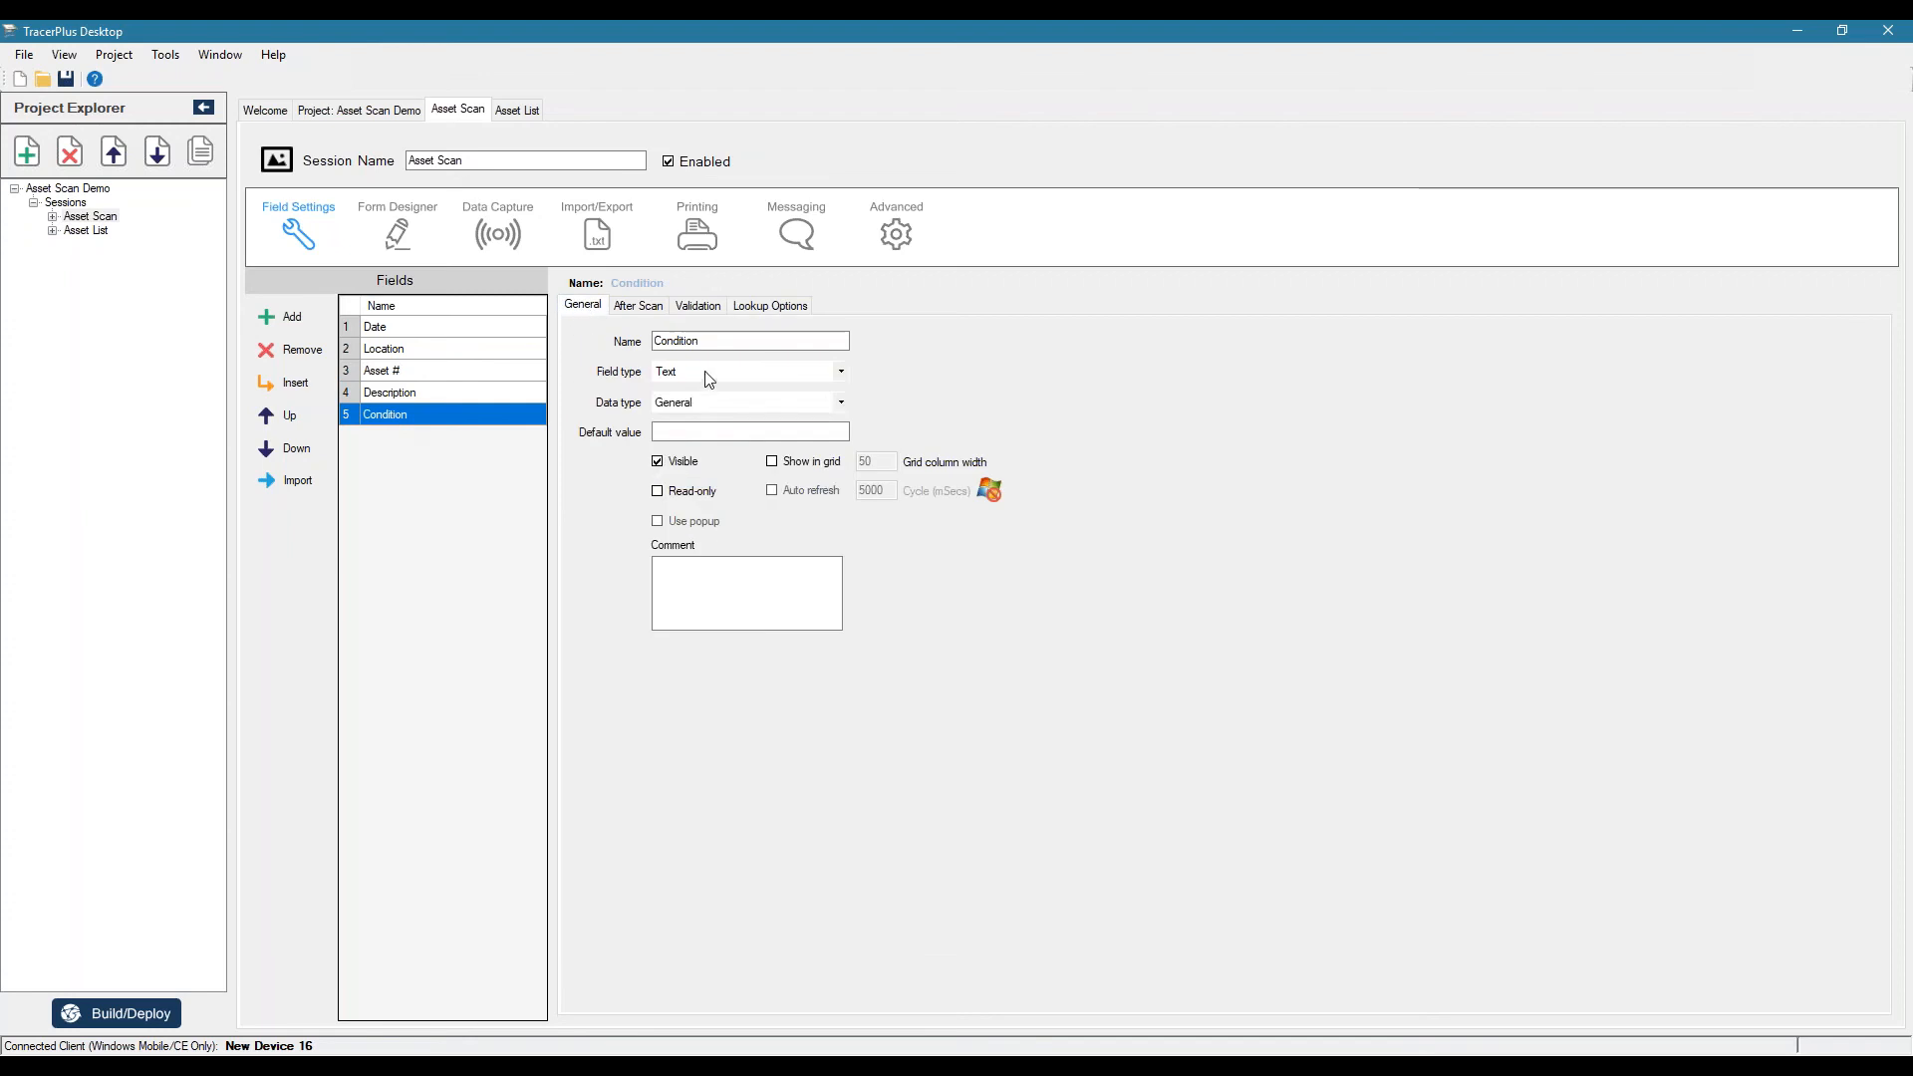
{"action": "left_click", "coordinate": [867, 305]}
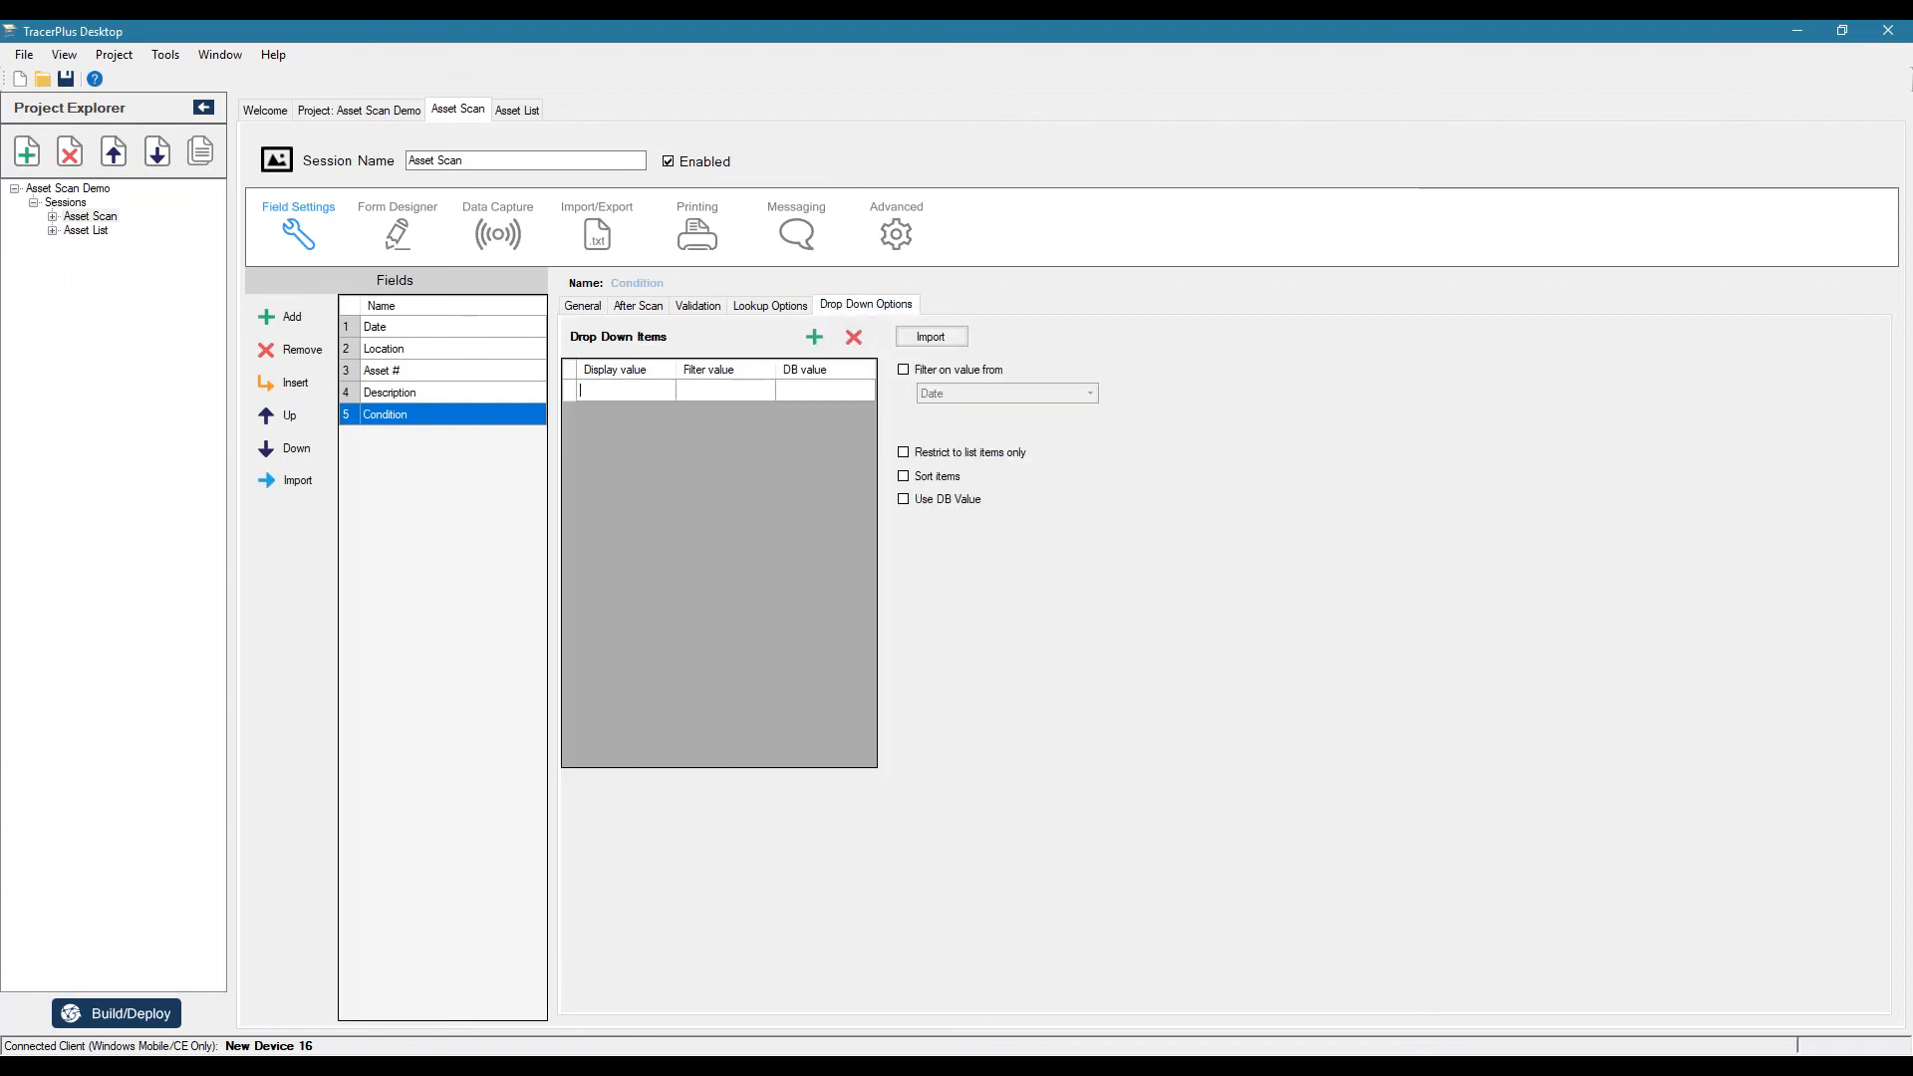
{"action": "type", "text": "Good"}
{"action": "type", "text": "Fair"}
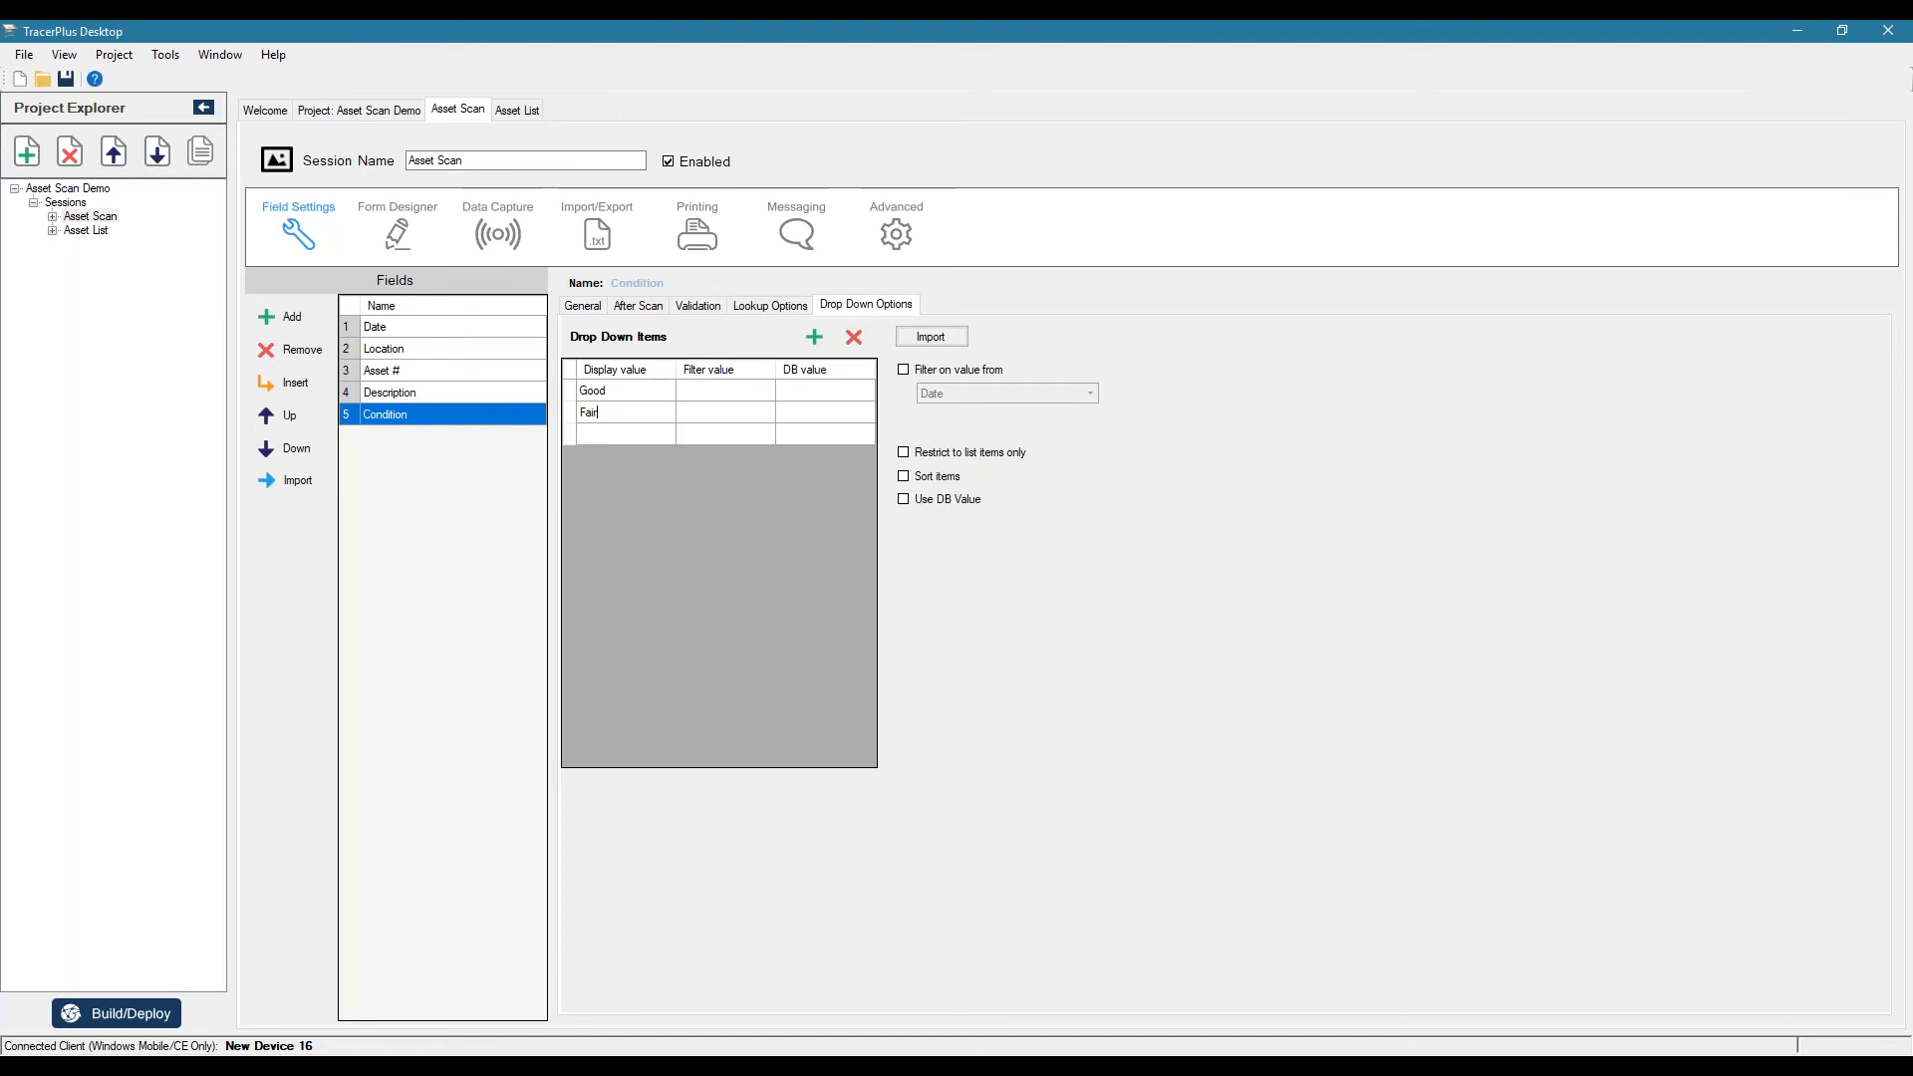
{"action": "type", "text": "Poor"}
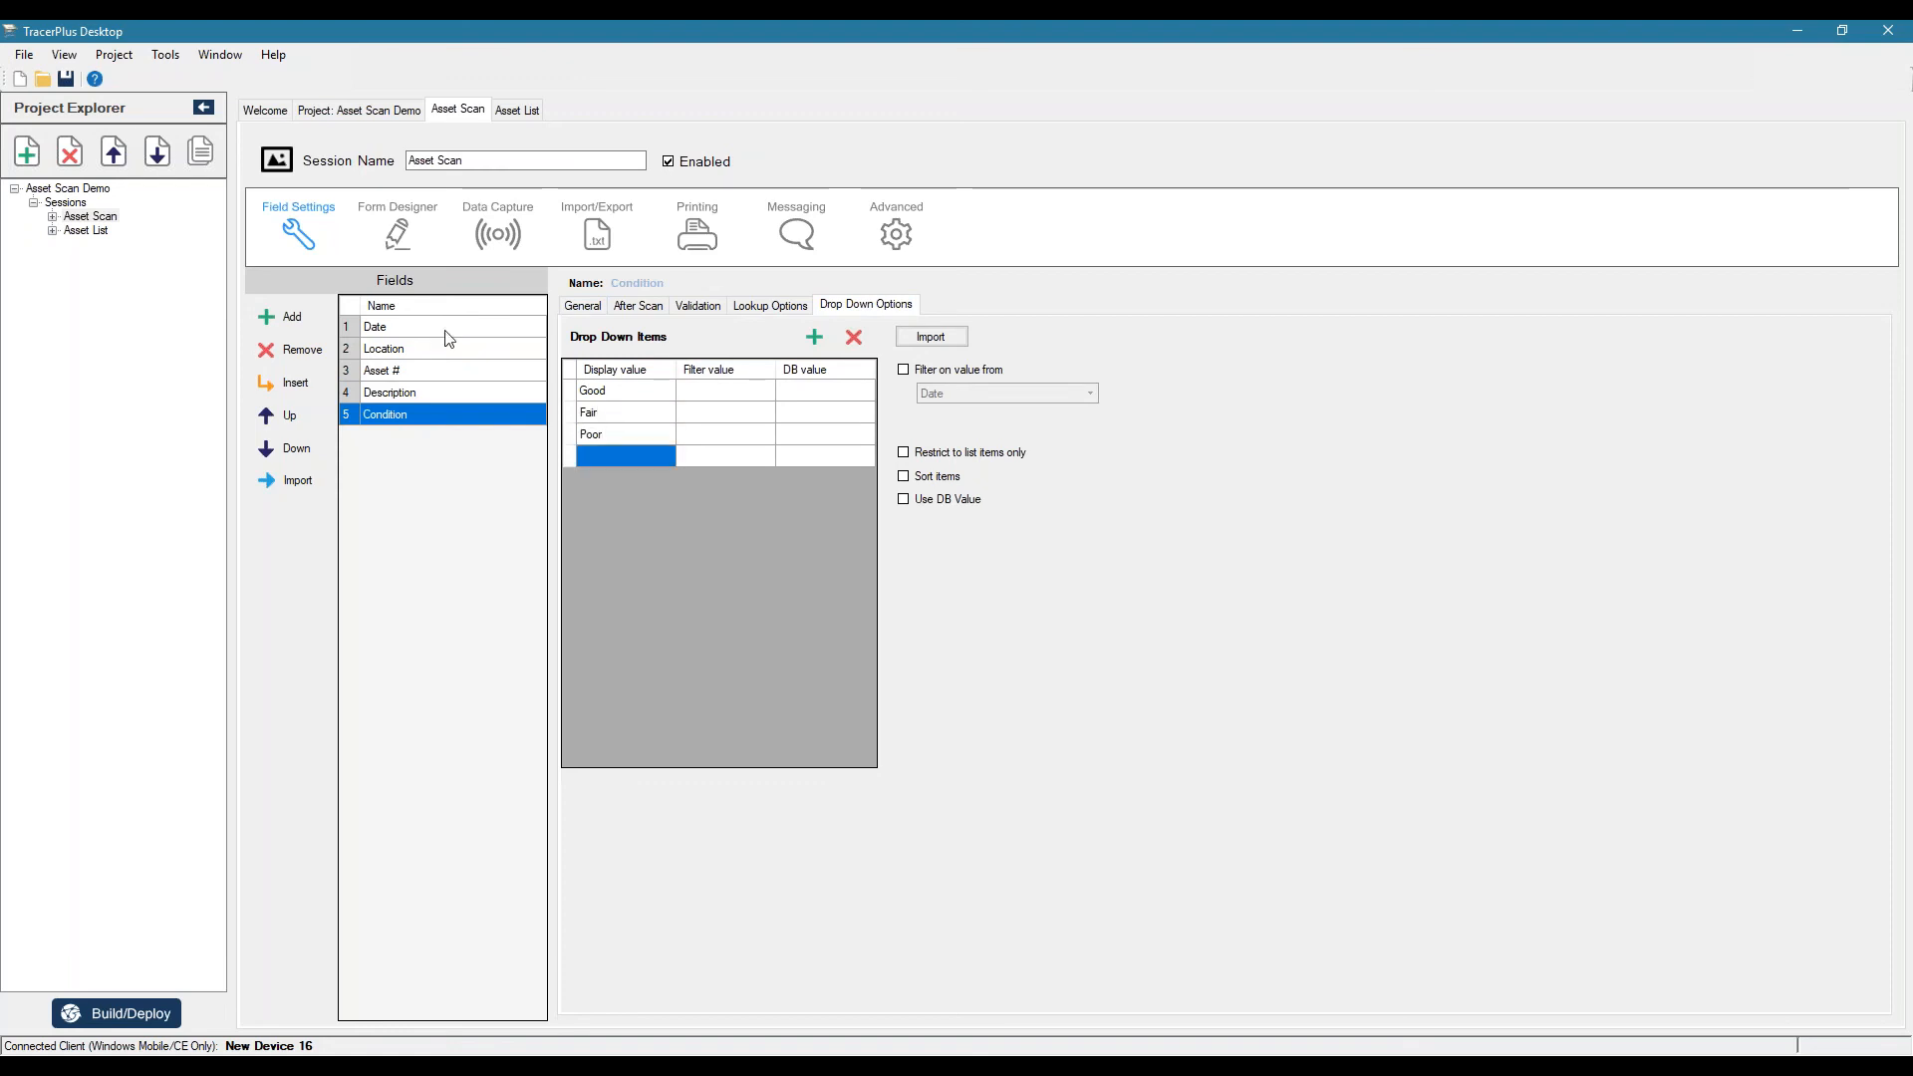
{"action": "left_click", "coordinate": [377, 325]}
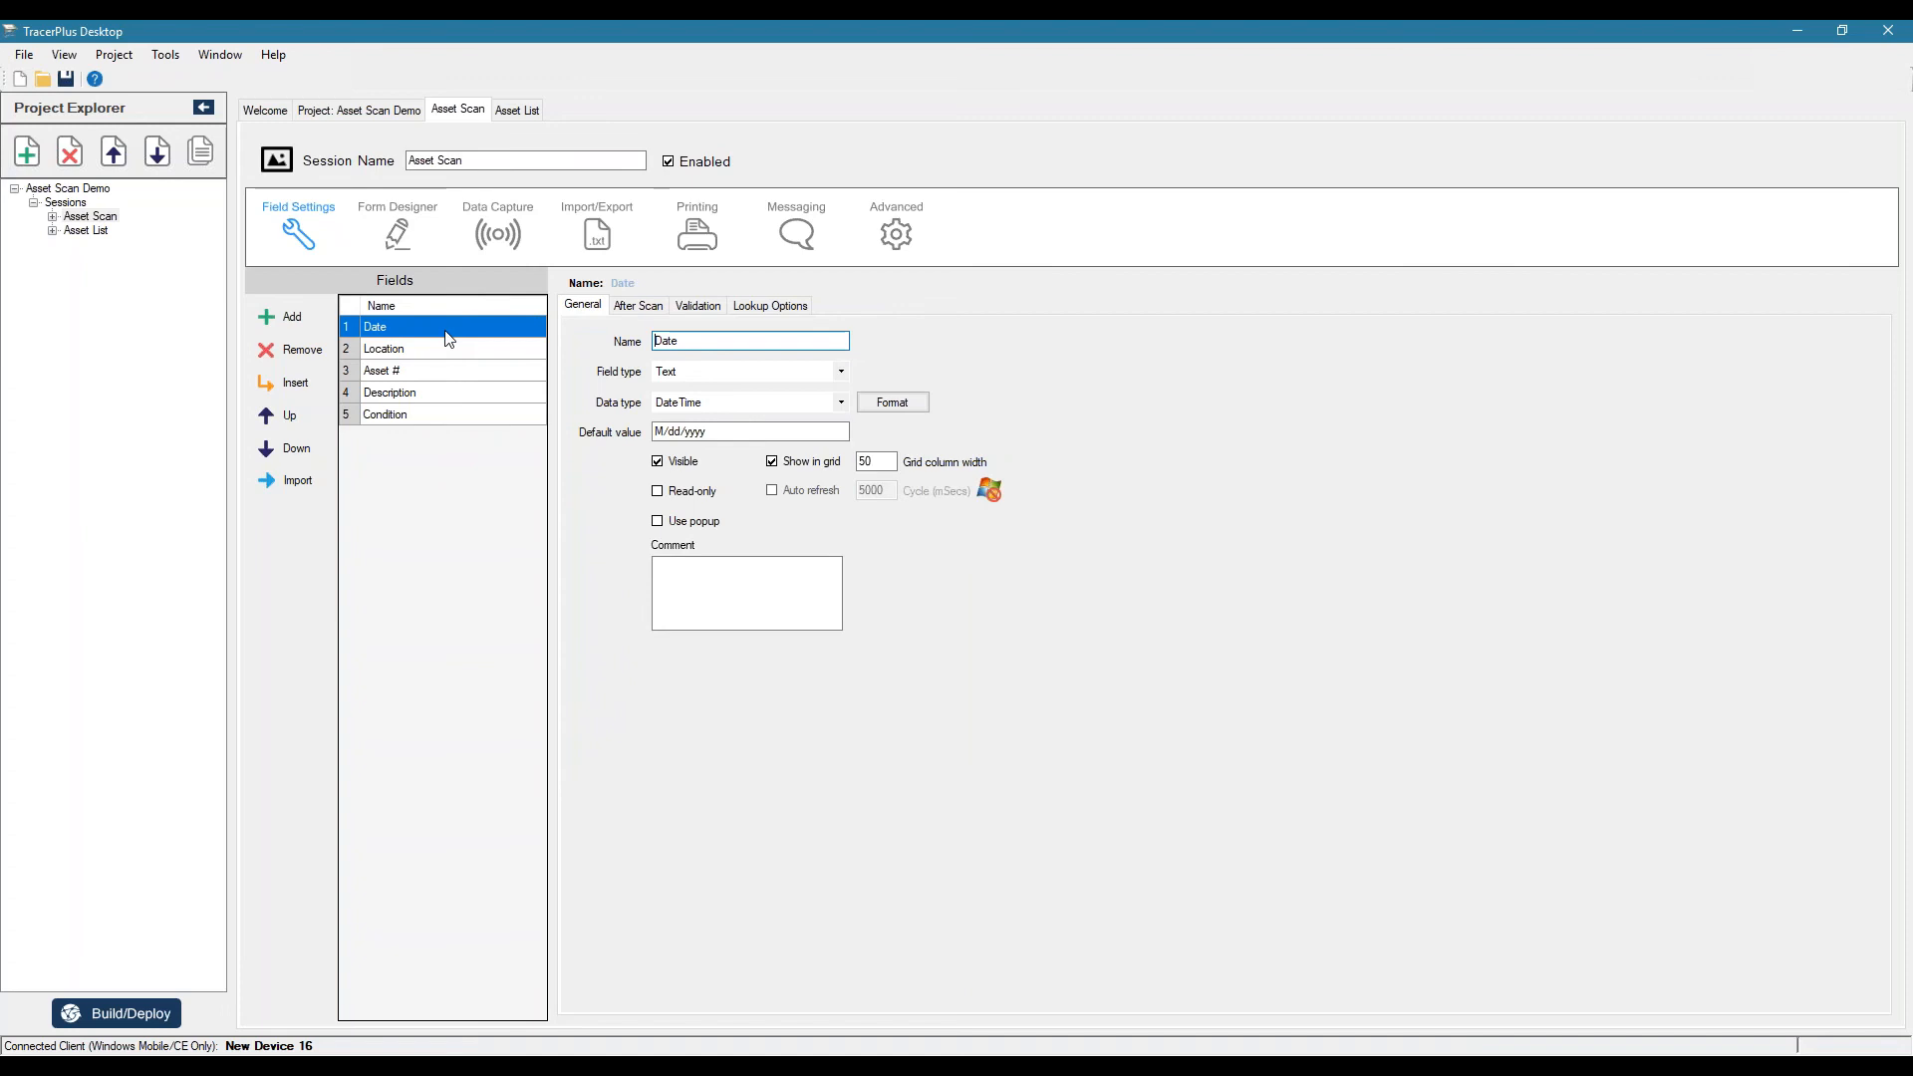
{"action": "mouse_move", "coordinate": [508, 391]}
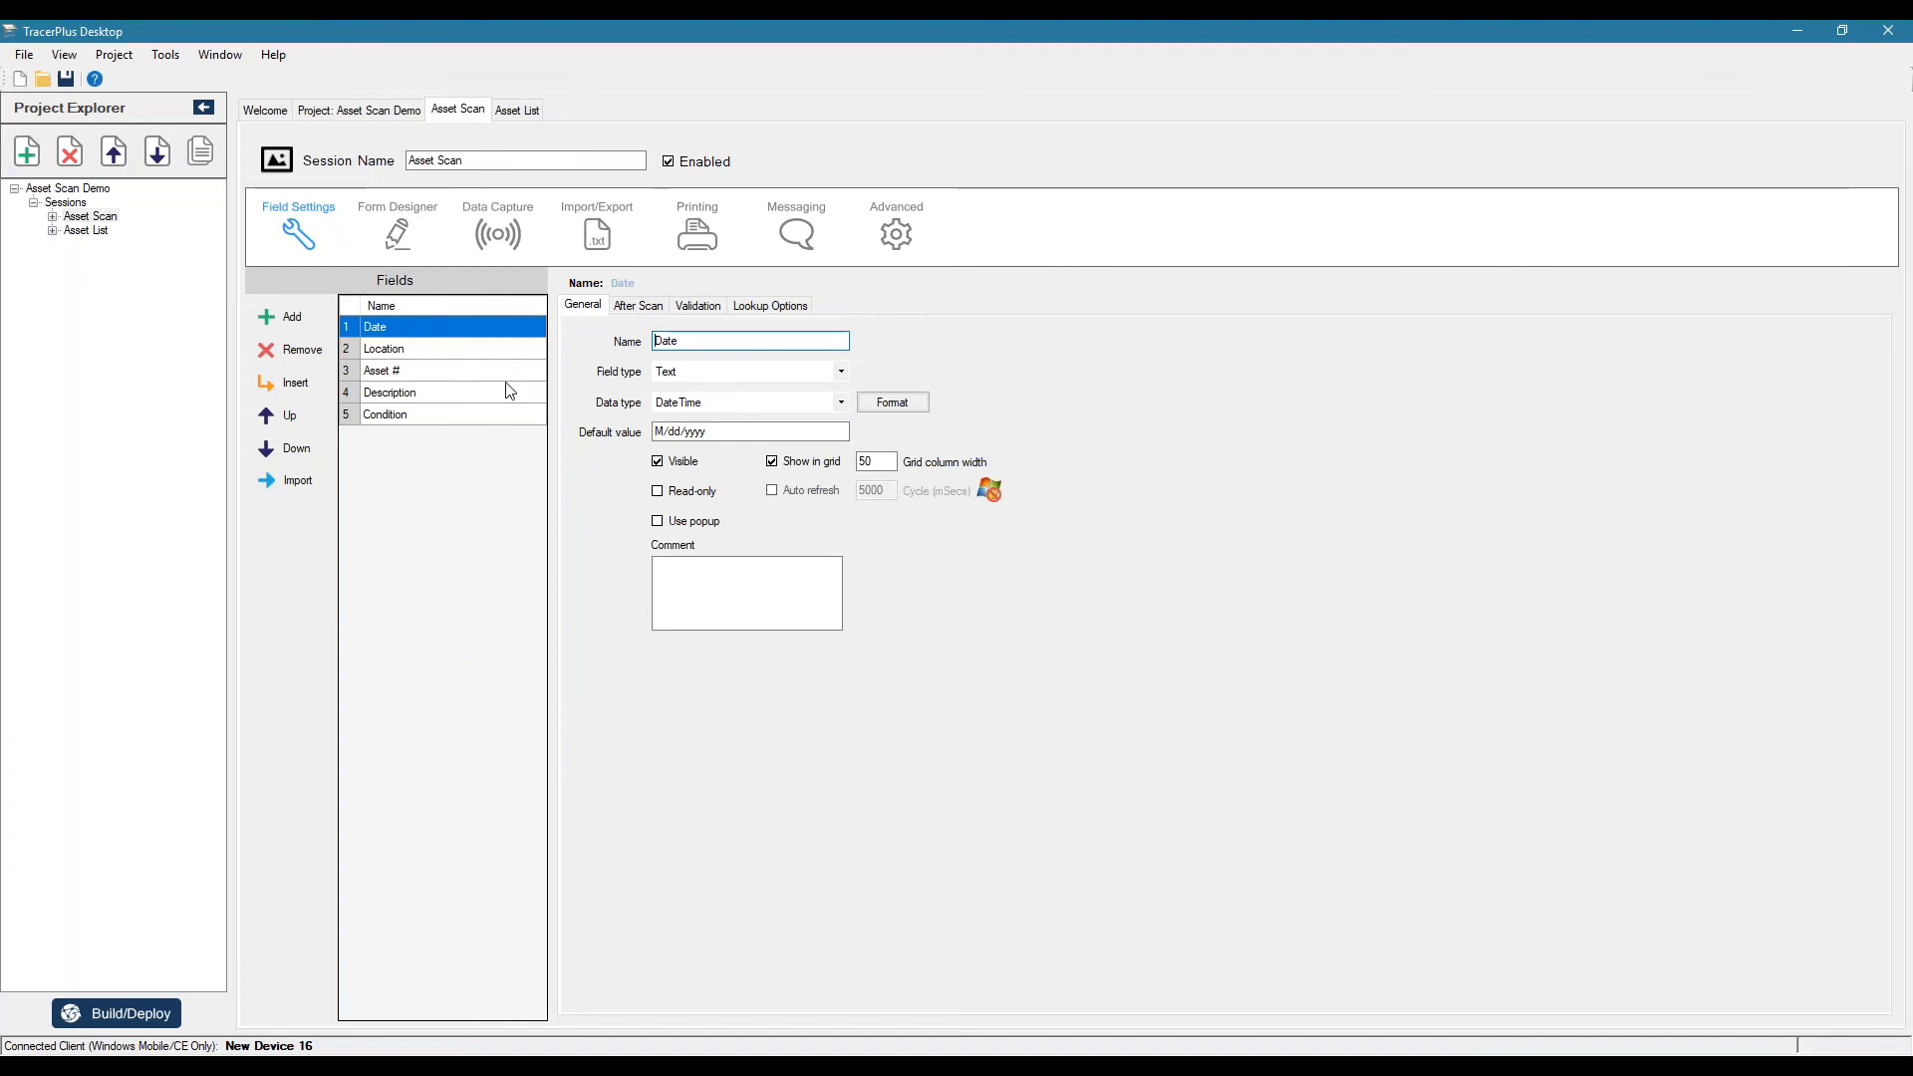
{"action": "mouse_move", "coordinate": [558, 383]}
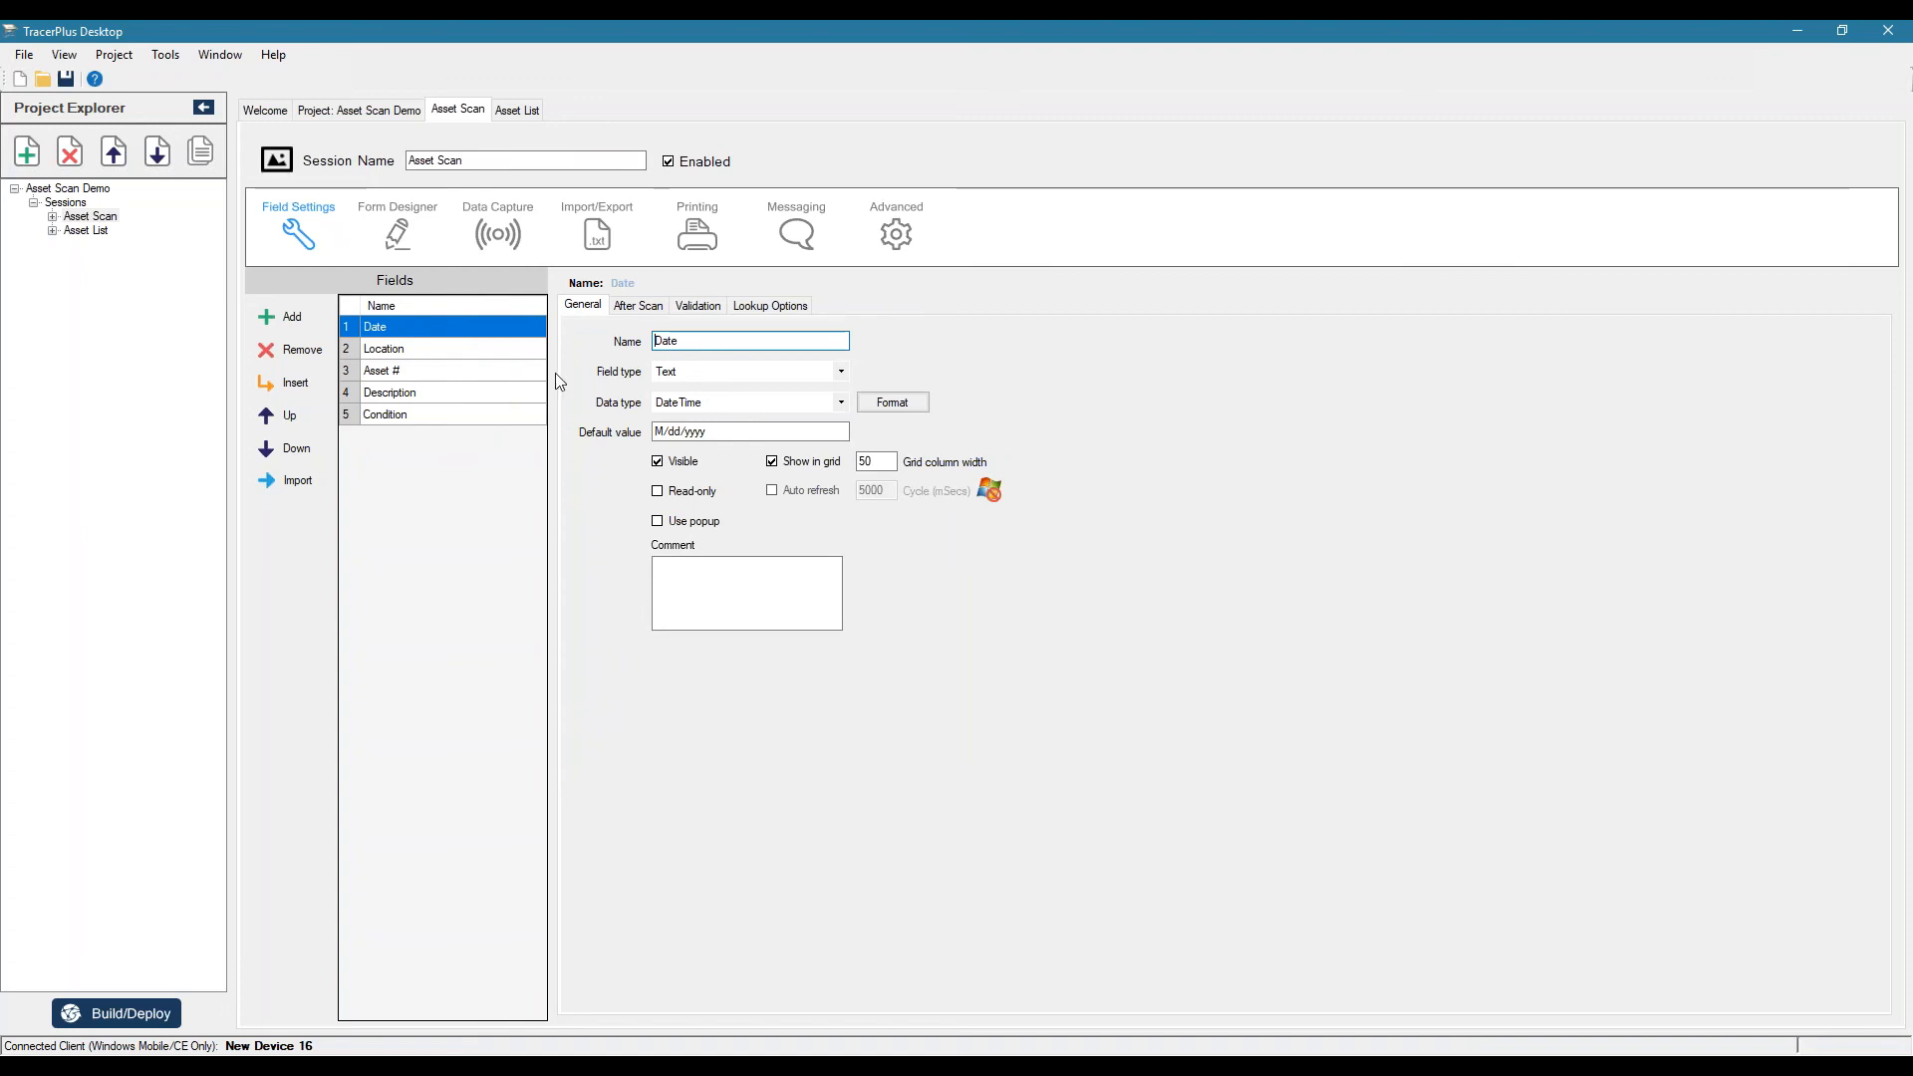
- In Location's after-scan settings, turn off Clear on submit
{"action": "left_click", "coordinate": [384, 348]}
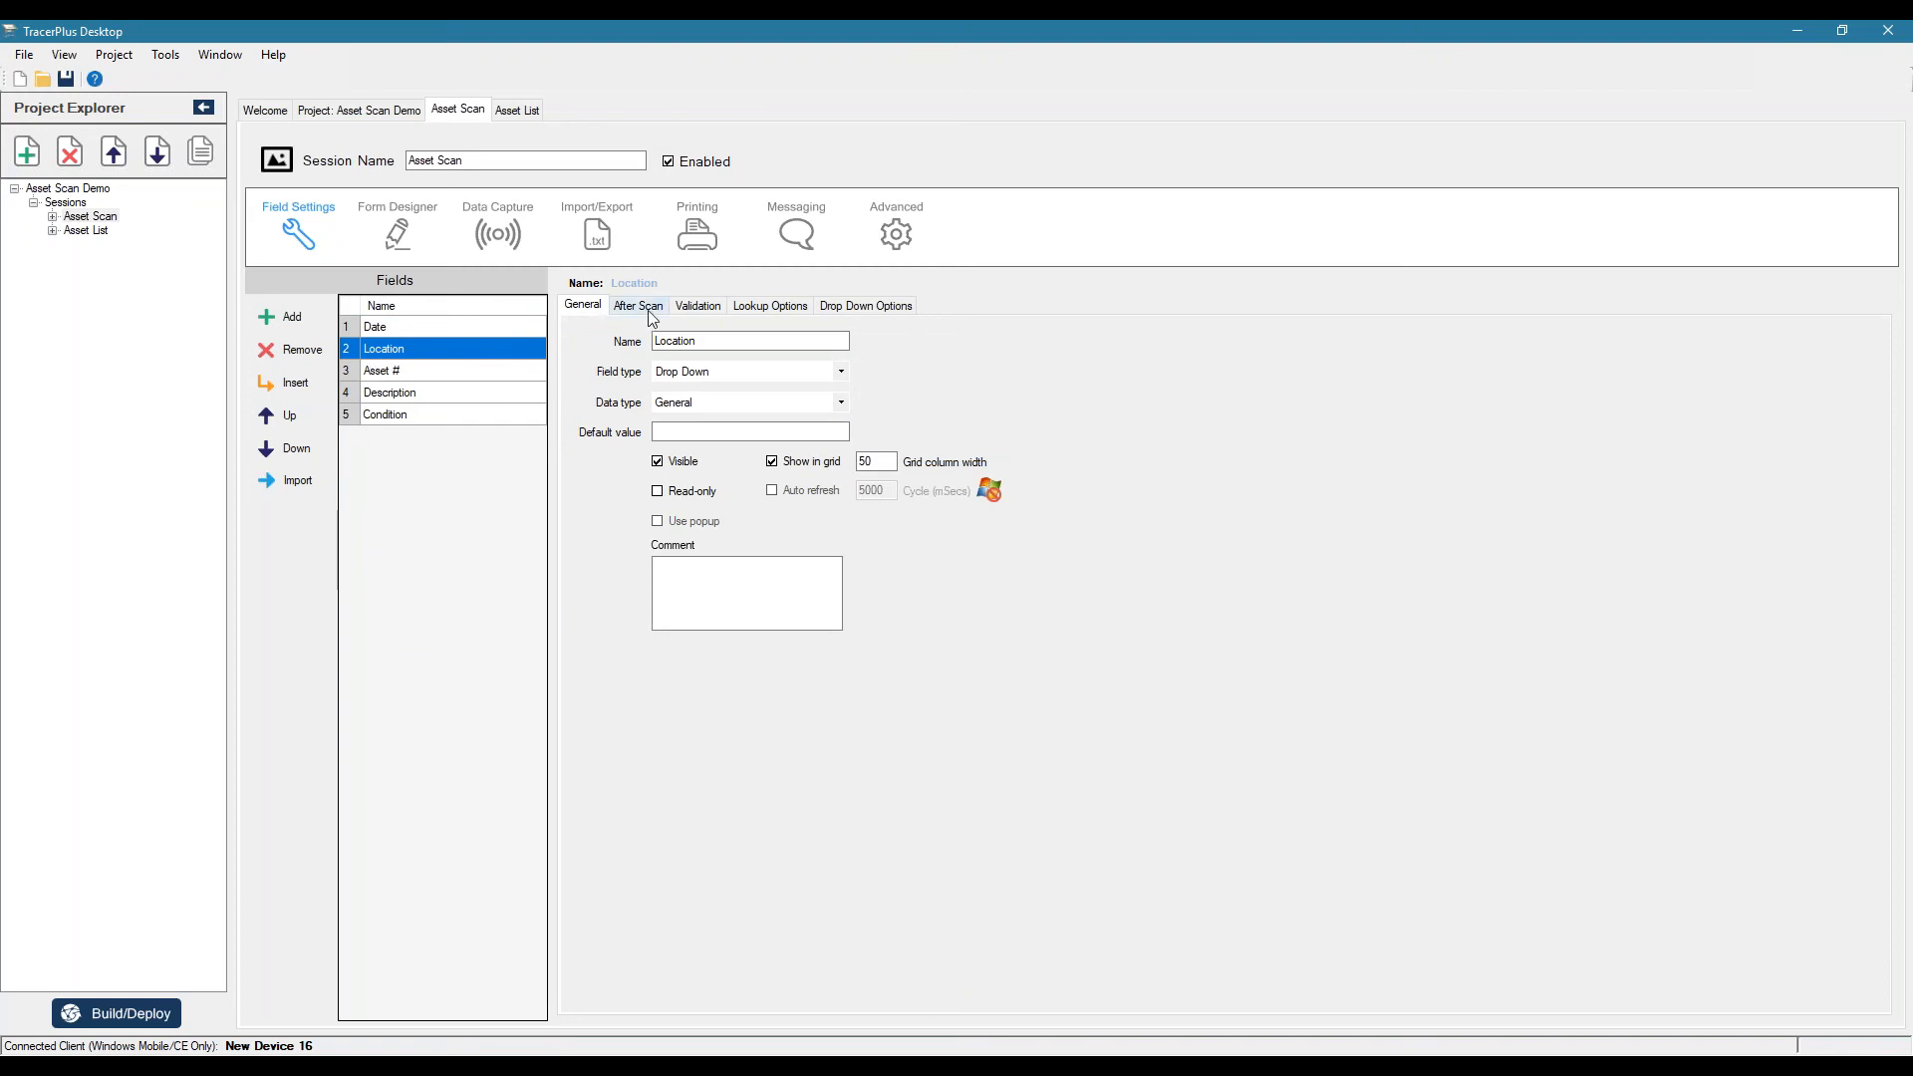
{"action": "left_click", "coordinate": [638, 307]}
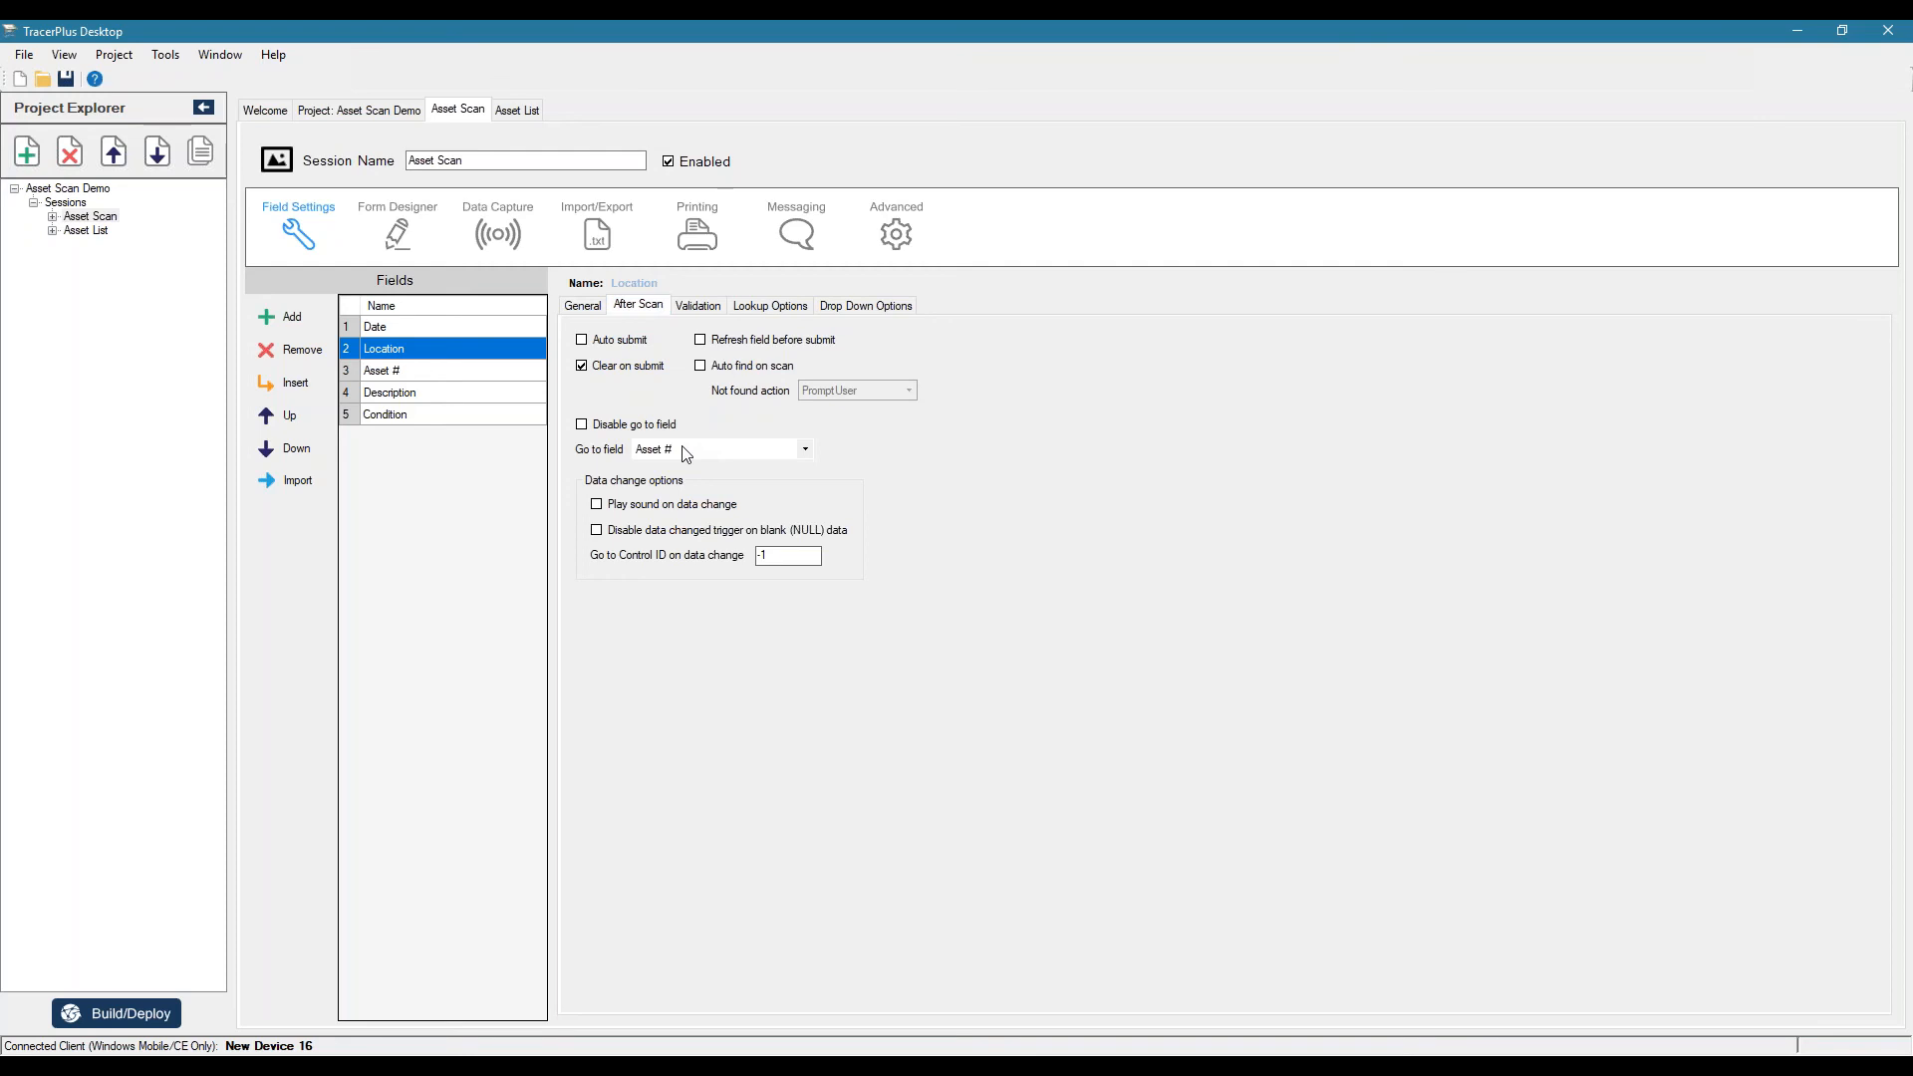
{"action": "mouse_move", "coordinate": [643, 420]}
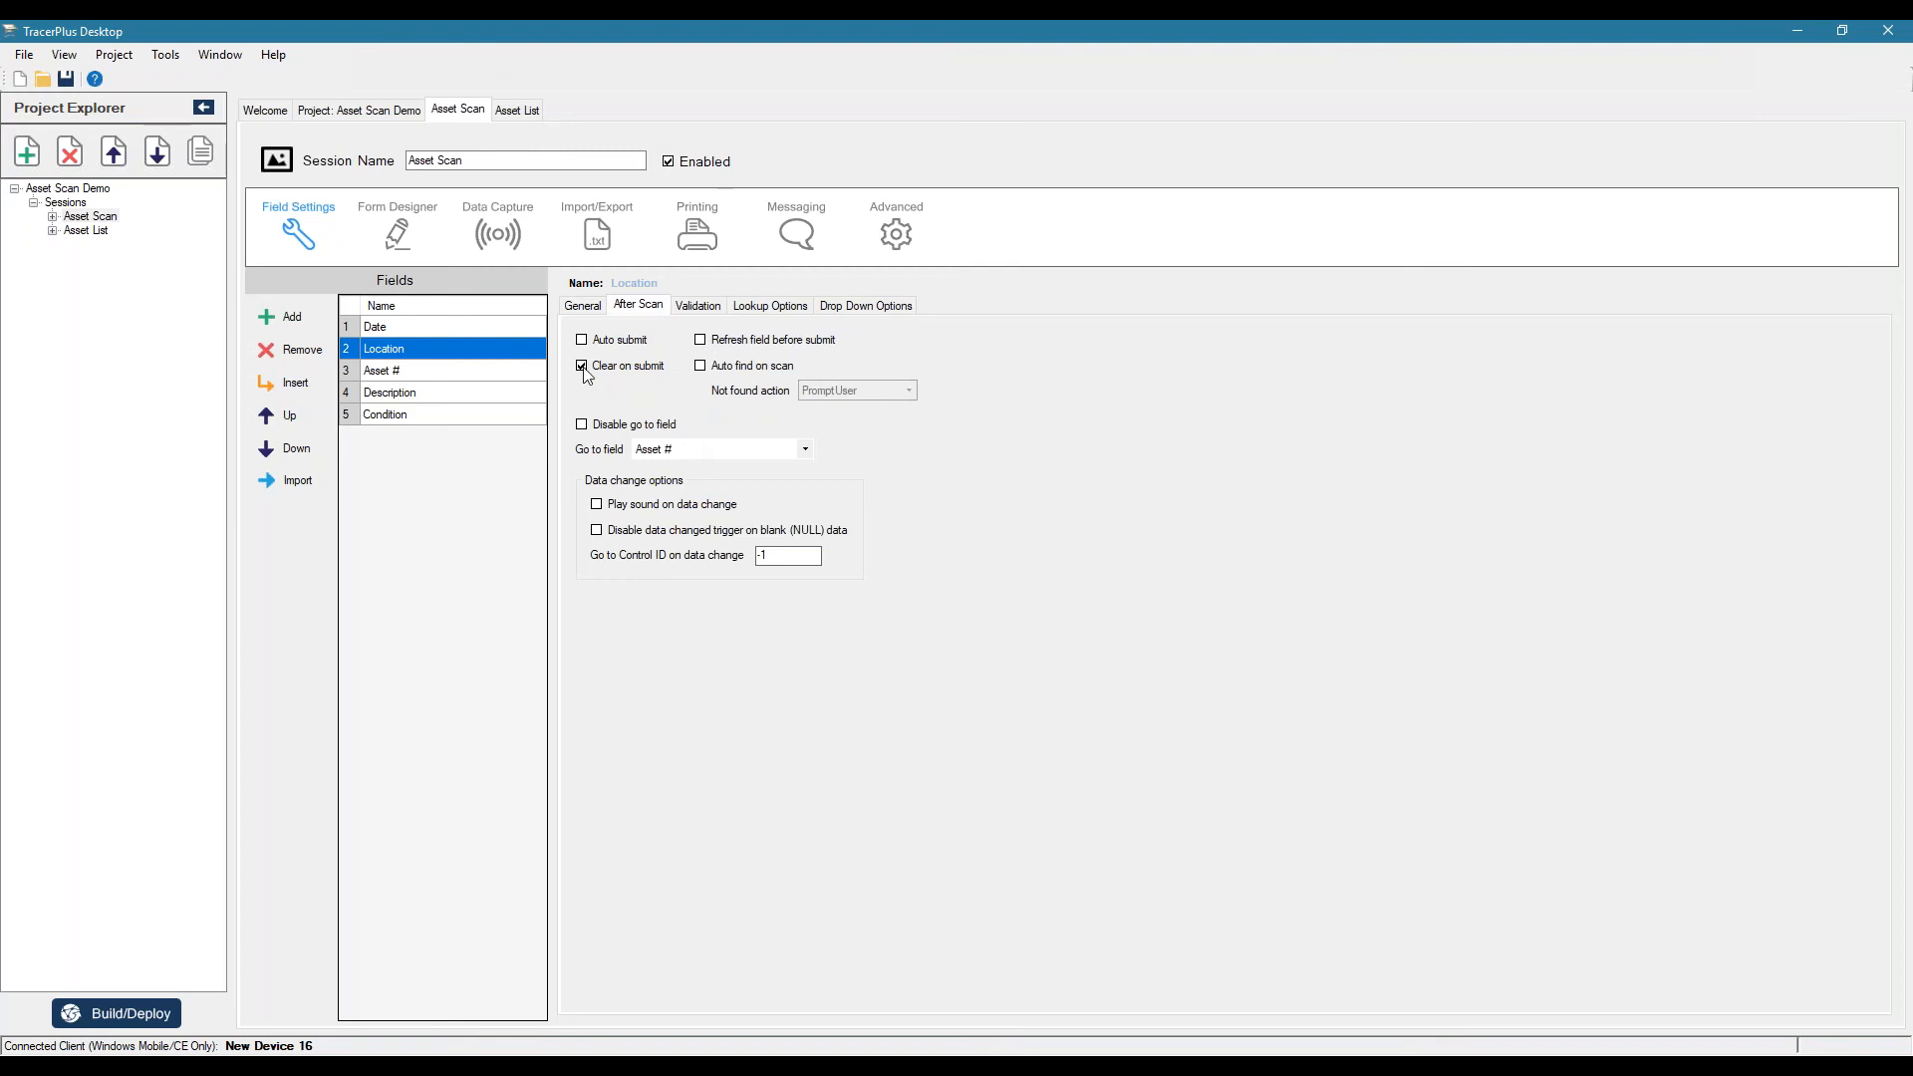
{"action": "left_click", "coordinate": [582, 367]}
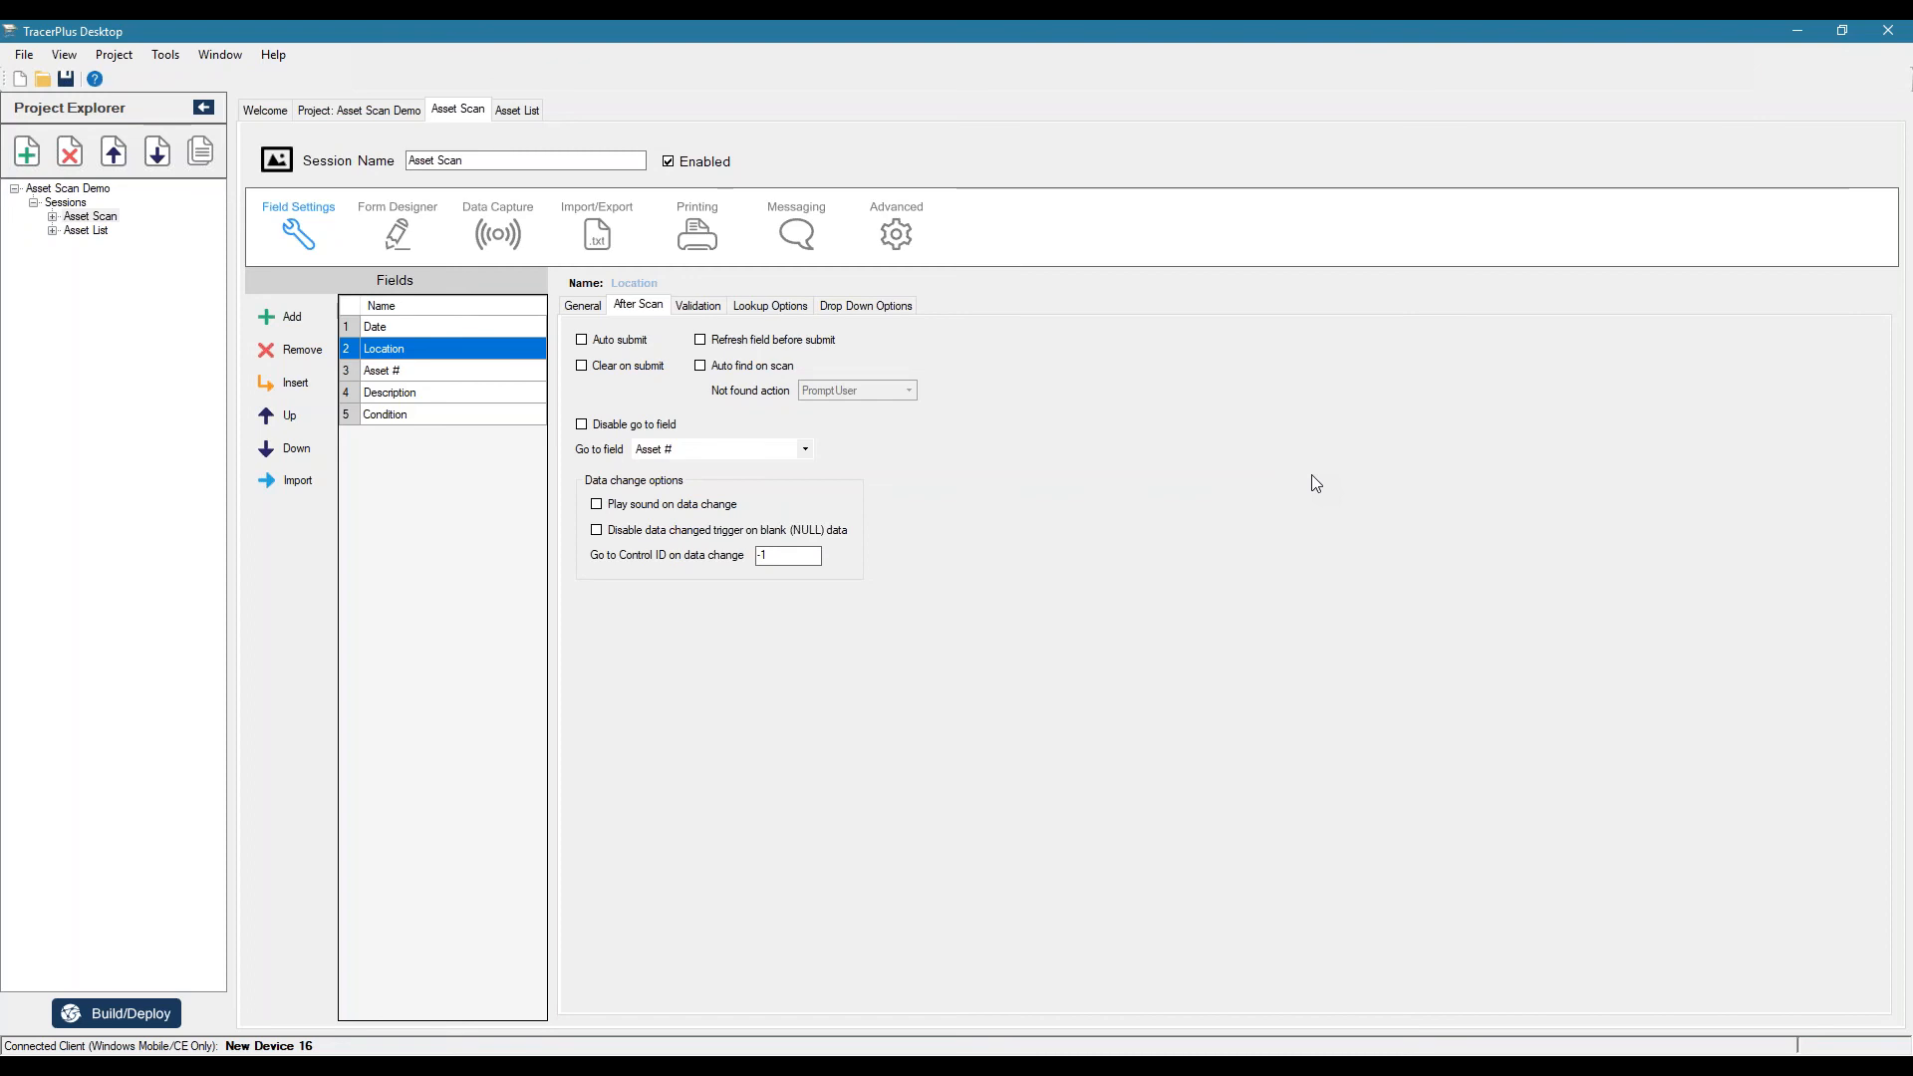
{"action": "mouse_move", "coordinate": [1059, 471]}
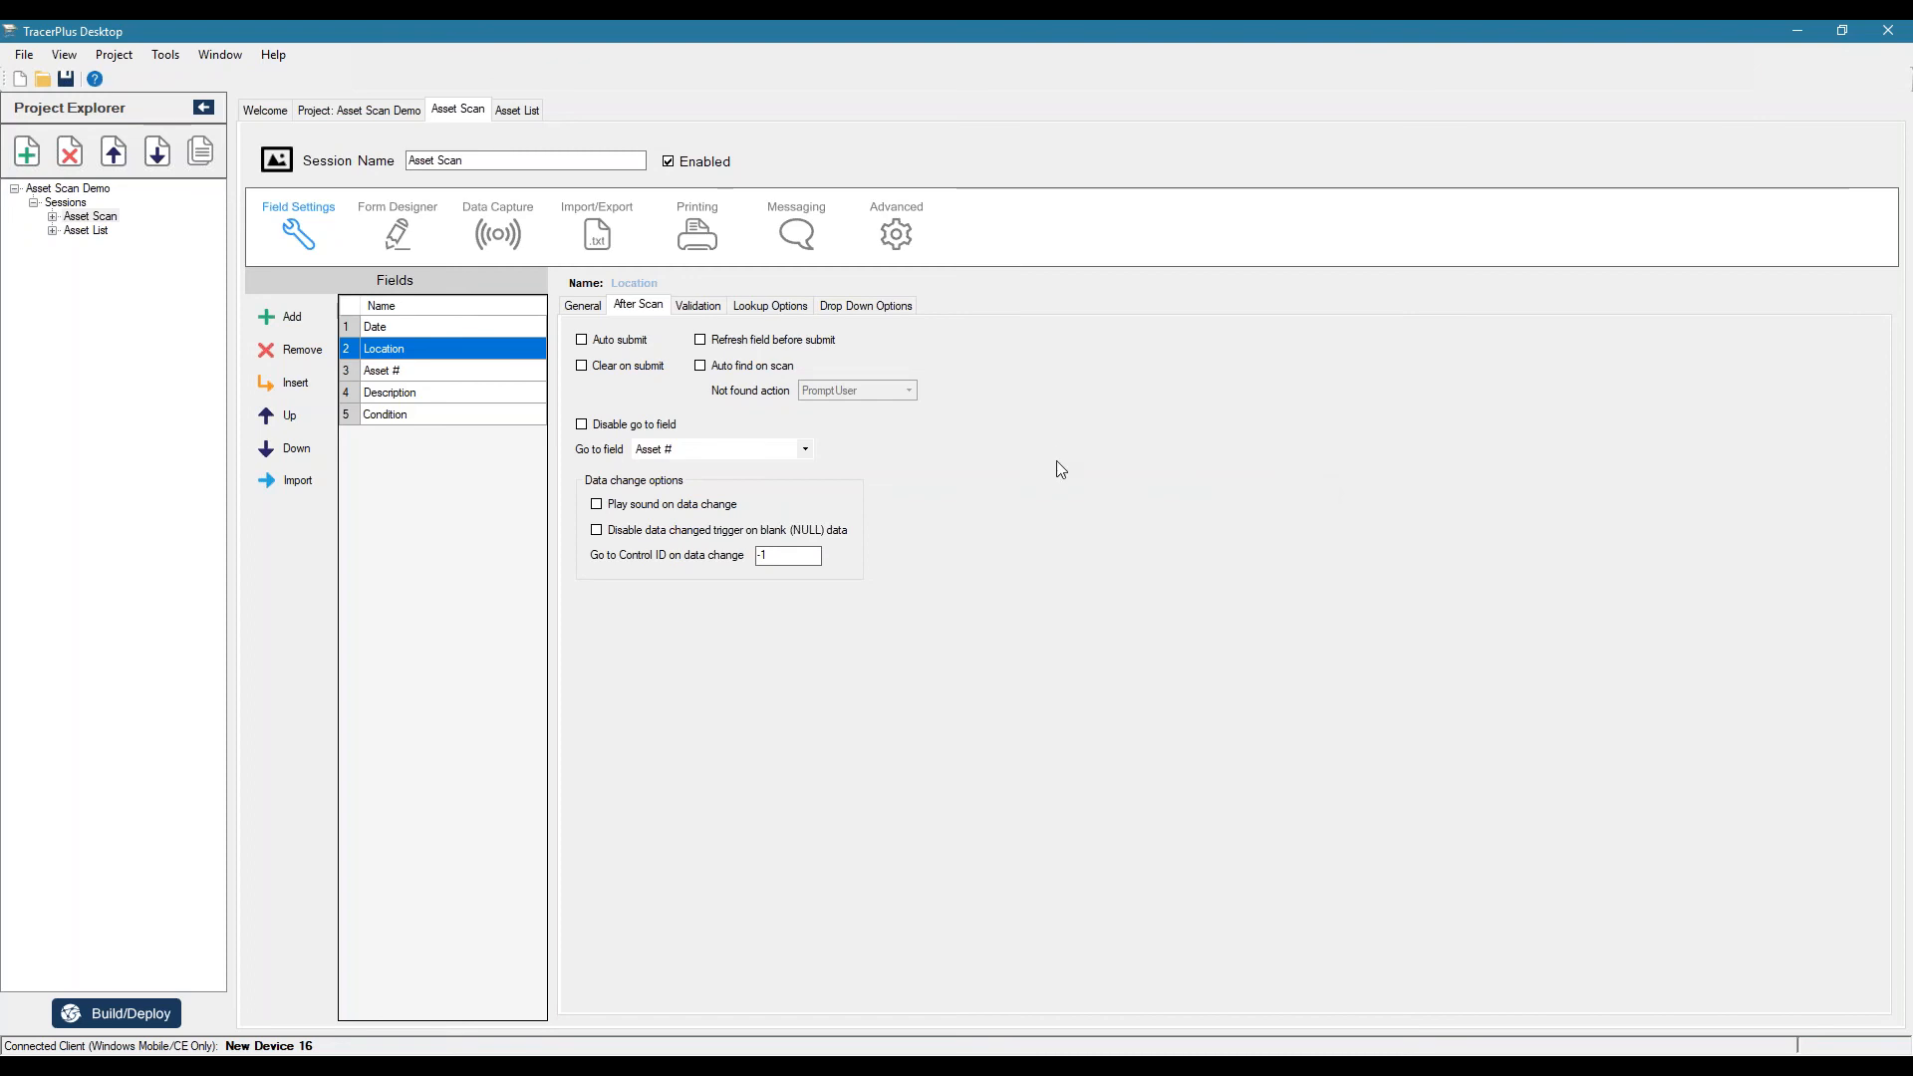
{"action": "mouse_move", "coordinate": [655, 383]}
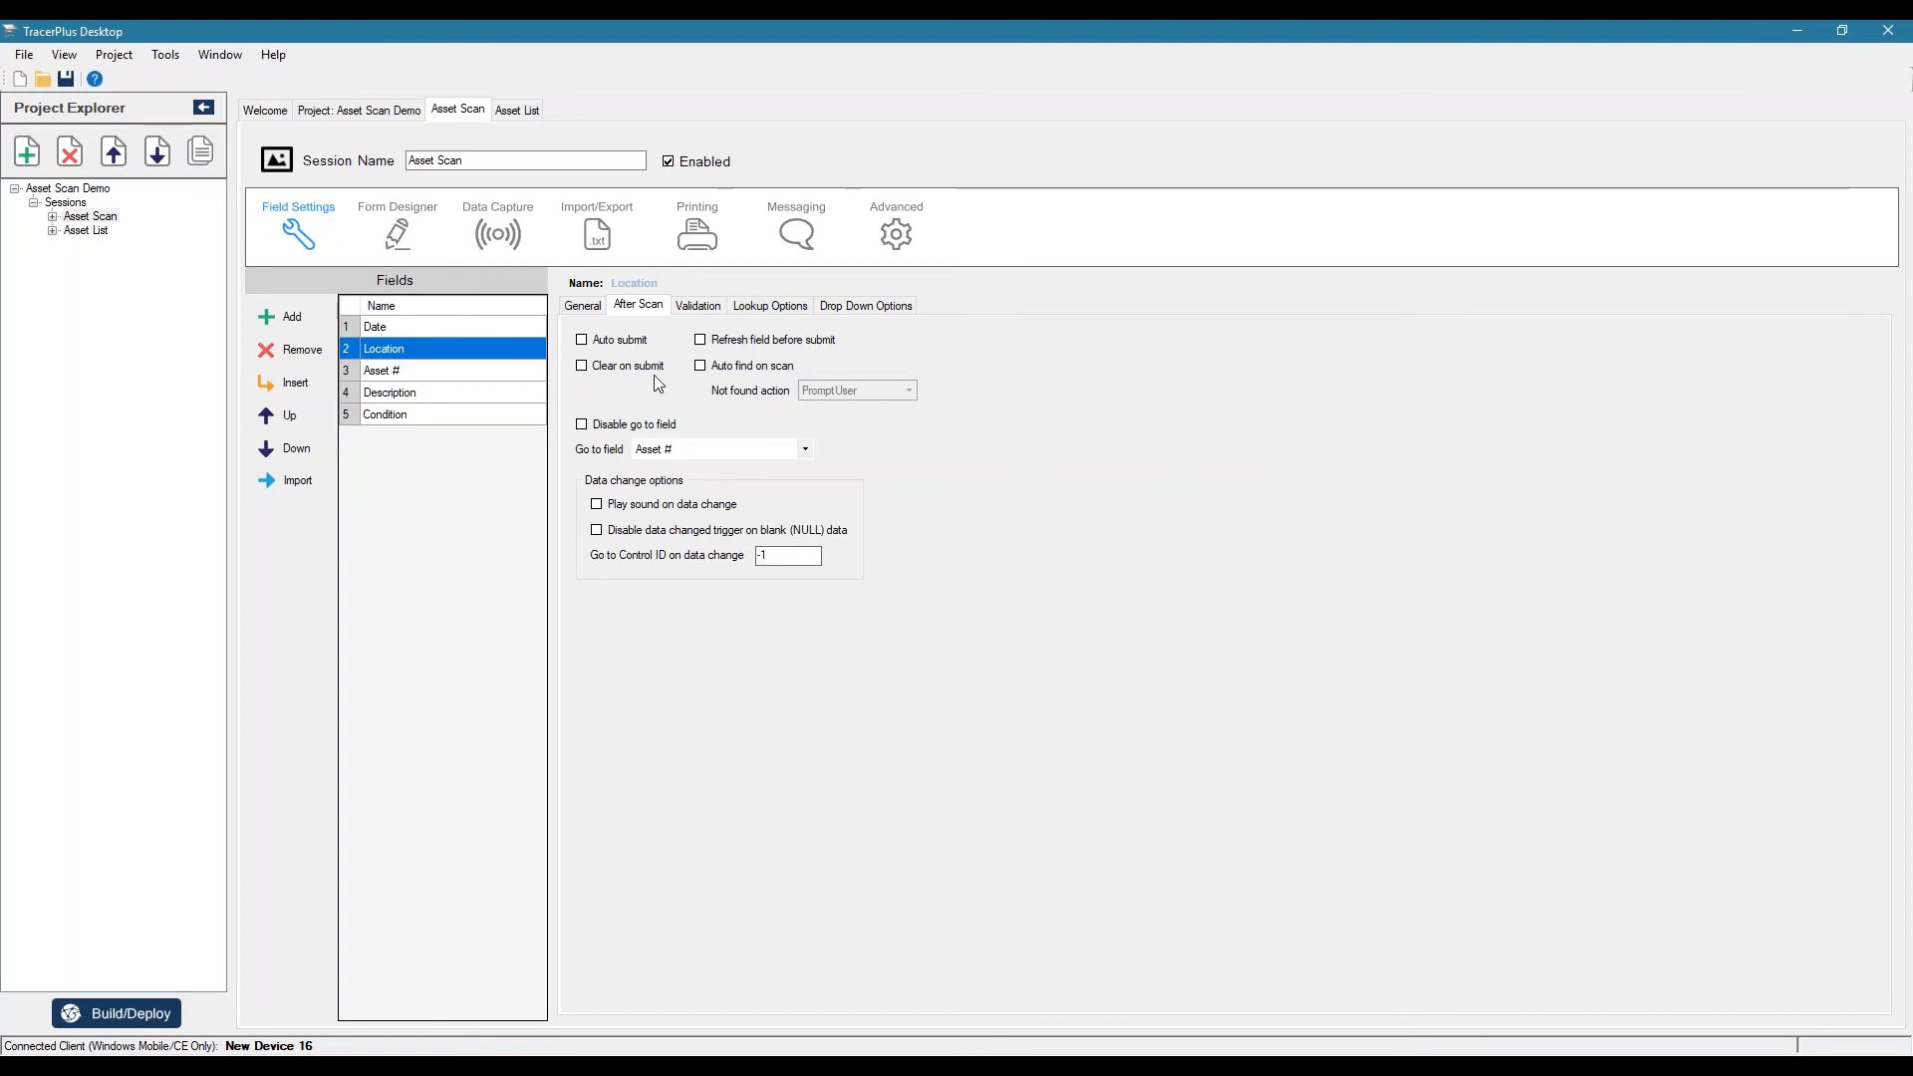
- Review Asset #'s settings, then turn on automatic submit in Condition's after-scan settings
{"action": "left_click", "coordinate": [385, 371]}
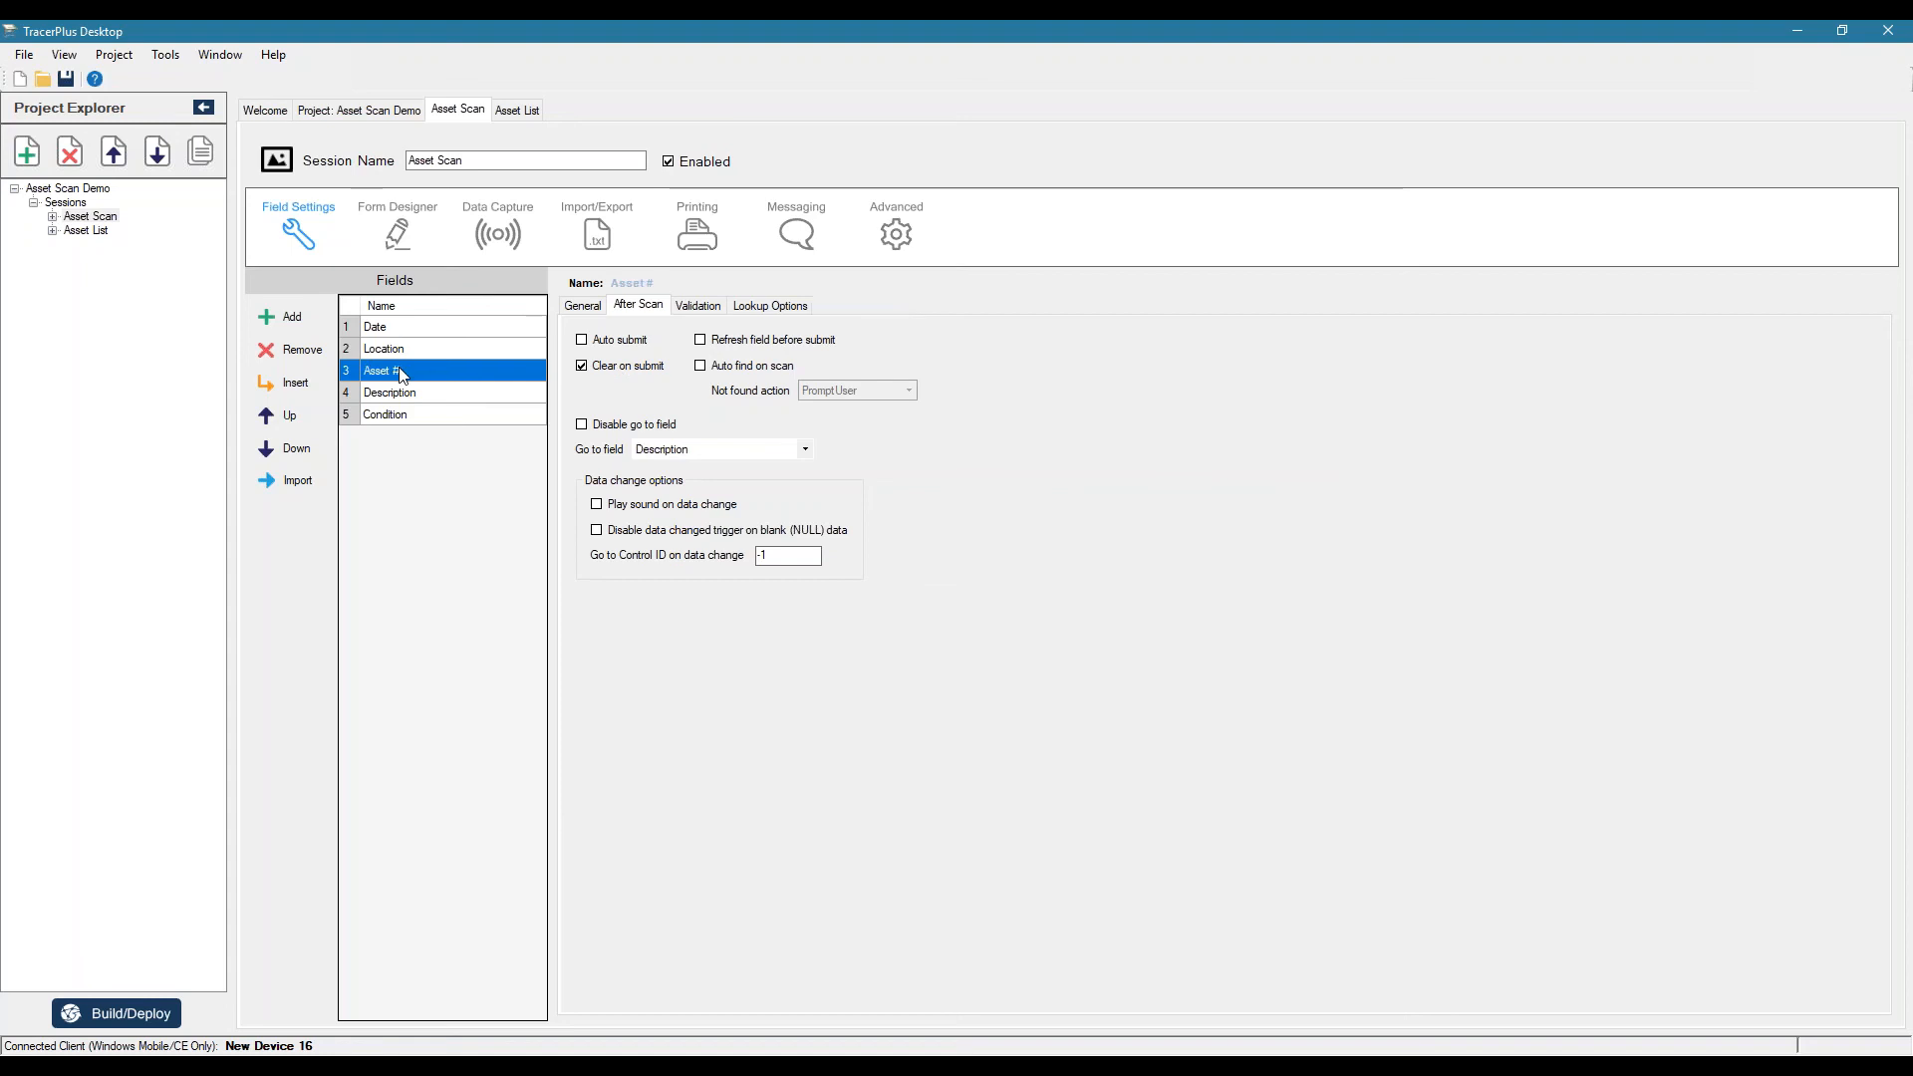
{"action": "mouse_move", "coordinate": [368, 397]}
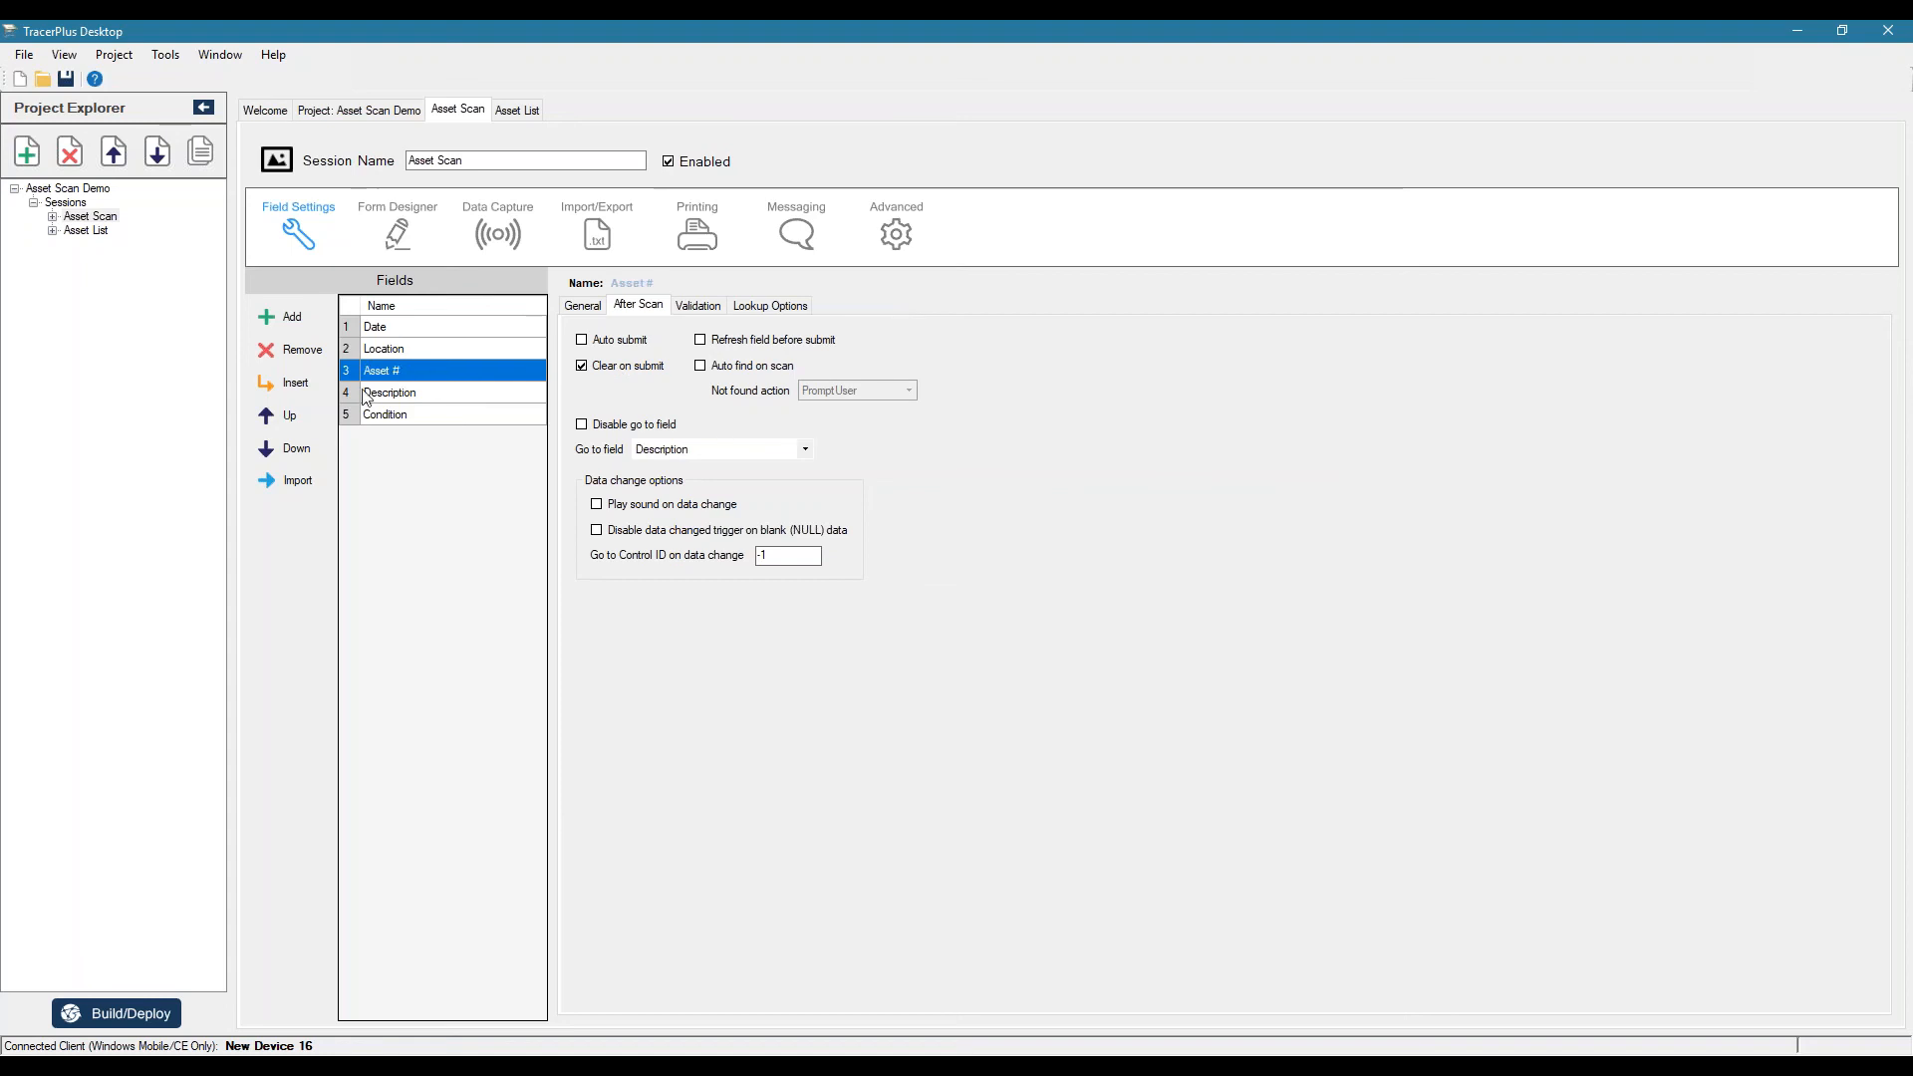
{"action": "mouse_move", "coordinate": [445, 402]}
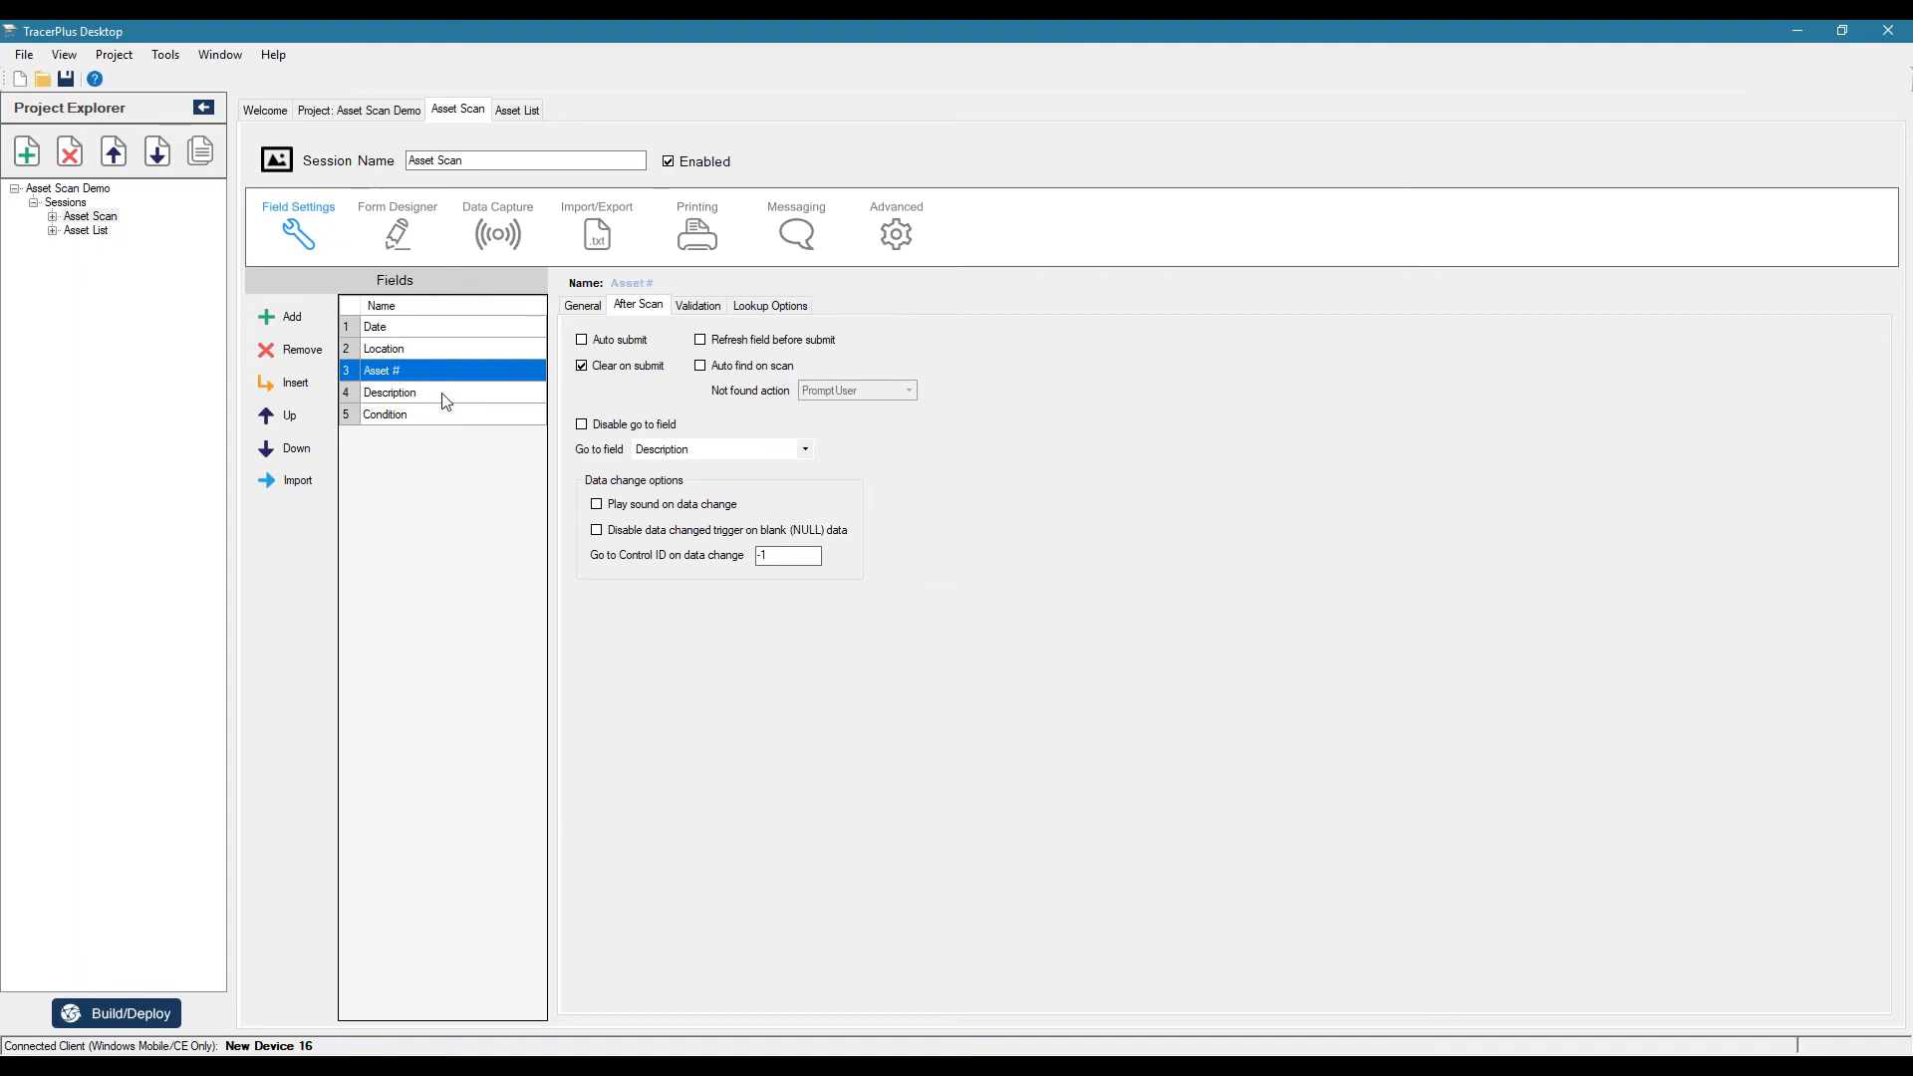
{"action": "mouse_move", "coordinate": [696, 461]}
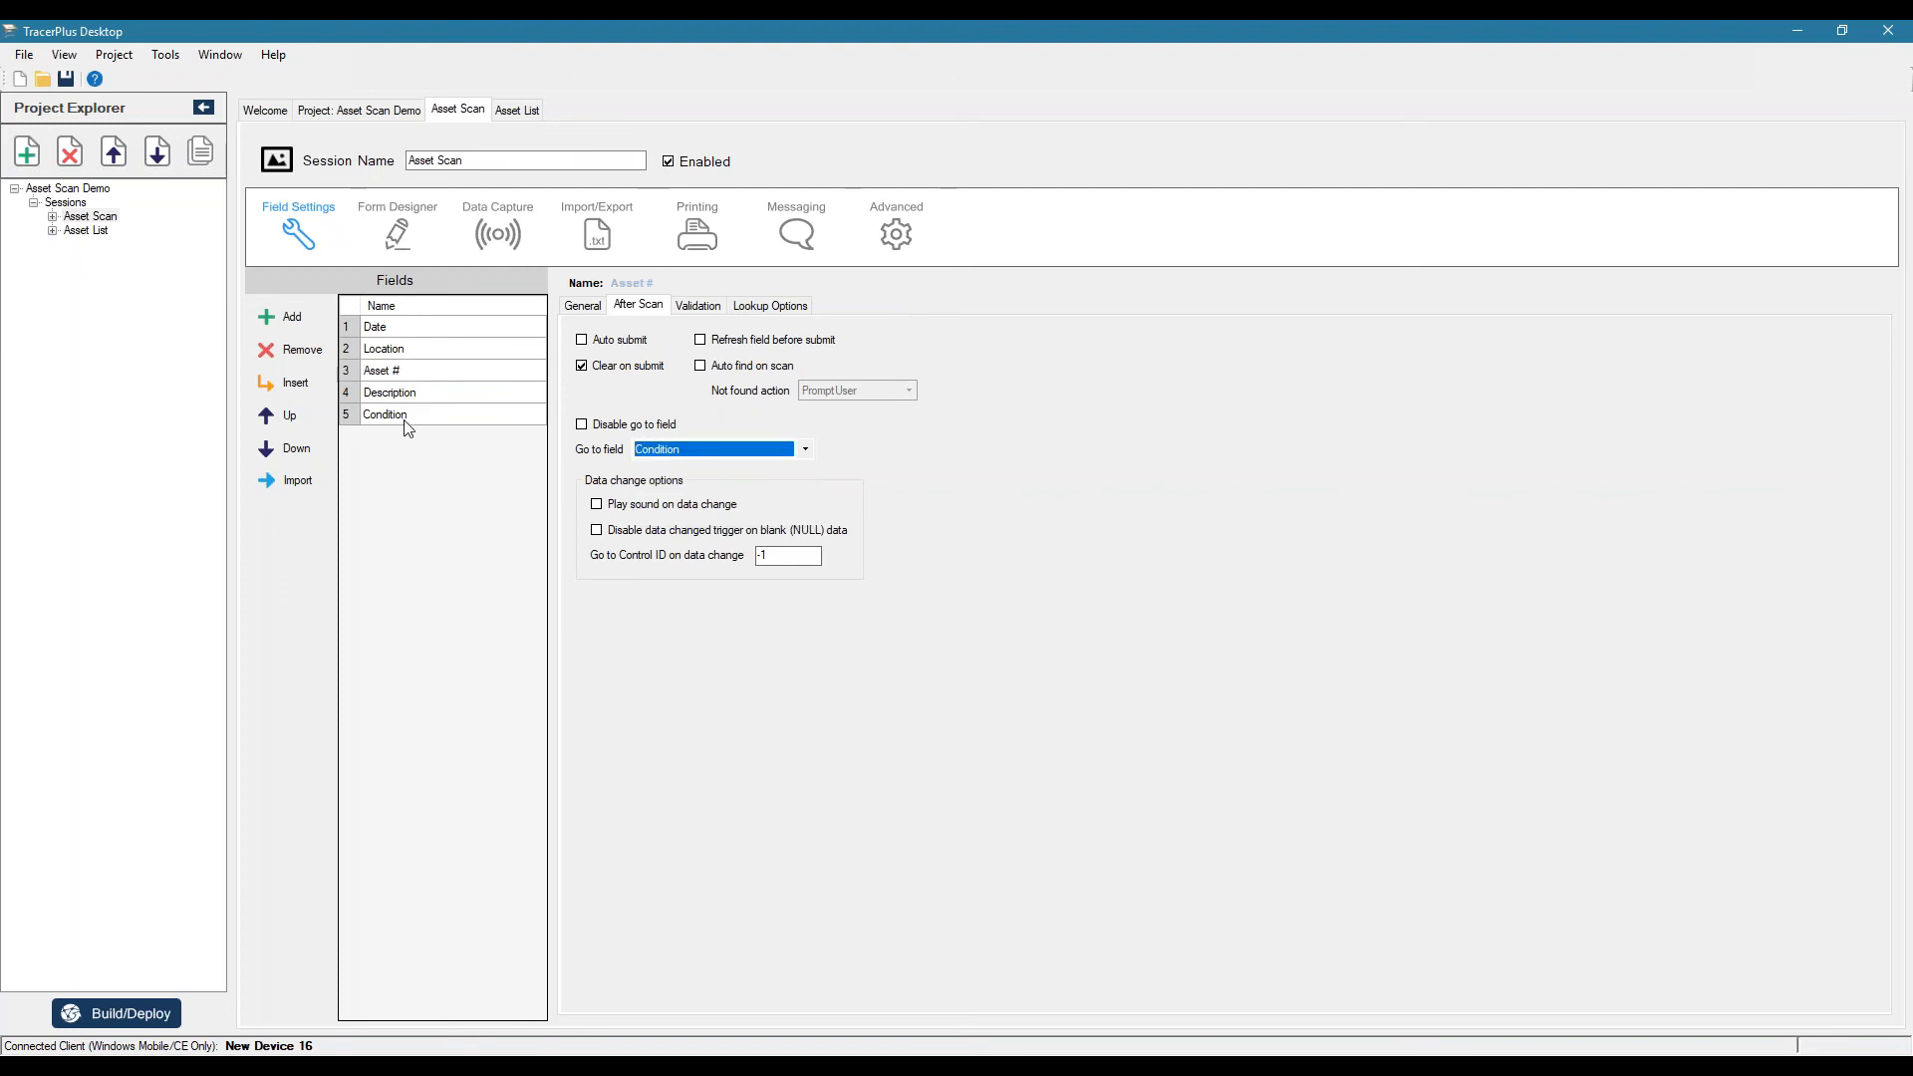
{"action": "left_click", "coordinate": [384, 415]}
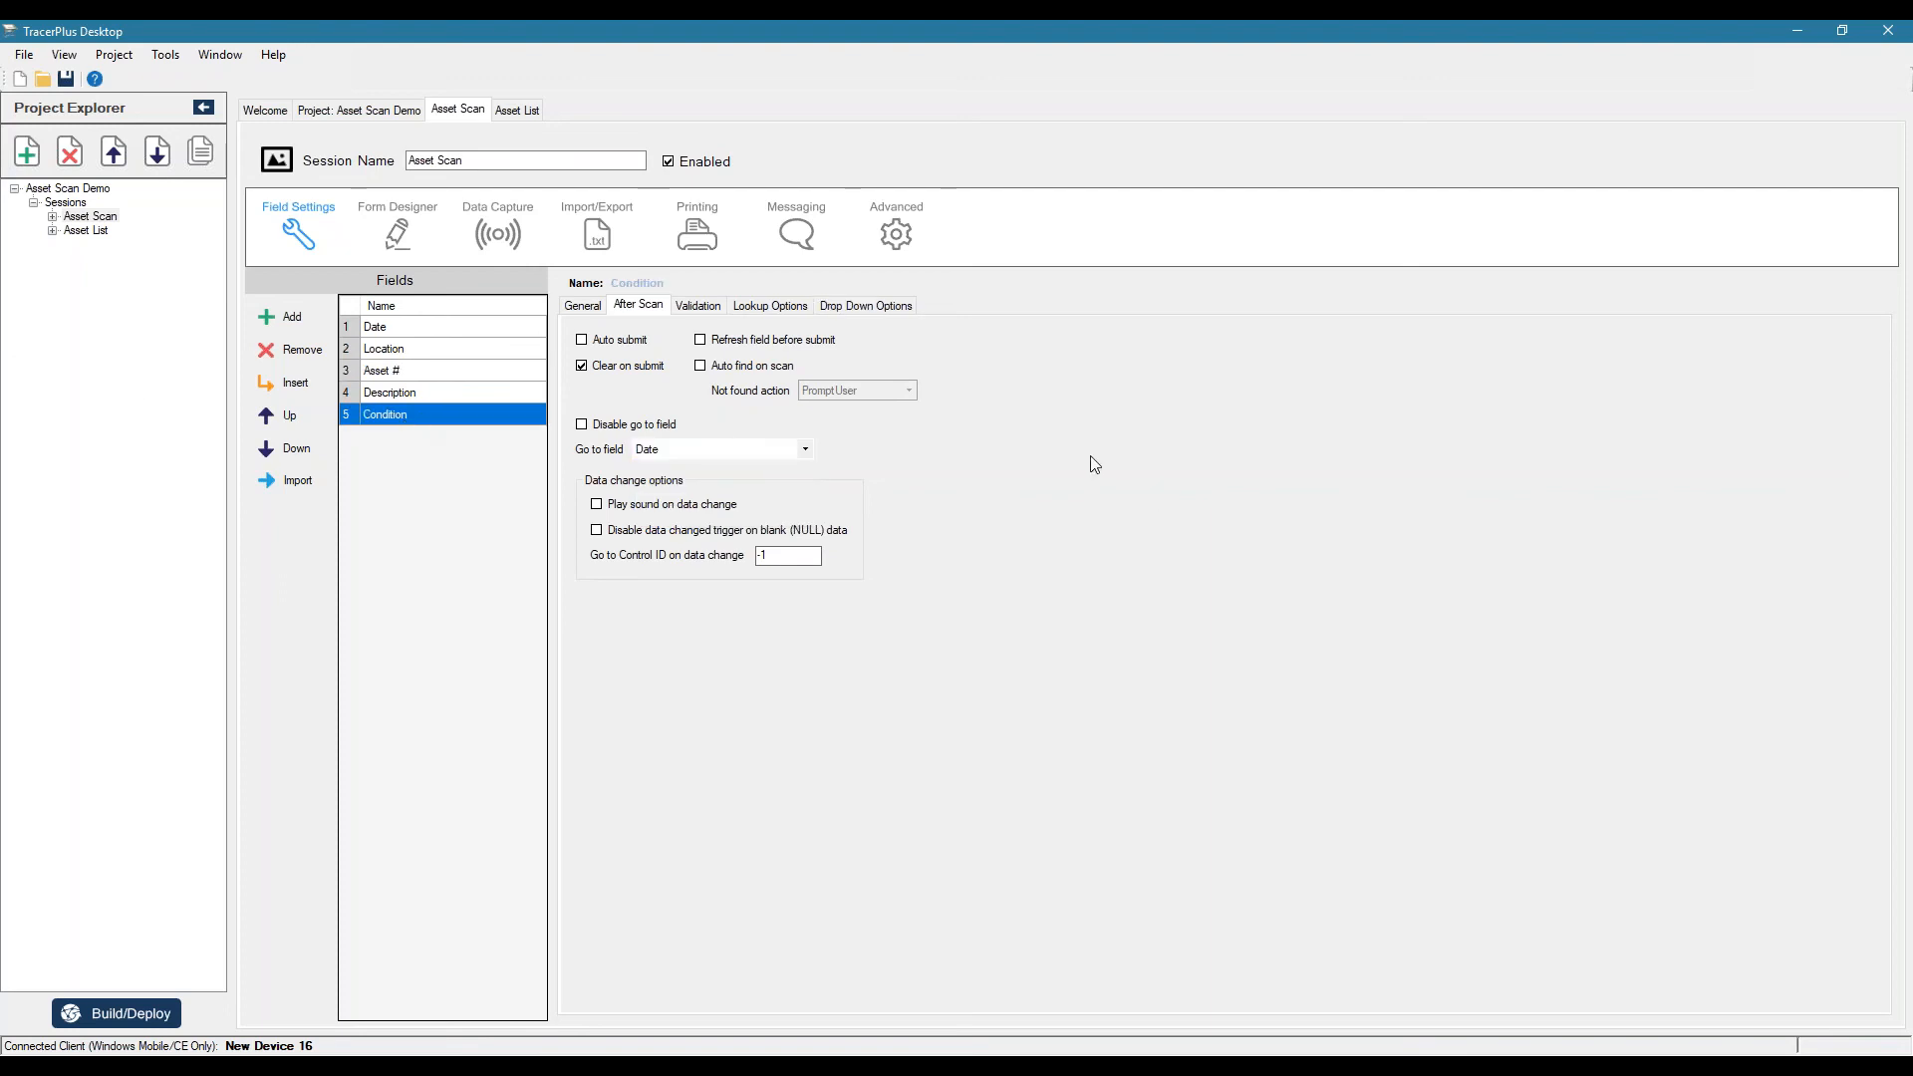
{"action": "left_click", "coordinate": [582, 341]}
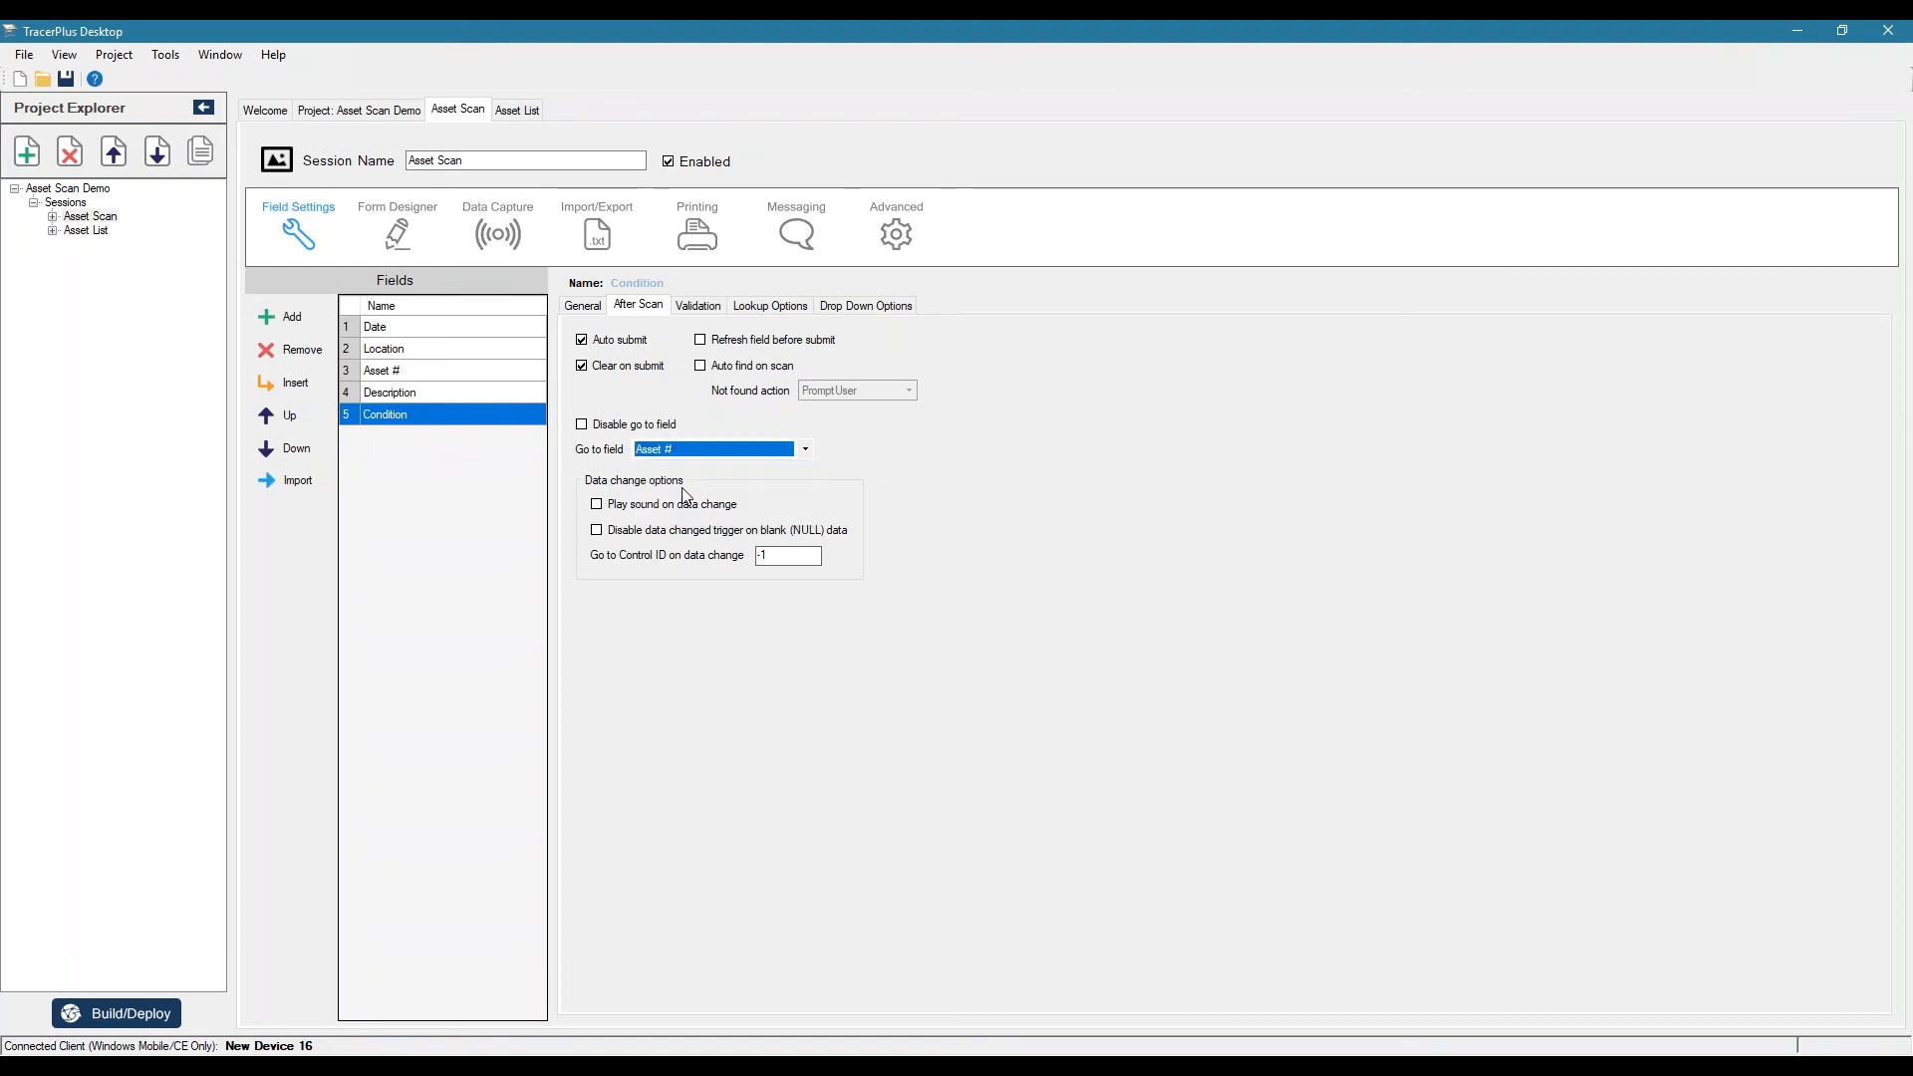
{"action": "mouse_move", "coordinate": [997, 494]}
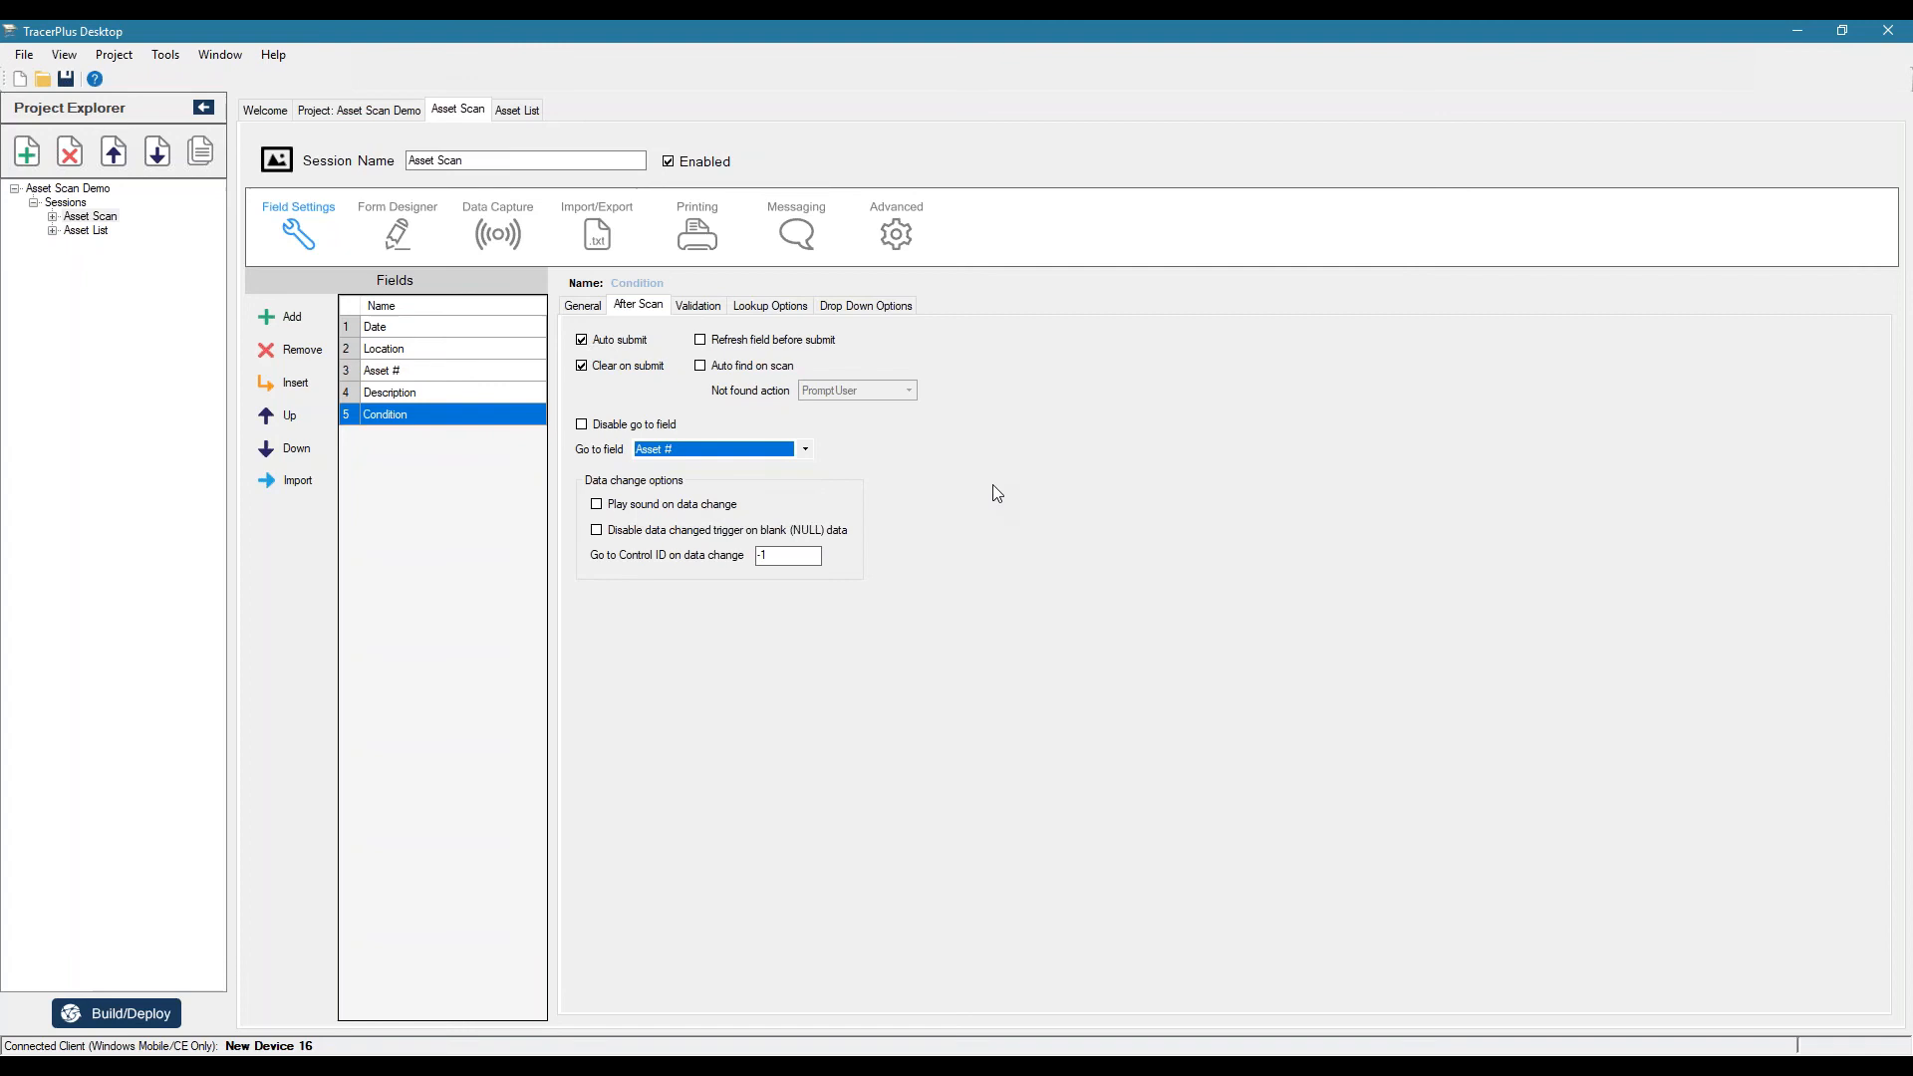
{"action": "mouse_move", "coordinate": [428, 367]}
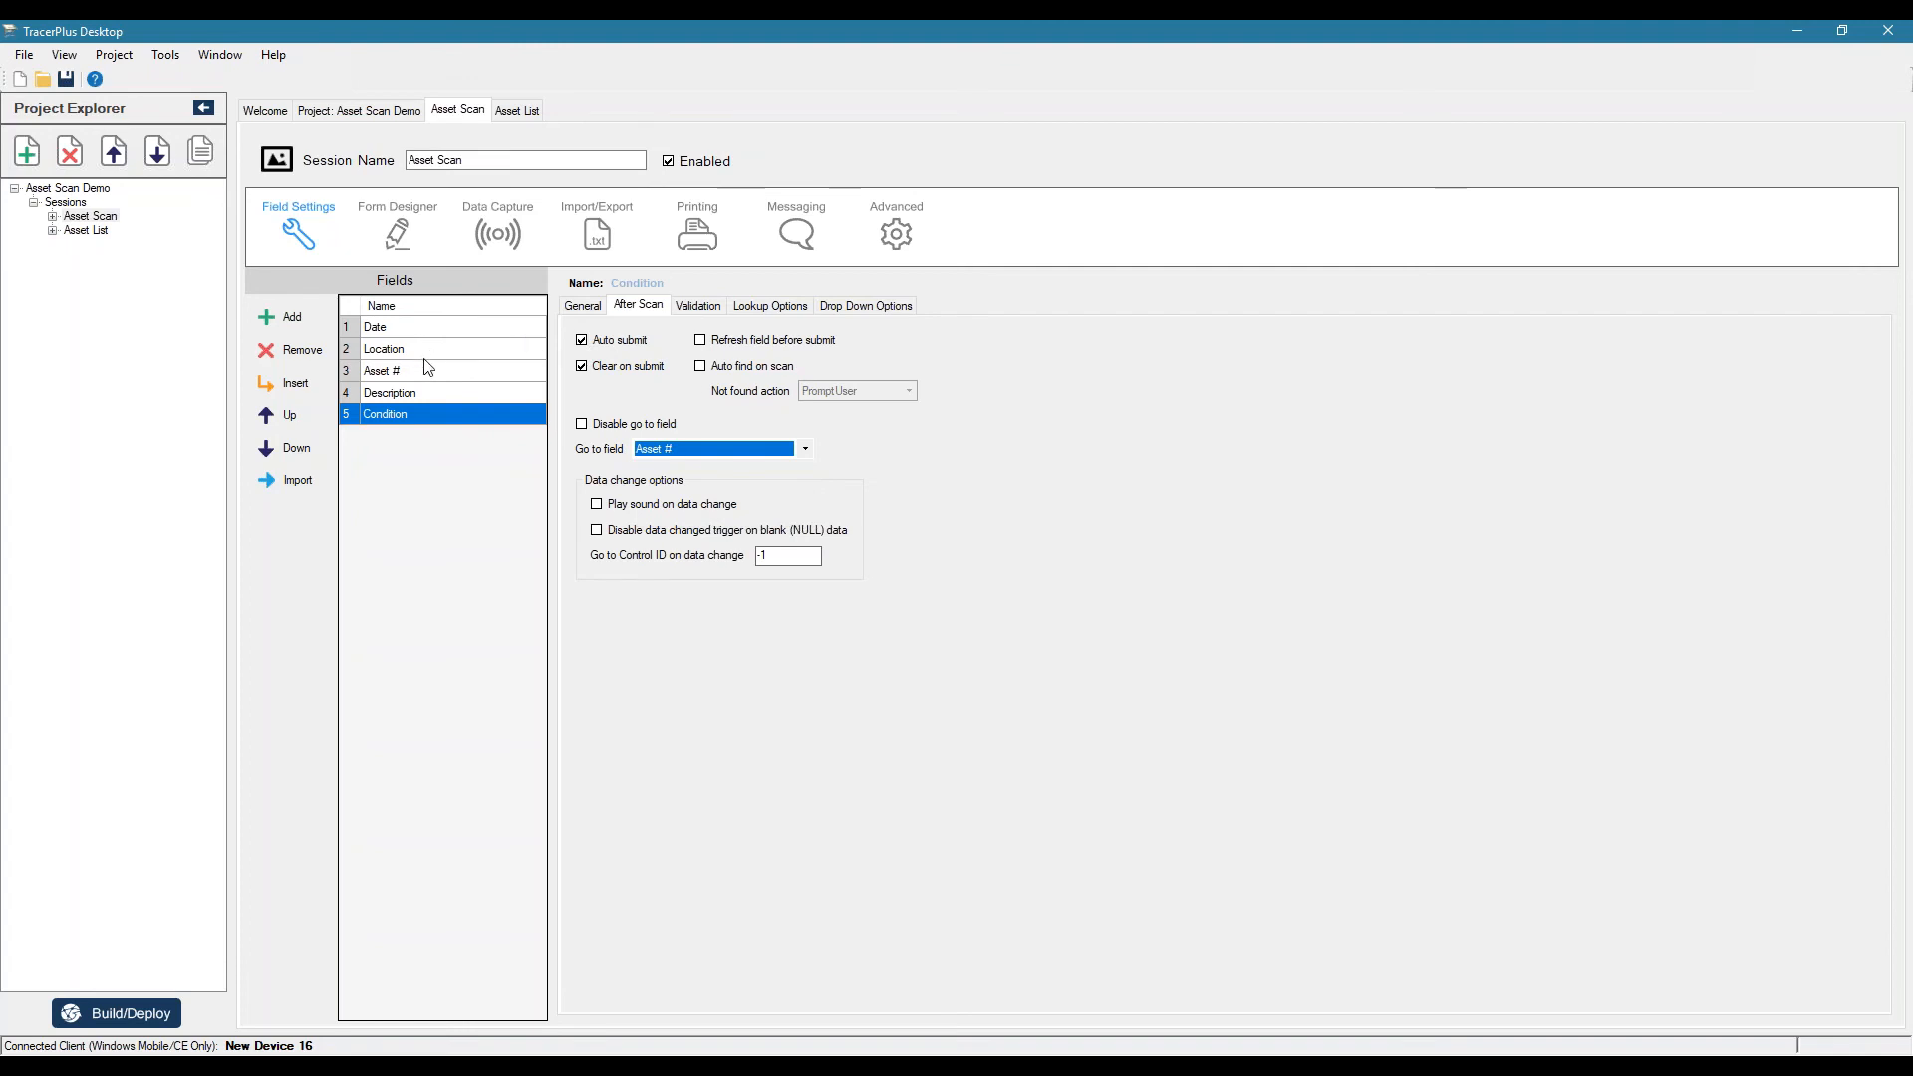
- Give Location a minimum length of 1 with the error message "Location is required!"
{"action": "left_click", "coordinate": [385, 349]}
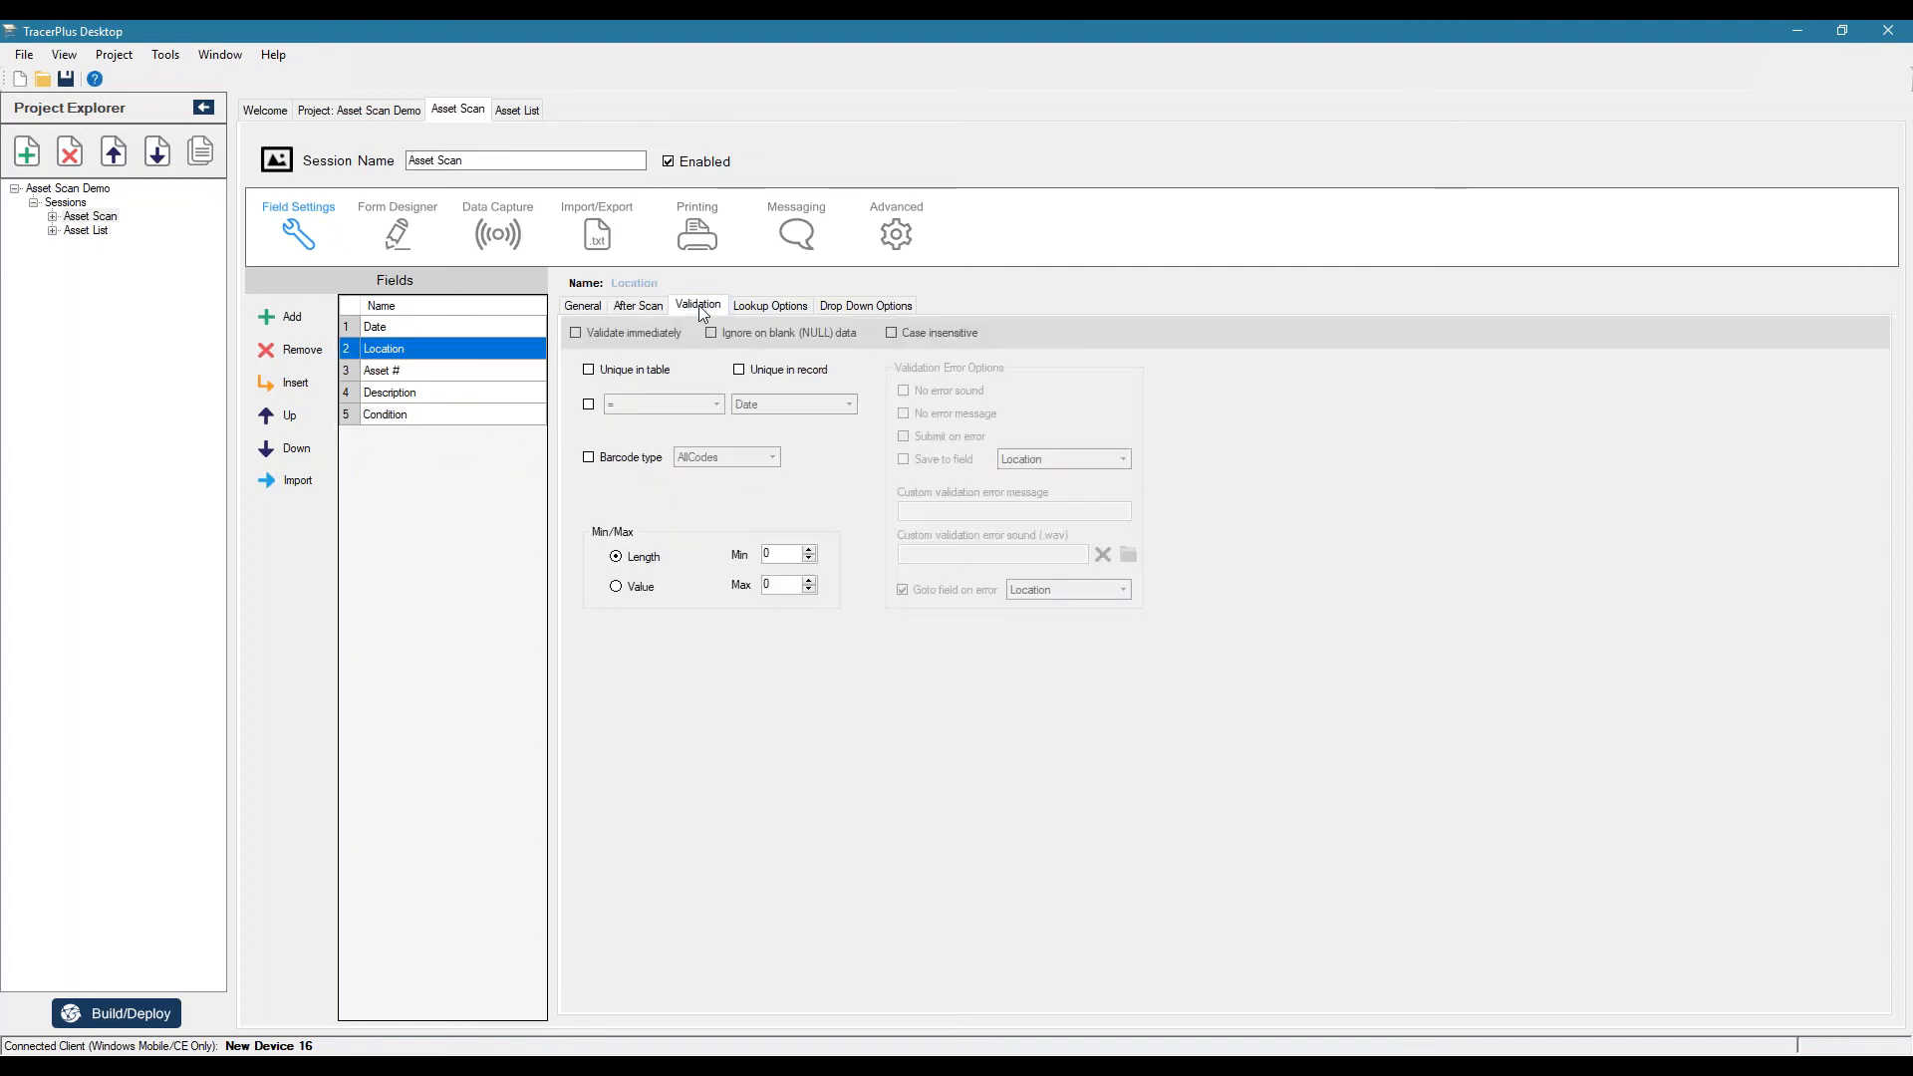
{"action": "mouse_move", "coordinate": [757, 436]}
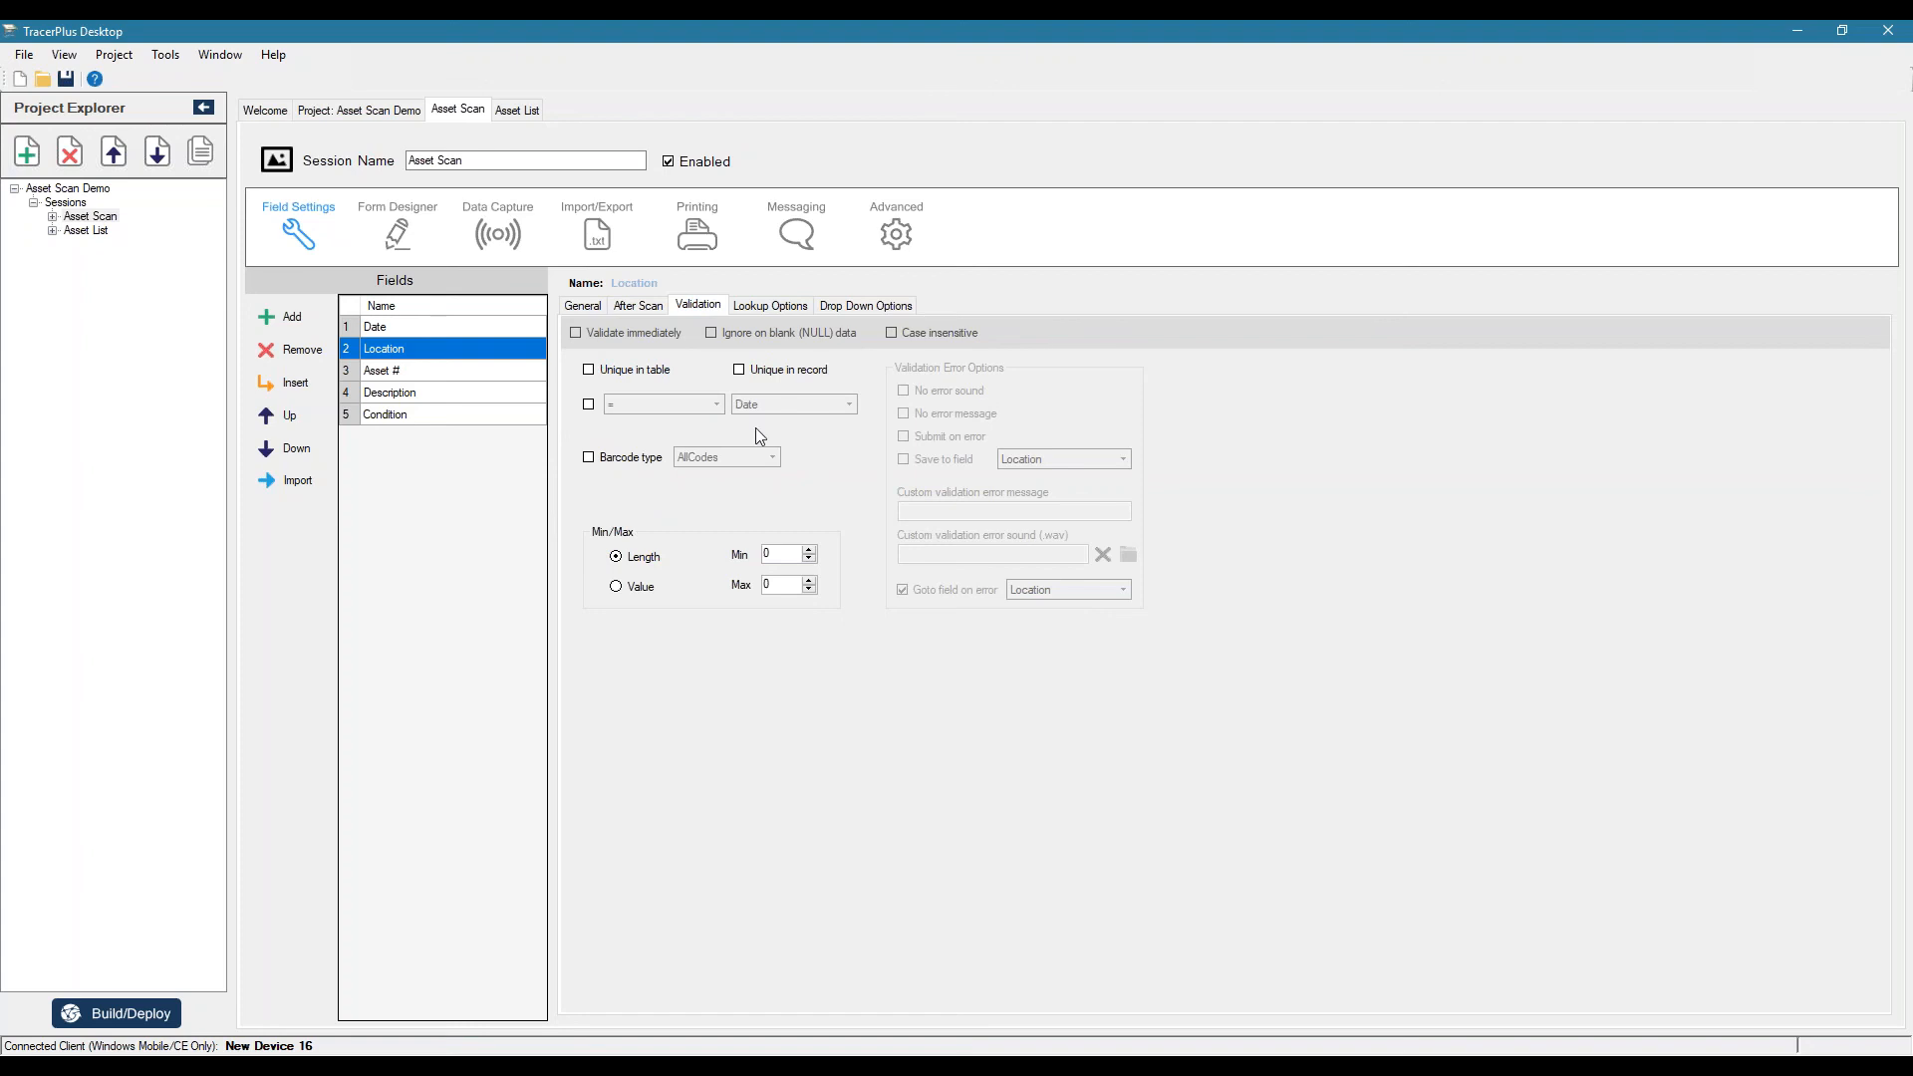
{"action": "mouse_move", "coordinate": [1323, 473]}
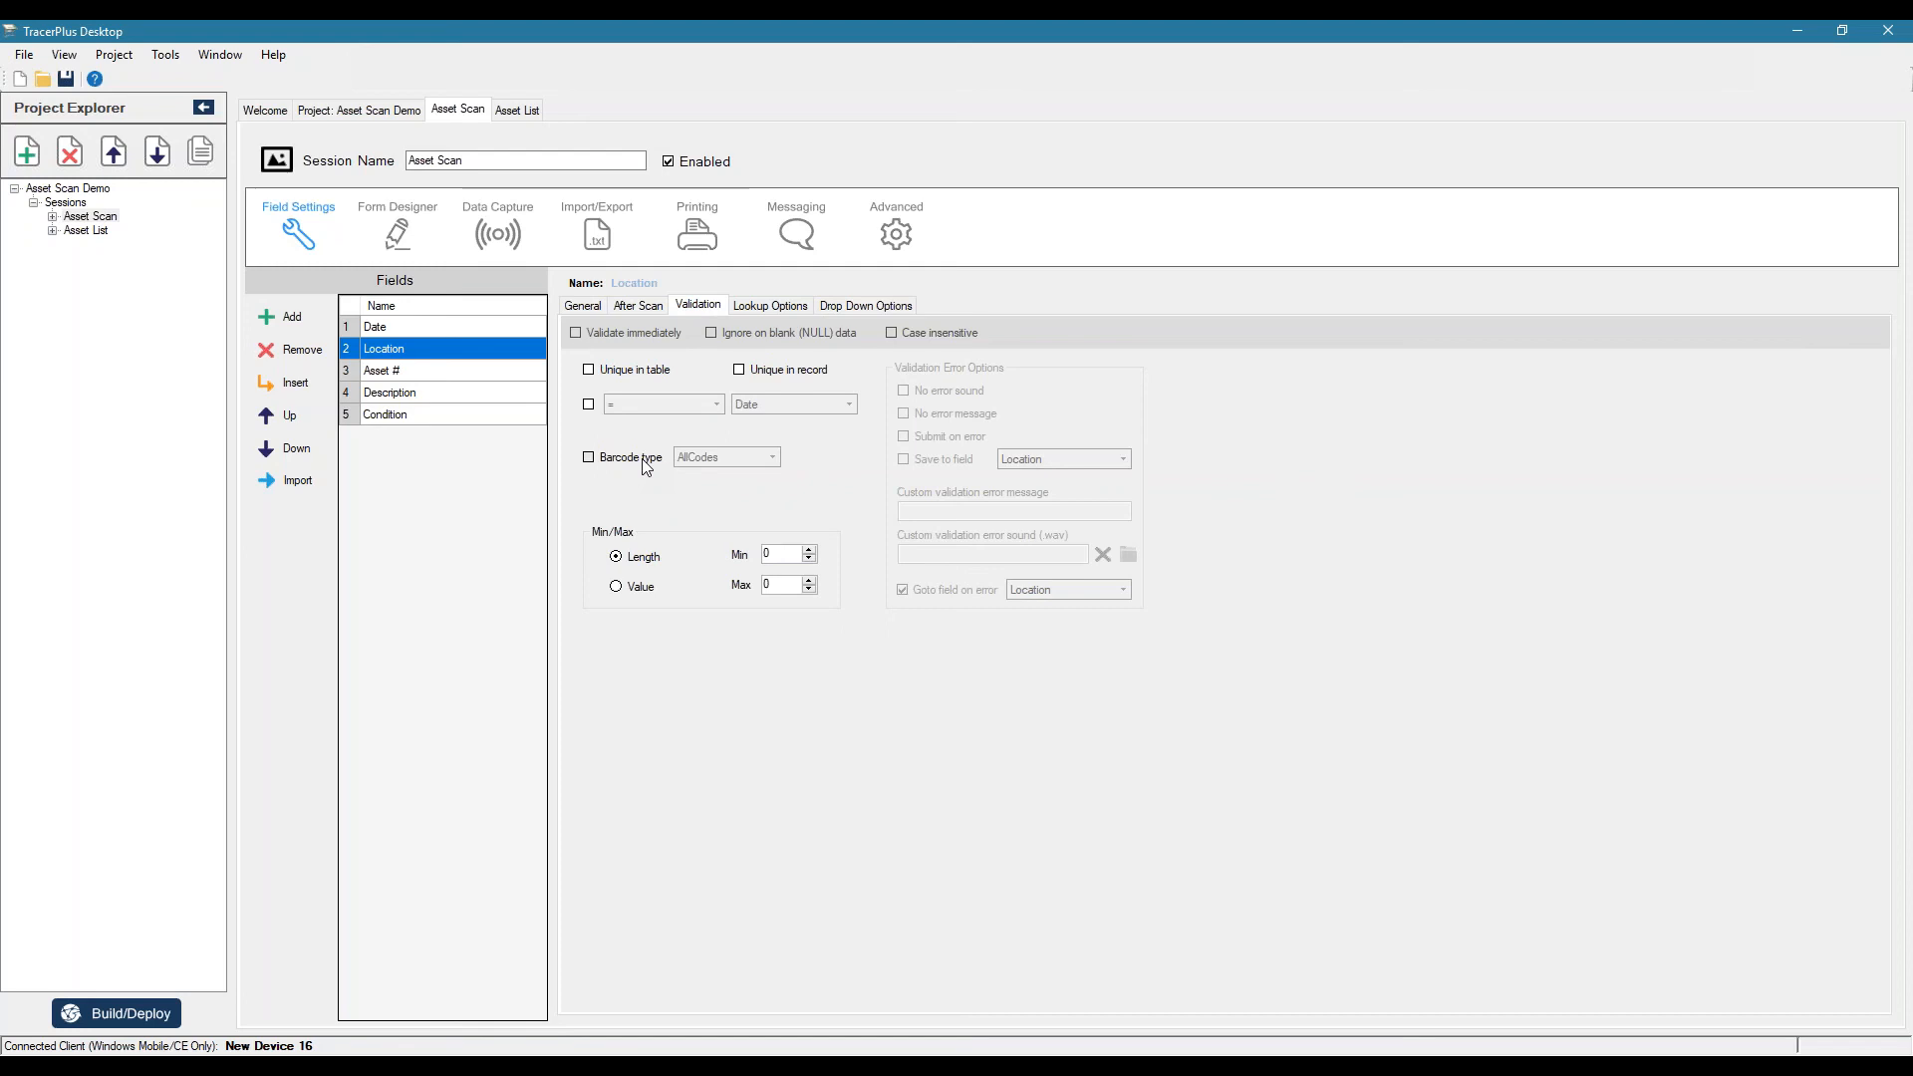
{"action": "mouse_move", "coordinate": [736, 511]}
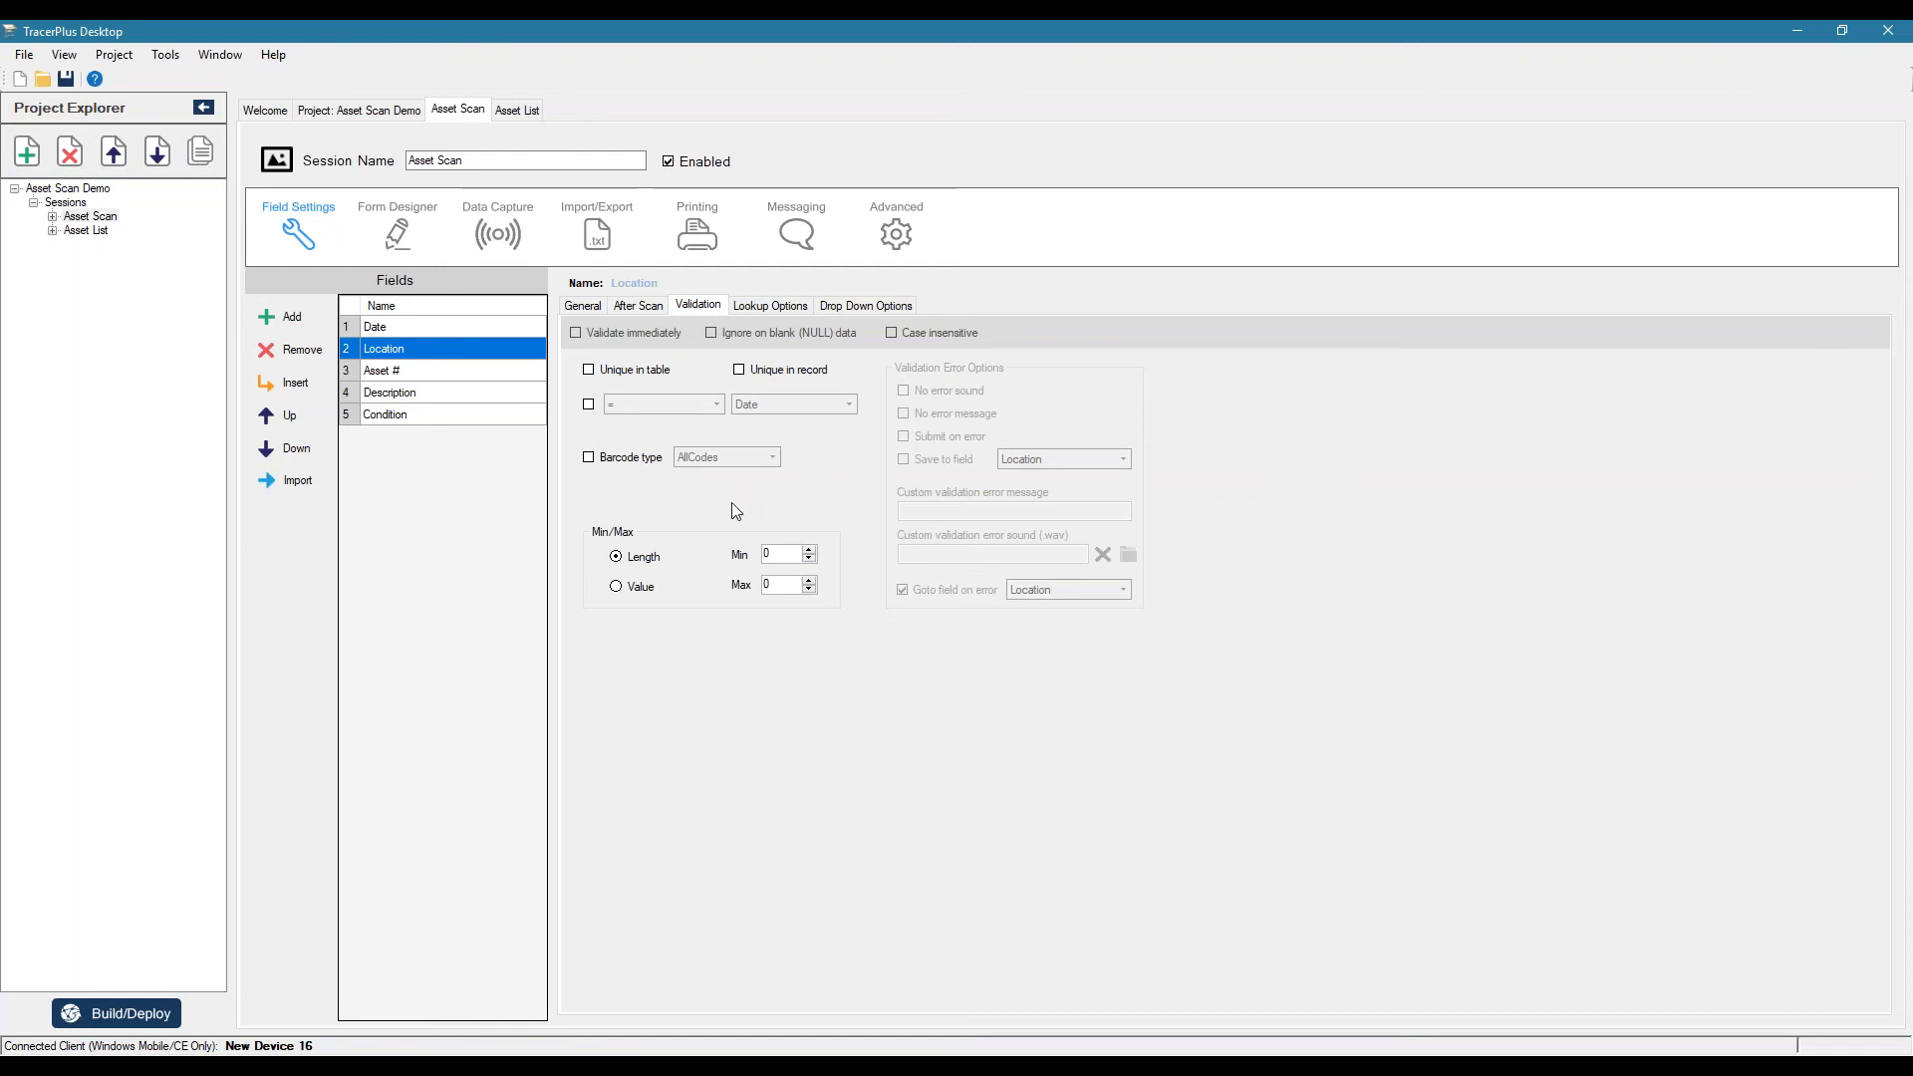
{"action": "mouse_move", "coordinate": [1310, 695]}
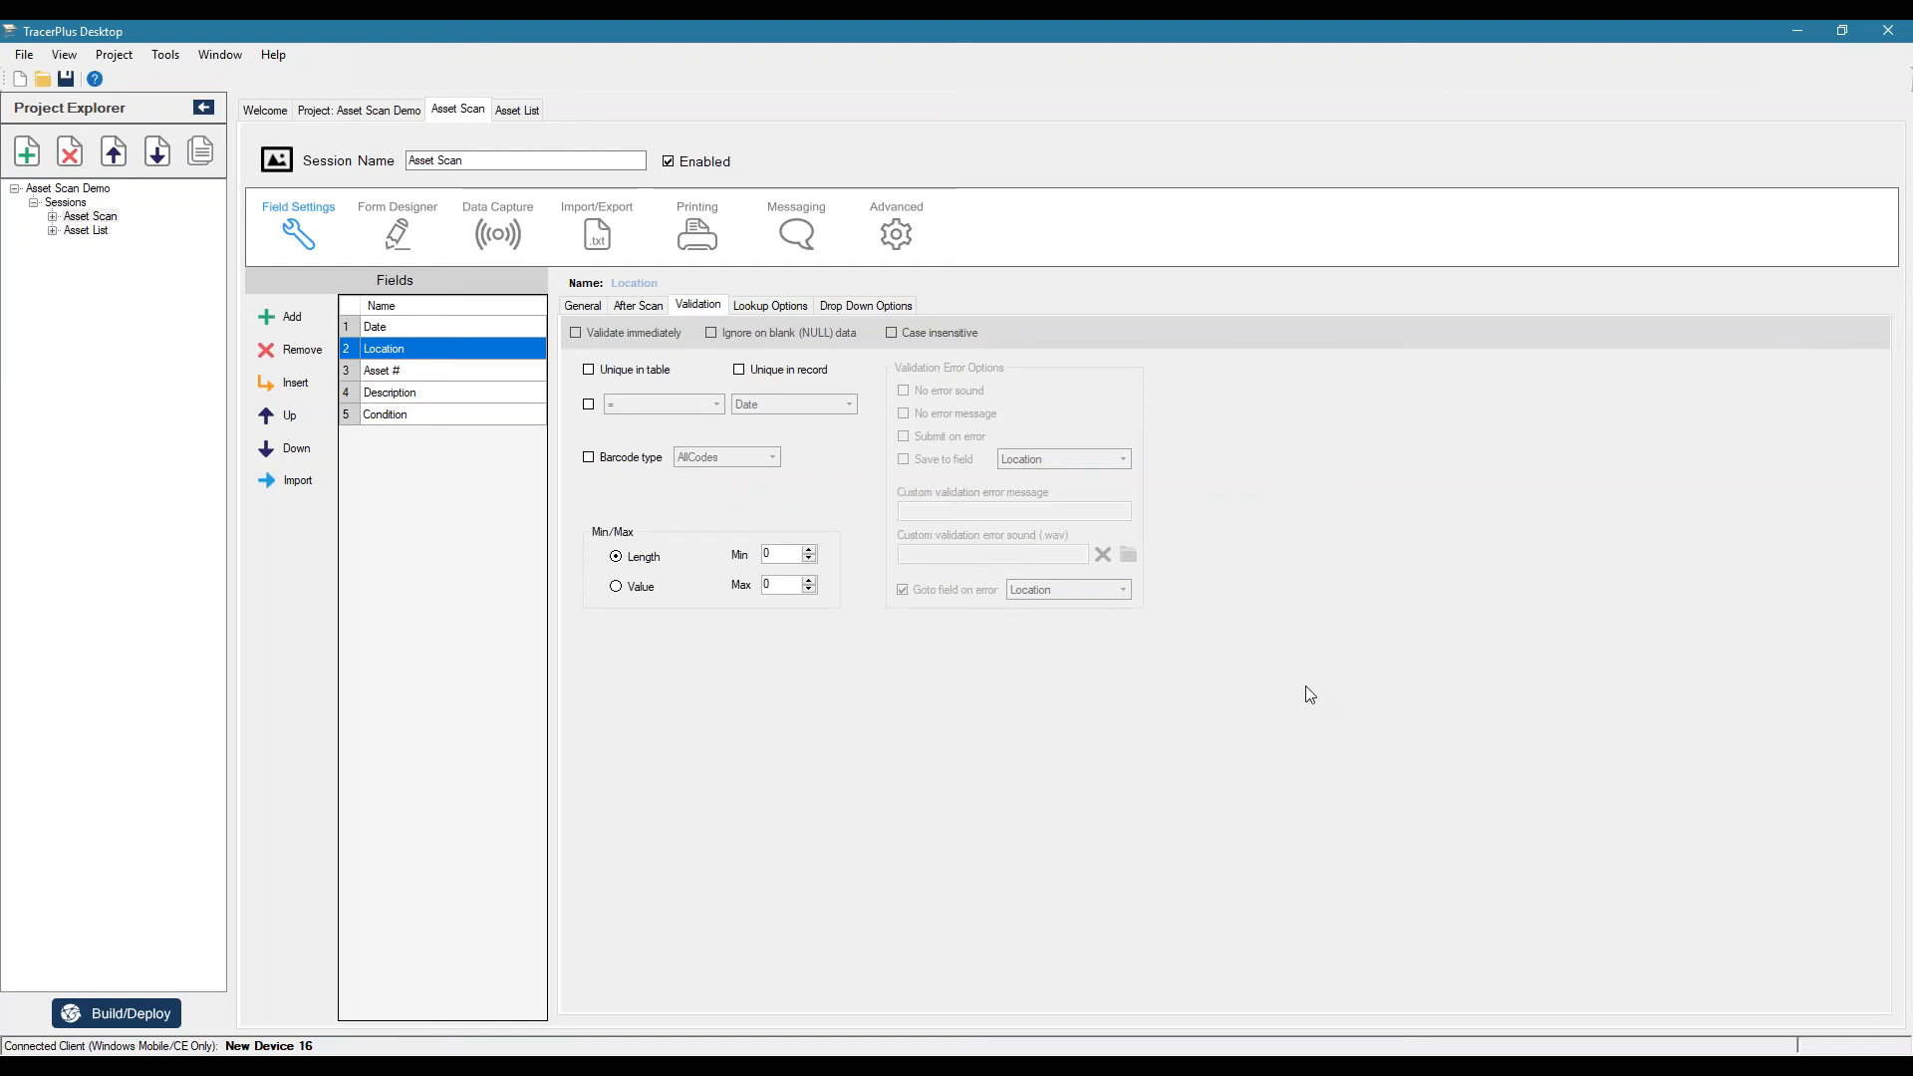
{"action": "mouse_move", "coordinate": [1327, 709]}
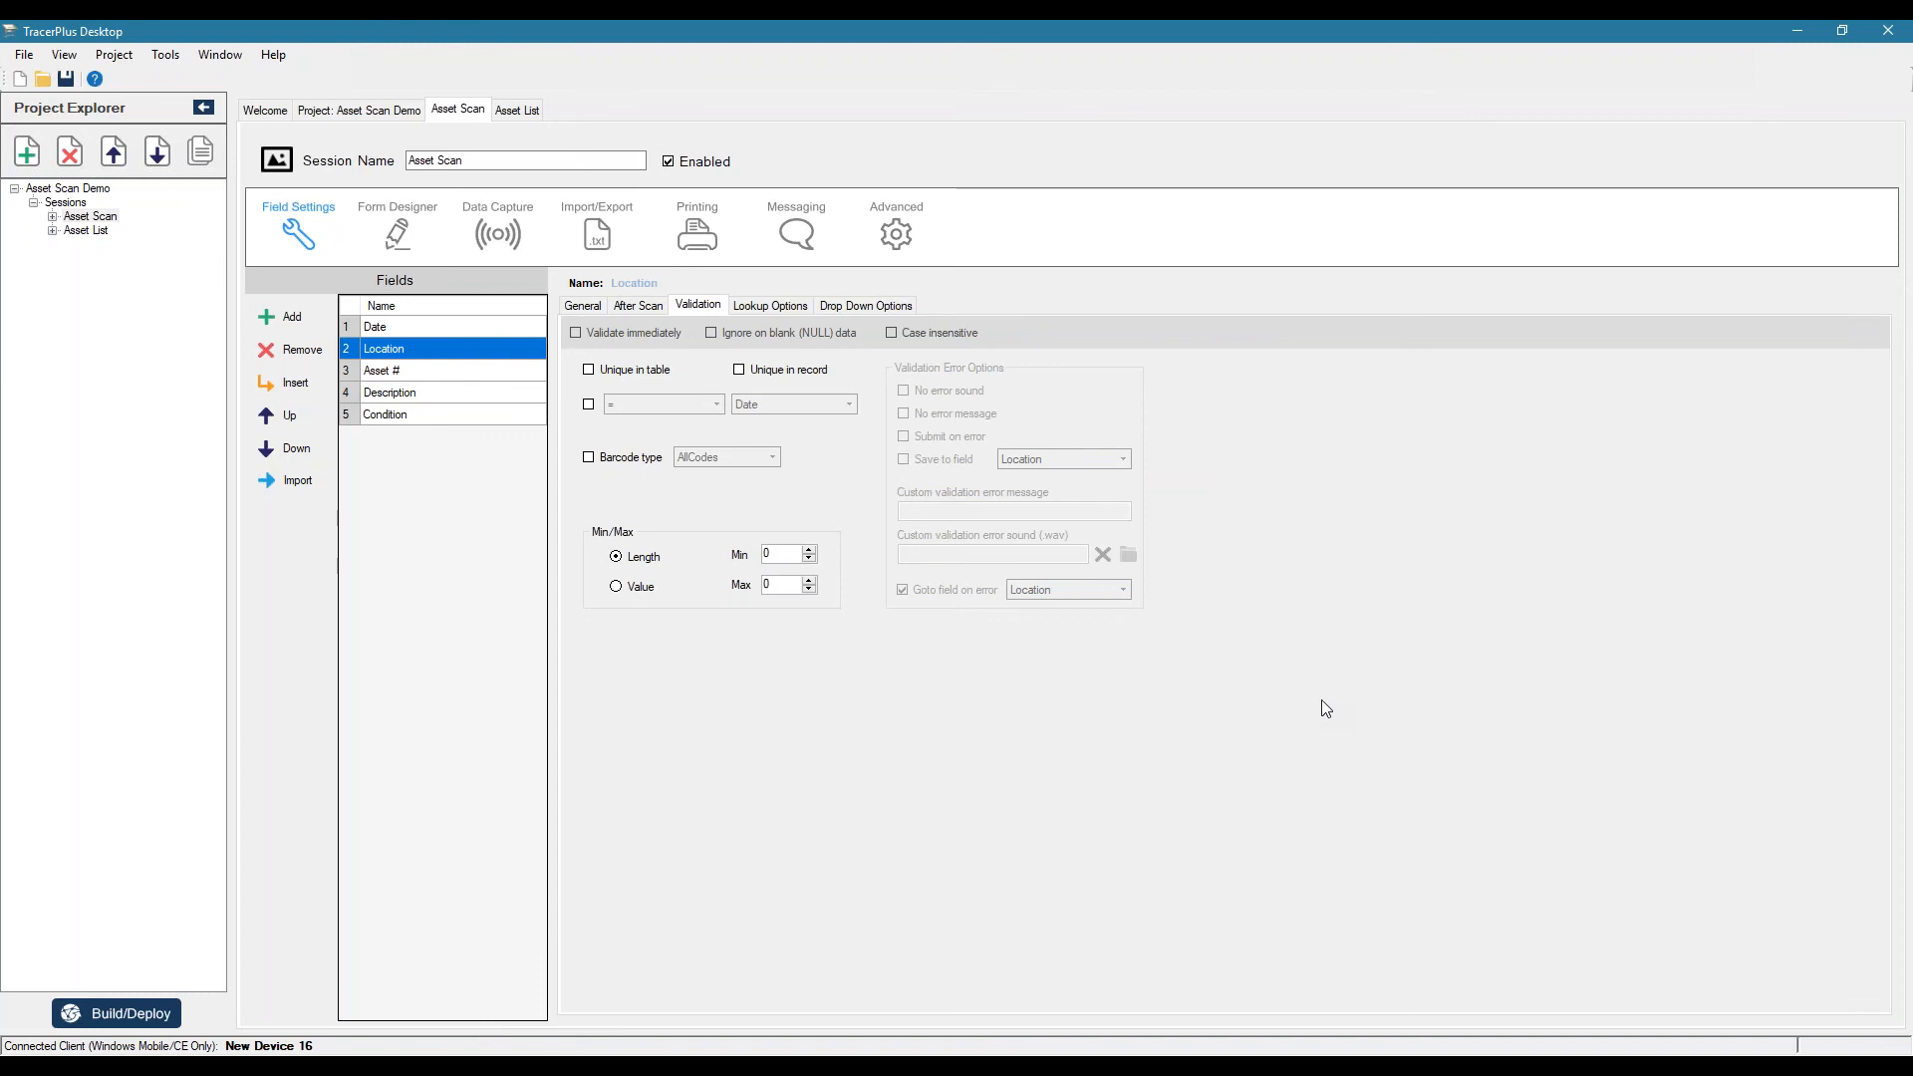
{"action": "mouse_move", "coordinate": [920, 660]}
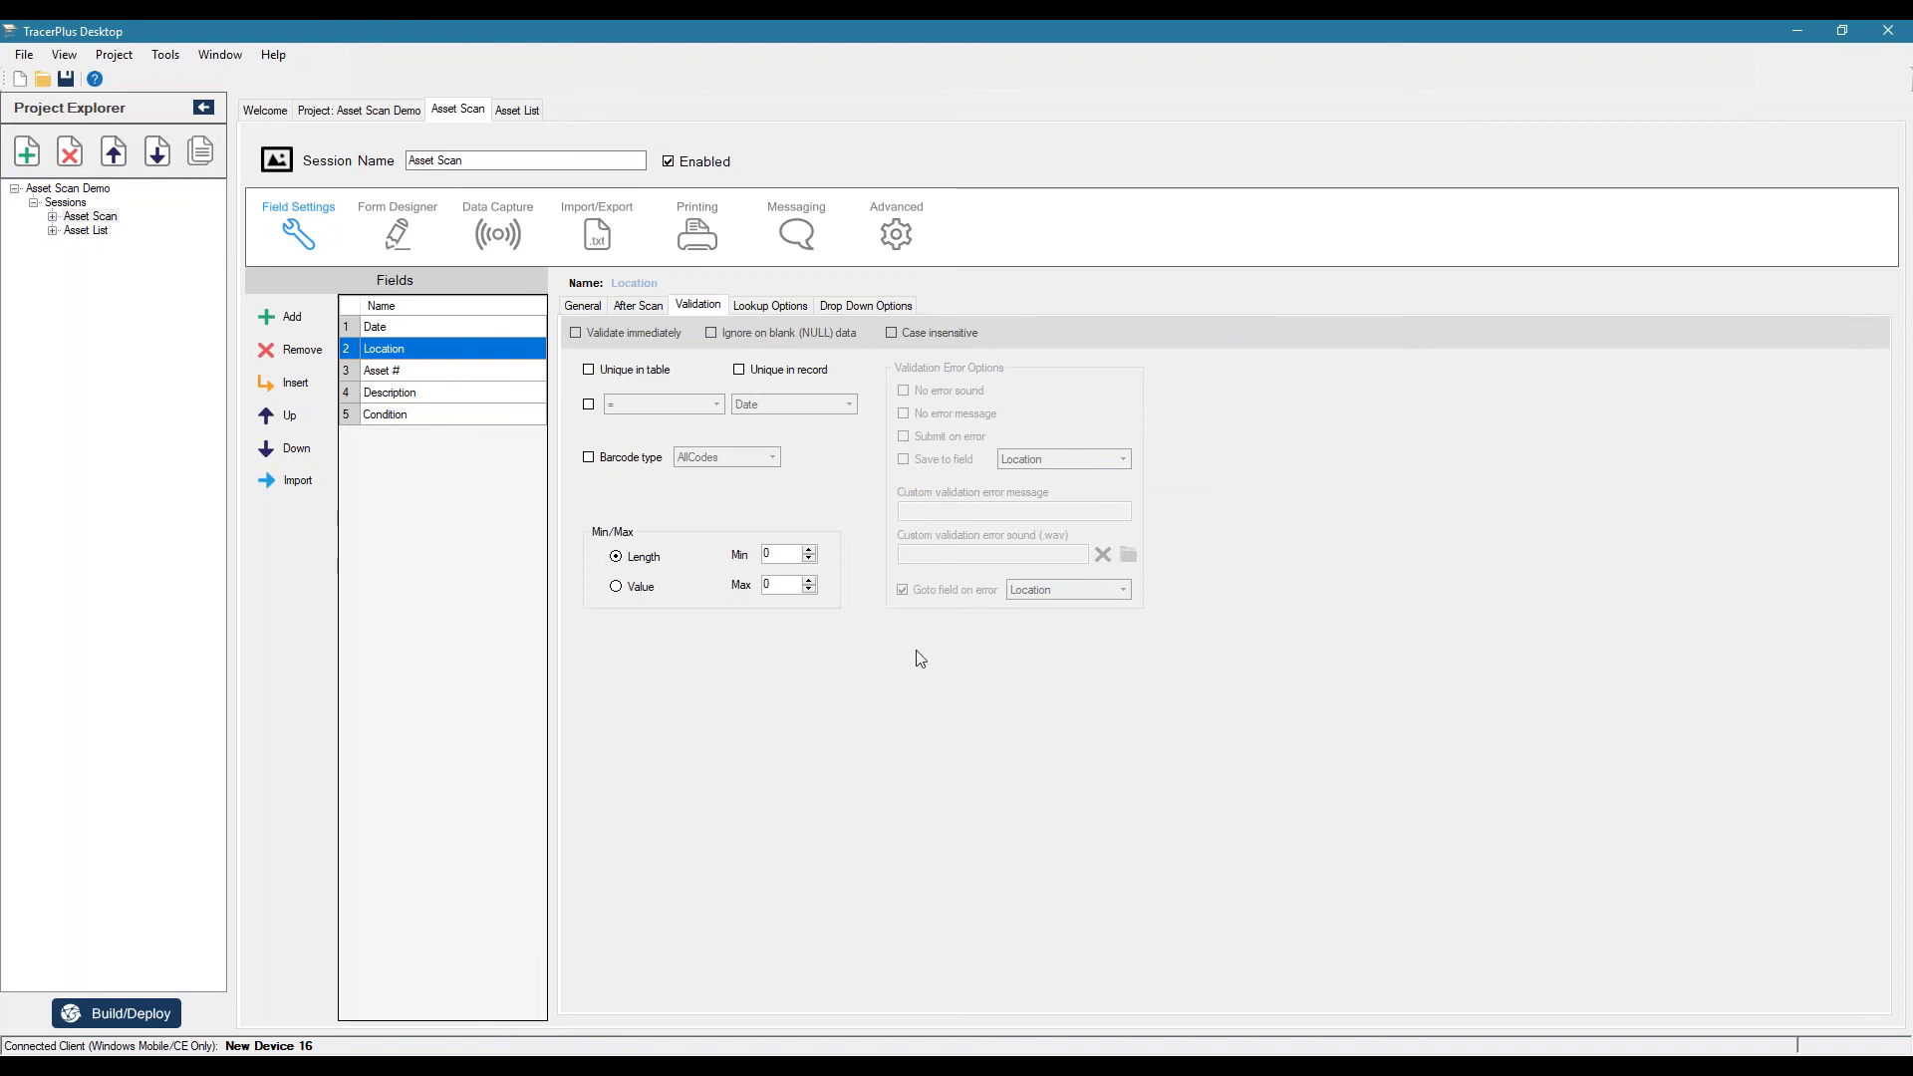
{"action": "mouse_move", "coordinate": [1340, 628]}
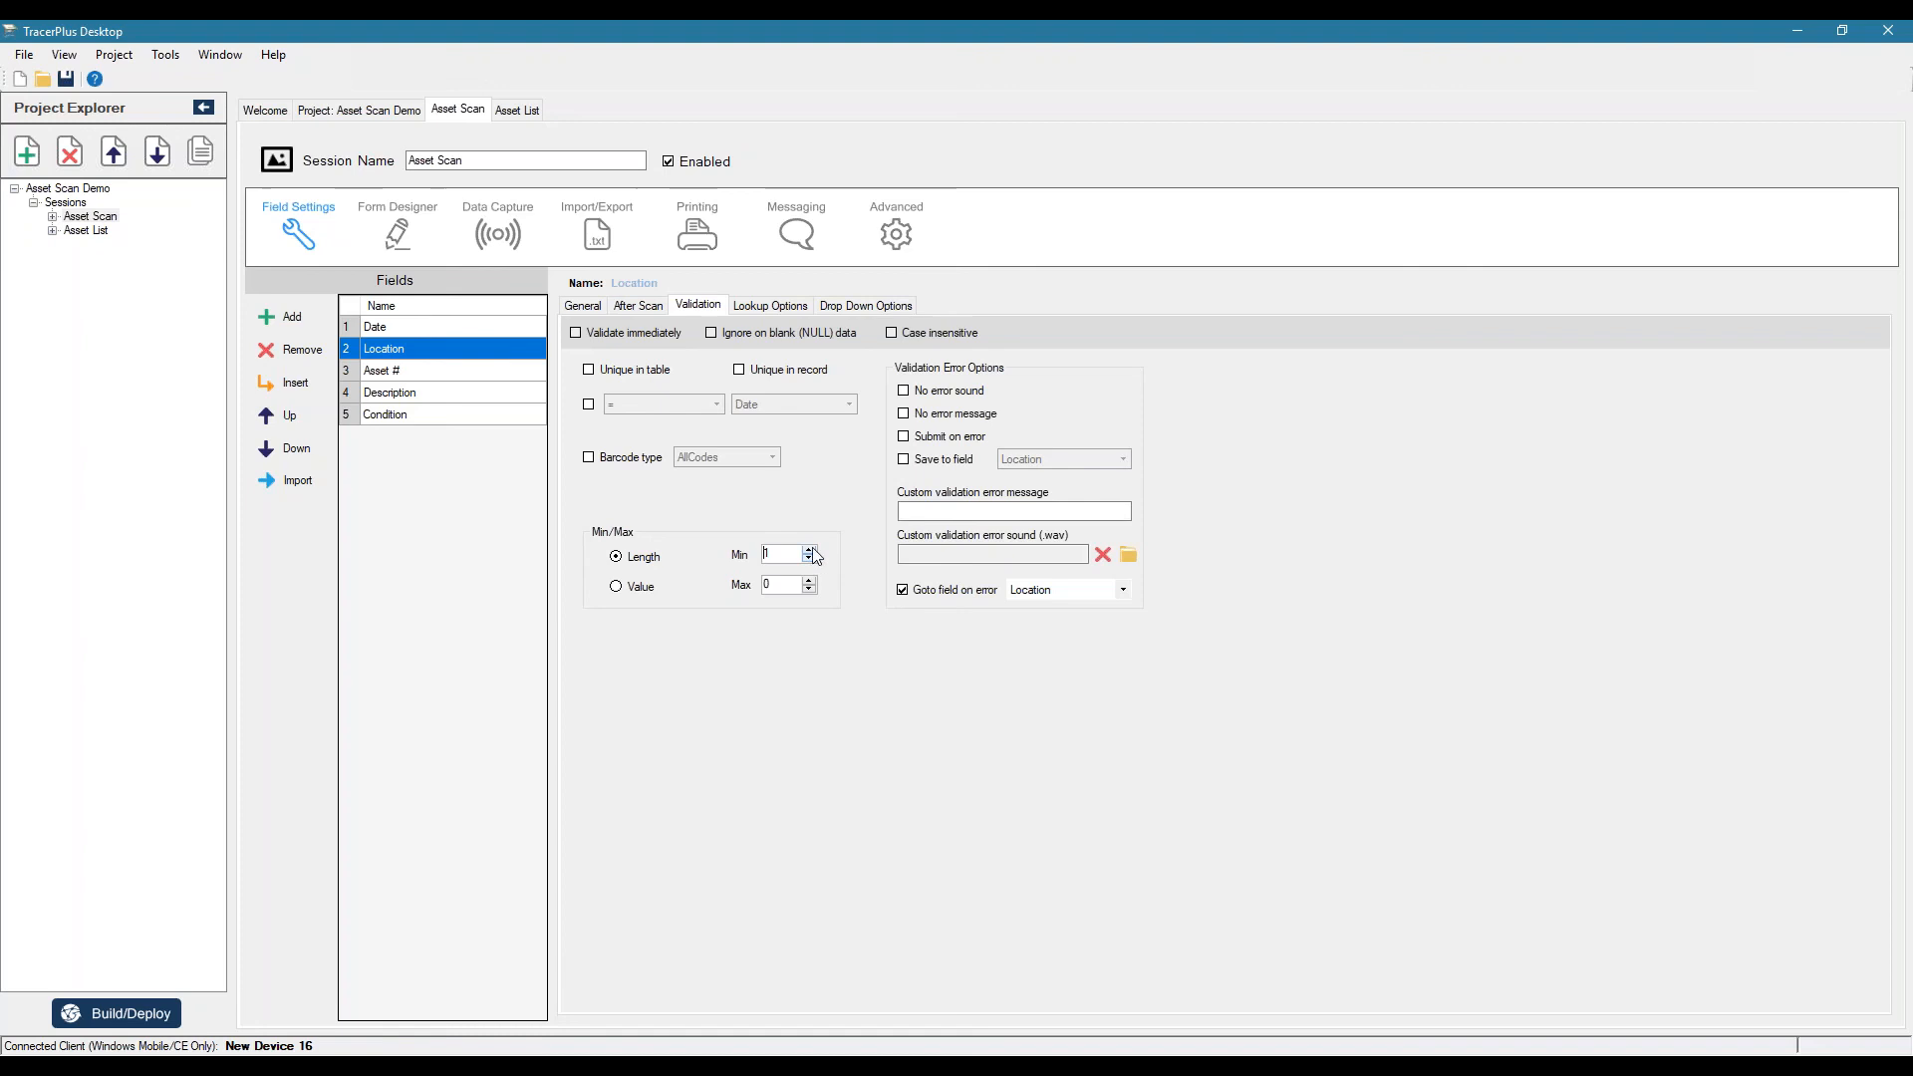
{"action": "mouse_move", "coordinate": [923, 407]}
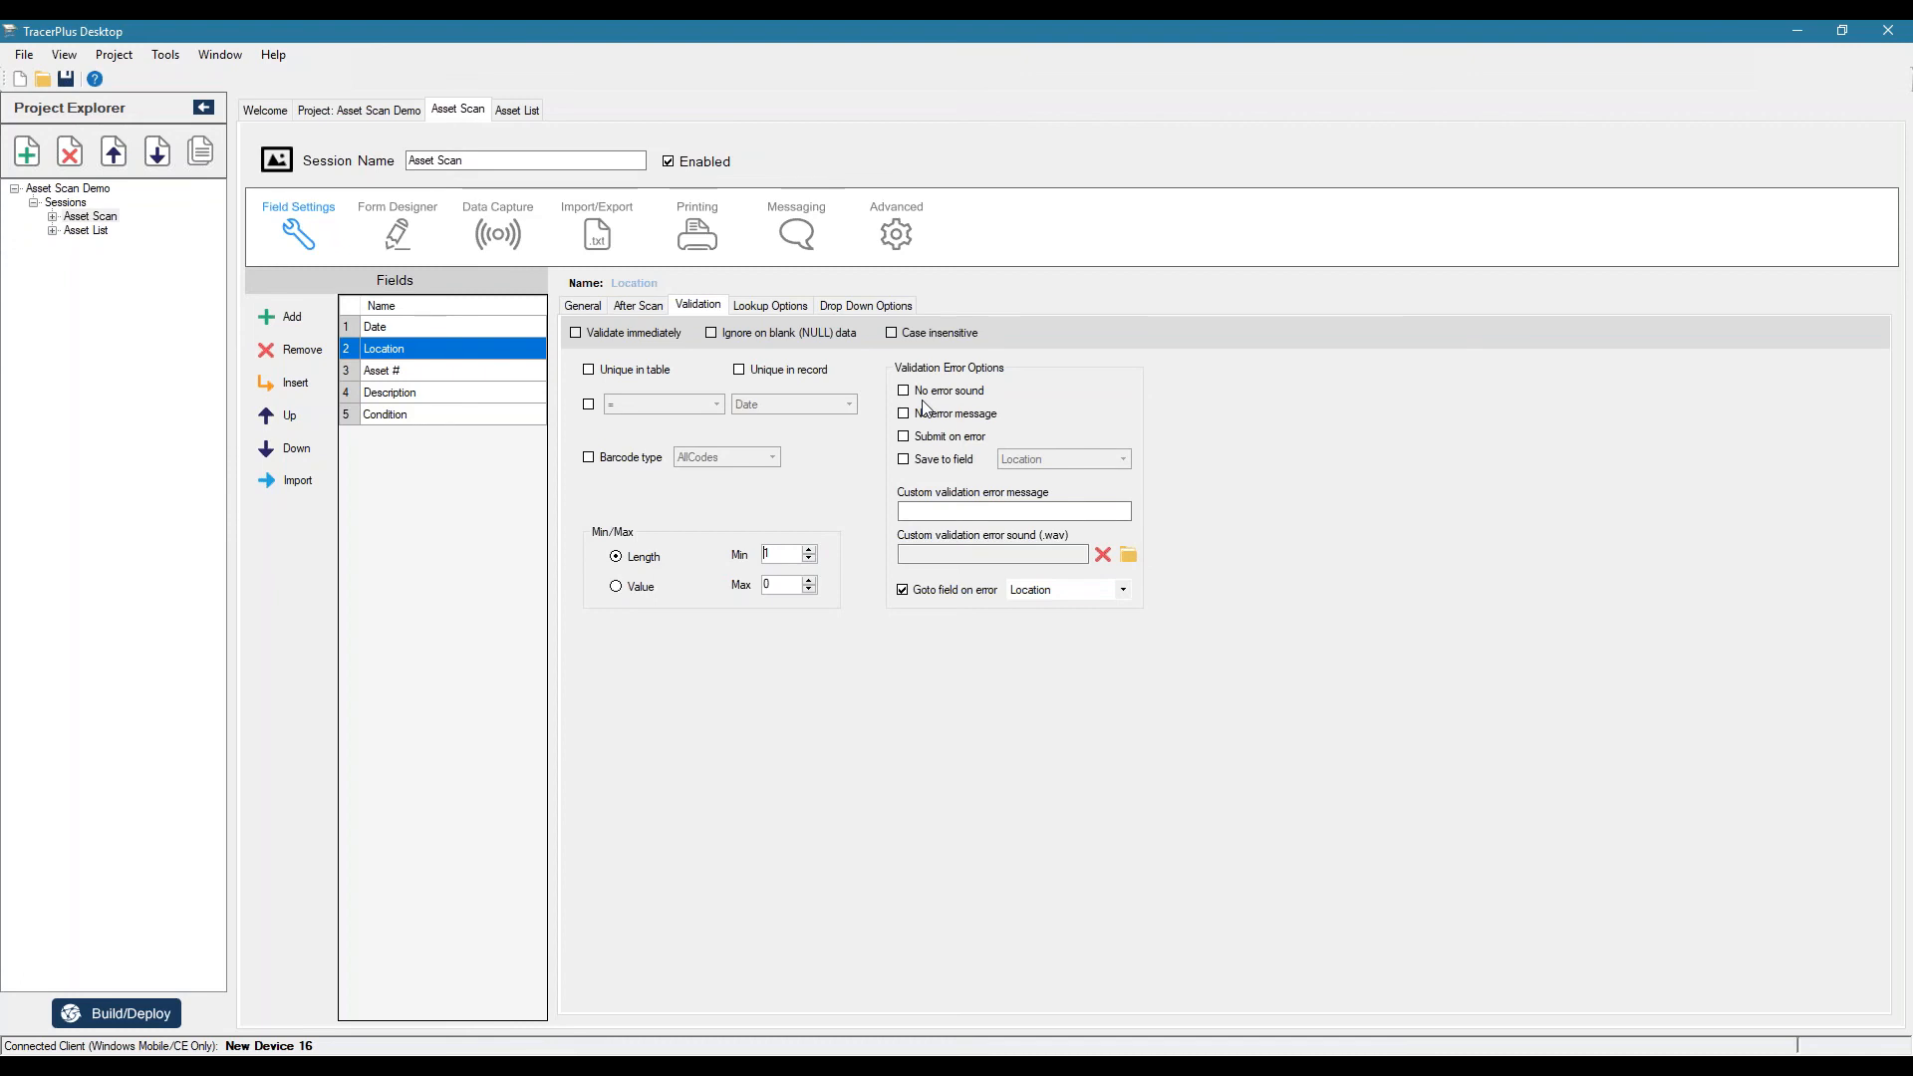
{"action": "left_click", "coordinate": [1012, 511]}
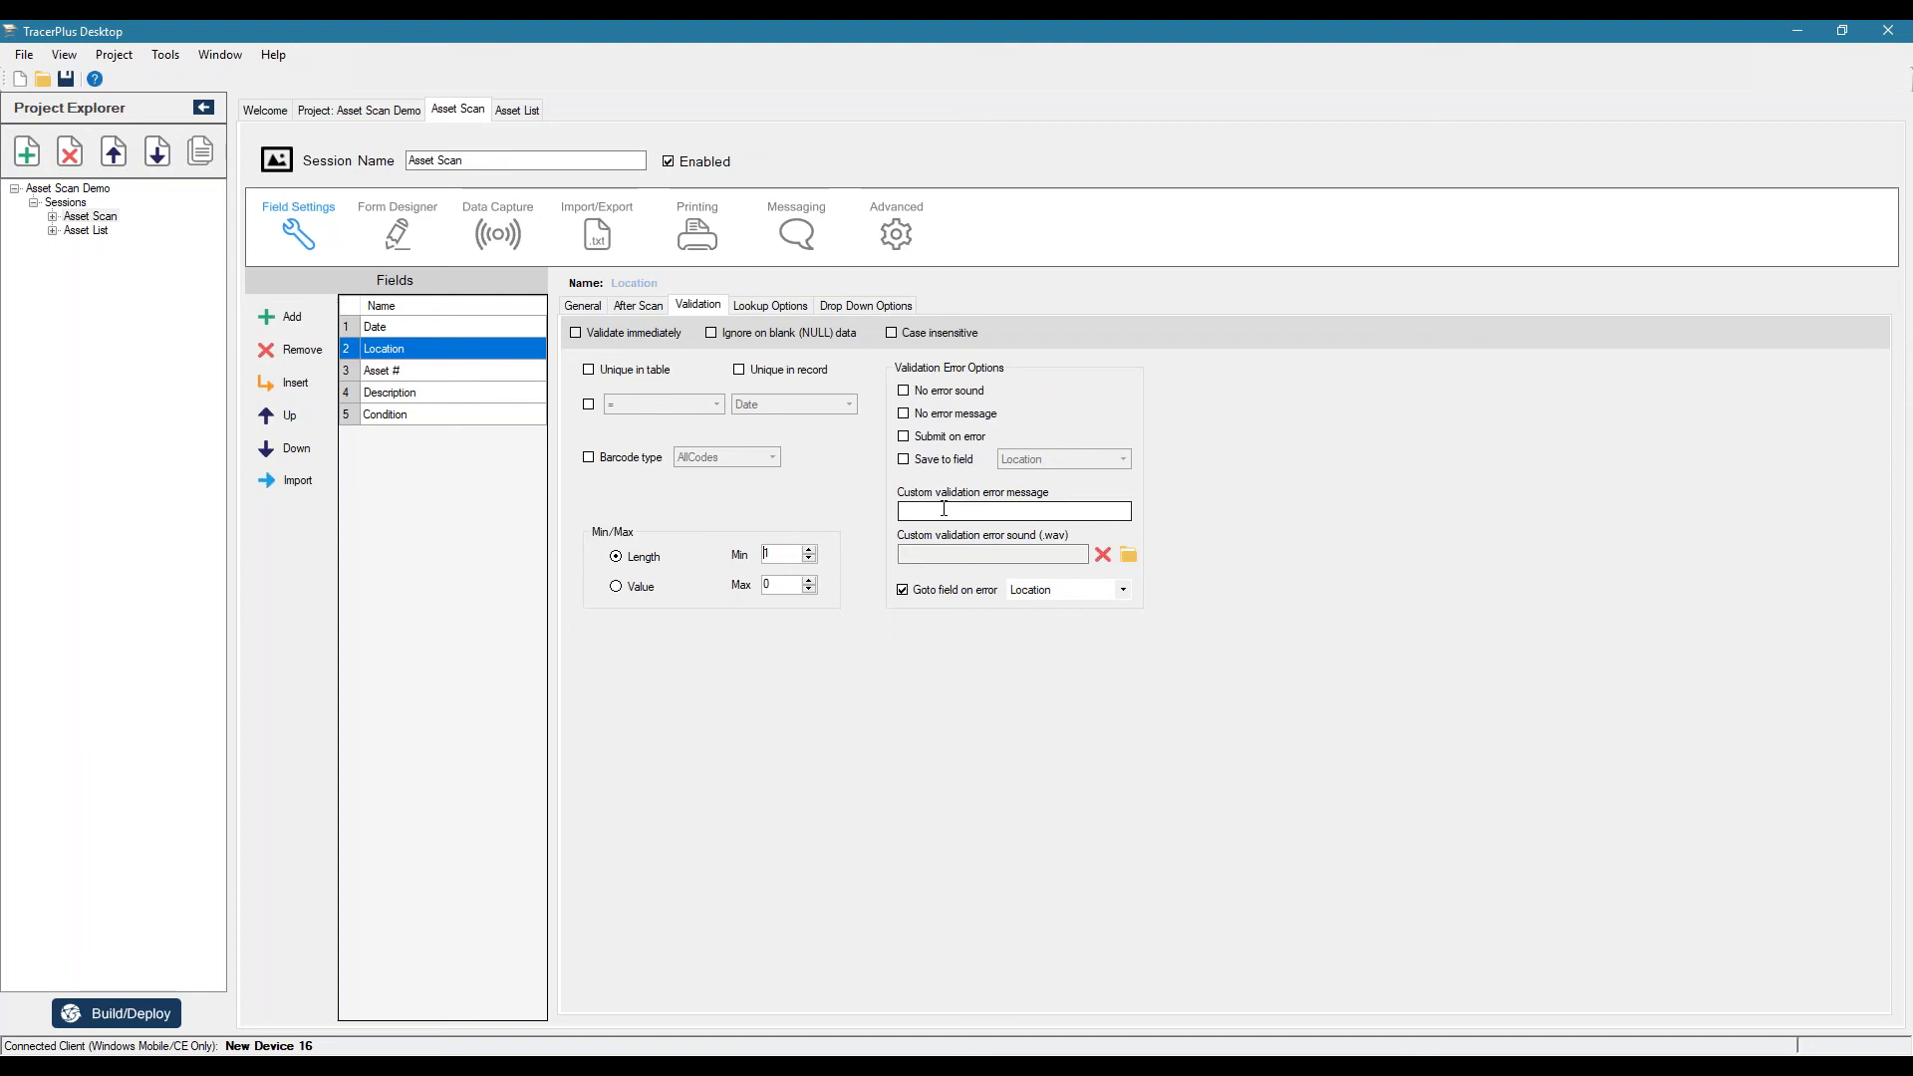
{"action": "mouse_move", "coordinate": [957, 546]}
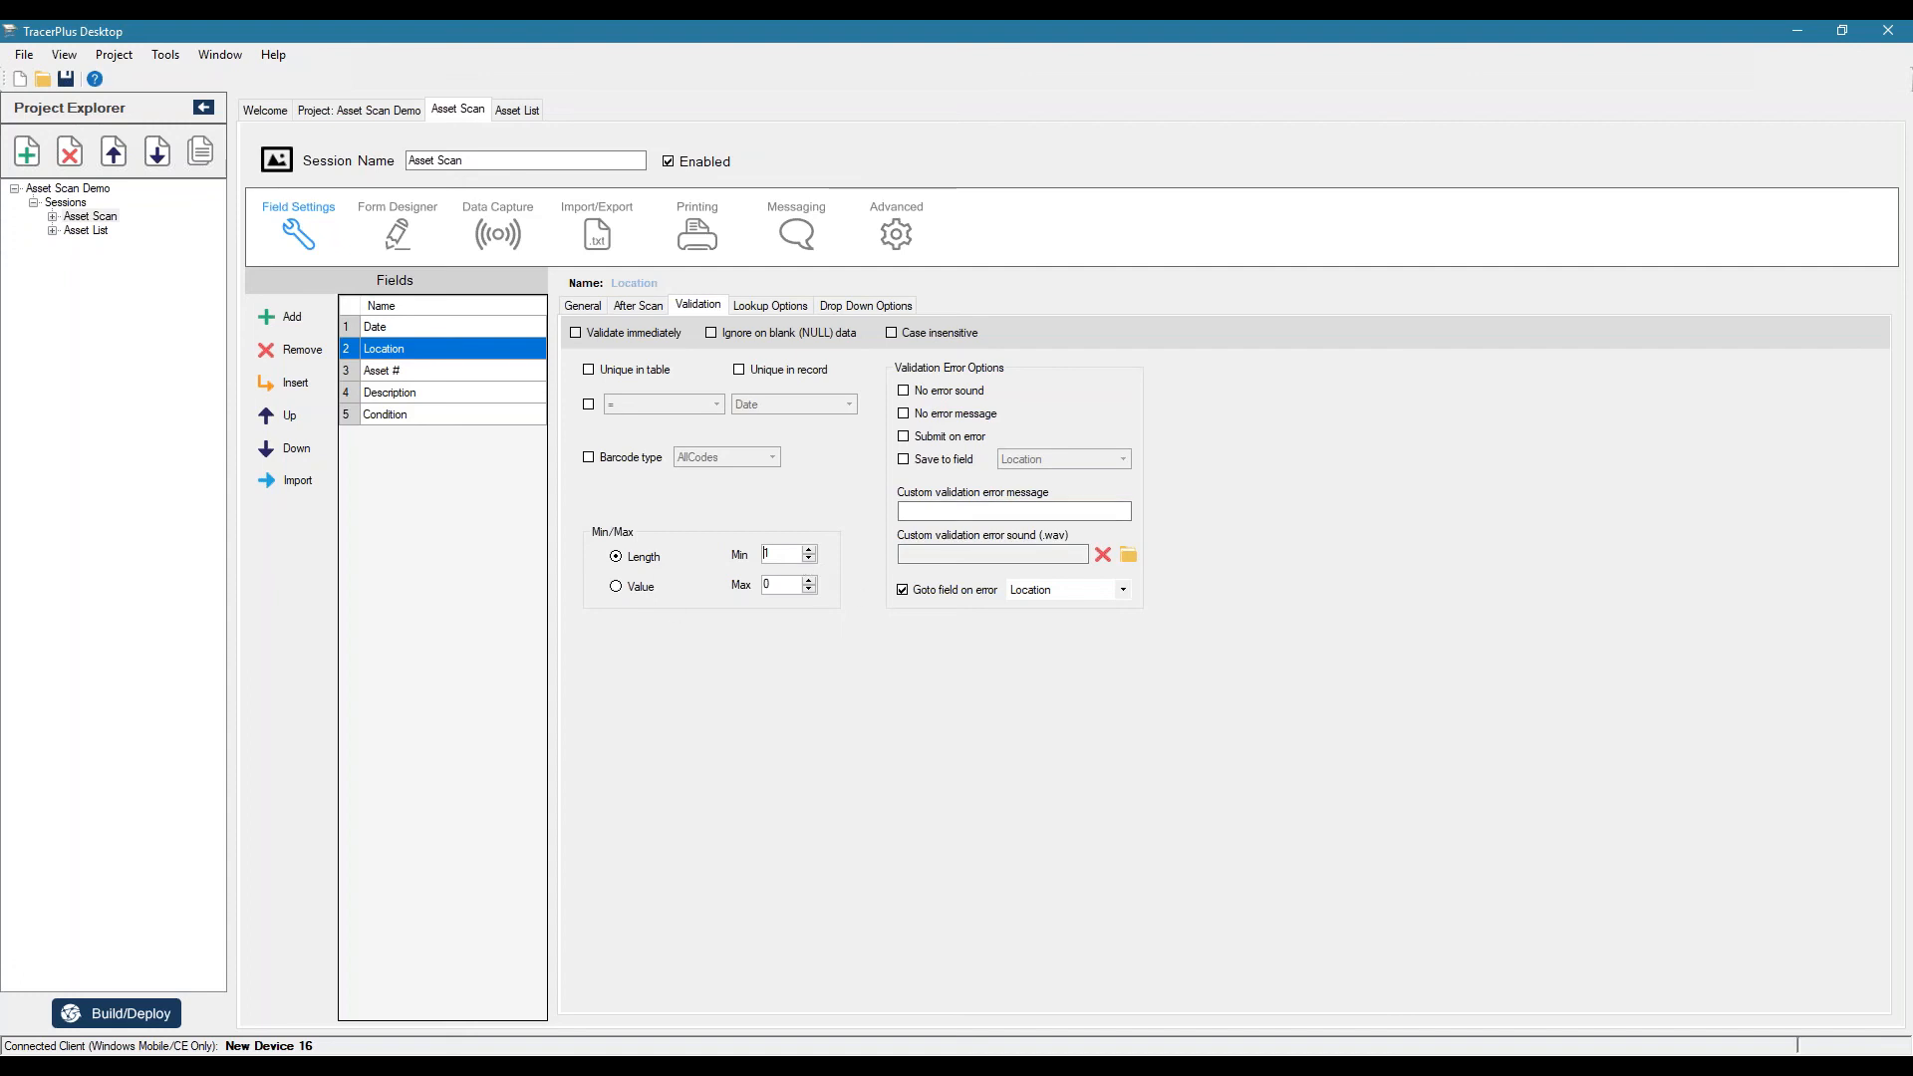
{"action": "mouse_move", "coordinate": [590, 550]}
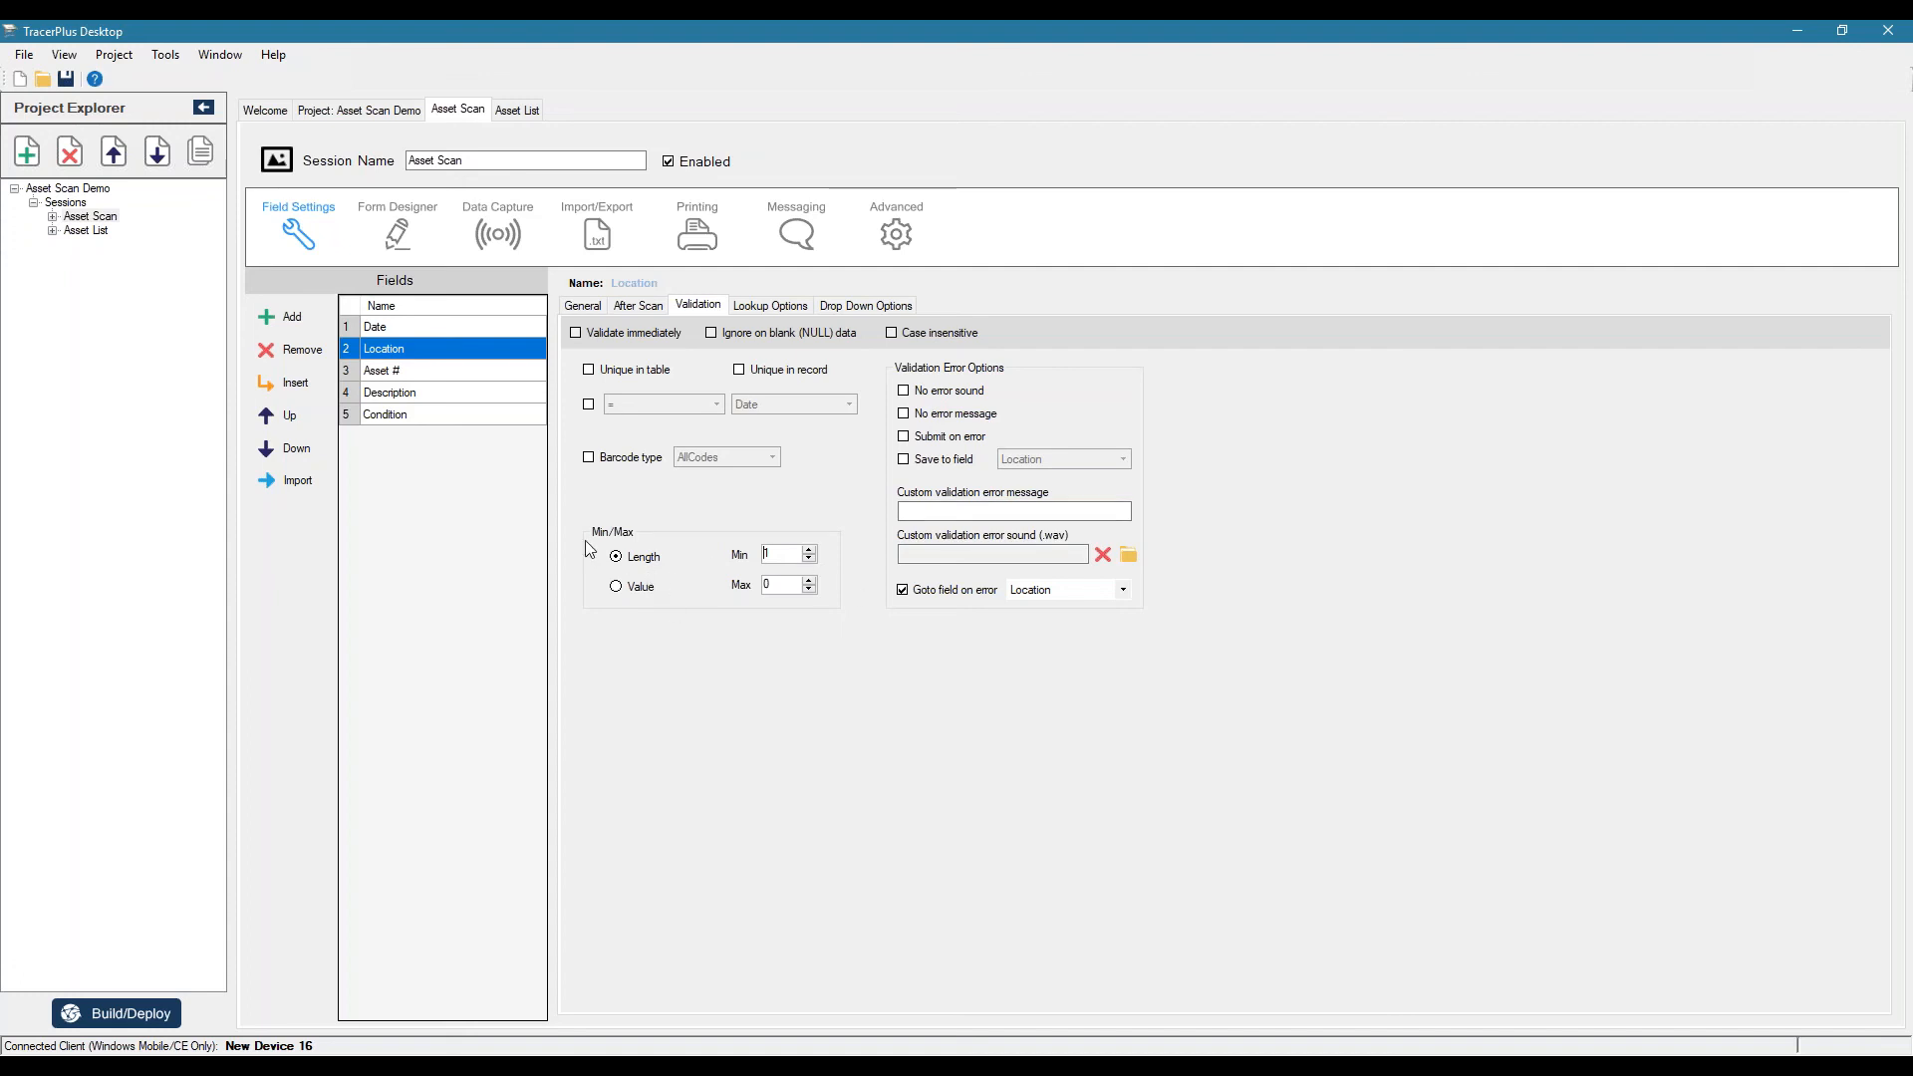
{"action": "mouse_move", "coordinate": [741, 524]}
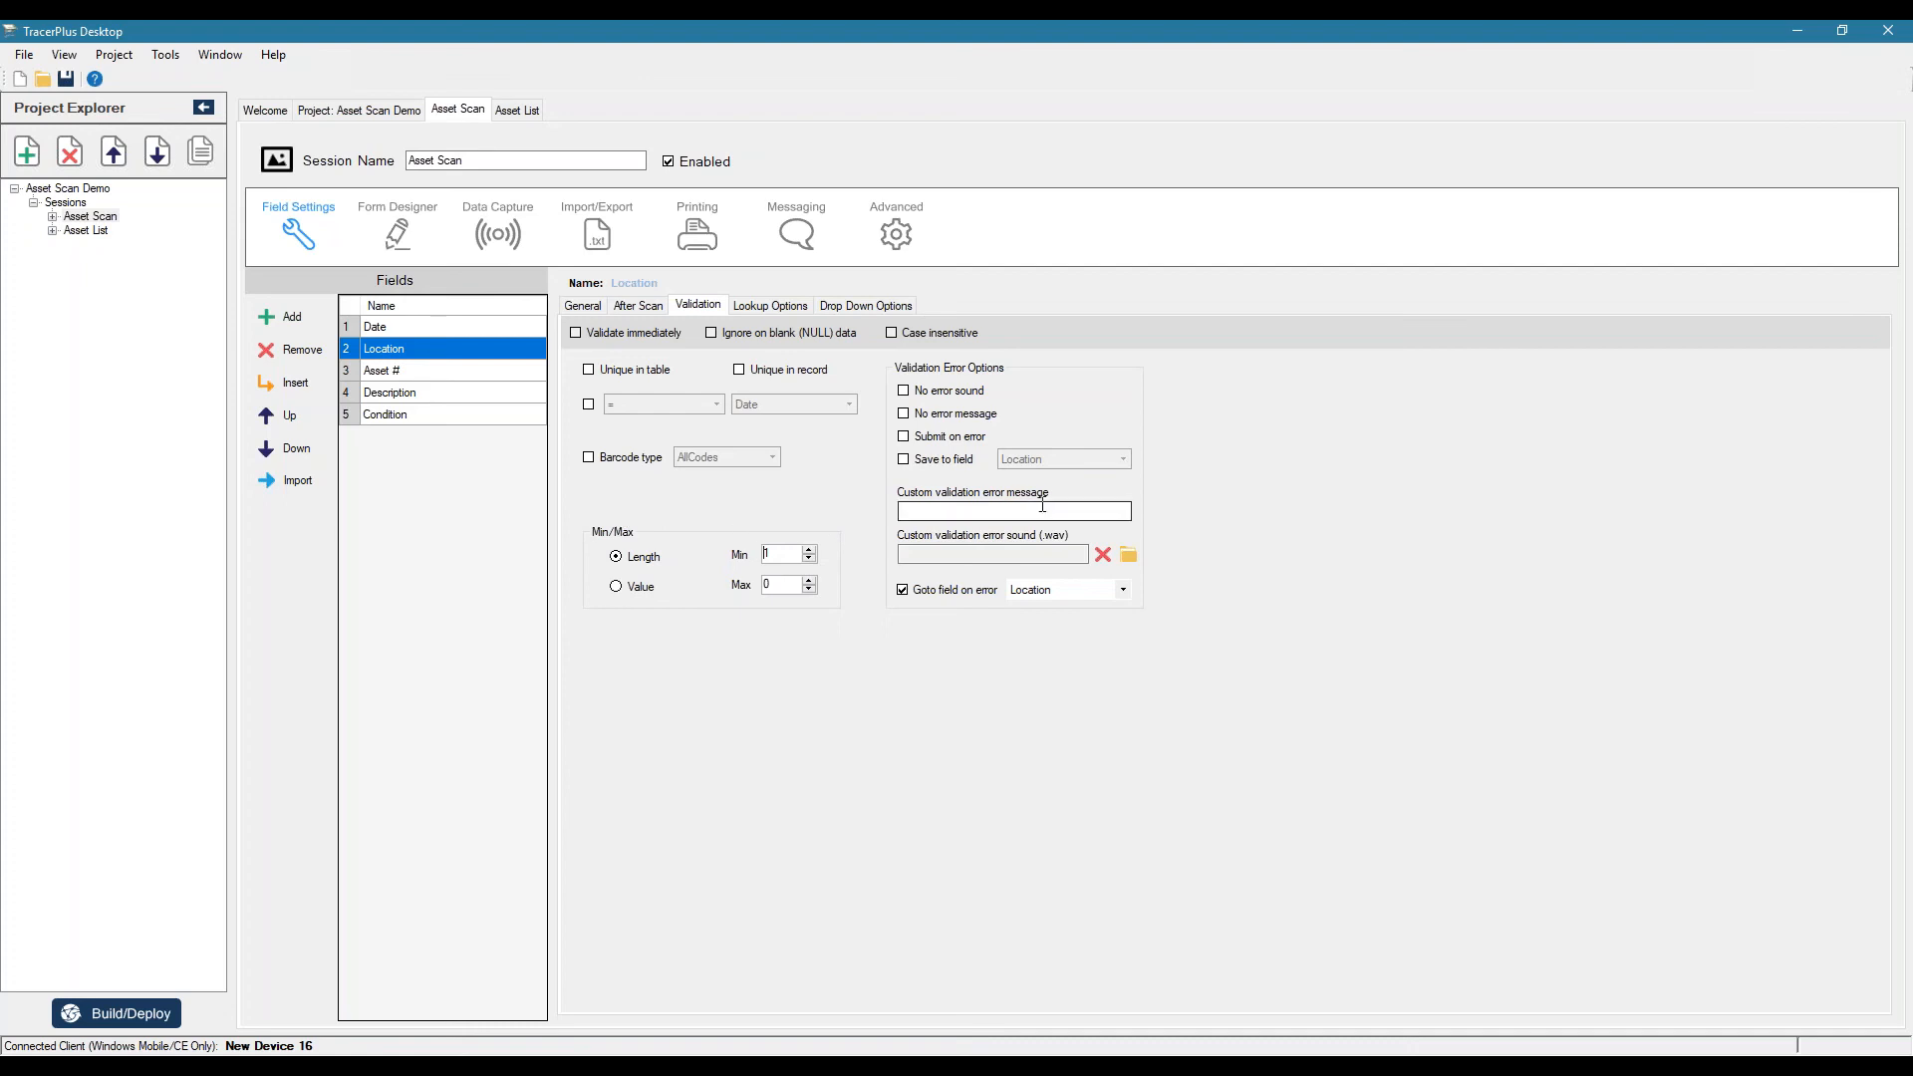
{"action": "type", "text": "Location is re"}
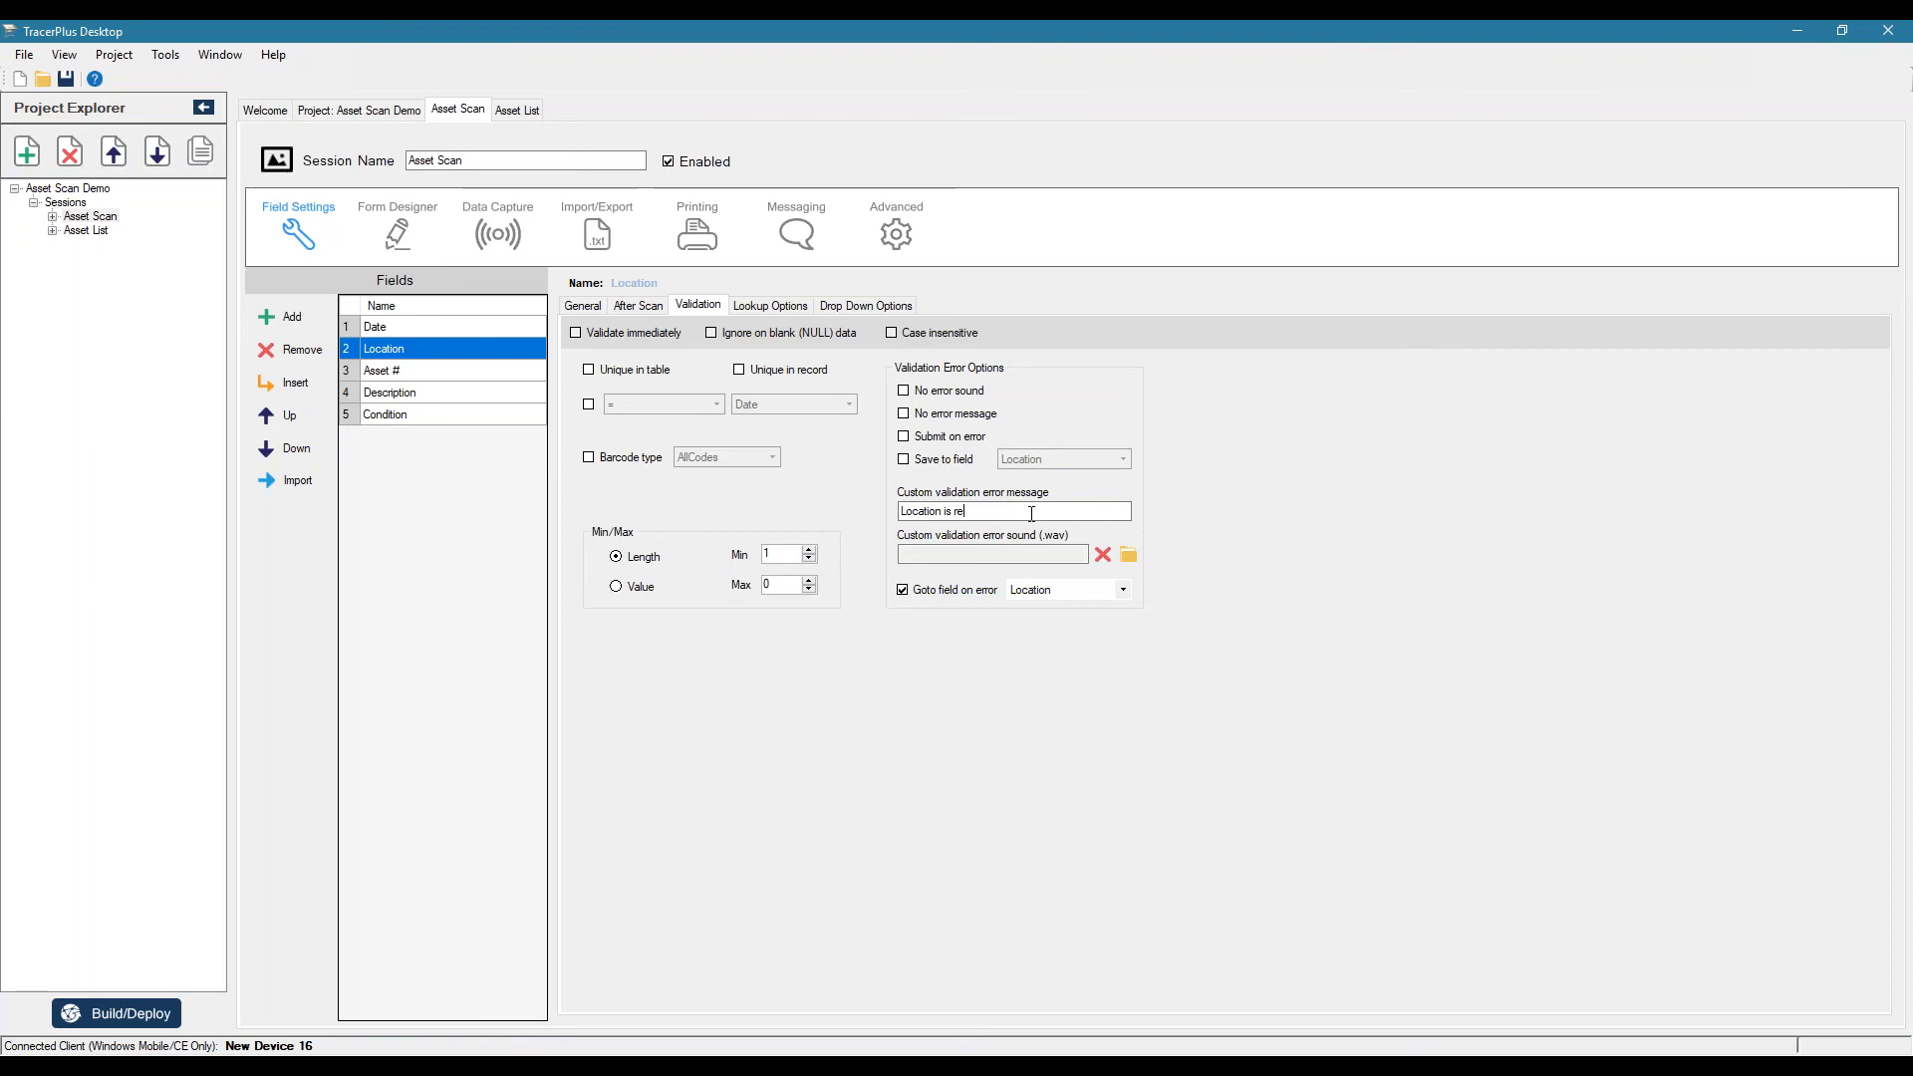
{"action": "type", "text": "quired!"}
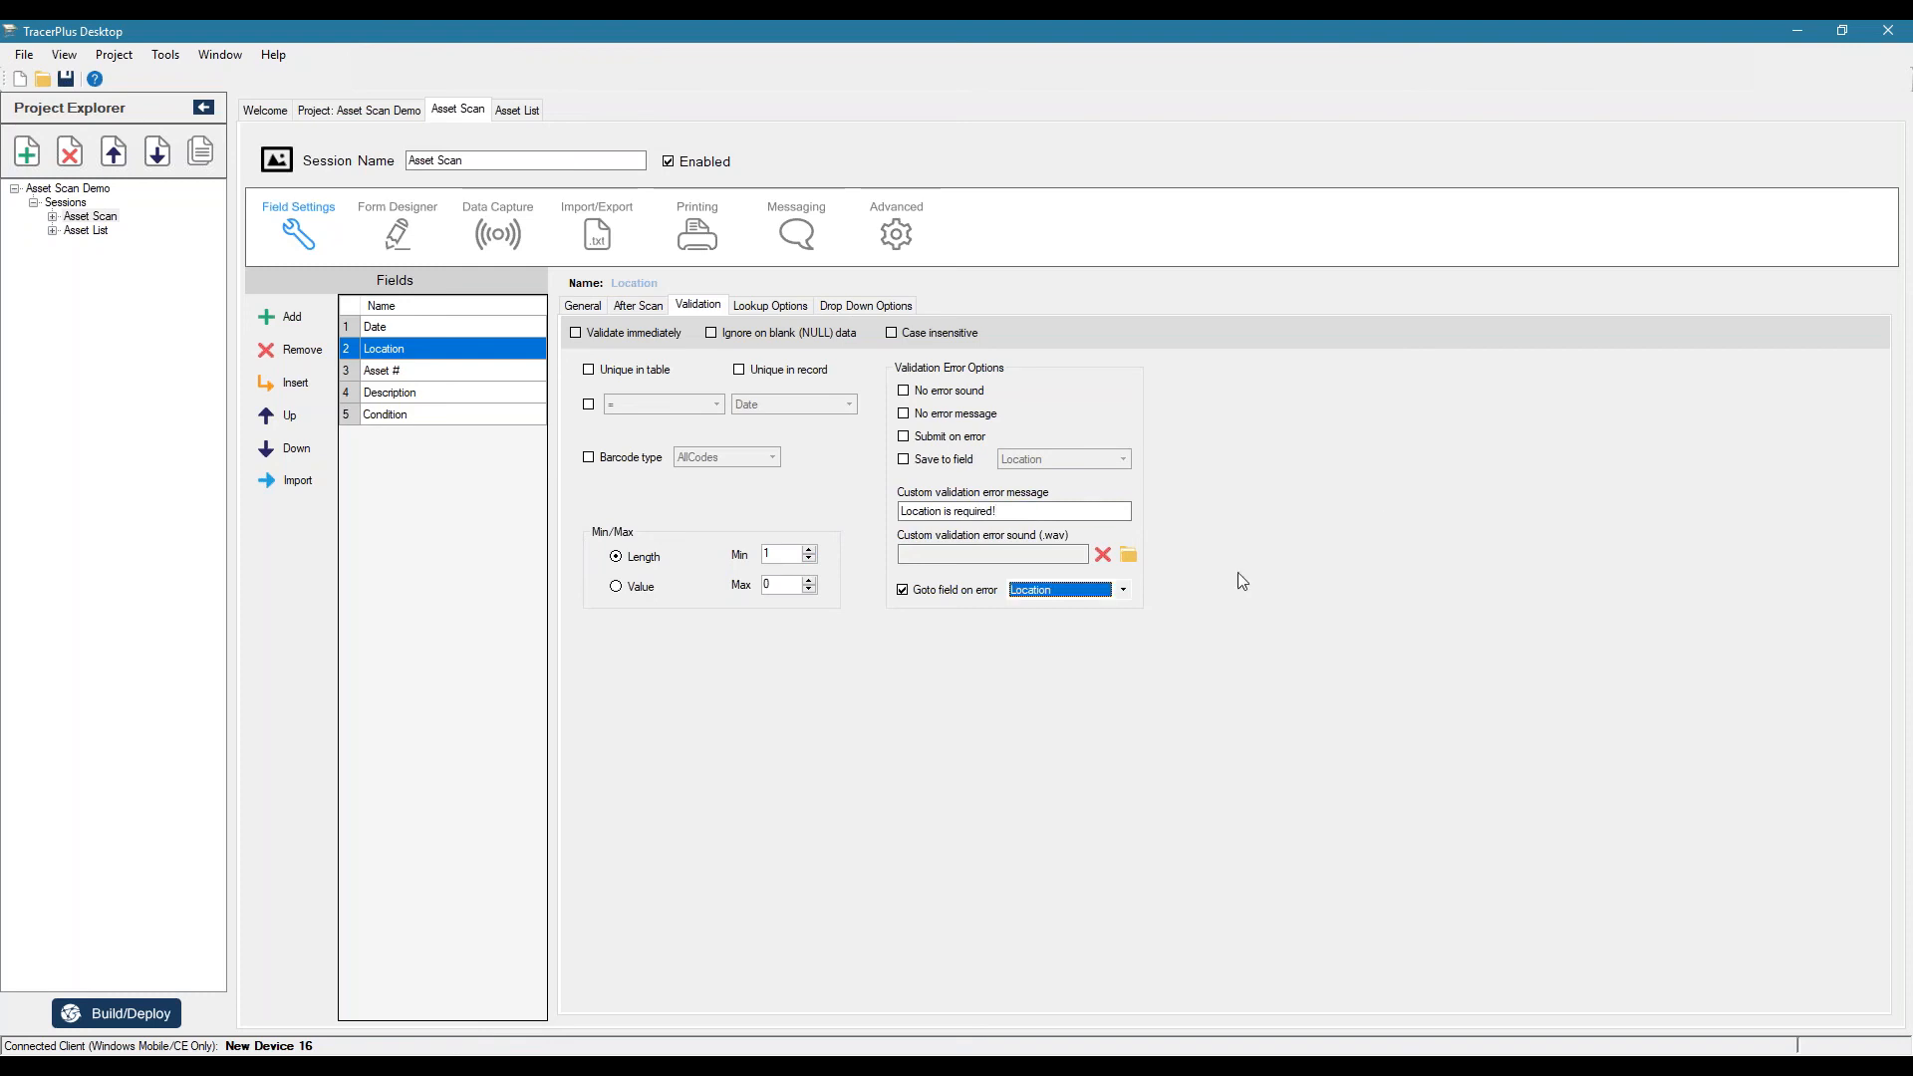
{"action": "mouse_move", "coordinate": [421, 340]}
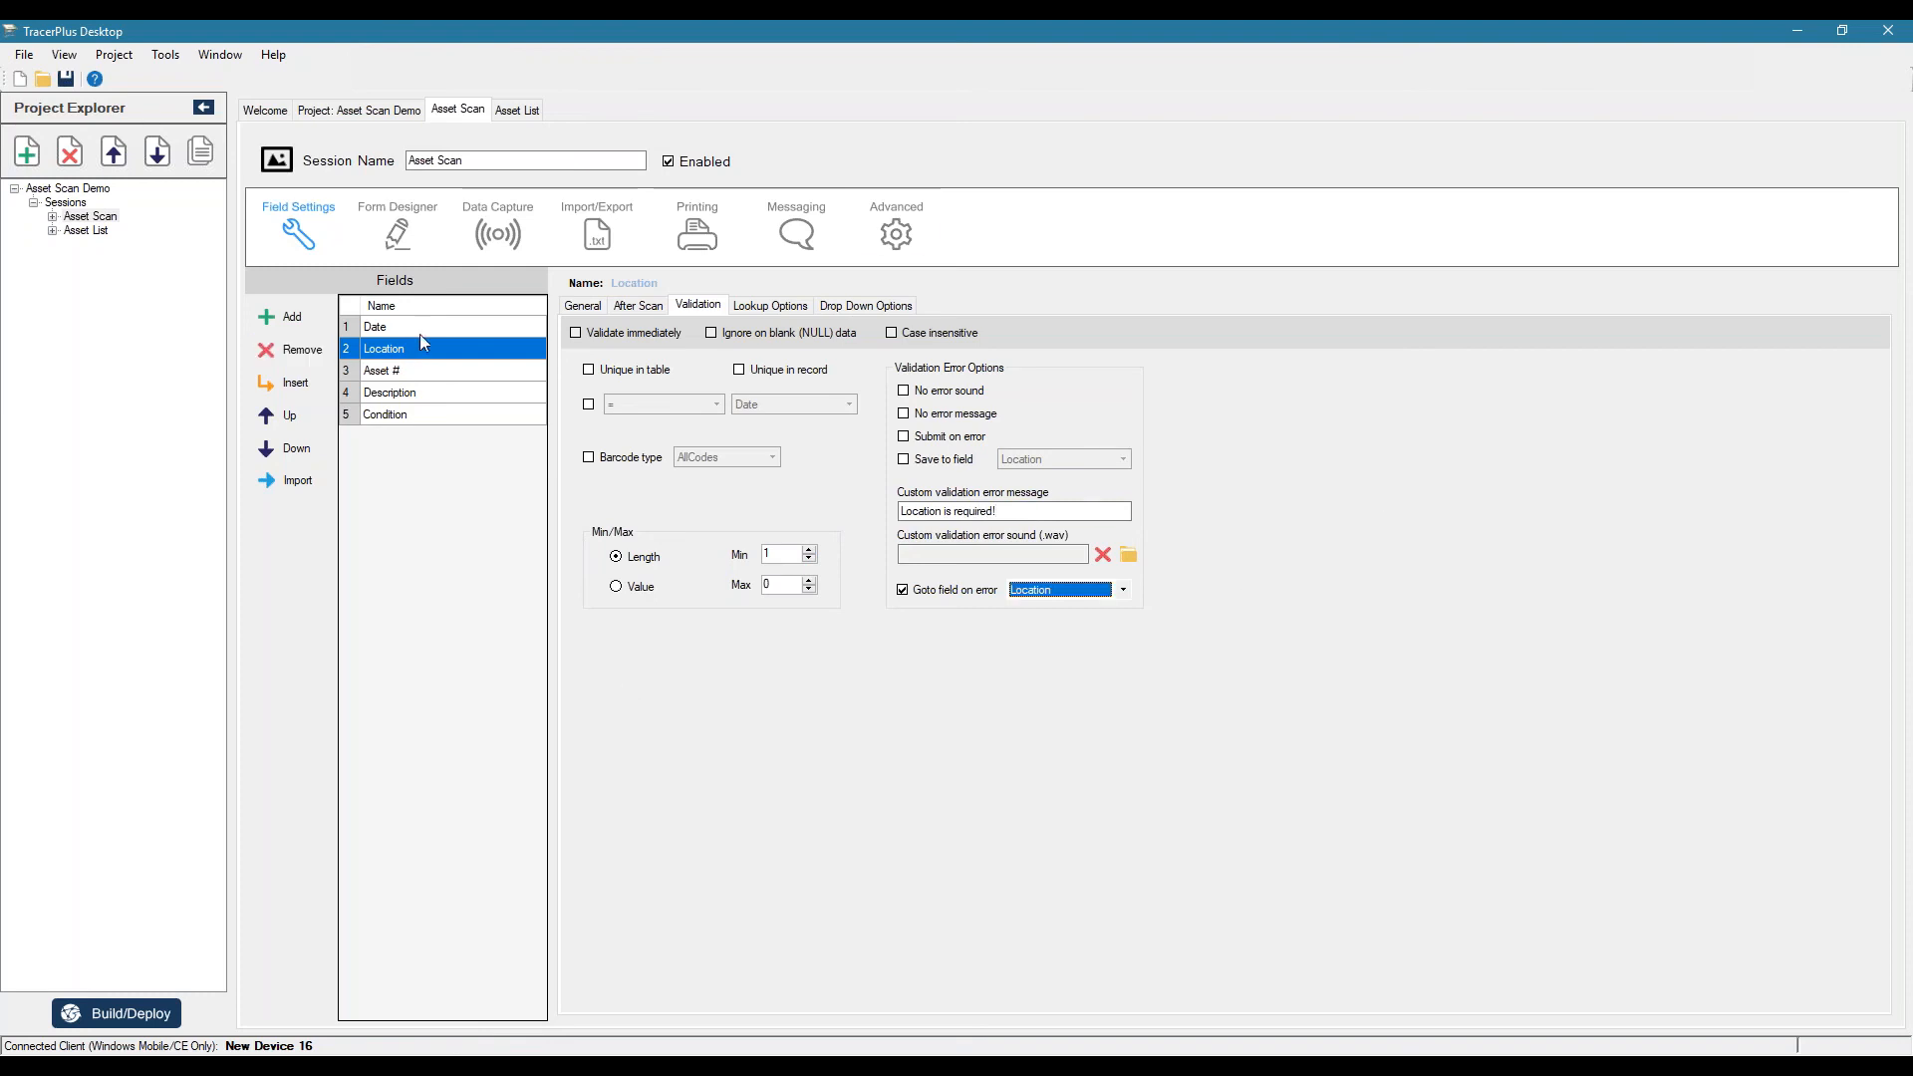
{"action": "mouse_move", "coordinate": [895, 233]}
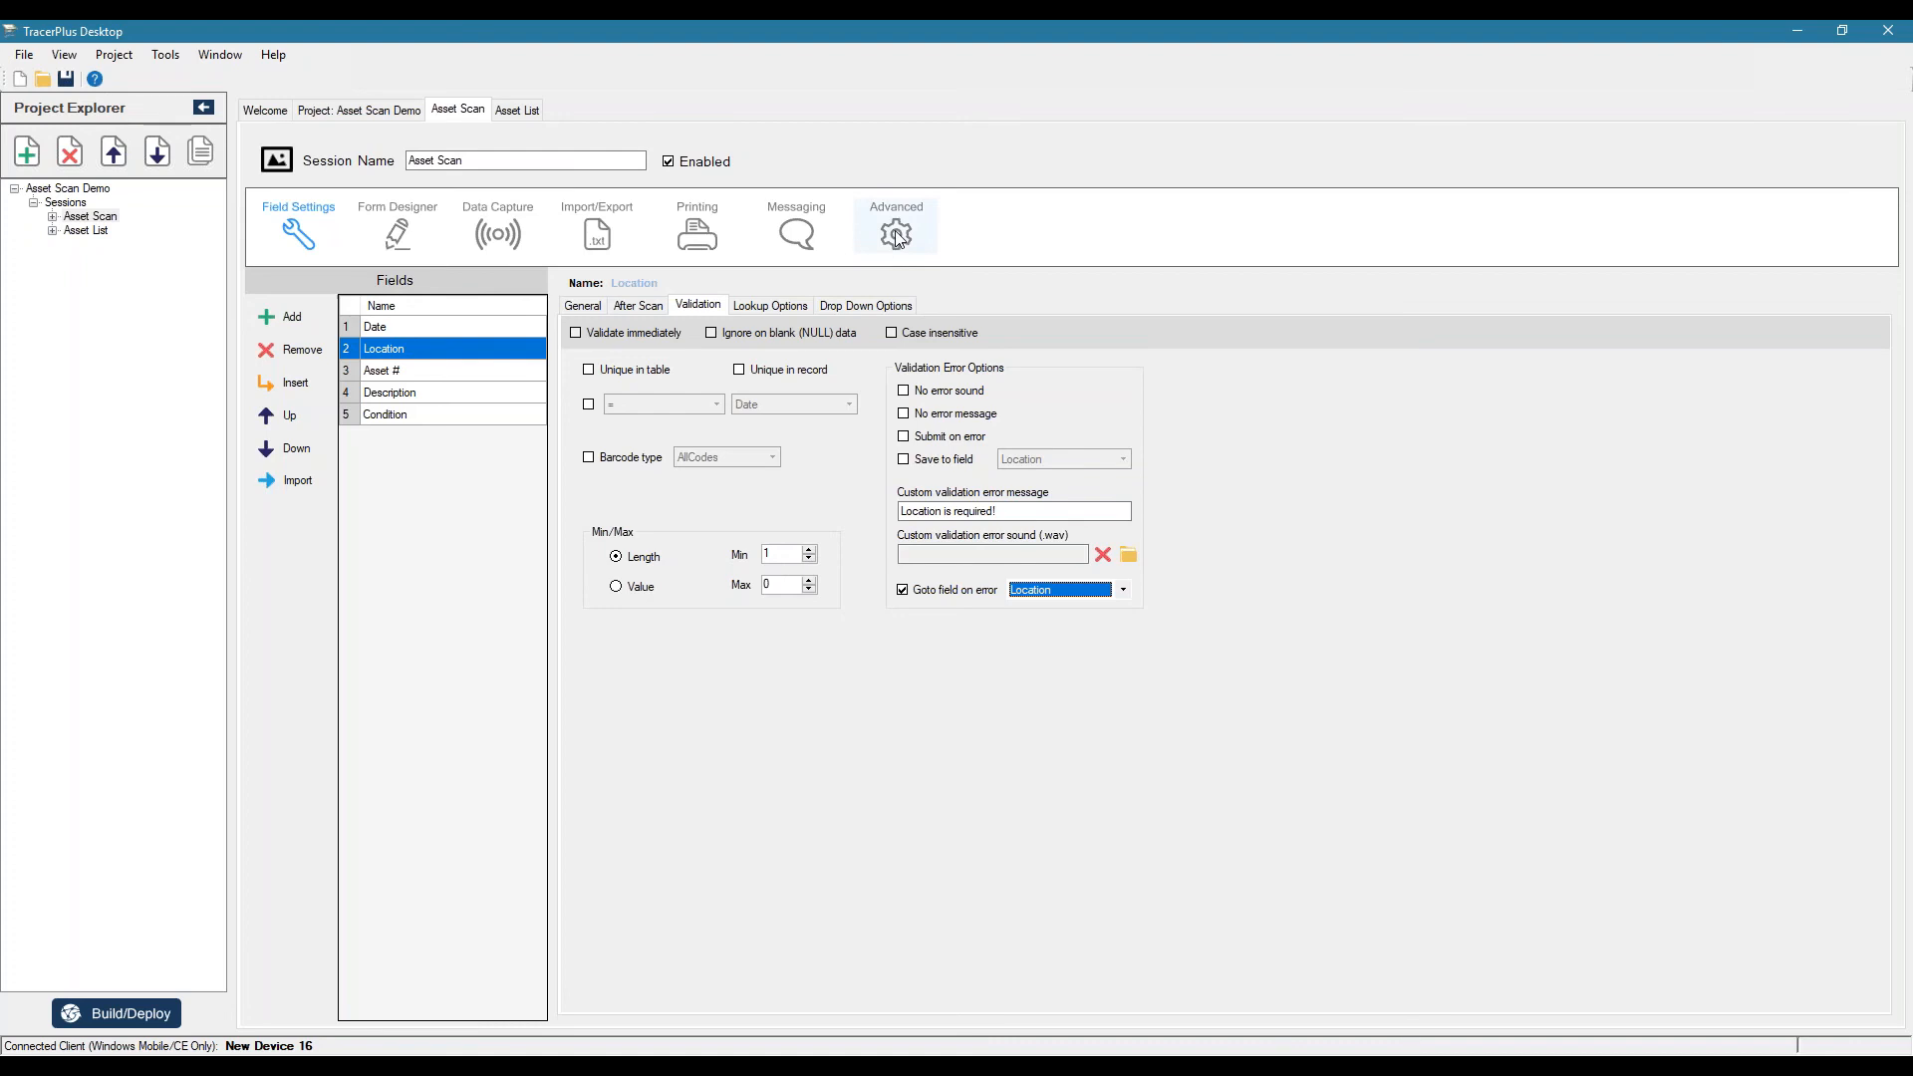
- In the session's advanced settings, start on Location and use Asset # as the key field
{"action": "left_click", "coordinate": [895, 226]}
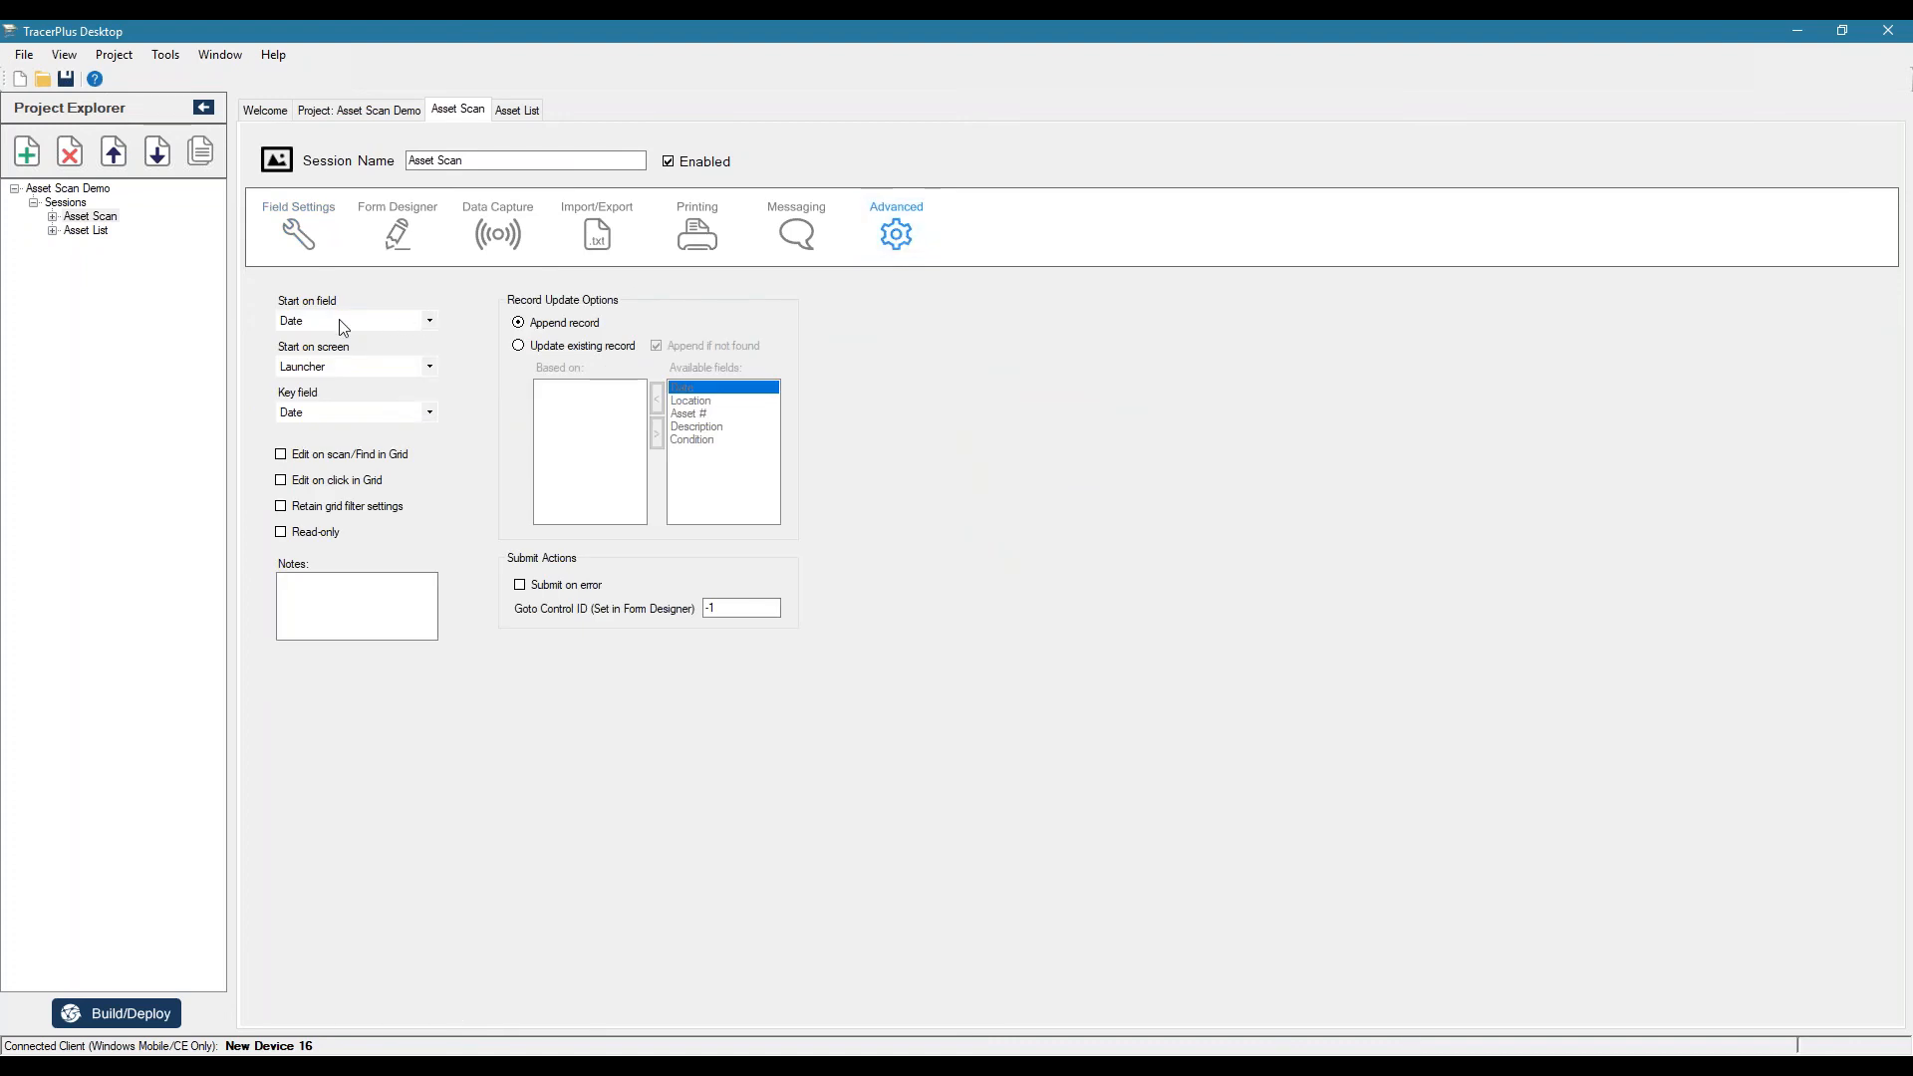
{"action": "left_click", "coordinate": [428, 319]}
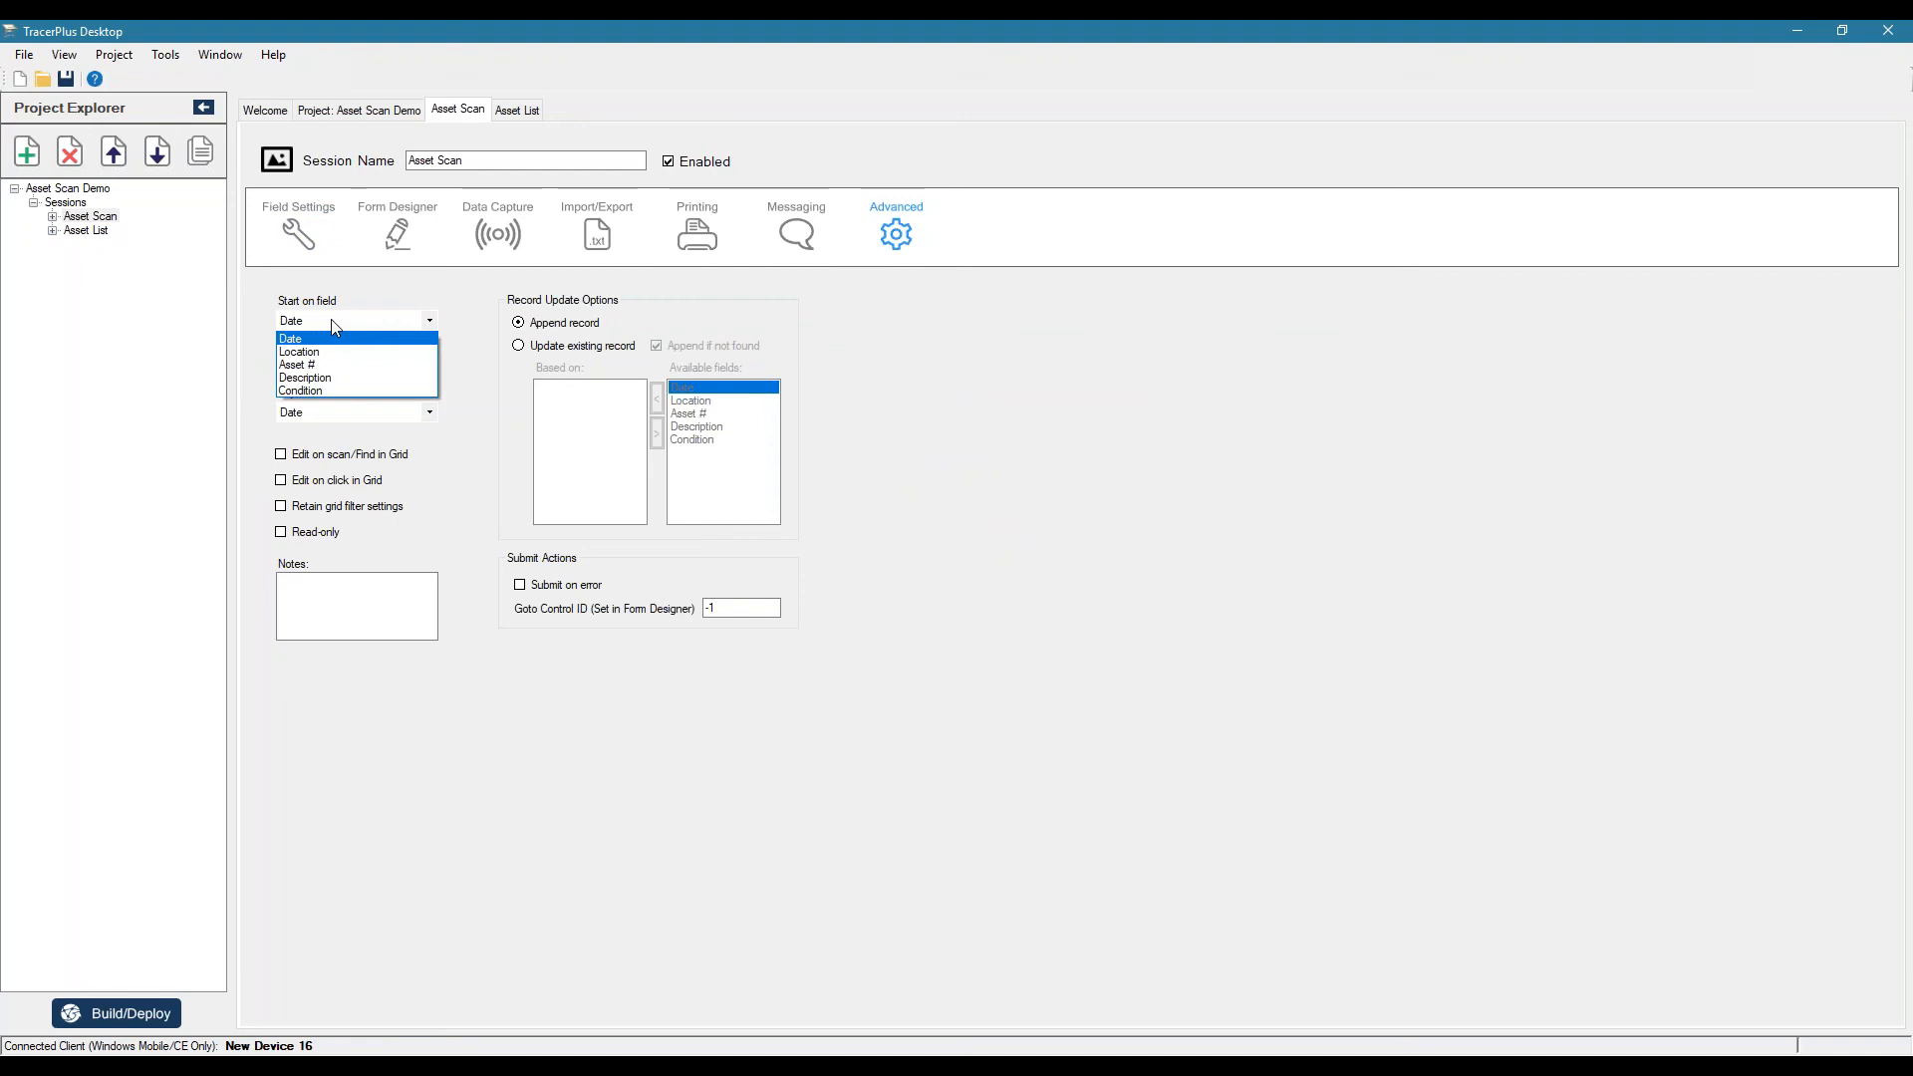
{"action": "left_click", "coordinate": [301, 351]}
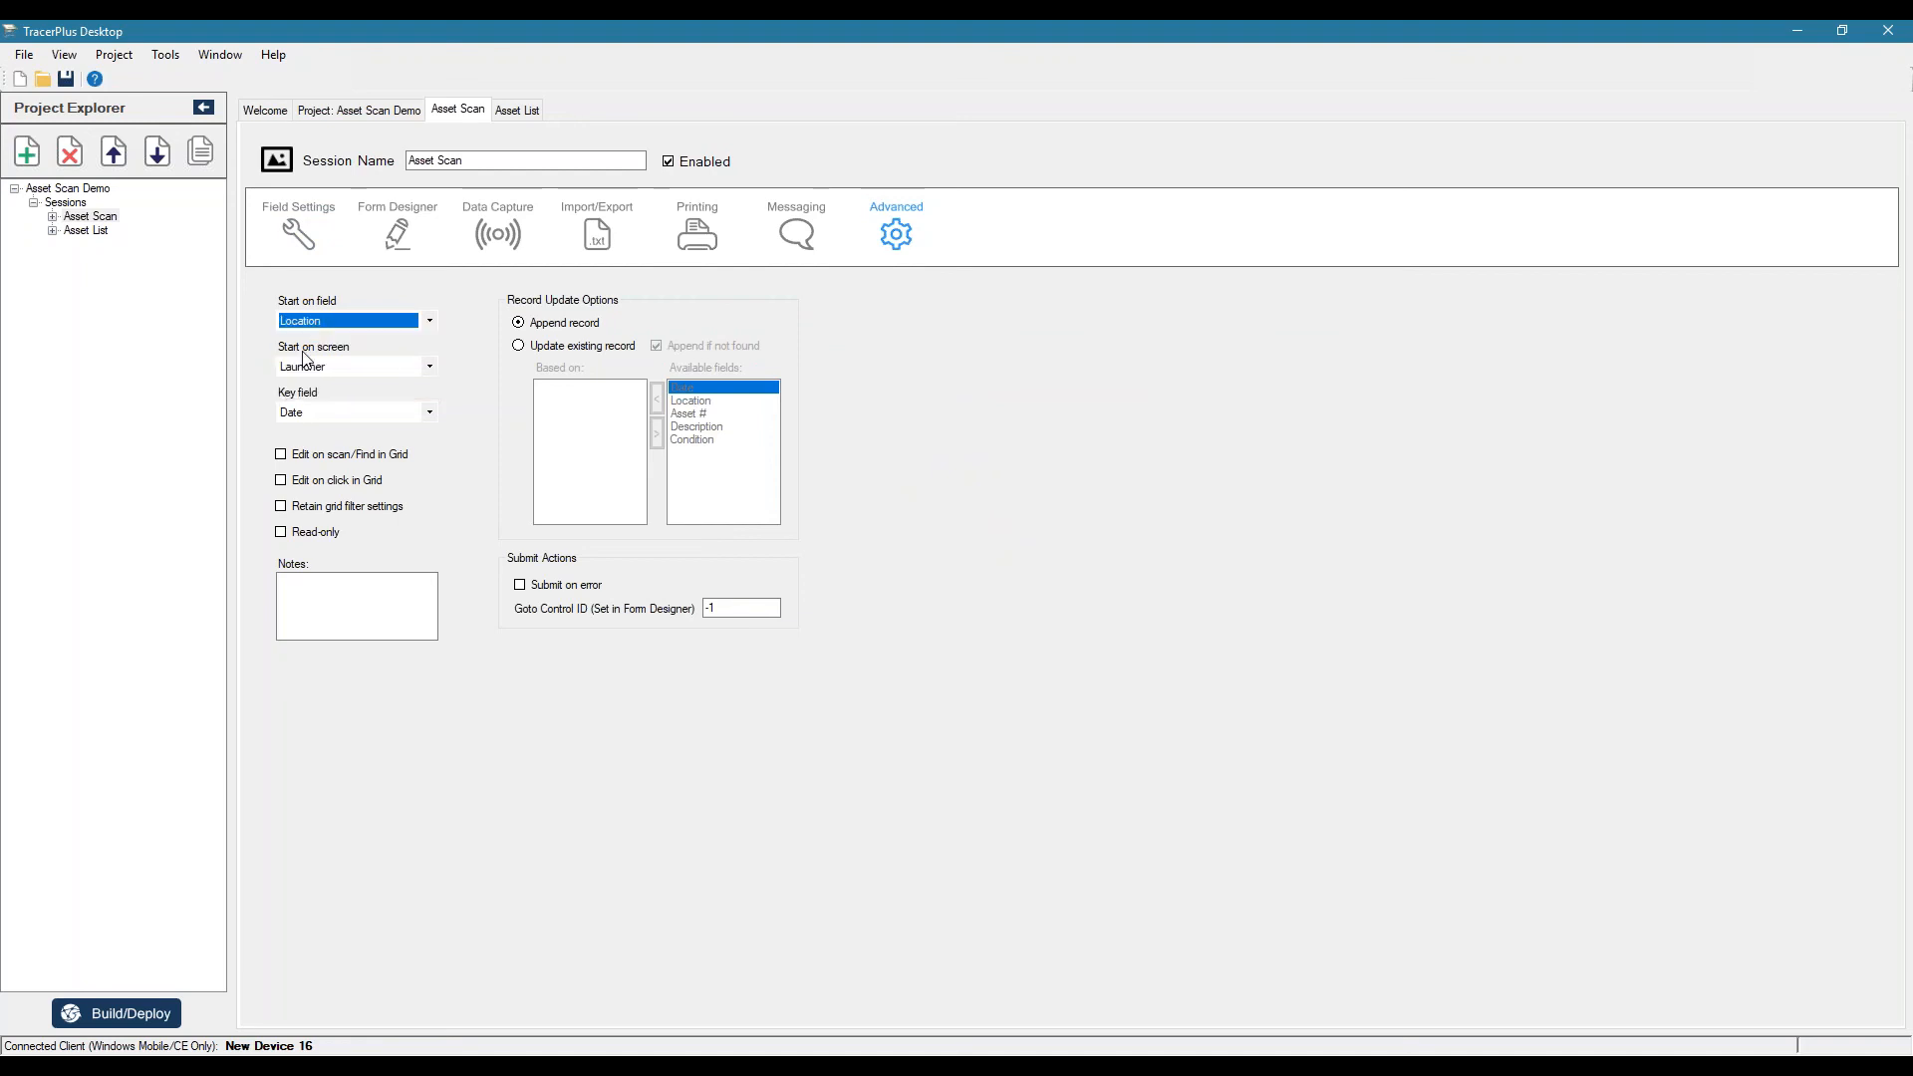
{"action": "left_click", "coordinate": [429, 411]}
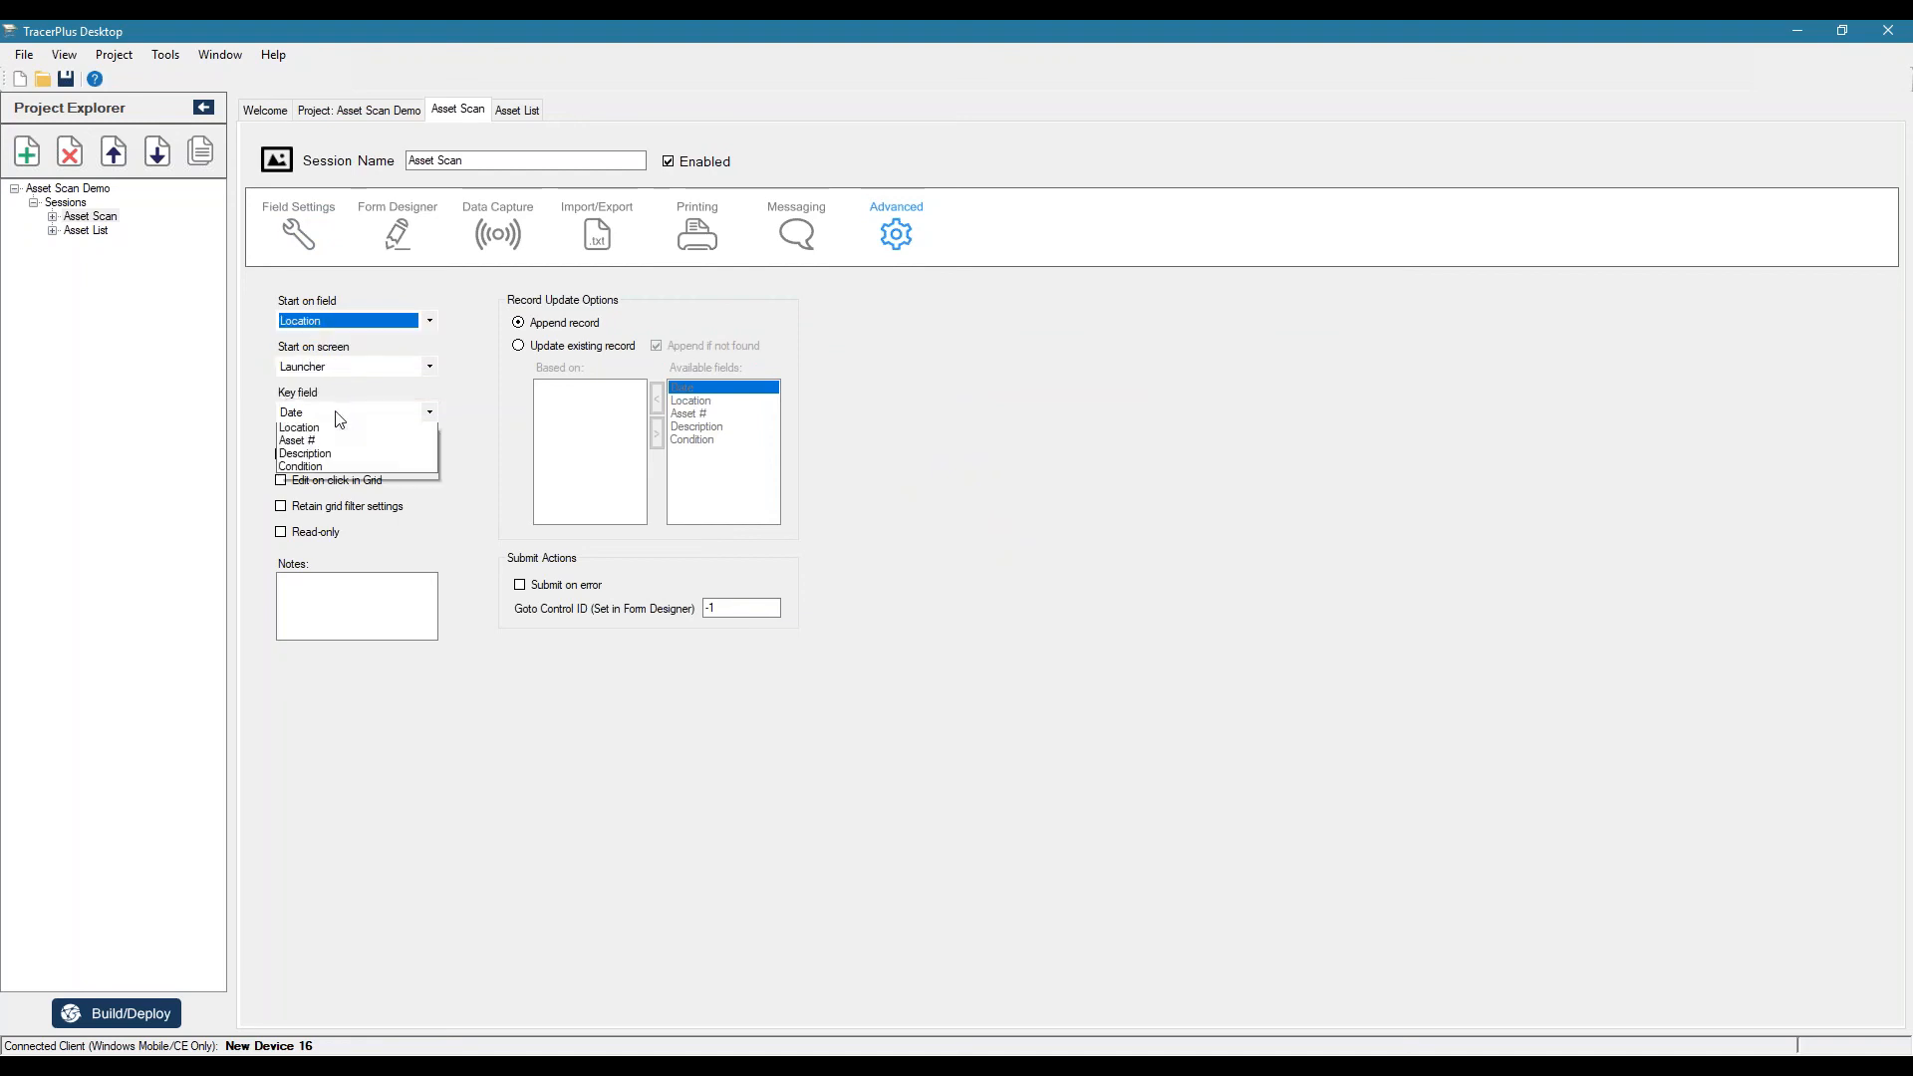
{"action": "left_click", "coordinate": [291, 431]}
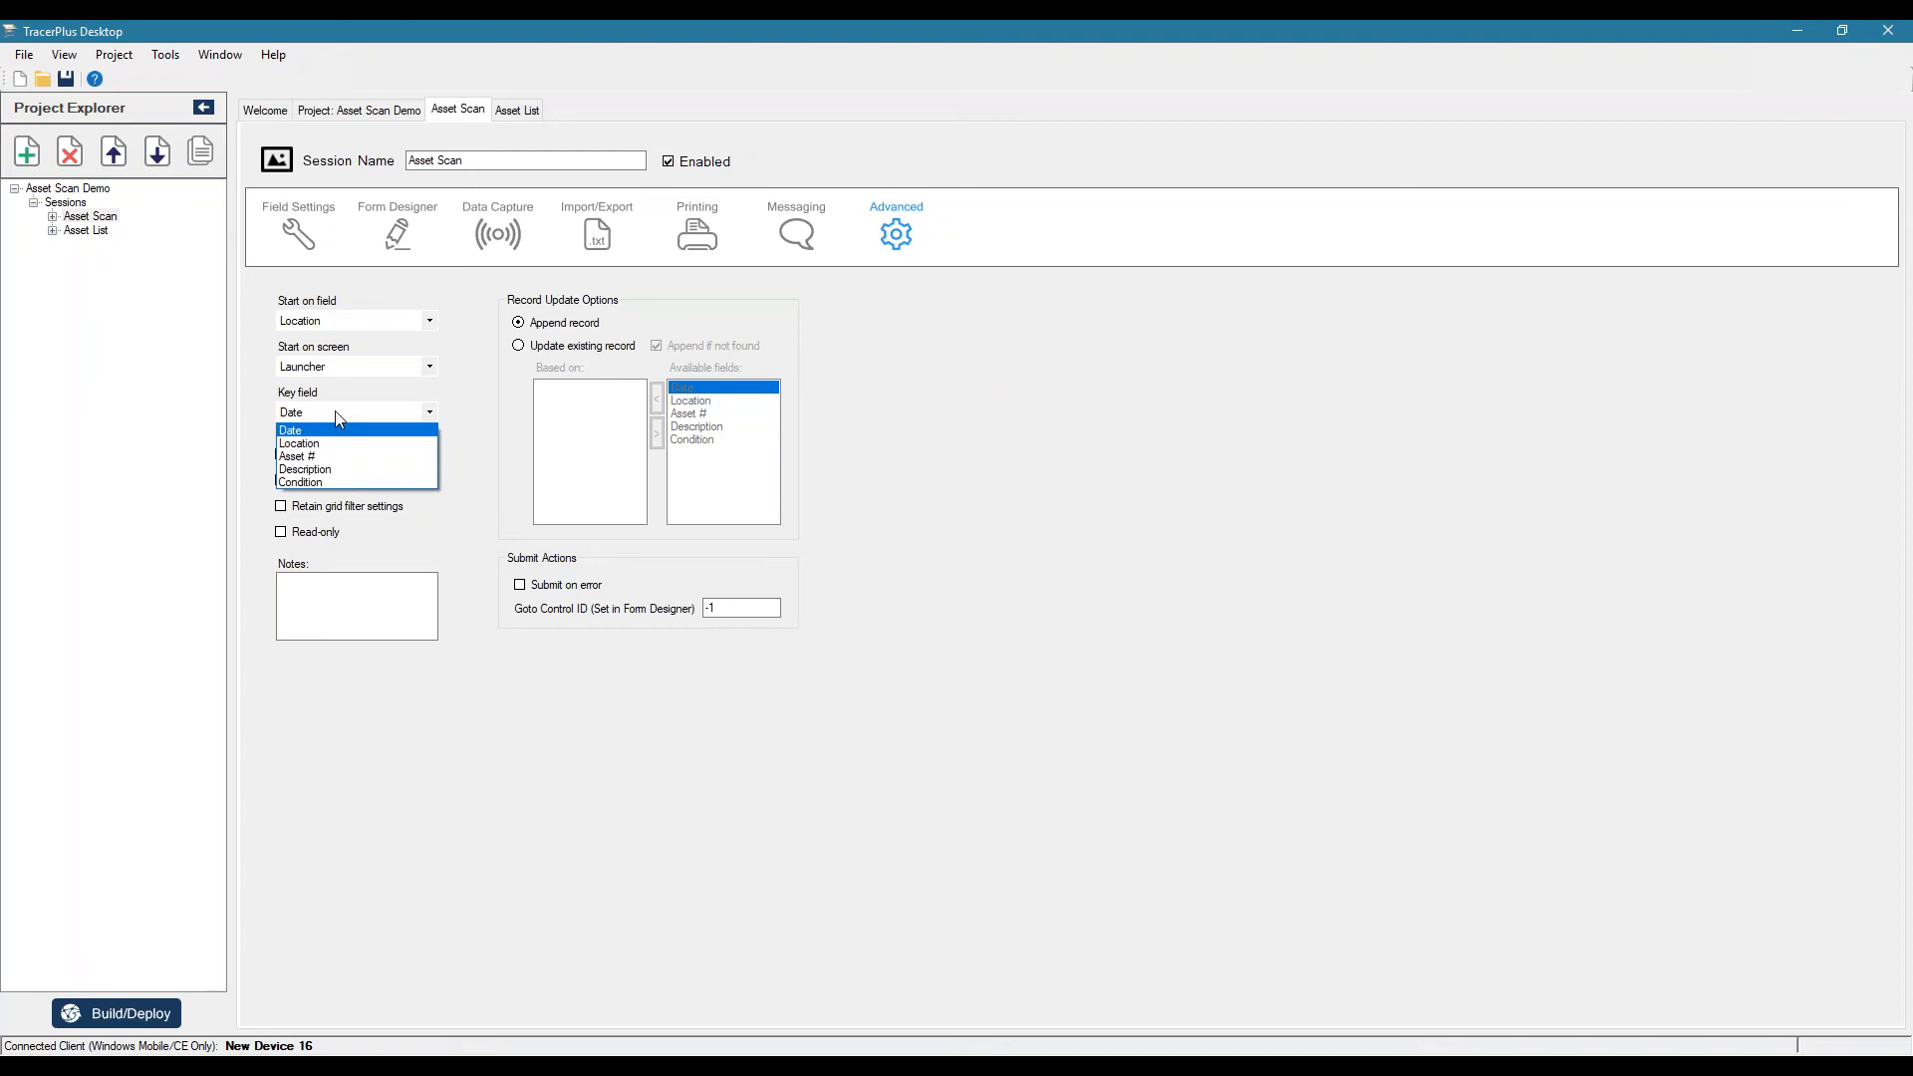
{"action": "left_click", "coordinate": [297, 456]}
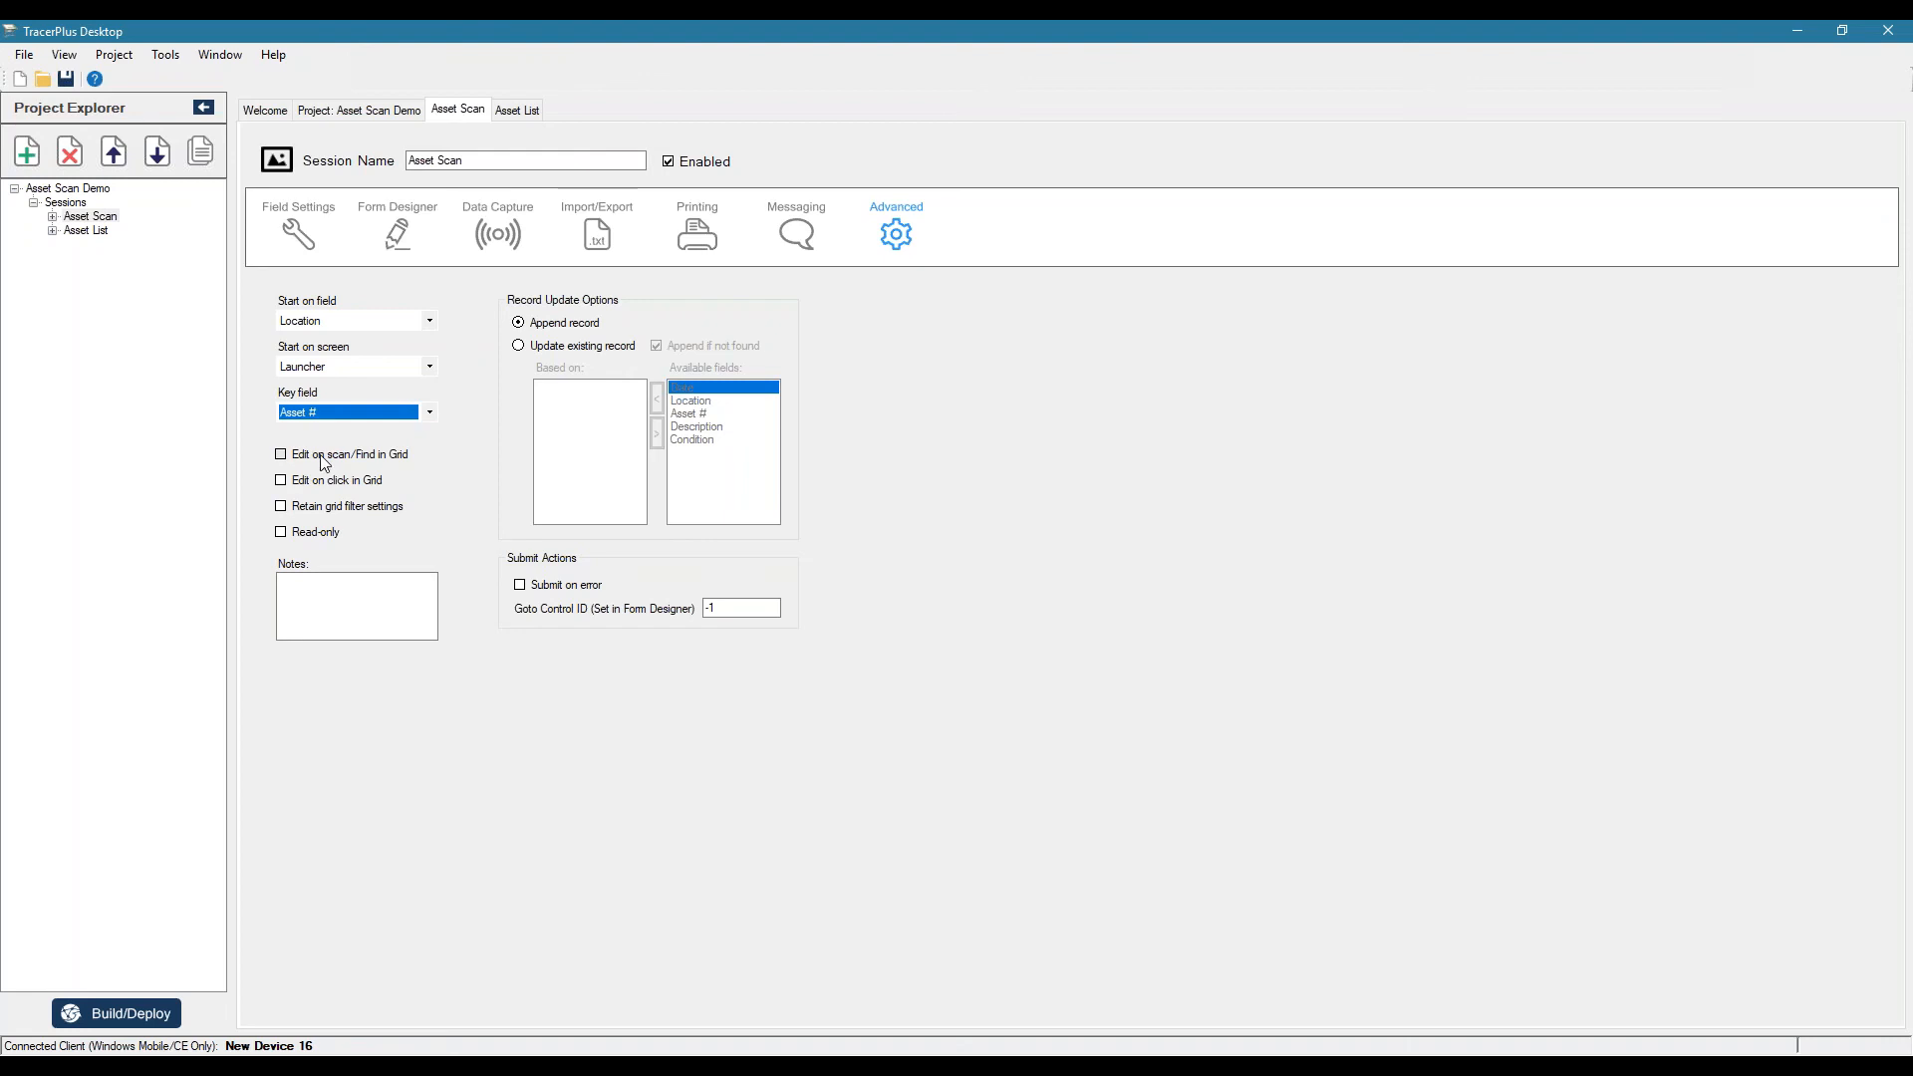
{"action": "mouse_move", "coordinate": [502, 437]}
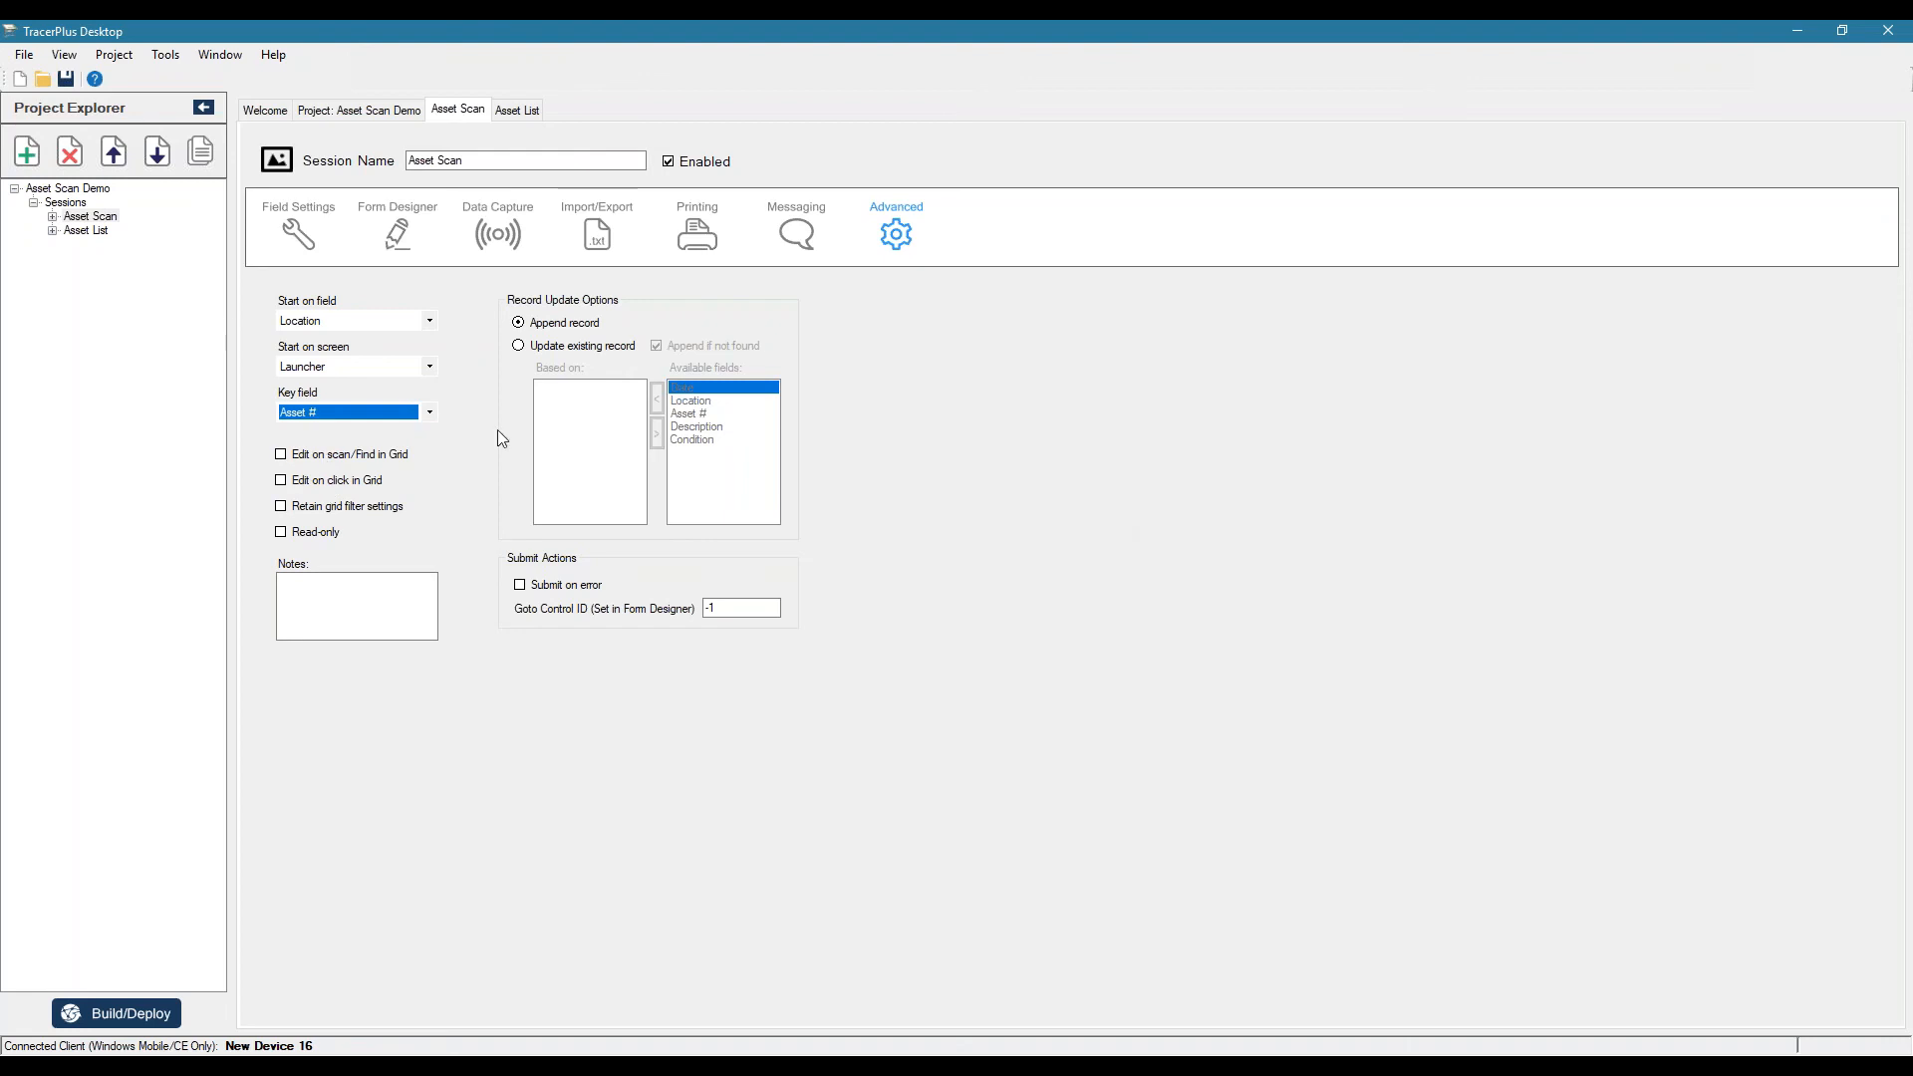
{"action": "mouse_move", "coordinate": [731, 442]}
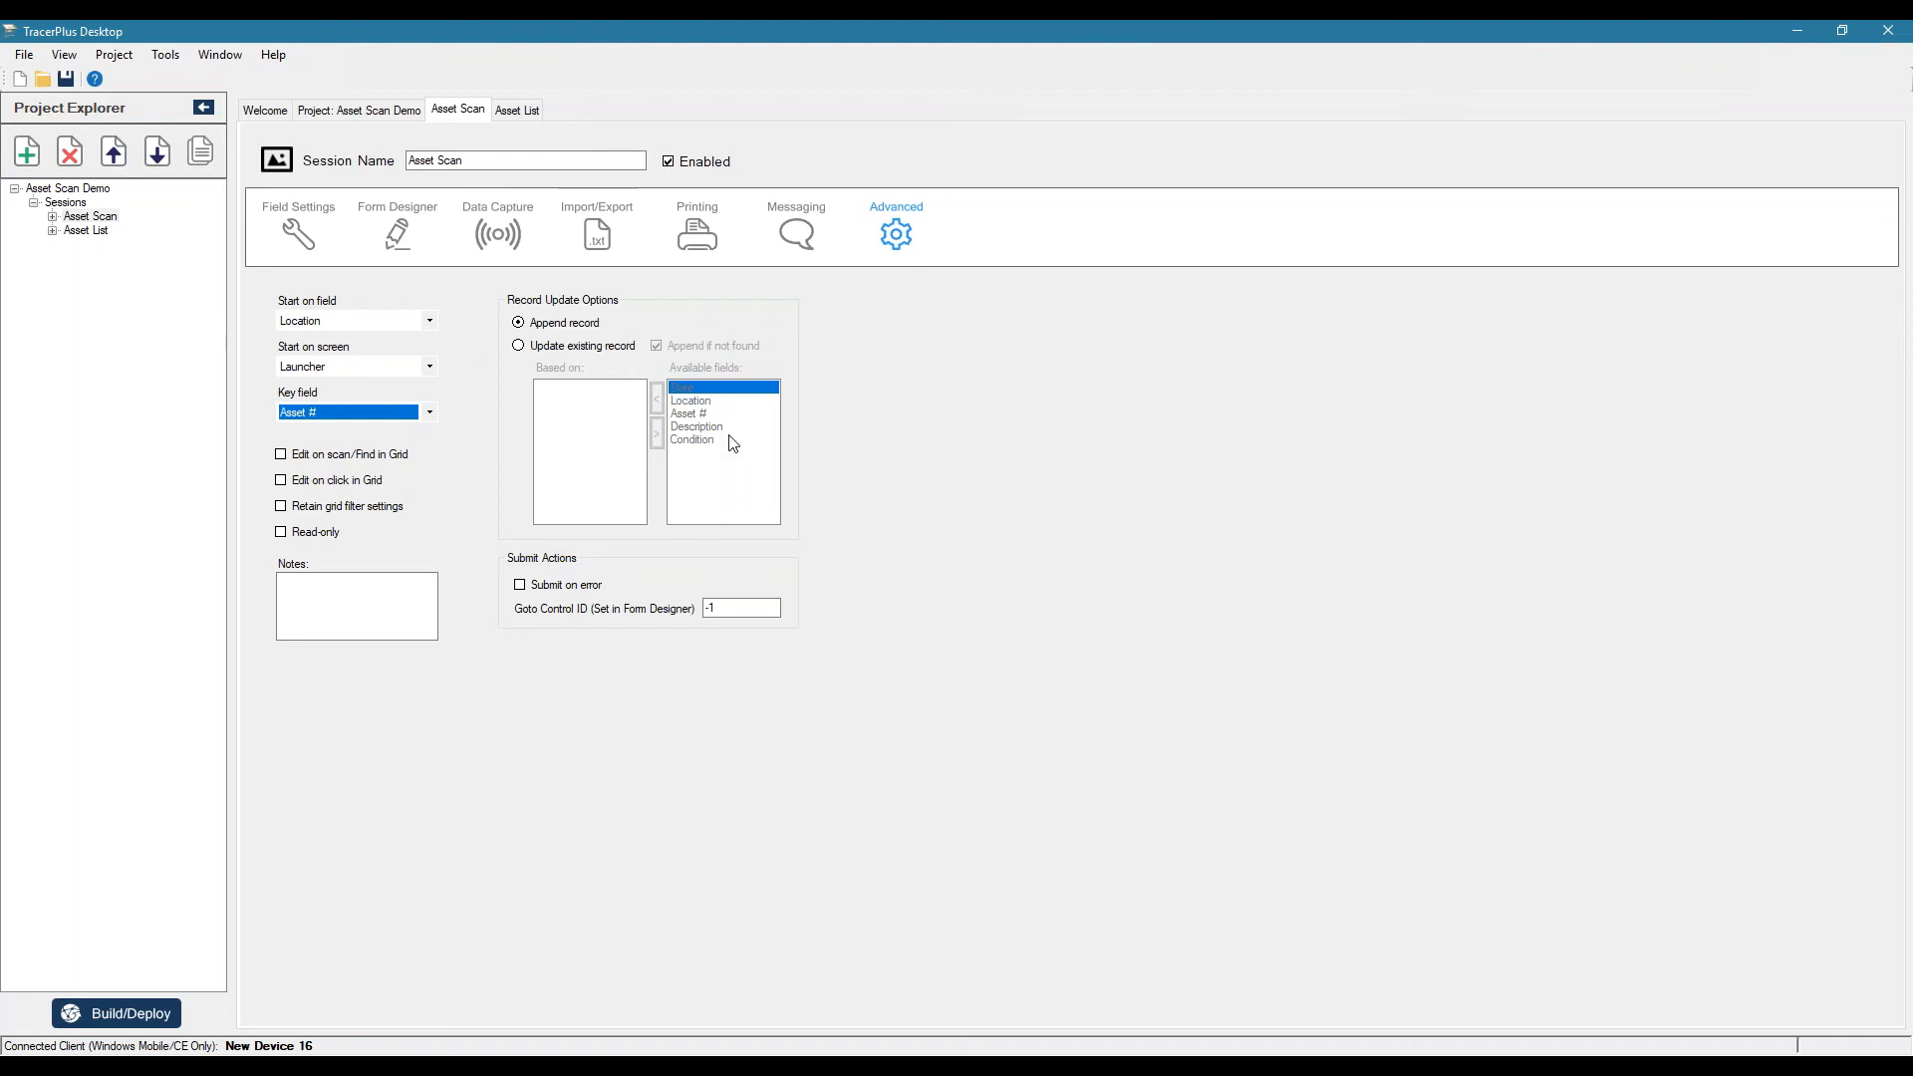
{"action": "mouse_move", "coordinate": [574, 315]}
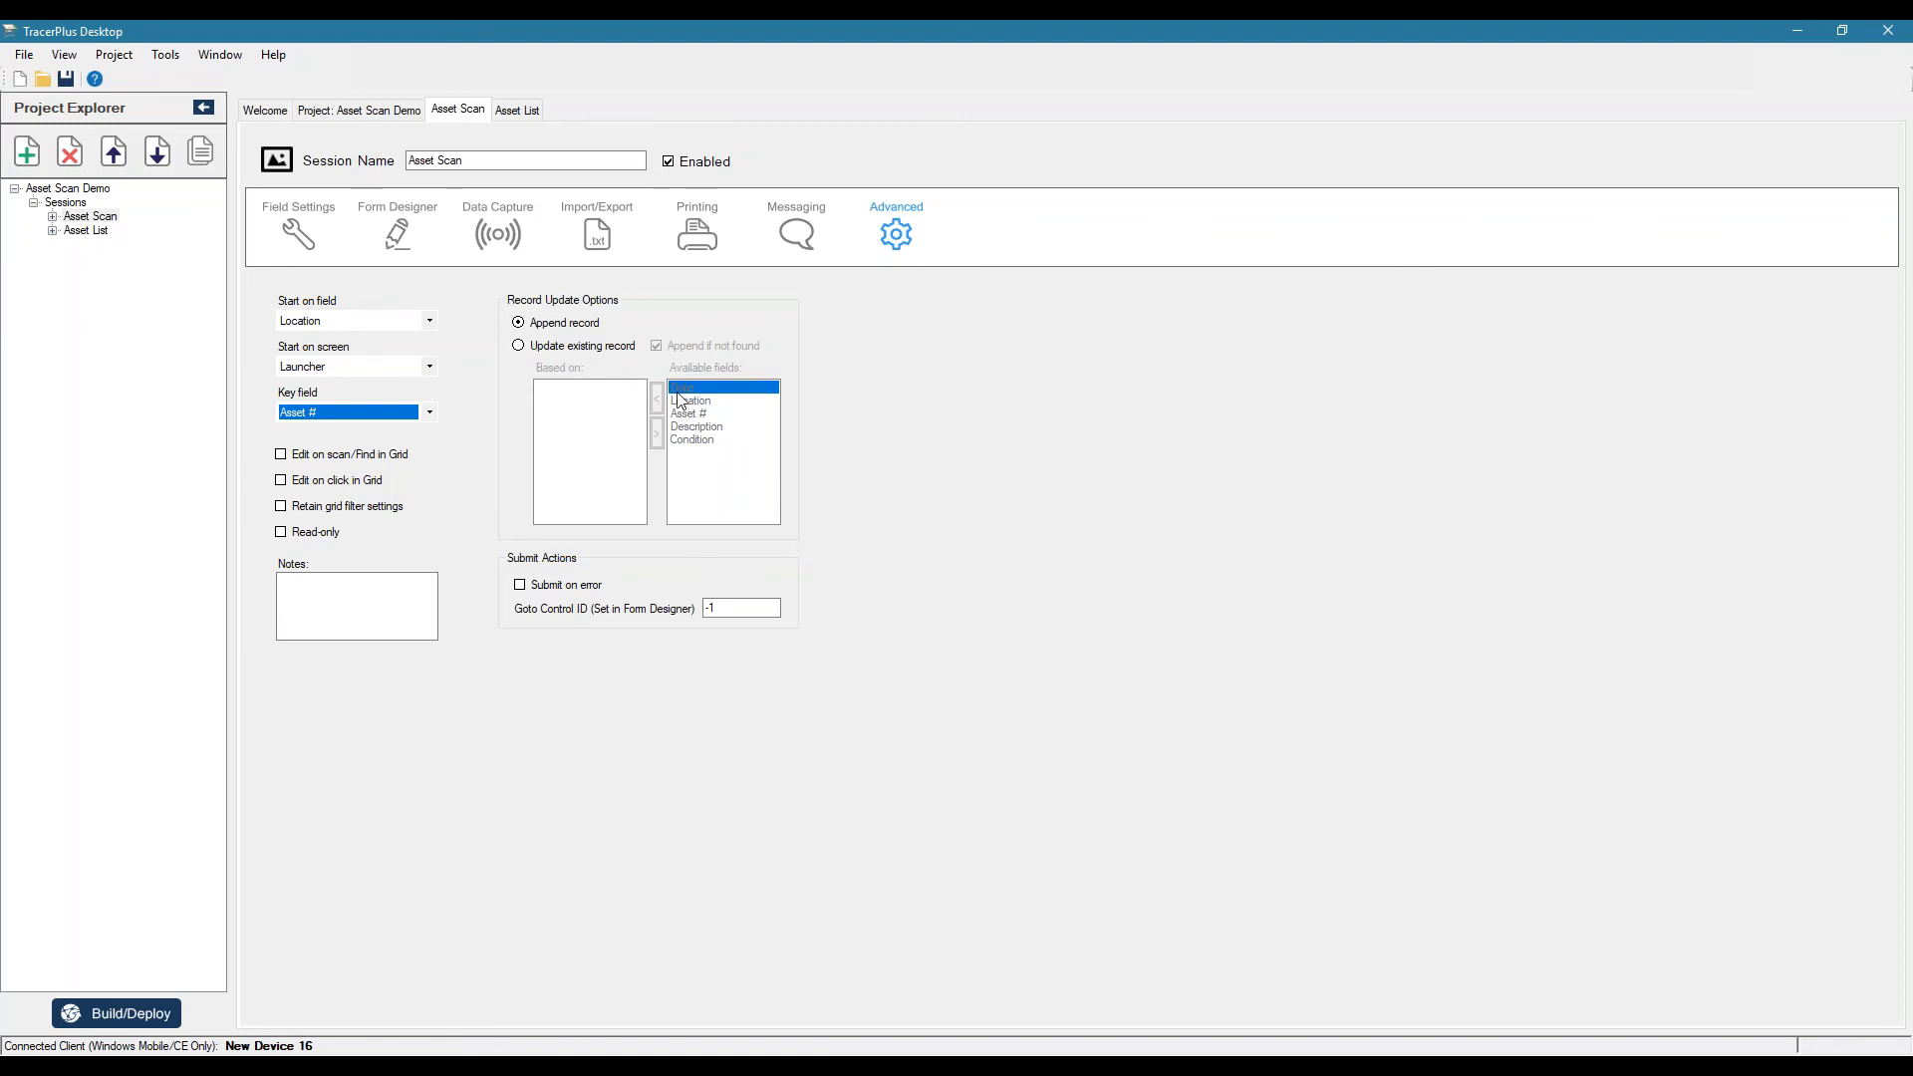
{"action": "mouse_move", "coordinate": [974, 495]}
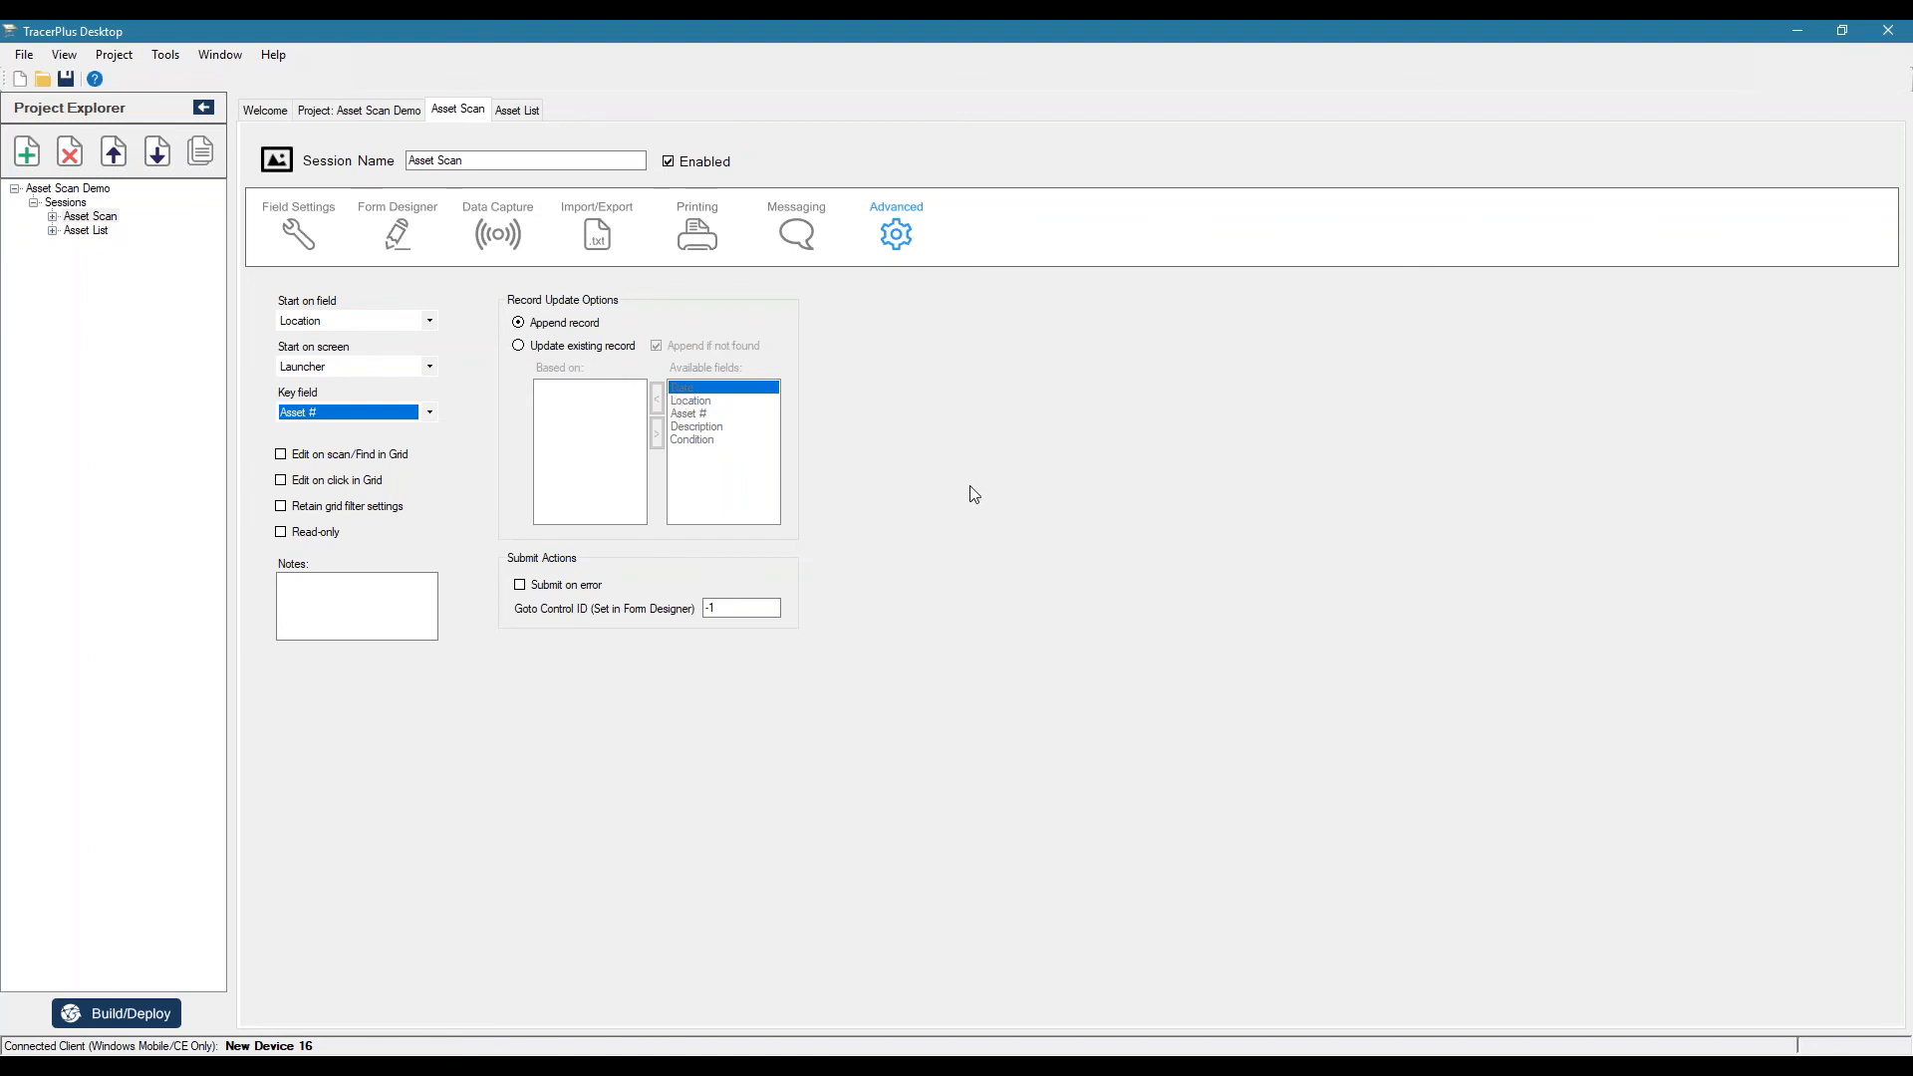
{"action": "mouse_move", "coordinate": [313, 239]}
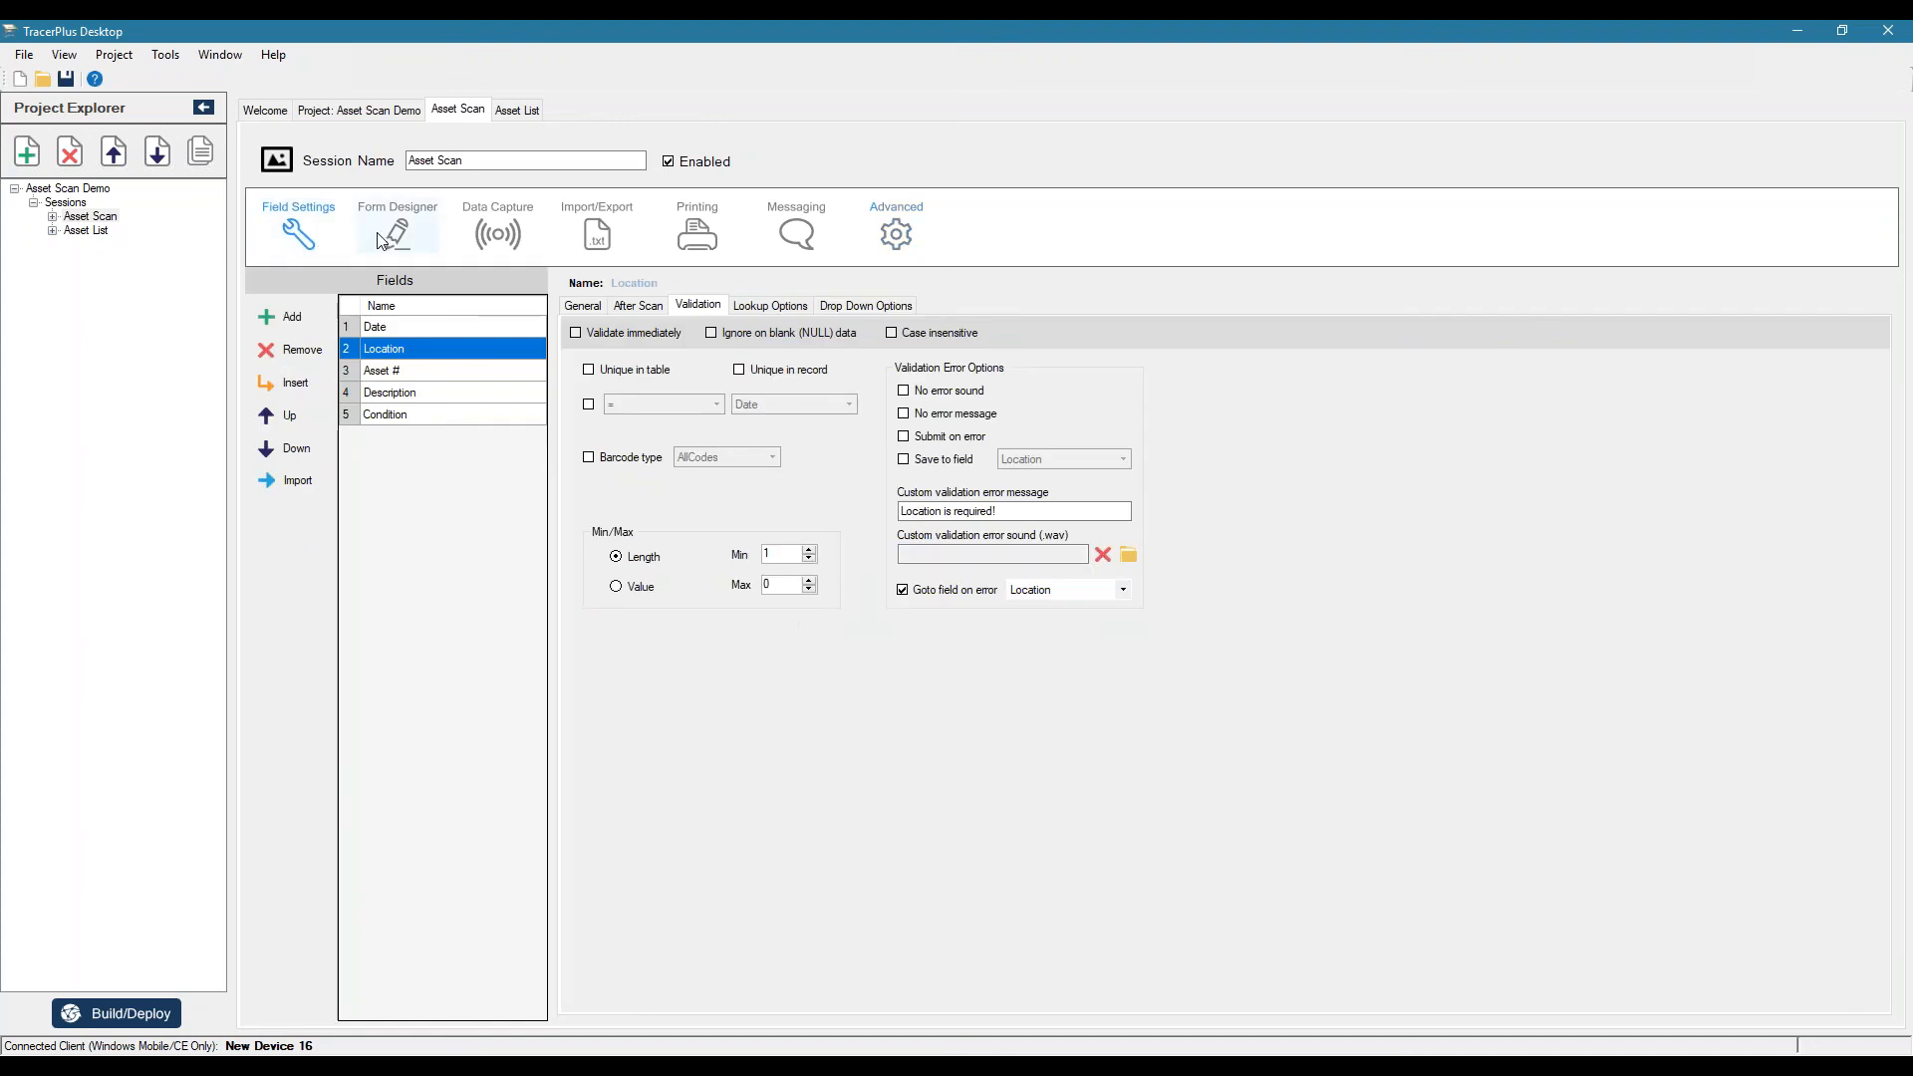
- In Form Designer, create the default skin from the current field settings
{"action": "left_click", "coordinate": [397, 226]}
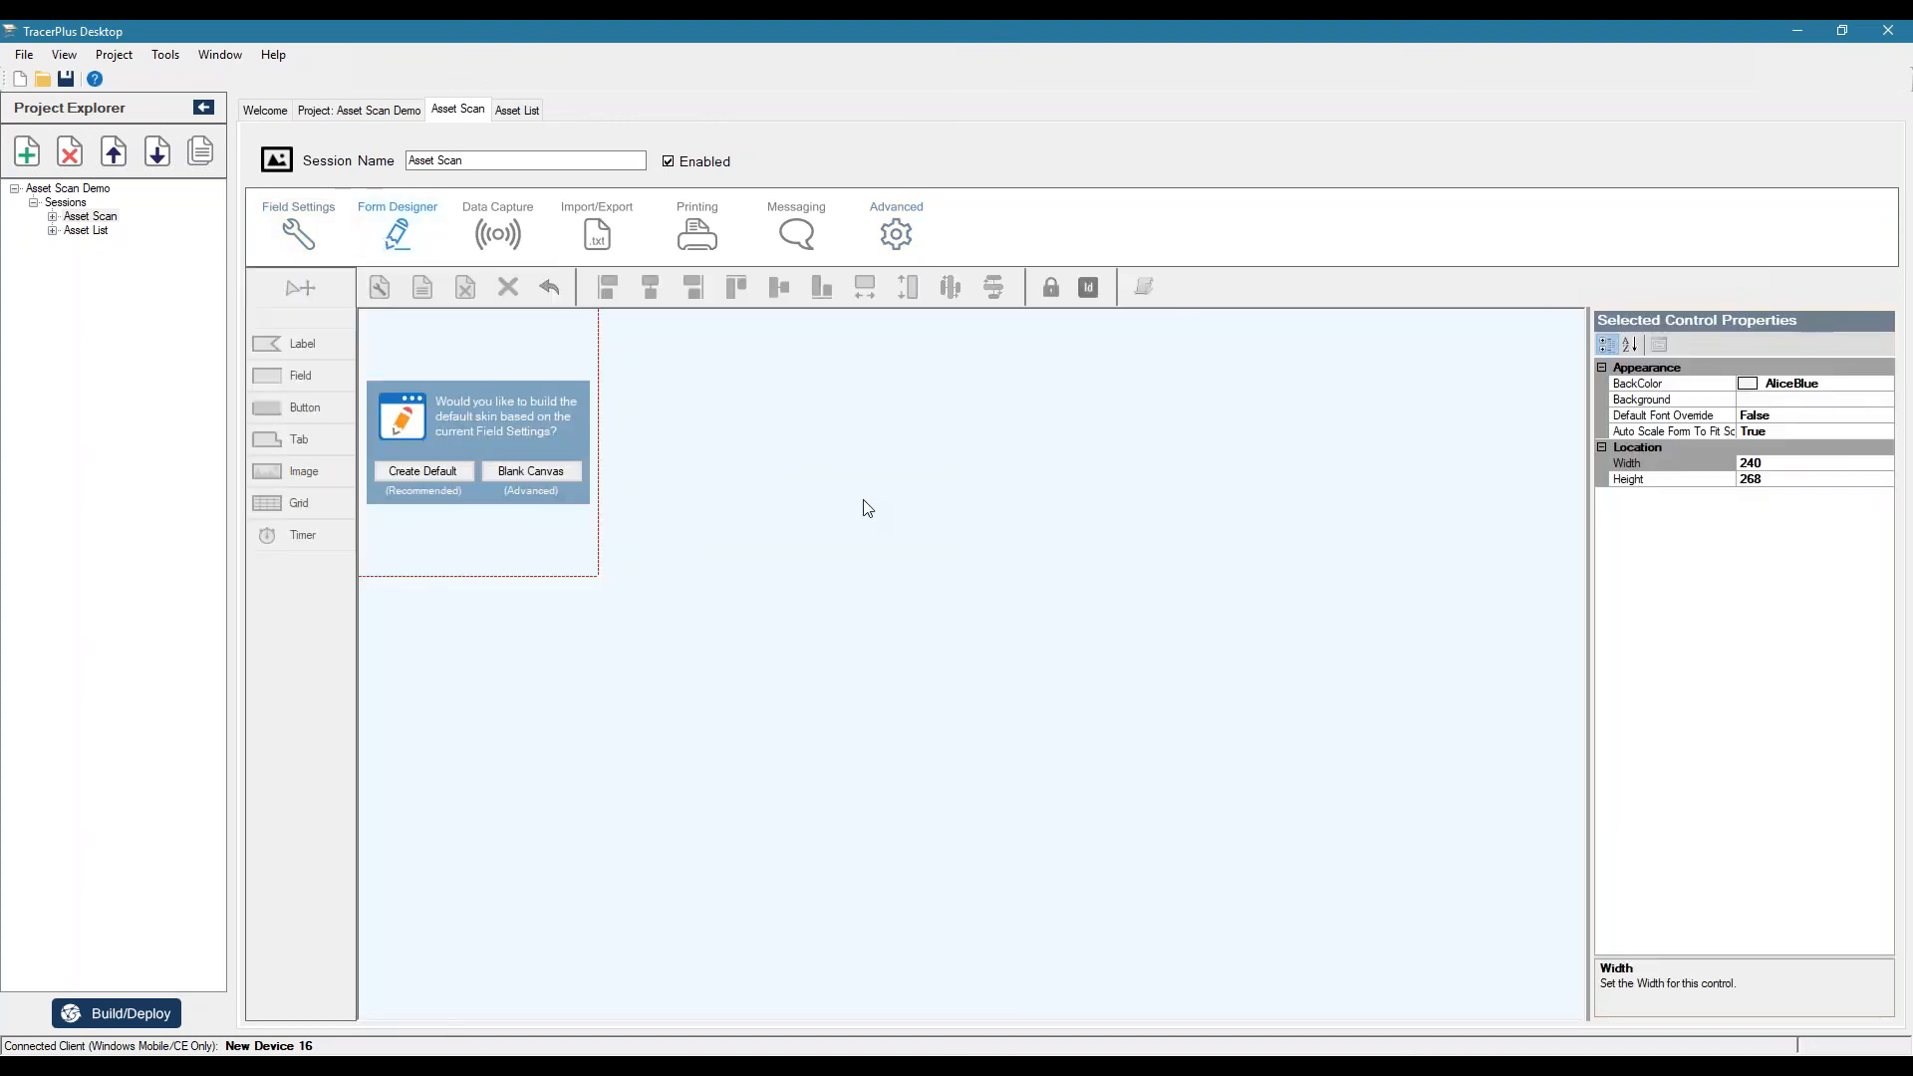
{"action": "mouse_move", "coordinate": [688, 496]}
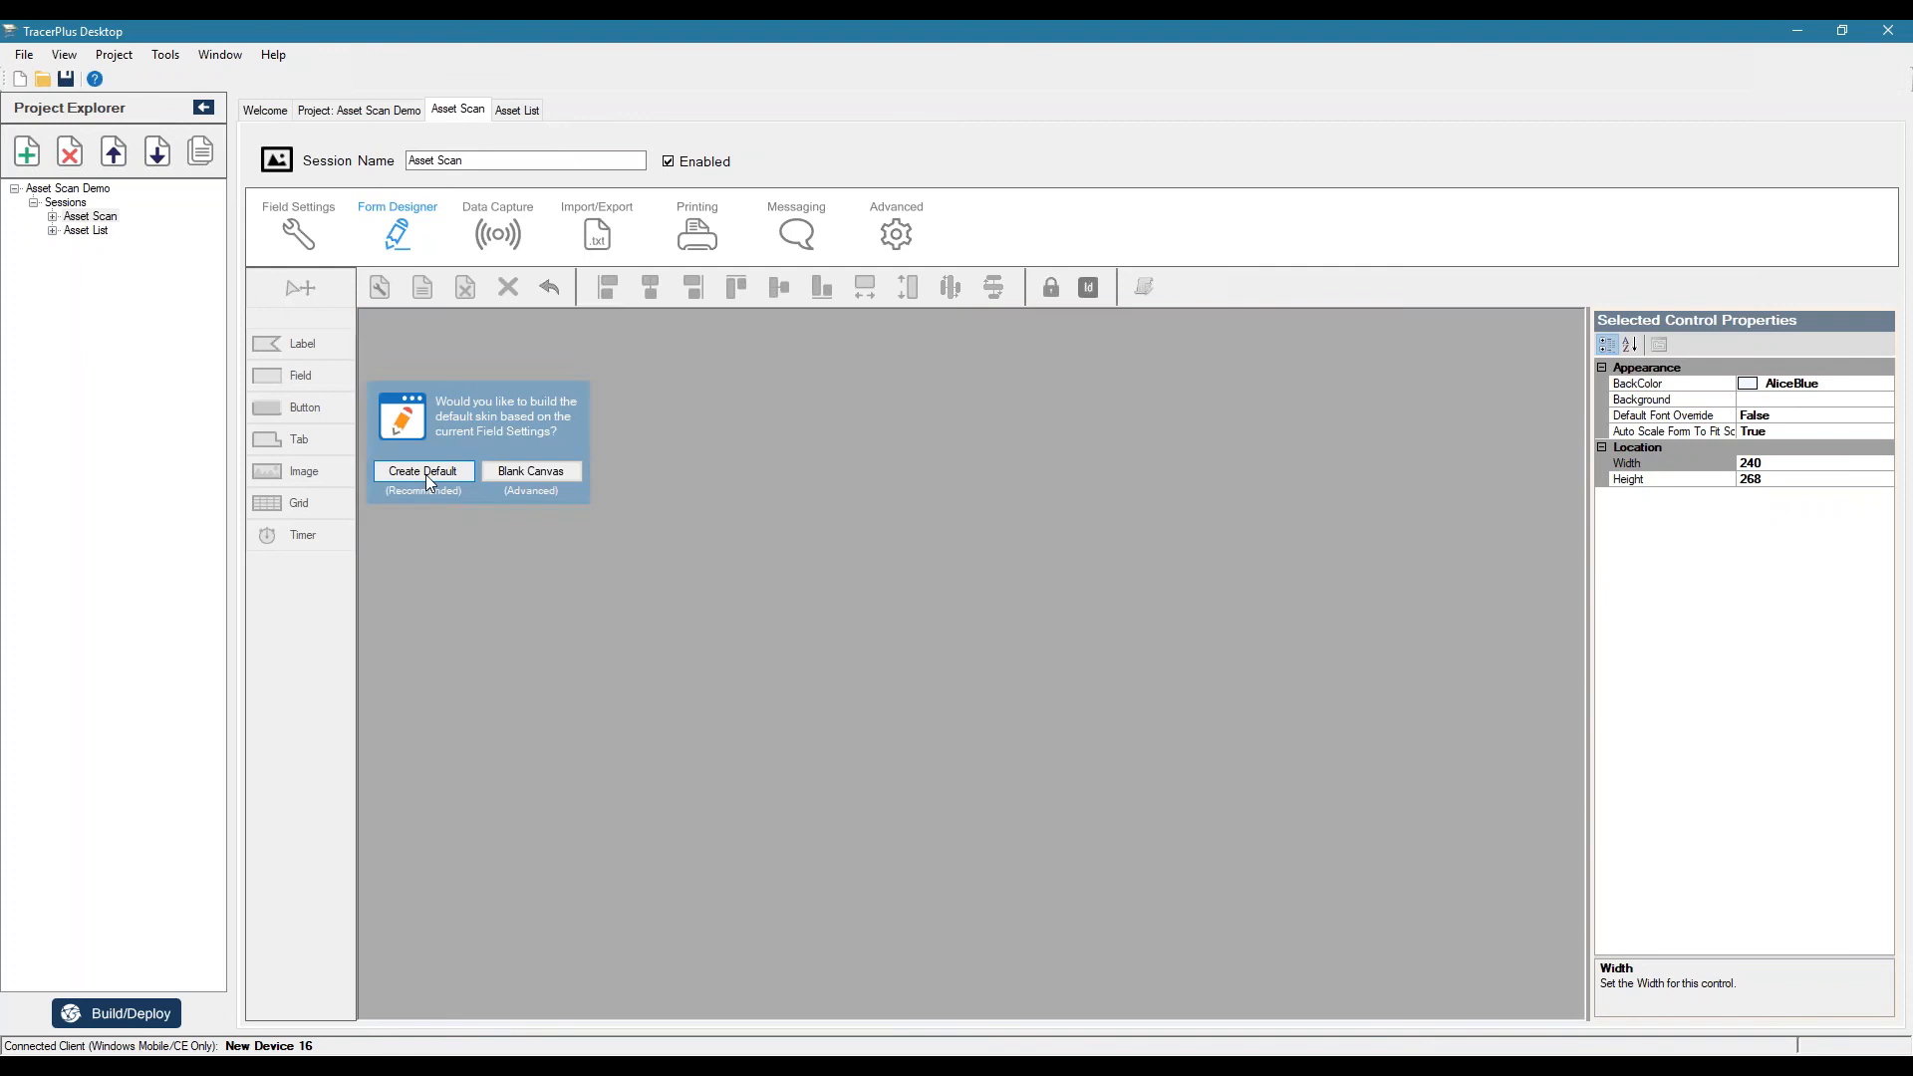
{"action": "left_click", "coordinate": [422, 474]}
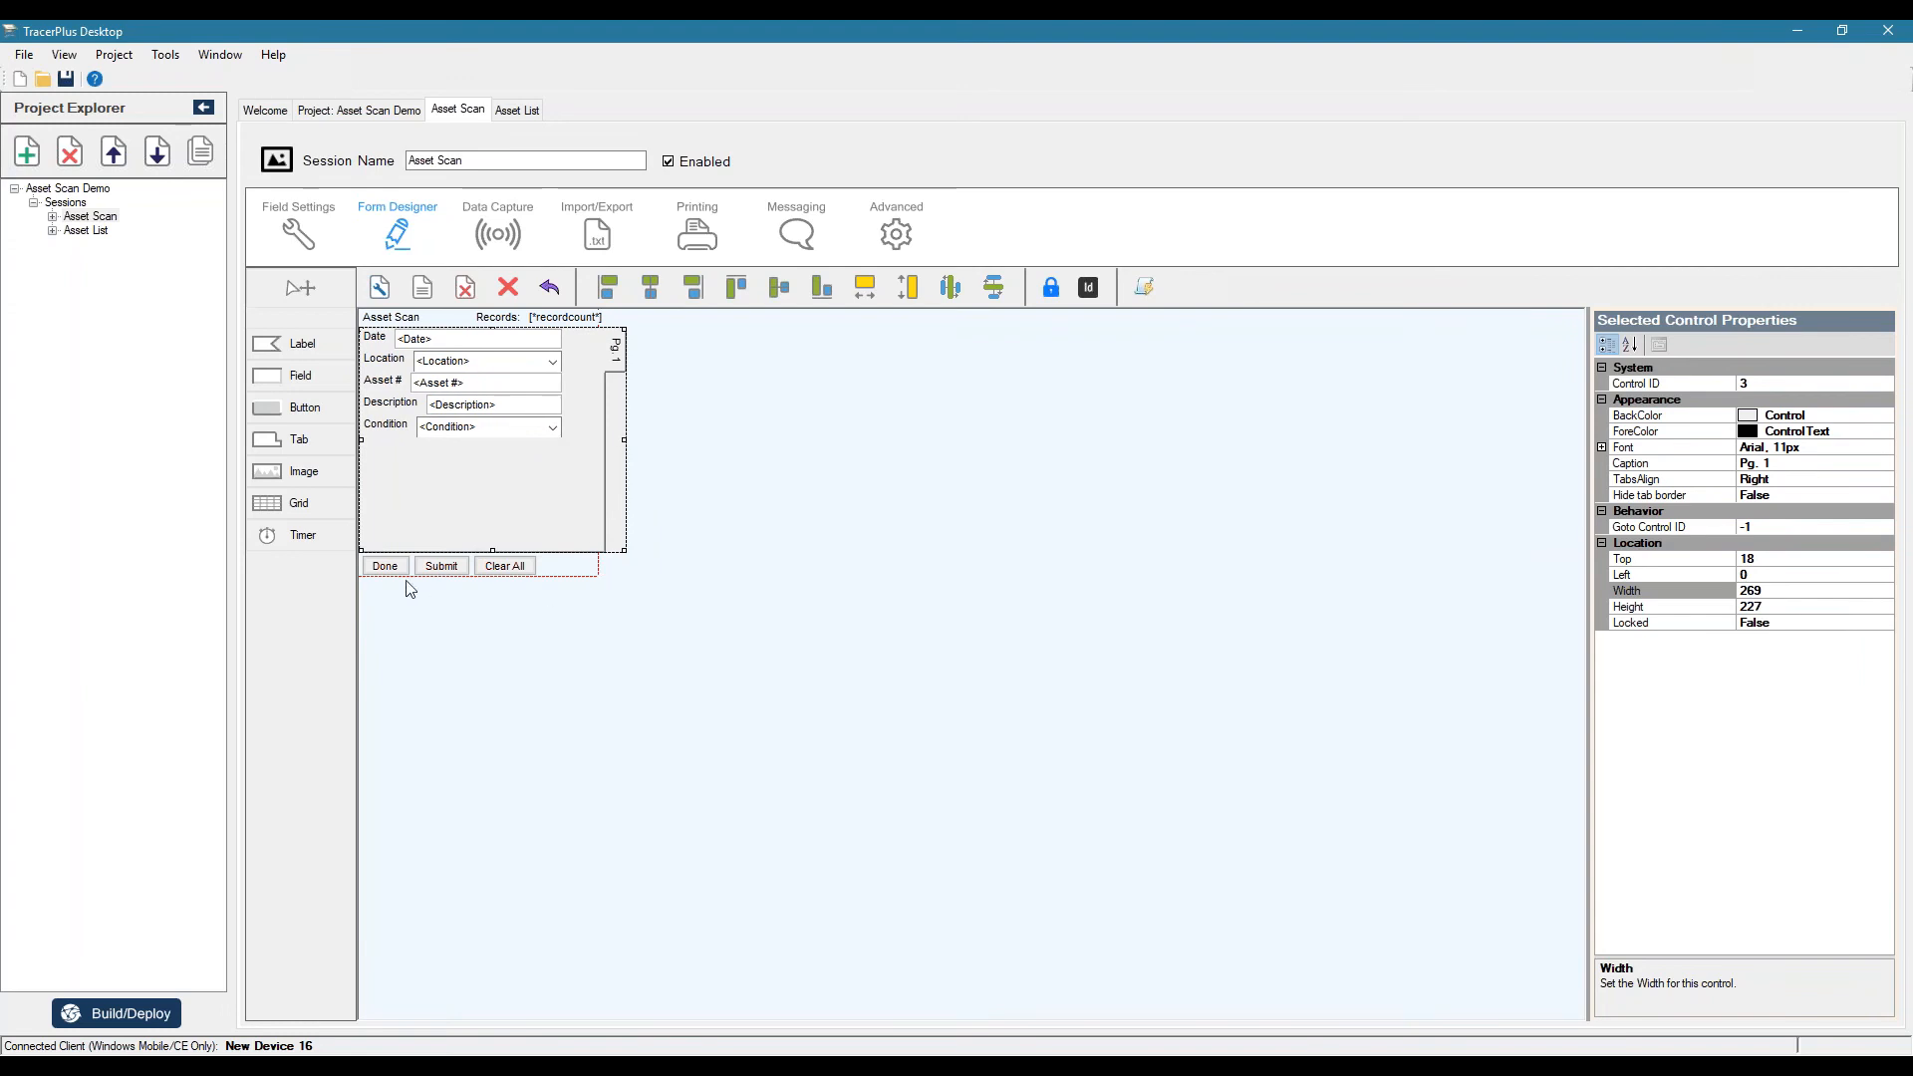
{"action": "mouse_move", "coordinate": [656, 612]}
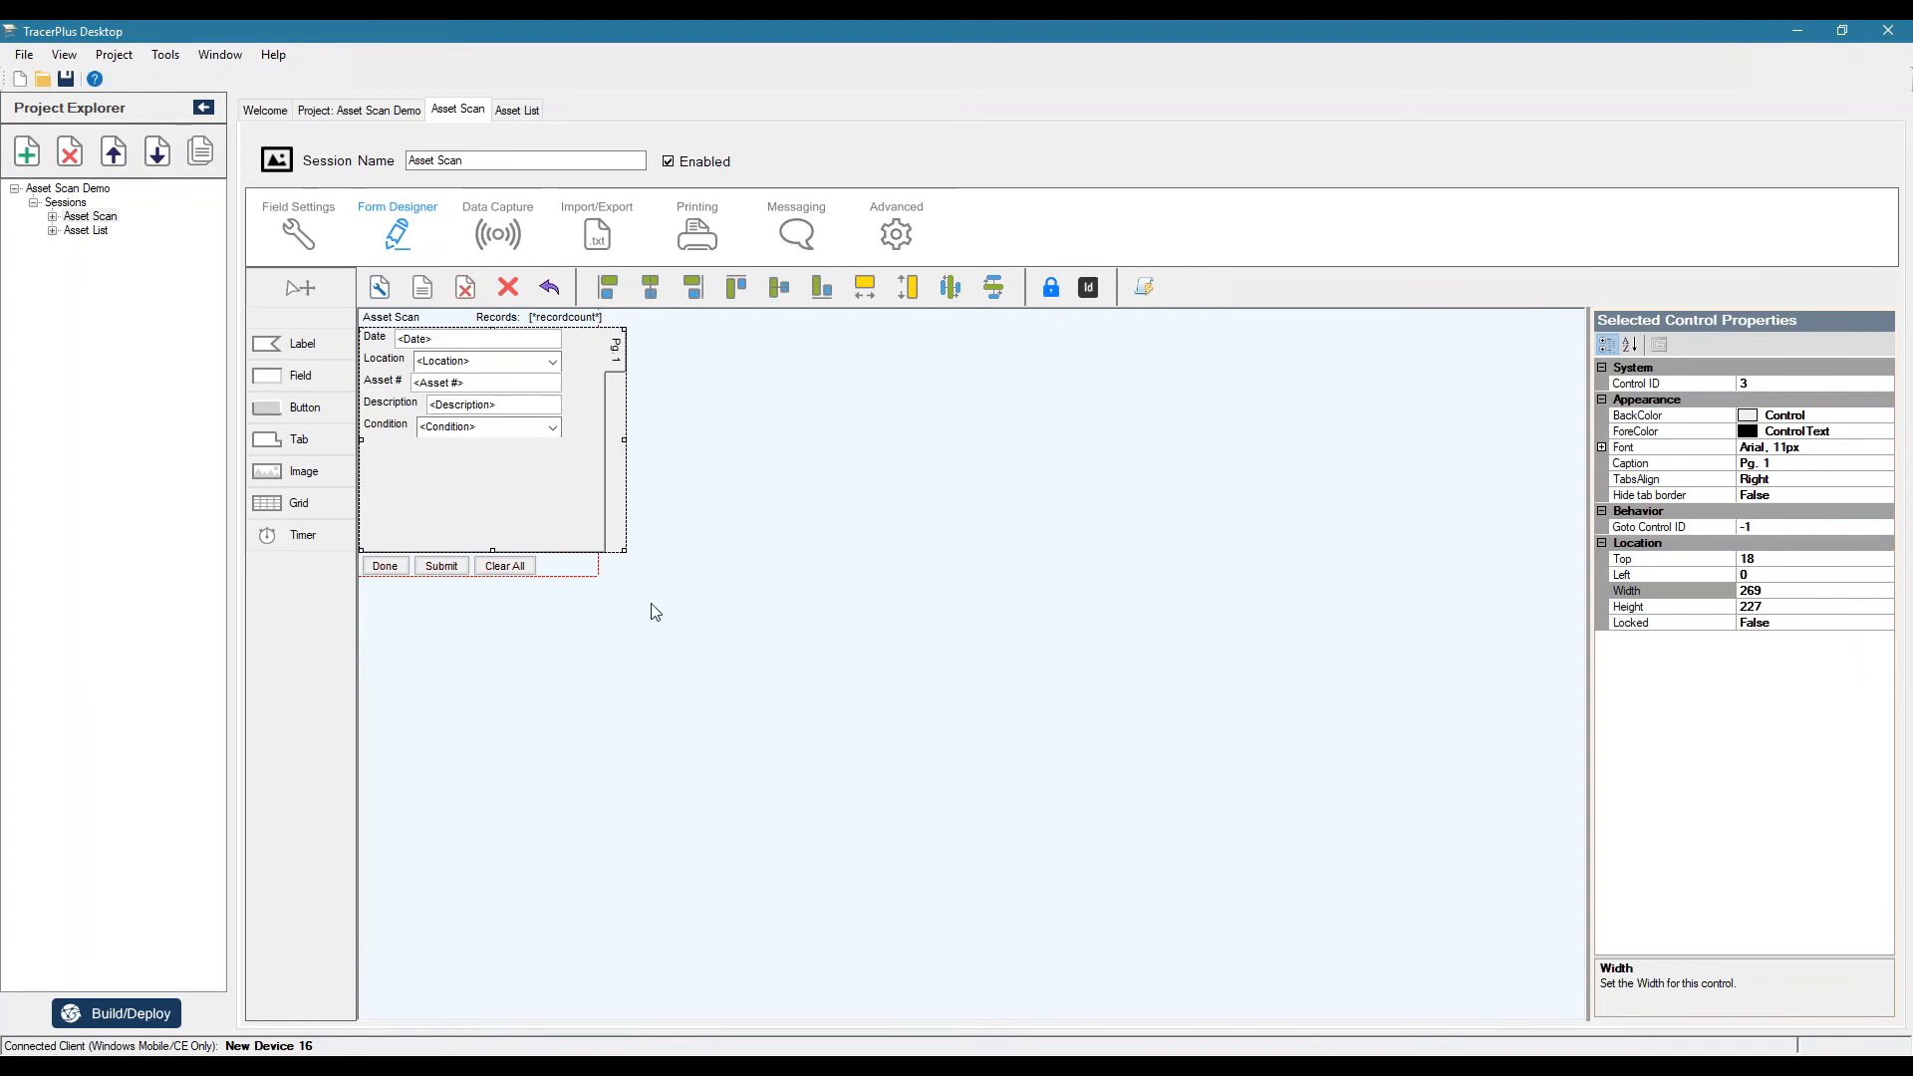
{"action": "mouse_move", "coordinate": [781, 705]}
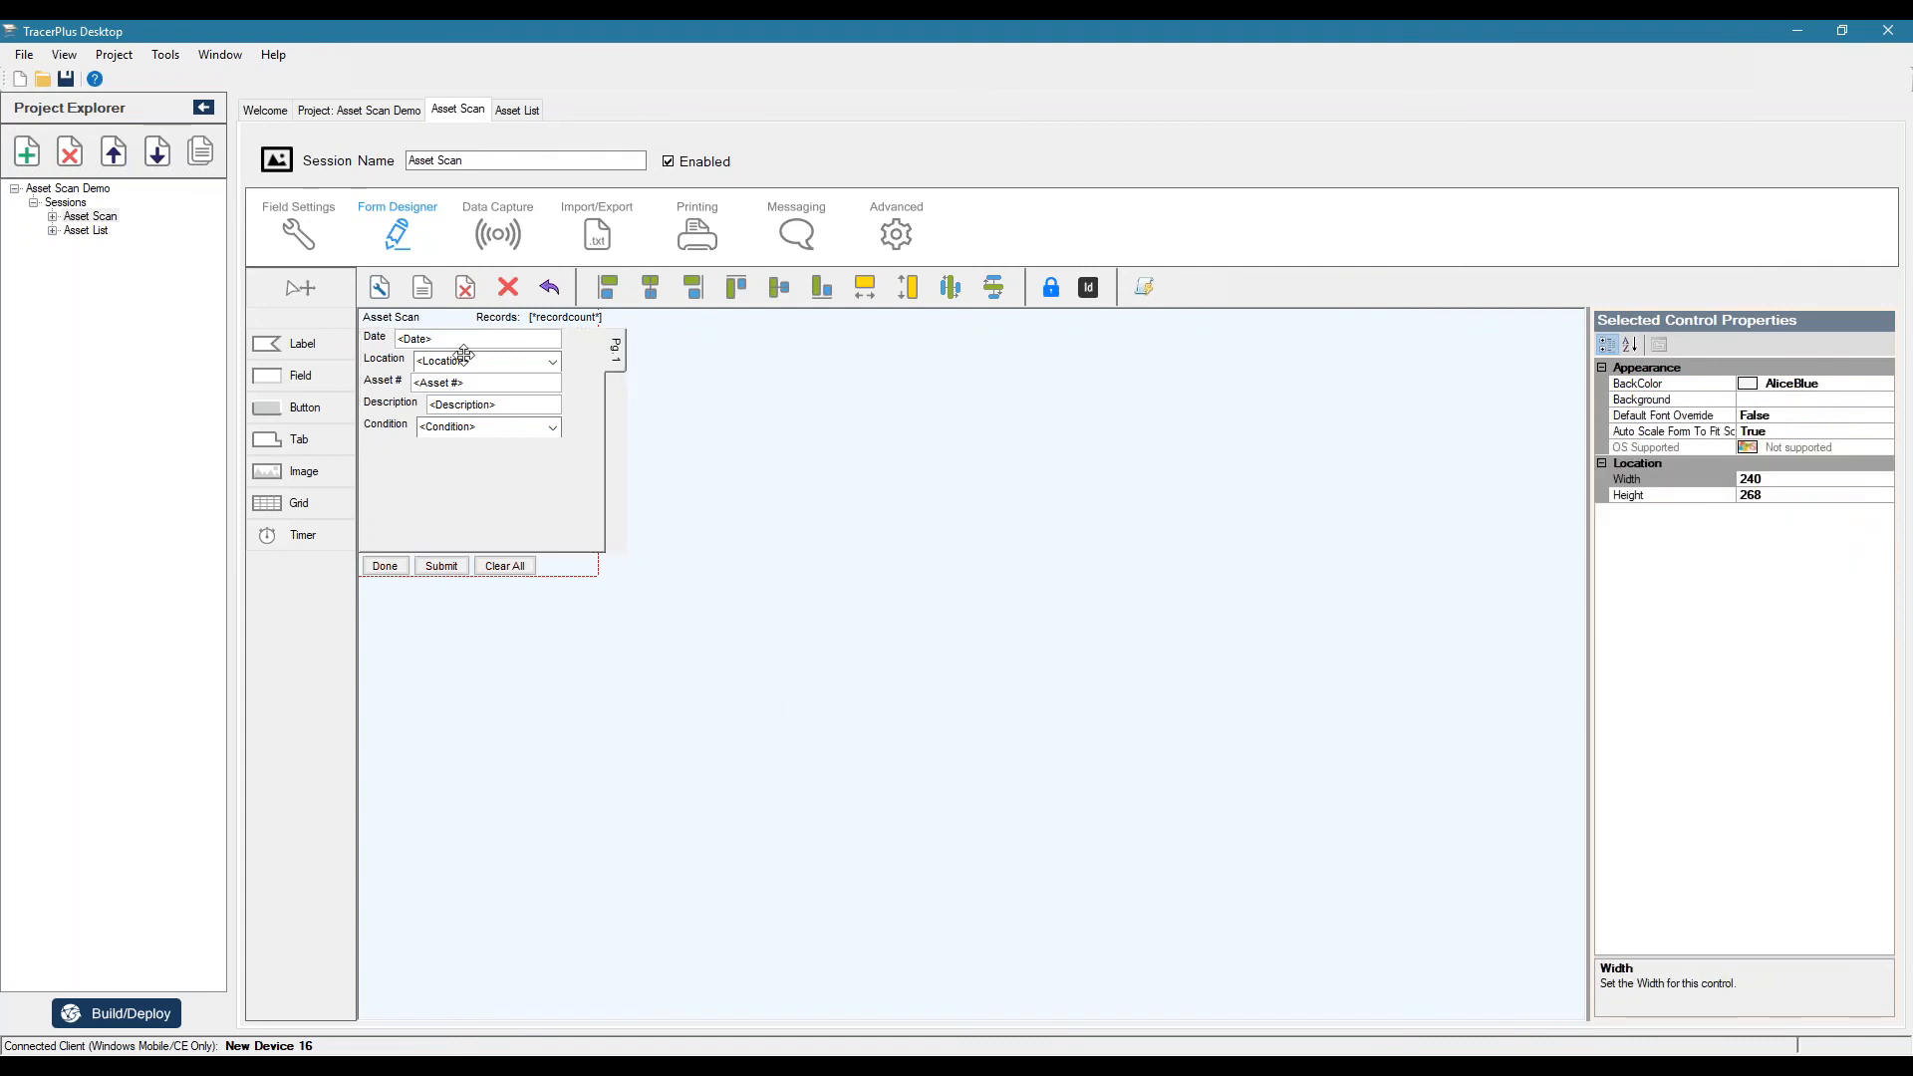
- Move the entry fields rightward and set font size 14 on the Location and Condition drop-downs
{"action": "left_click", "coordinate": [461, 405]}
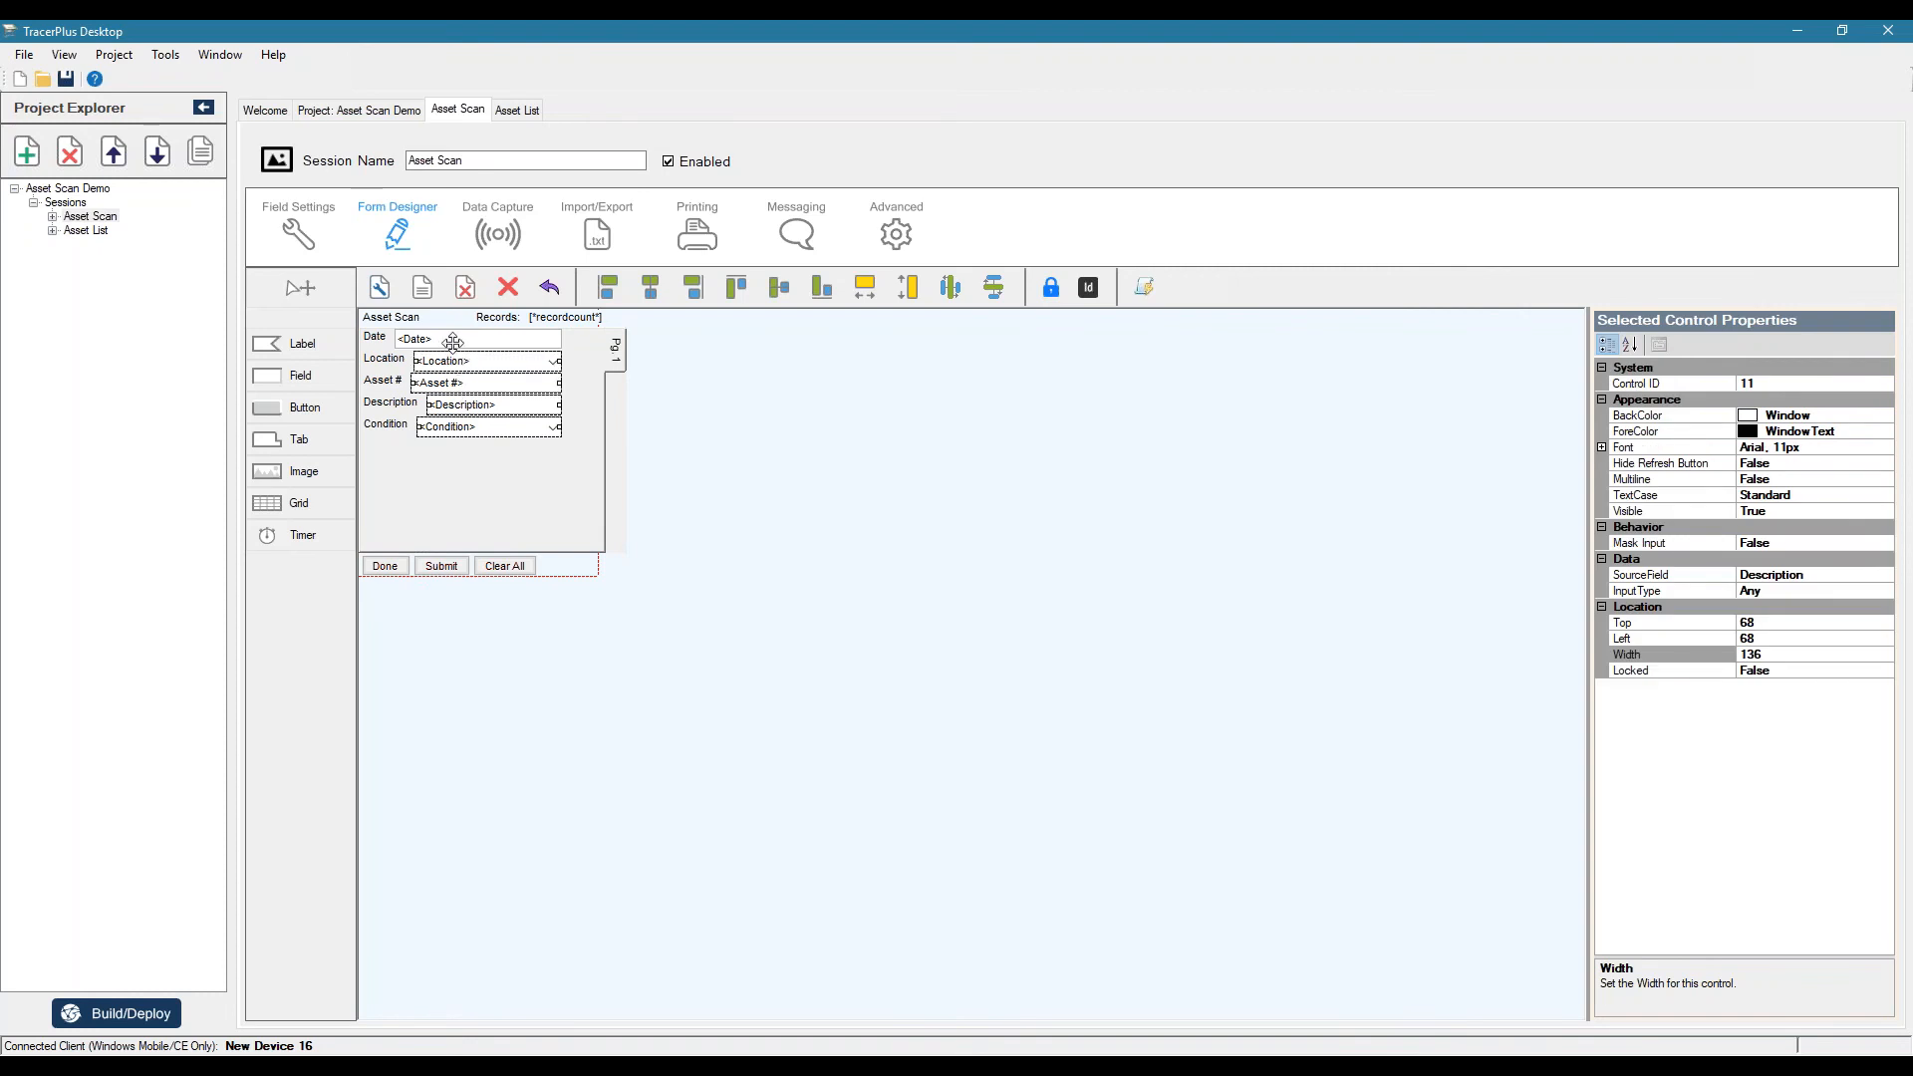
{"action": "left_click", "coordinate": [608, 287]}
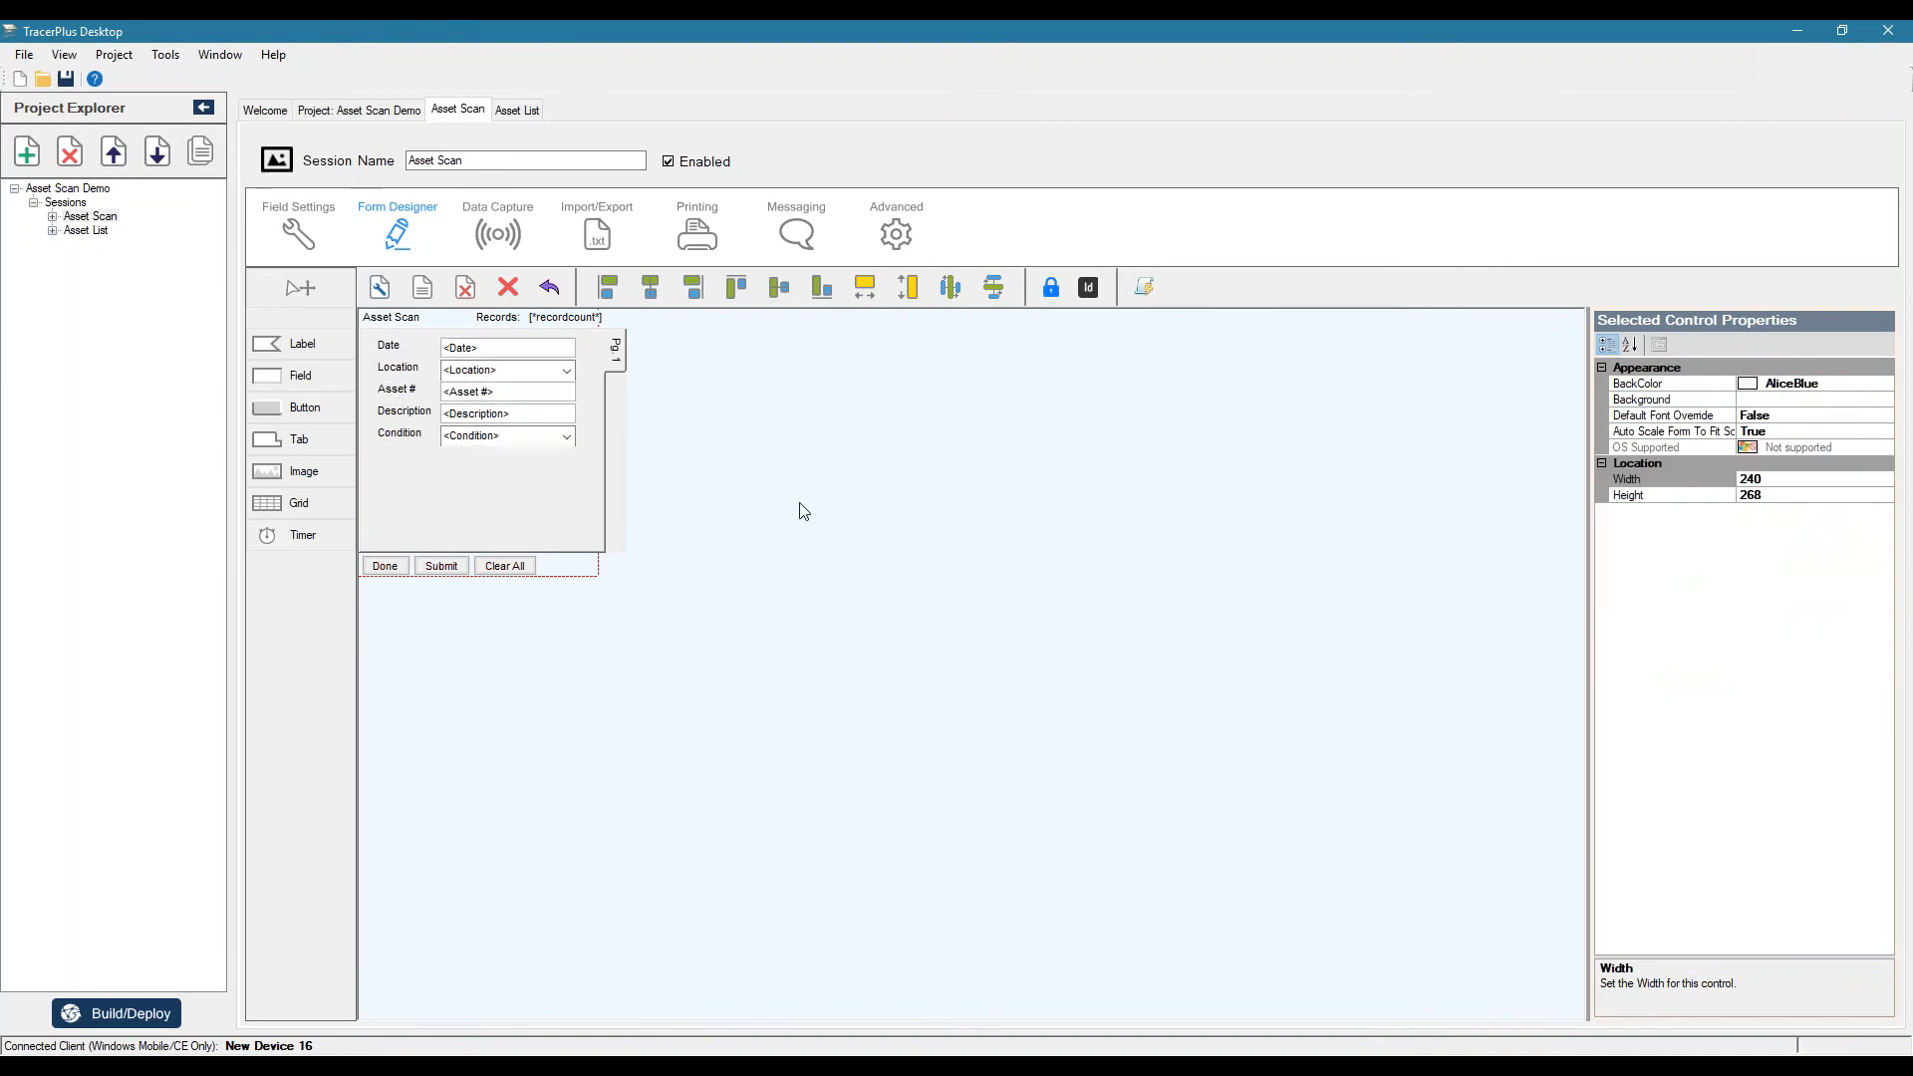
{"action": "left_click", "coordinate": [504, 371]}
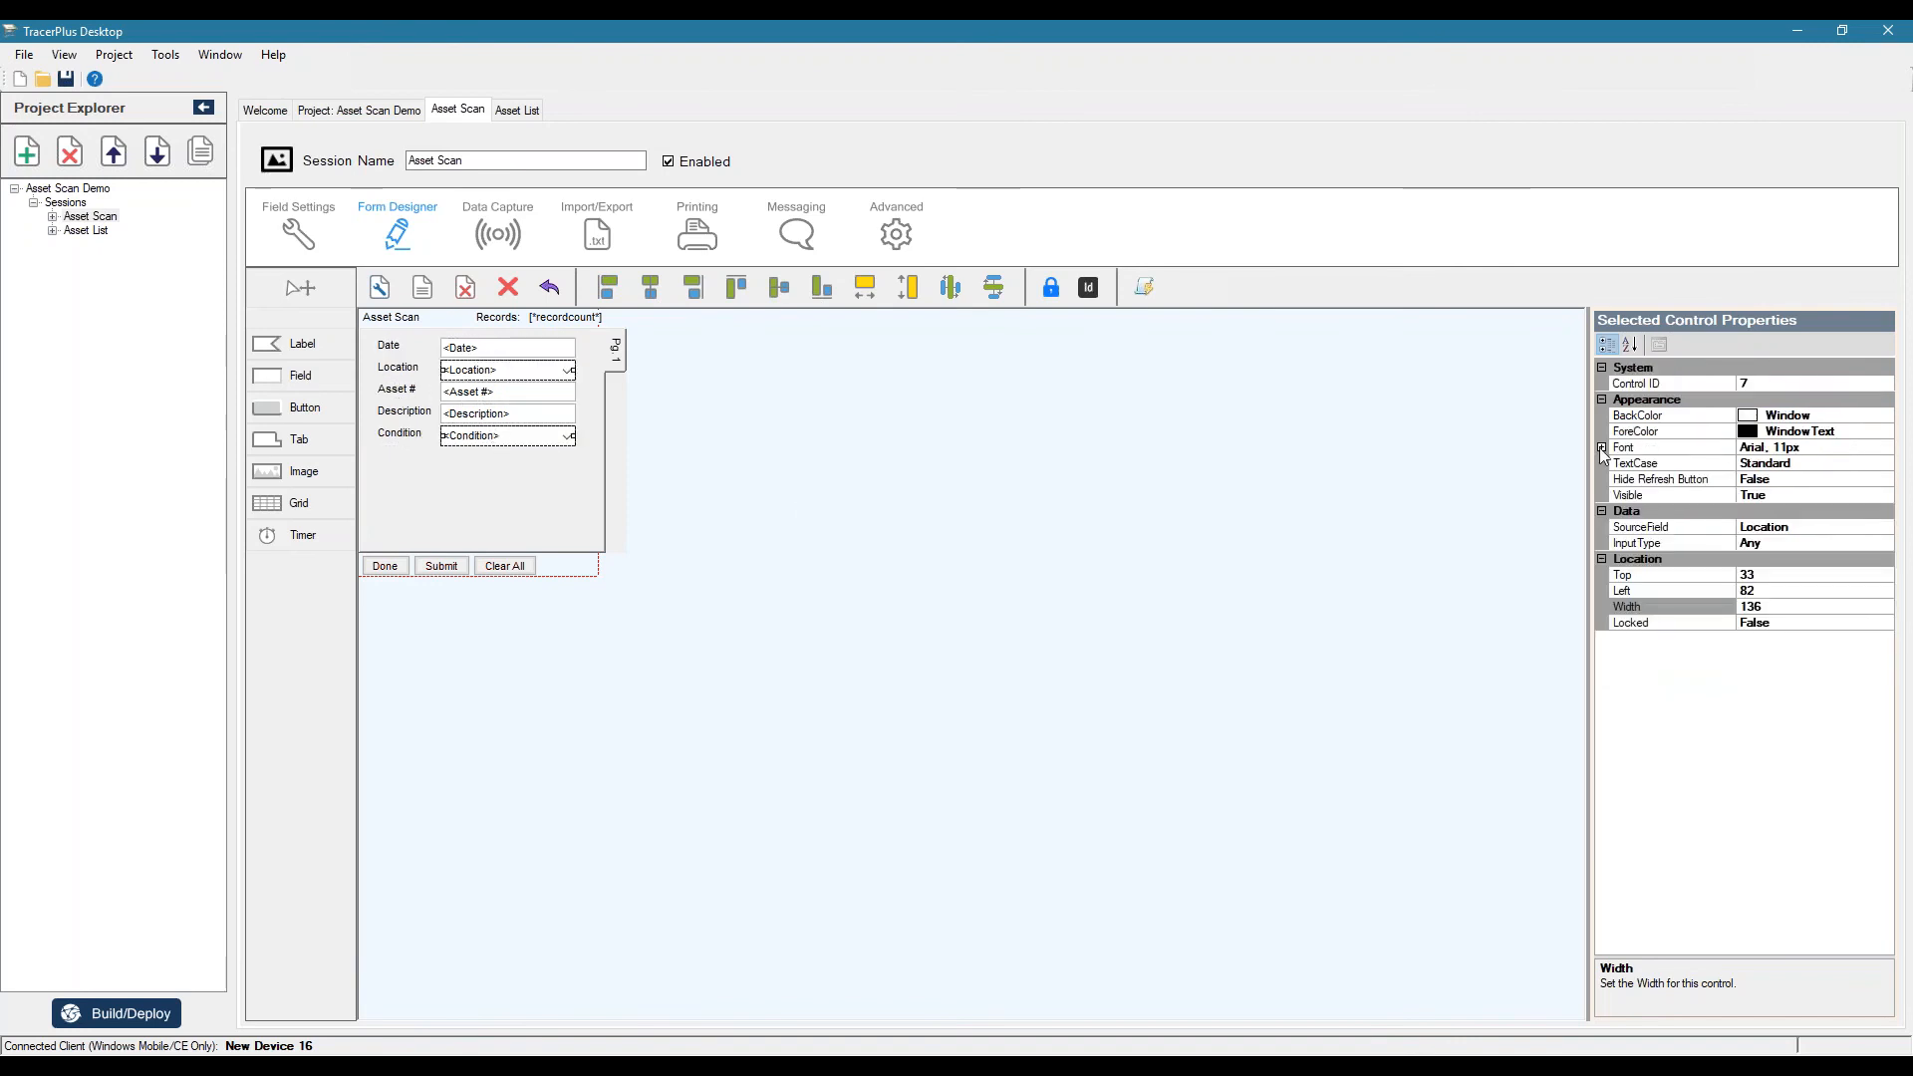
{"action": "left_click", "coordinate": [1603, 446]}
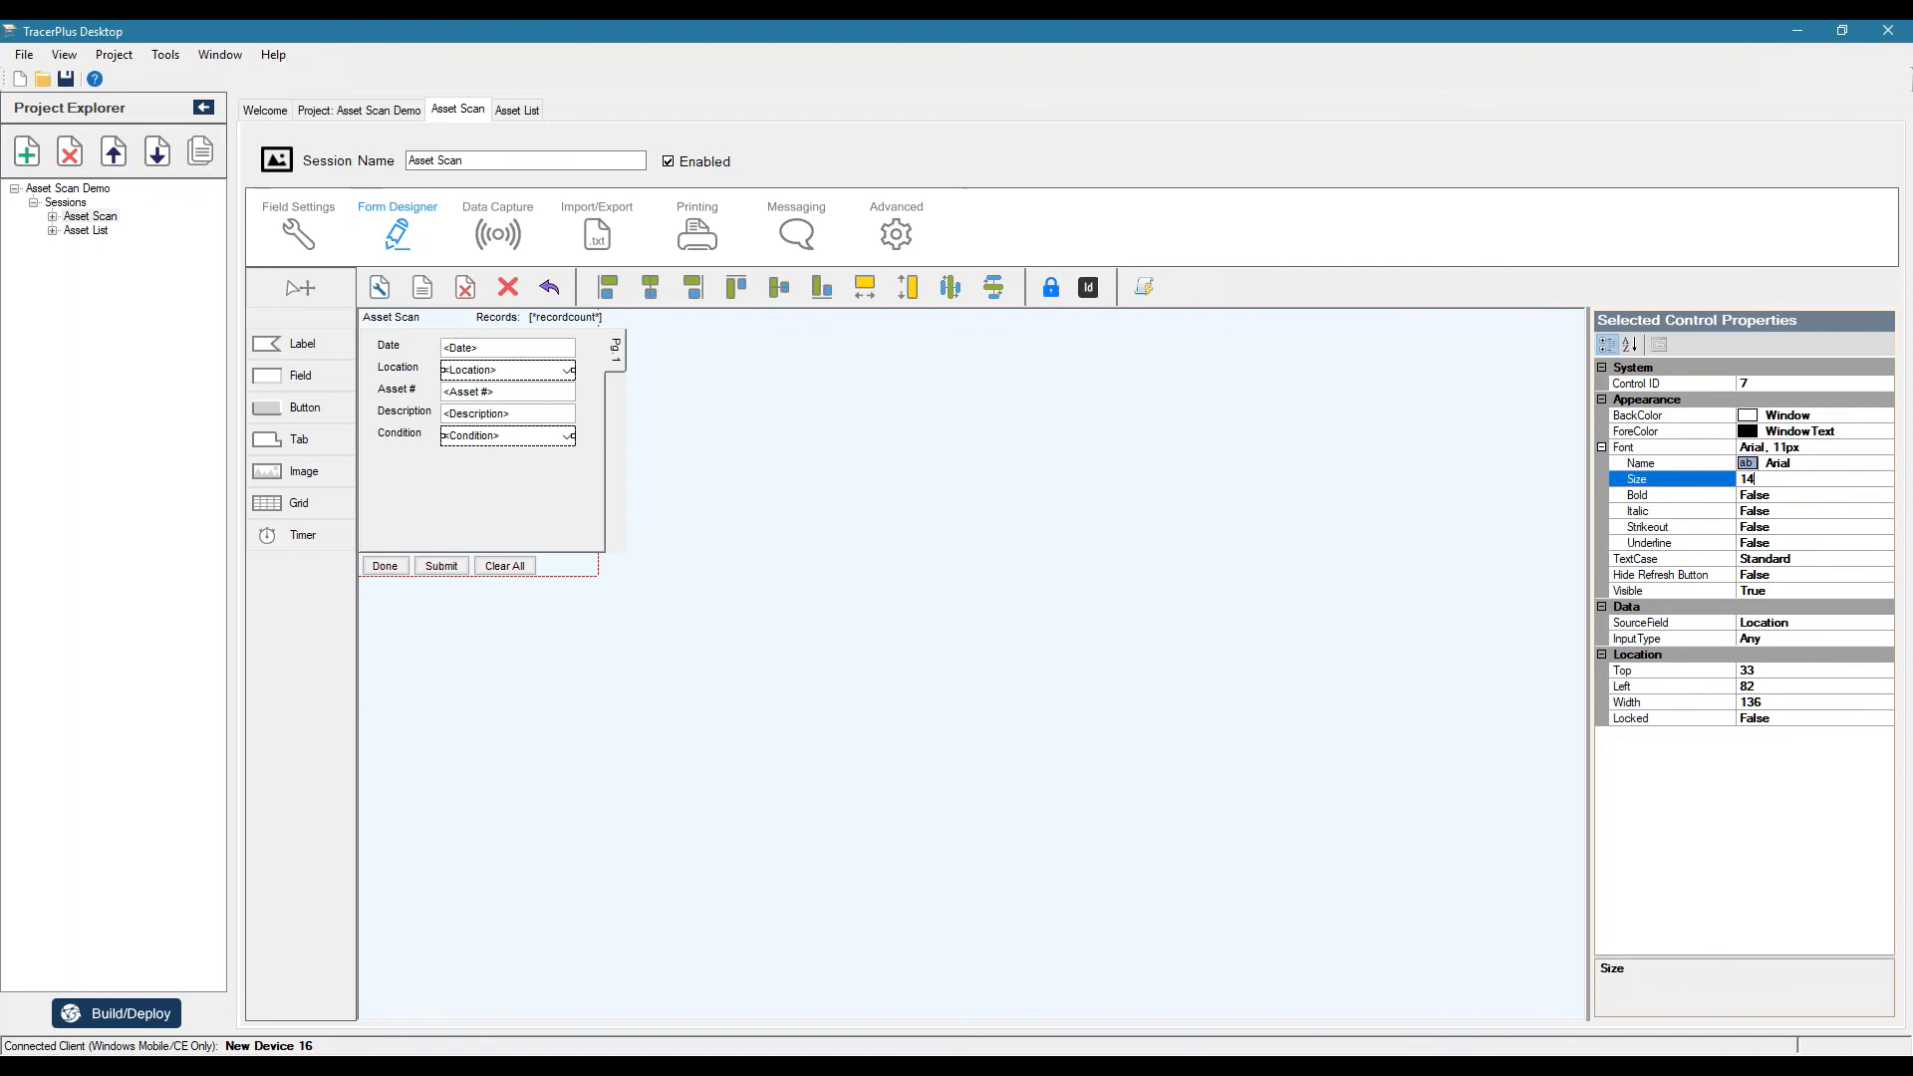
{"action": "left_click", "coordinate": [505, 347]}
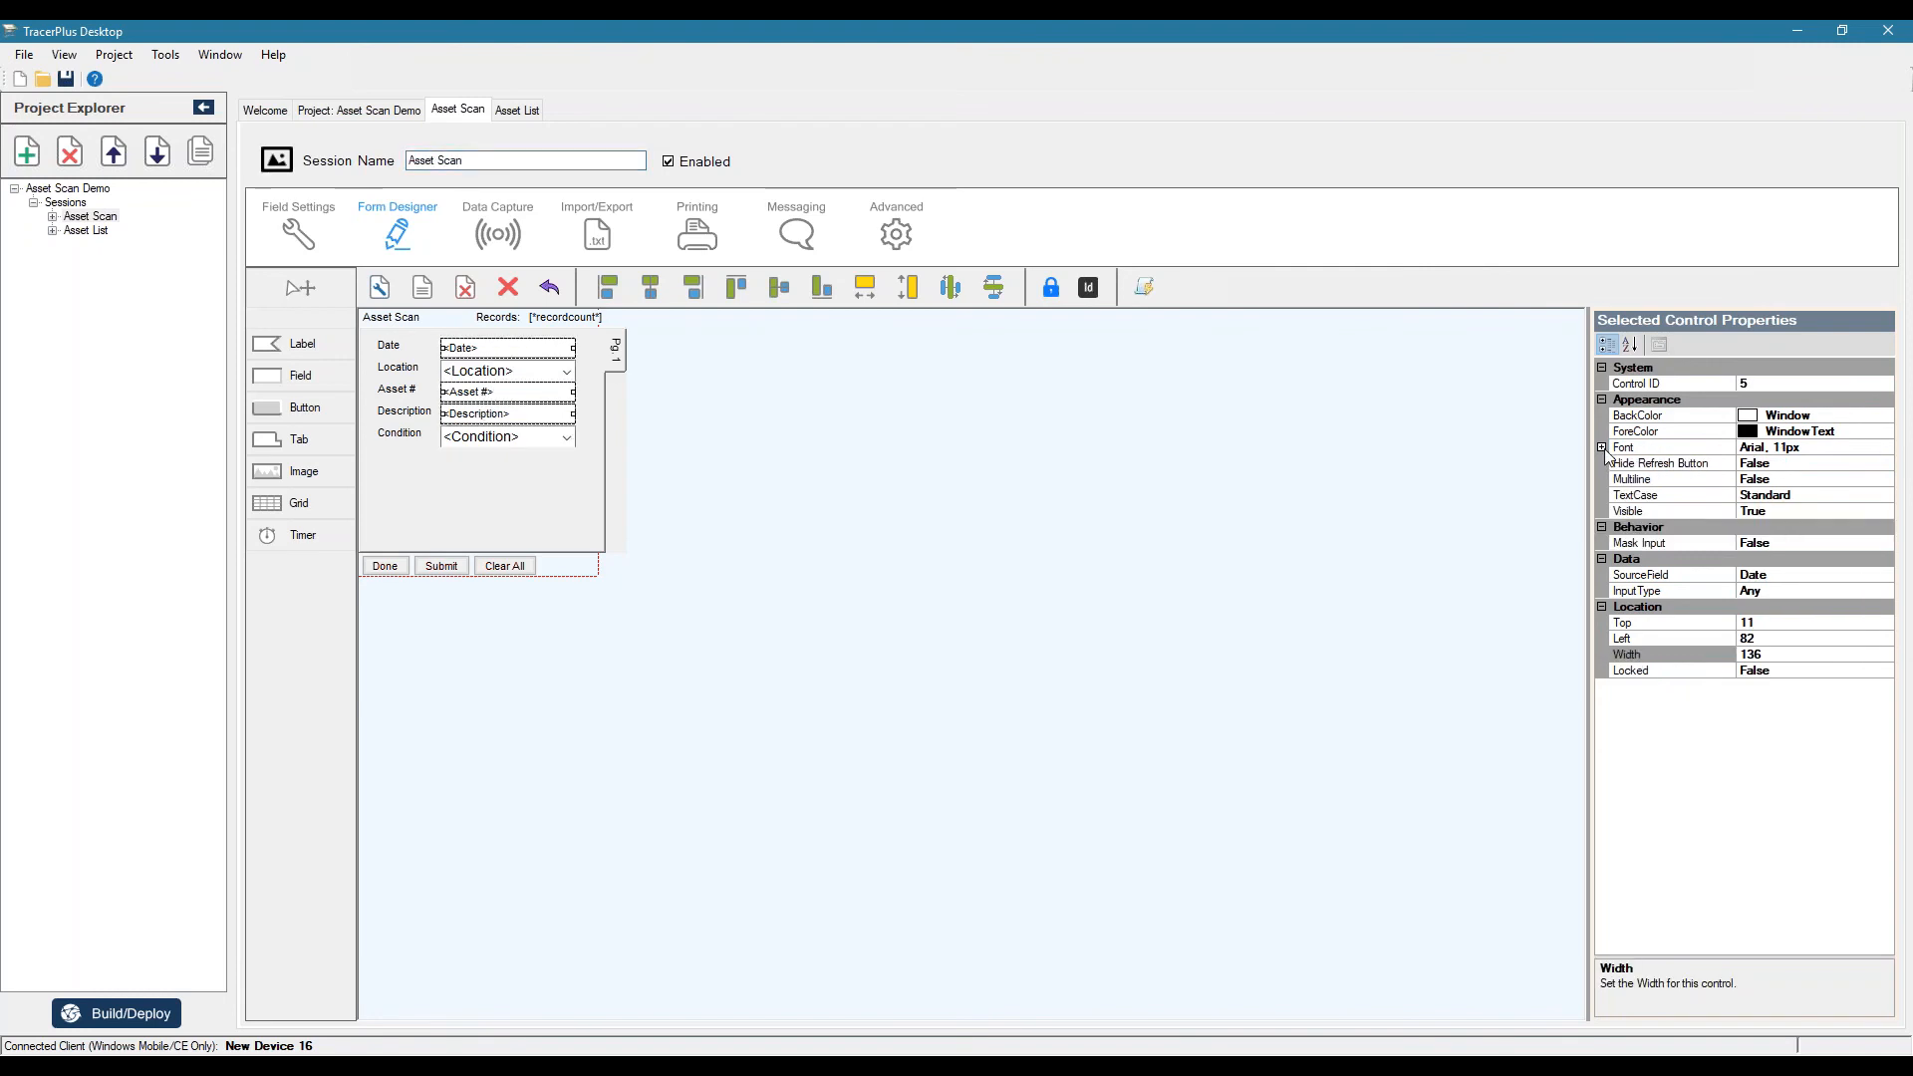
- Set font size 12 on the text fields and select all the field labels
{"action": "left_click", "coordinate": [1603, 448]}
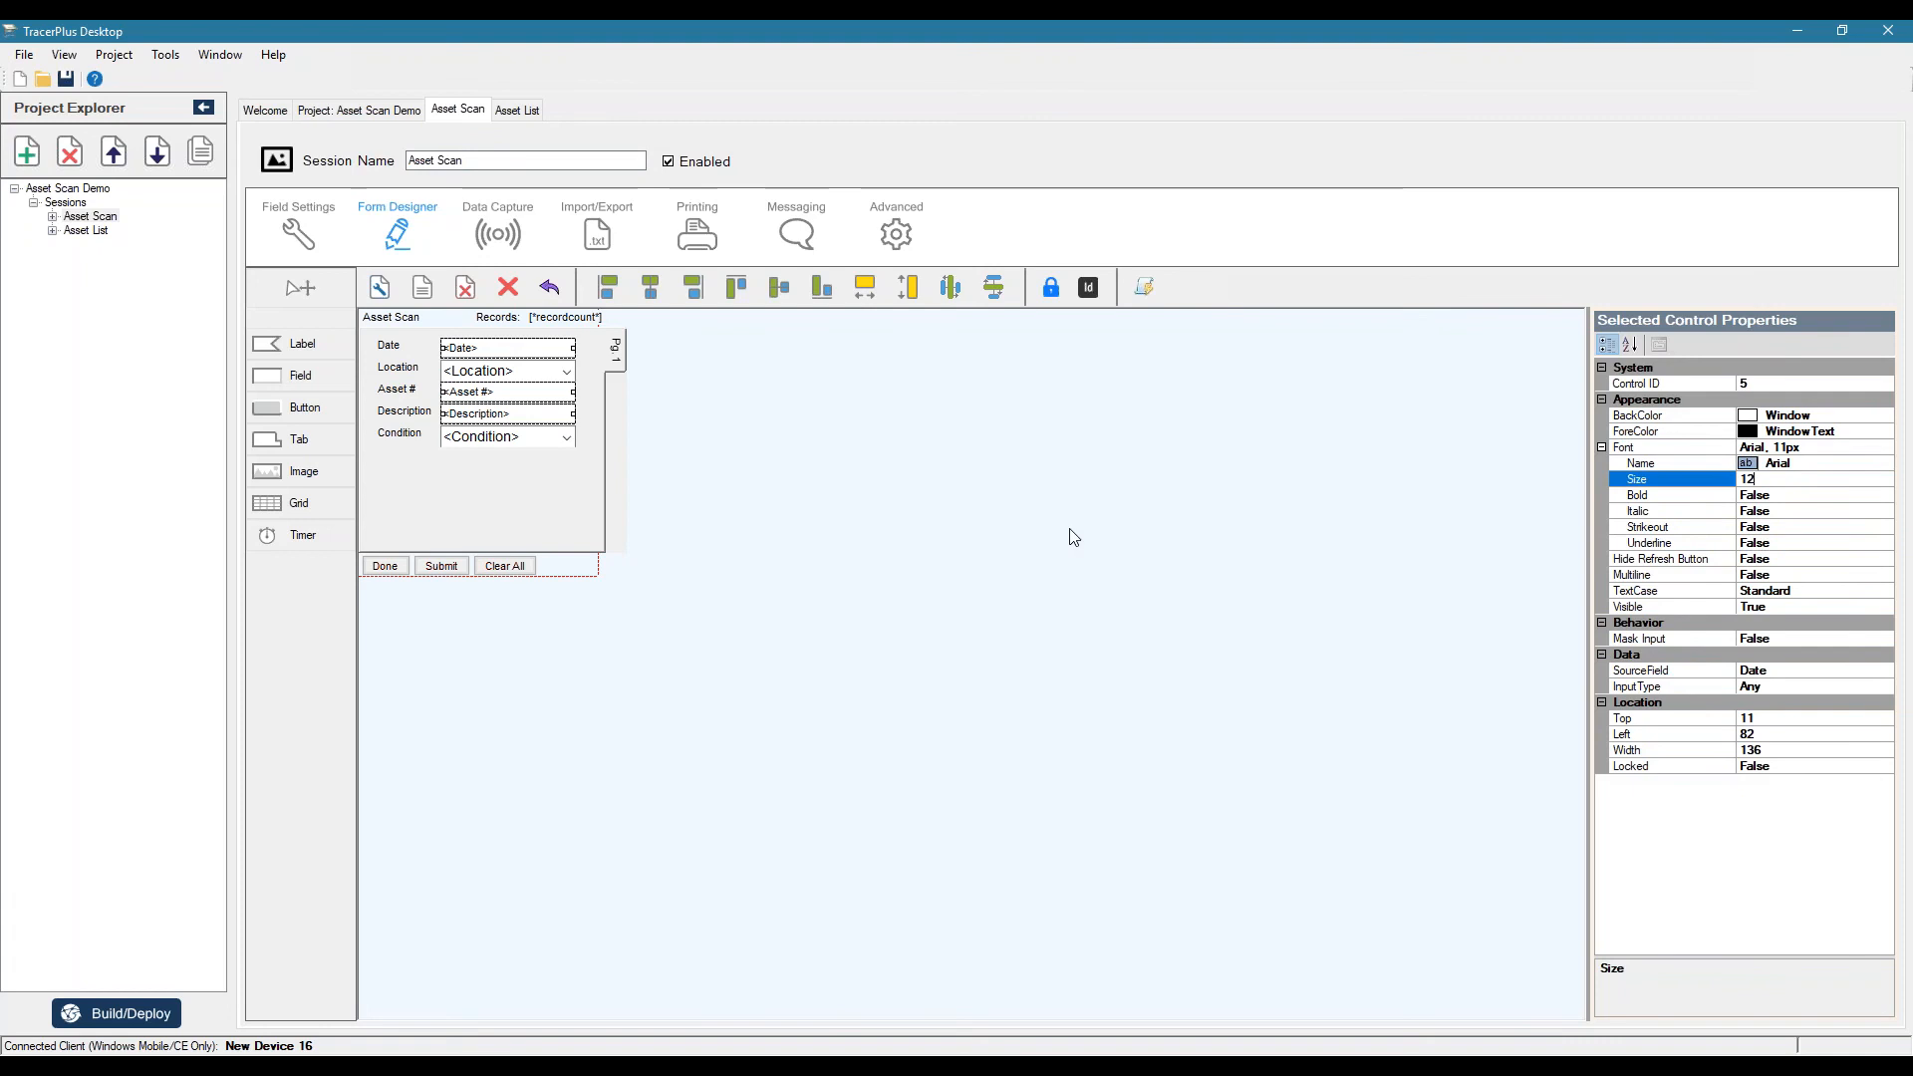
{"action": "left_click", "coordinate": [524, 512]}
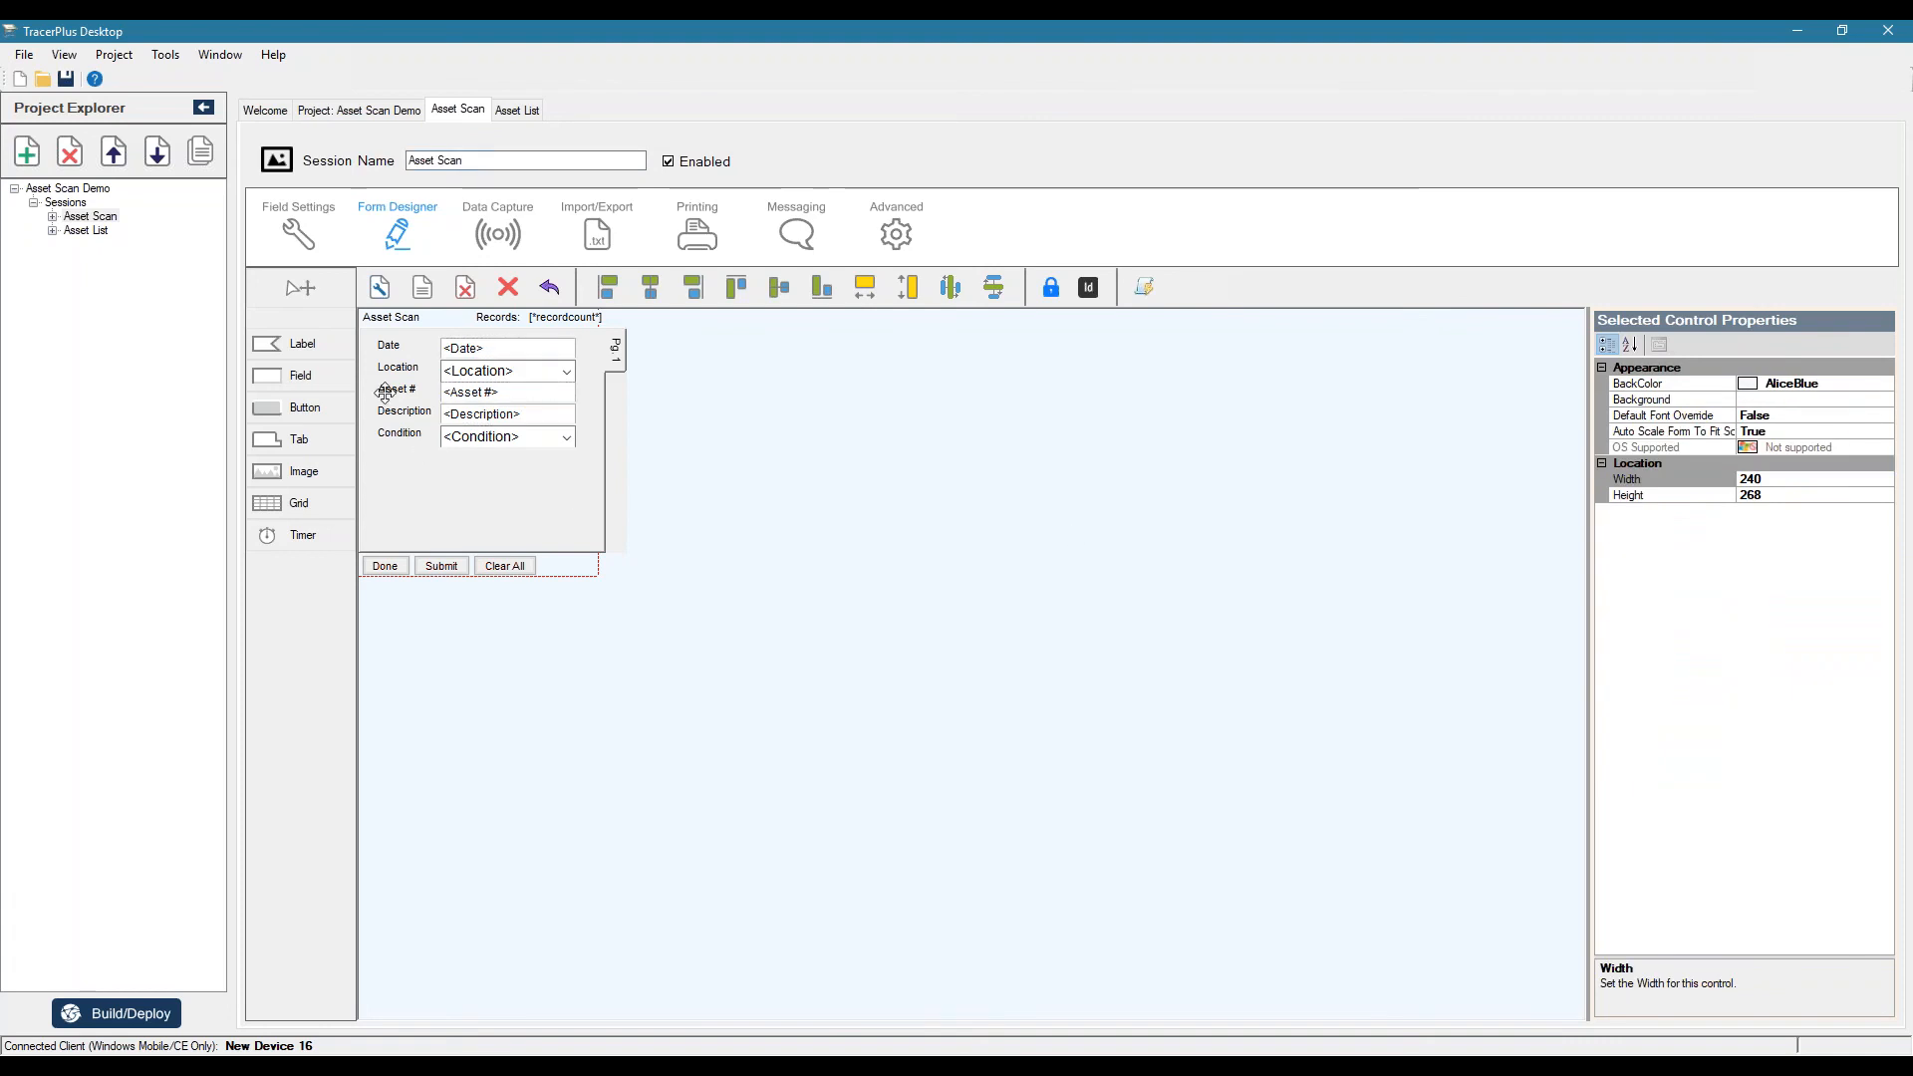
{"action": "left_click", "coordinate": [405, 410]}
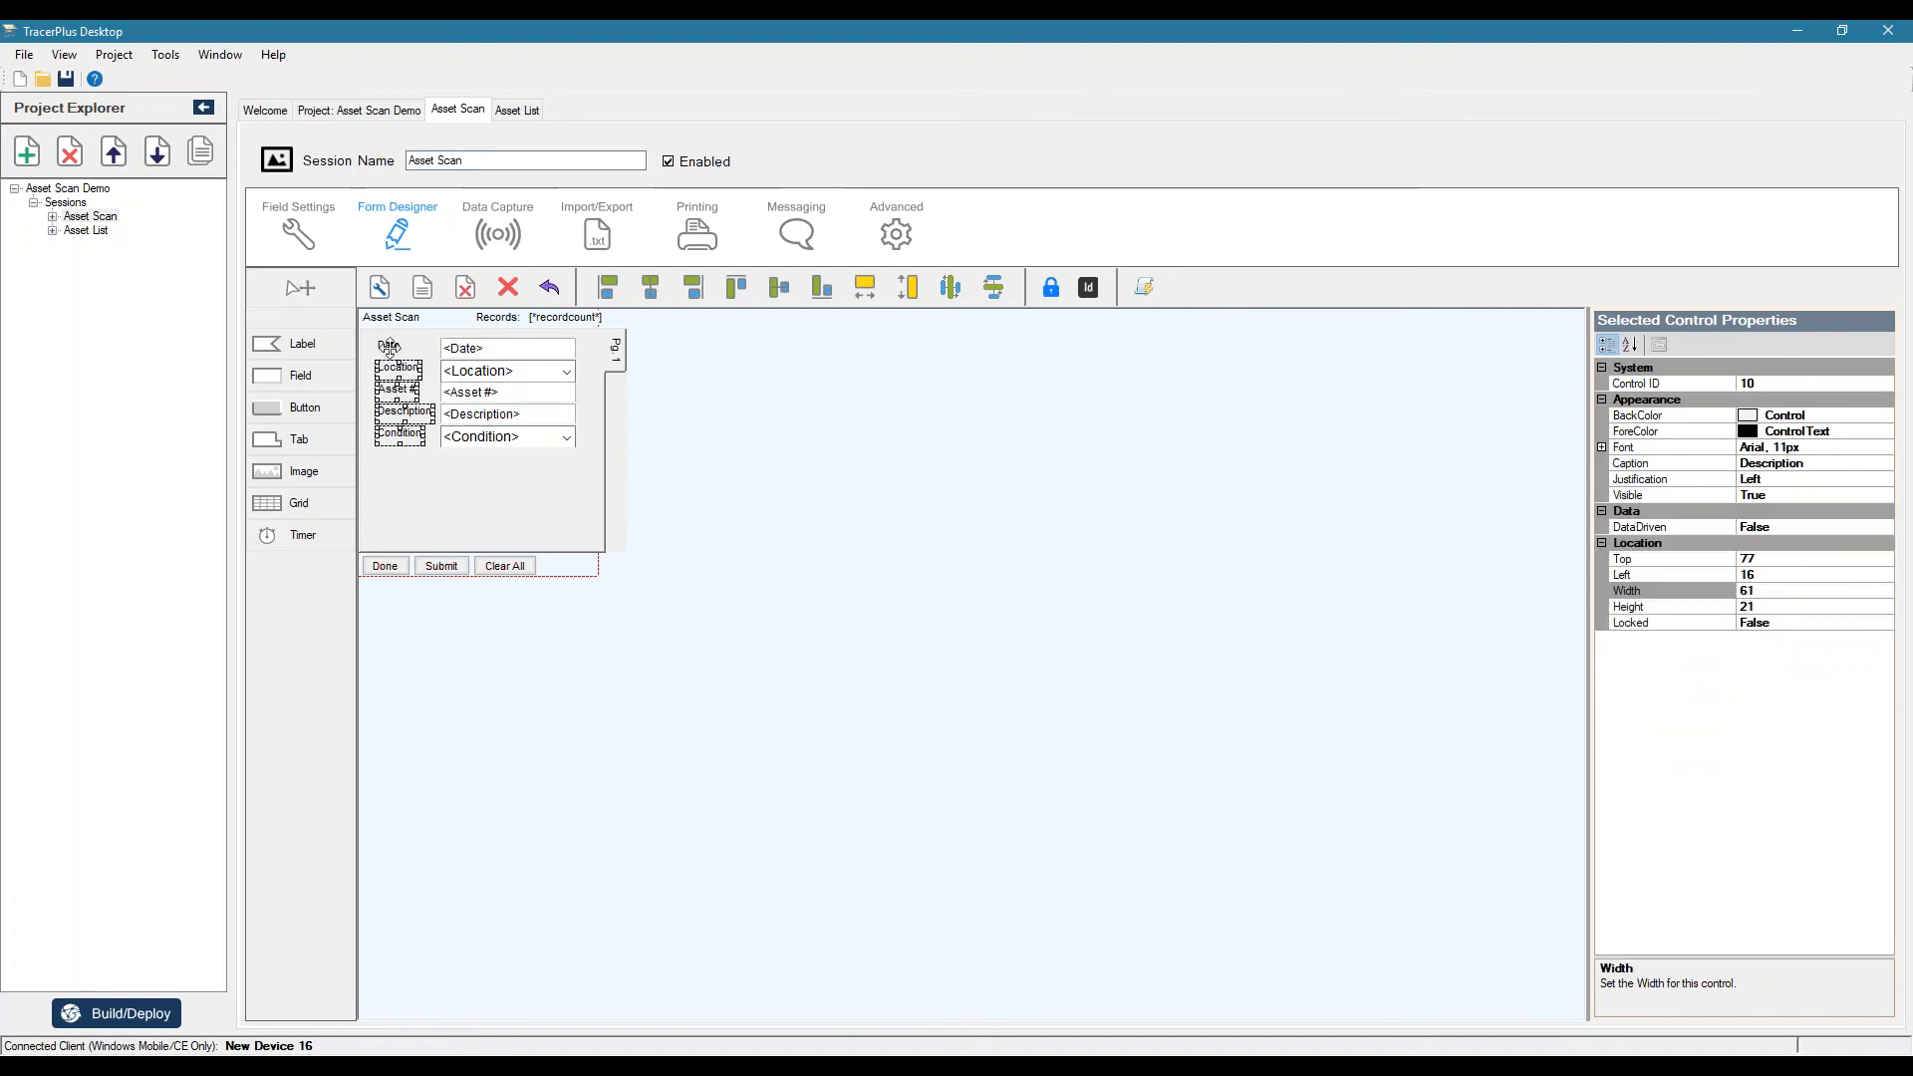
{"action": "mouse_move", "coordinate": [863, 291]}
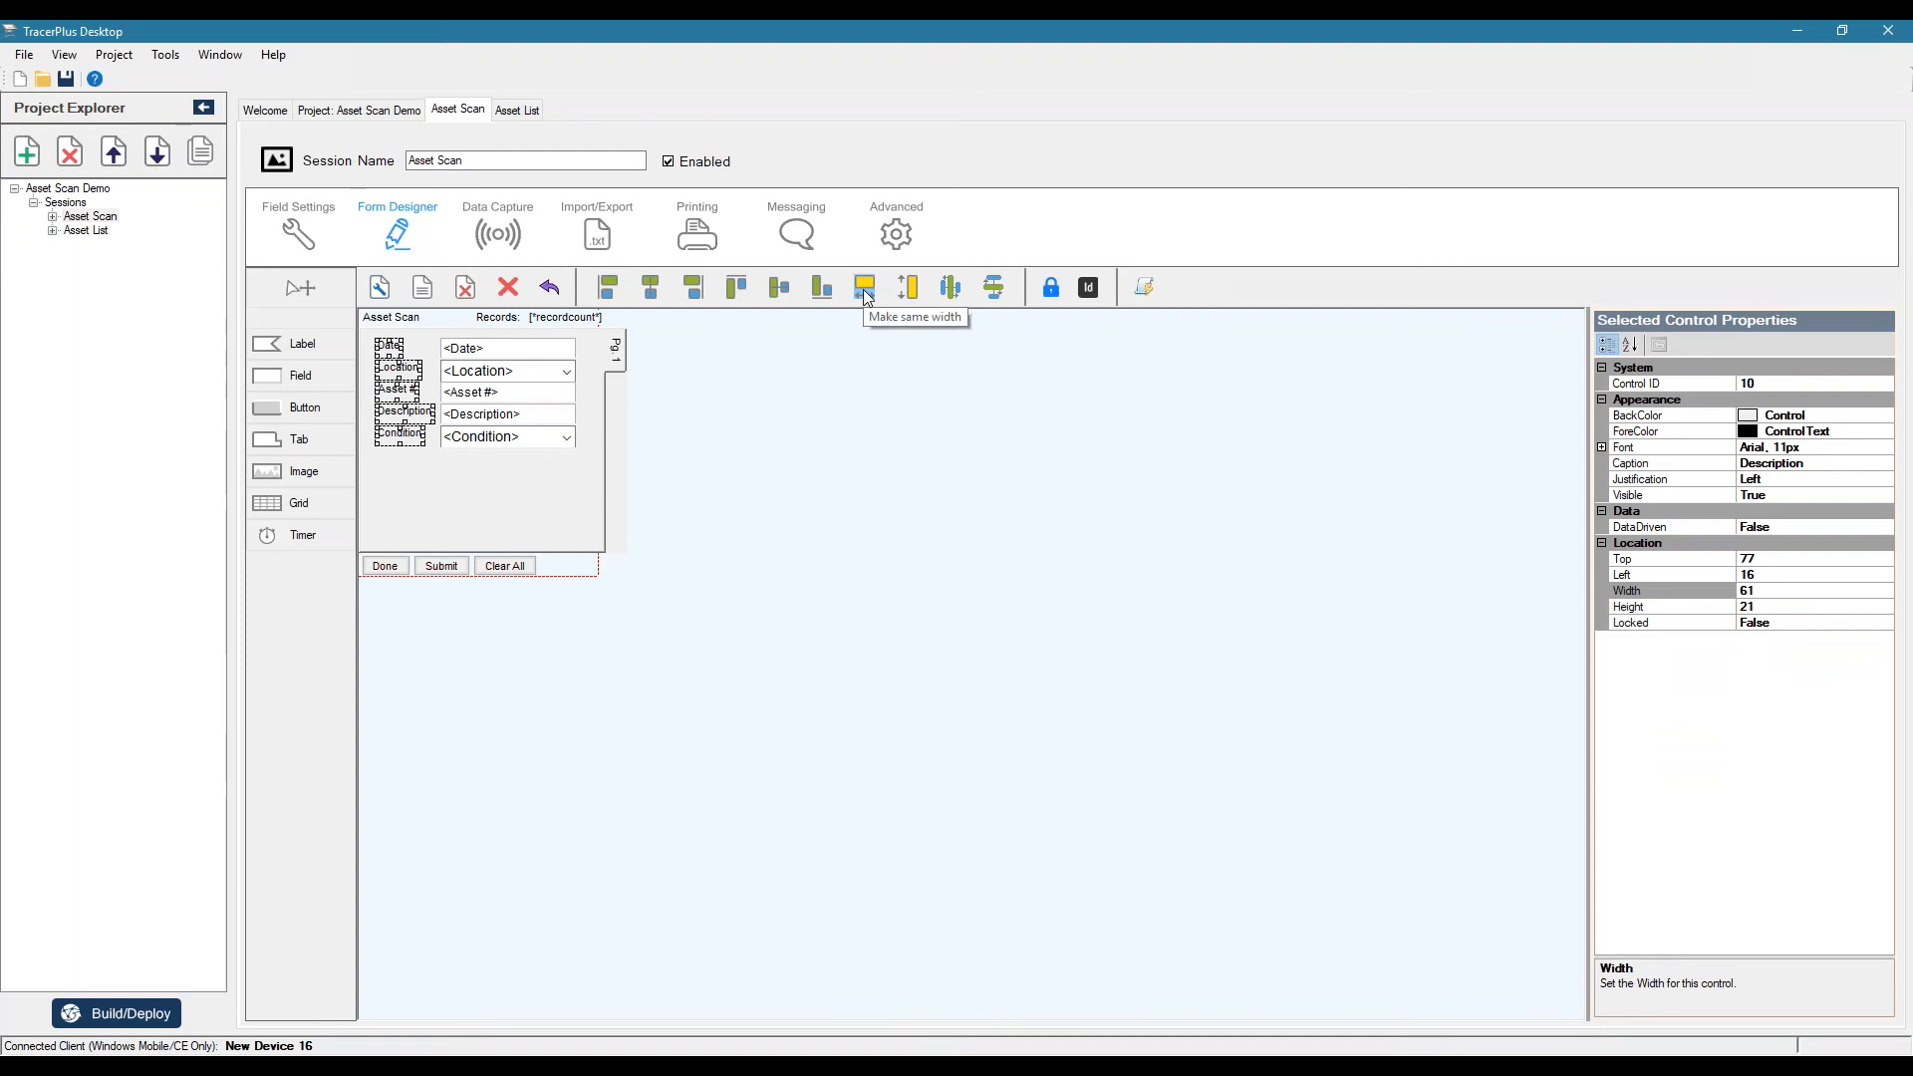
- Make all labels the same width and bold the Asset # and Location labels
{"action": "left_click", "coordinate": [863, 289]}
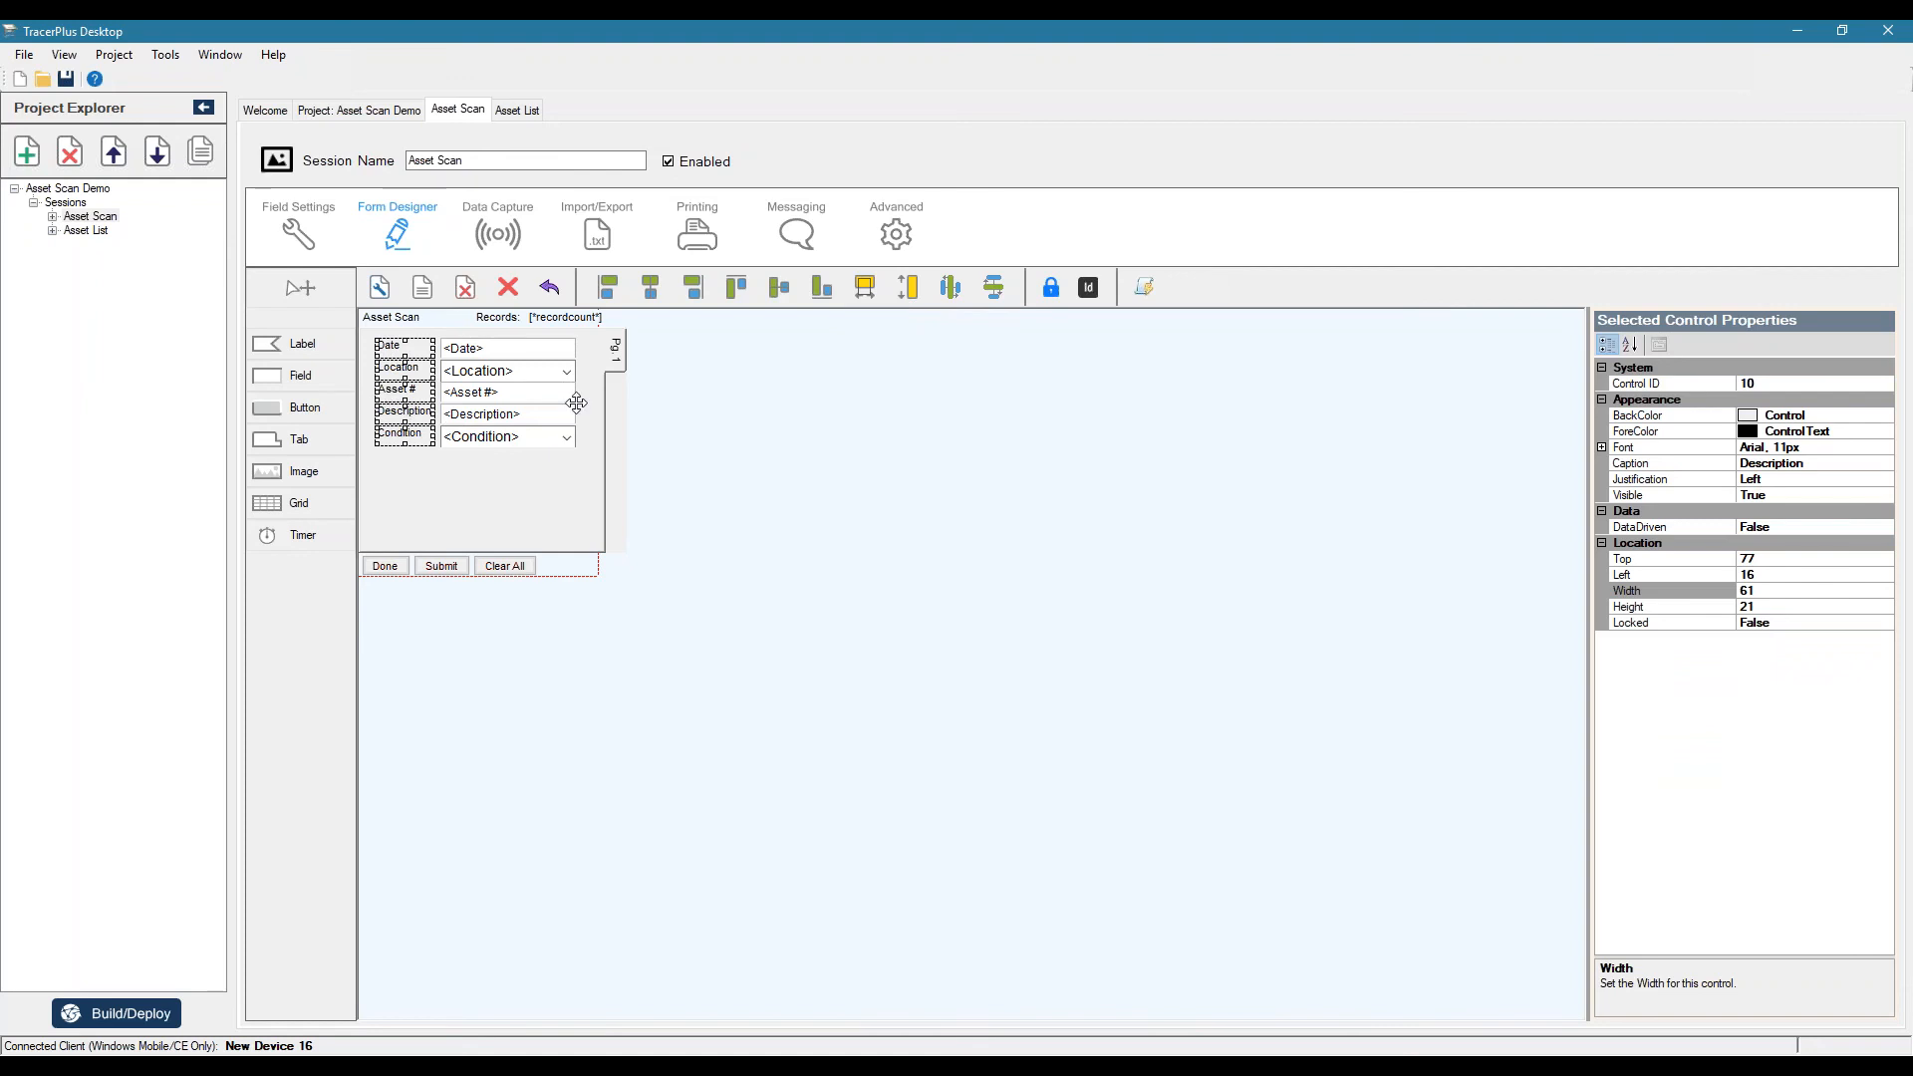
{"action": "left_click", "coordinate": [488, 513]}
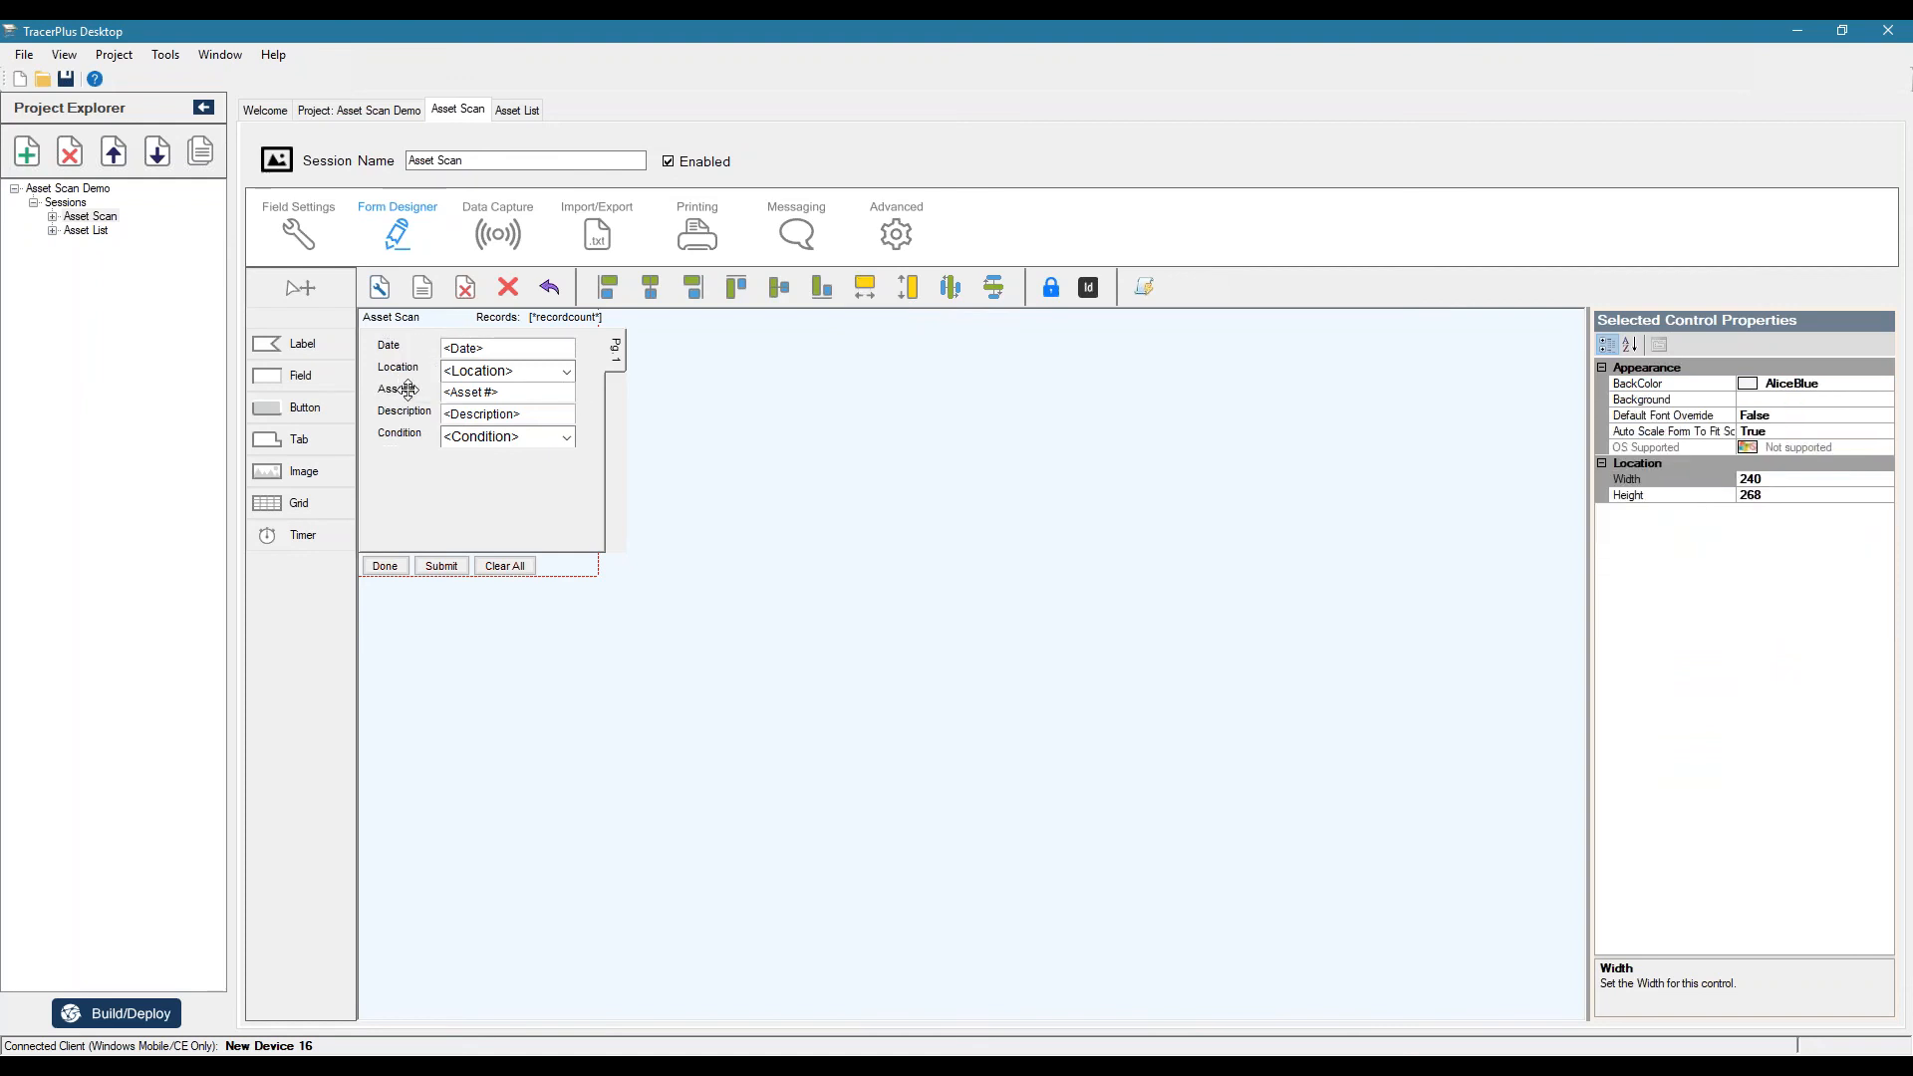
{"action": "left_click", "coordinate": [395, 389]}
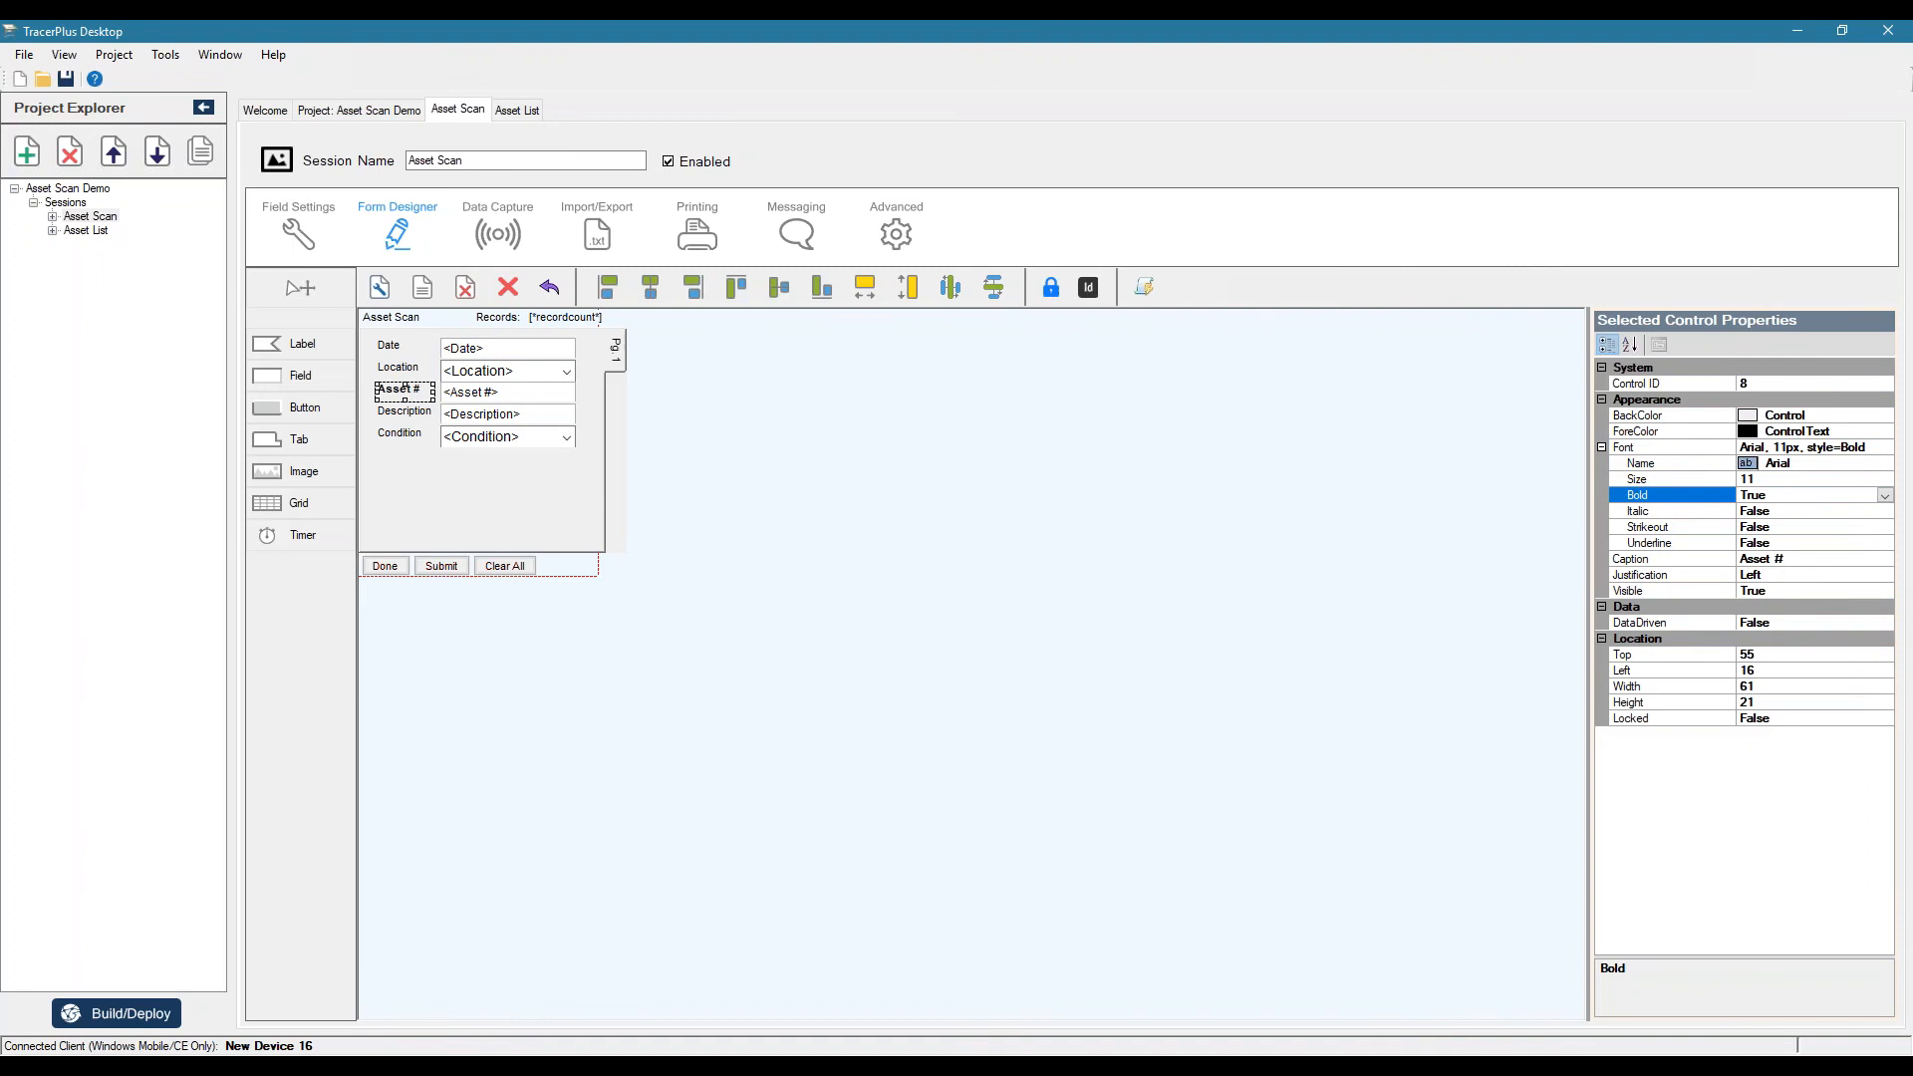
{"action": "left_click", "coordinate": [395, 367]}
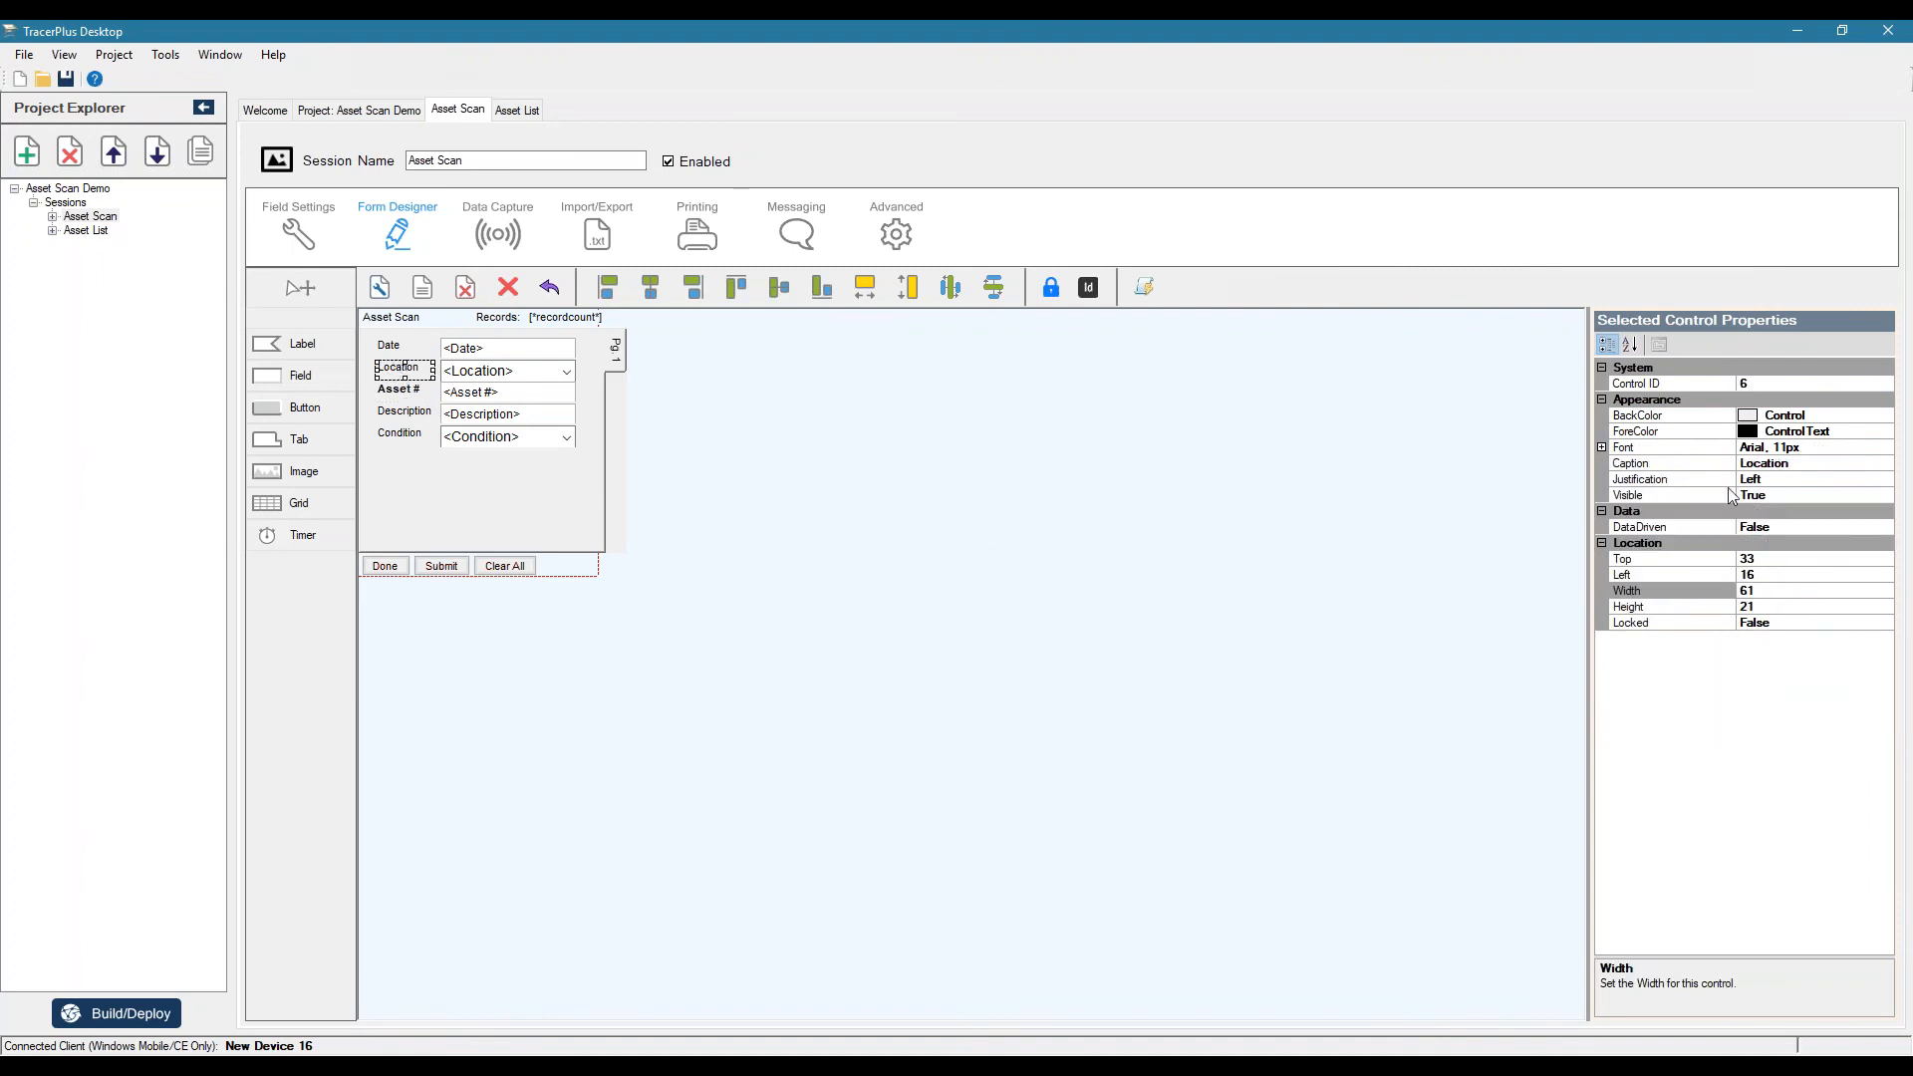
{"action": "left_click", "coordinate": [1602, 447]}
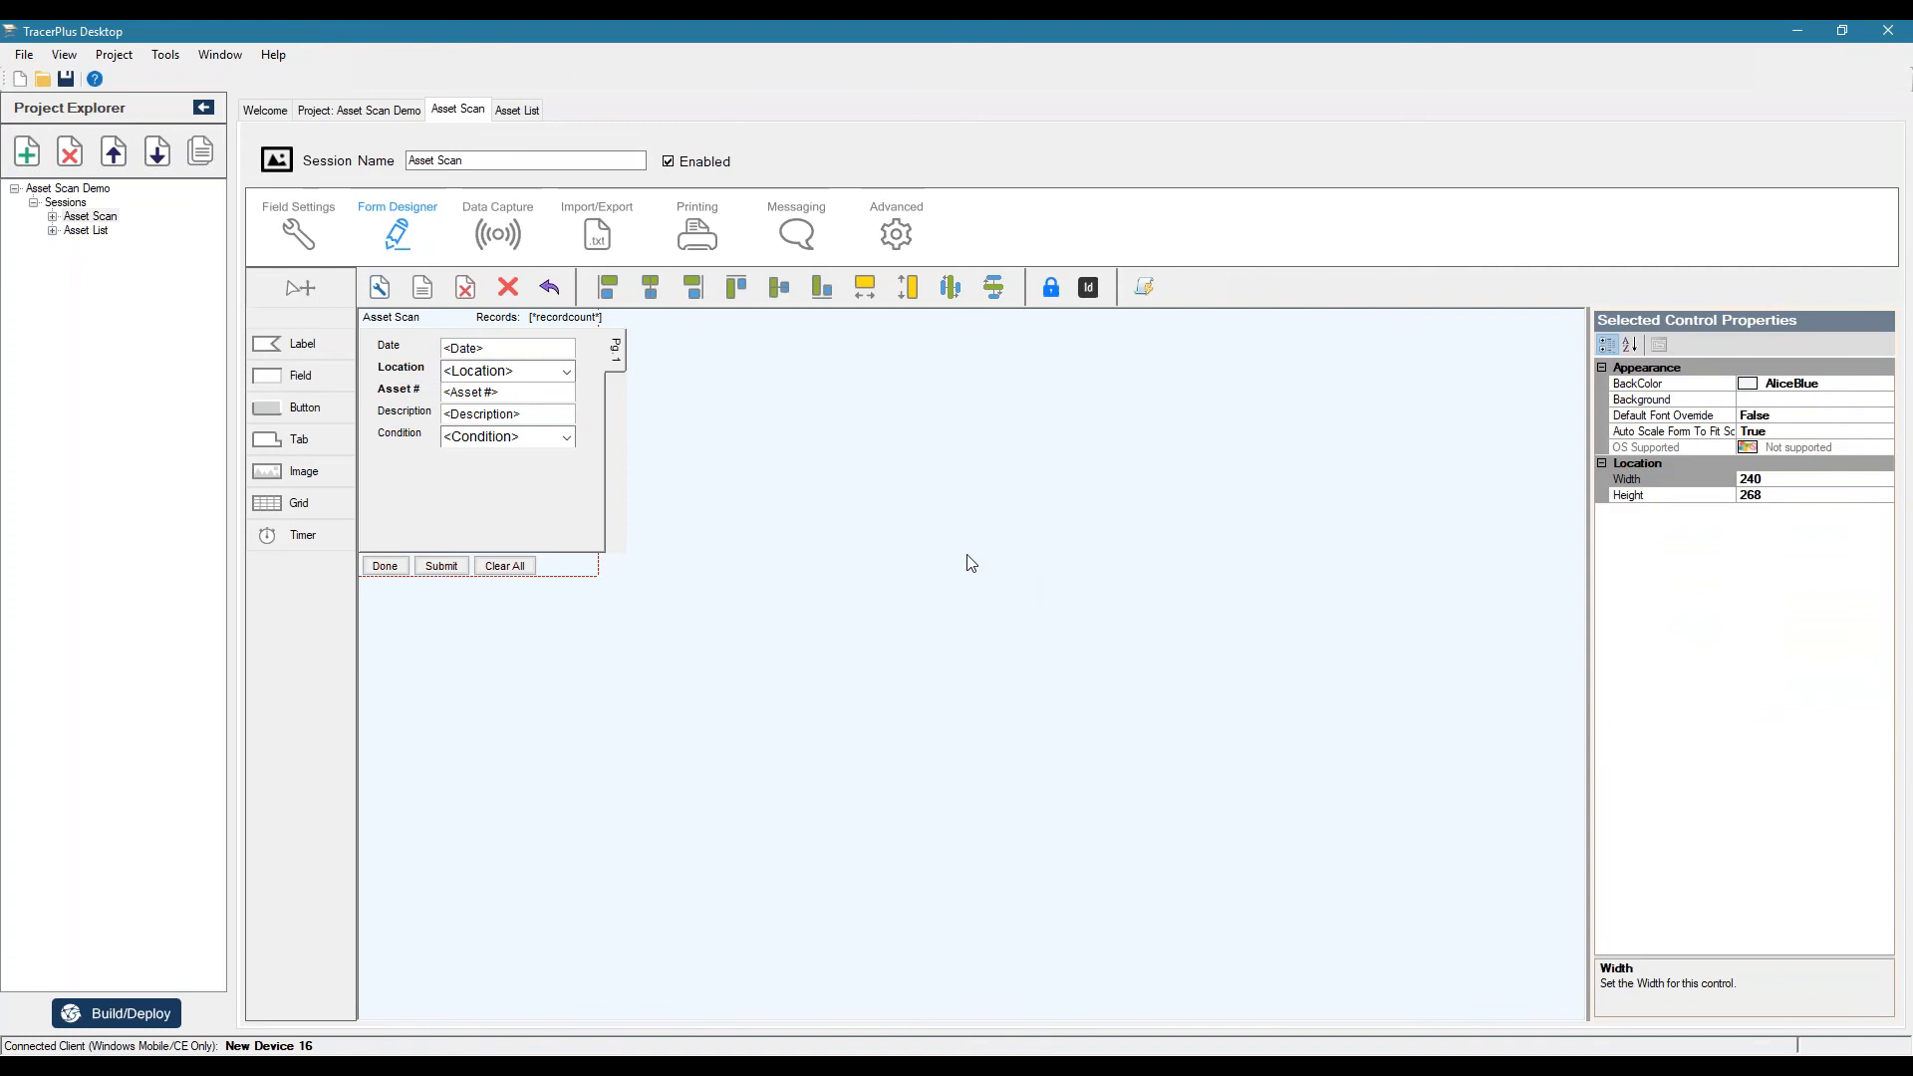
- Bold the Condition label through its font properties
{"action": "left_click", "coordinate": [399, 432]}
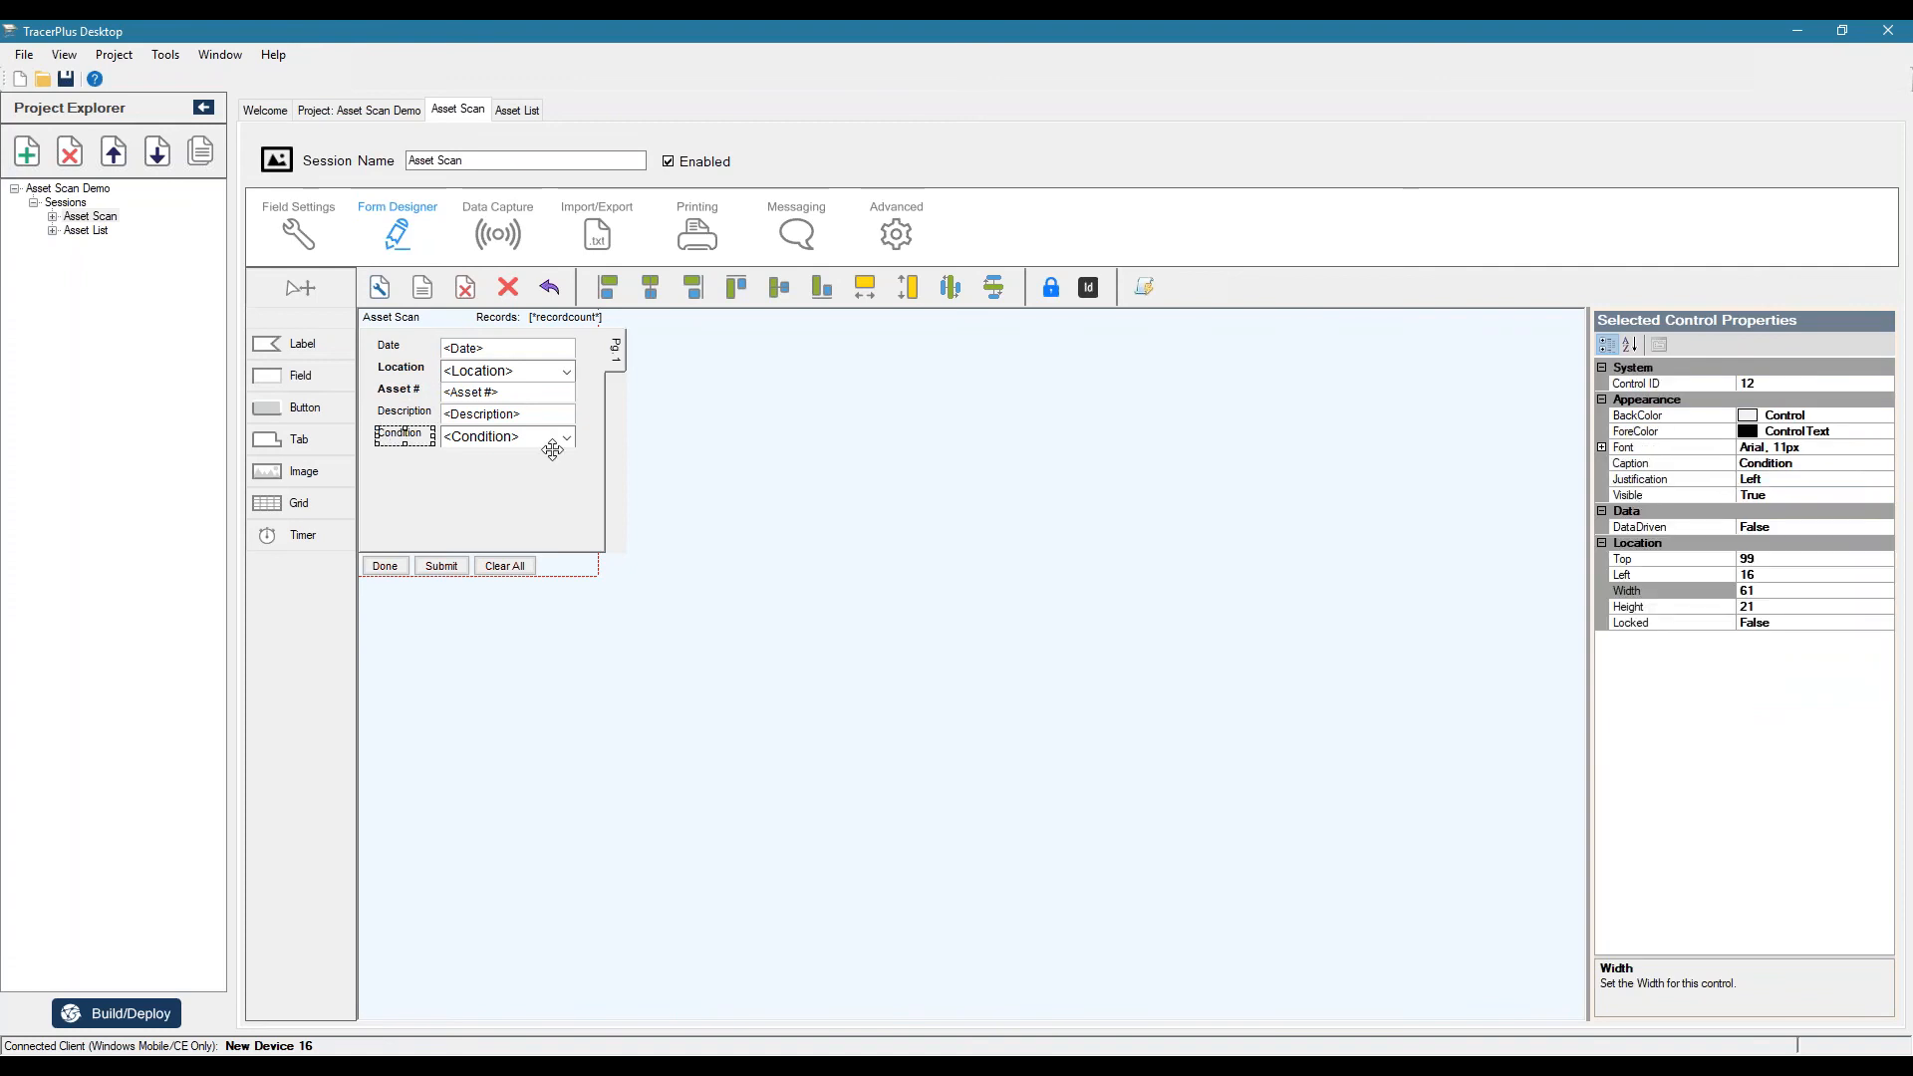
{"action": "left_click", "coordinate": [1603, 447]}
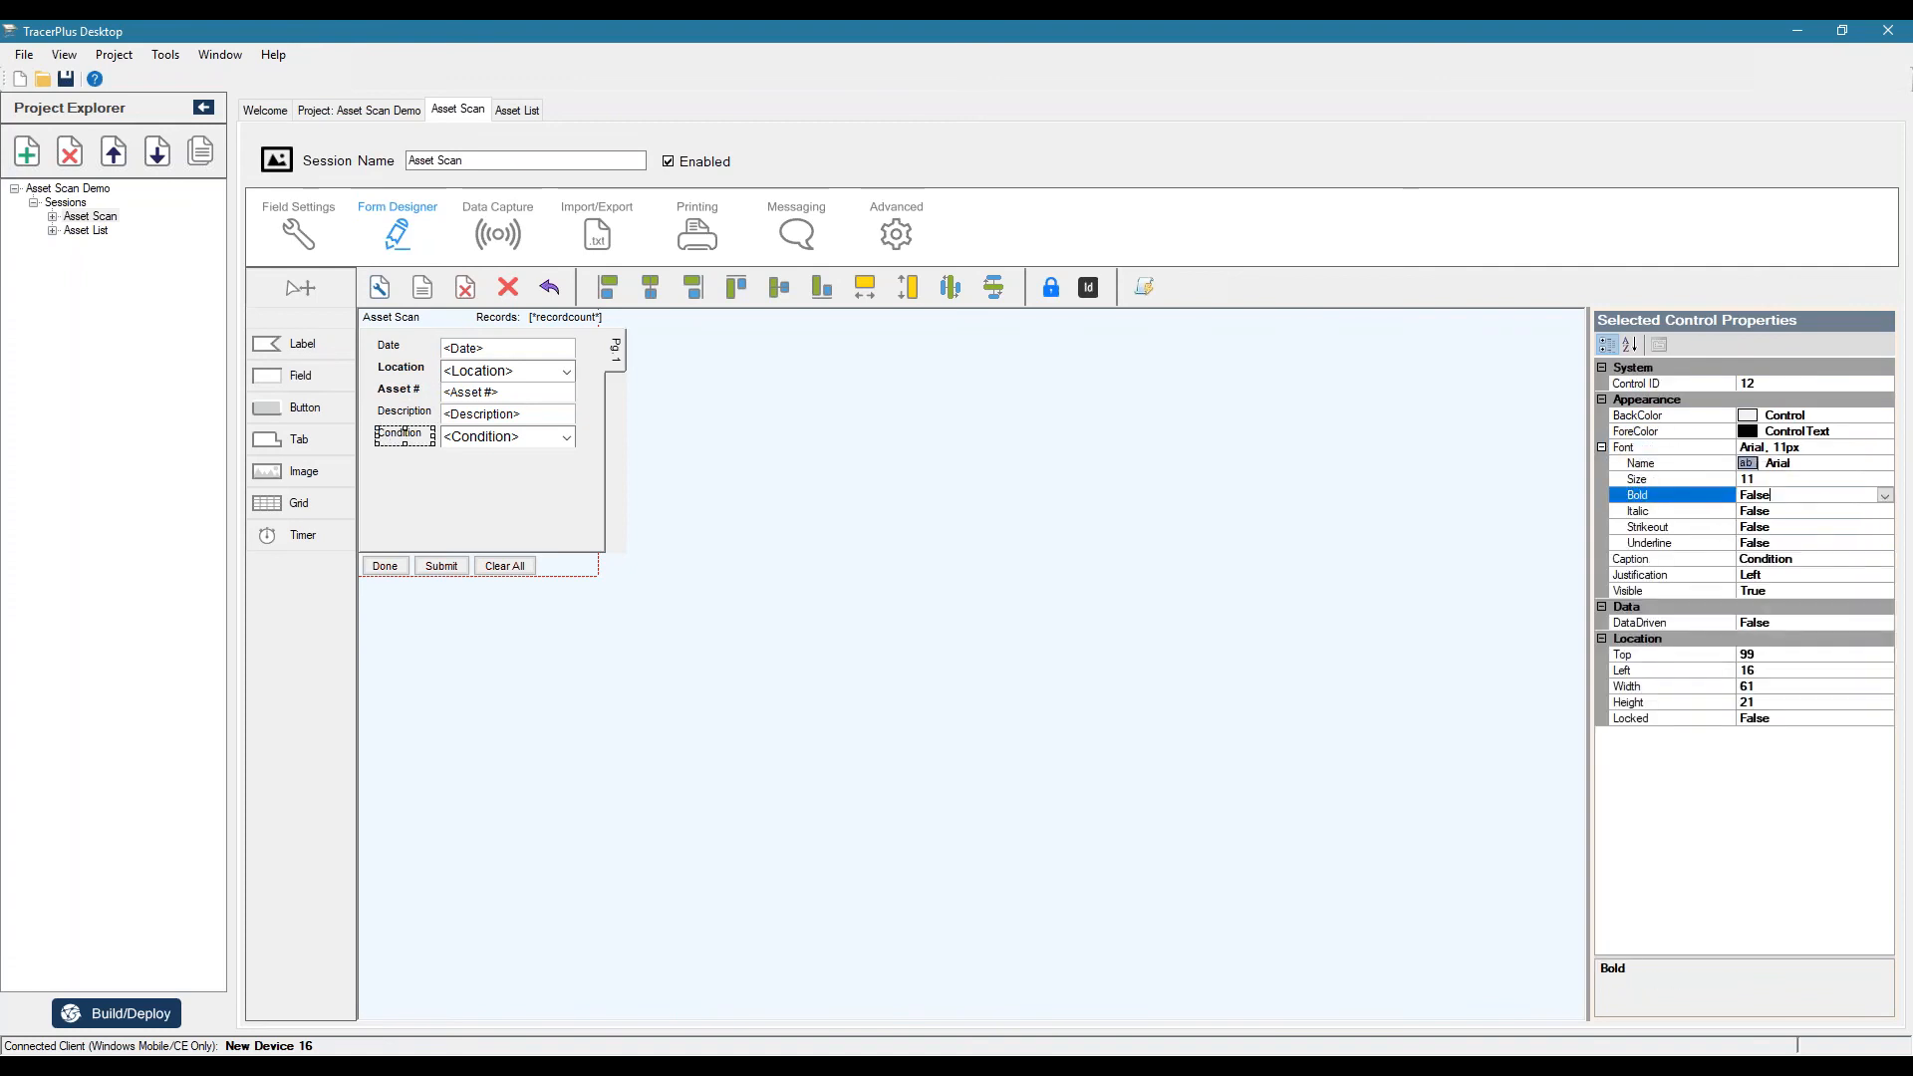
{"action": "left_click", "coordinate": [861, 586]}
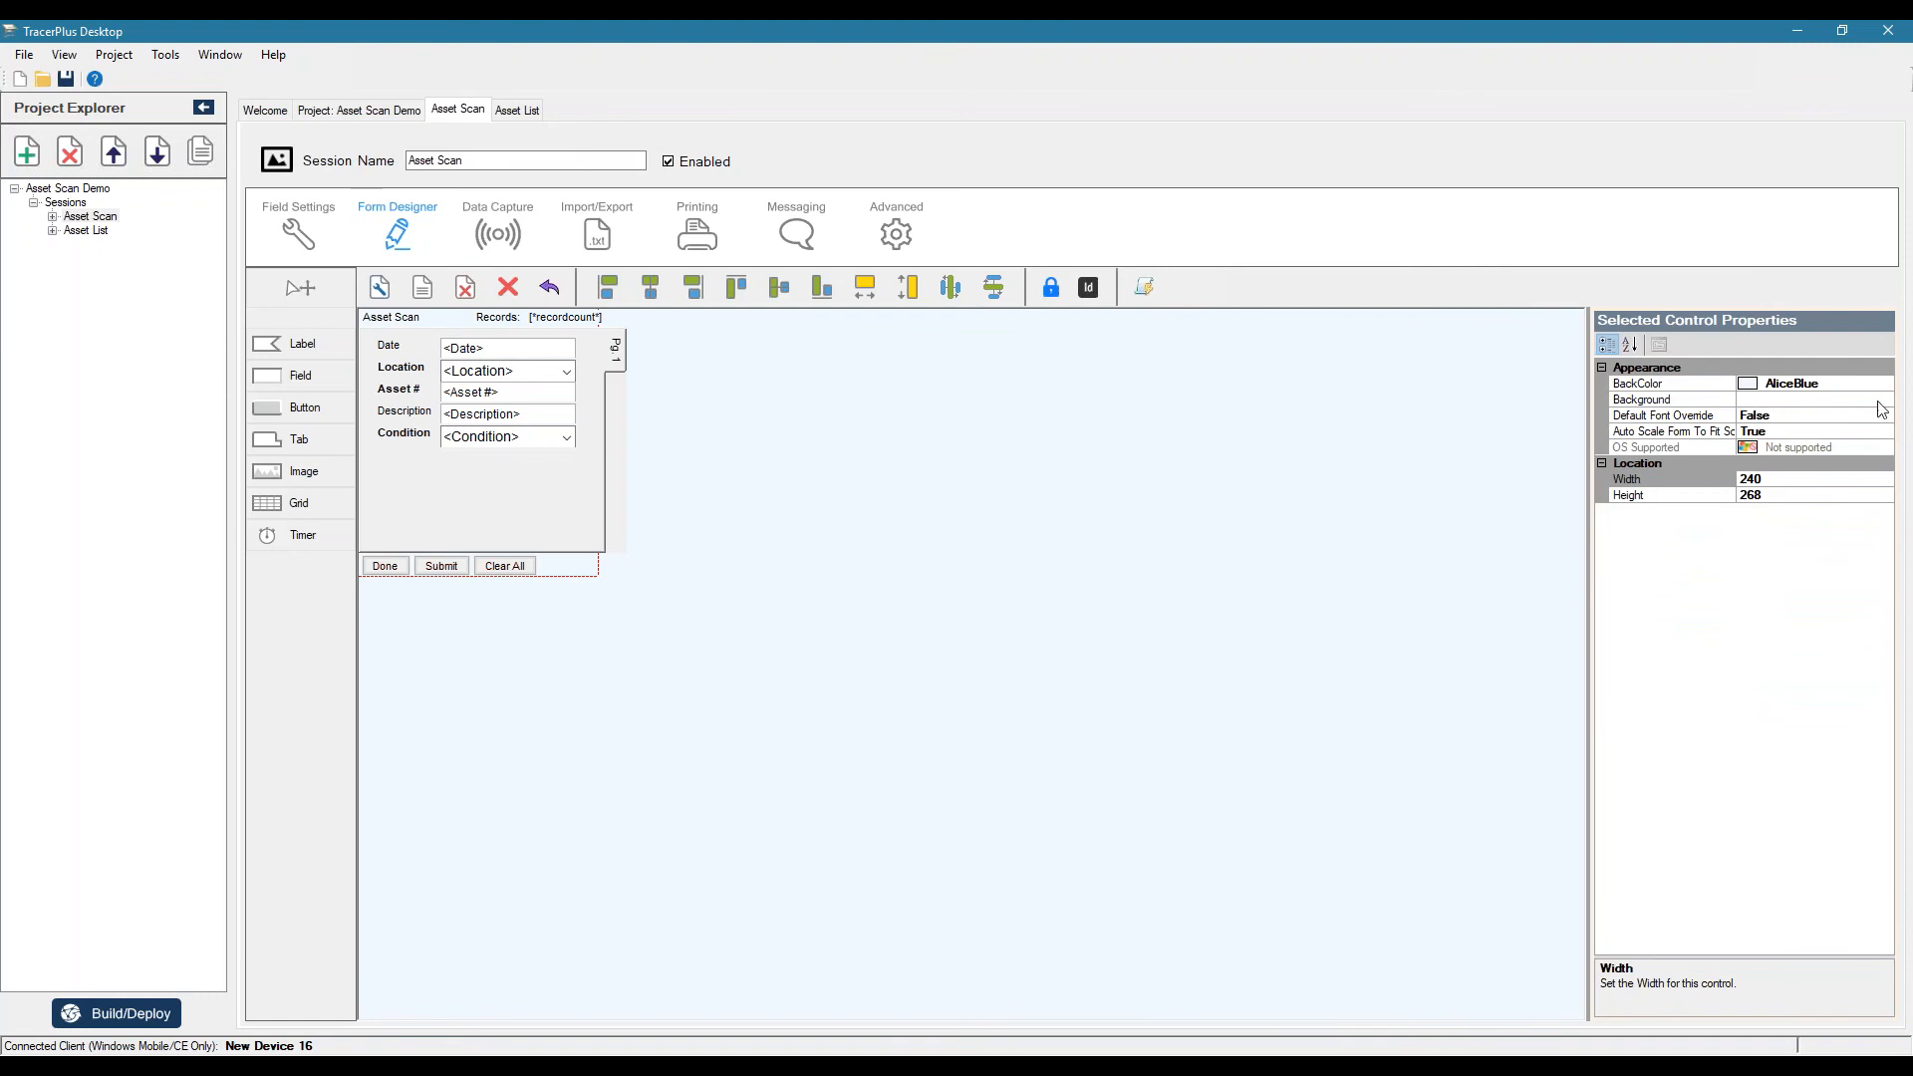
- Set the form's BackColor to dark grey 64, 64, 64 from the Custom palette
{"action": "left_click", "coordinate": [1884, 383]}
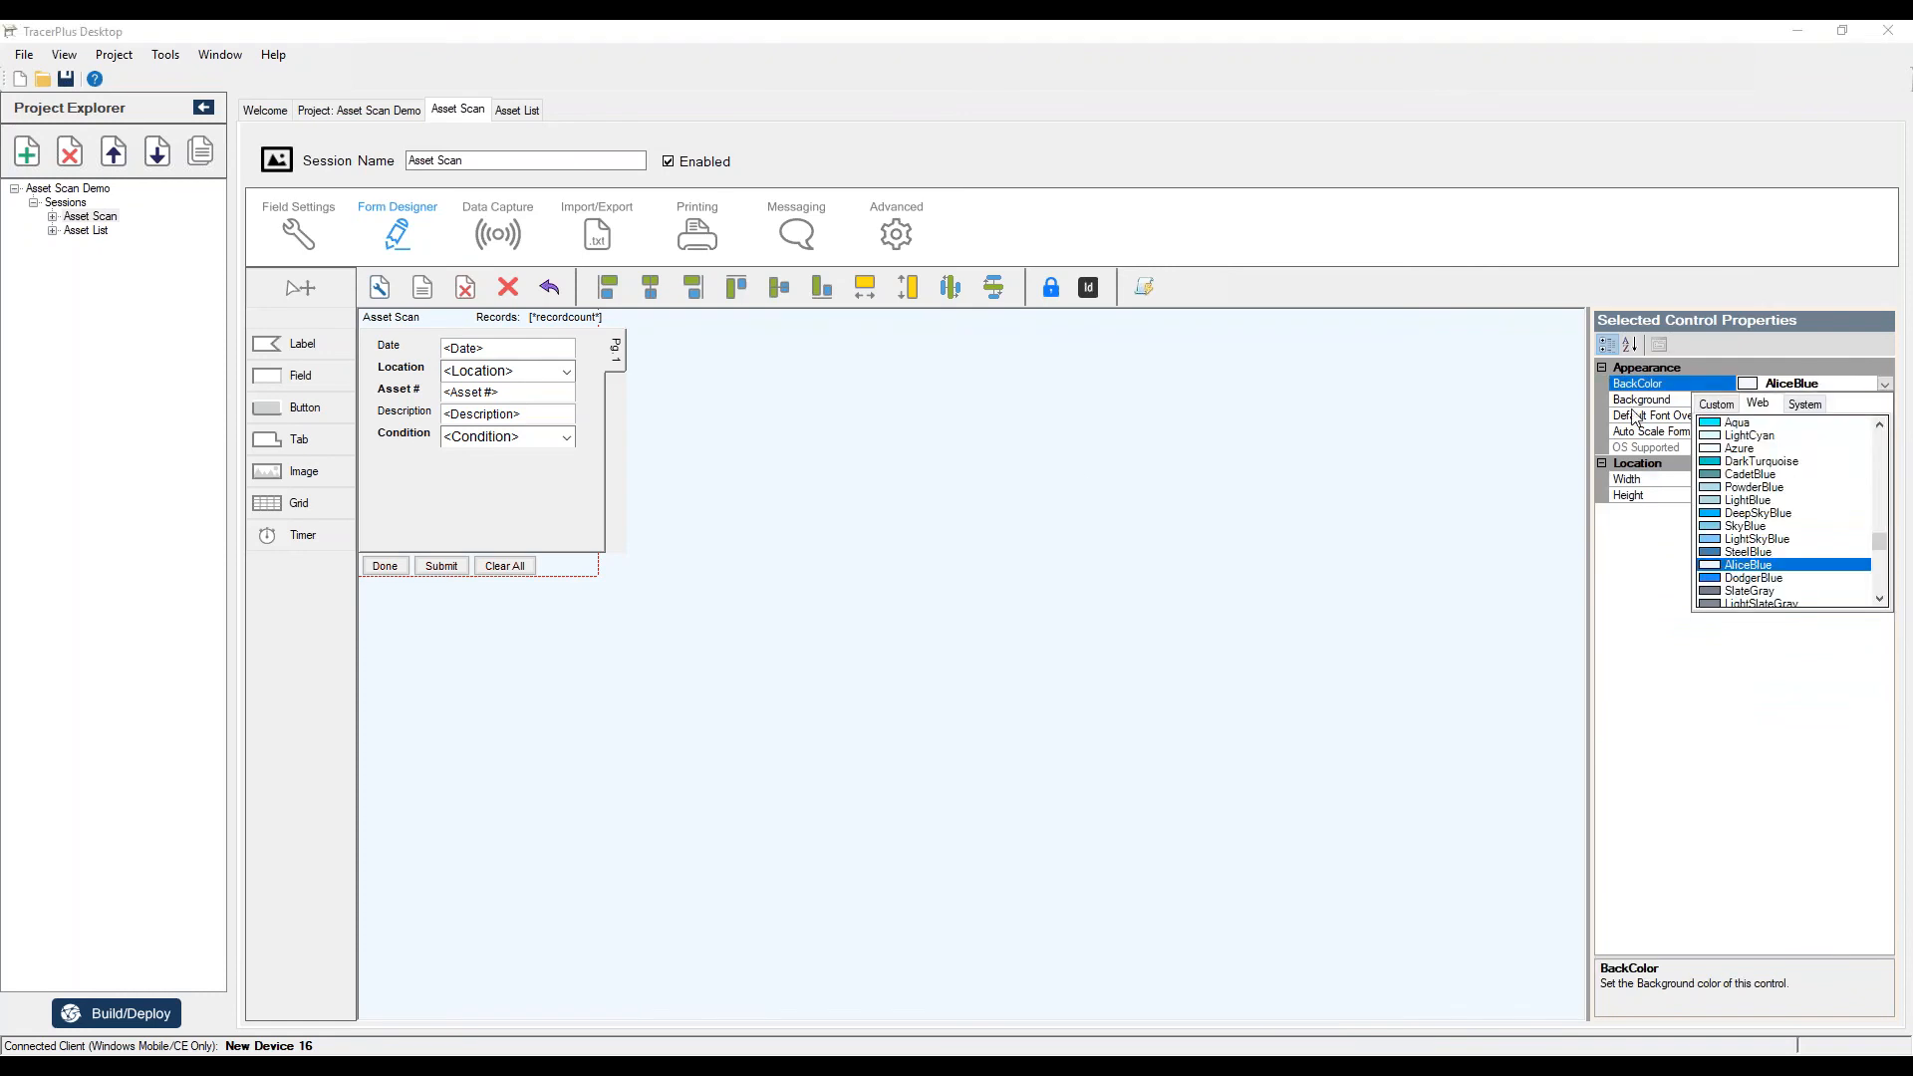
{"action": "left_click", "coordinate": [1716, 404]}
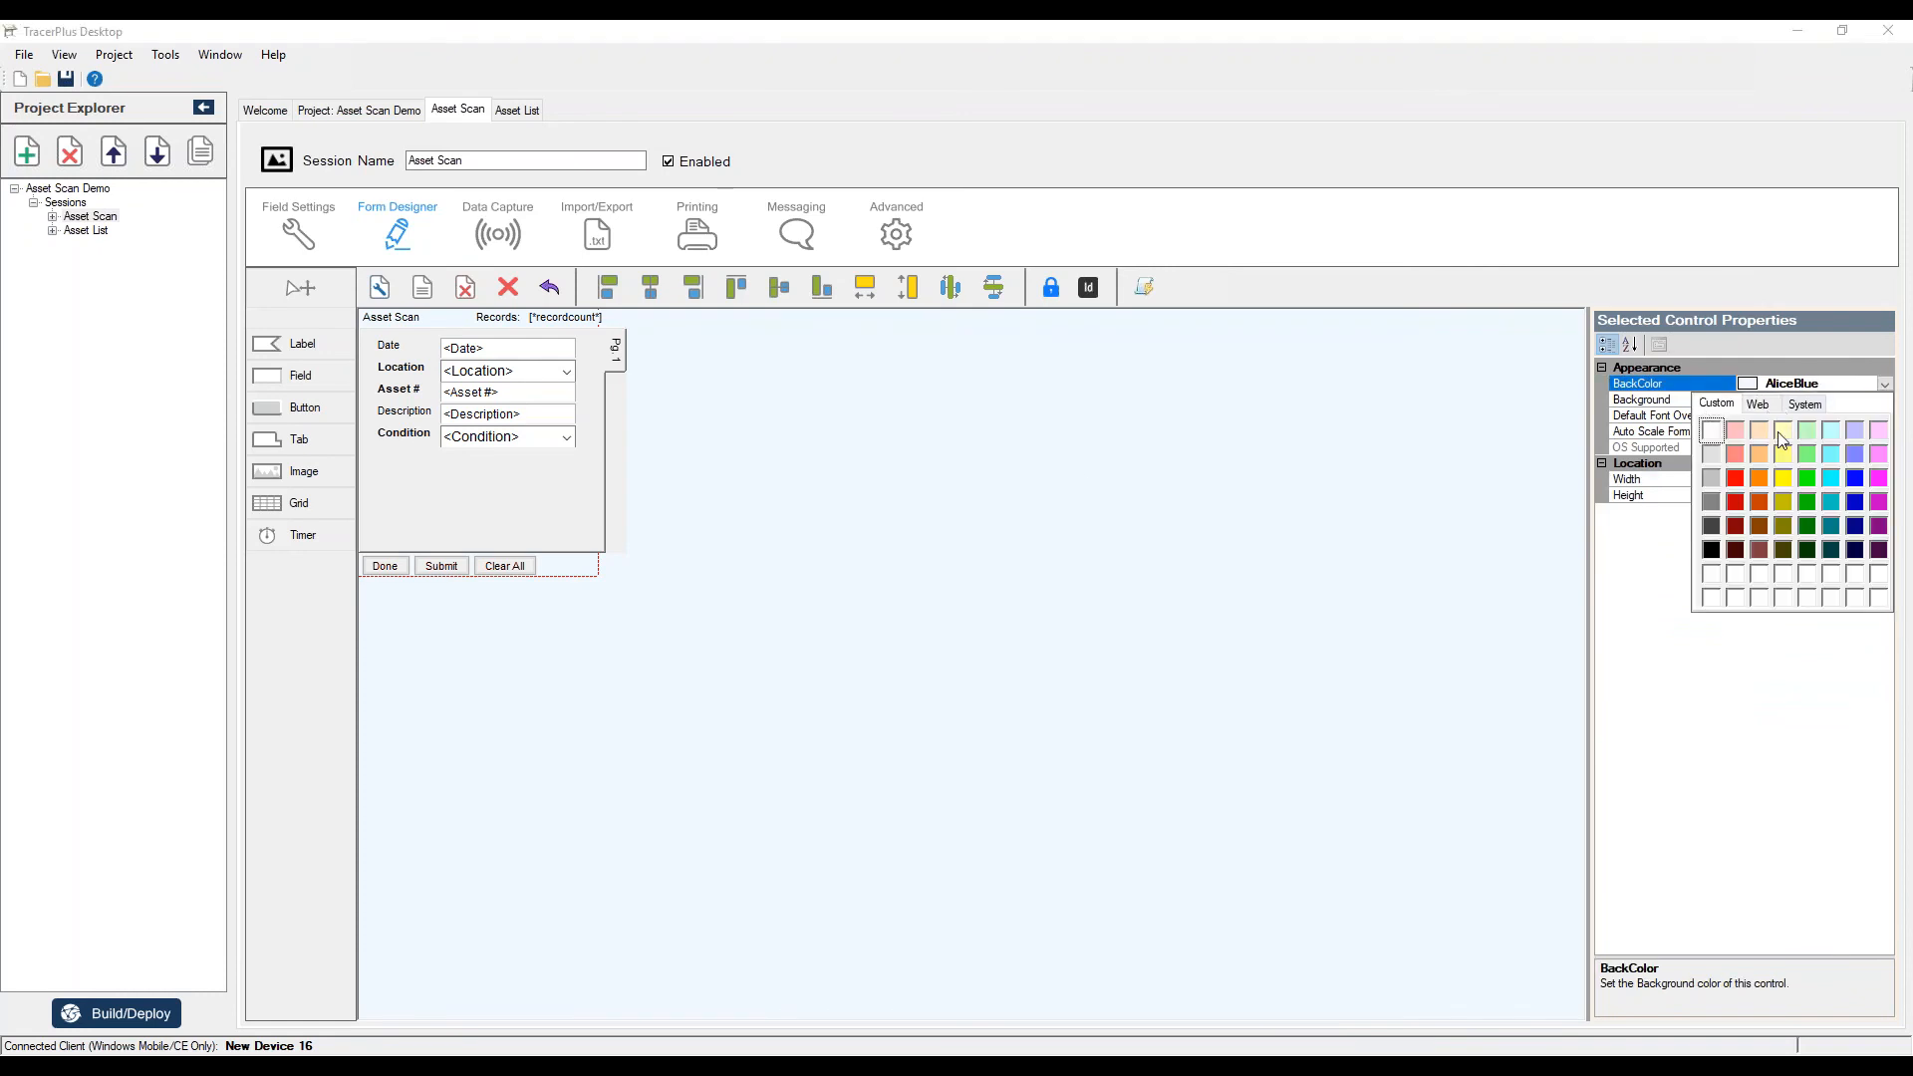
{"action": "mouse_move", "coordinate": [1714, 528]}
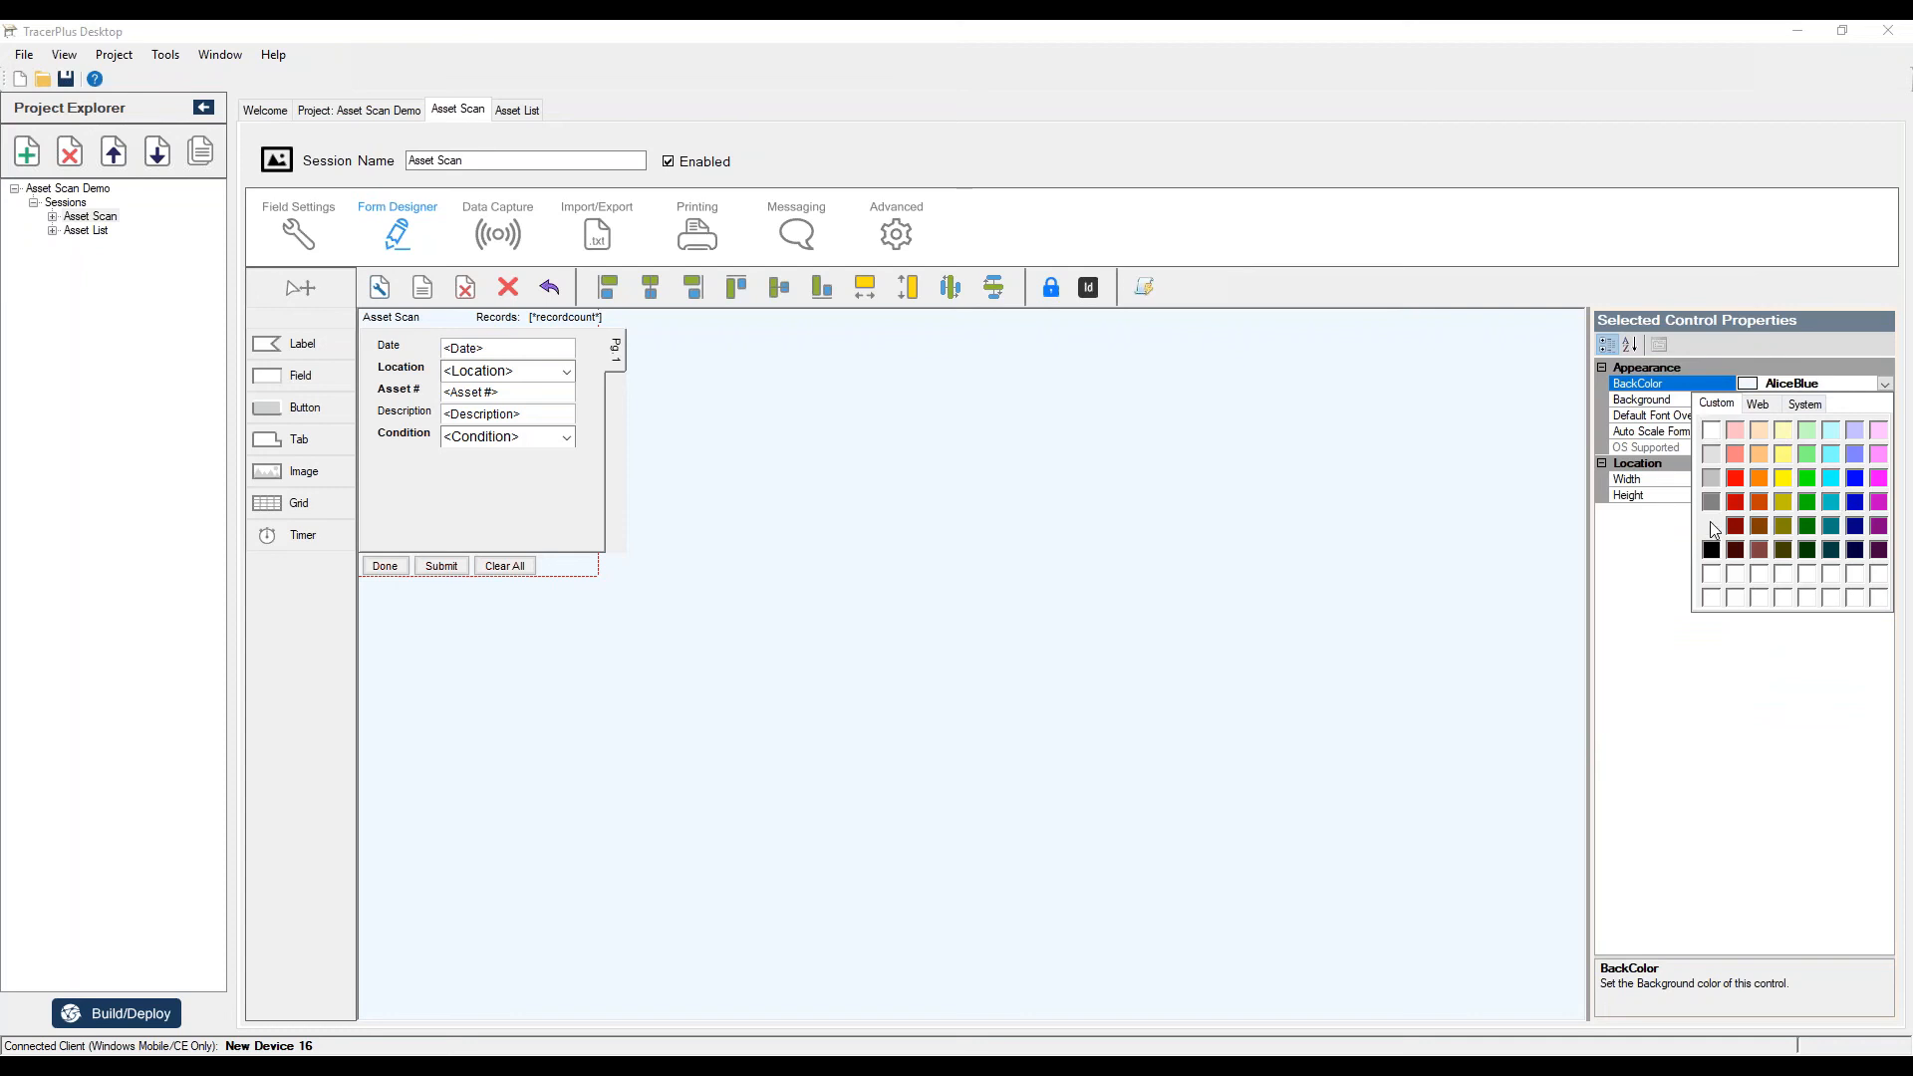
{"action": "left_click", "coordinate": [391, 317]}
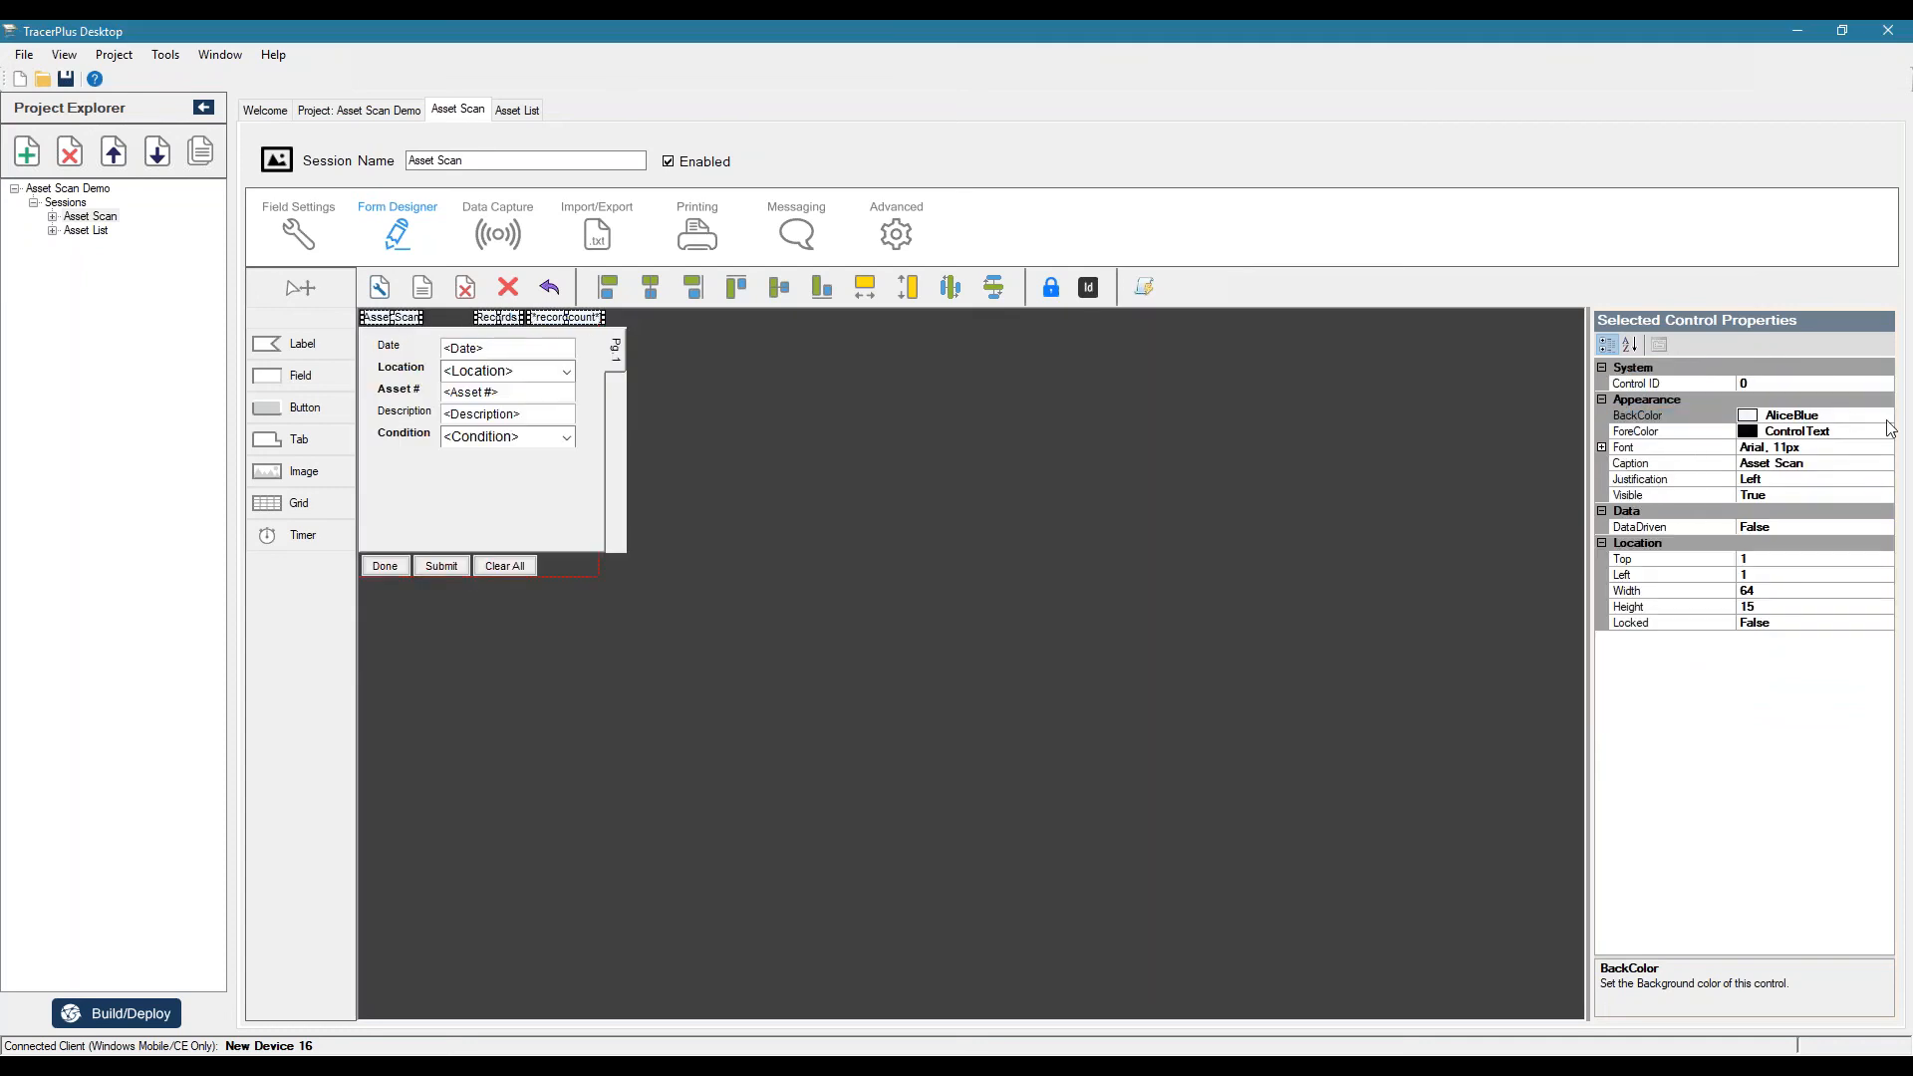
- Give the Asset Scan header labels the same dark grey BackColor, then select the Done, Submit and Clear All buttons
{"action": "left_click", "coordinate": [1886, 414]}
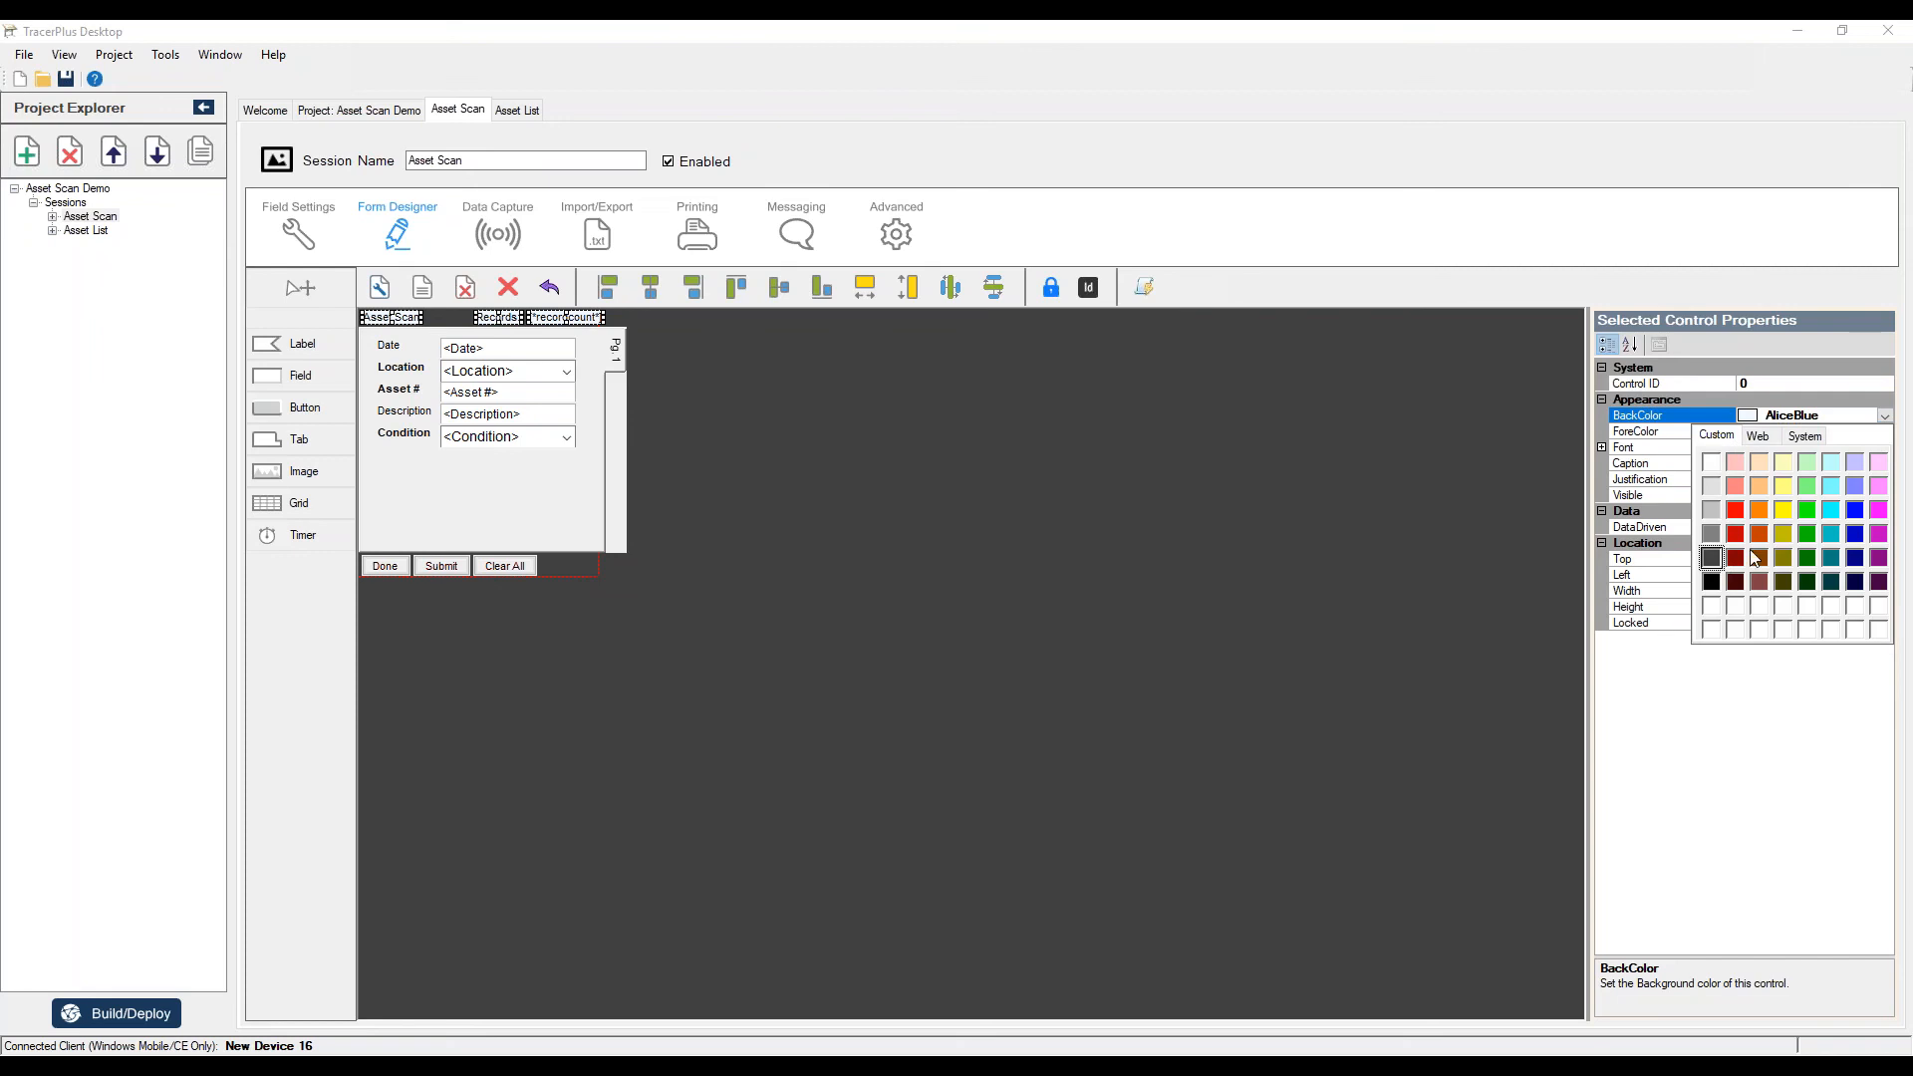
{"action": "left_click", "coordinate": [1711, 559]}
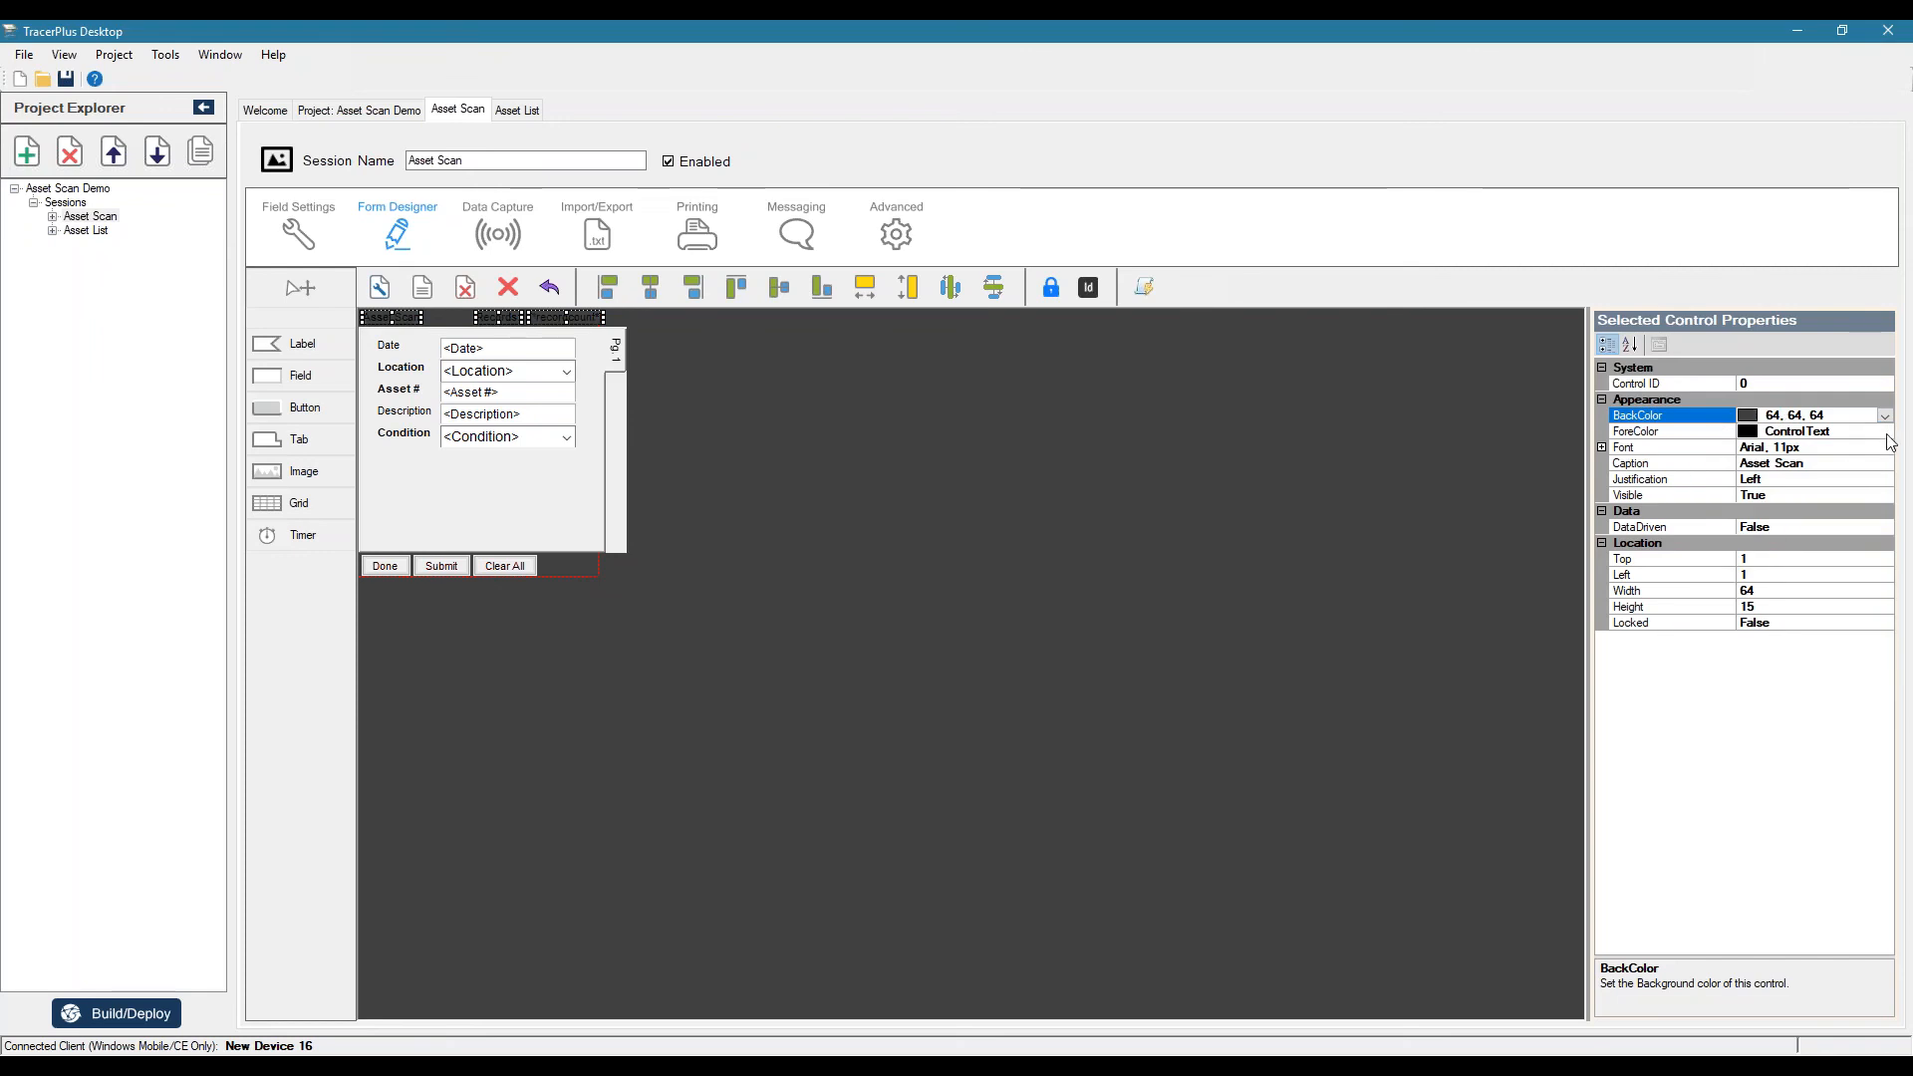
{"action": "left_click", "coordinate": [1635, 431]}
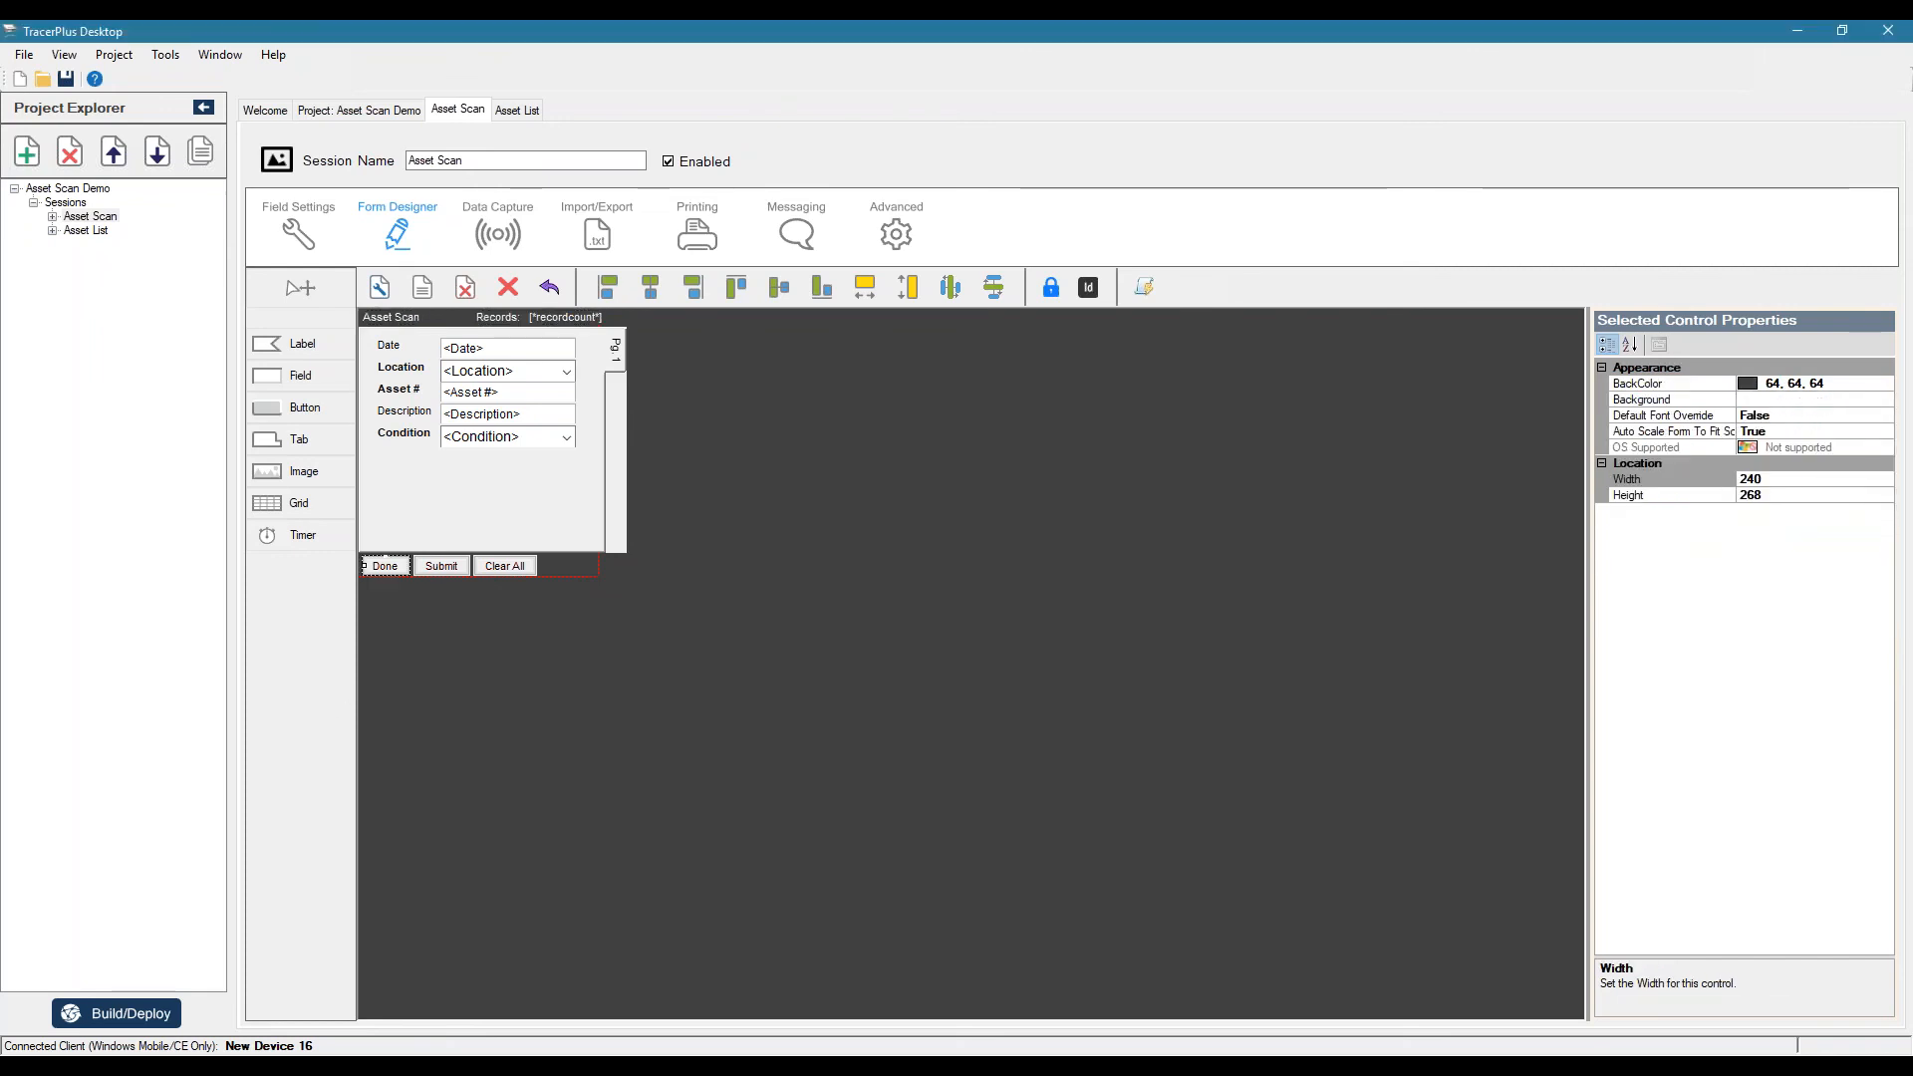
{"action": "left_click", "coordinate": [385, 564]}
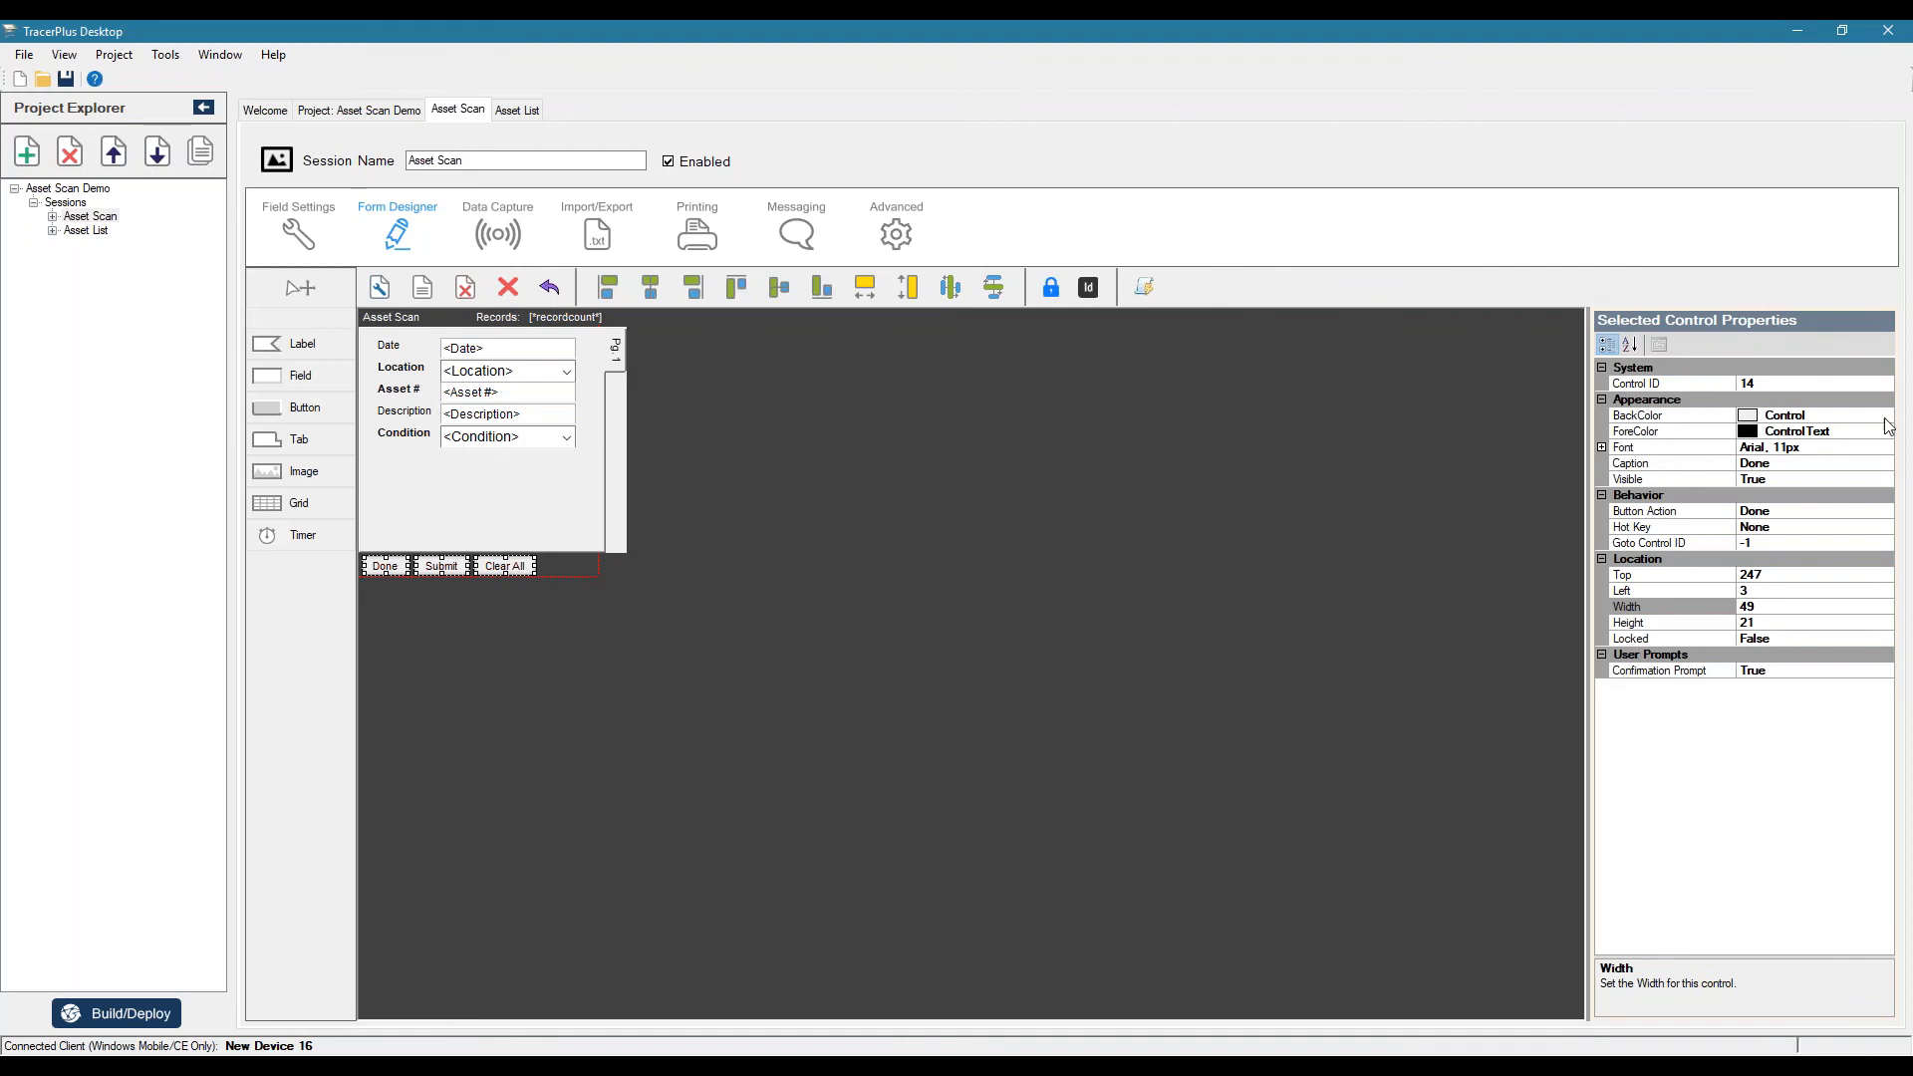
- Set the ForeColor of the Done, Submit and Clear All buttons to White and deselect to check the result
{"action": "left_click", "coordinate": [1884, 415]}
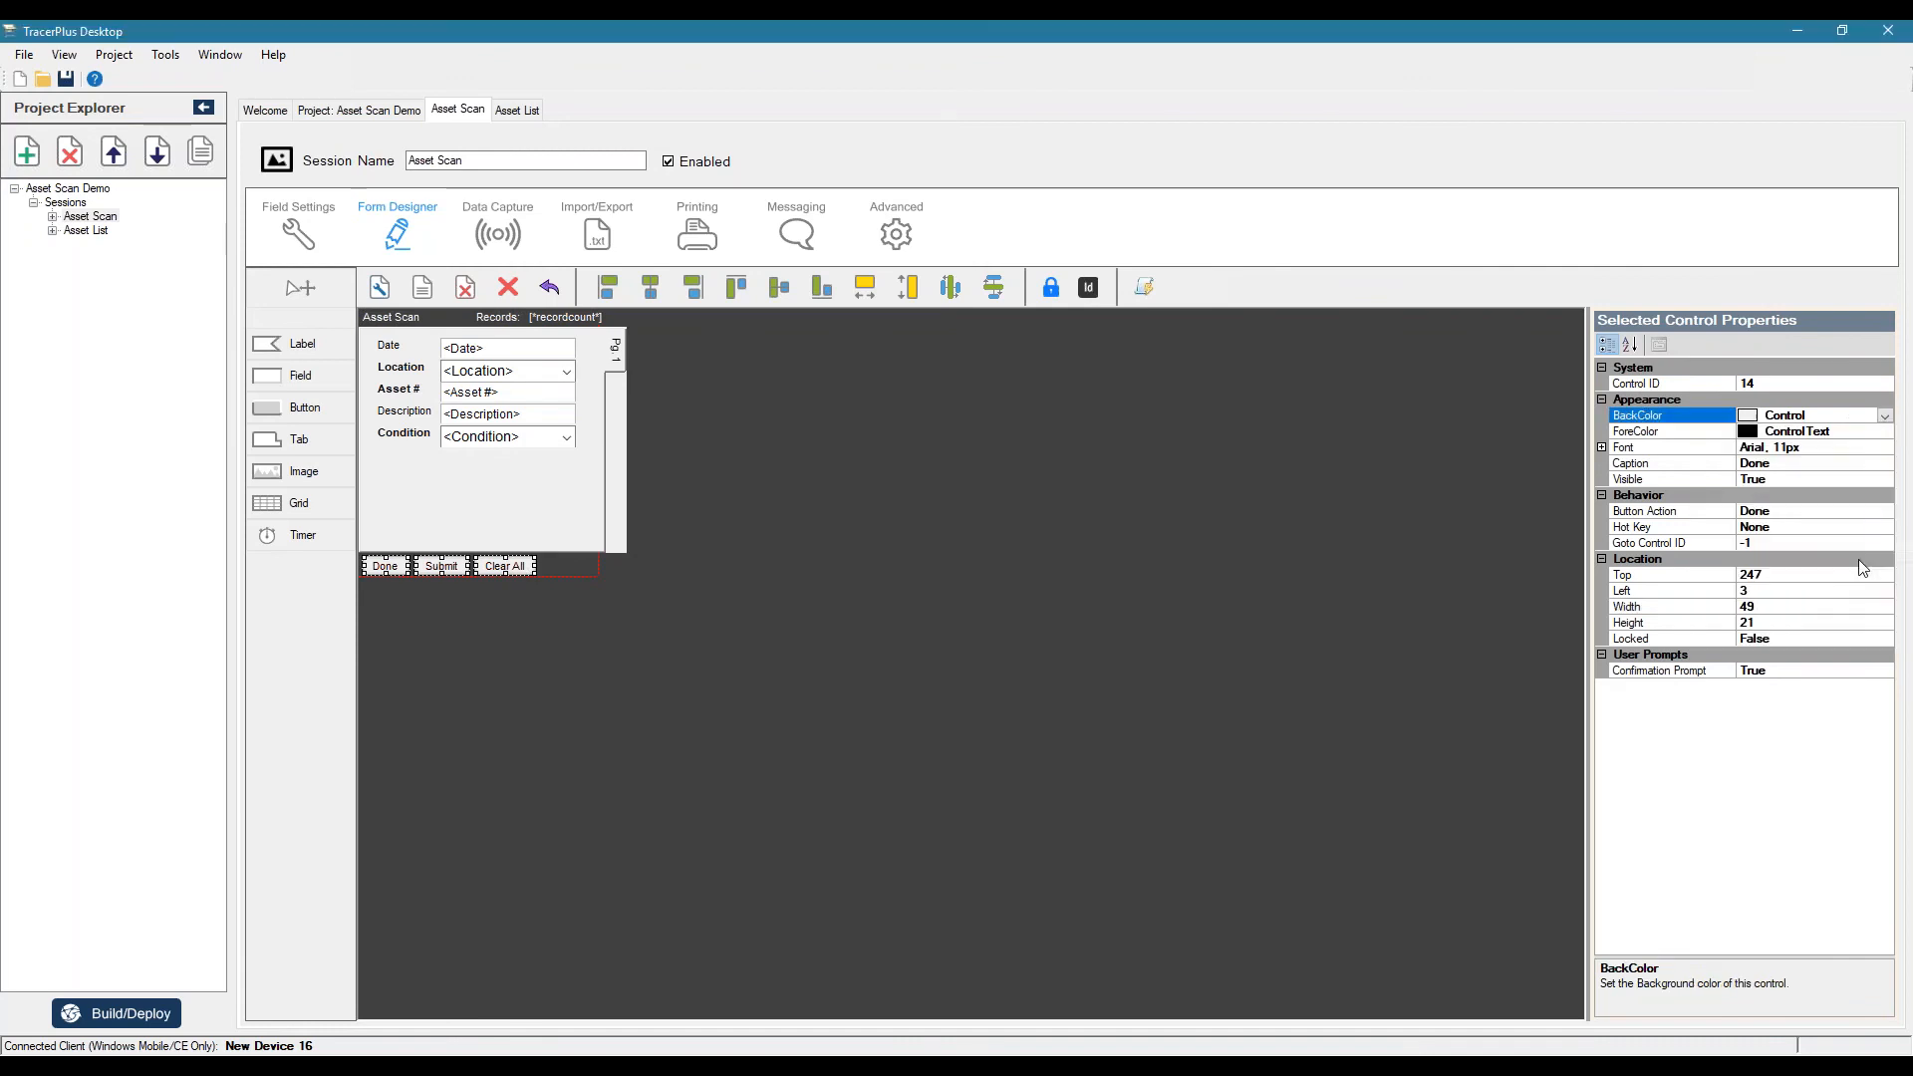
{"action": "left_click", "coordinate": [1673, 415]}
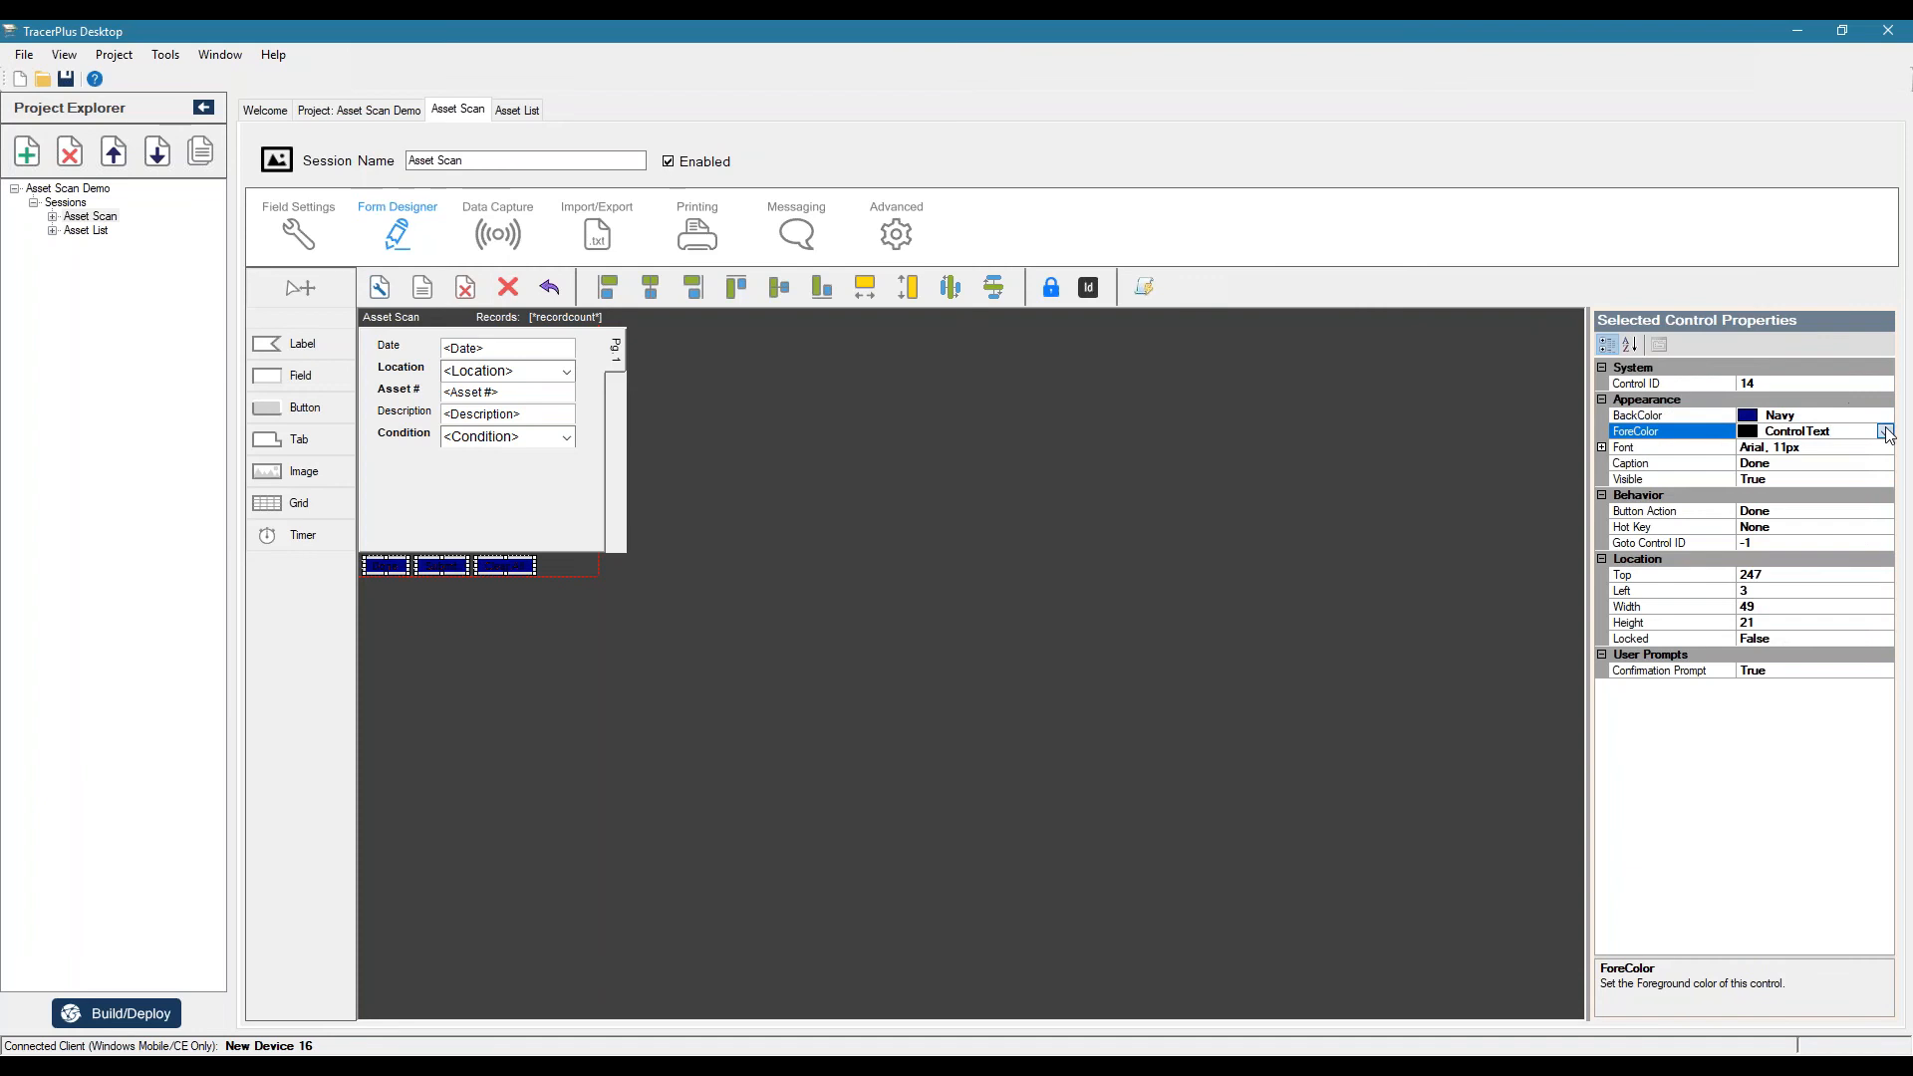
{"action": "left_click", "coordinate": [1888, 430]}
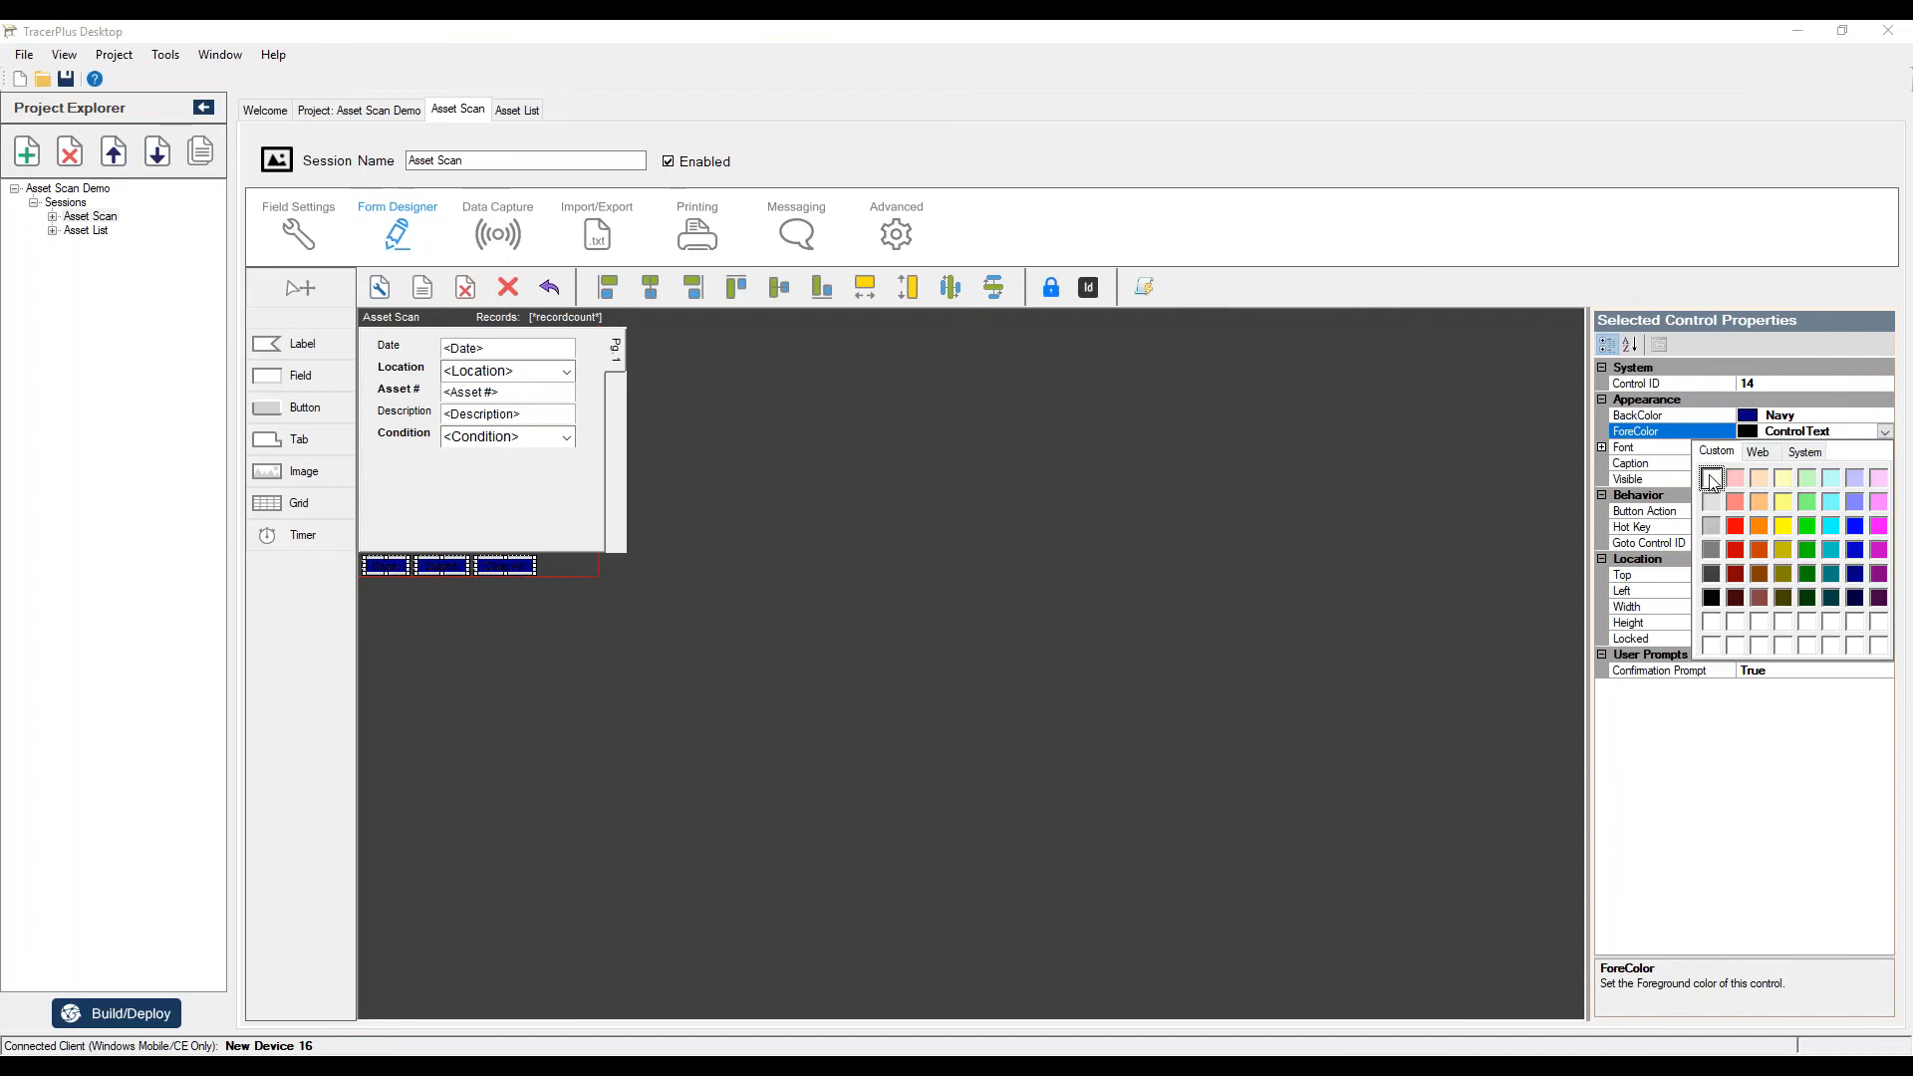
{"action": "left_click", "coordinate": [1710, 477]}
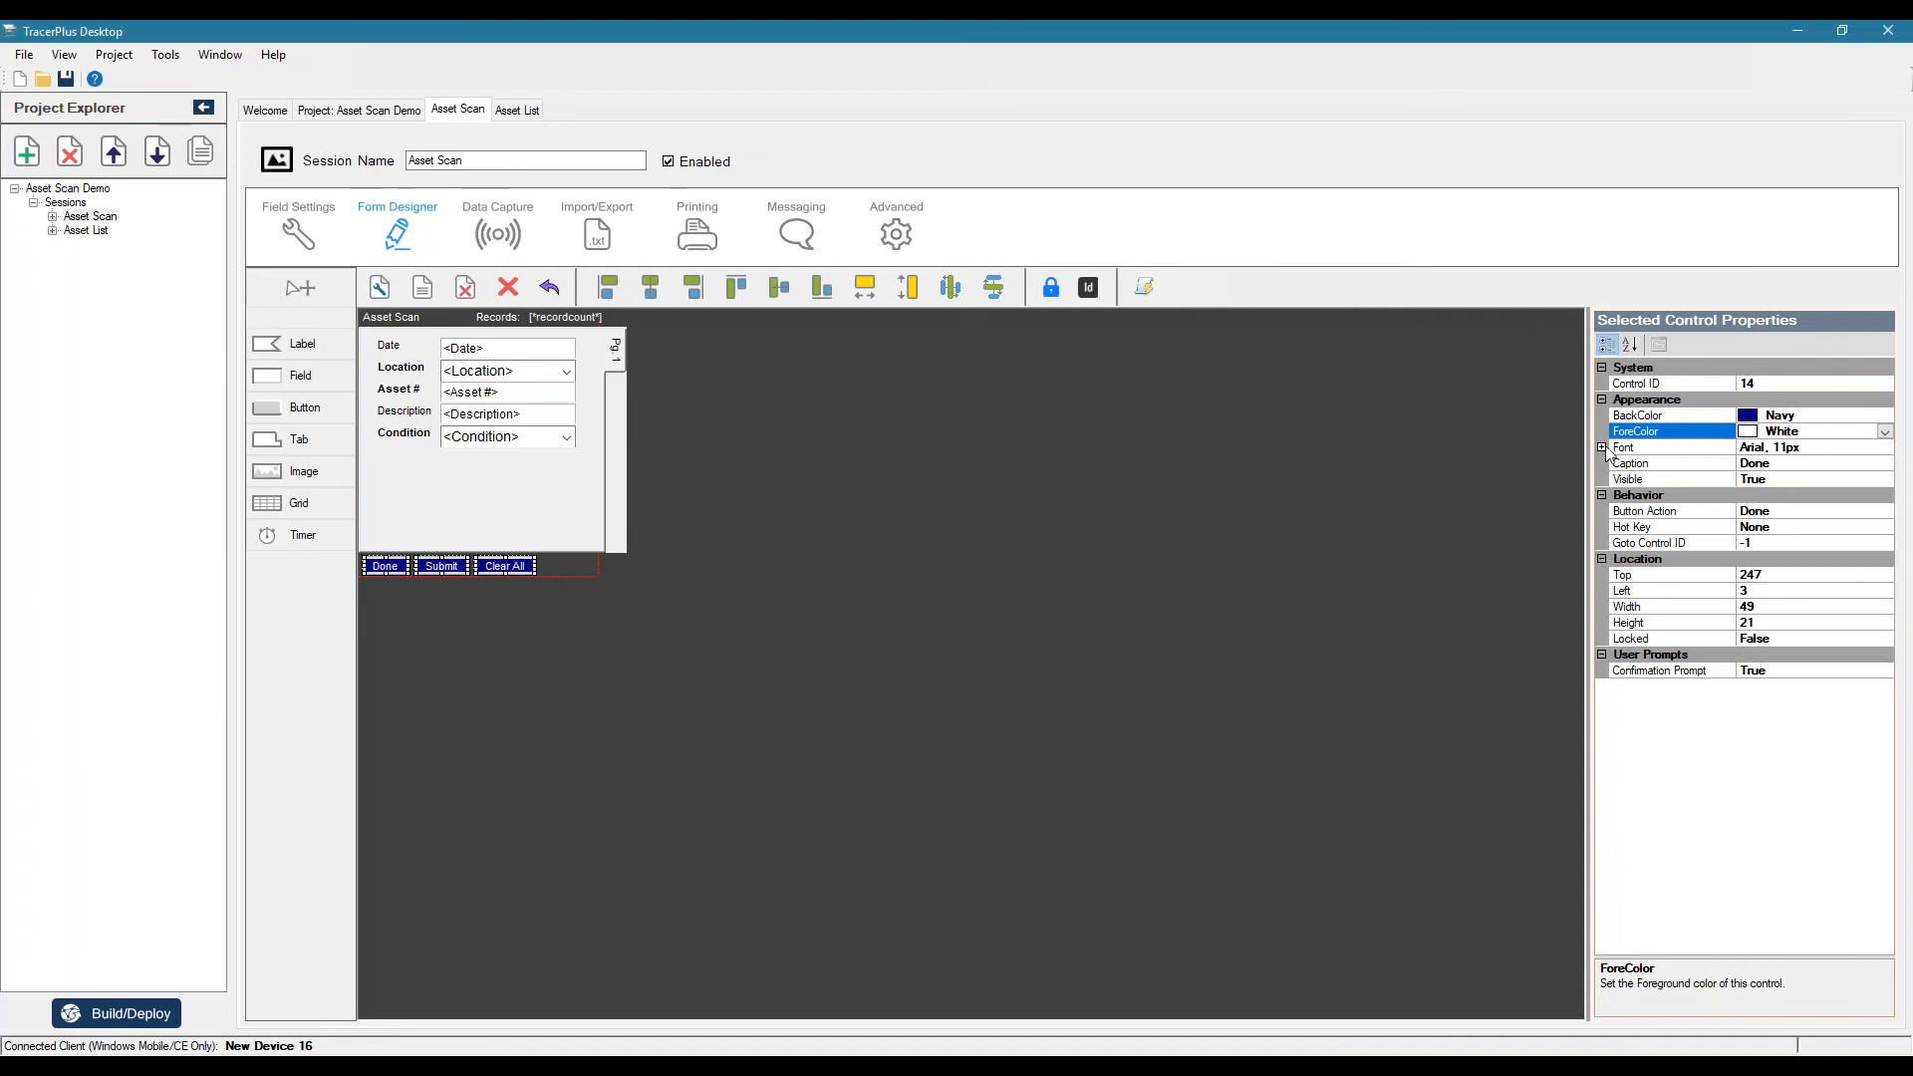
{"action": "left_click", "coordinate": [1602, 447]}
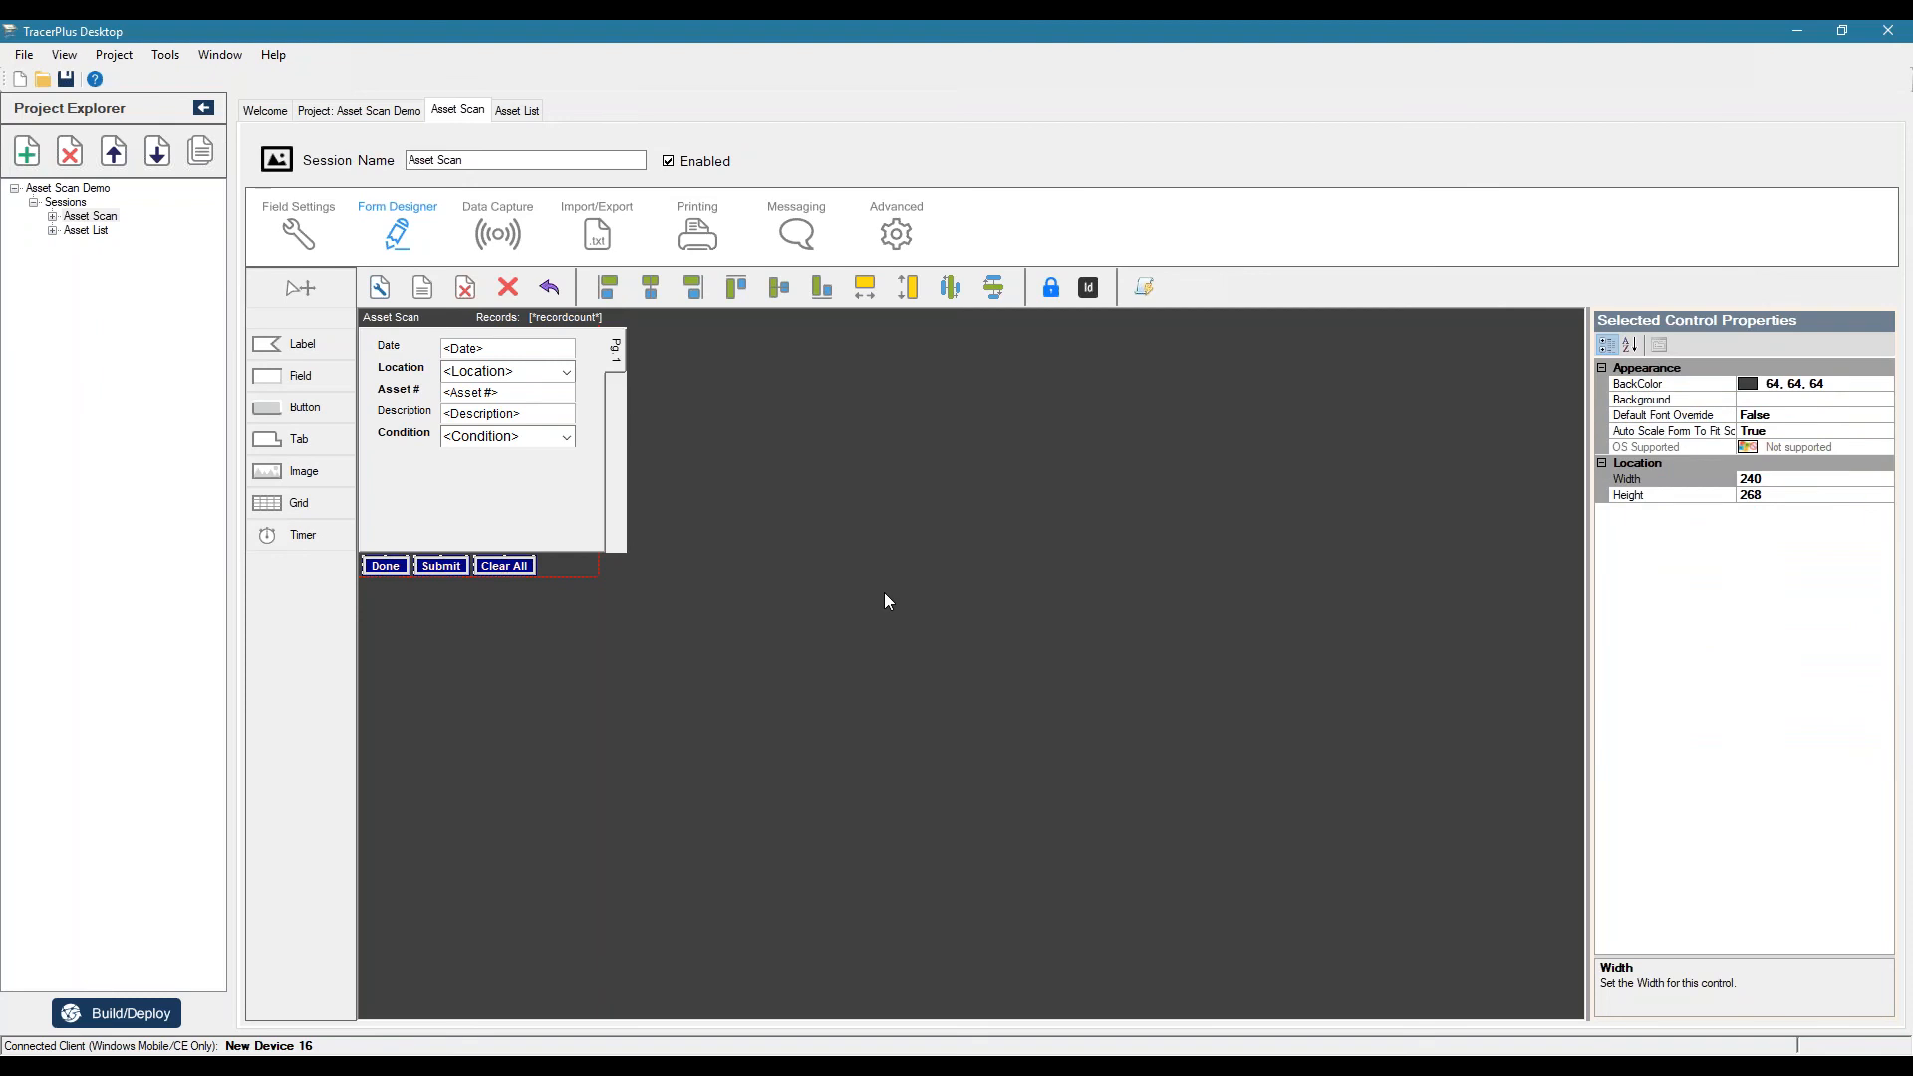
{"action": "mouse_move", "coordinate": [851, 570]}
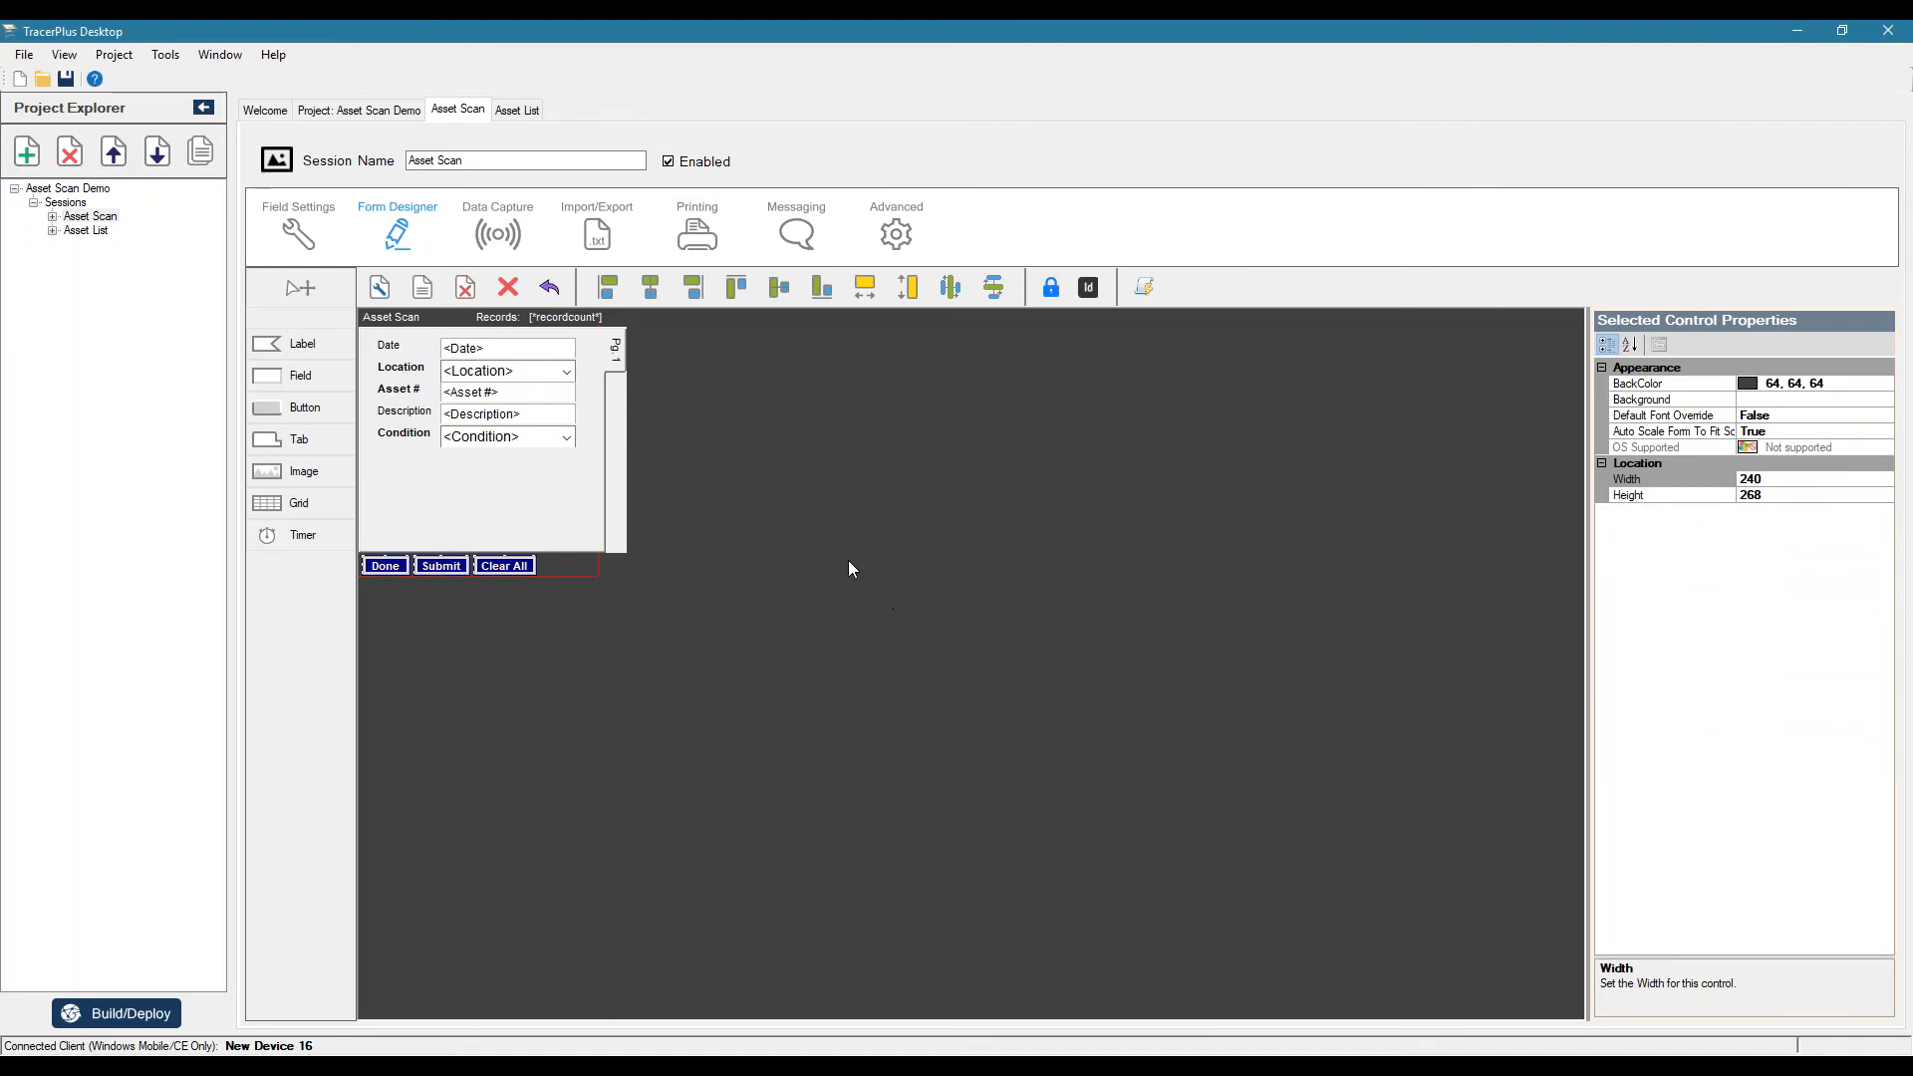
{"action": "mouse_move", "coordinate": [760, 458]}
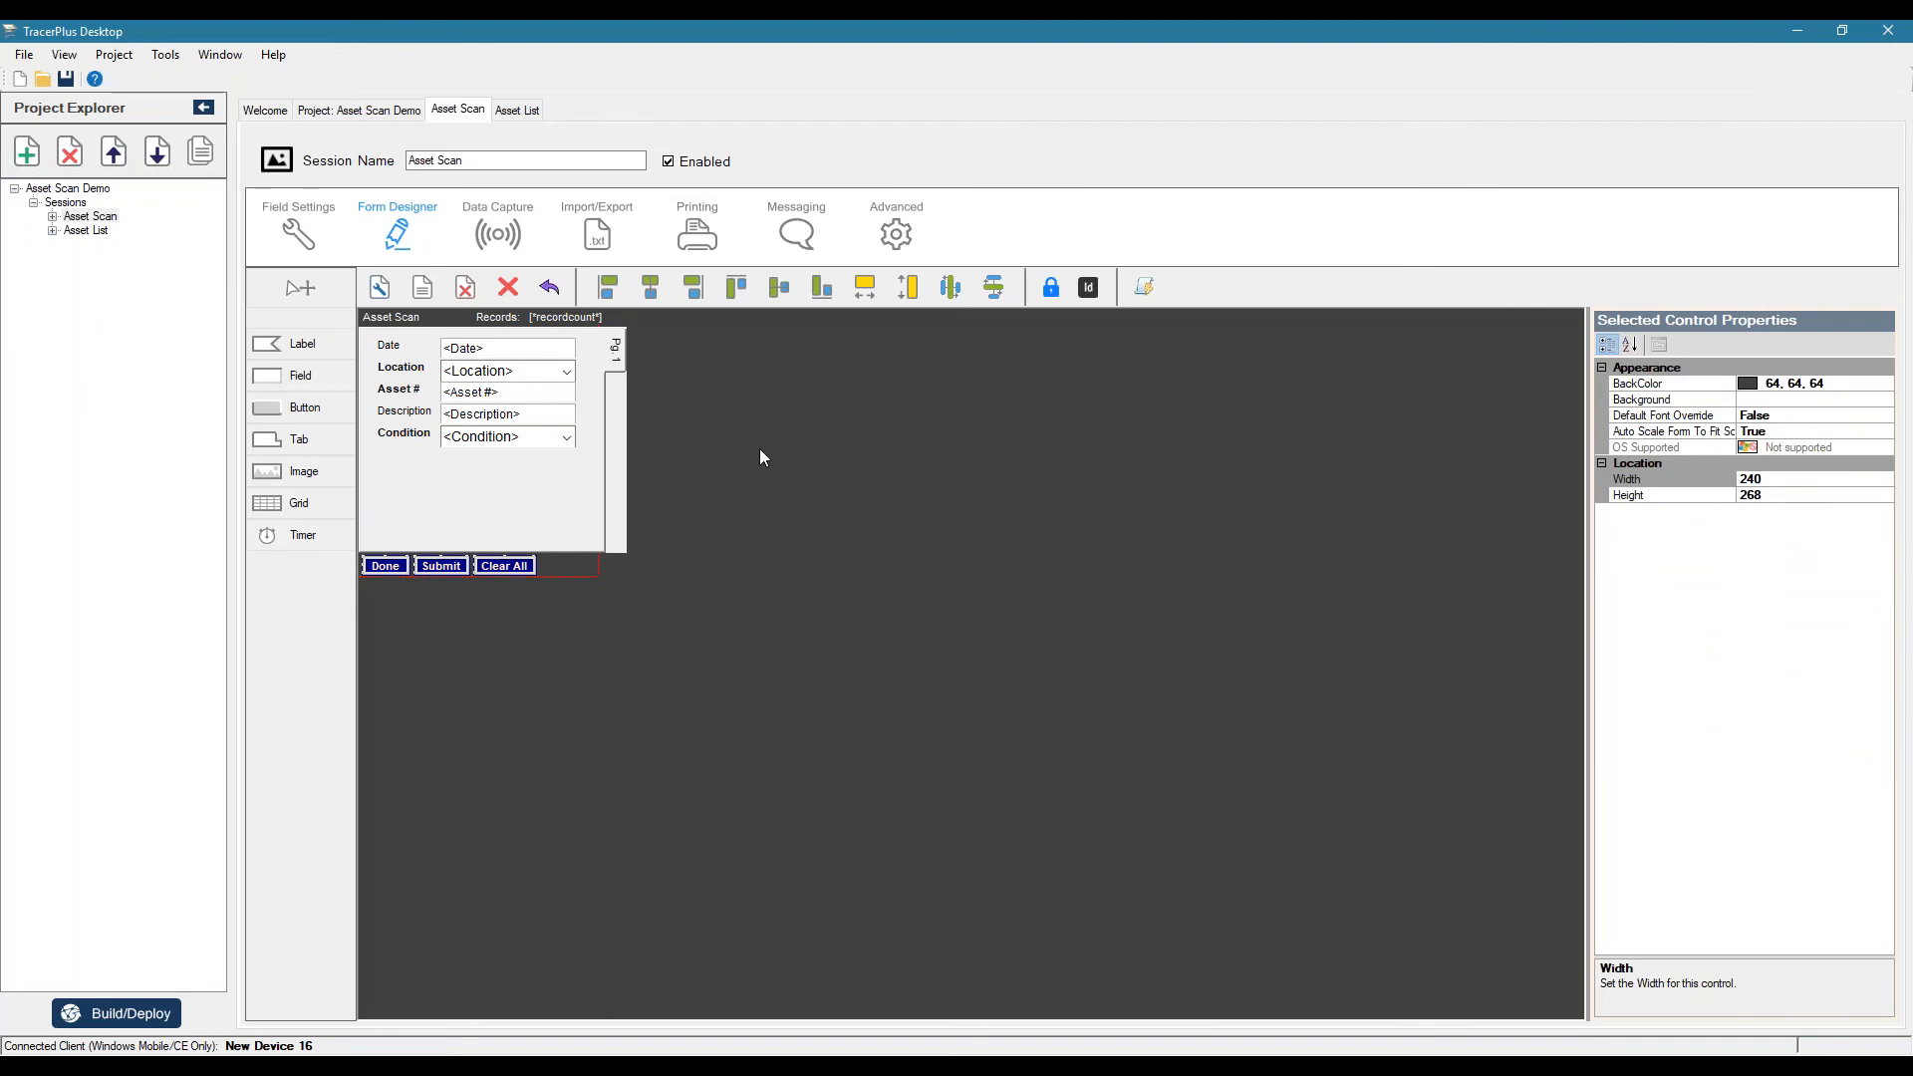
{"action": "mouse_move", "coordinate": [779, 634]}
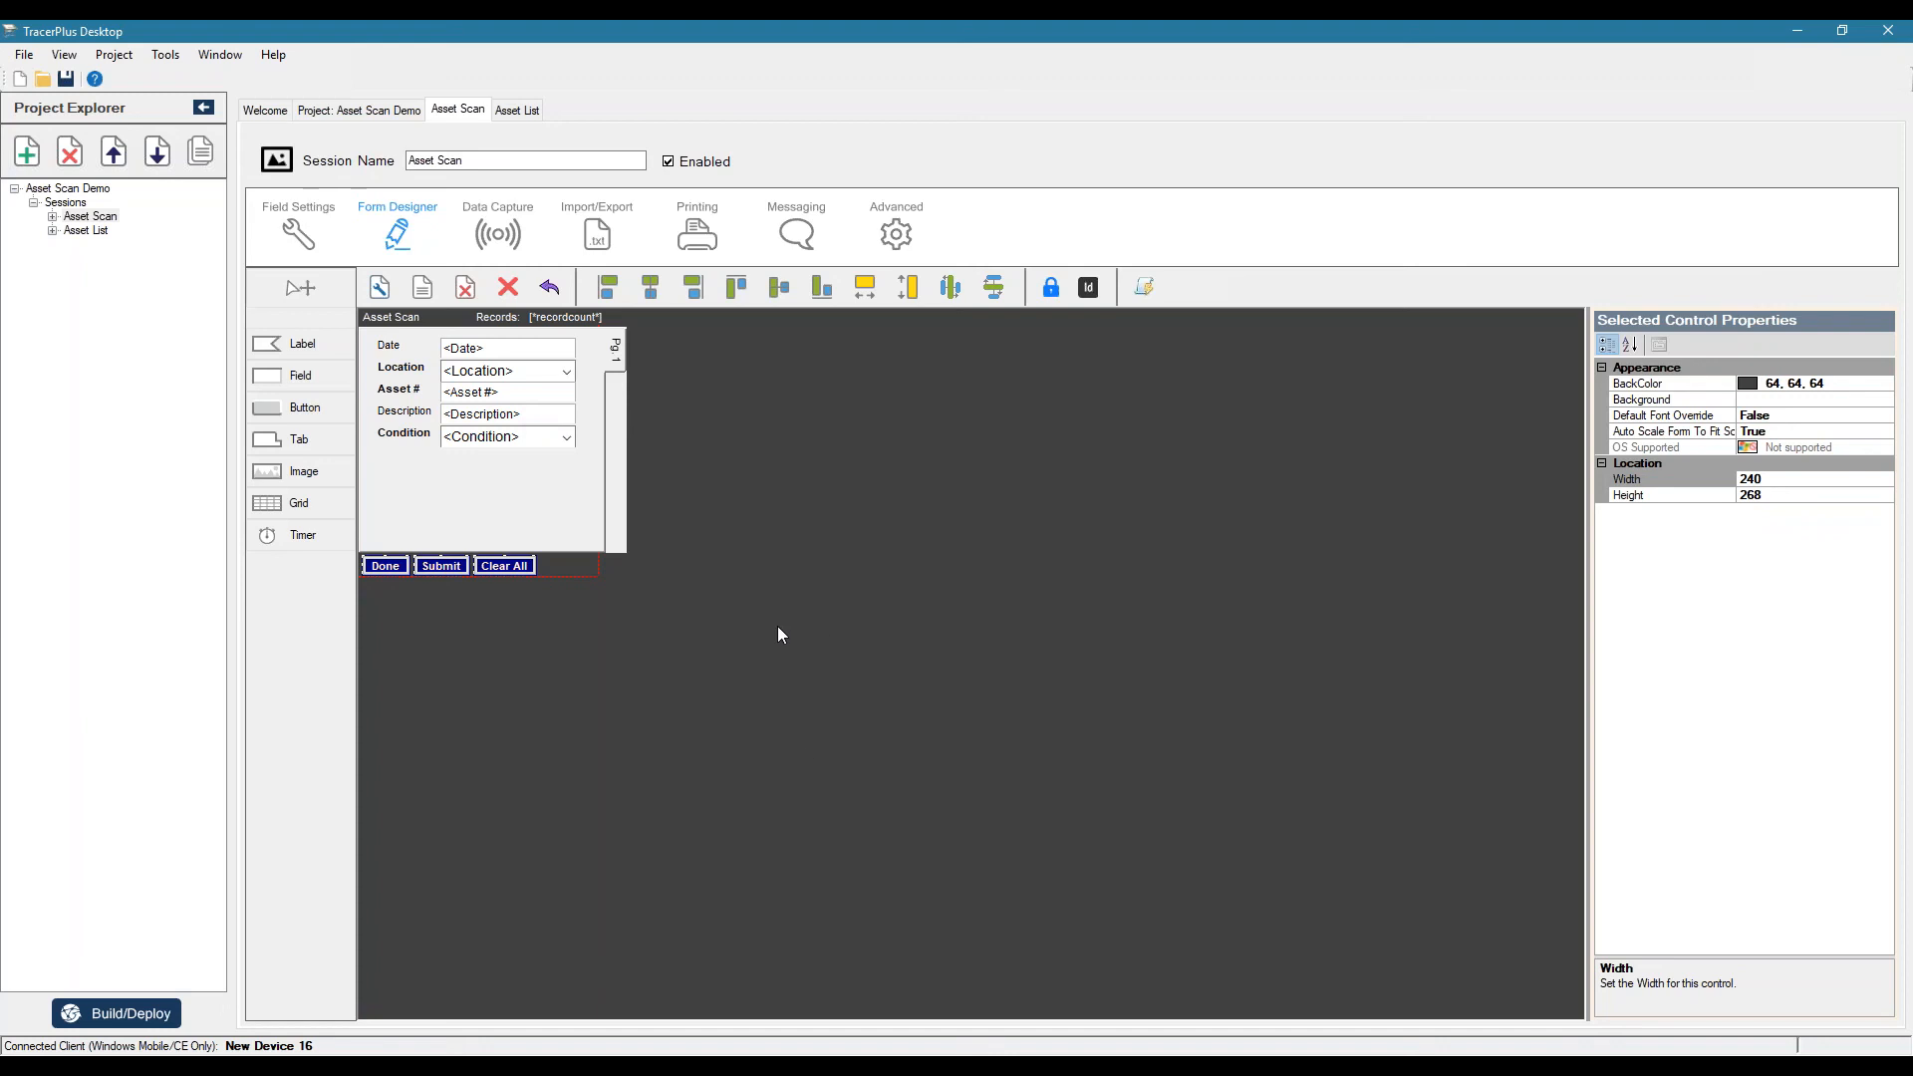
{"action": "mouse_move", "coordinate": [115, 1013]}
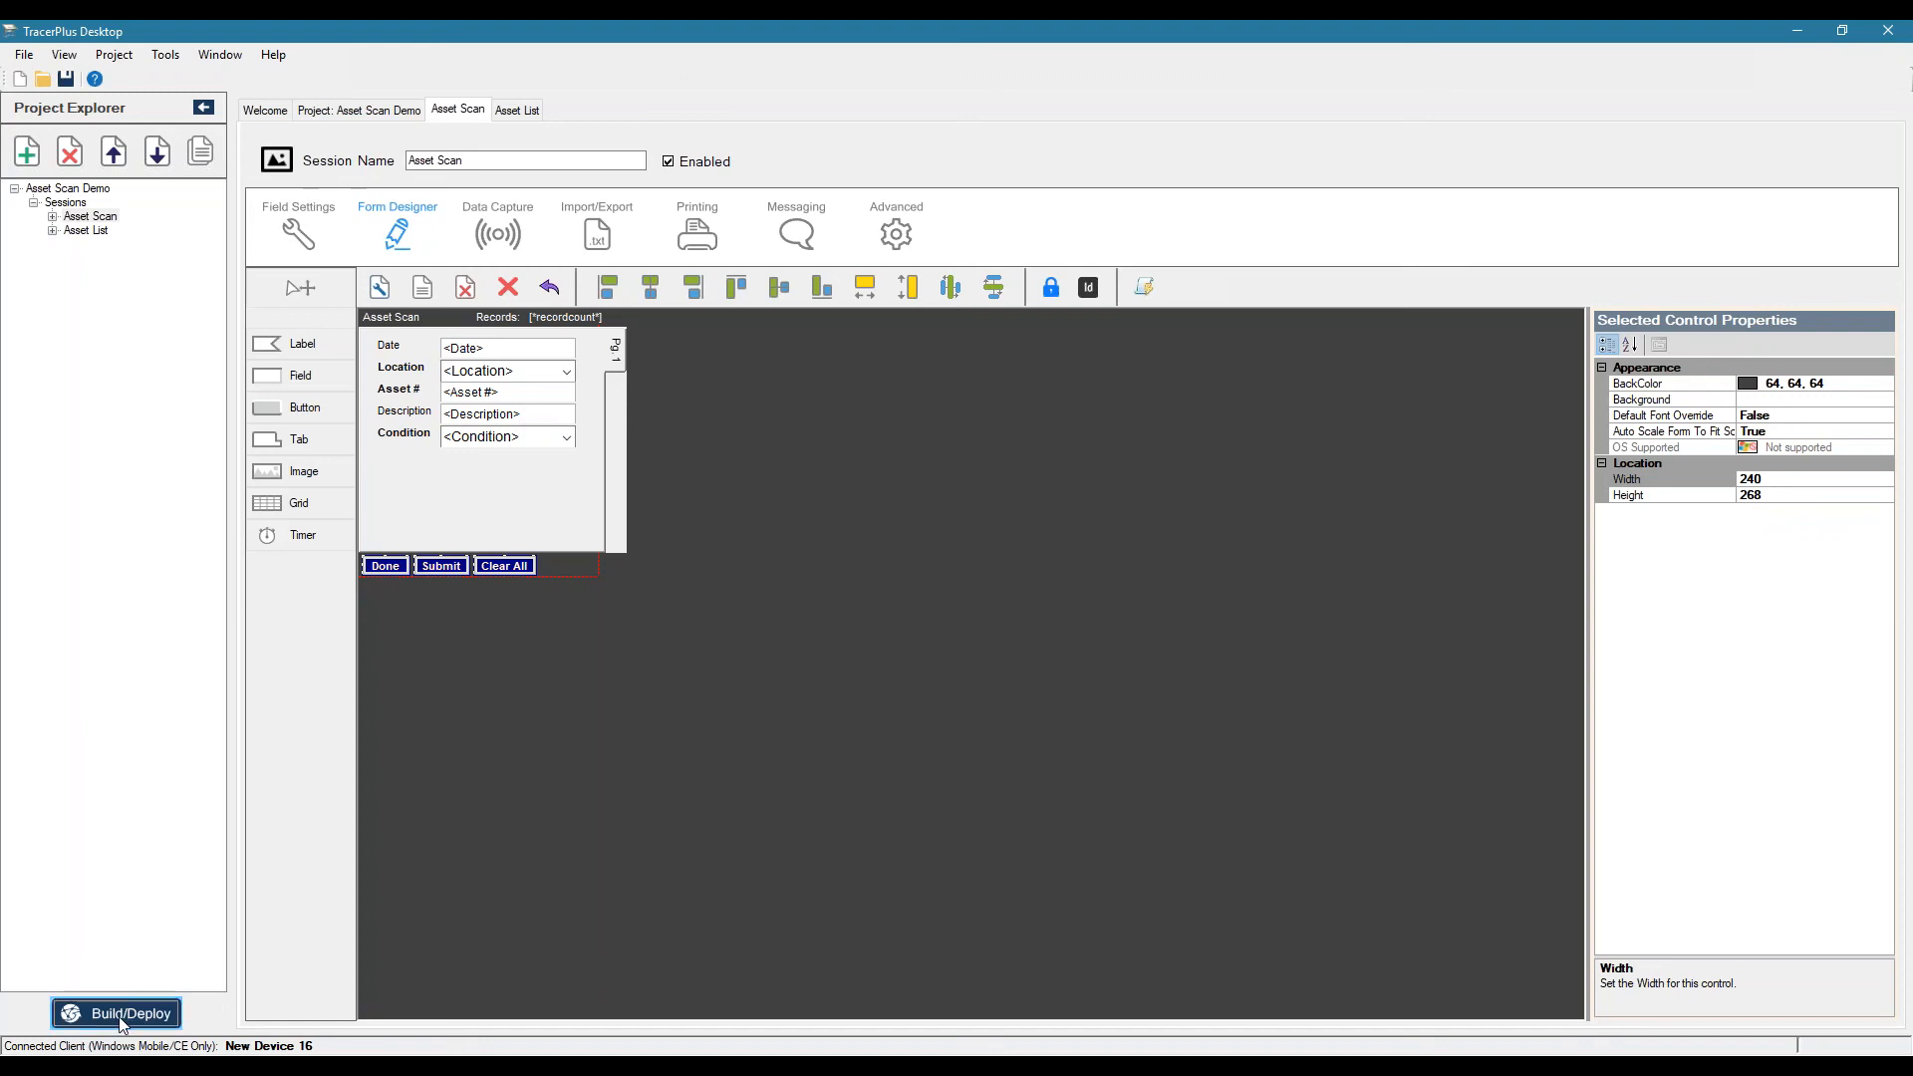
- Build and deploy the Asset Scan Demo project to the Windows Mobile device until progress reads Complete
{"action": "left_click", "coordinate": [115, 1013]}
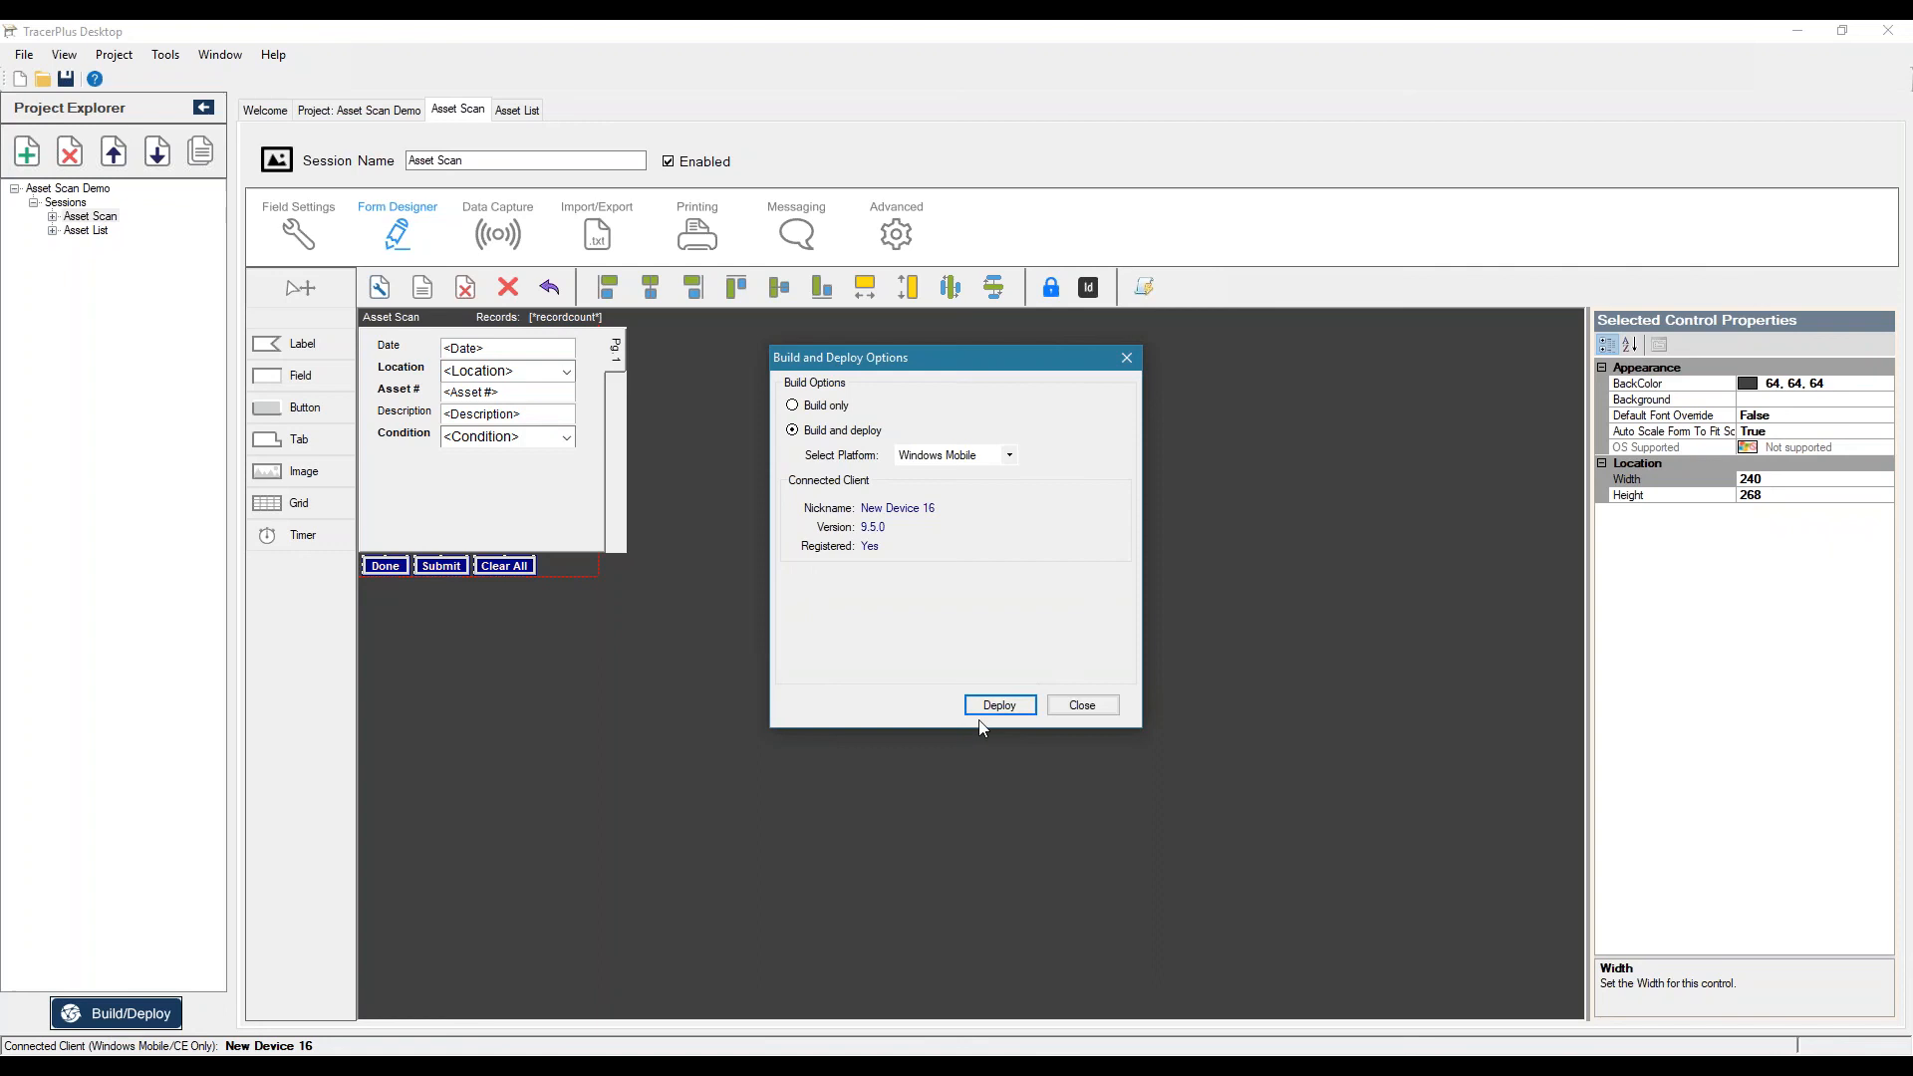
{"action": "left_click", "coordinate": [999, 704]}
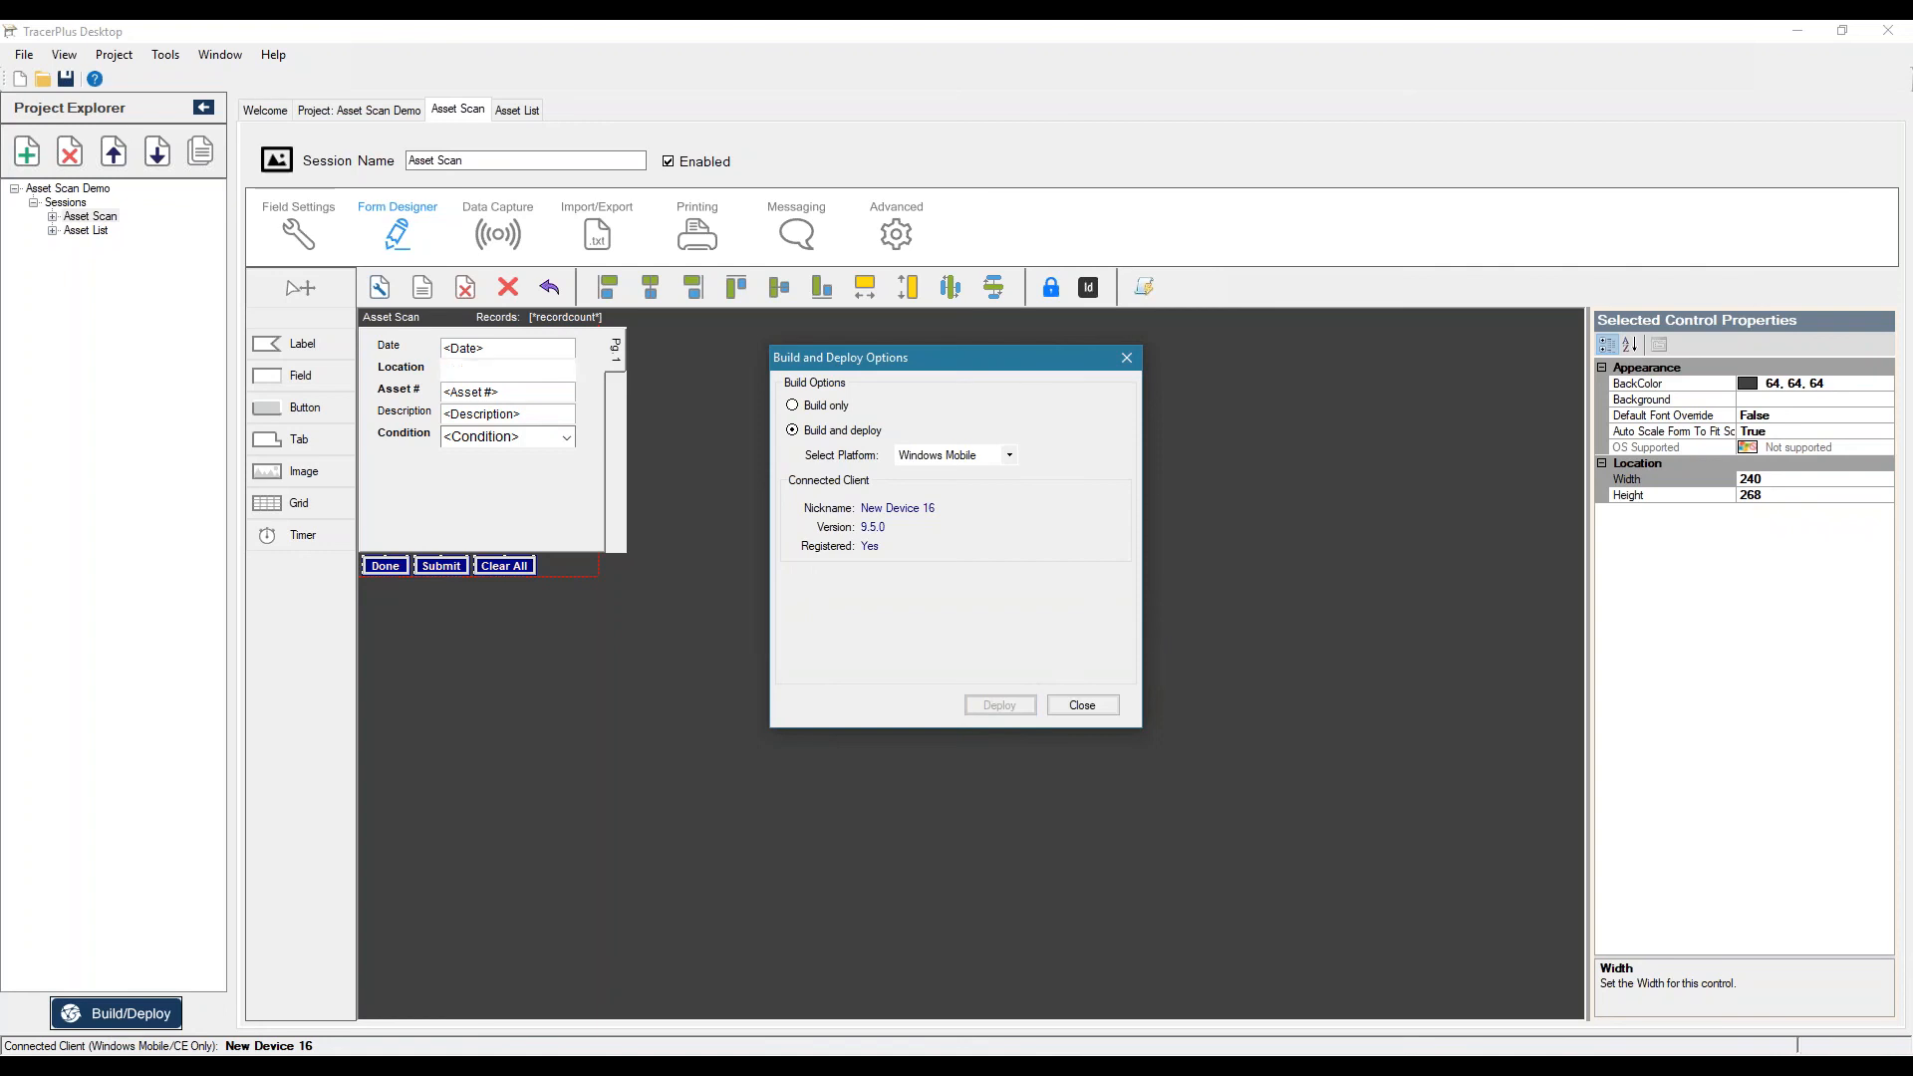
{"action": "left_click", "coordinate": [506, 371]}
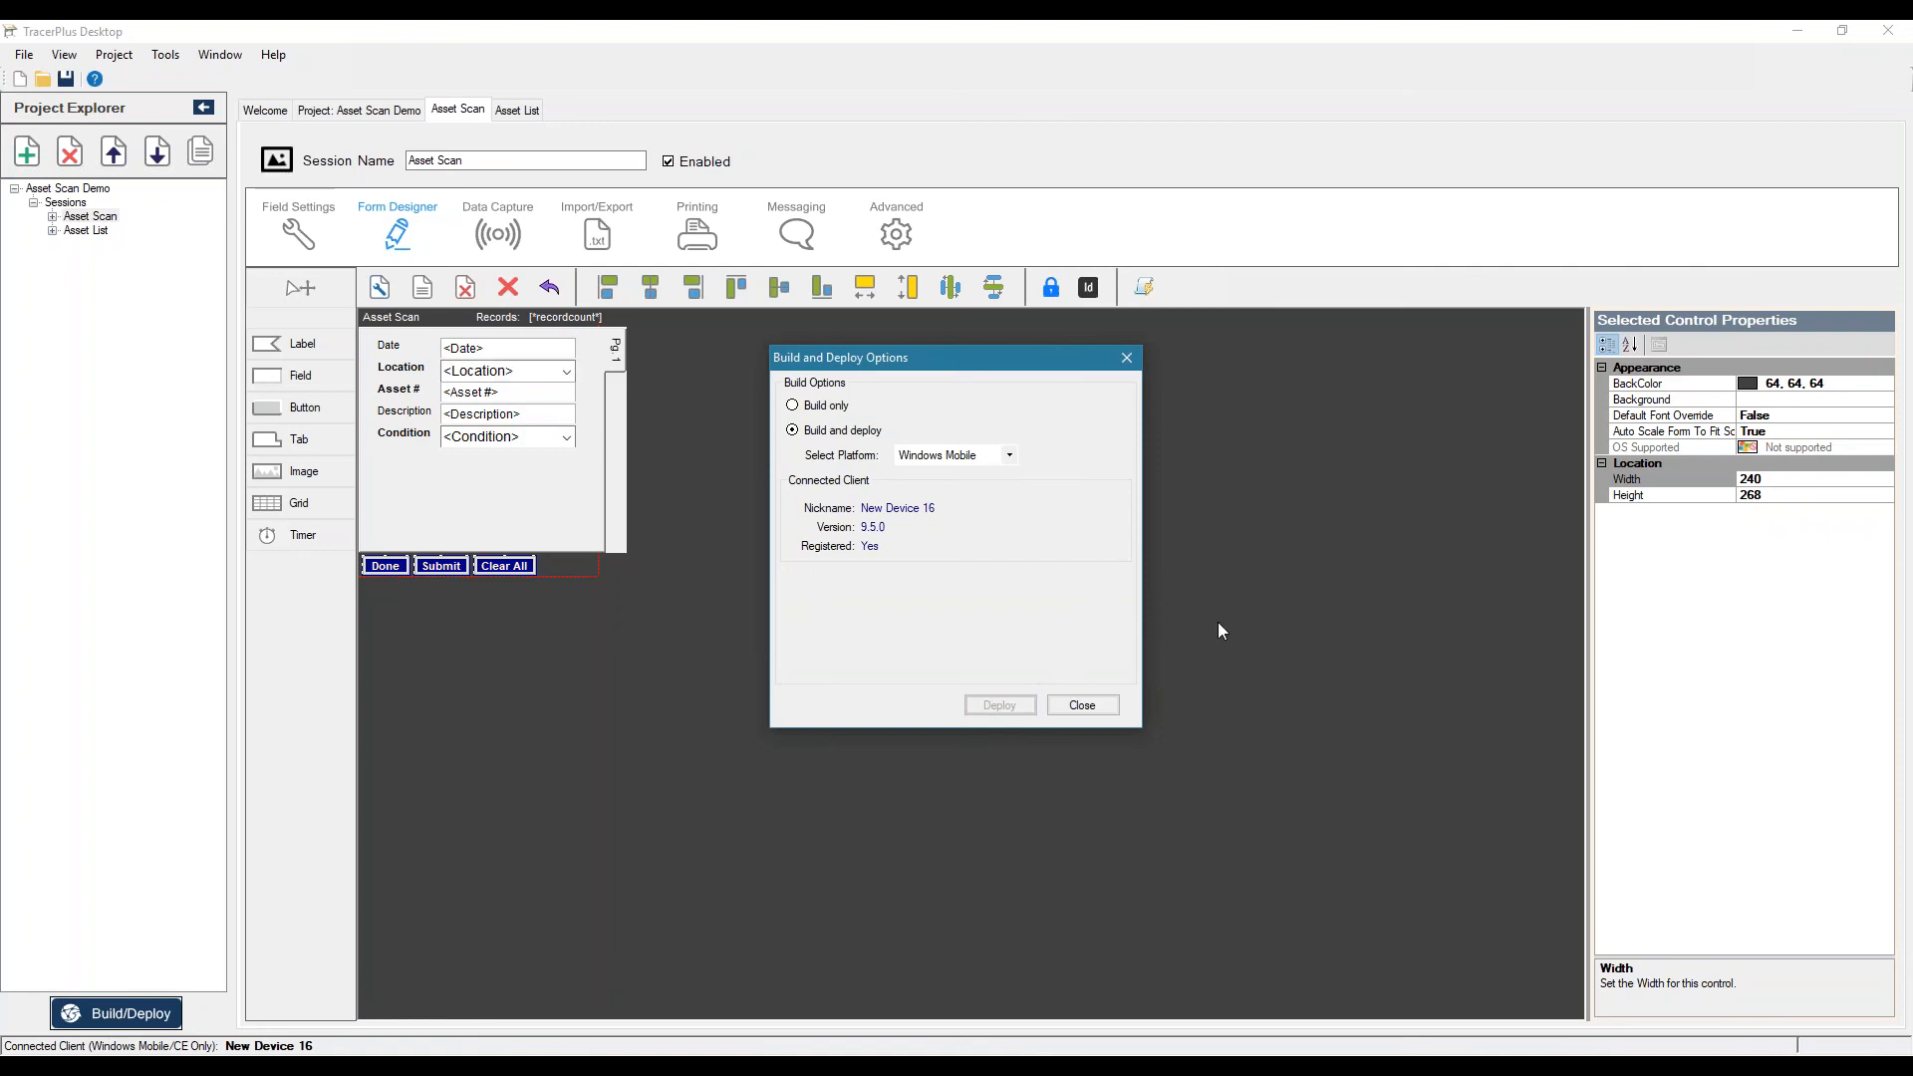
{"action": "left_click", "coordinate": [999, 706]}
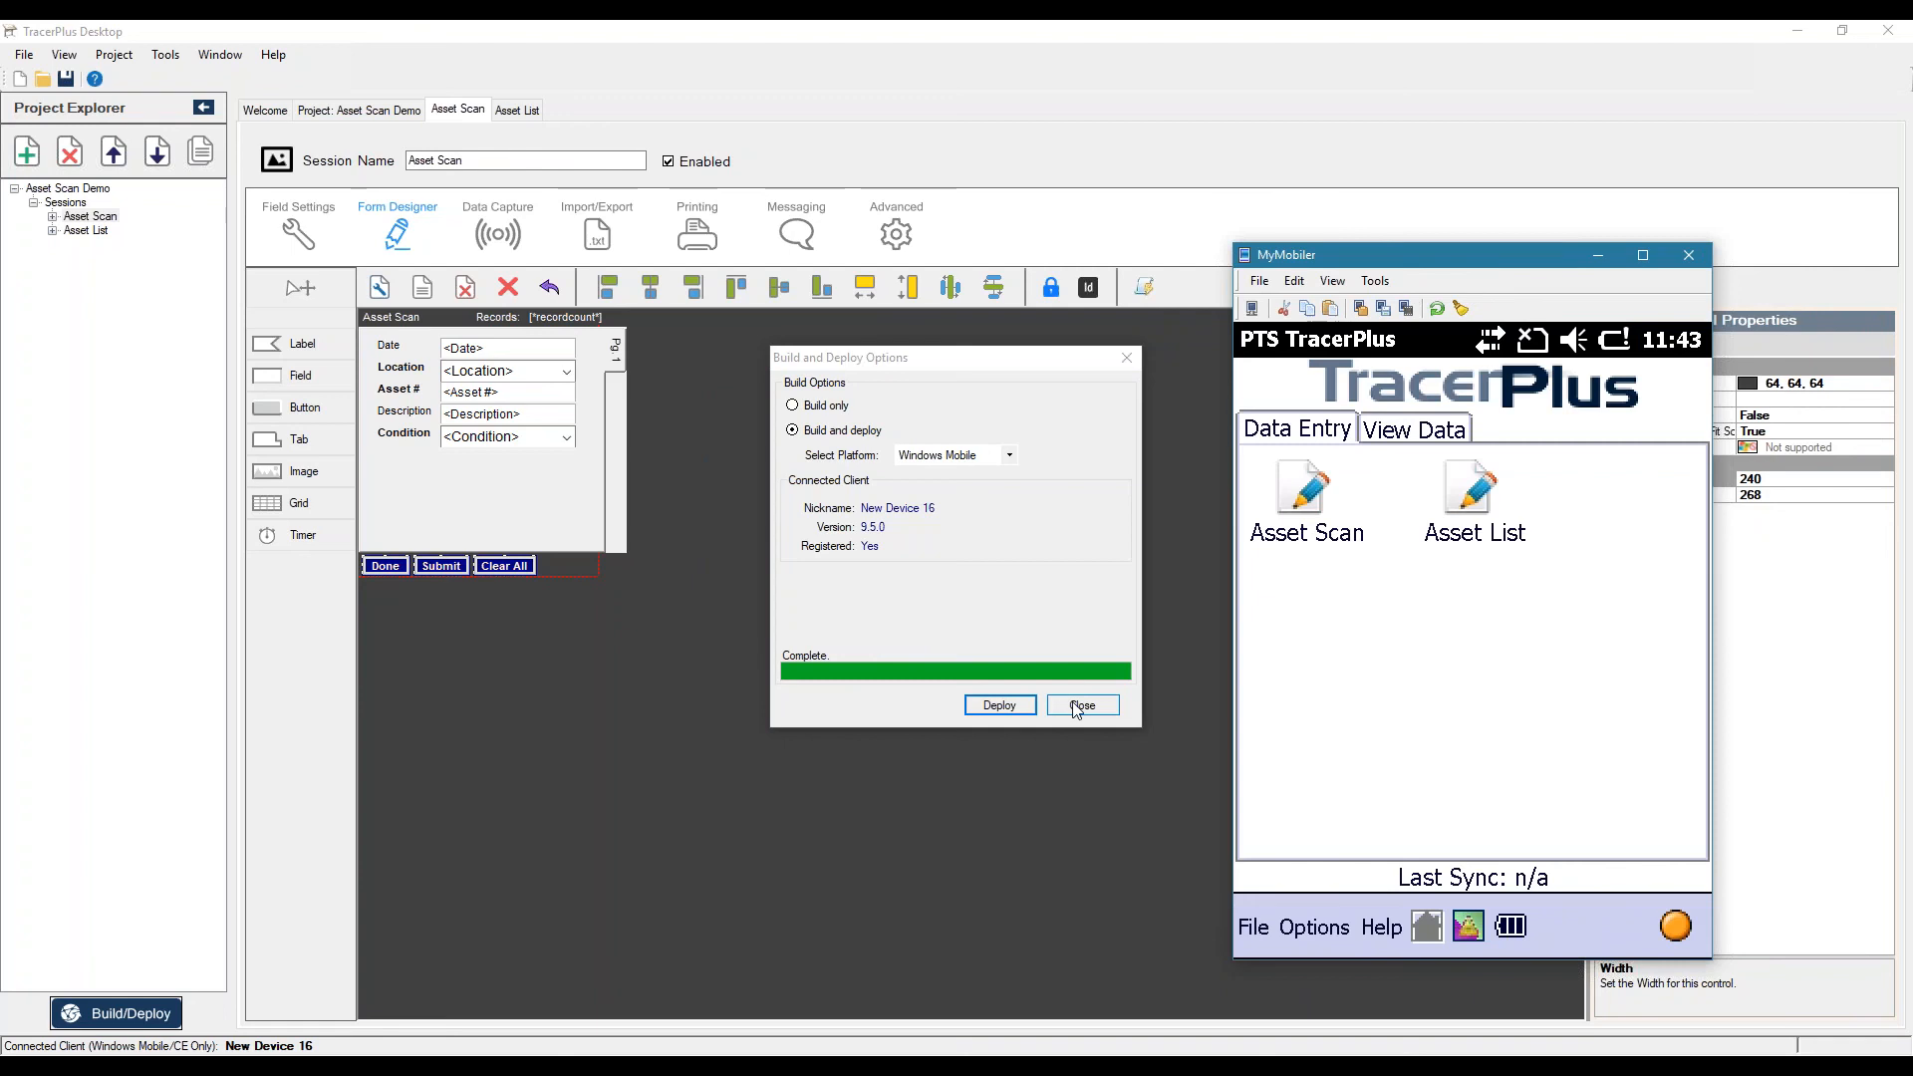
- Close the Build and Deploy dialog, dismiss the mail notification and launch Asset Scan from the device's Data Entry tab
{"action": "left_click", "coordinate": [1078, 706]}
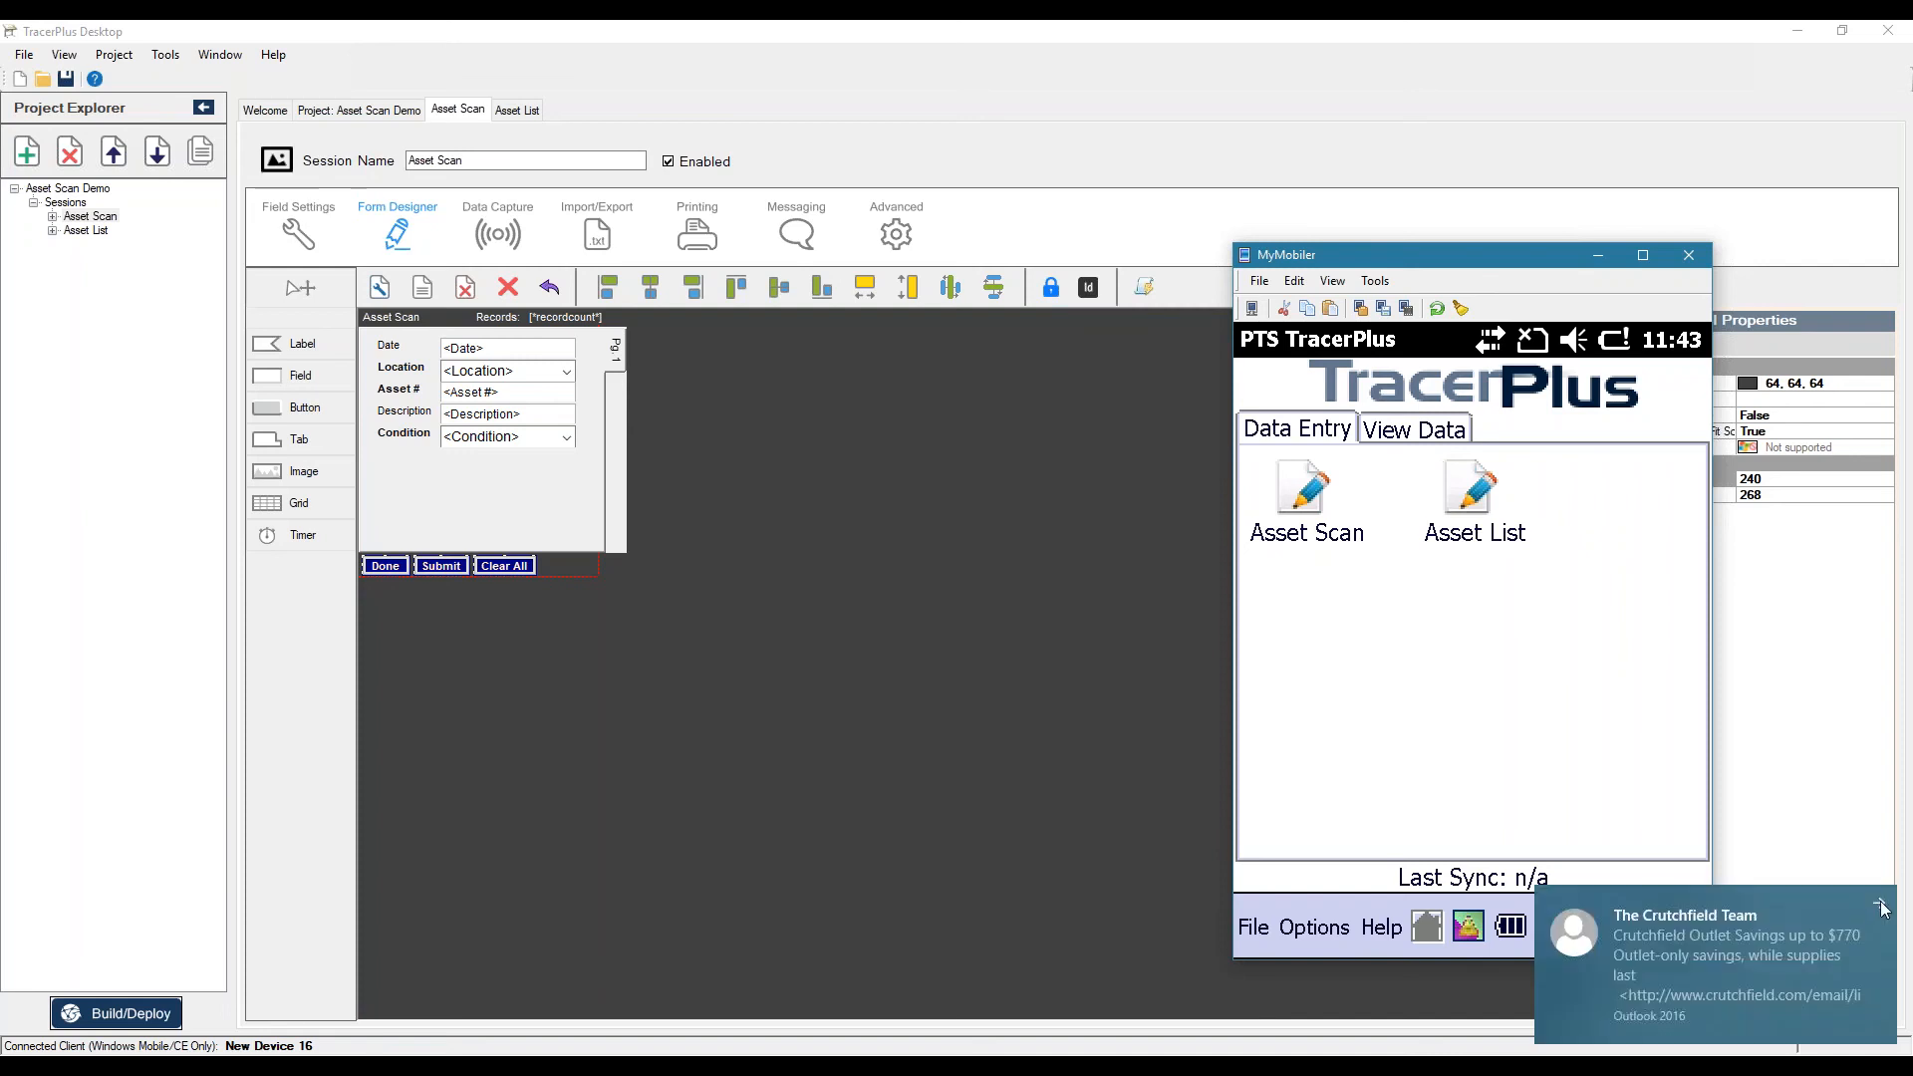
{"action": "left_click", "coordinate": [1884, 907]}
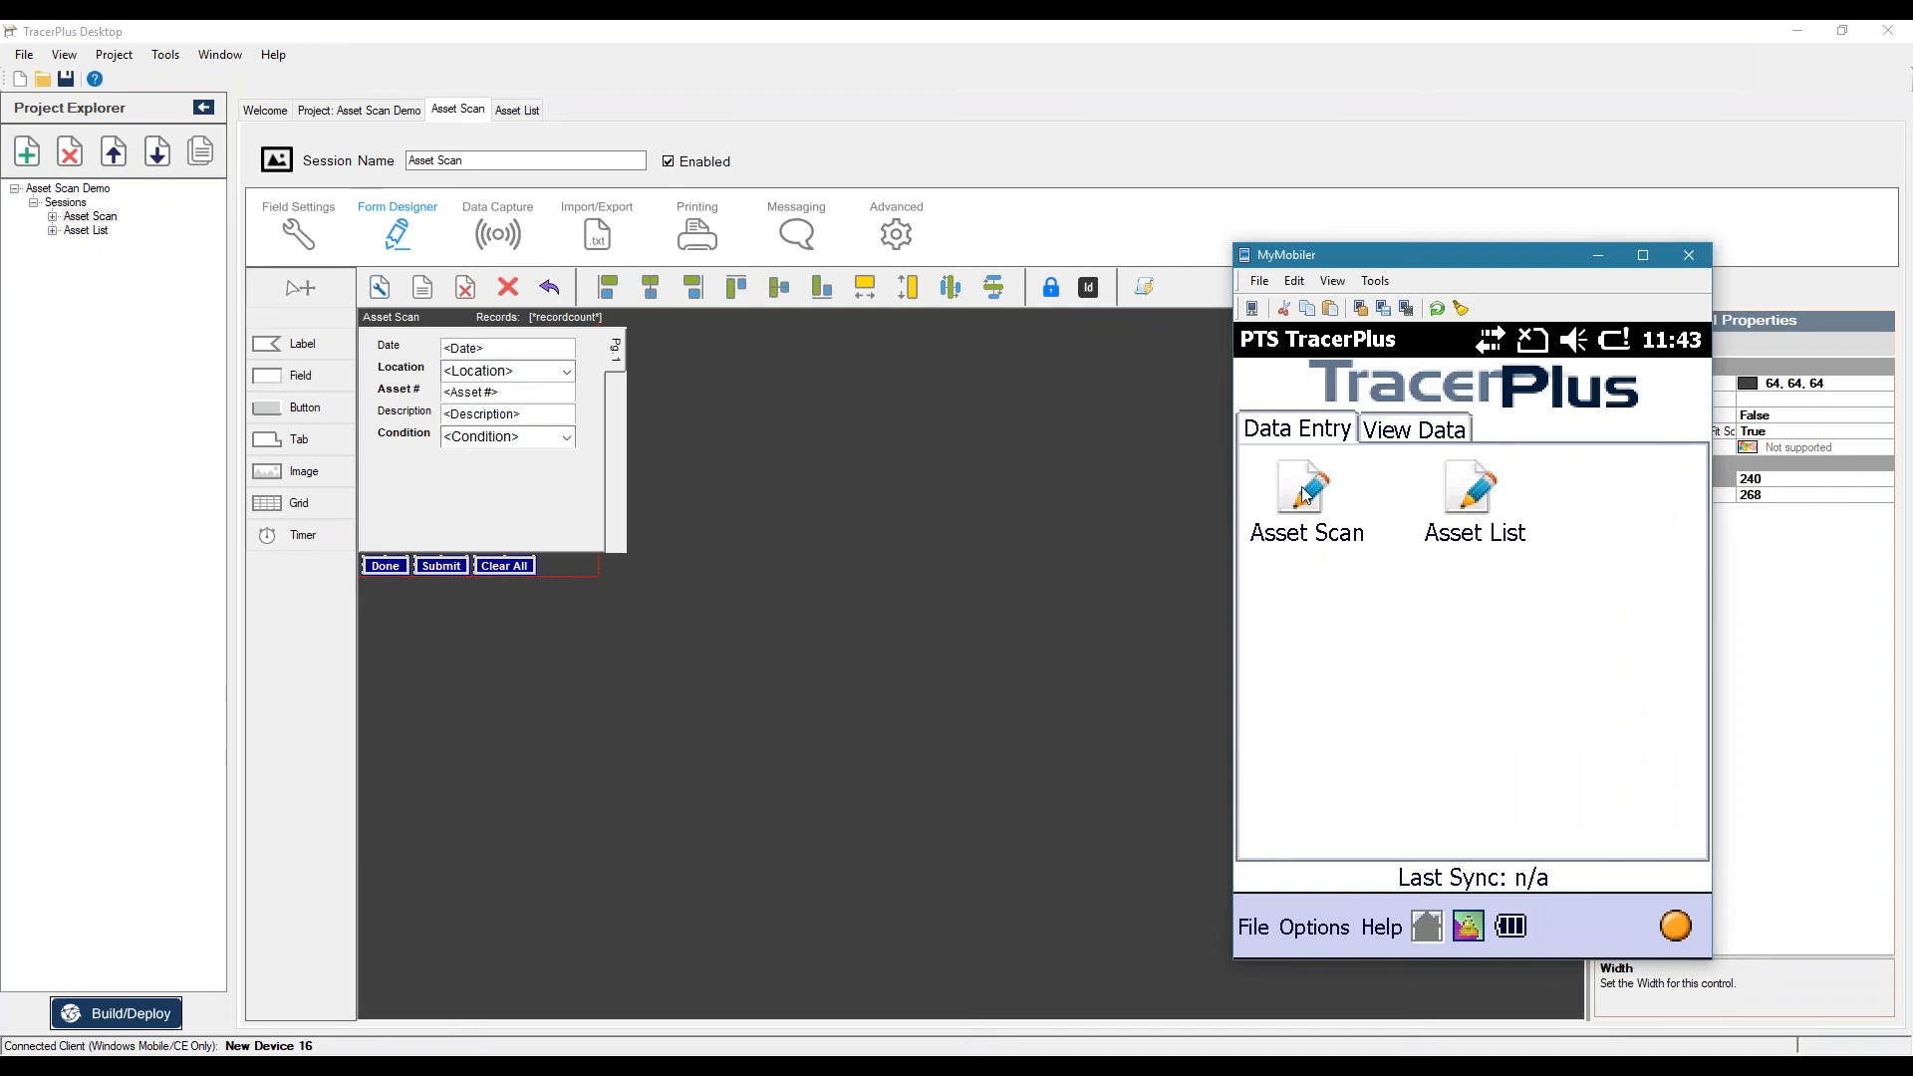
{"action": "left_click", "coordinate": [1303, 488]}
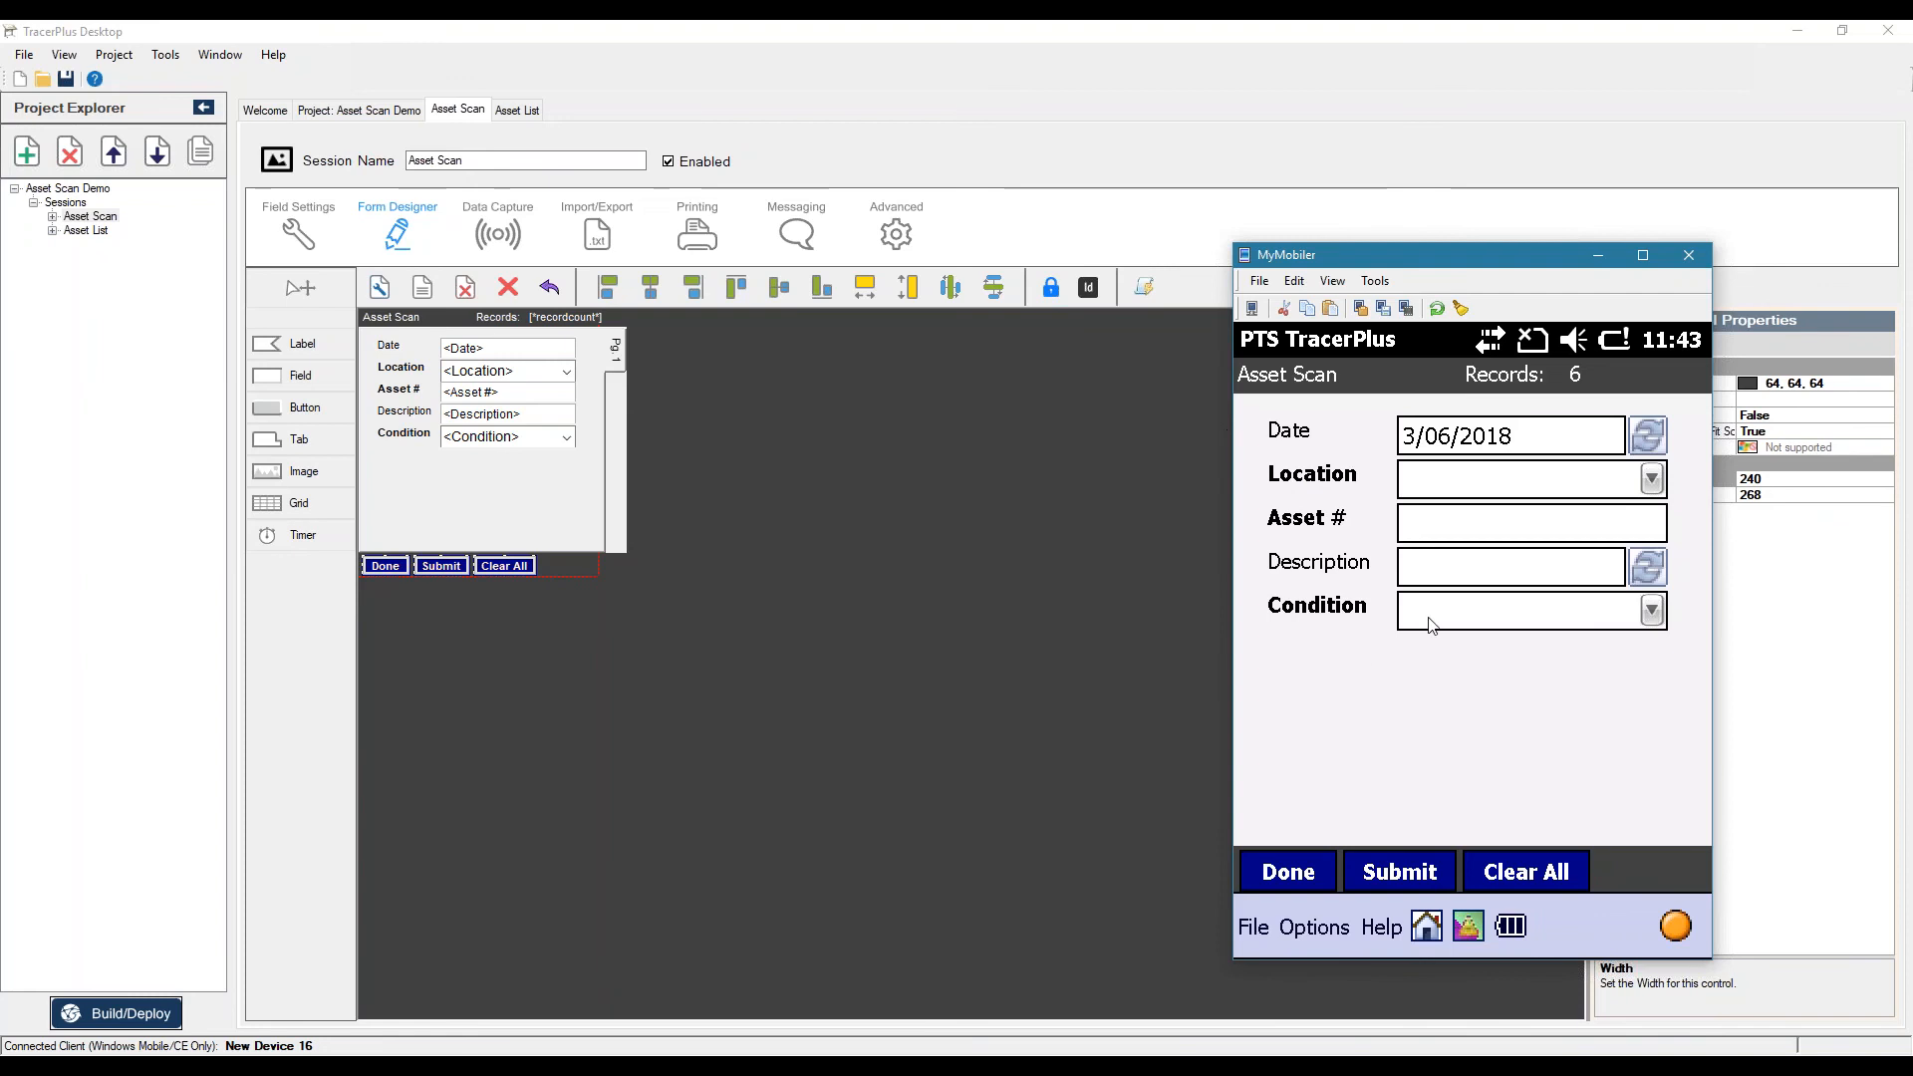
{"action": "mouse_move", "coordinate": [1547, 443]}
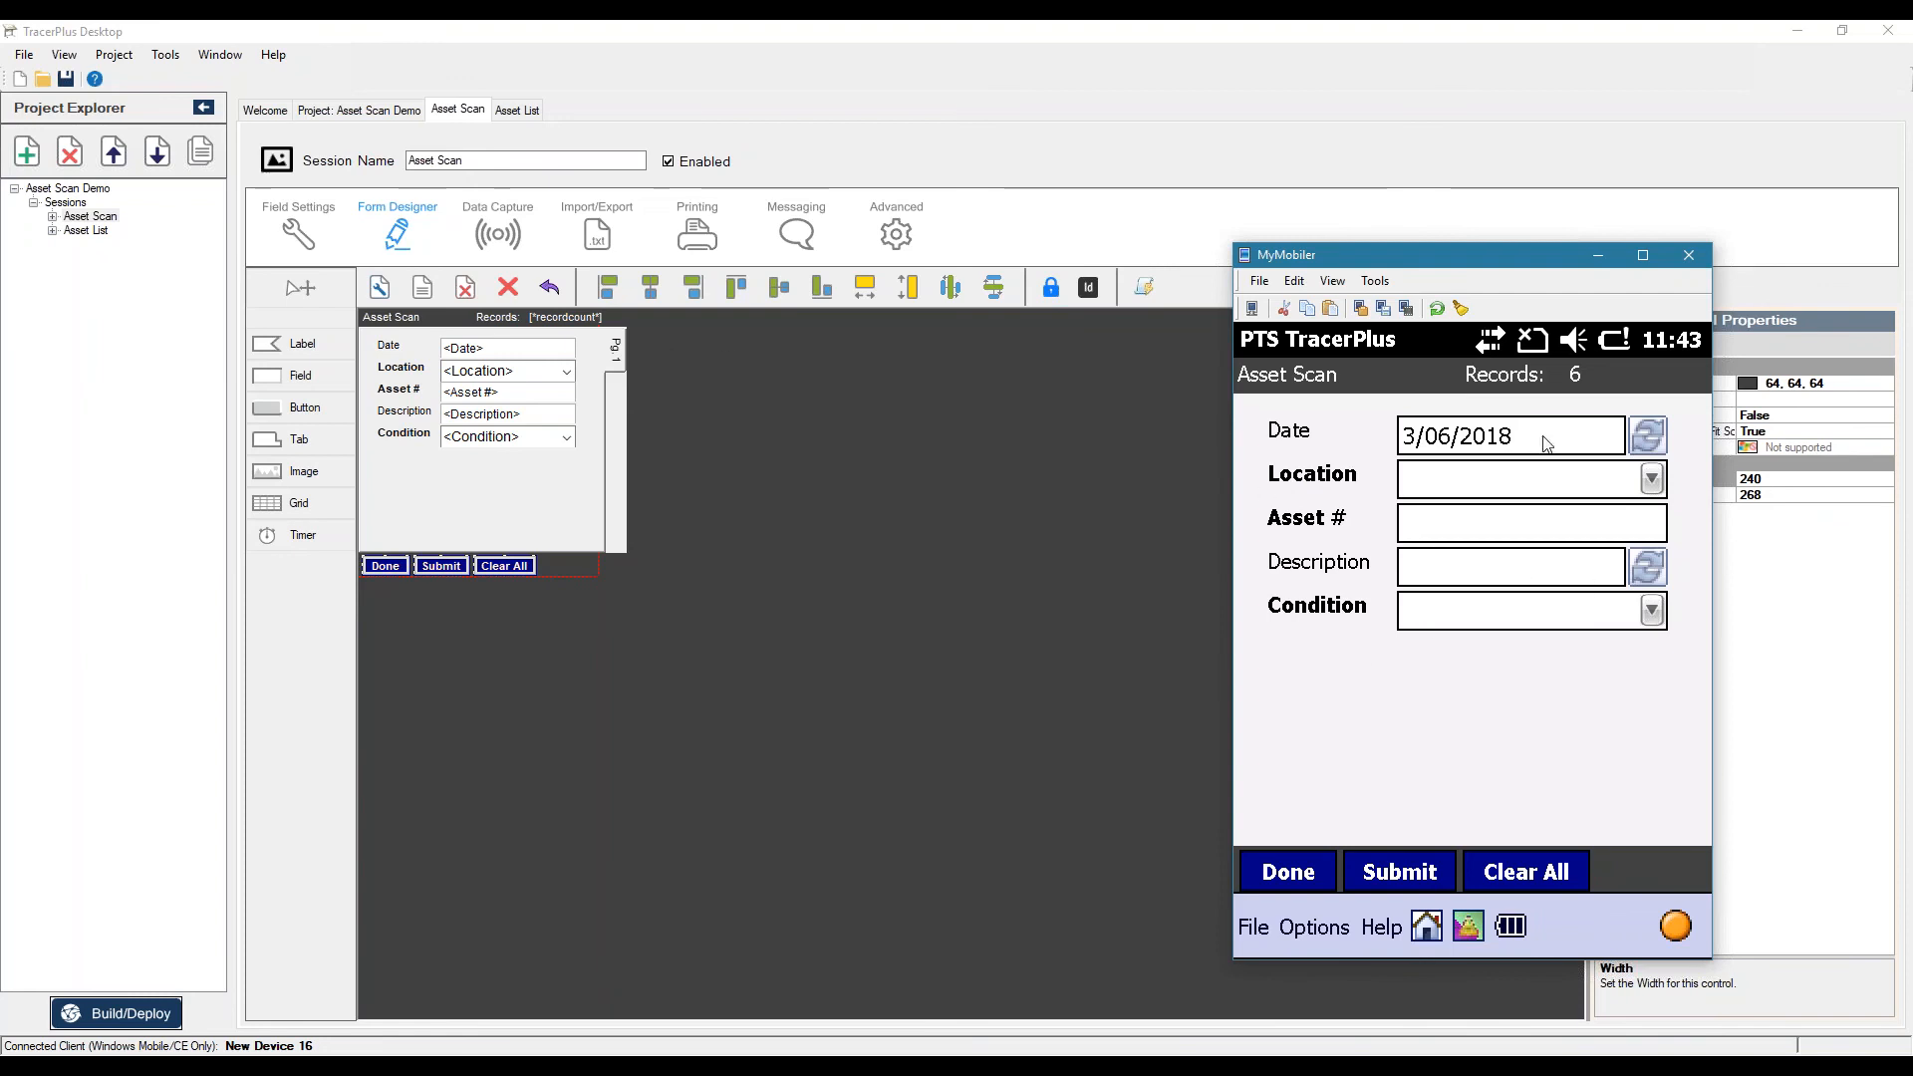
{"action": "mouse_move", "coordinate": [1534, 265]}
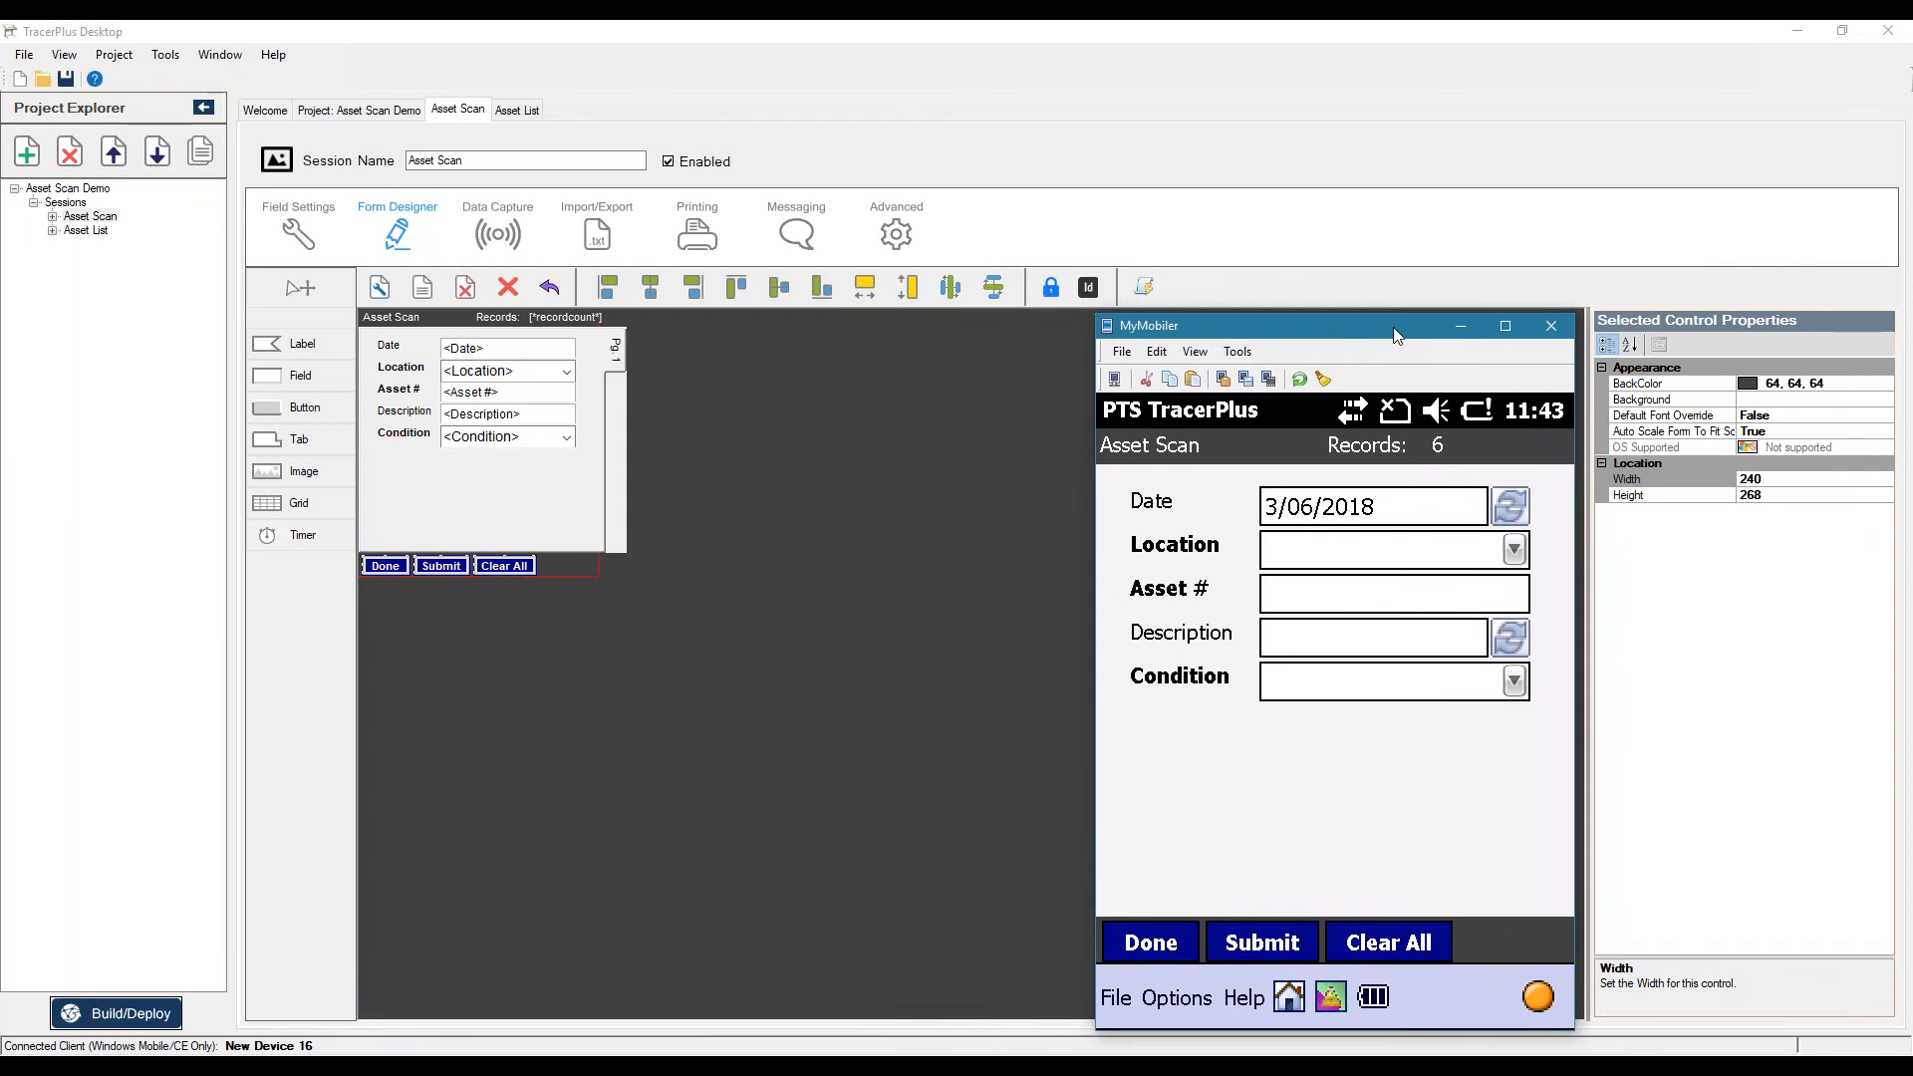
{"action": "mouse_move", "coordinate": [1481, 448]}
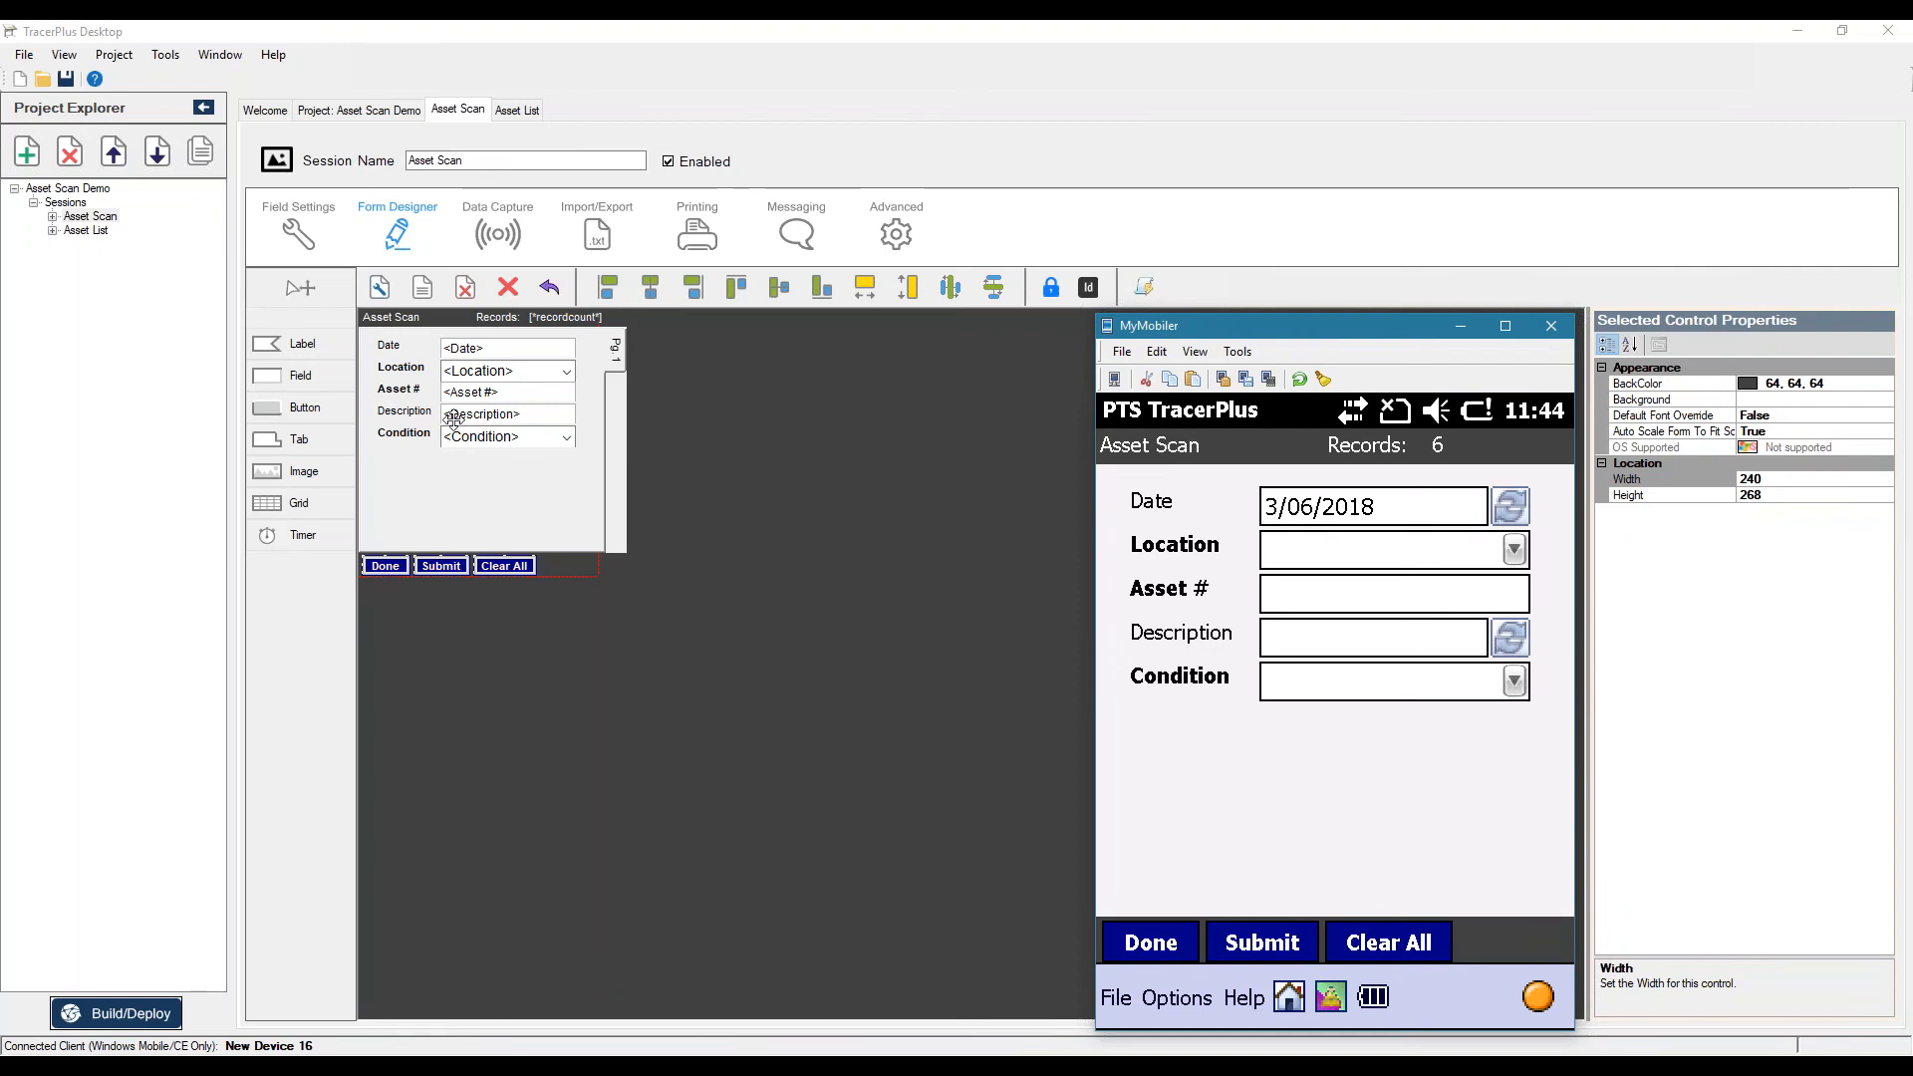
{"action": "left_click", "coordinate": [505, 347]}
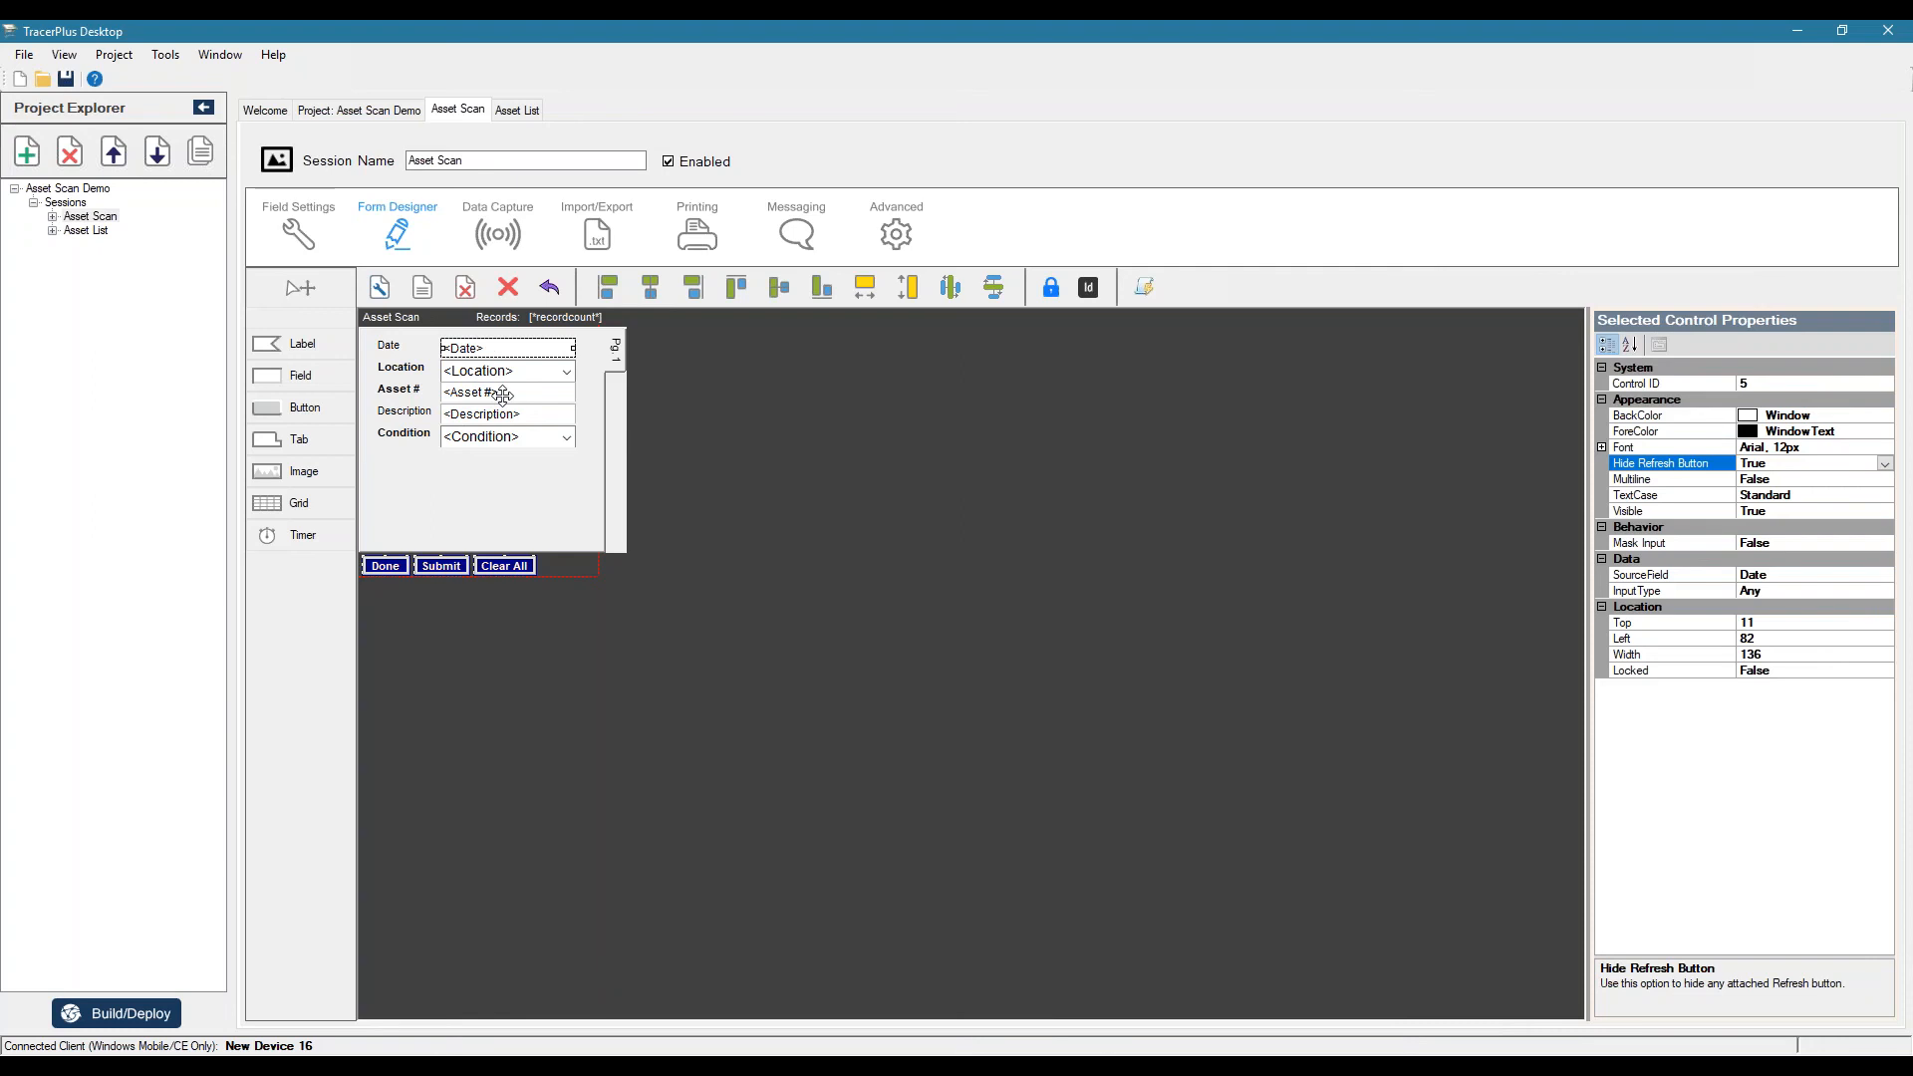
{"action": "left_click", "coordinate": [506, 414]}
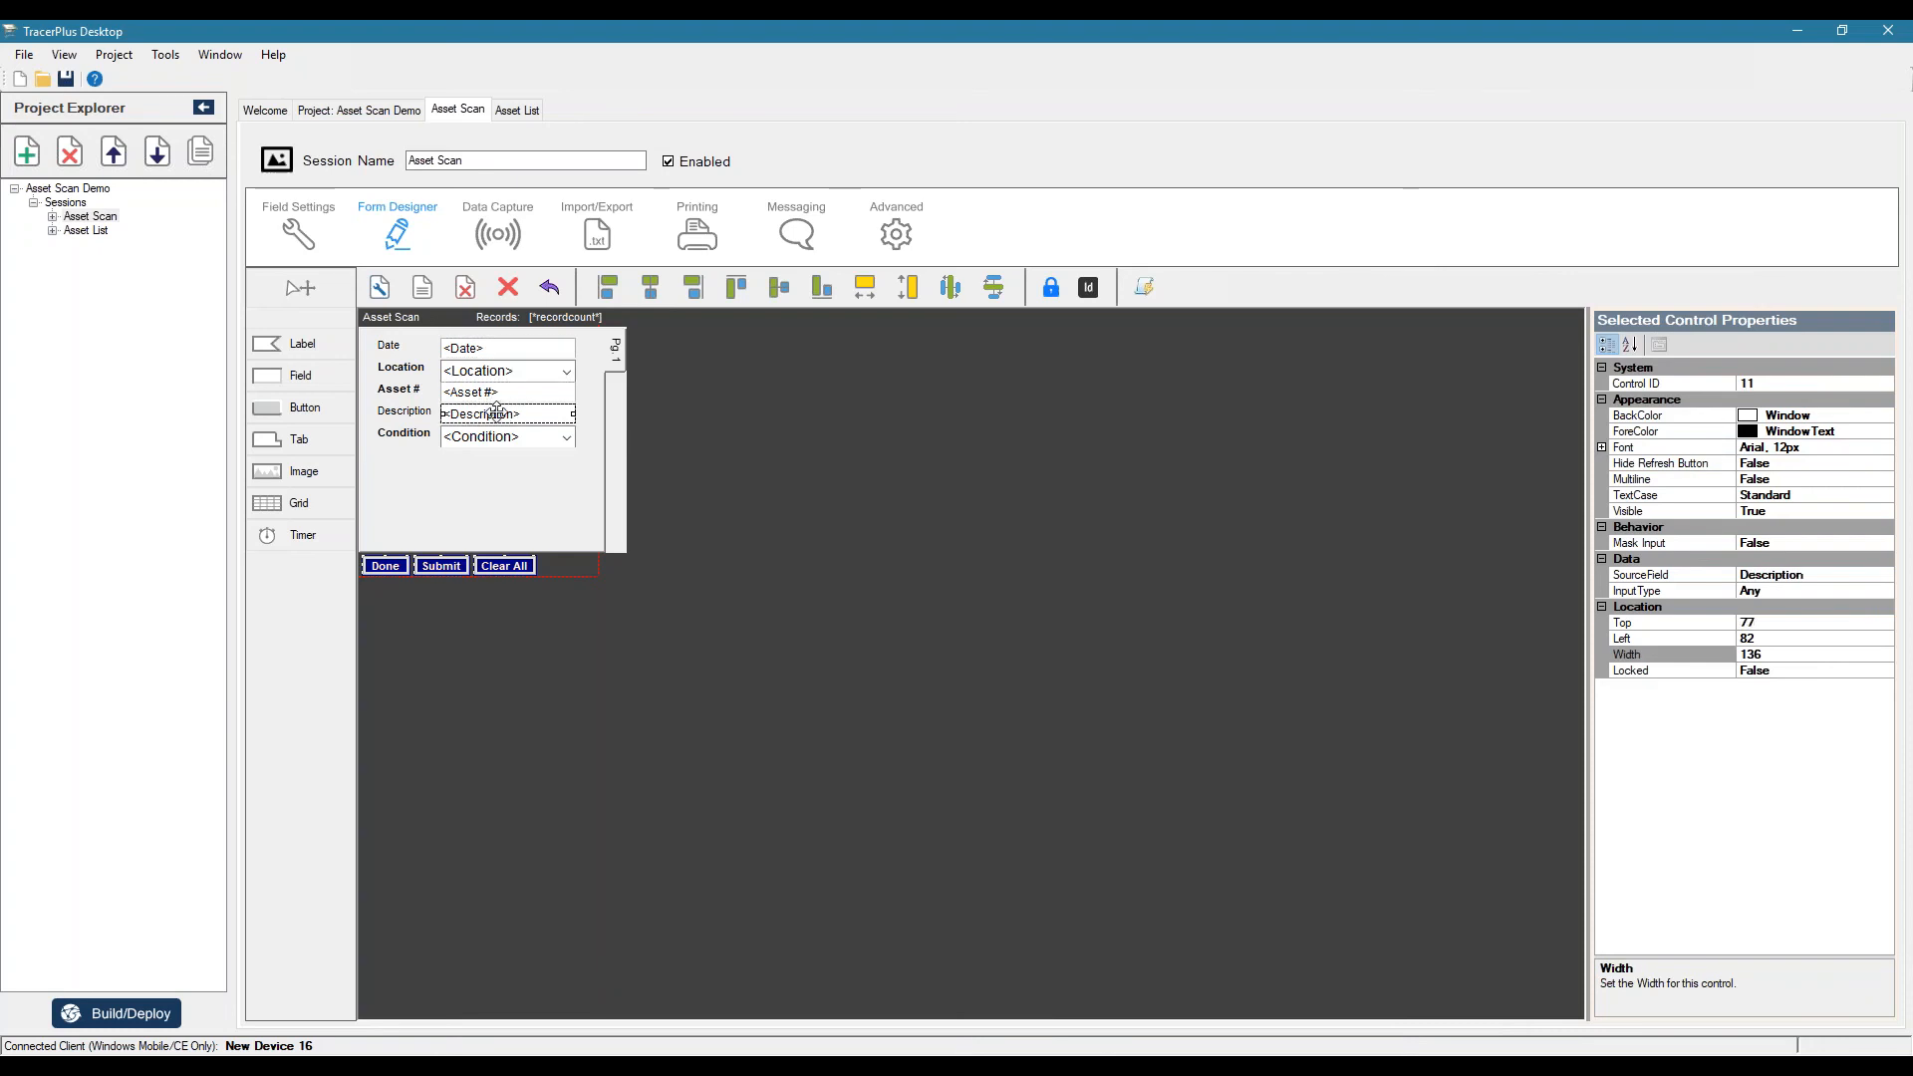
{"action": "mouse_move", "coordinate": [1795, 495]}
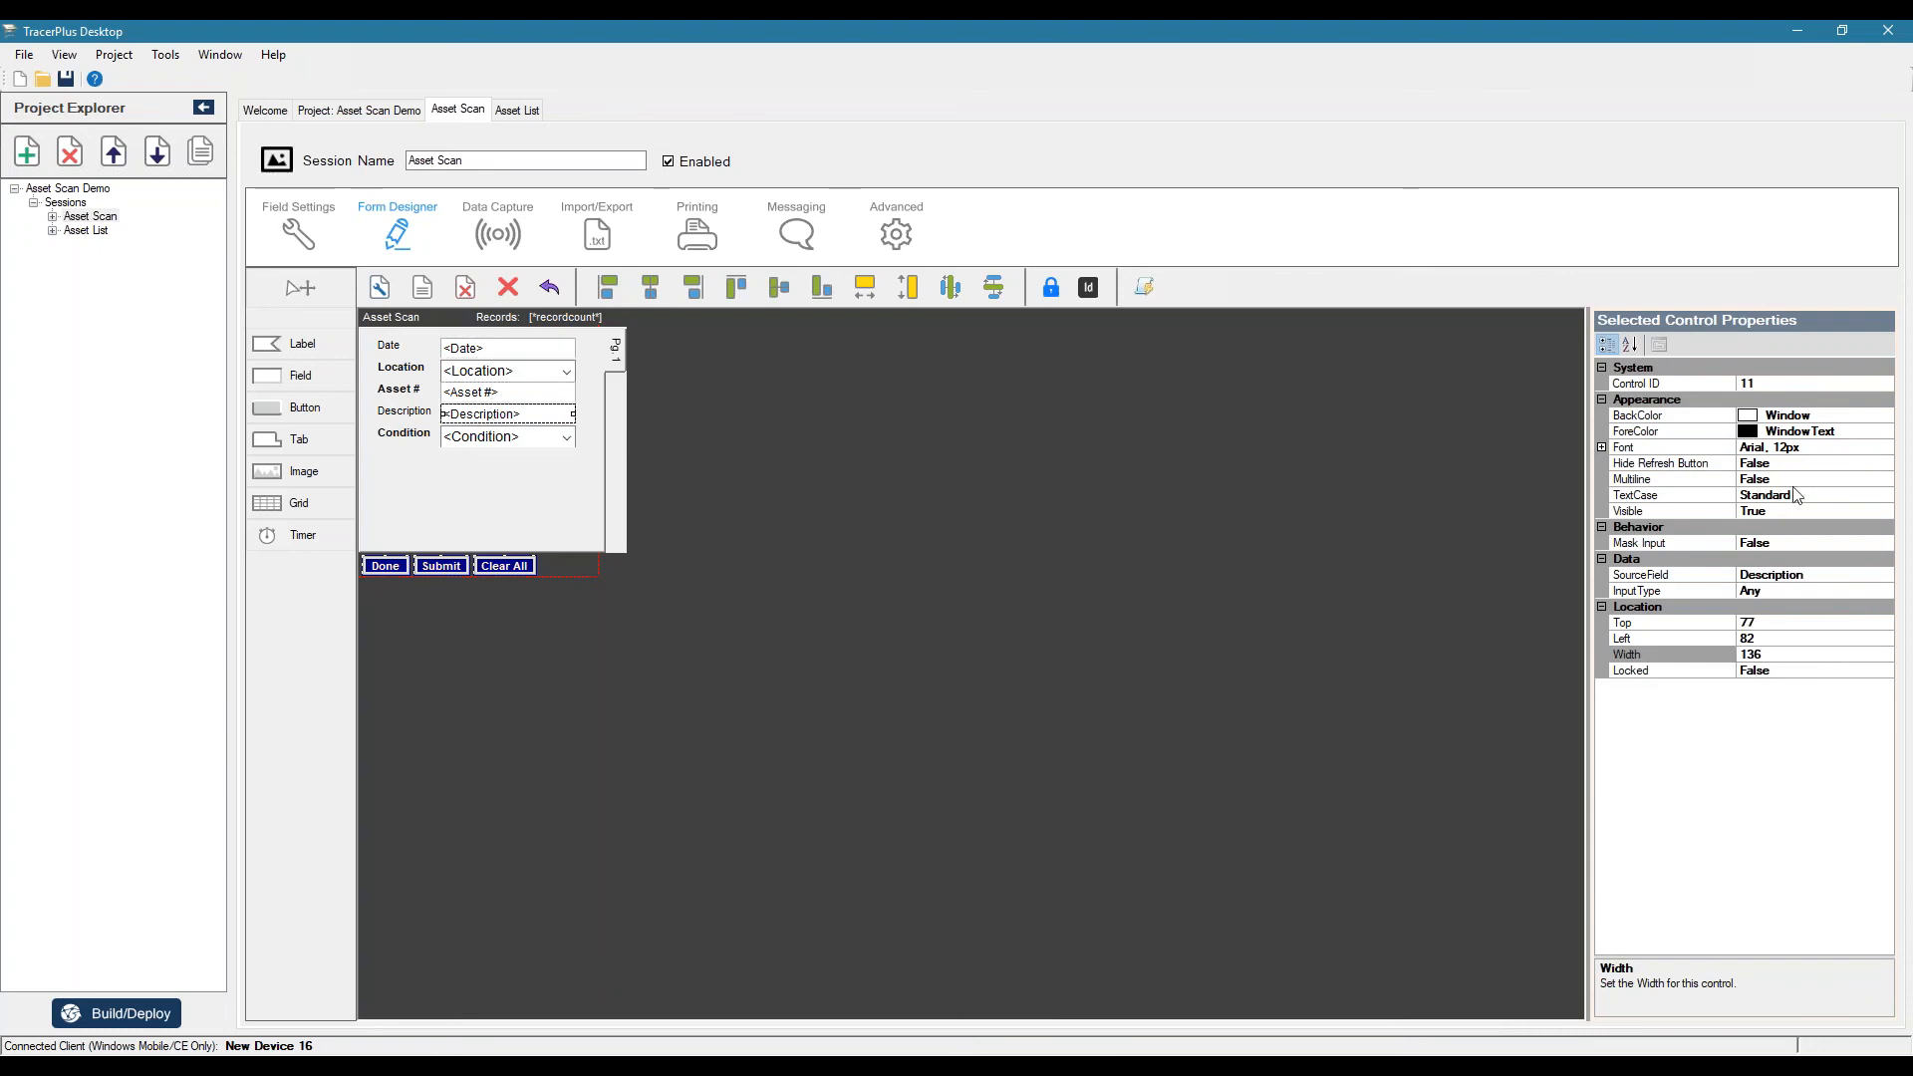
{"action": "left_click", "coordinate": [1080, 639]}
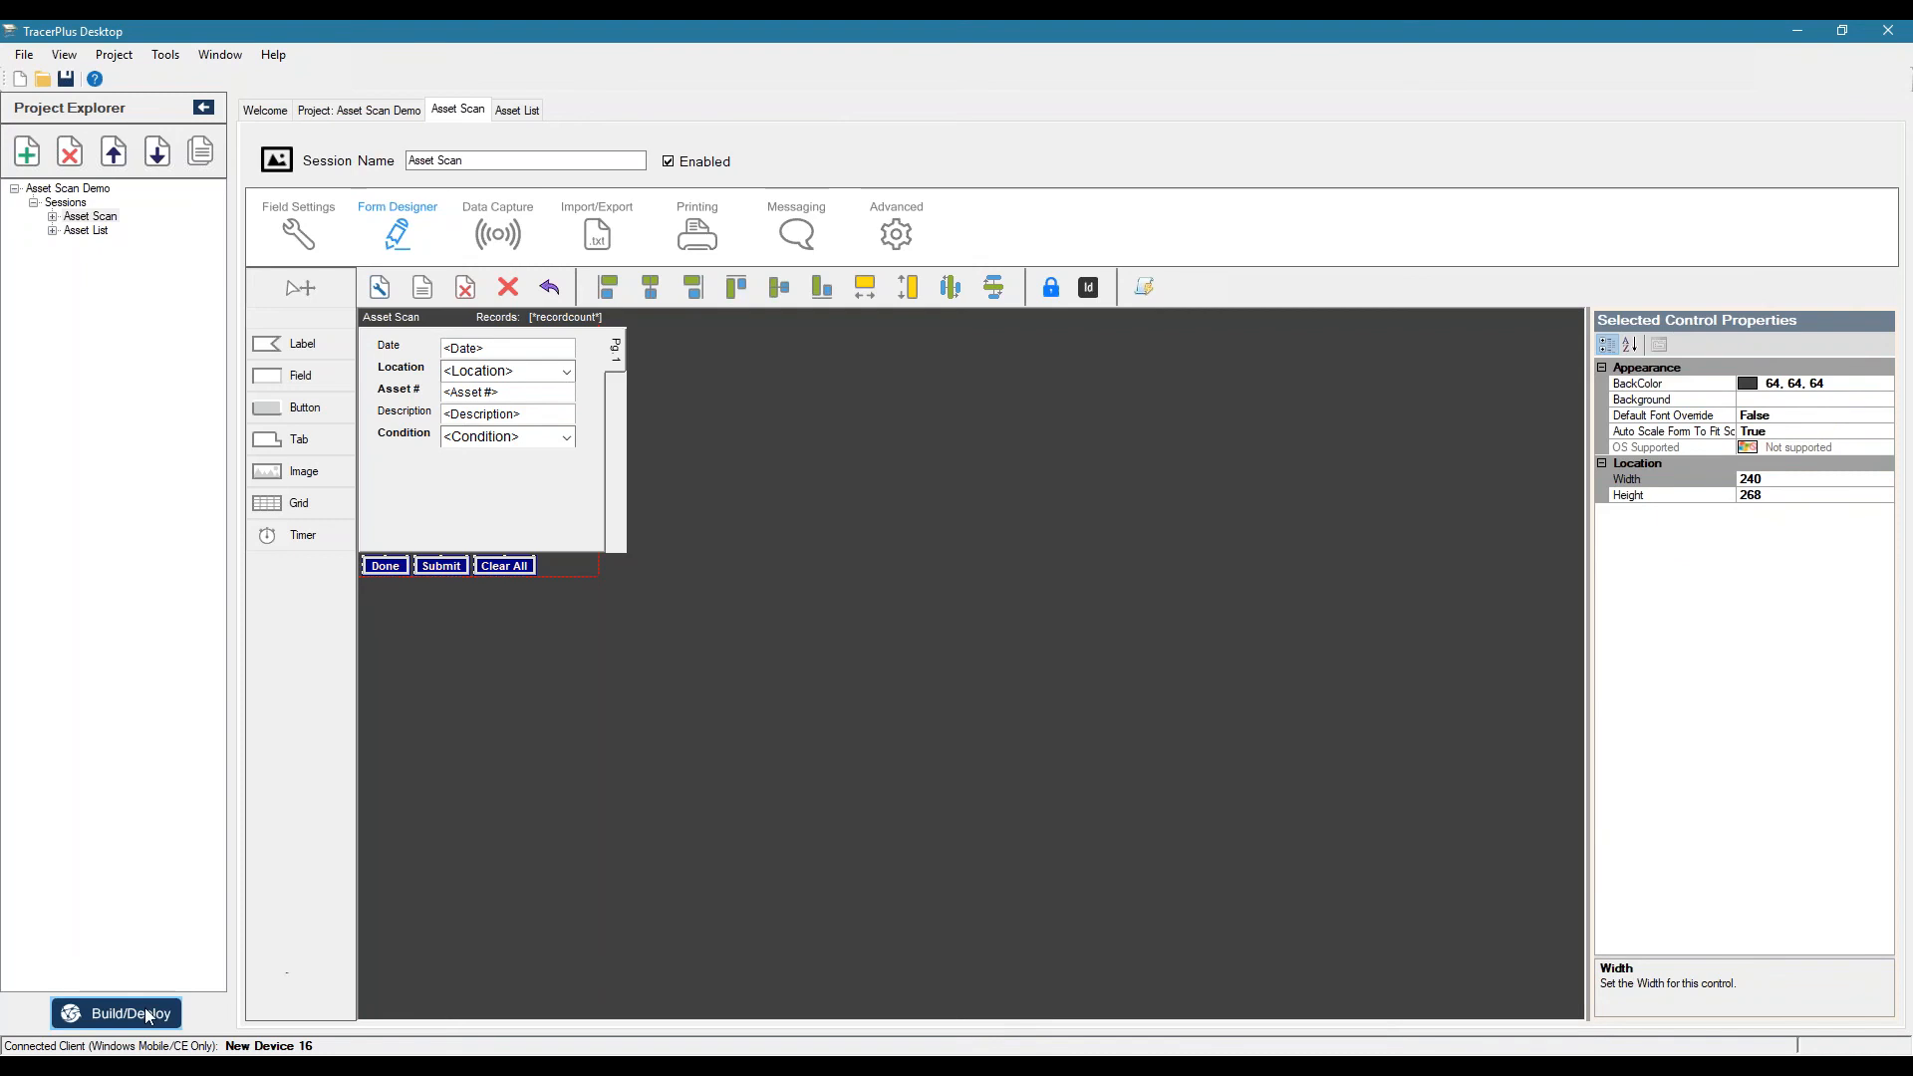
- Rebuild and redeploy the updated Asset Scan project to the device, then close the Build and Deploy dialog
{"action": "left_click", "coordinate": [116, 1012]}
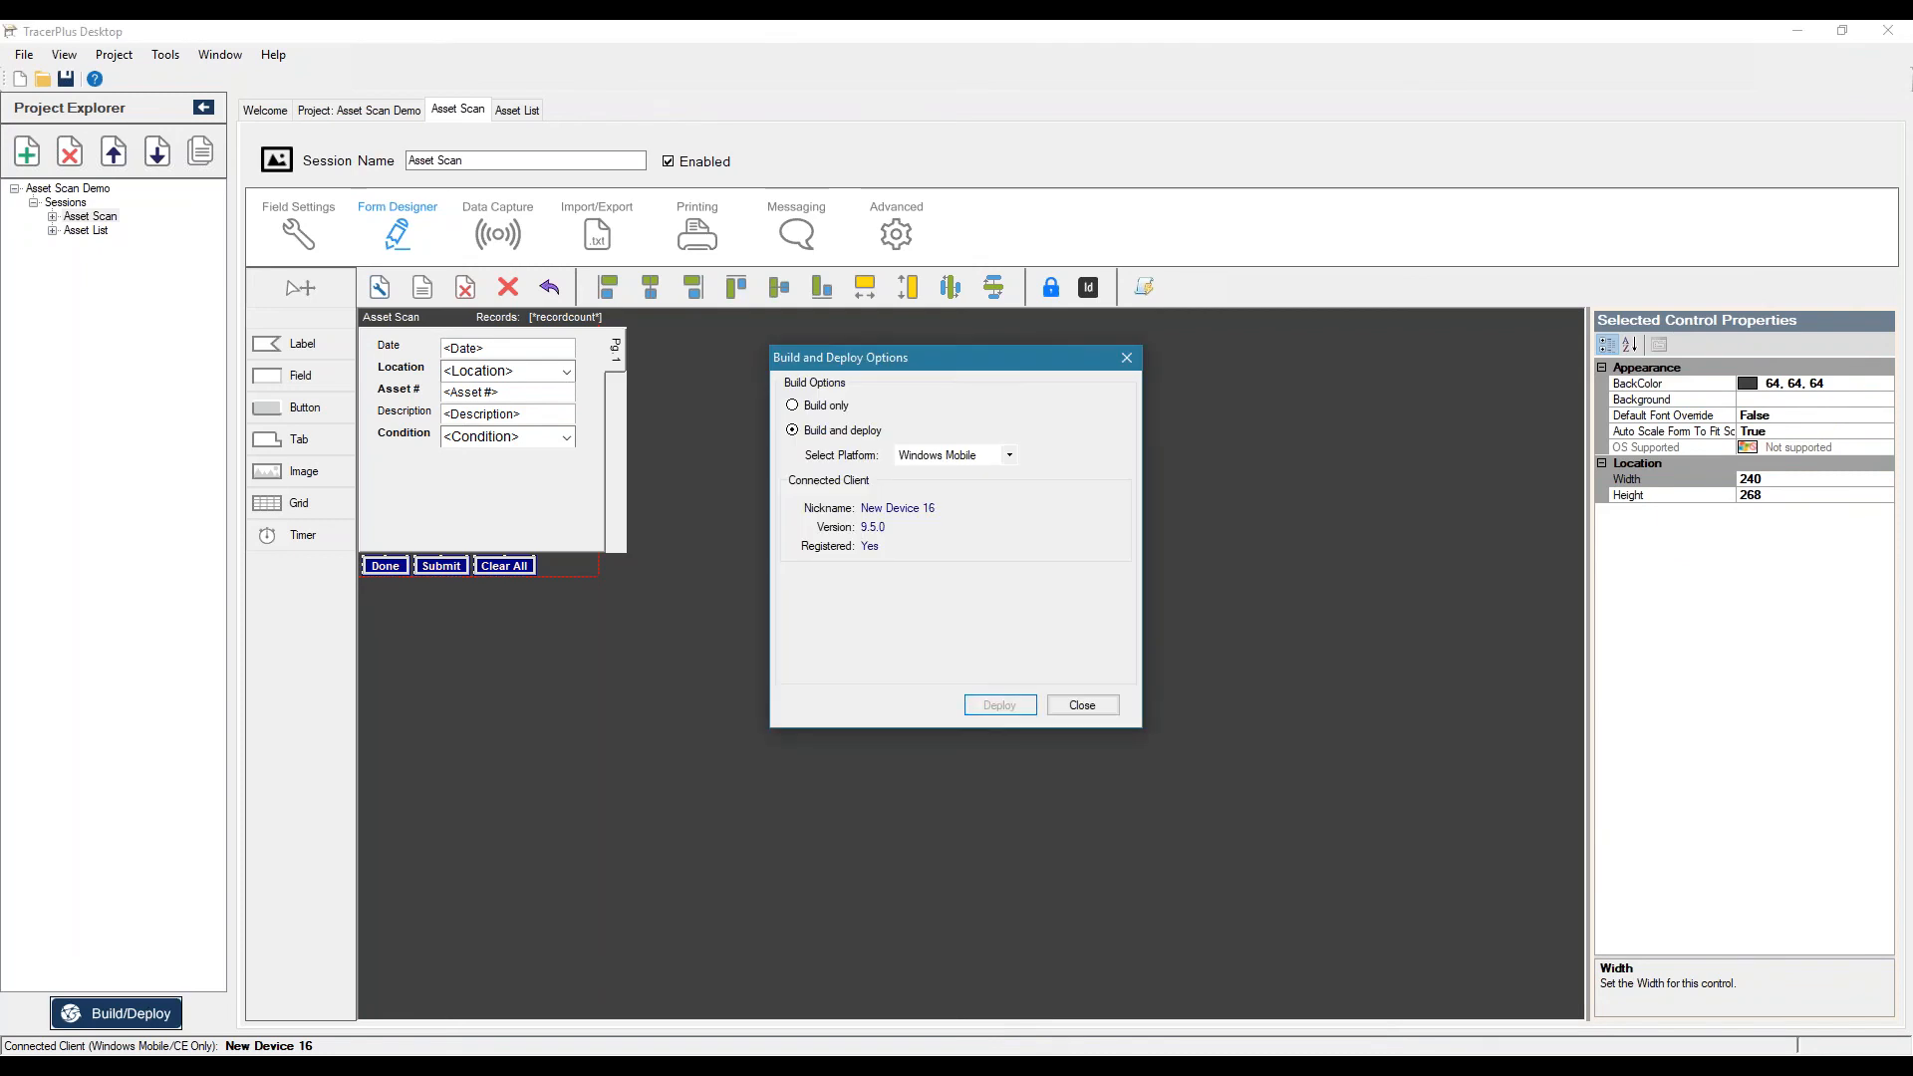
{"action": "left_click", "coordinate": [999, 706]}
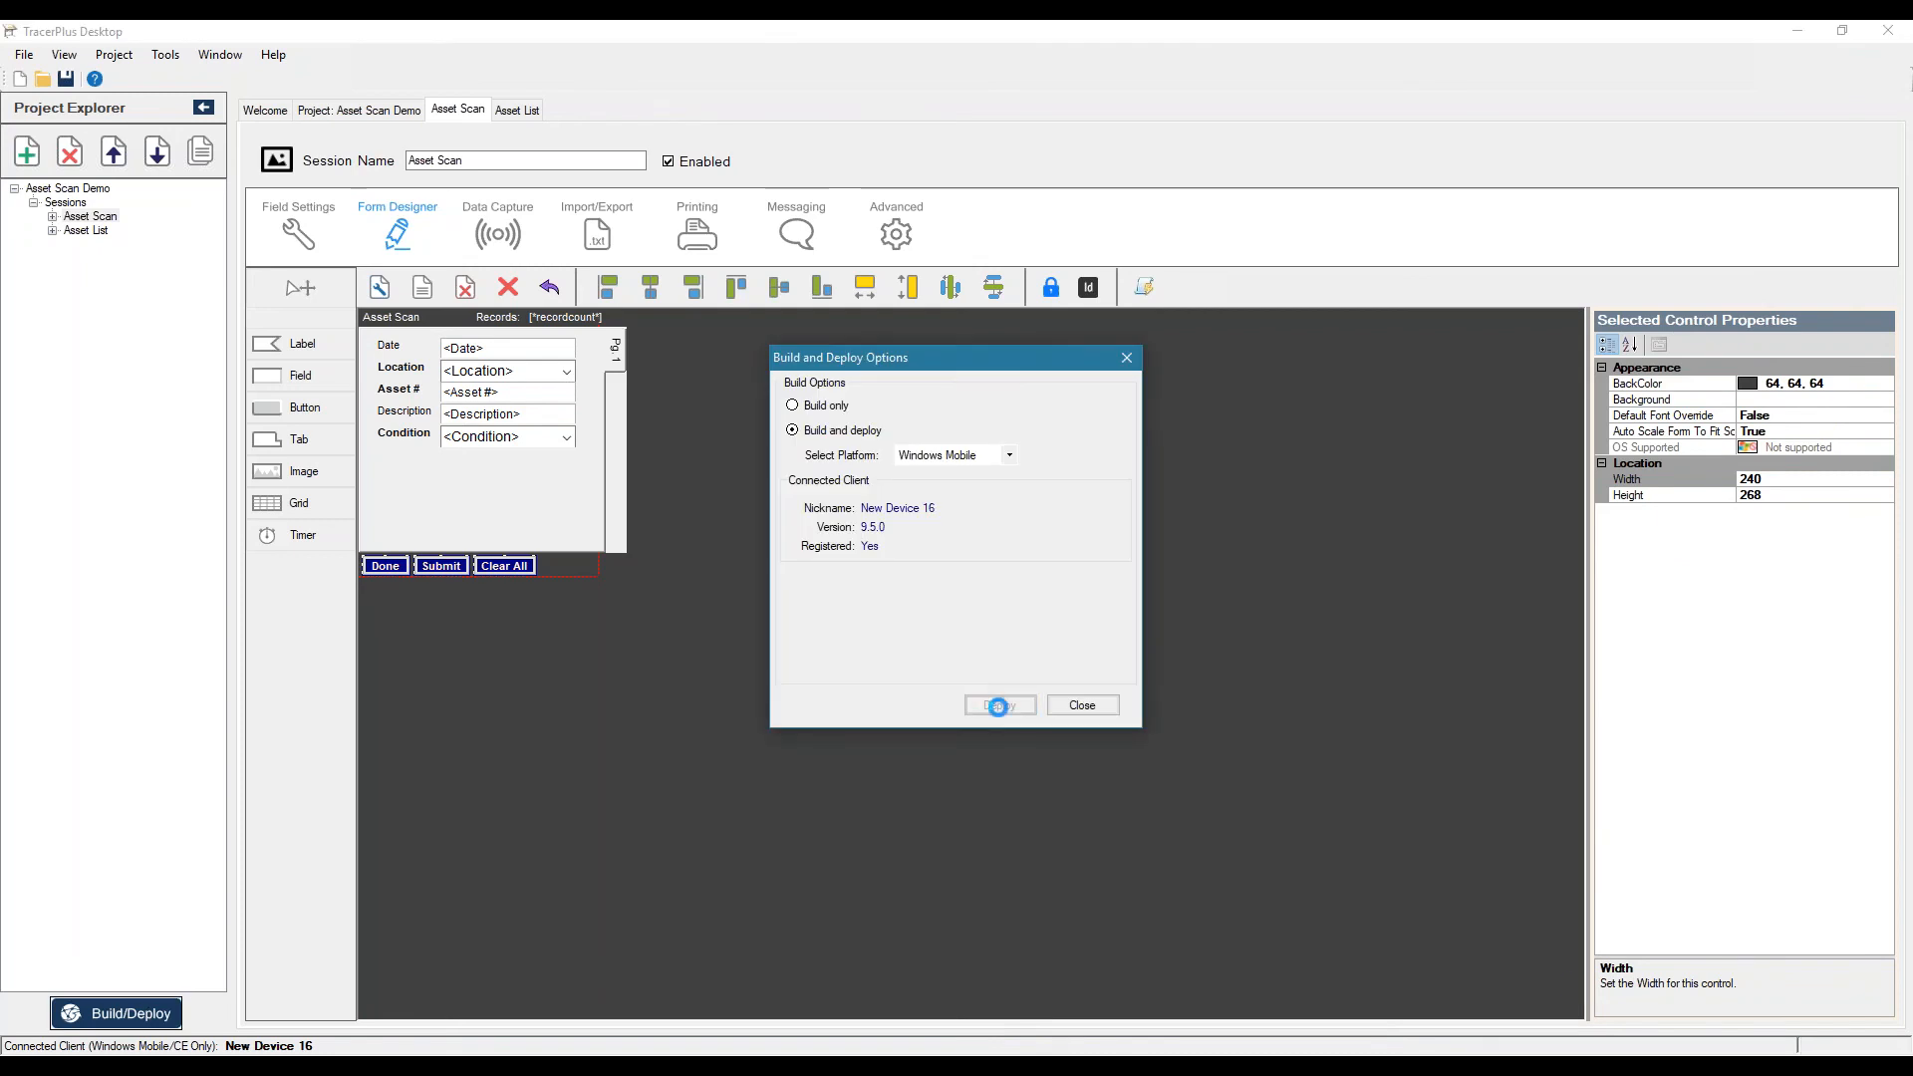
{"action": "left_click", "coordinate": [999, 705]}
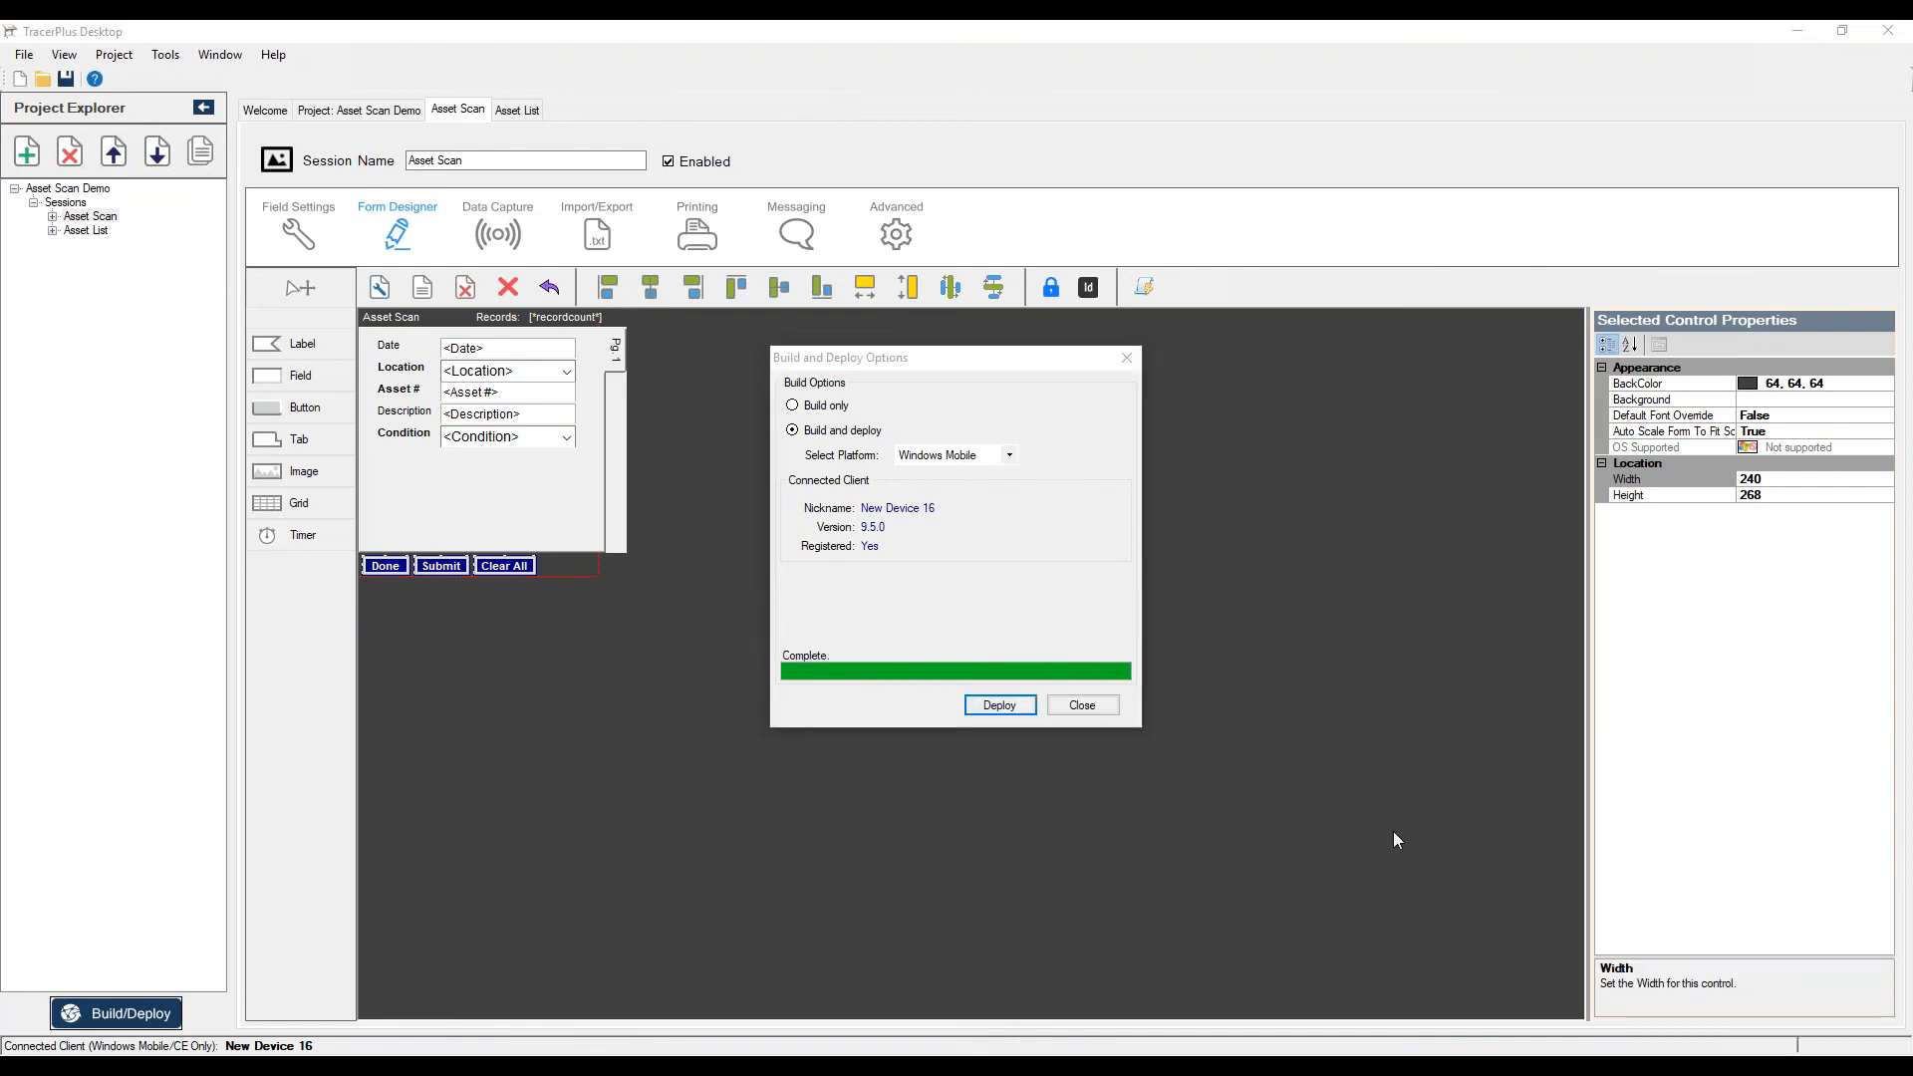
{"action": "left_click", "coordinate": [1081, 704]}
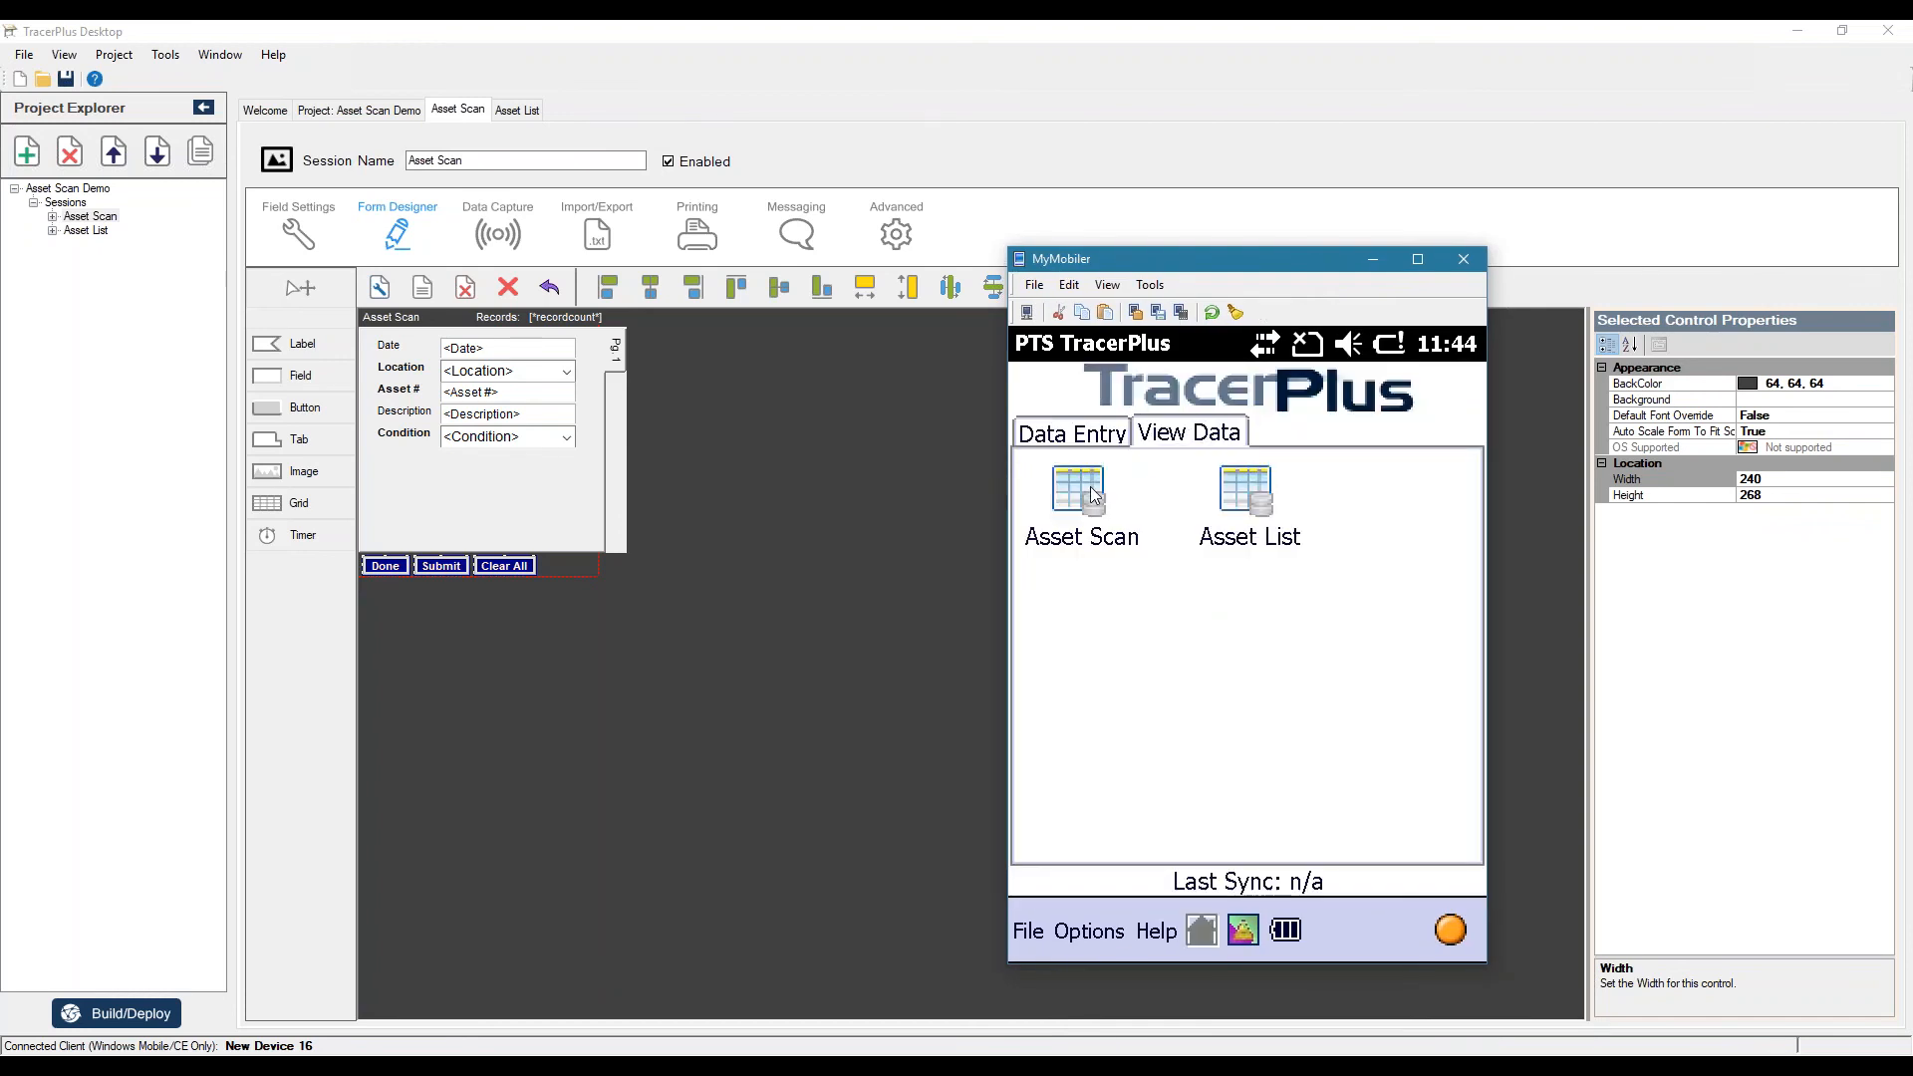
- Delete all saved Asset Scan records on the device and return to the TracerPlus home screen
{"action": "left_click", "coordinate": [1080, 497]}
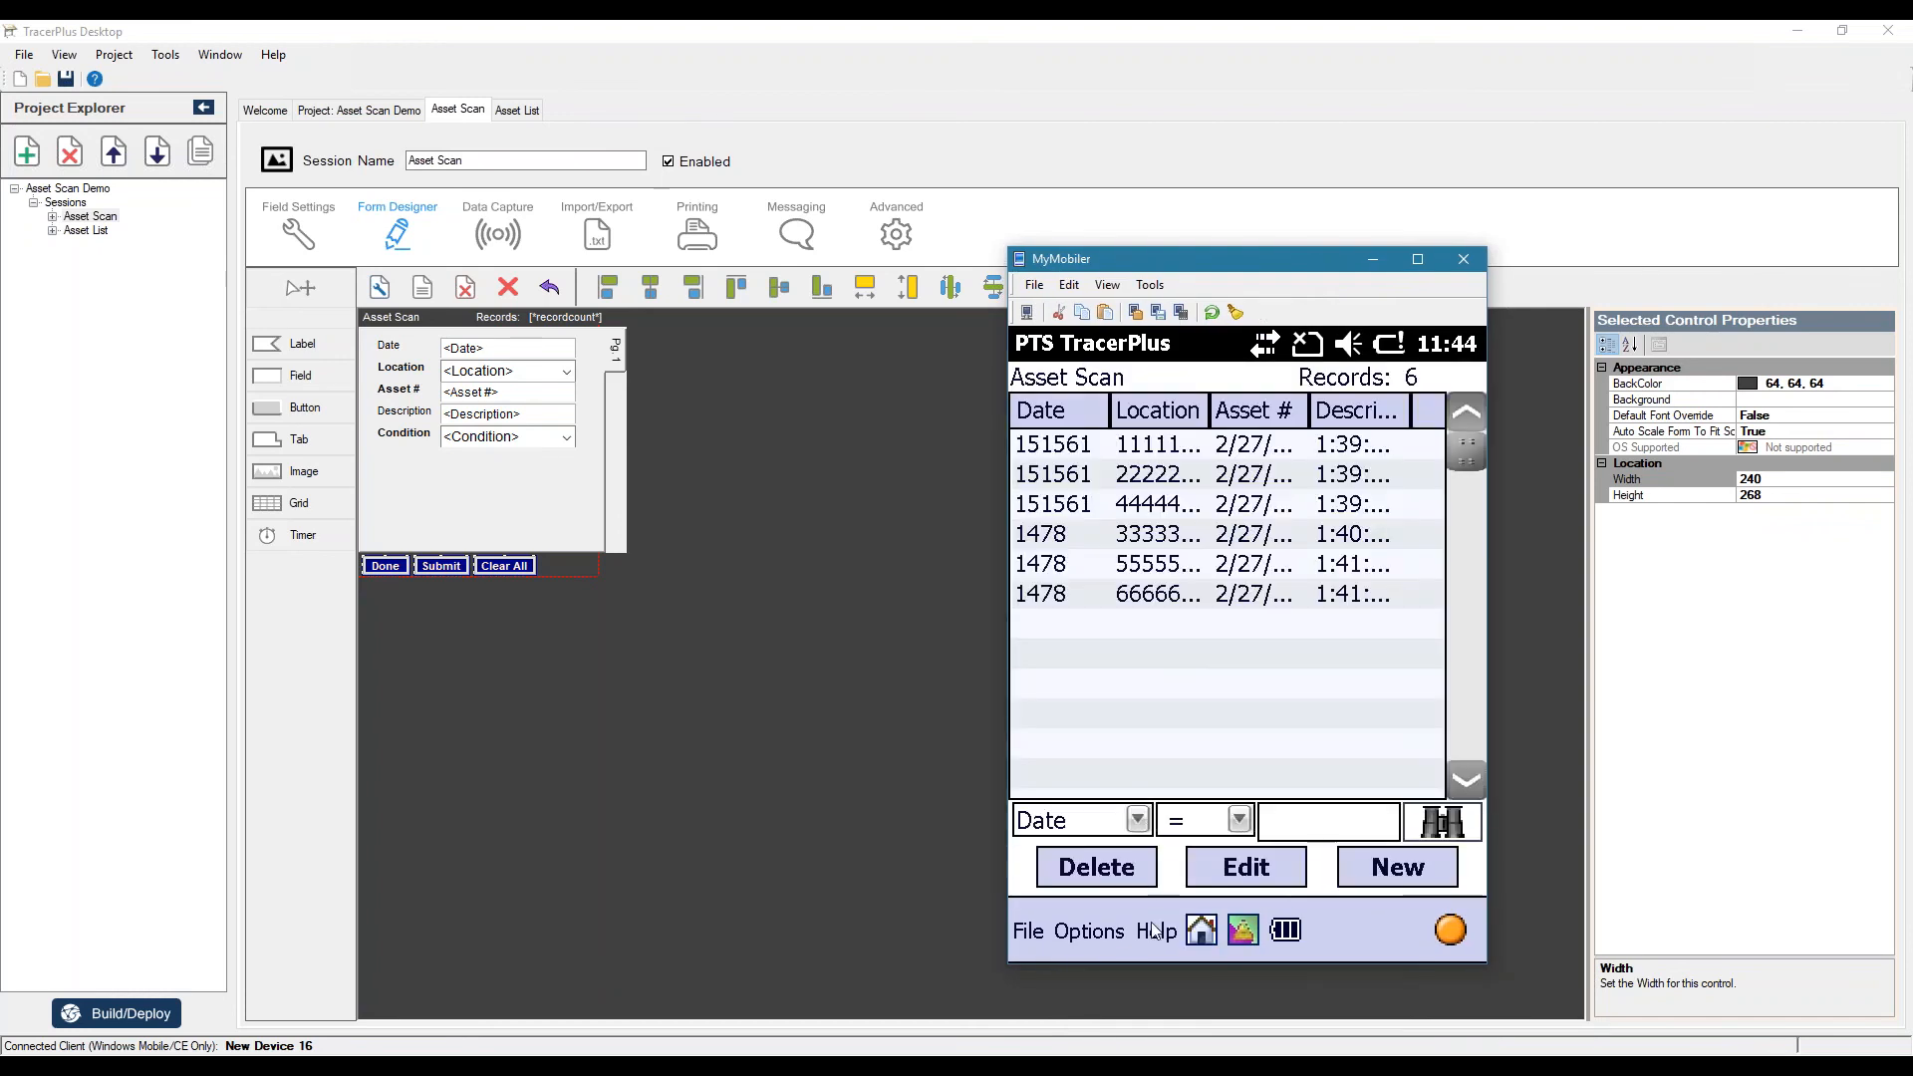
{"action": "left_click", "coordinate": [1094, 867]}
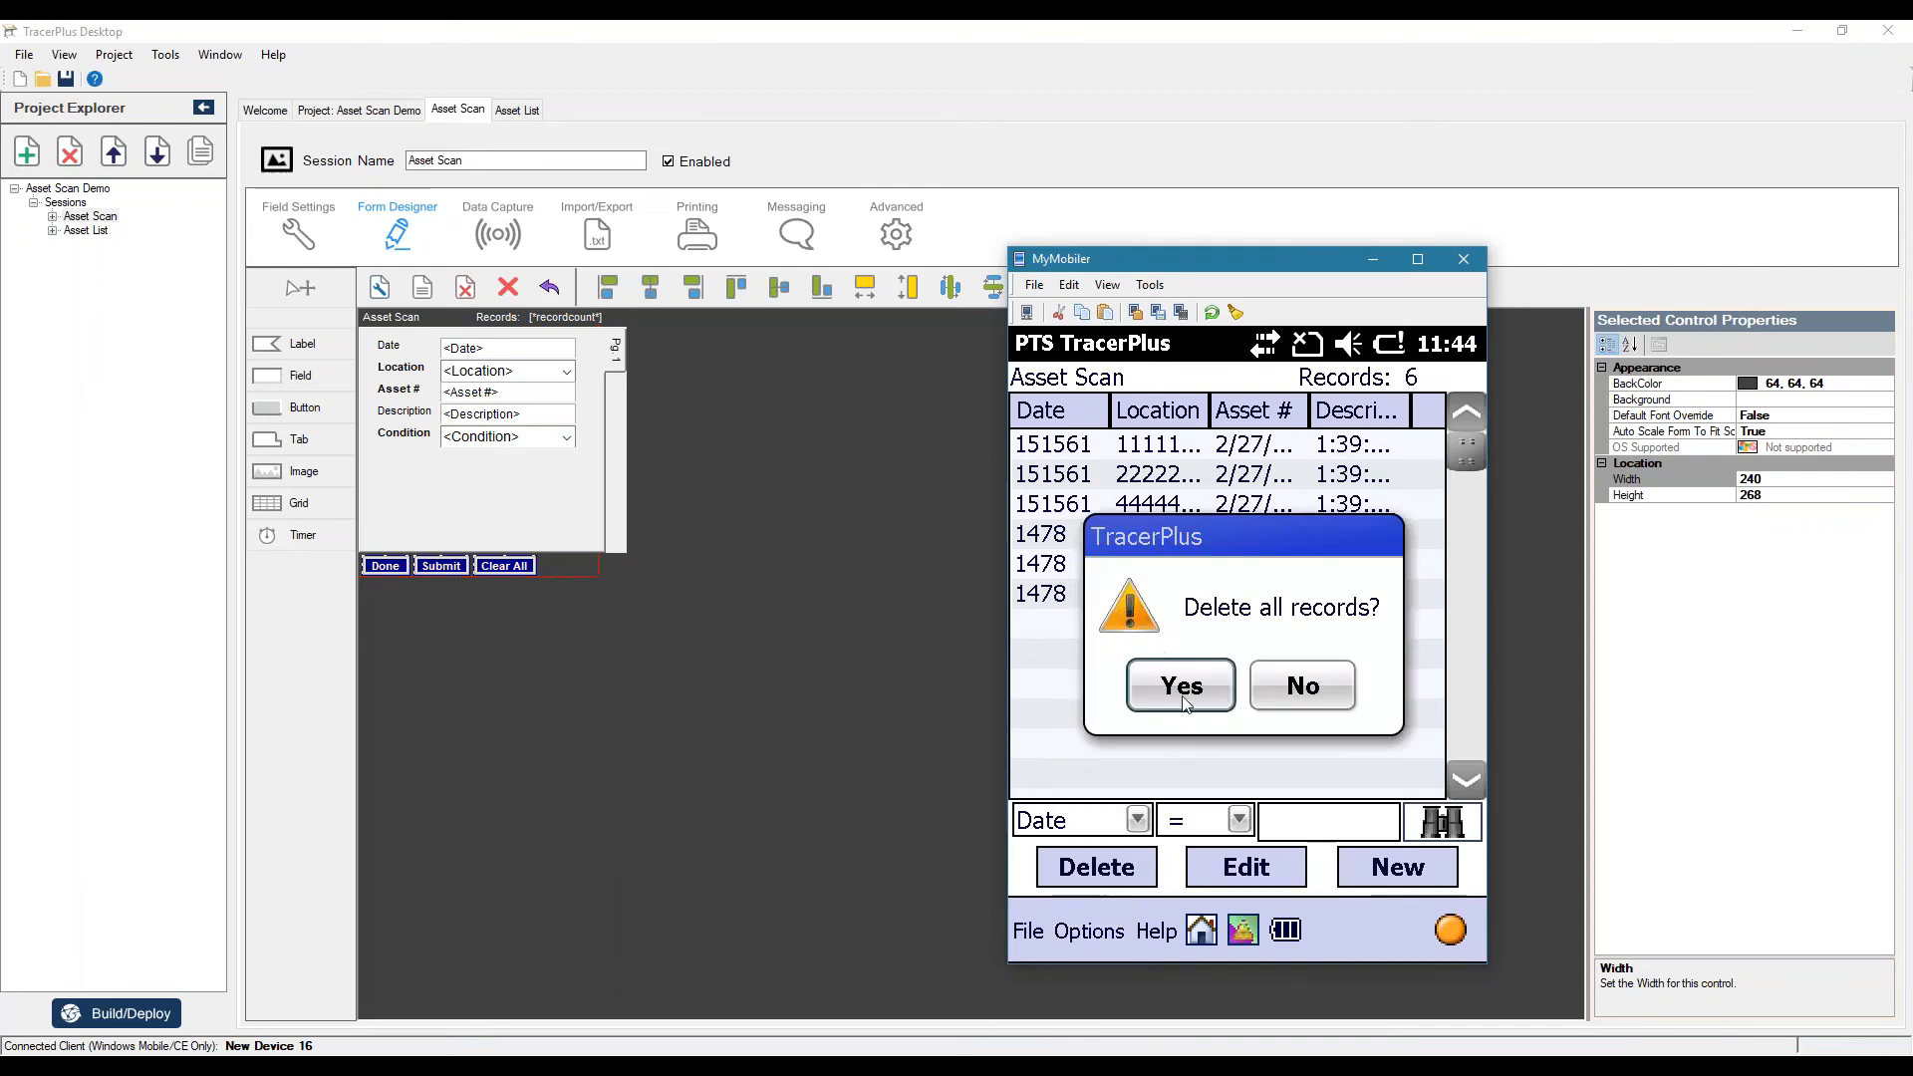
{"action": "left_click", "coordinate": [1178, 684]}
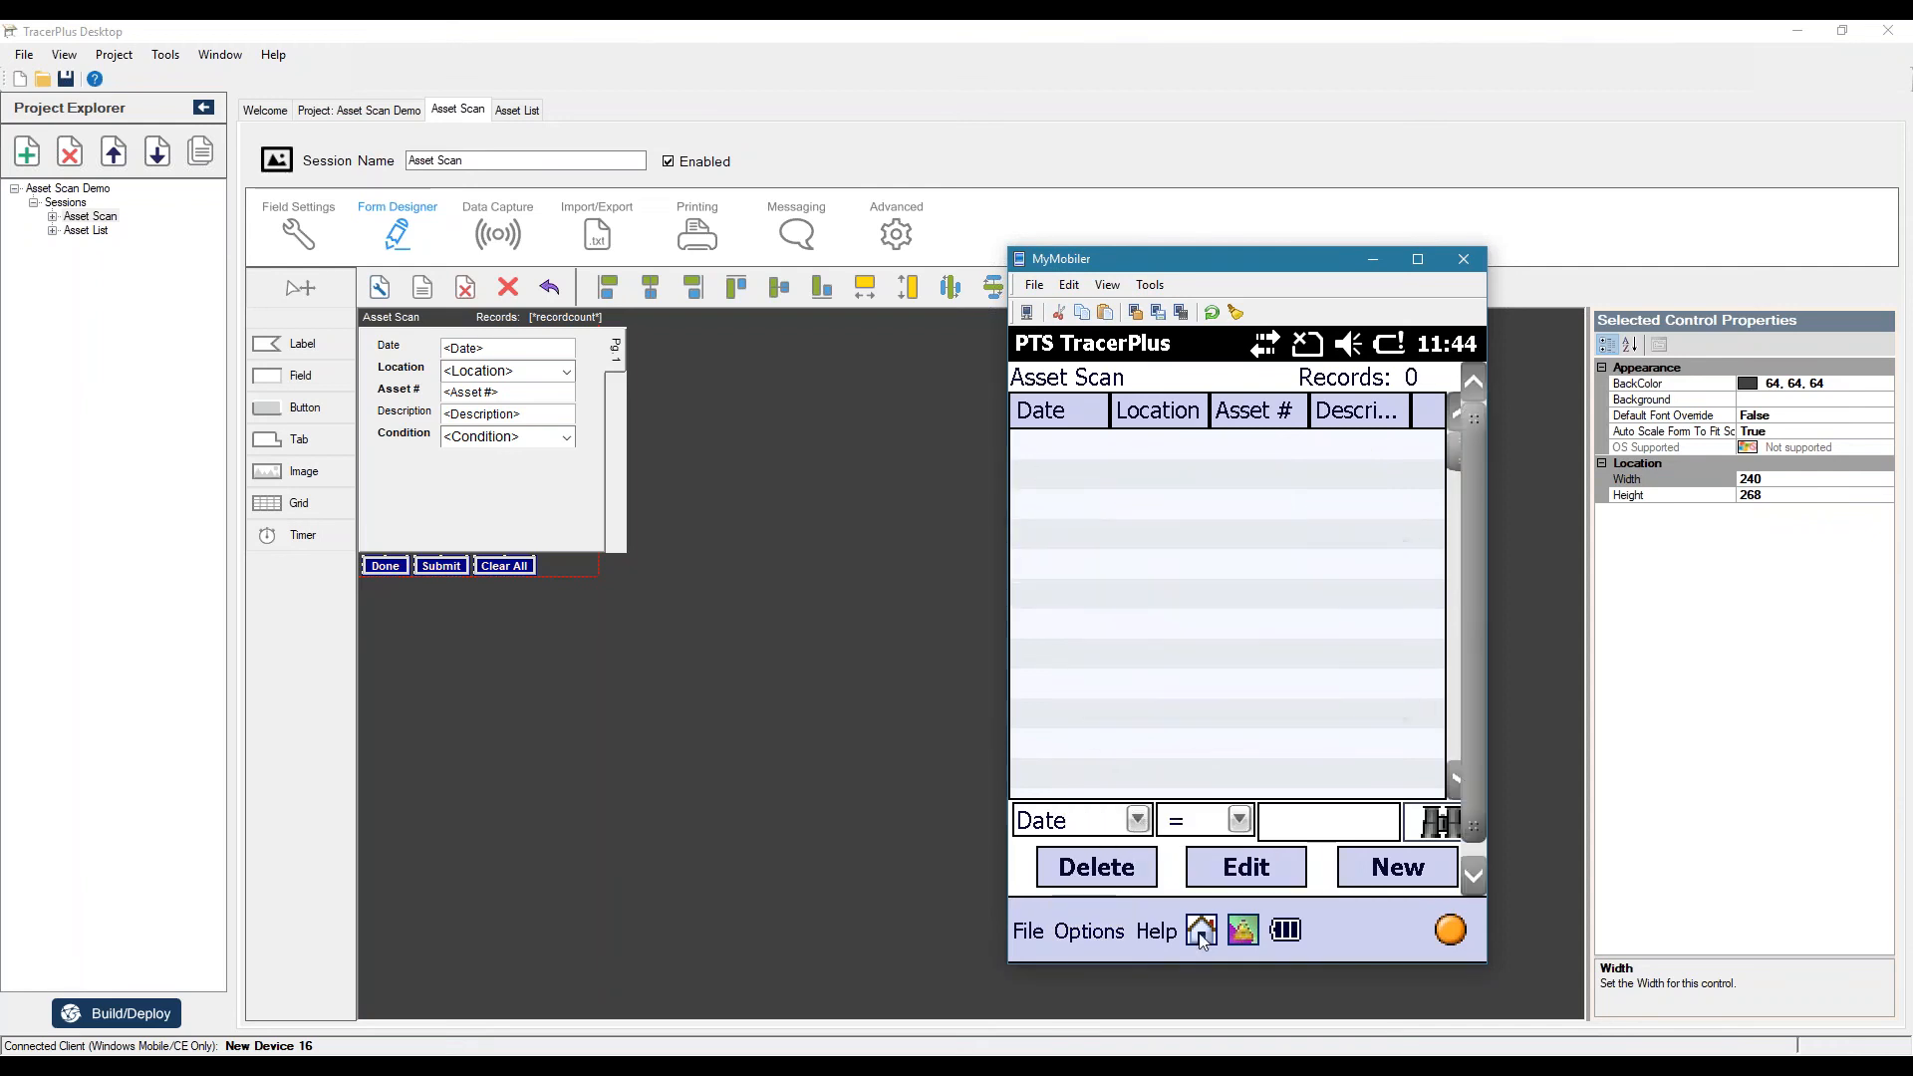
{"action": "left_click", "coordinate": [1200, 931]}
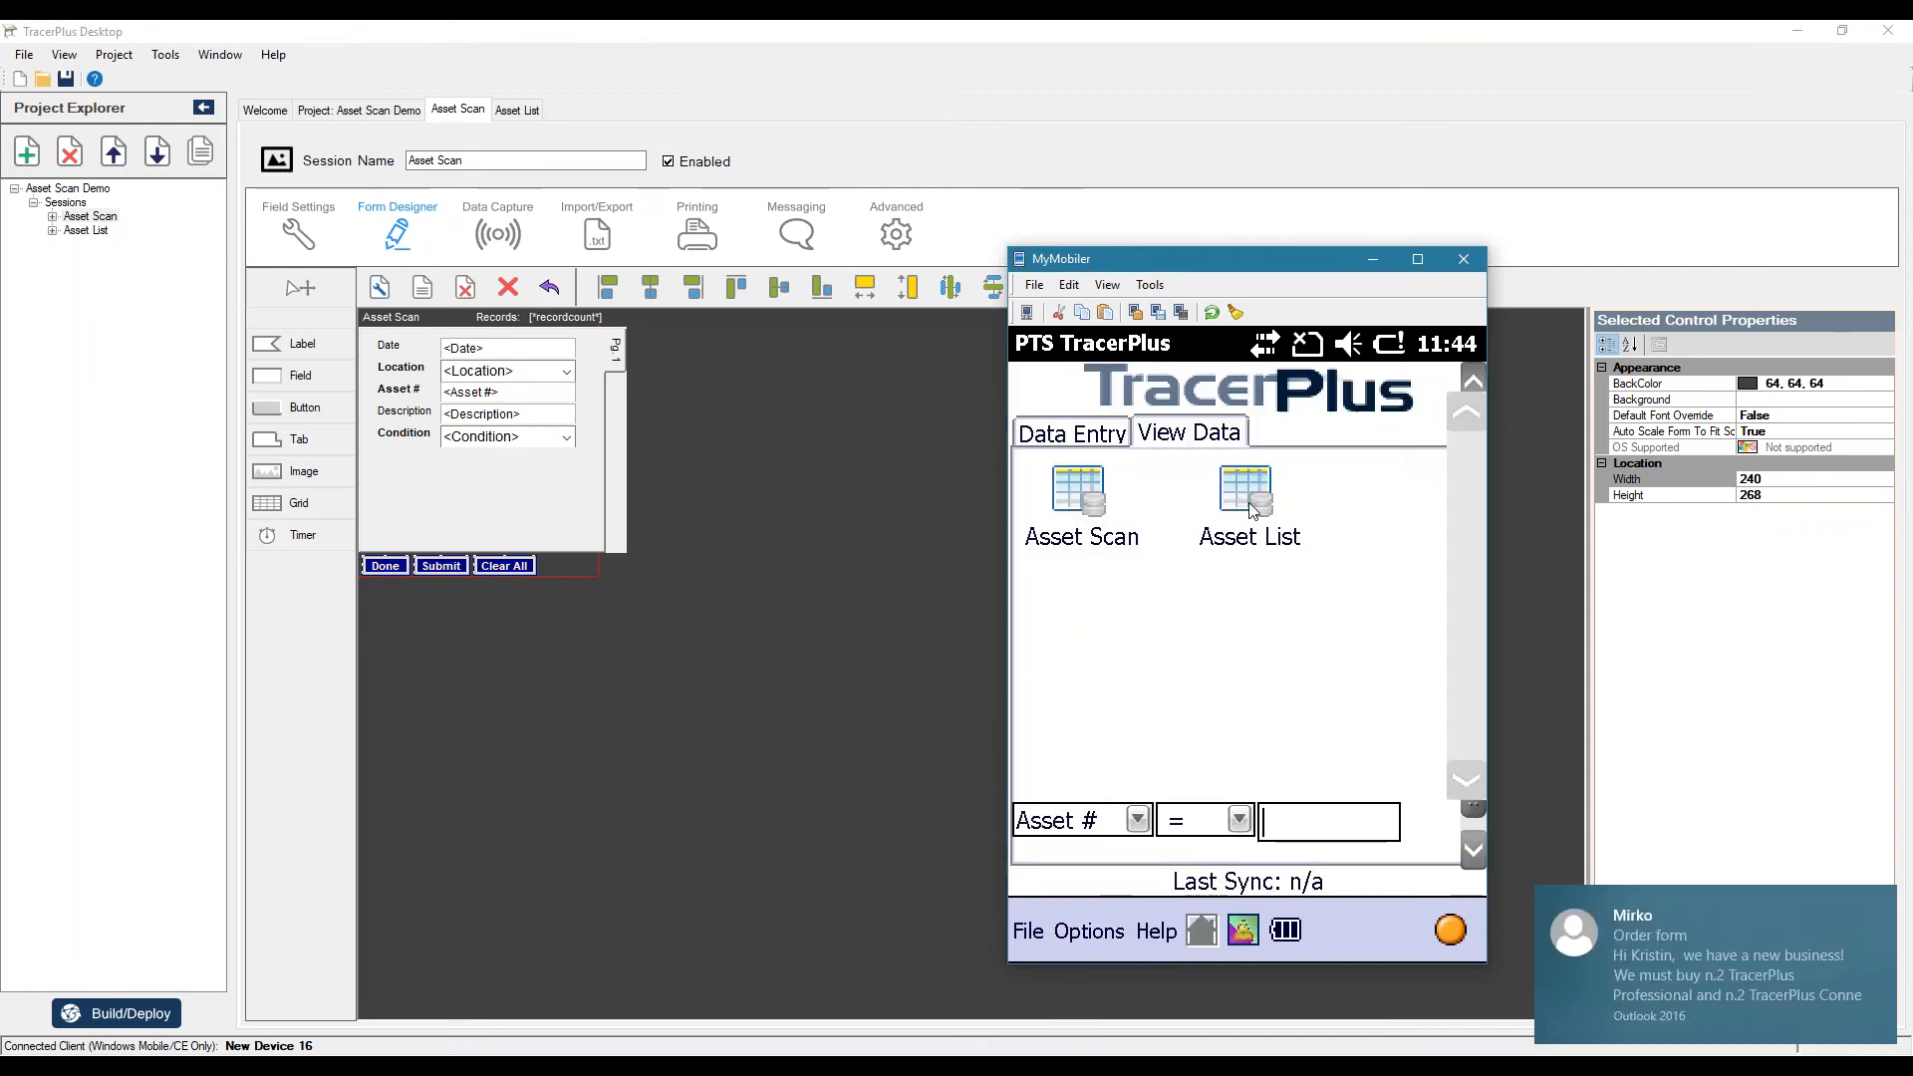
- Delete all Asset List records via Options > Delete All, then go home and switch to the Data Entry forms
{"action": "left_click", "coordinate": [1245, 494]}
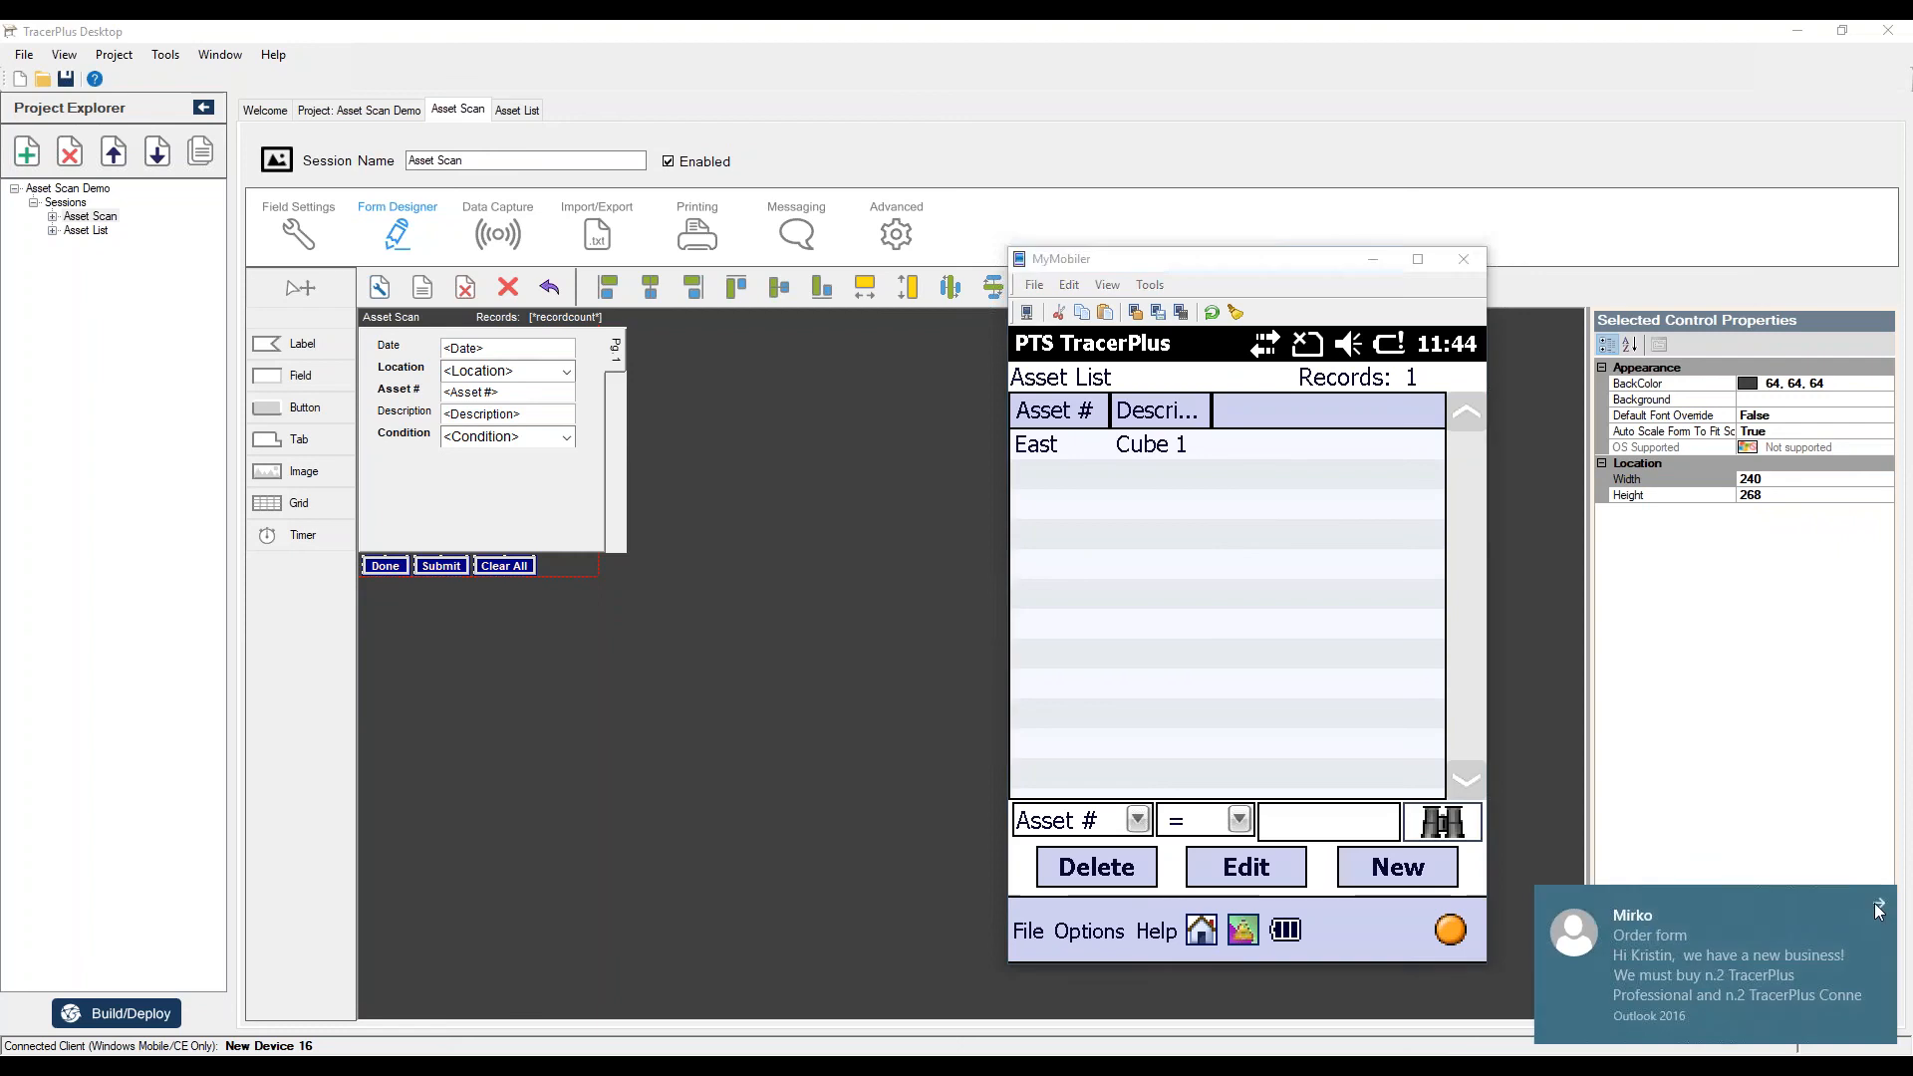
{"action": "left_click", "coordinate": [1088, 931]}
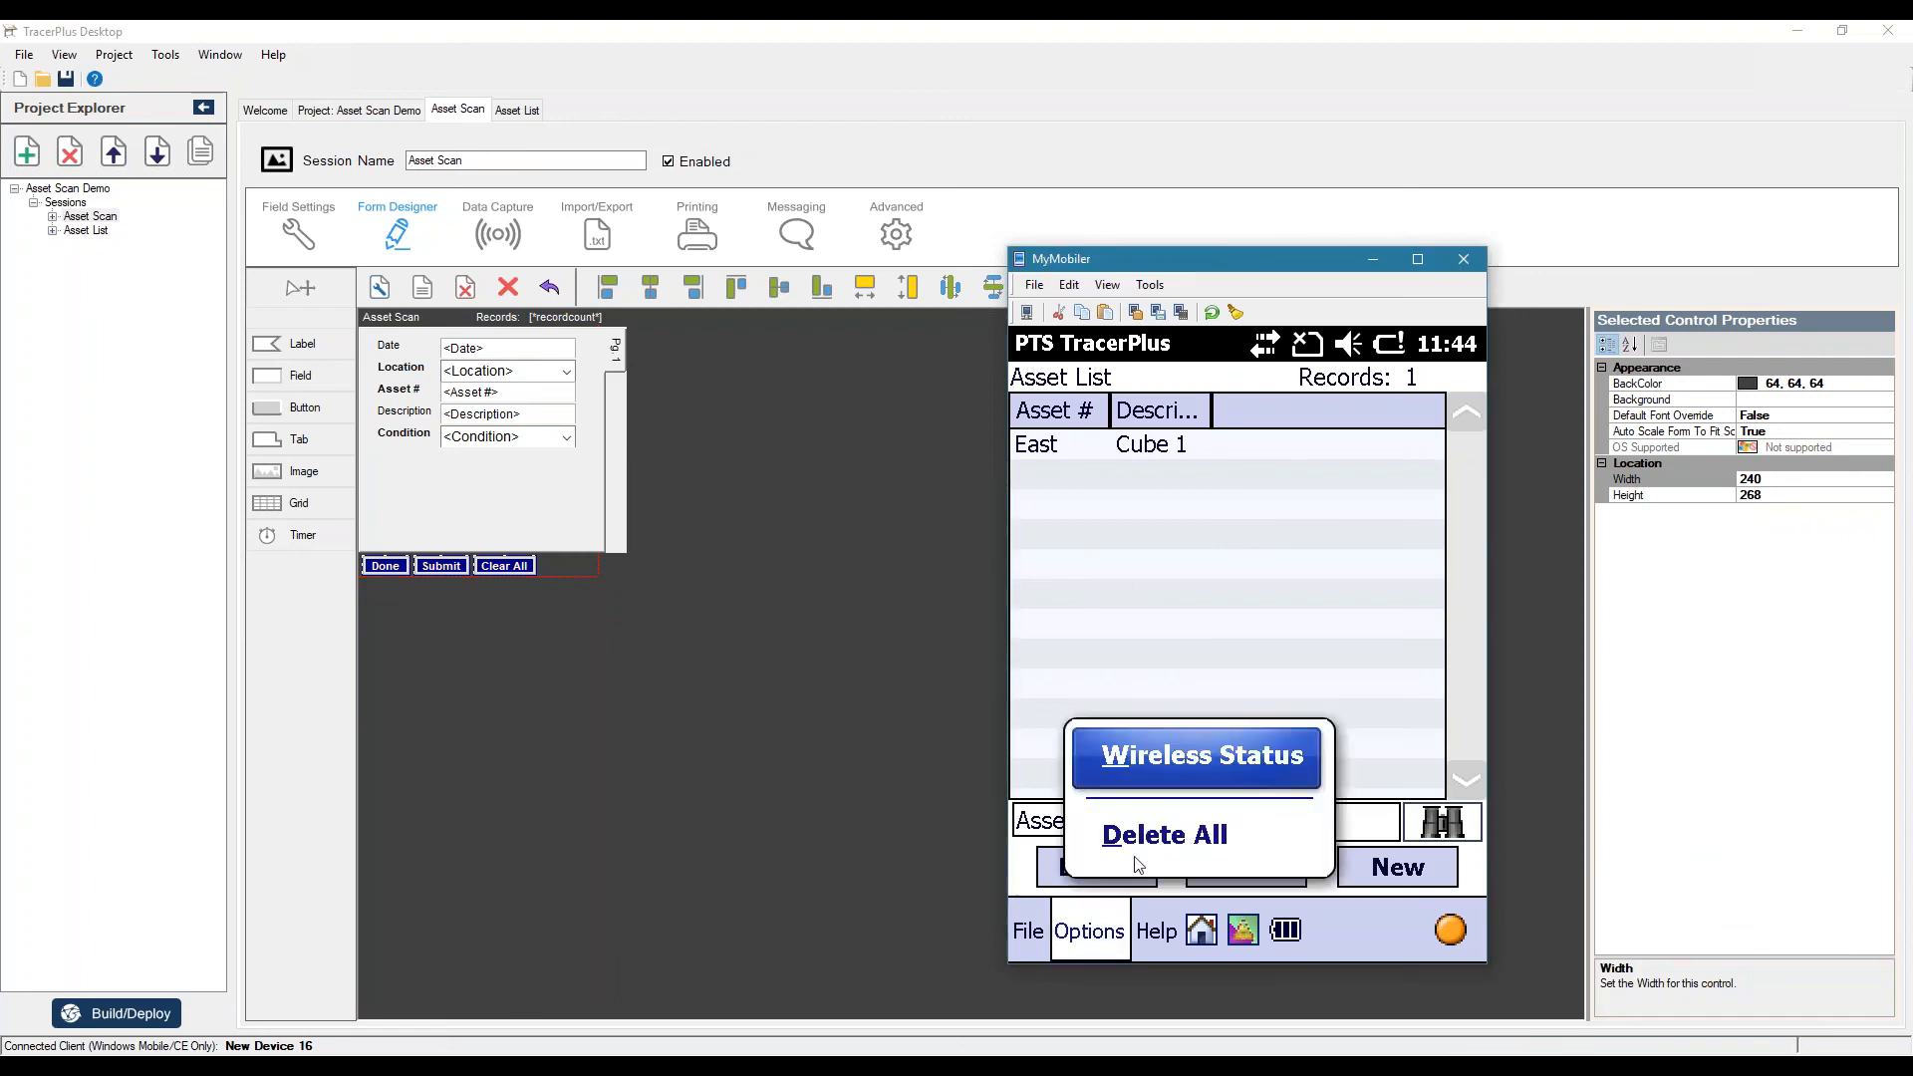
{"action": "left_click", "coordinate": [1162, 835]}
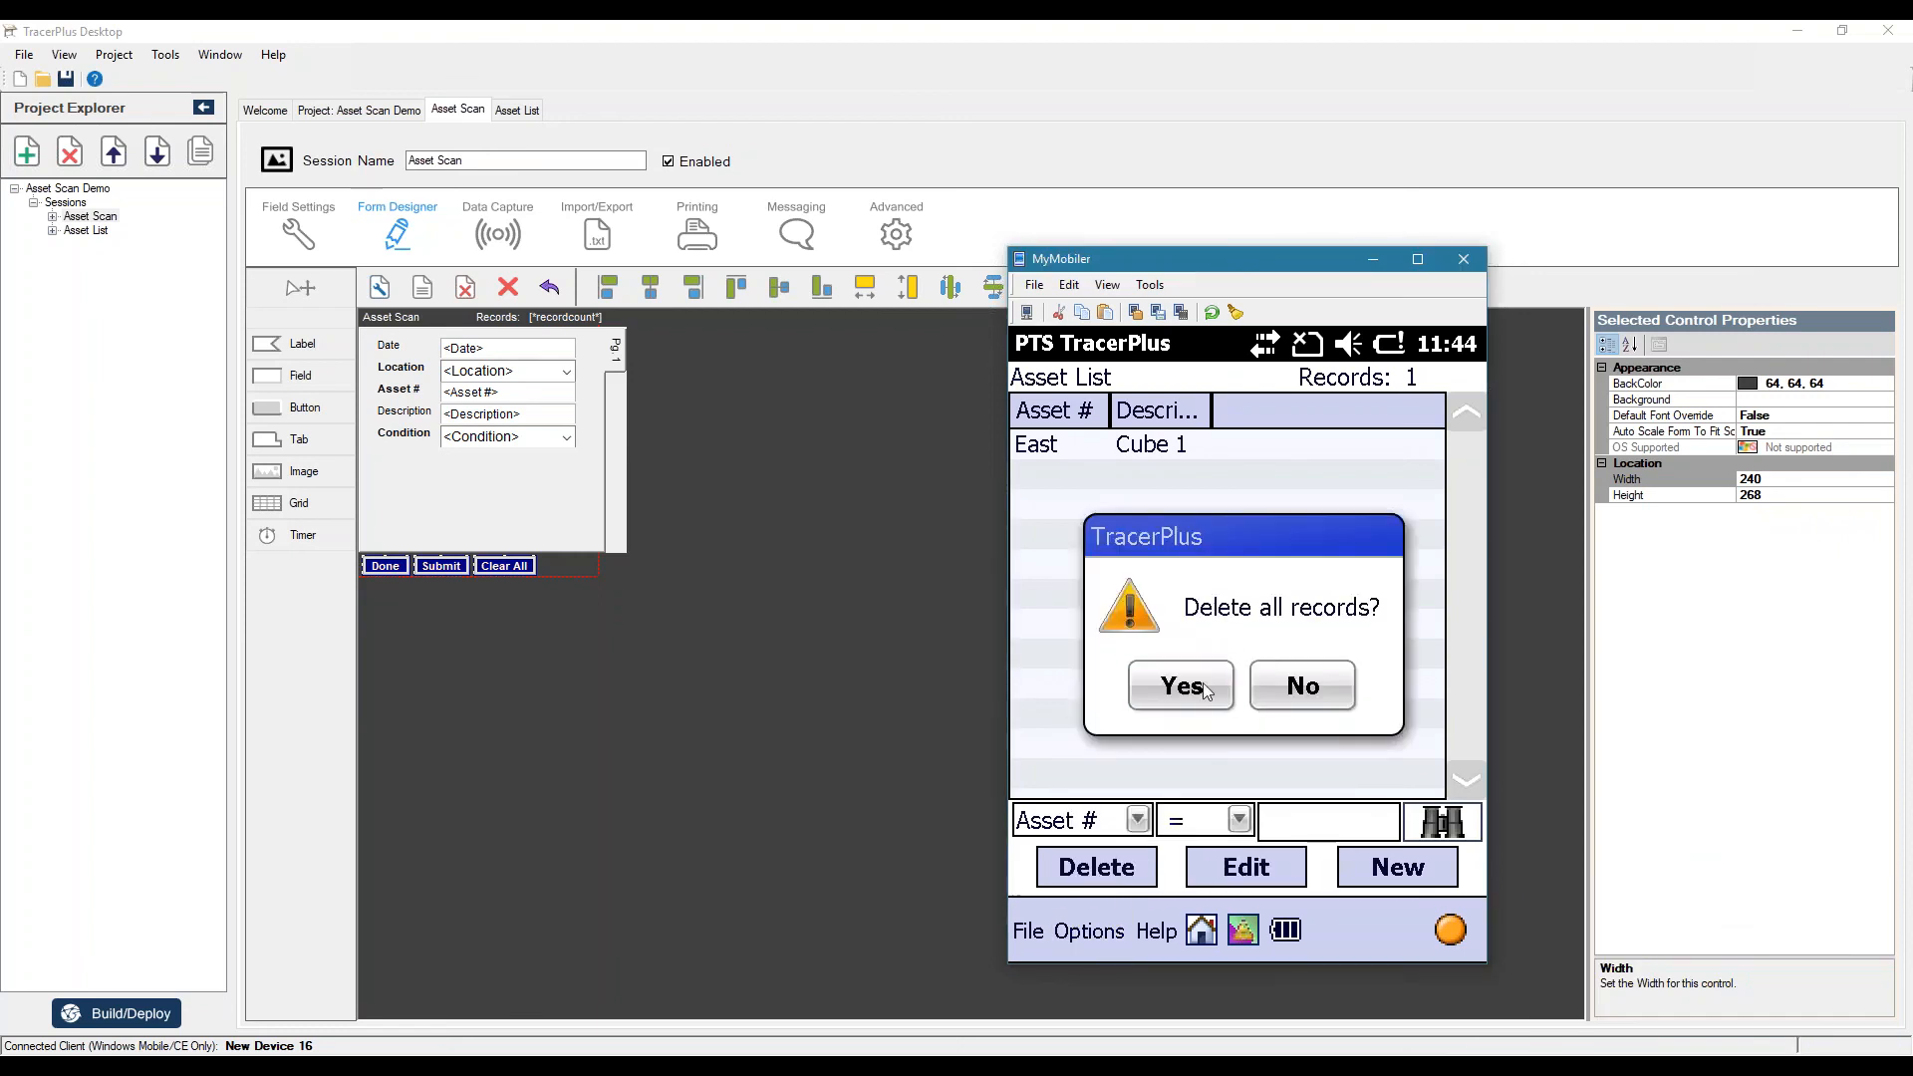
{"action": "left_click", "coordinate": [1177, 683]}
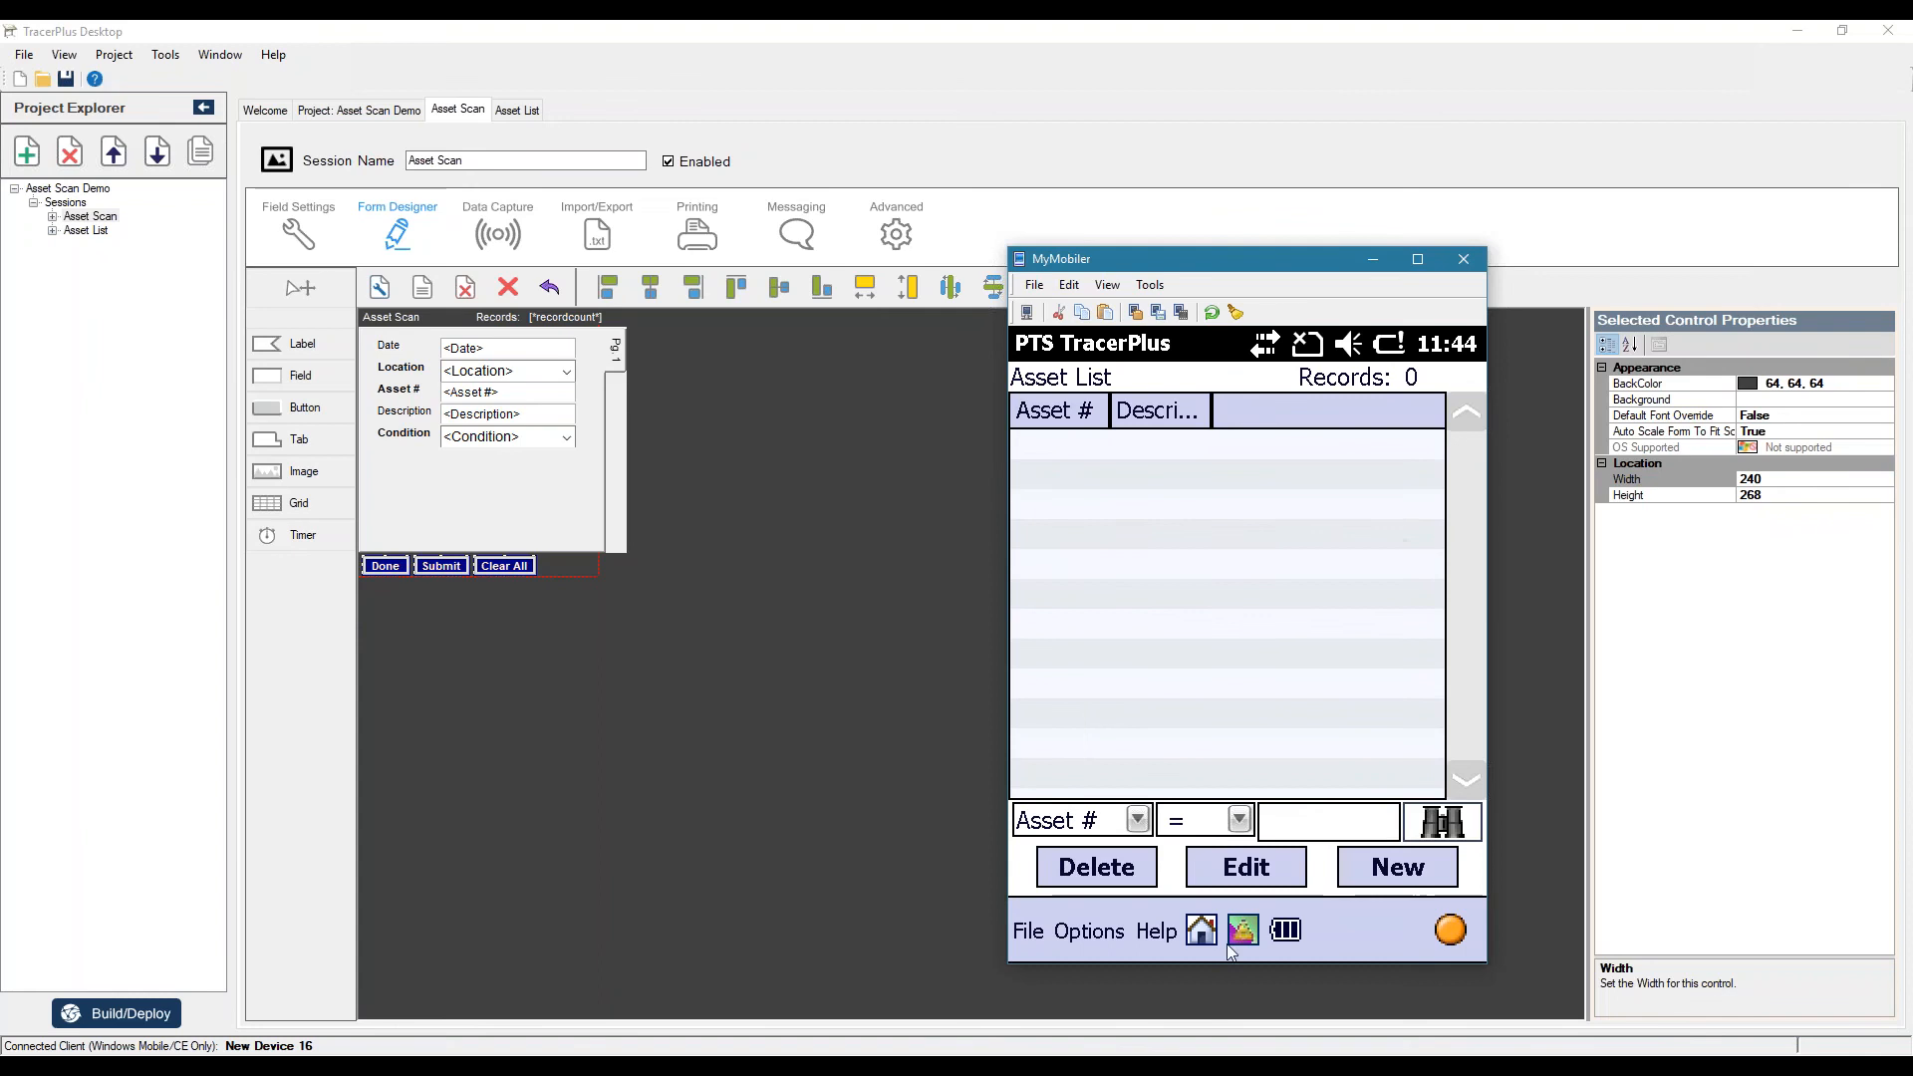
{"action": "left_click", "coordinate": [1200, 931]}
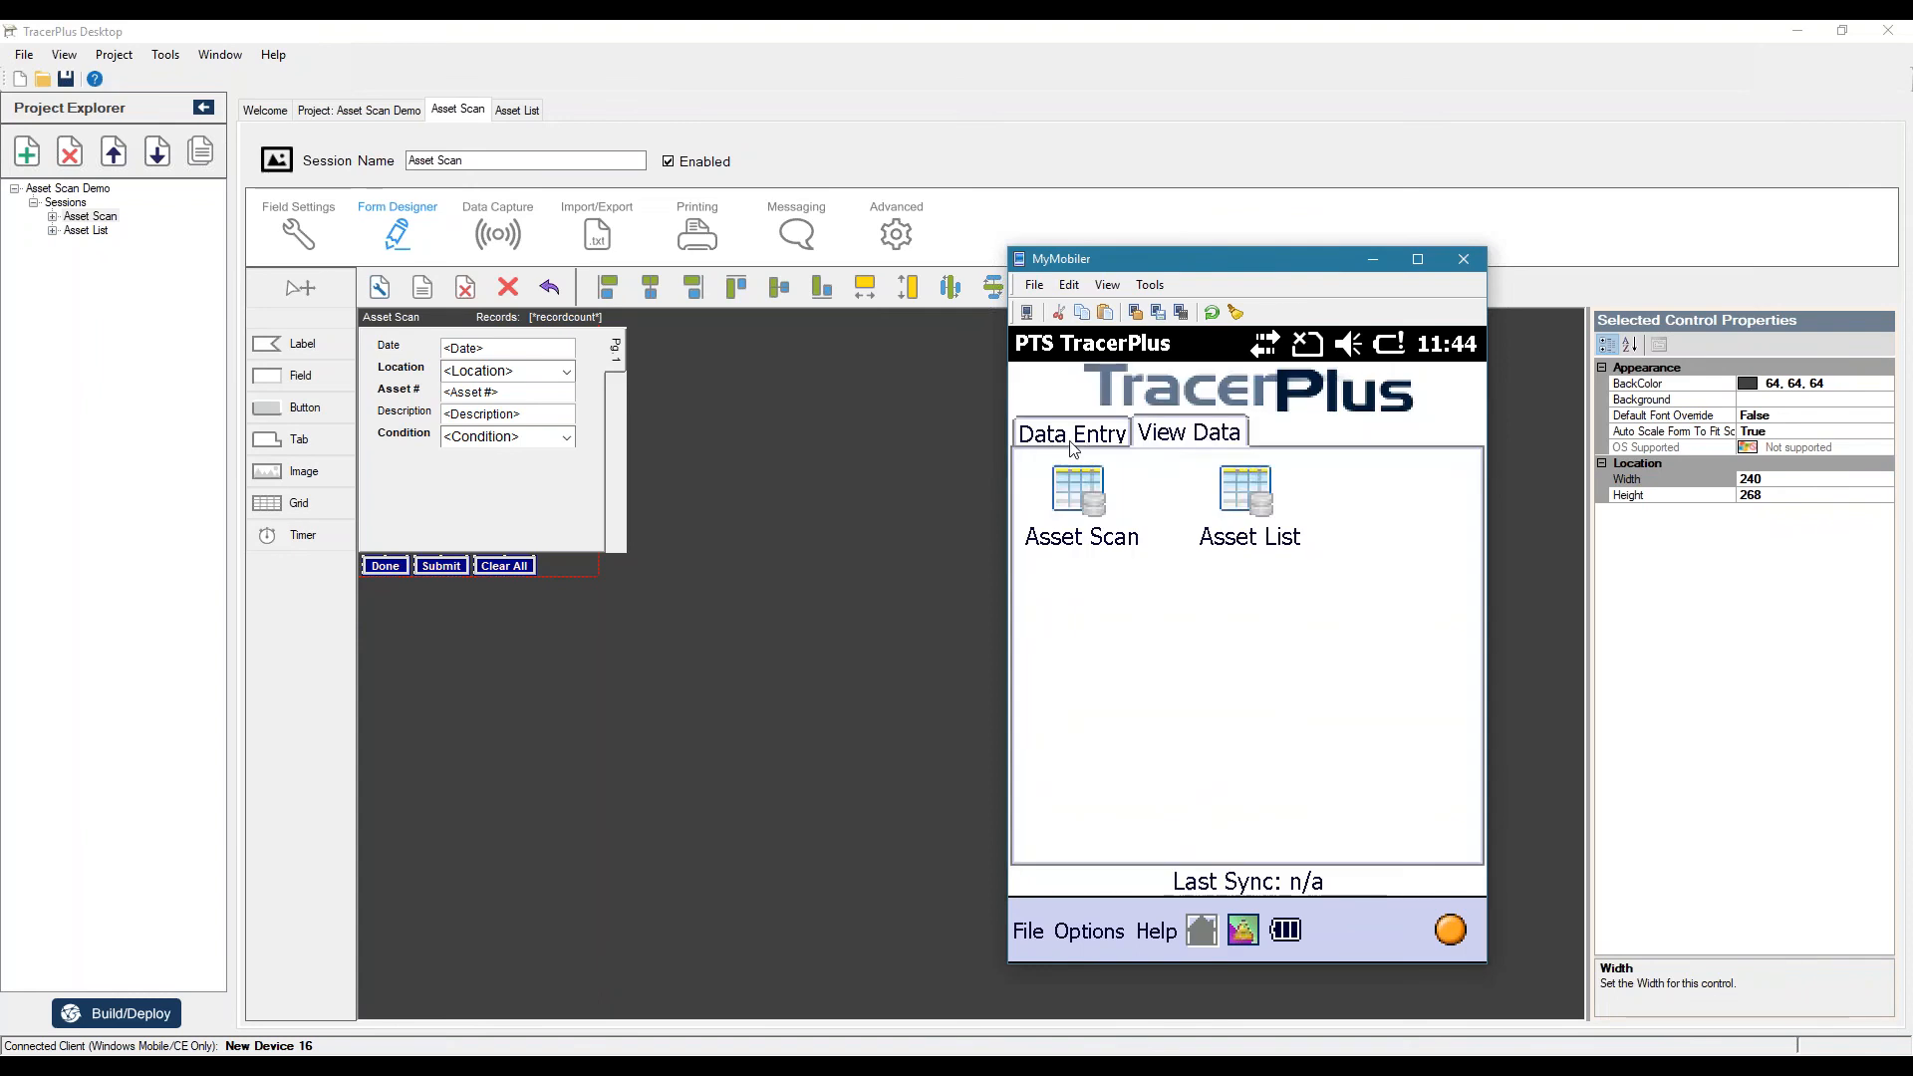
{"action": "left_click", "coordinate": [1078, 500]}
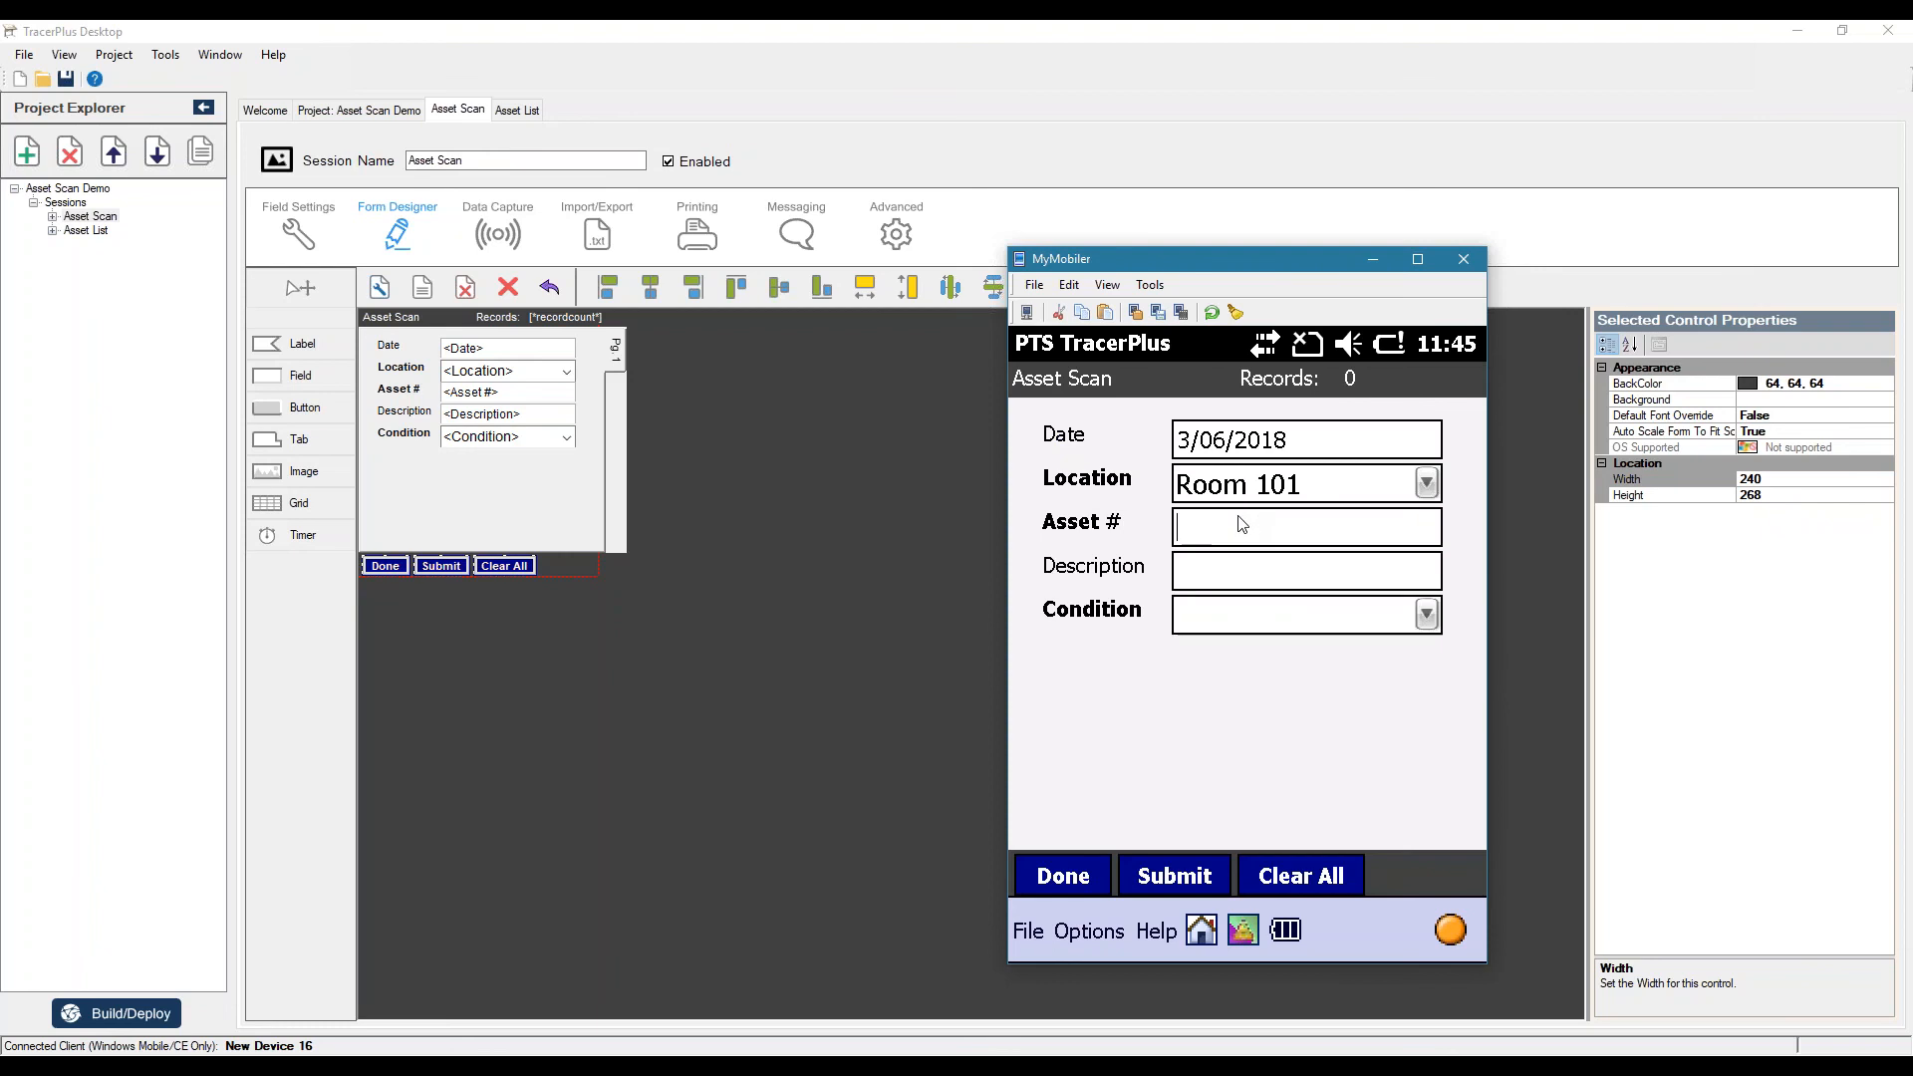
{"action": "type", "text": "1001"}
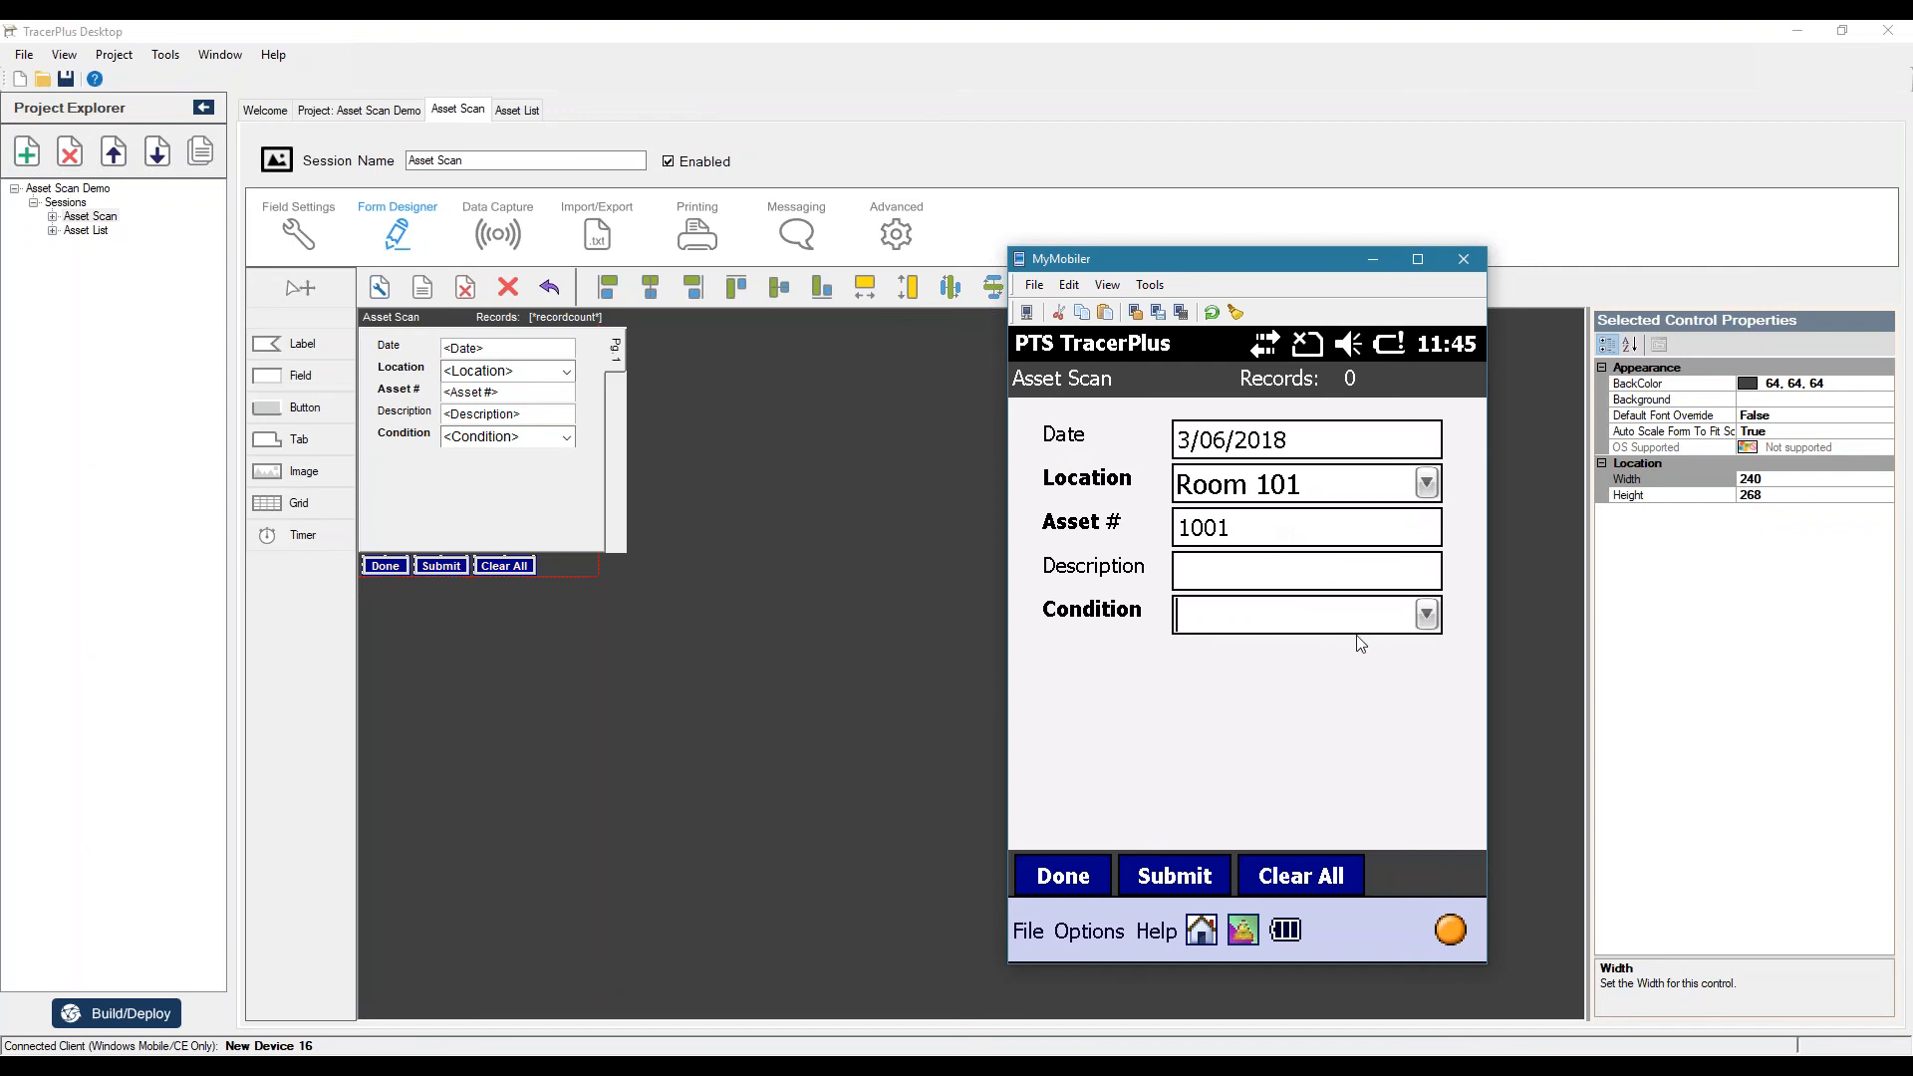
{"action": "mouse_move", "coordinate": [1132, 803]}
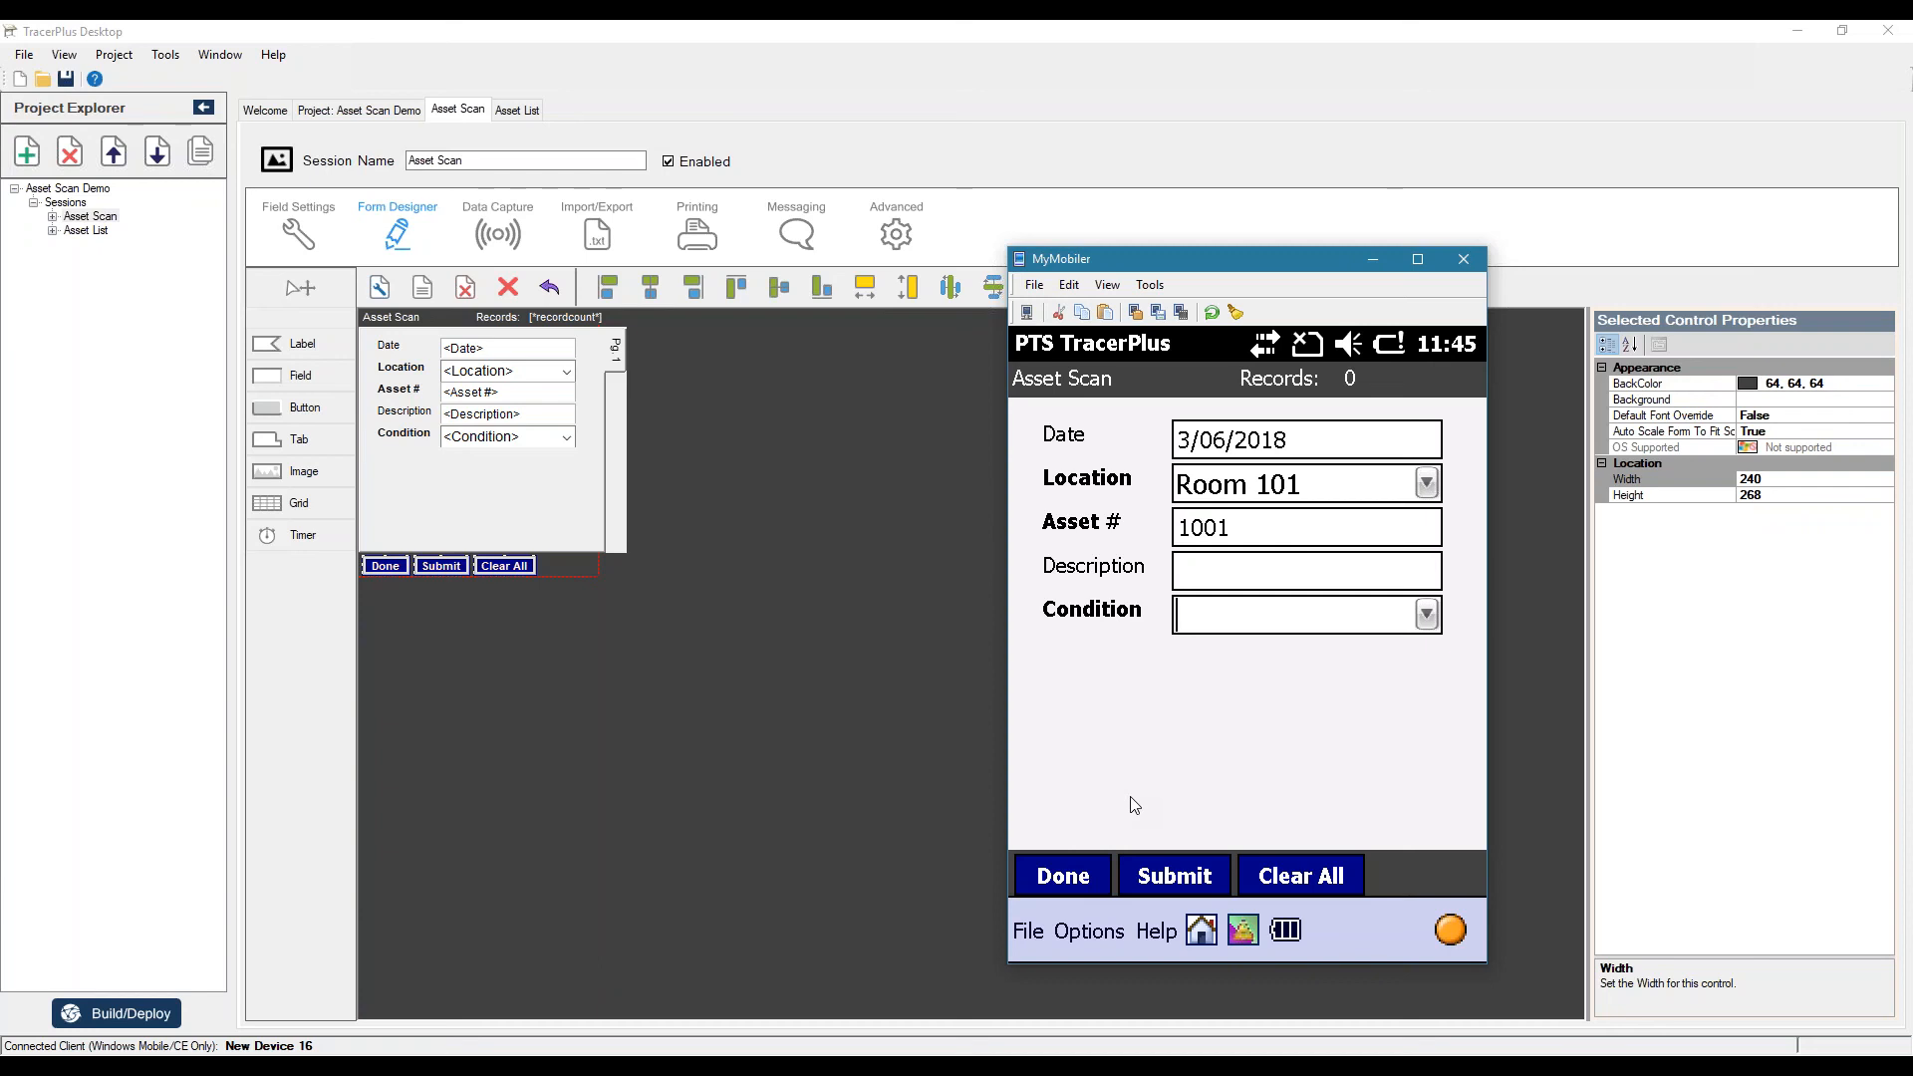
{"action": "mouse_move", "coordinate": [1092, 799]}
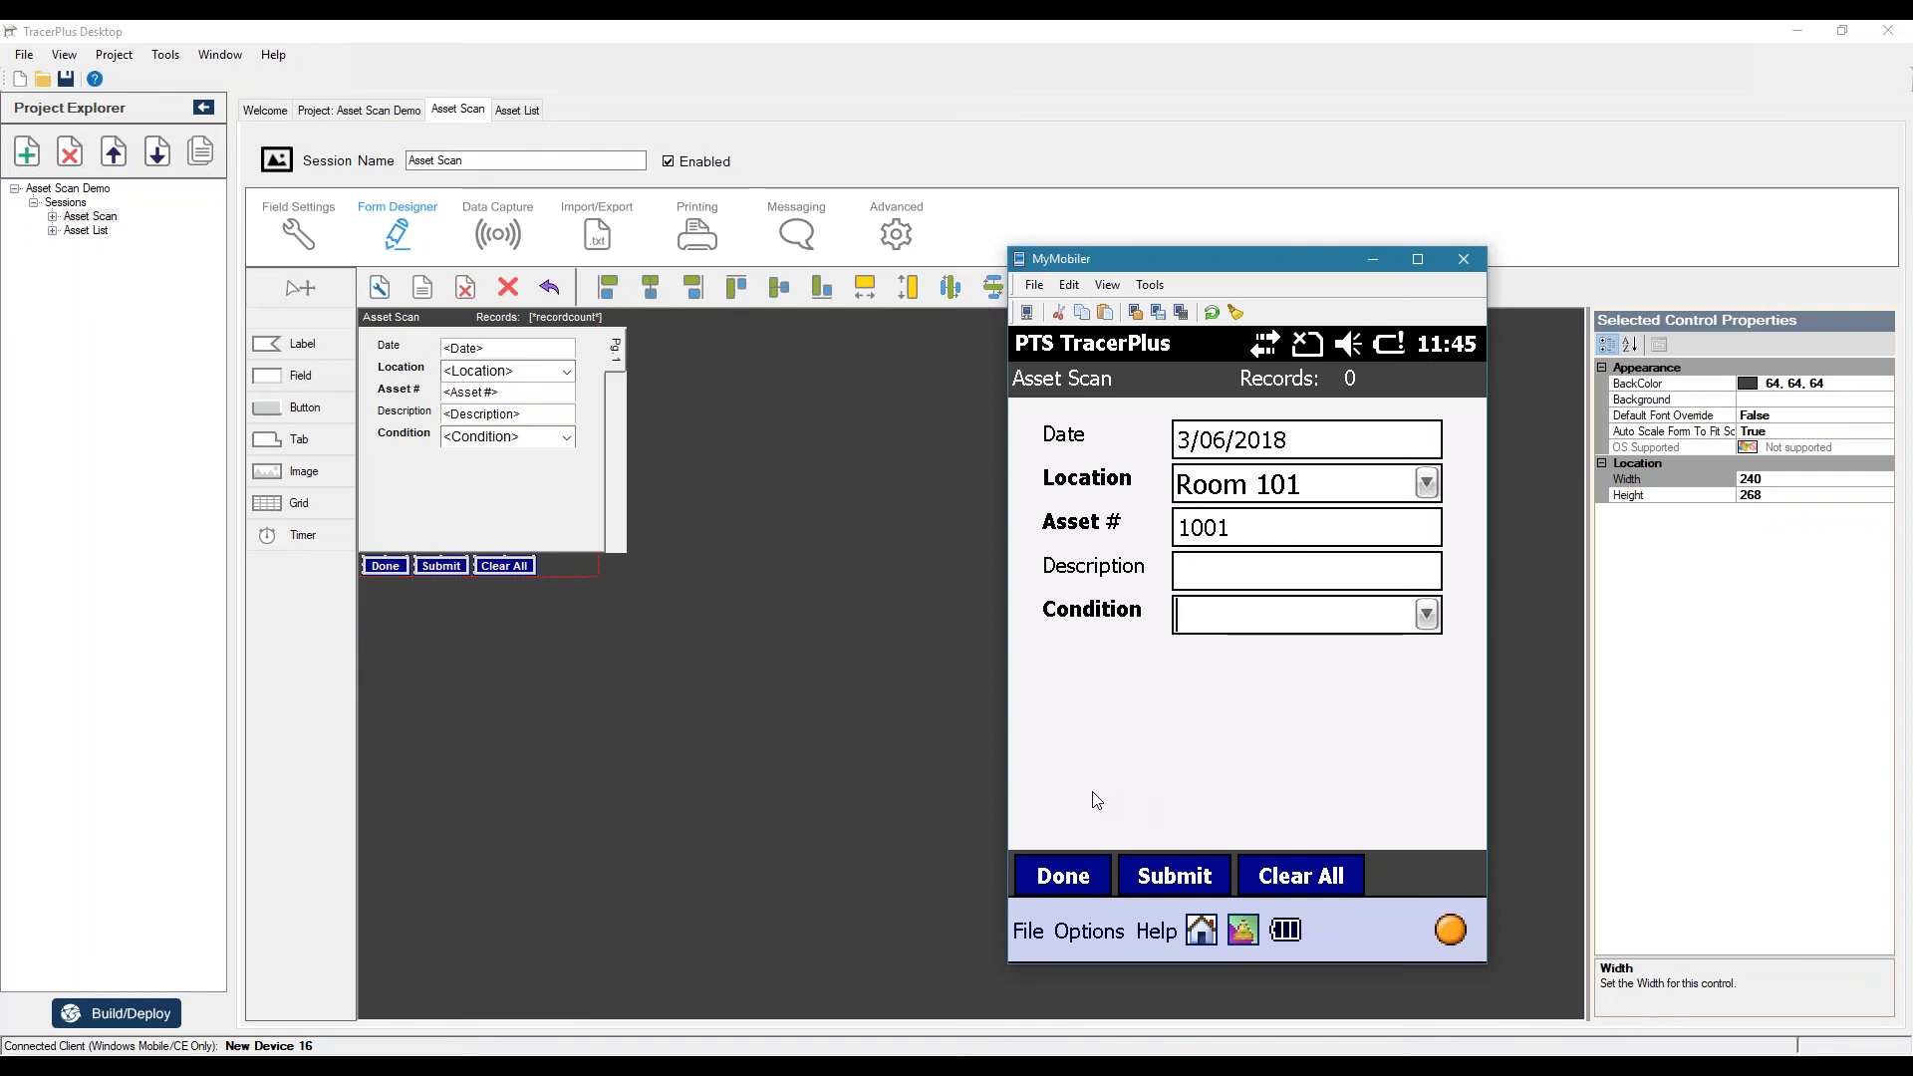
{"action": "left_click", "coordinate": [1060, 875]}
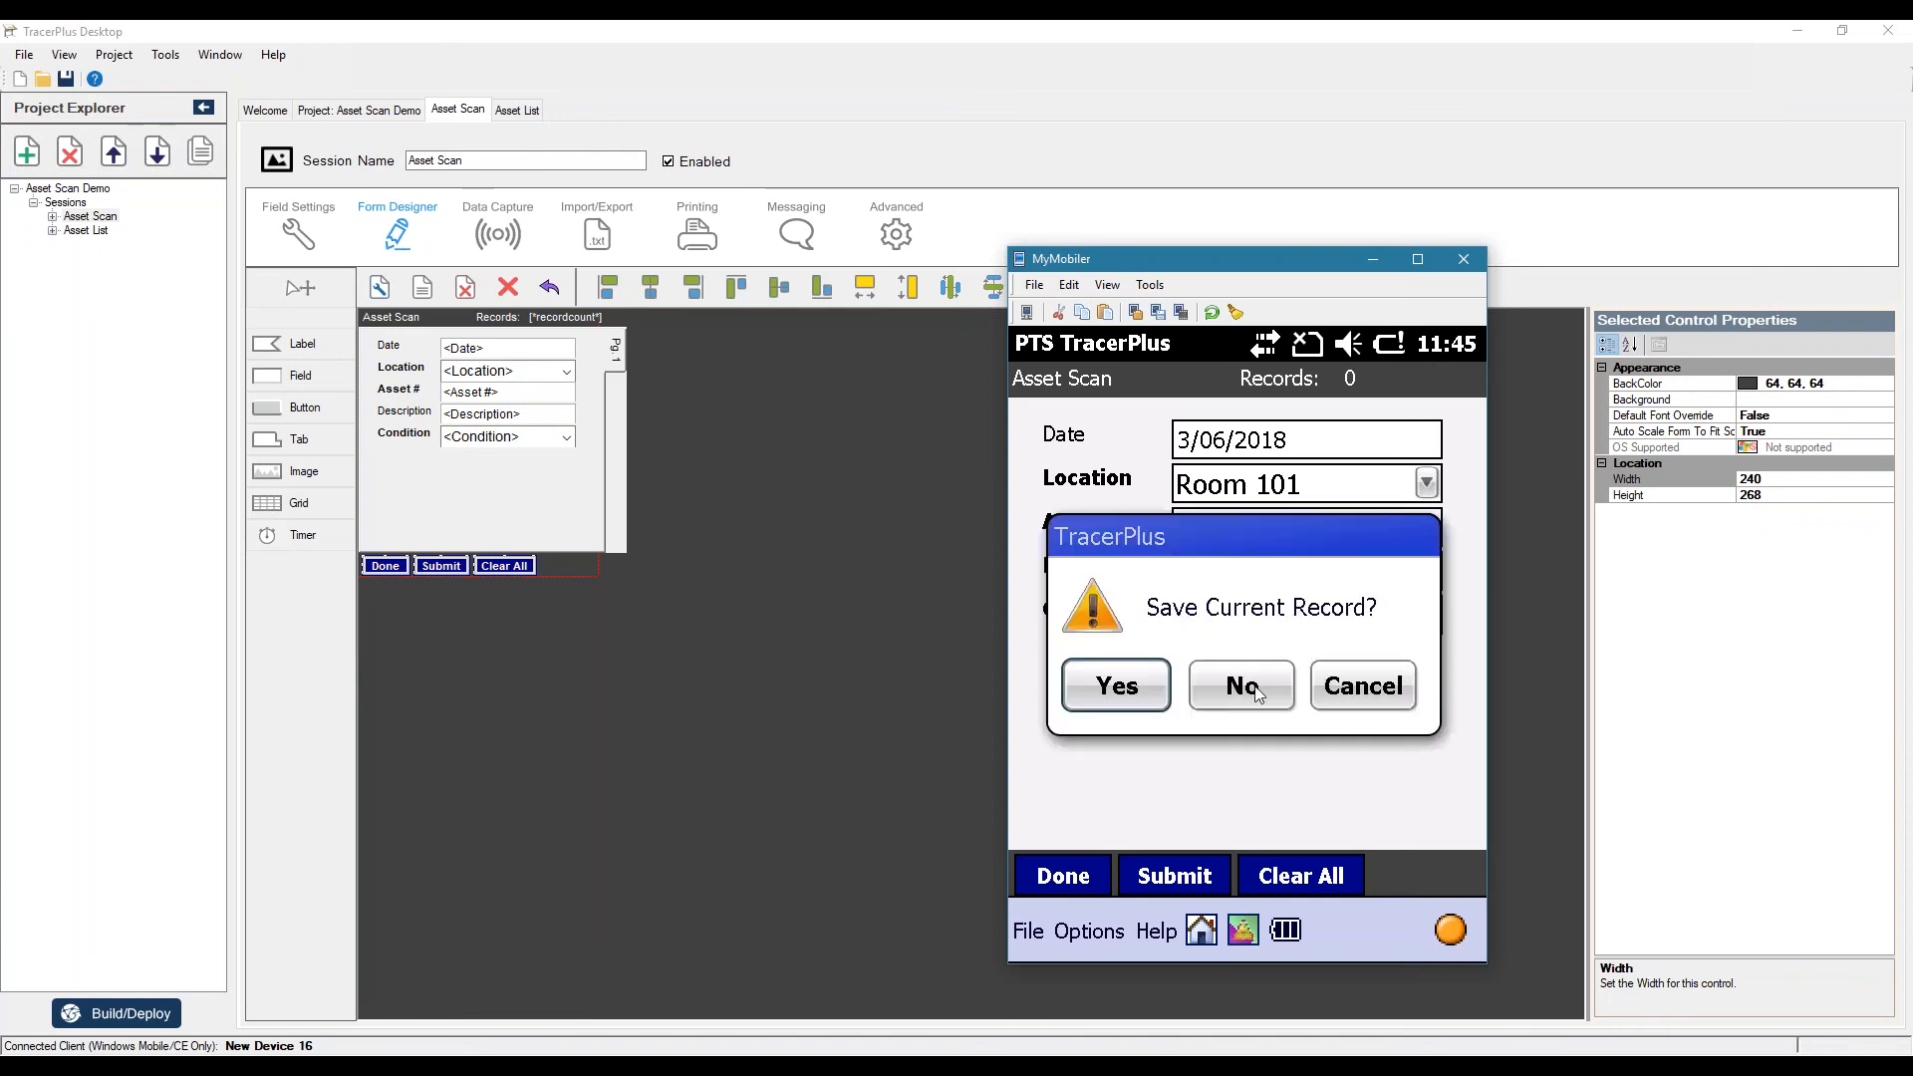
{"action": "left_click", "coordinate": [1237, 685]}
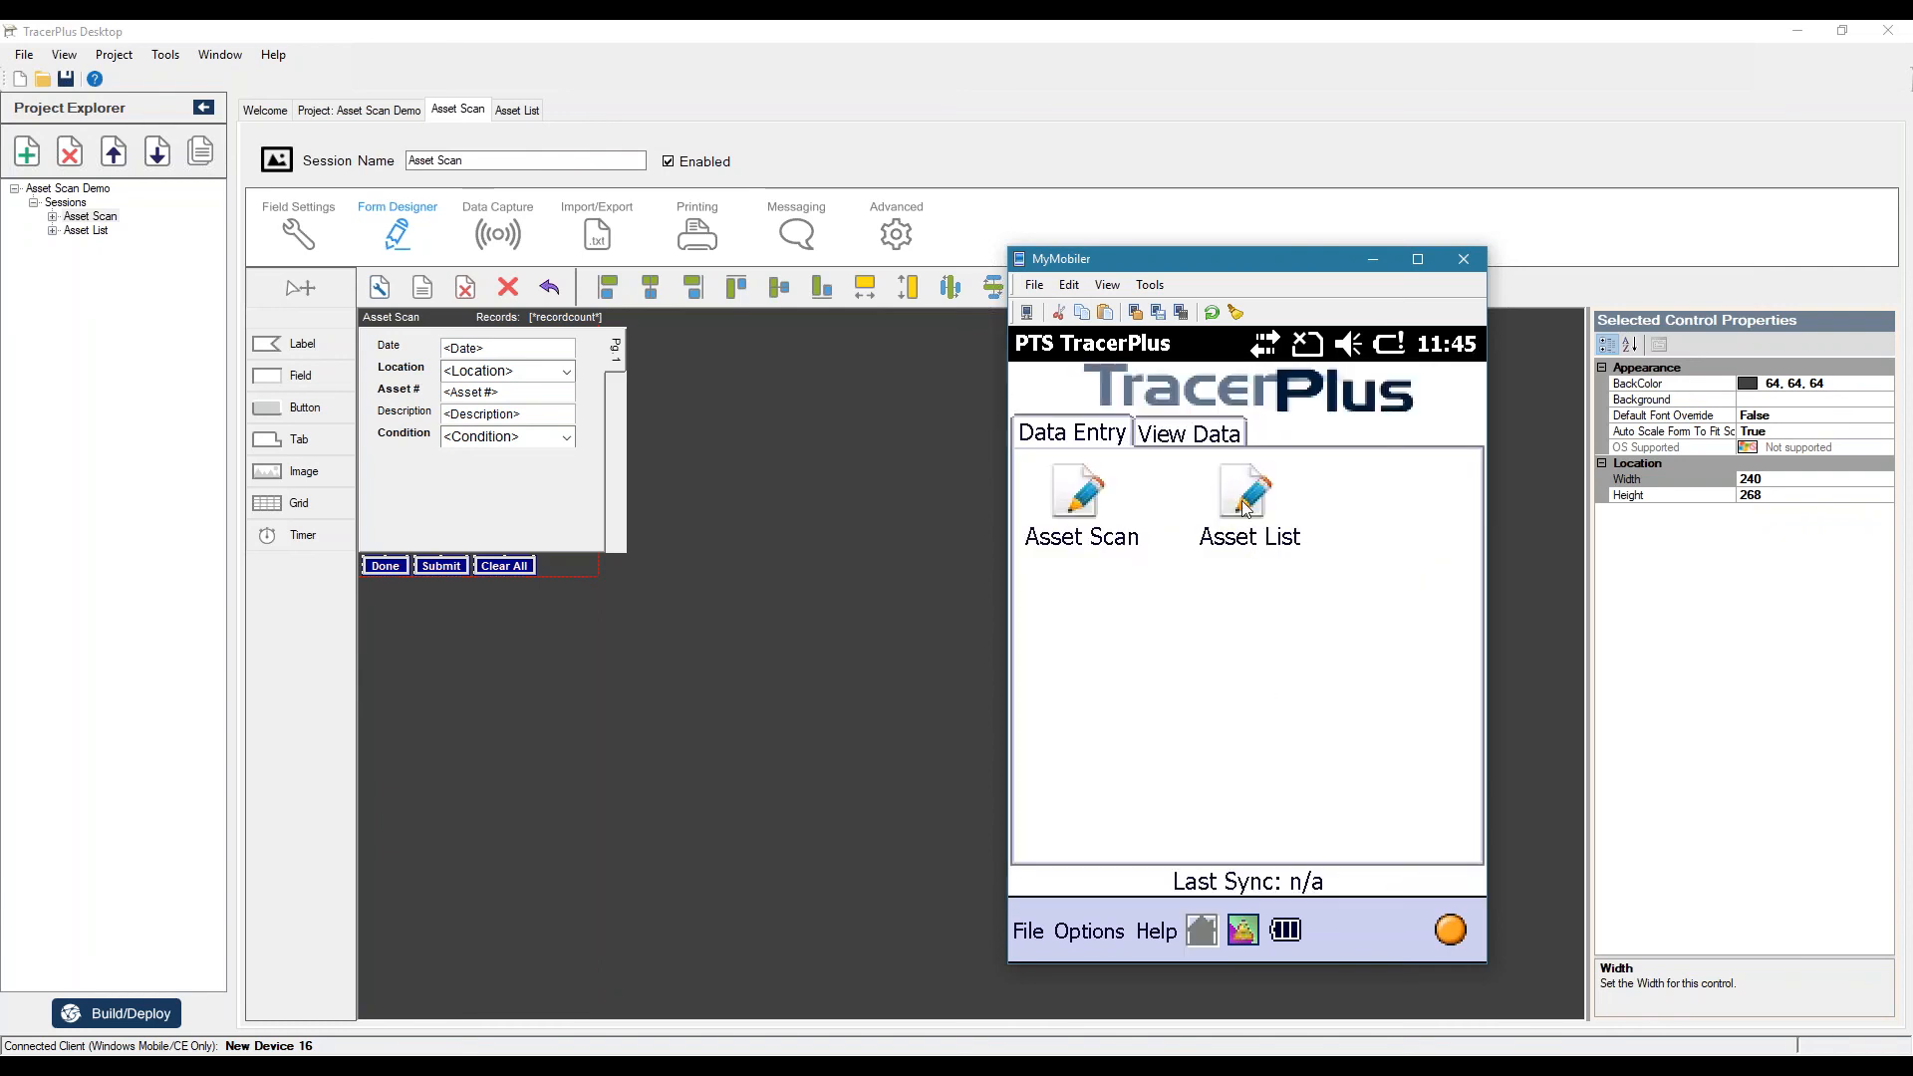
- Submit Asset List records 1001 Workstation PC, 1002 Server PC and 1003 Monitor, then close the form with Done
{"action": "left_click", "coordinate": [1247, 500]}
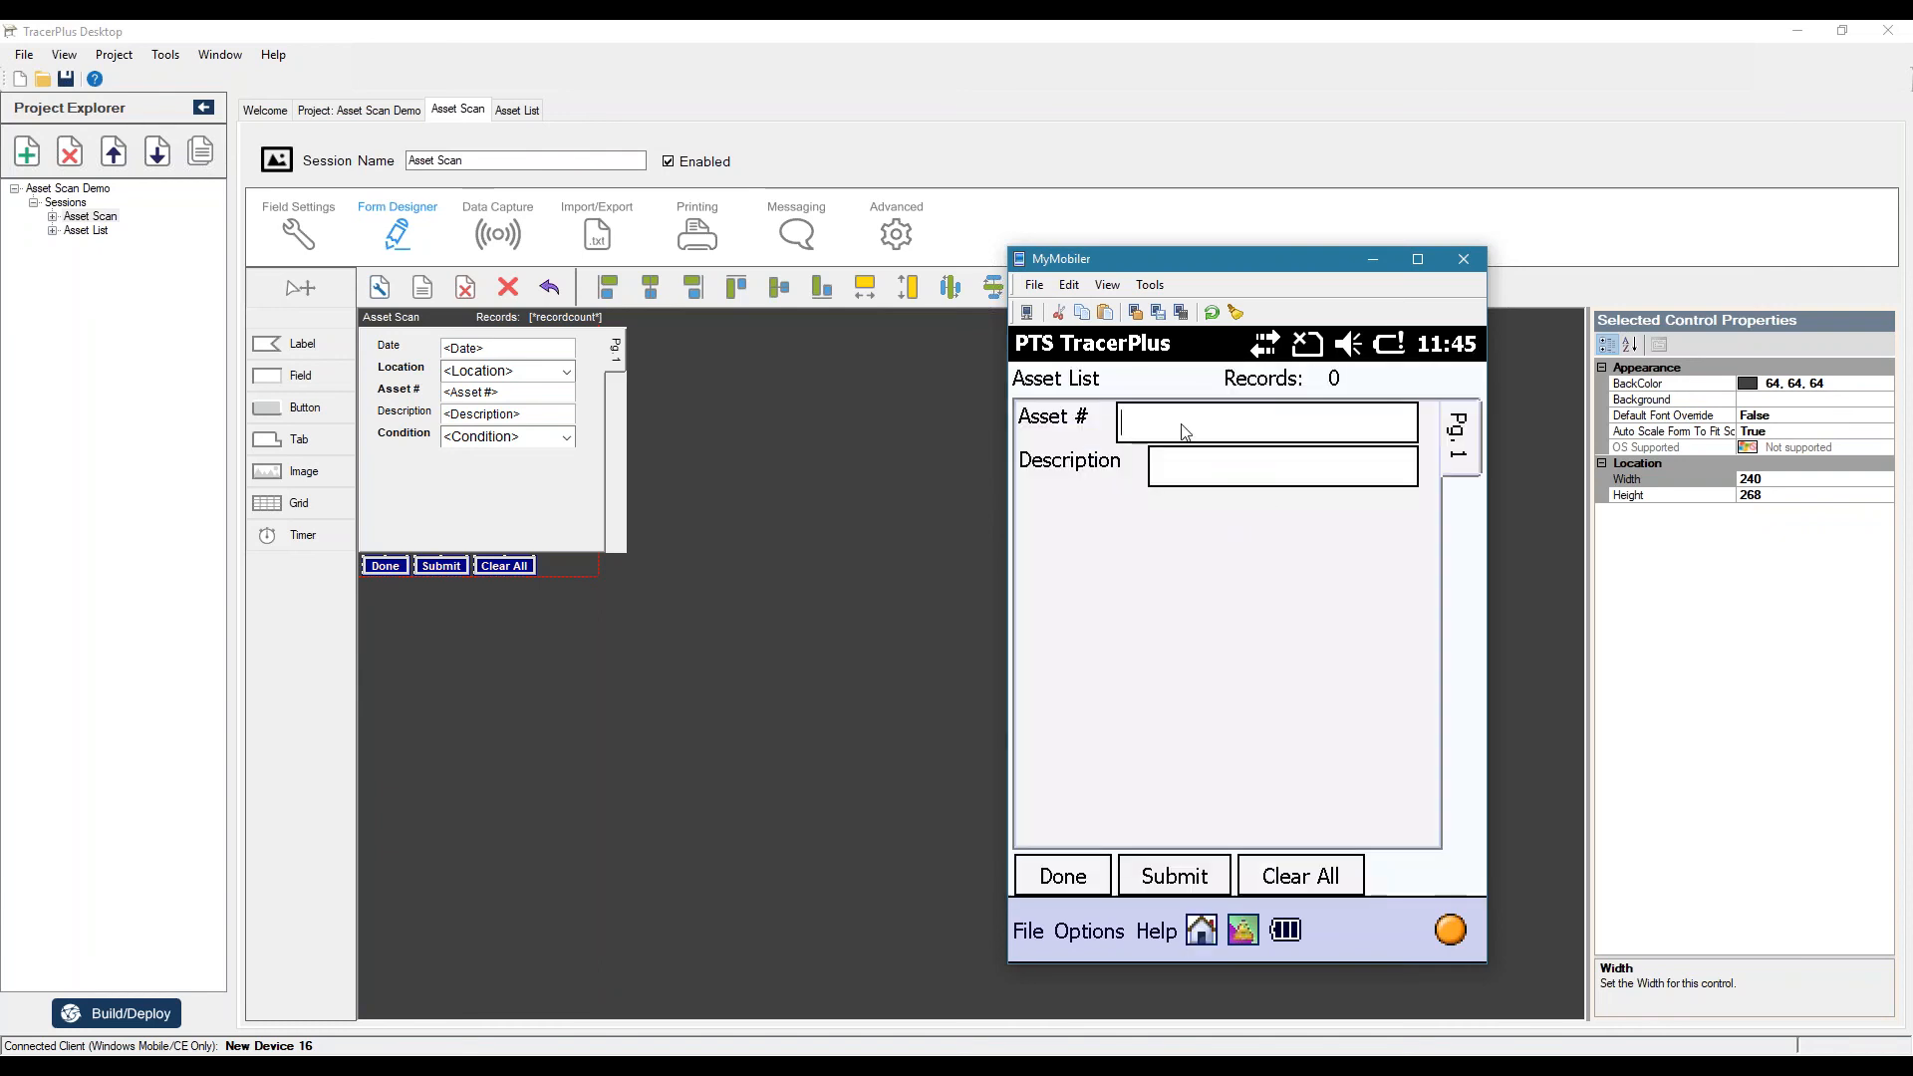
{"action": "type", "text": "1001"}
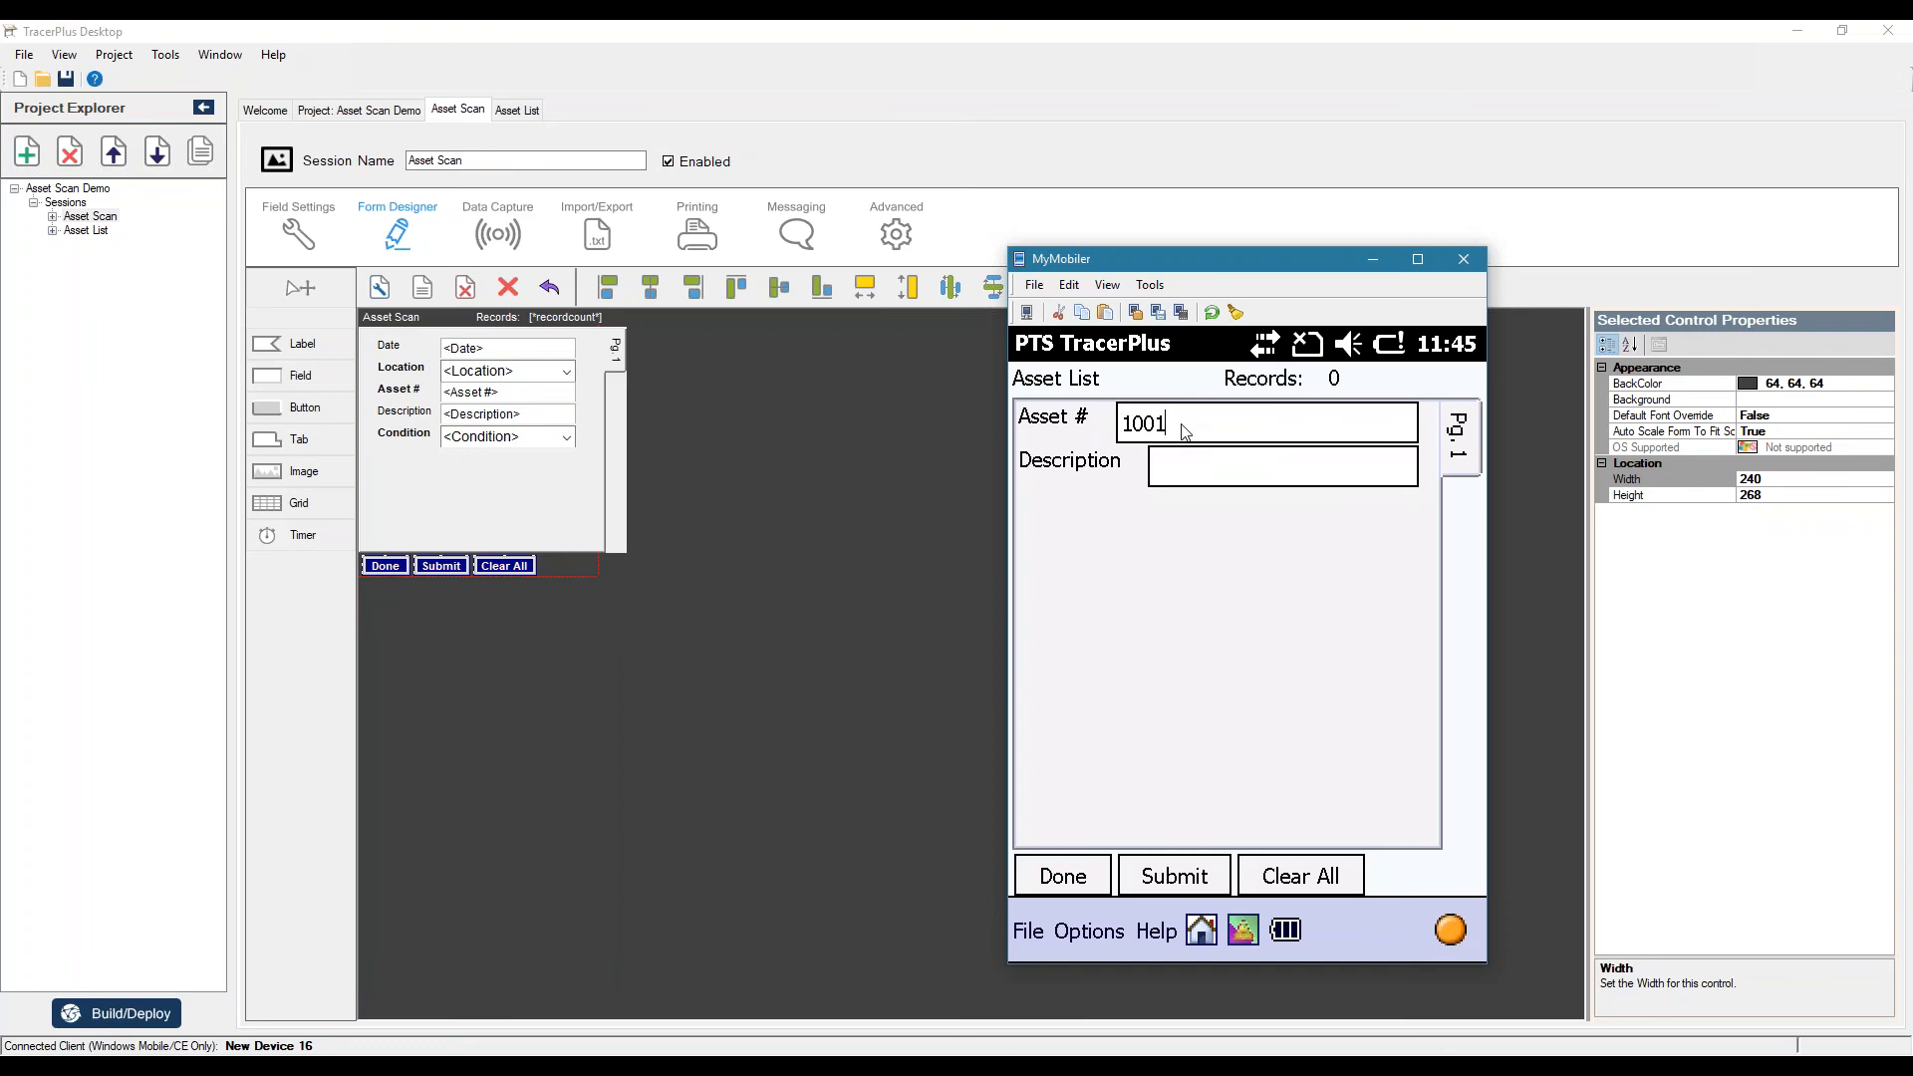
{"action": "type", "text": "W"}
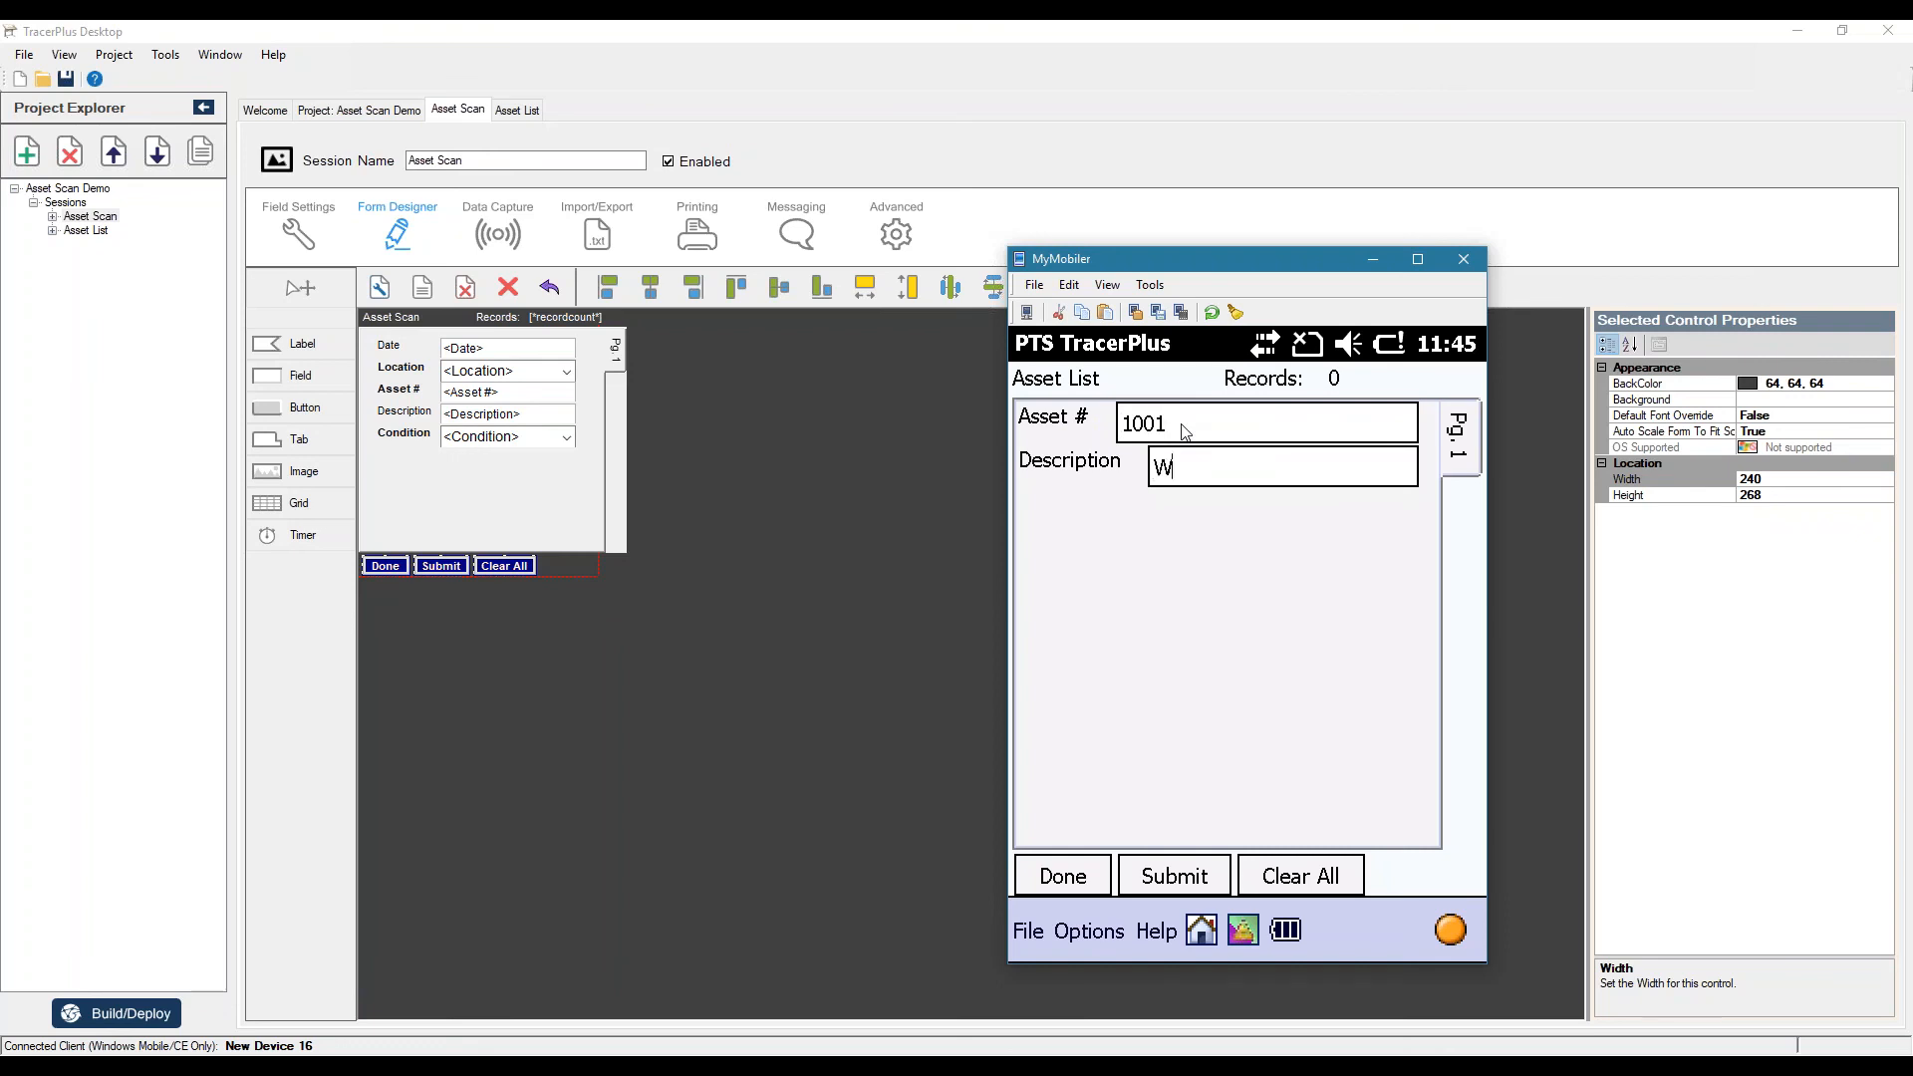
{"action": "type", "text": "orkstation PC"}
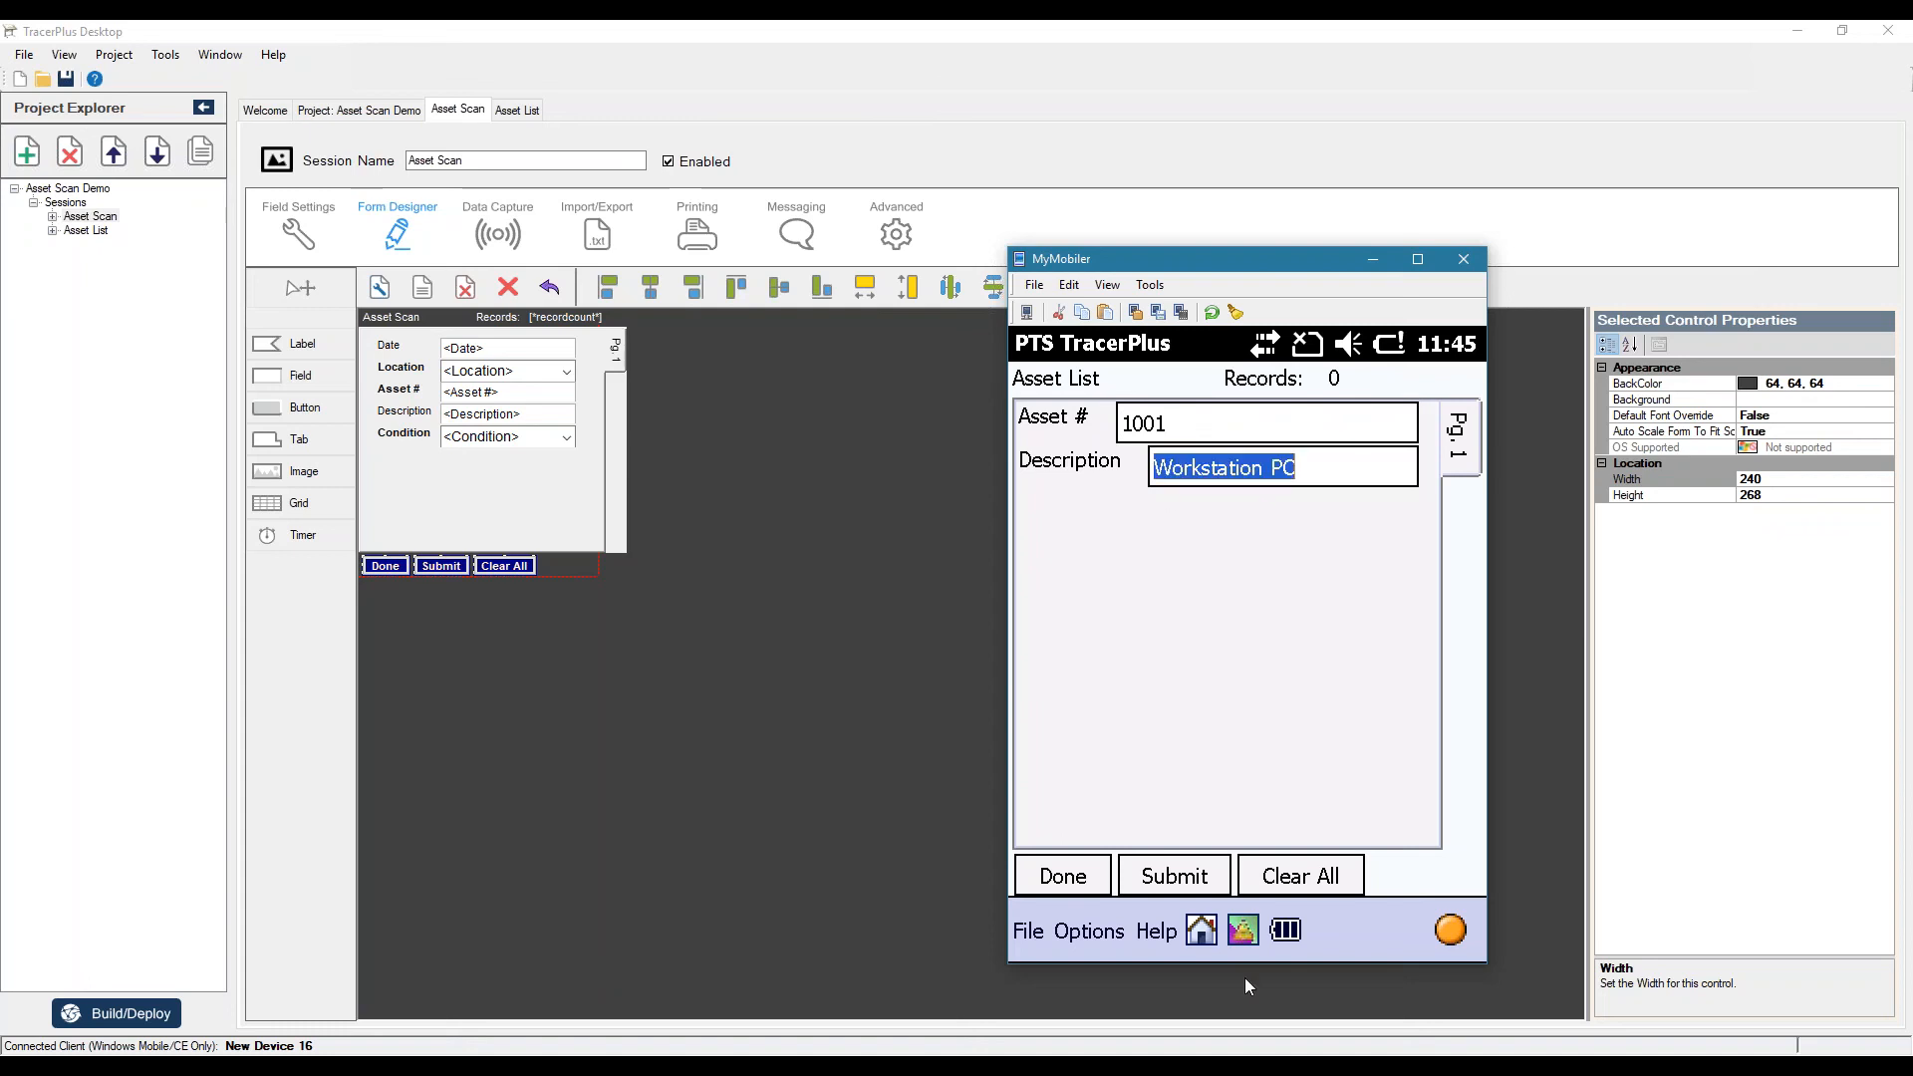
{"action": "left_click", "coordinate": [1172, 877]}
{"action": "type", "text": "S"}
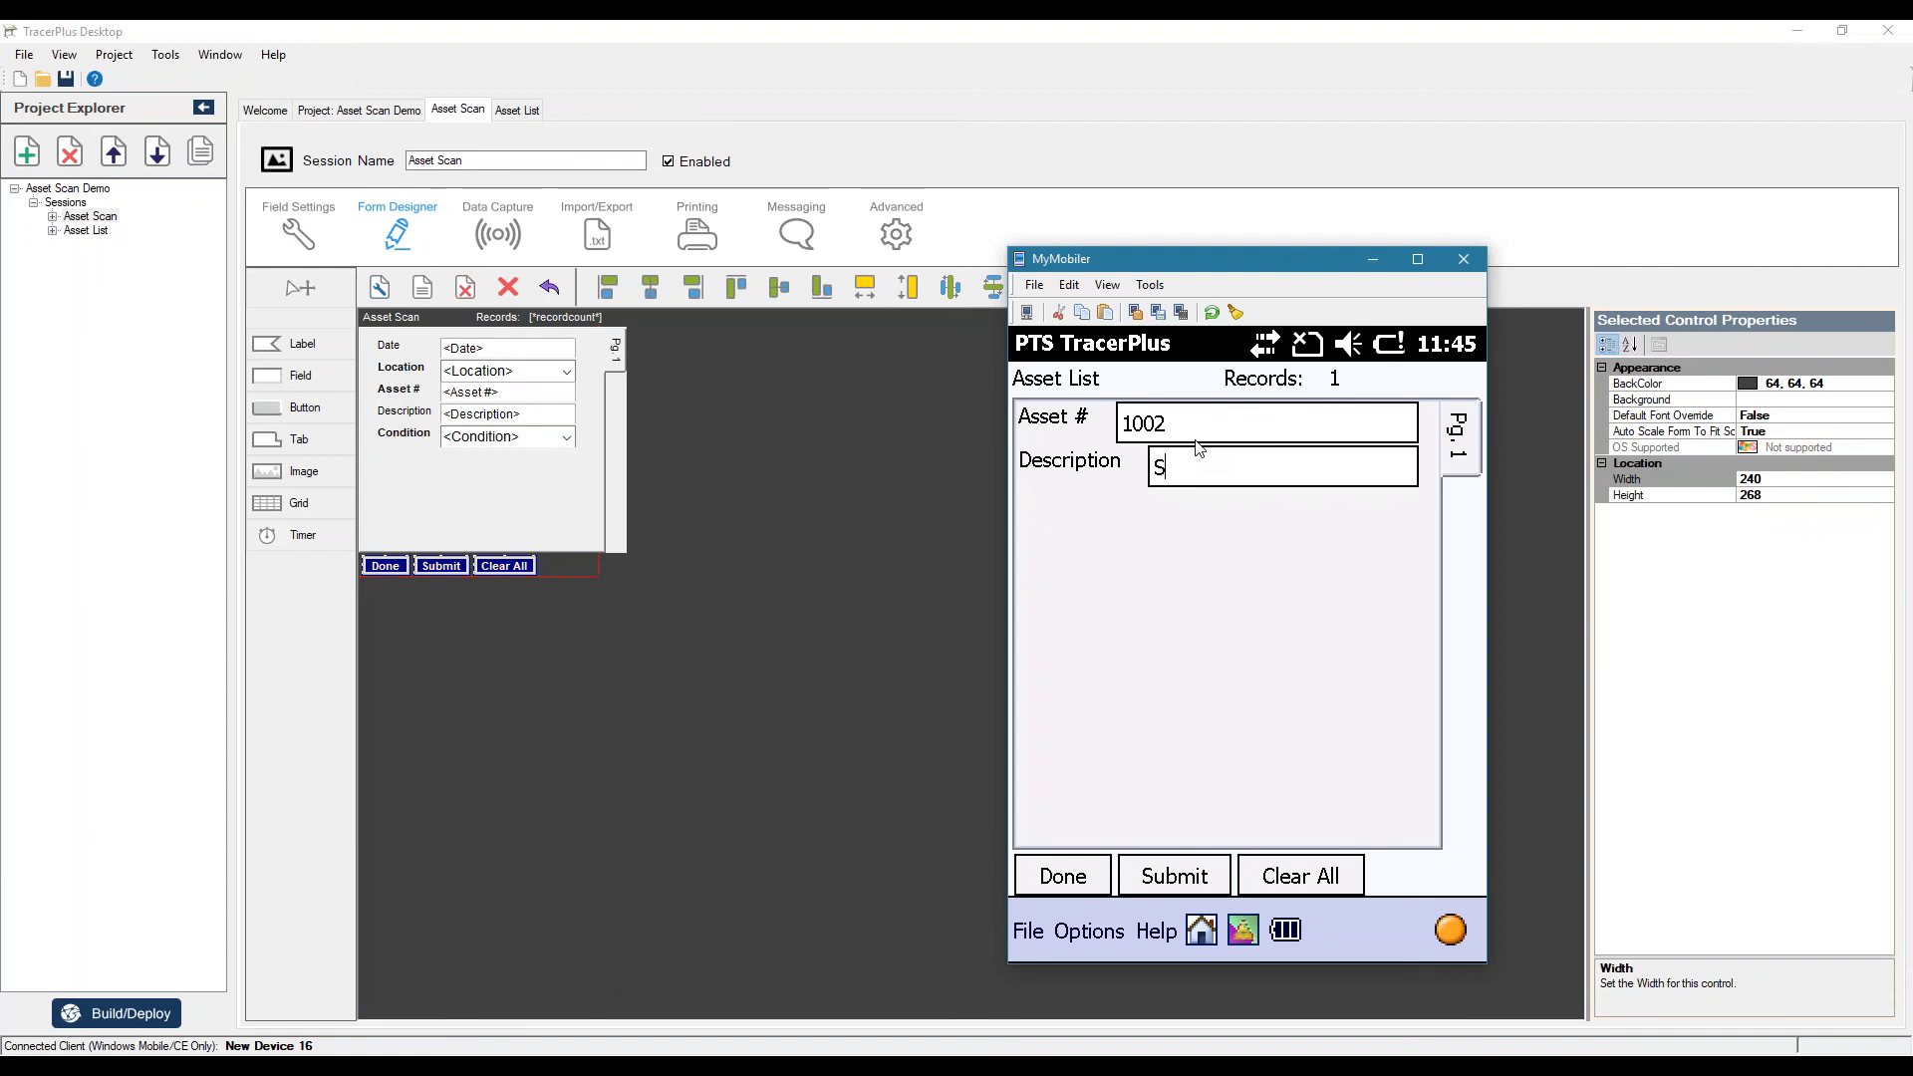
{"action": "type", "text": "erver PC"}
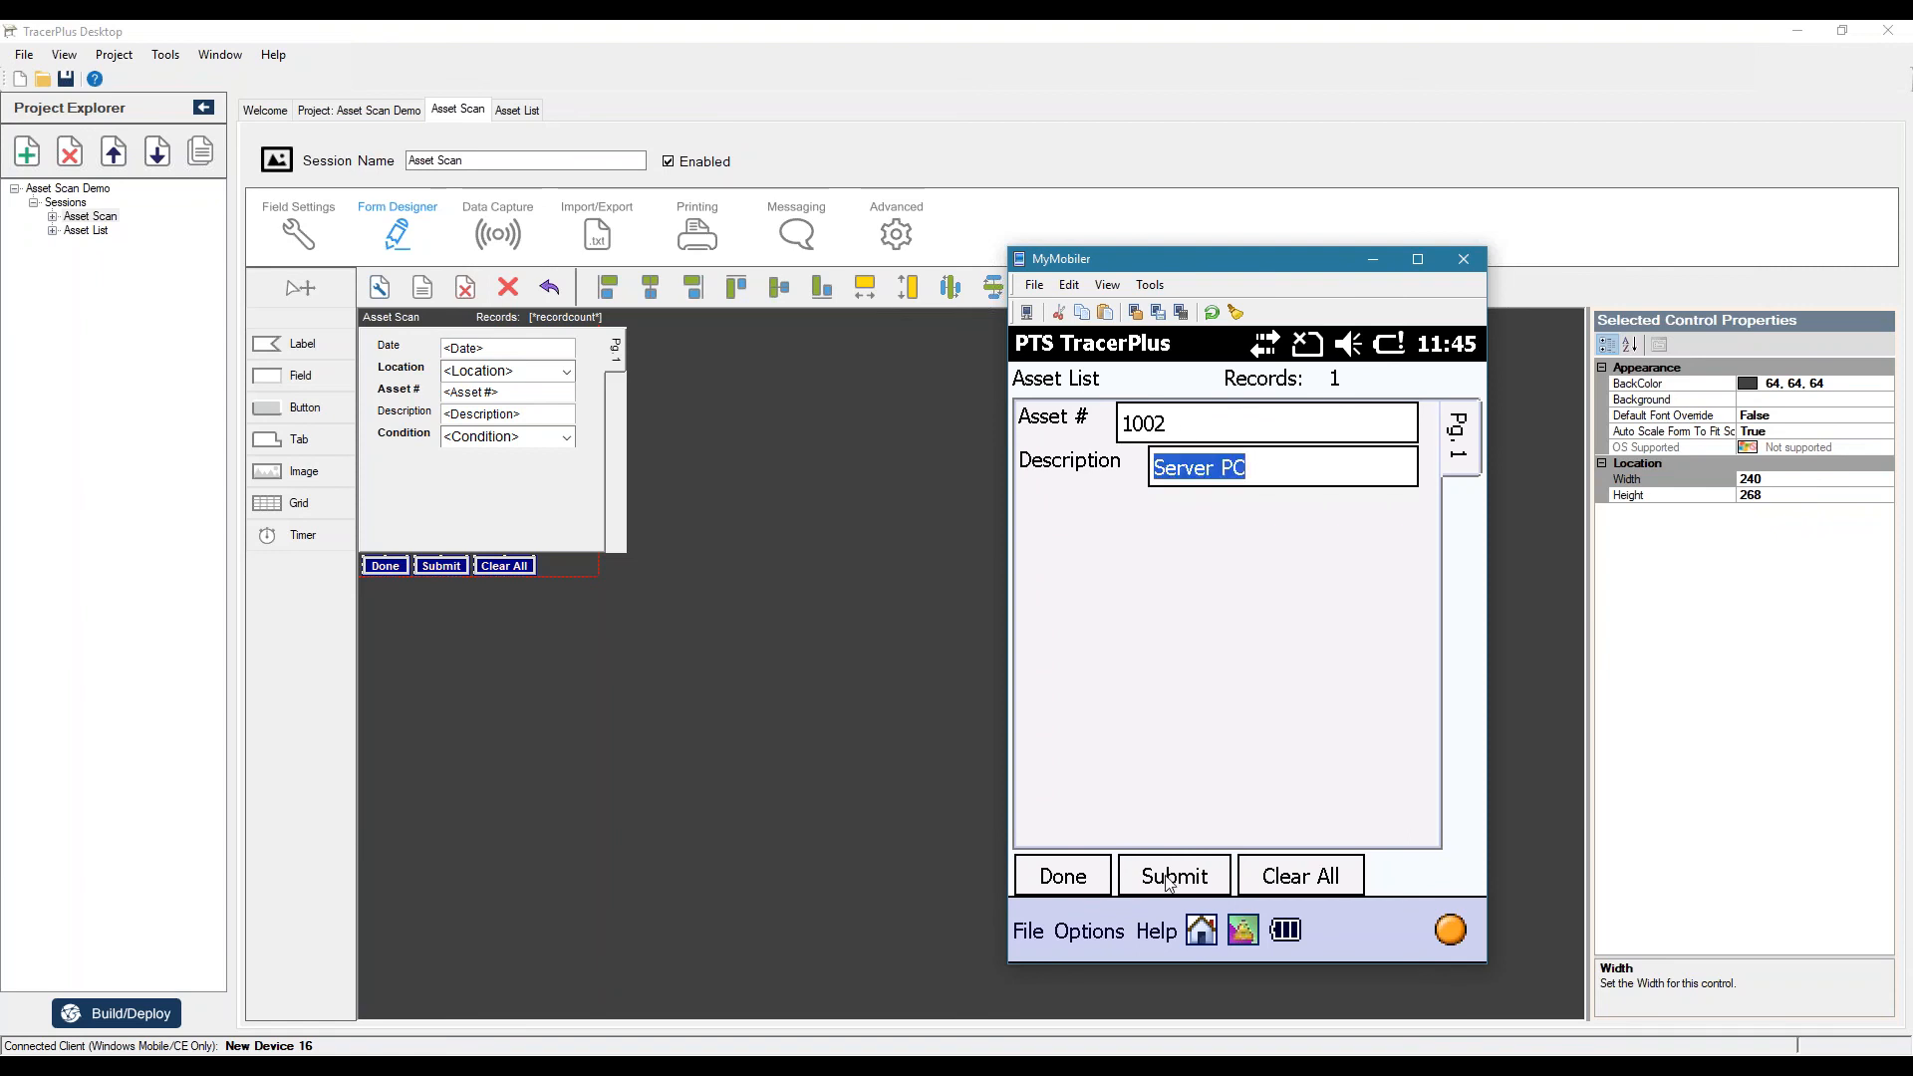
{"action": "left_click", "coordinate": [1172, 875]}
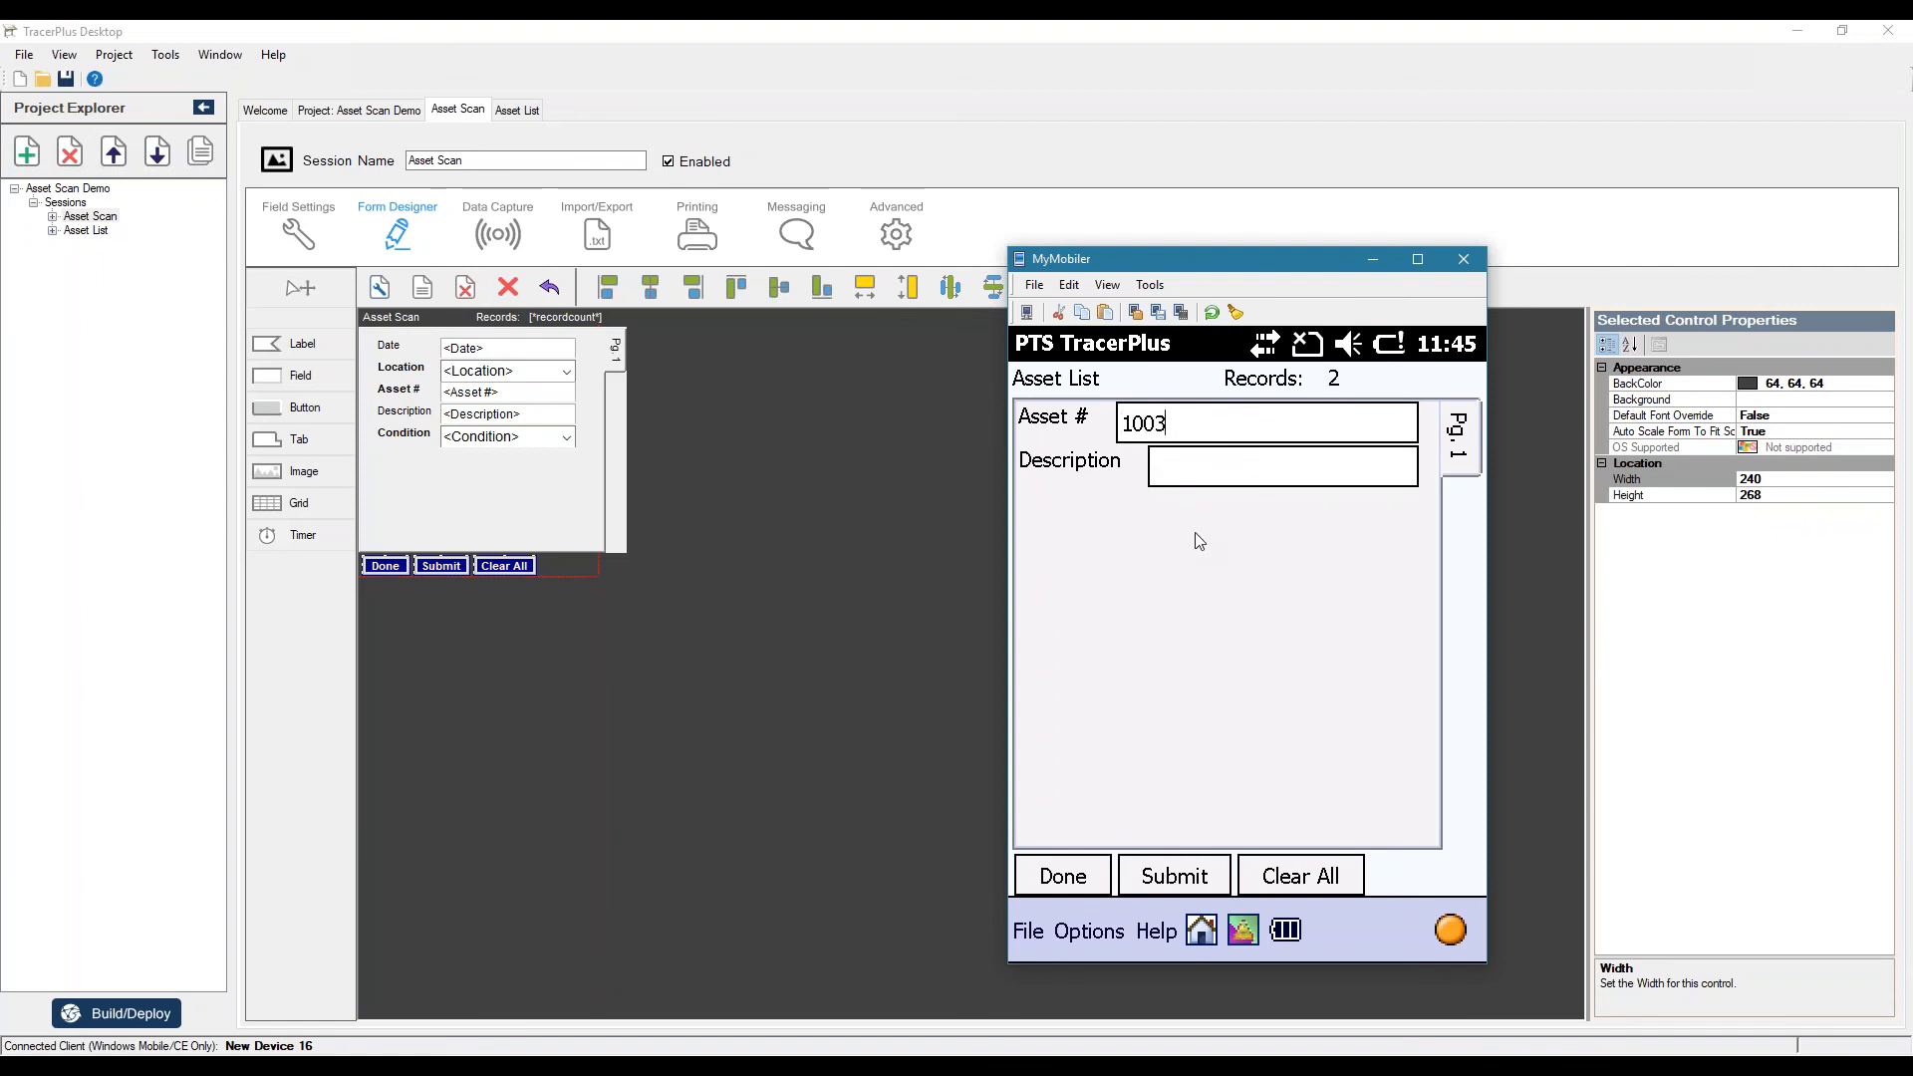
{"action": "type", "text": "M"}
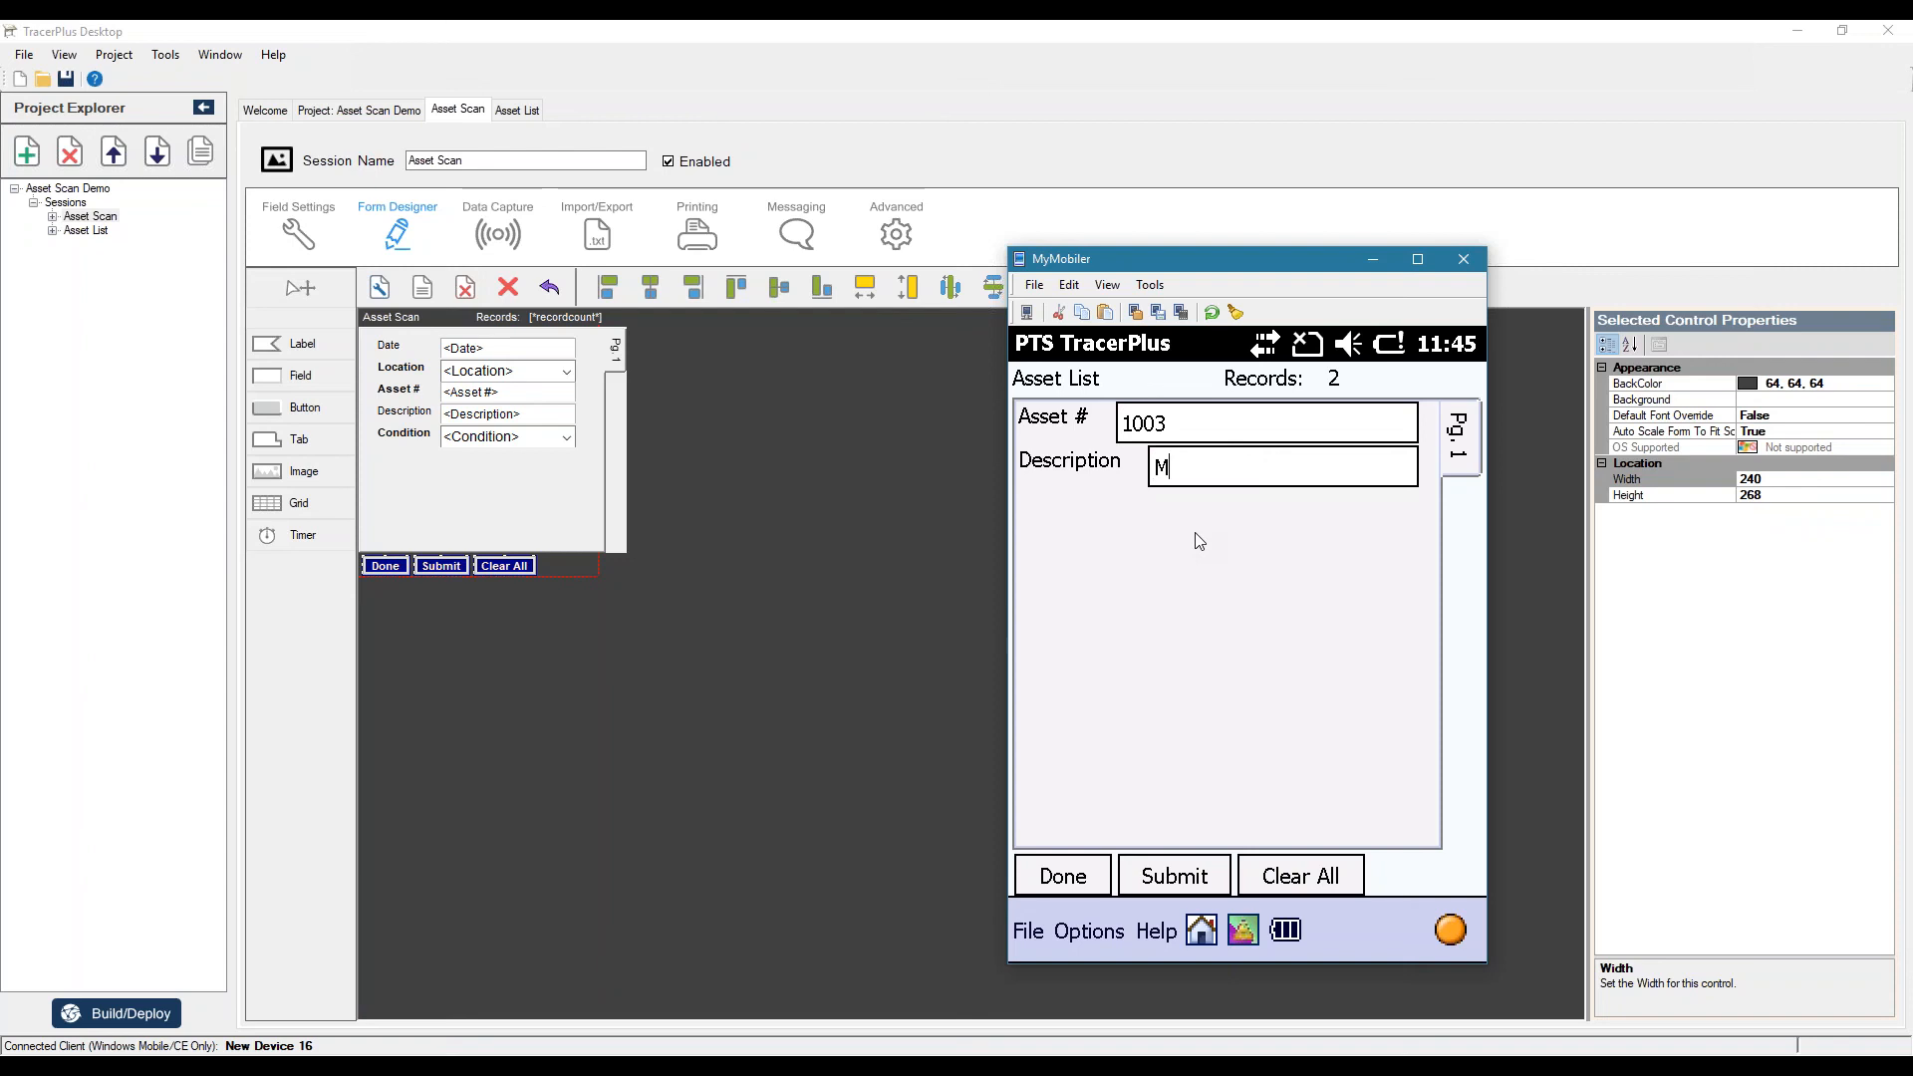
{"action": "type", "text": "onitor"}
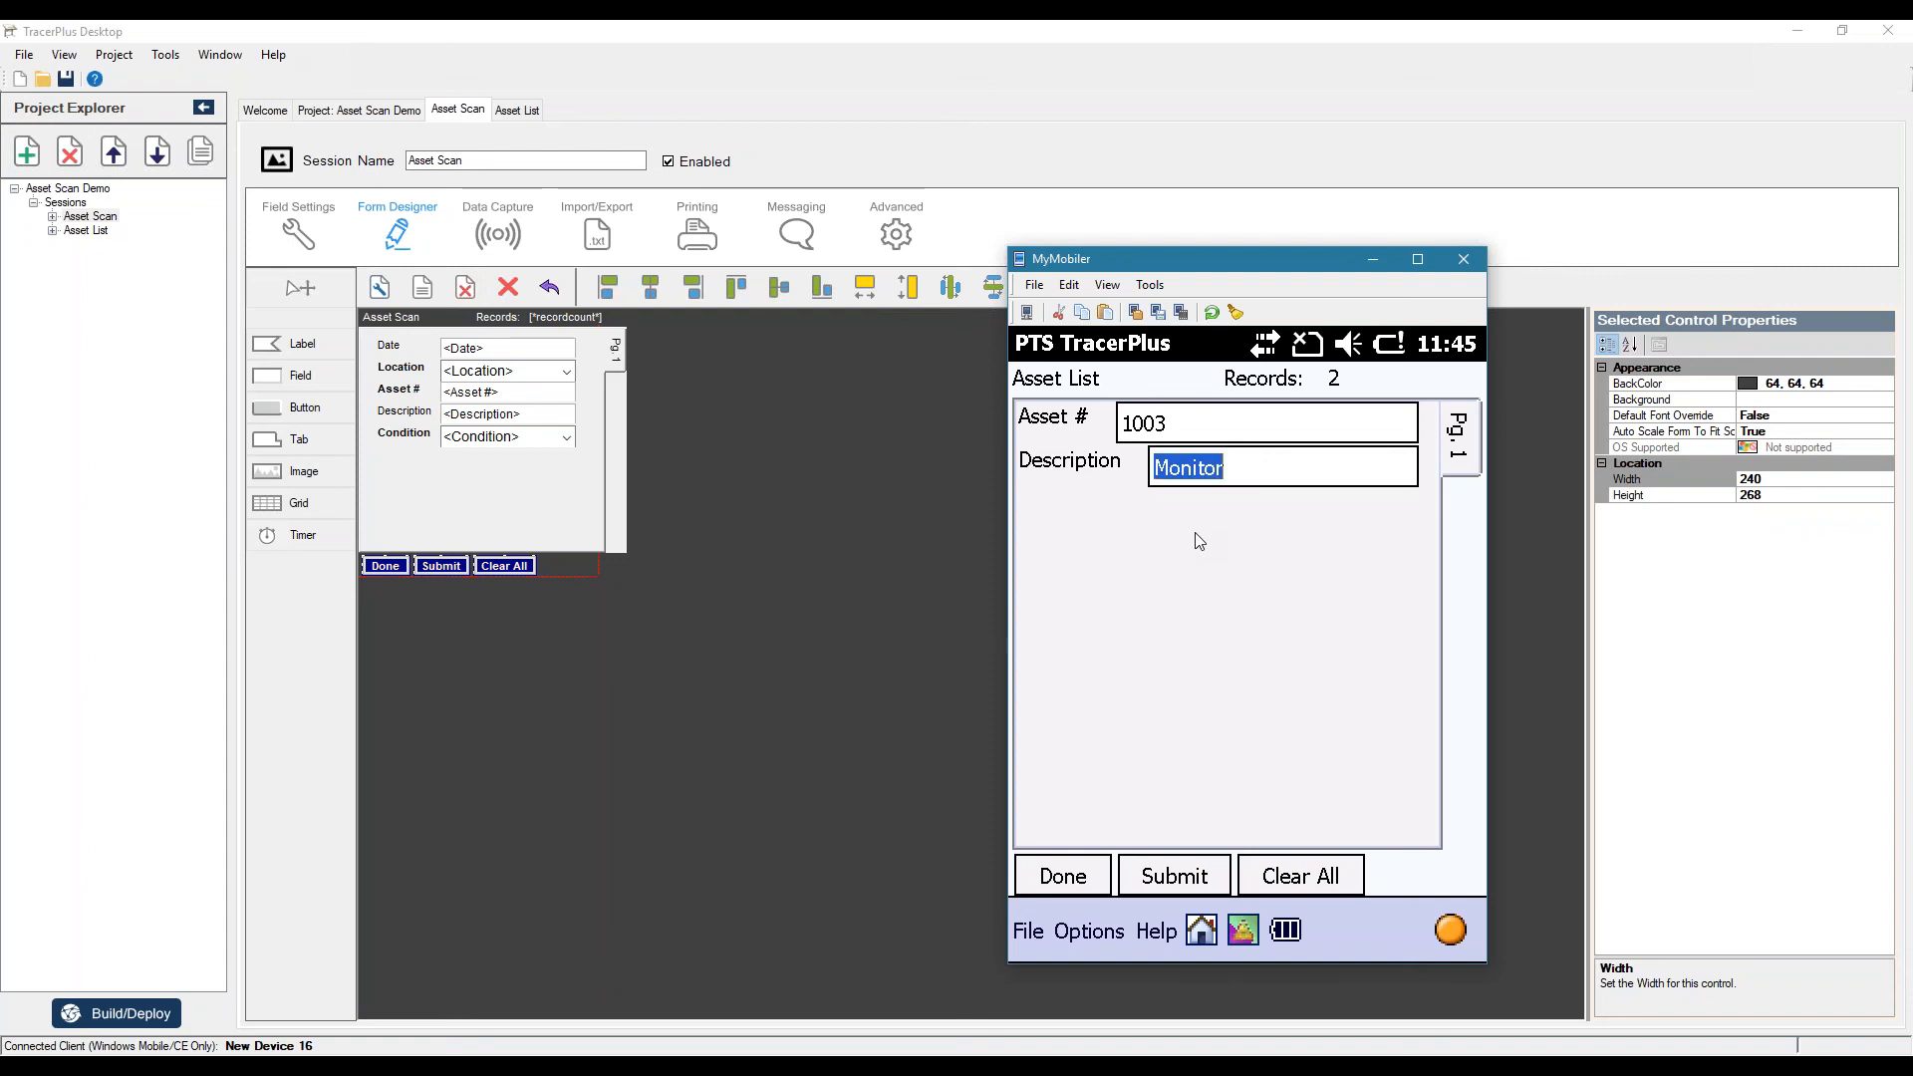
{"action": "left_click", "coordinate": [1172, 877]}
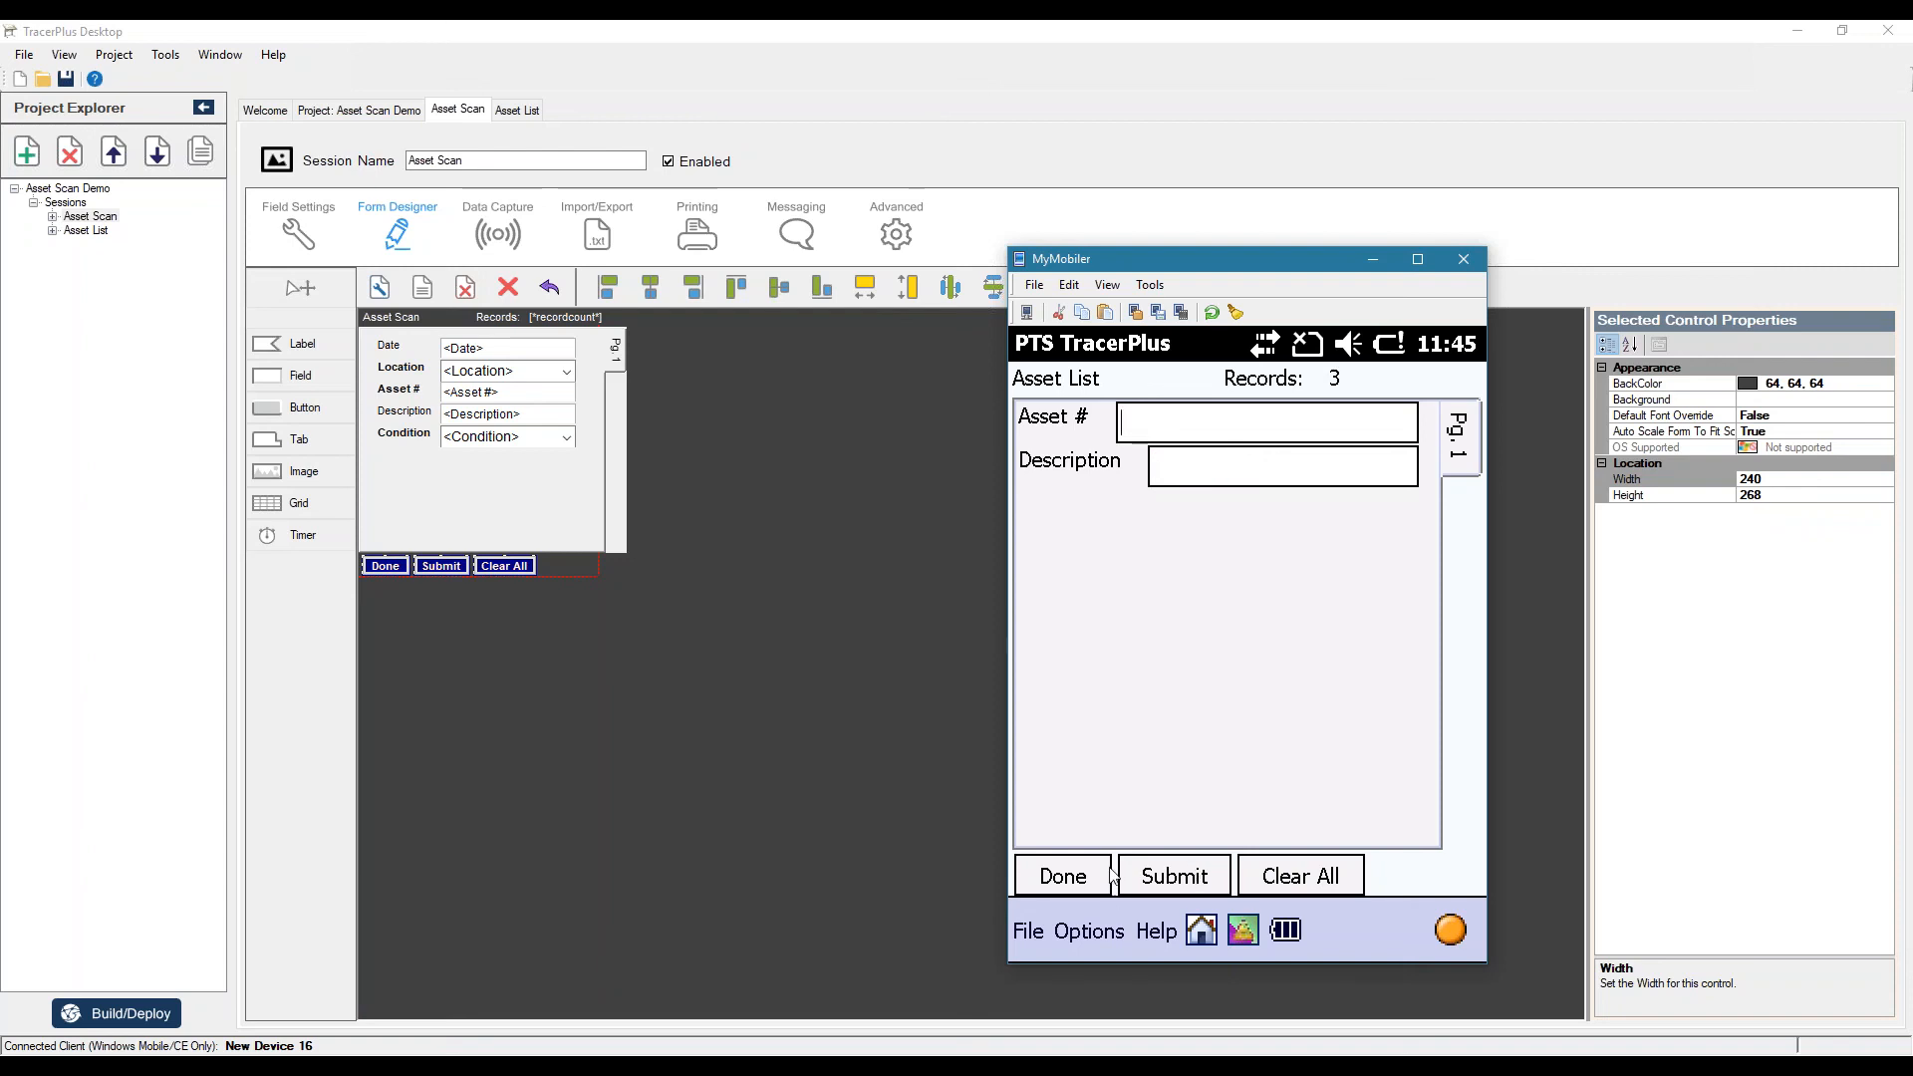
{"action": "left_click", "coordinate": [1200, 929]}
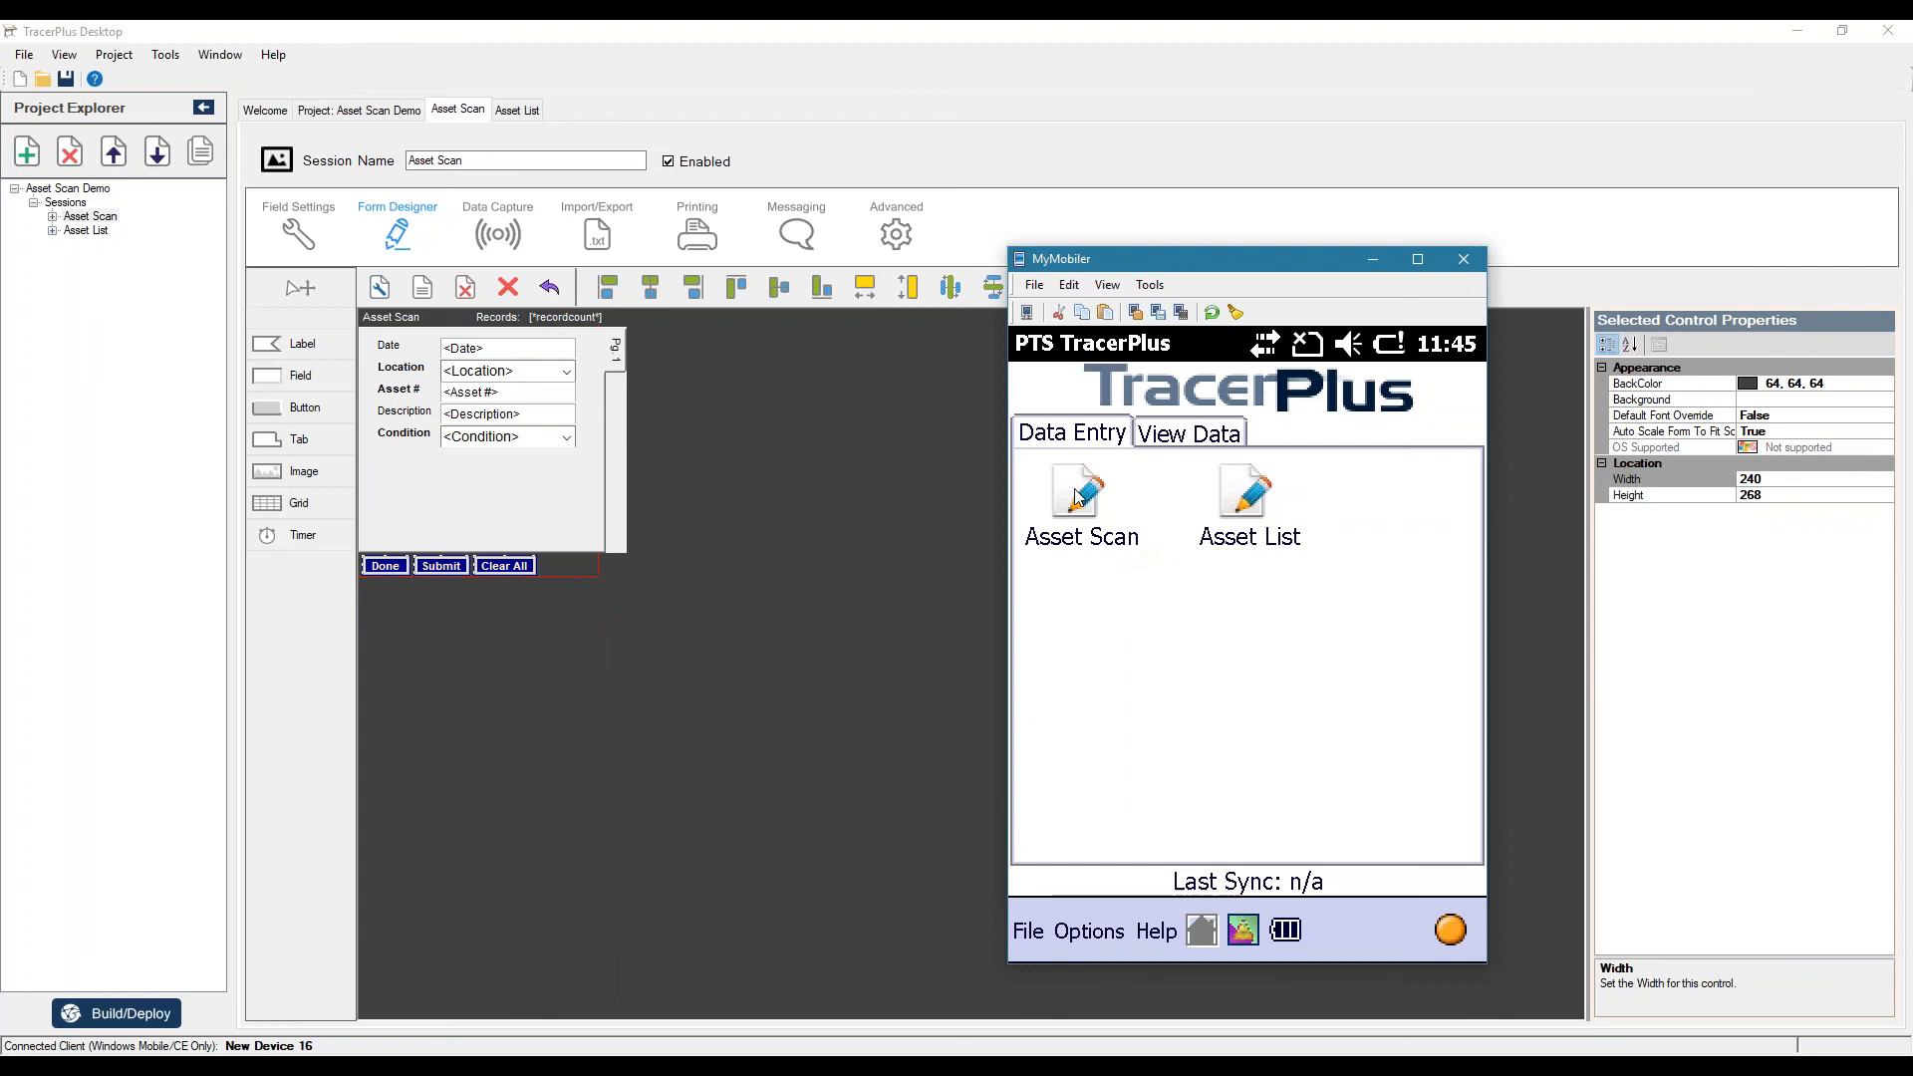
- Launch the Asset Scan form and choose Room 101 as location, then show the Condition choices
{"action": "left_click", "coordinate": [1078, 492]}
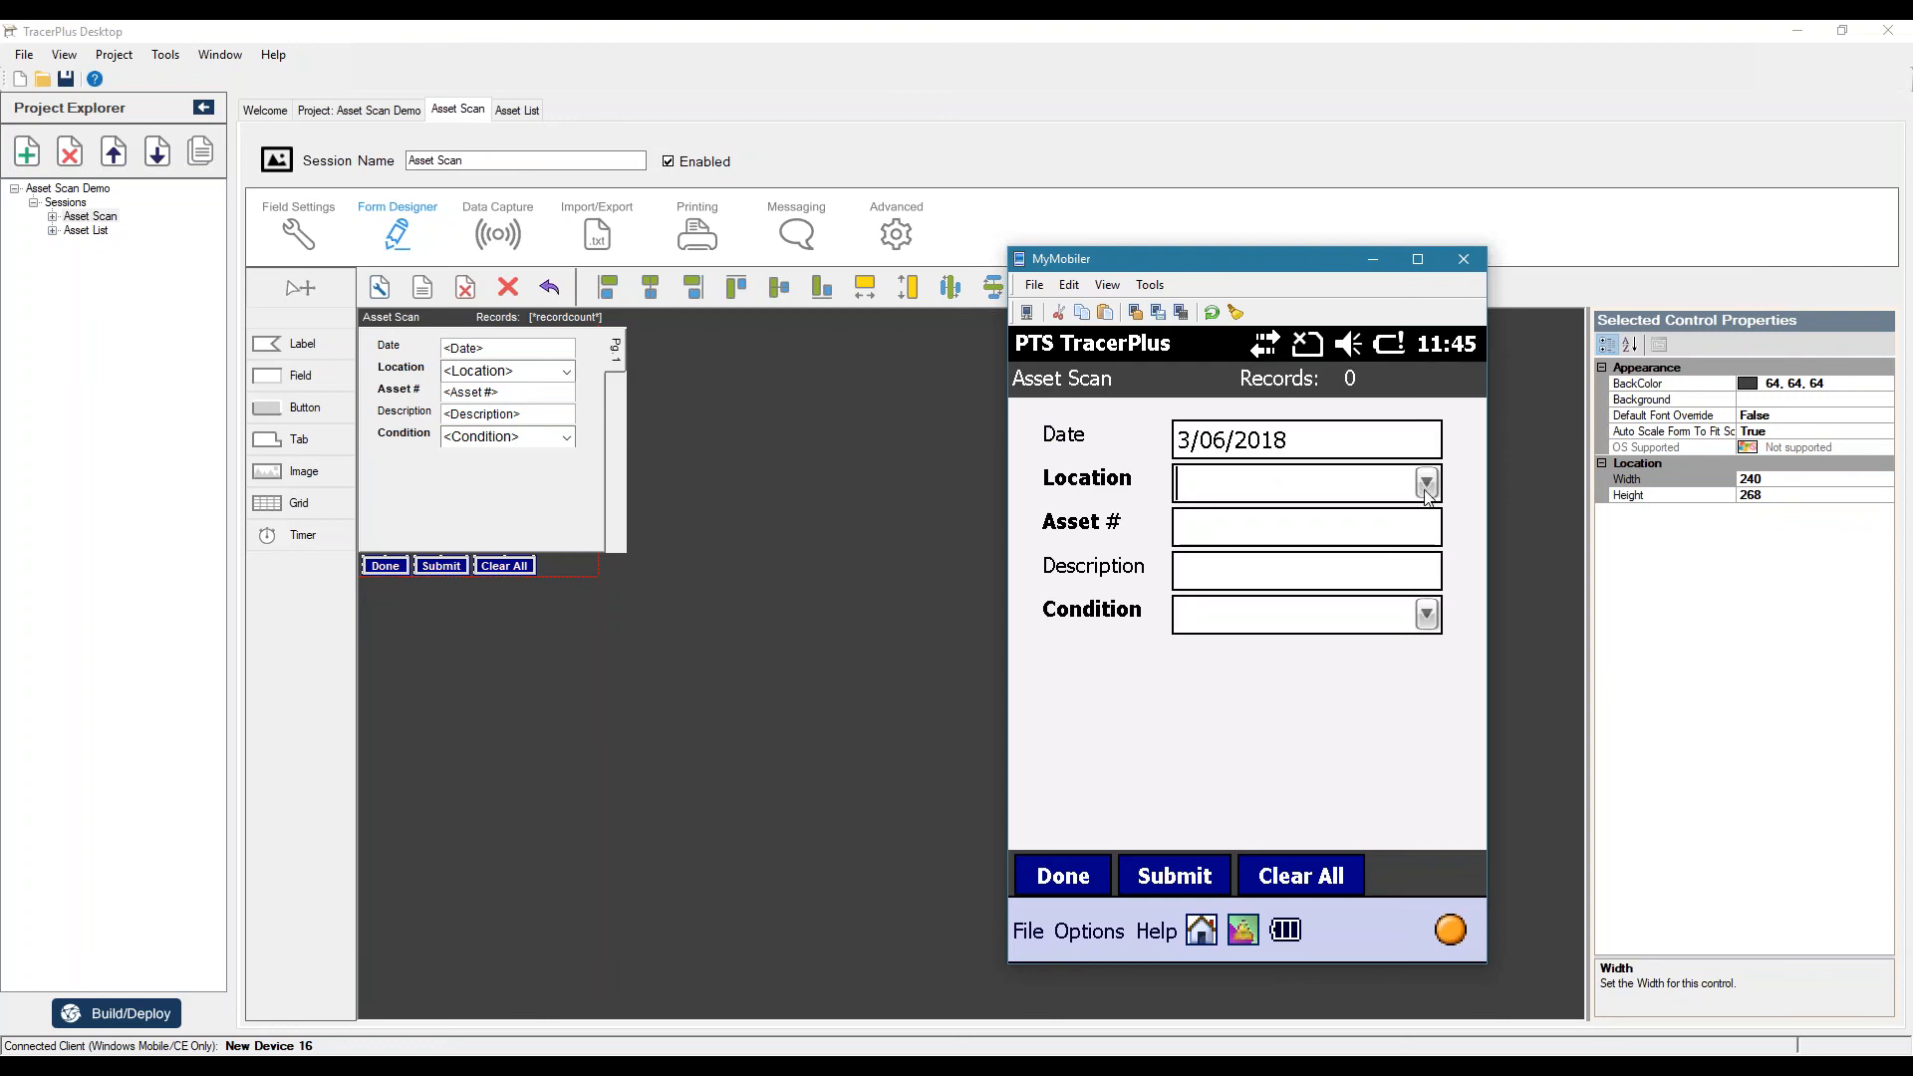
{"action": "left_click", "coordinate": [1425, 483]}
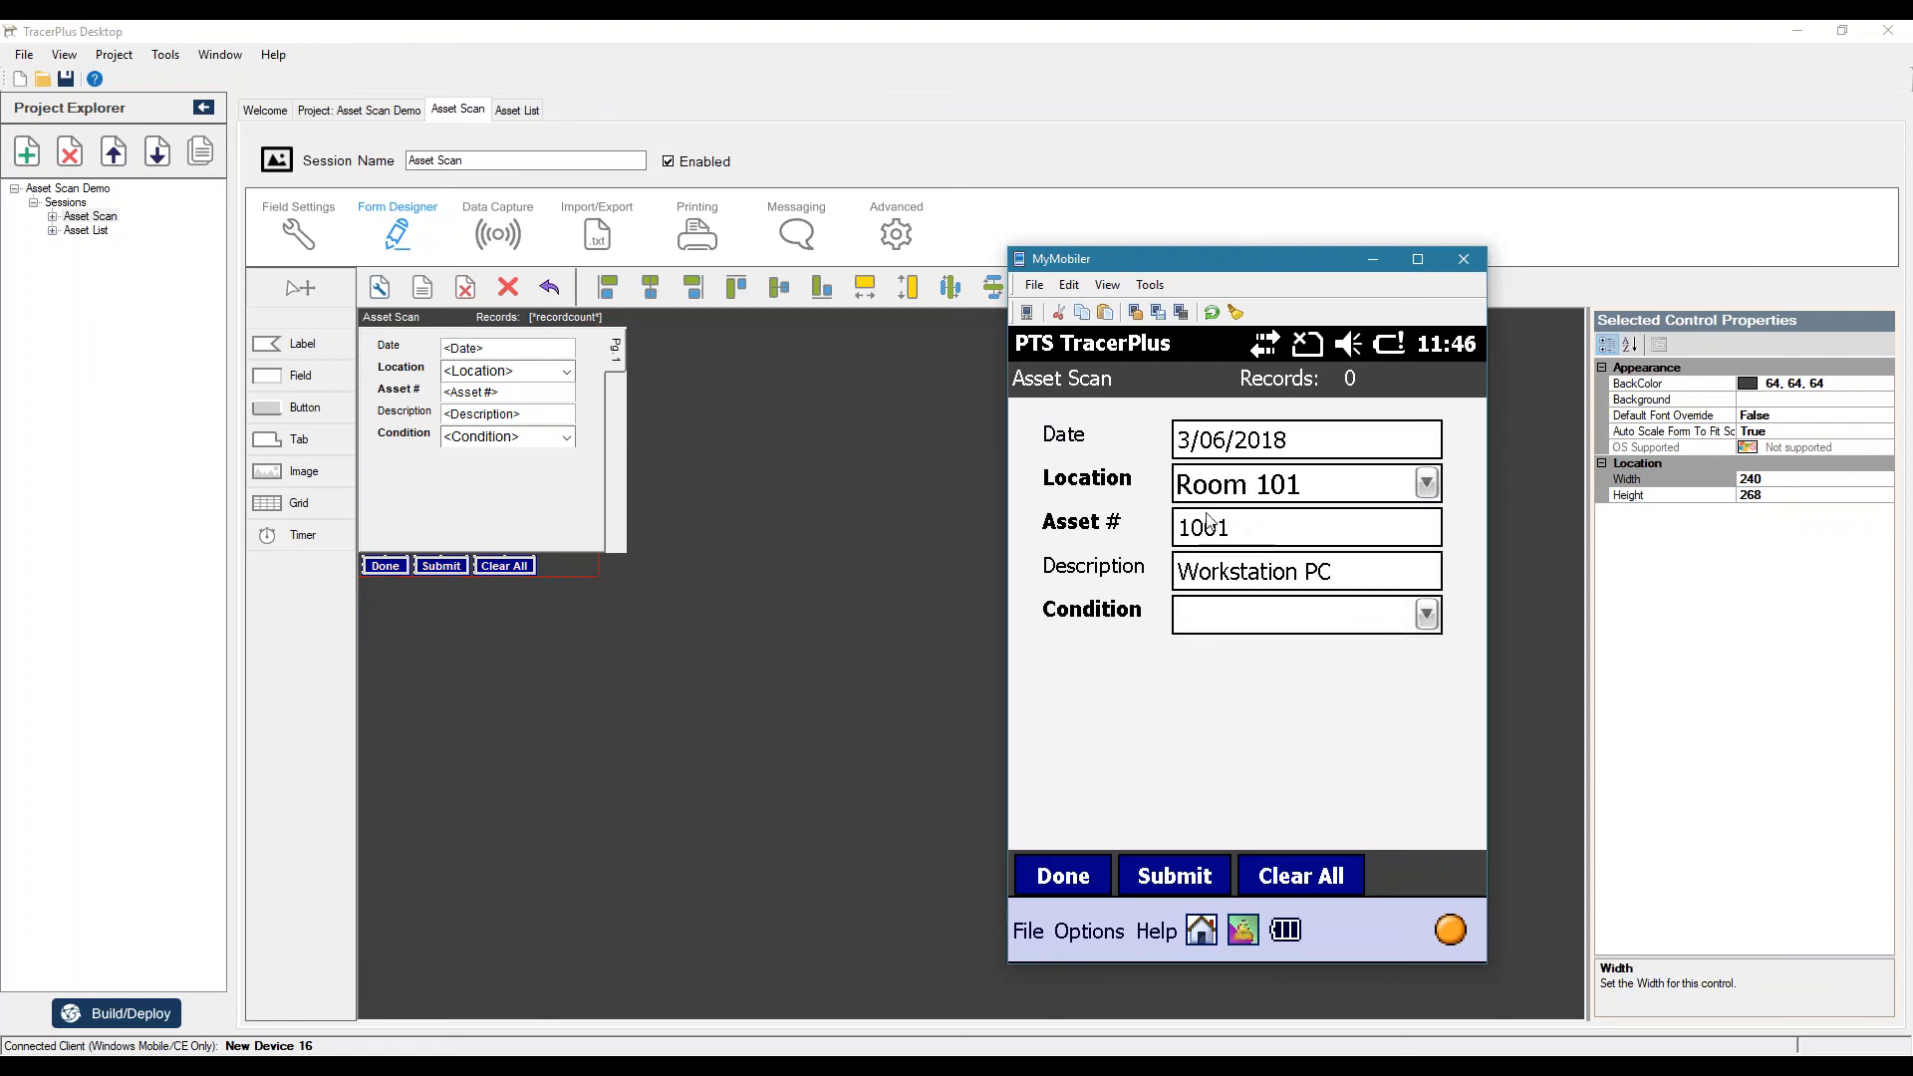
{"action": "left_click", "coordinate": [1288, 616]}
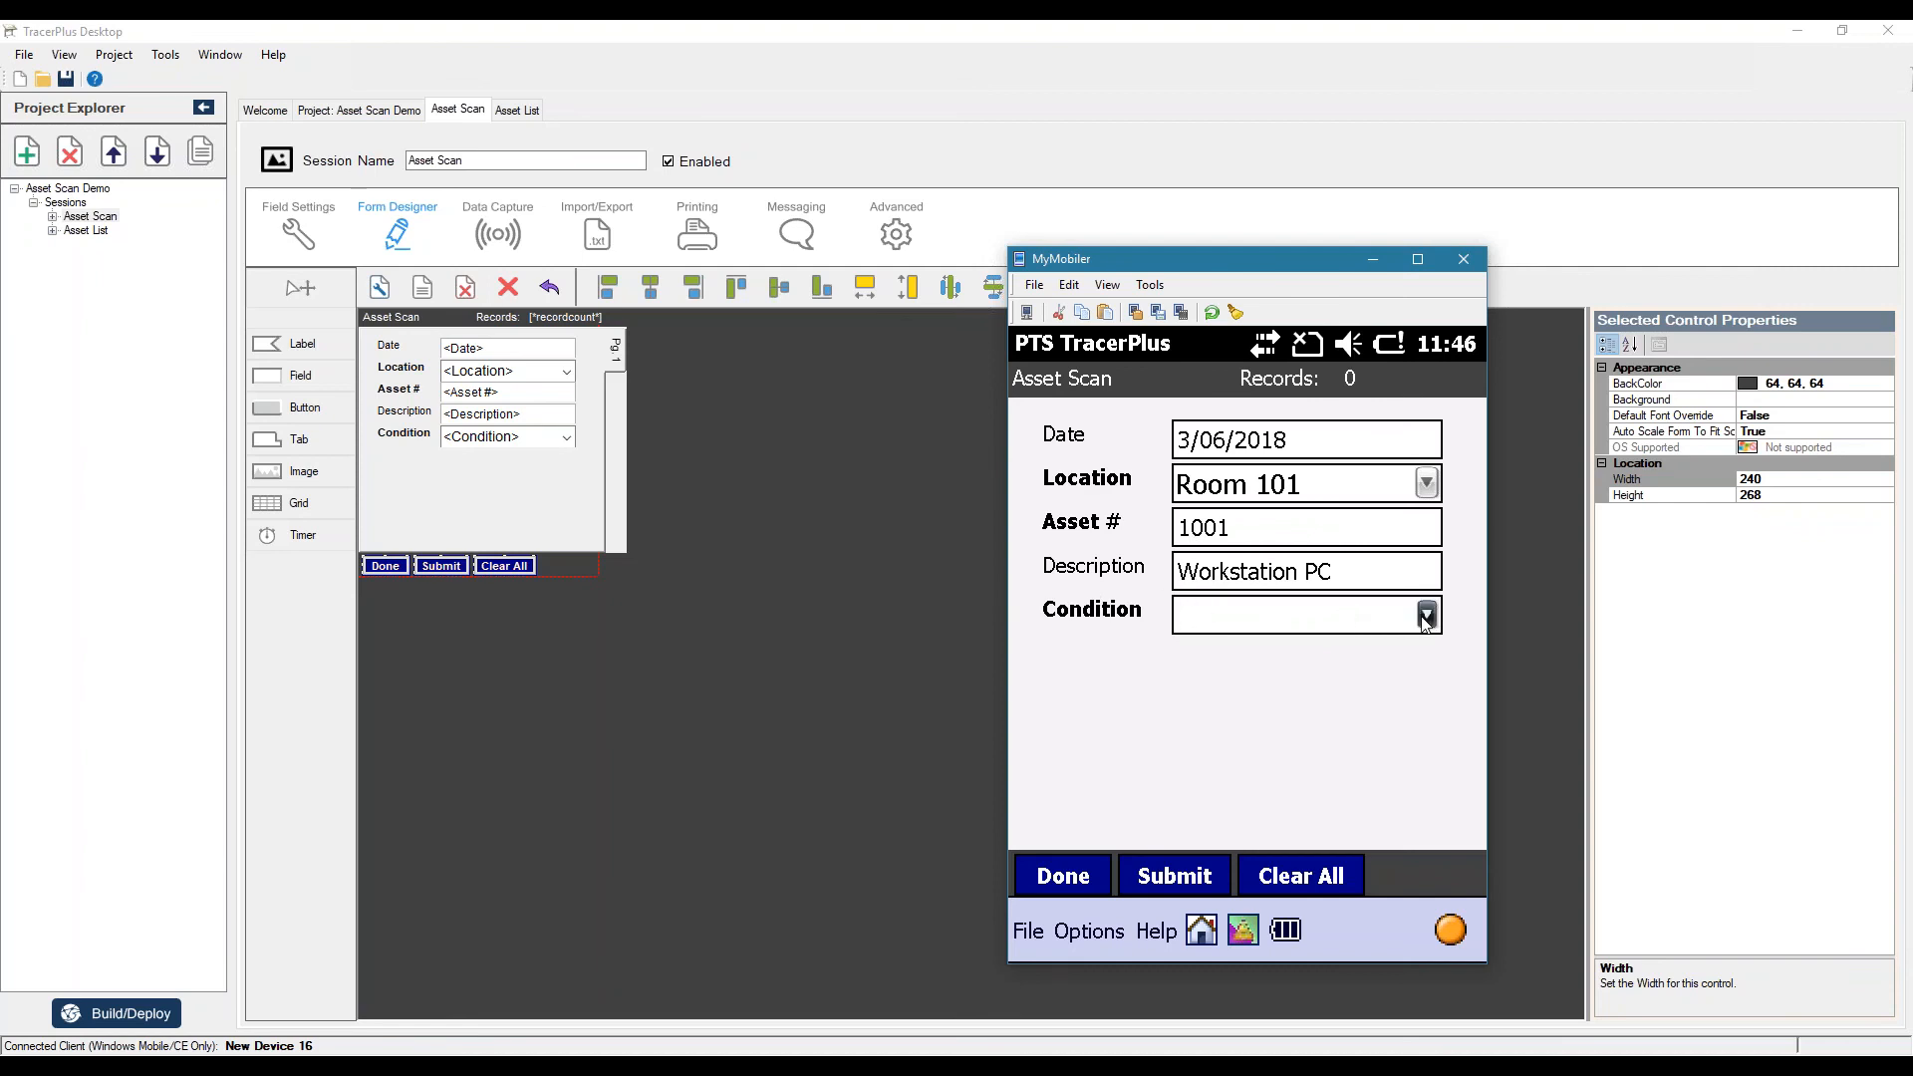
{"action": "left_click", "coordinate": [1423, 616]}
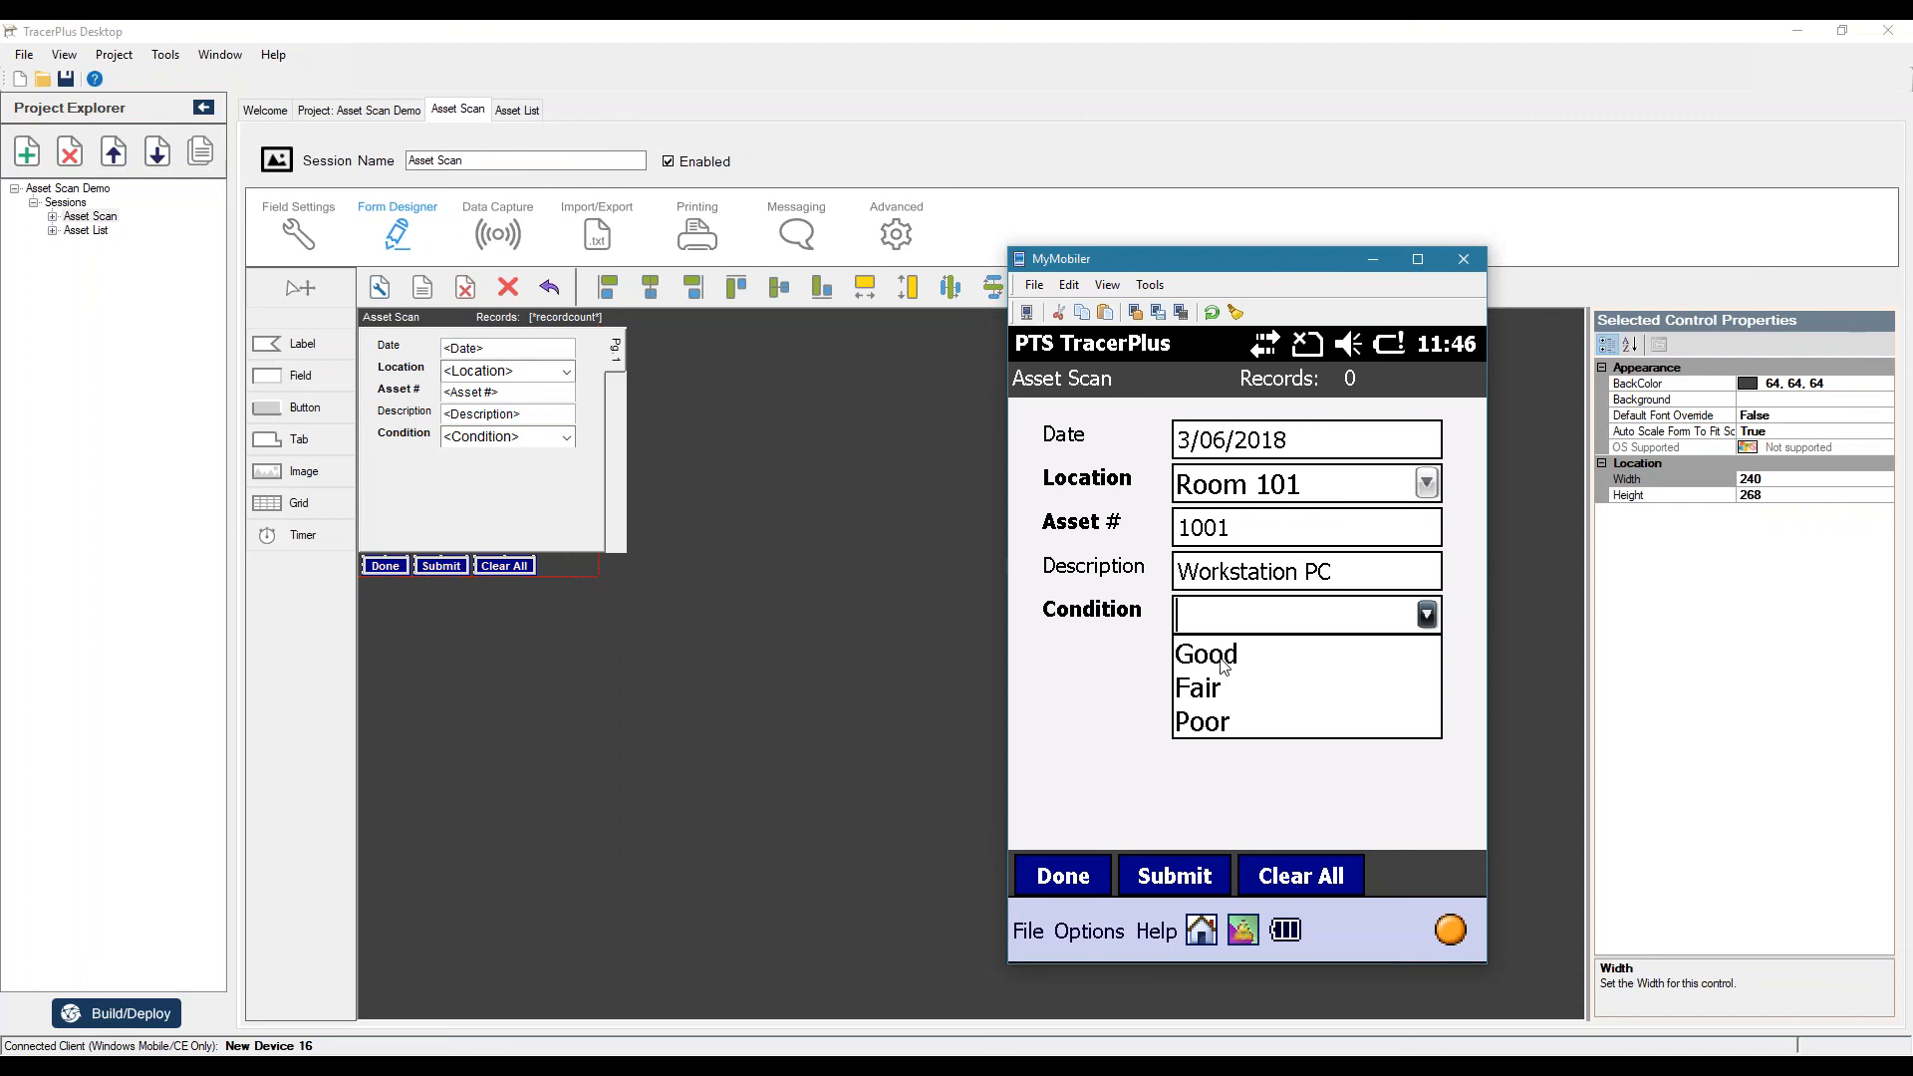
{"action": "mouse_move", "coordinate": [1348, 430]}
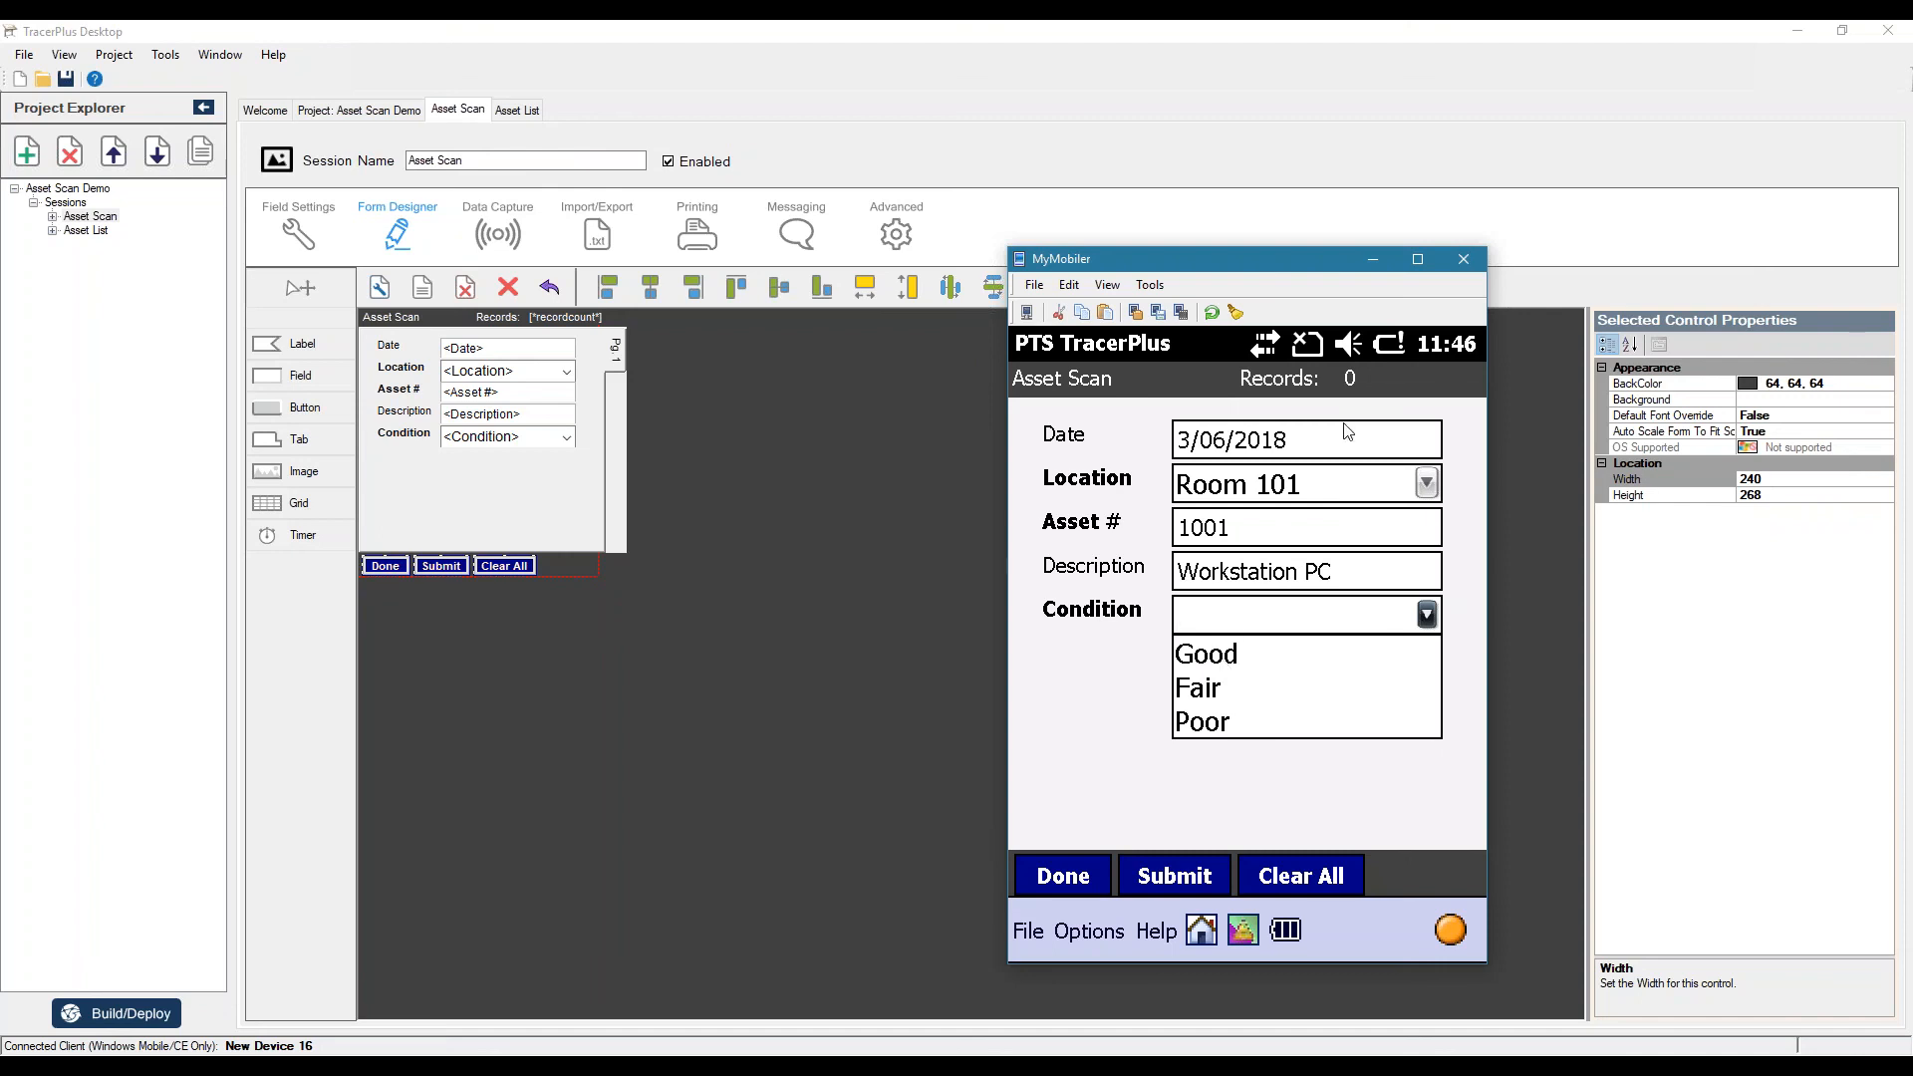
{"action": "mouse_move", "coordinate": [1202, 750]}
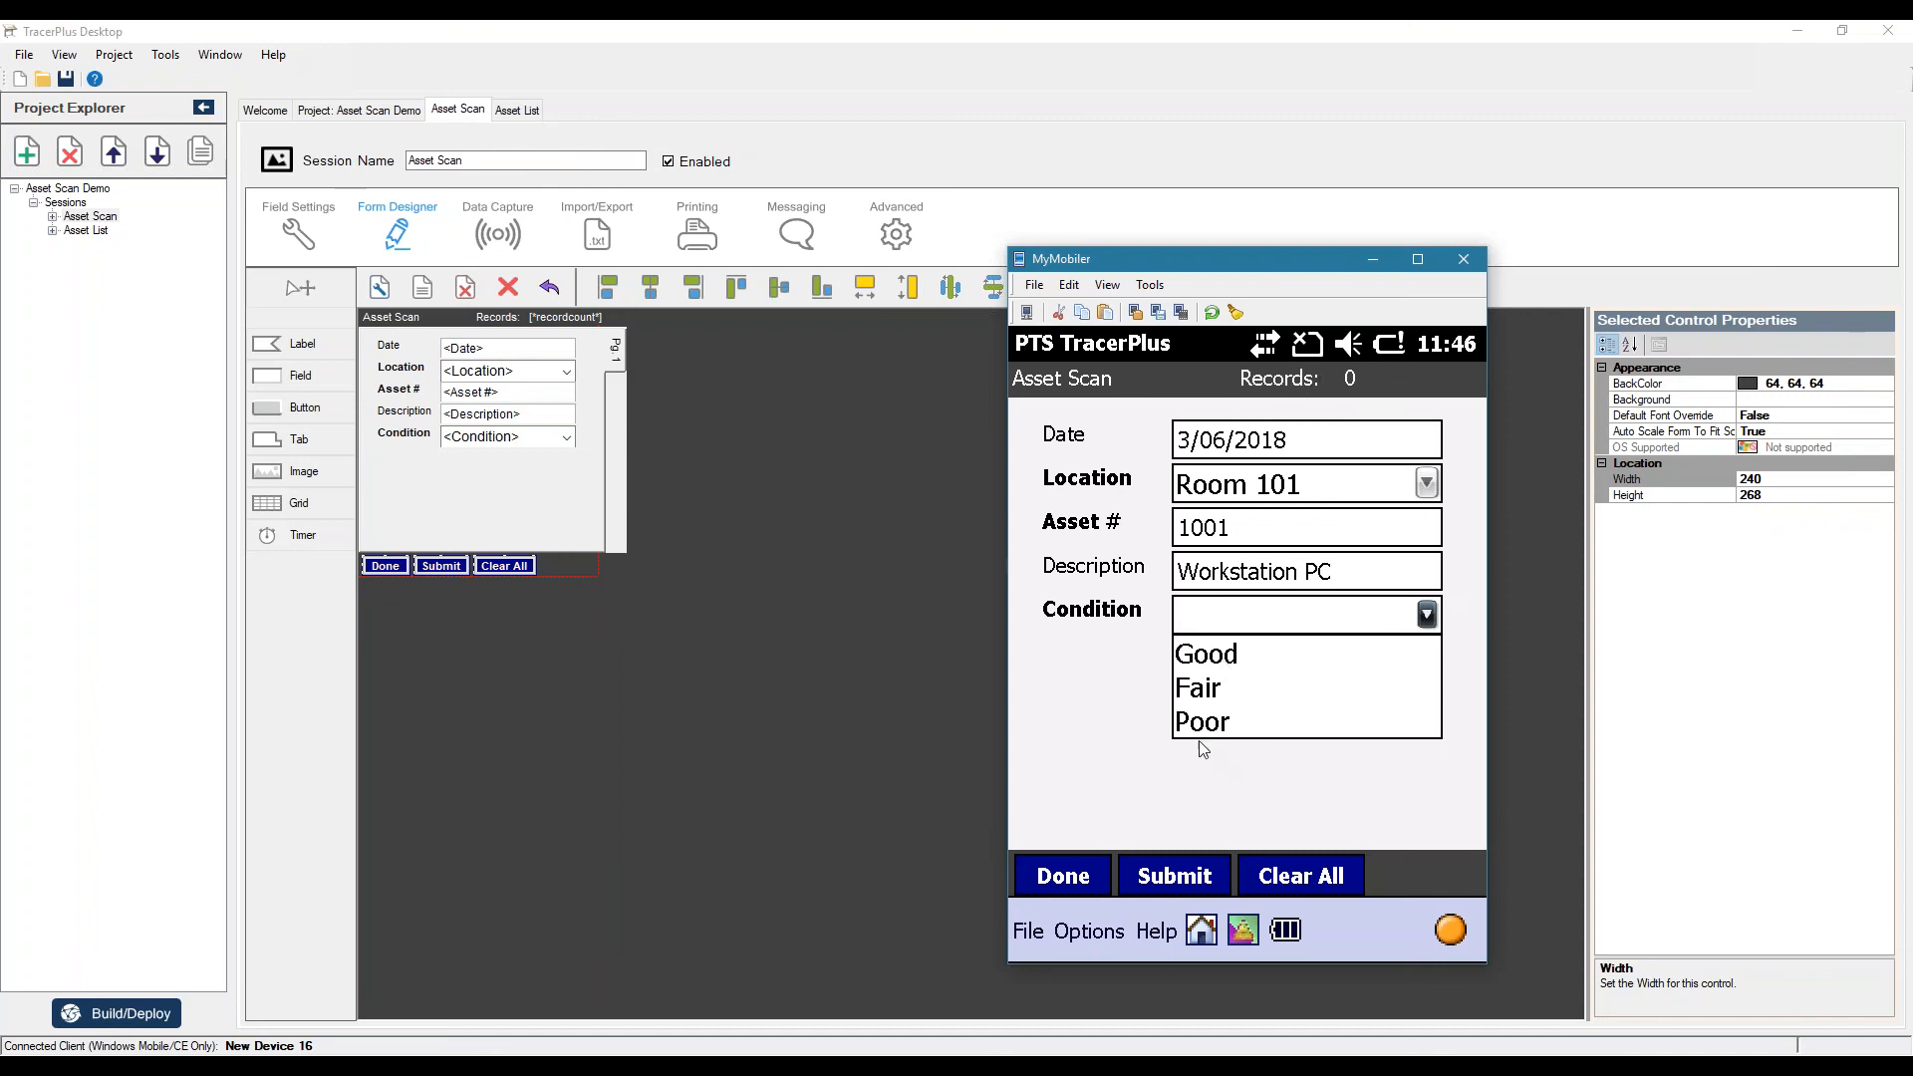
- Submit Asset Scan records for assets 1002 and 1003 (Monitor) in Room 101
{"action": "left_click", "coordinate": [1170, 875]}
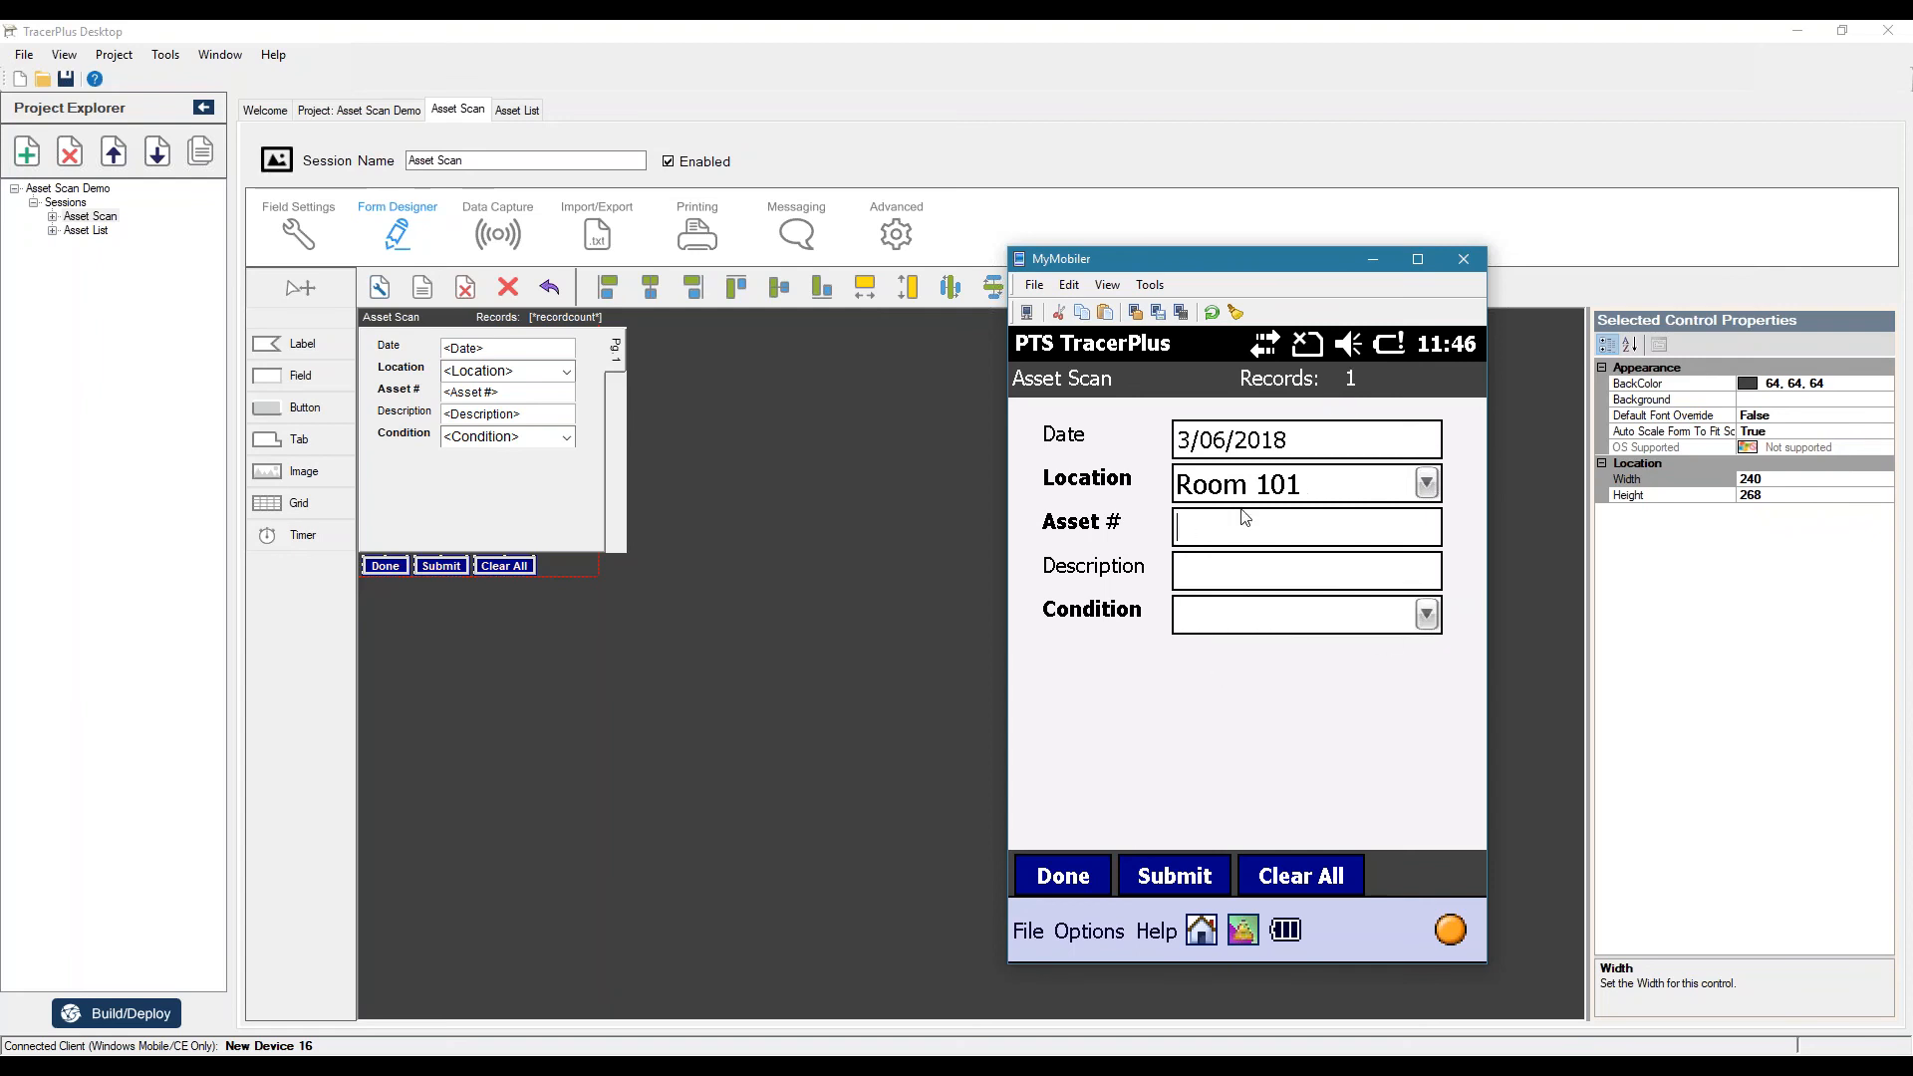
{"action": "type", "text": "1002"}
{"action": "left_click", "coordinate": [1308, 568]}
{"action": "type", "text": "Server PC"}
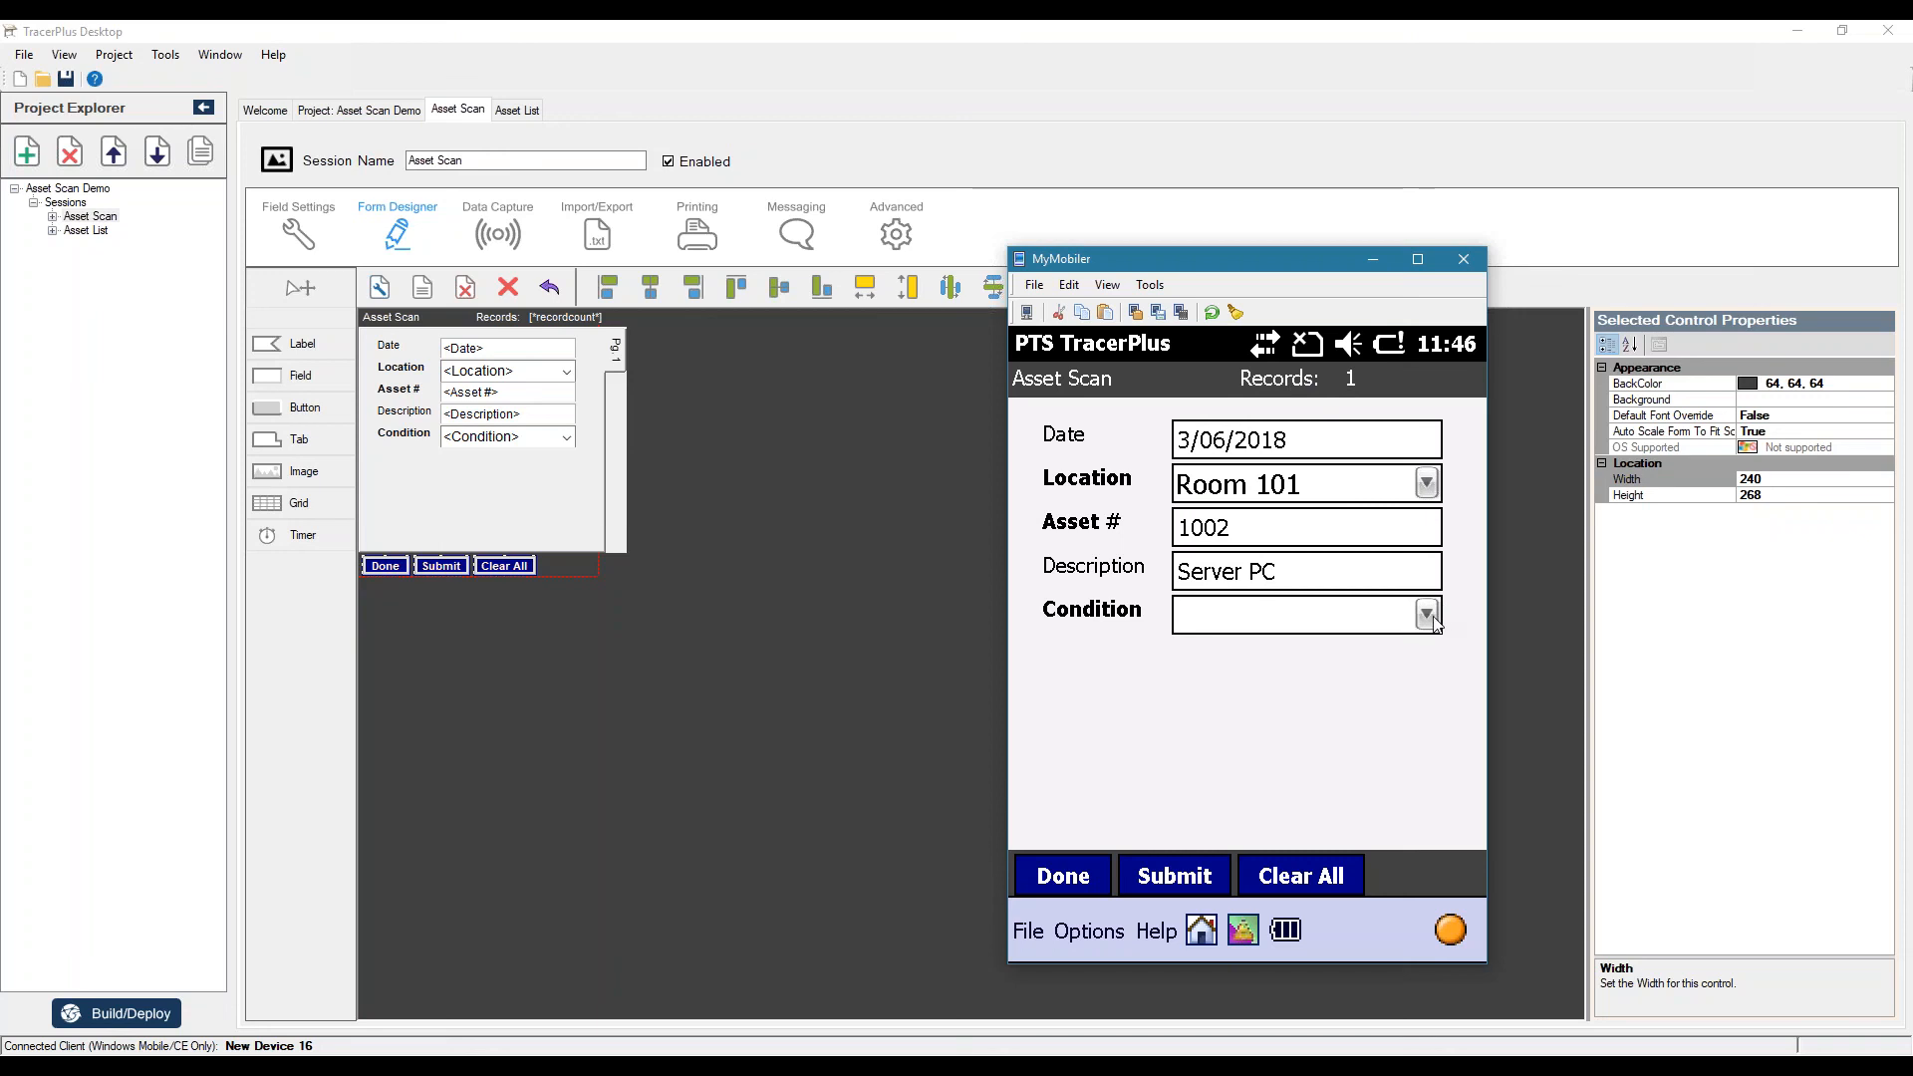
{"action": "left_click", "coordinate": [1172, 875]}
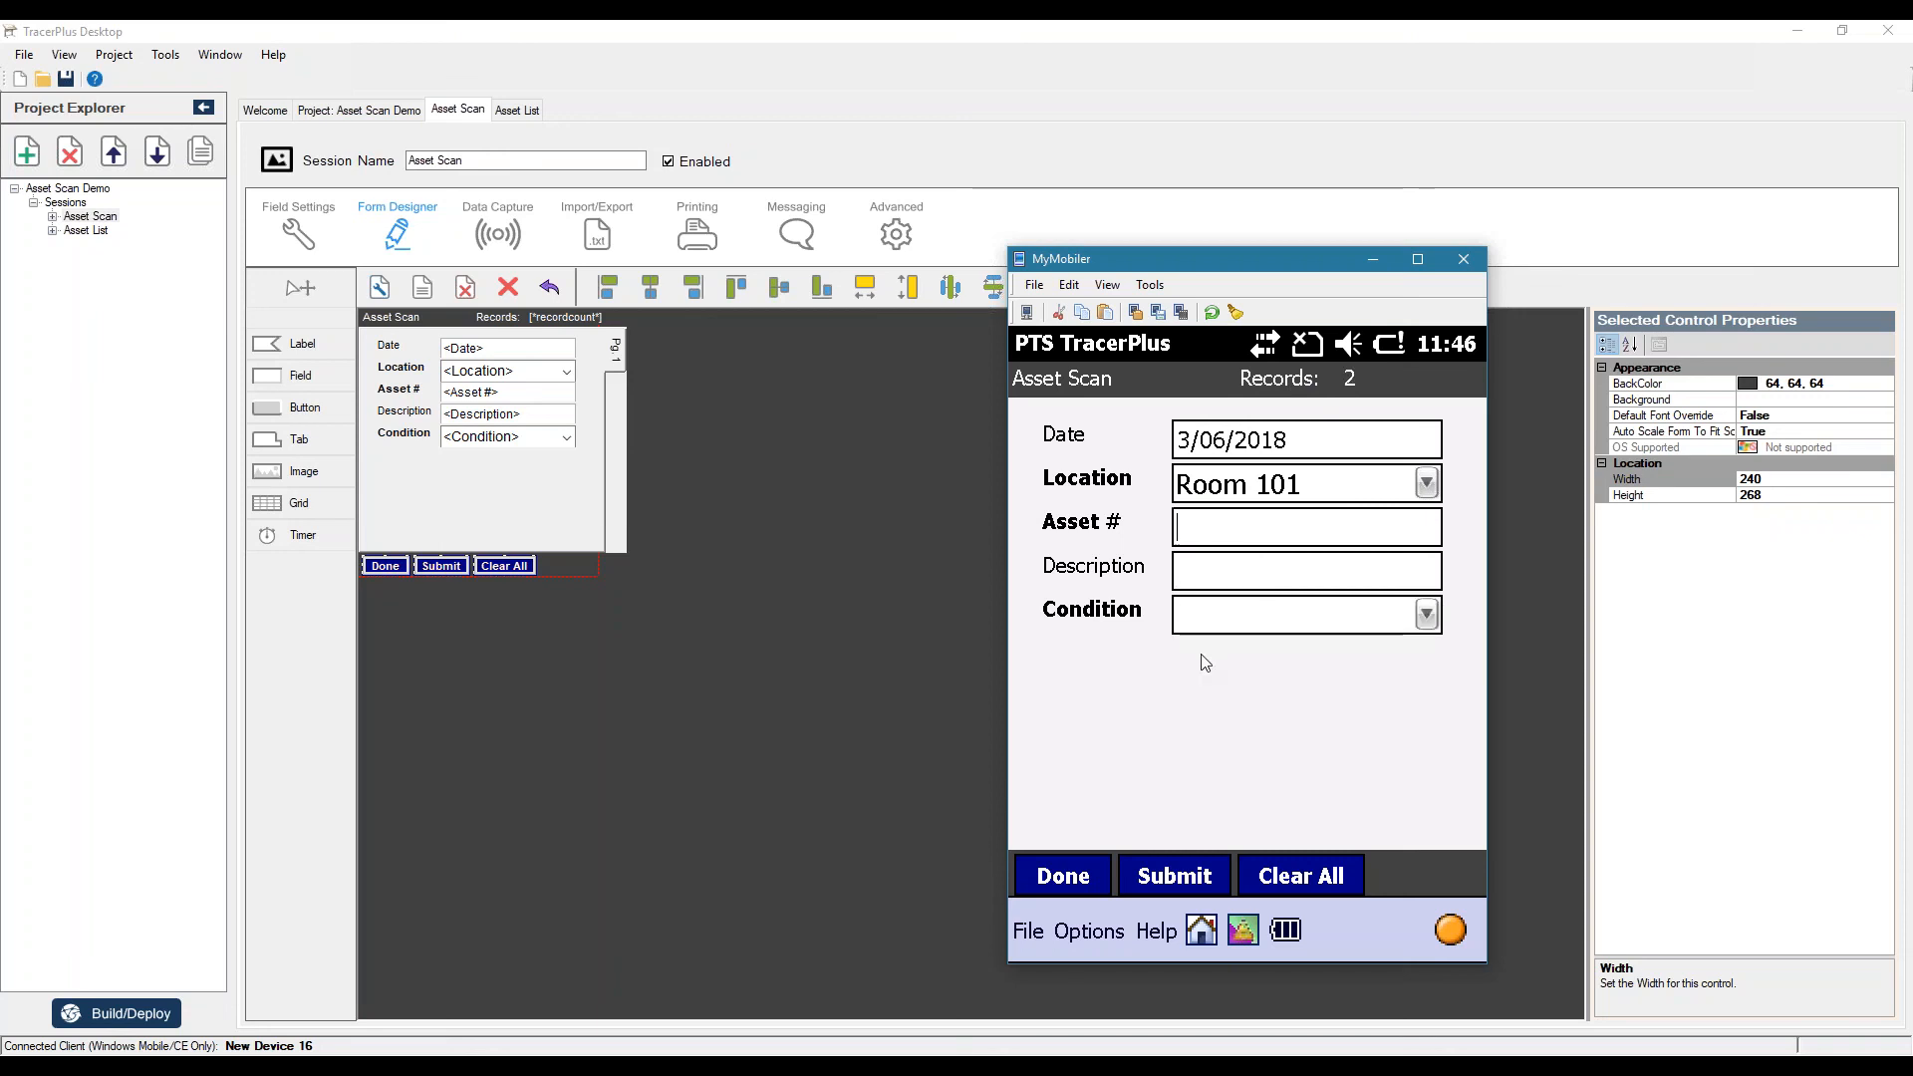
{"action": "type", "text": "1003"}
{"action": "left_click", "coordinate": [1308, 570]}
{"action": "type", "text": "Monitor"}
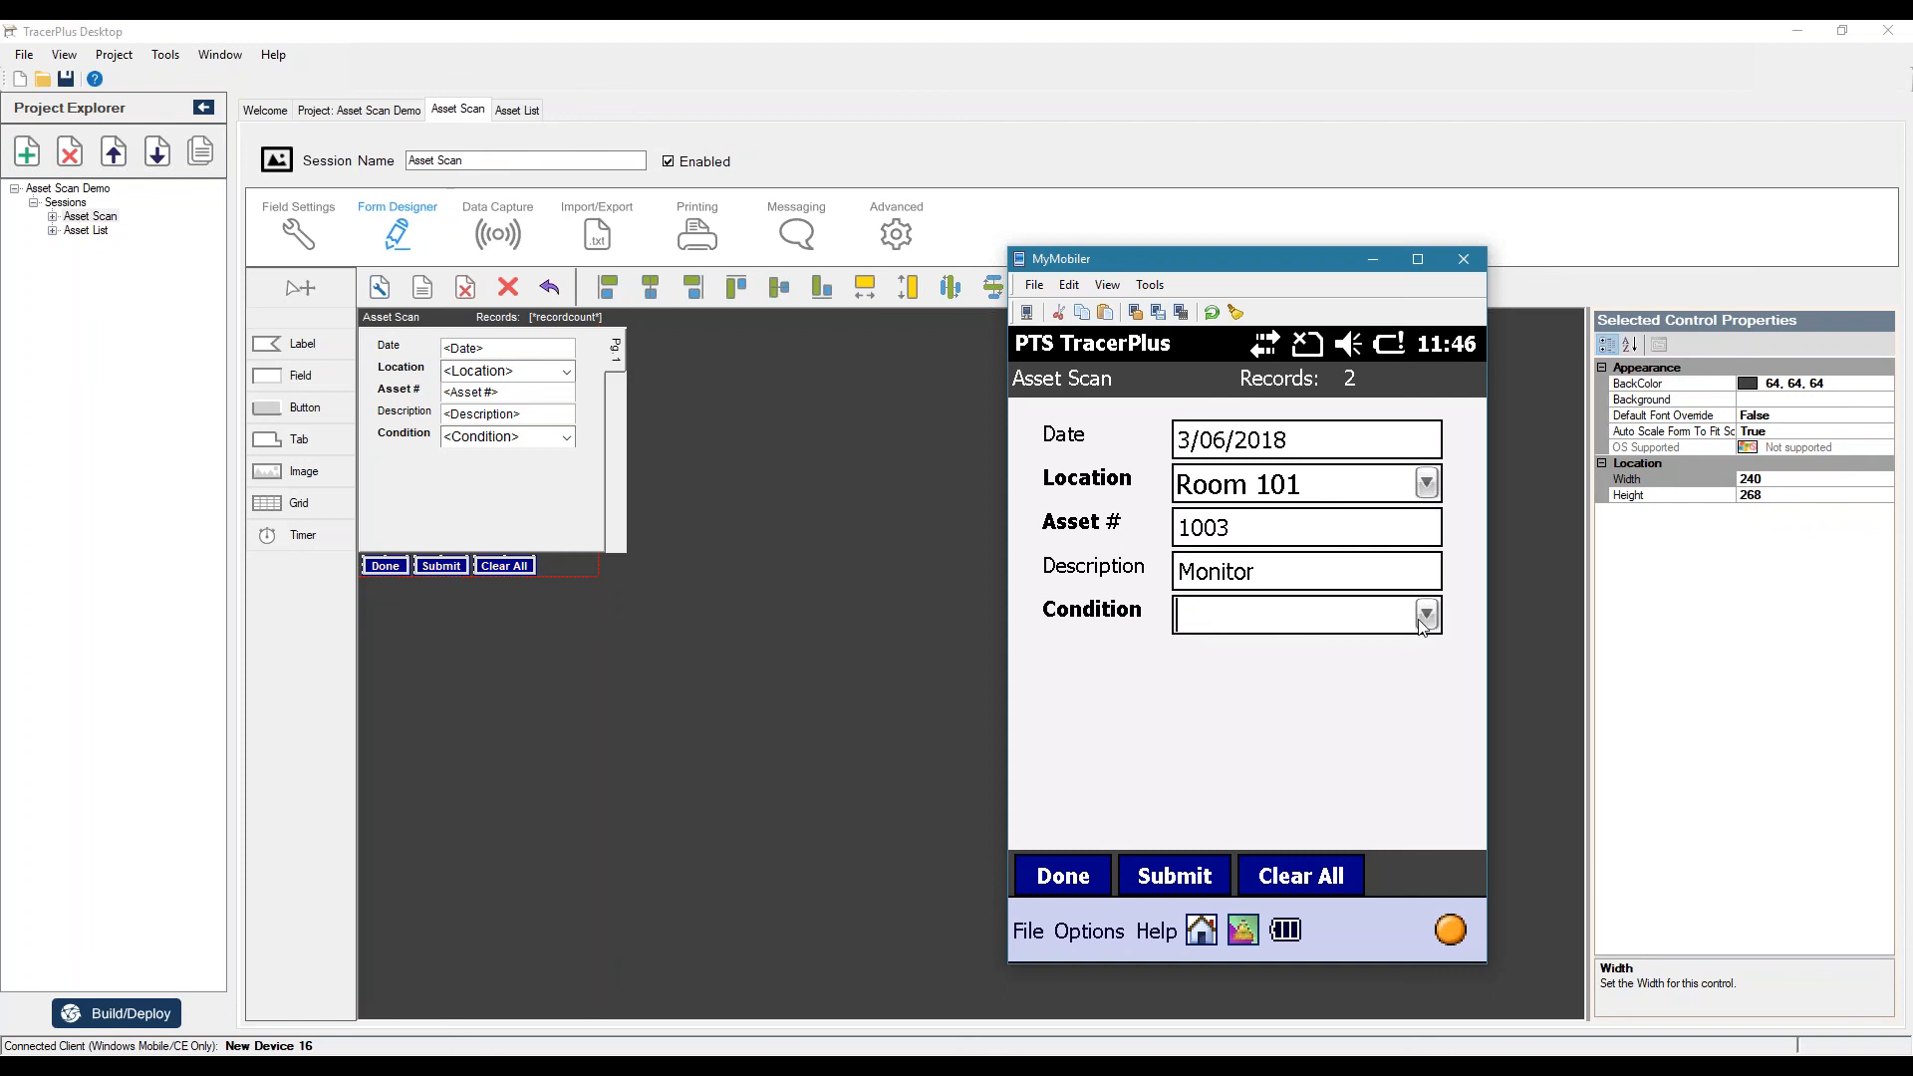
{"action": "left_click", "coordinate": [1172, 875]}
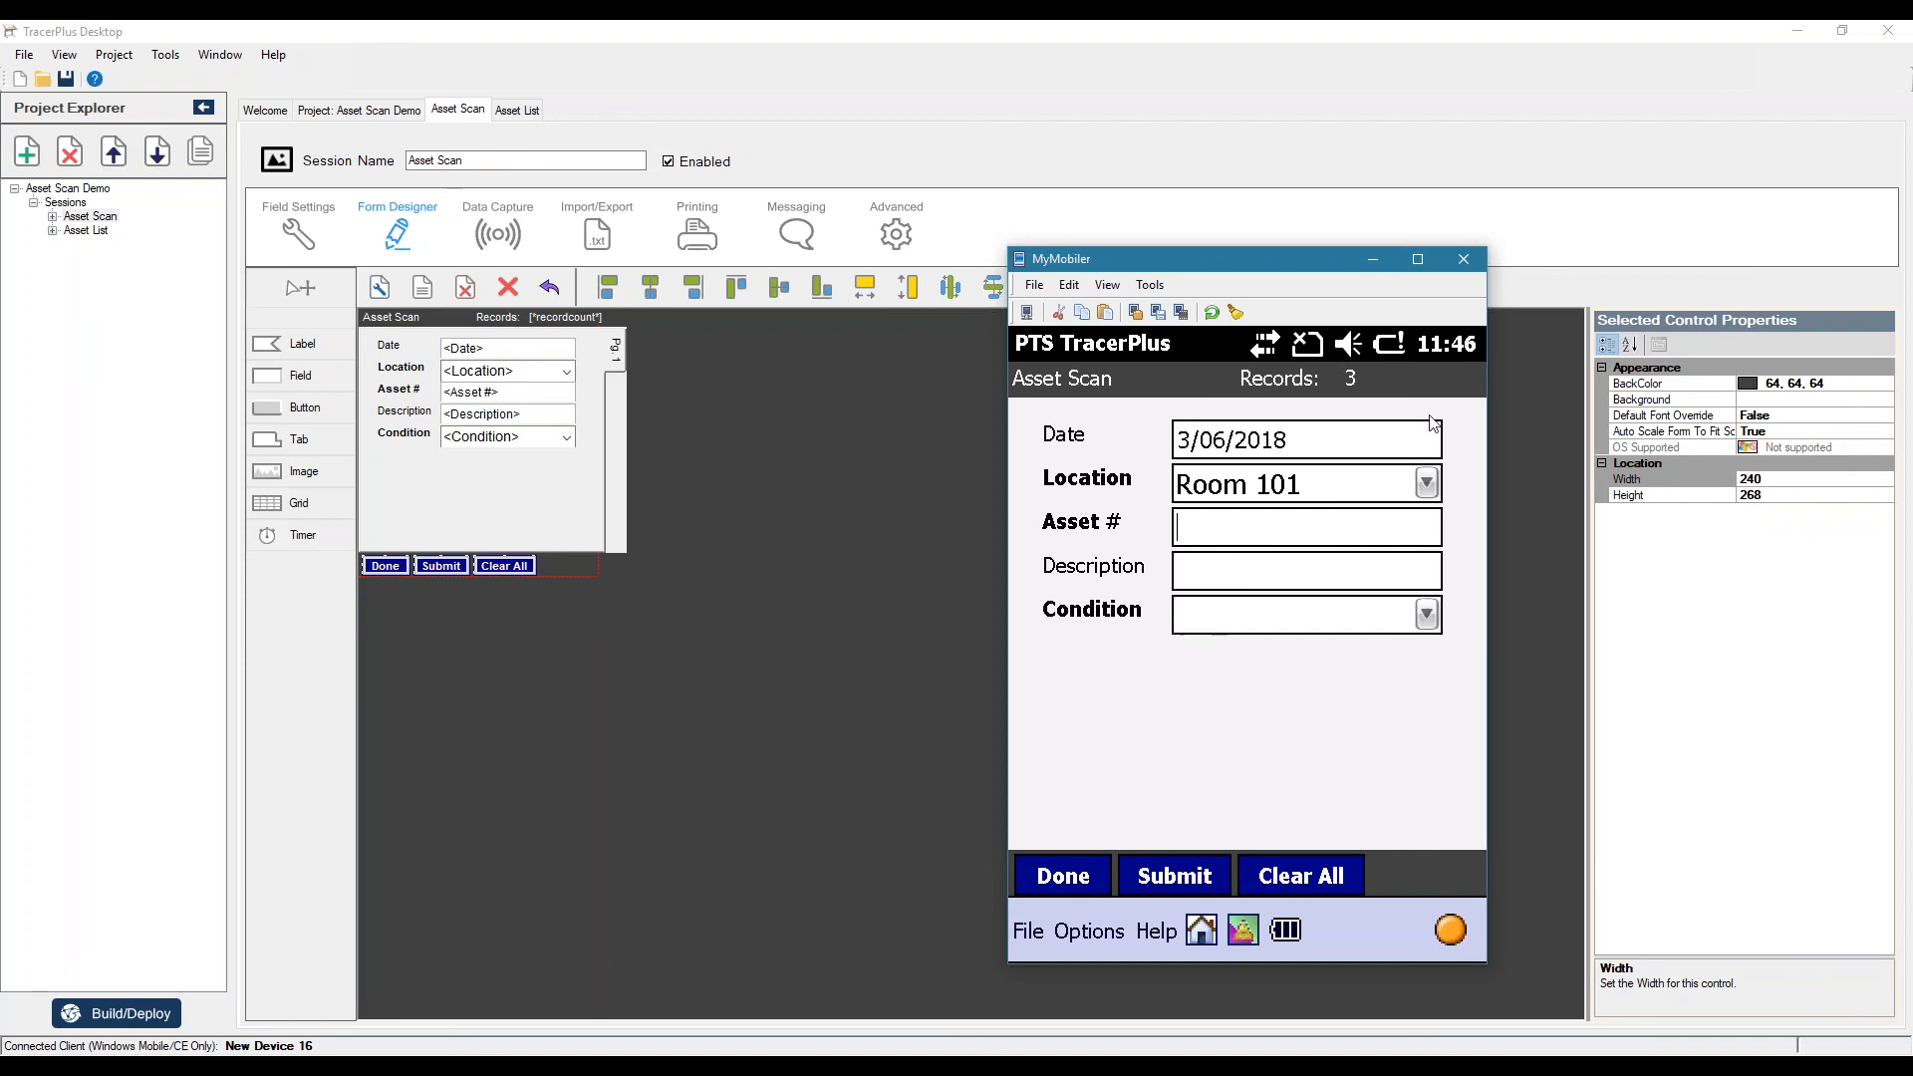
{"action": "mouse_move", "coordinate": [1168, 390]}
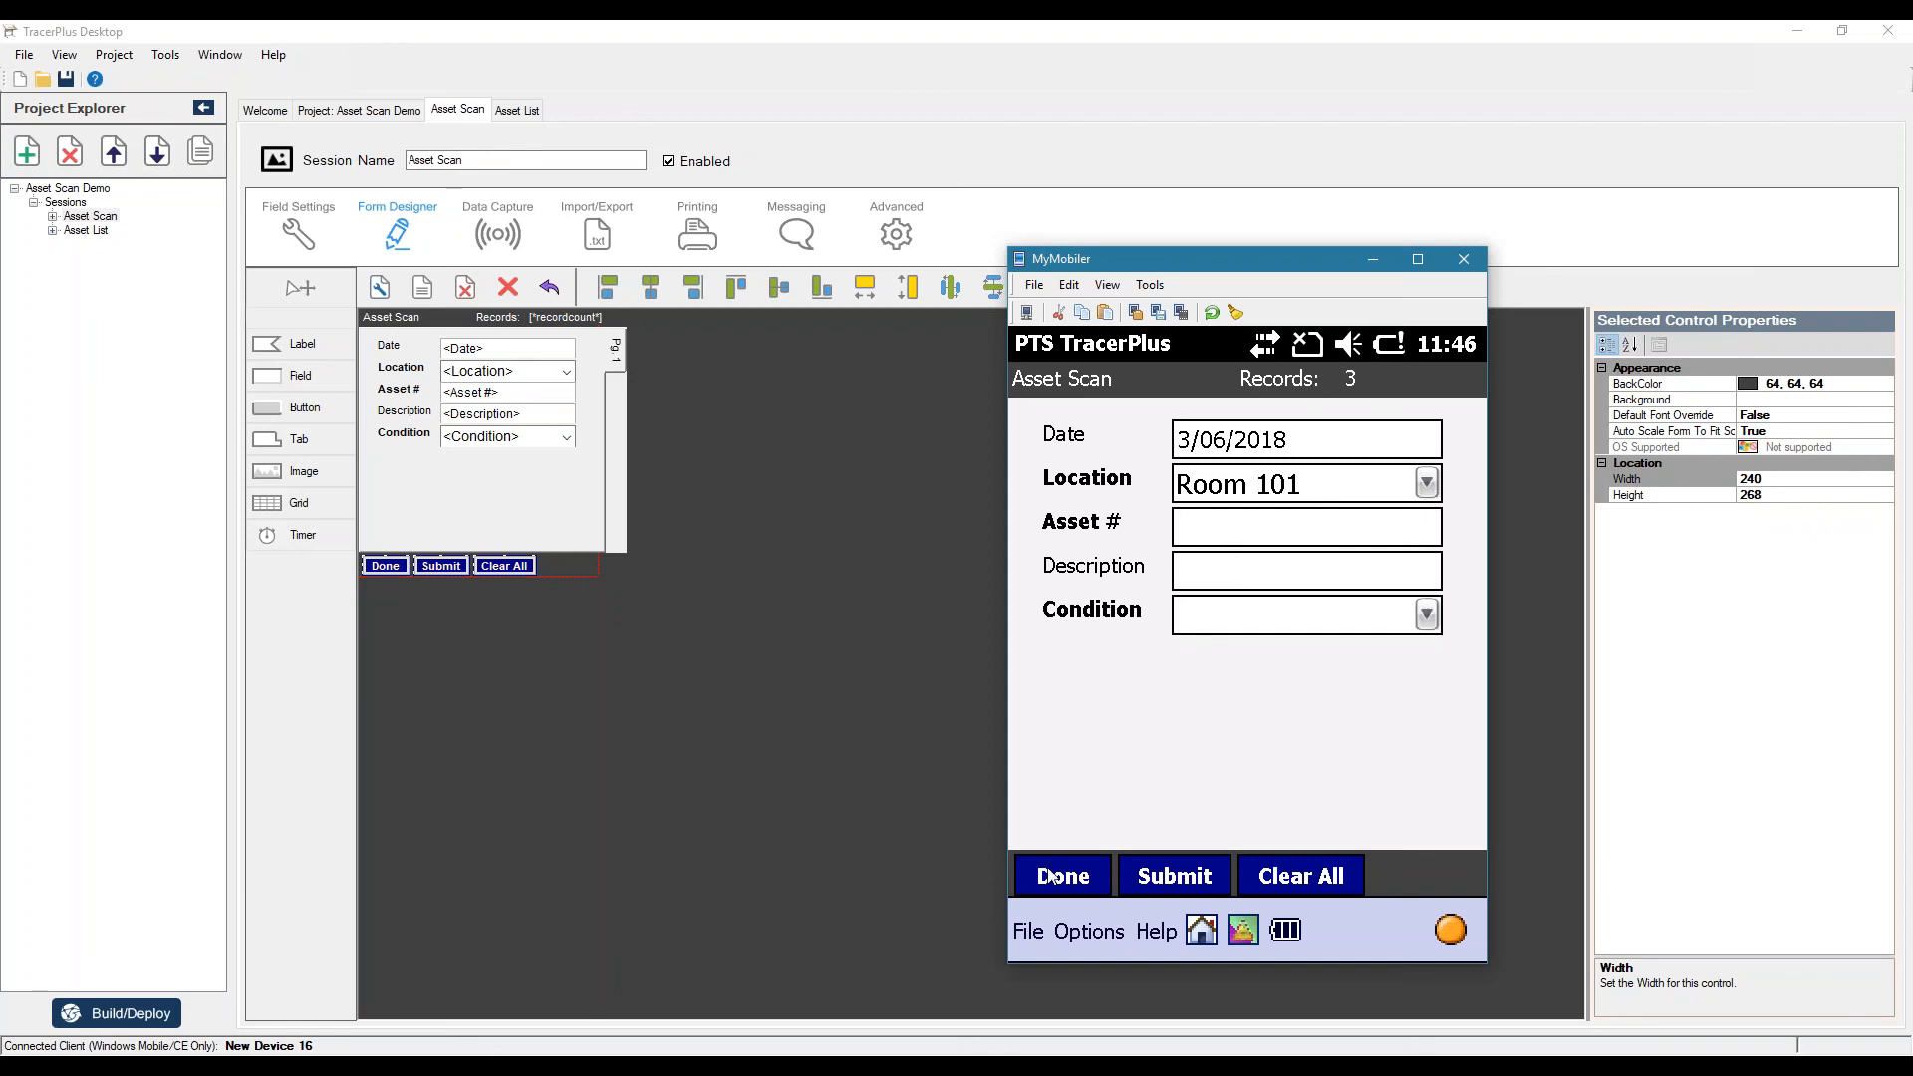
- Leave the form, view the saved Asset Scan data, select records 1001 and 1002, and return to the home screen
{"action": "left_click", "coordinate": [1059, 875]}
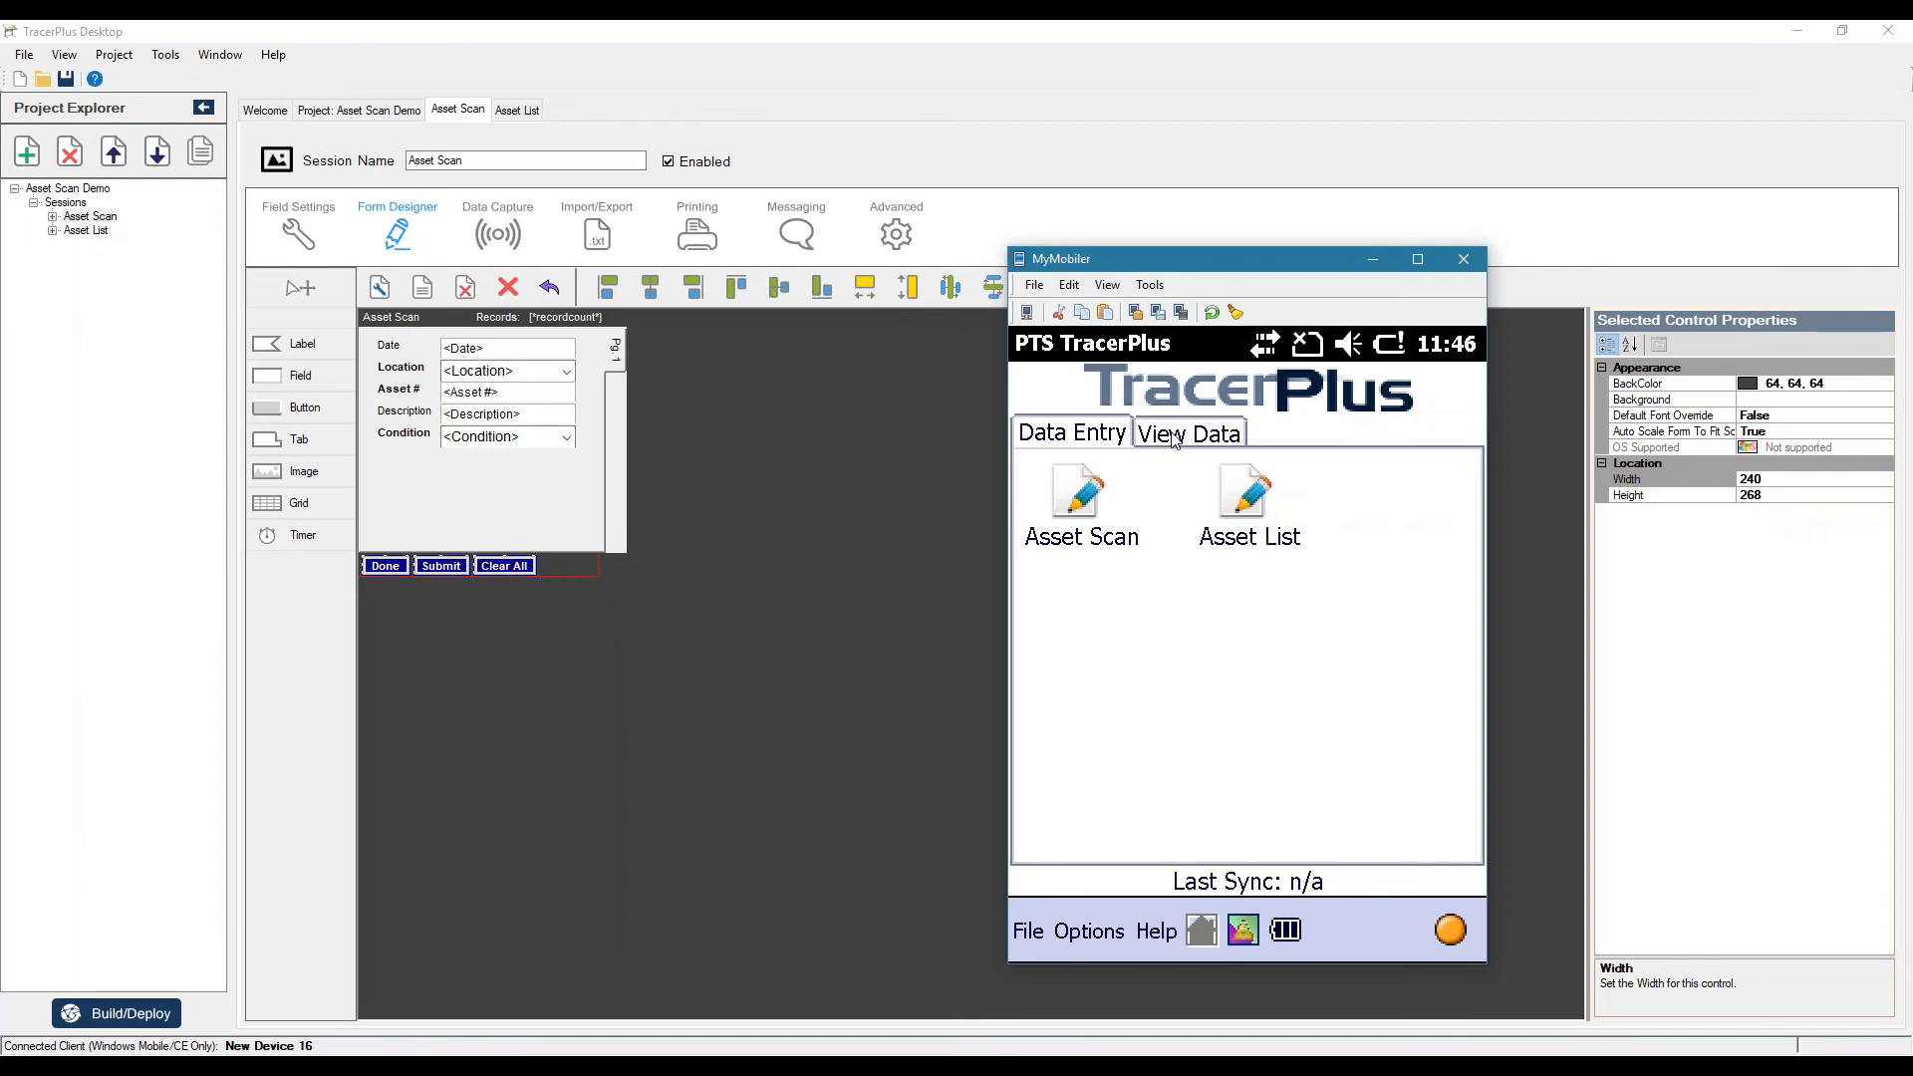
{"action": "left_click", "coordinate": [1188, 432]}
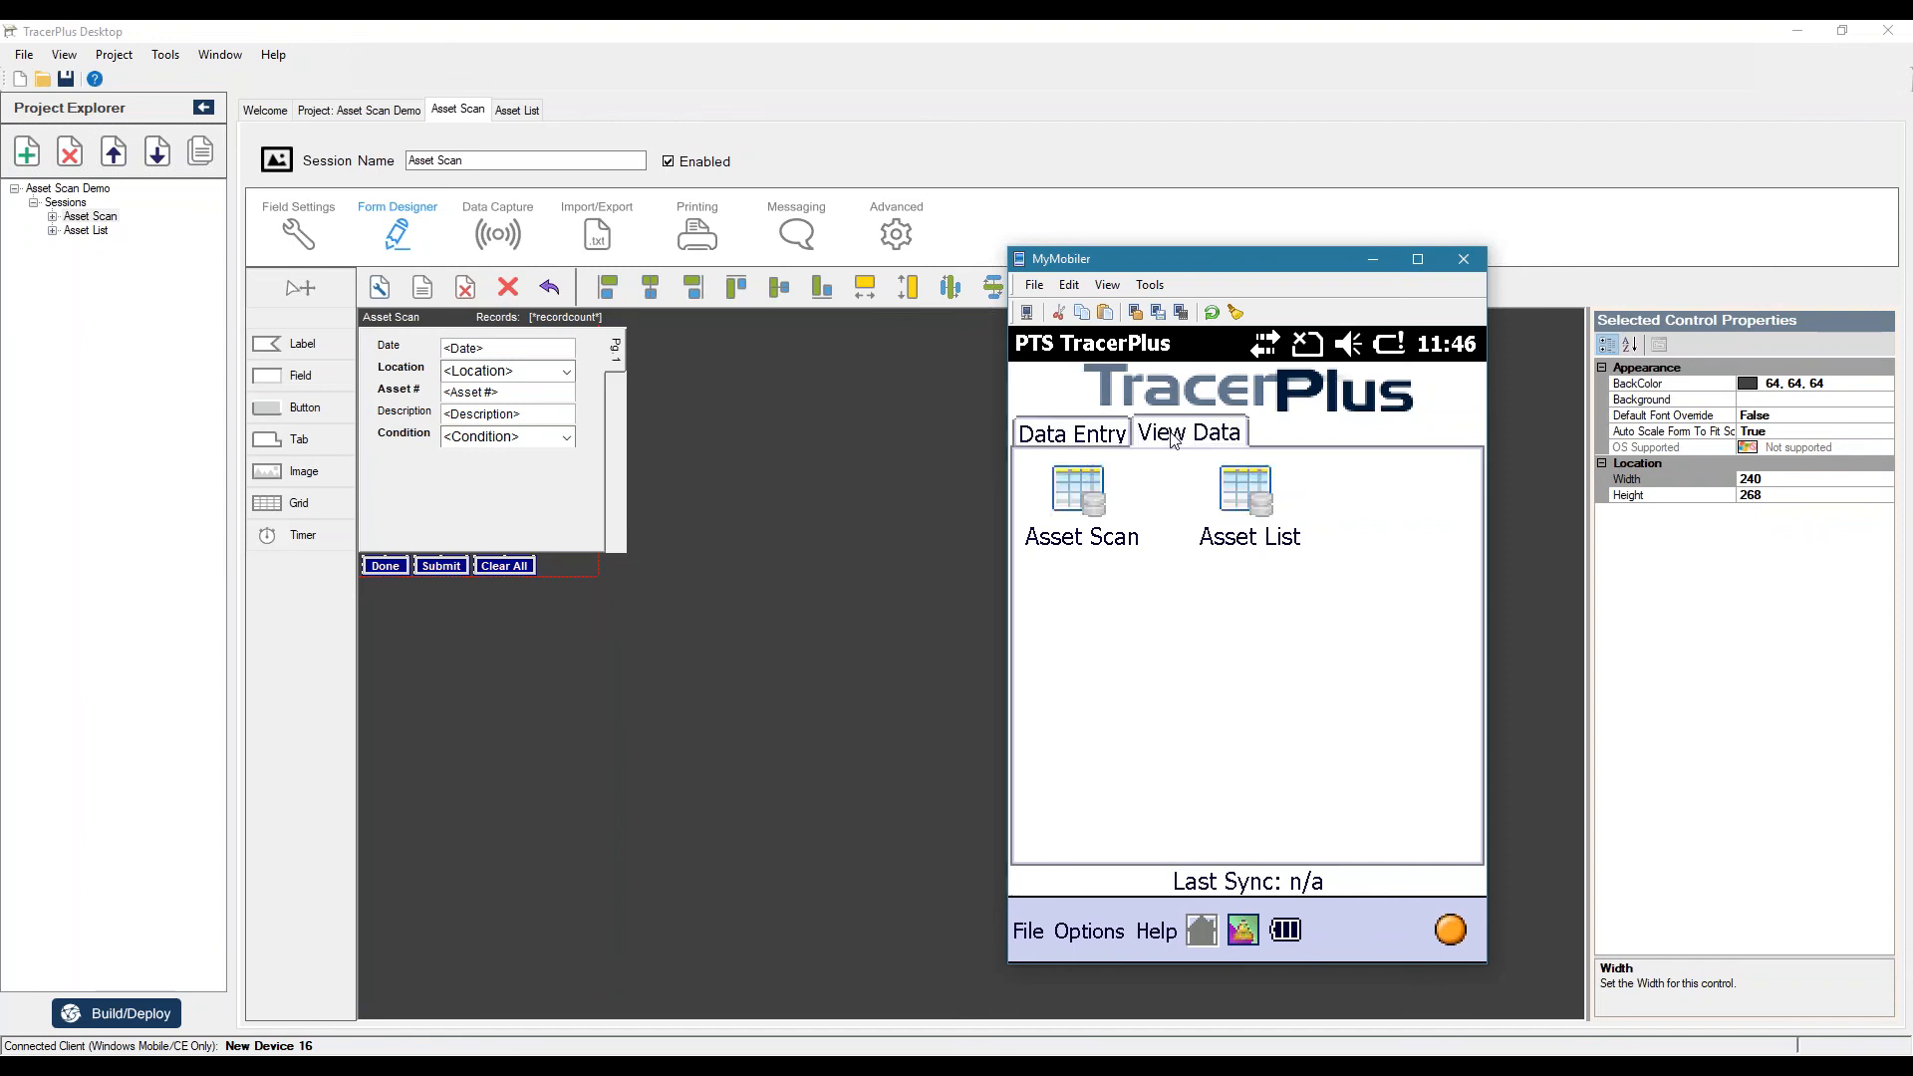
{"action": "left_click", "coordinate": [1079, 489]}
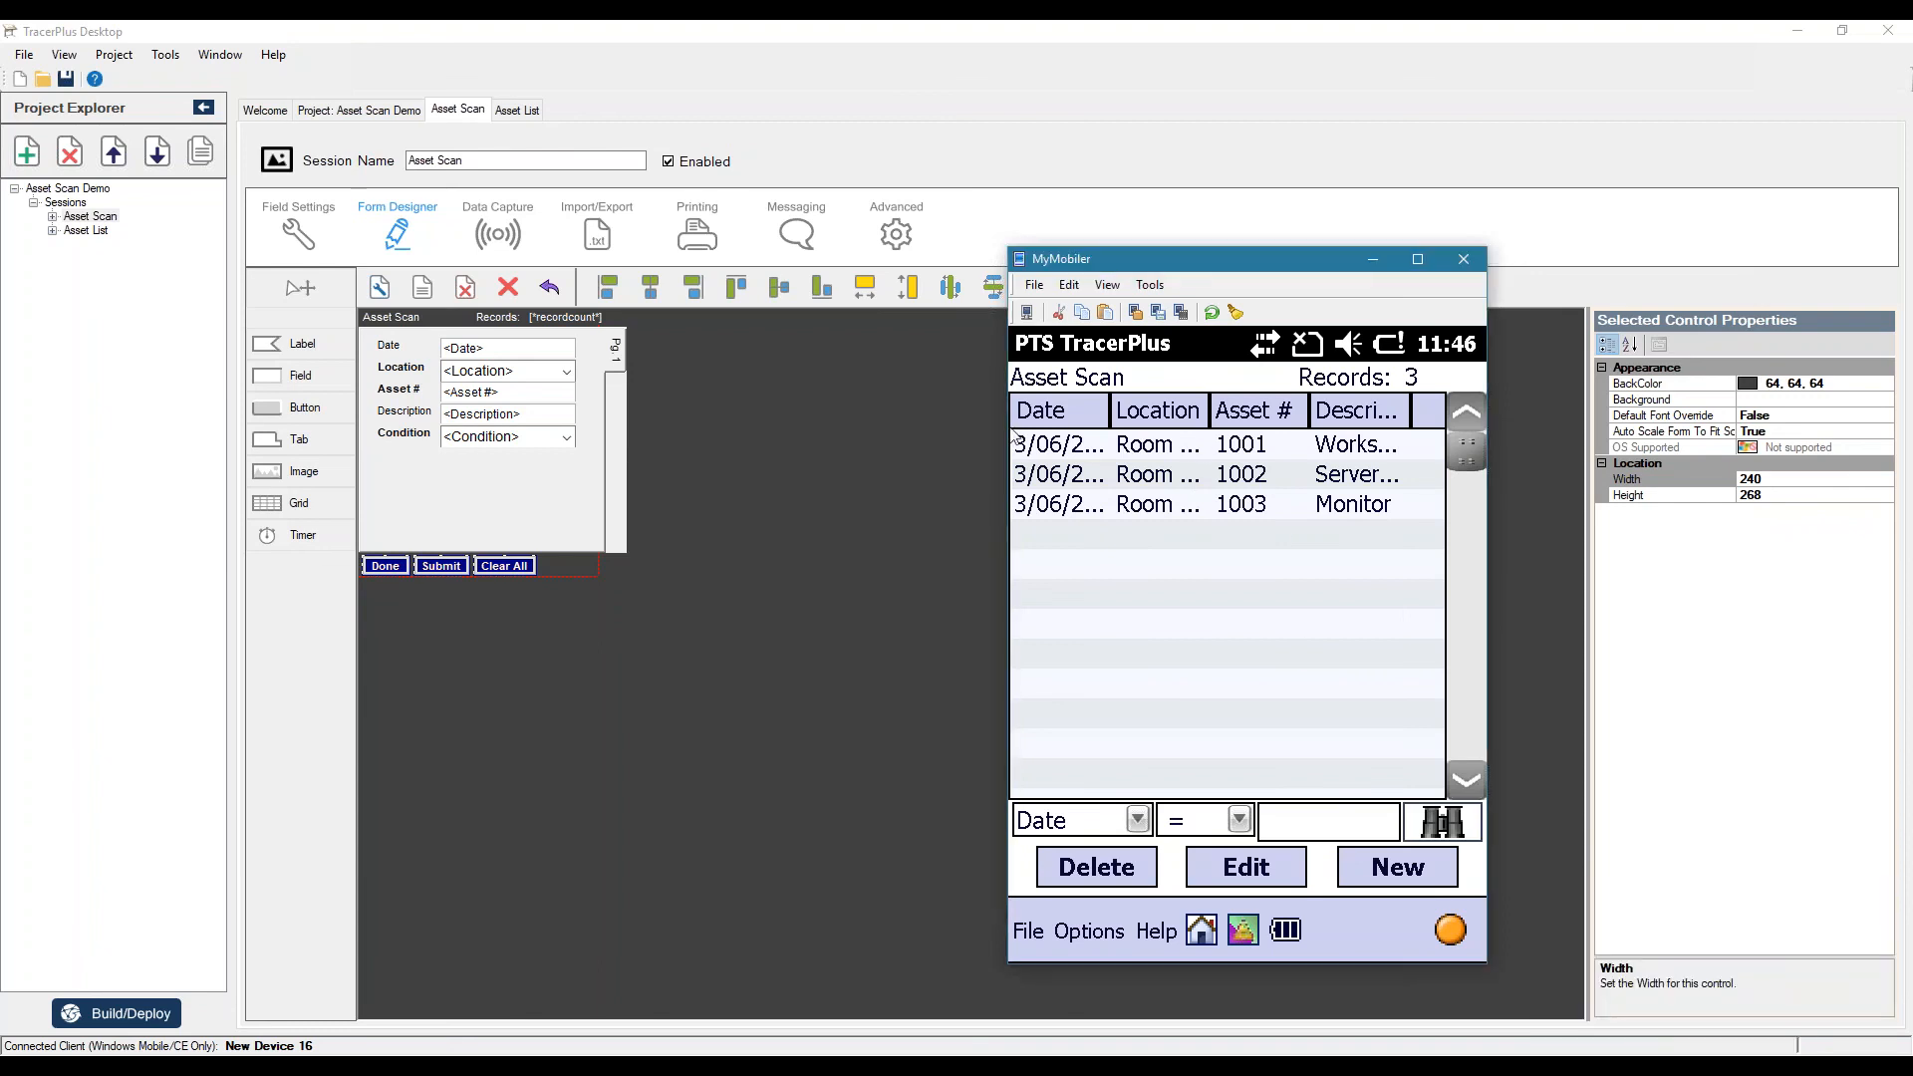
{"action": "left_click", "coordinate": [1238, 444]}
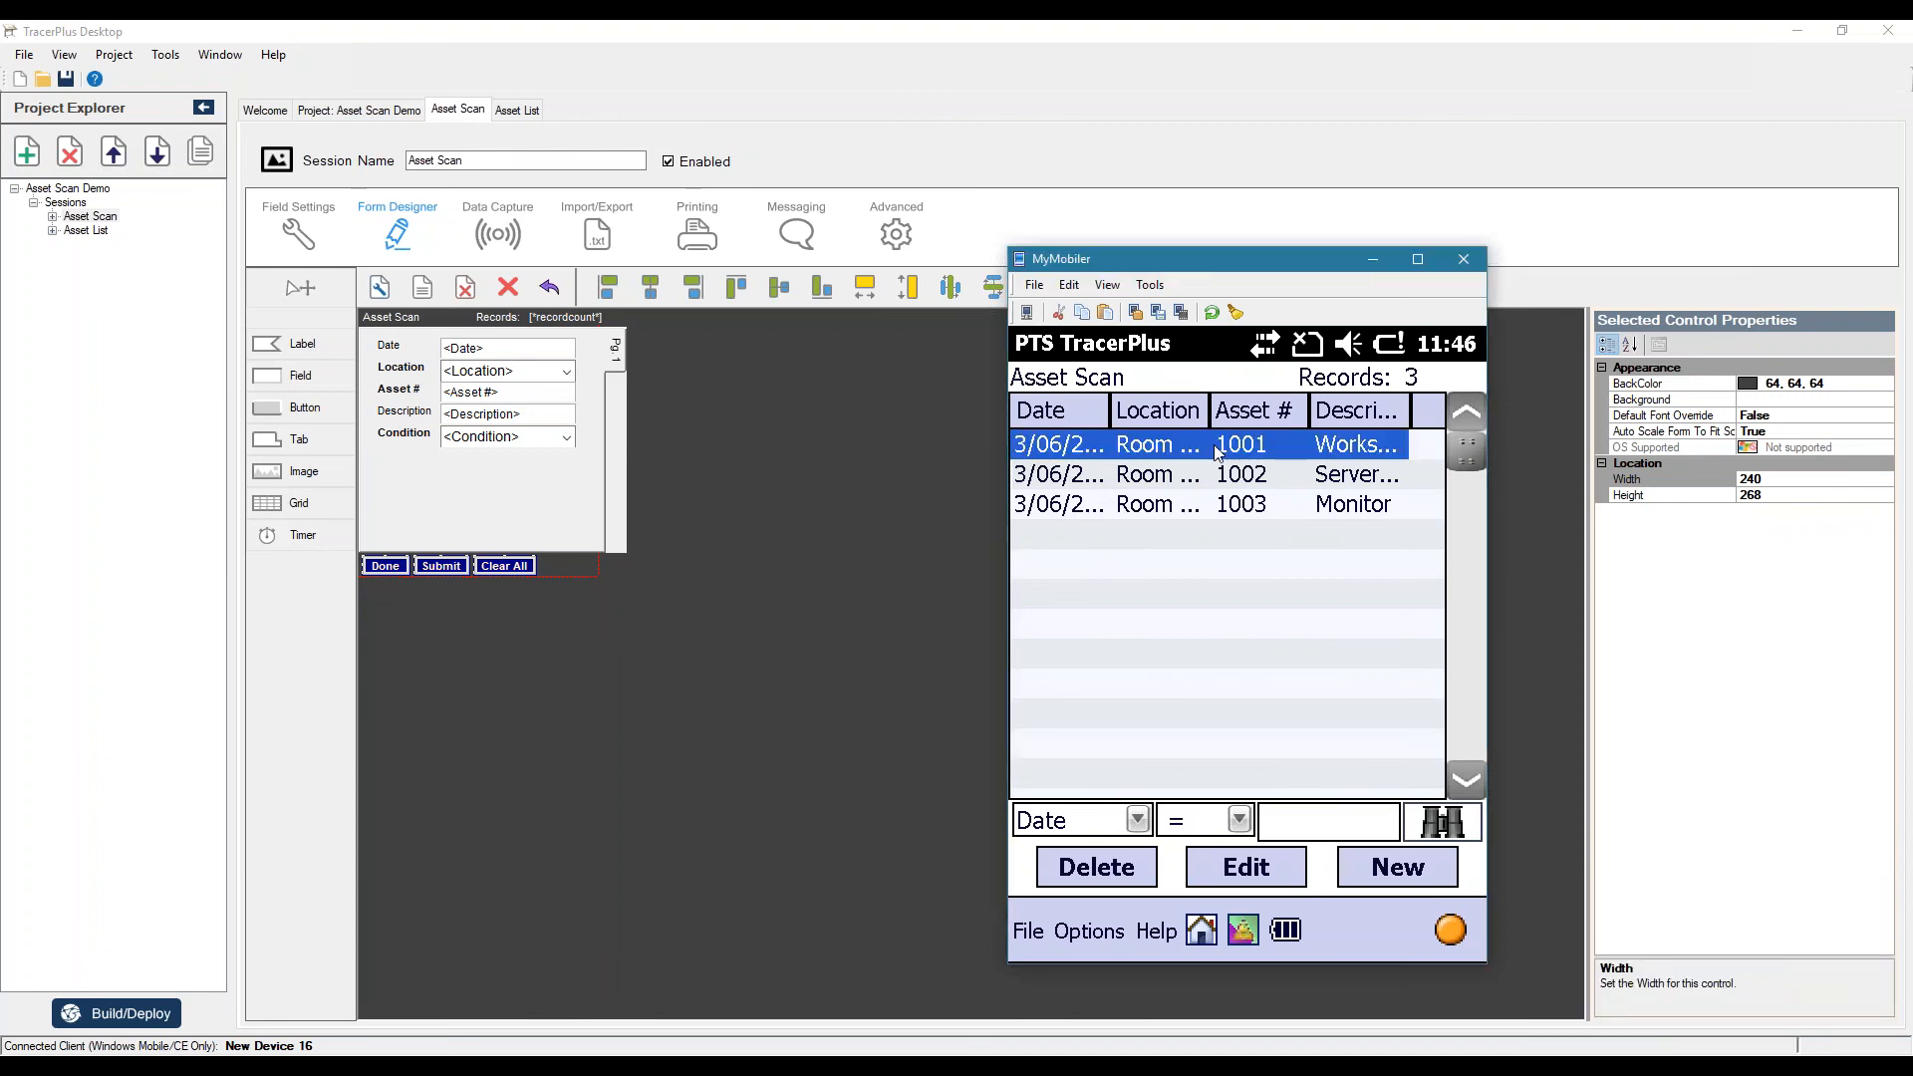
{"action": "mouse_move", "coordinate": [1208, 480]}
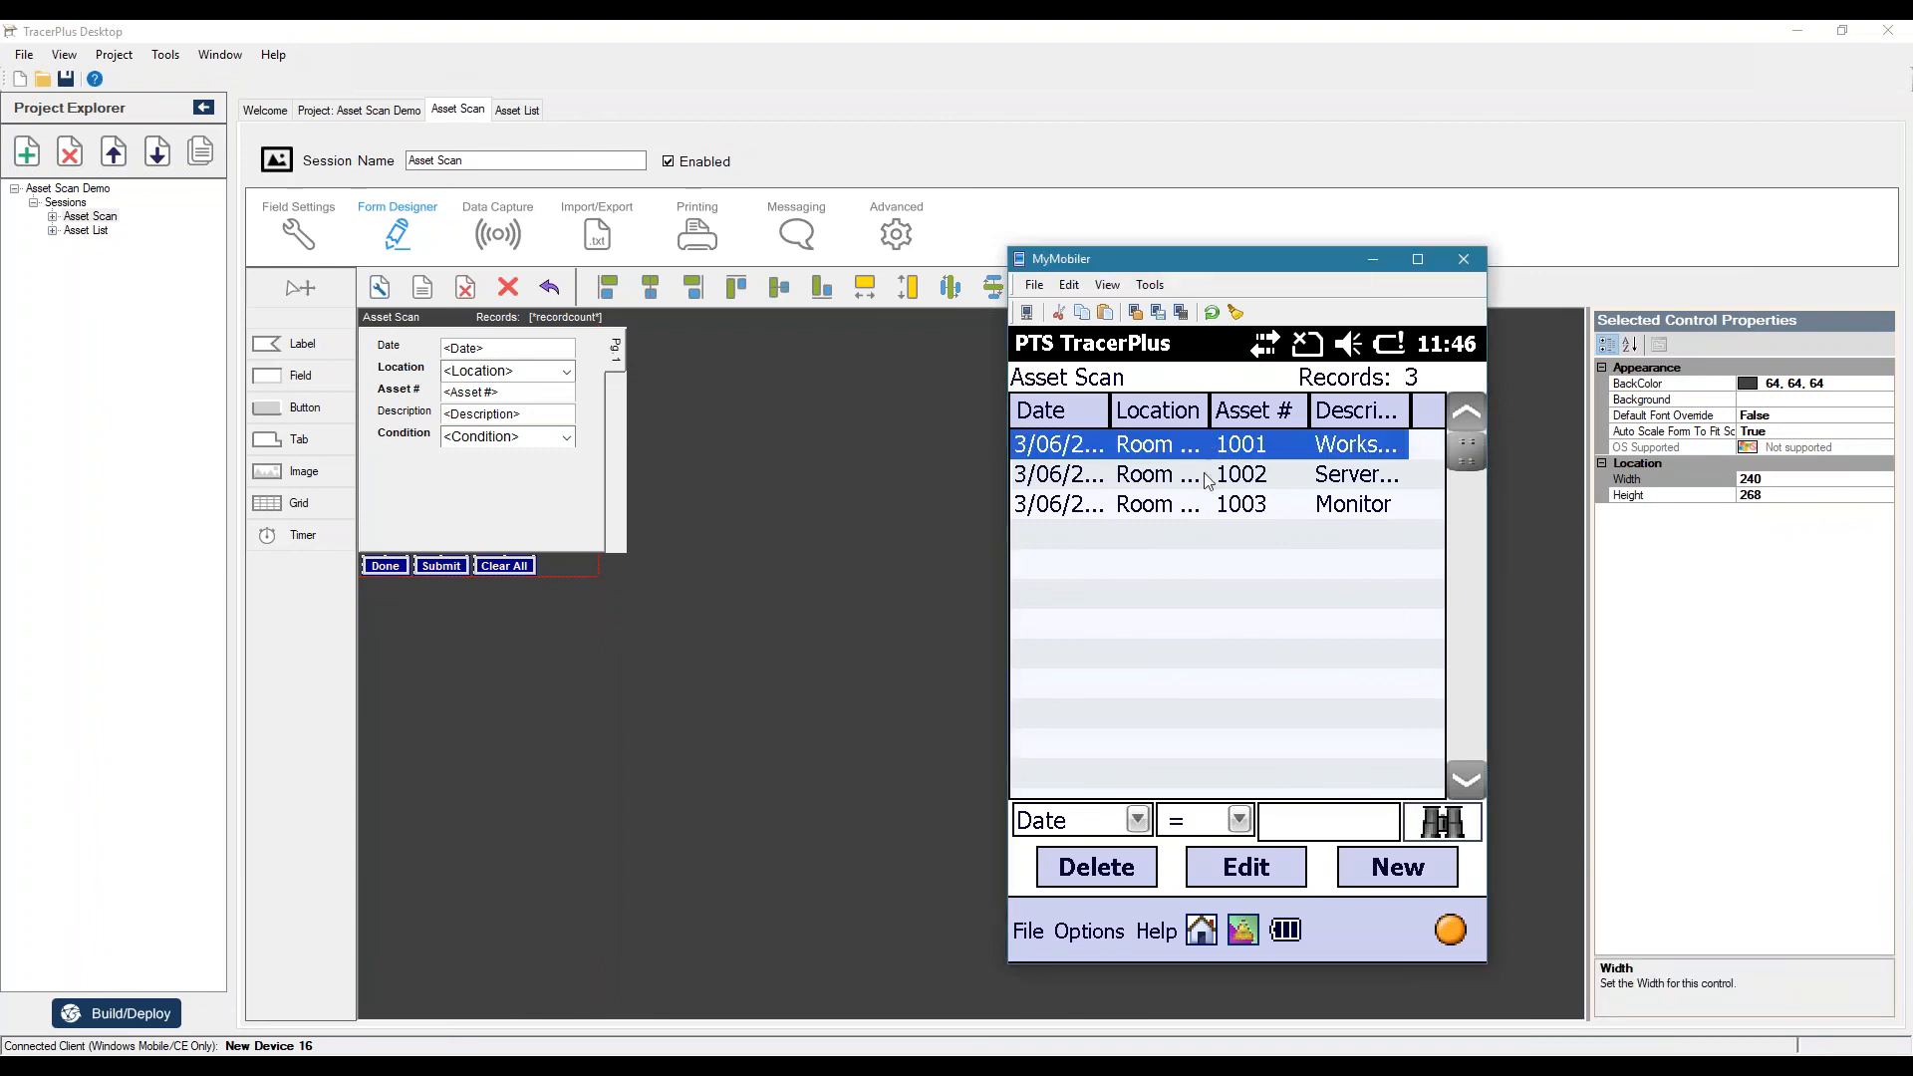
{"action": "left_click", "coordinate": [1240, 474]}
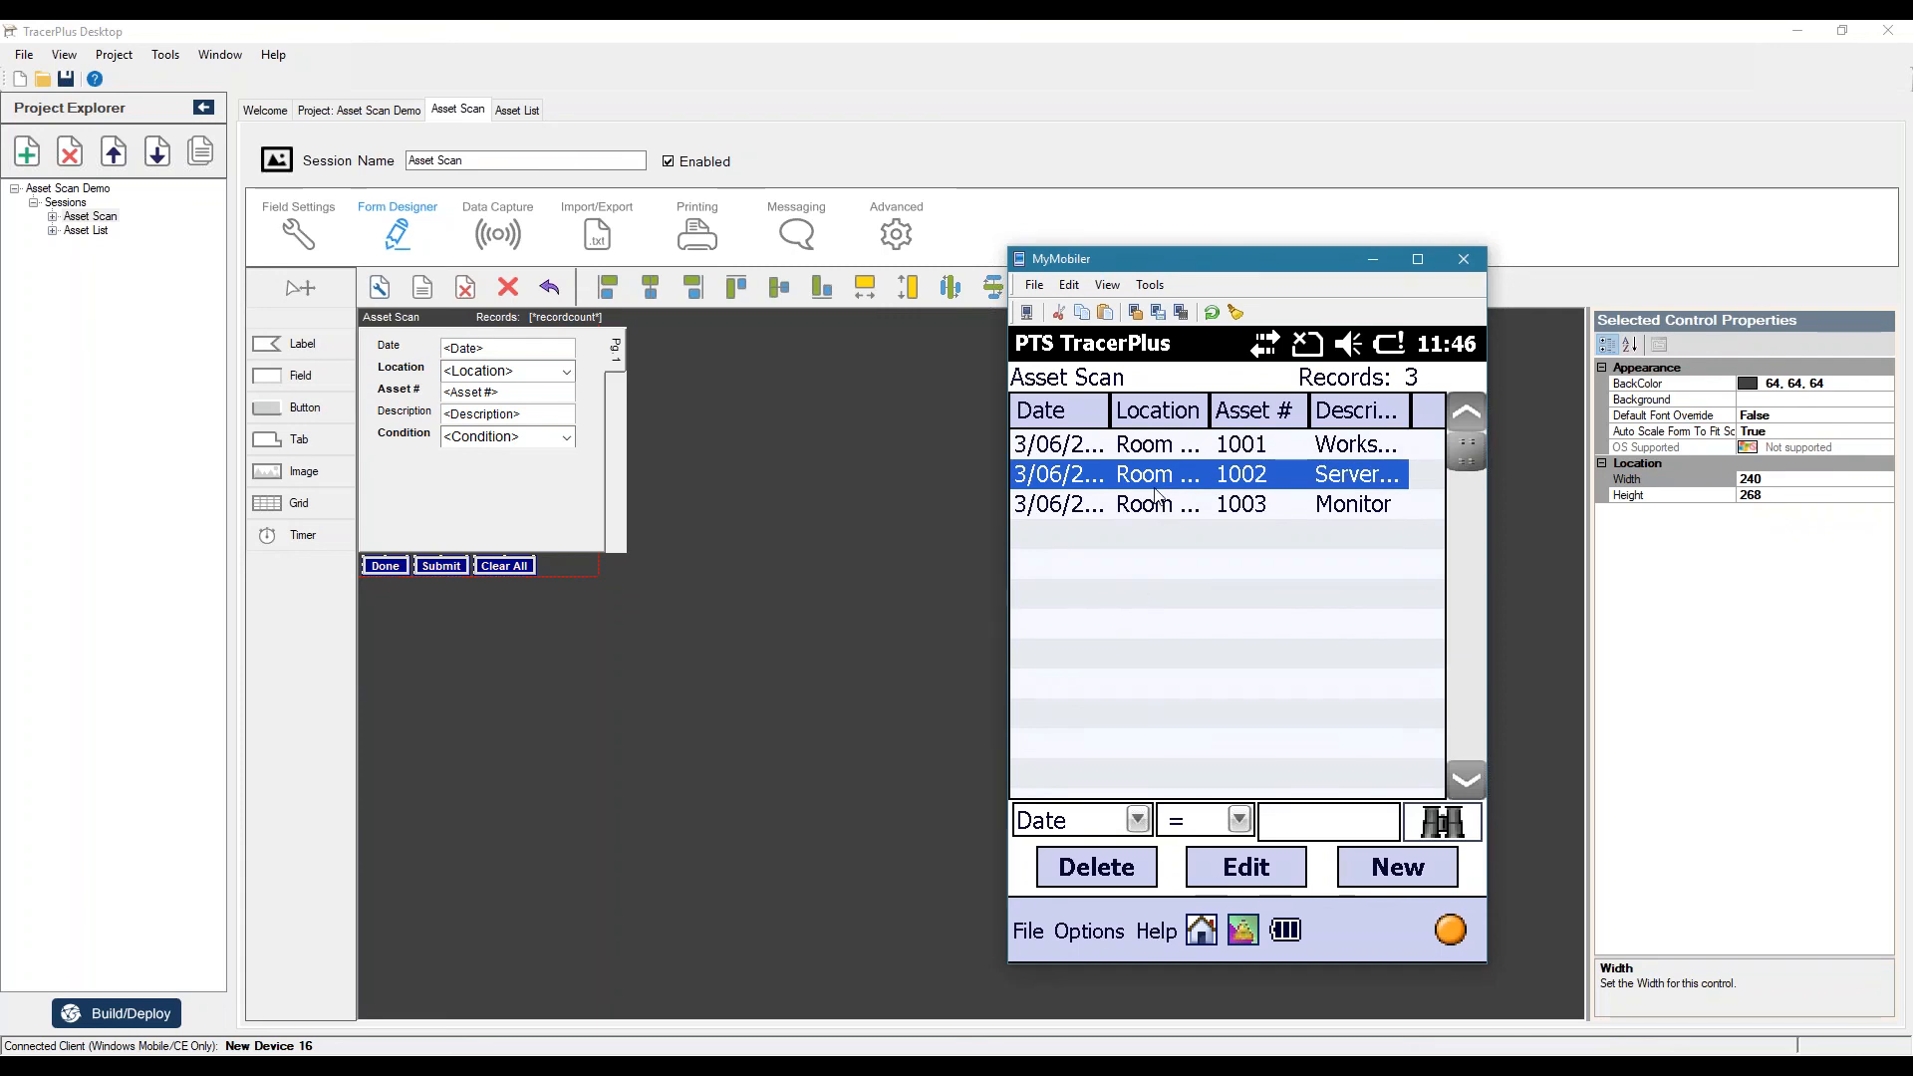
{"action": "mouse_move", "coordinate": [1157, 494]}
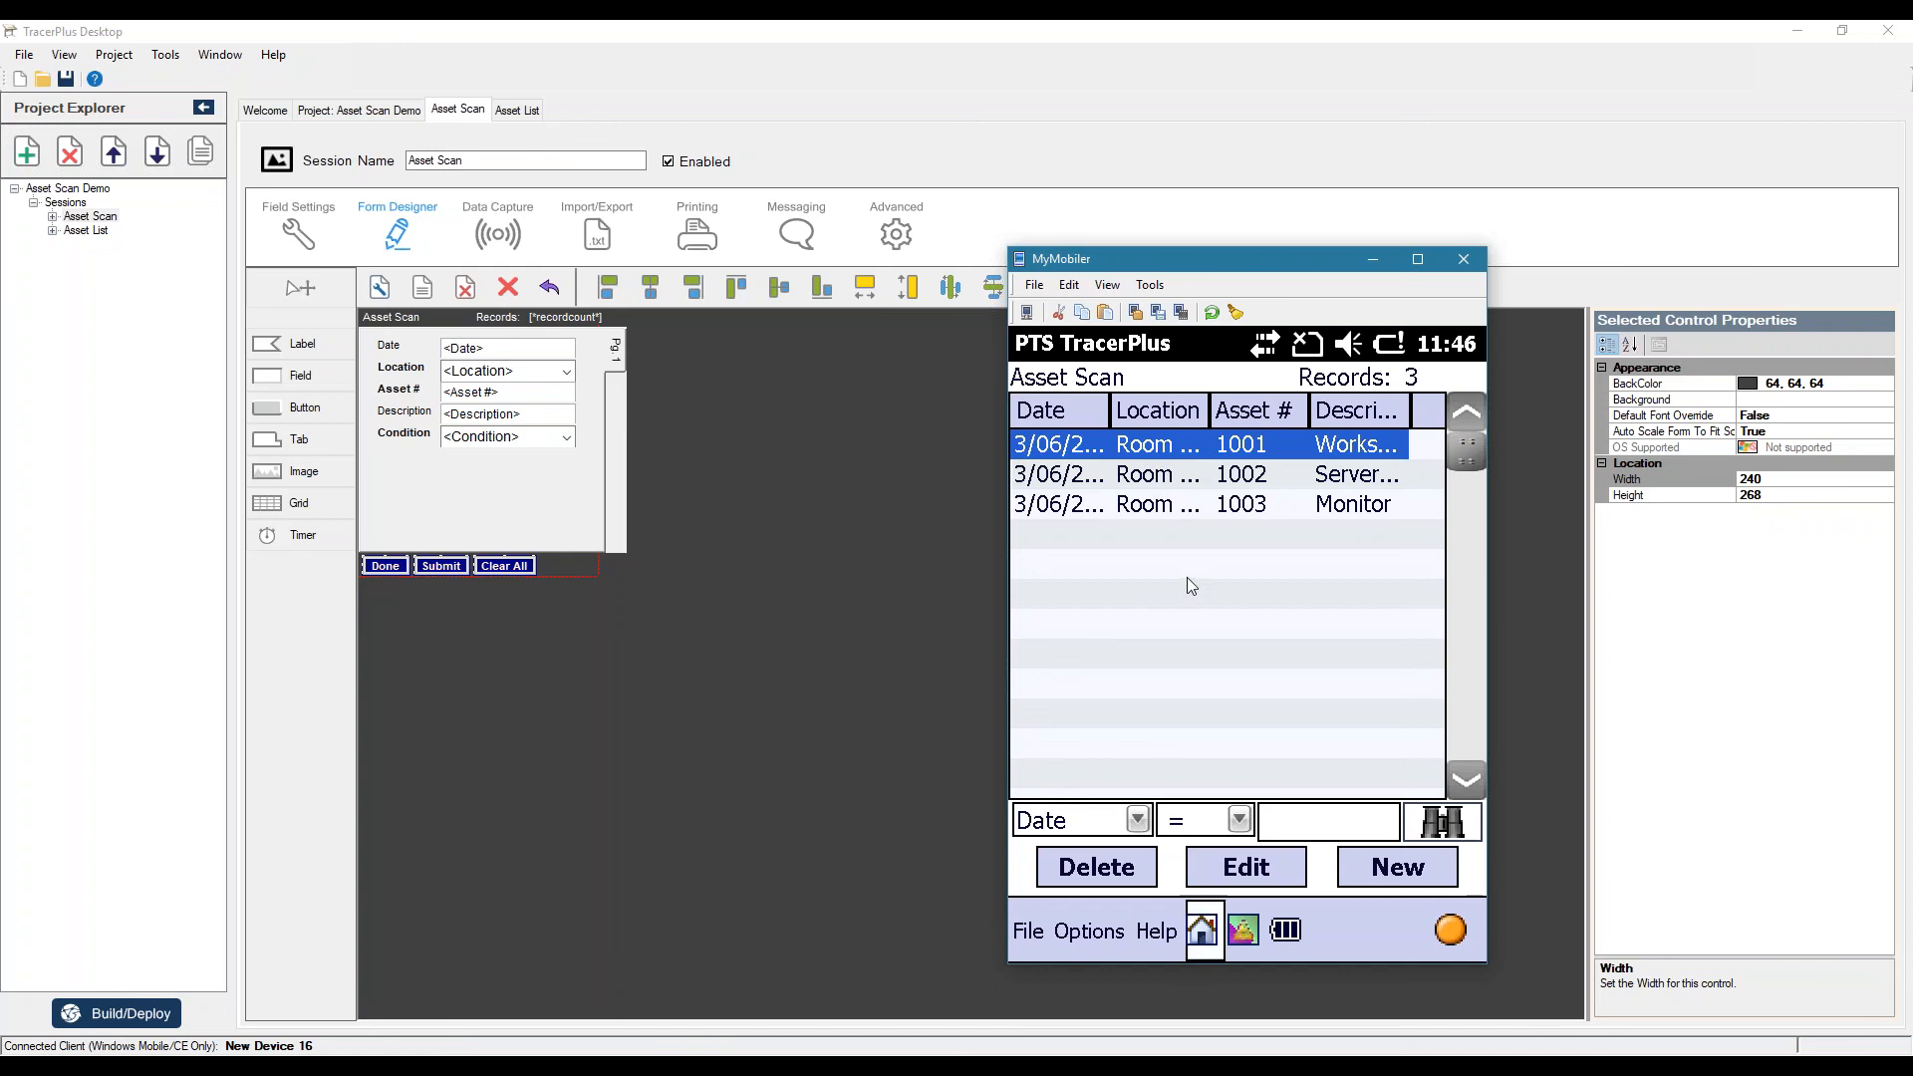
{"action": "left_click", "coordinate": [1200, 929]}
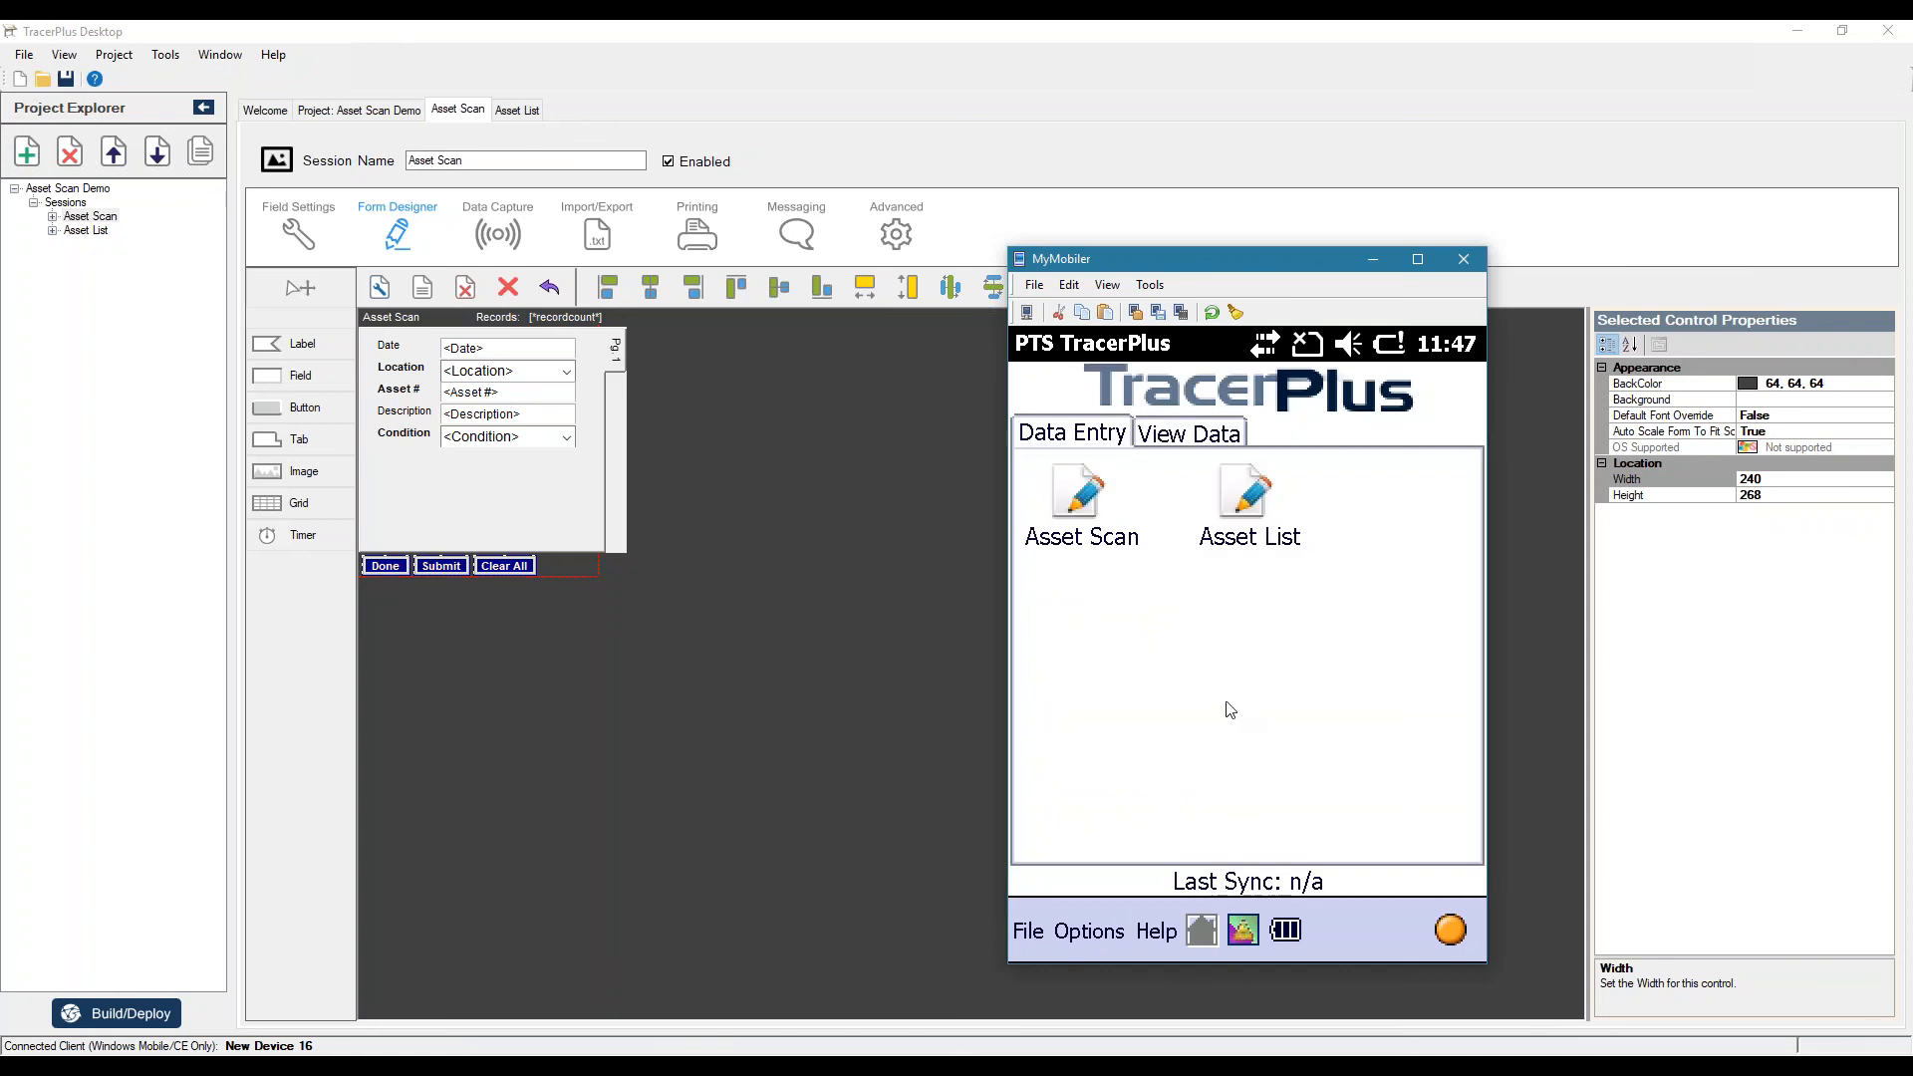
{"action": "mouse_move", "coordinate": [1228, 697]}
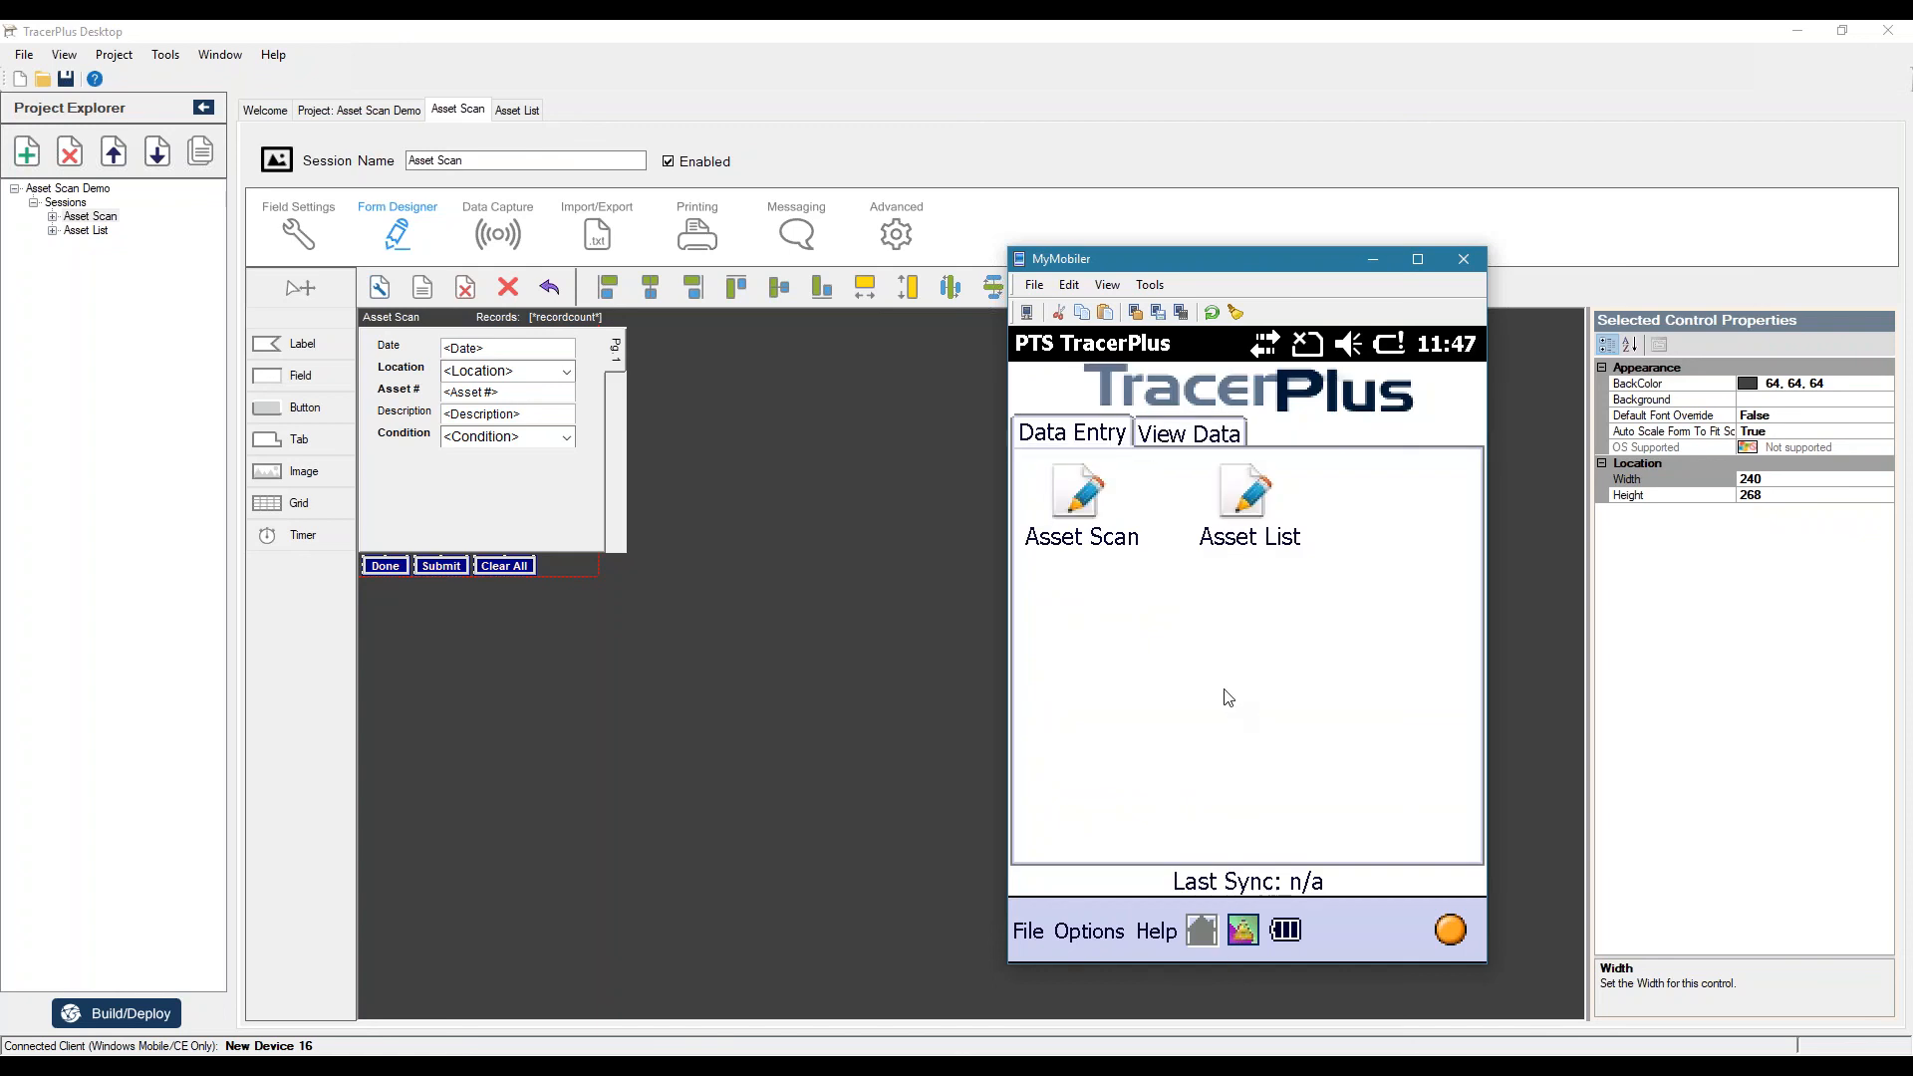
{"action": "mouse_move", "coordinate": [1256, 741]}
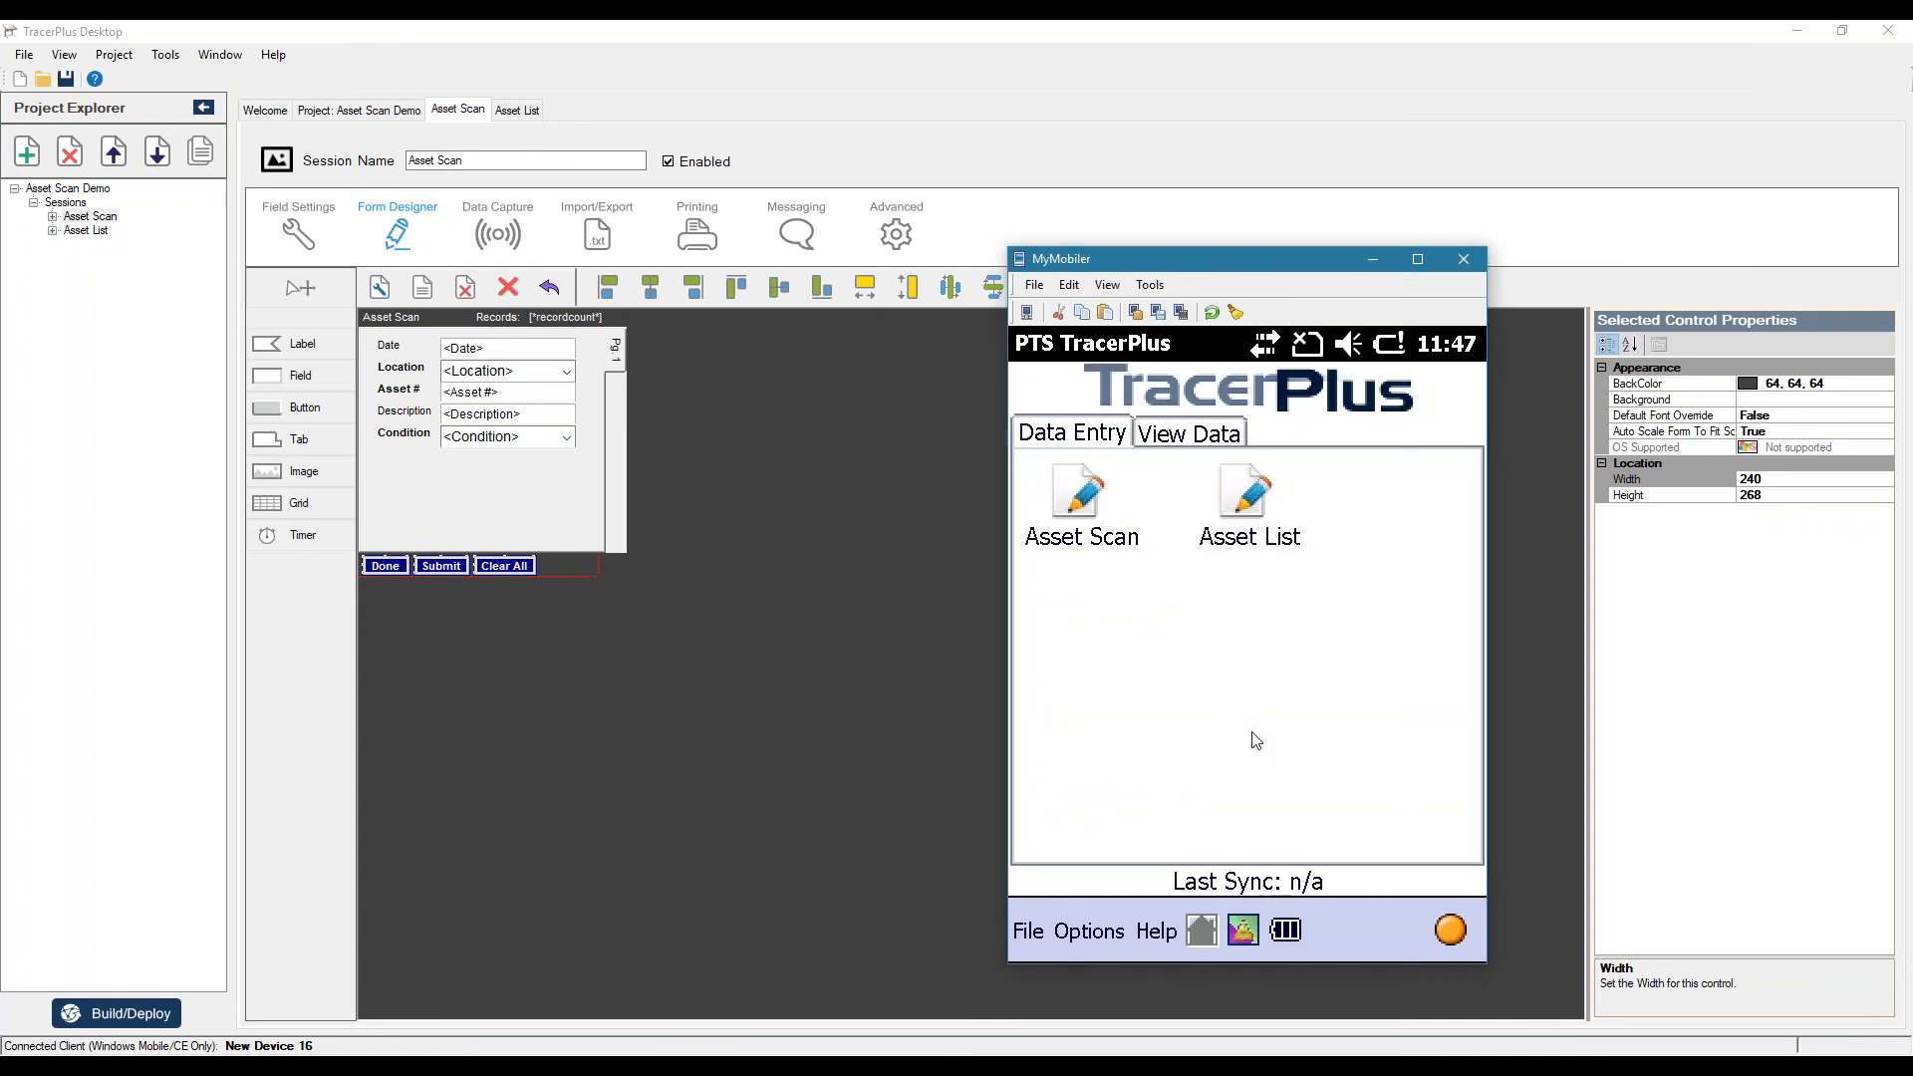
{"action": "mouse_move", "coordinate": [1270, 738]}
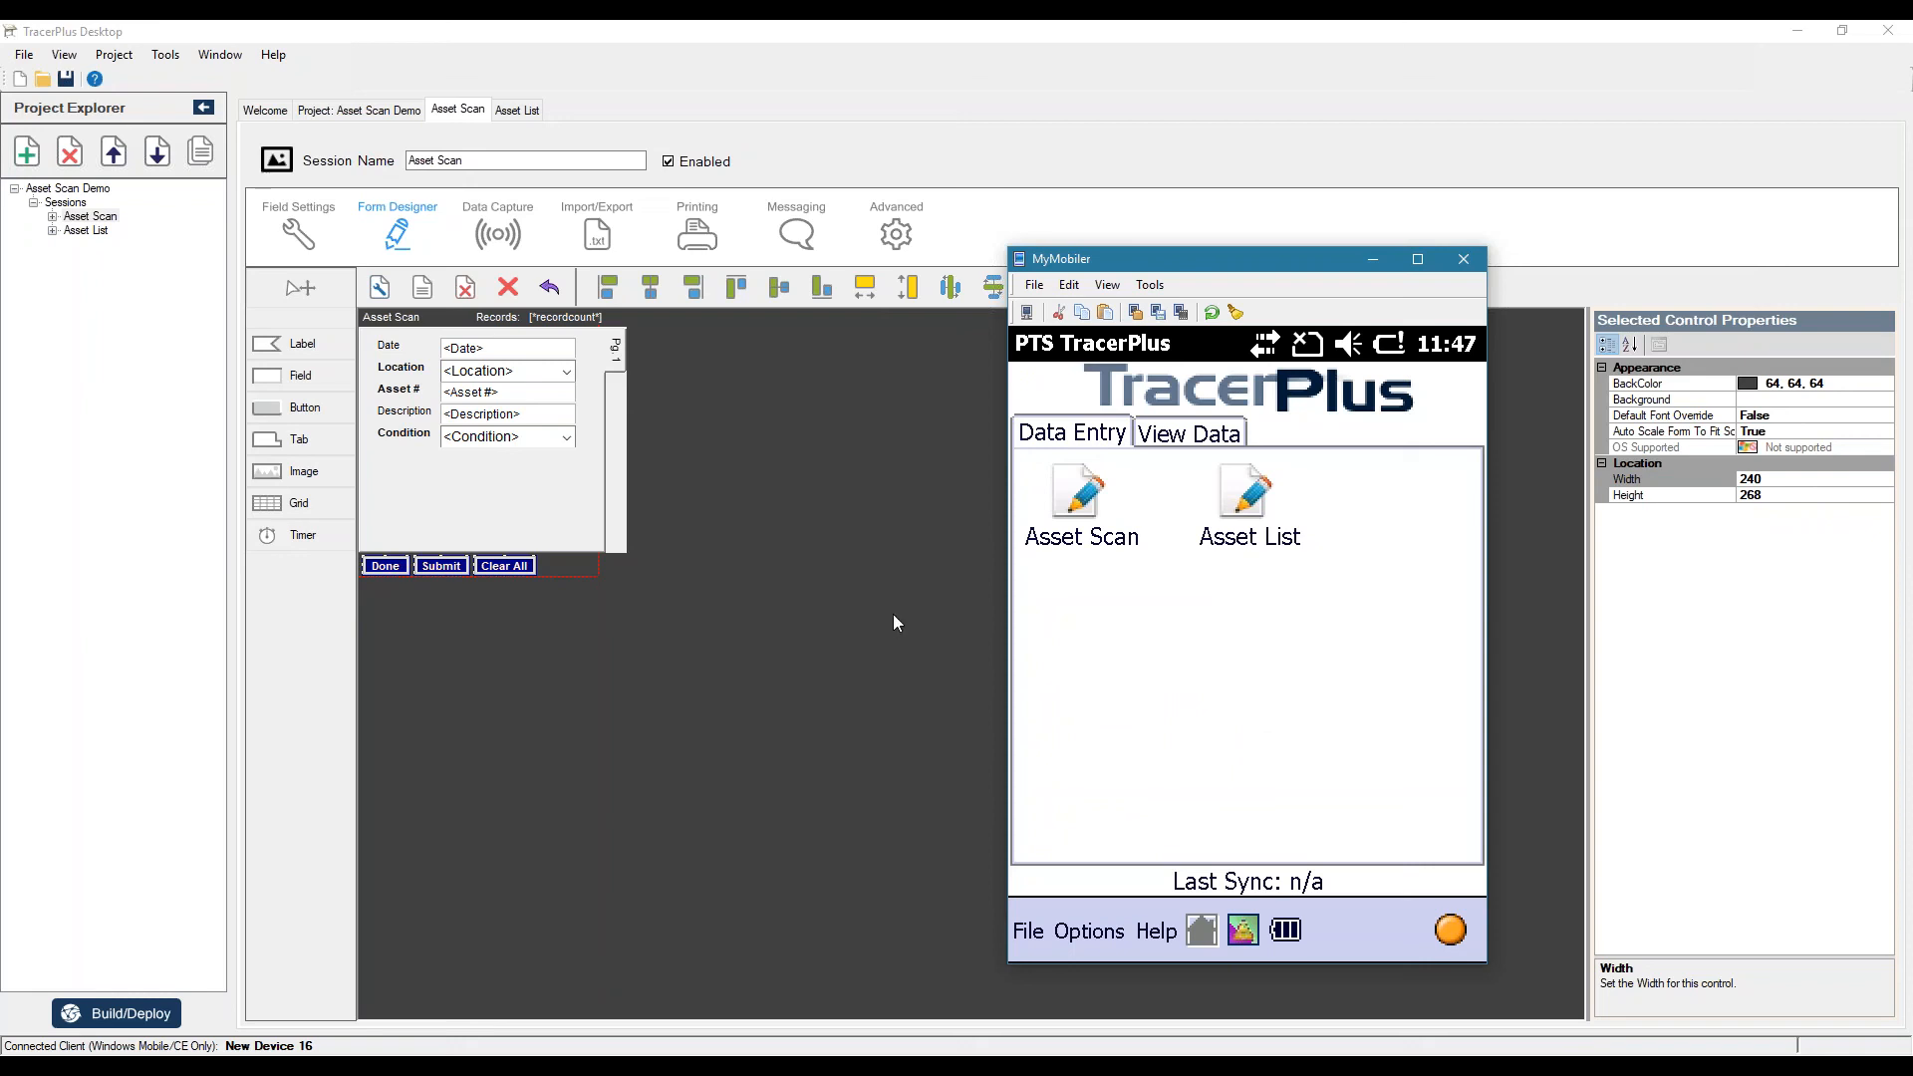
{"action": "mouse_move", "coordinate": [855, 994]}
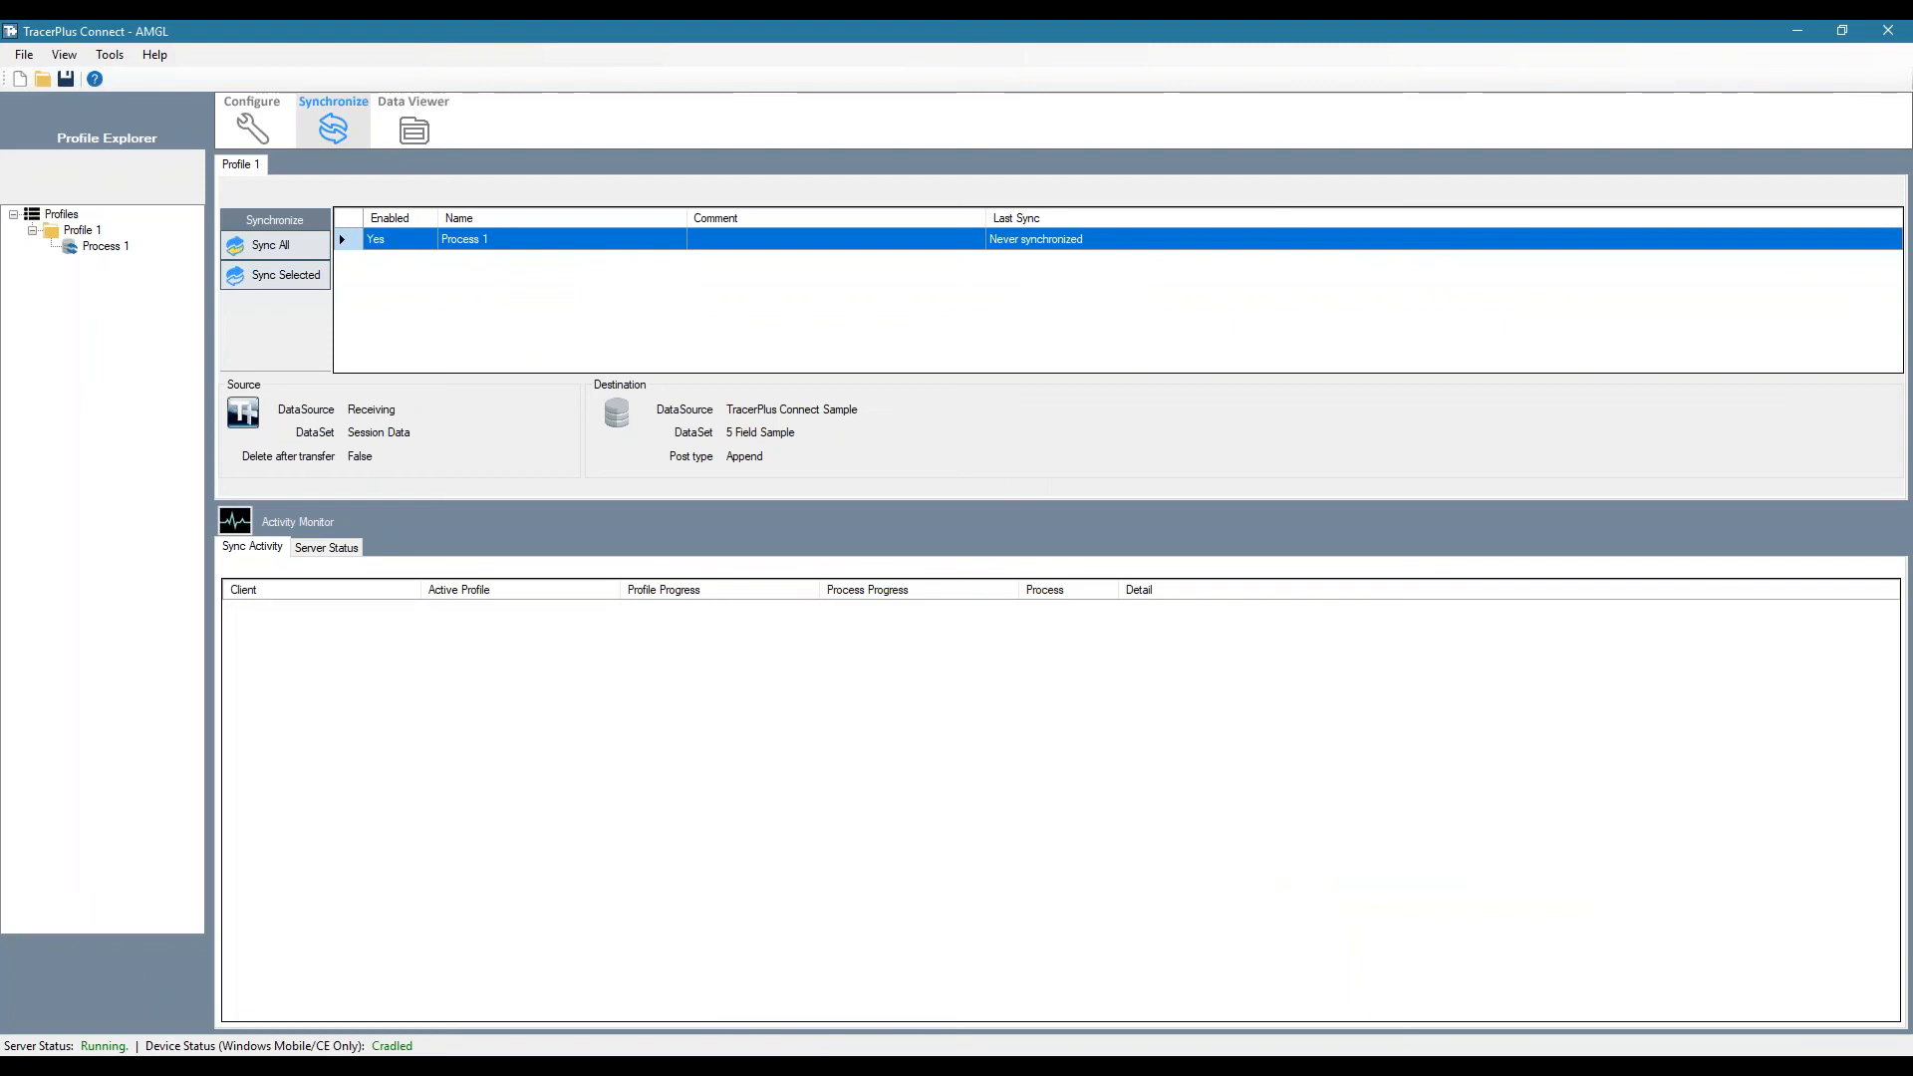
- Bring up Process 1's configuration in TracerPlus Connect to review its field mappings
{"action": "left_click", "coordinate": [251, 119]}
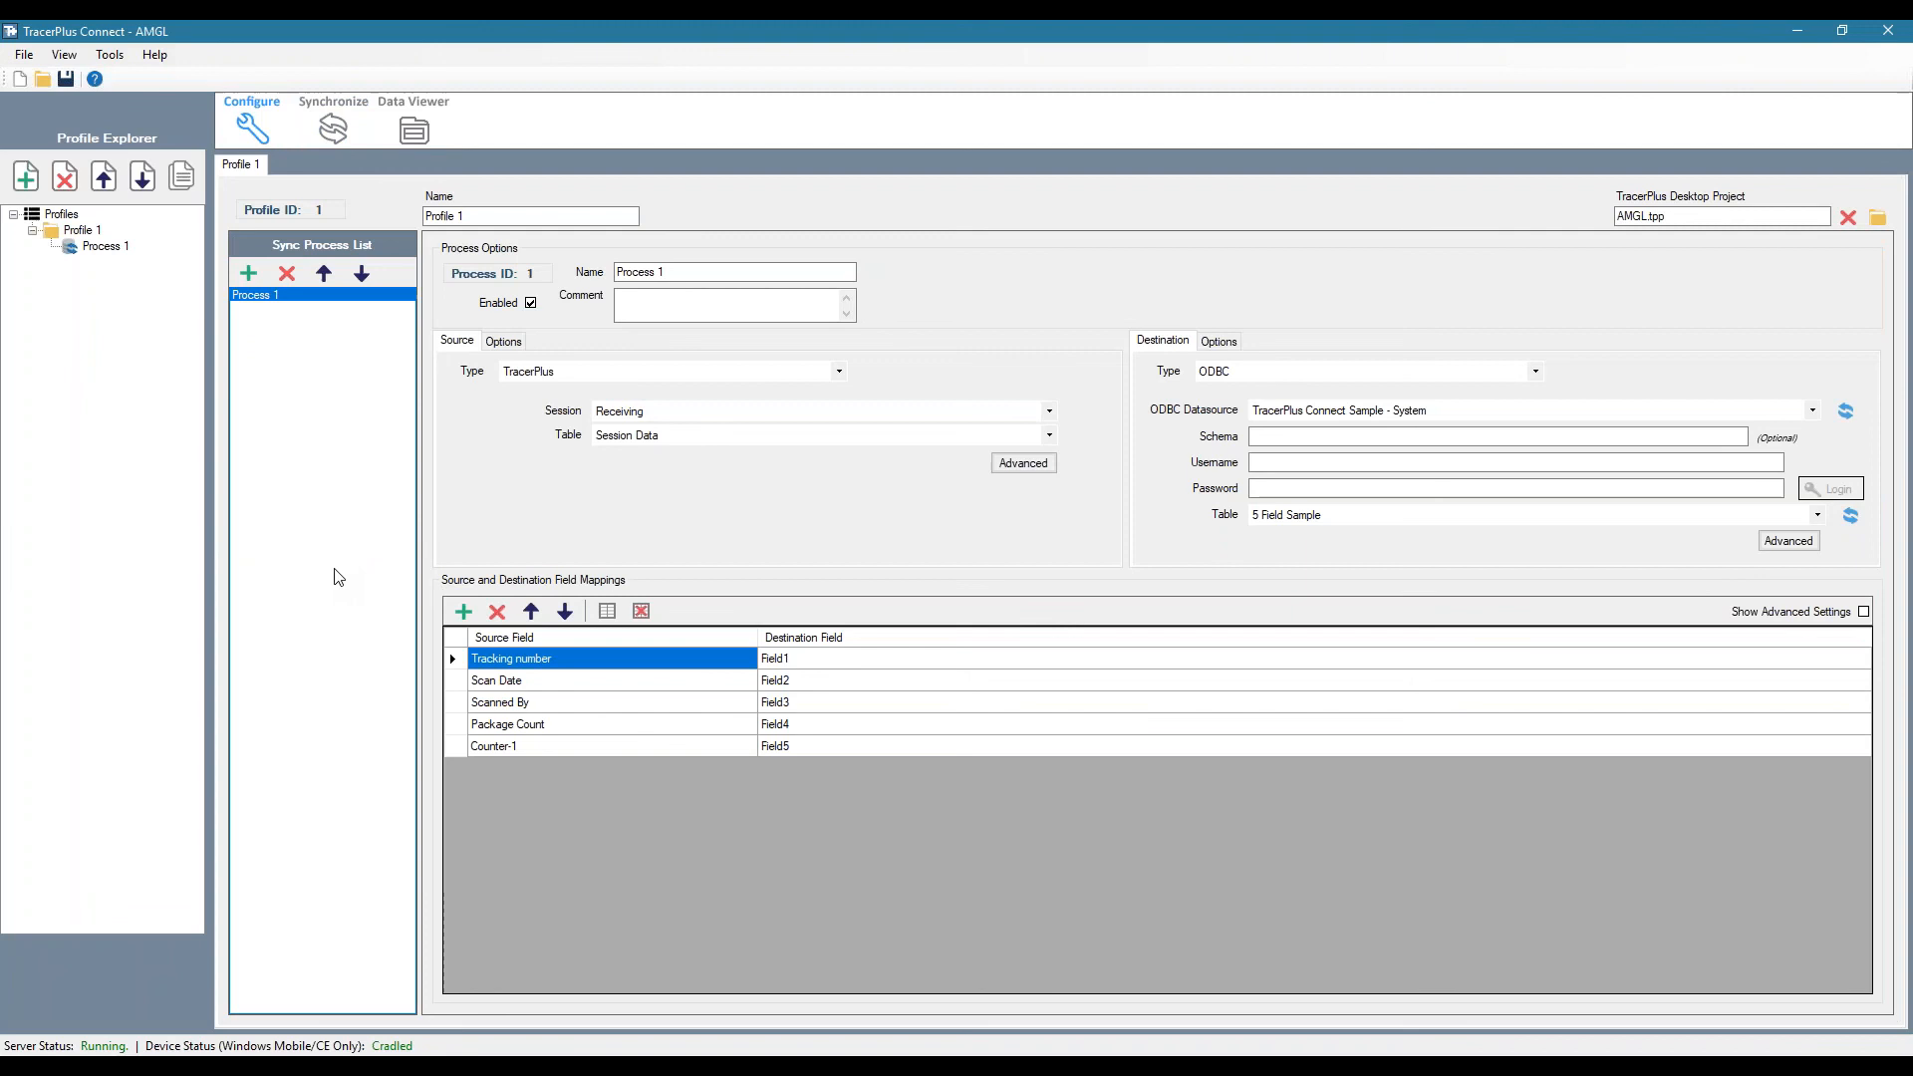
{"action": "mouse_move", "coordinate": [335, 572]}
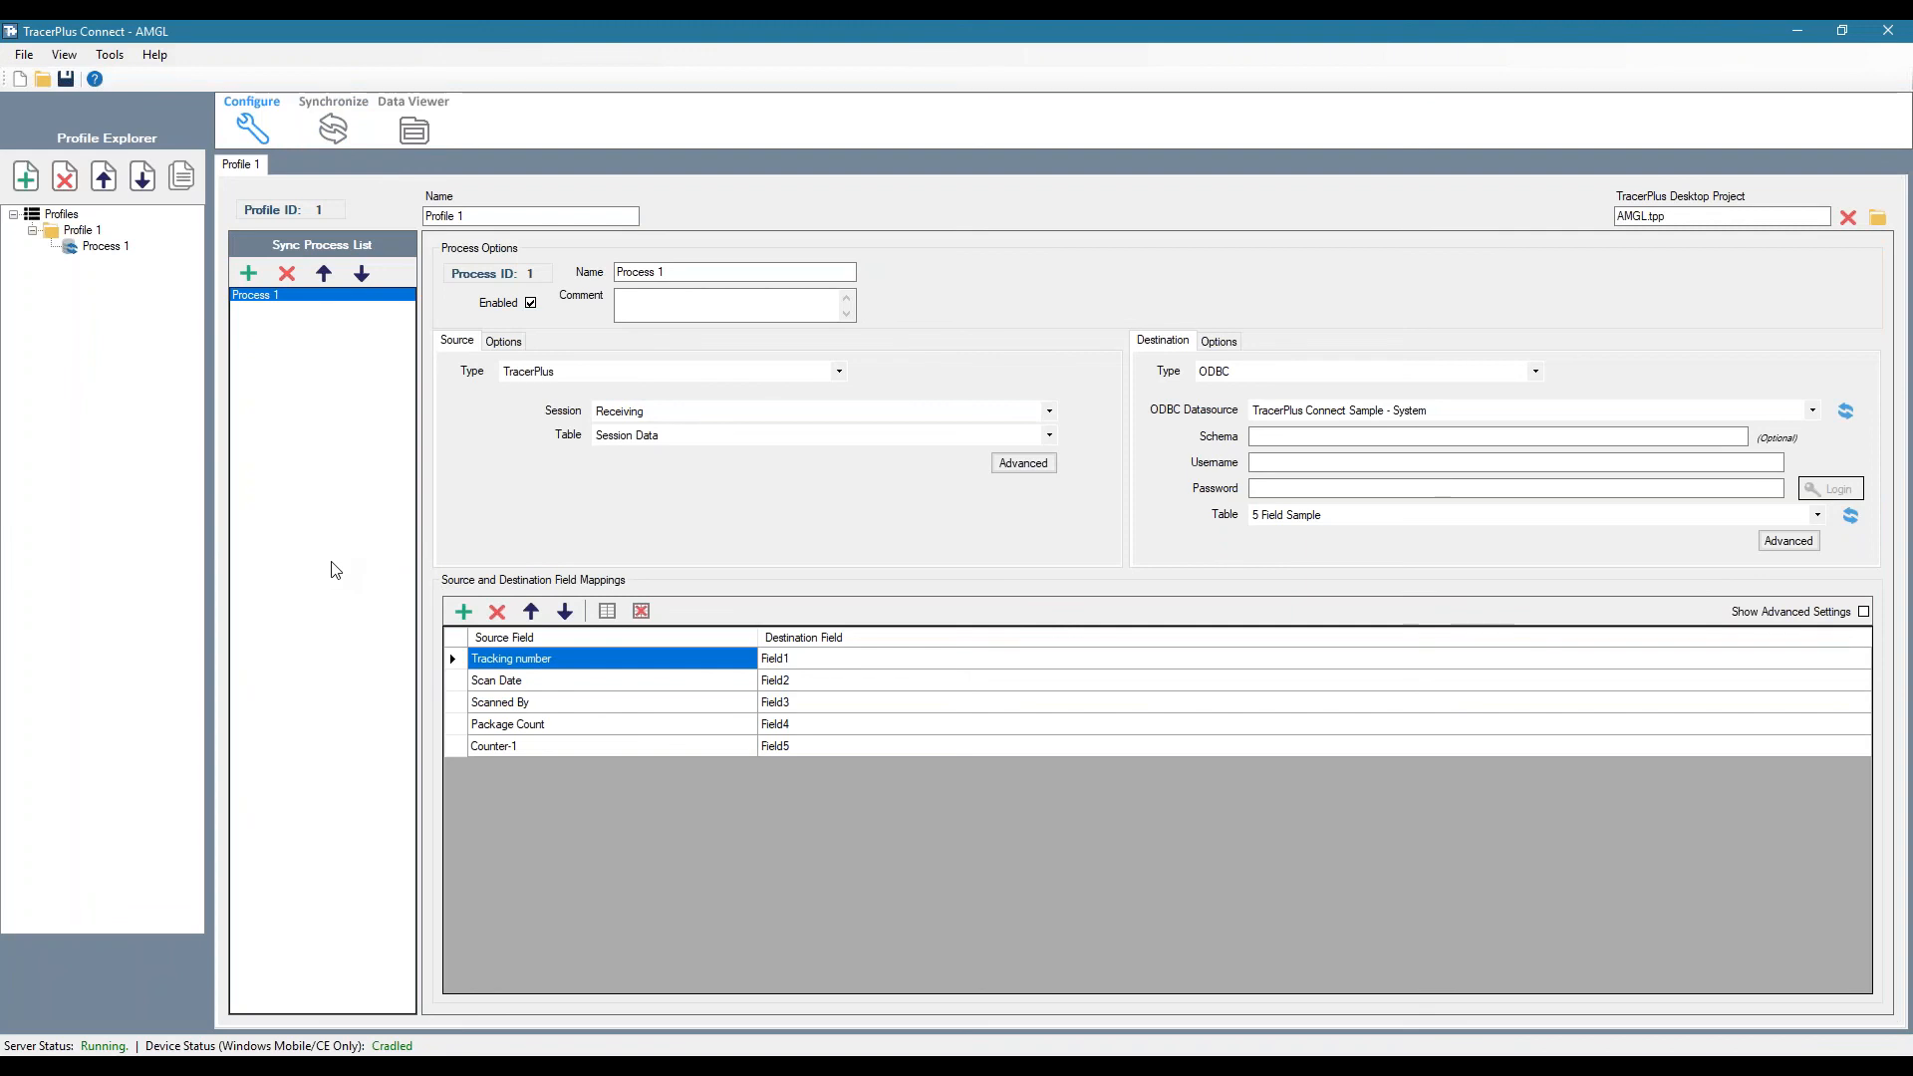
{"action": "mouse_move", "coordinate": [329, 562]}
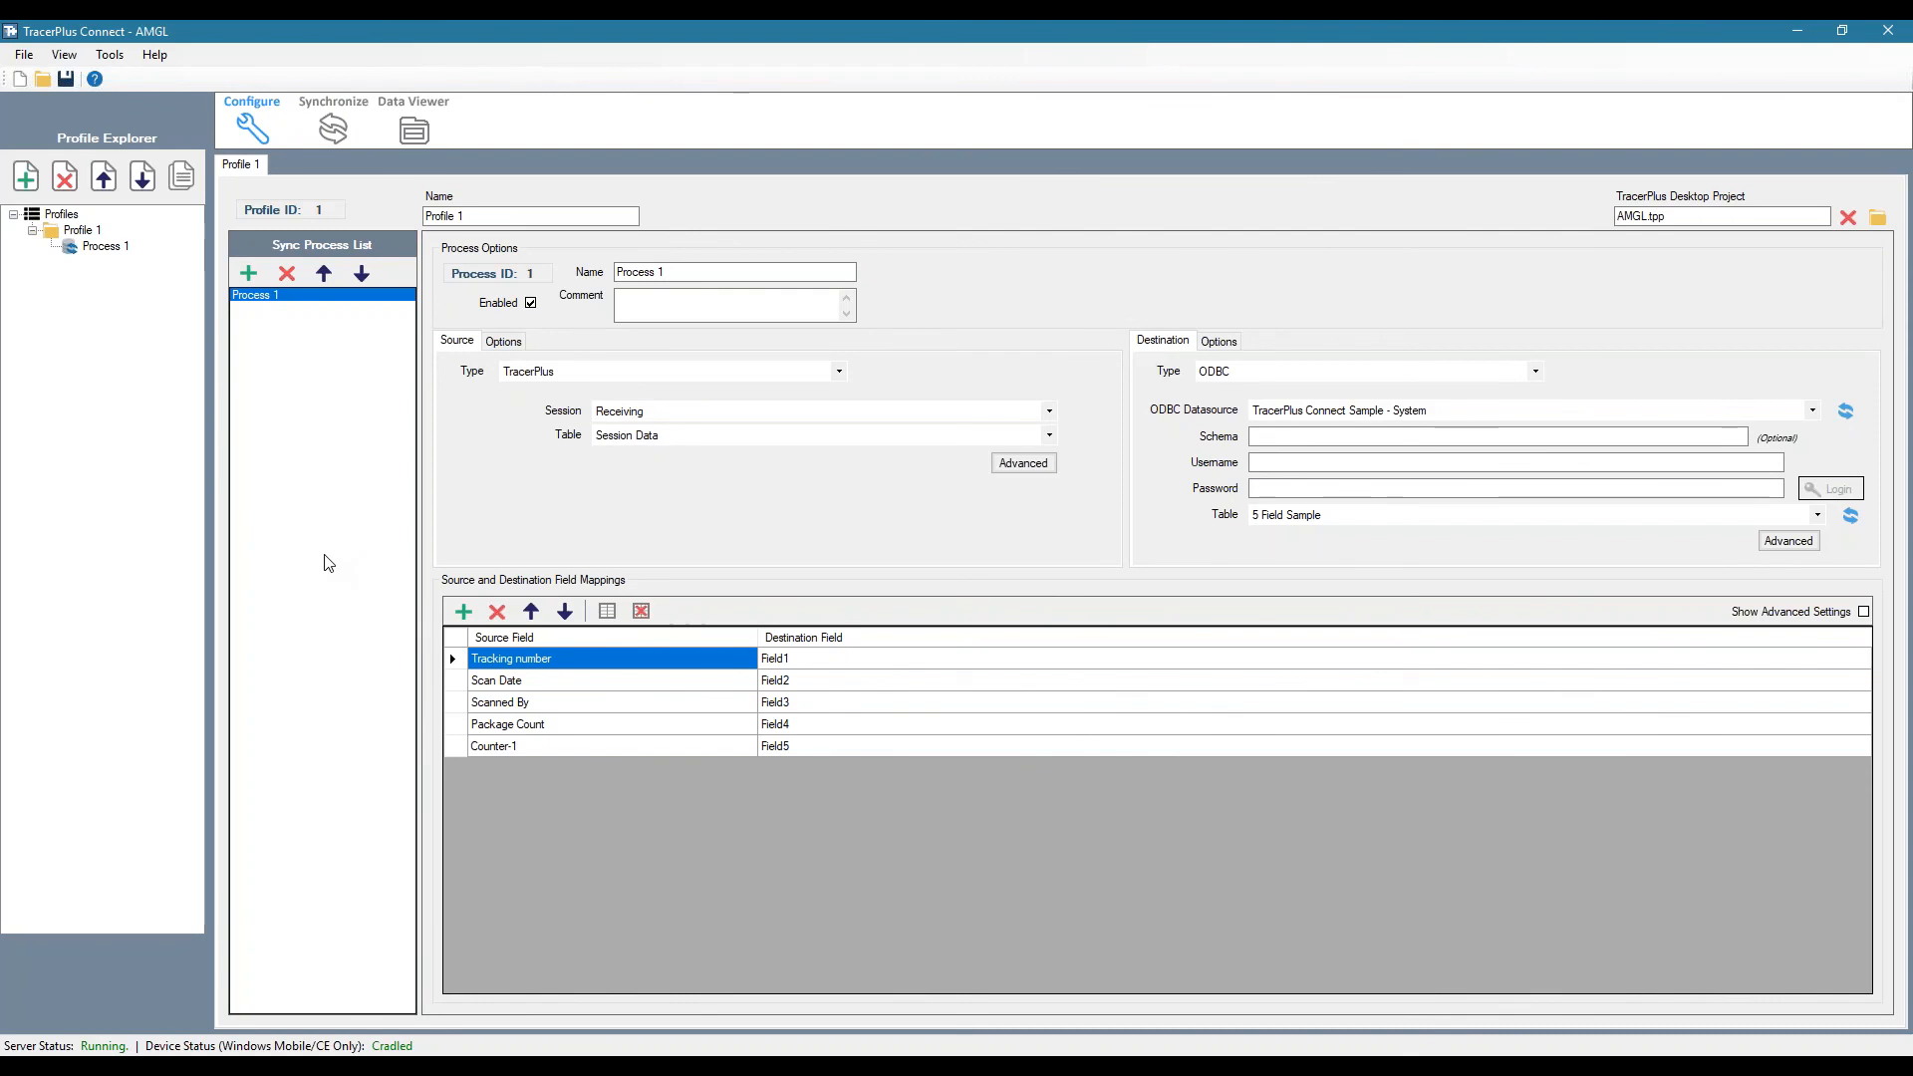
{"action": "mouse_move", "coordinate": [343, 575]}
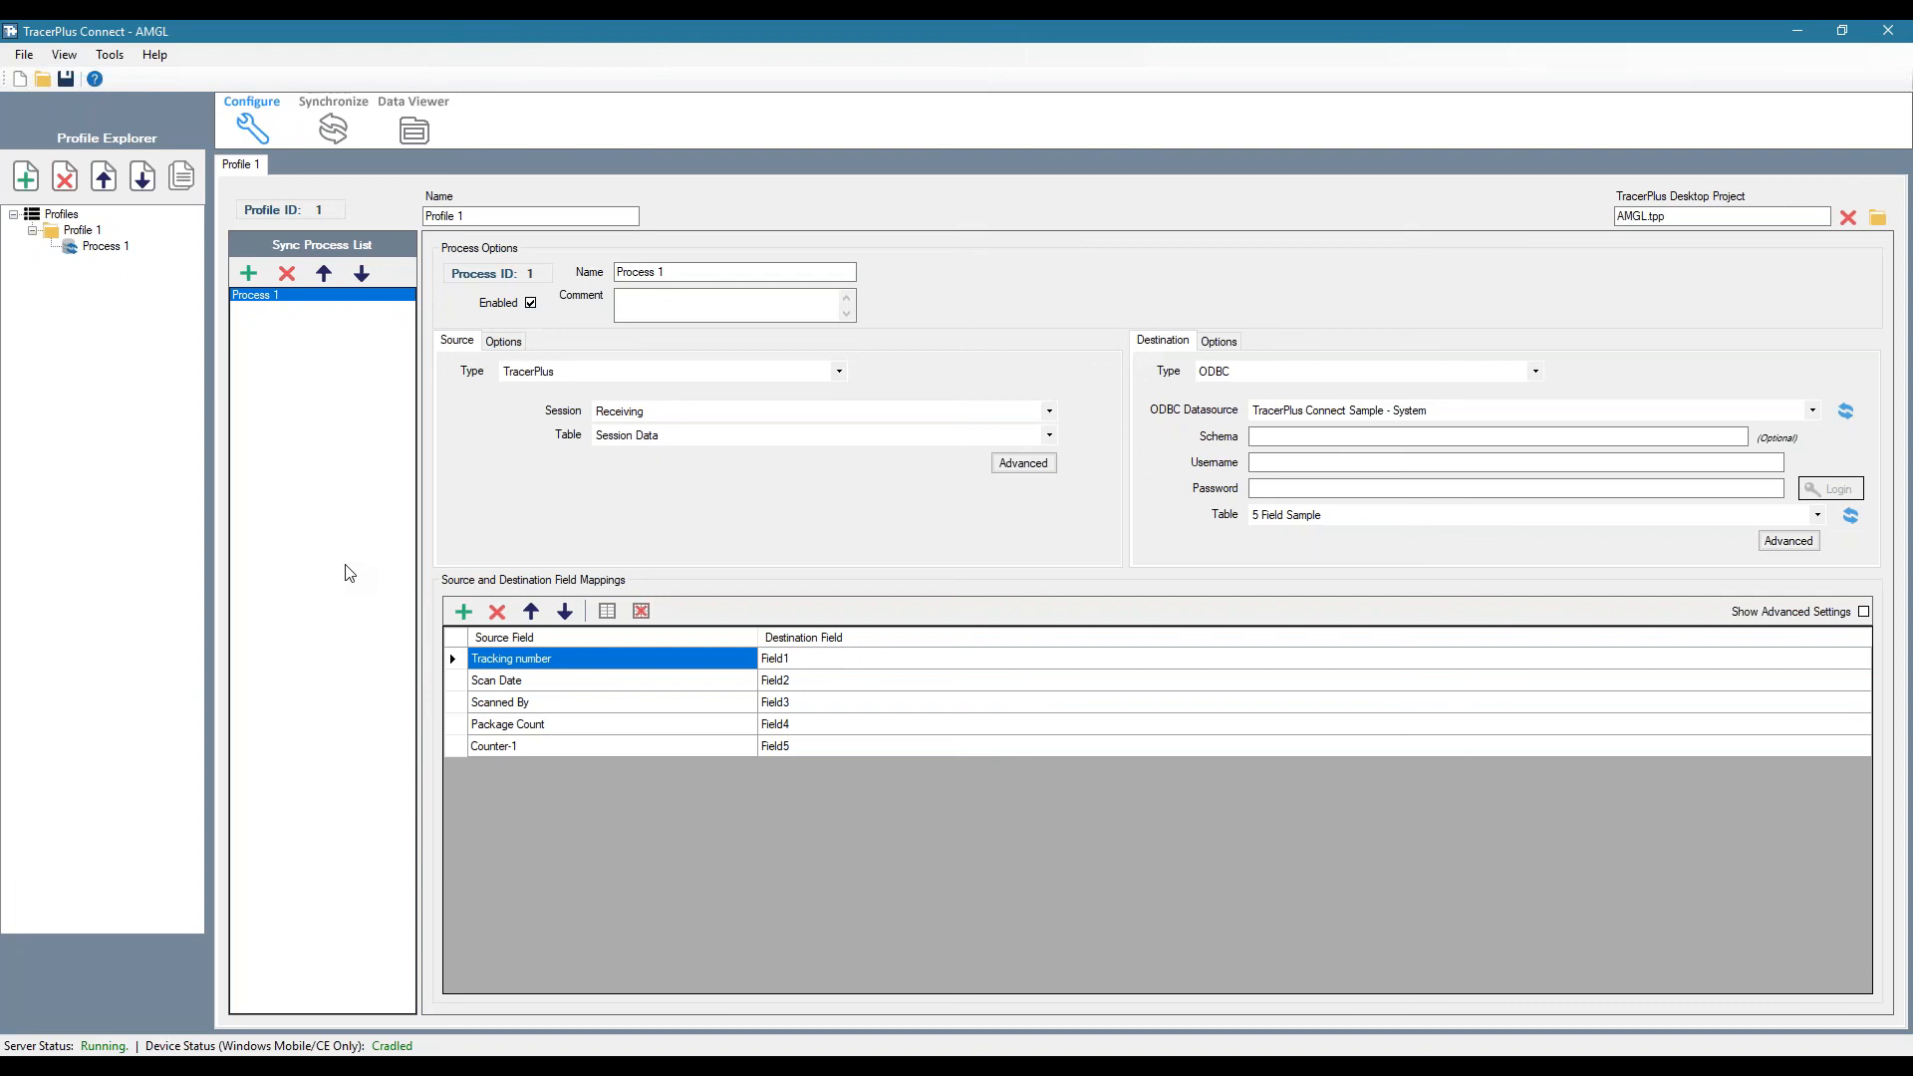
{"action": "mouse_move", "coordinate": [347, 552]}
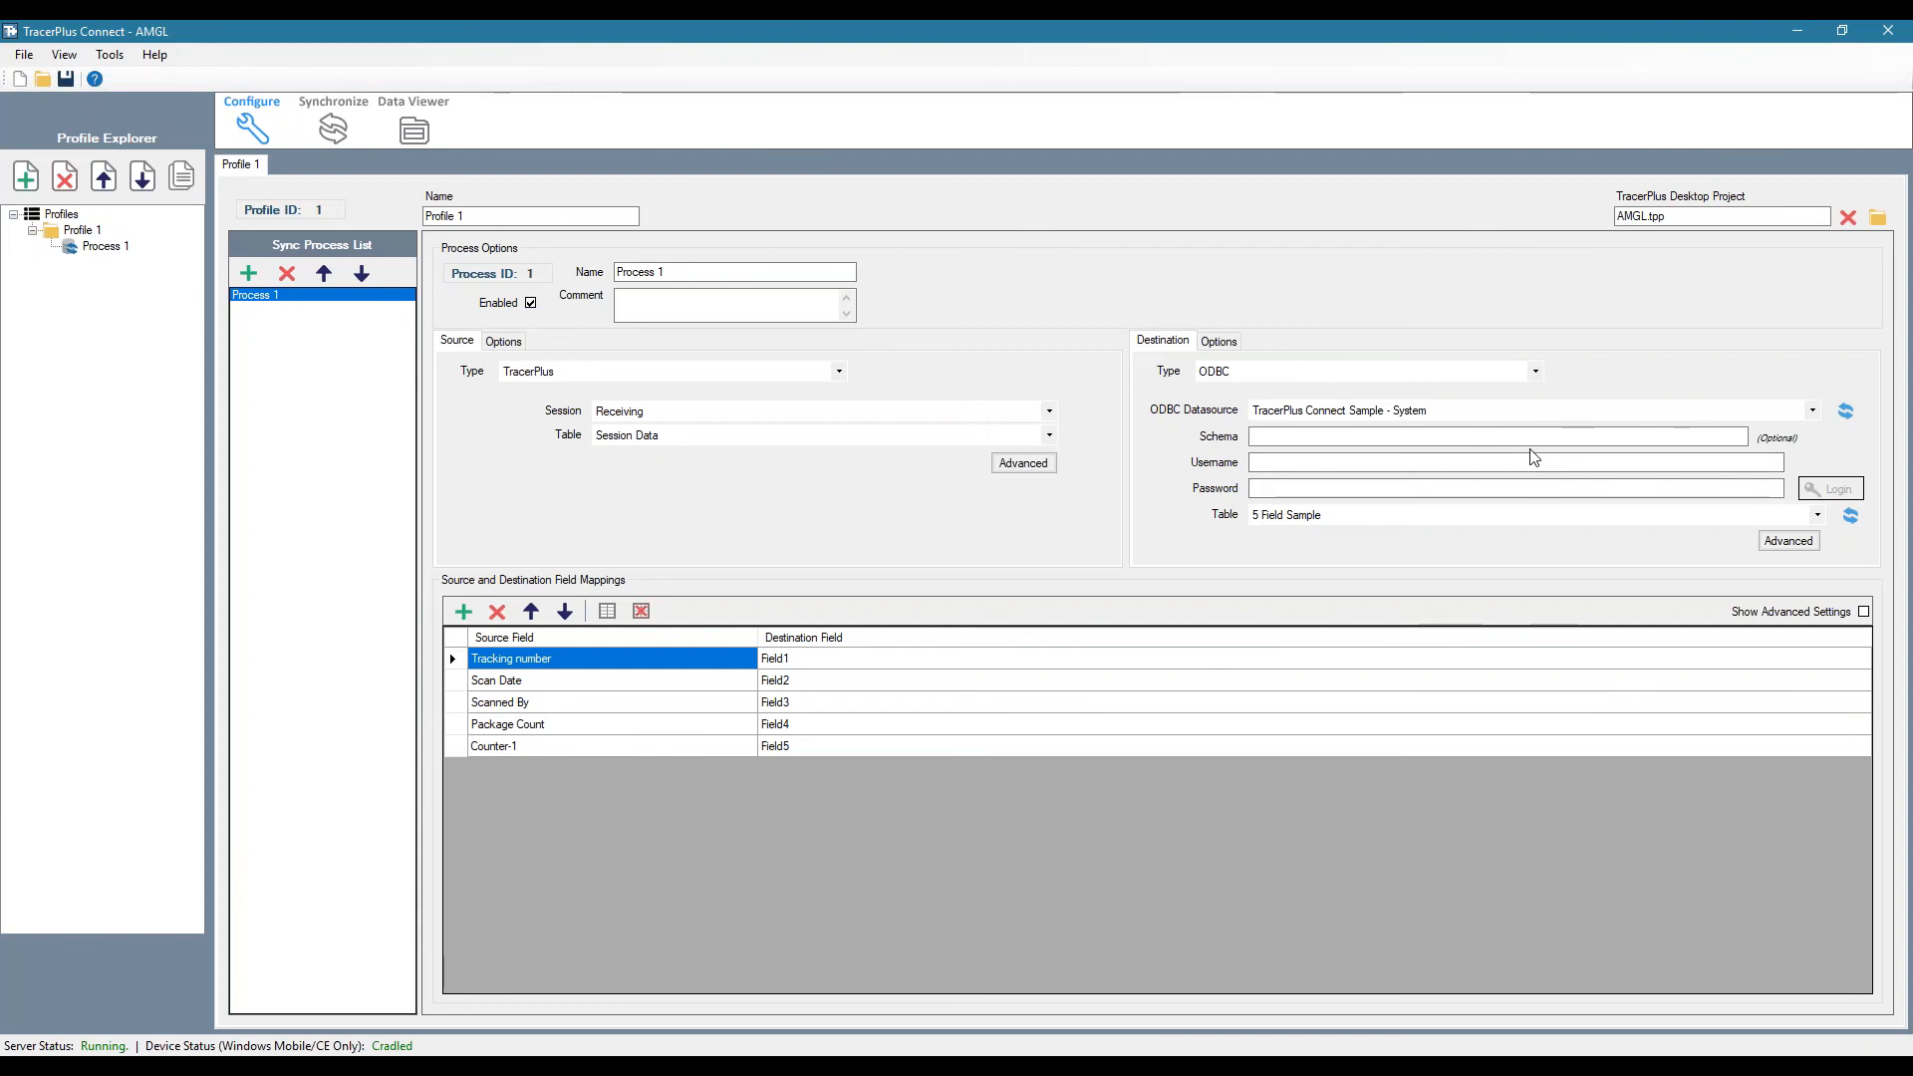
{"action": "mouse_move", "coordinate": [289, 498]}
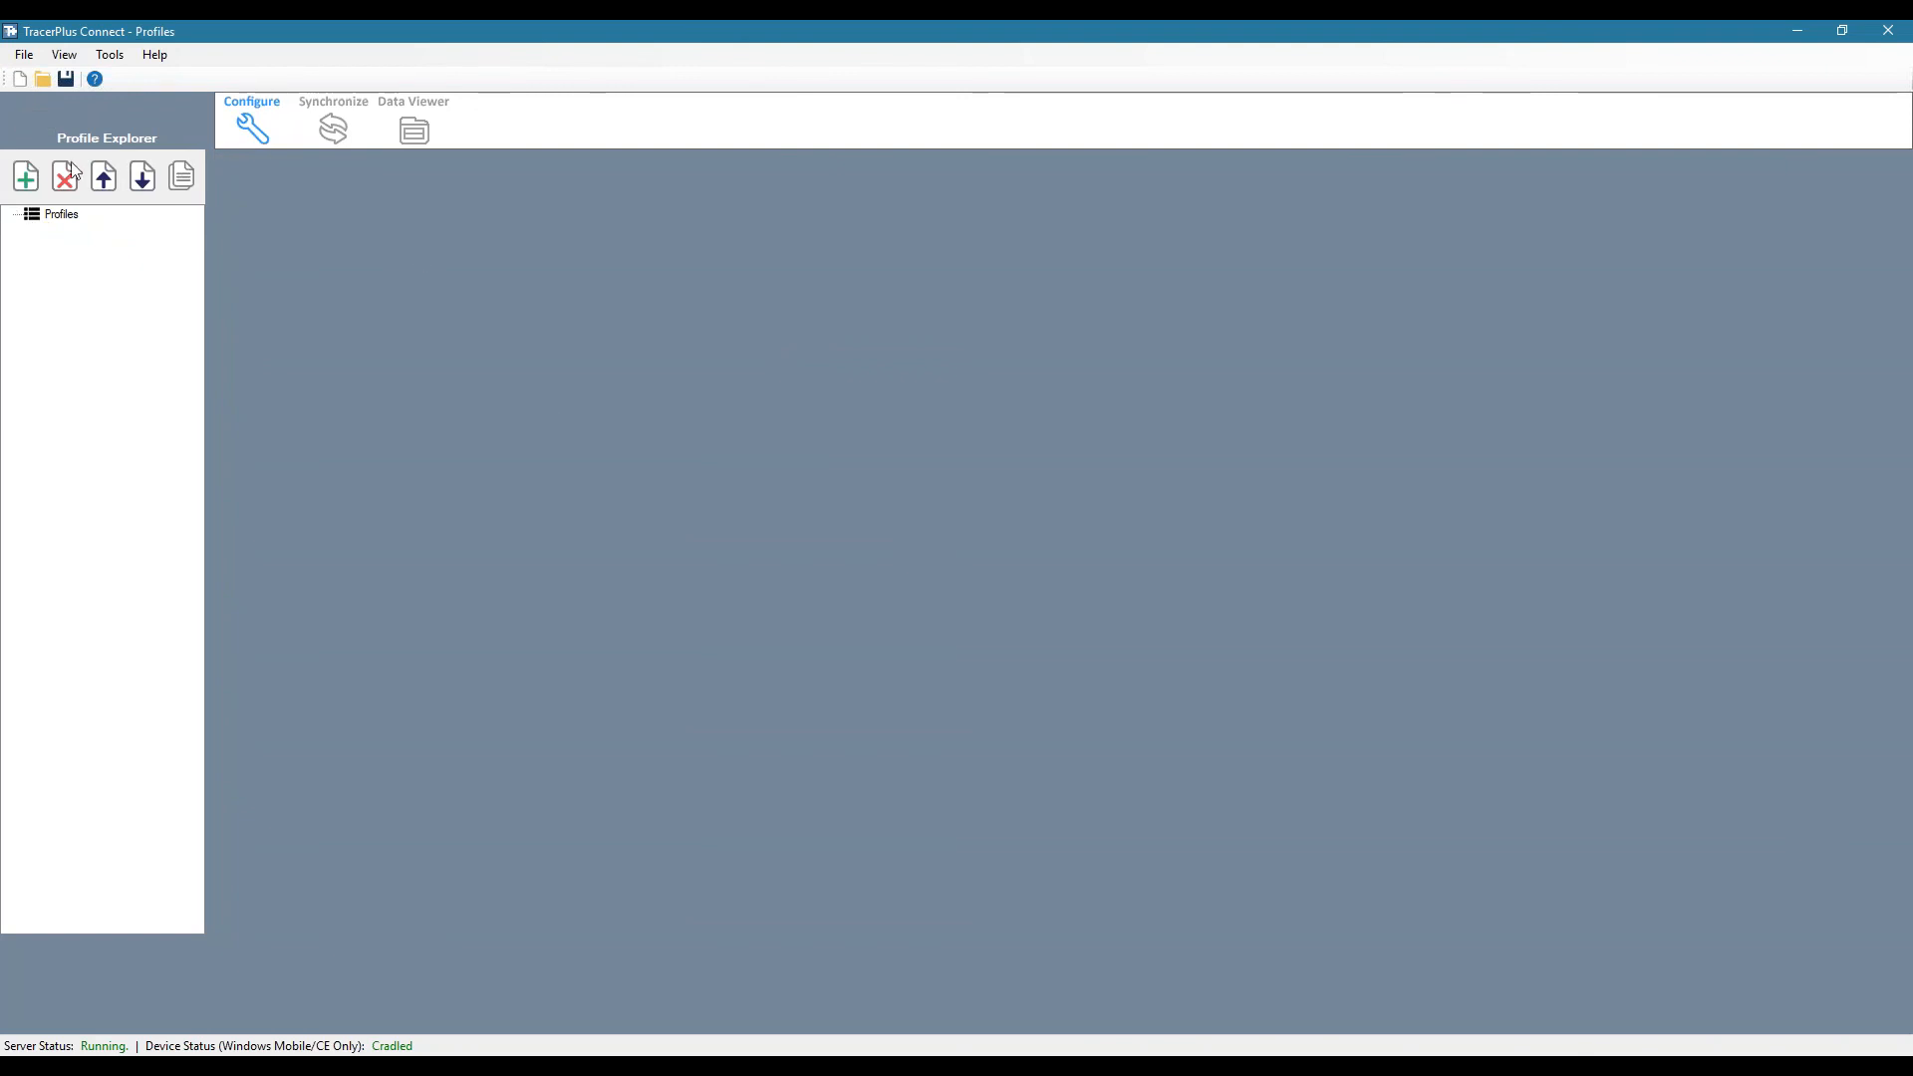
- Start a new profile from Profile Explorer with Sync Profile selected
{"action": "left_click", "coordinate": [26, 175]}
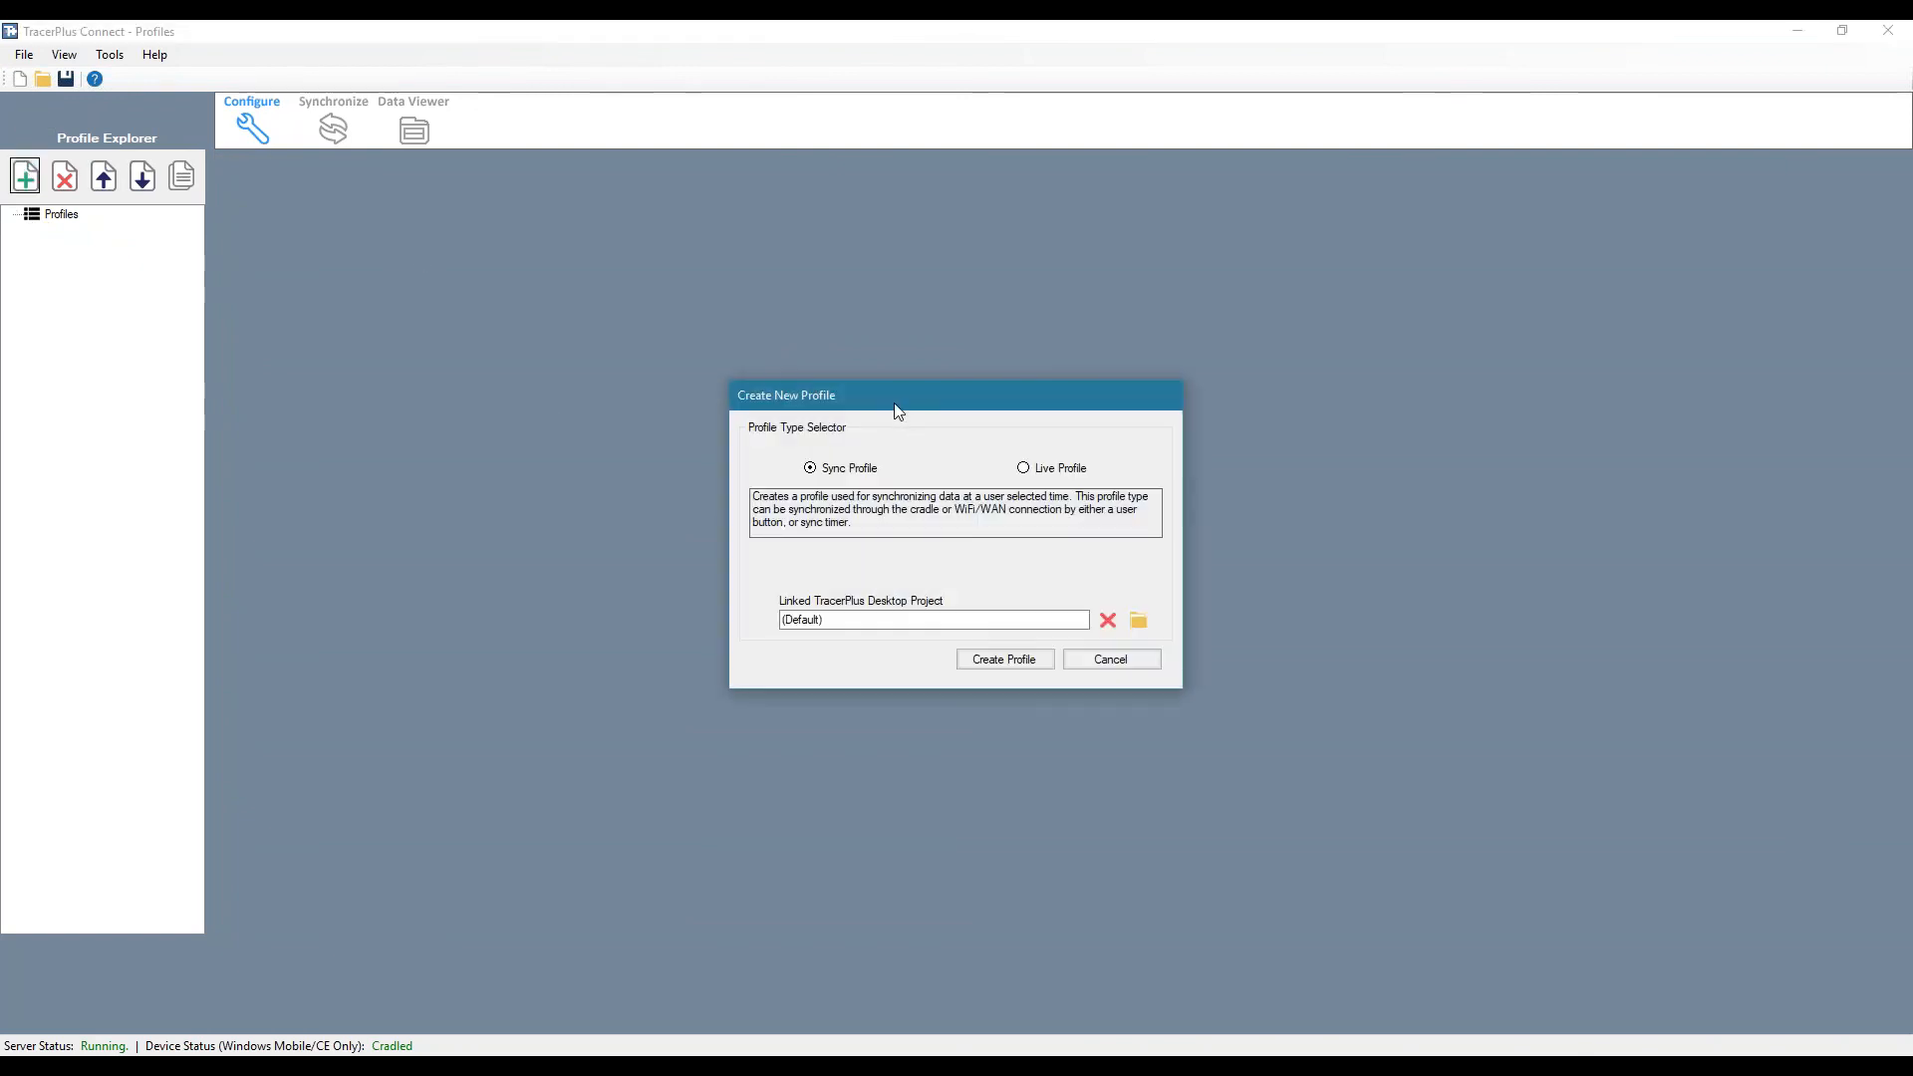
{"action": "mouse_move", "coordinate": [1830, 166]}
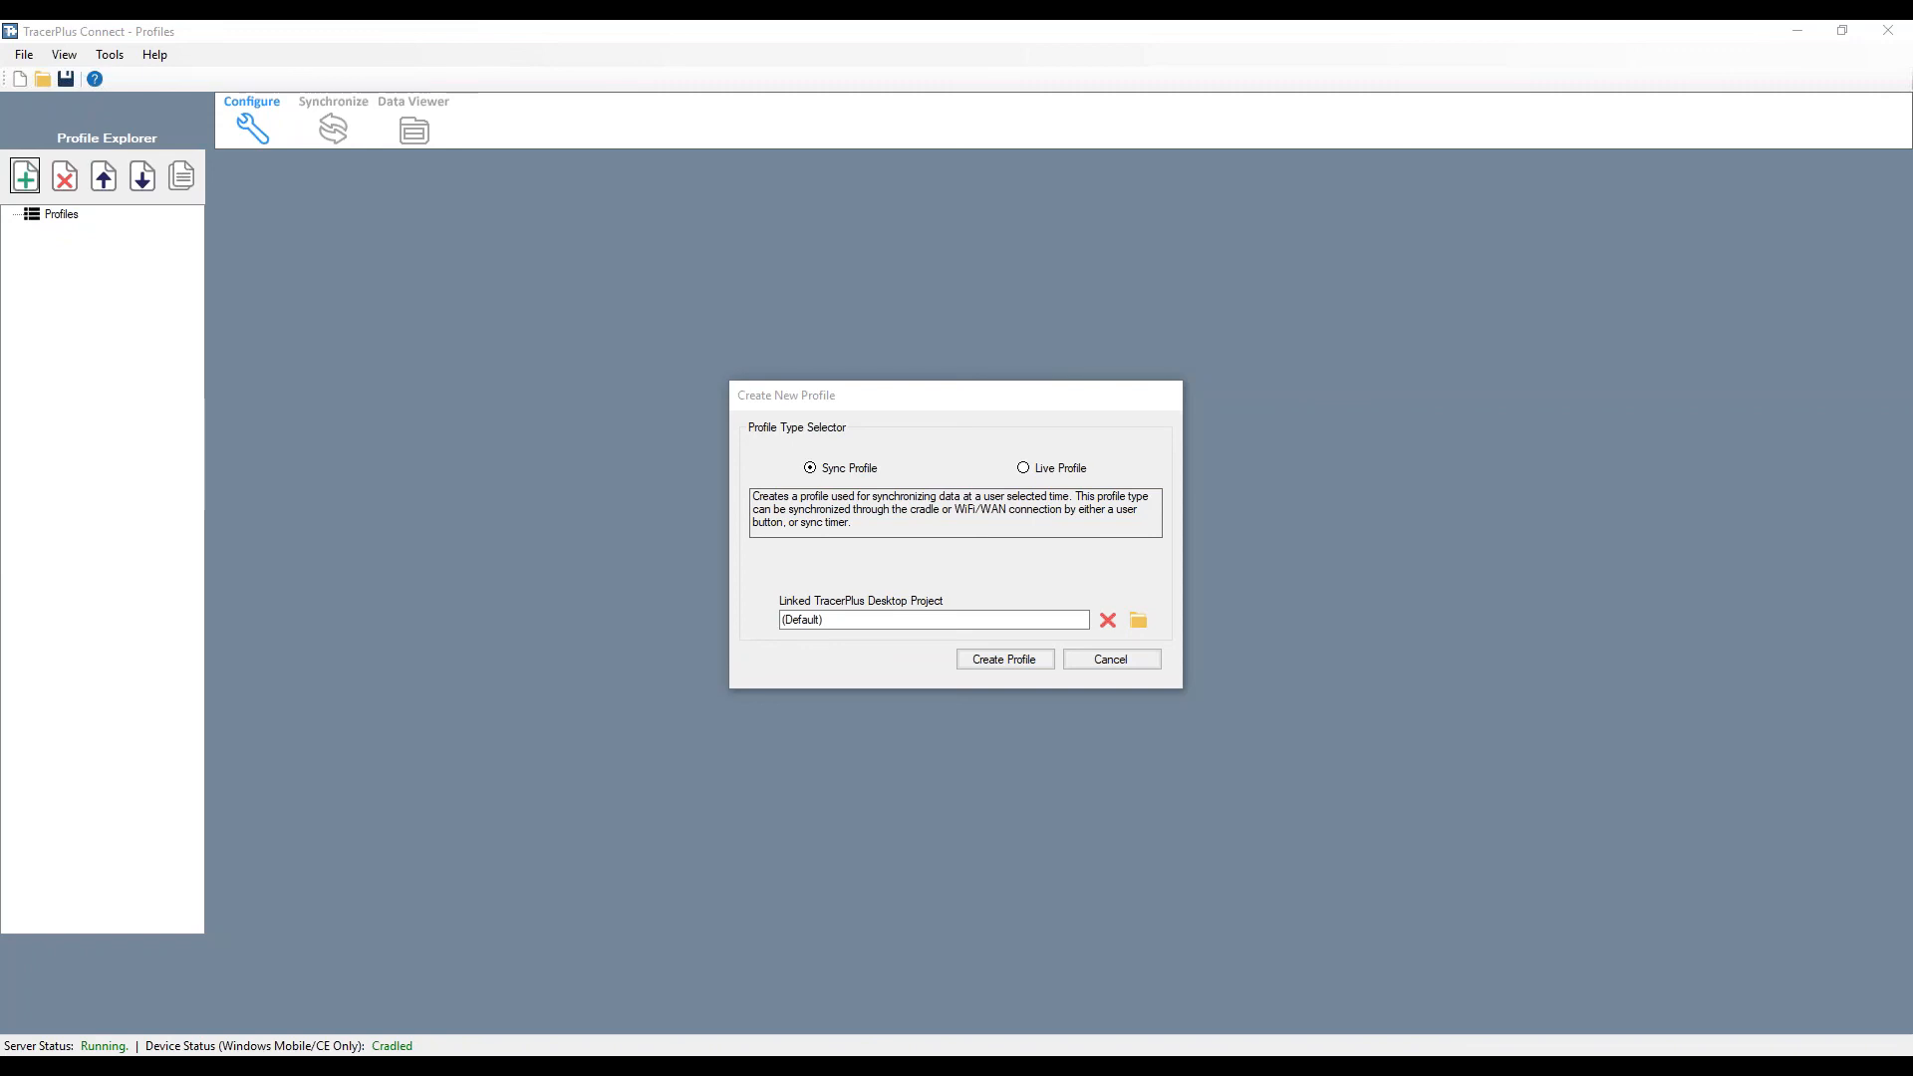
{"action": "mouse_move", "coordinate": [1001, 552]}
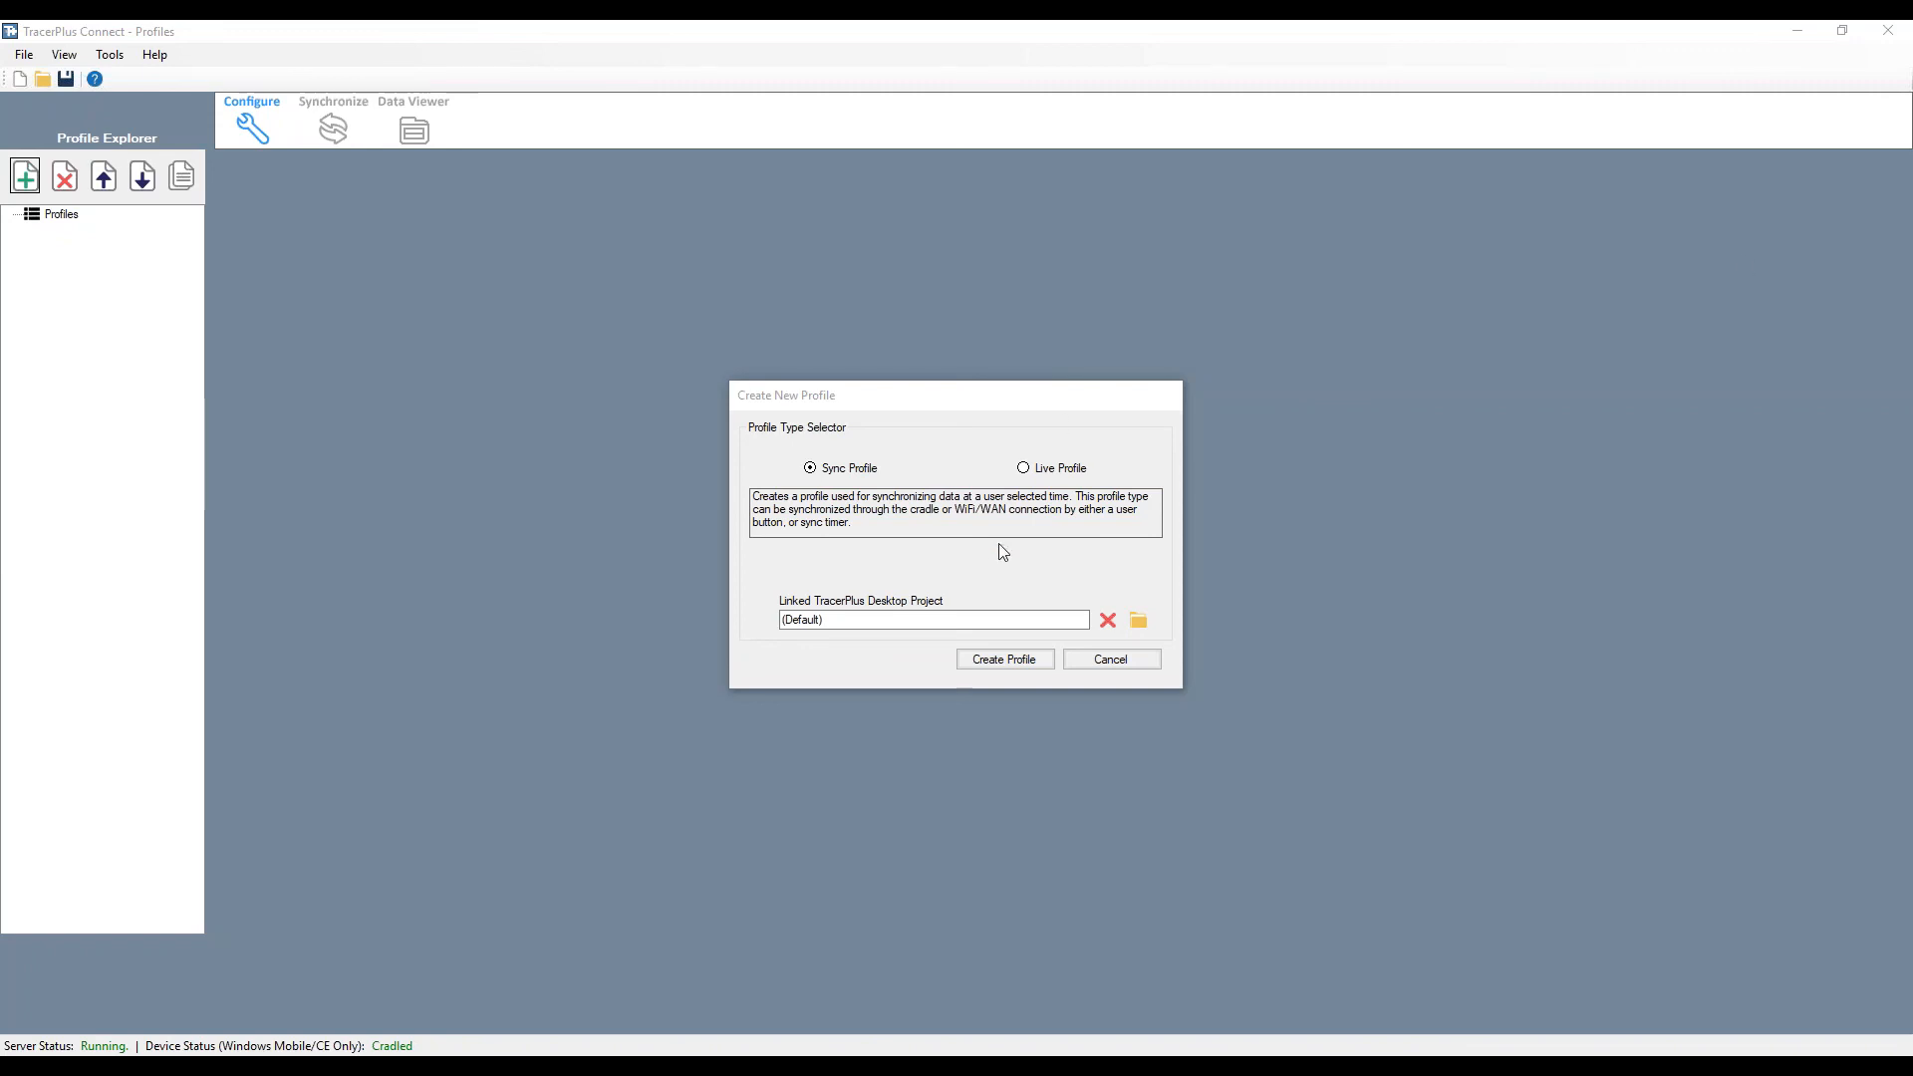
{"action": "mouse_move", "coordinate": [1023, 550]}
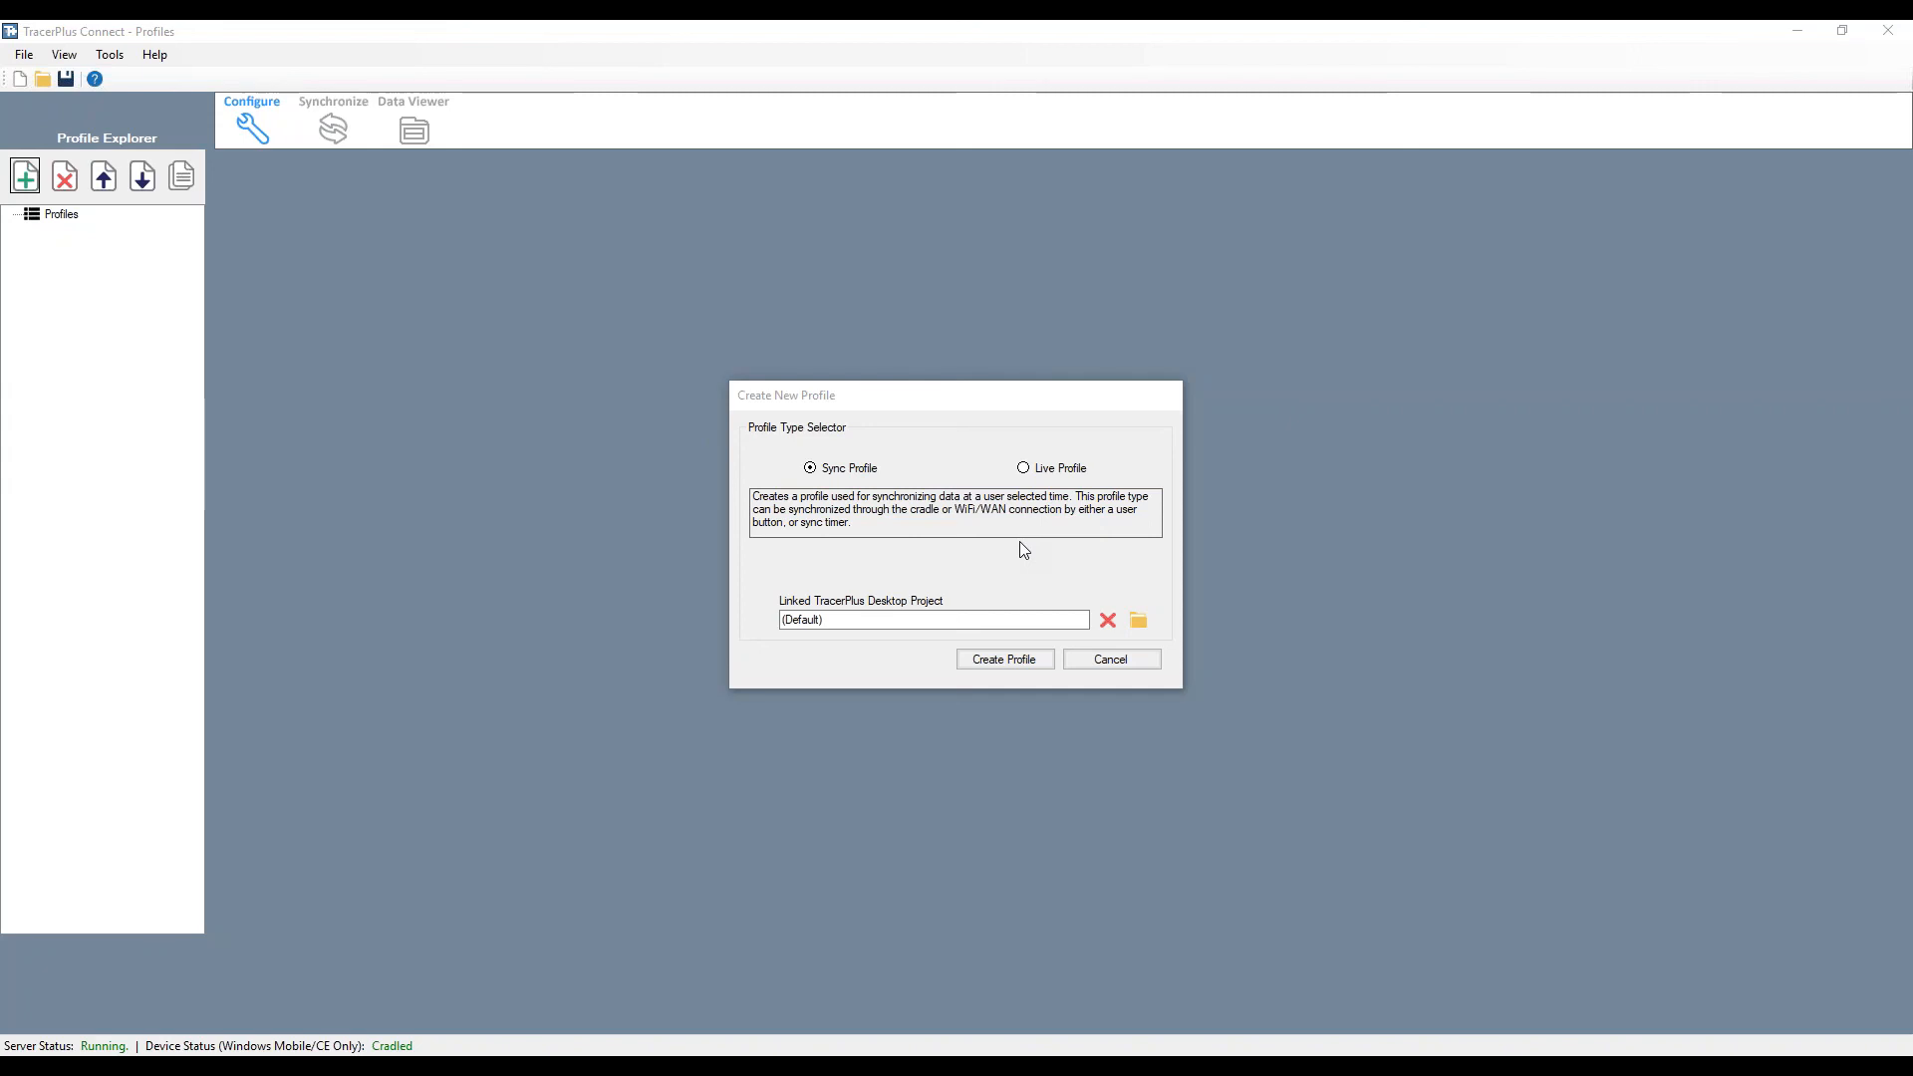
{"action": "mouse_move", "coordinate": [975, 562]}
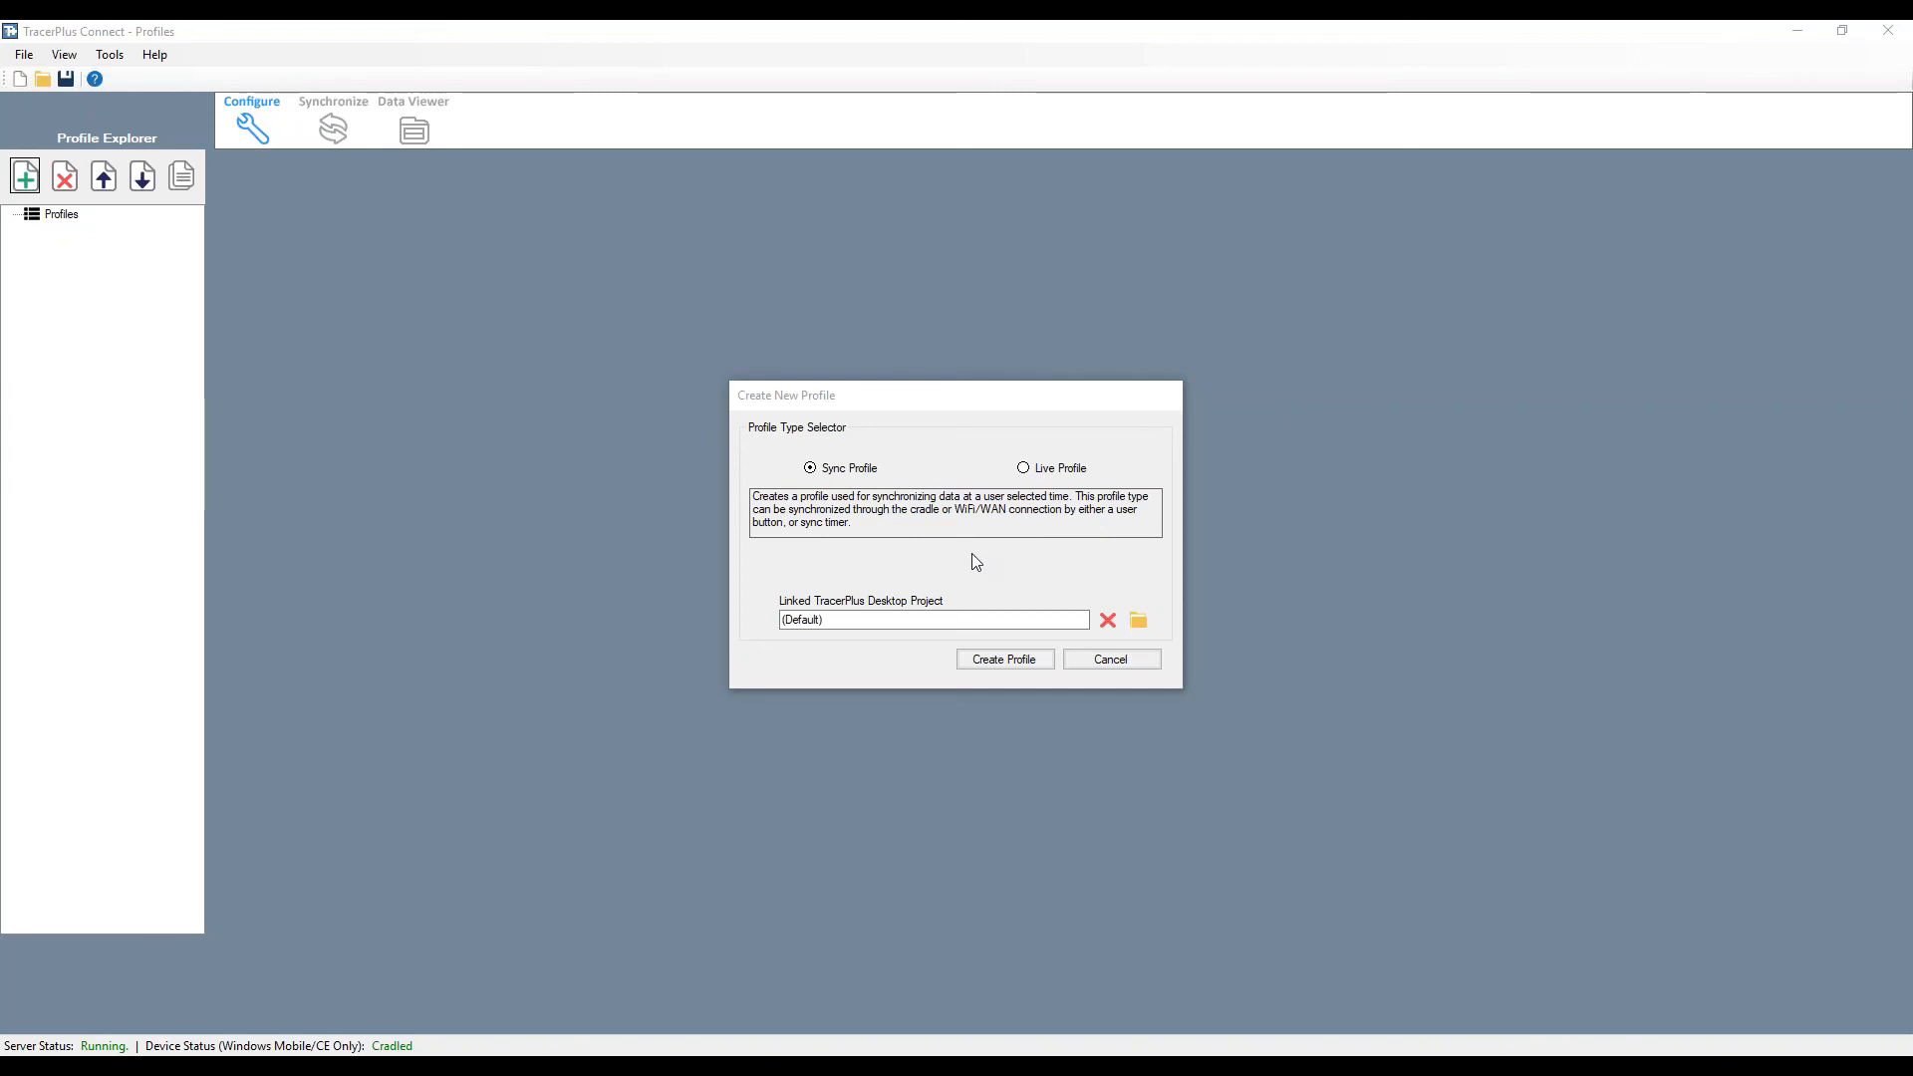
{"action": "mouse_move", "coordinate": [915, 512]}
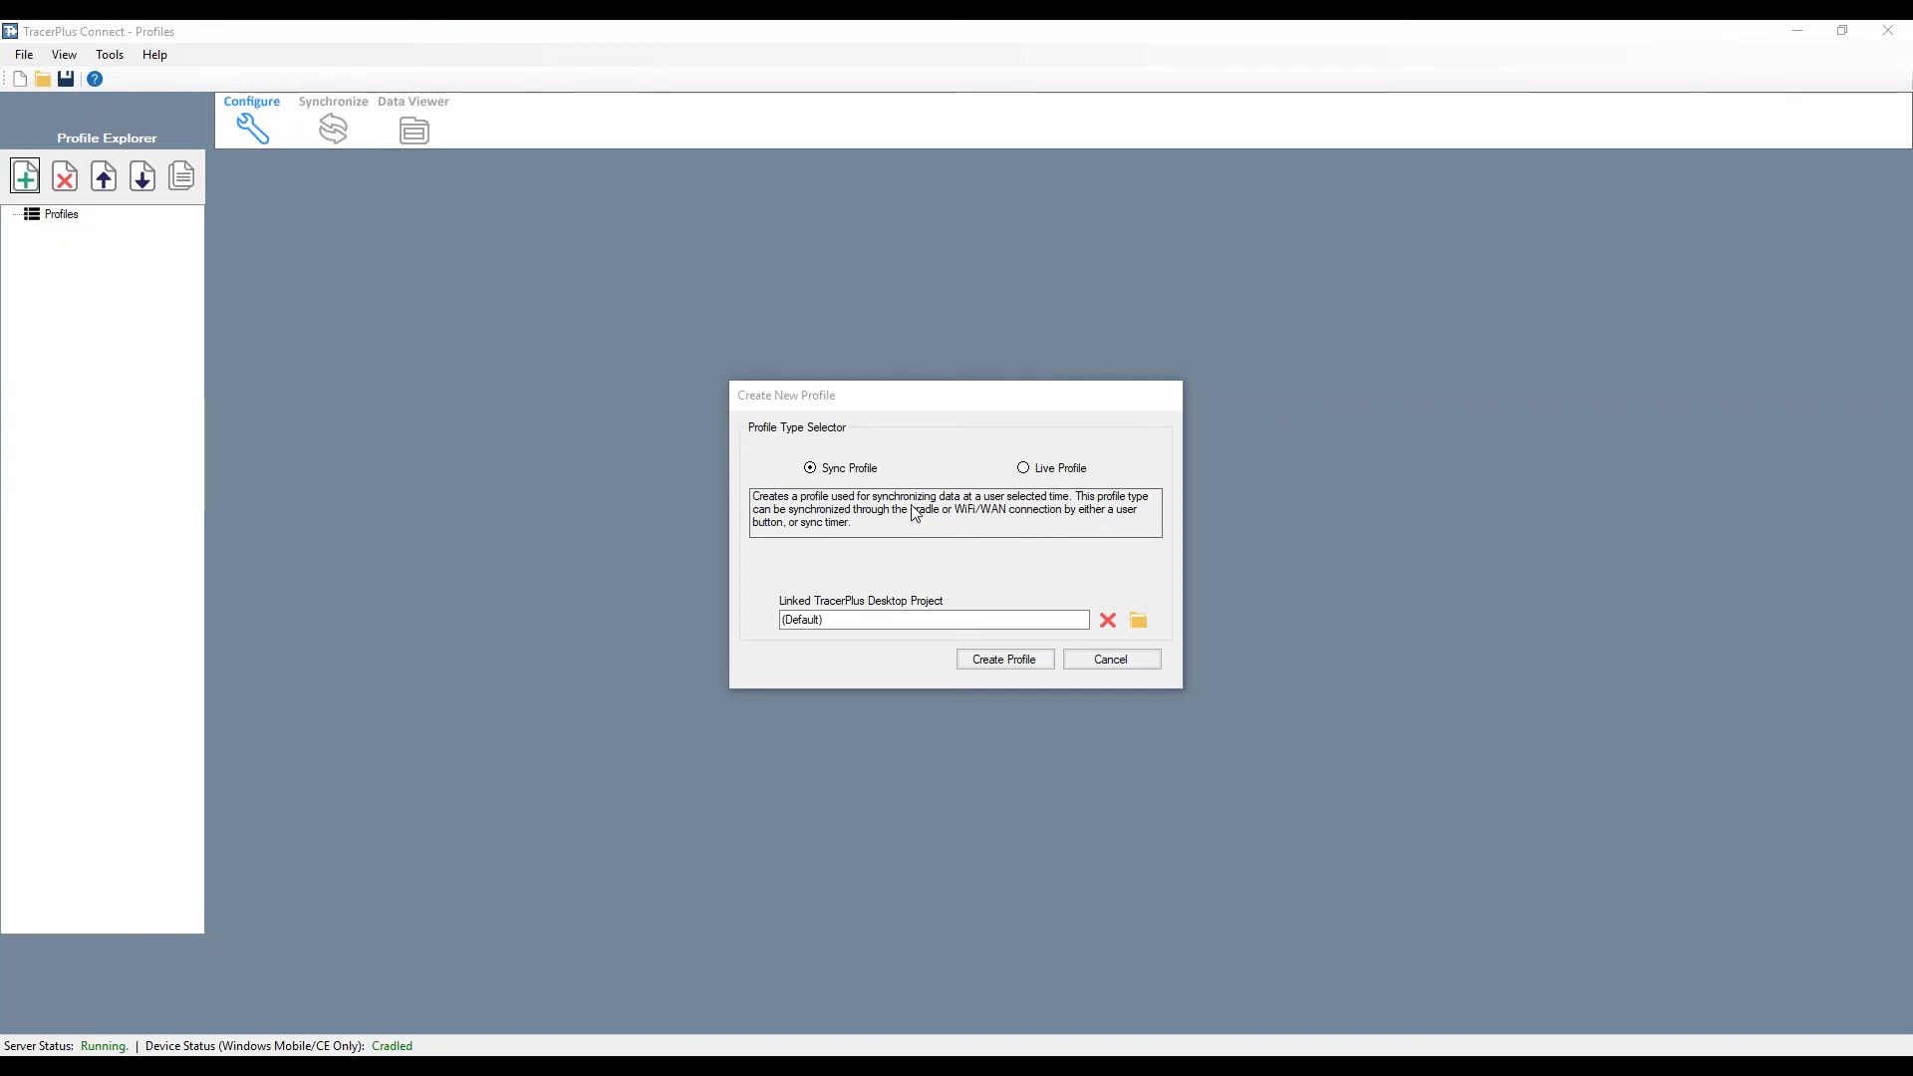
{"action": "mouse_move", "coordinate": [889, 552]}
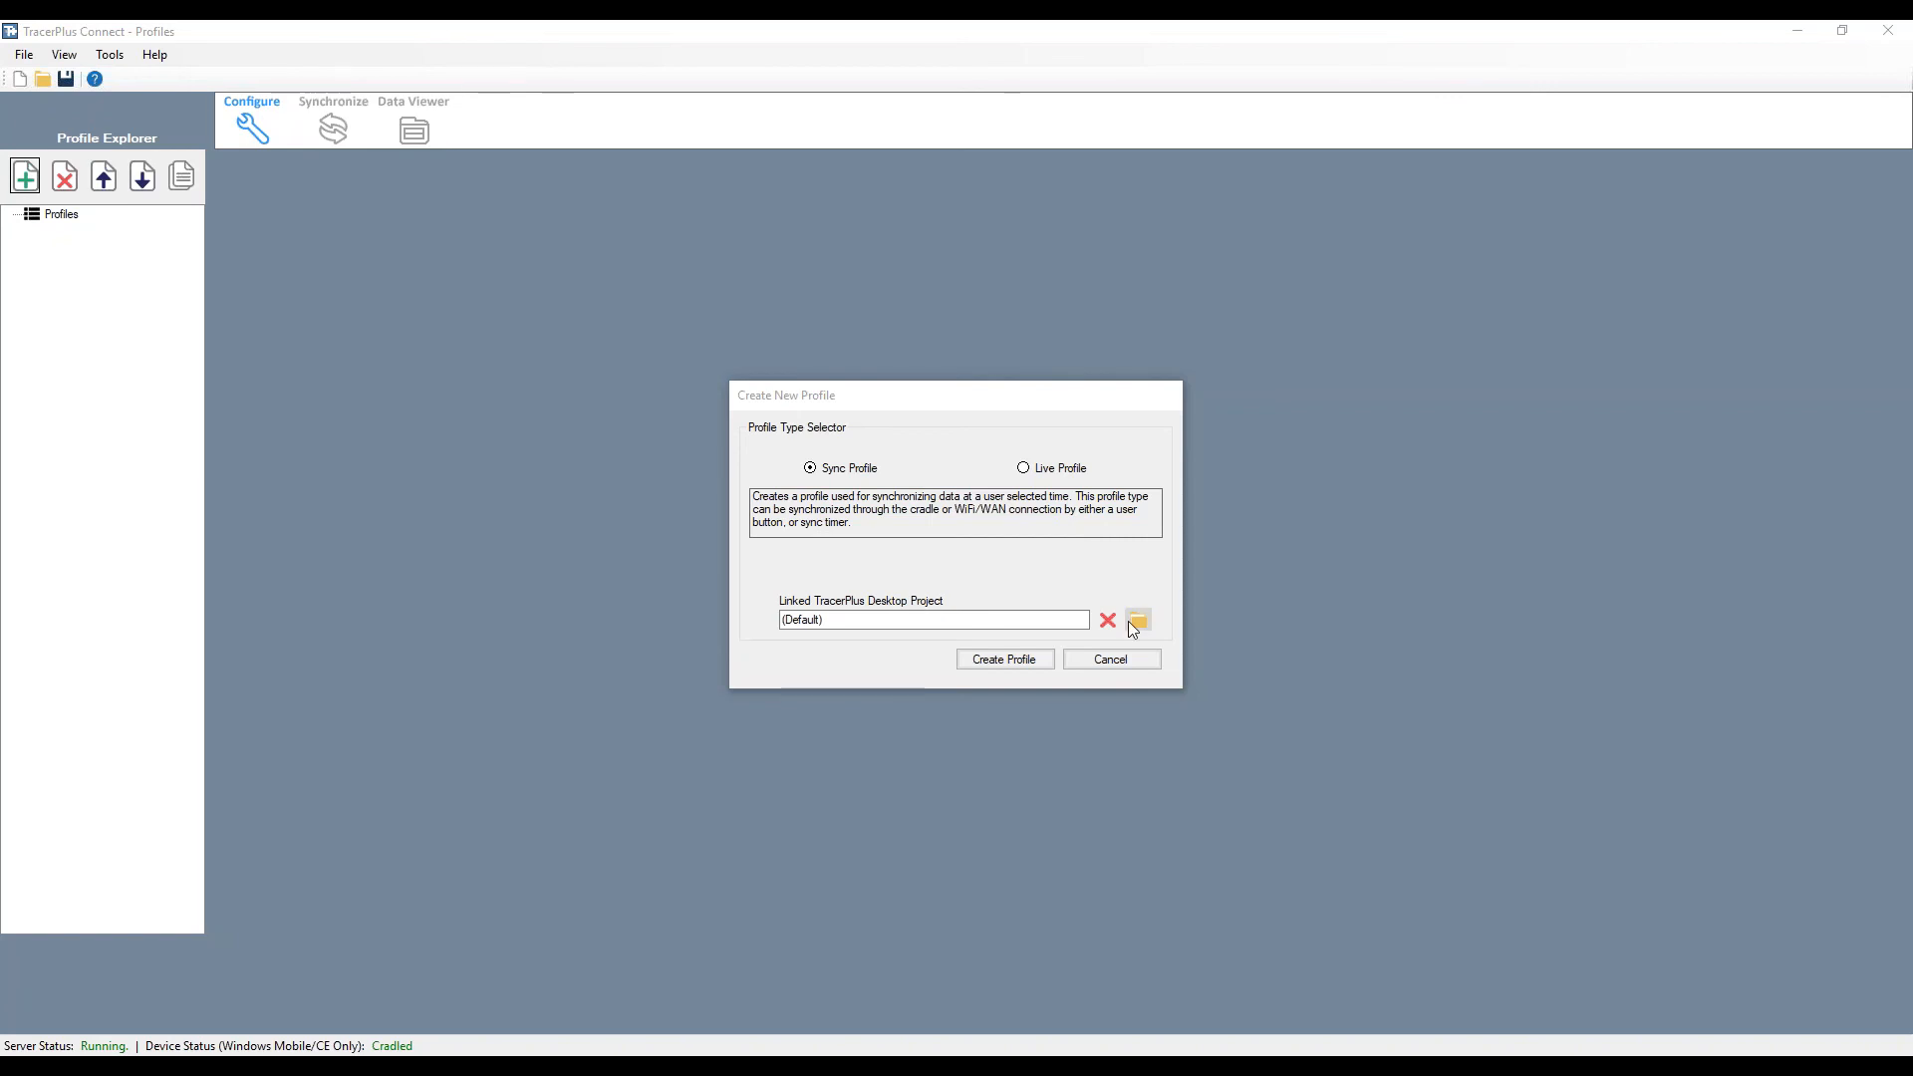
- Link the new profile to Projects\Asset Scan Demo\Asset Scan Demo.tpp and create it as Profile 1
{"action": "left_click", "coordinate": [1138, 620]}
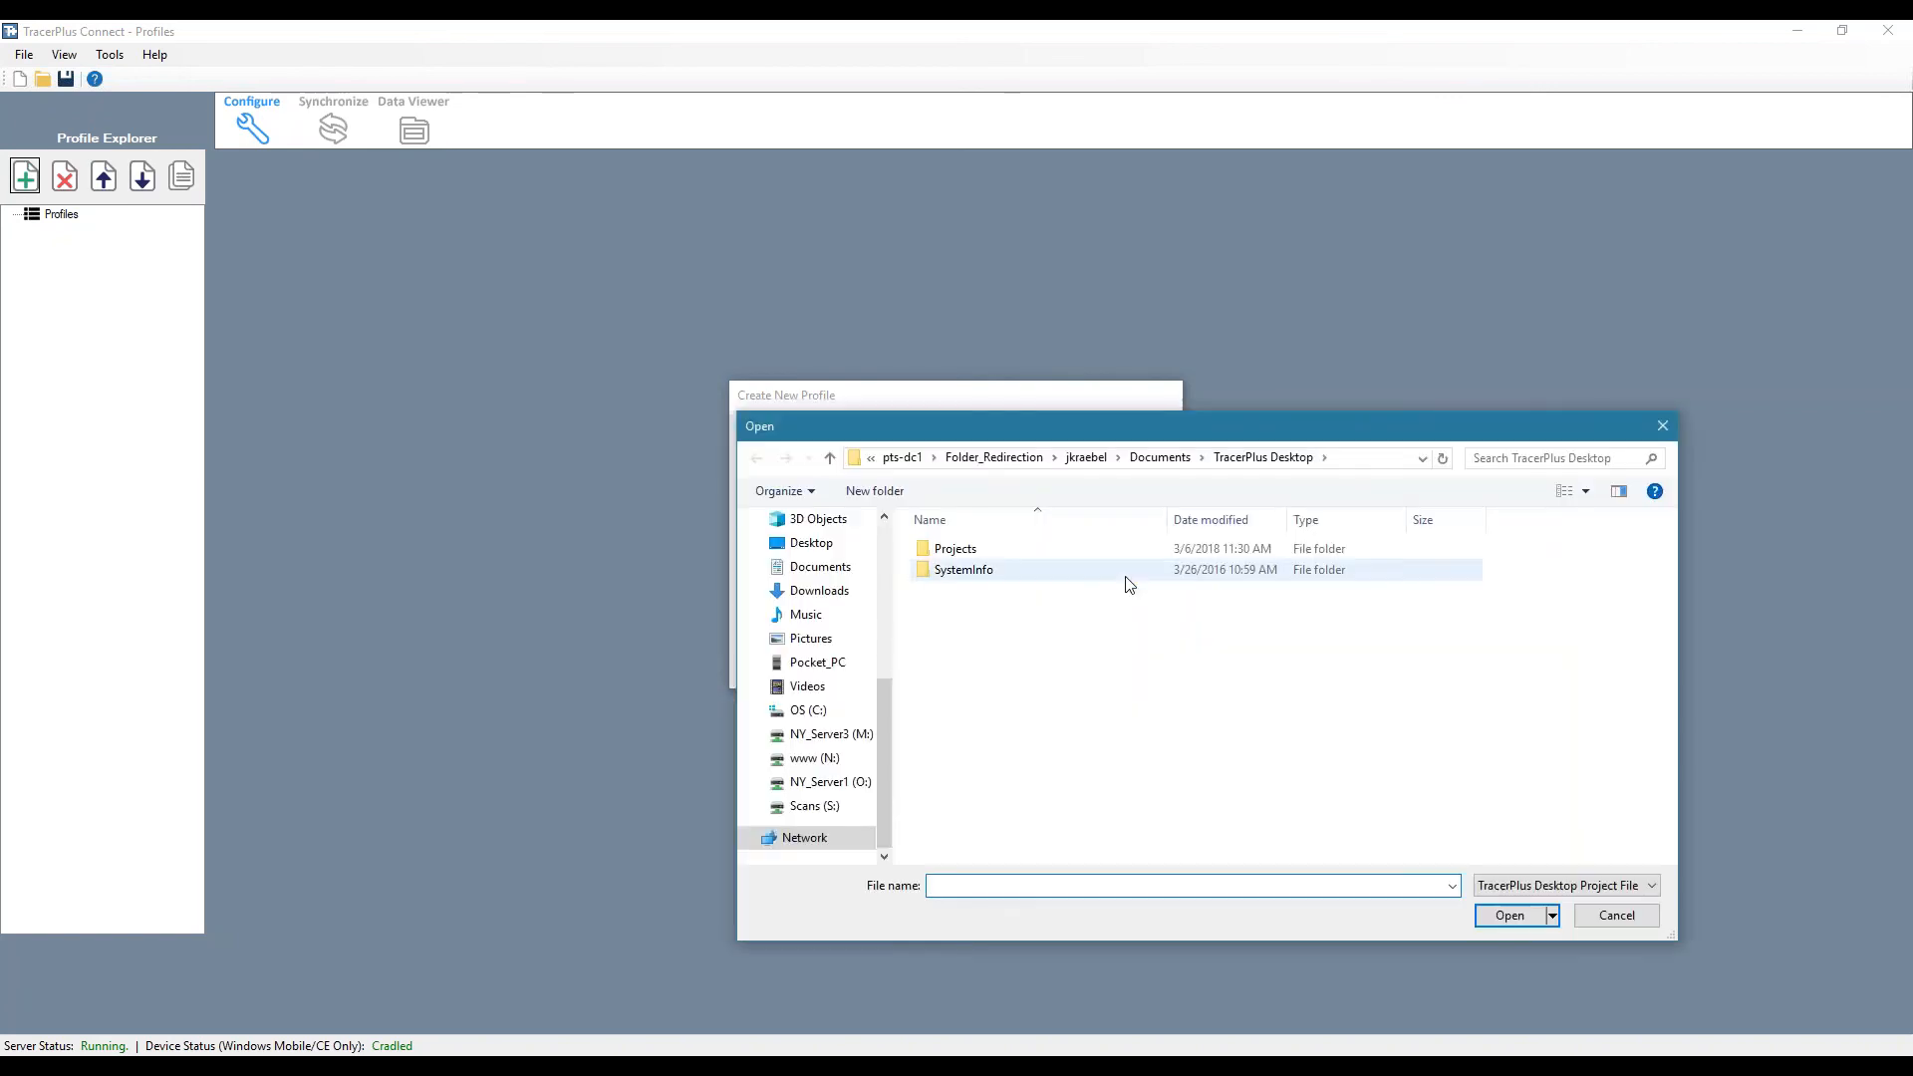
{"action": "double_click", "coordinate": [955, 548]}
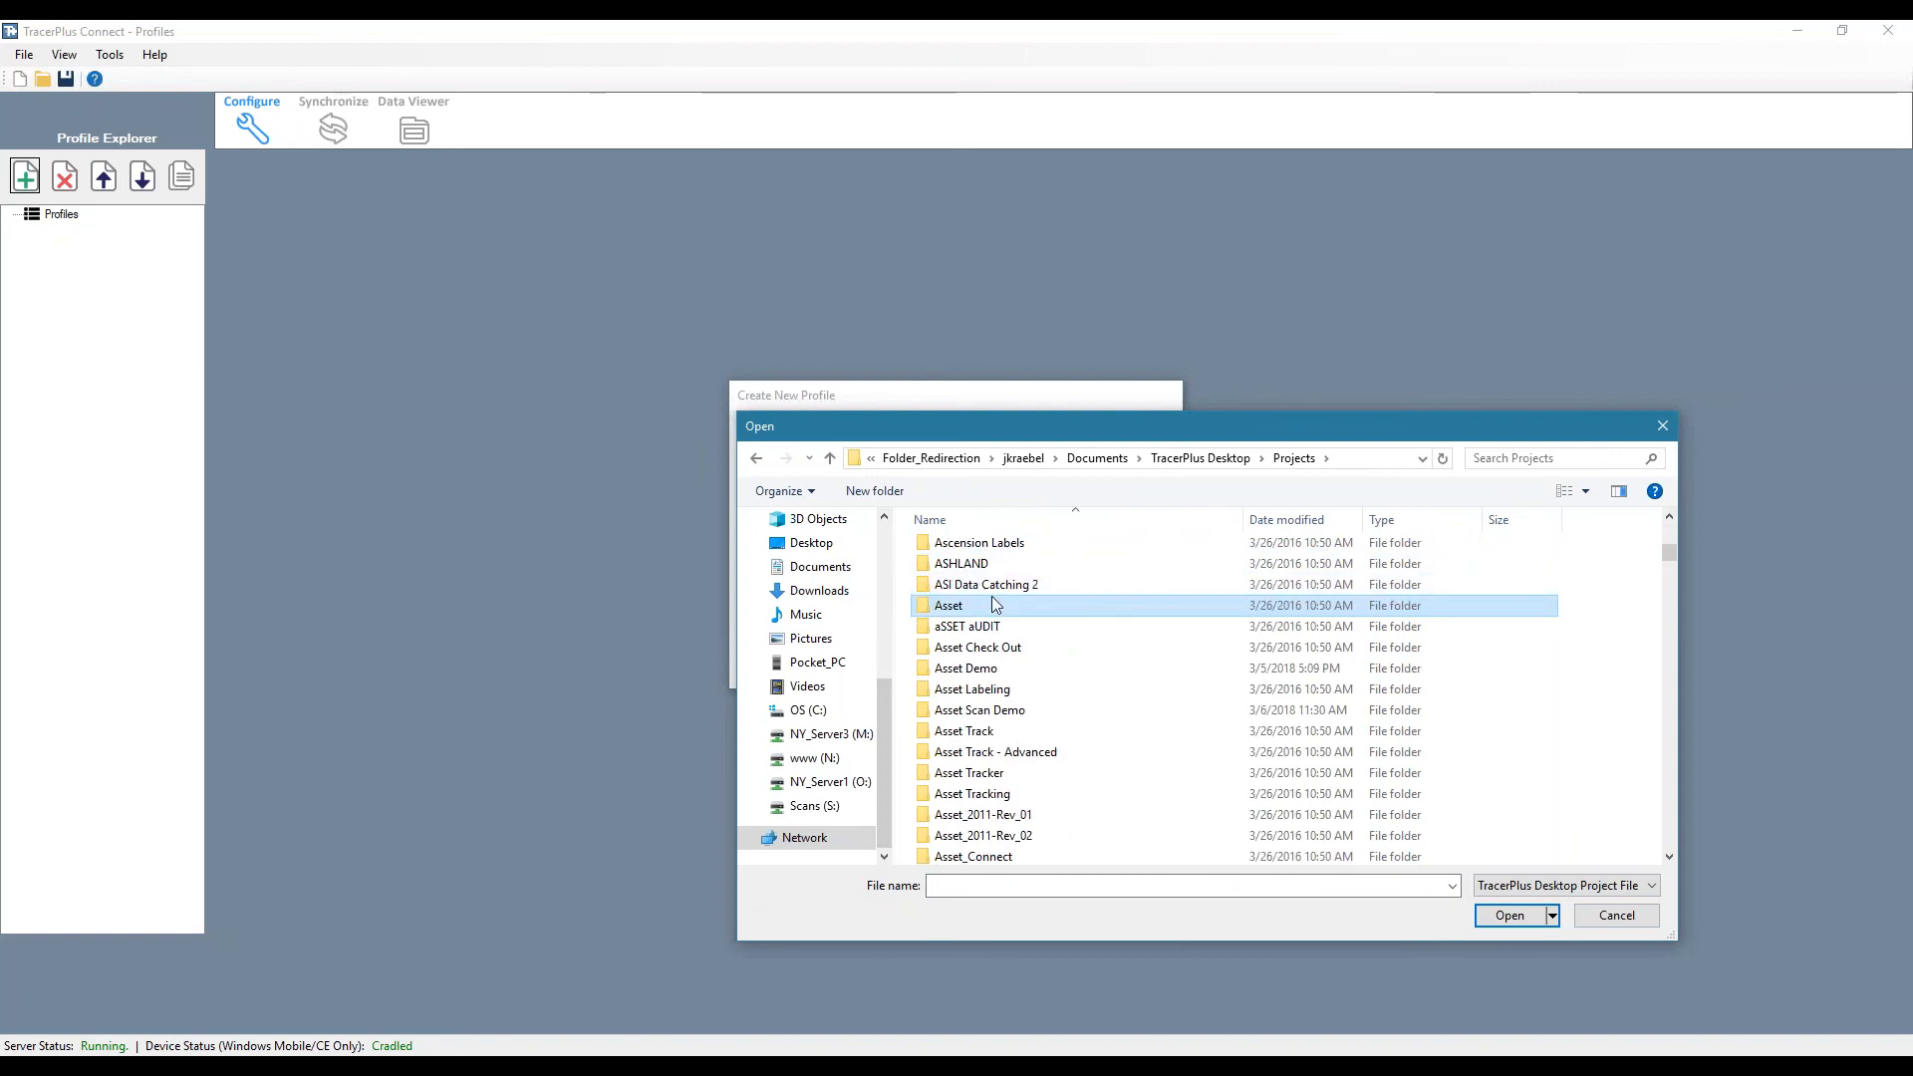
{"action": "double_click", "coordinate": [979, 710]}
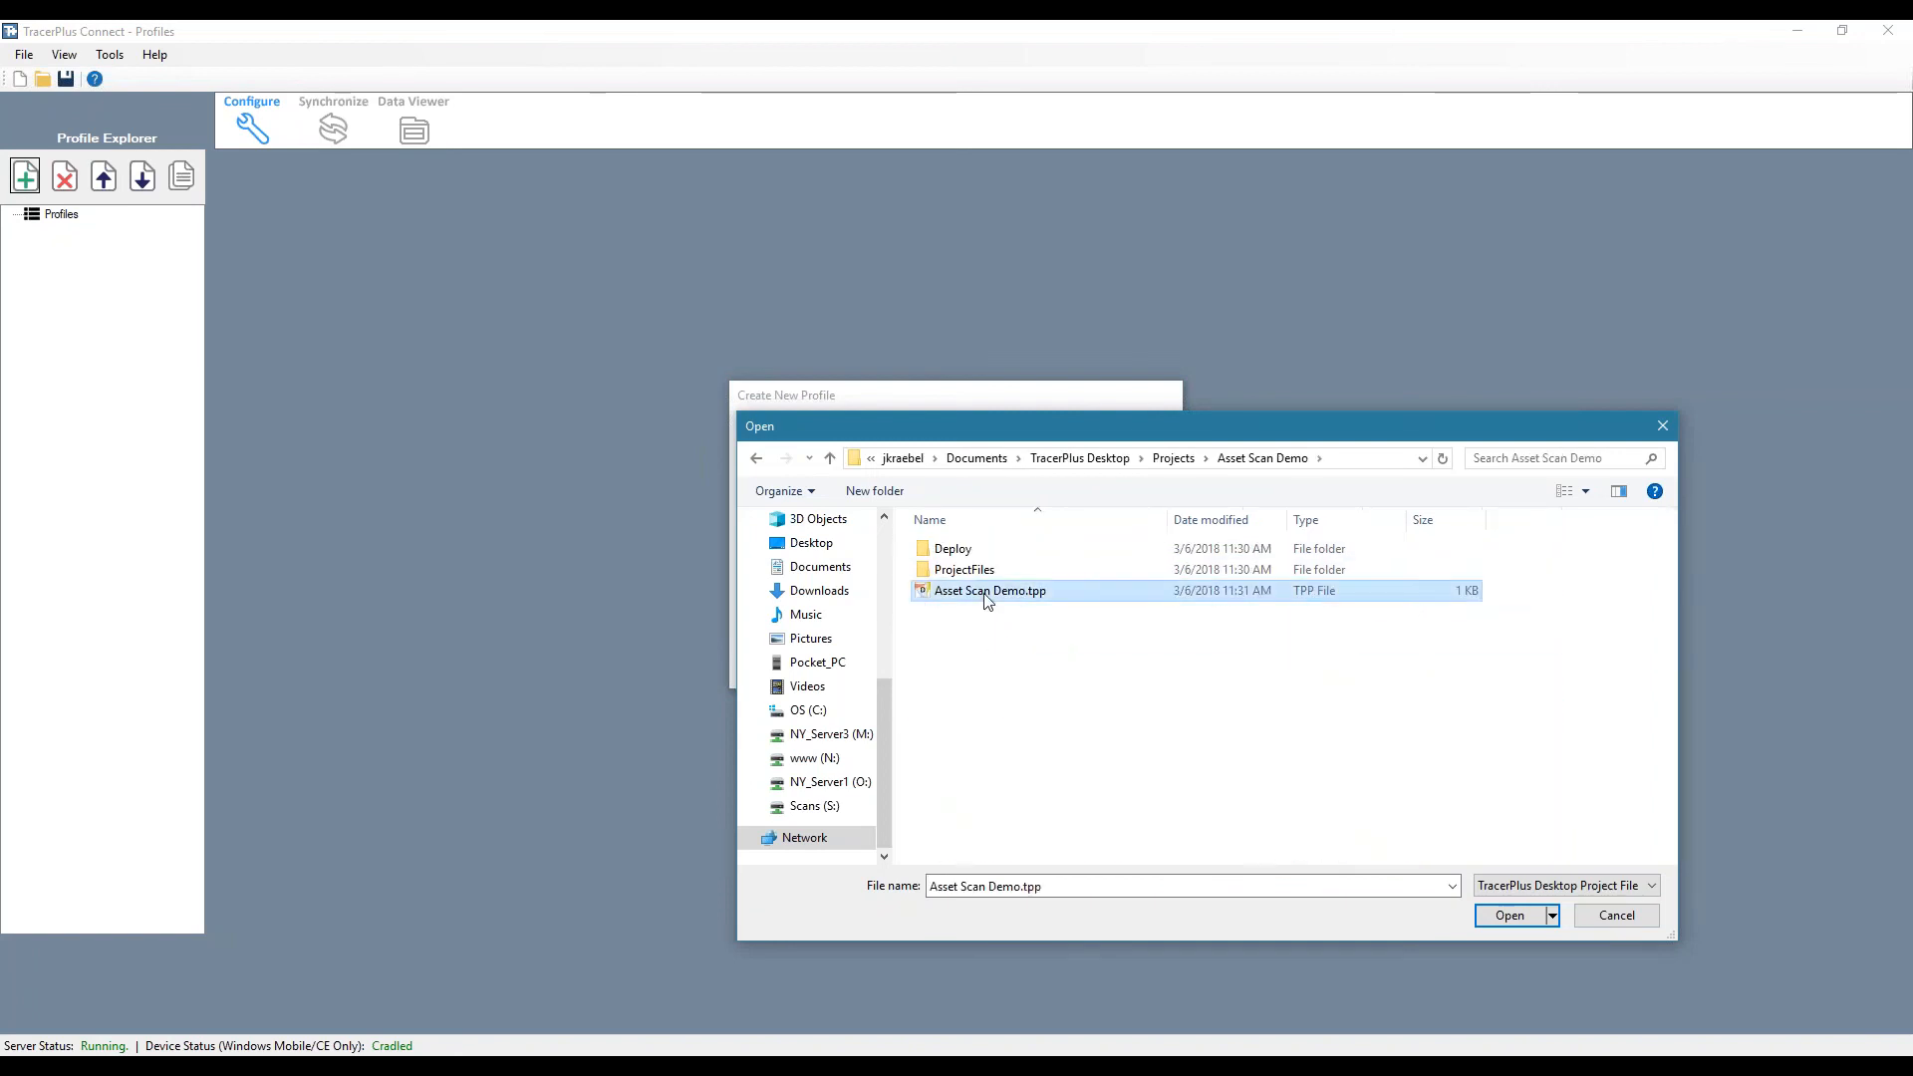
{"action": "left_click", "coordinate": [1509, 915]}
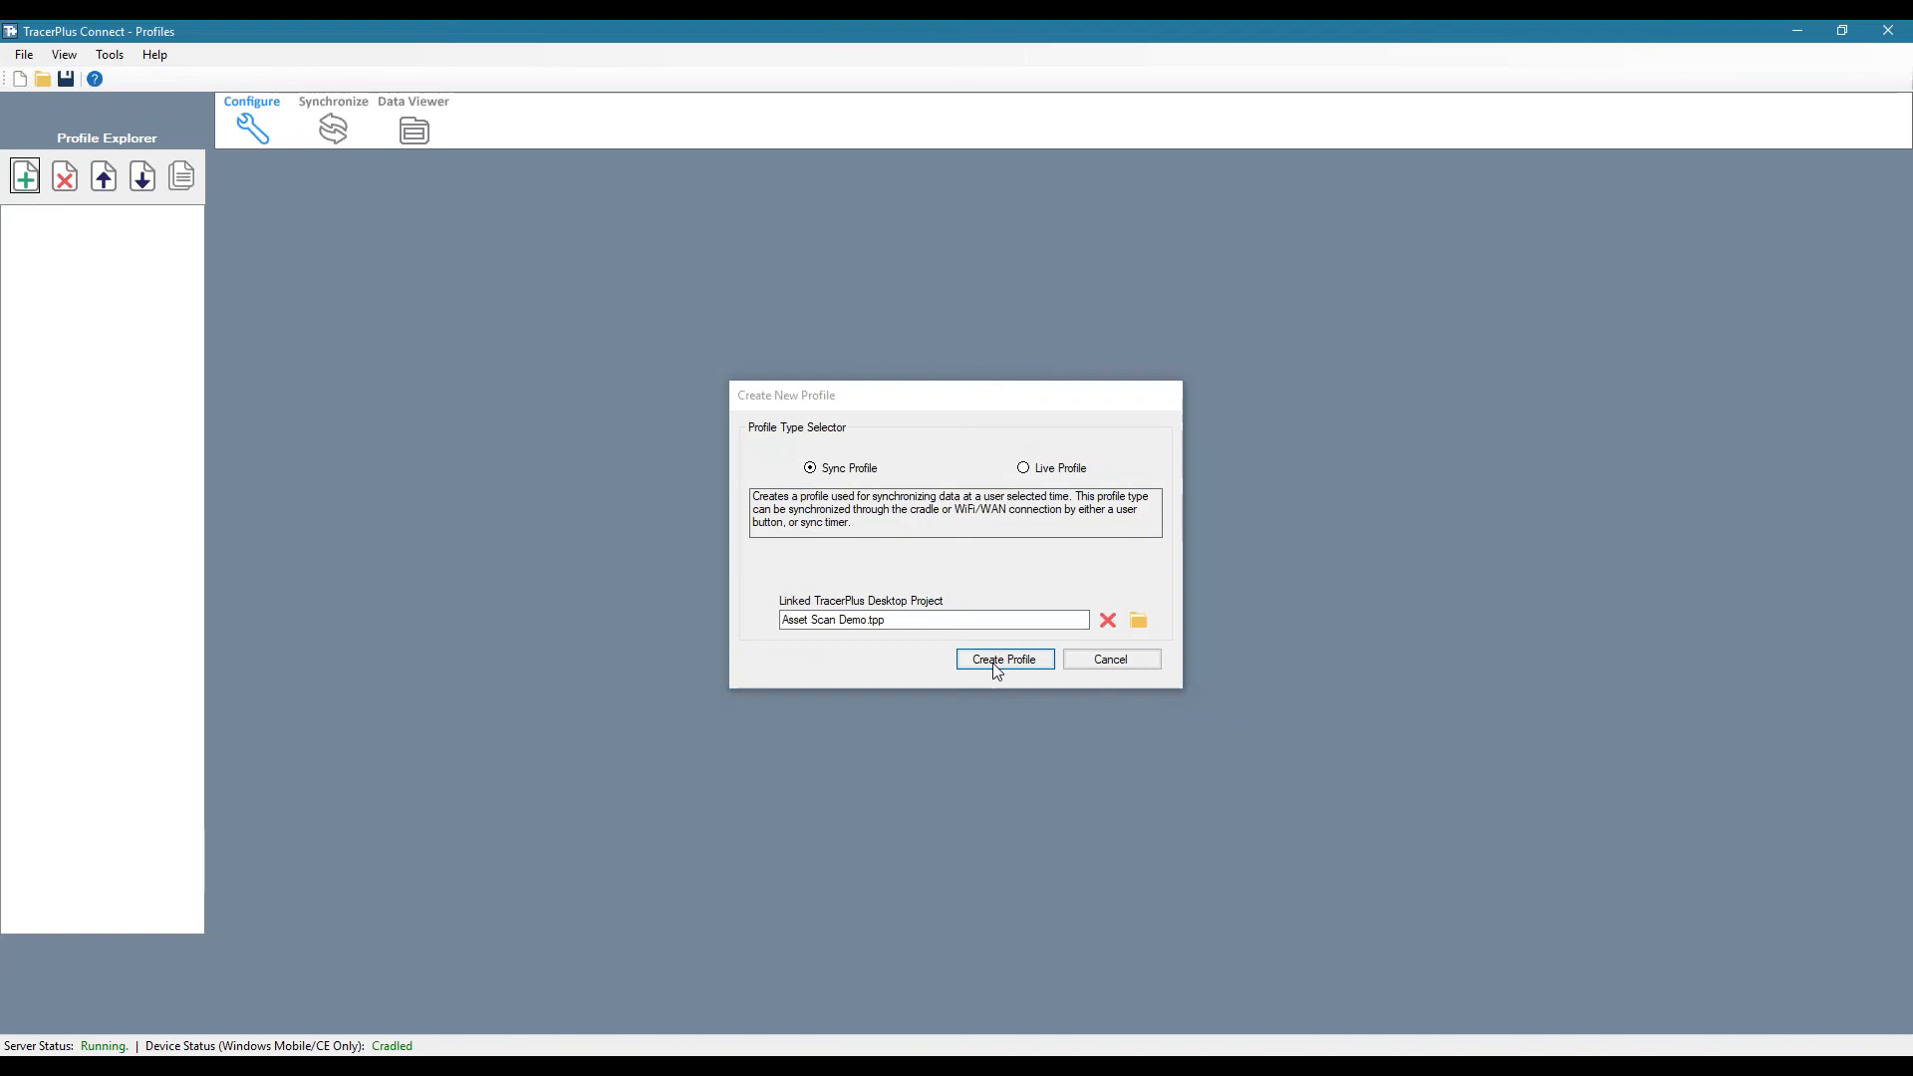
{"action": "left_click", "coordinate": [1004, 660]}
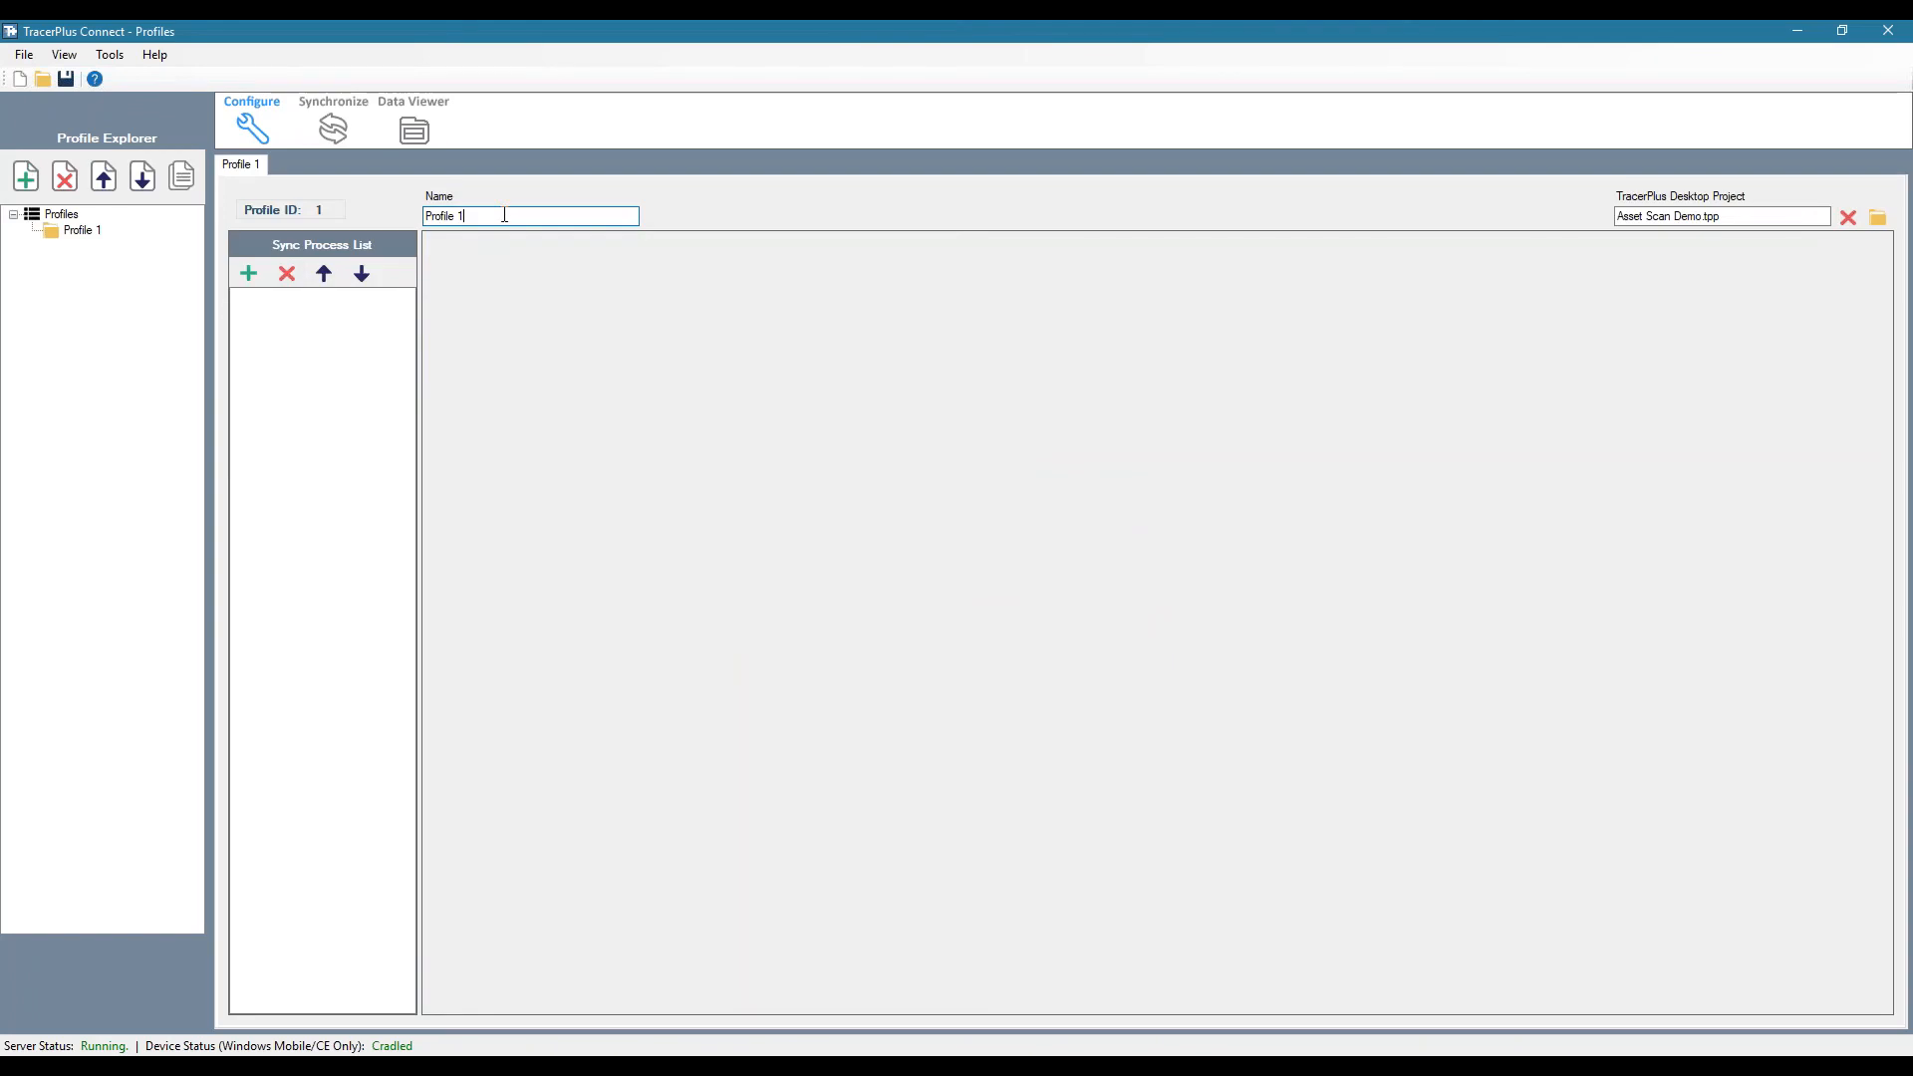
- Rename the profile 'Sync From Device' and add a sync process named 'Sync Asset Scans'
{"action": "triple_click", "coordinate": [531, 215]}
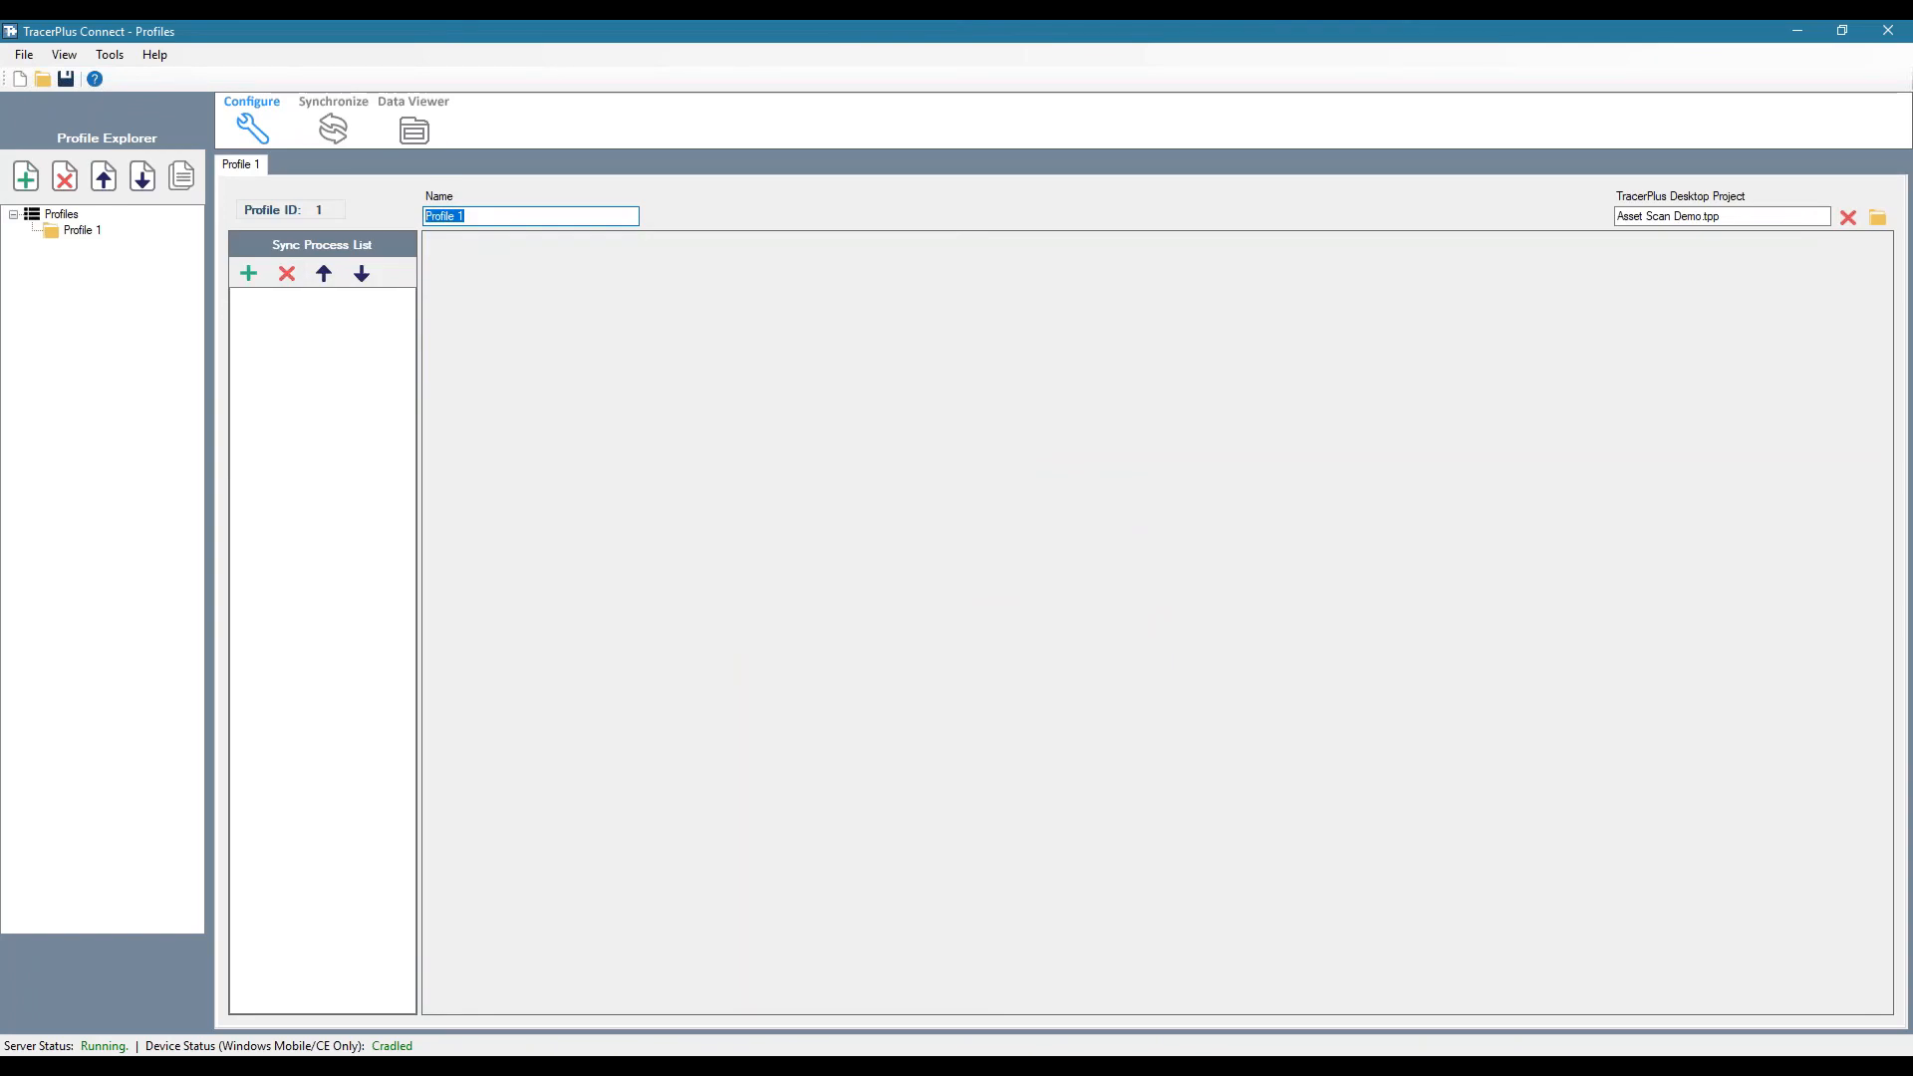
{"action": "type", "text": "Sync From"}
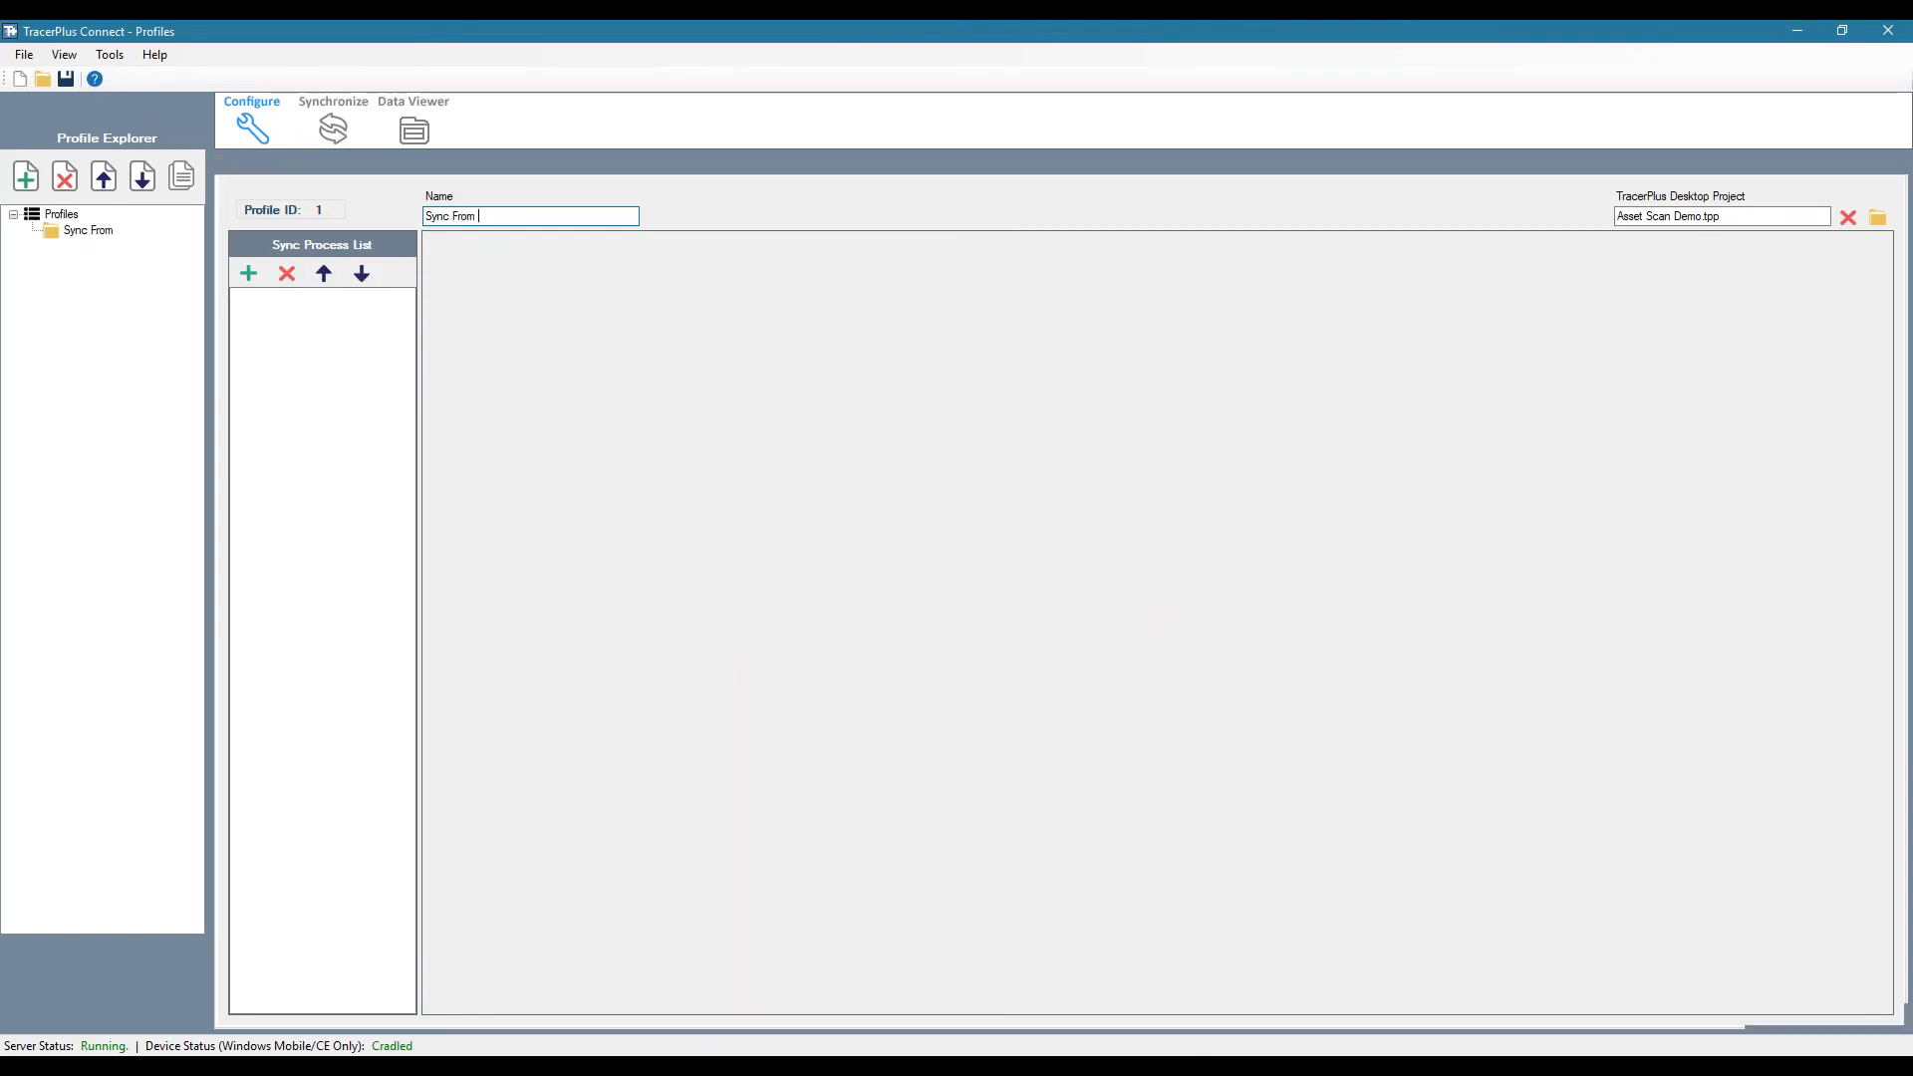
{"action": "type", "text": "Device"}
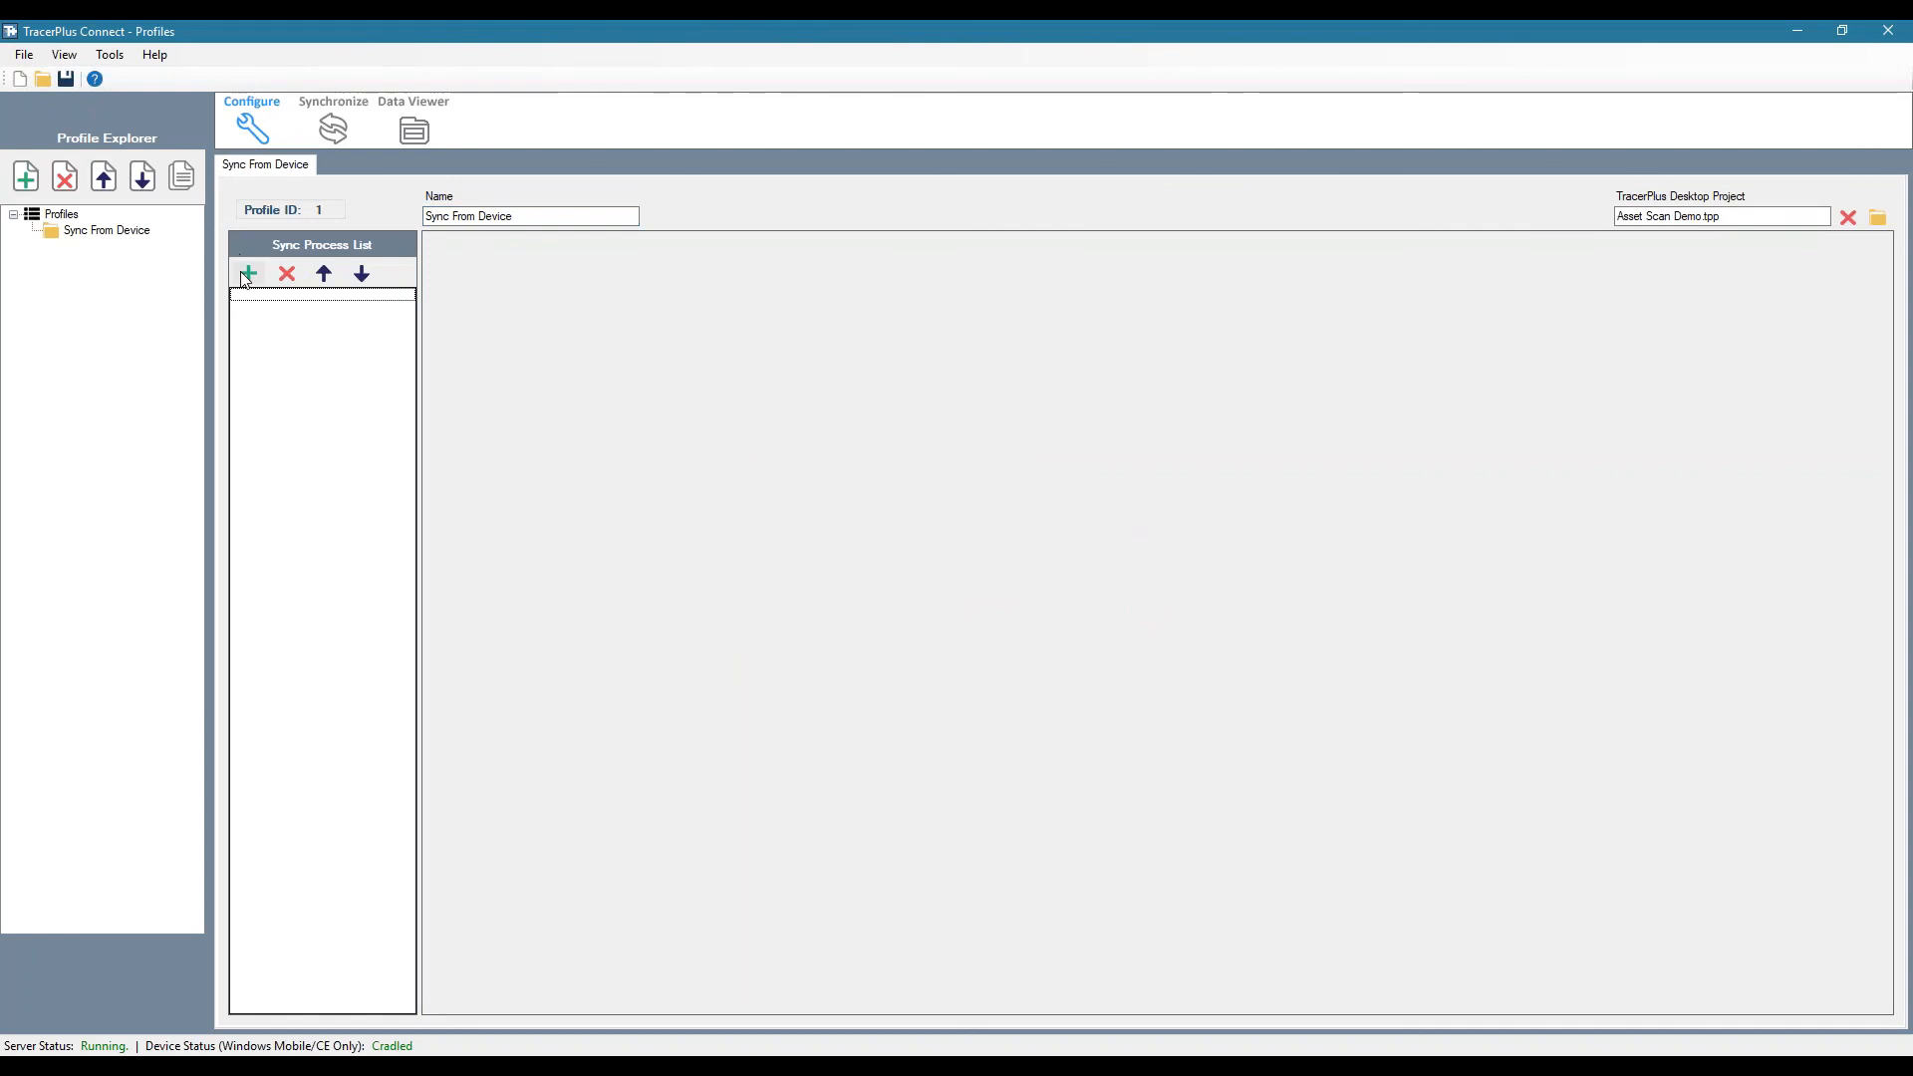
{"action": "left_click", "coordinate": [247, 273]}
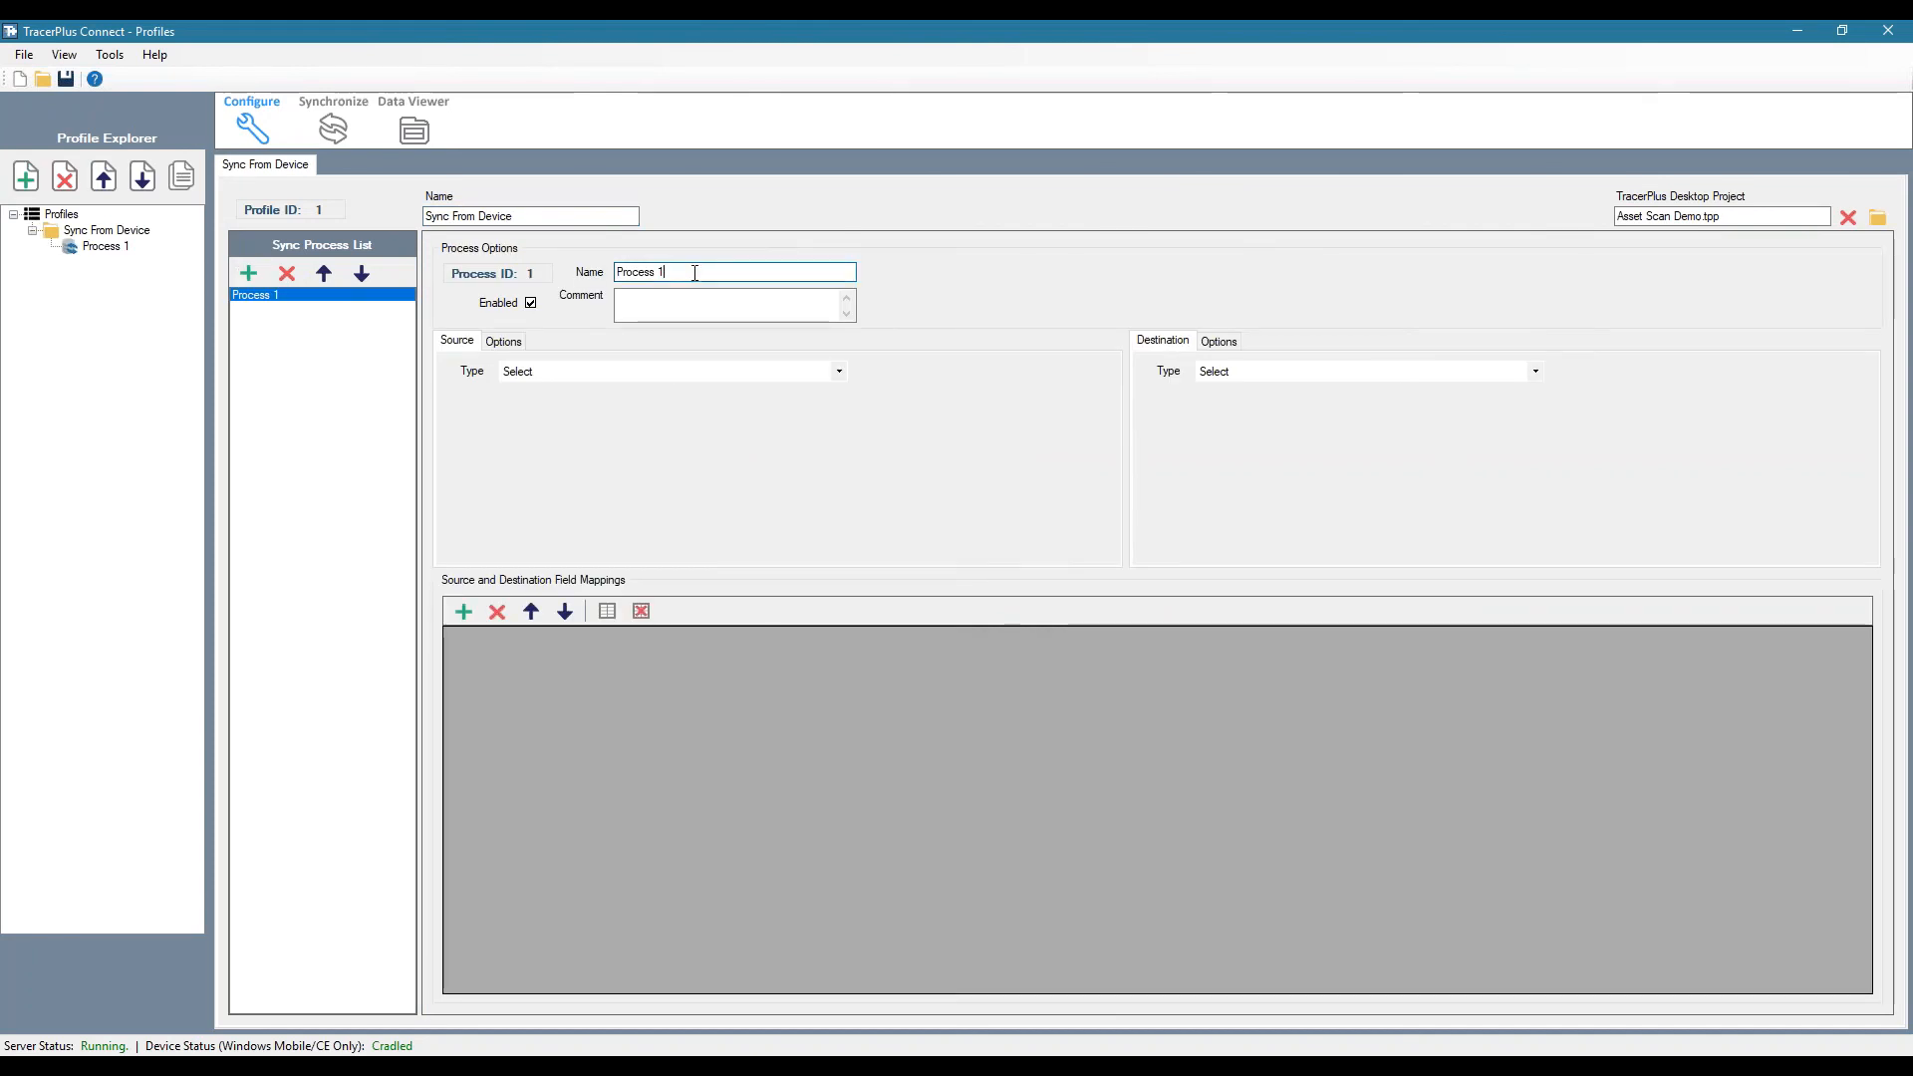
{"action": "triple_click", "coordinate": [732, 271]}
{"action": "type", "text": "Sync Asset"}
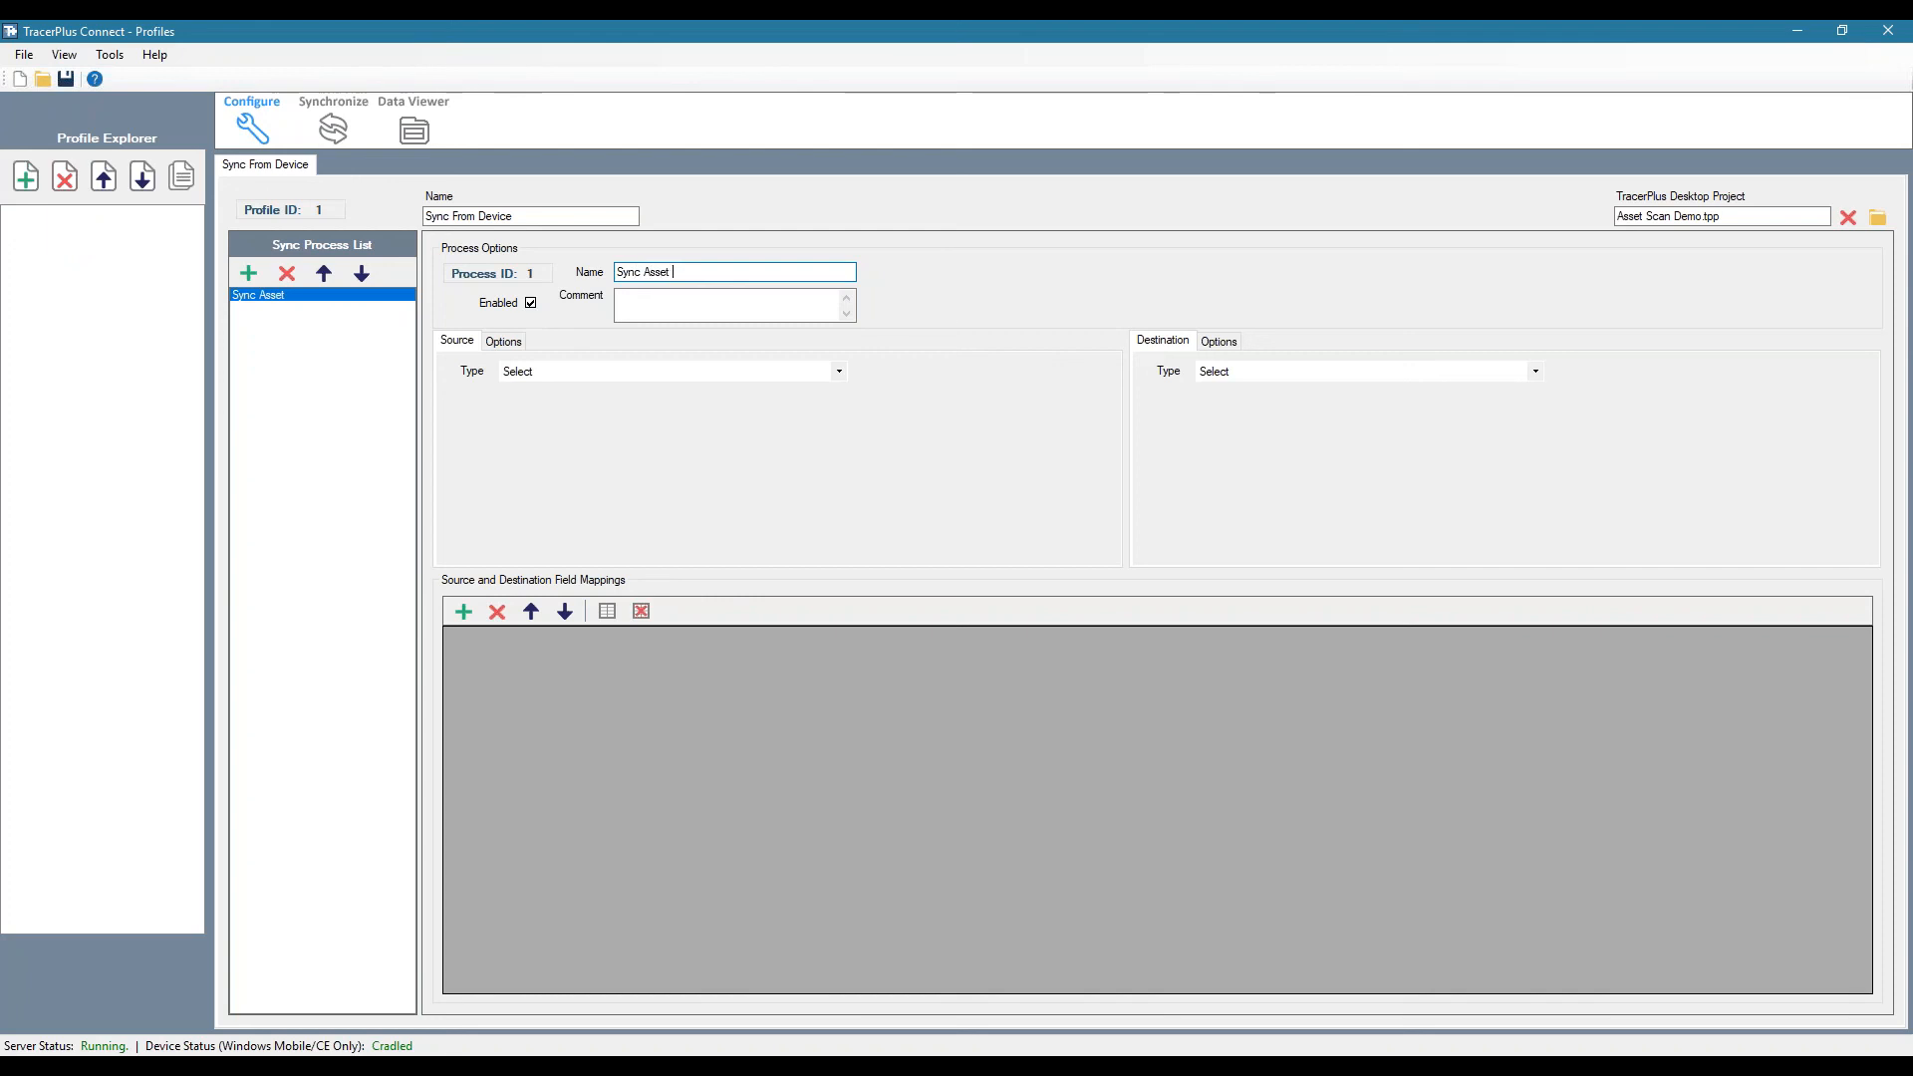
{"action": "type", "text": "Scans"}
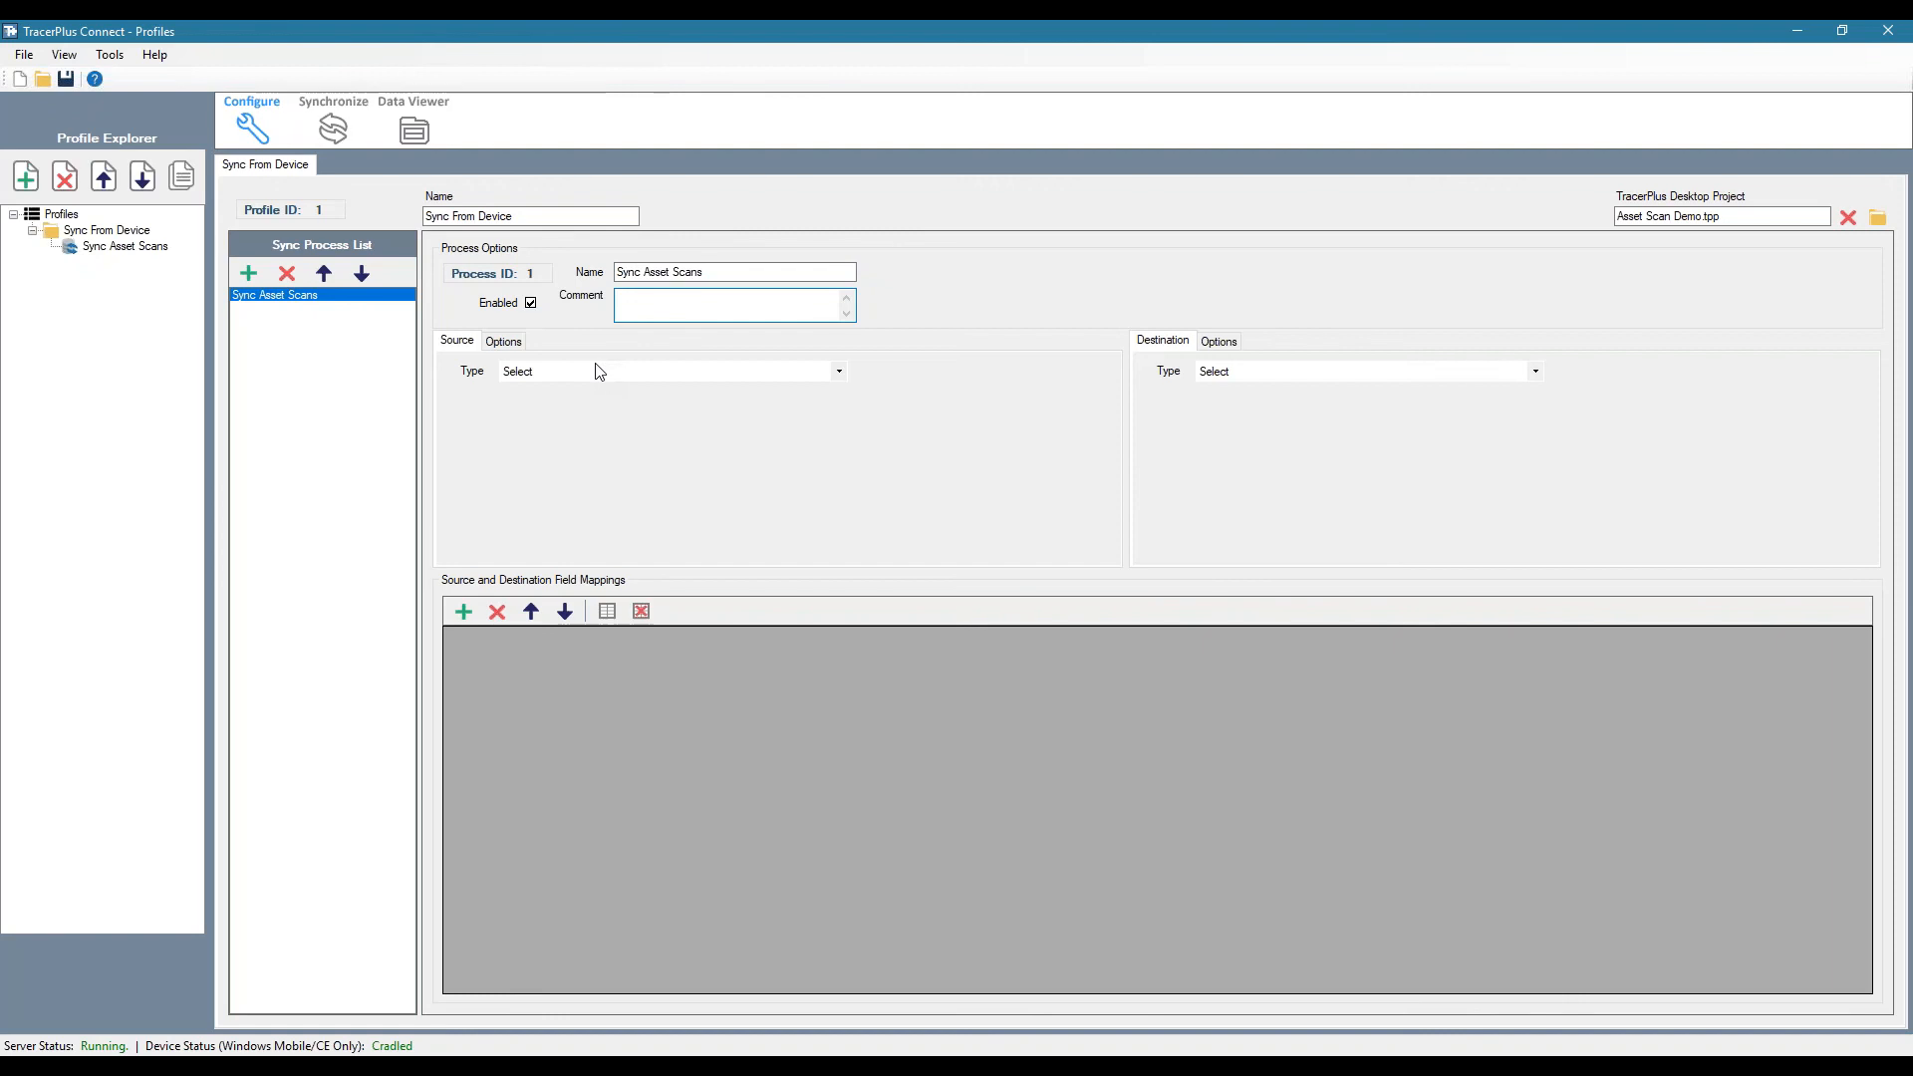
- Set source type TracerPlus and destination ODBC using the TracerPlus Connect Sample datasource
{"action": "left_click", "coordinate": [839, 370]}
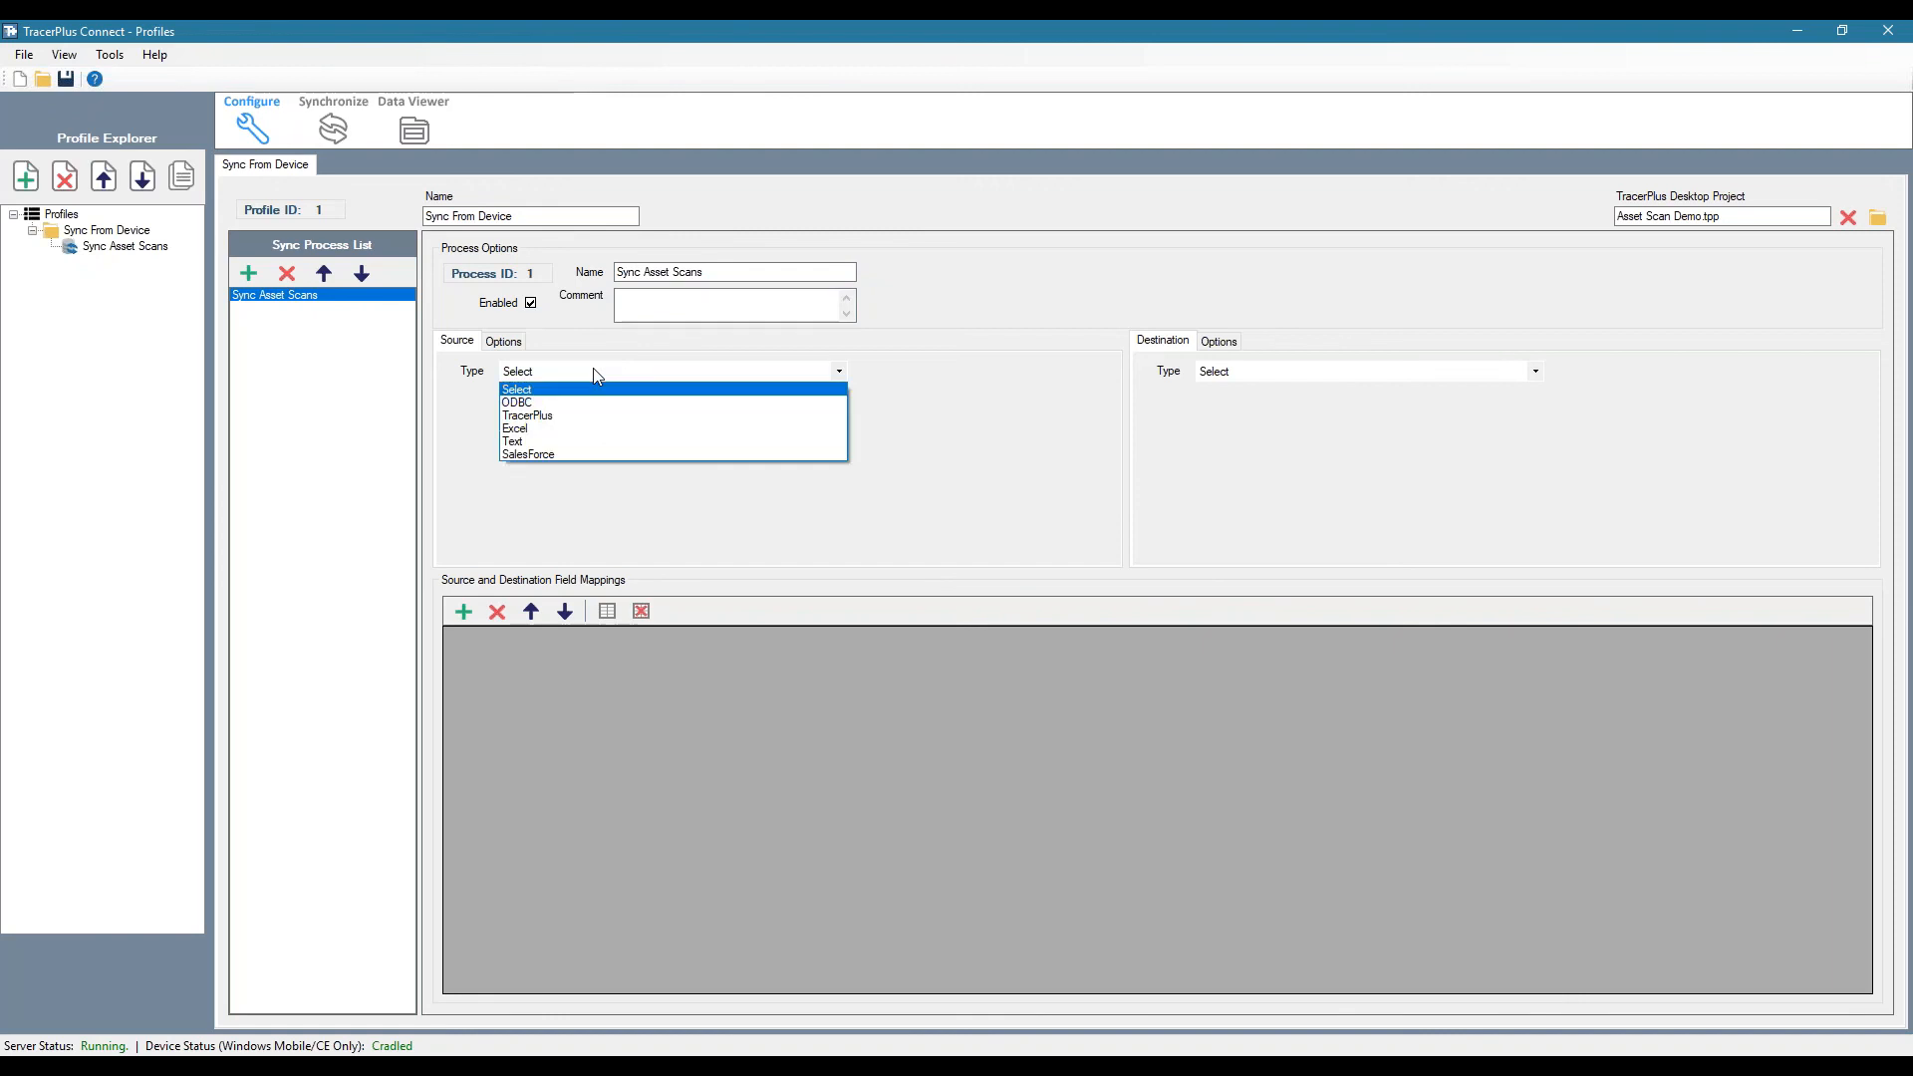
{"action": "left_click", "coordinate": [526, 414]}
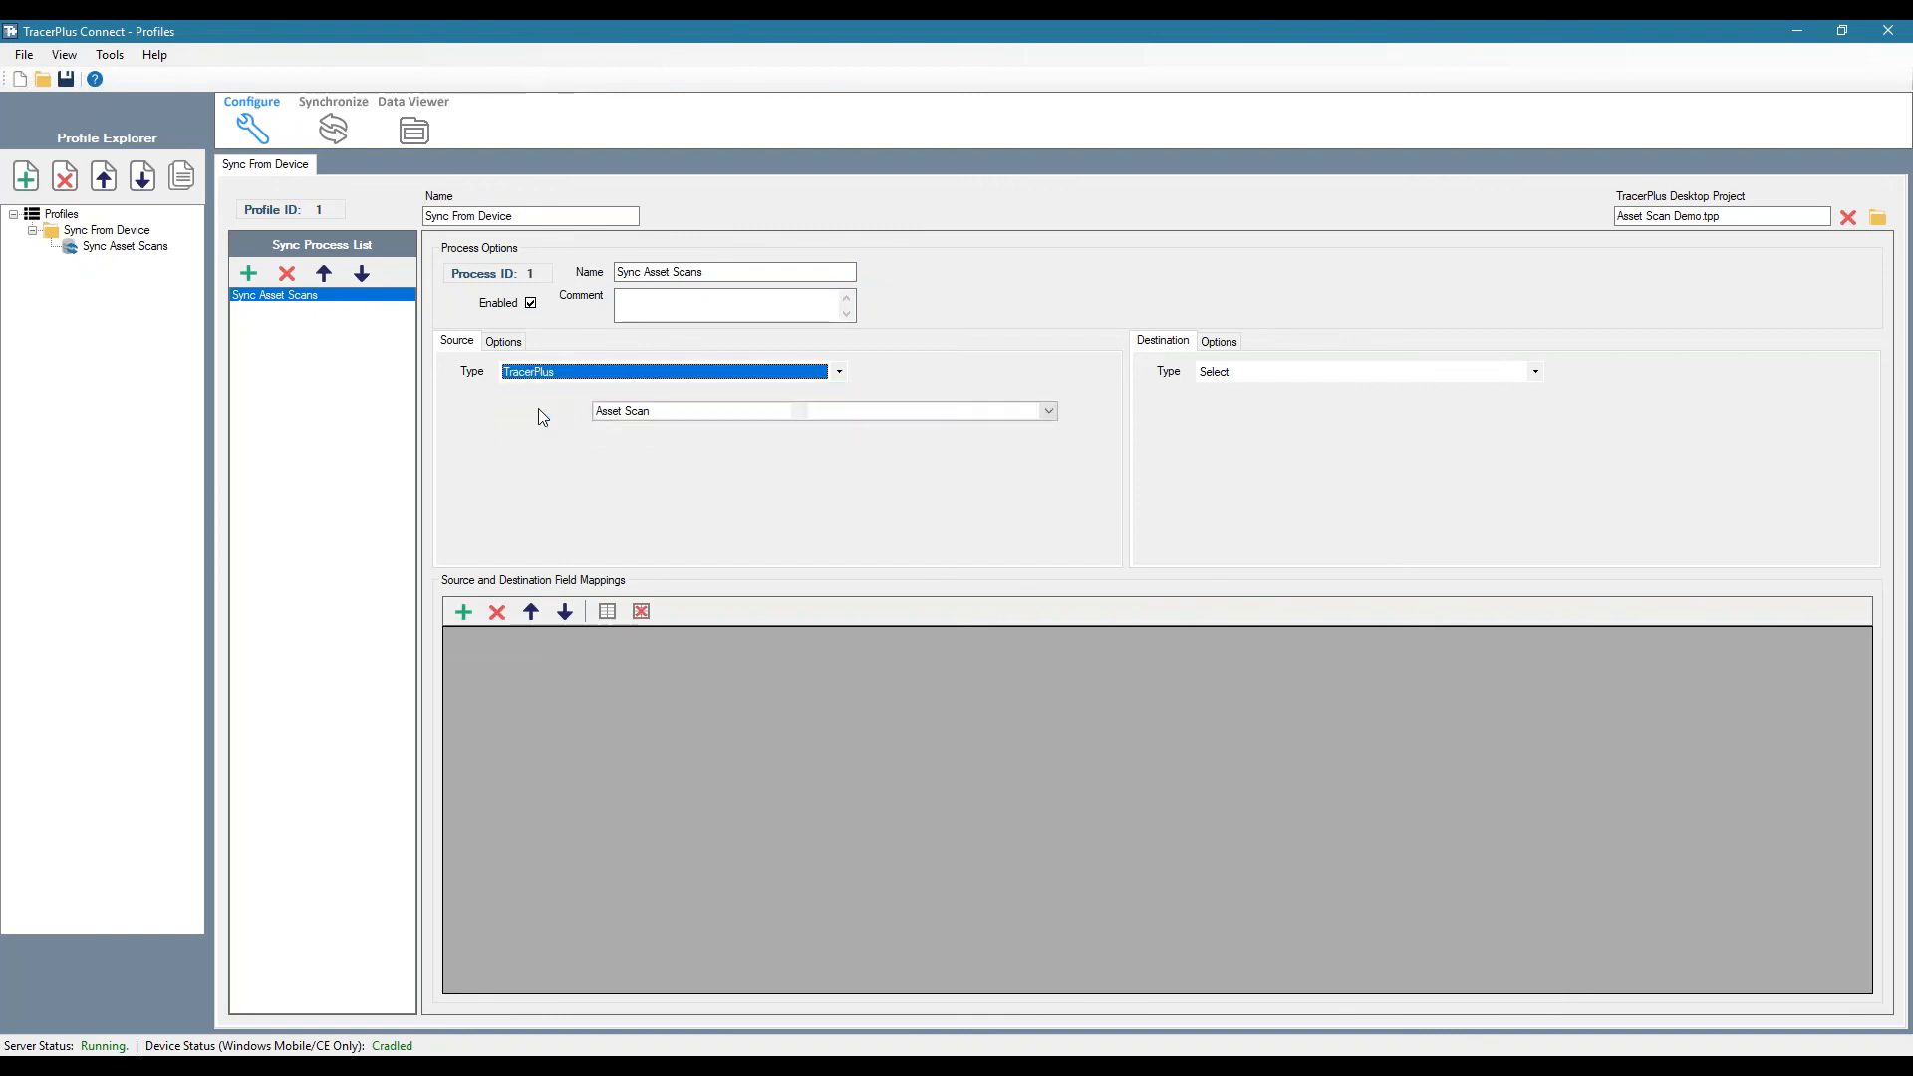
{"action": "left_click", "coordinate": [1535, 371]}
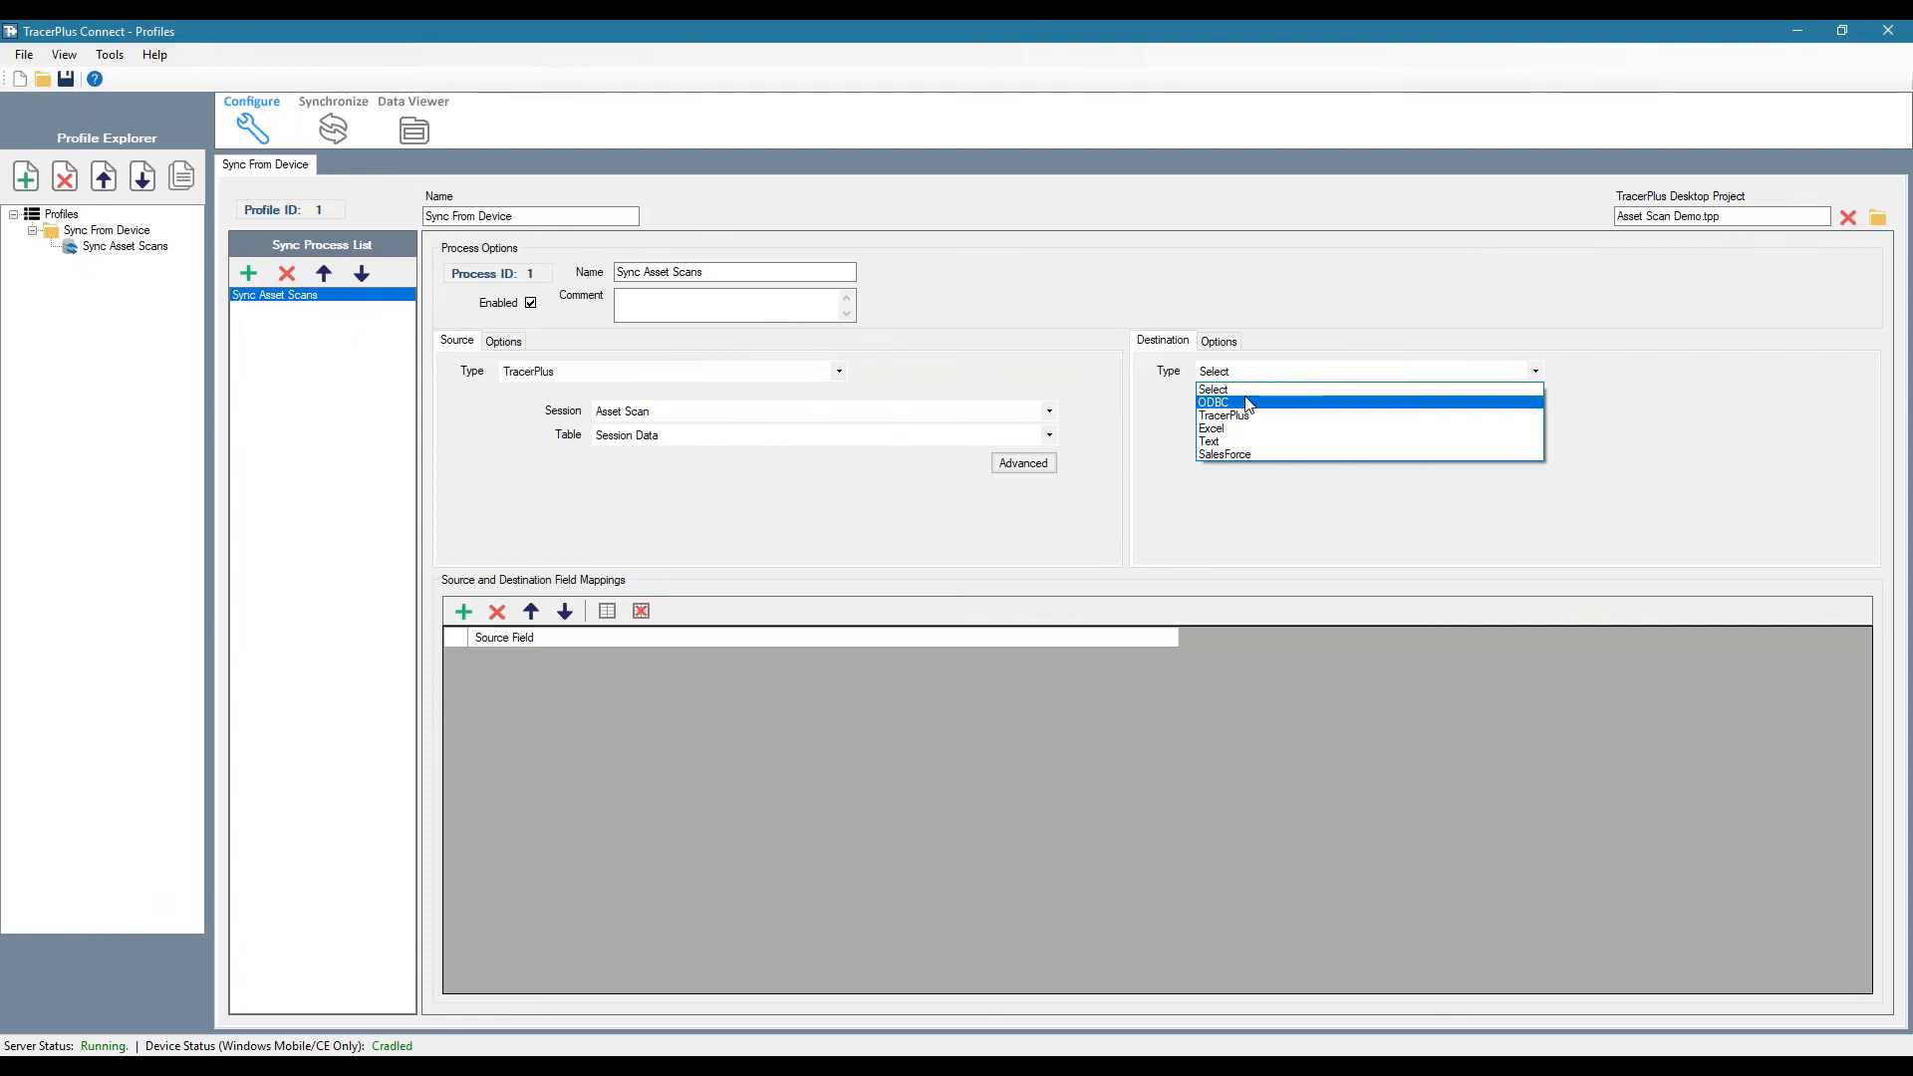
{"action": "left_click", "coordinate": [1214, 403]}
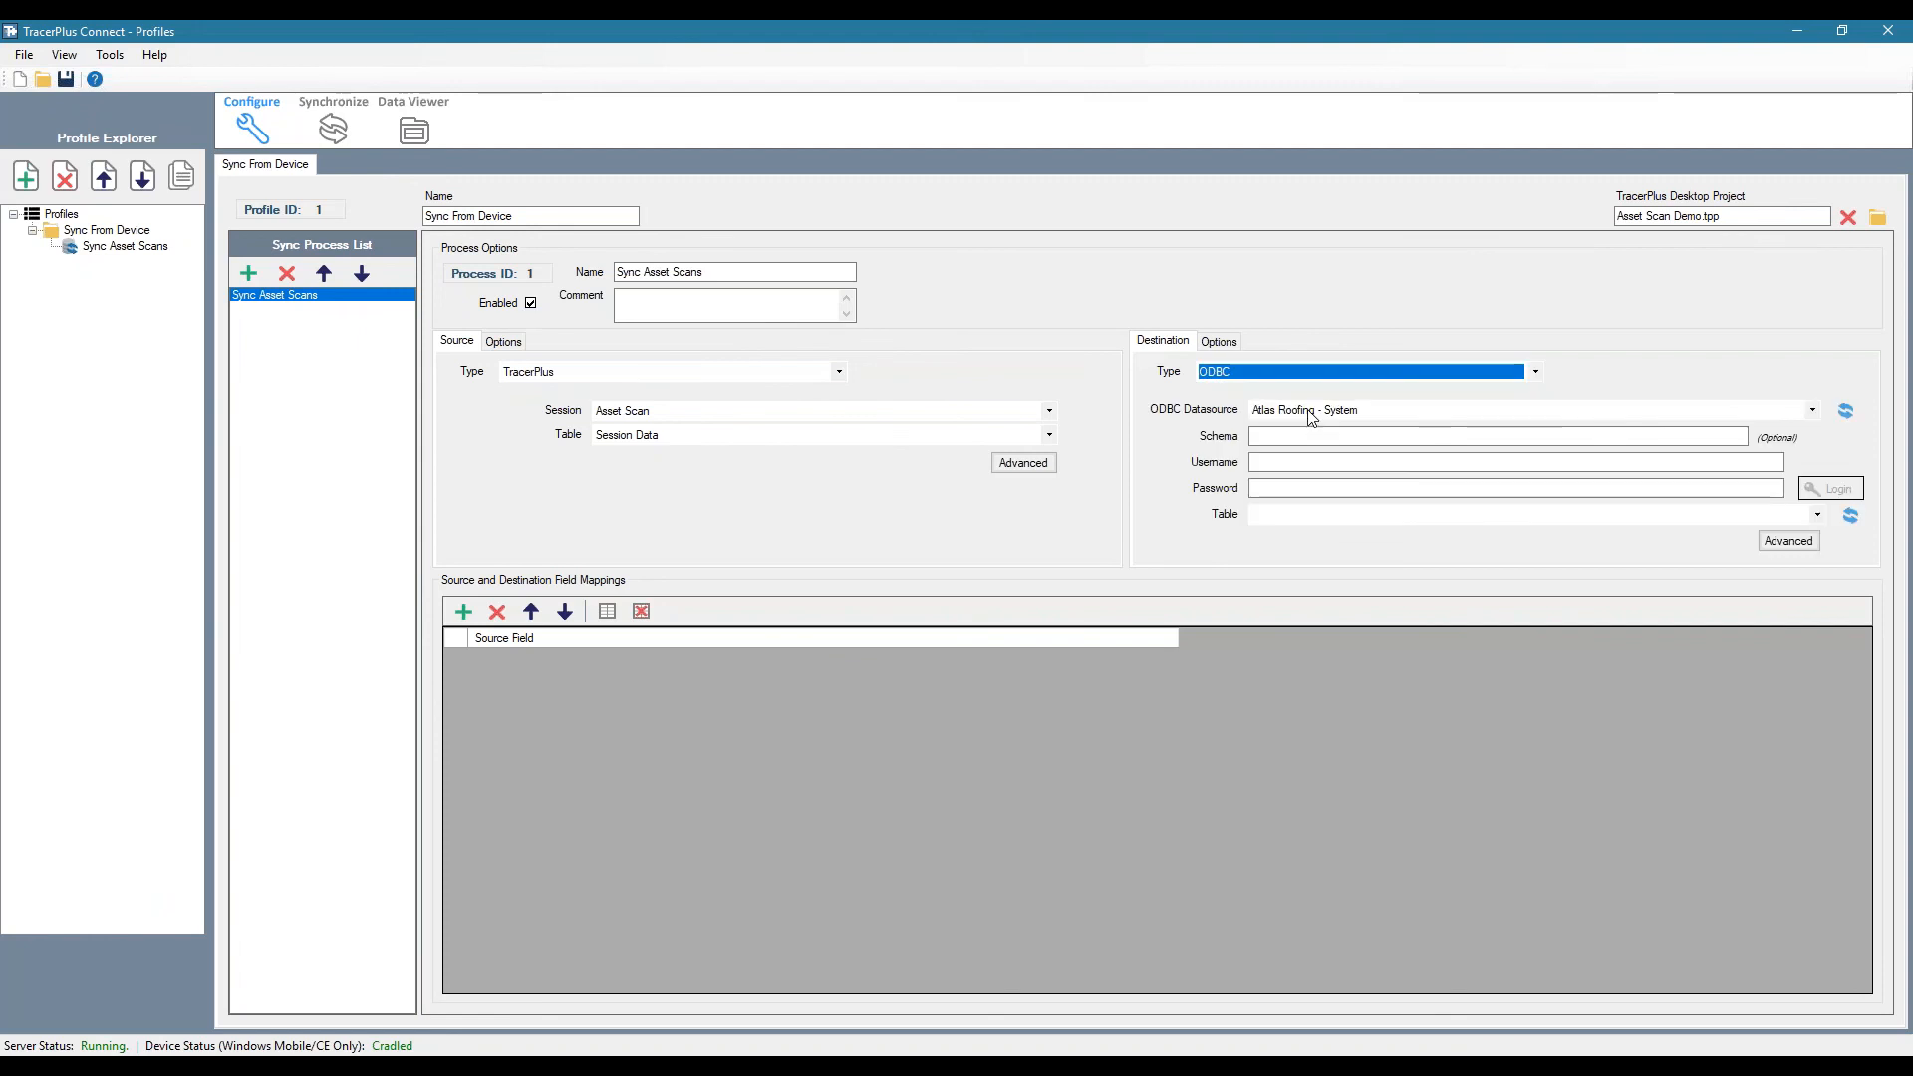
{"action": "left_click", "coordinate": [1812, 409]}
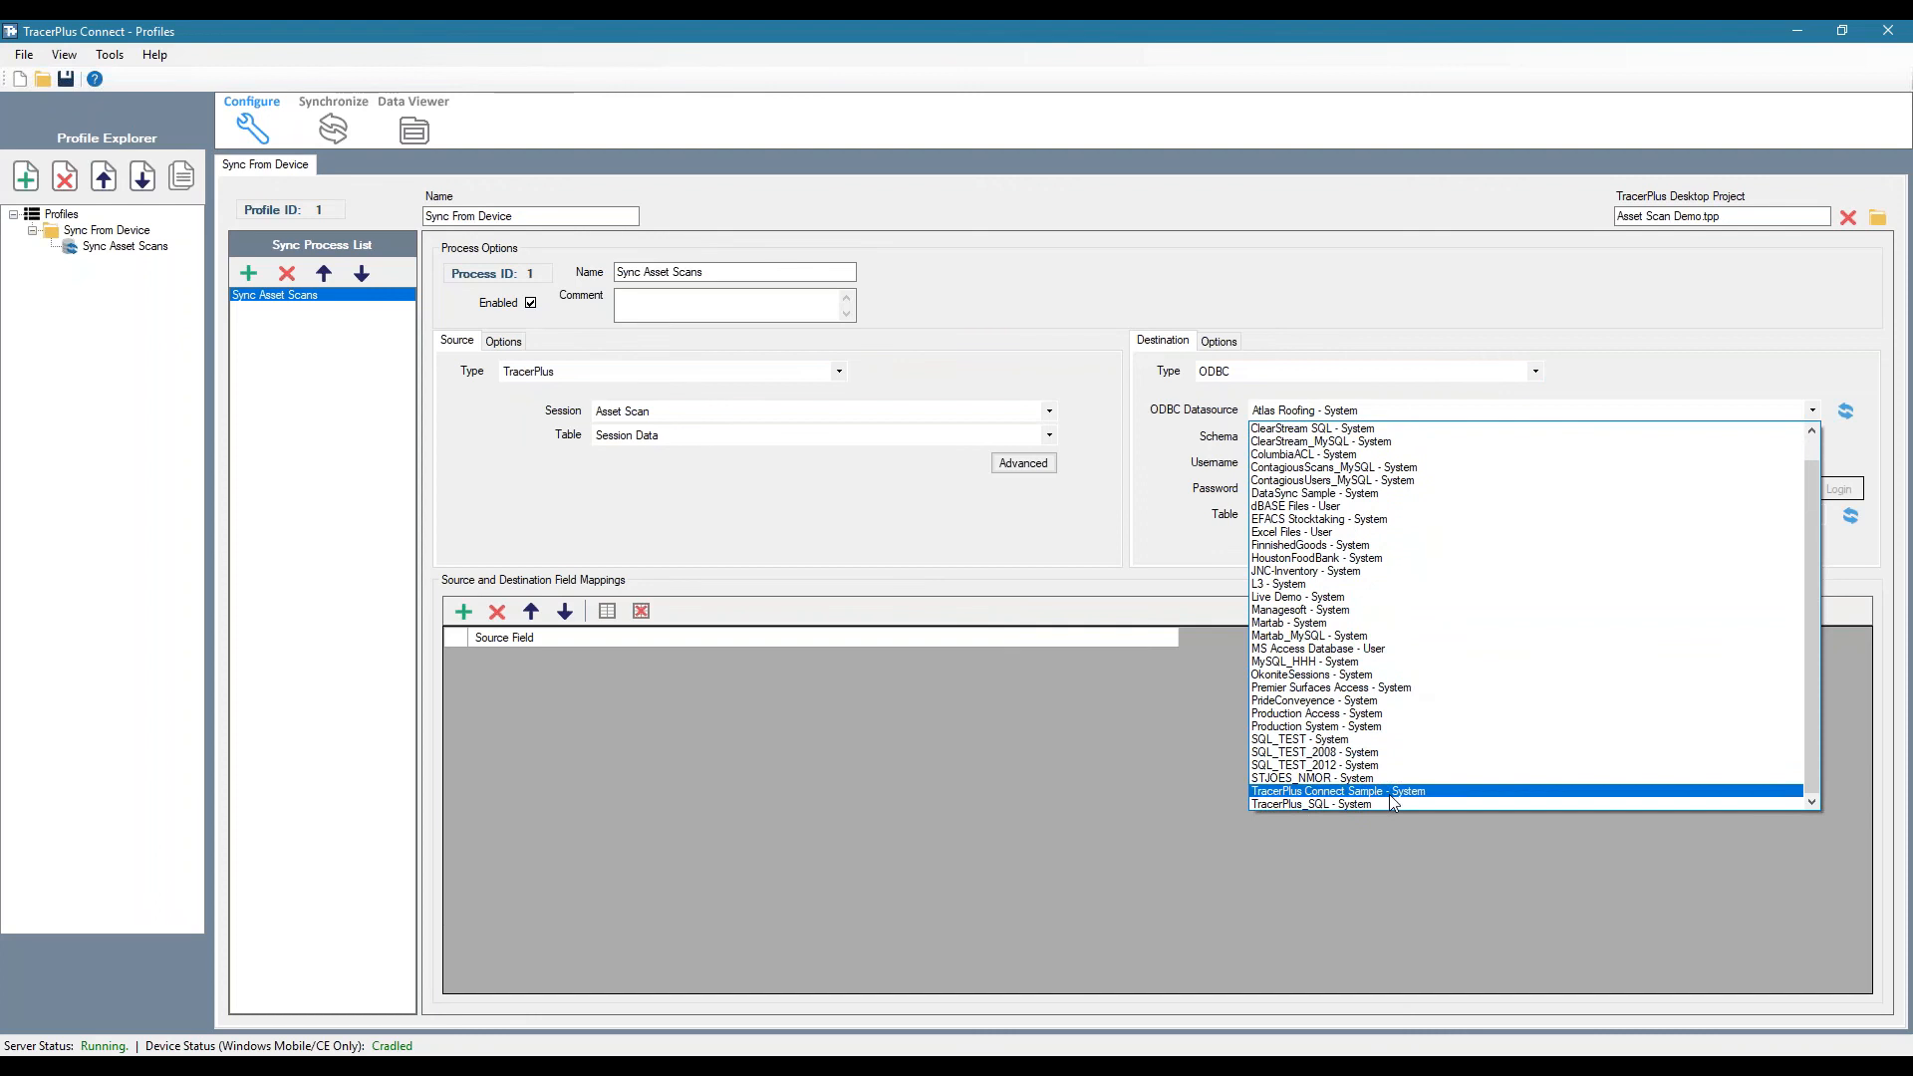
{"action": "left_click", "coordinate": [1338, 791]}
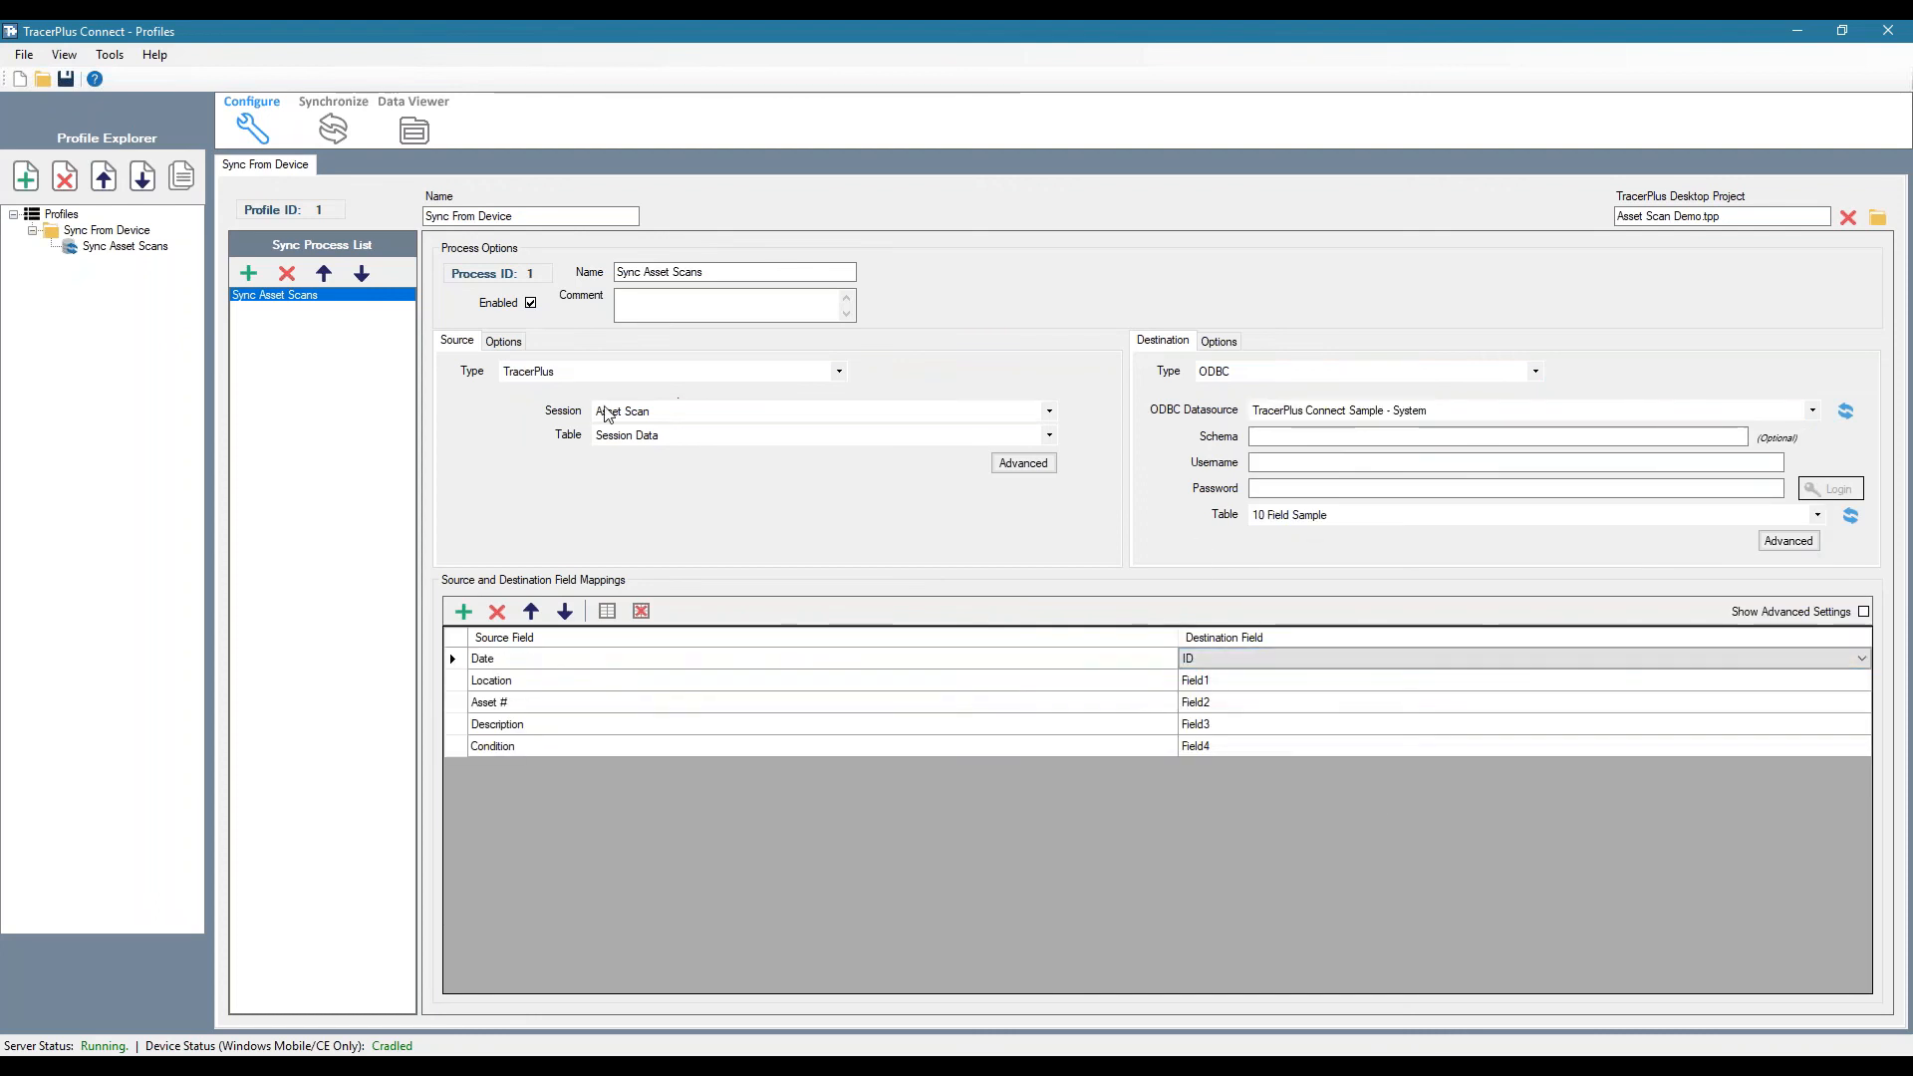
{"action": "mouse_move", "coordinate": [654, 419]}
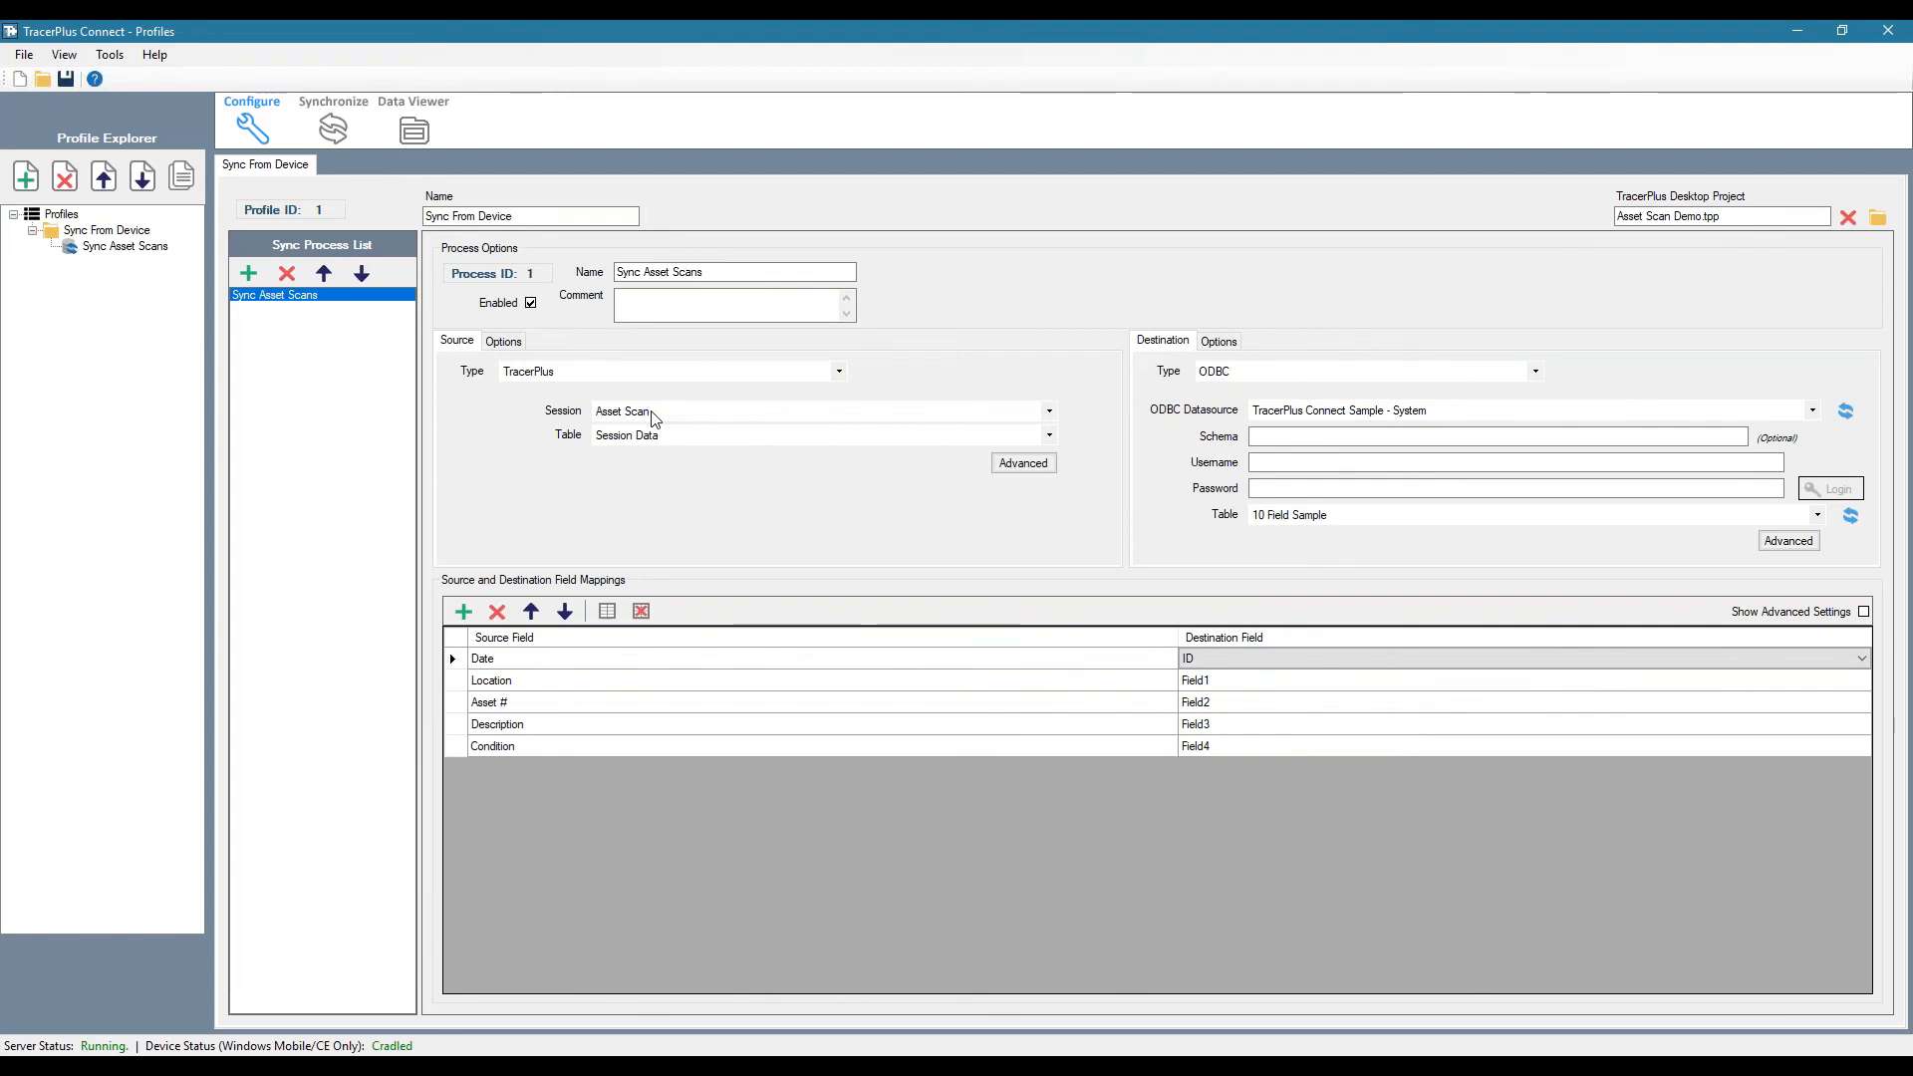
{"action": "left_click", "coordinate": [1047, 410]}
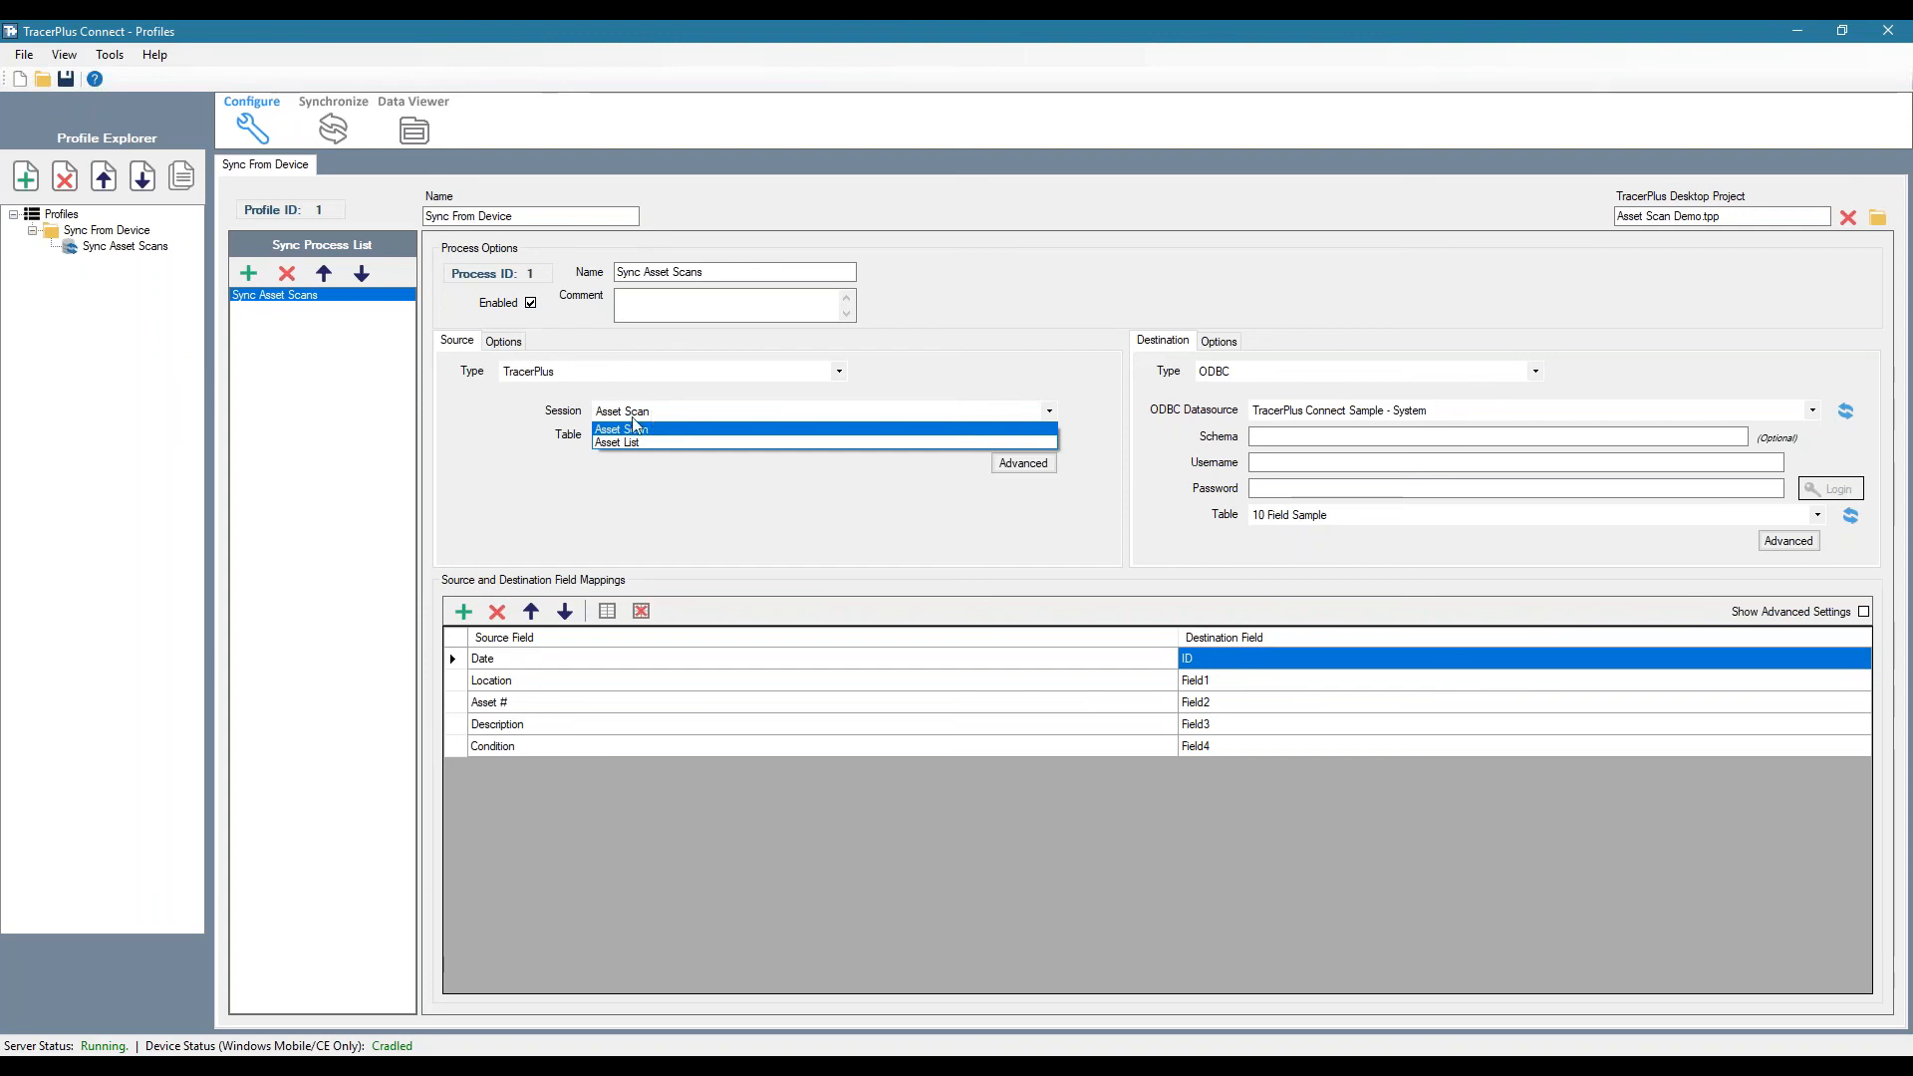
- Keep Asset Scan session and 10 Field Sample table, and map Condition to Field5
{"action": "left_click", "coordinate": [620, 431]}
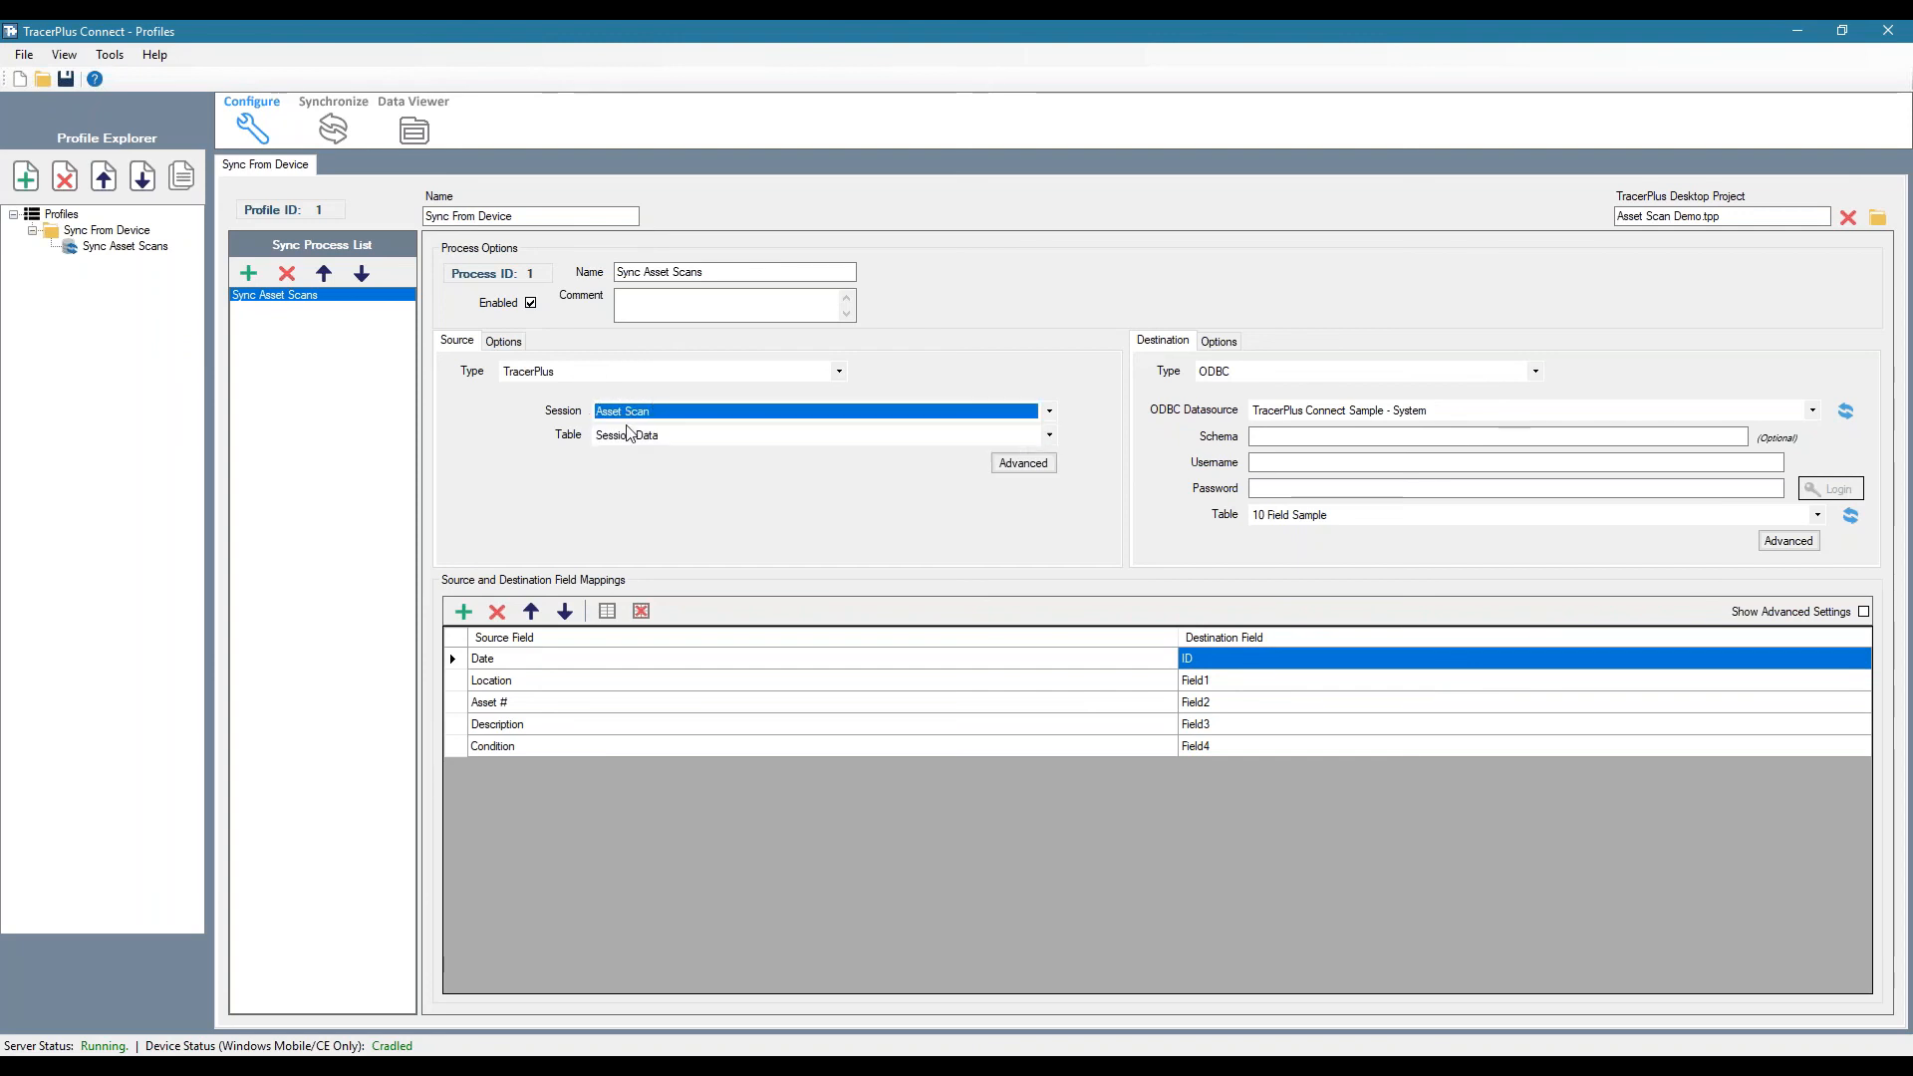
{"action": "left_click", "coordinate": [1813, 514]}
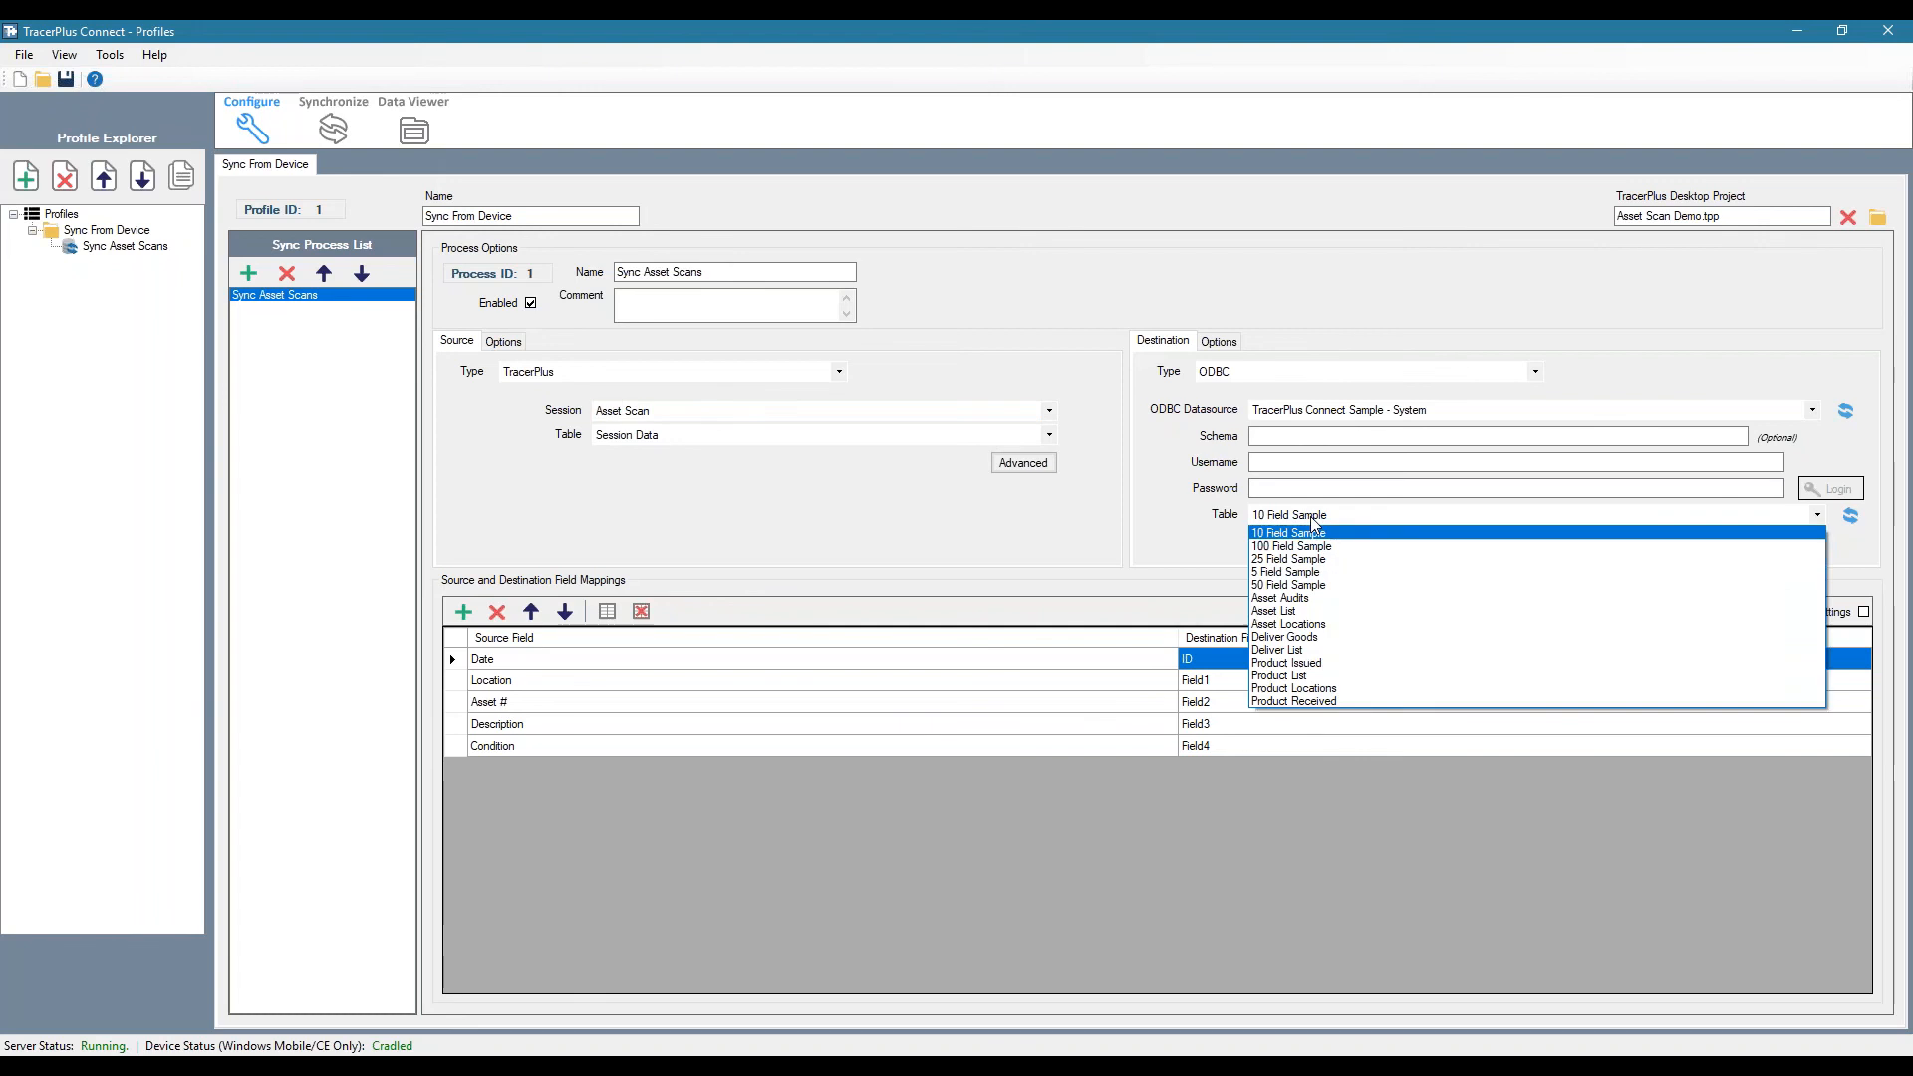
{"action": "left_click", "coordinate": [1290, 533]}
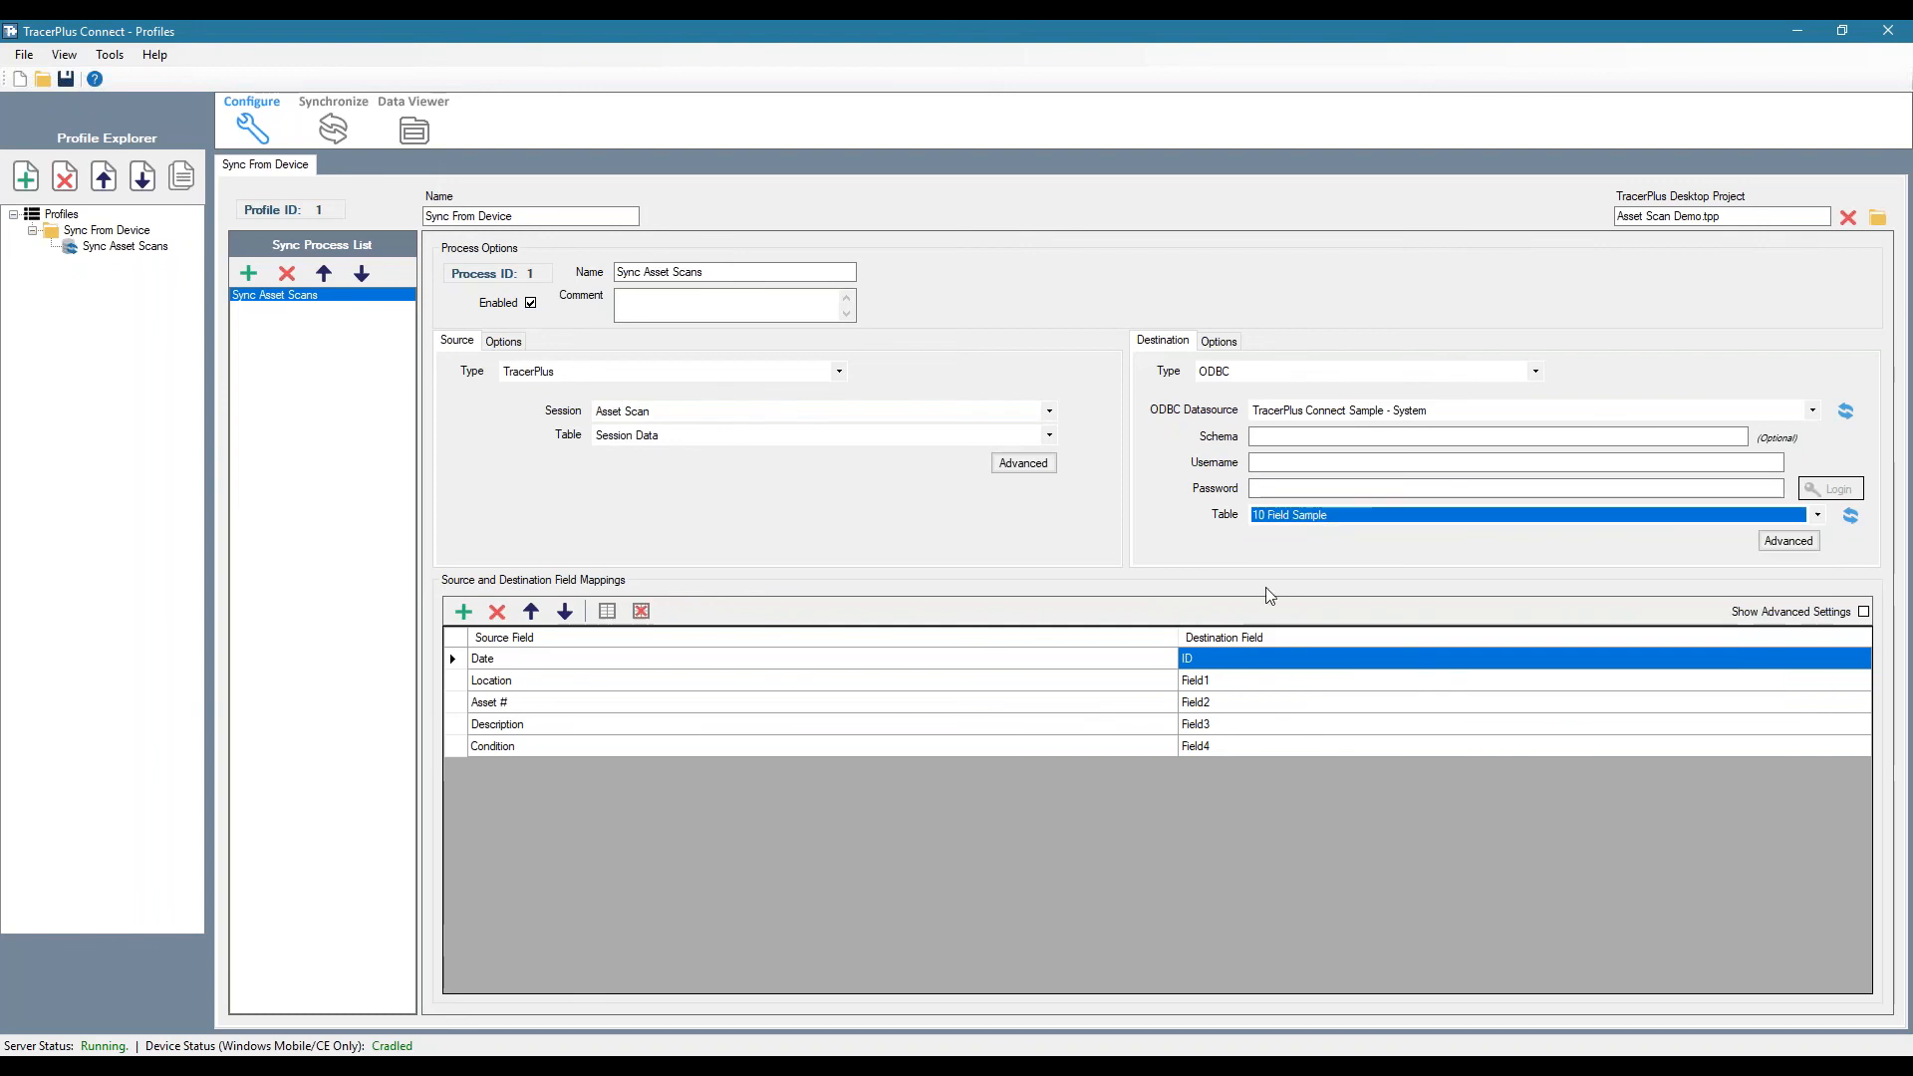
{"action": "left_click", "coordinate": [564, 612]}
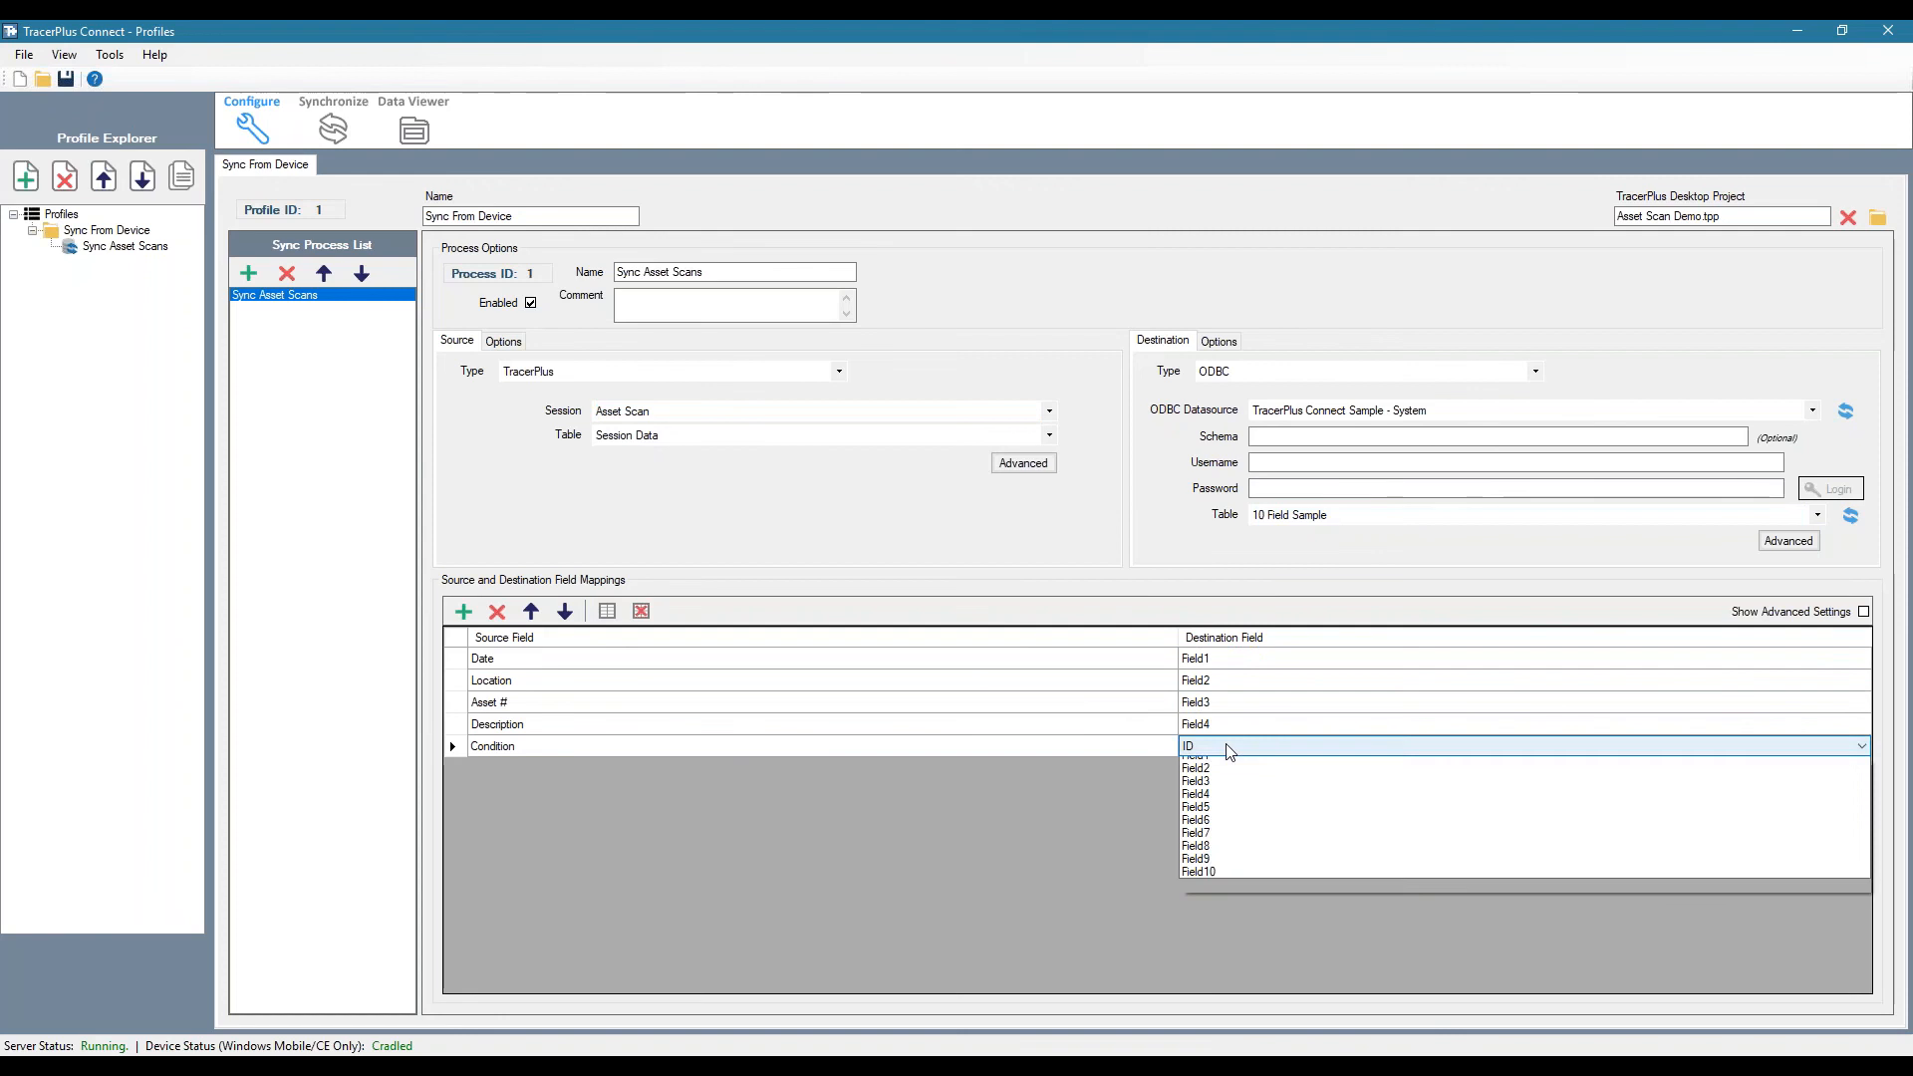
{"action": "mouse_move", "coordinate": [1231, 829]}
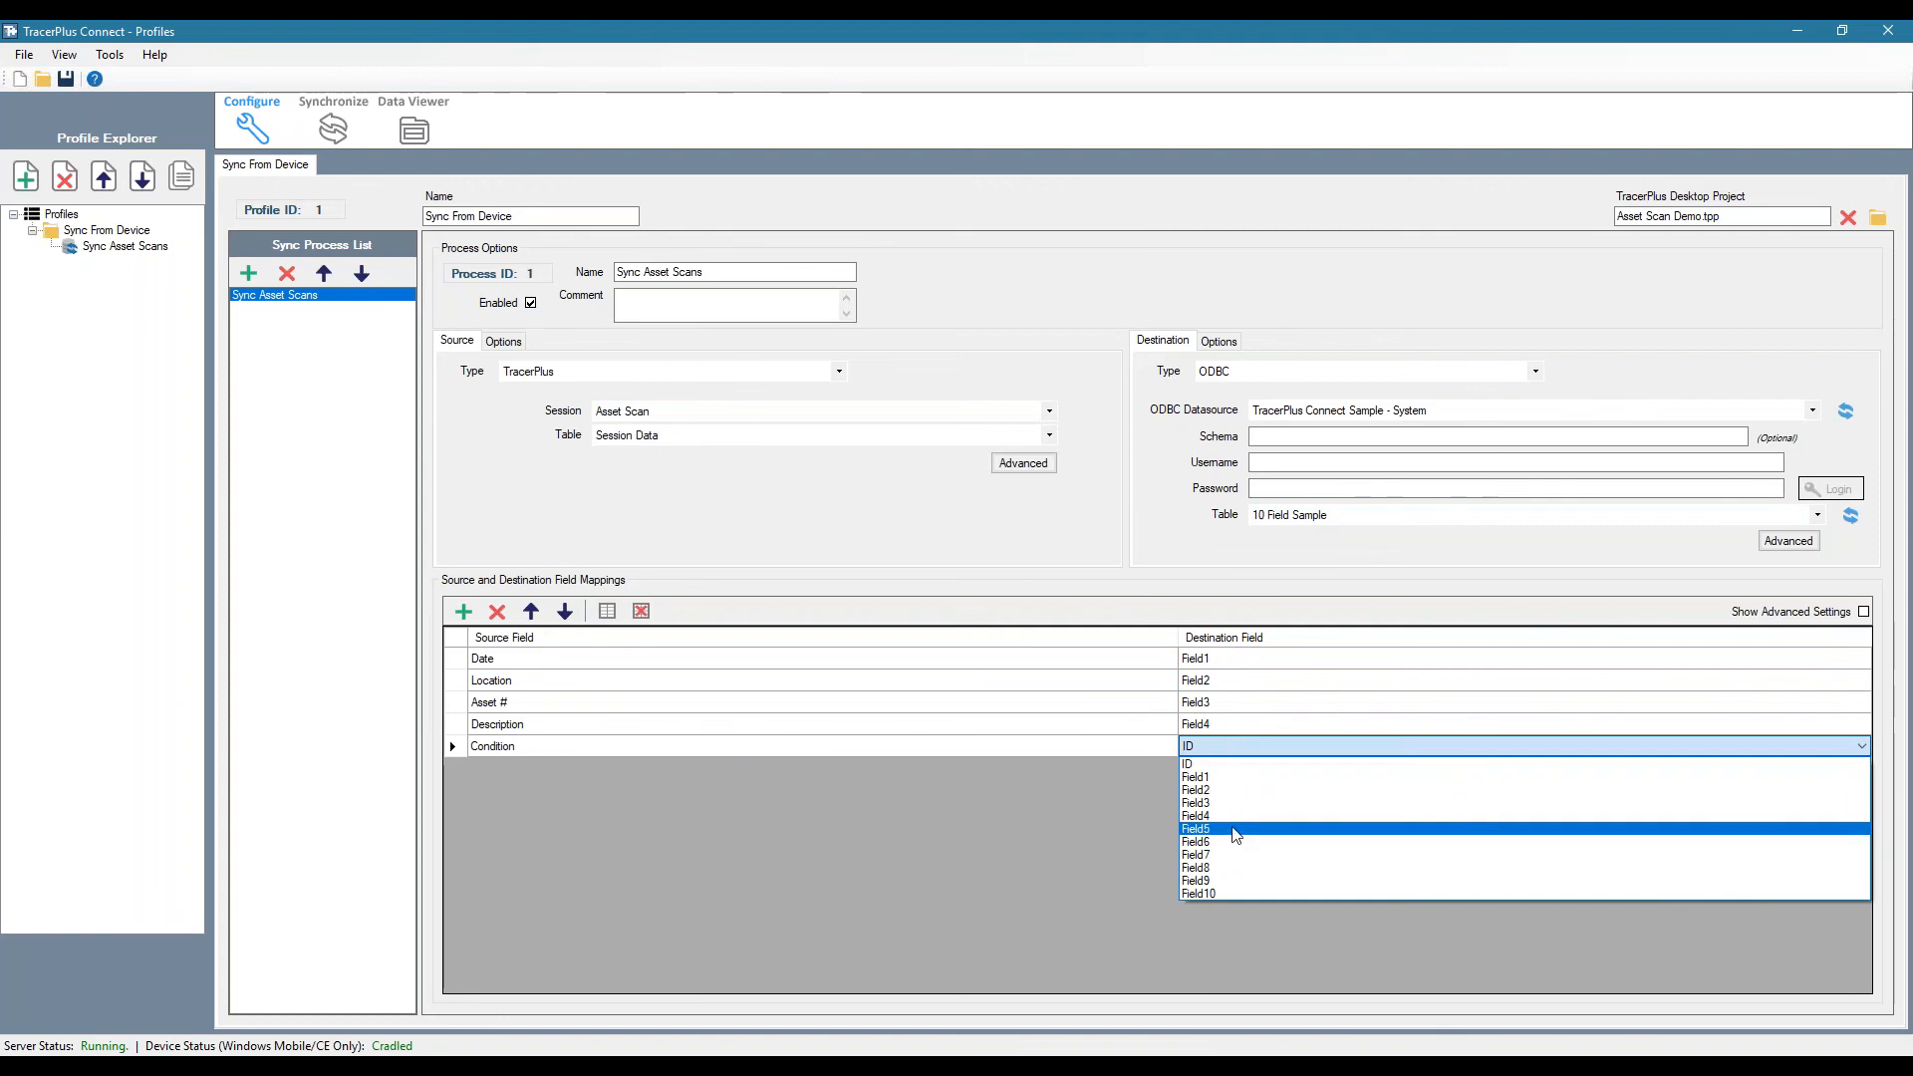
{"action": "left_click", "coordinate": [1194, 829]}
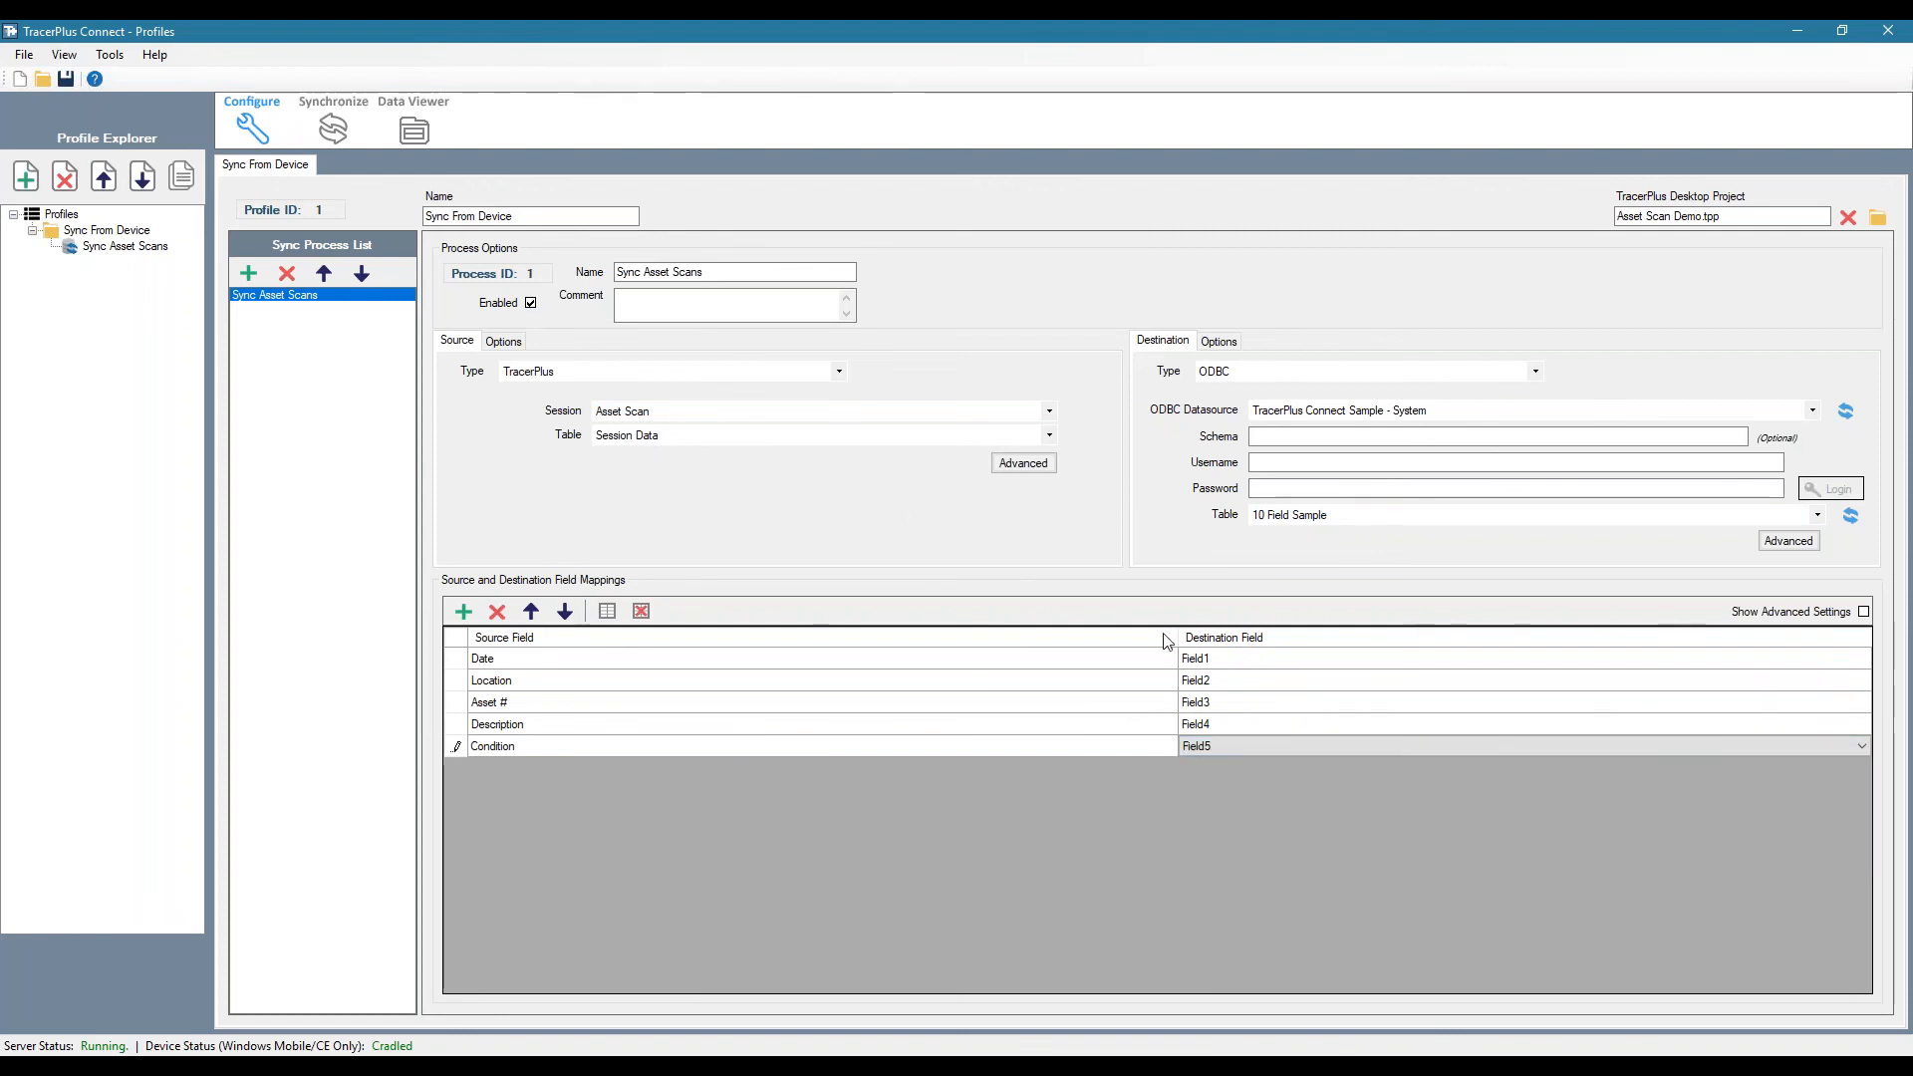
{"action": "mouse_move", "coordinate": [1248, 698]}
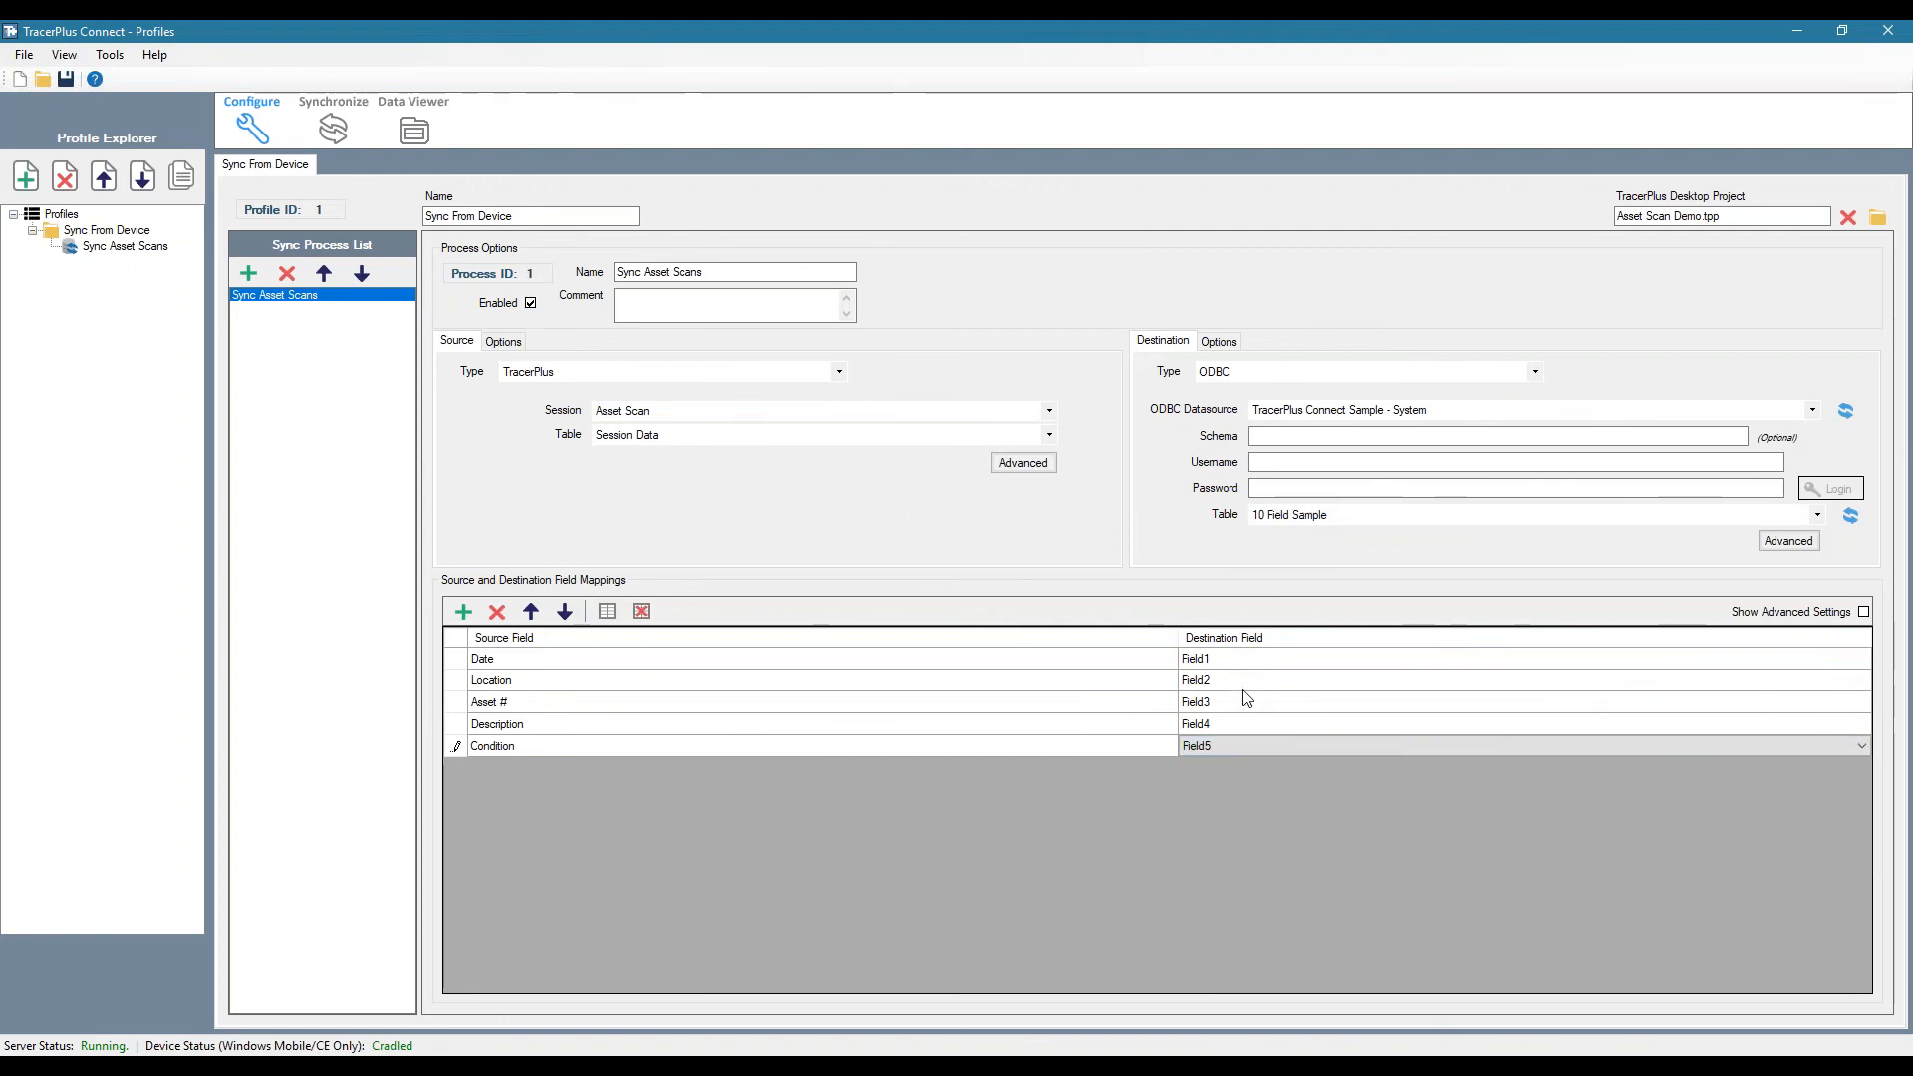
{"action": "mouse_move", "coordinate": [672, 671]}
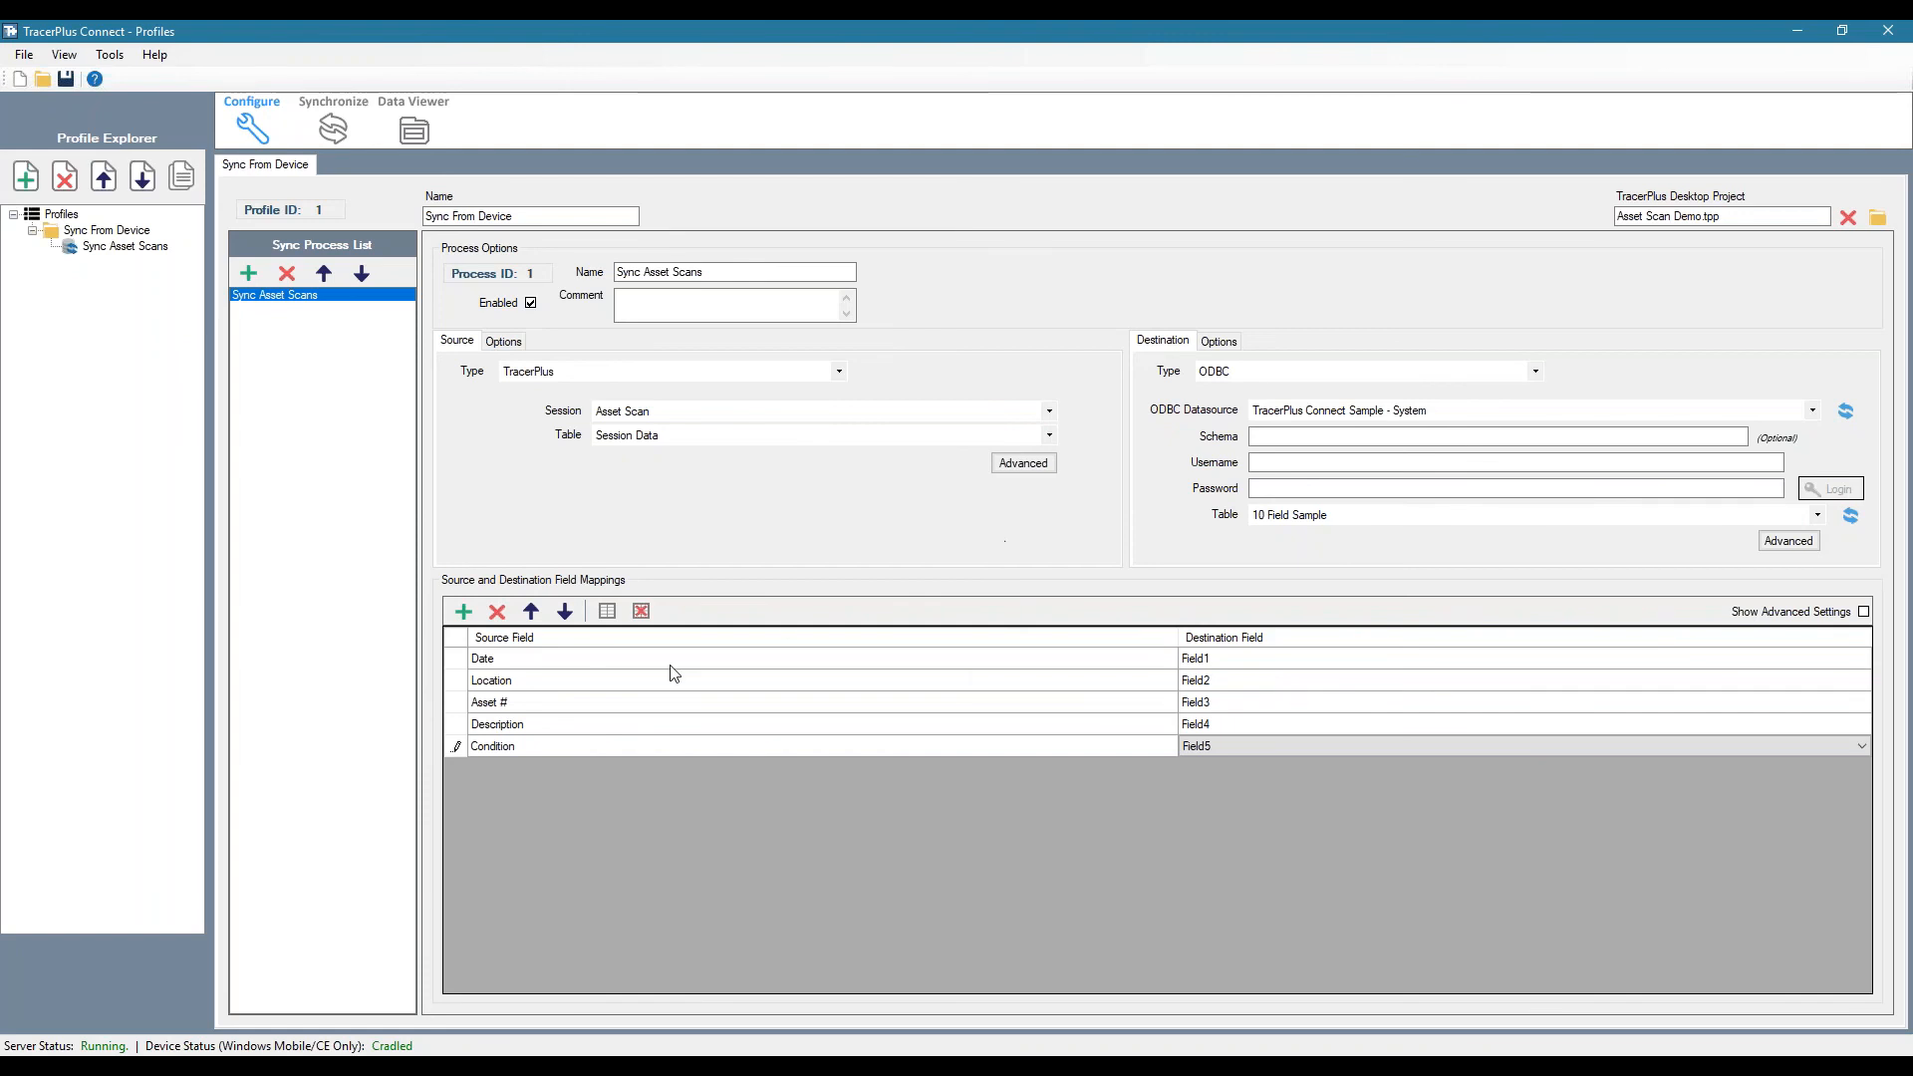
{"action": "mouse_move", "coordinate": [516, 661]}
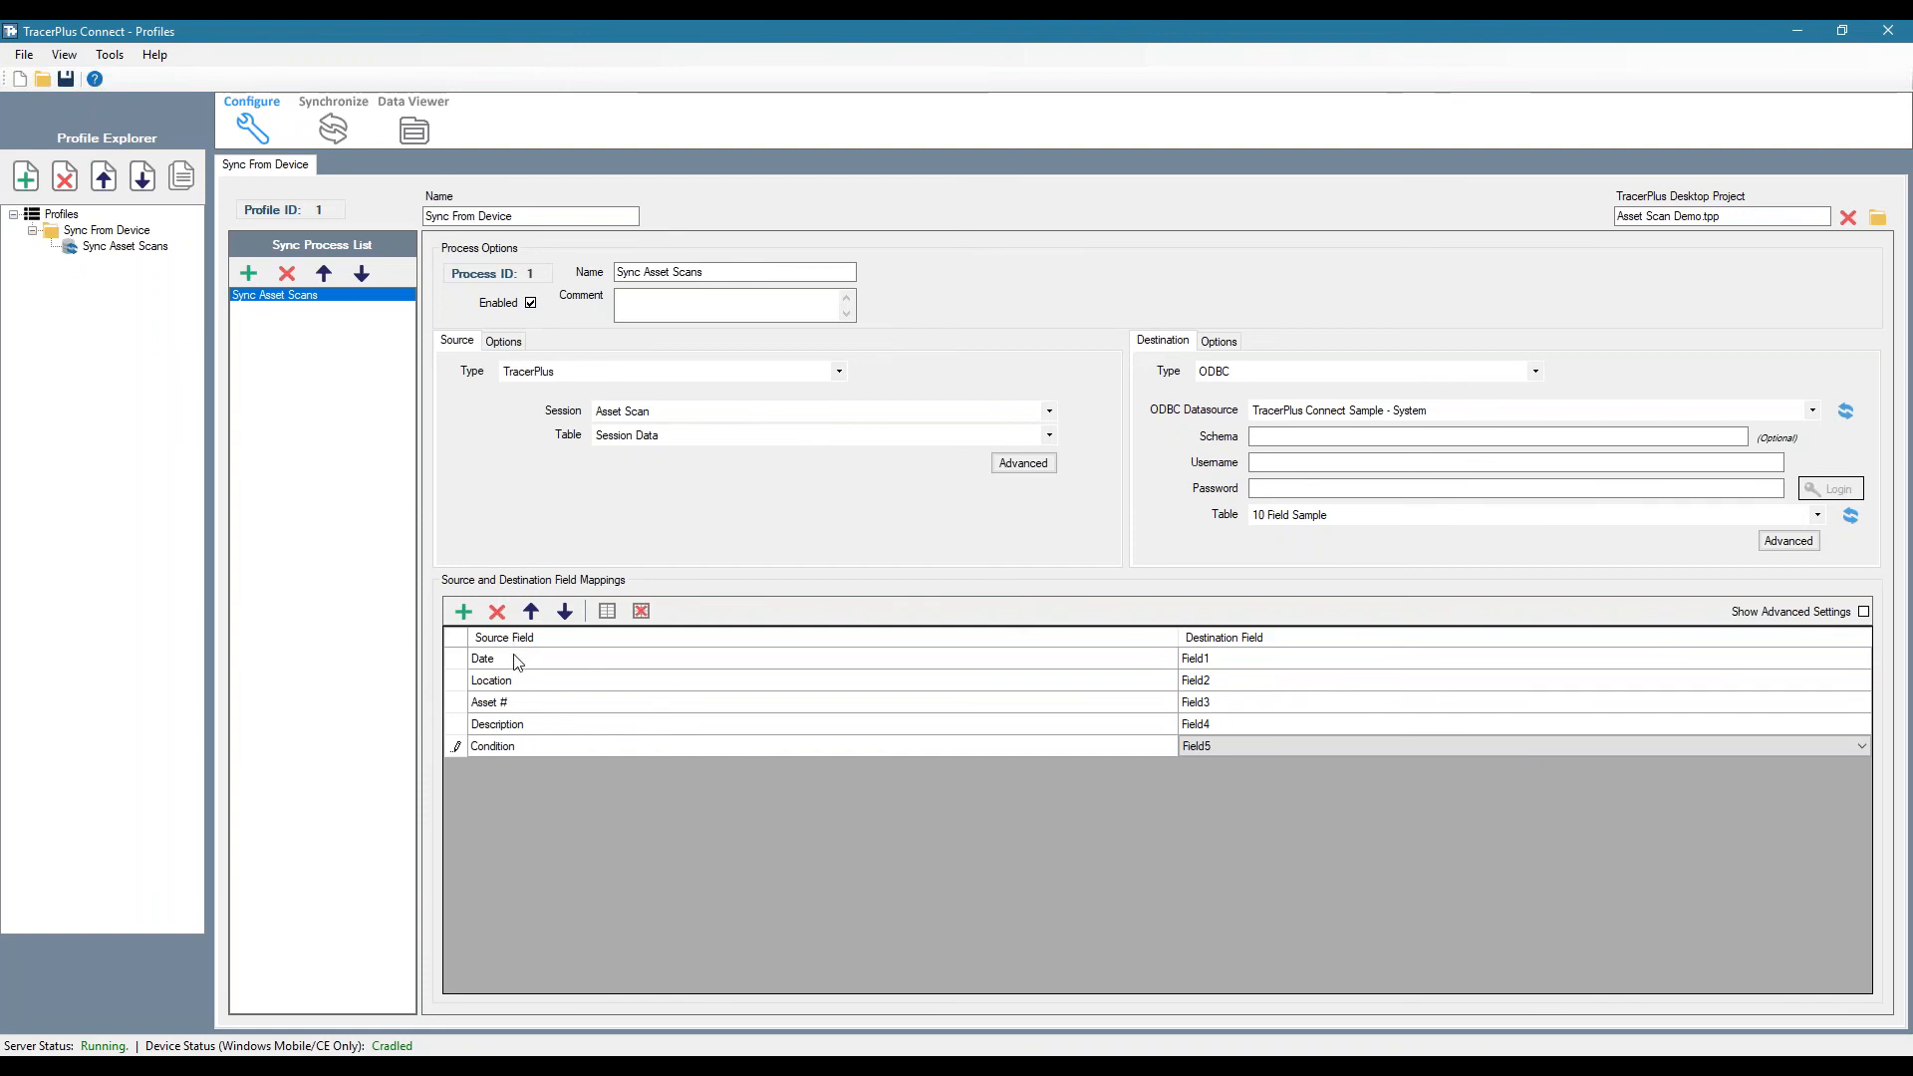
{"action": "mouse_move", "coordinate": [1204, 692]}
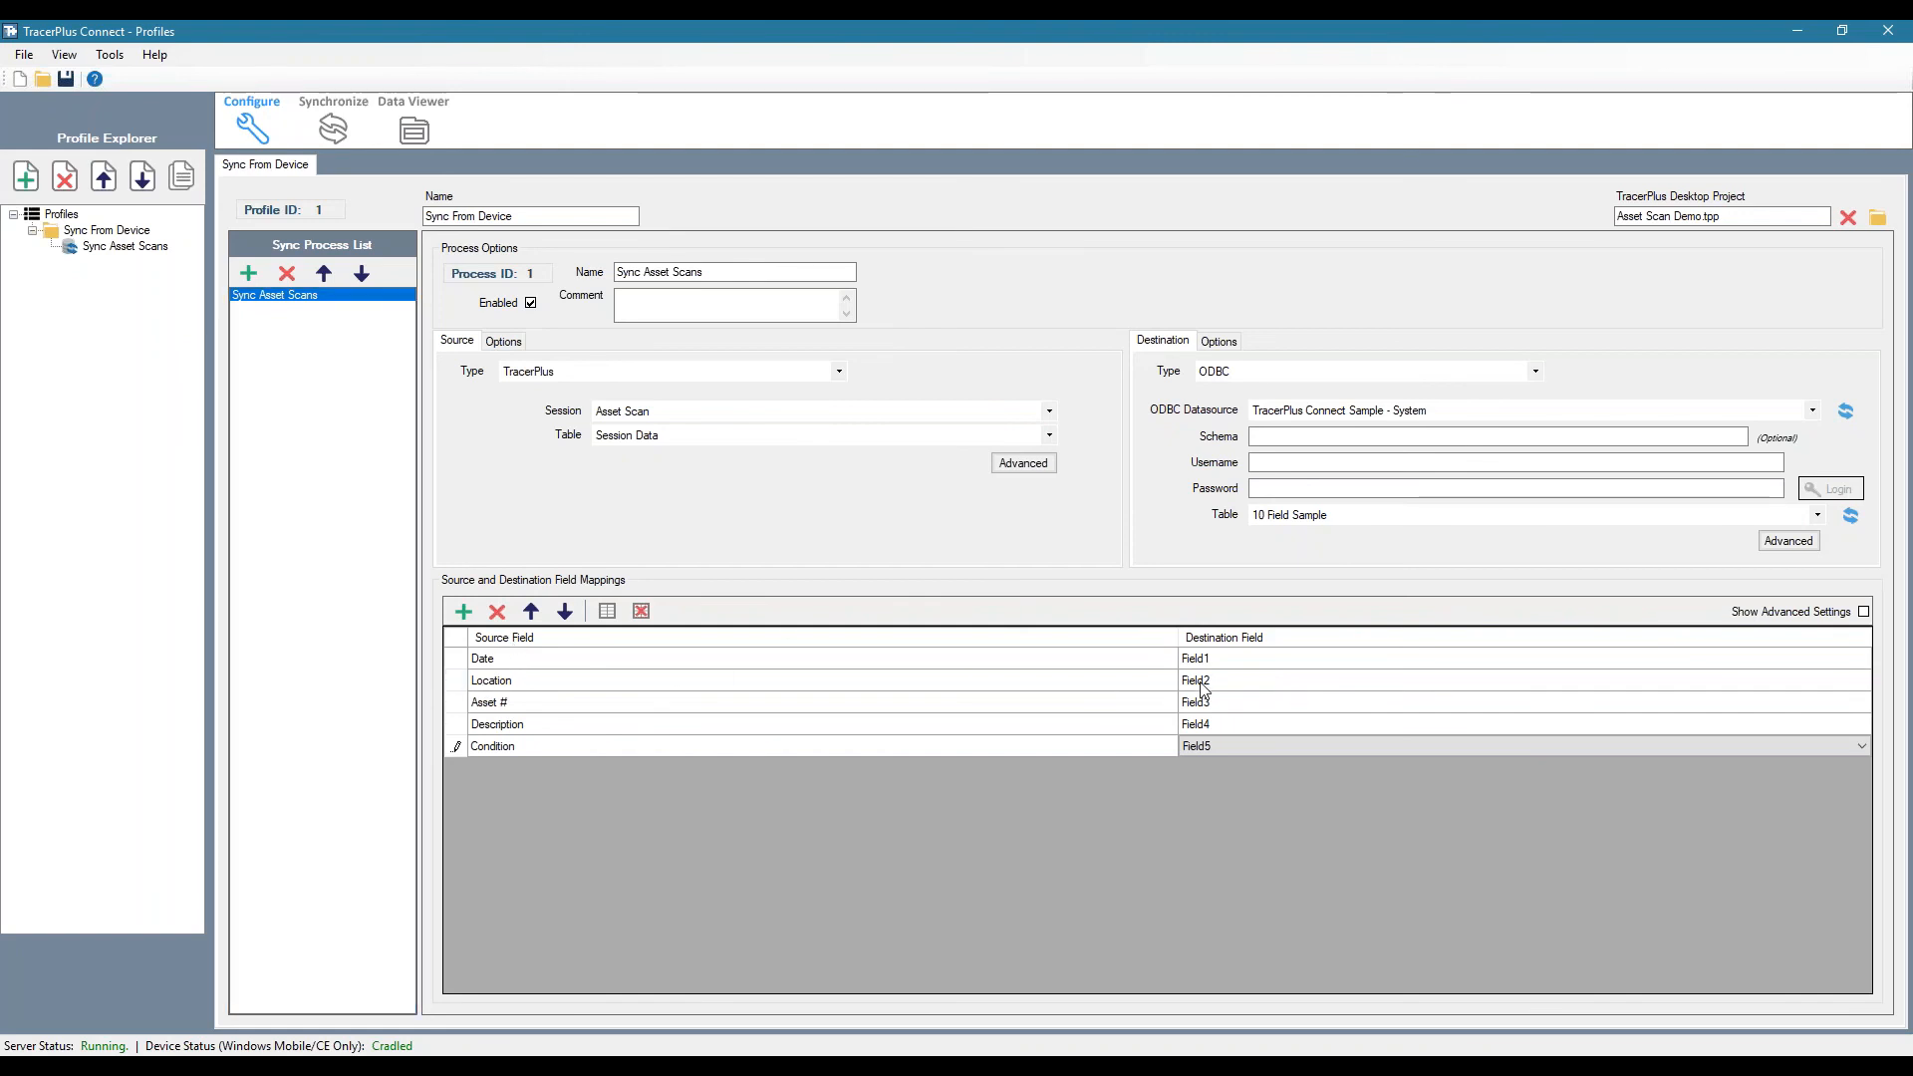
{"action": "mouse_move", "coordinate": [1156, 694]}
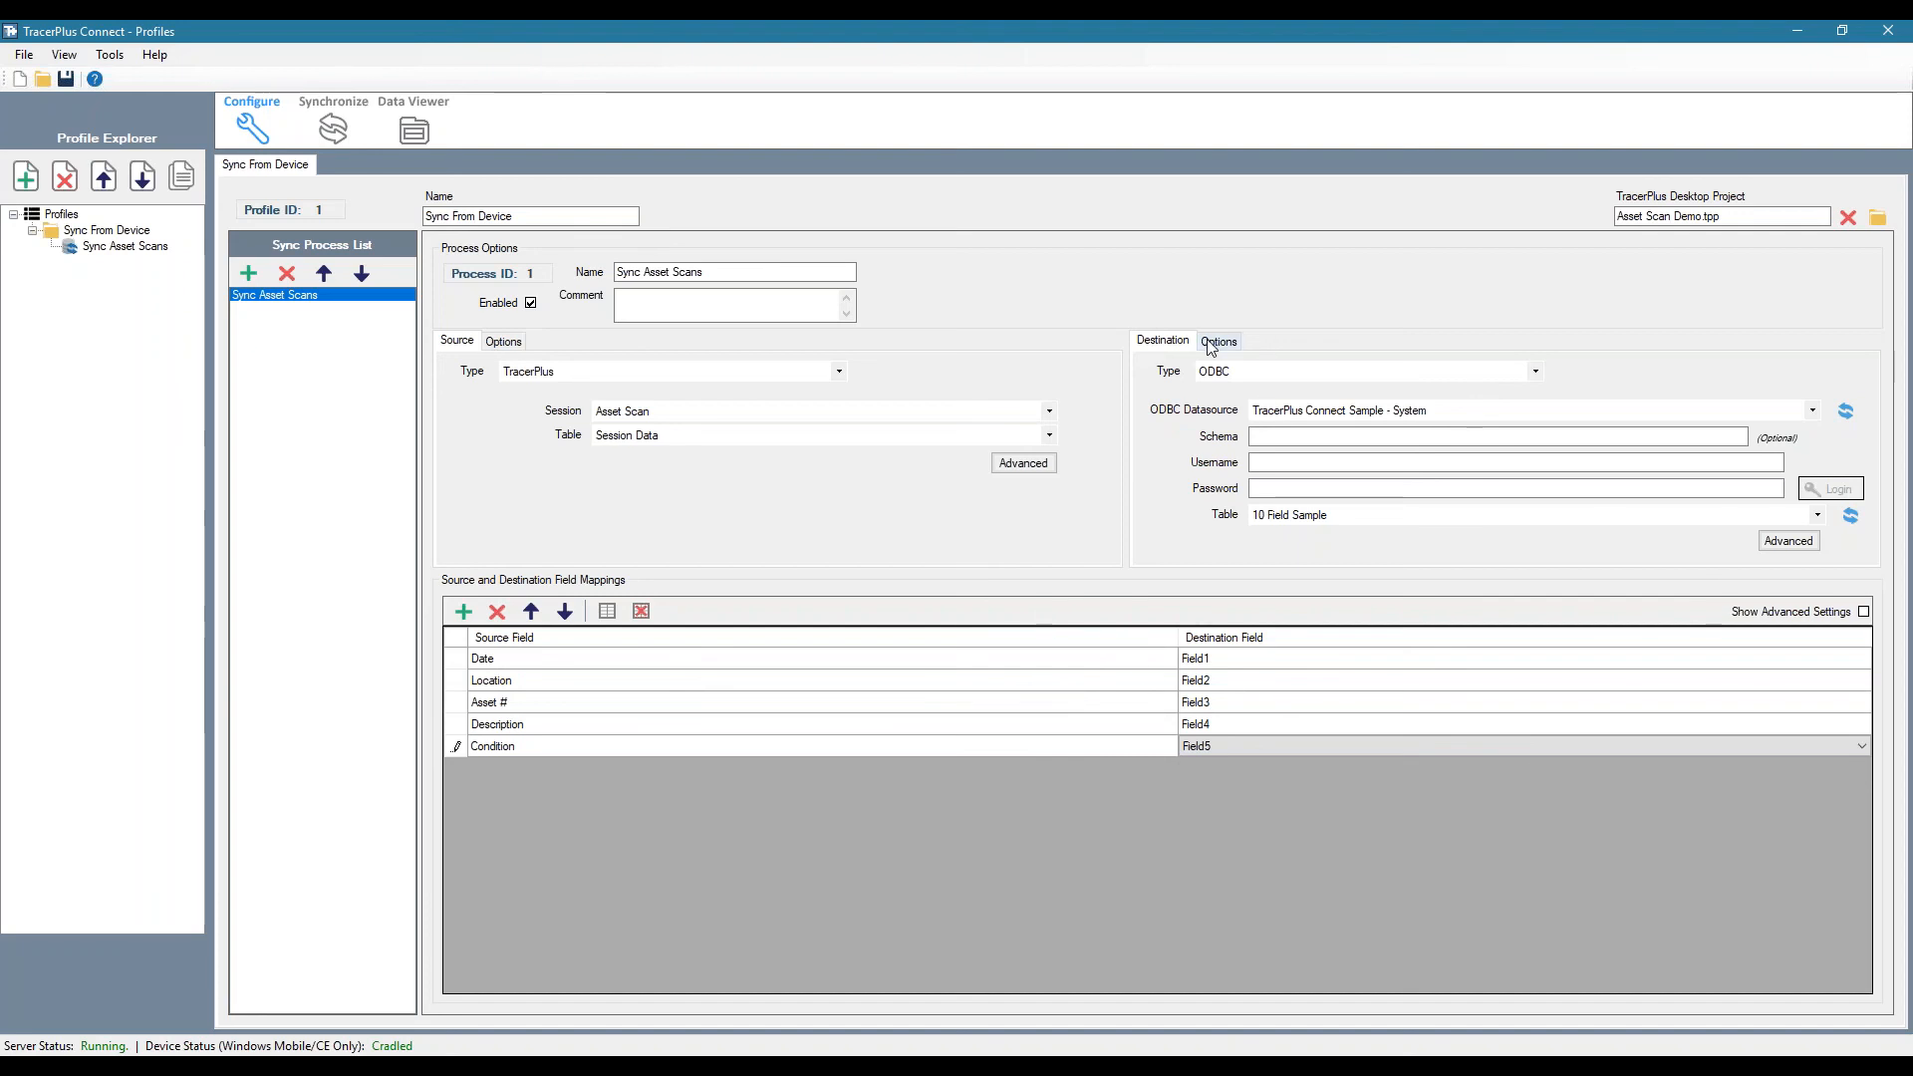
- Keep Append as post type and enable Delete After Transfer on the source, accepting the warning
{"action": "left_click", "coordinate": [1217, 340]}
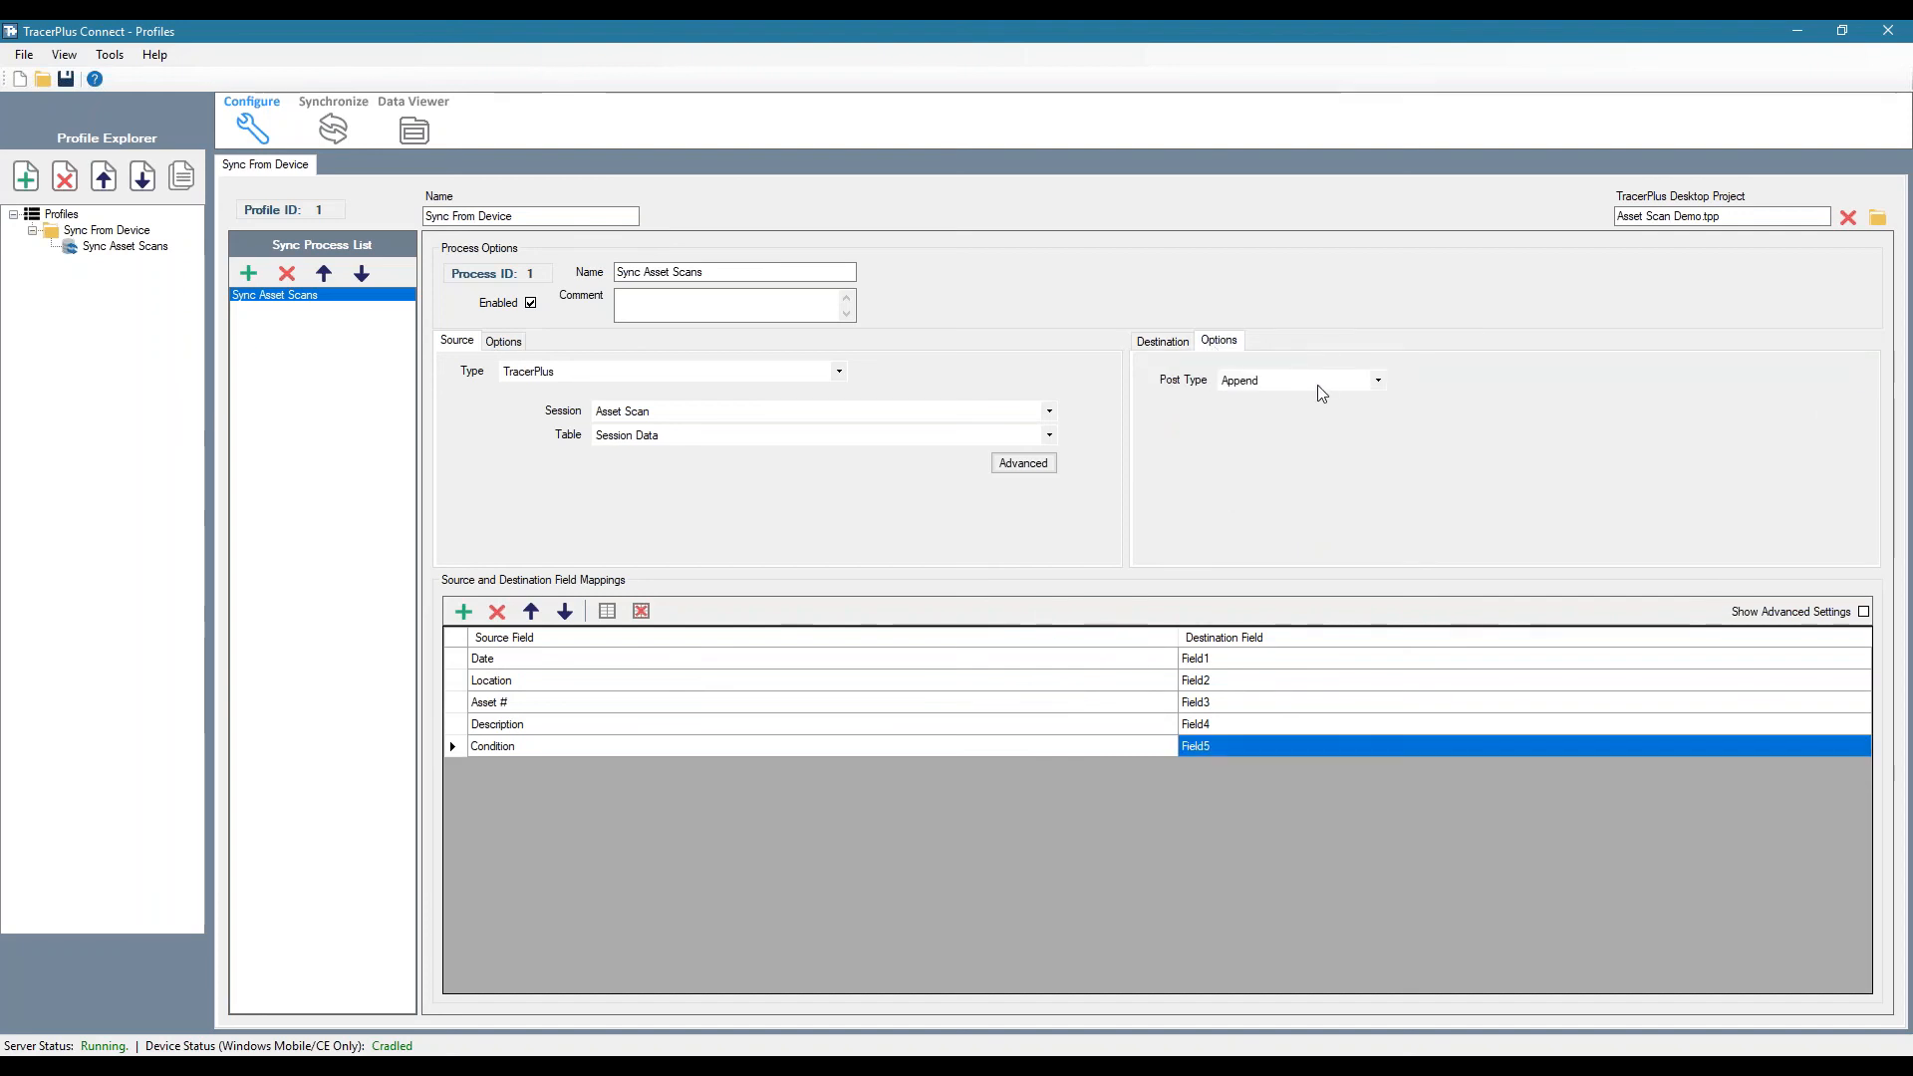
{"action": "left_click", "coordinate": [1378, 378]}
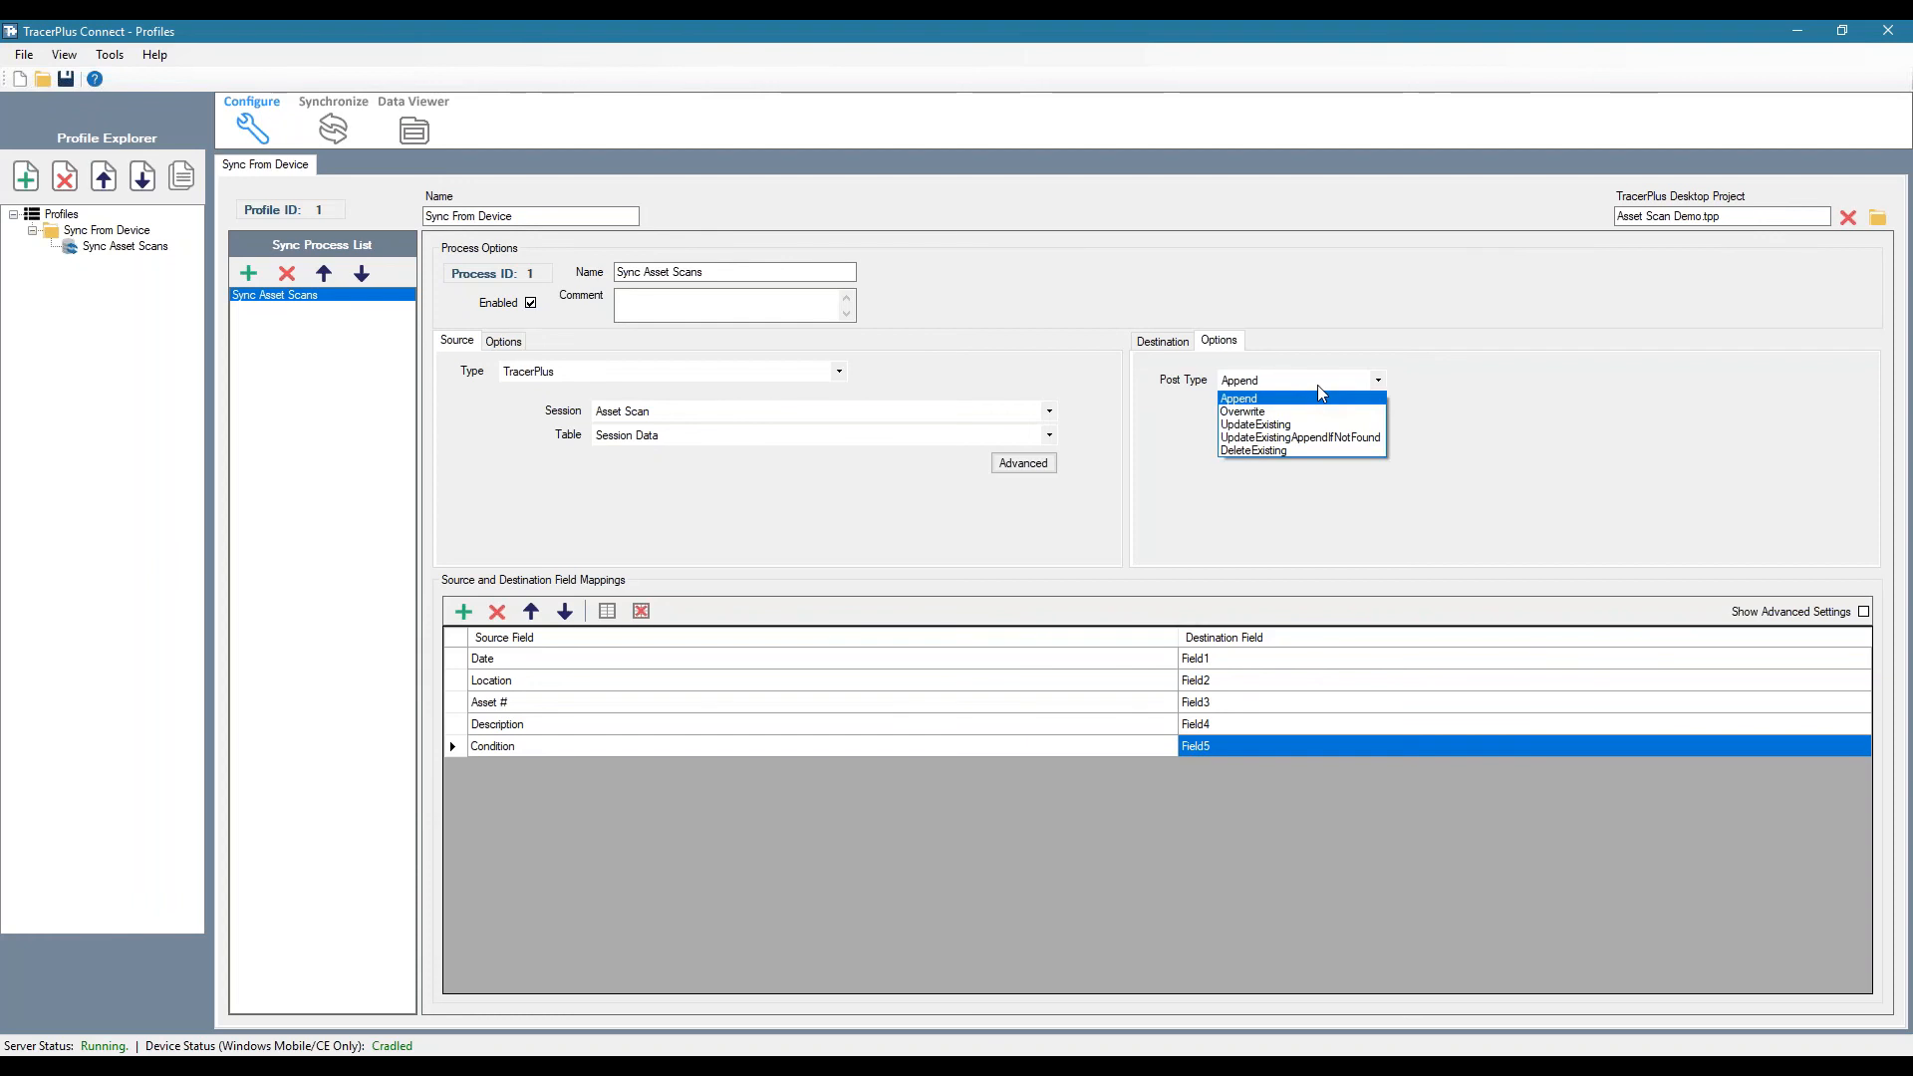
{"action": "mouse_move", "coordinate": [1448, 415]}
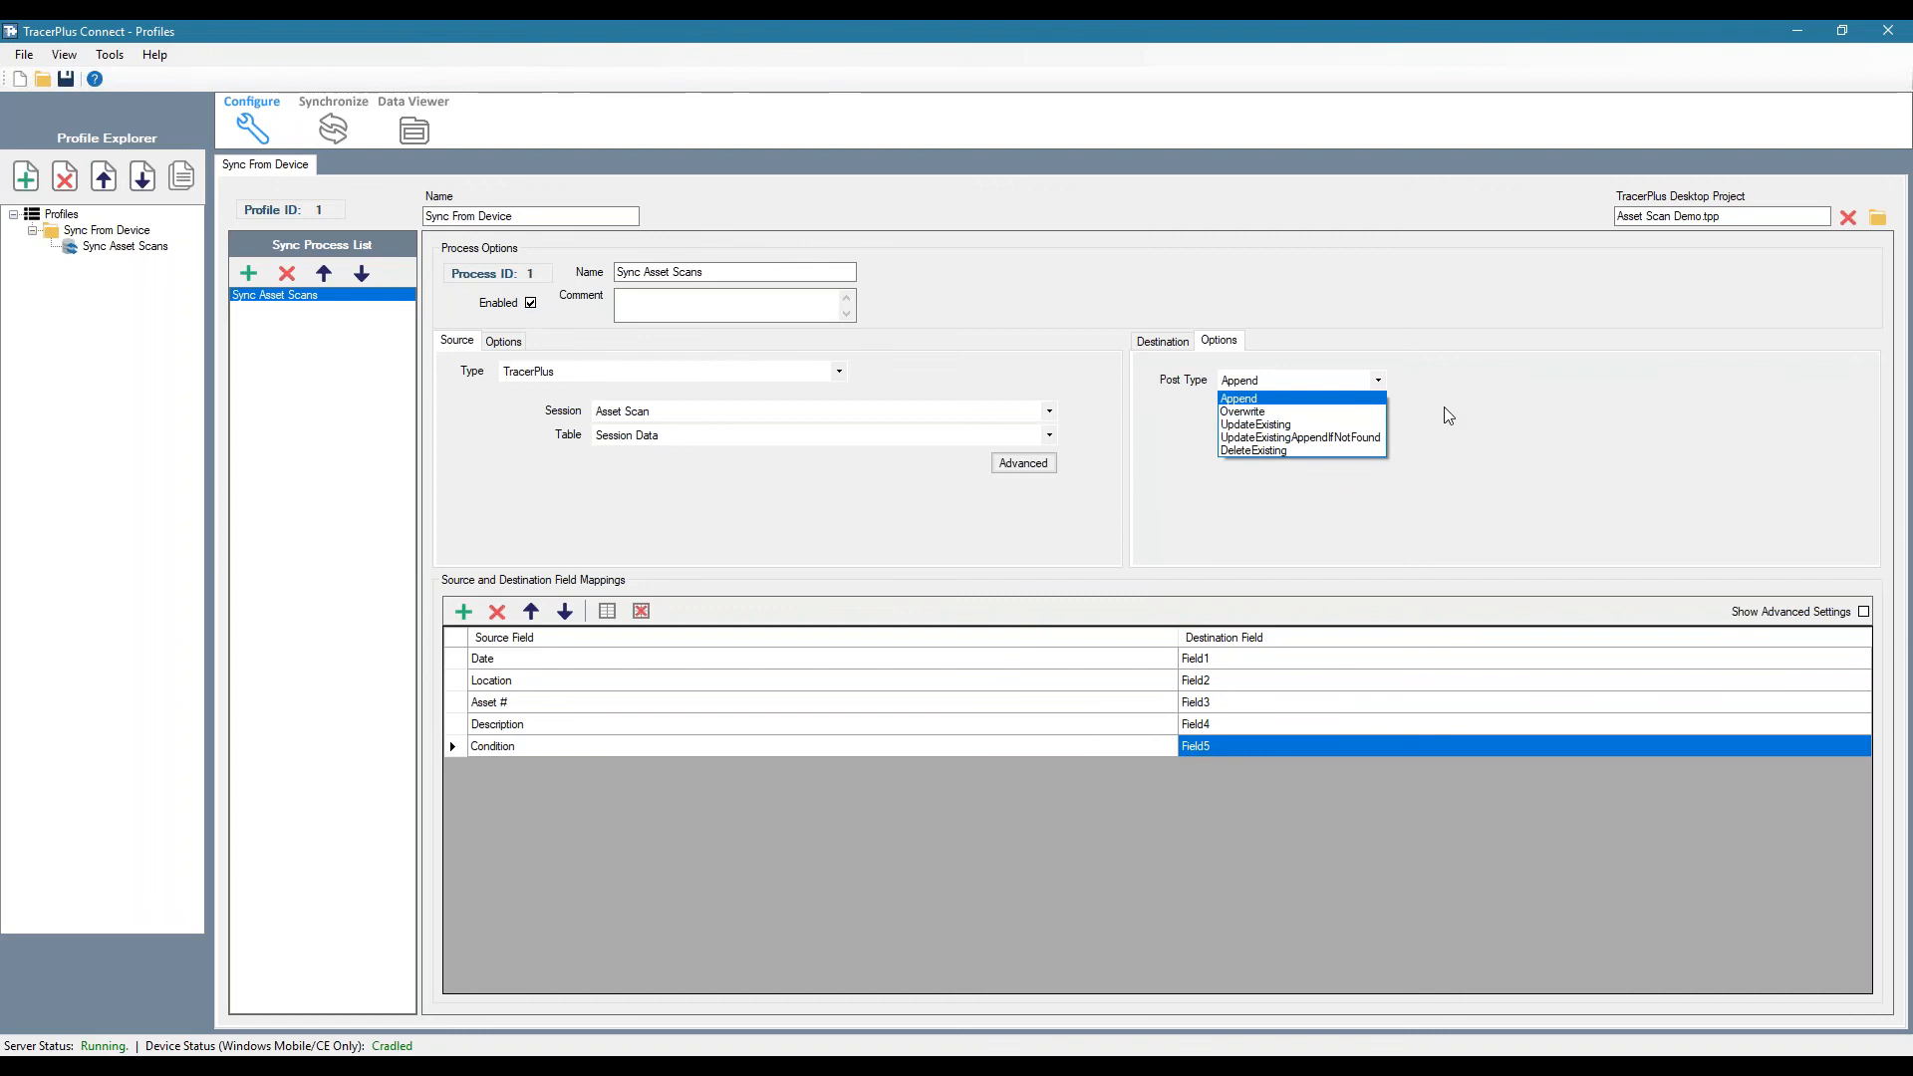
{"action": "left_click", "coordinate": [1160, 341]}
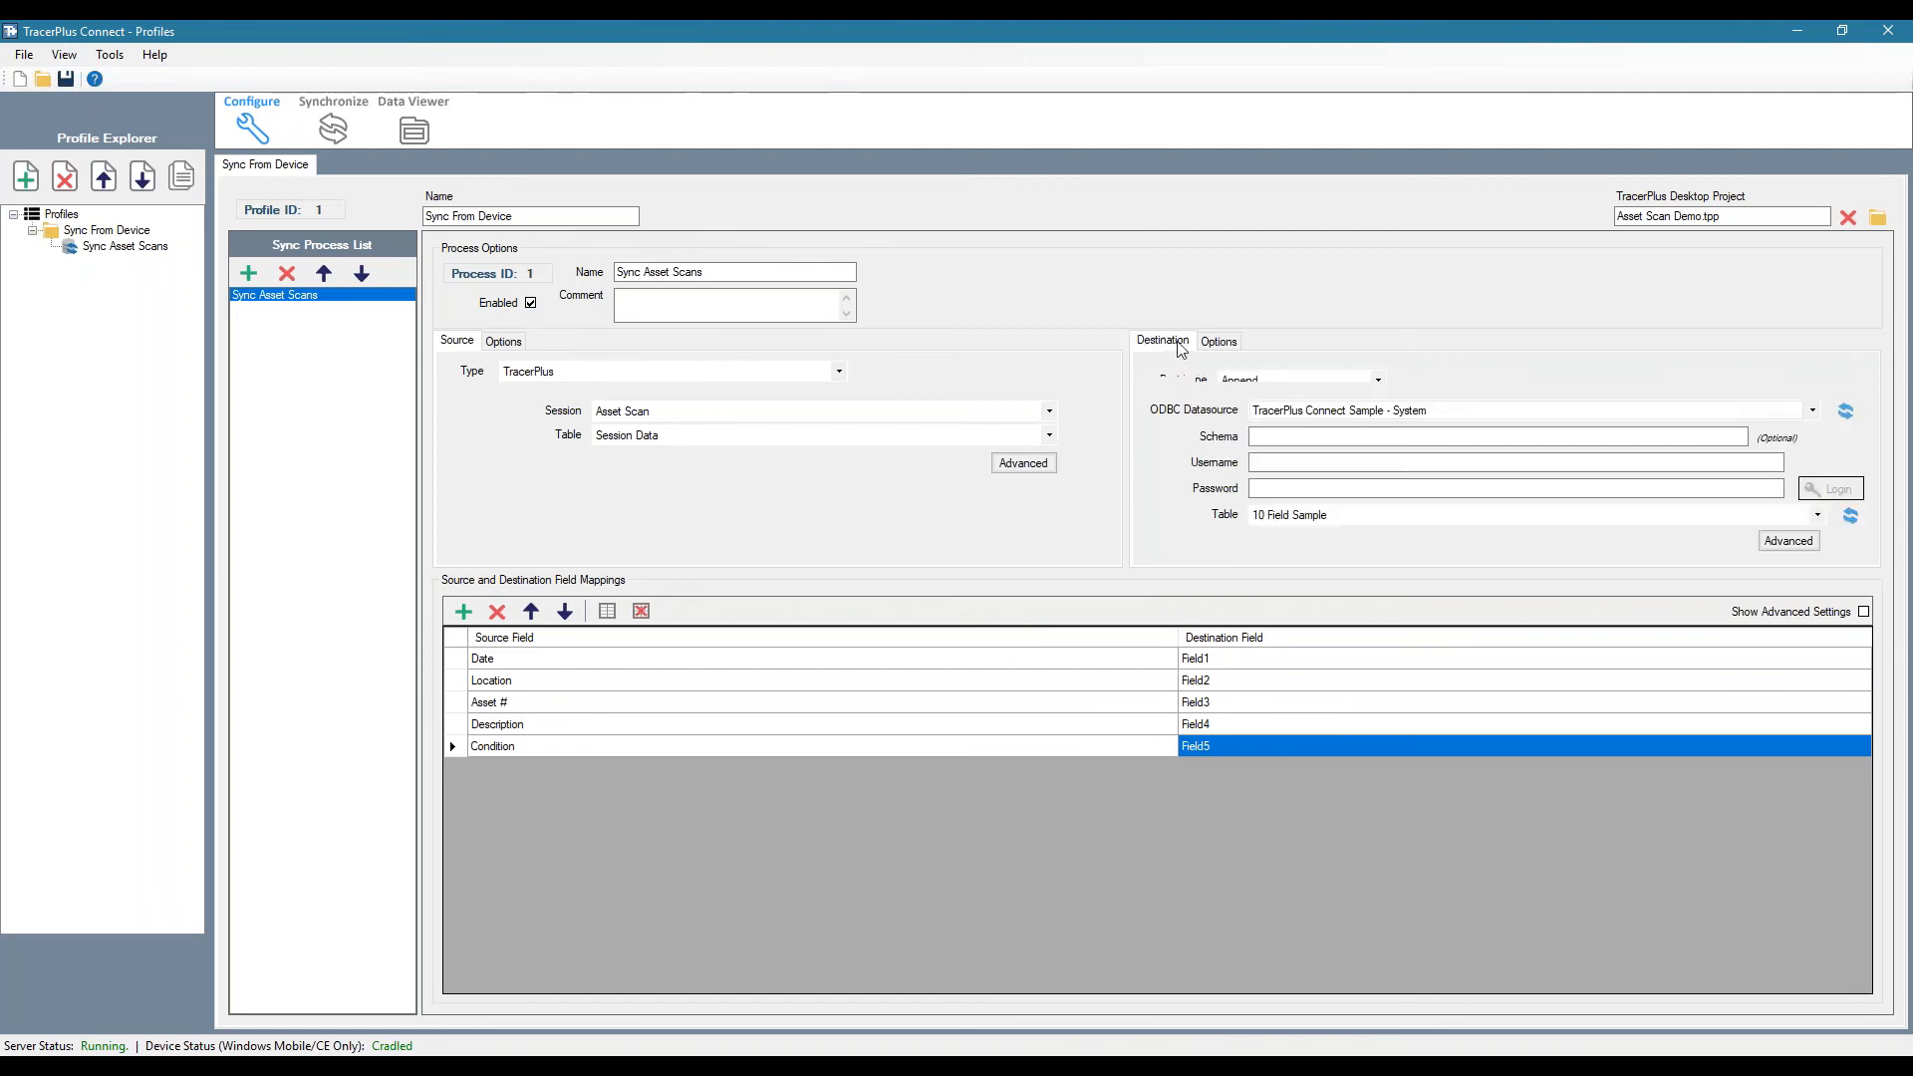
{"action": "left_click", "coordinate": [502, 341]}
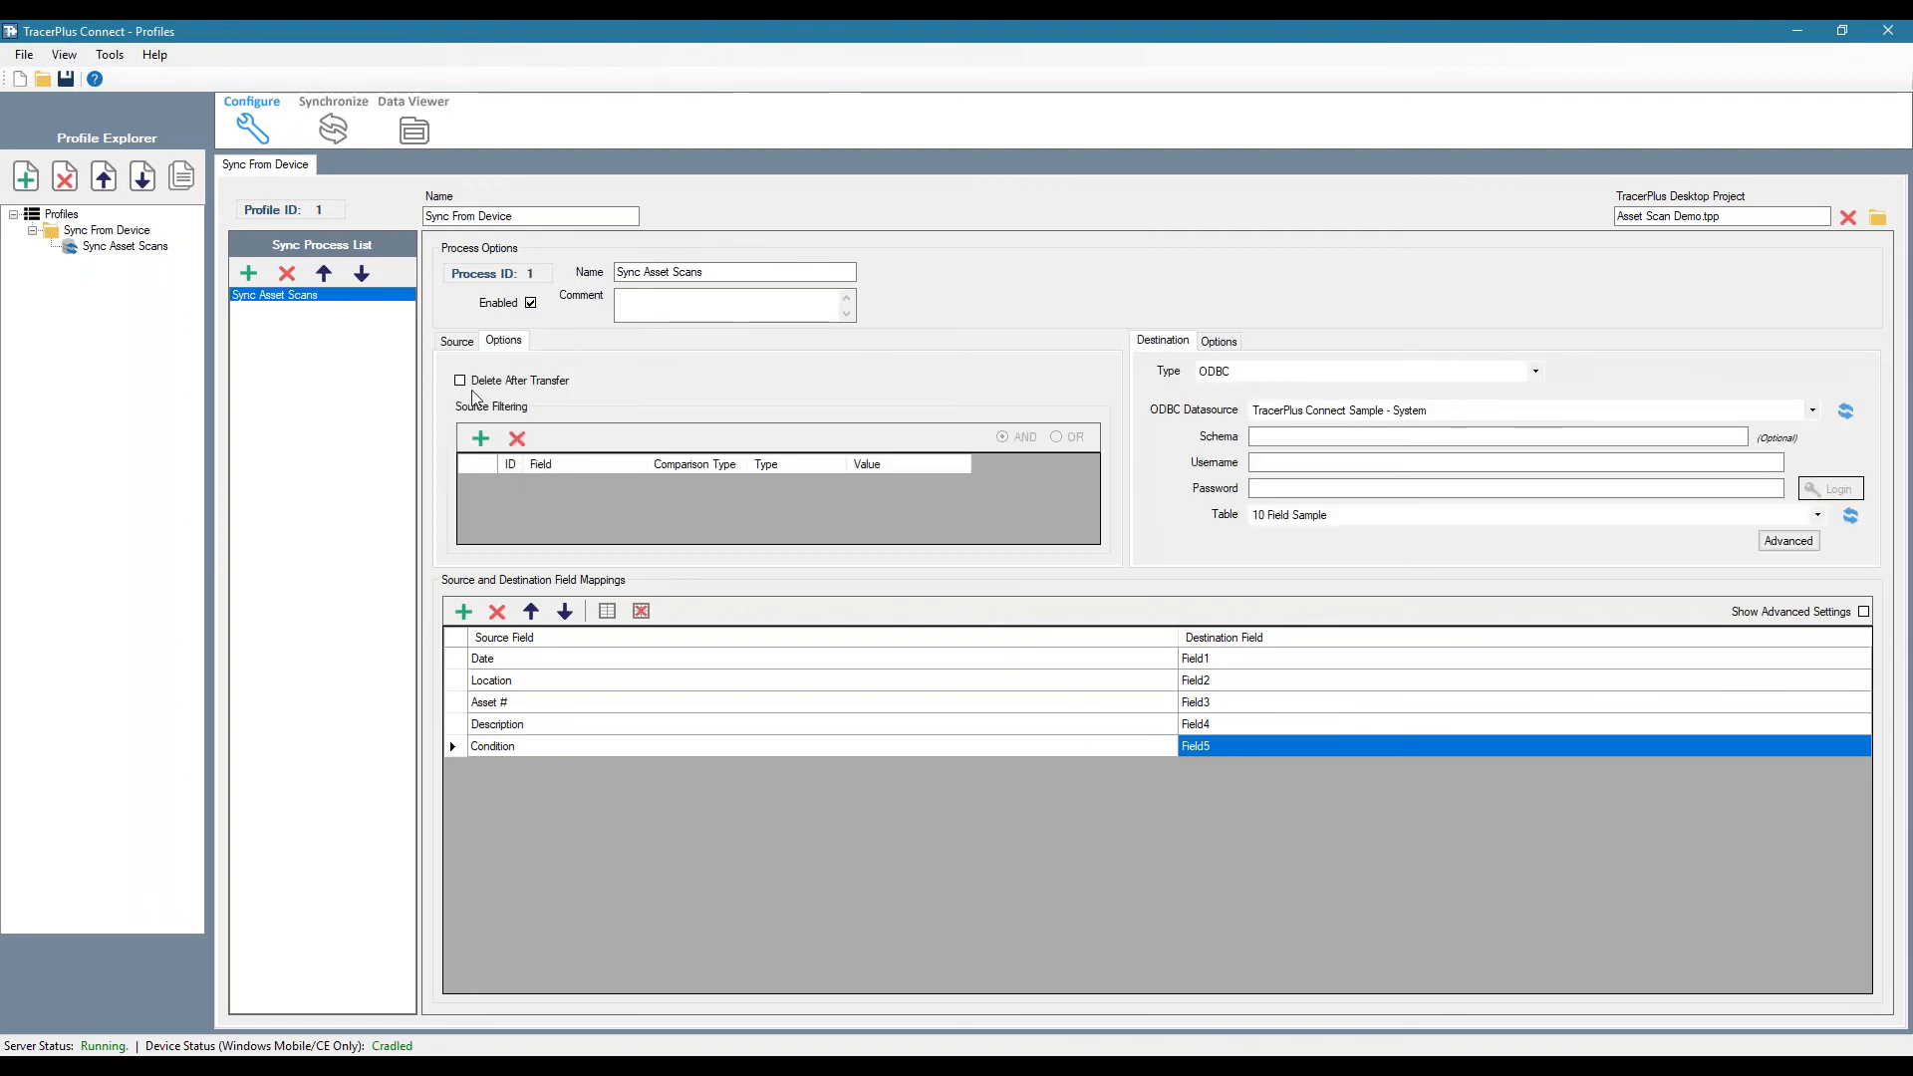
{"action": "left_click", "coordinate": [461, 379]}
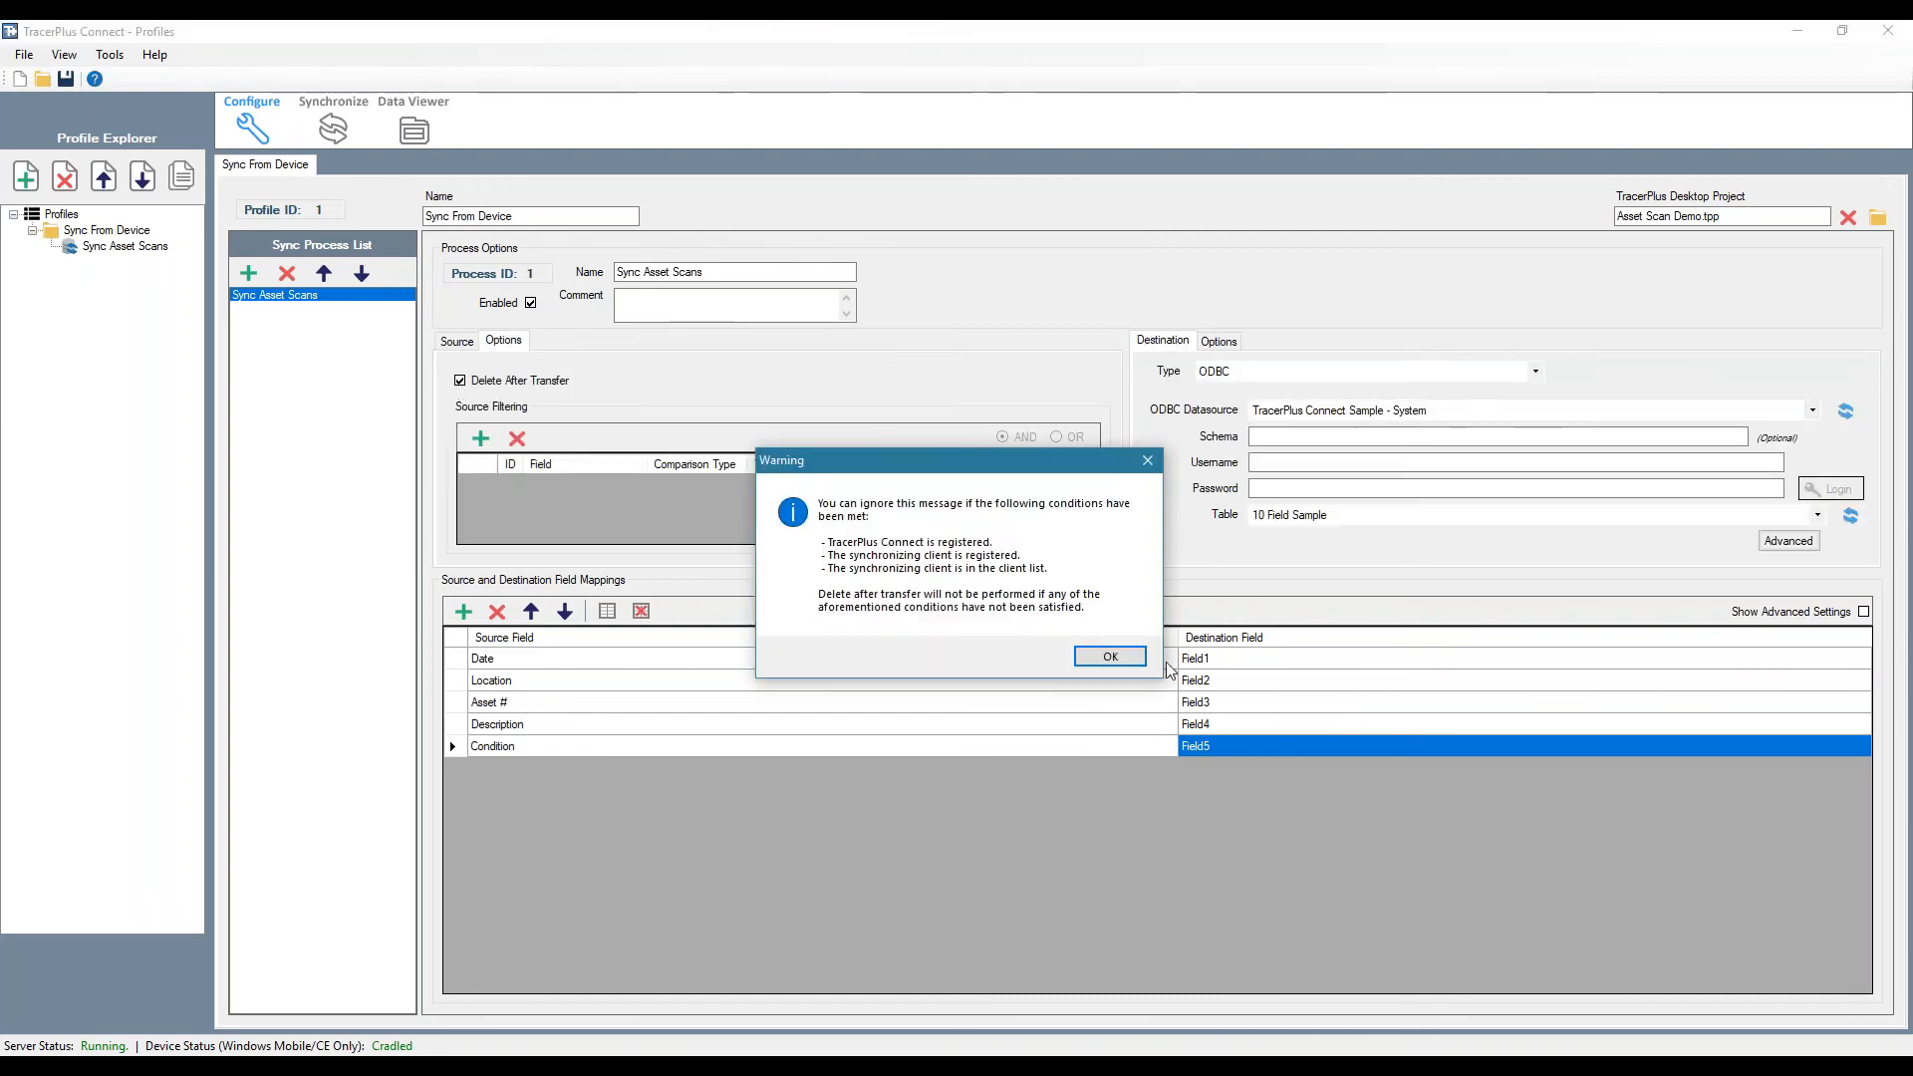
{"action": "left_click", "coordinate": [1110, 655]}
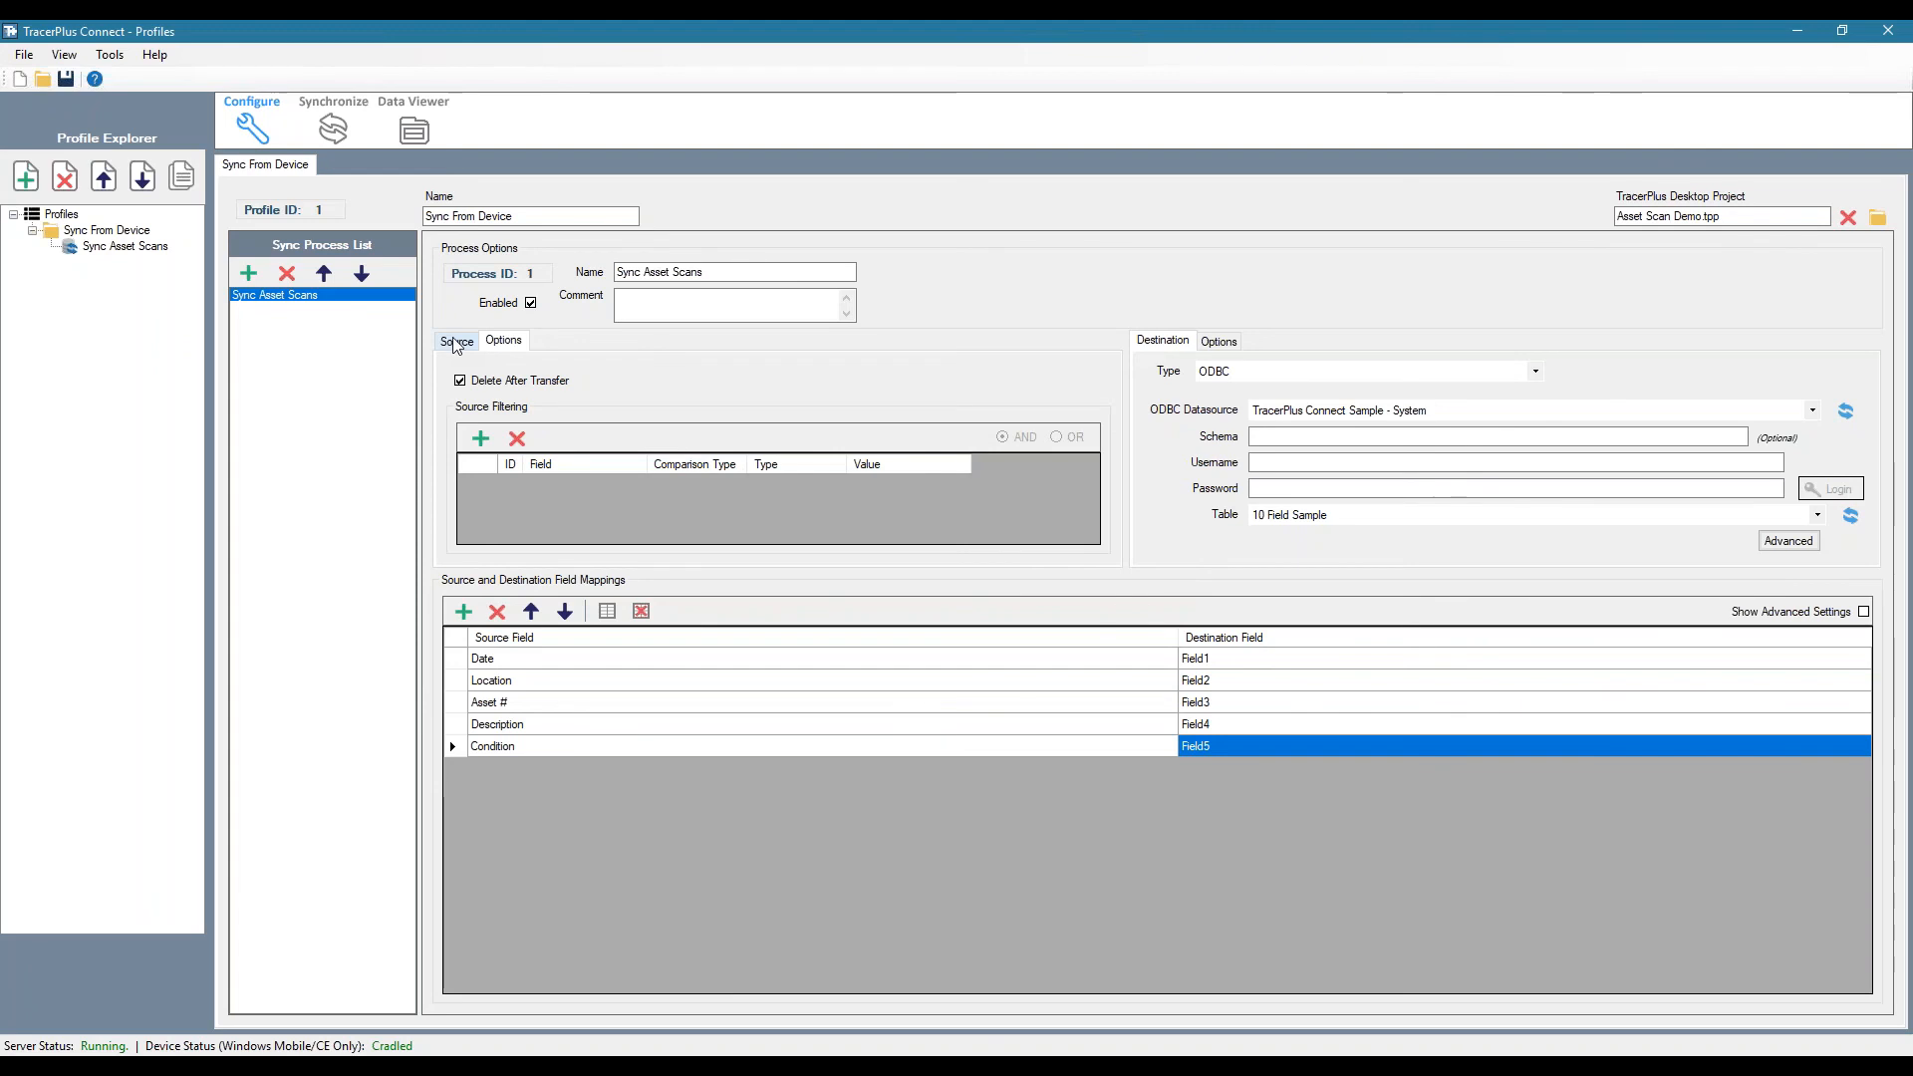
{"action": "left_click", "coordinate": [455, 340]}
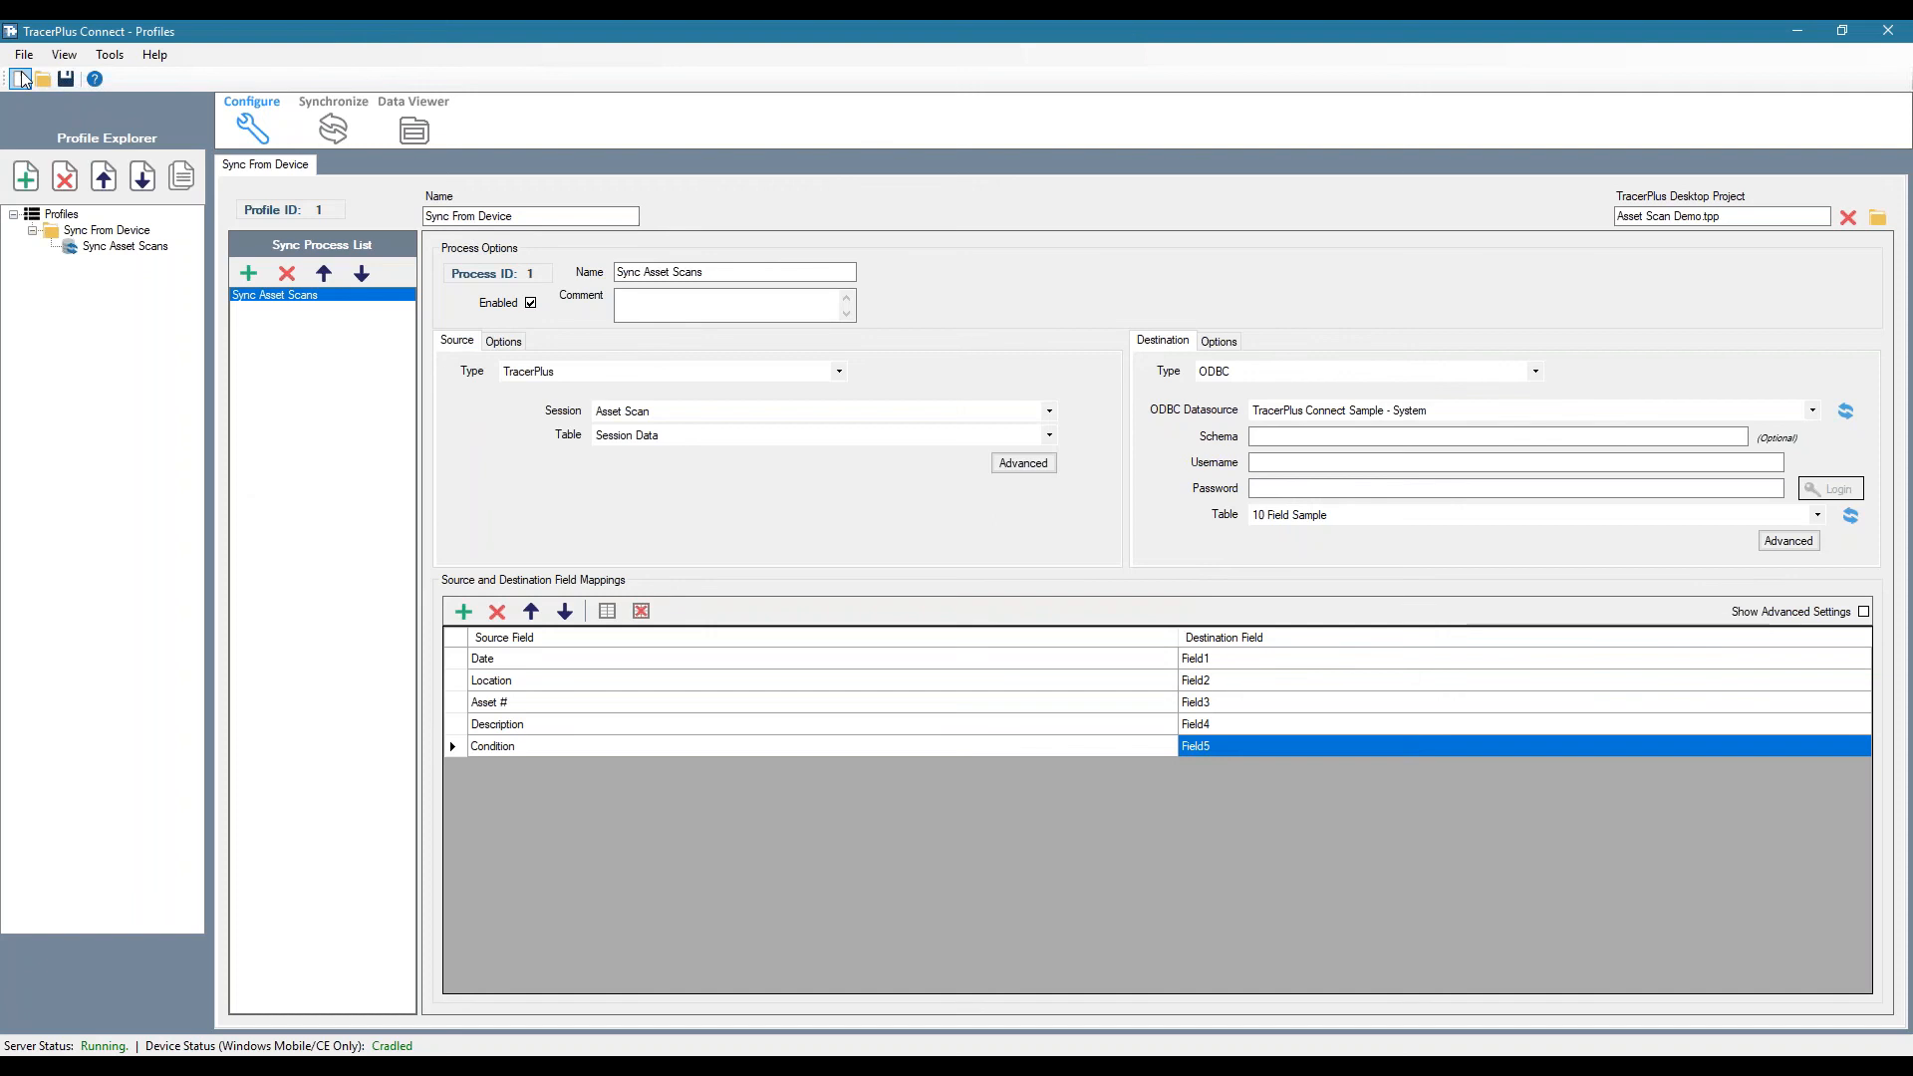
- Save the profile as 'Asset Scan Demo', then check the empty Data Viewer and the Synchronize status
{"action": "left_click", "coordinate": [66, 77]}
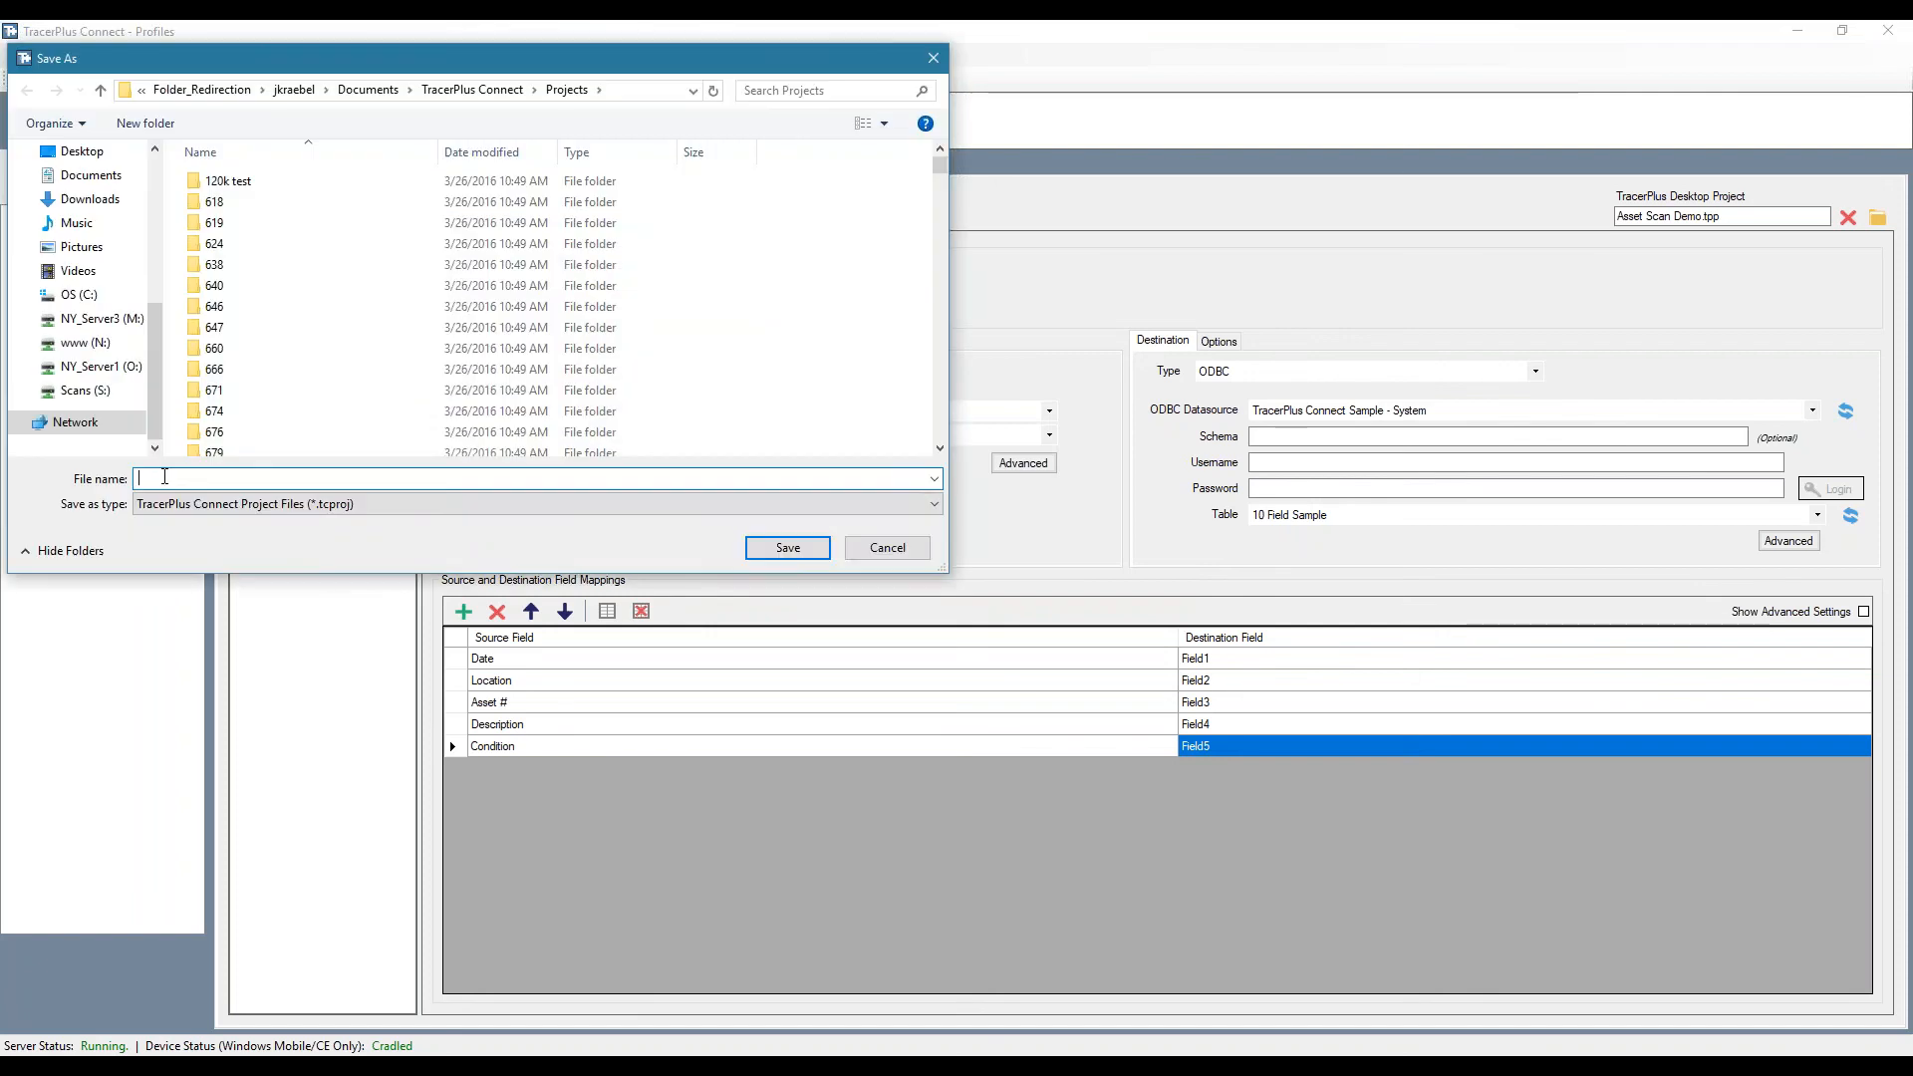
{"action": "type", "text": "Asset Scan"}
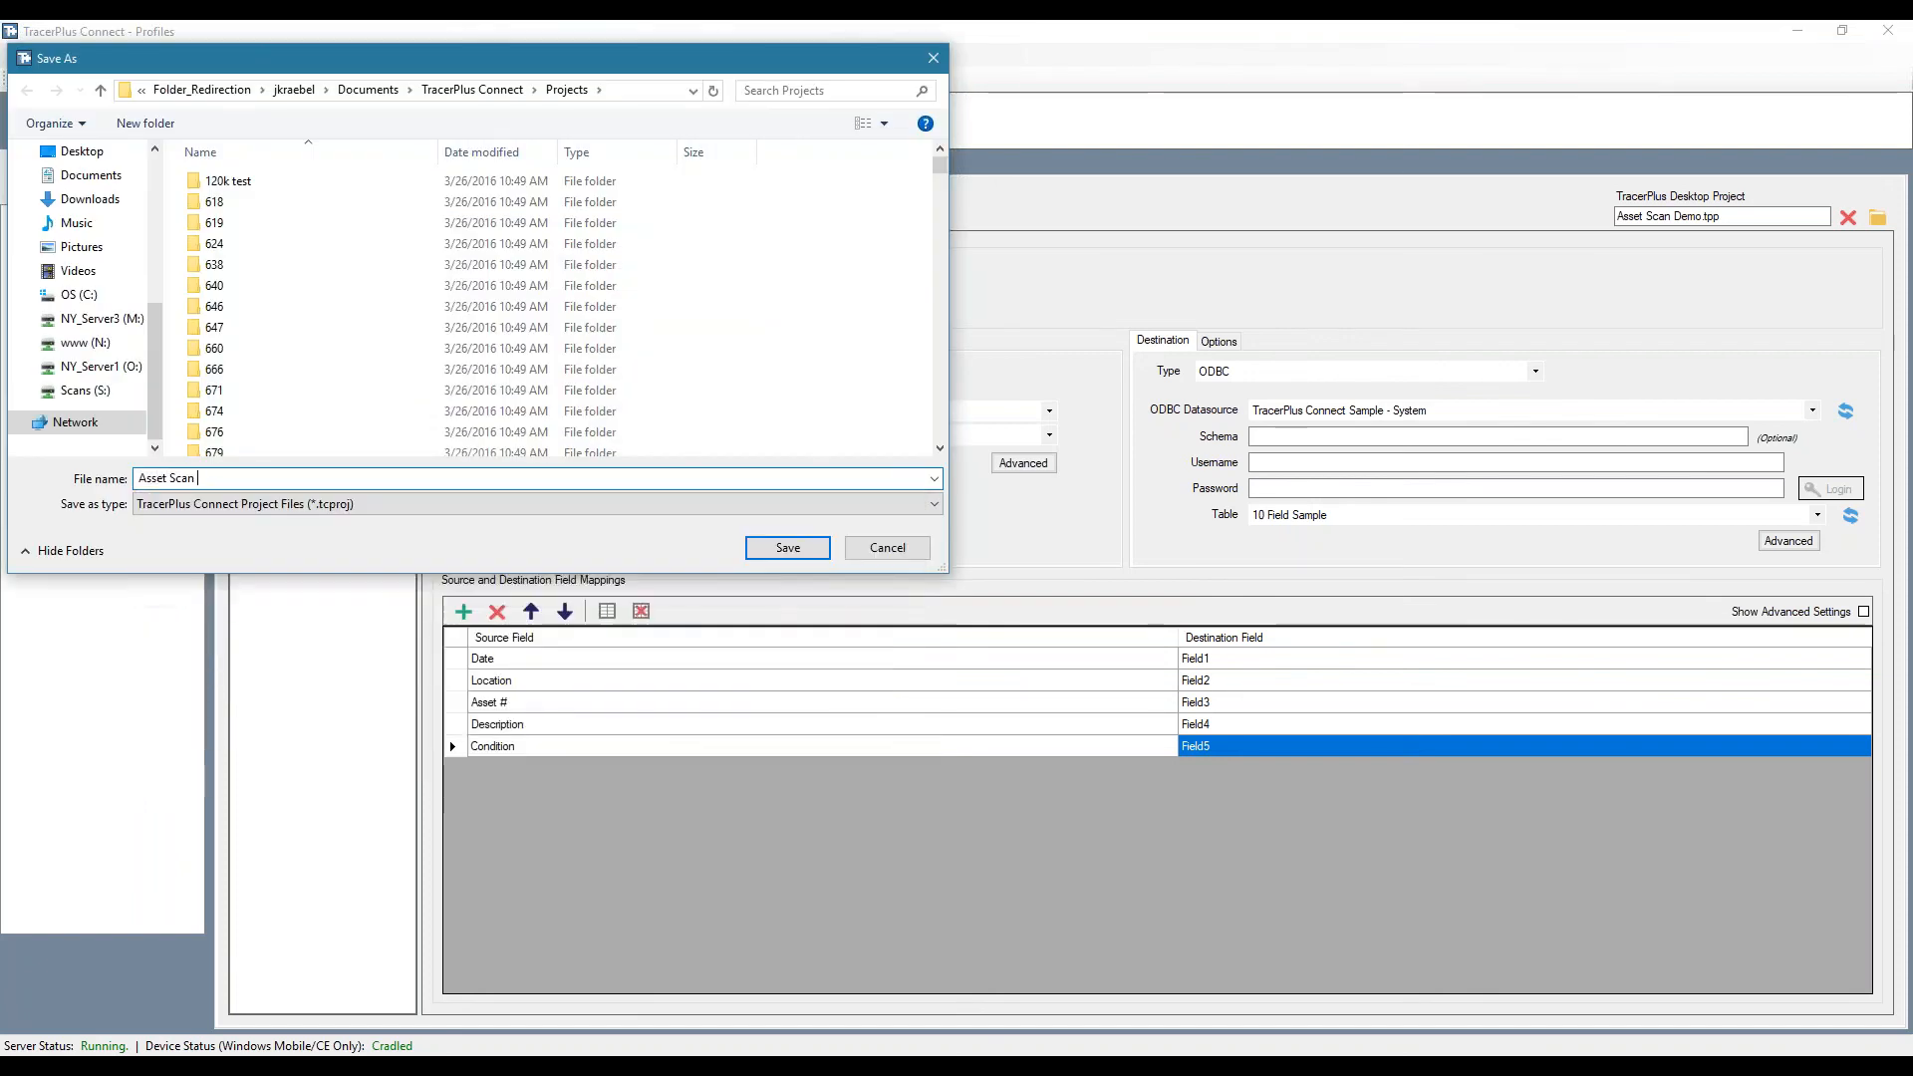
{"action": "left_click", "coordinate": [785, 546]}
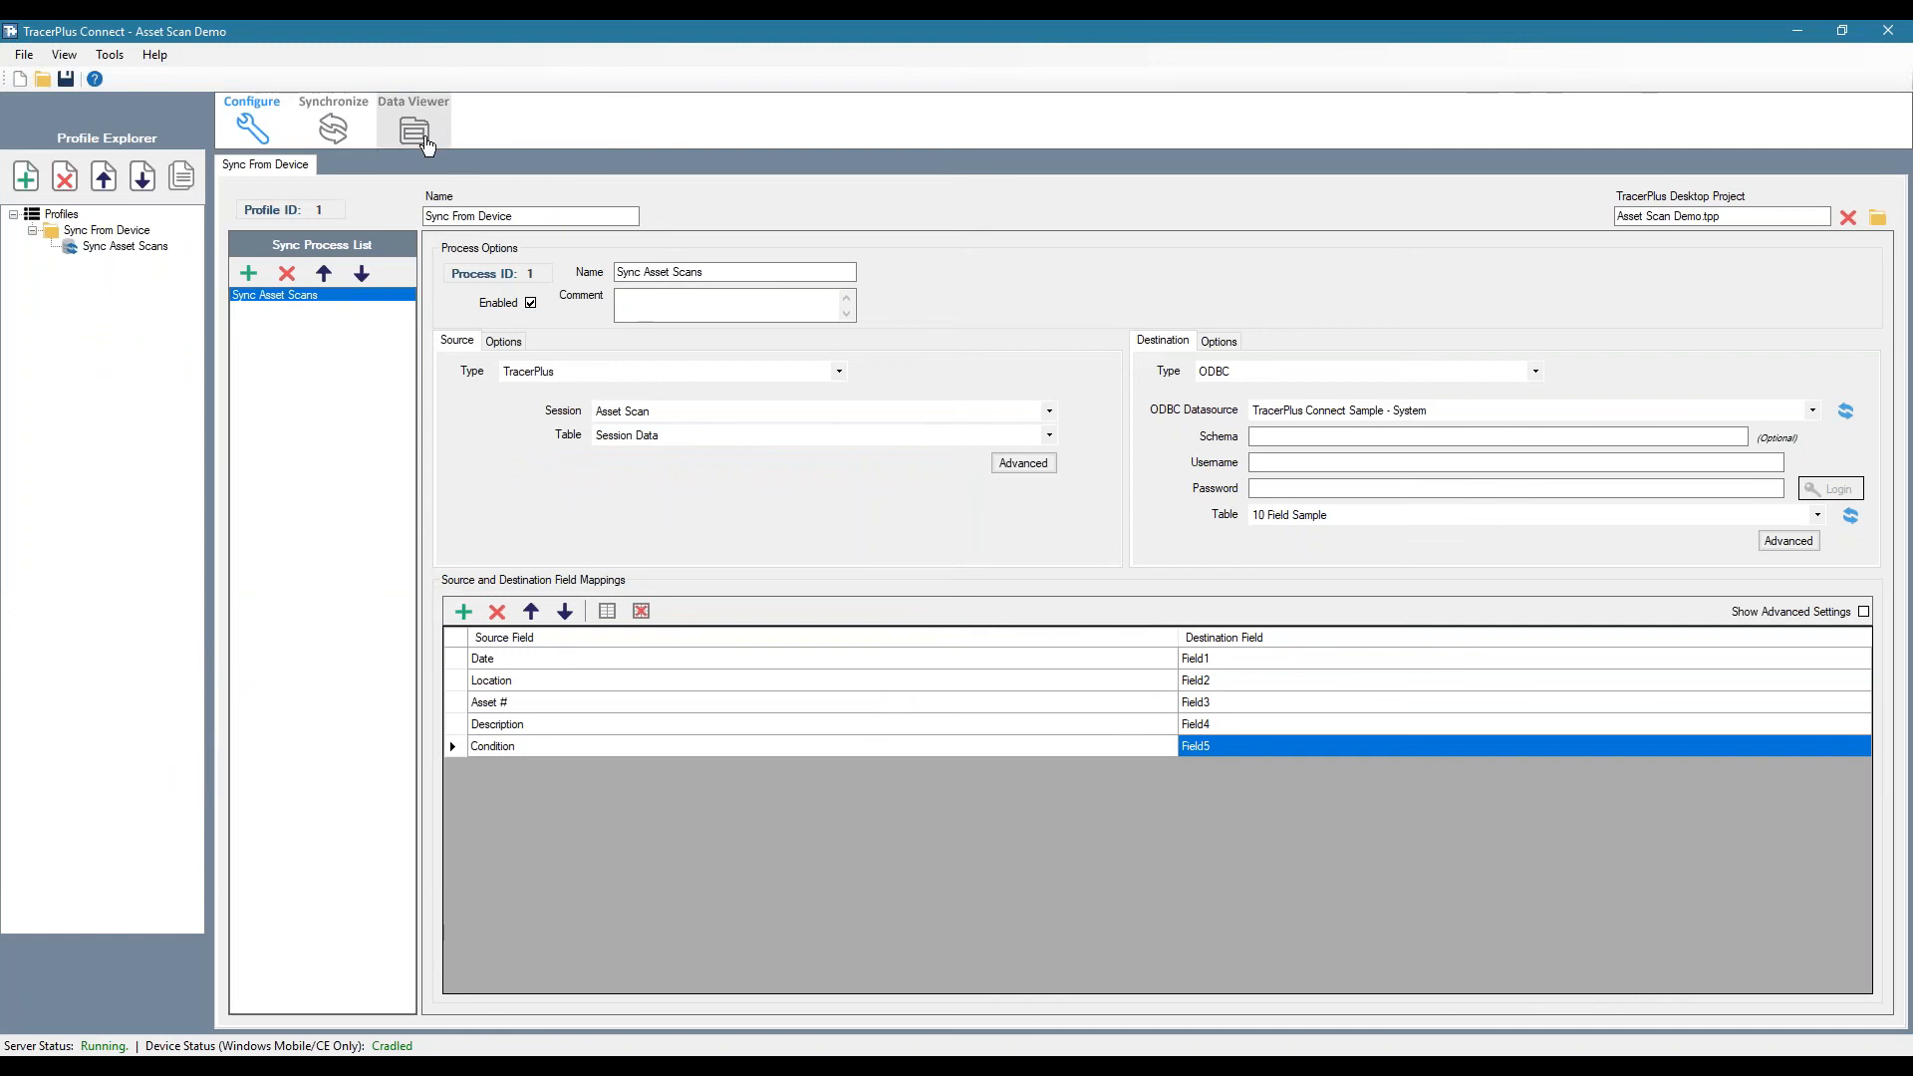
{"action": "left_click", "coordinate": [413, 127]}
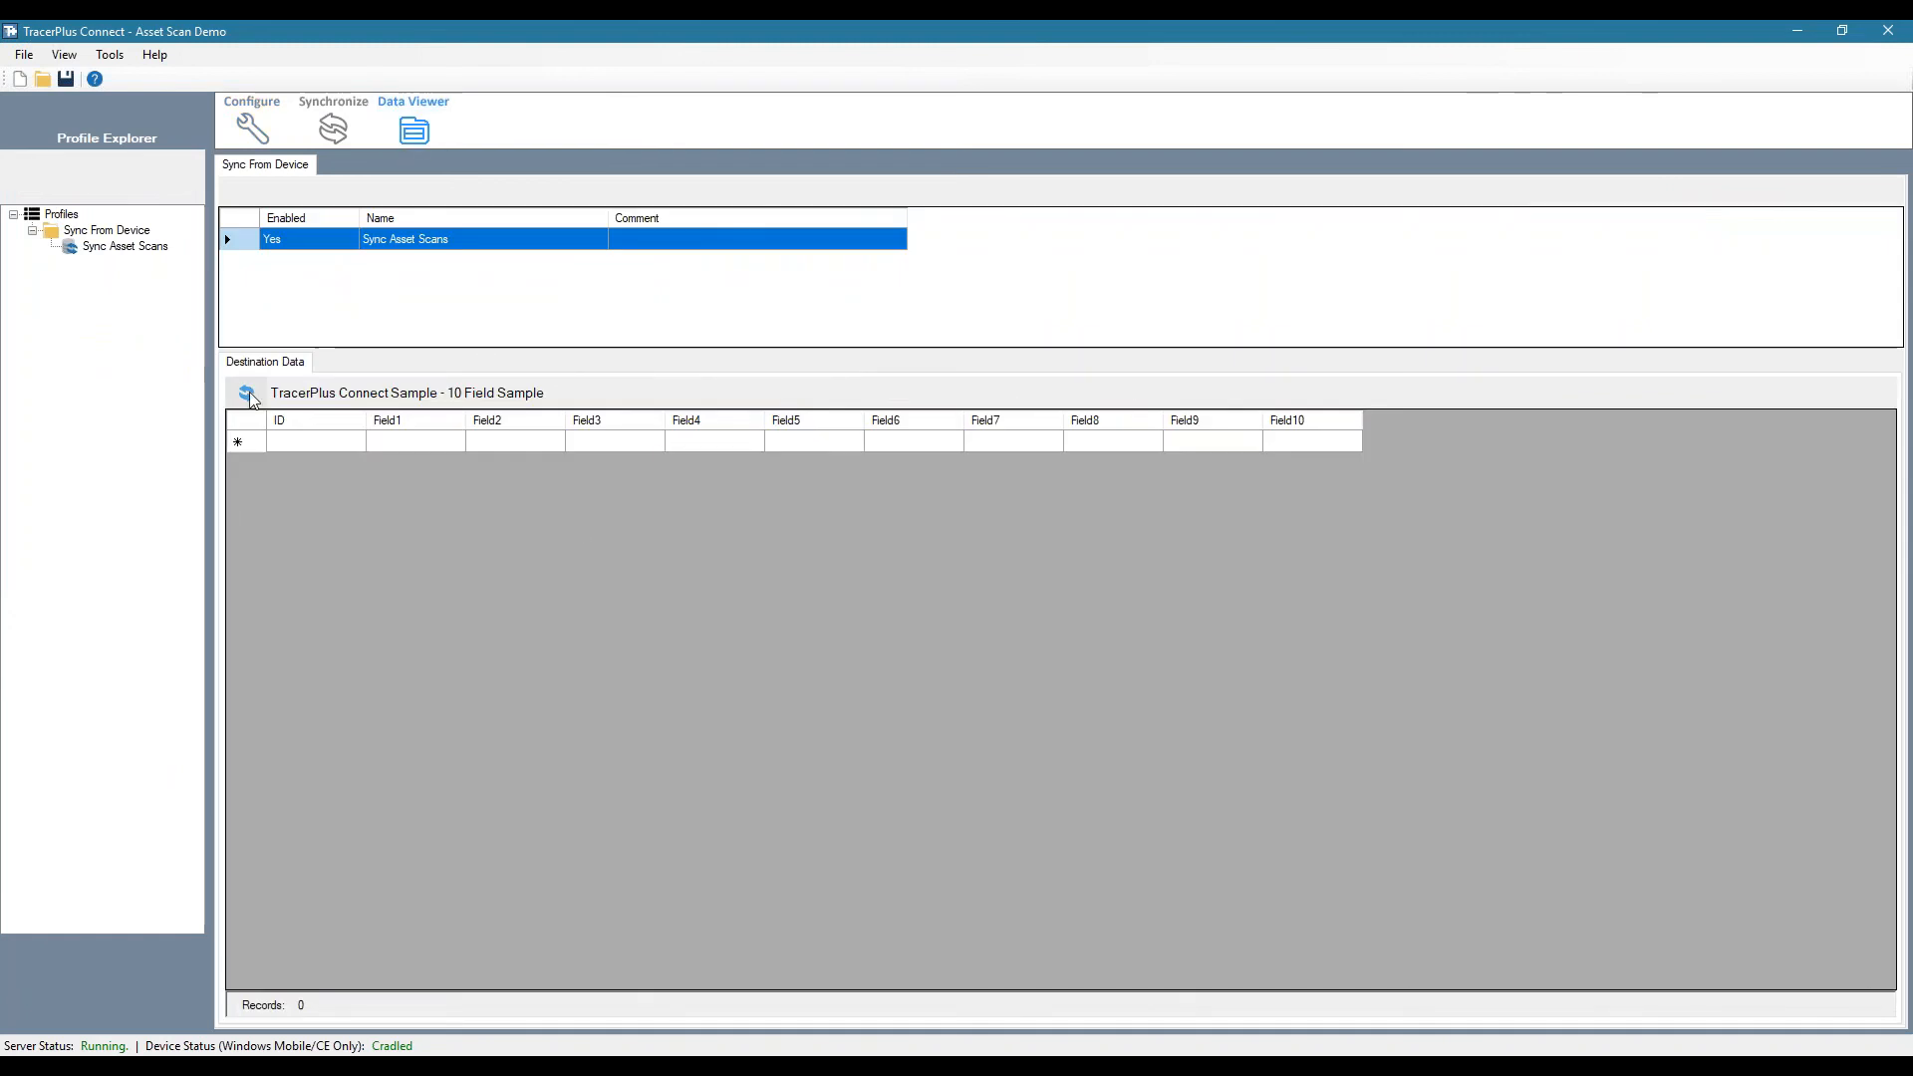
{"action": "mouse_move", "coordinate": [1075, 493]}
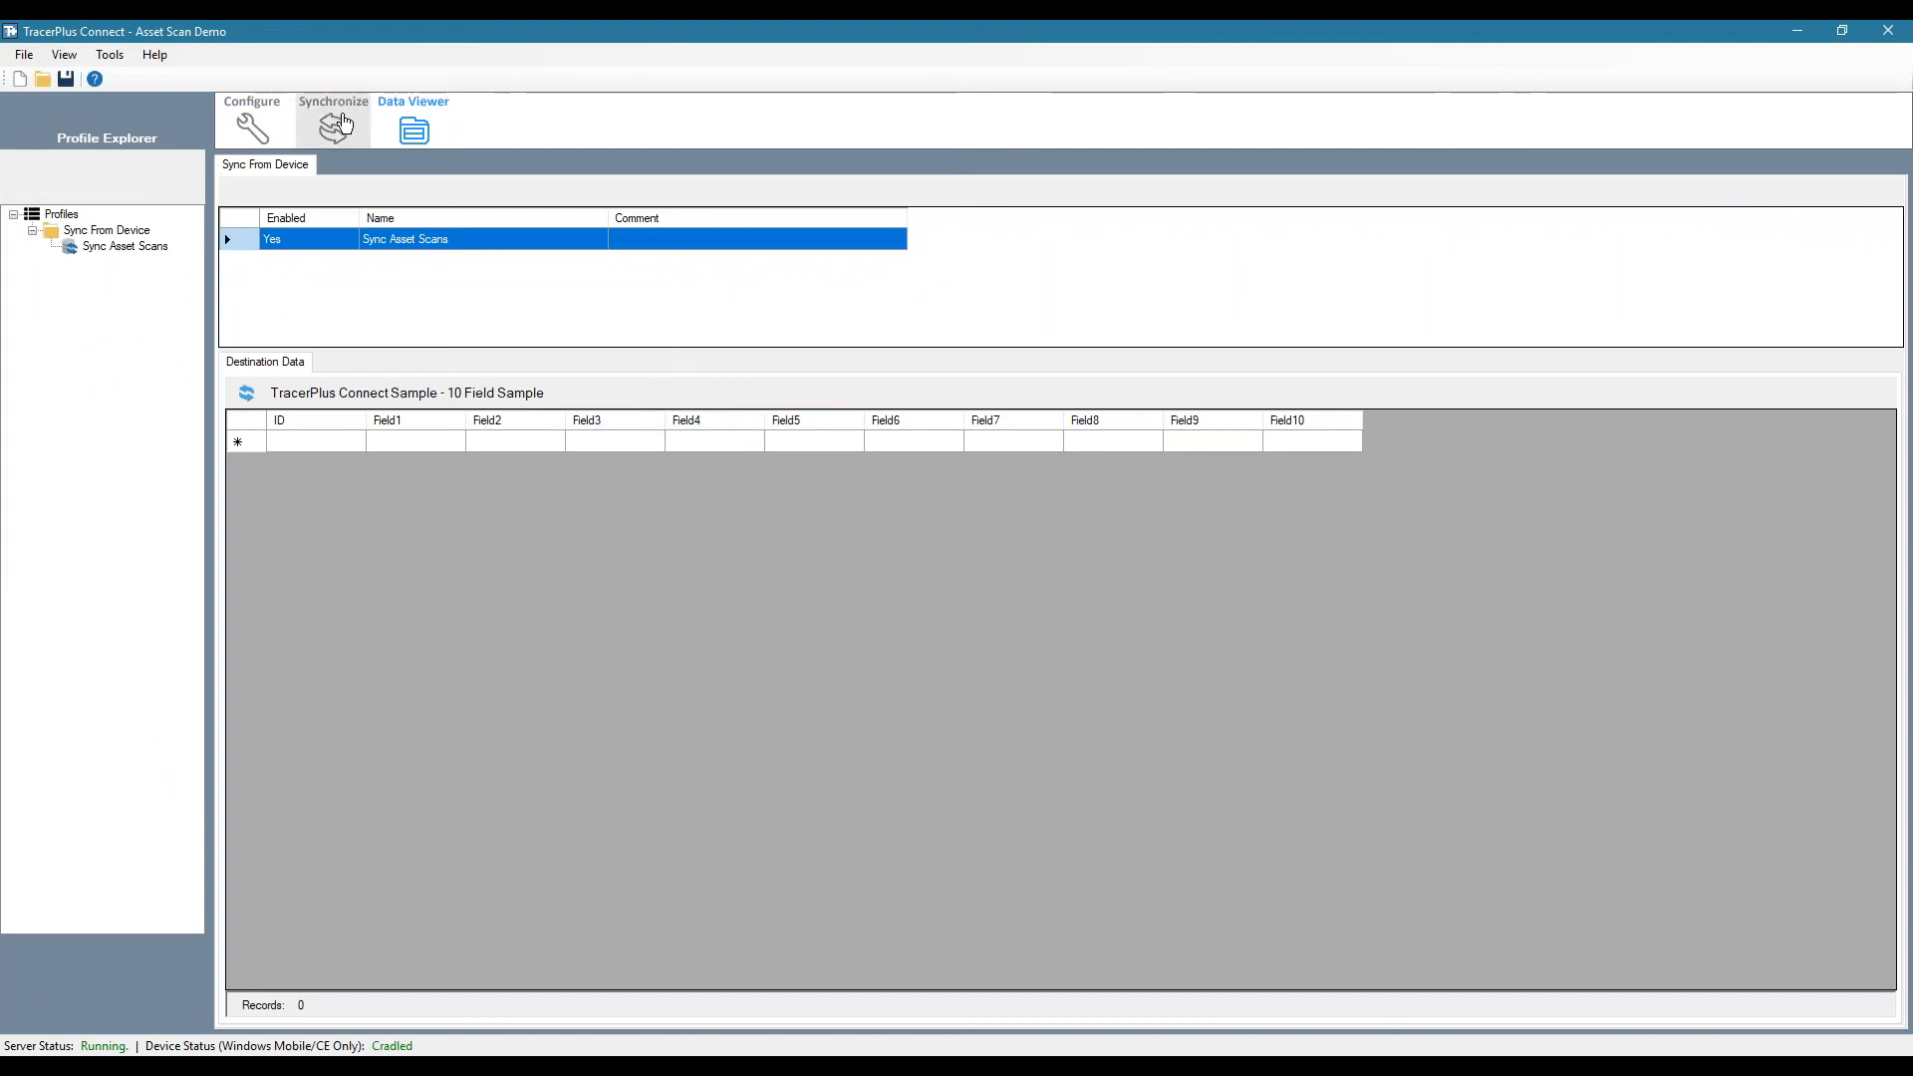
{"action": "left_click", "coordinate": [333, 118]}
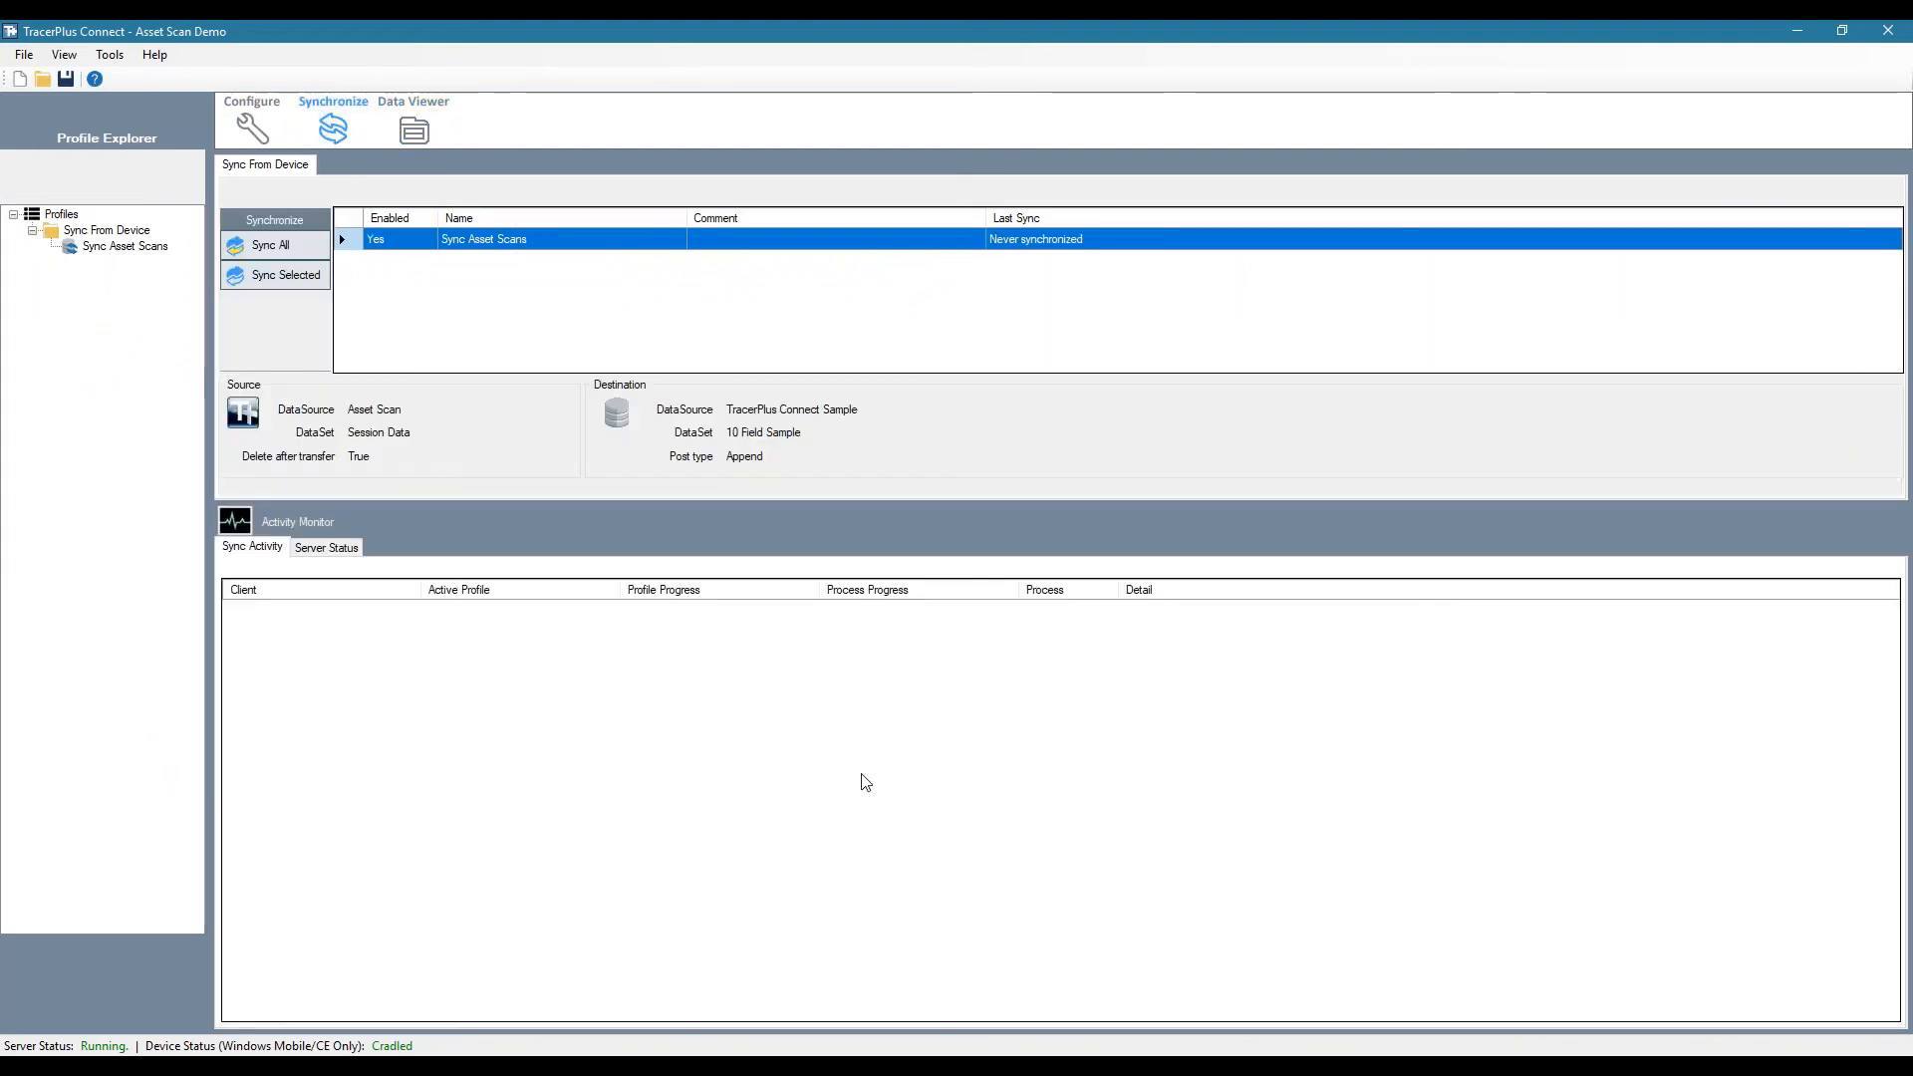
{"action": "mouse_move", "coordinate": [903, 791]}
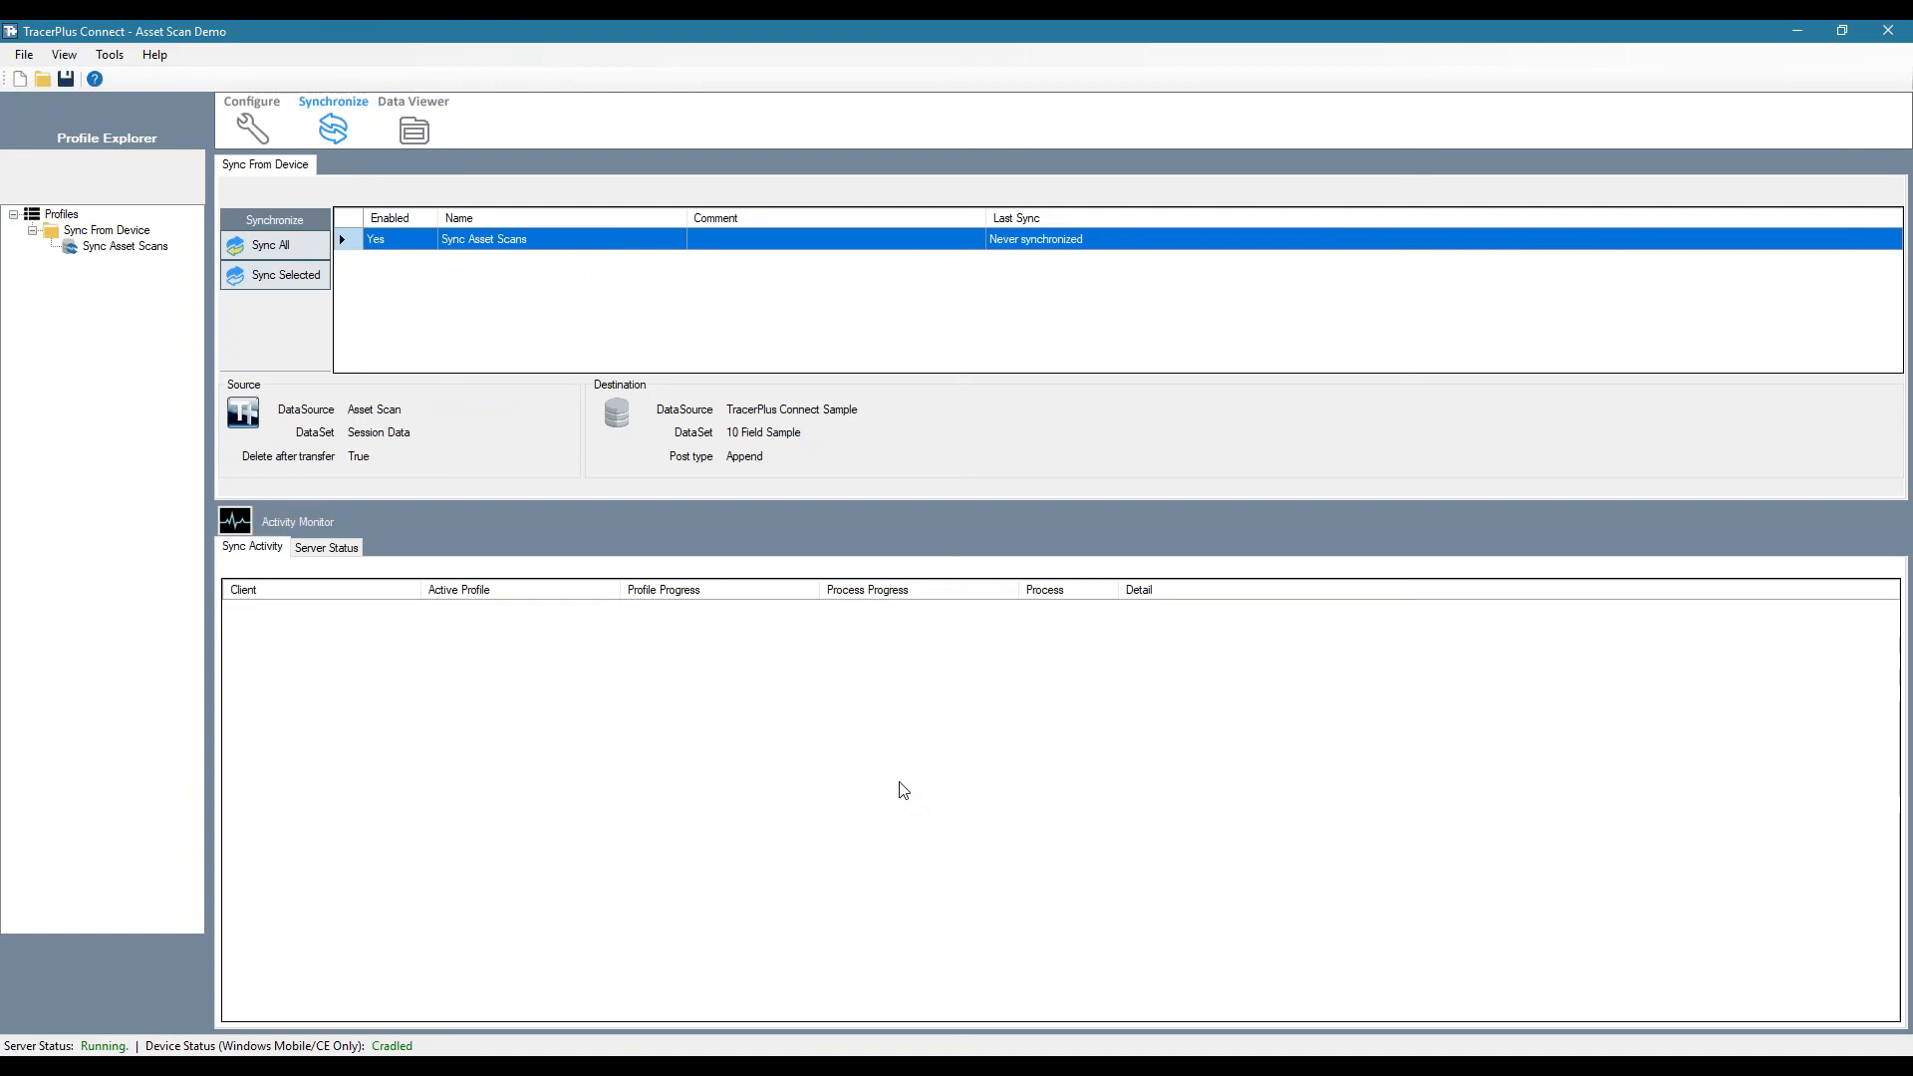
{"action": "mouse_move", "coordinate": [915, 779]}
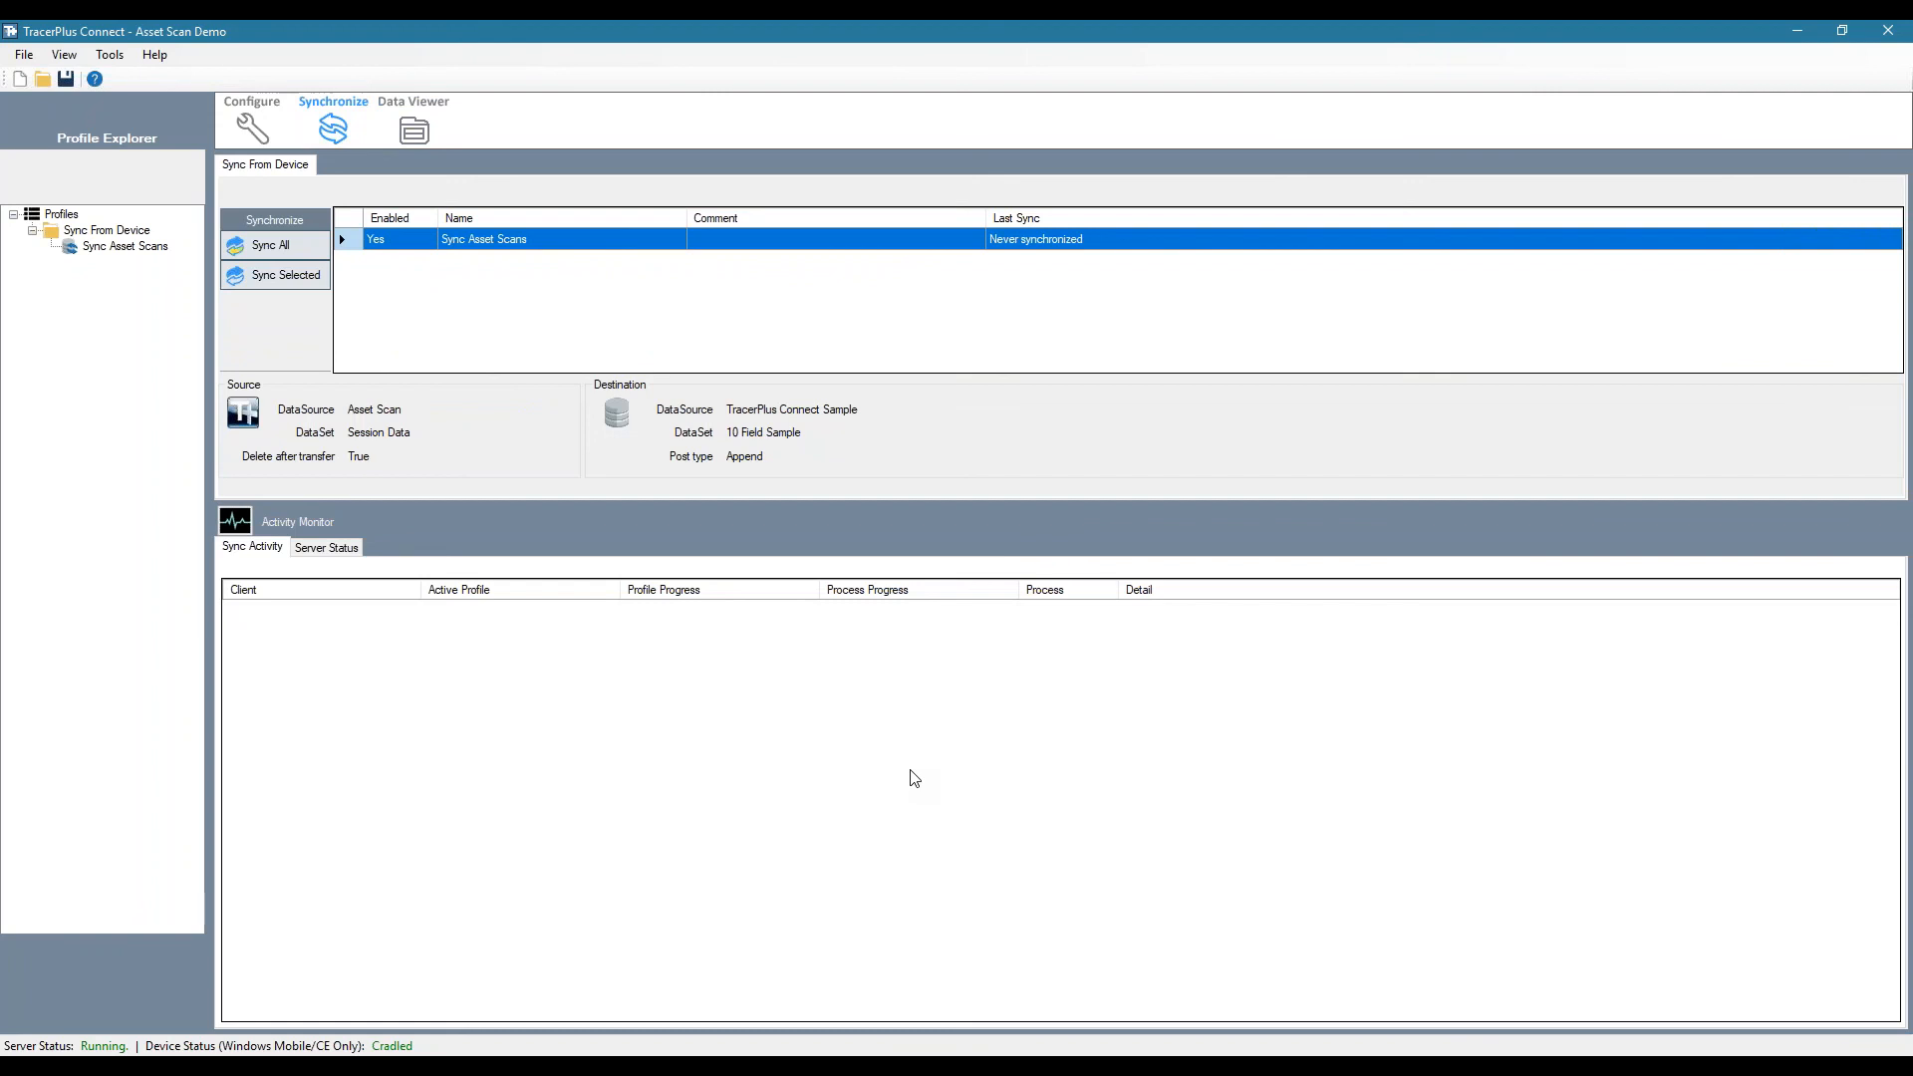
{"action": "mouse_move", "coordinate": [1045, 1018]}
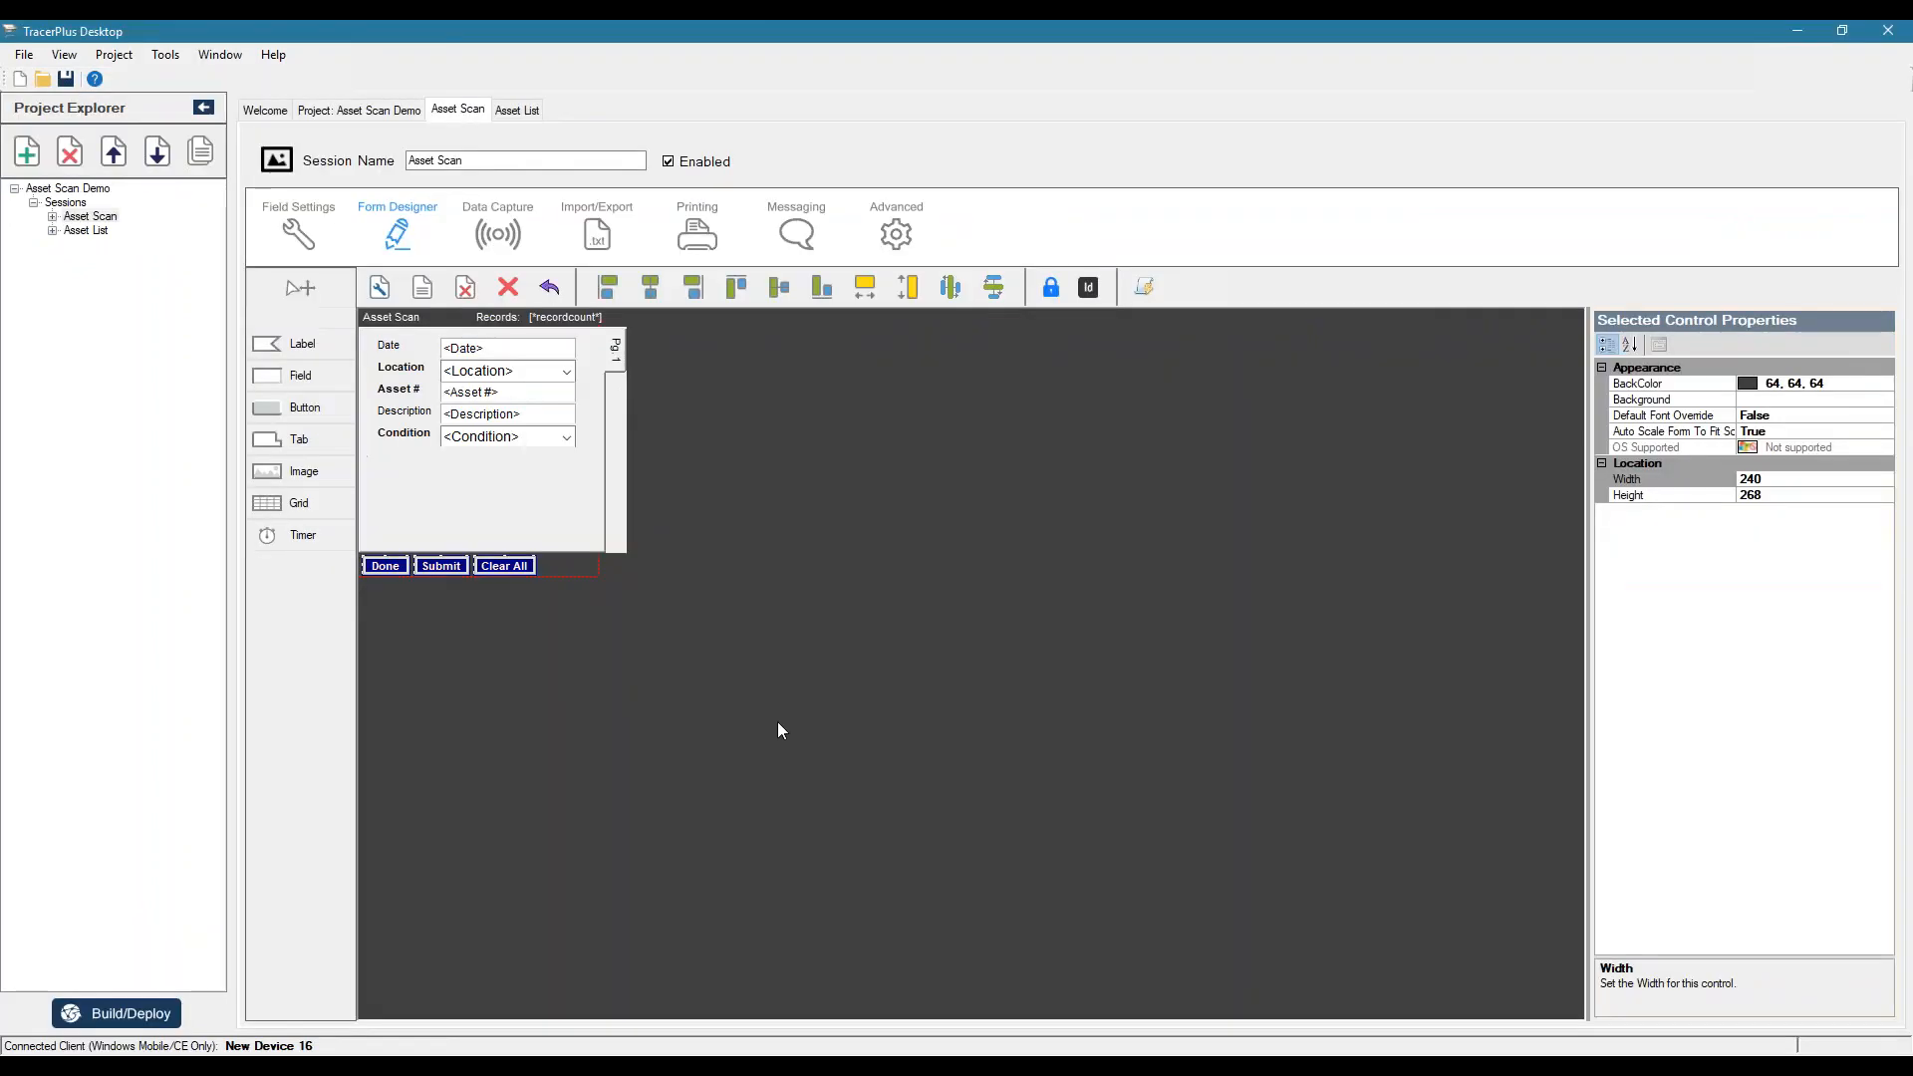
{"action": "mouse_move", "coordinate": [823, 614]}
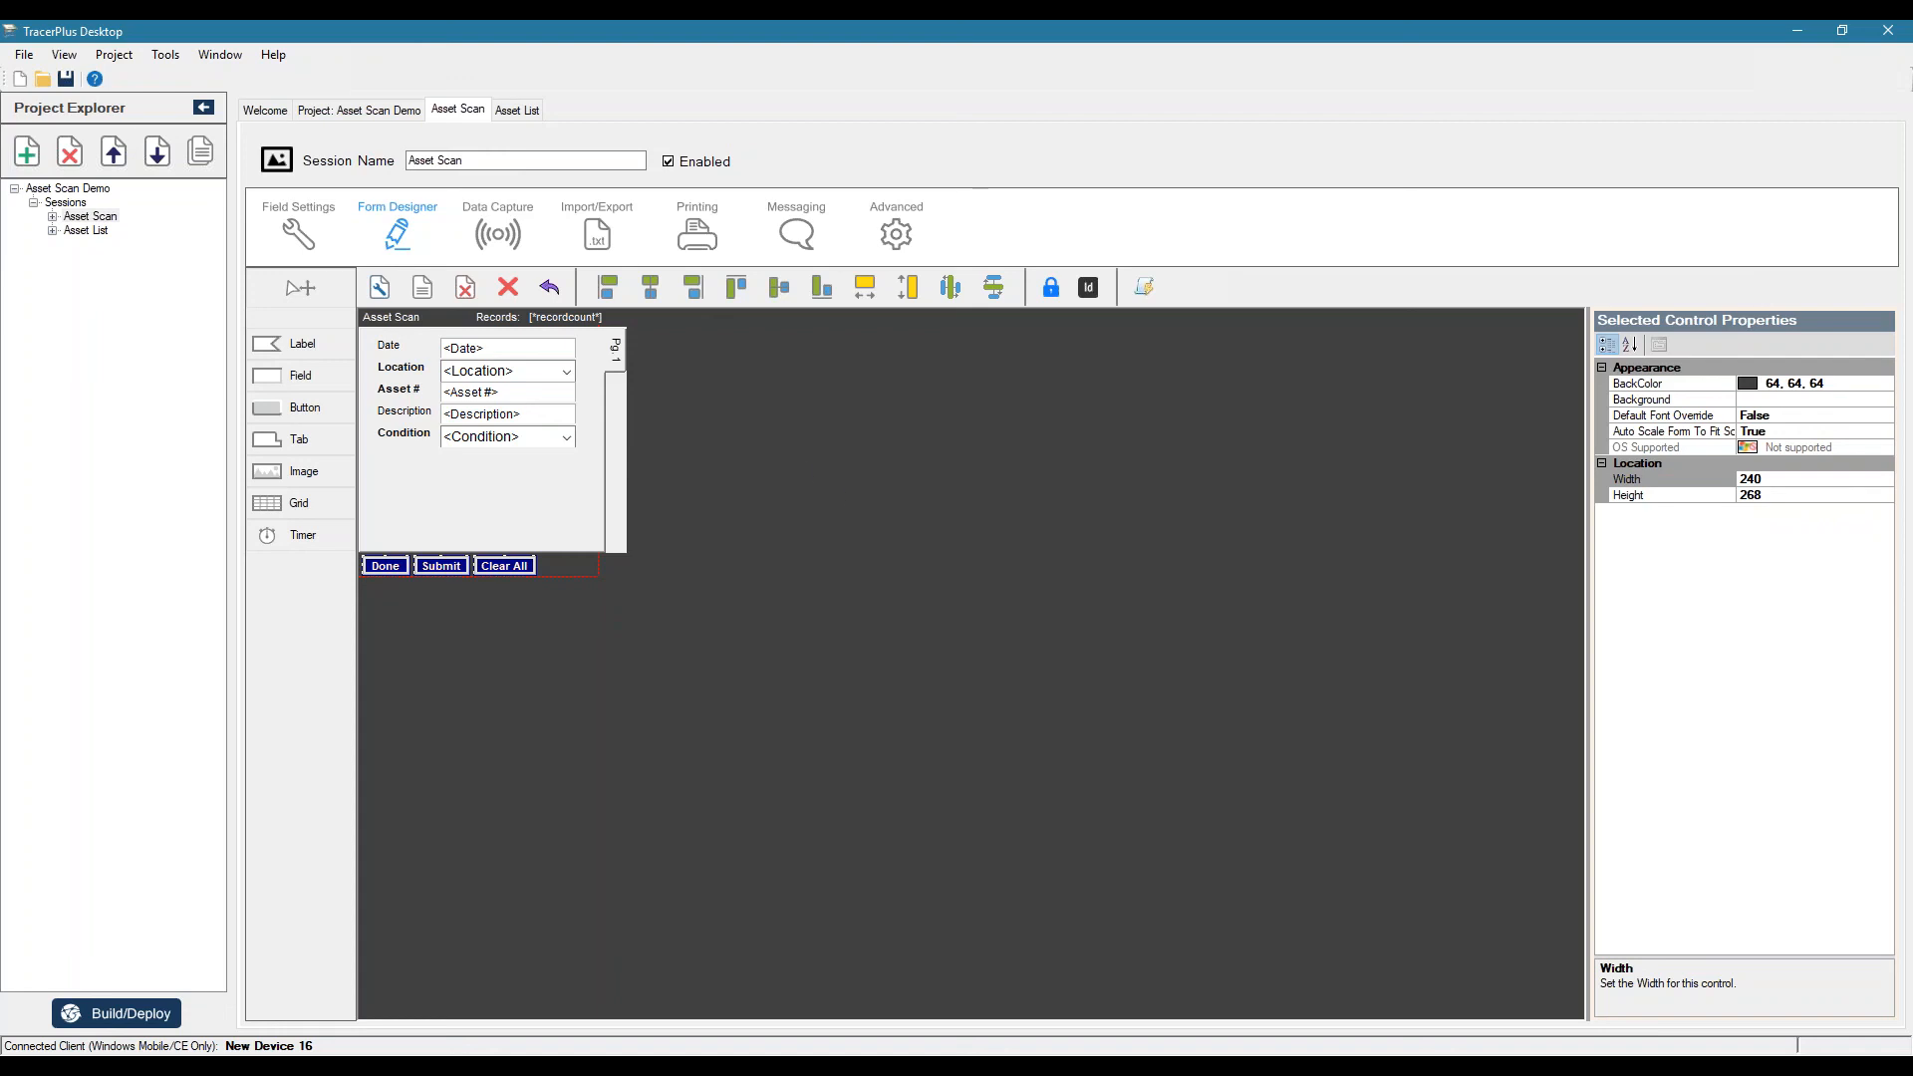
- Place a button below Condition and give it a Green background and White text
{"action": "left_click", "coordinate": [303, 407]}
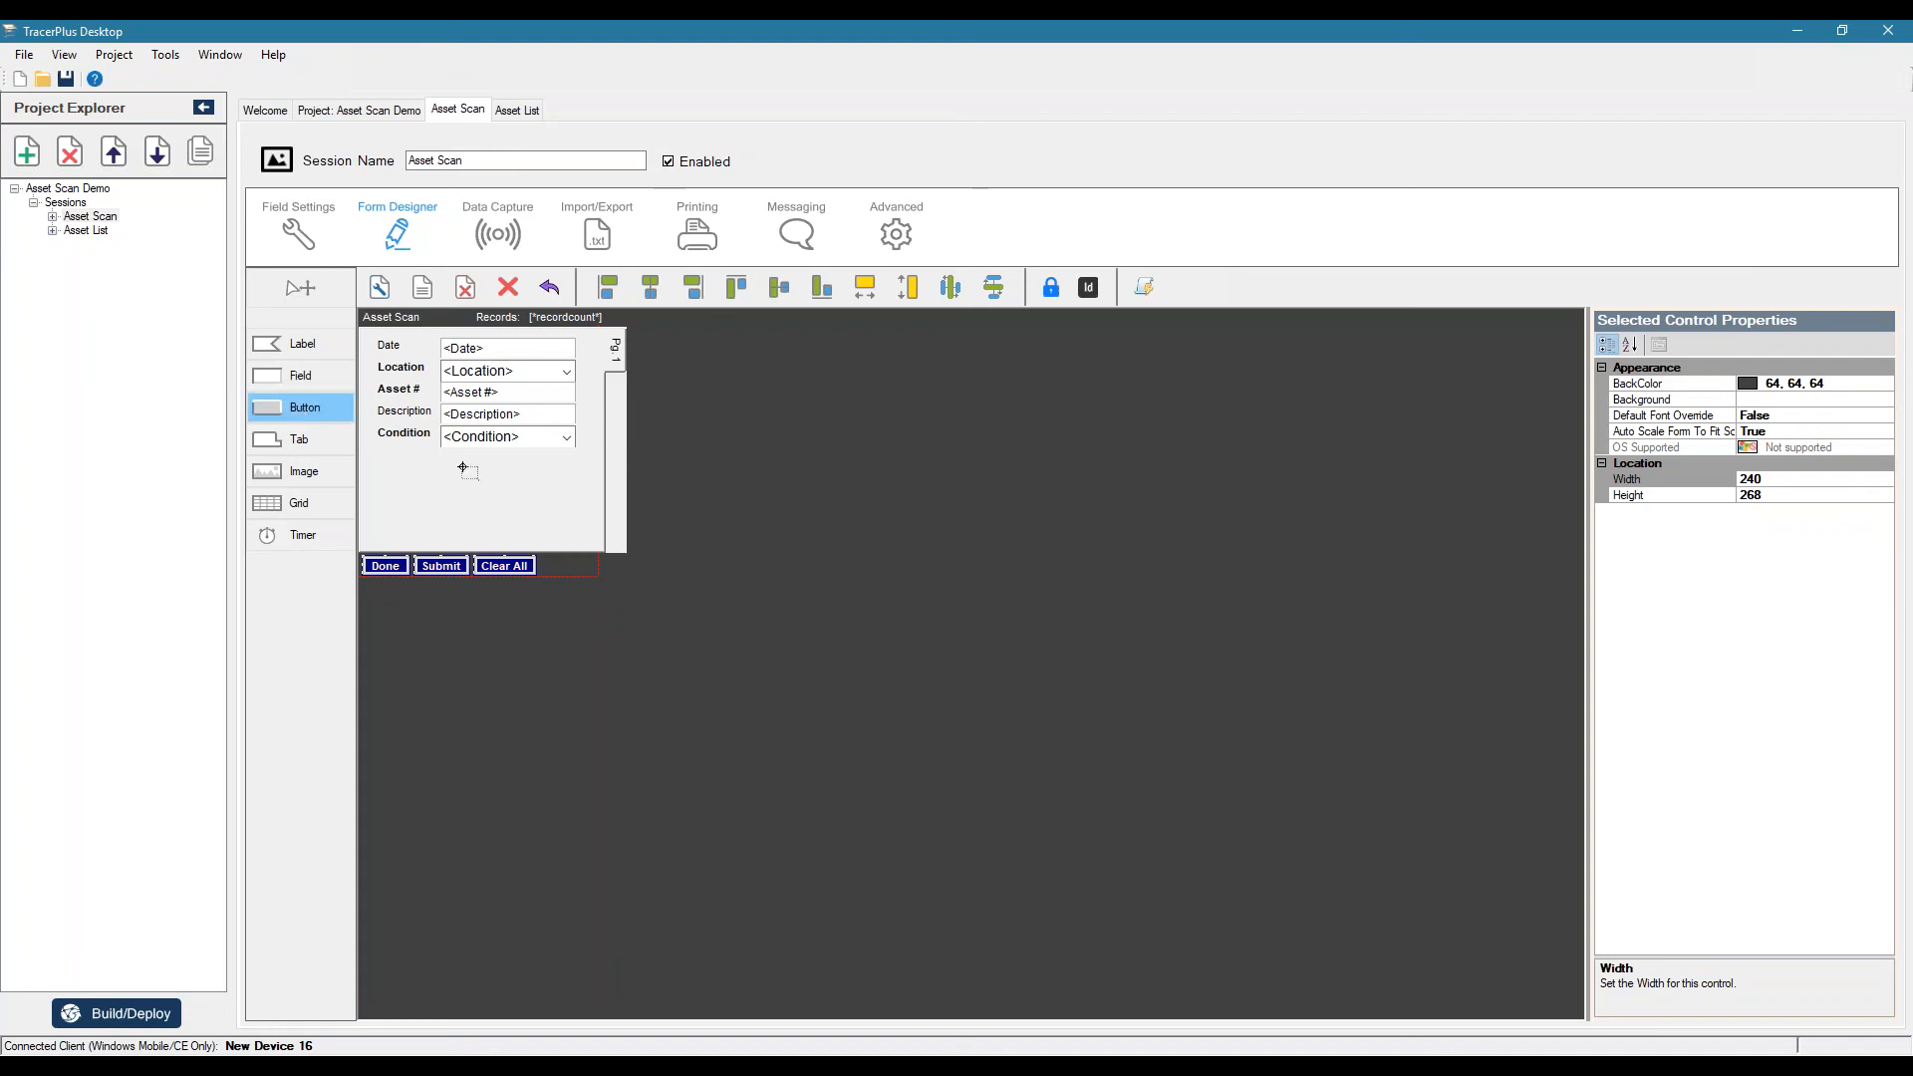
{"action": "left_click", "coordinate": [476, 471]}
{"action": "type", "text": "SYNC"}
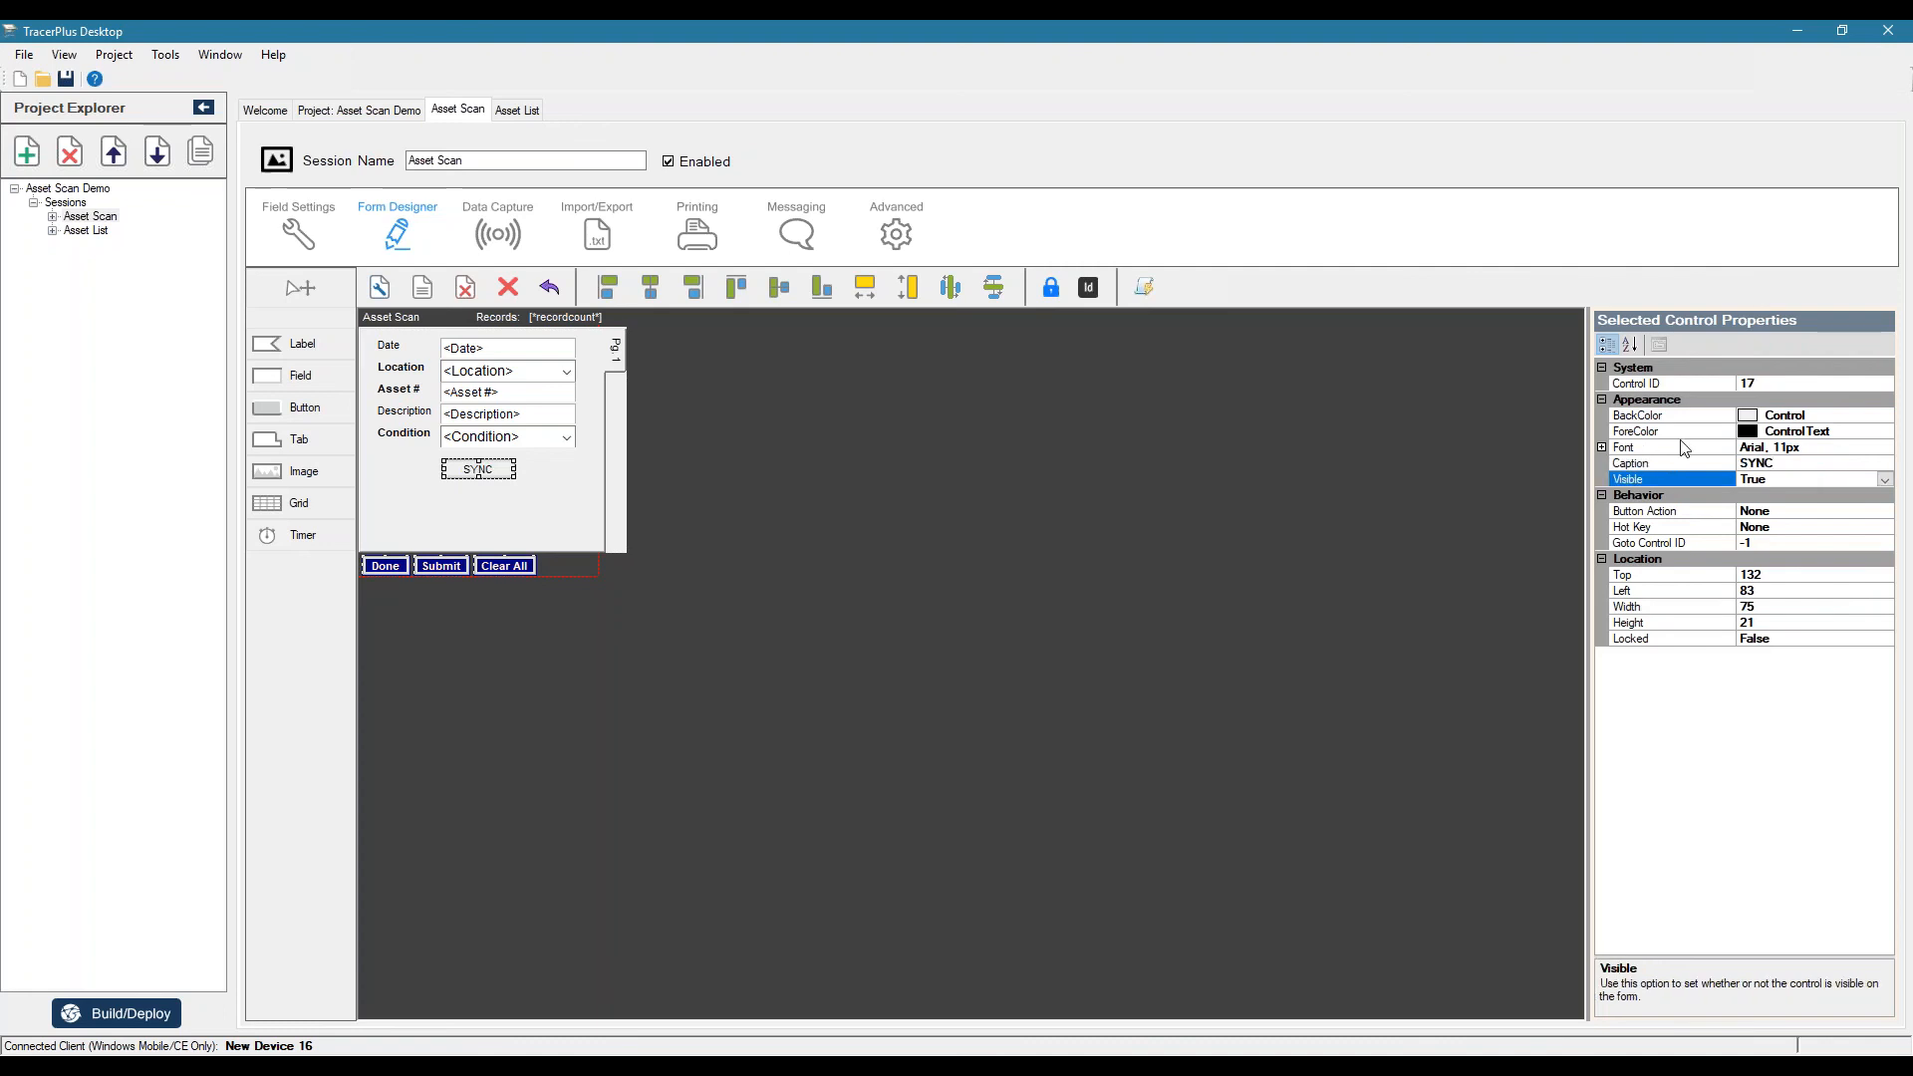
{"action": "mouse_move", "coordinate": [1888, 440]}
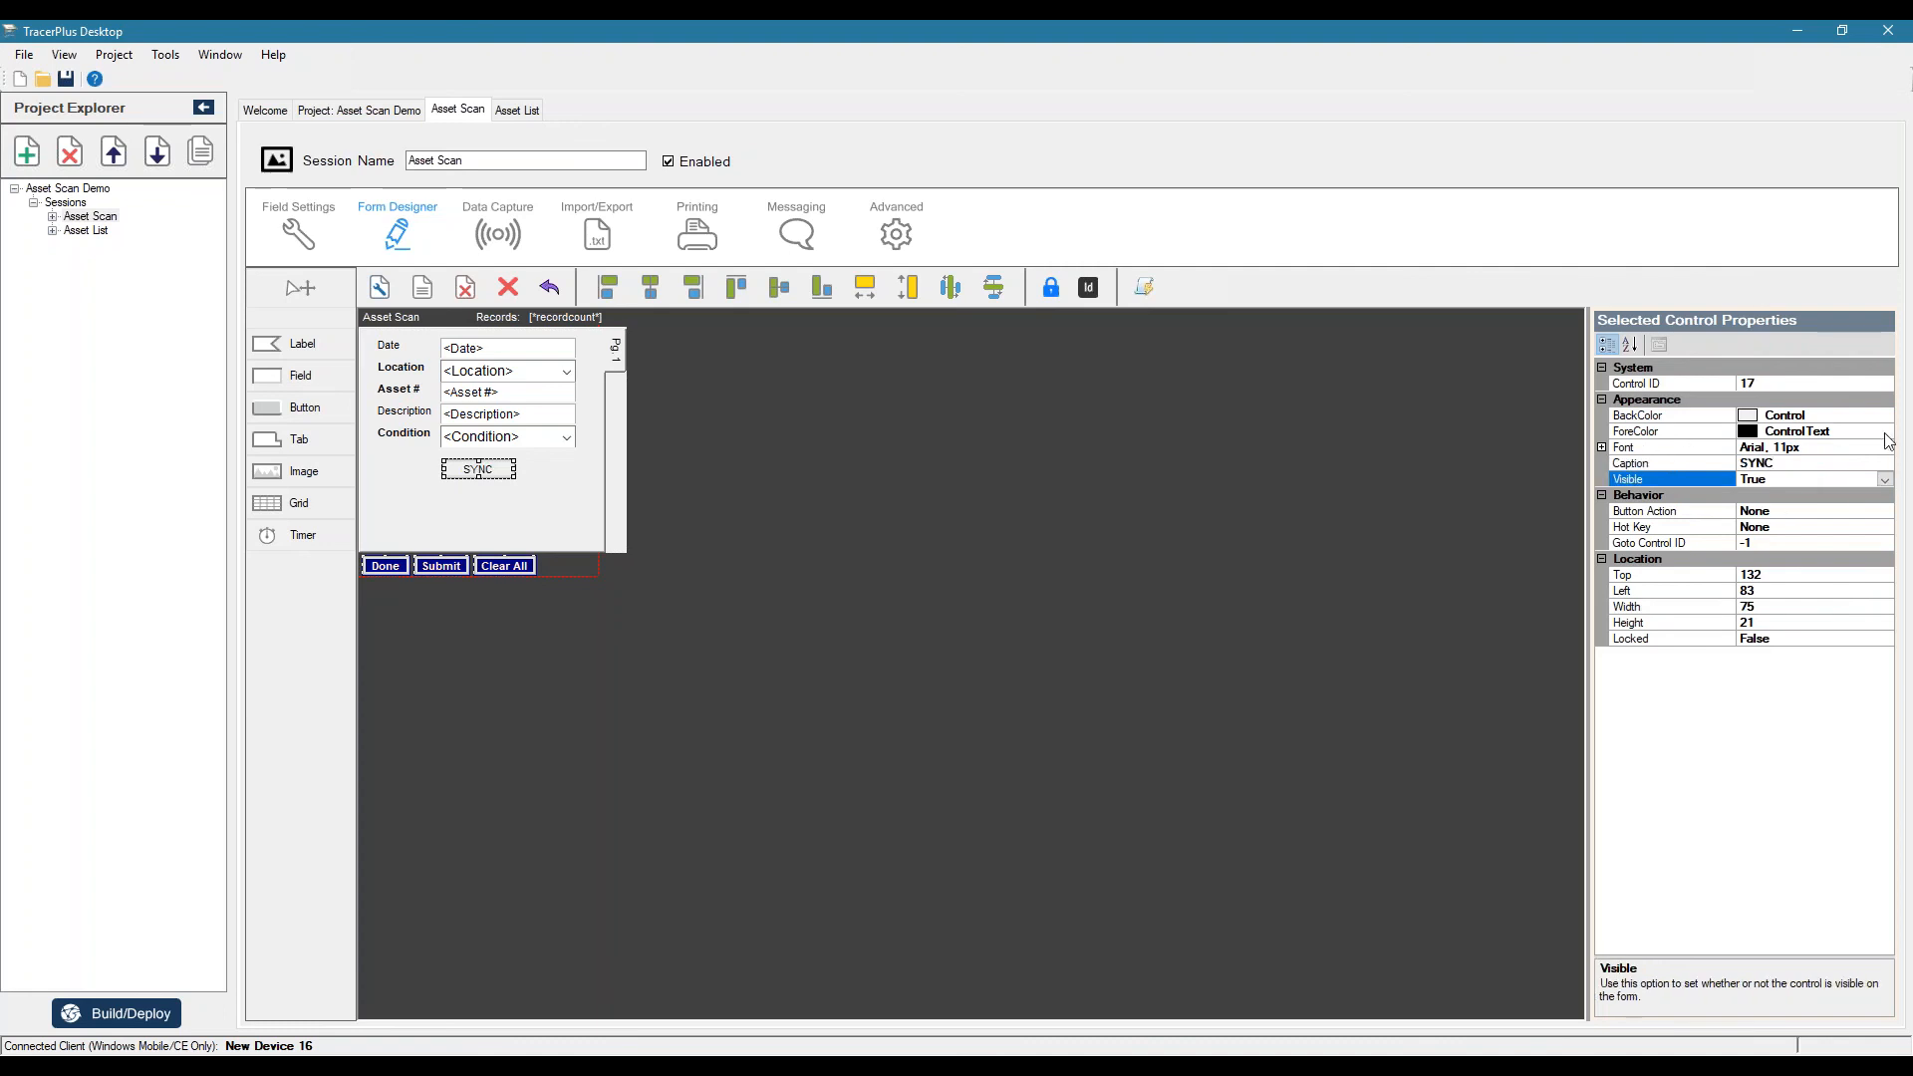
{"action": "left_click", "coordinate": [1883, 415]}
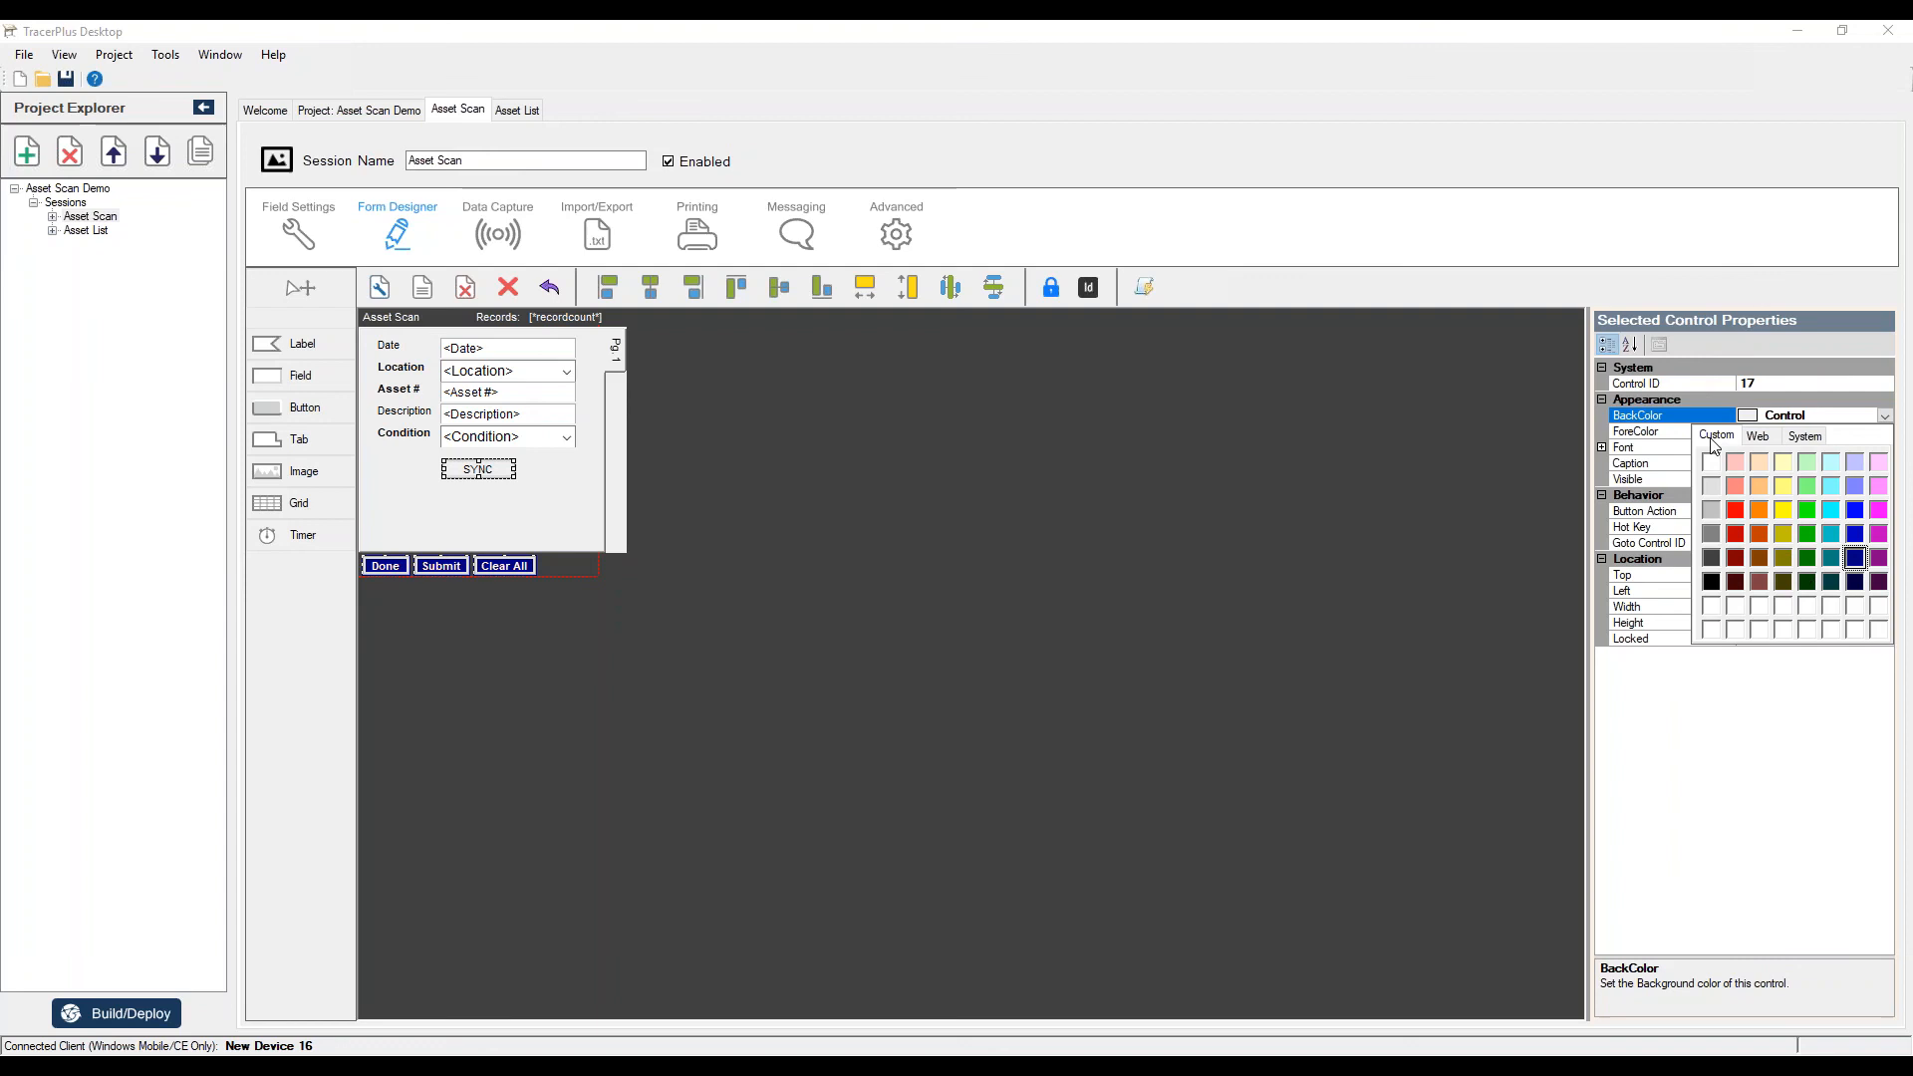
{"action": "left_click", "coordinate": [1808, 508]}
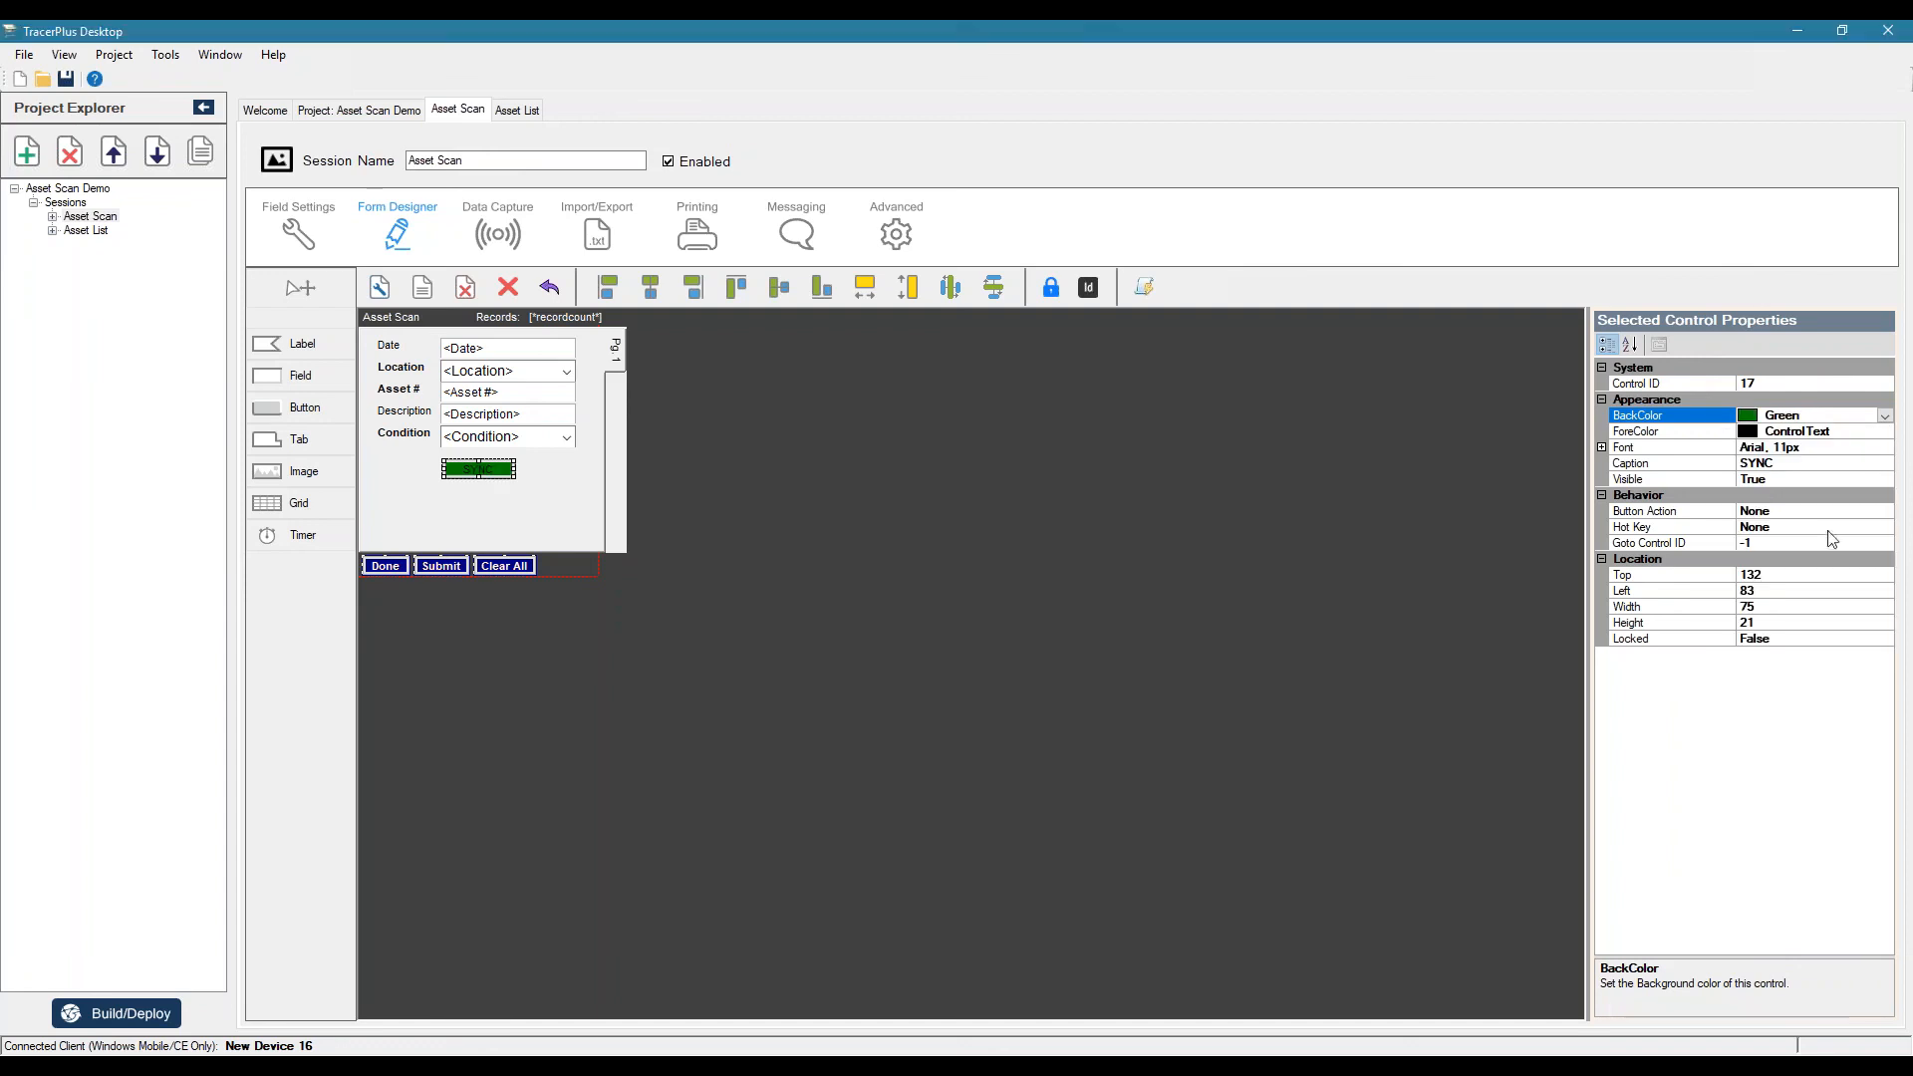
{"action": "left_click", "coordinate": [1884, 431]}
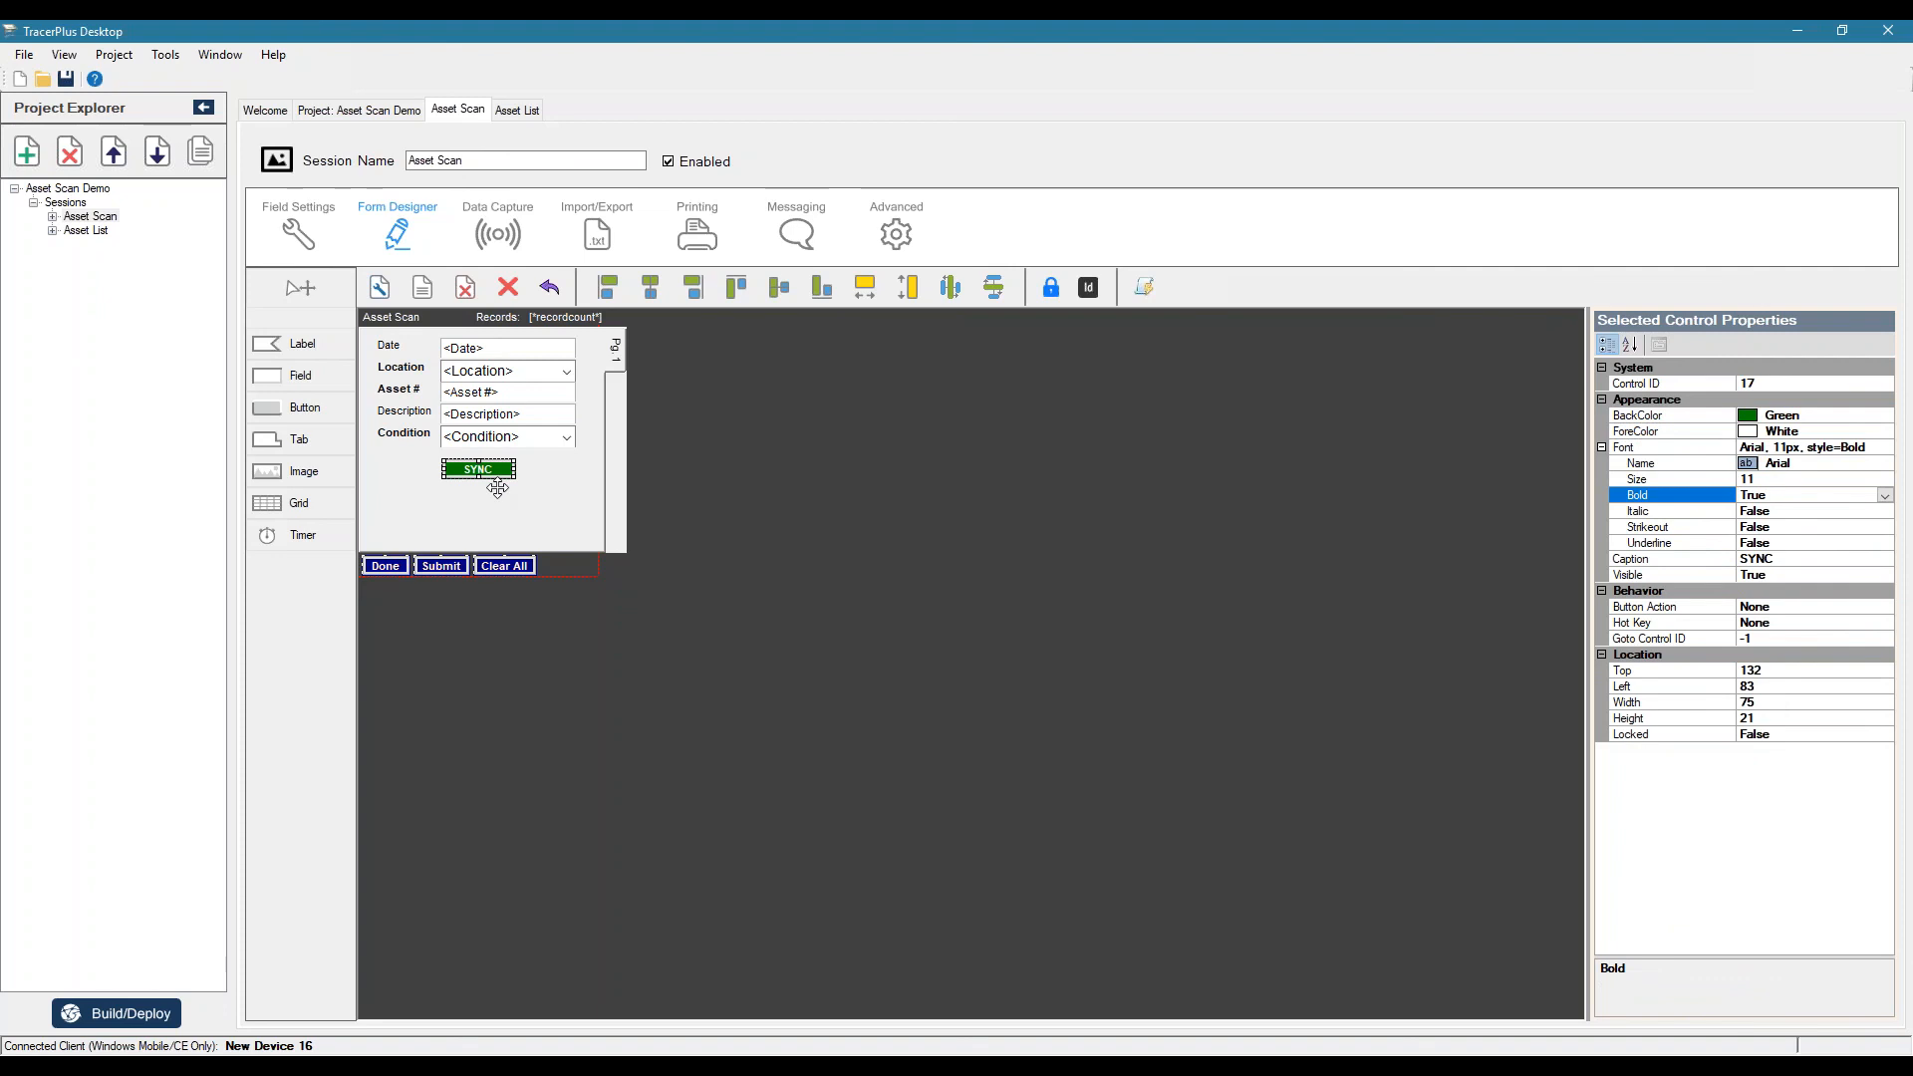
- Set the SYNC button's action to DoSync, check its SyncHostID, and go to the project settings
{"action": "left_click", "coordinate": [1672, 606]}
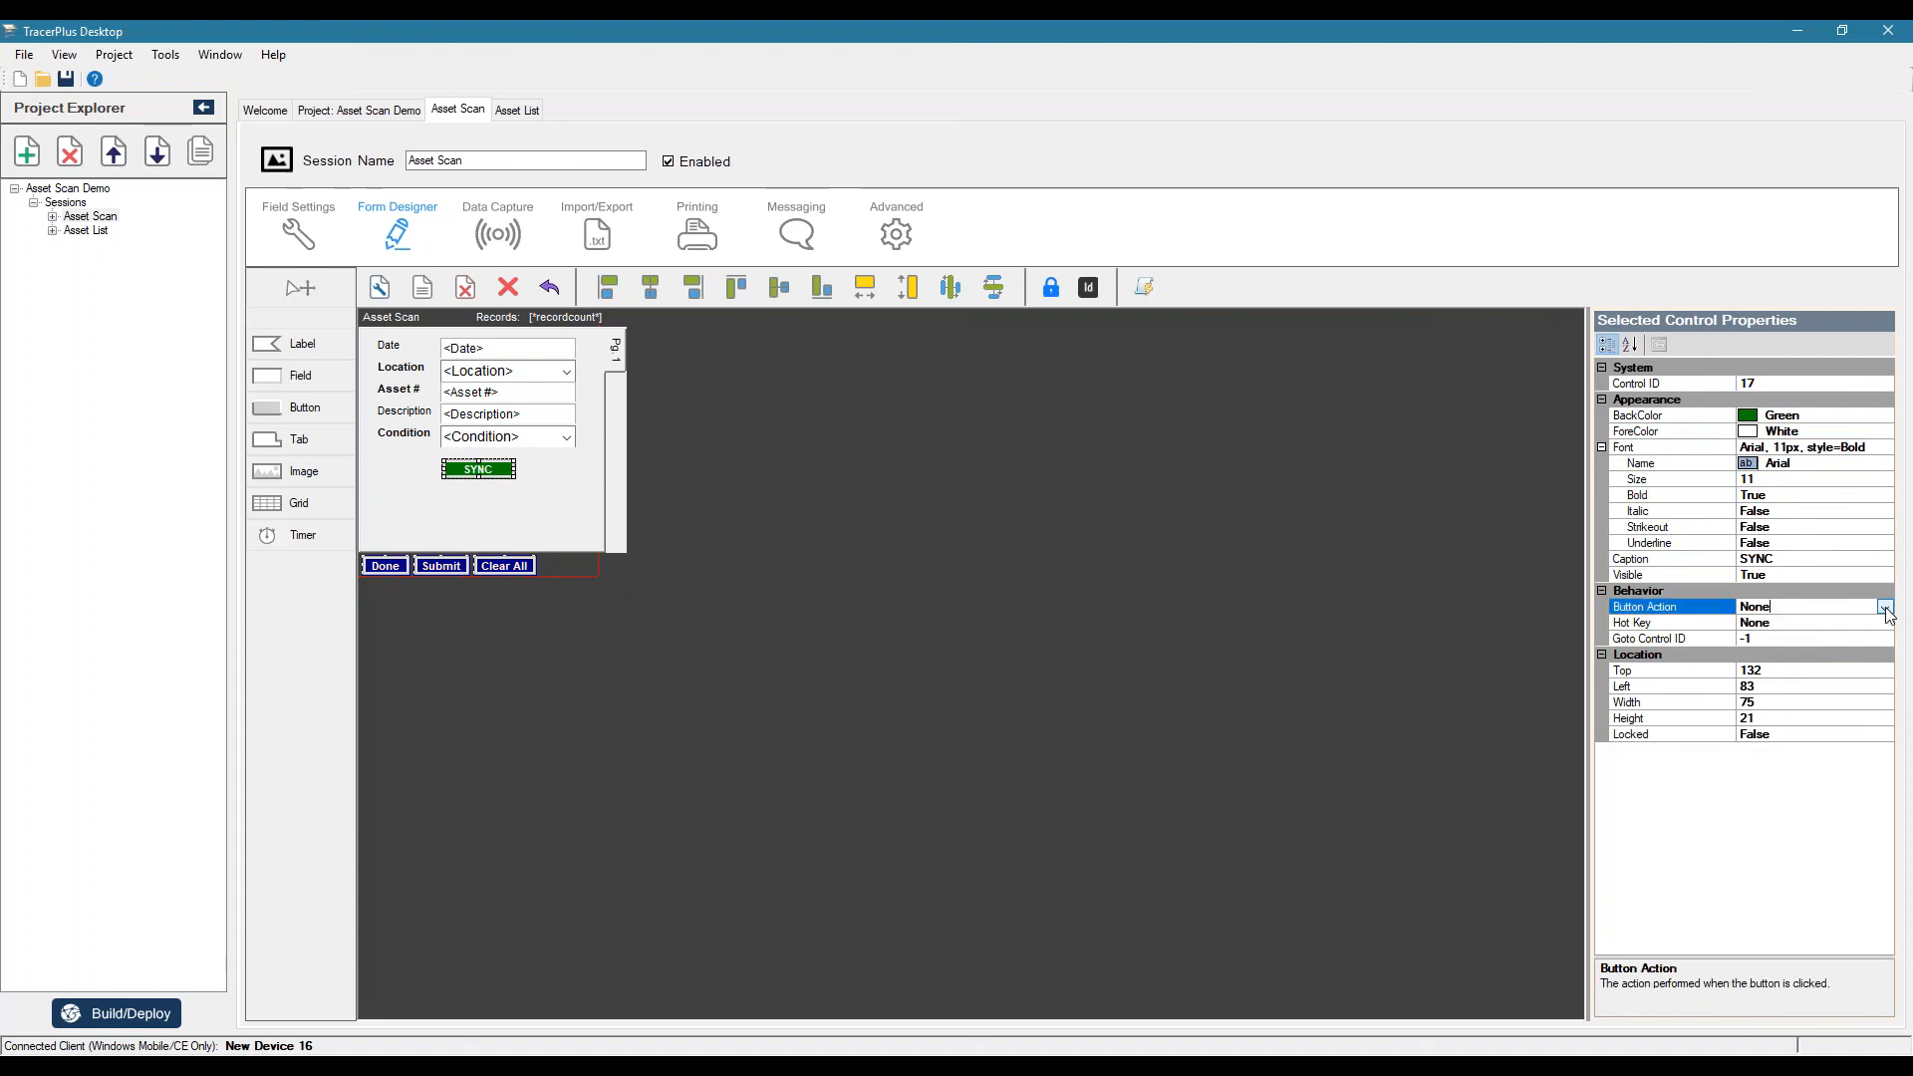
{"action": "left_click", "coordinate": [1884, 605]}
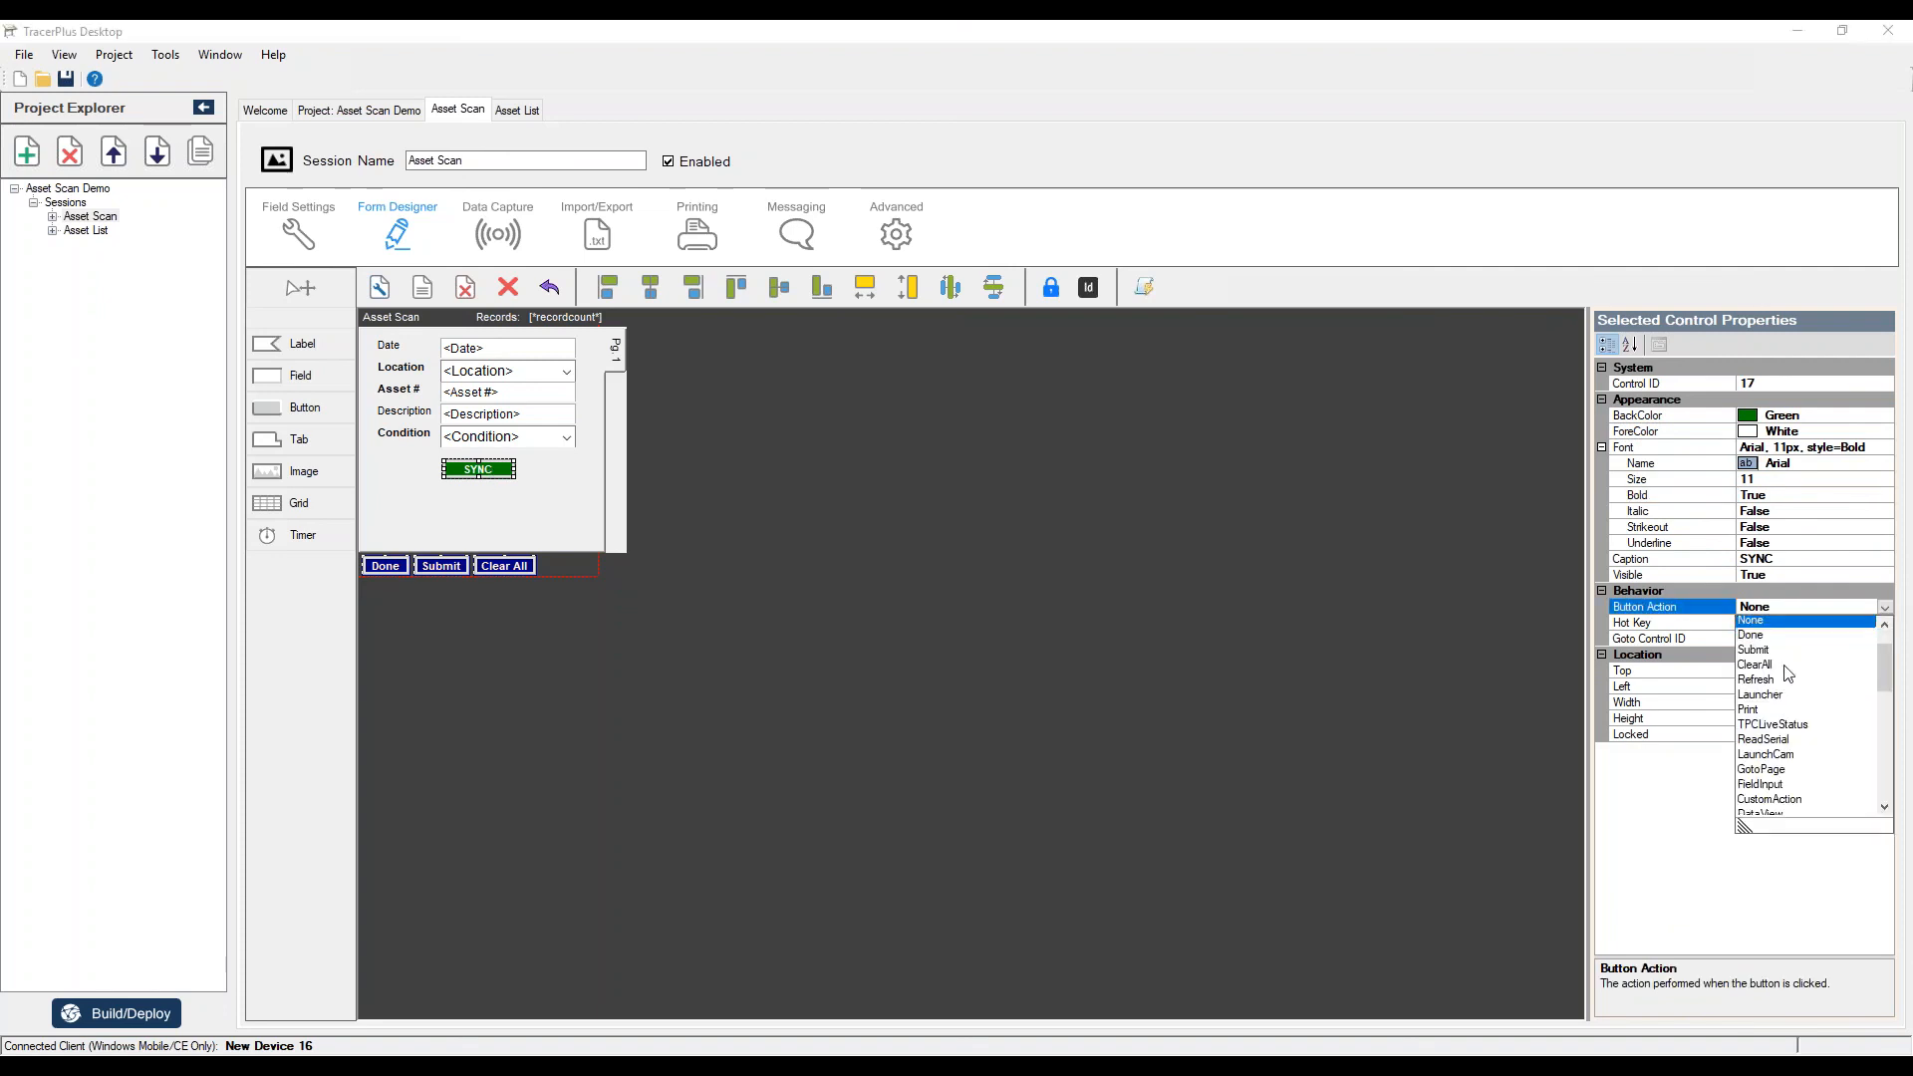
{"action": "scroll", "scroll_direction": "down", "scroll_amount": 3}
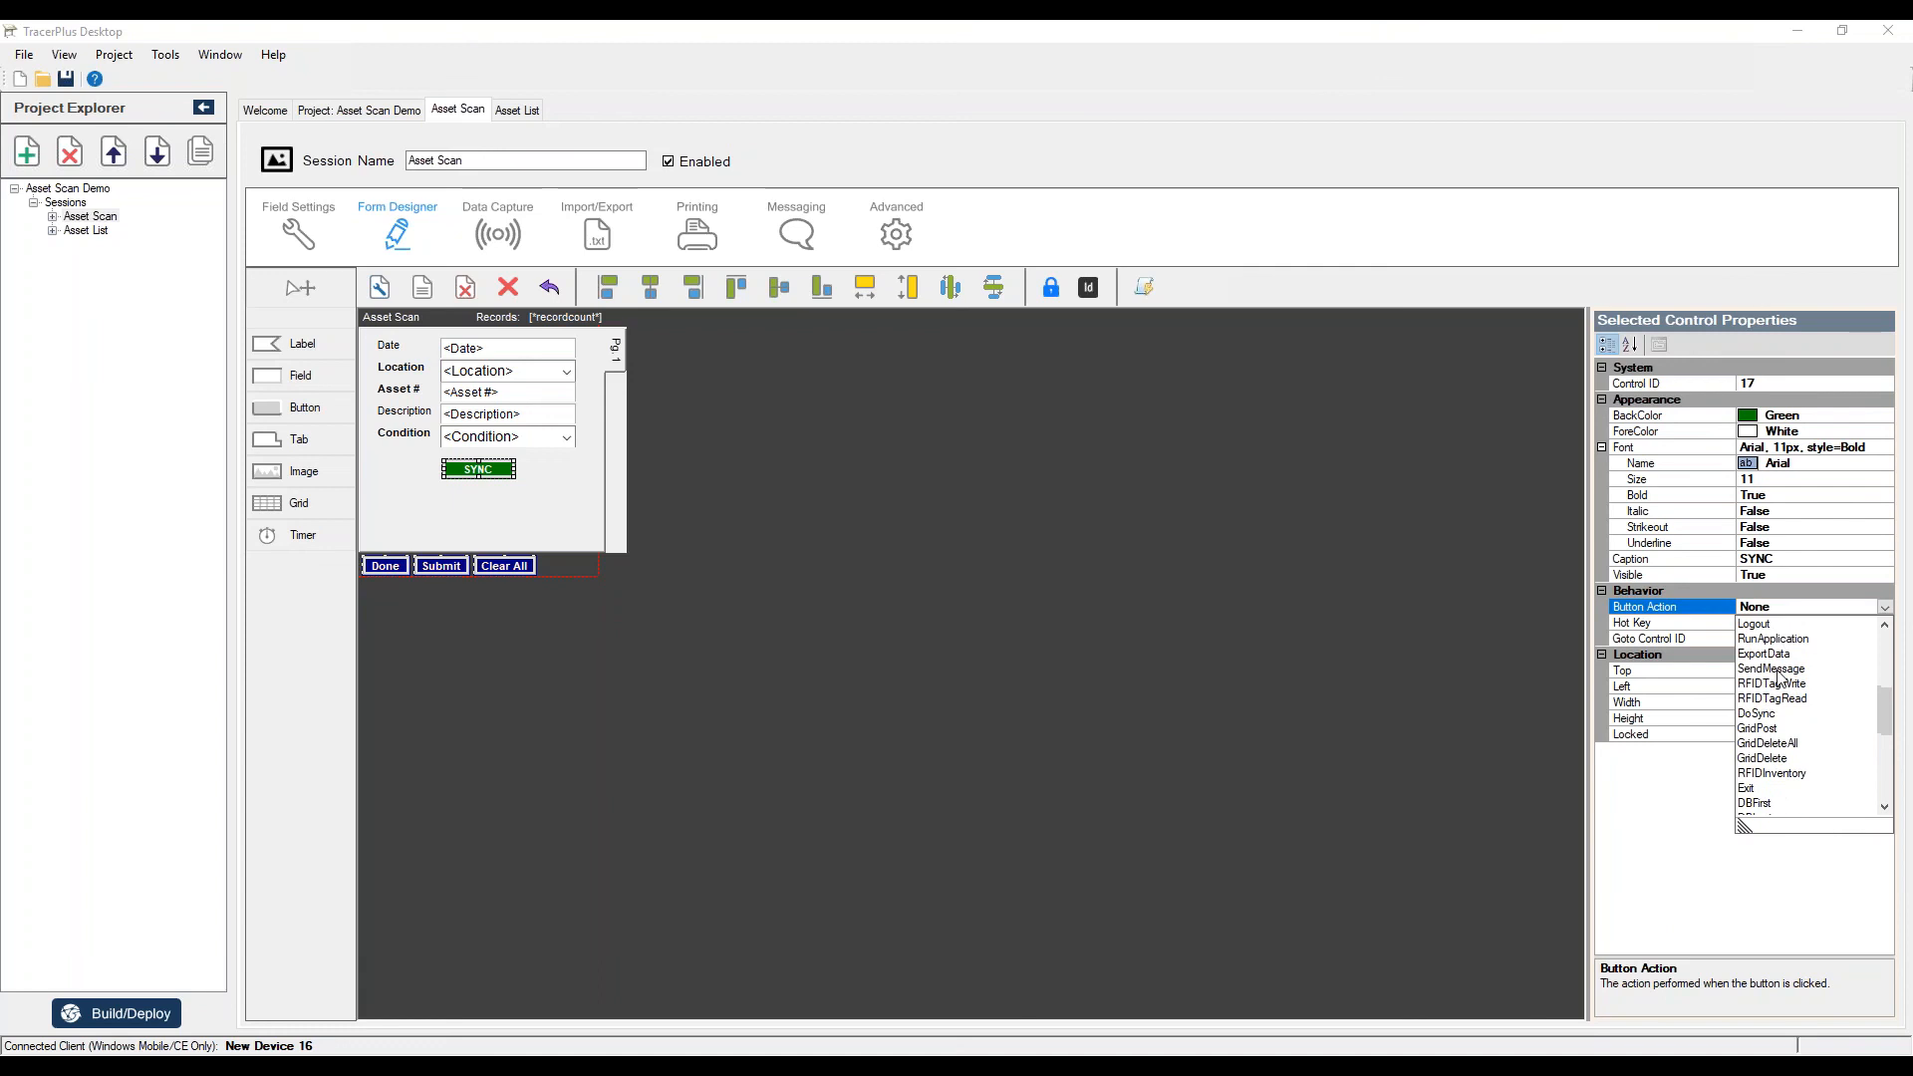
{"action": "left_click", "coordinate": [1754, 714]}
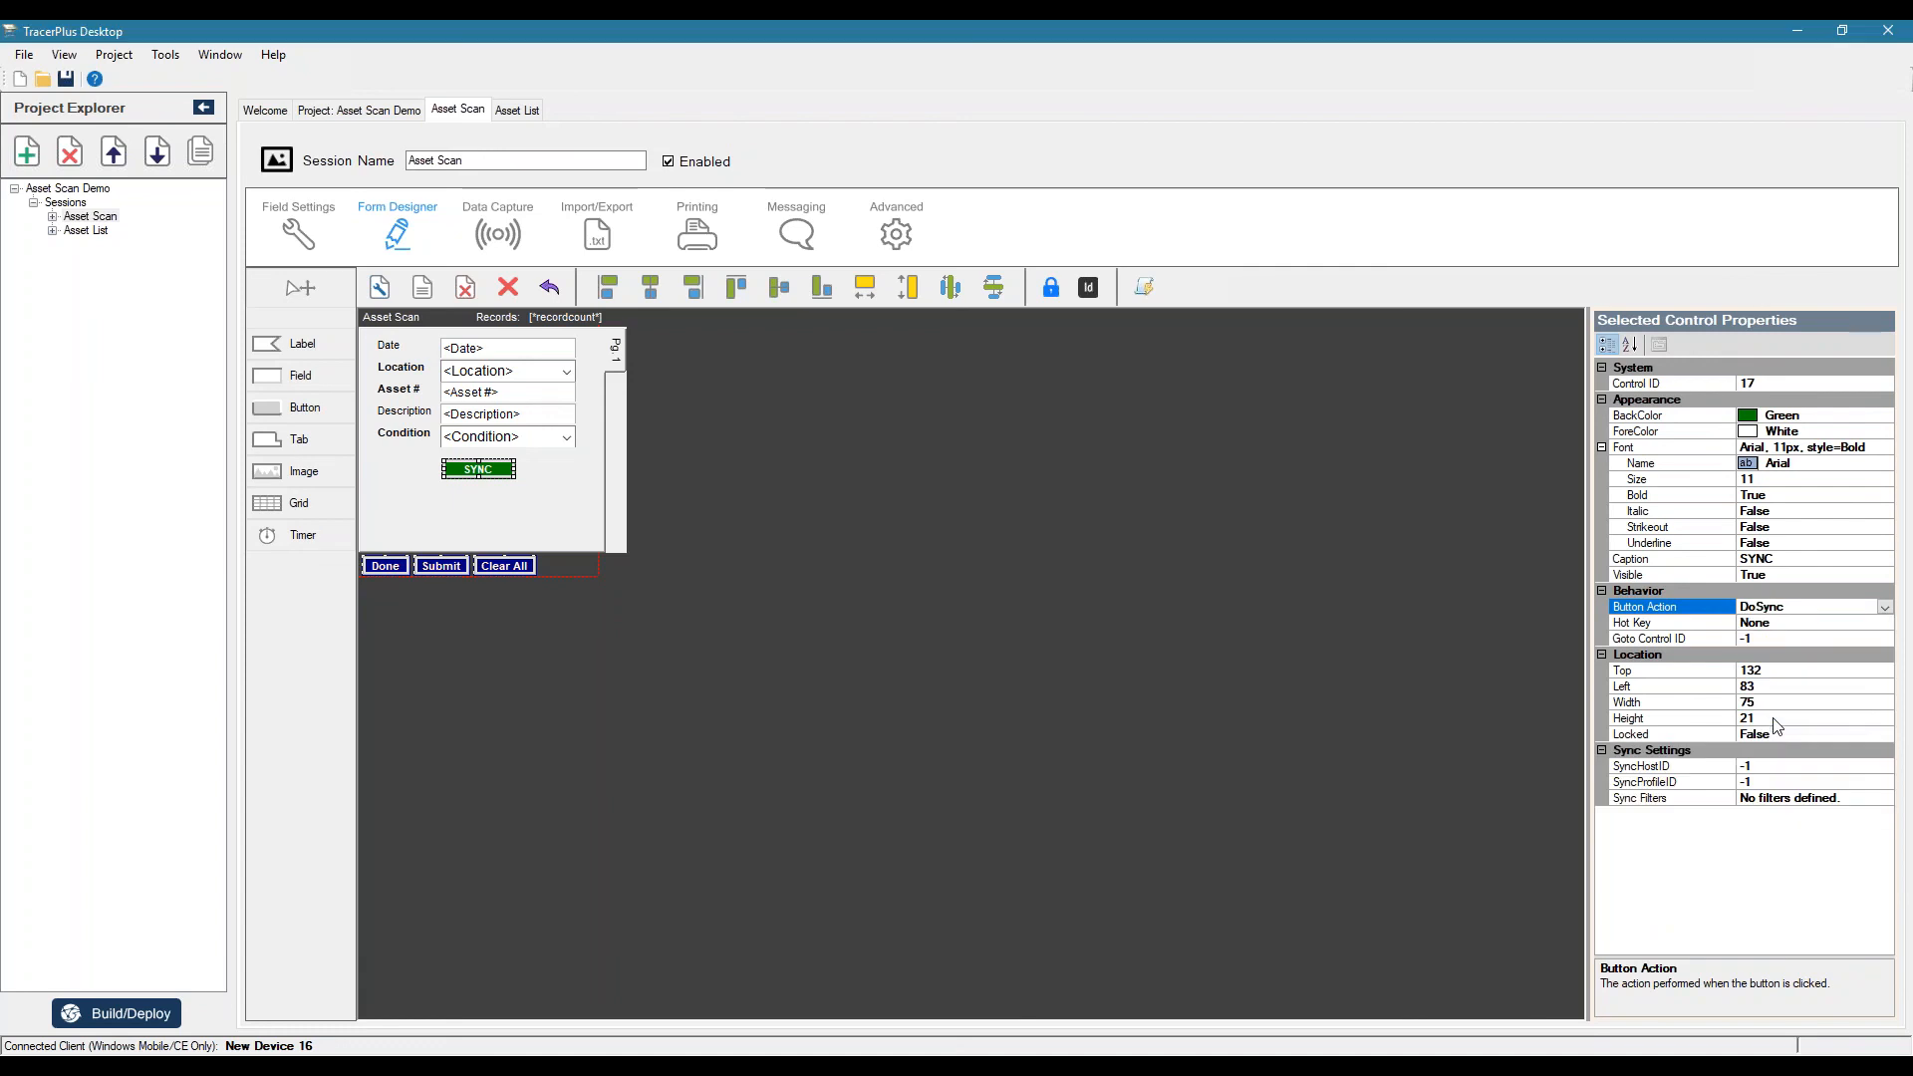
{"action": "mouse_move", "coordinate": [1780, 737]}
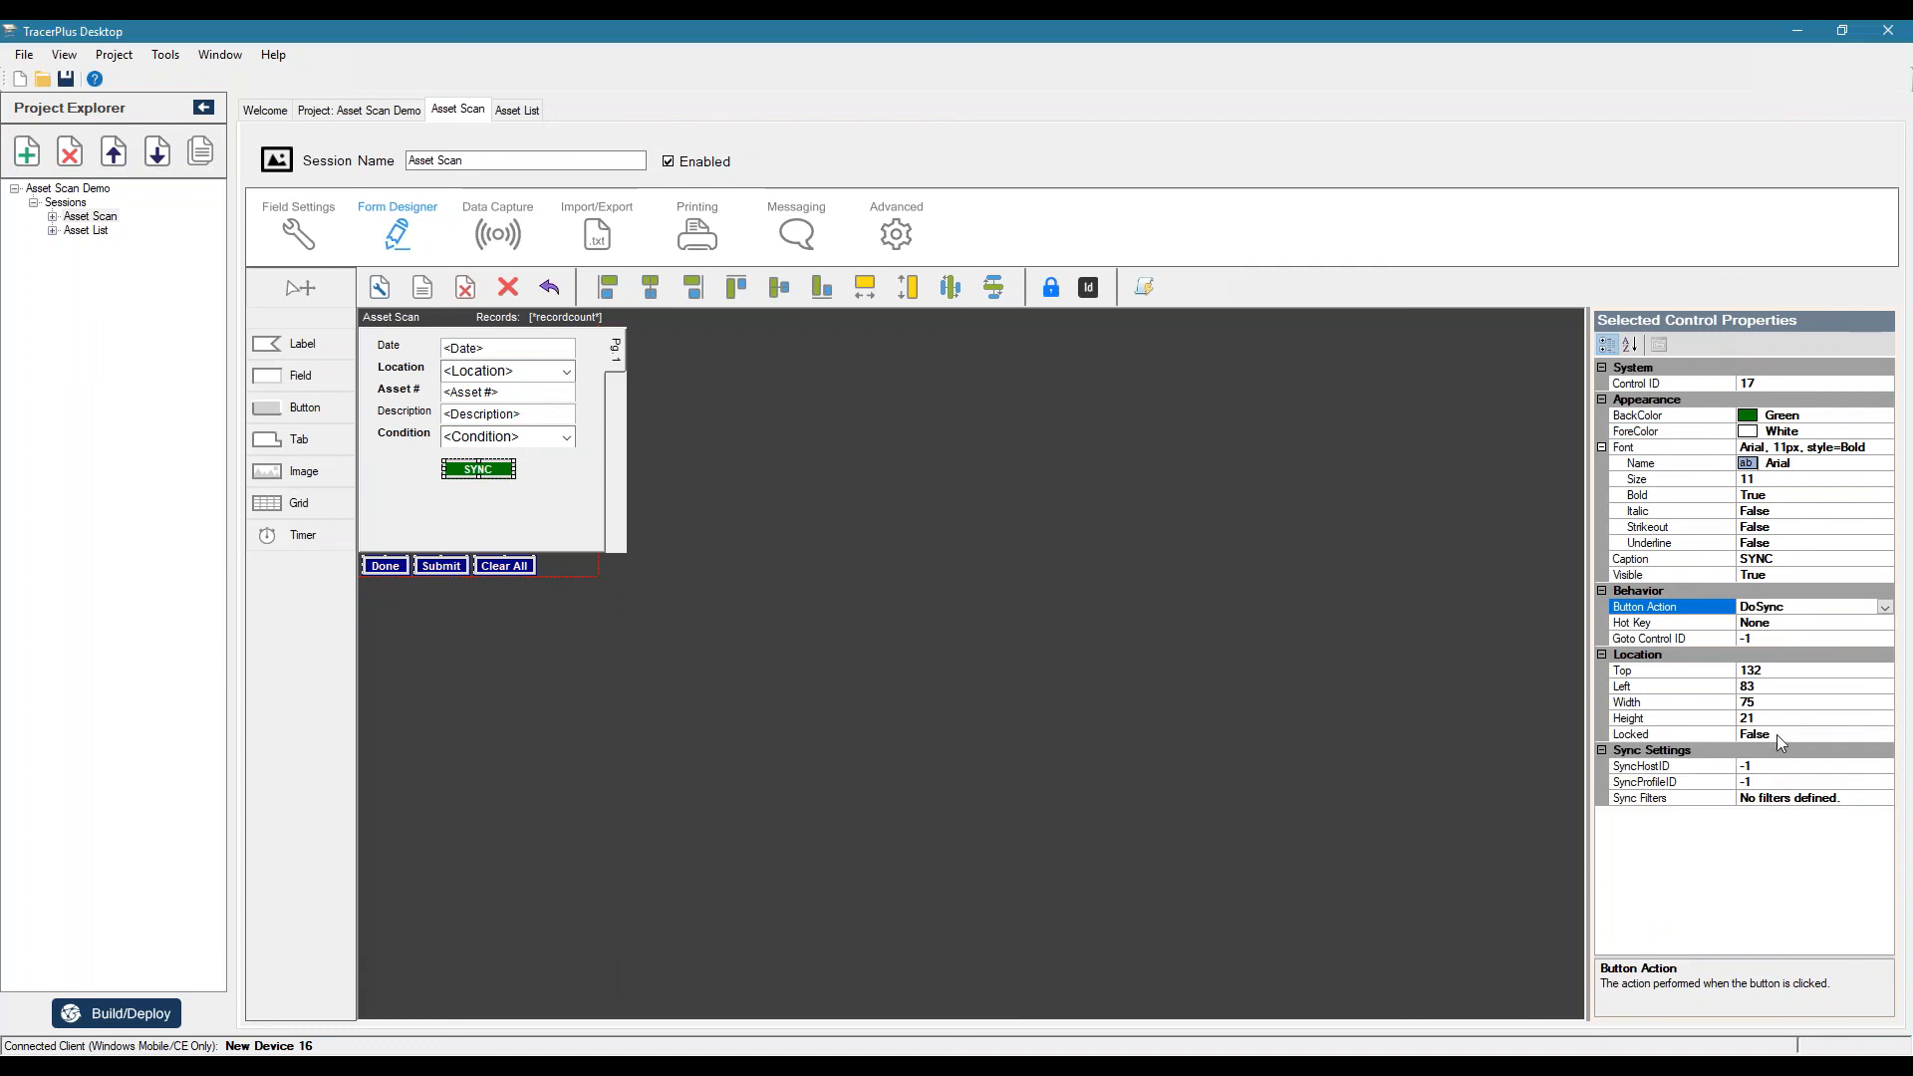
{"action": "mouse_move", "coordinate": [1602, 773]}
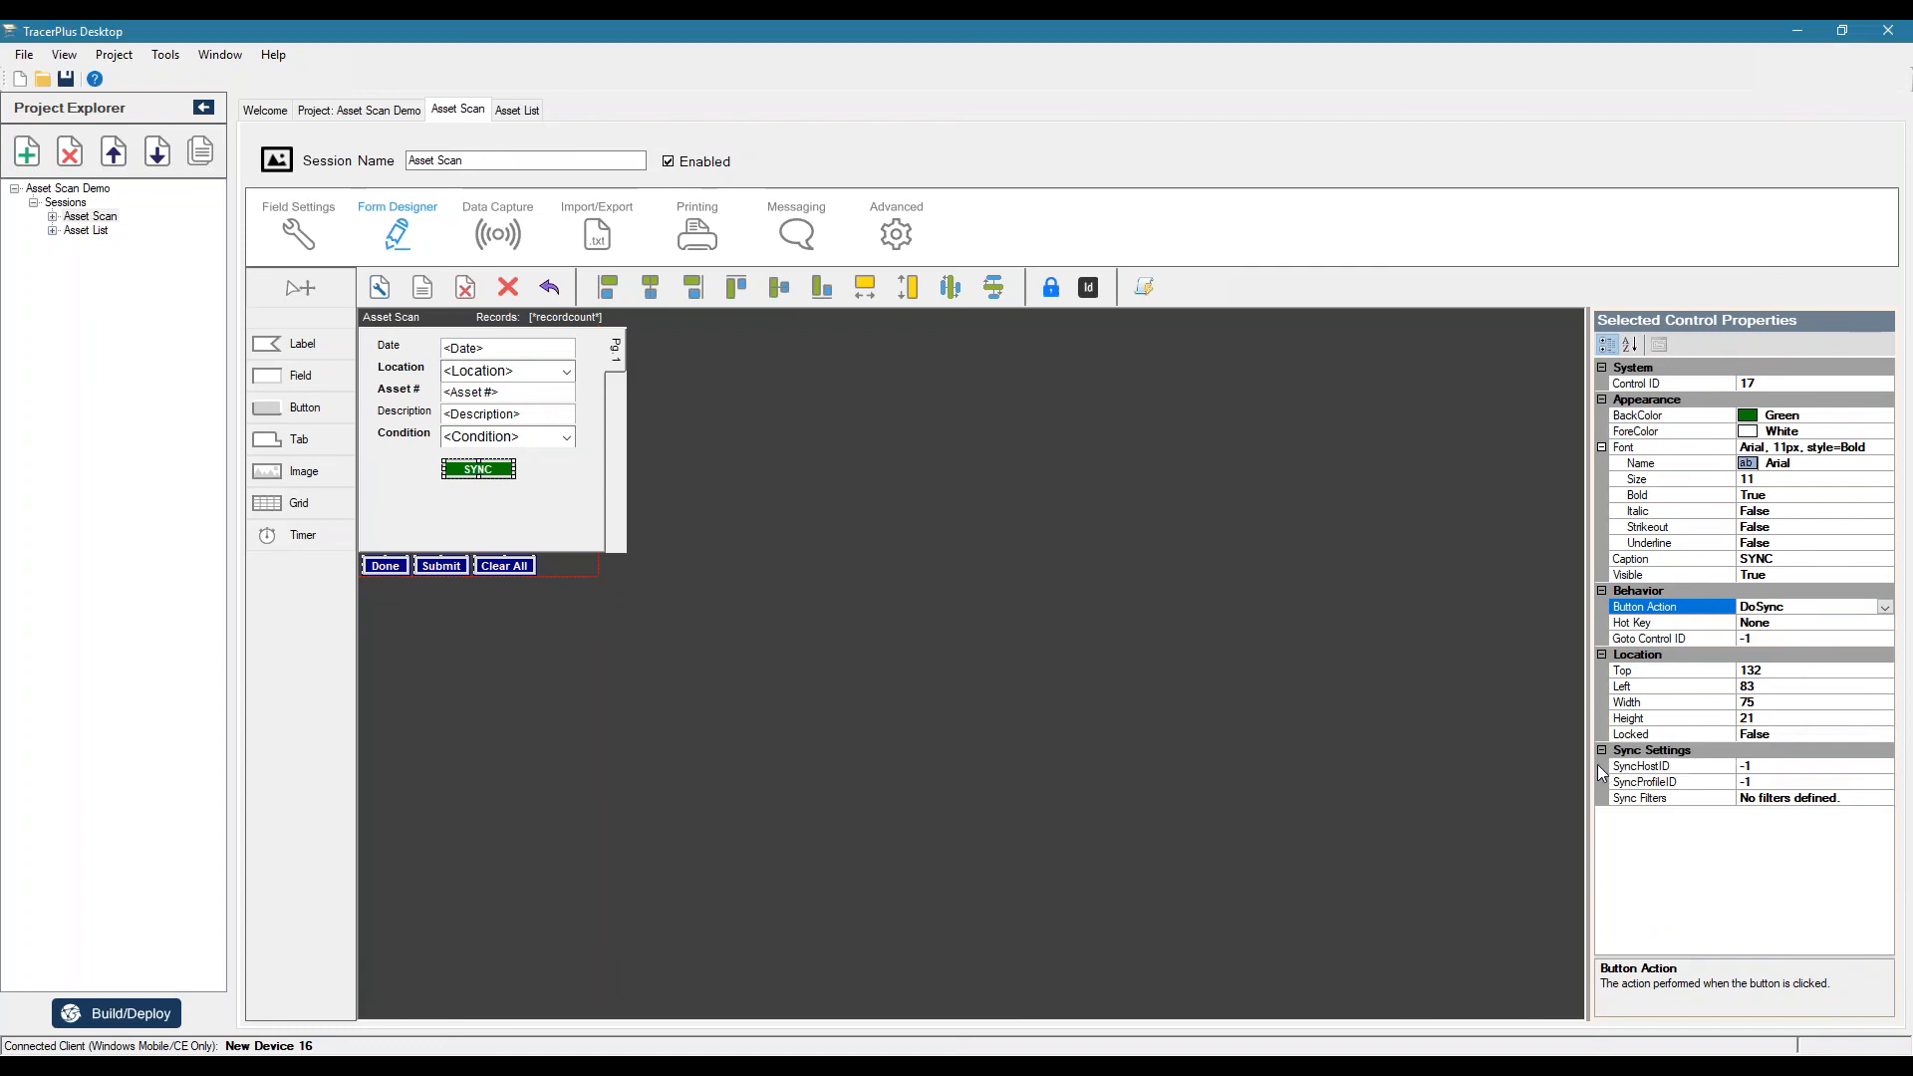
{"action": "mouse_move", "coordinate": [1682, 781]}
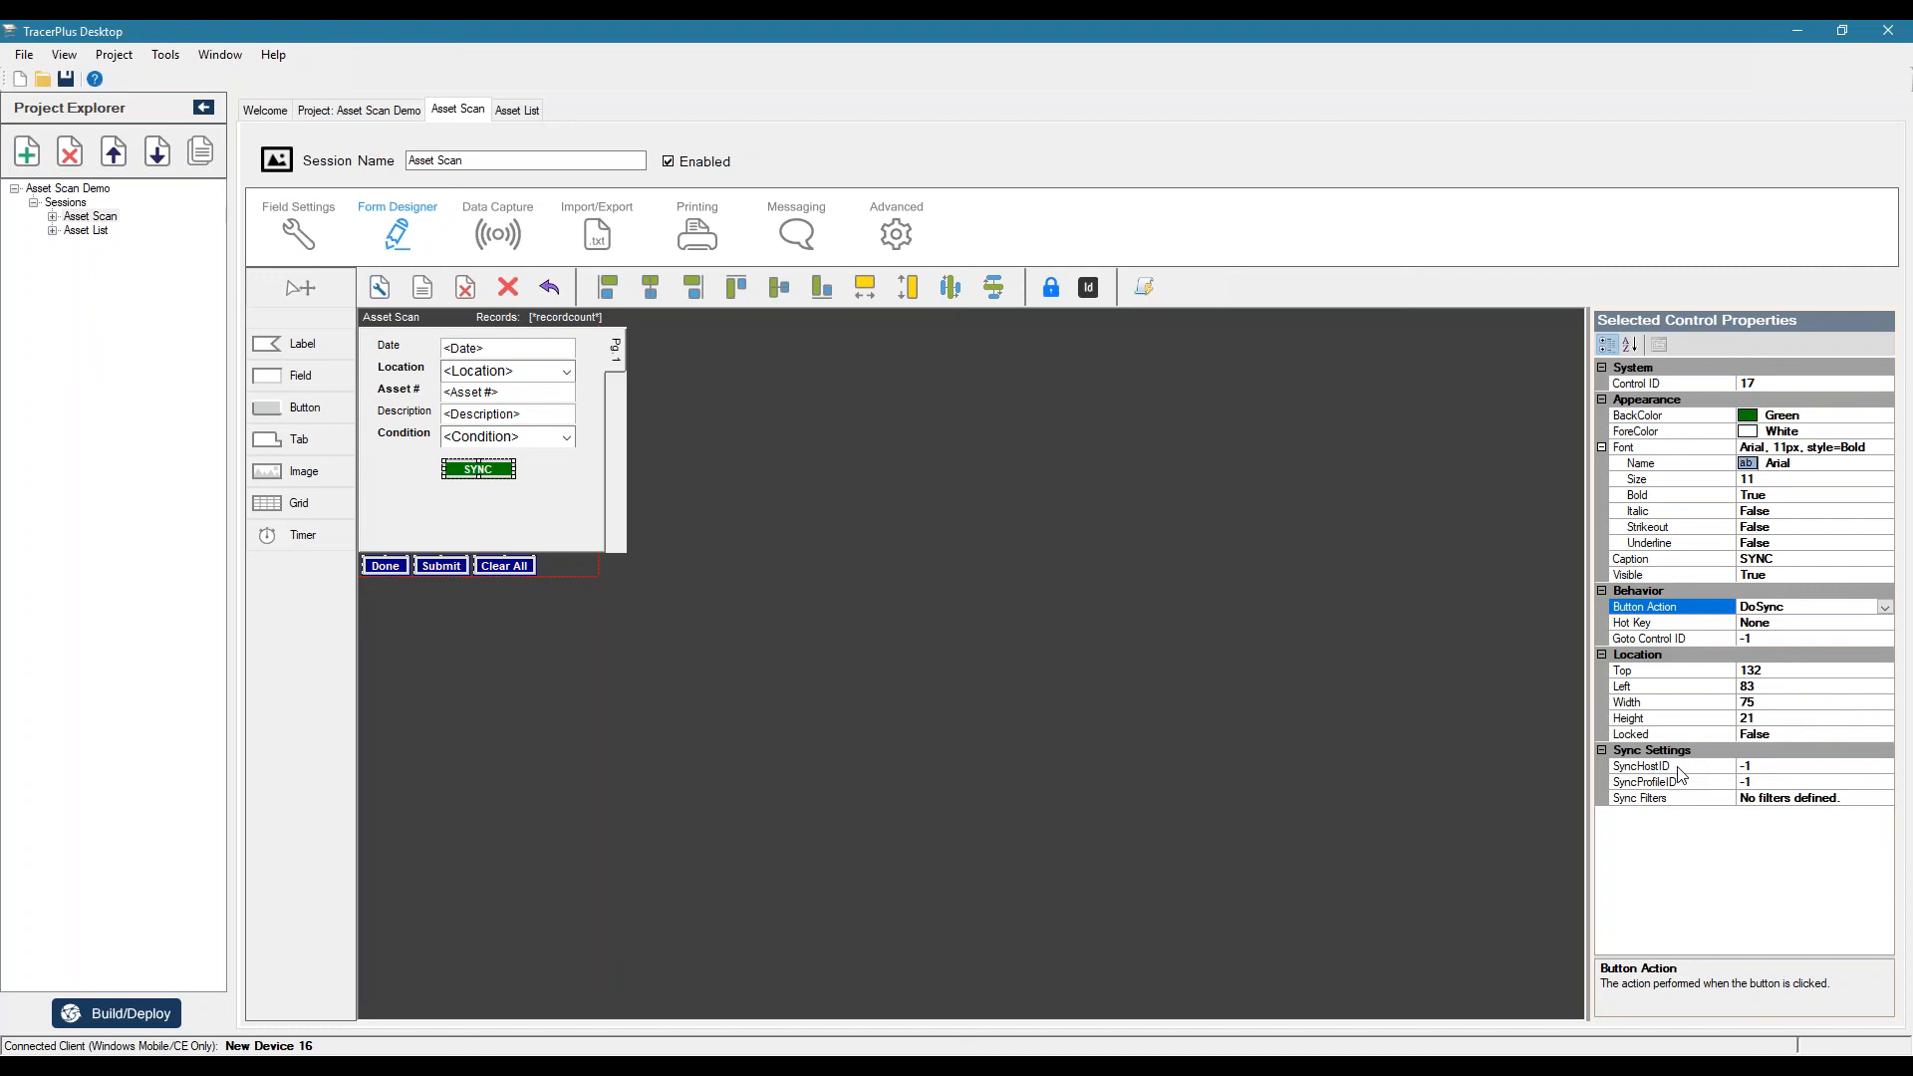
{"action": "left_click", "coordinate": [1641, 765]}
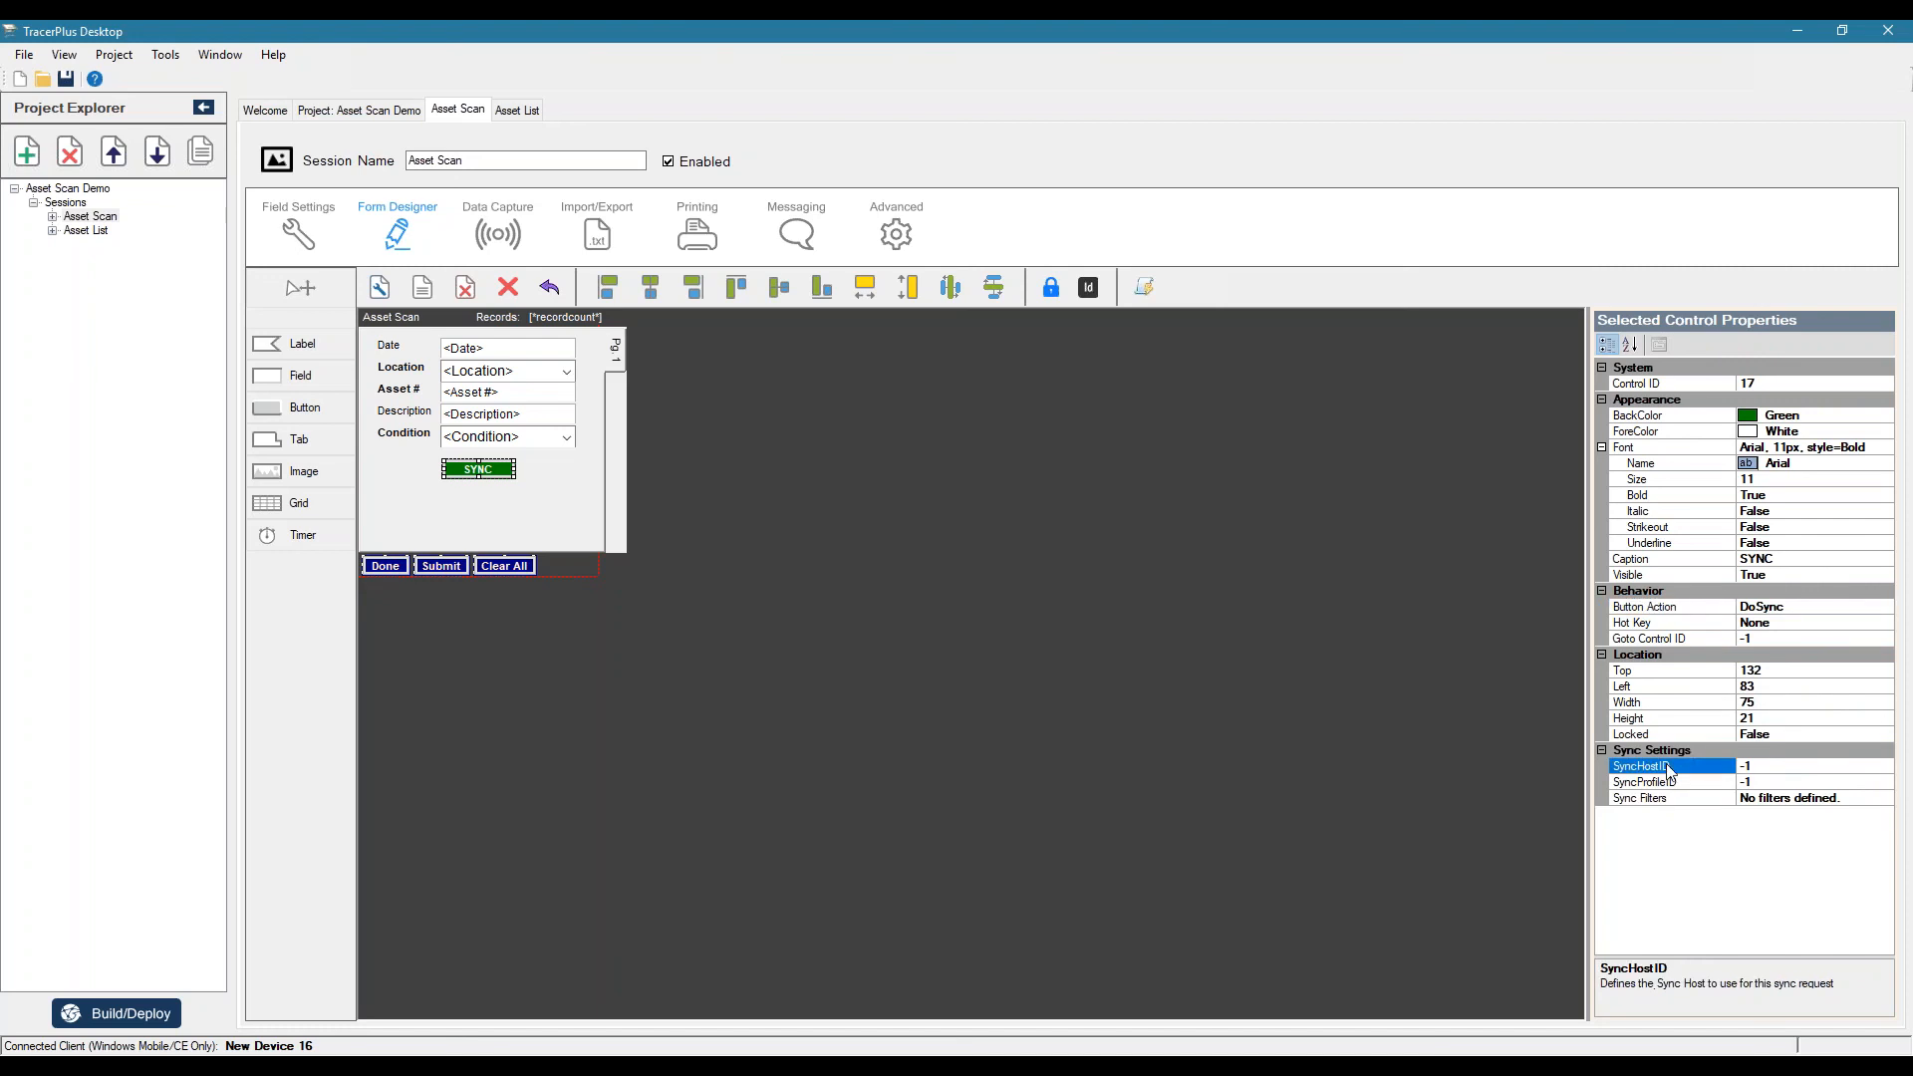
{"action": "mouse_move", "coordinate": [1046, 631]}
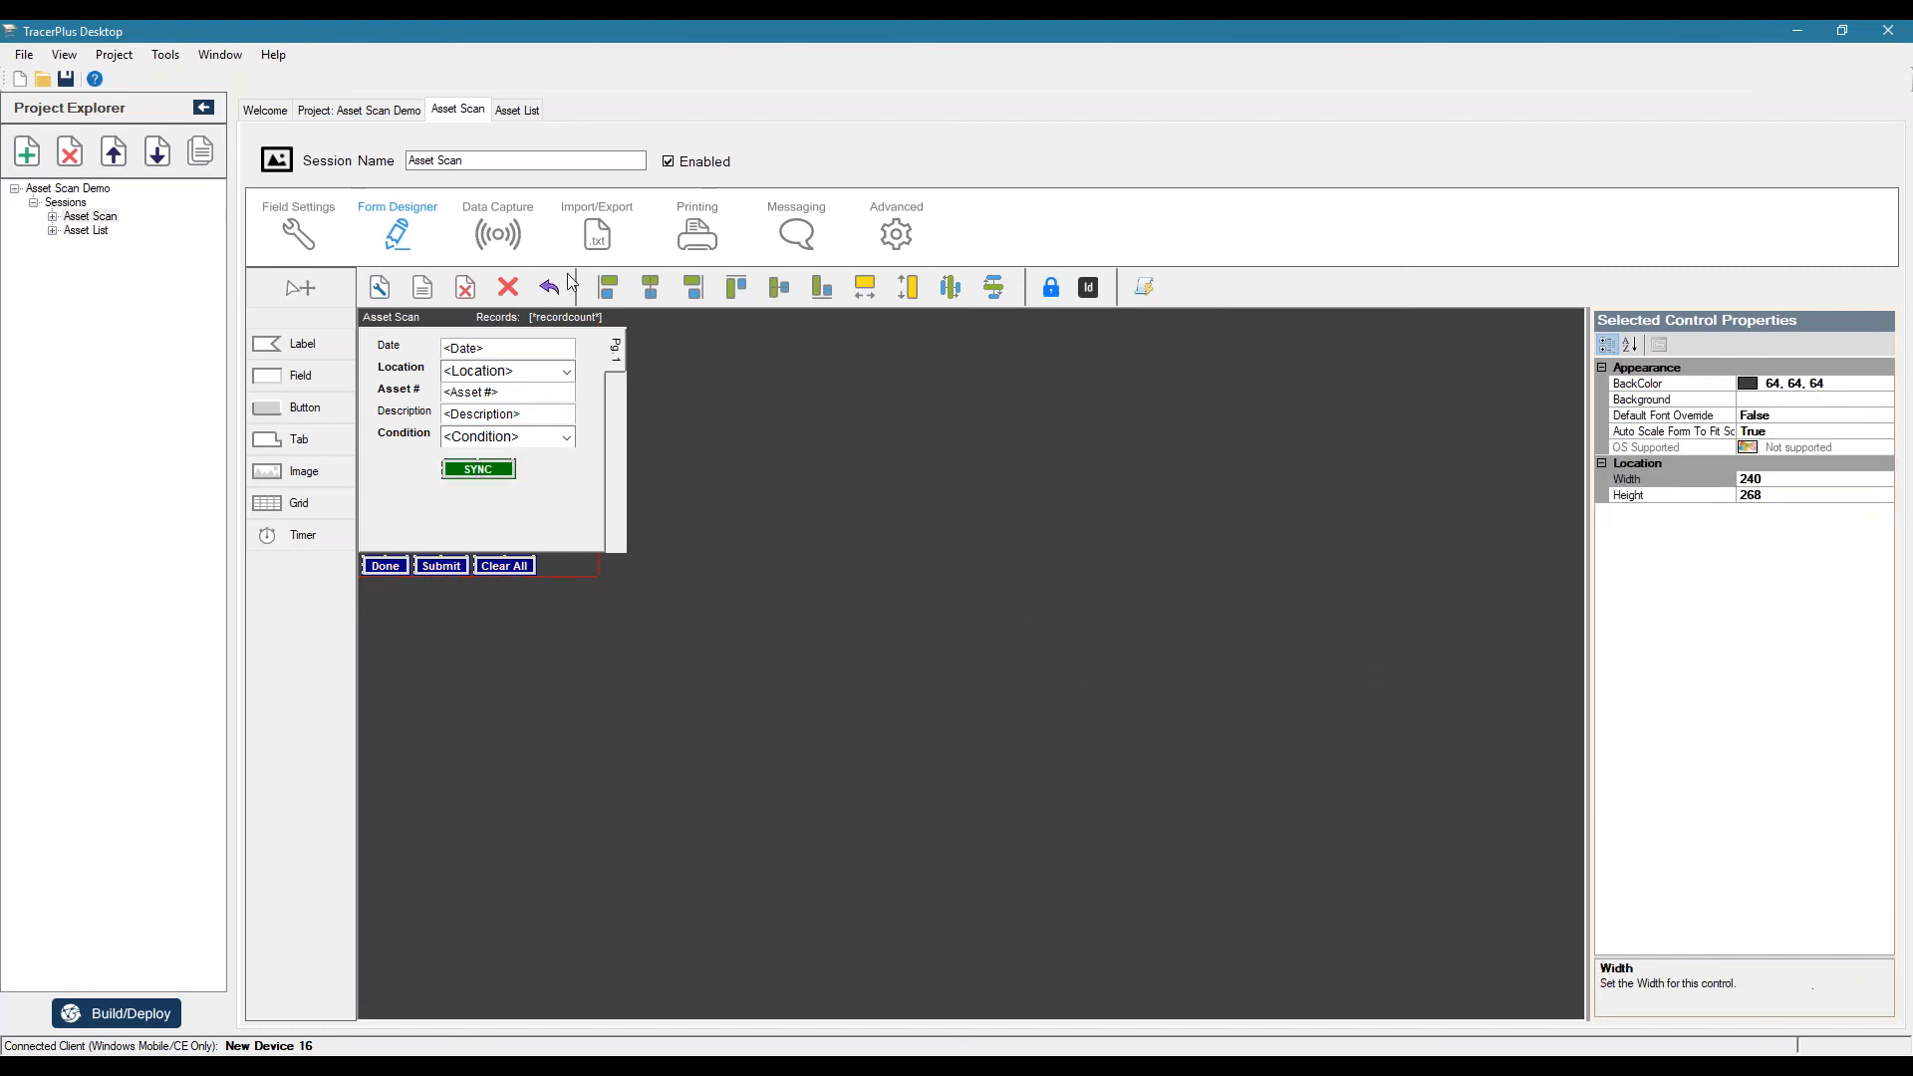
{"action": "left_click", "coordinate": [357, 109]}
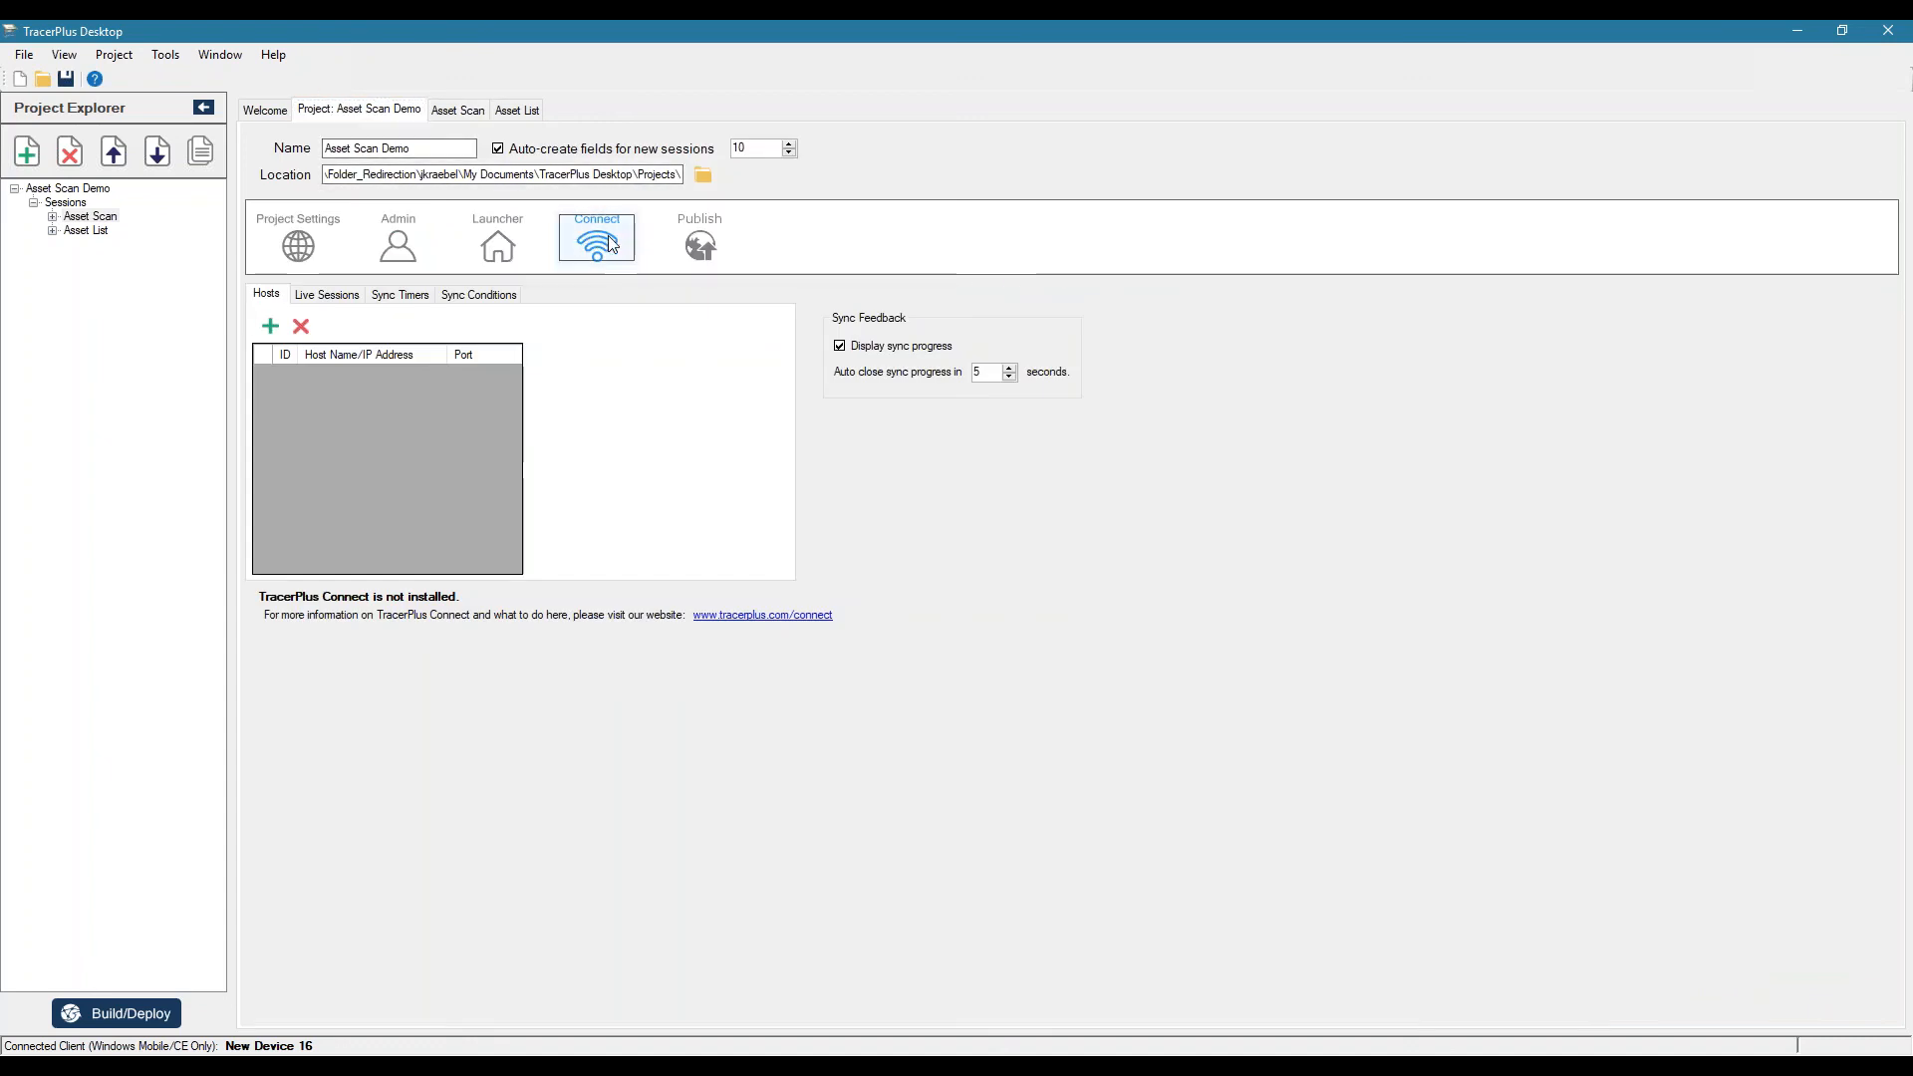
{"action": "mouse_move", "coordinate": [269, 325]}
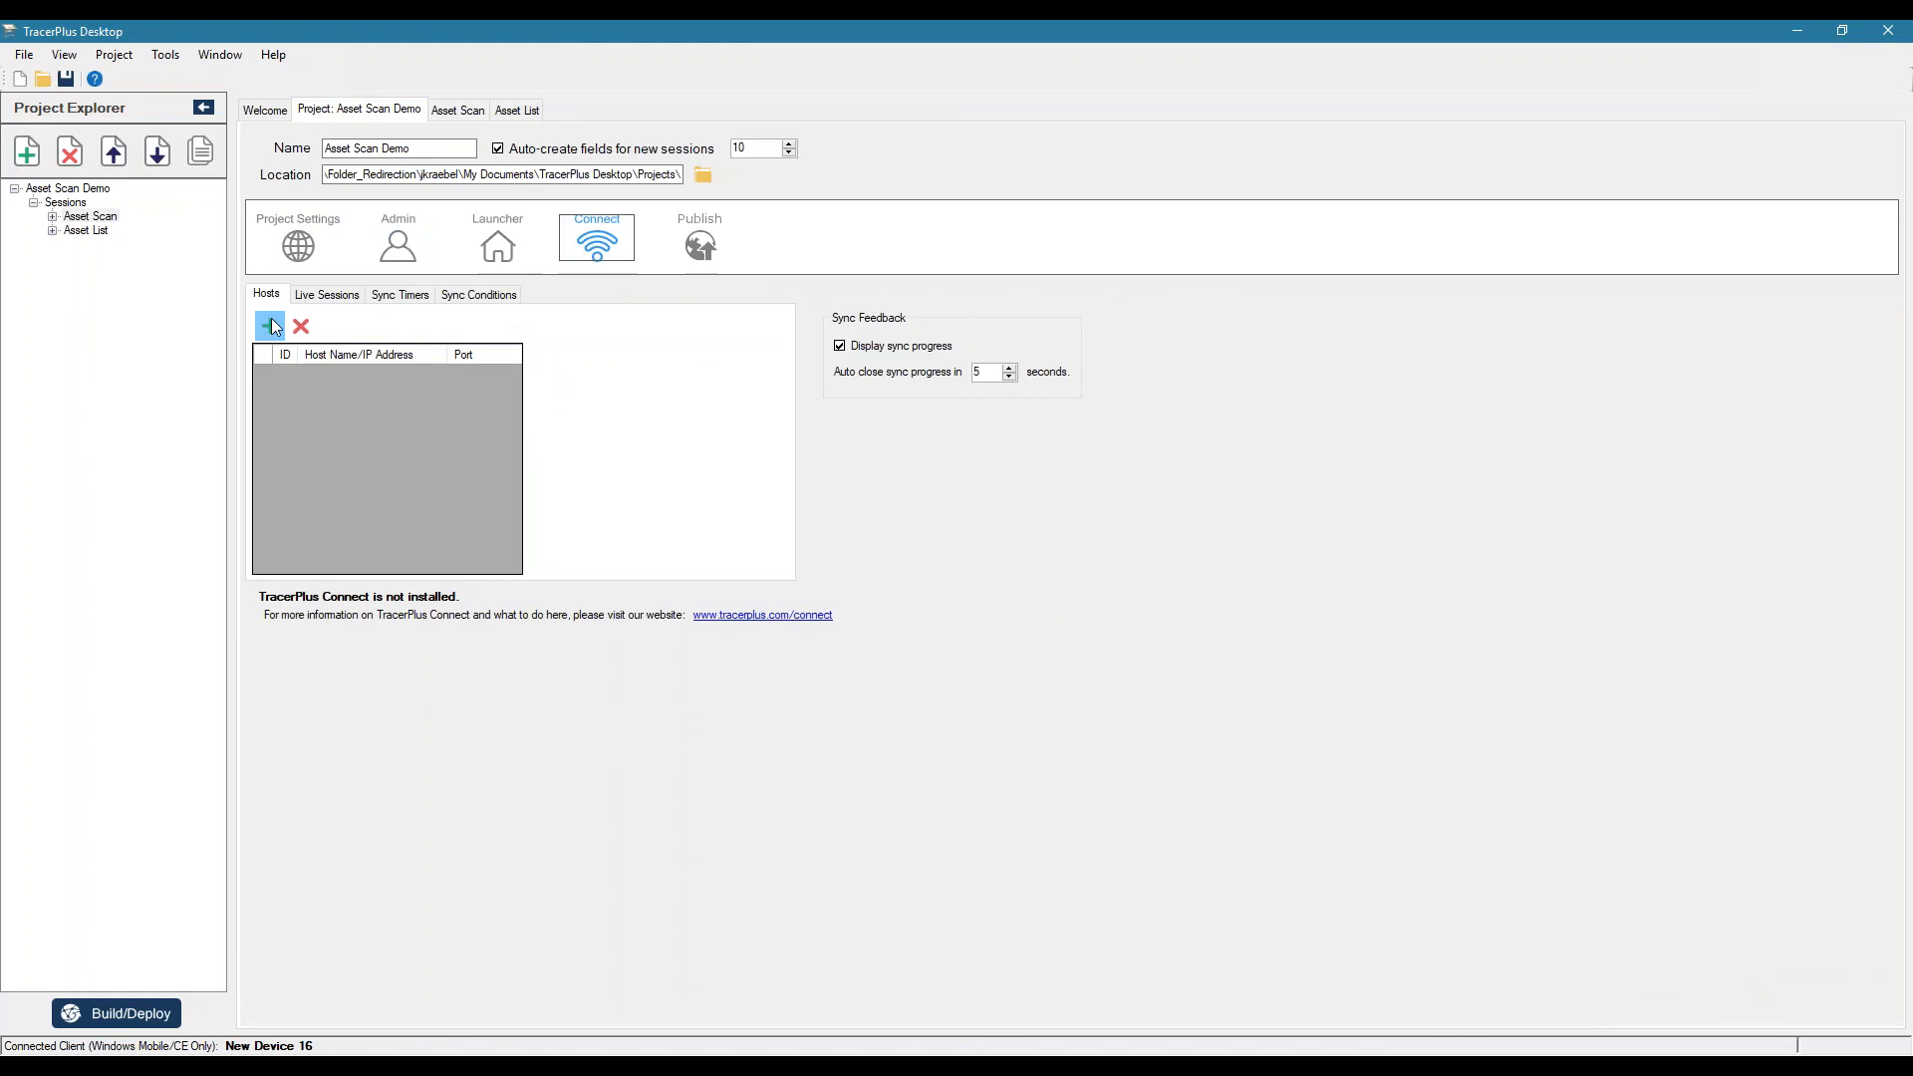
- Add sync host 192.168.4.115 on port 4403 to the Connect hosts list
{"action": "left_click", "coordinate": [269, 325]}
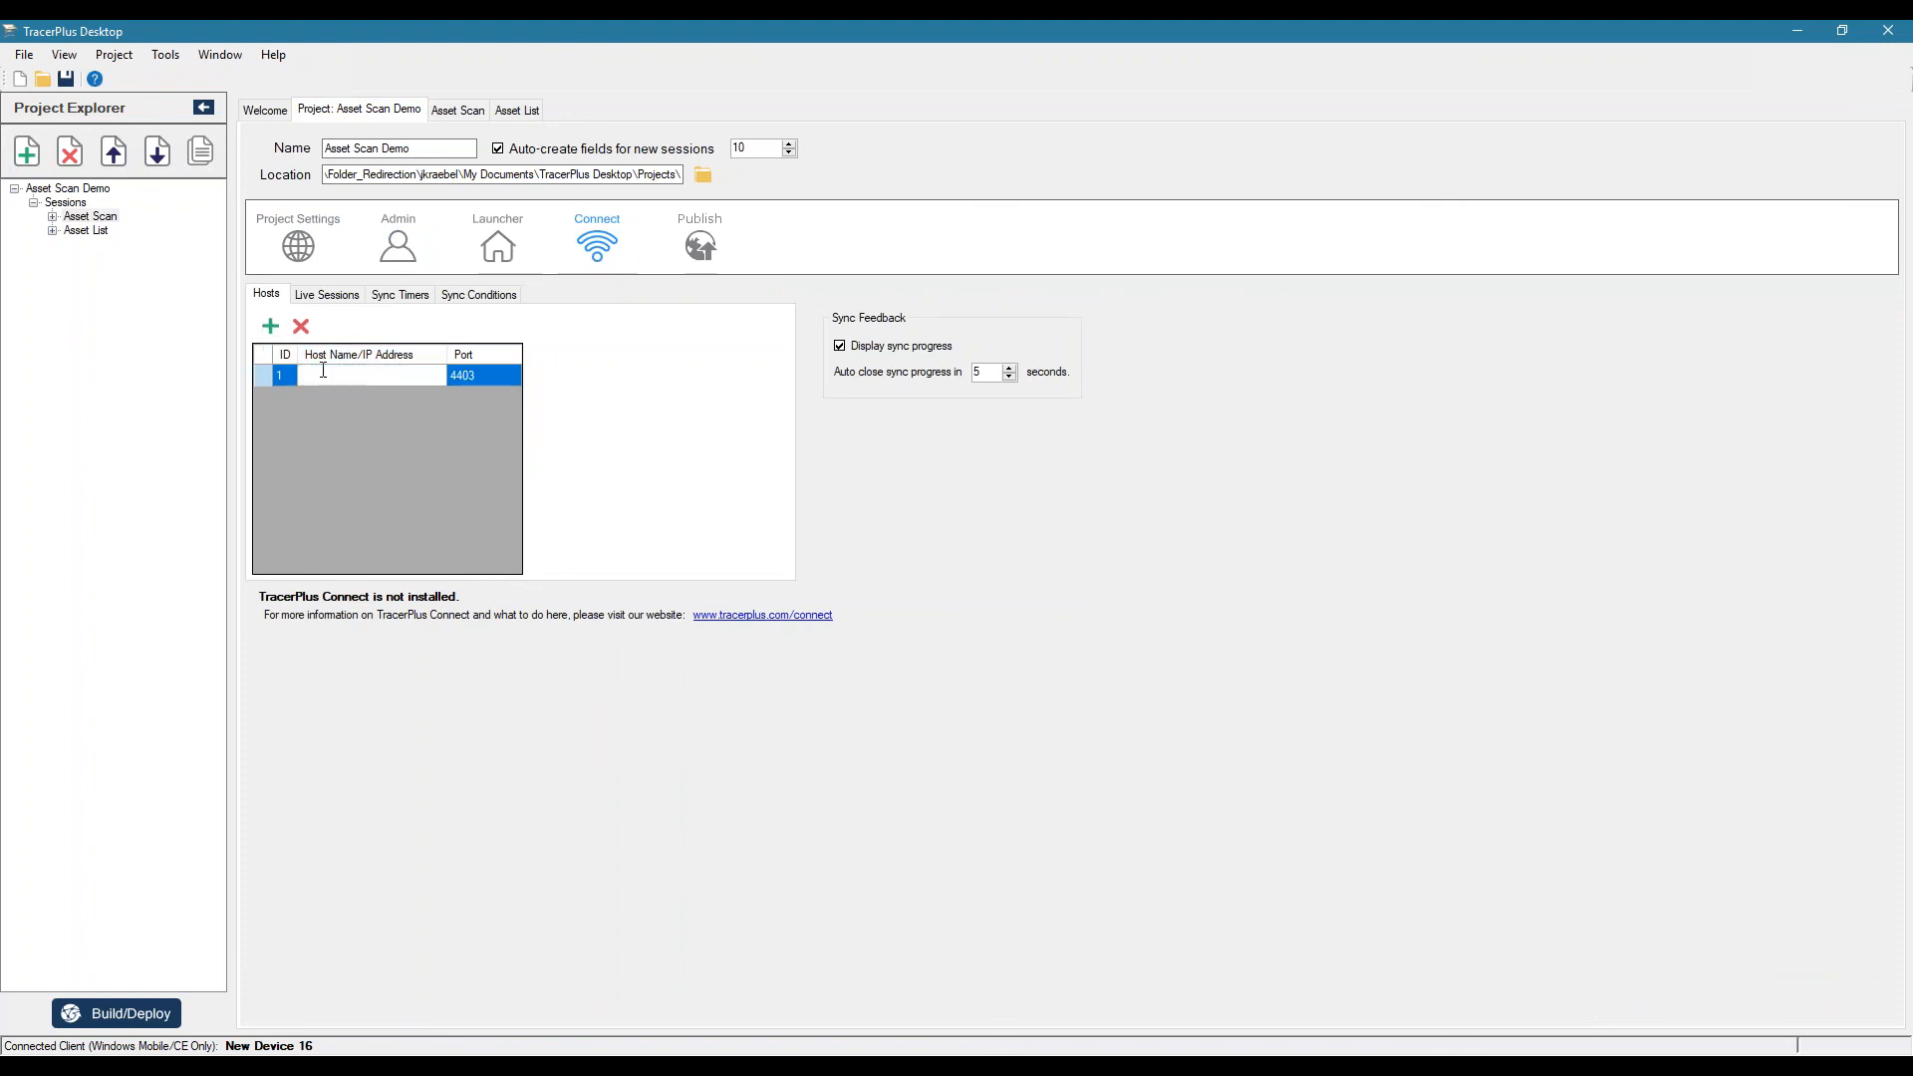
{"action": "type", "text": "192."}
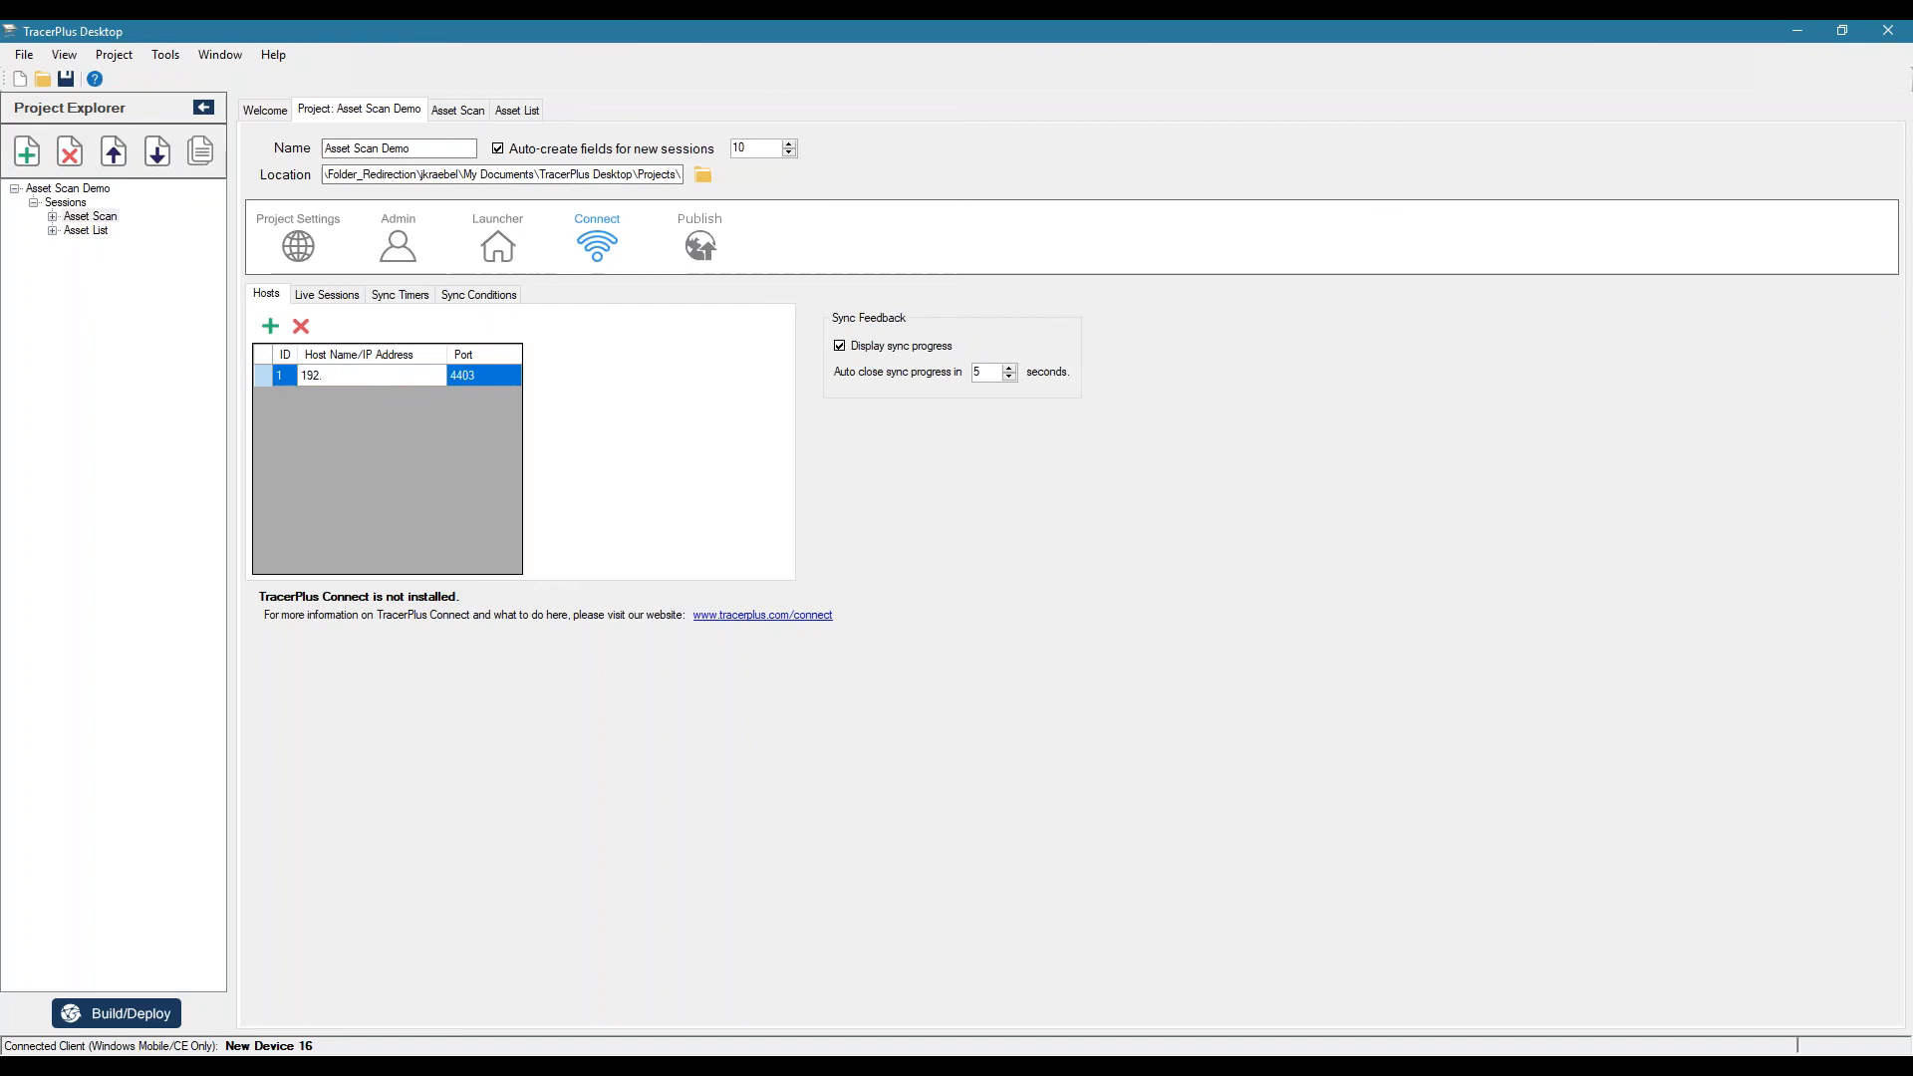
{"action": "type", "text": "168.4.115"}
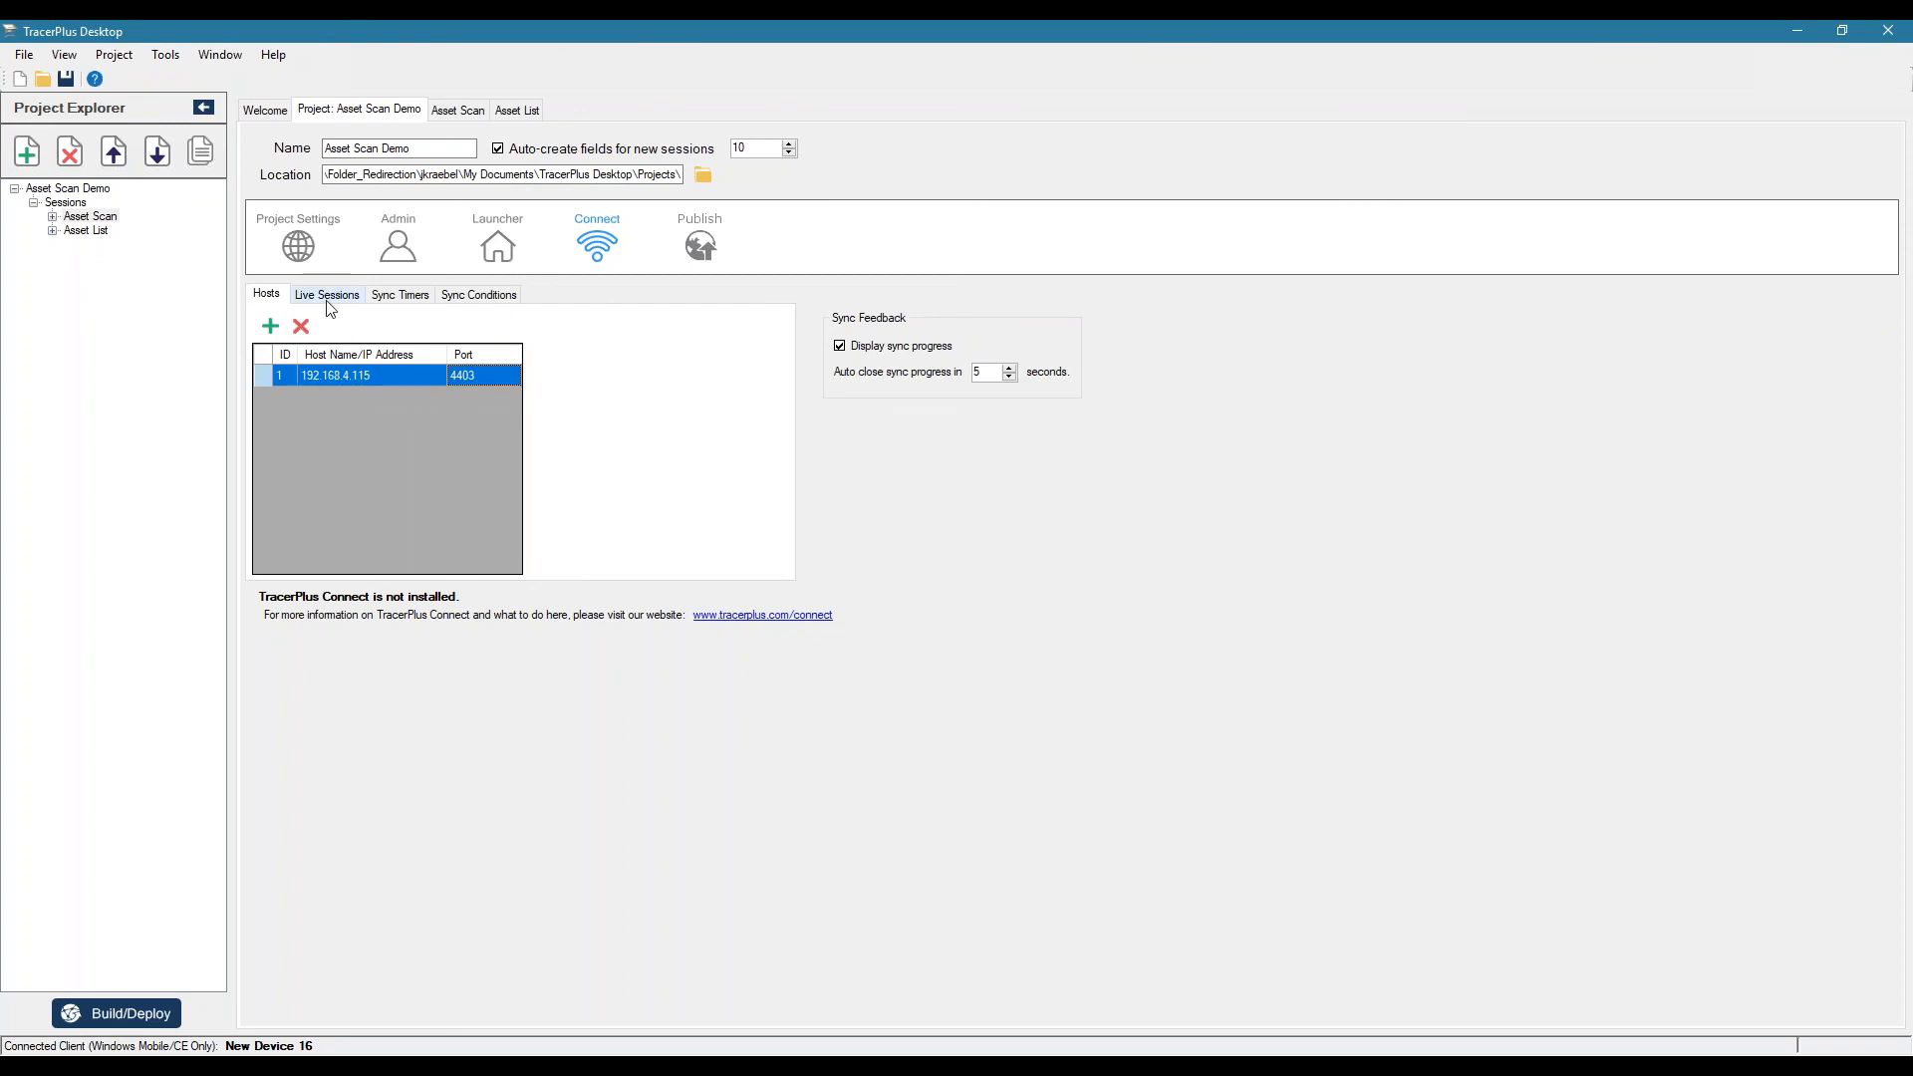
- Review Live Sessions, Sync Timers and Sync Conditions, then return to Project Settings
{"action": "left_click", "coordinate": [325, 295]}
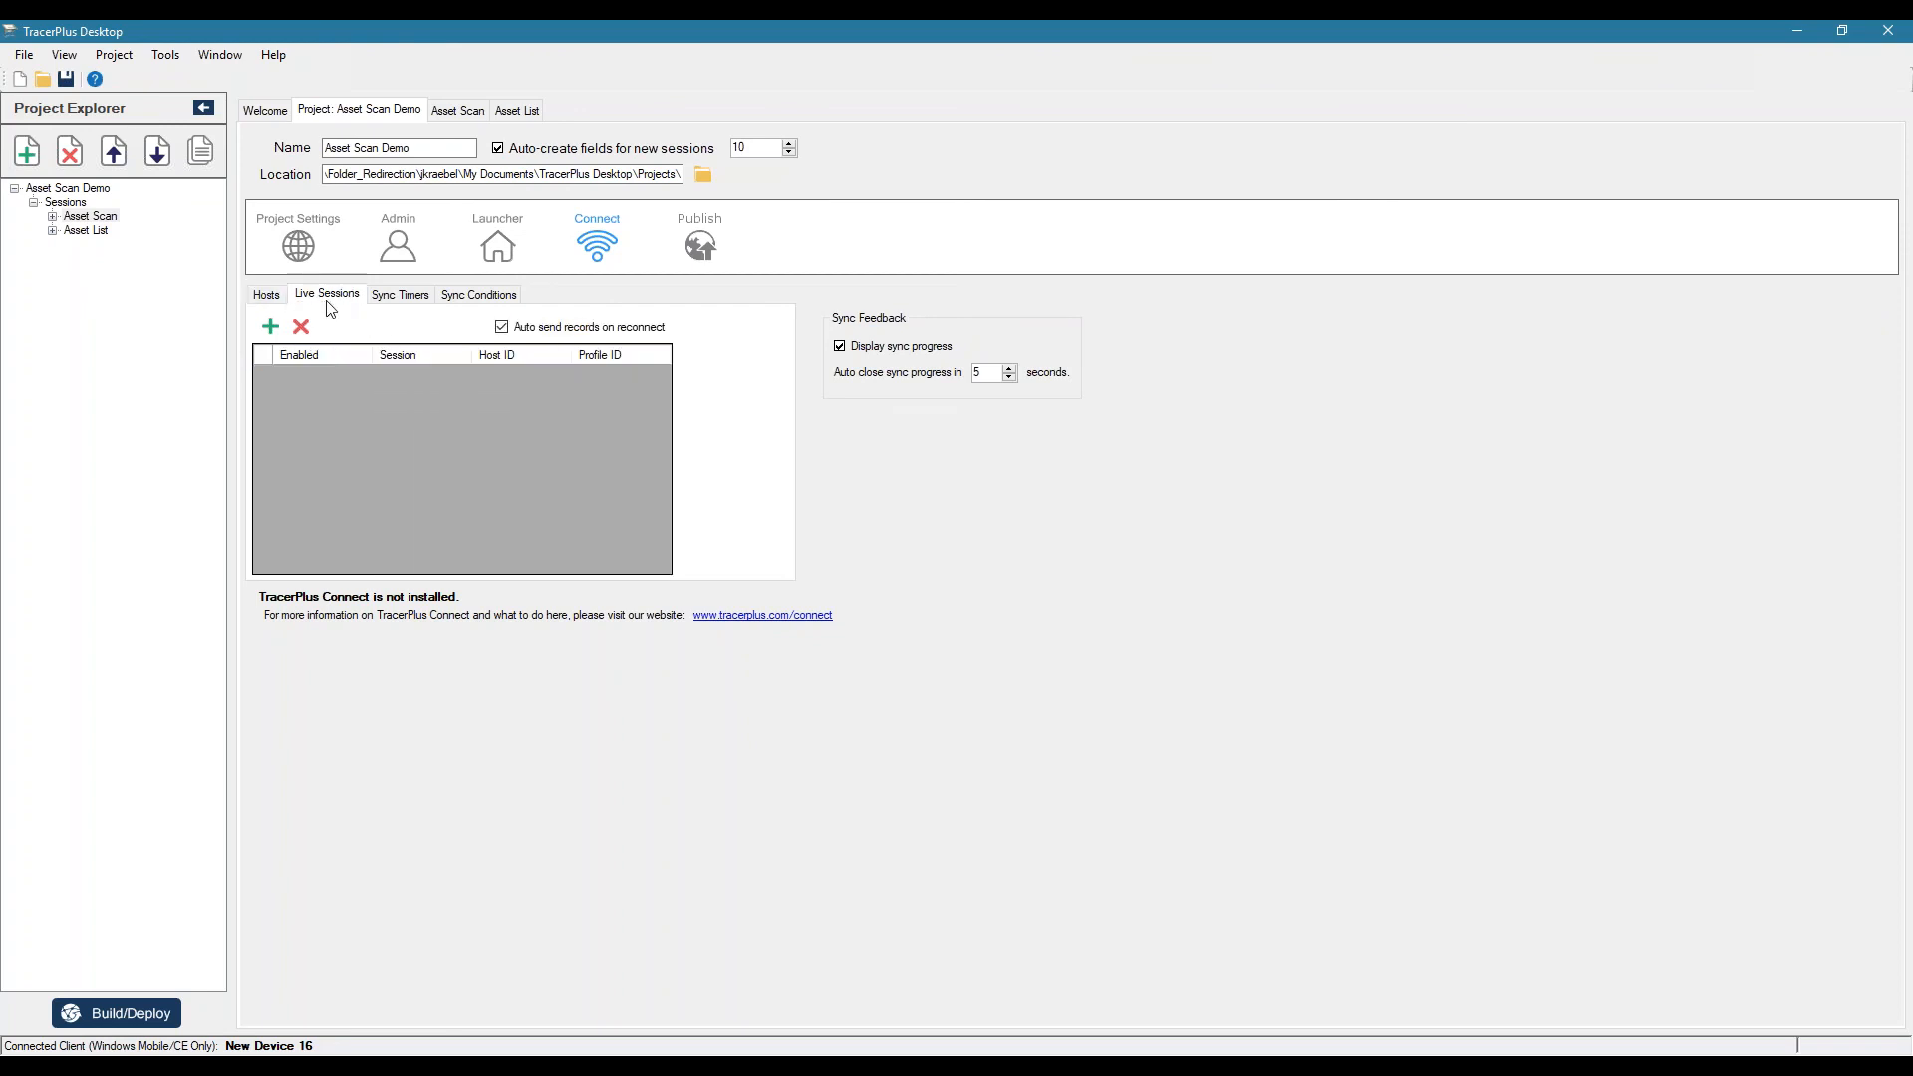
{"action": "mouse_move", "coordinate": [428, 401]}
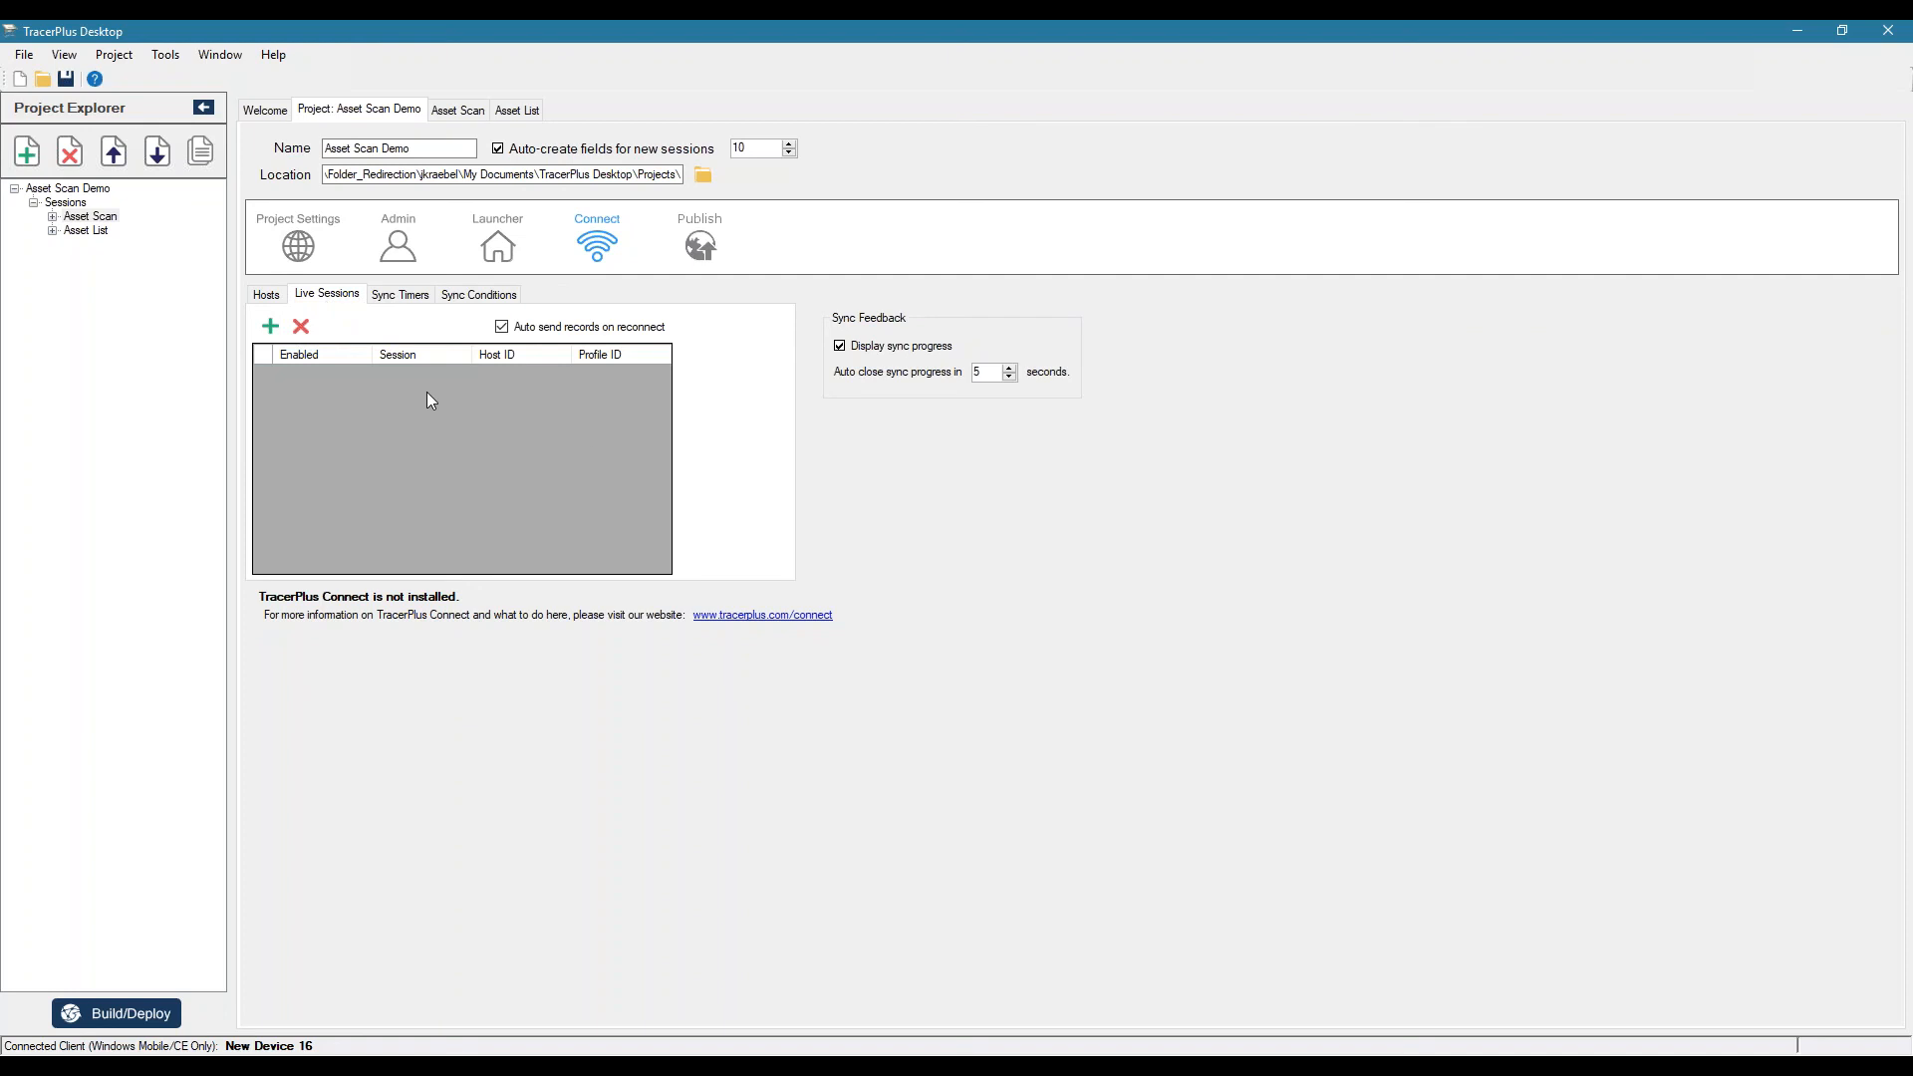
{"action": "mouse_move", "coordinate": [403, 315]}
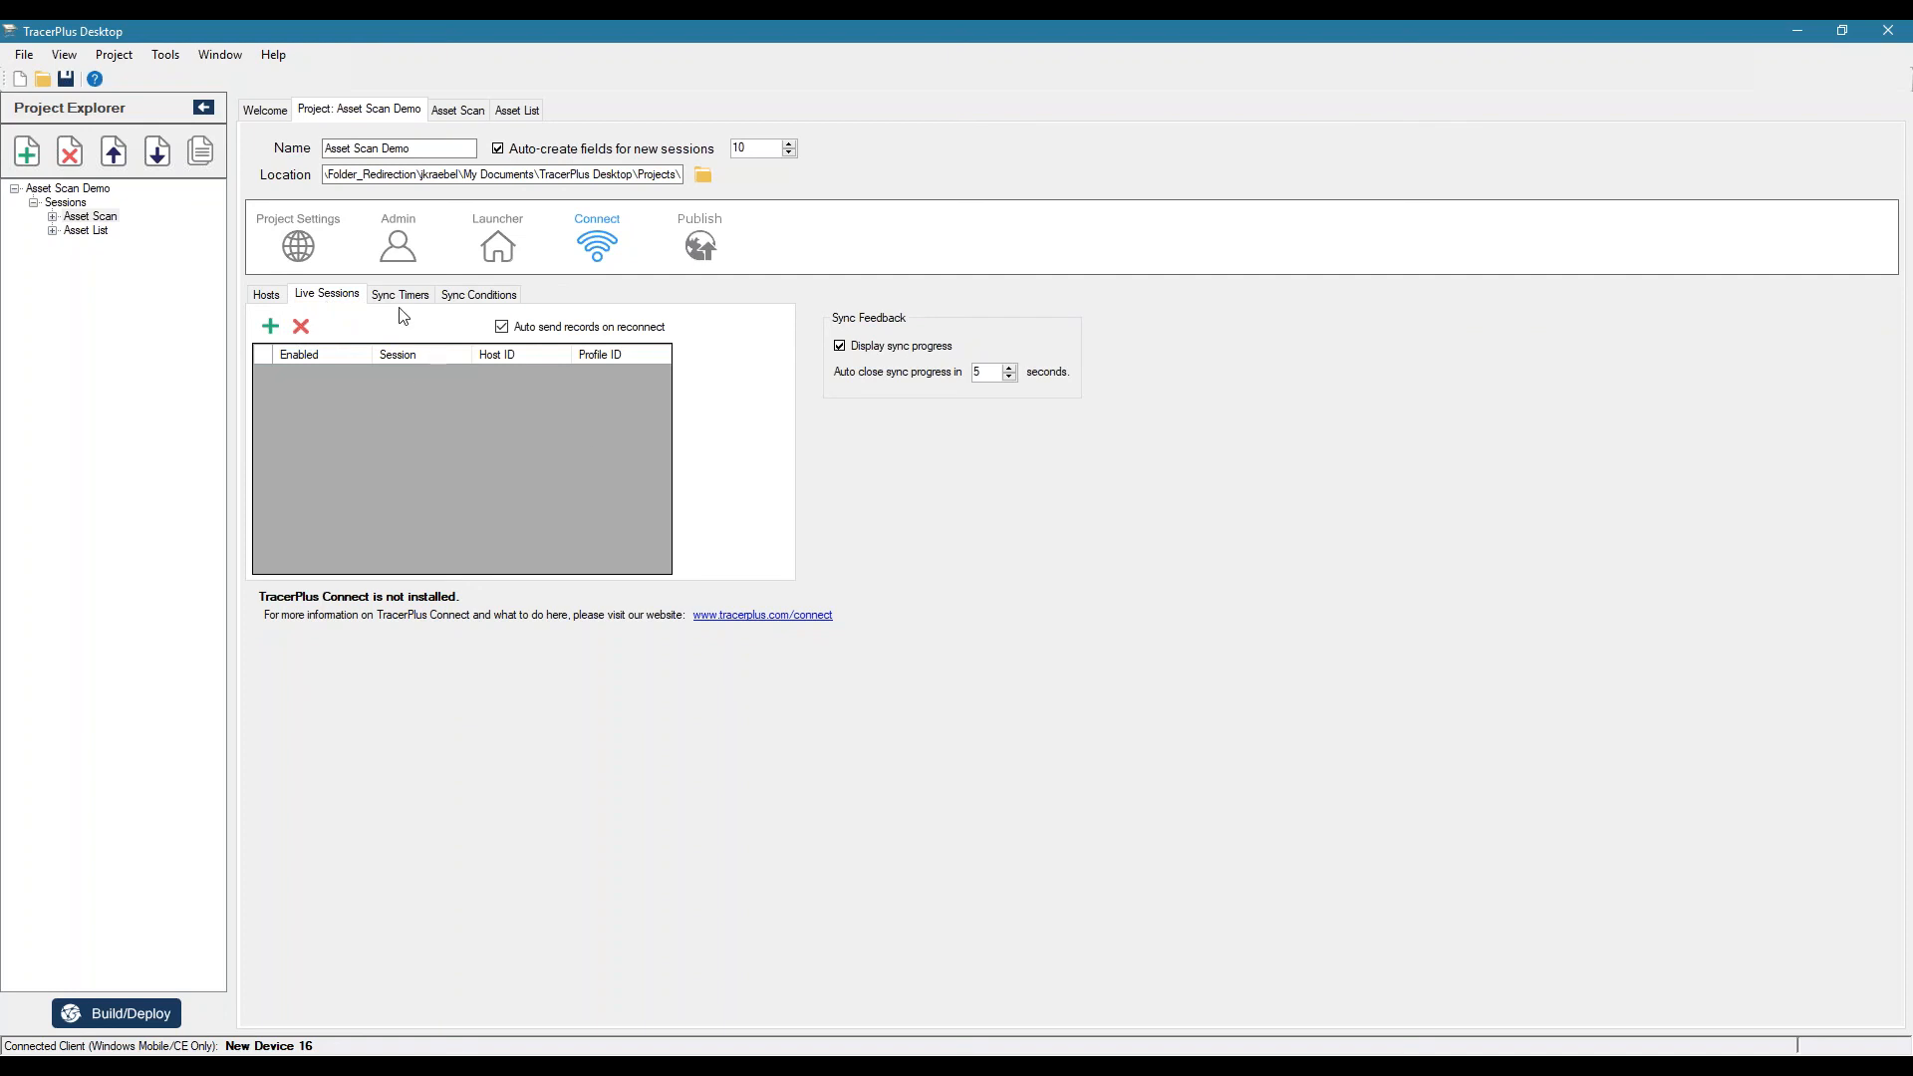
{"action": "left_click", "coordinate": [401, 295]}
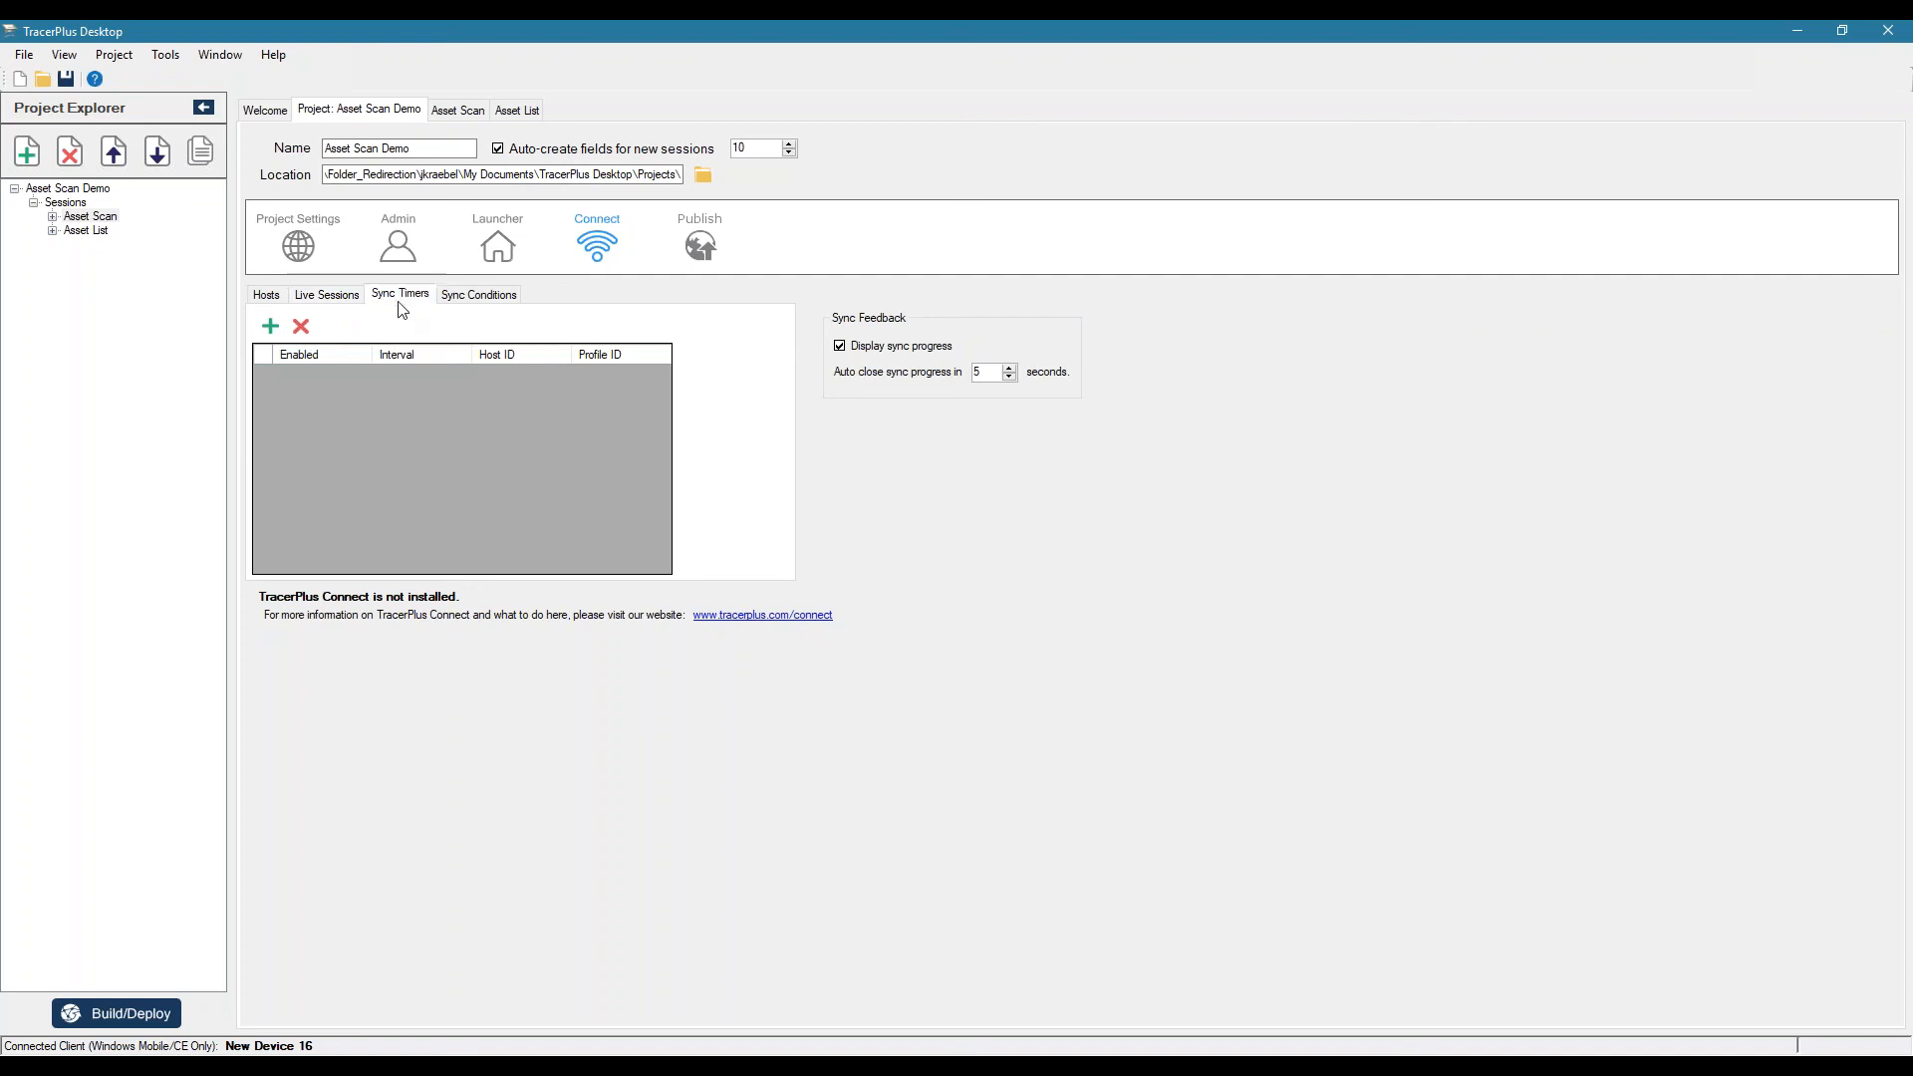
{"action": "mouse_move", "coordinate": [398, 426]}
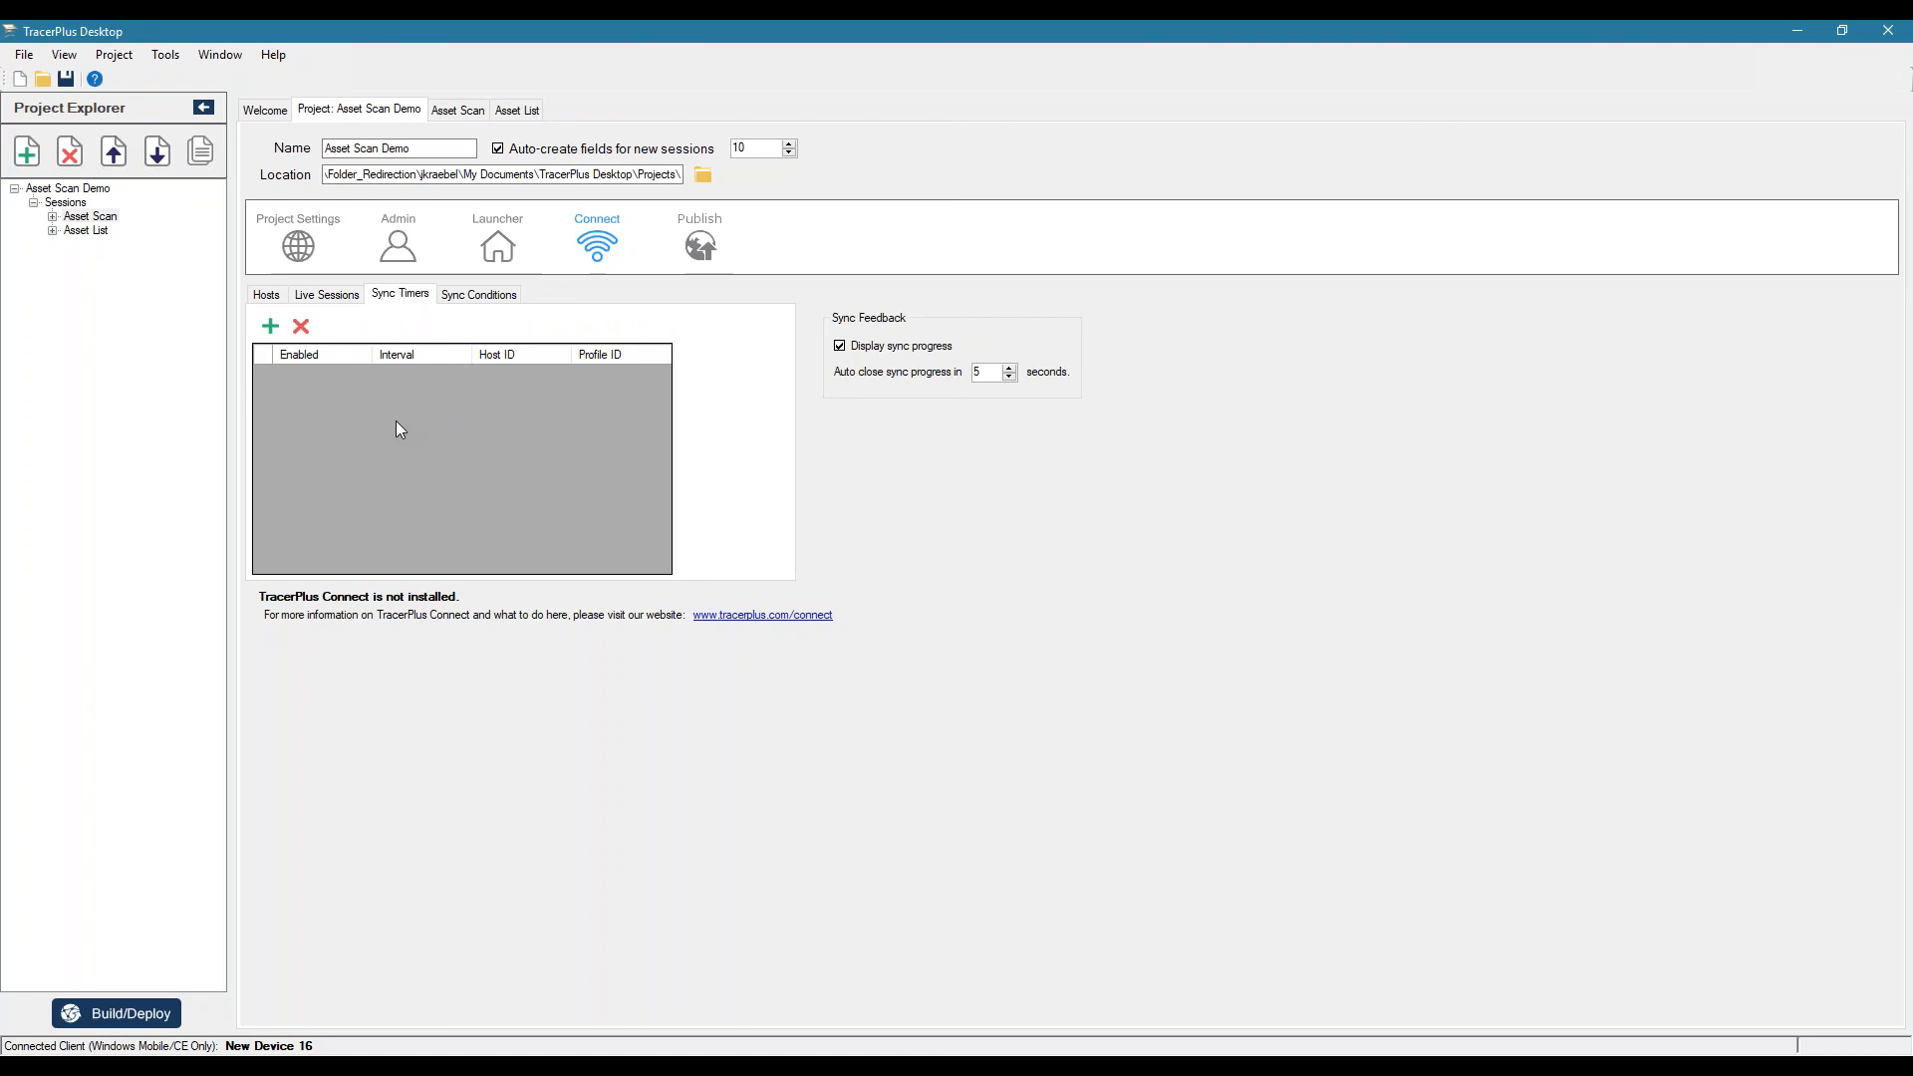
{"action": "left_click", "coordinate": [478, 295]}
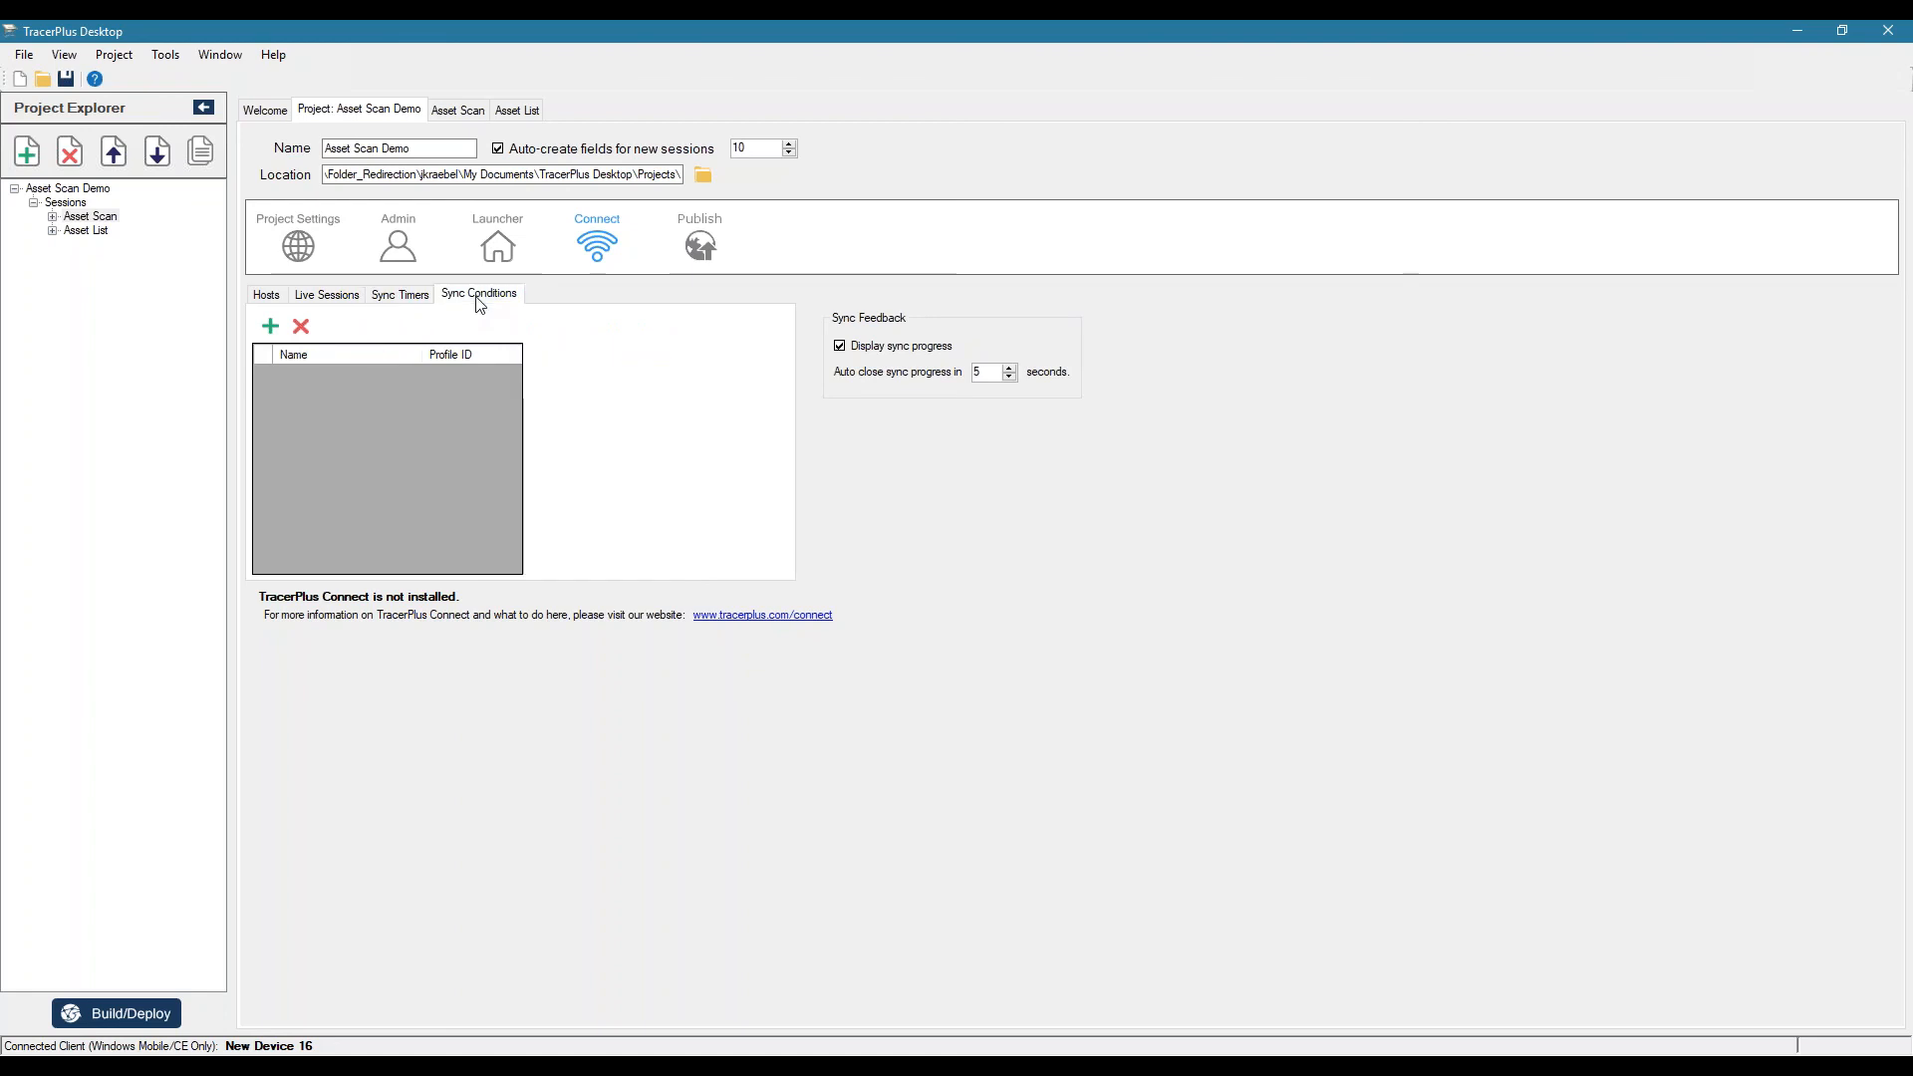
{"action": "mouse_move", "coordinate": [253, 315]}
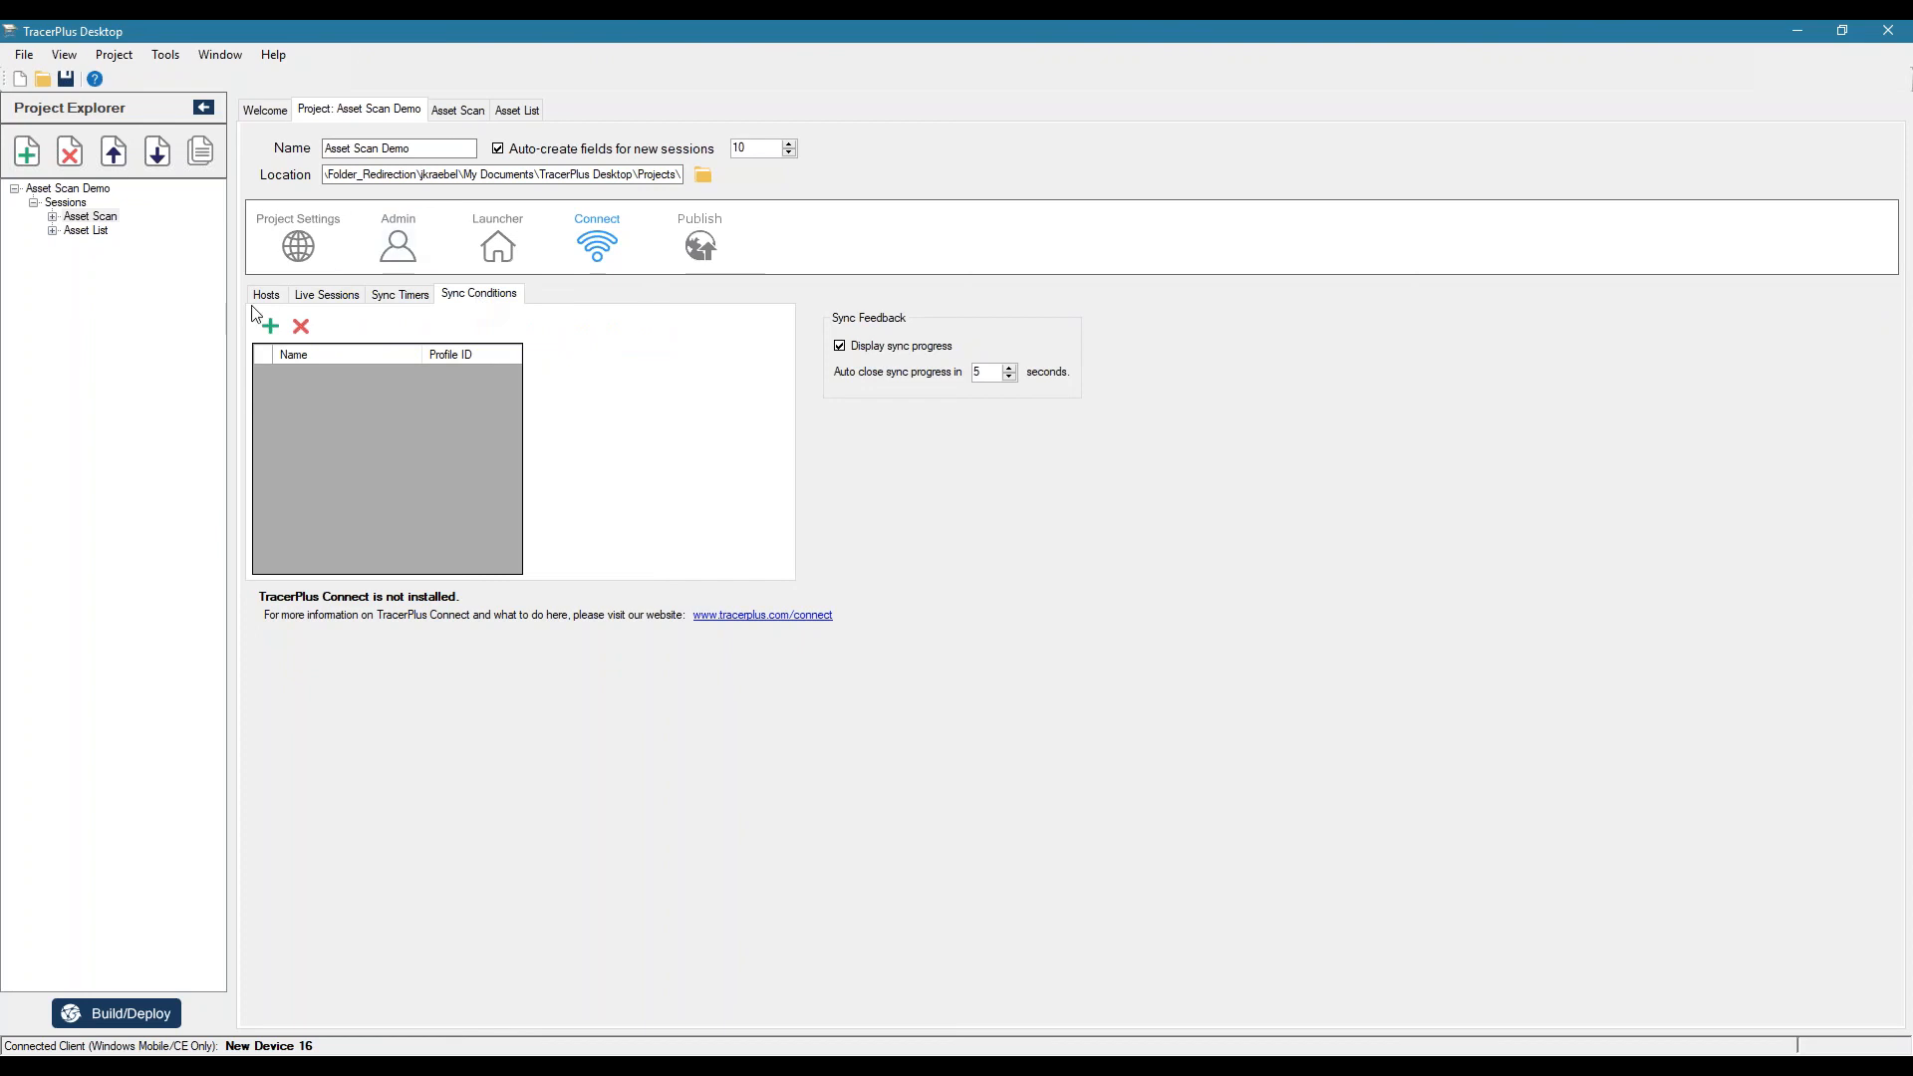
{"action": "left_click", "coordinate": [265, 295]}
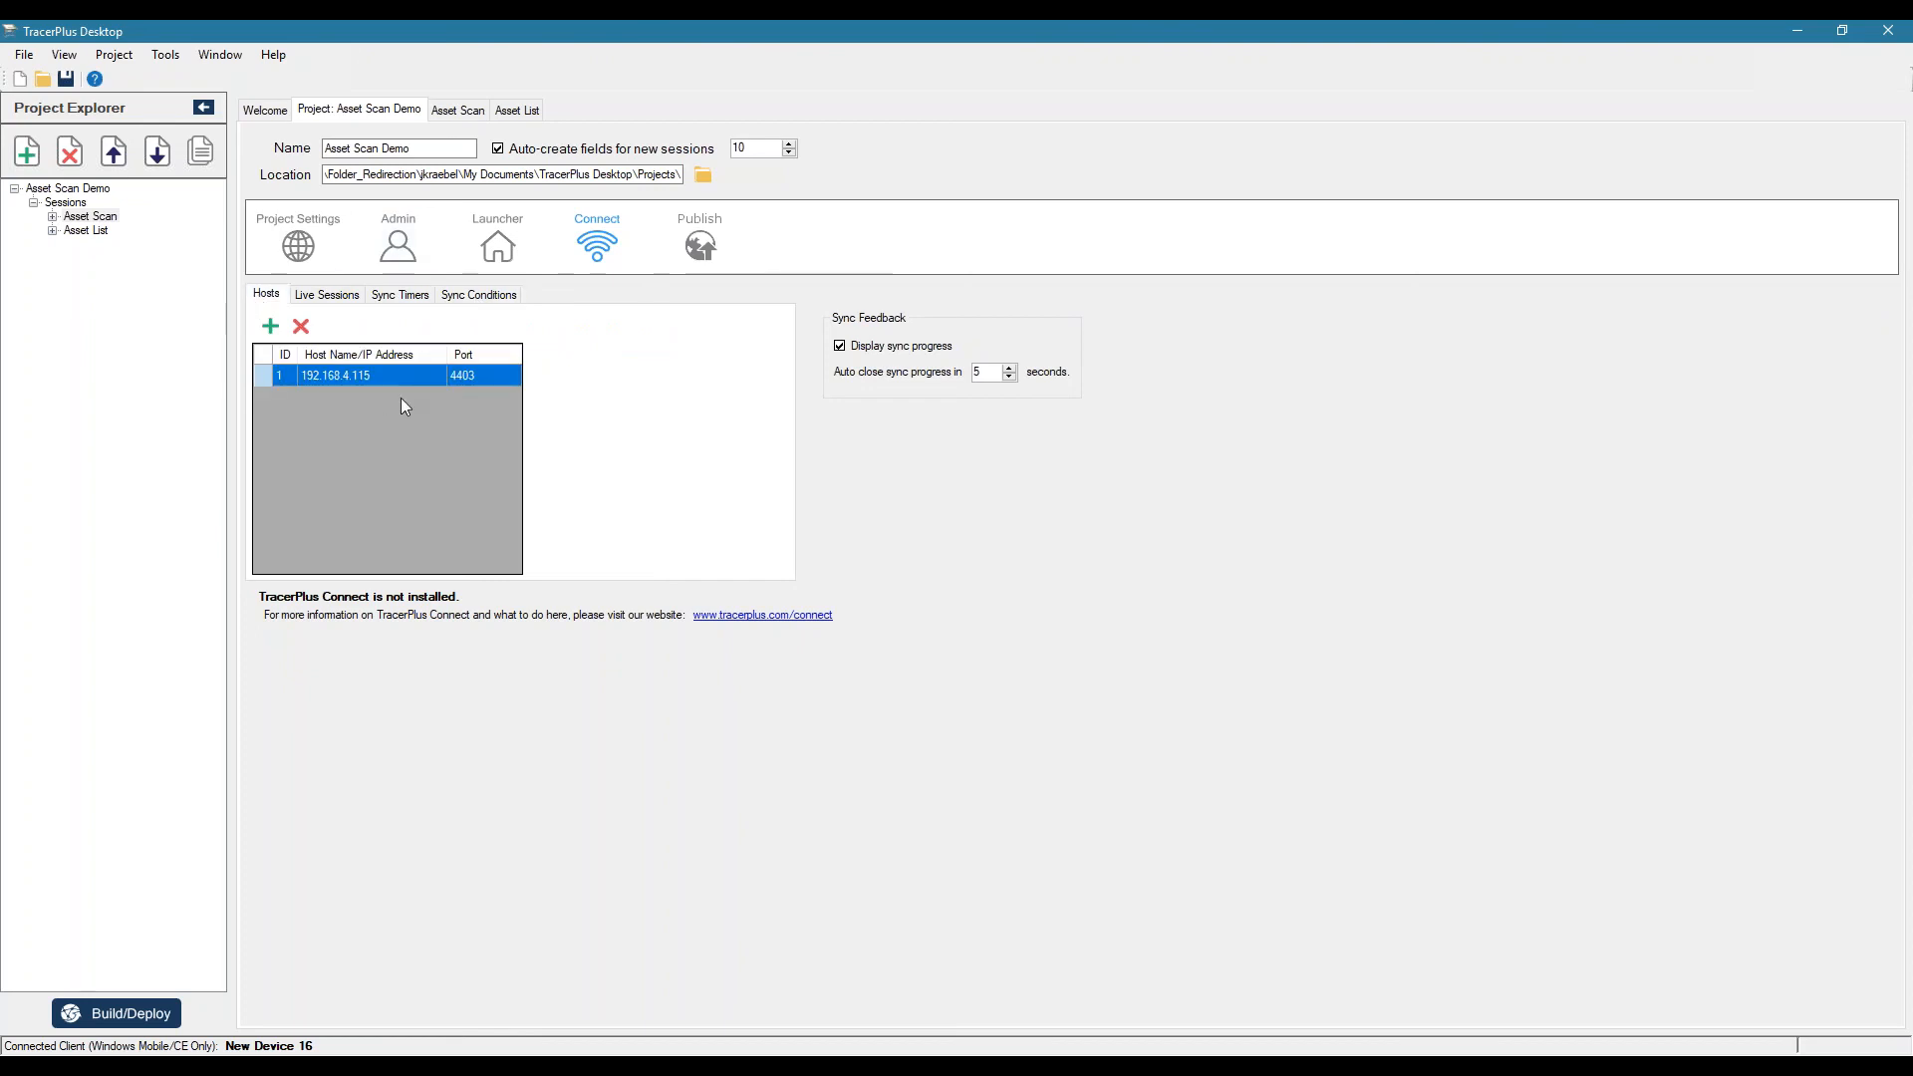
{"action": "mouse_move", "coordinate": [356, 379]}
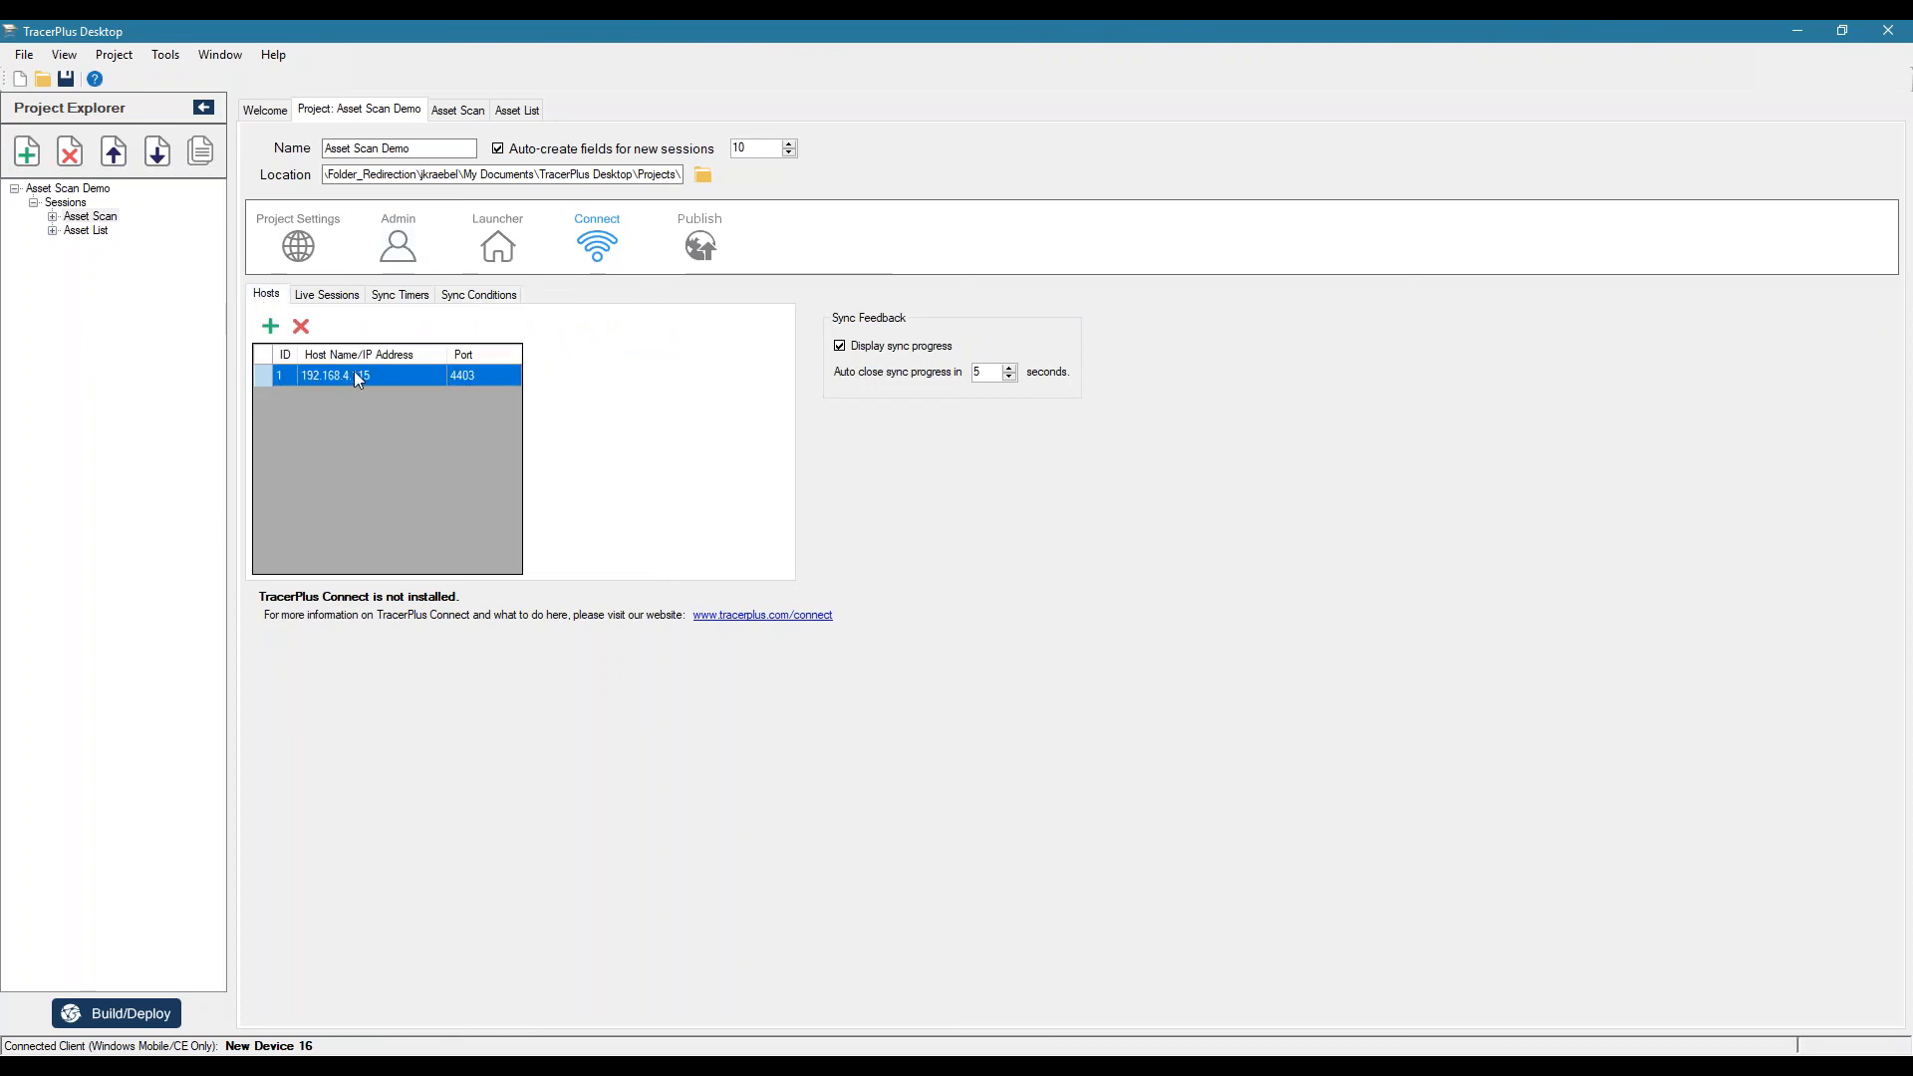
{"action": "mouse_move", "coordinate": [337, 398]}
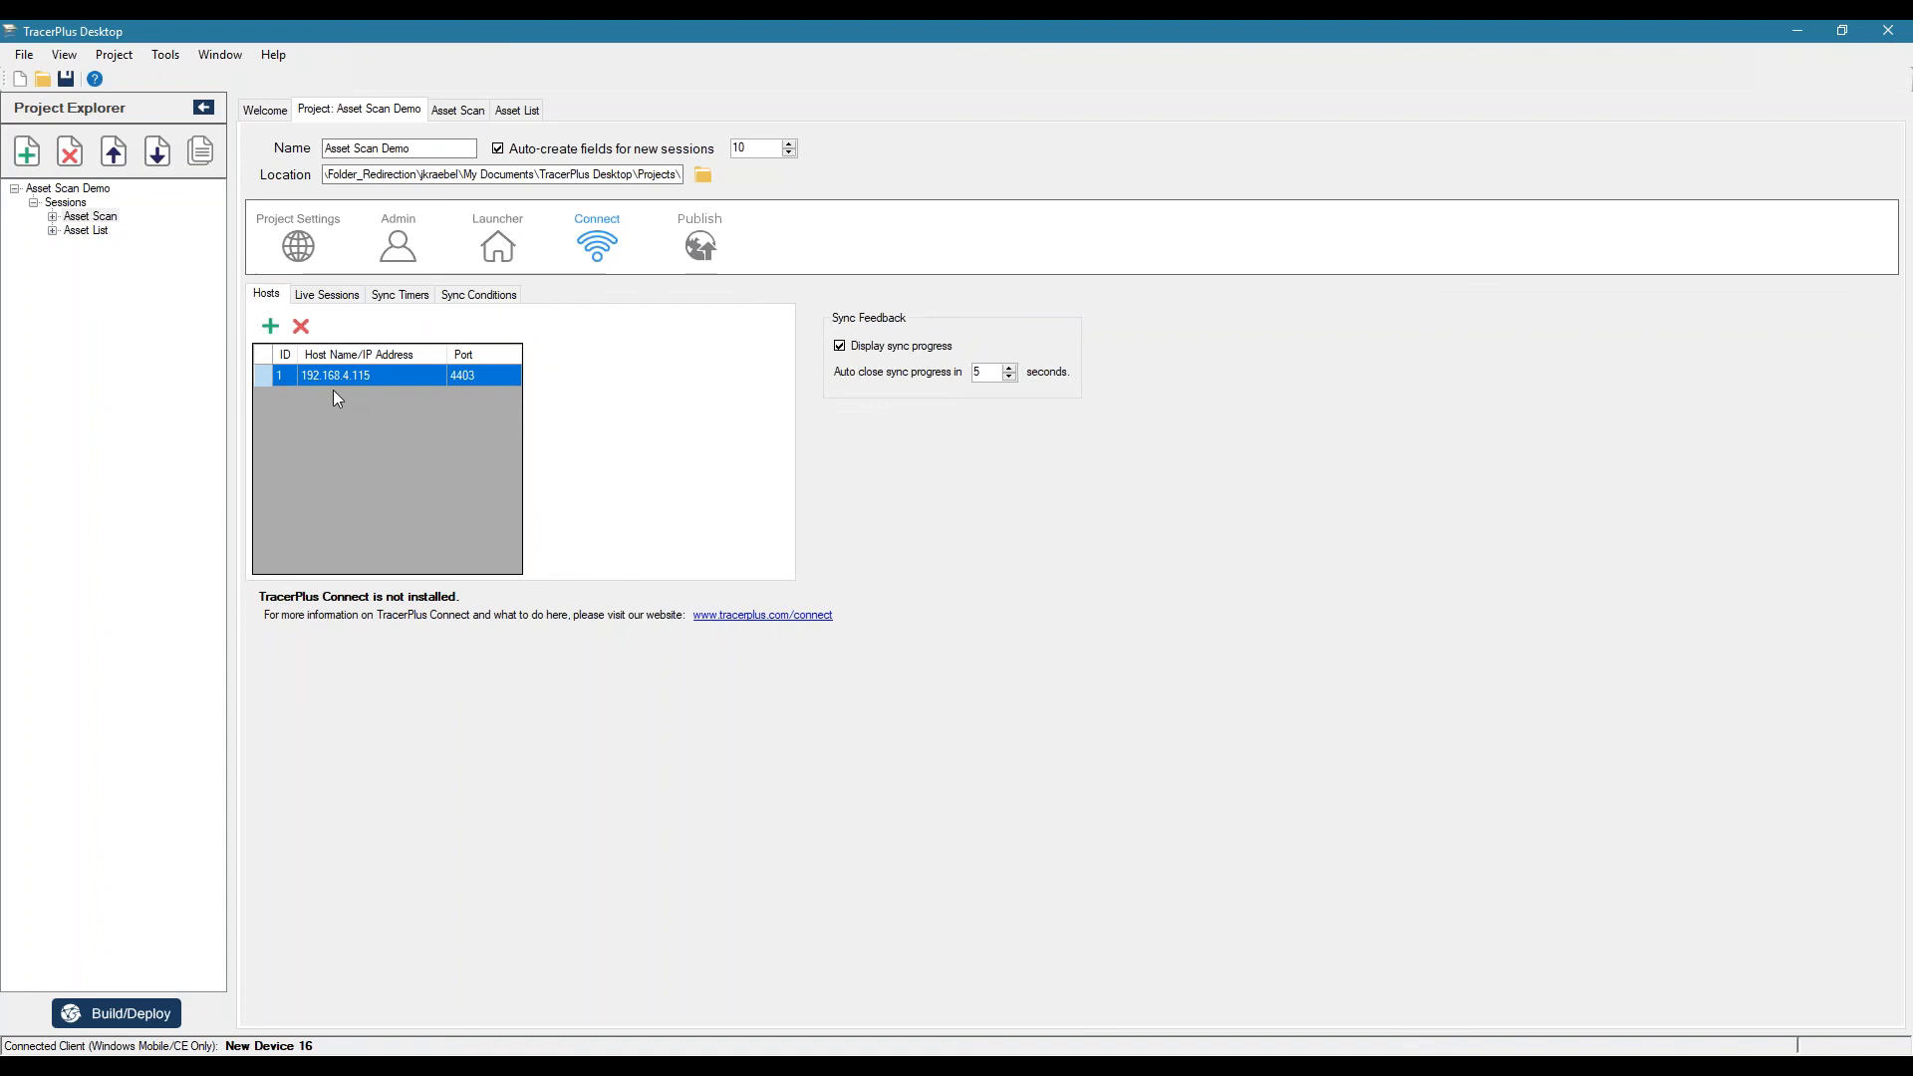
{"action": "left_click", "coordinate": [297, 243]}
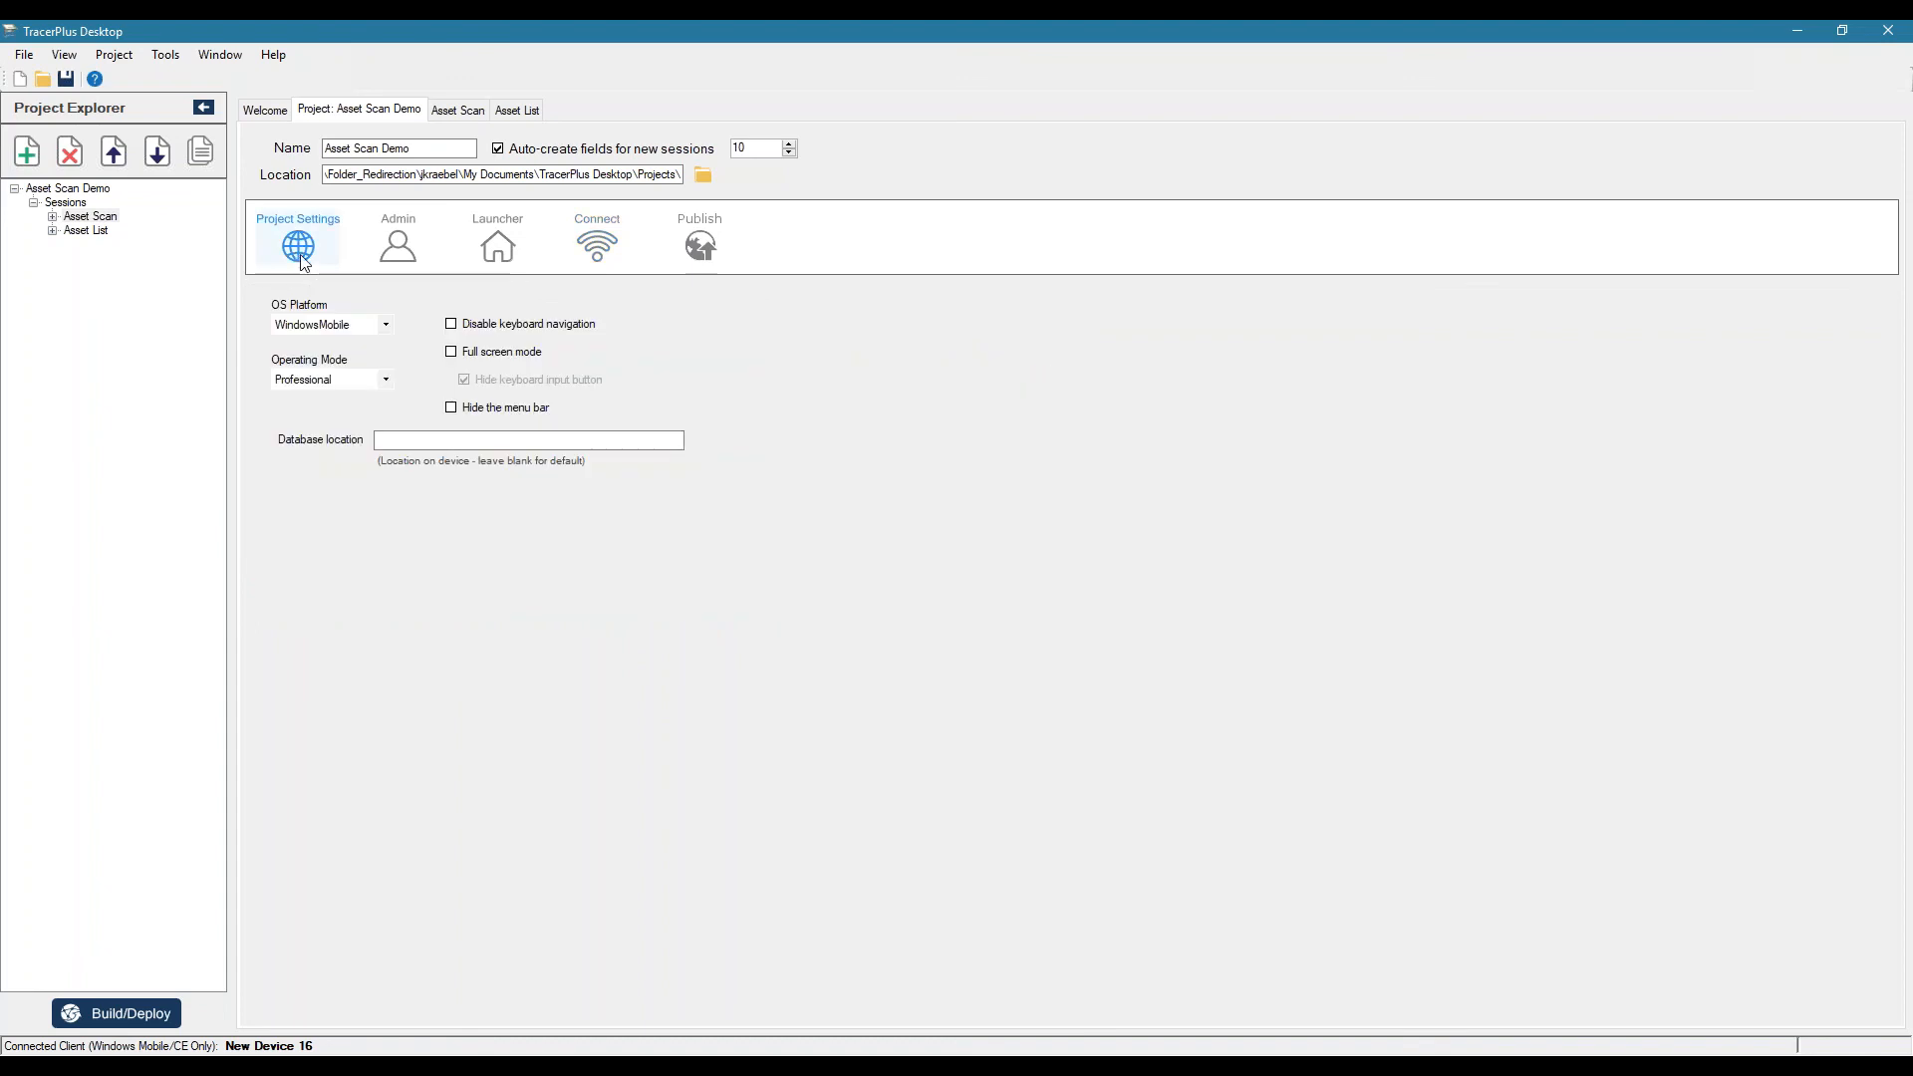
- Return to the Asset Scan form designer and deselect the SYNC button
{"action": "left_click", "coordinate": [458, 110]}
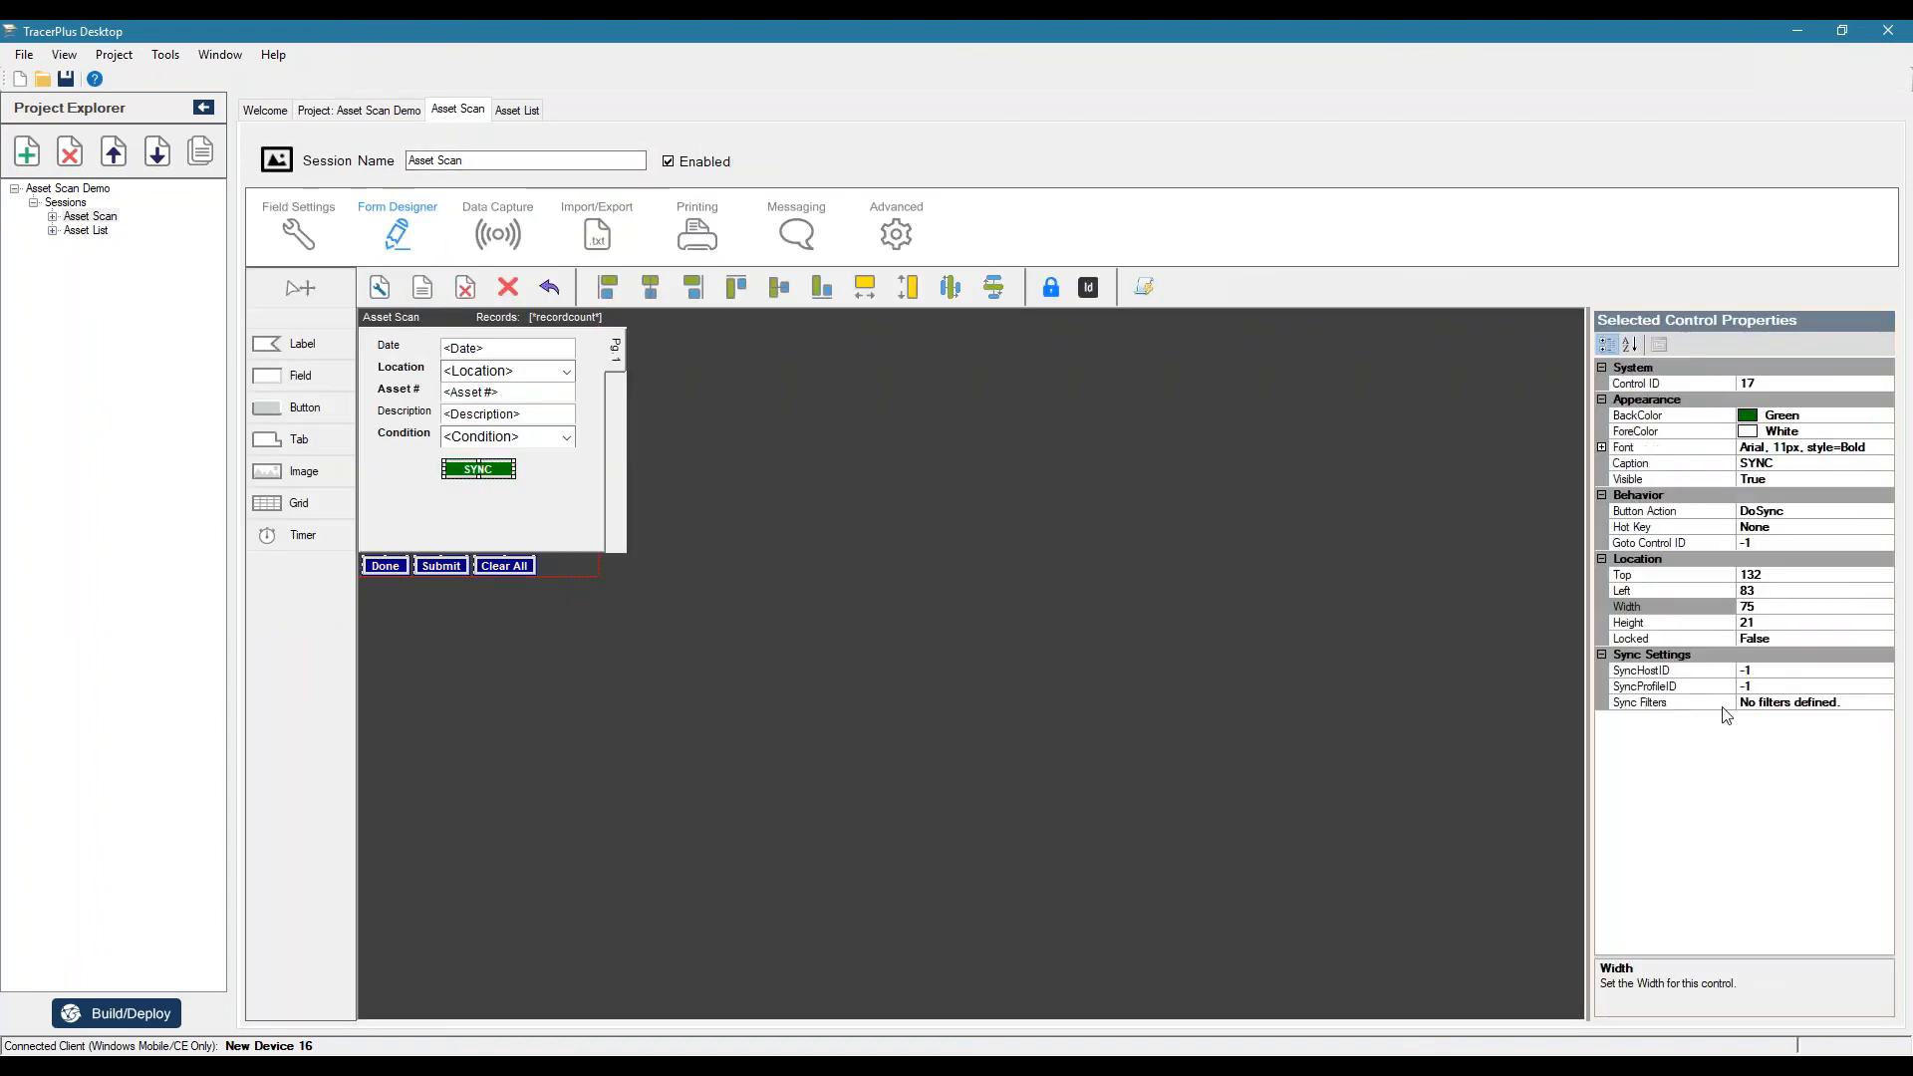
{"action": "left_click", "coordinate": [1641, 669]}
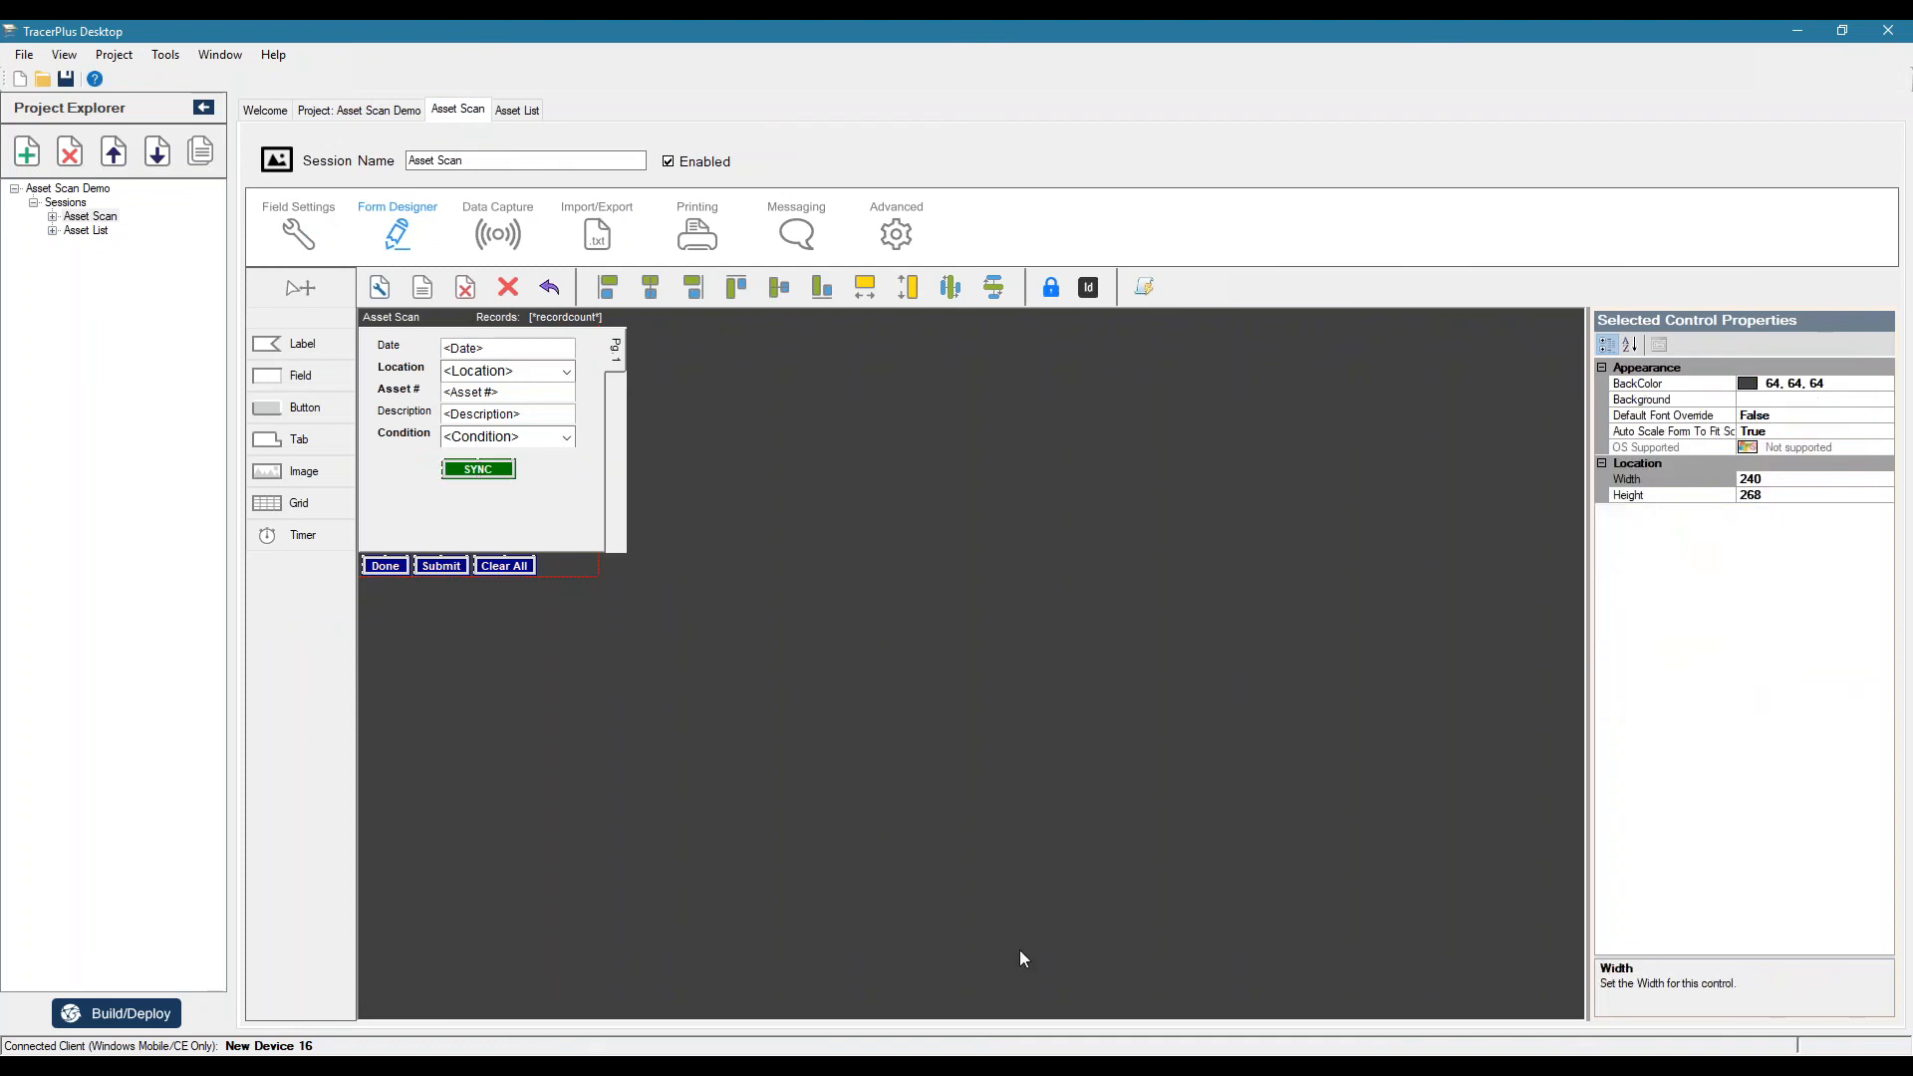
{"action": "mouse_move", "coordinate": [1020, 959]}
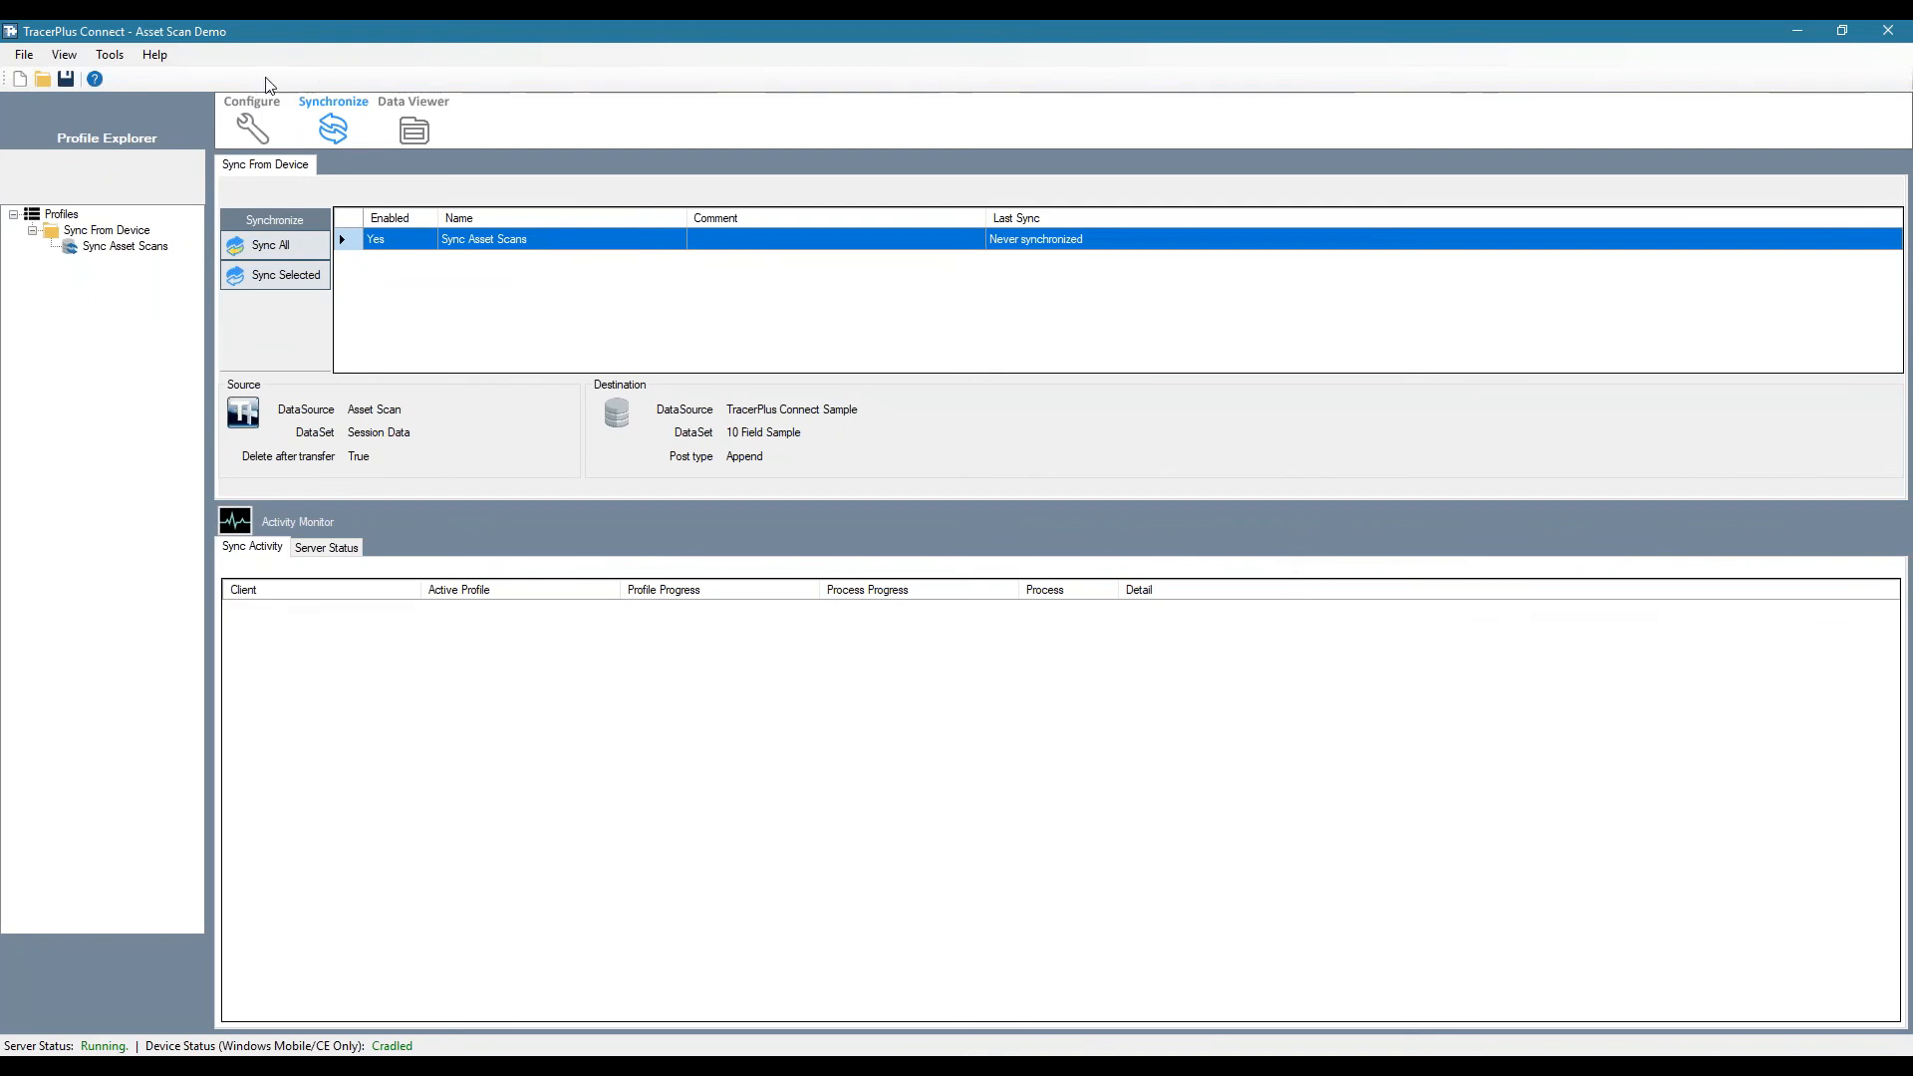
- Look up the Sync From Device profile's configuration and read its Profile ID of 1
{"action": "left_click", "coordinate": [252, 116]}
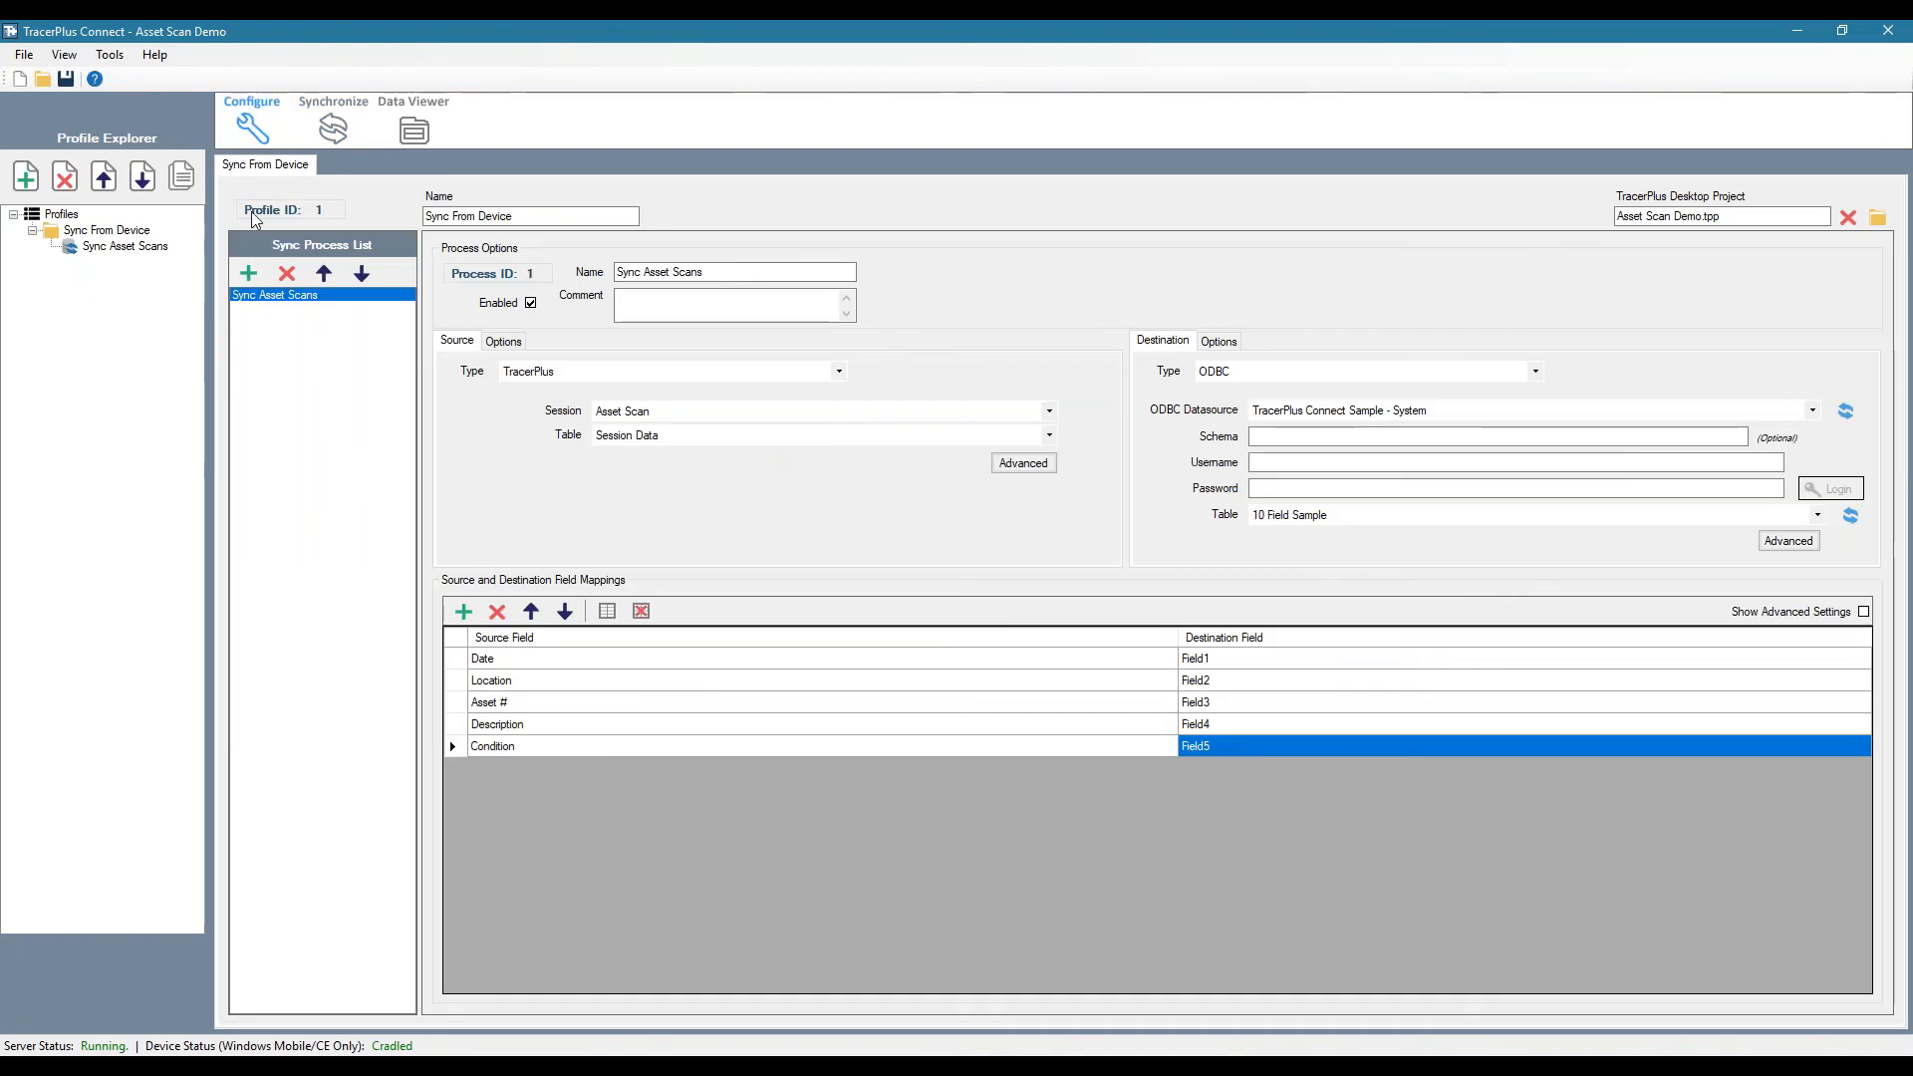
{"action": "mouse_move", "coordinate": [303, 217]}
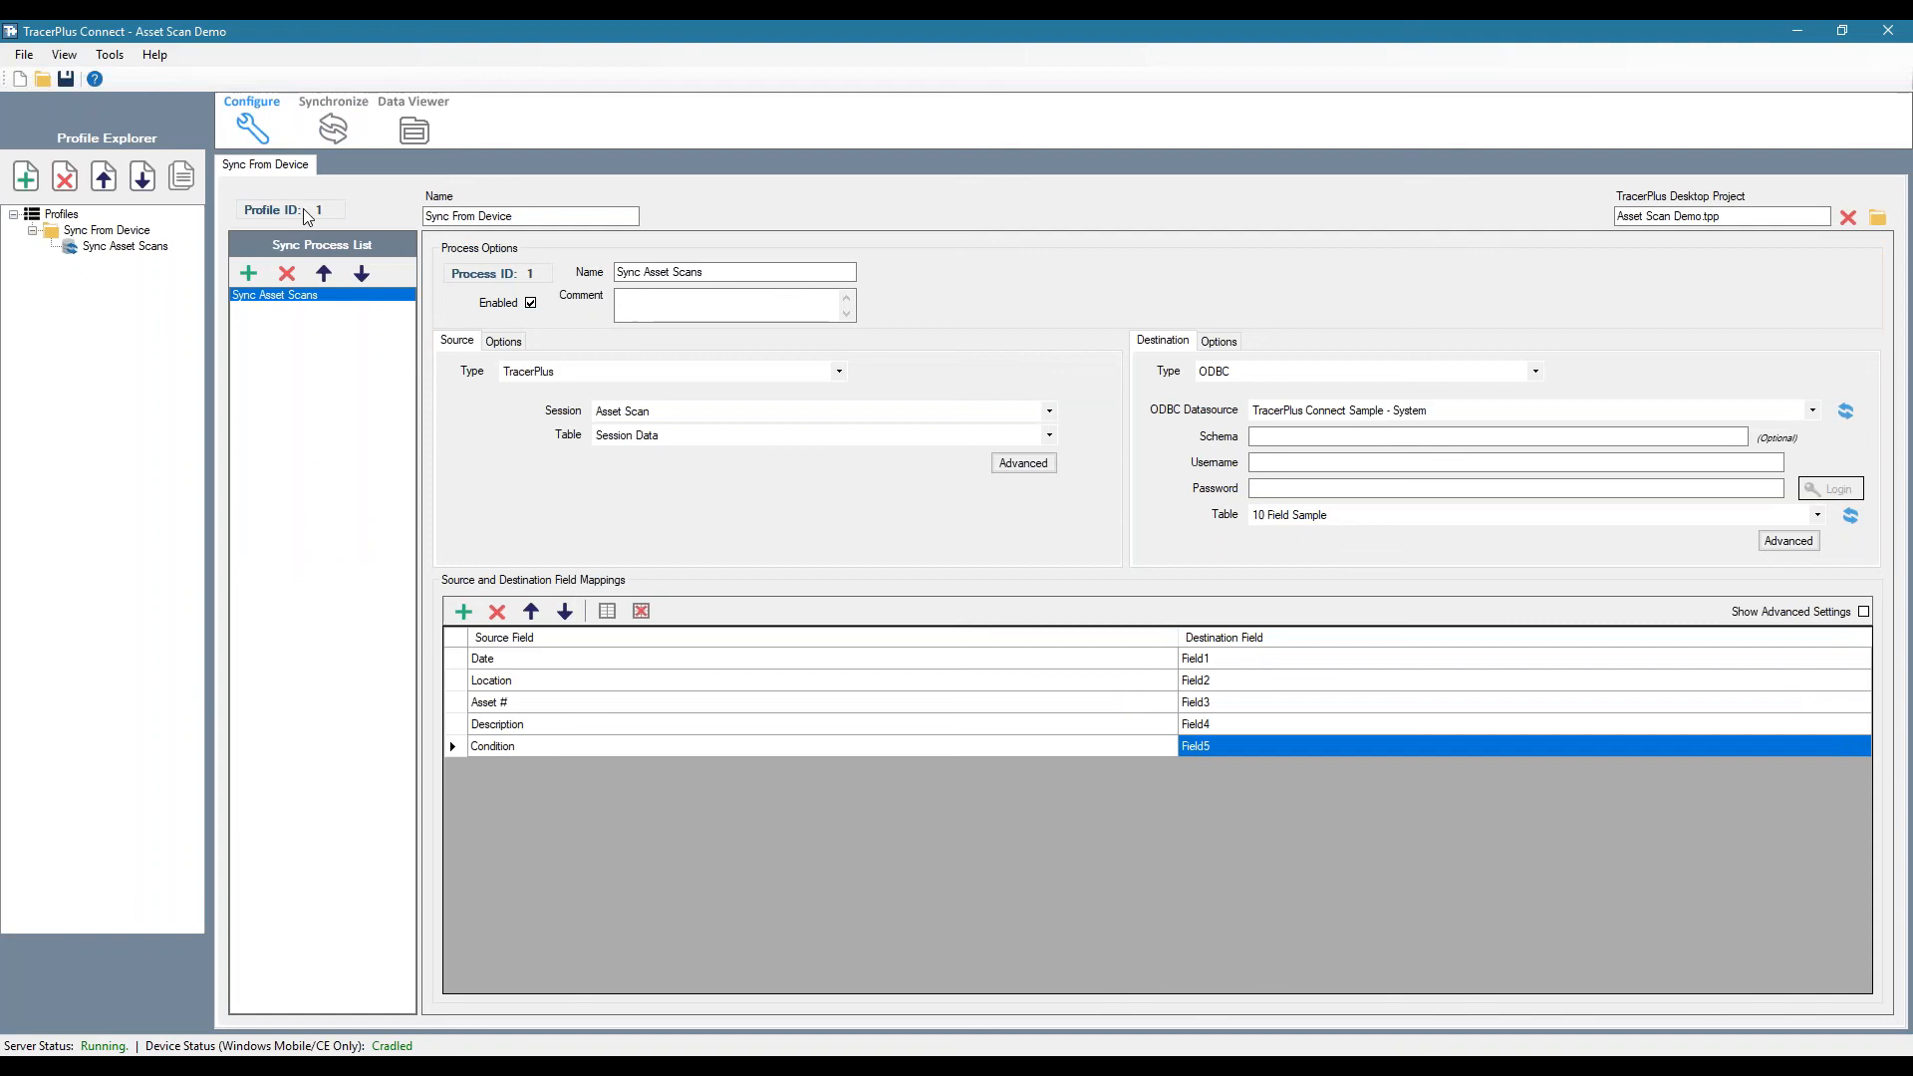
{"action": "left_click", "coordinate": [530, 216]}
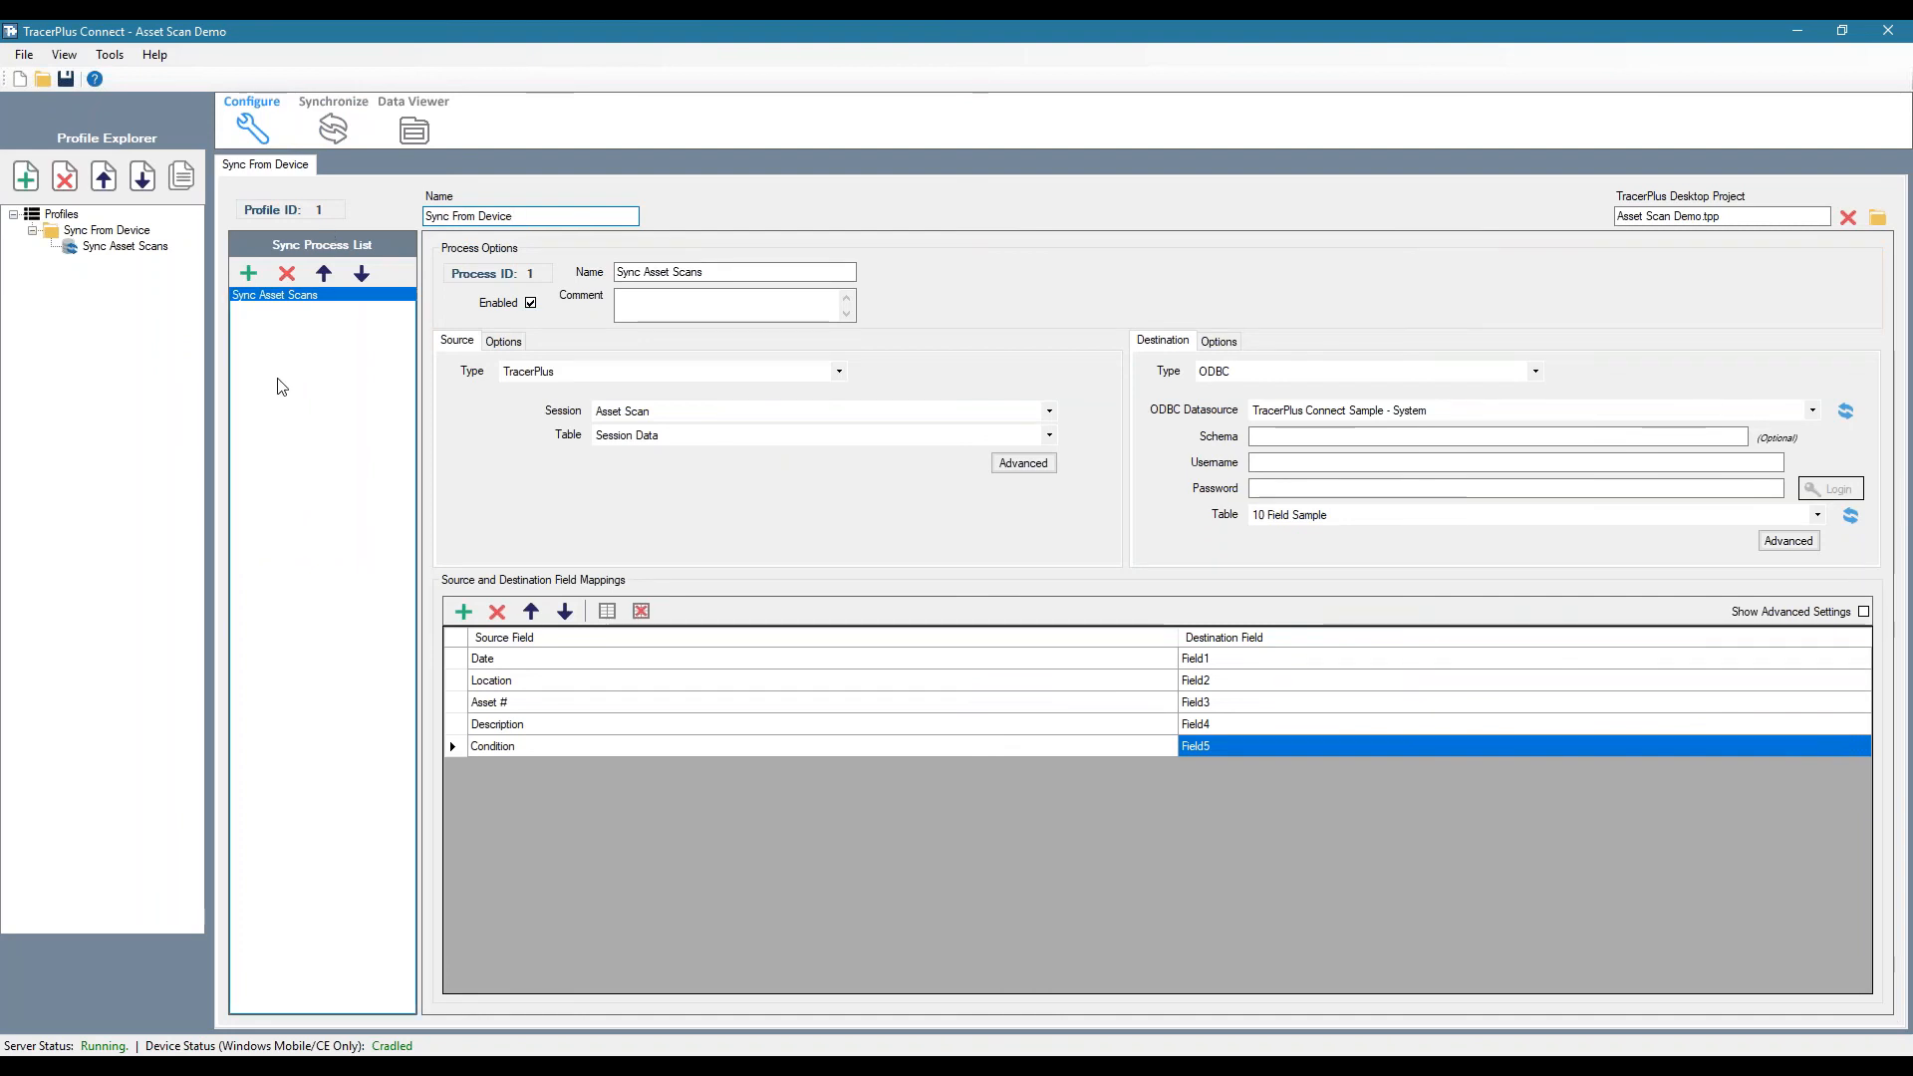
{"action": "mouse_move", "coordinate": [335, 319]}
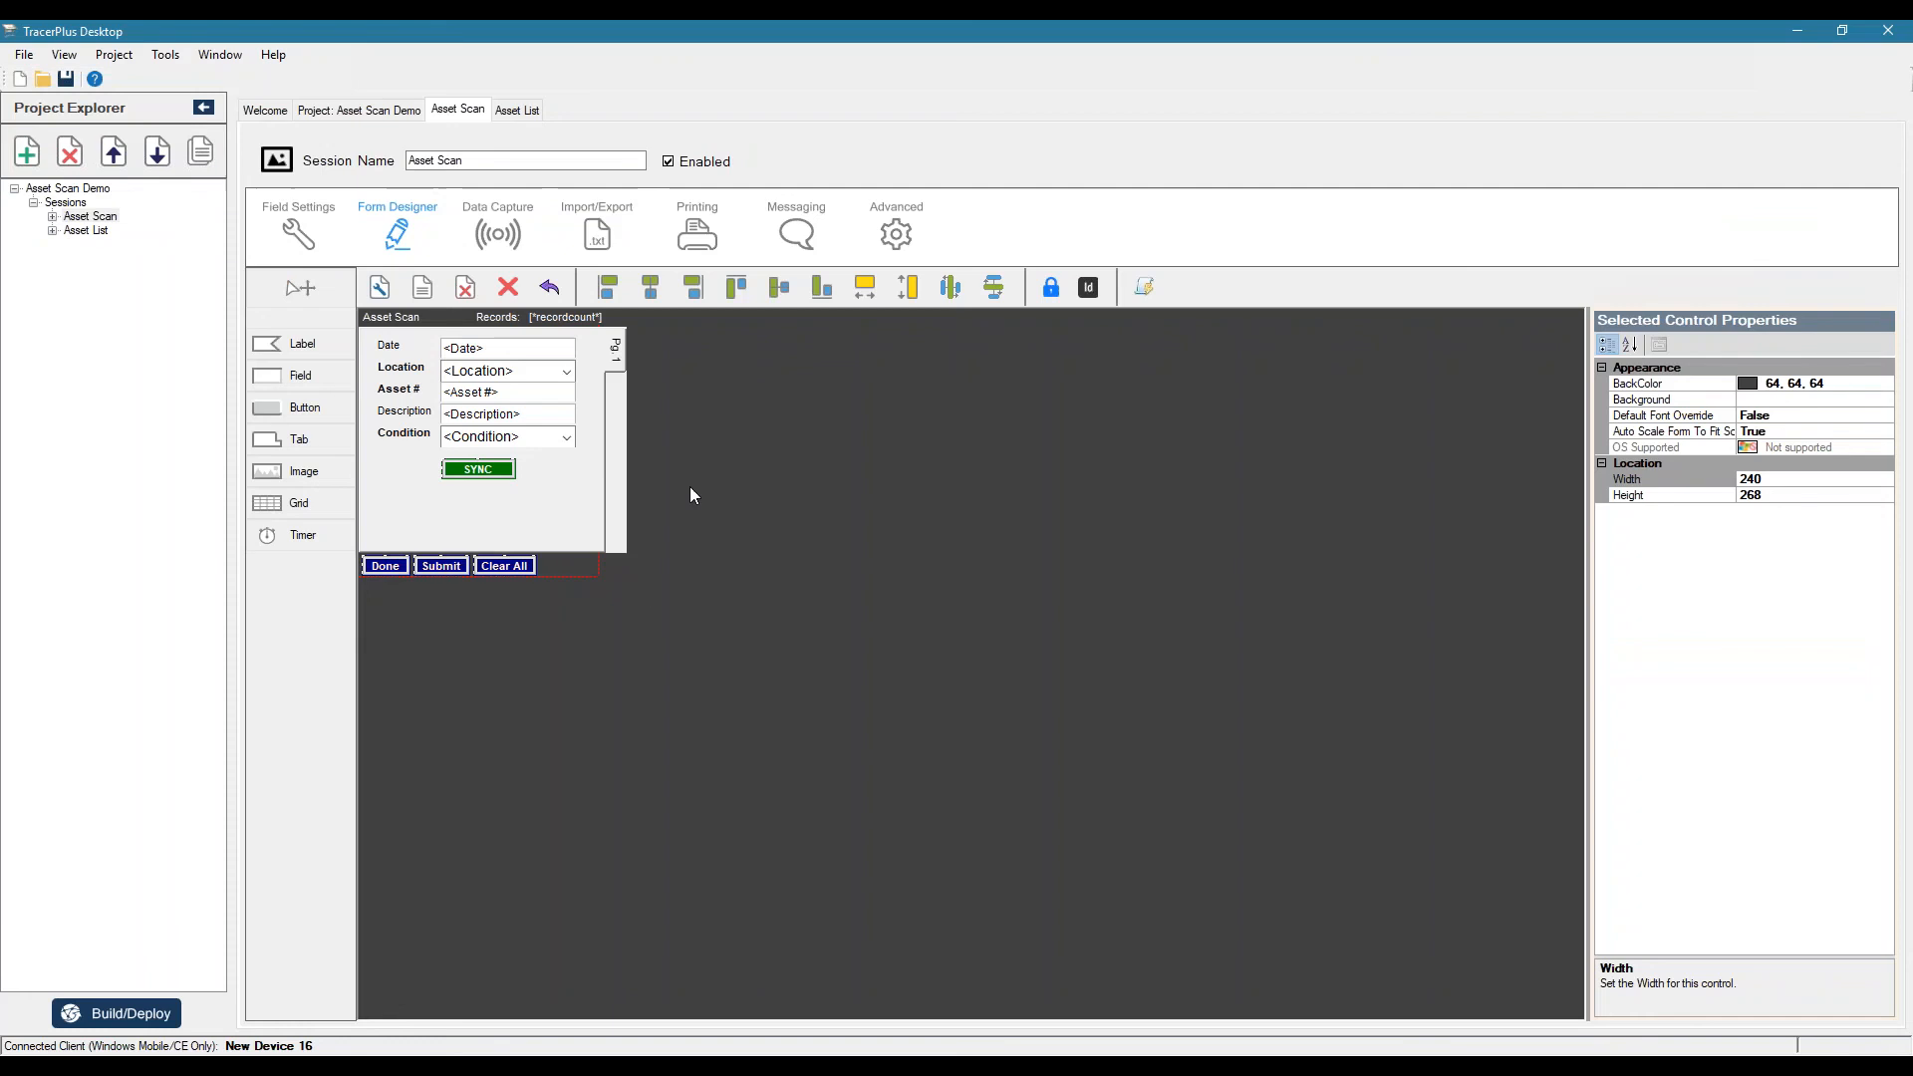
- Give the SYNC button SyncHostID 1 and SyncProfileID 1 in its Sync Settings
{"action": "left_click", "coordinate": [476, 469]}
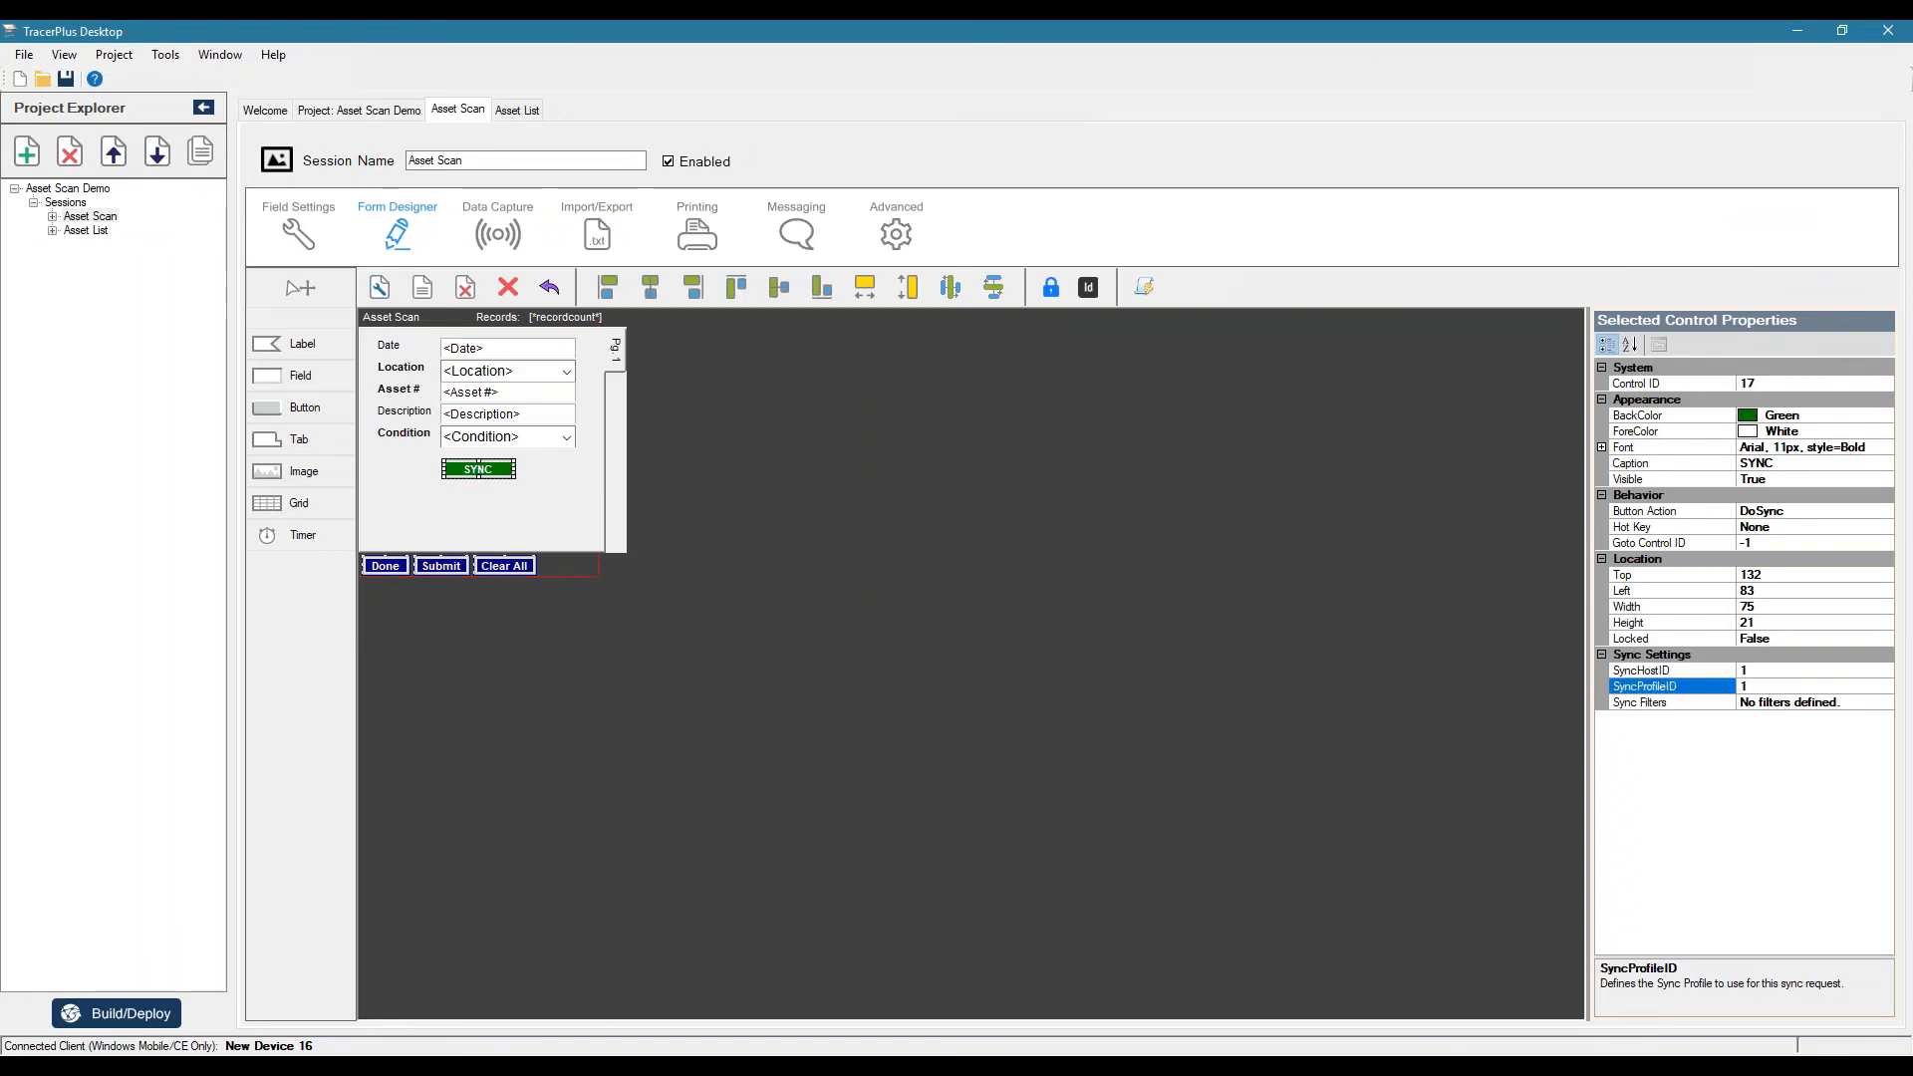
{"action": "left_click", "coordinate": [1644, 701]}
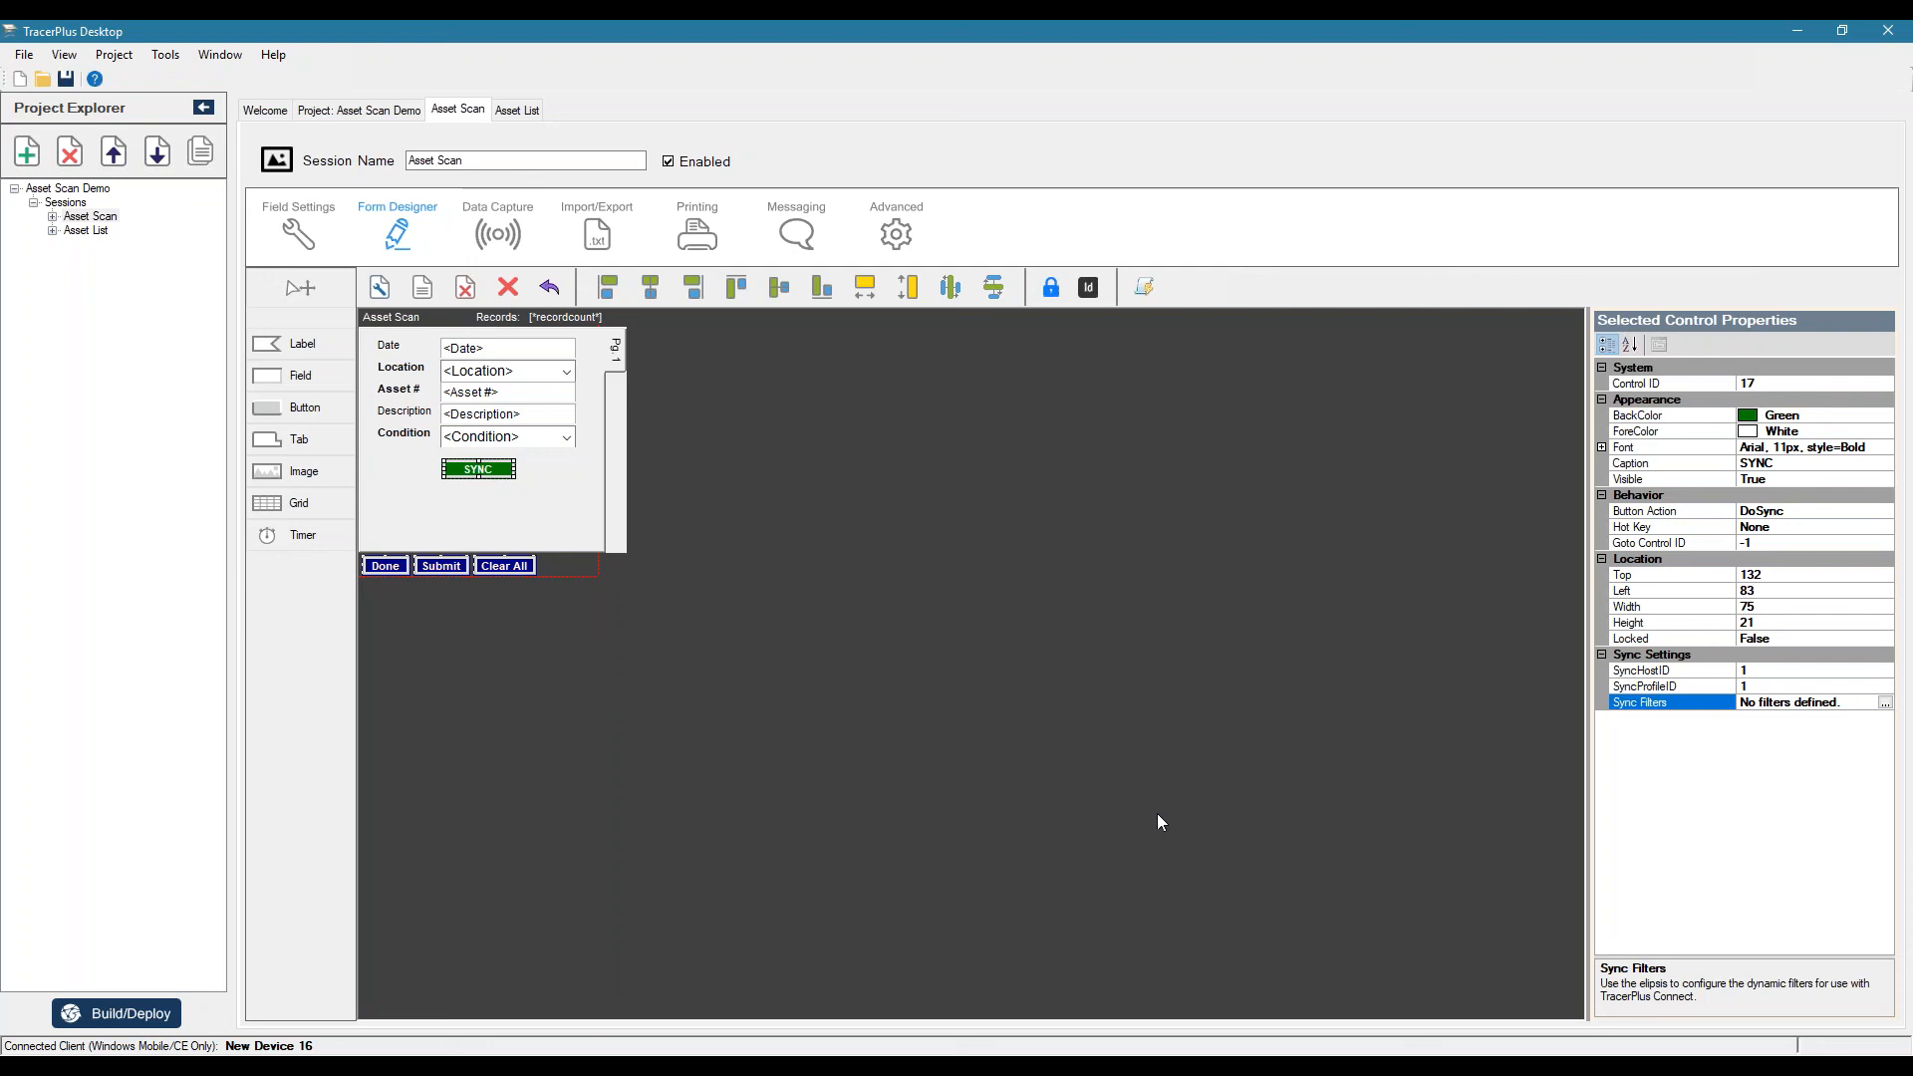
{"action": "mouse_move", "coordinate": [1230, 803]}
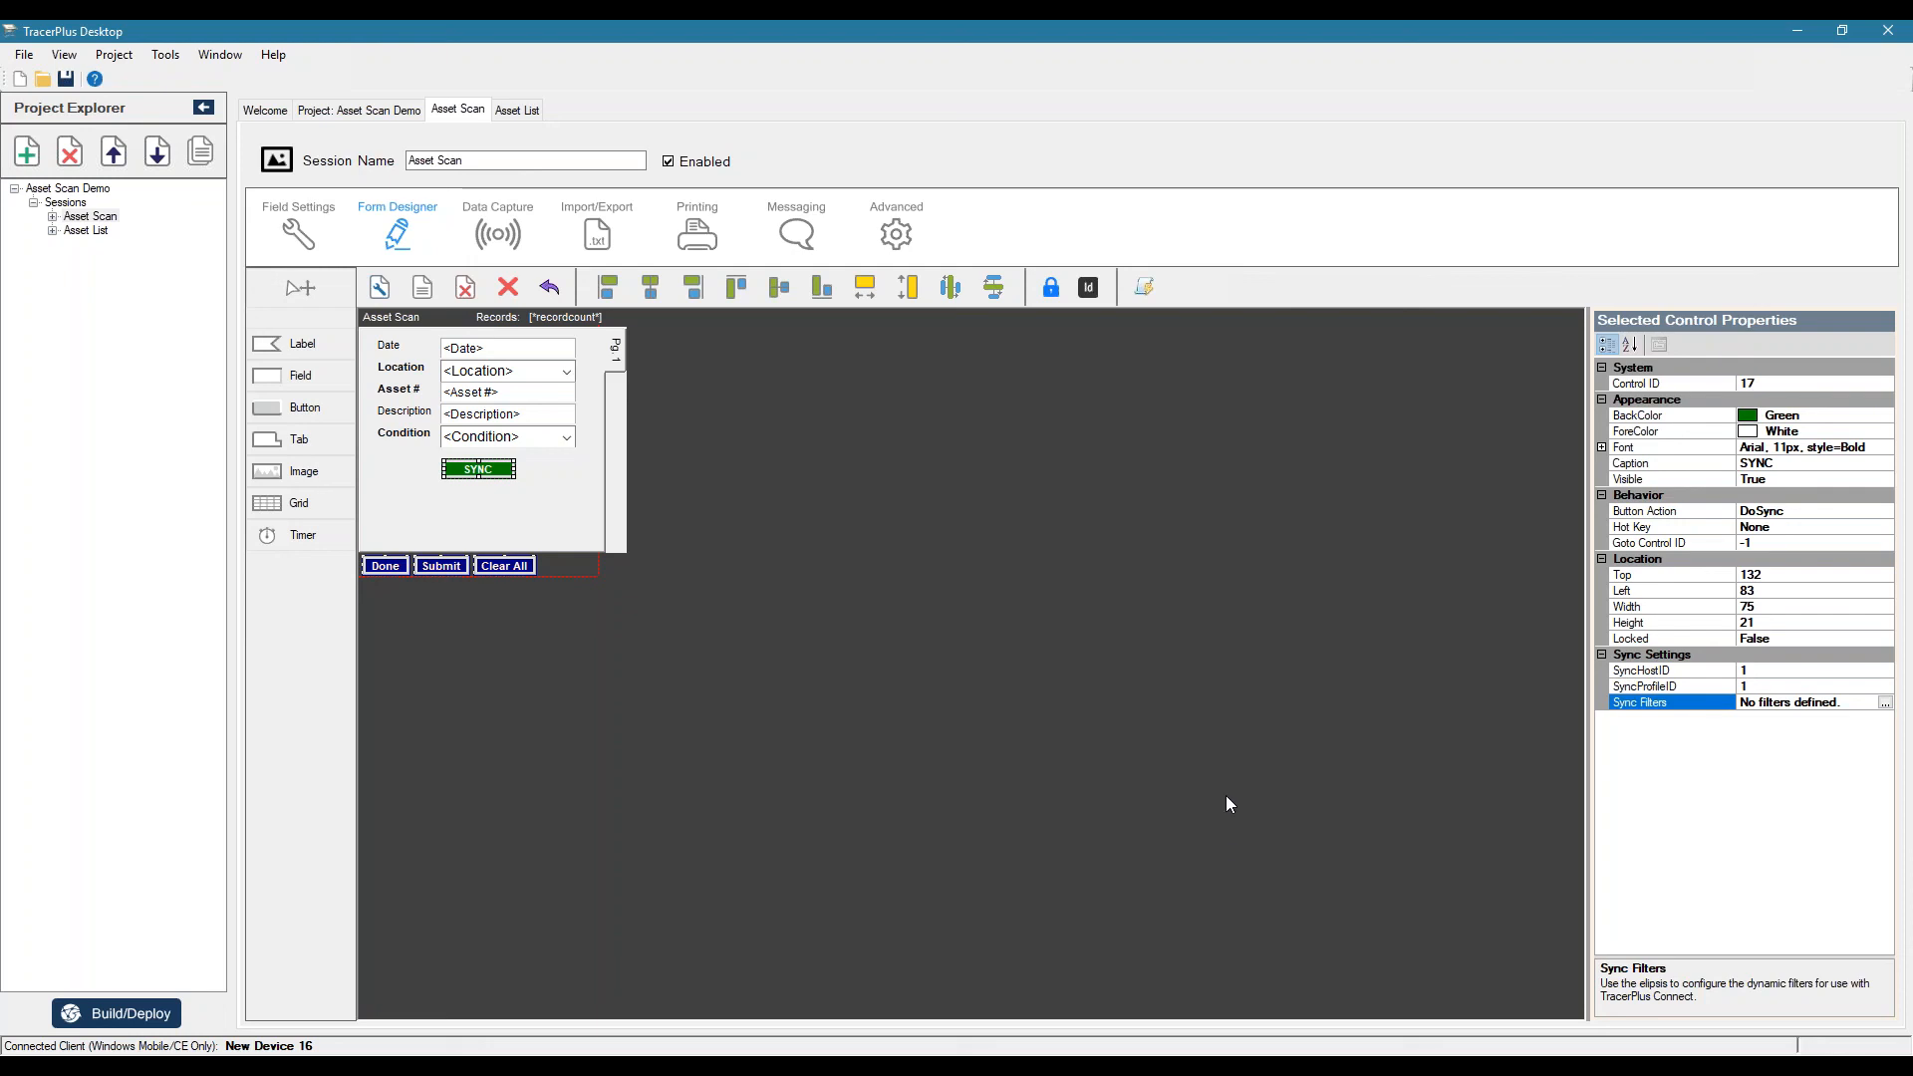
{"action": "mouse_move", "coordinate": [1040, 606]}
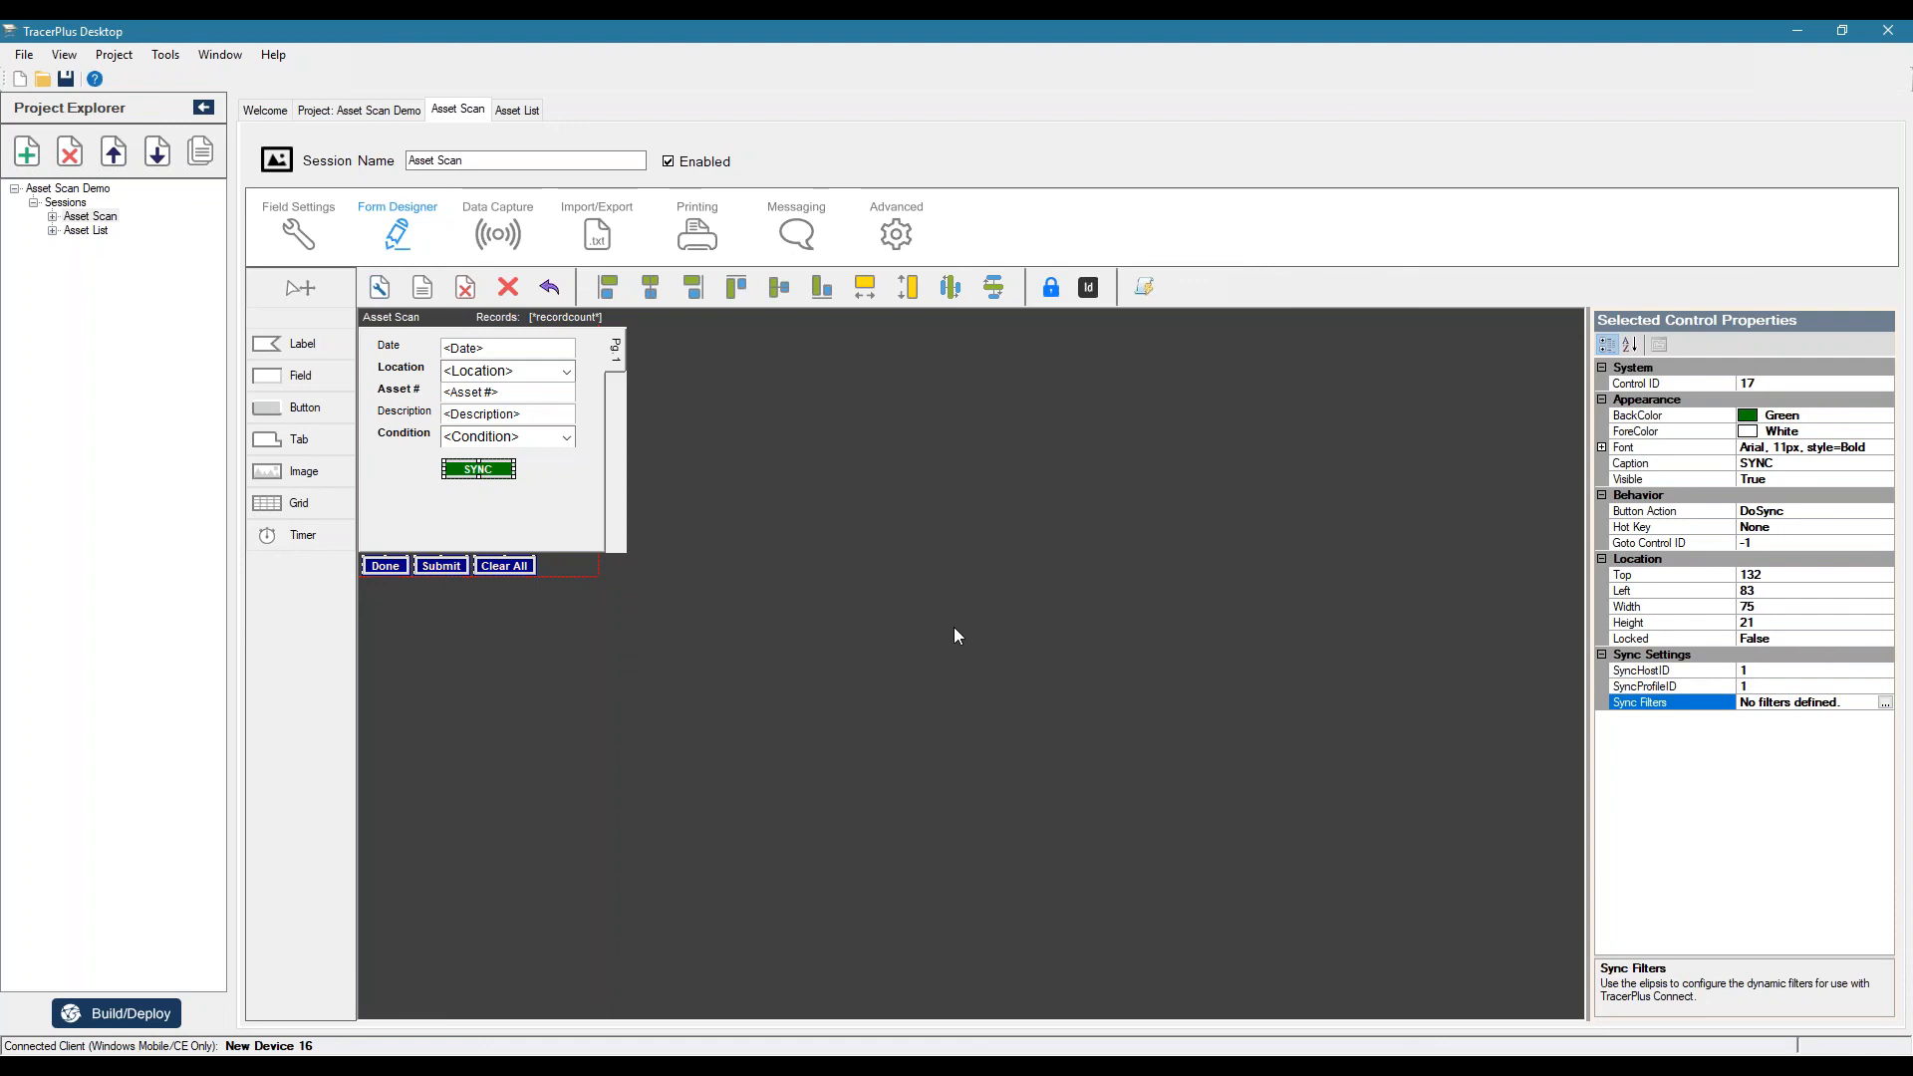
{"action": "mouse_move", "coordinate": [1112, 656]}
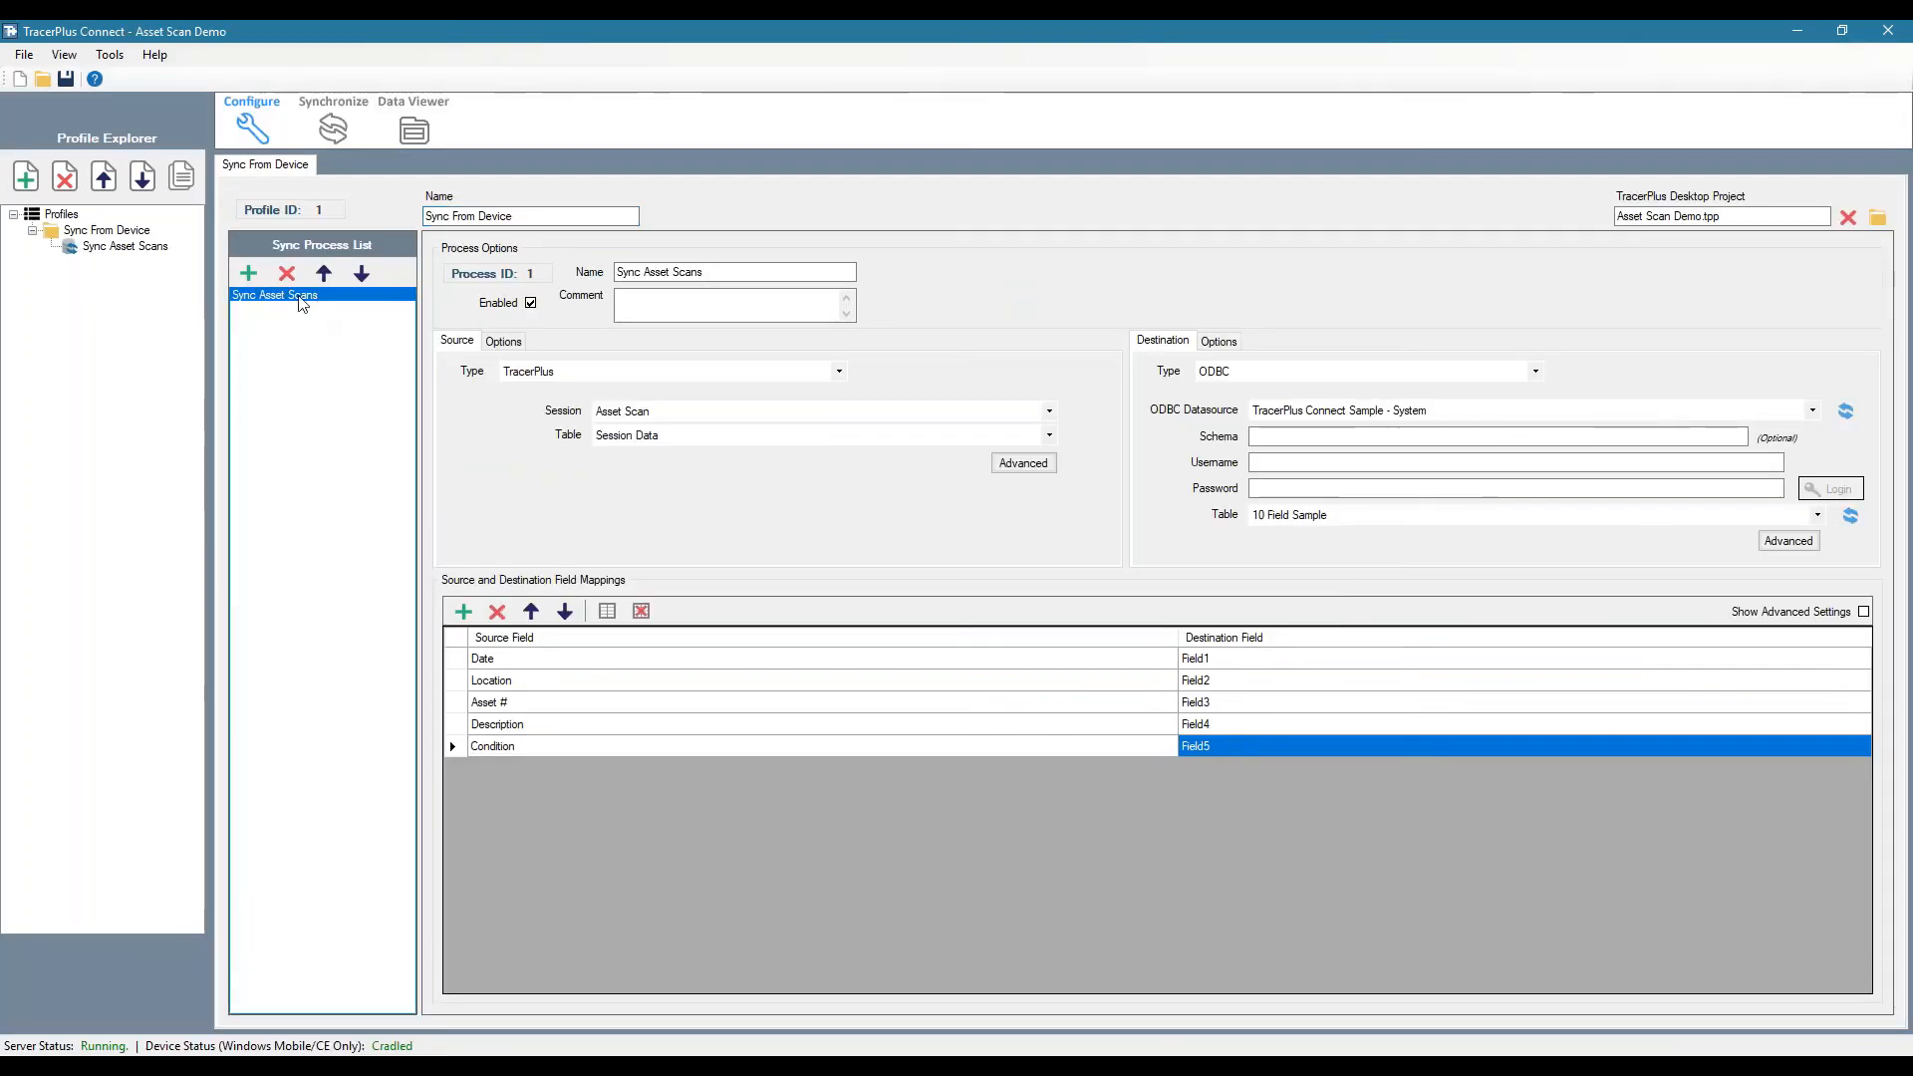
{"action": "mouse_move", "coordinate": [291, 307]}
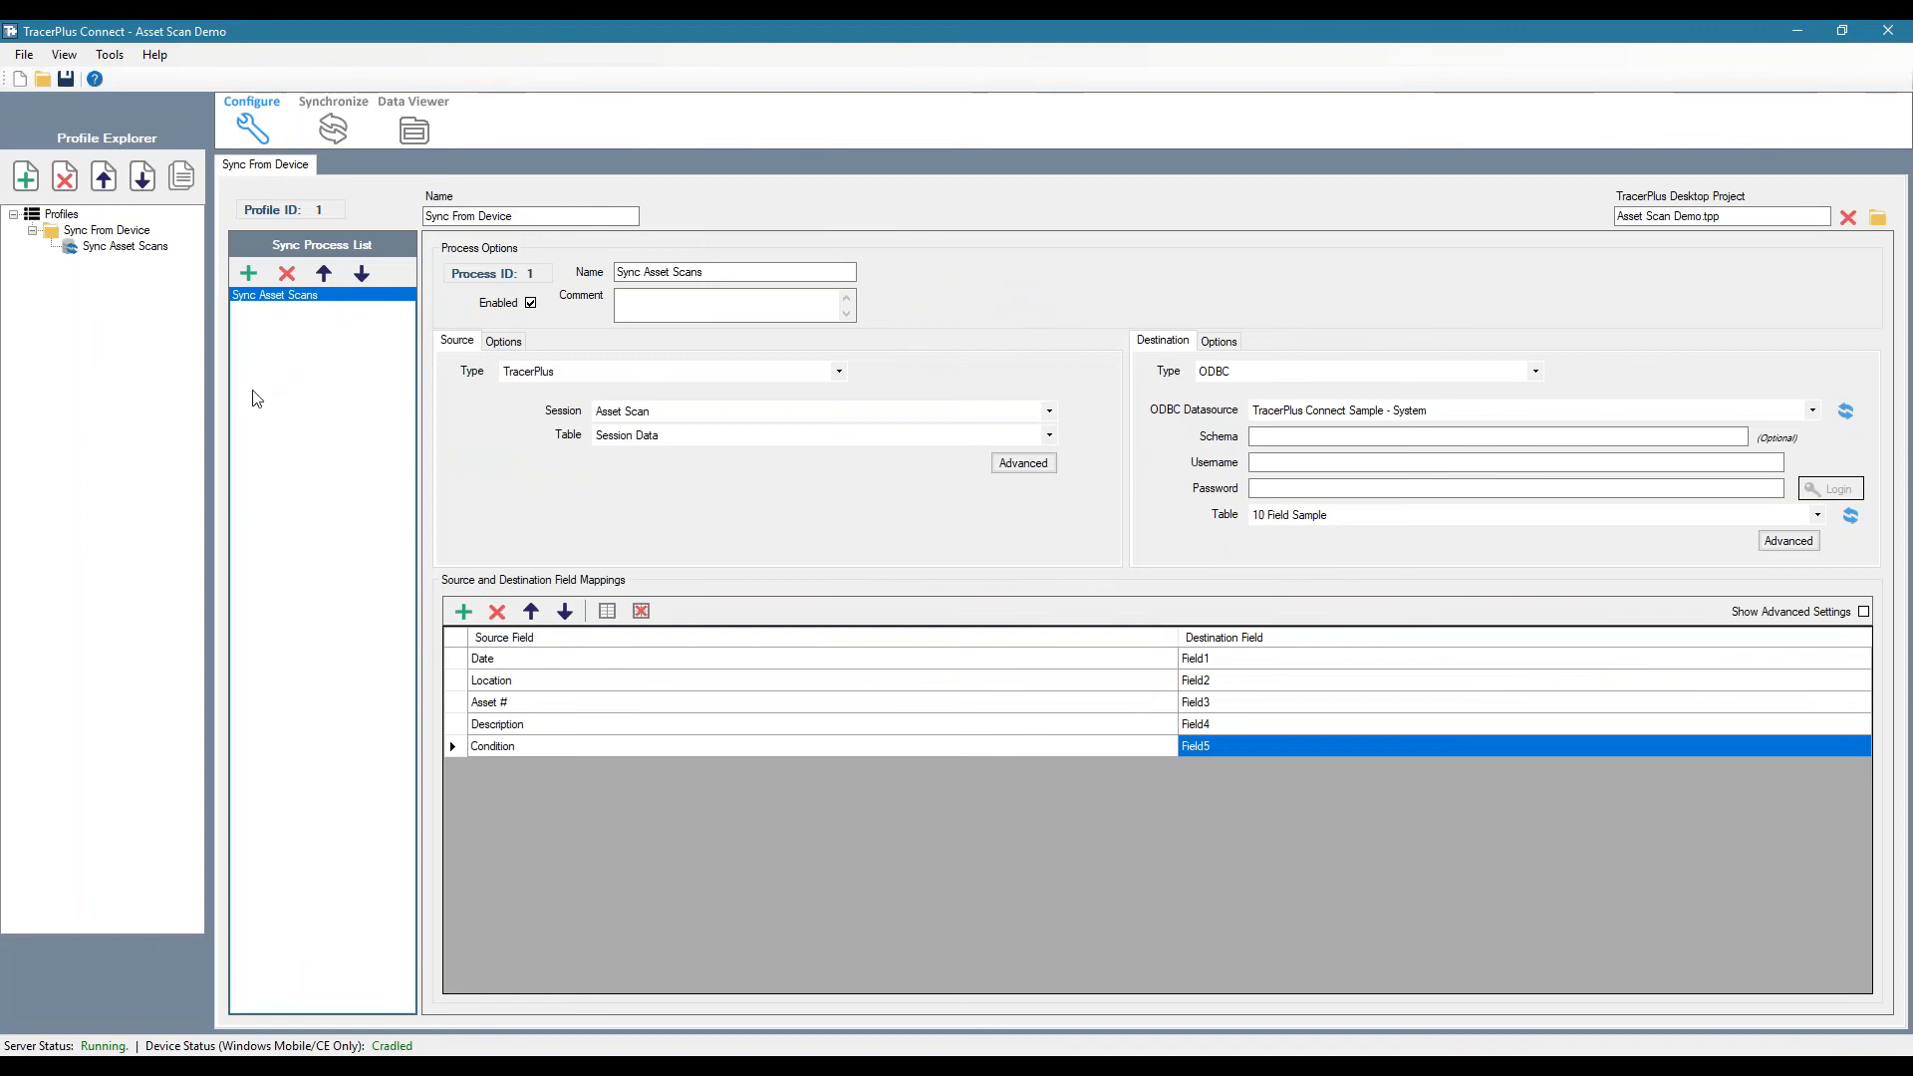
{"action": "mouse_move", "coordinate": [346, 406]}
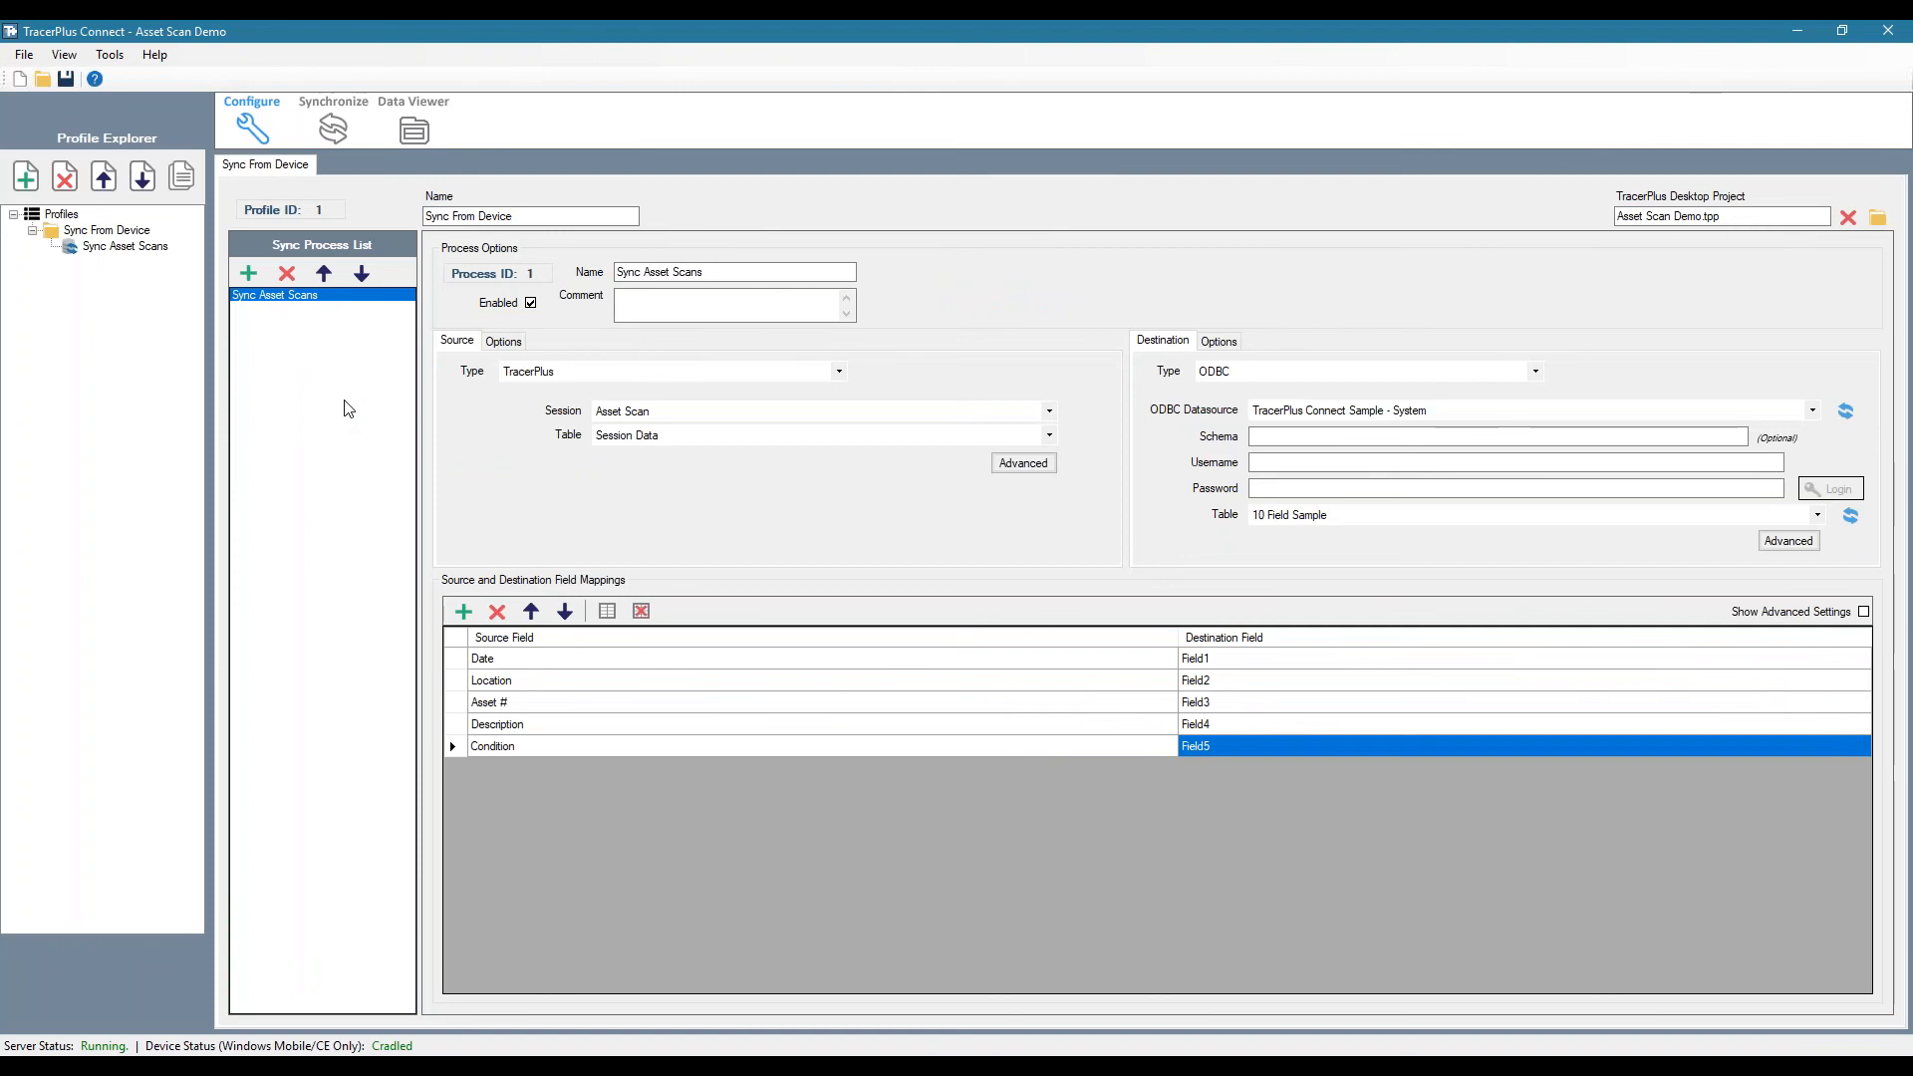
{"action": "mouse_move", "coordinate": [371, 408]}
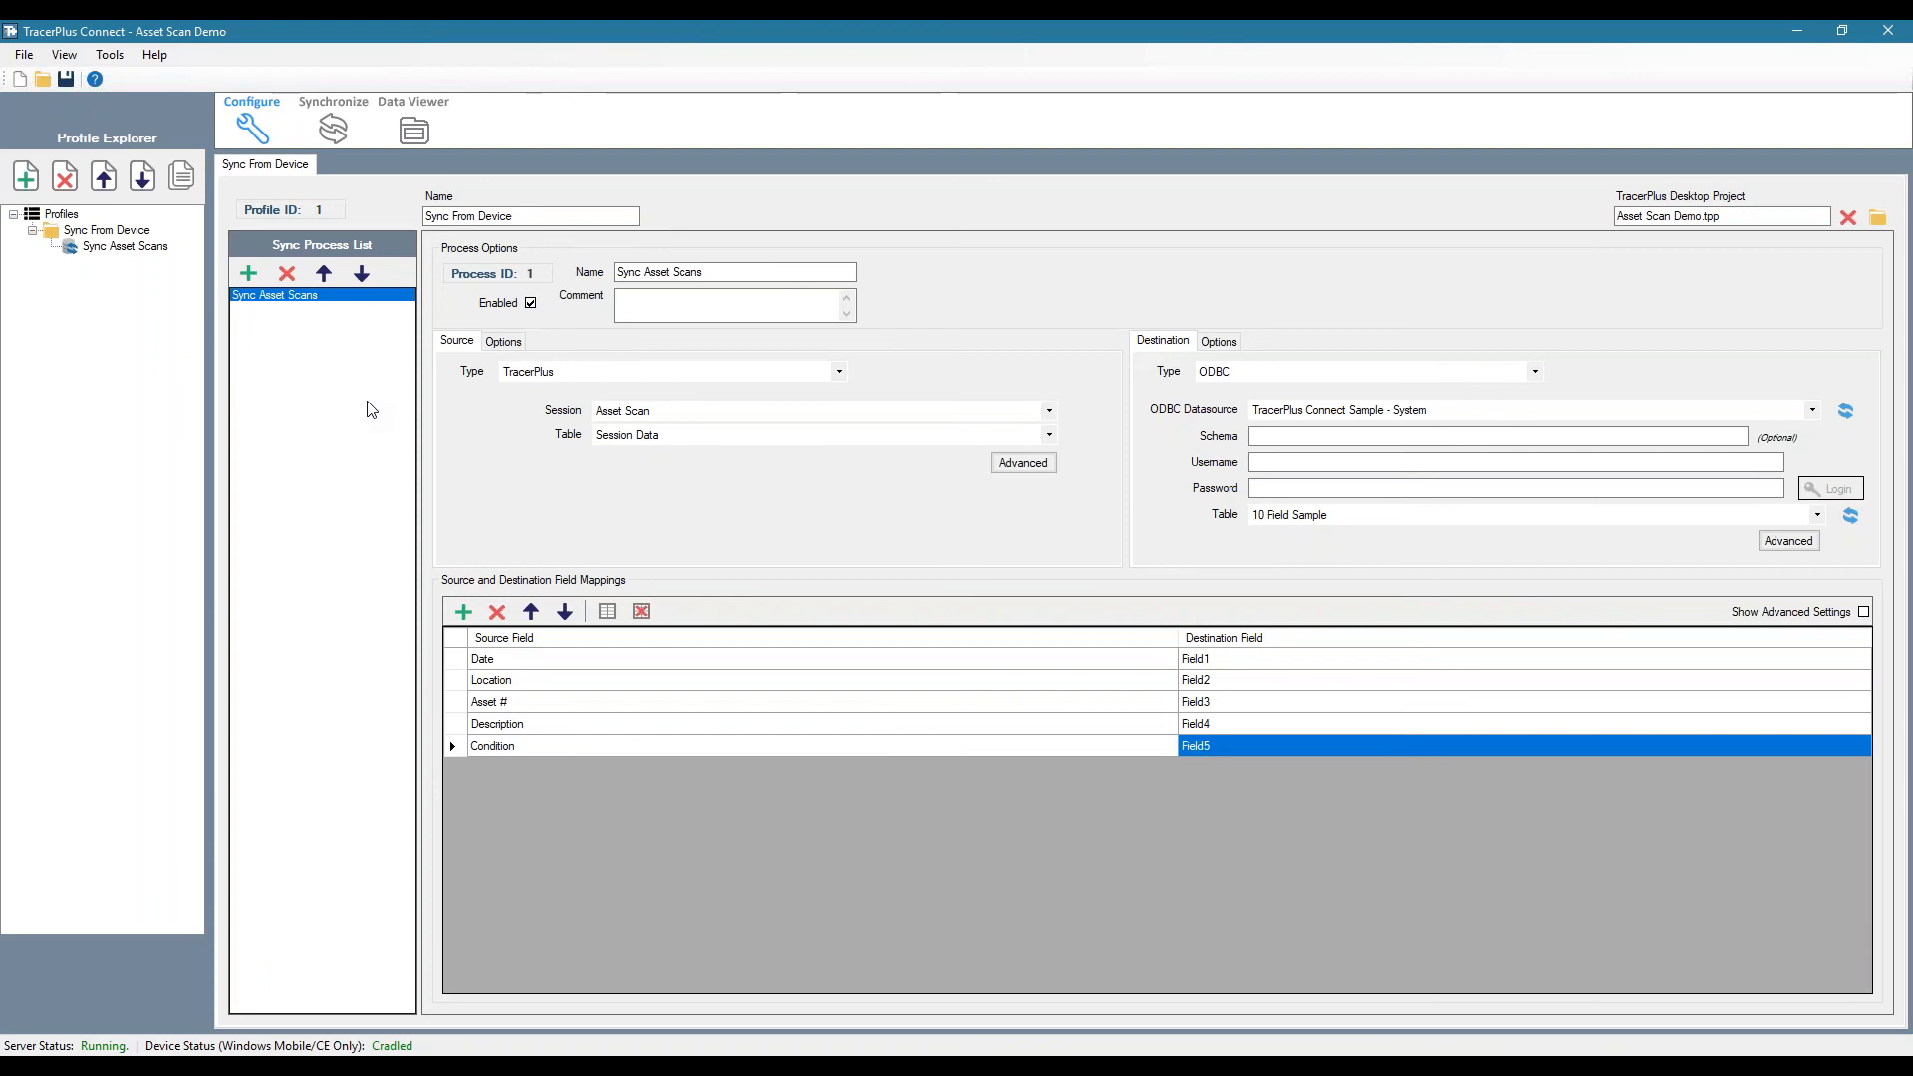
{"action": "mouse_move", "coordinate": [365, 449]}
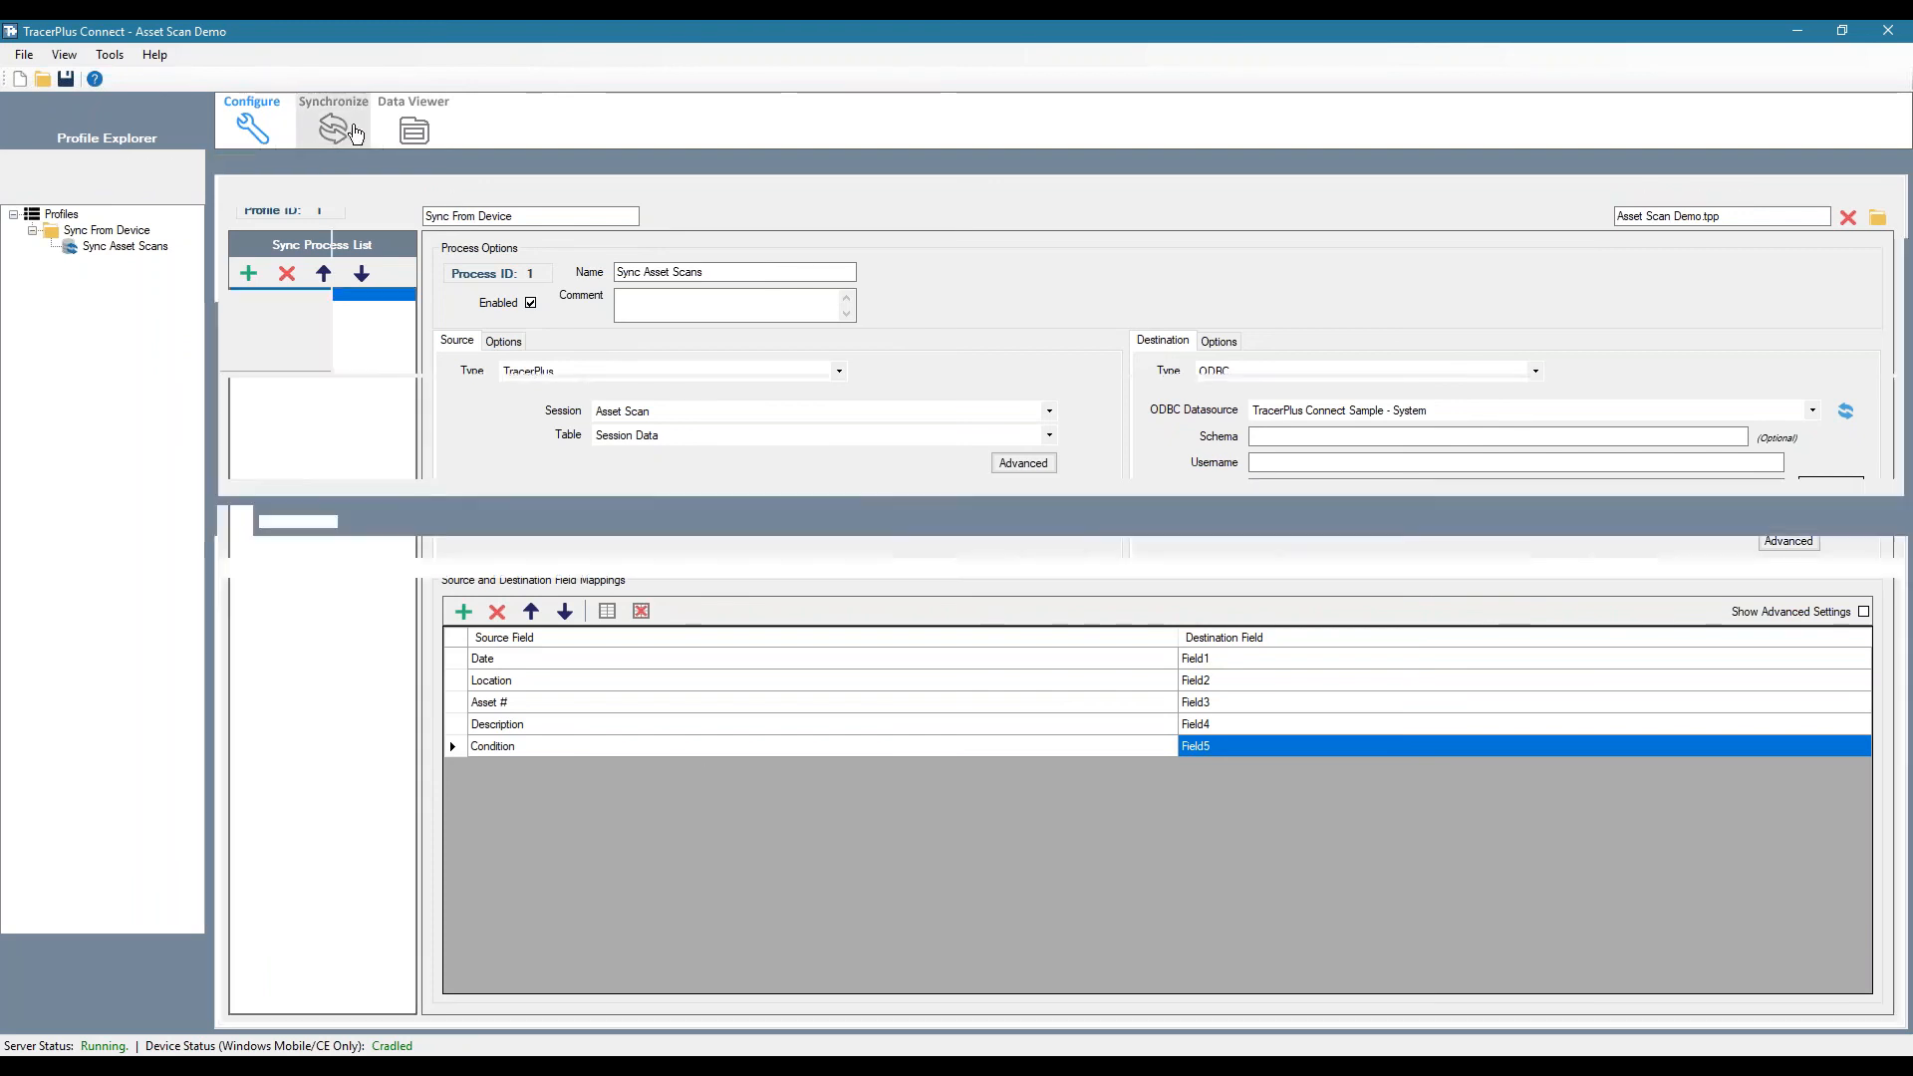
- Switch TracerPlus Connect to the Synchronize view to recheck the Sync Asset Scans mappings
{"action": "left_click", "coordinate": [333, 102]}
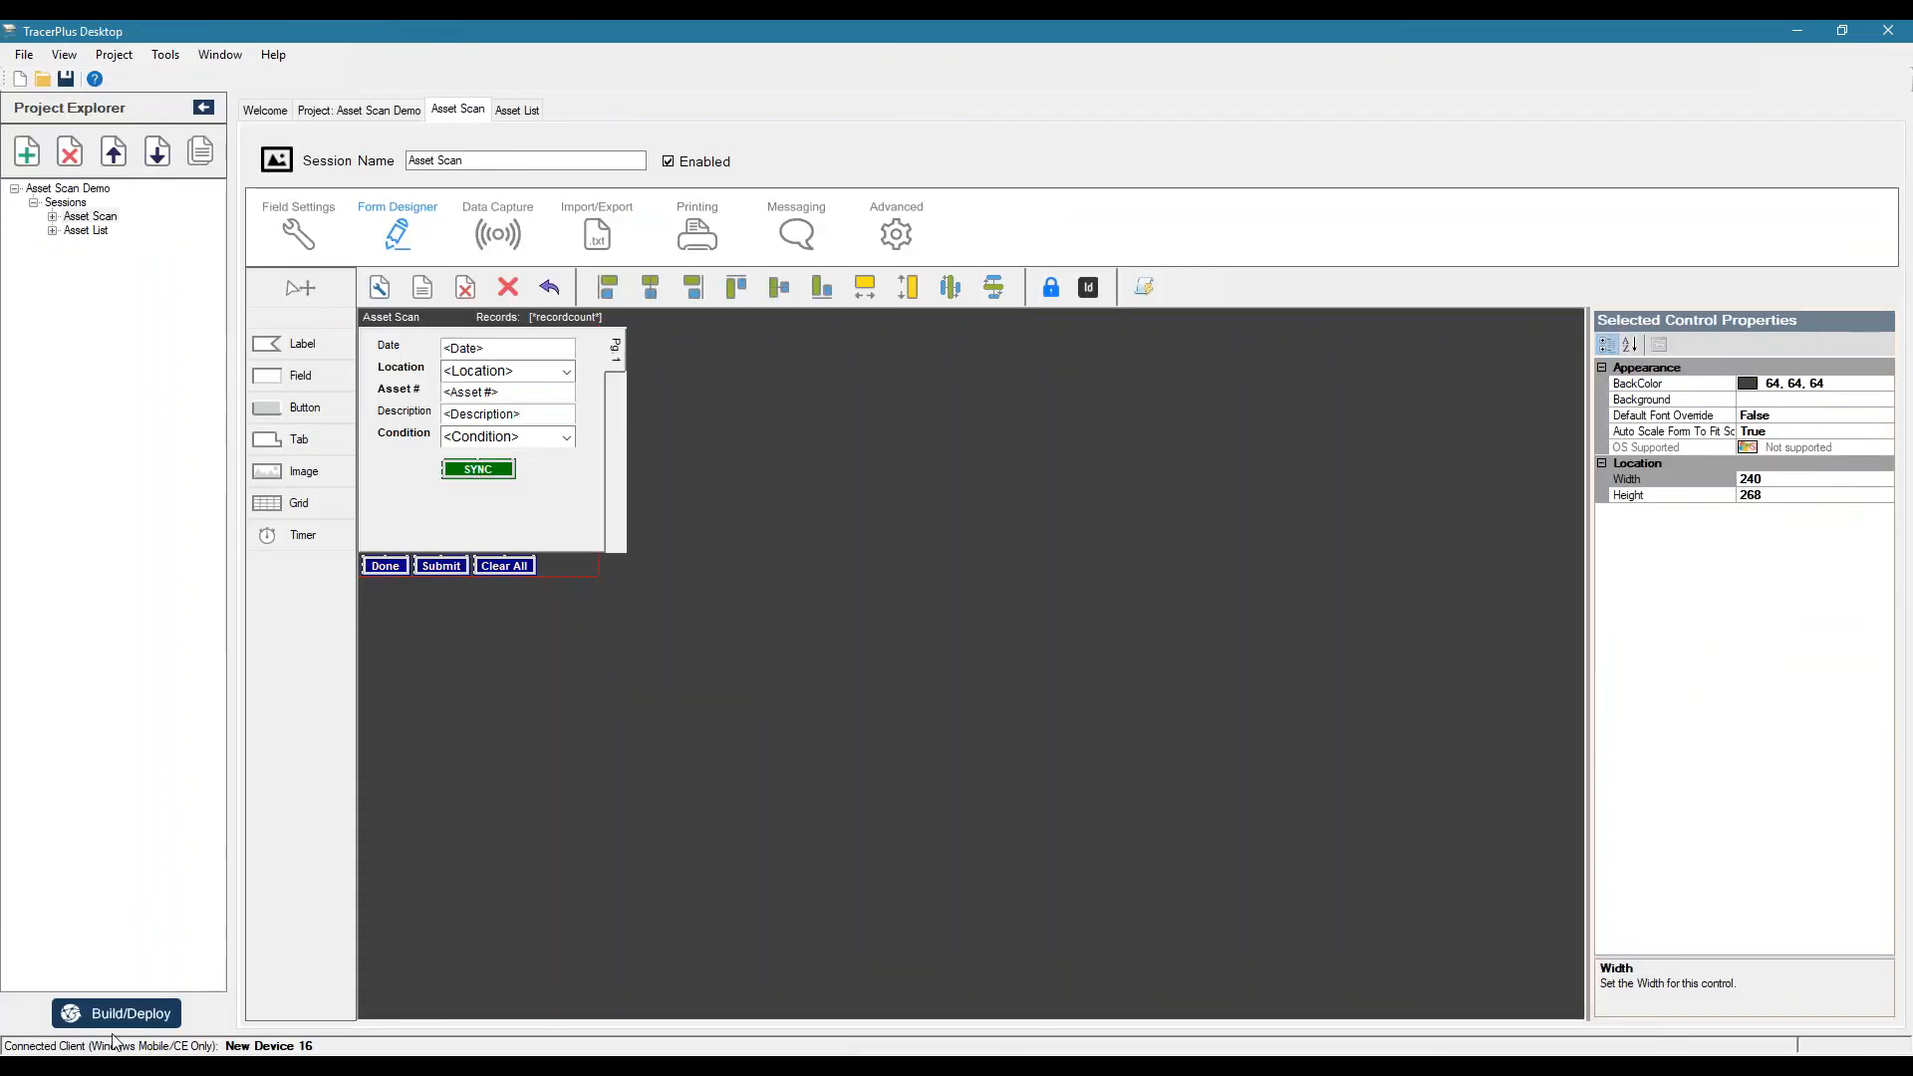
- Build and deploy the Asset Scan Demo project to the Windows Mobile device, closing once Complete
{"action": "left_click", "coordinate": [115, 1013]}
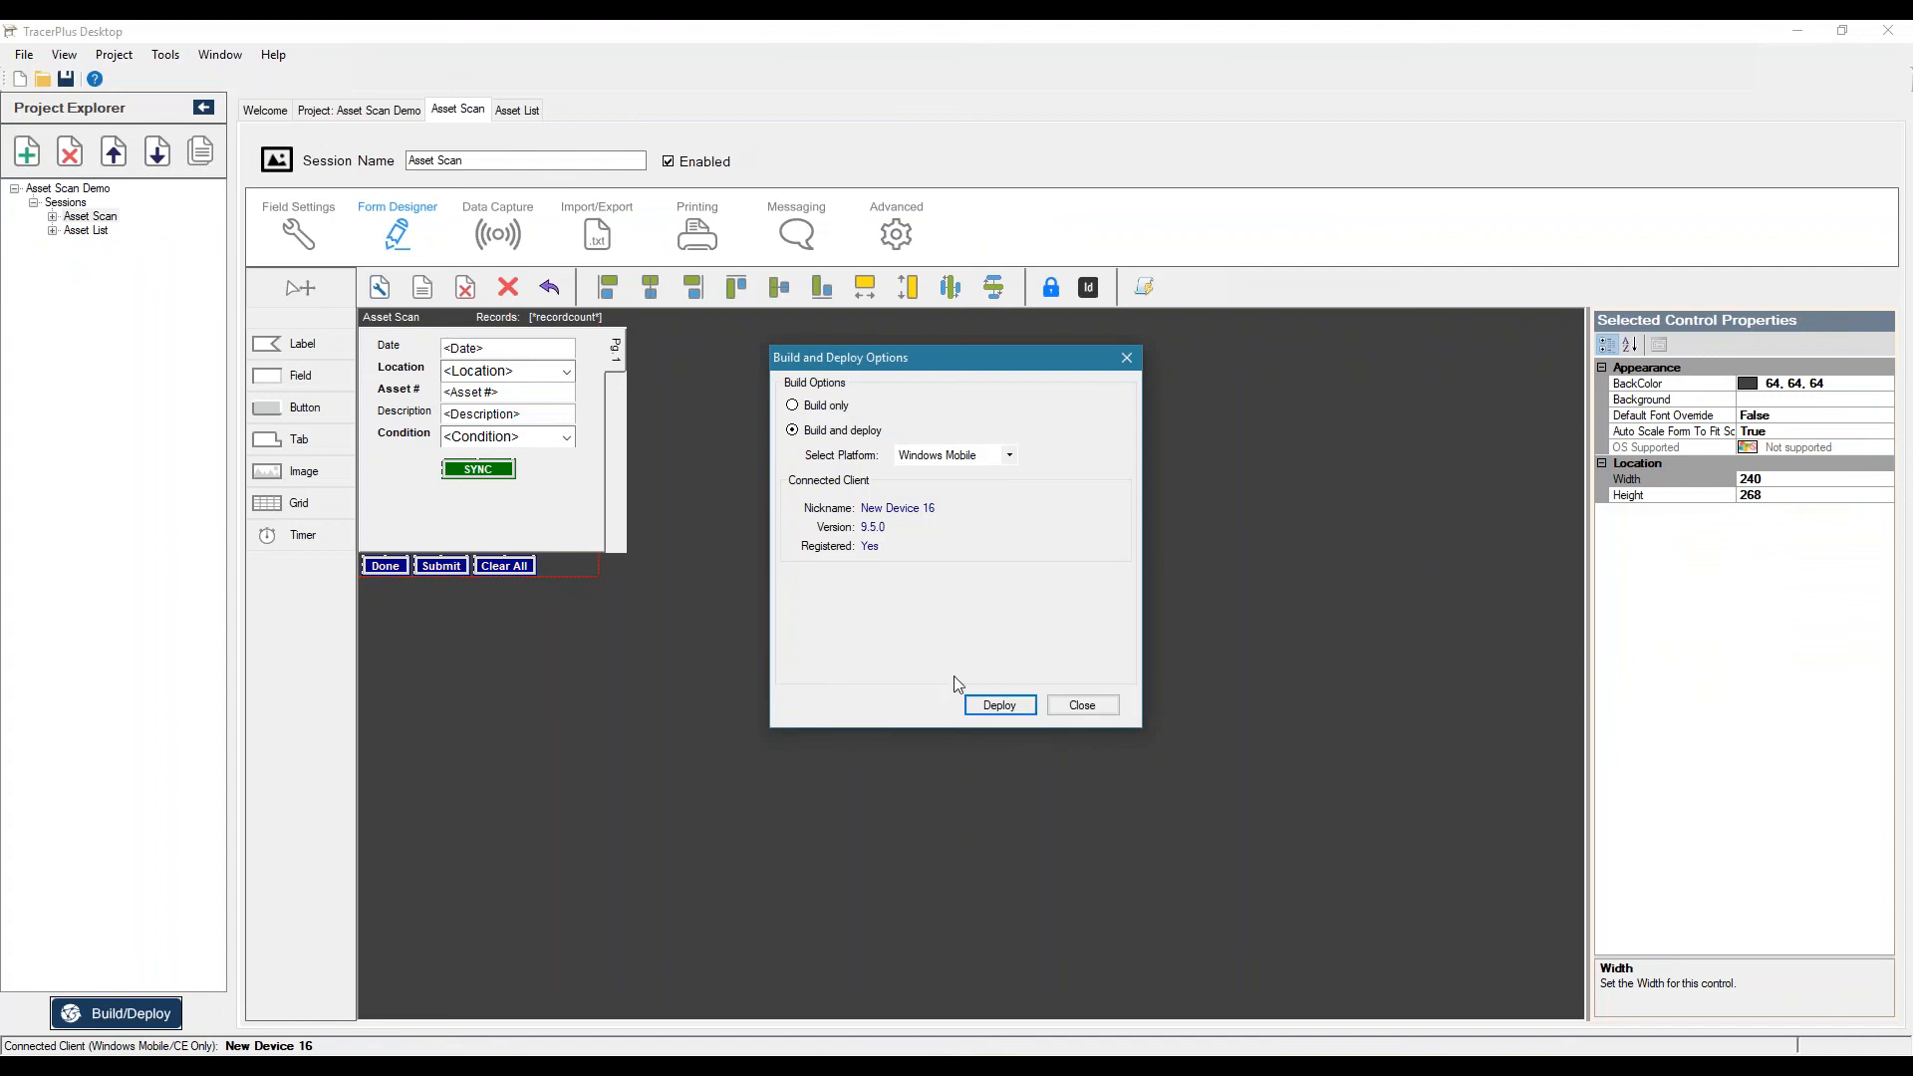
{"action": "left_click", "coordinate": [999, 703]}
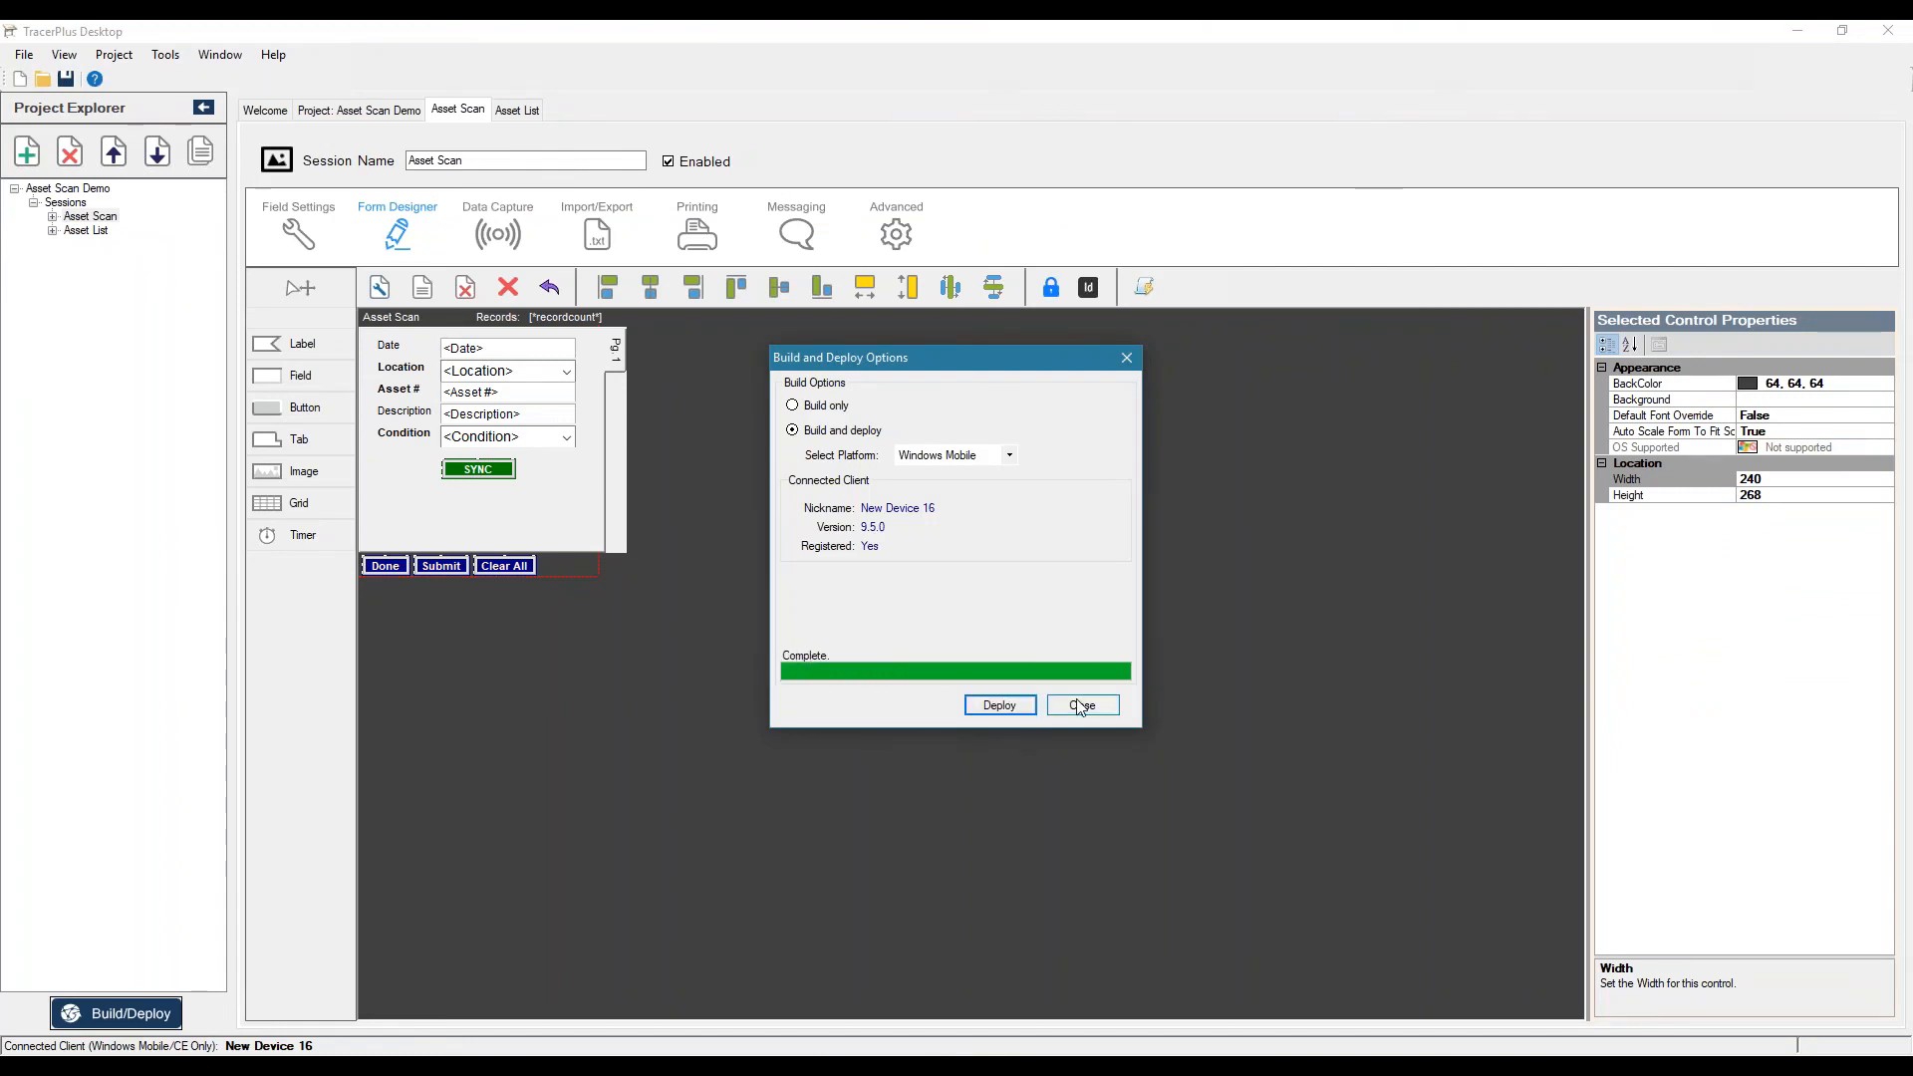
{"action": "left_click", "coordinate": [1080, 706]}
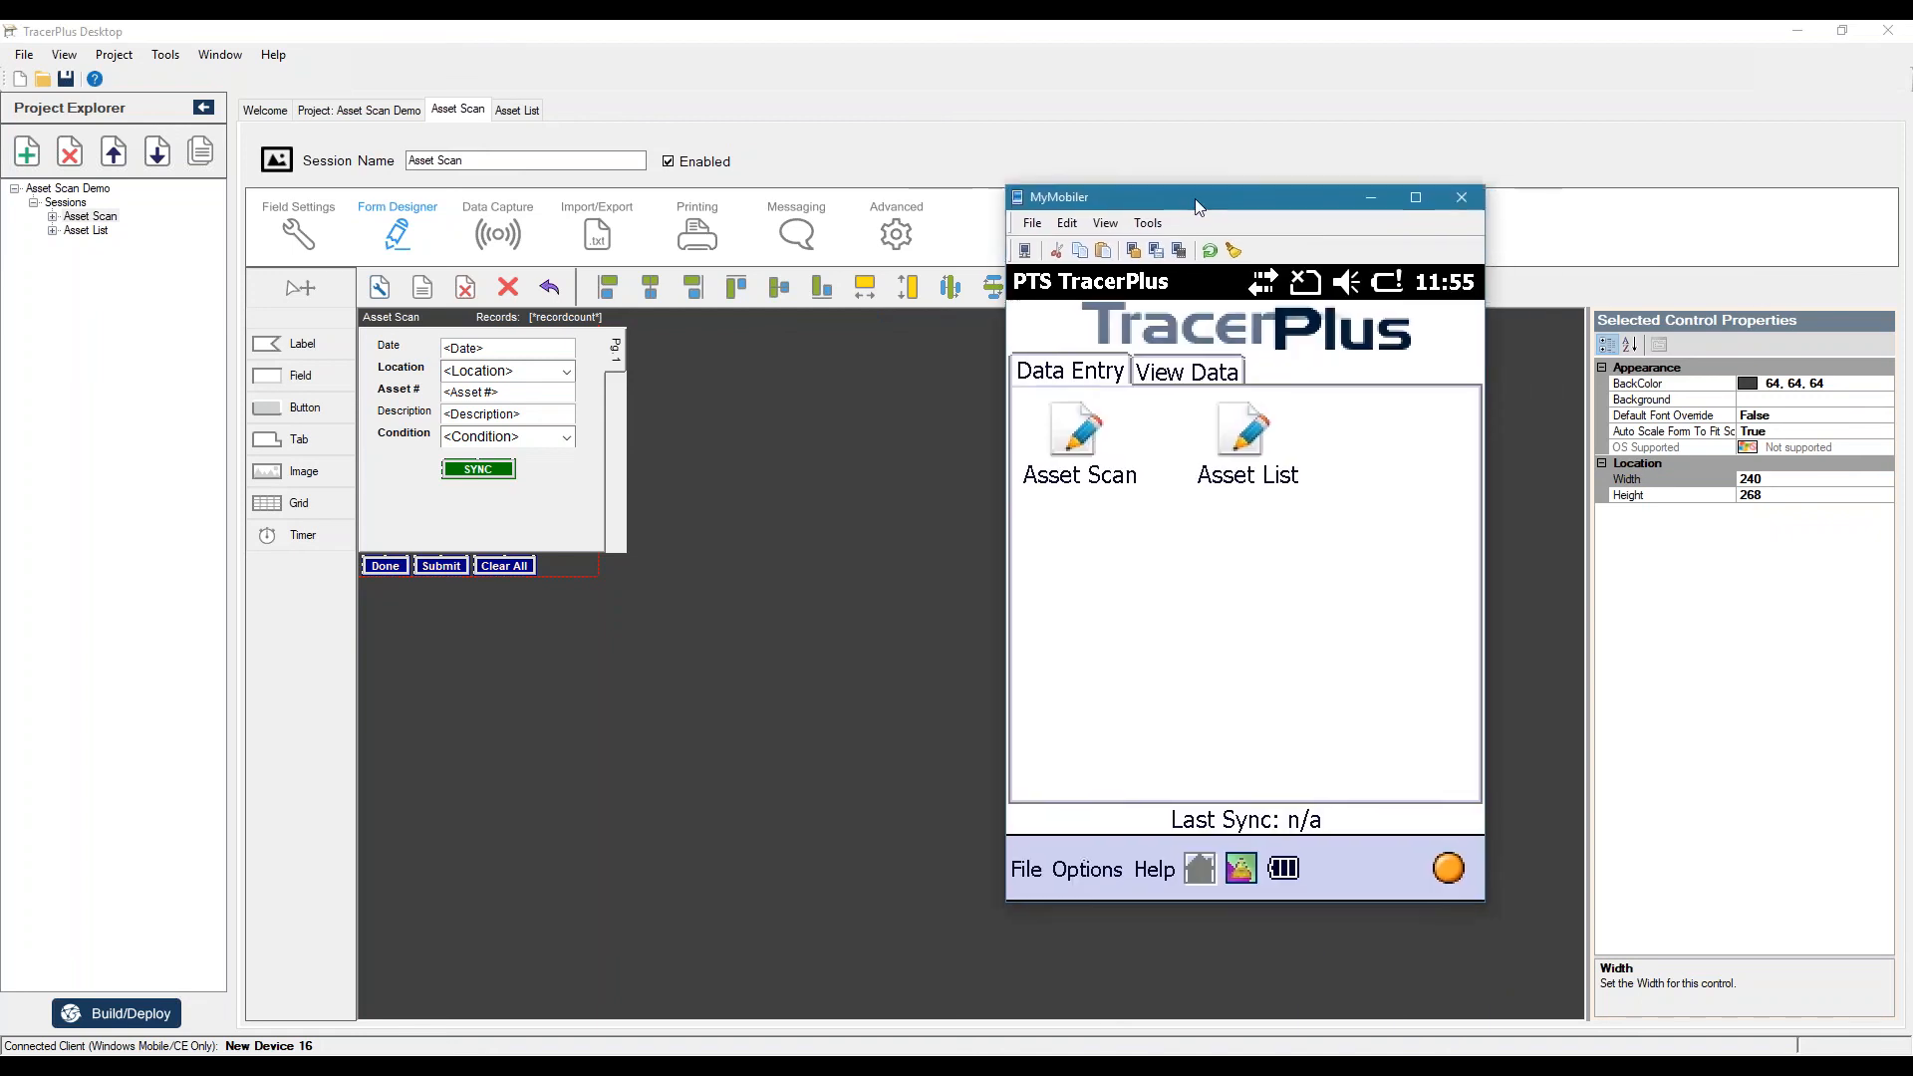
- Sync the device's 3 Asset Scan records to the server, dismissing the Device Center window
{"action": "left_click", "coordinate": [1078, 429]}
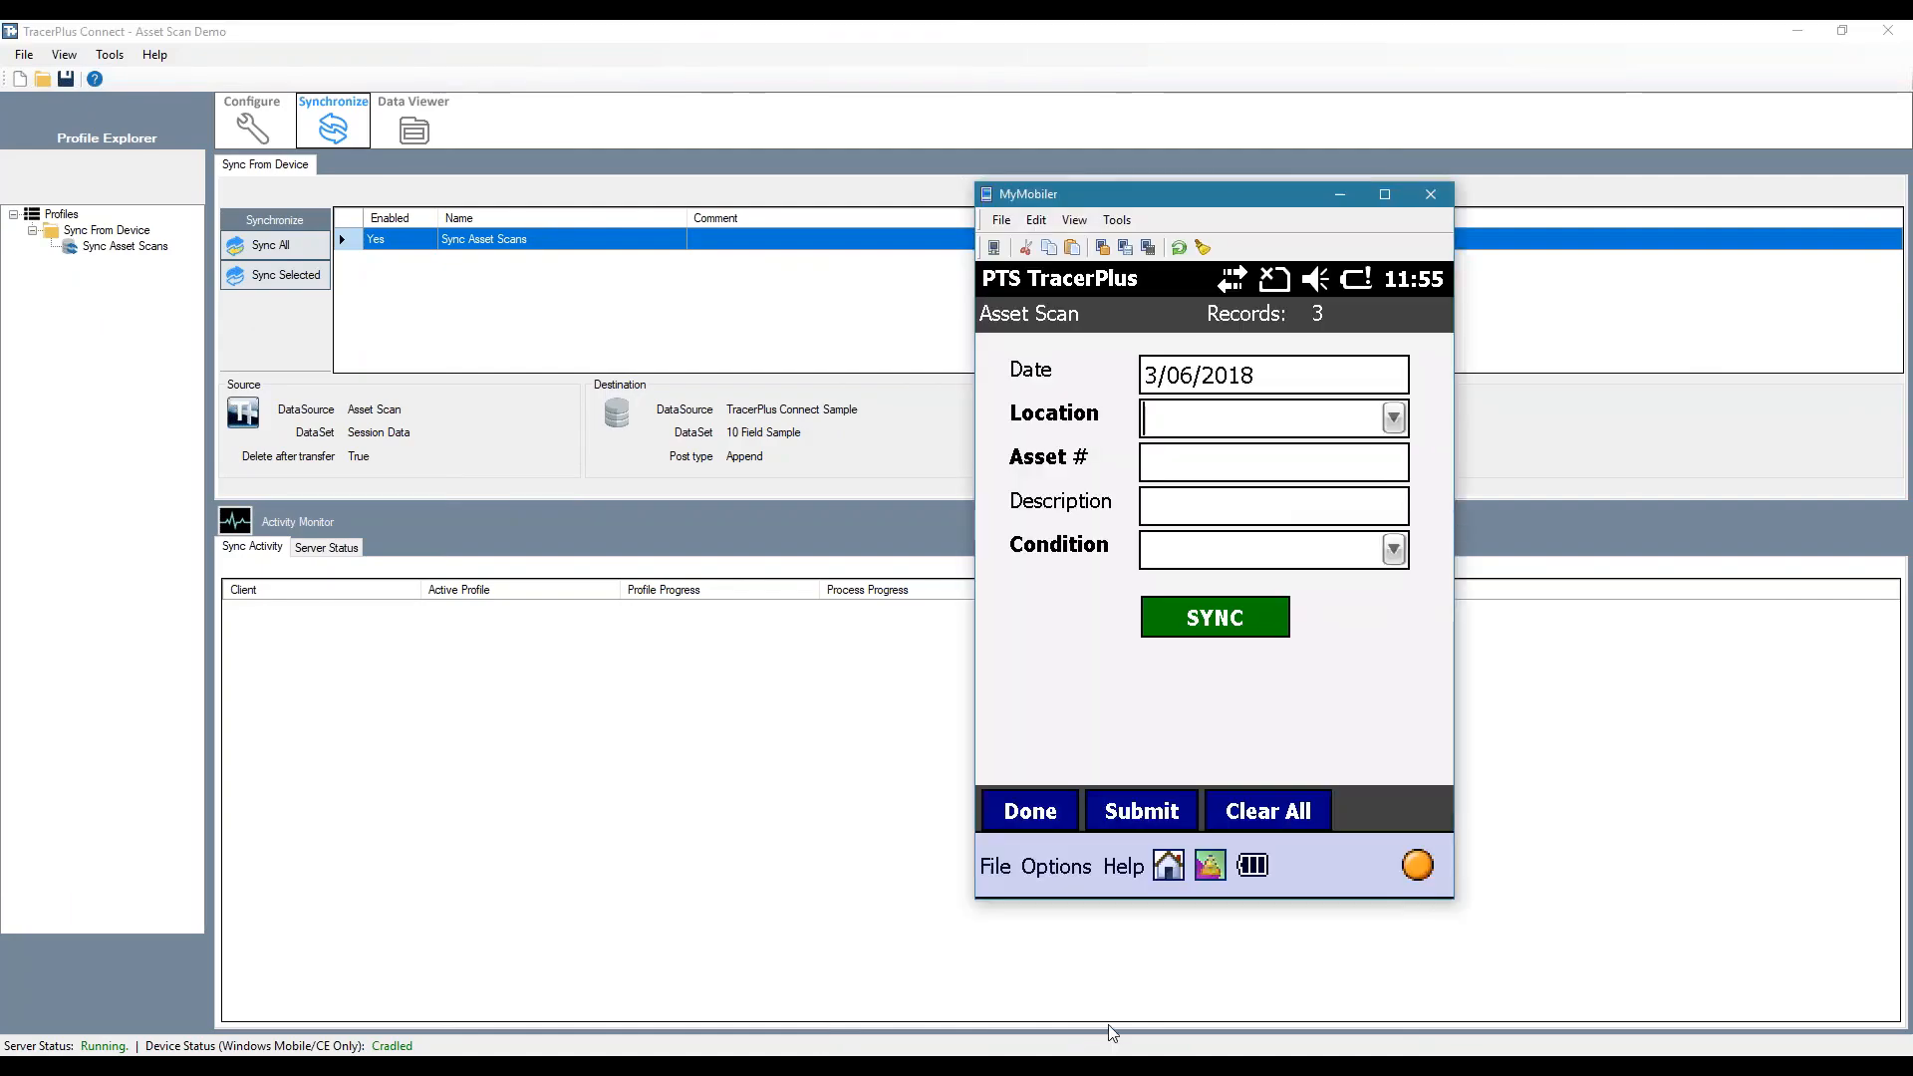
{"action": "mouse_move", "coordinate": [1233, 199]}
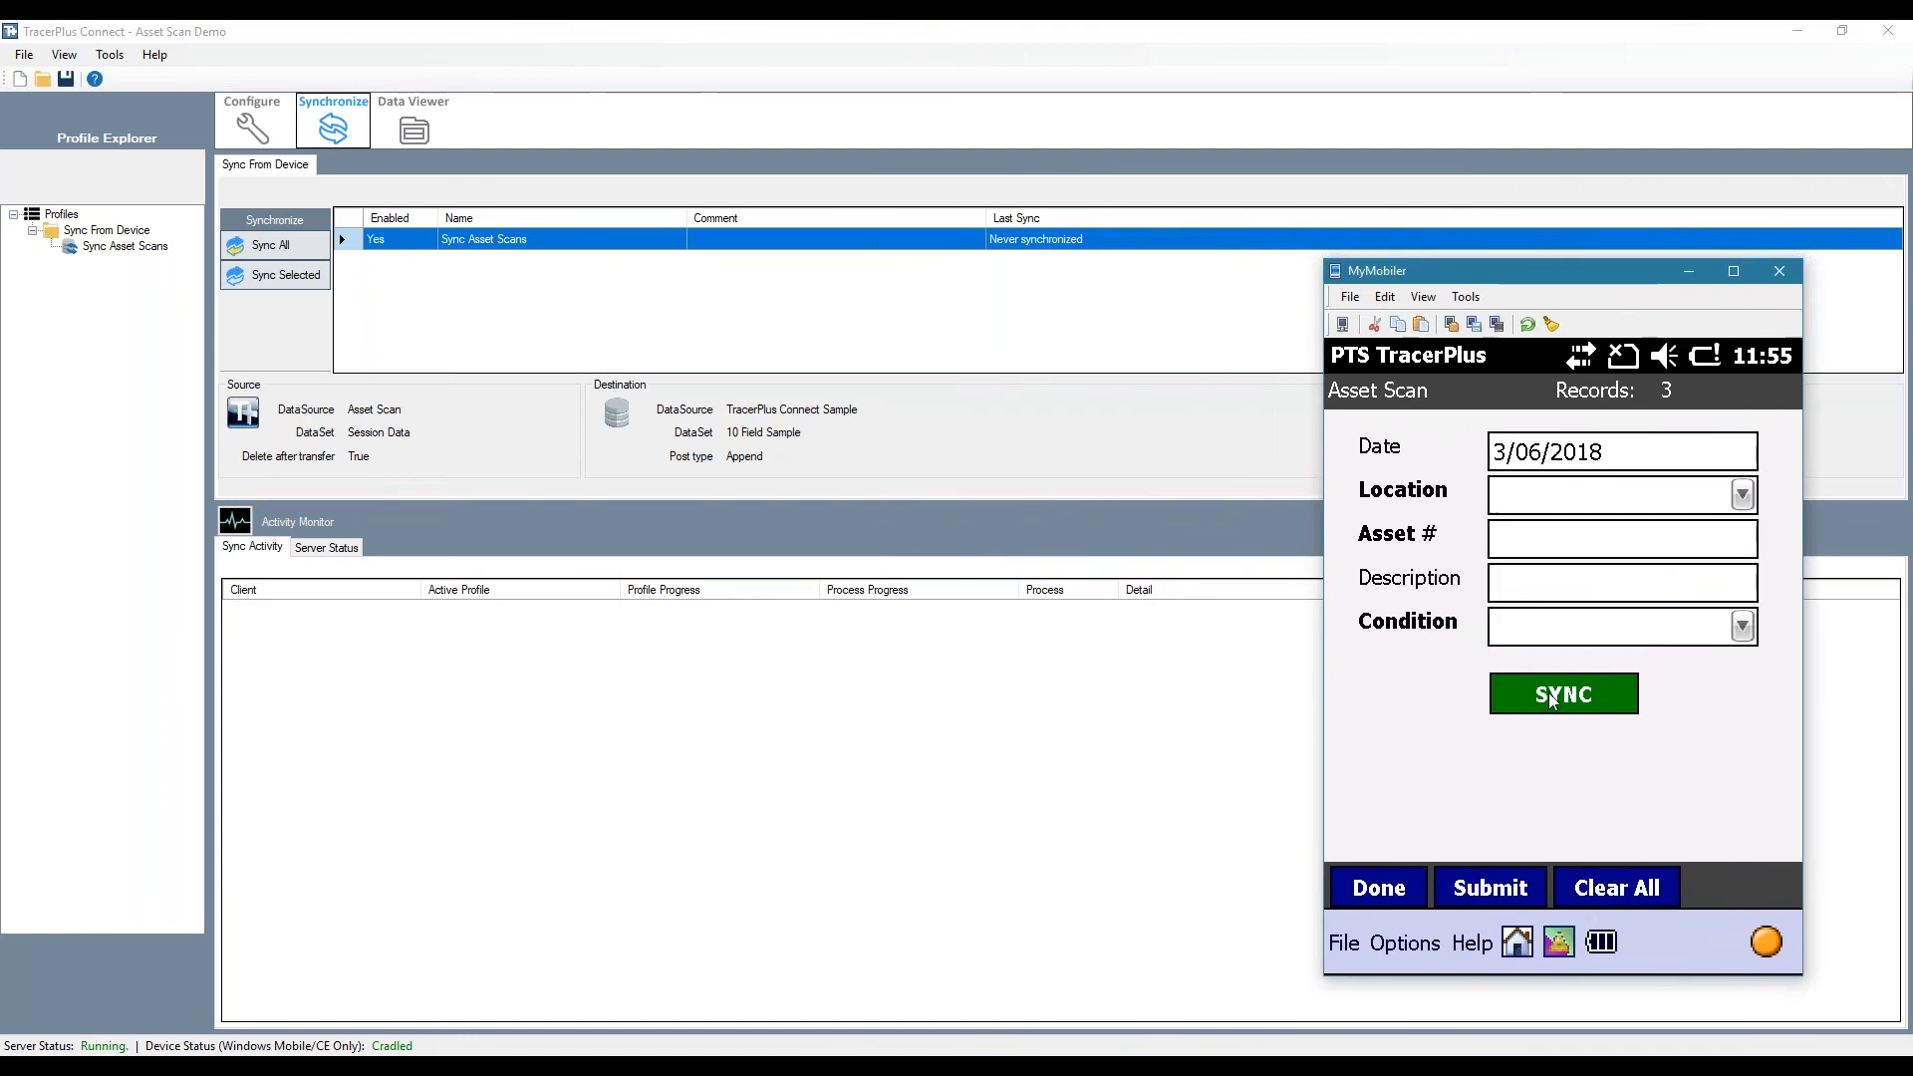
{"action": "left_click", "coordinate": [1562, 694]}
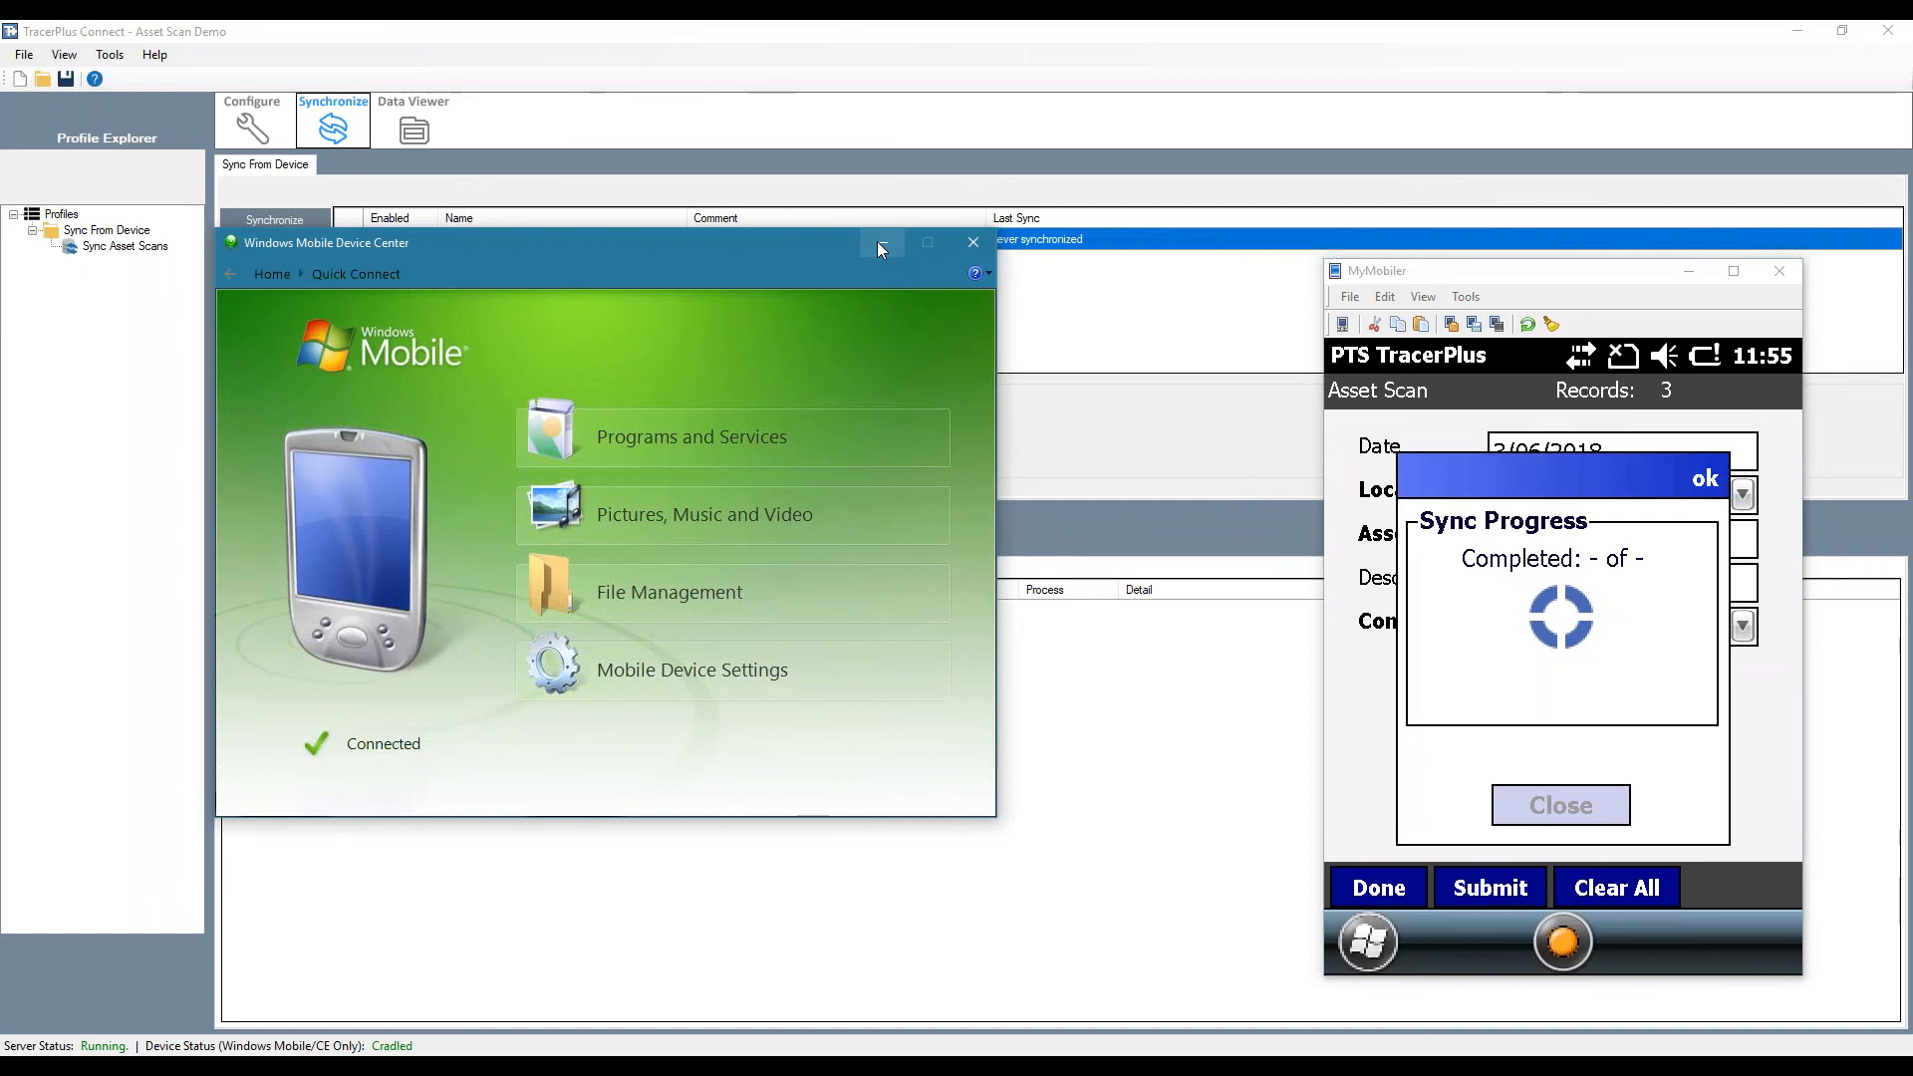
{"action": "left_click", "coordinate": [973, 241]}
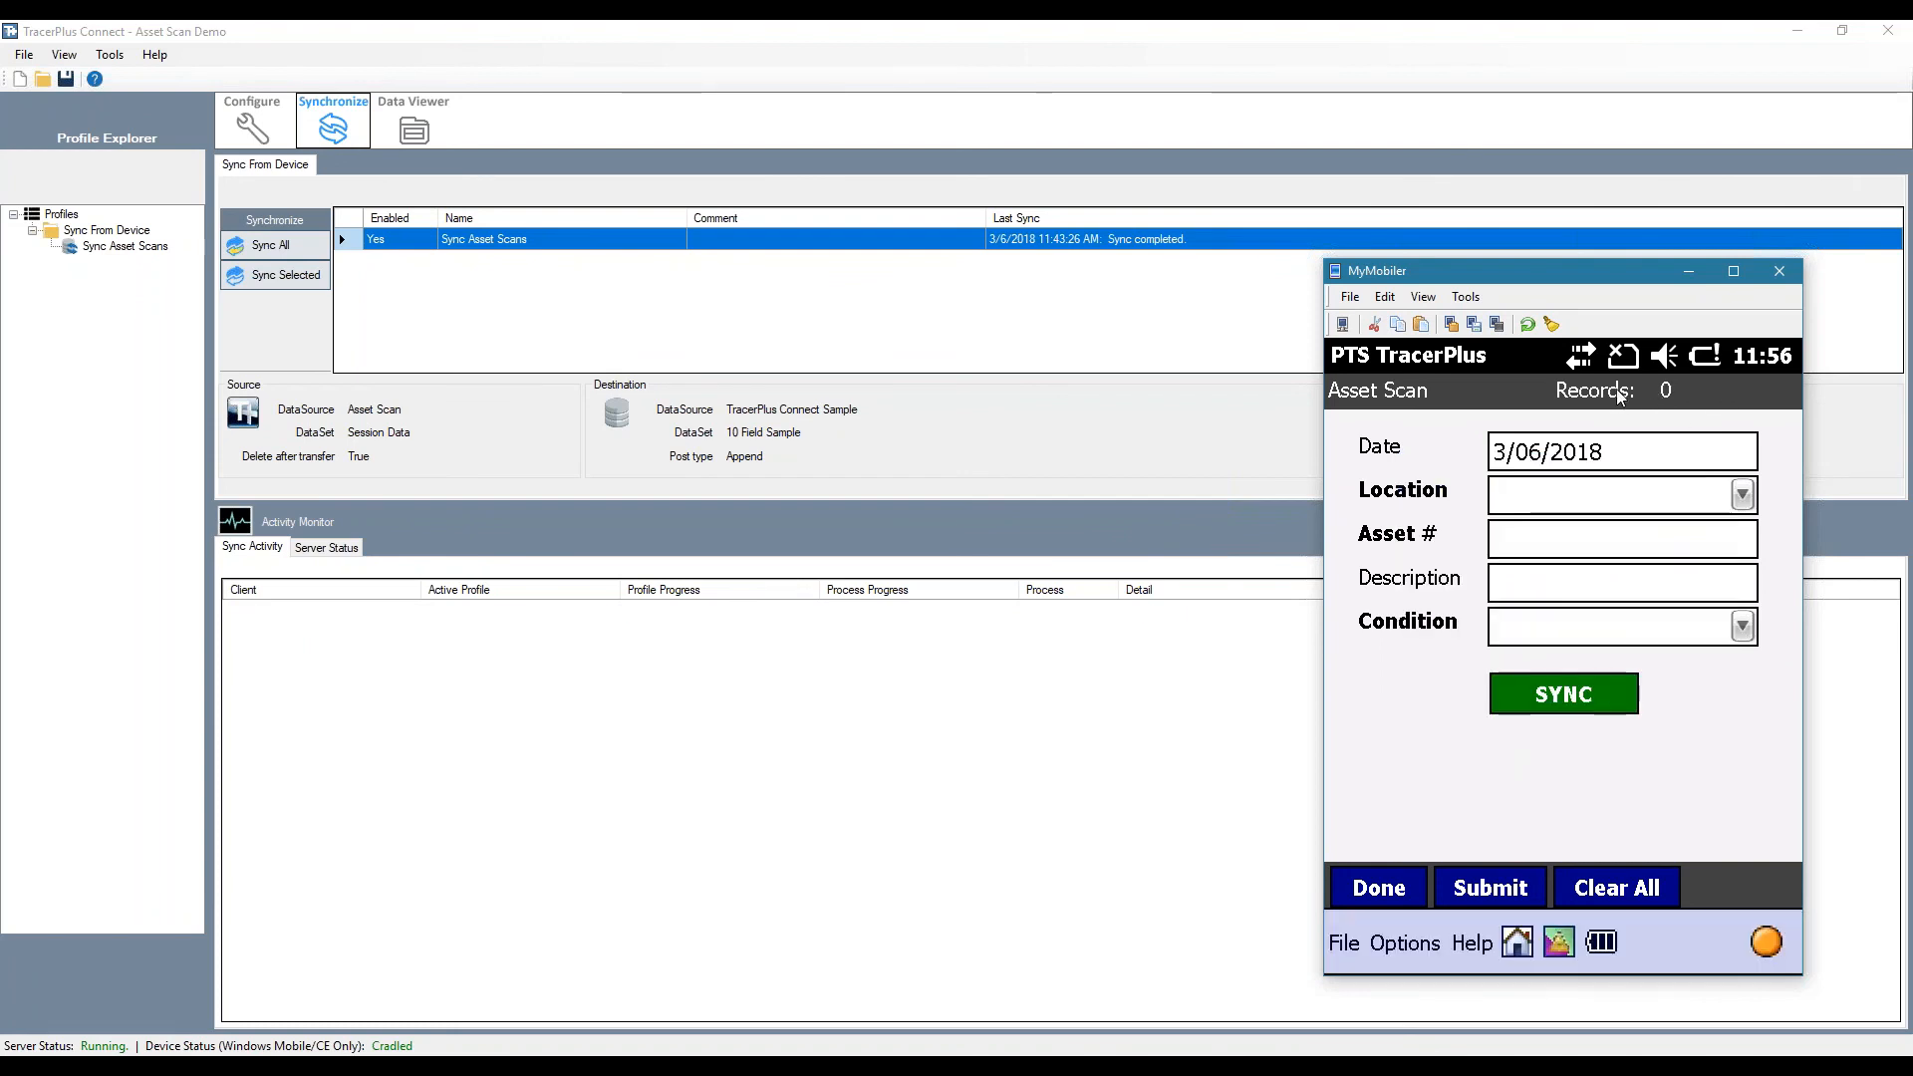
{"action": "mouse_move", "coordinate": [1652, 407]}
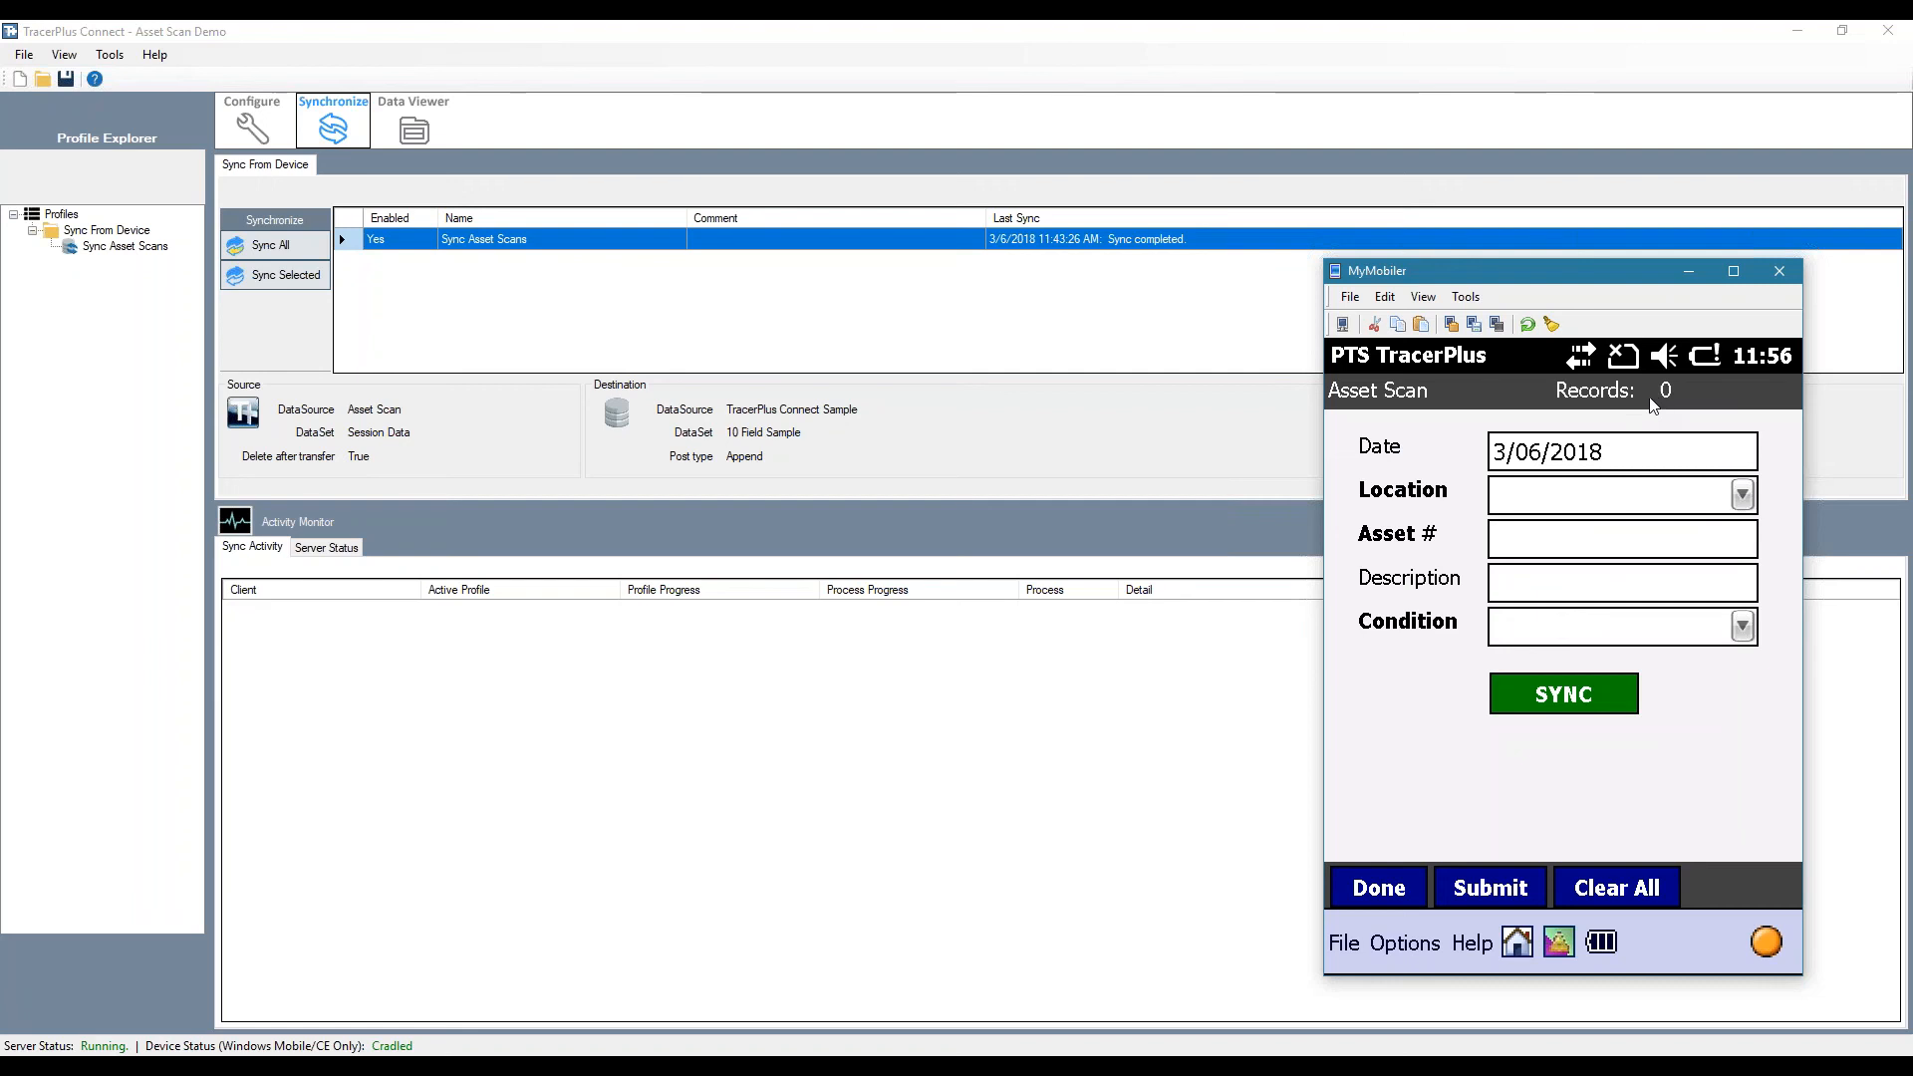
- Refresh the Data Viewer's 10 Field Sample destination data to show assets 1001, 1002, 1003
{"action": "left_click", "coordinate": [413, 127]}
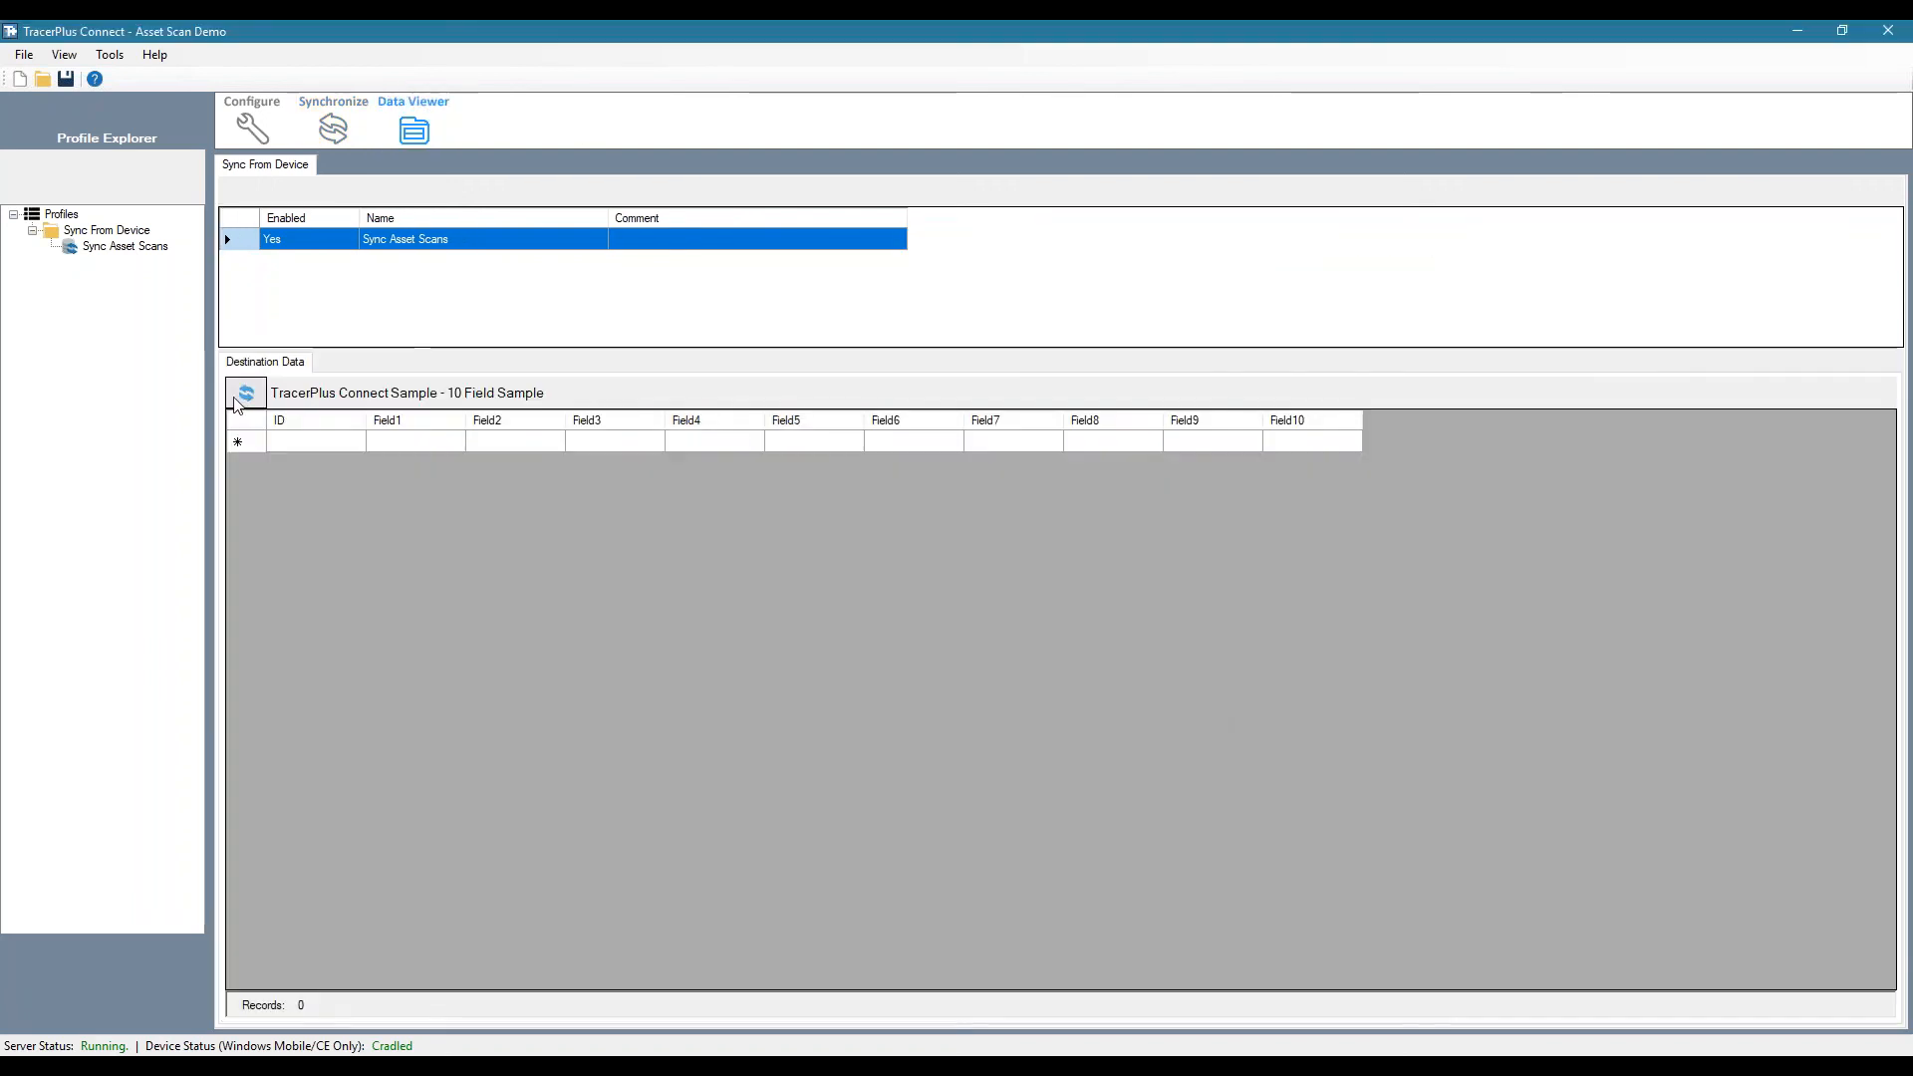
{"action": "left_click", "coordinate": [243, 393]}
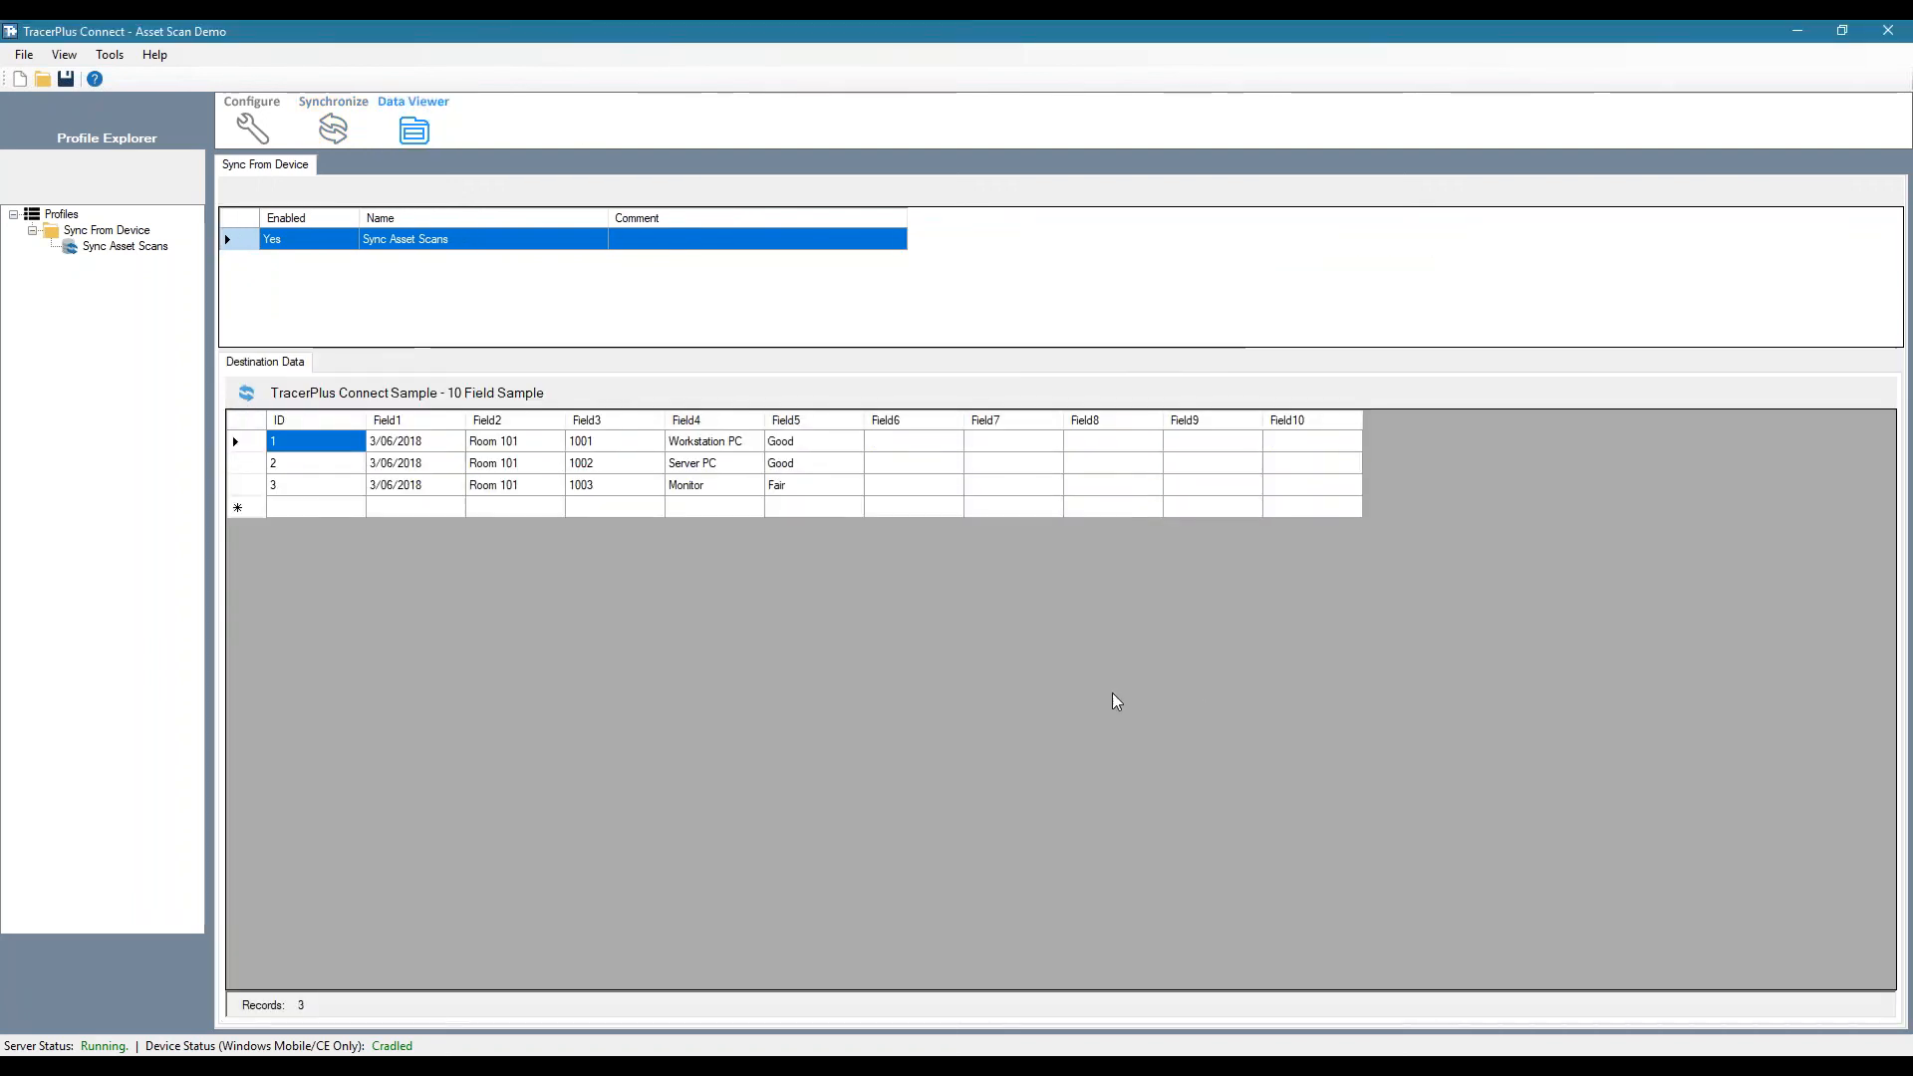
{"action": "mouse_move", "coordinate": [385, 472]}
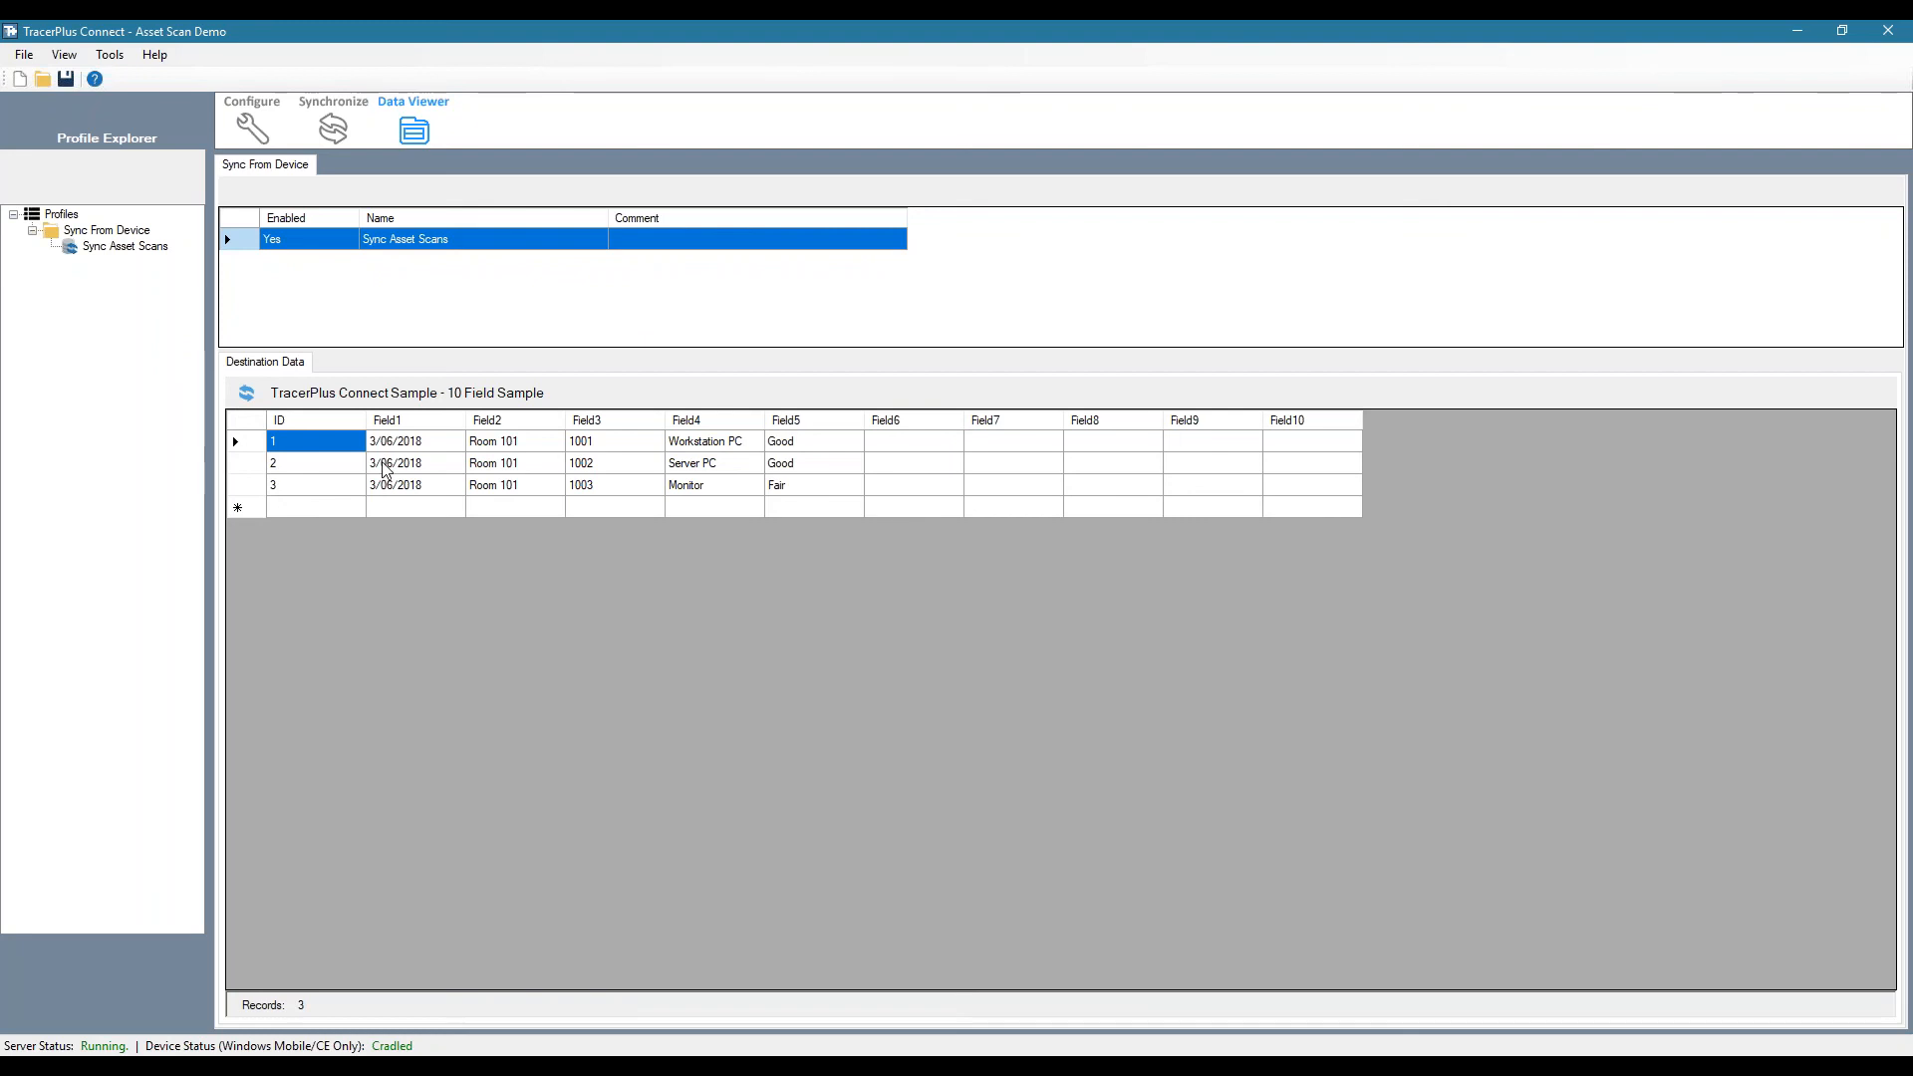
{"action": "mouse_move", "coordinate": [752, 640]}
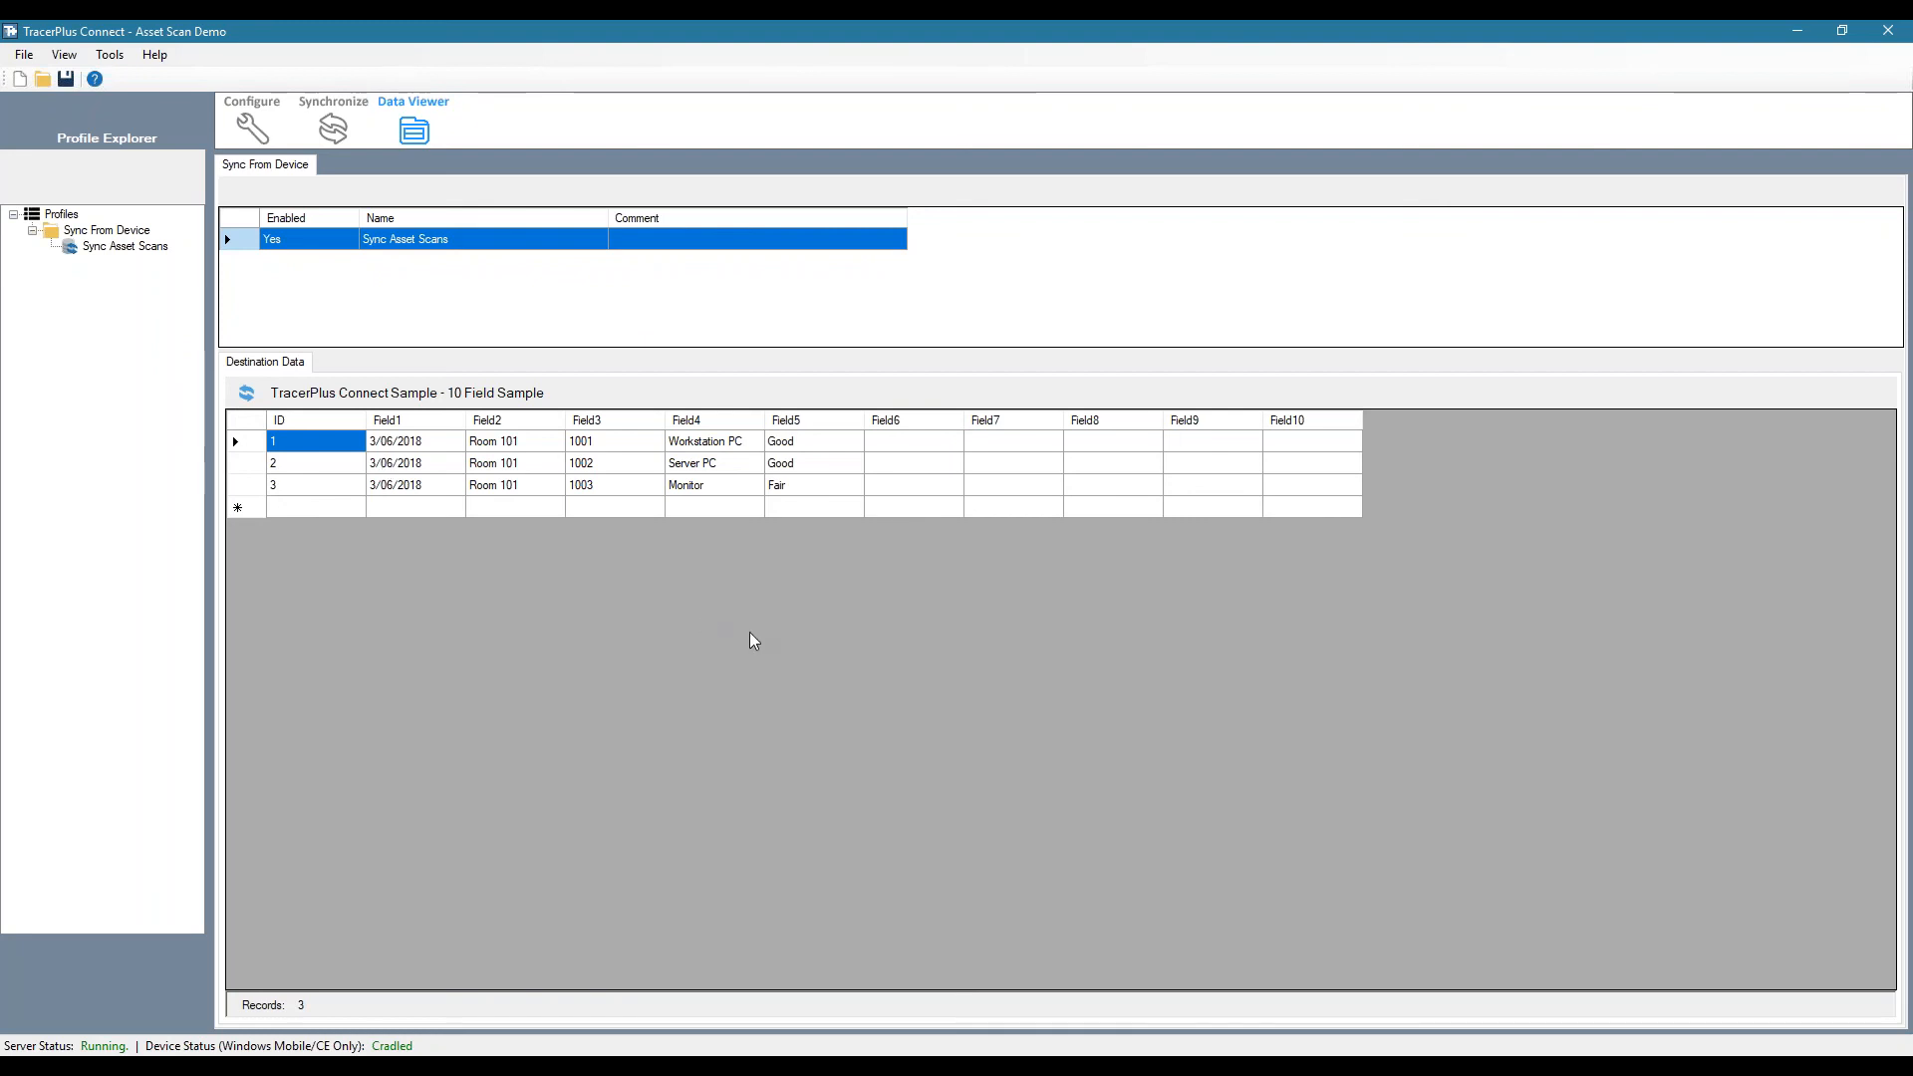
{"action": "mouse_move", "coordinate": [977, 732]}
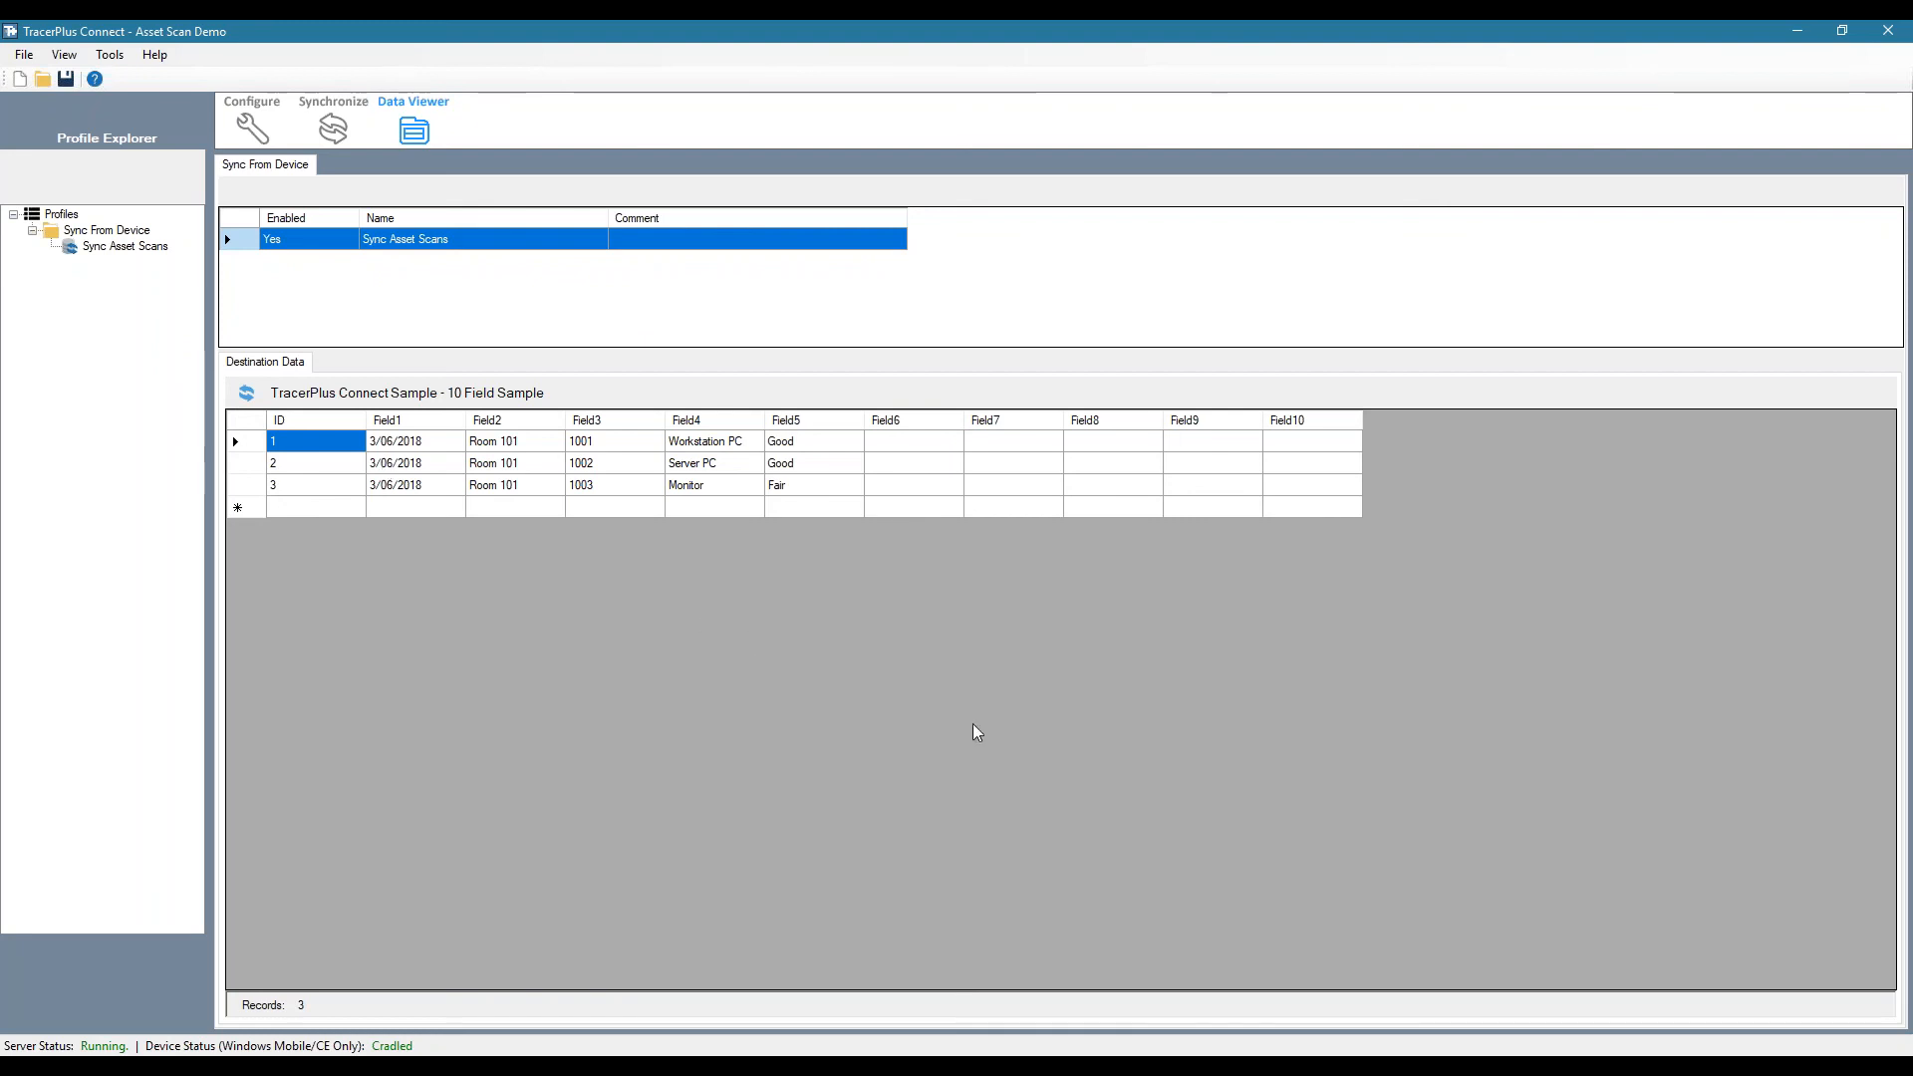
{"action": "mouse_move", "coordinate": [985, 747]}
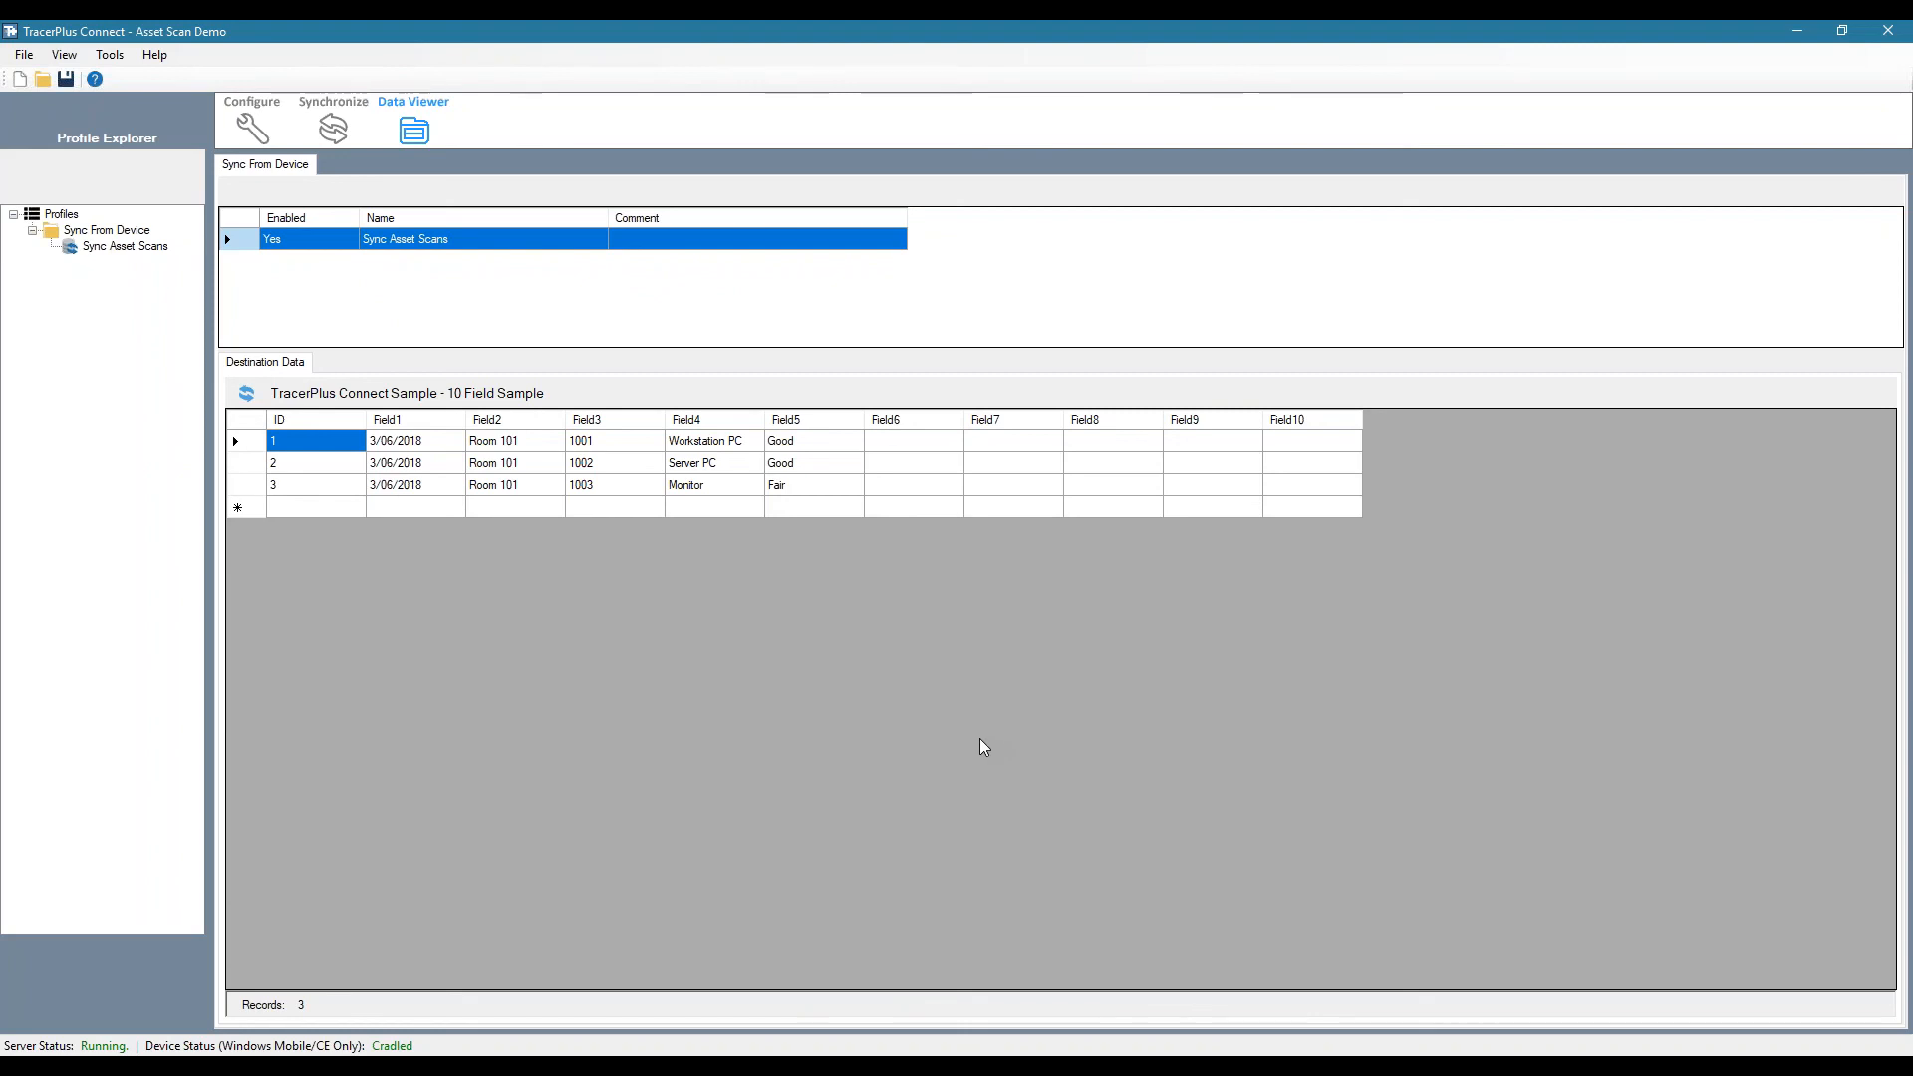
{"action": "mouse_move", "coordinate": [1018, 757]}
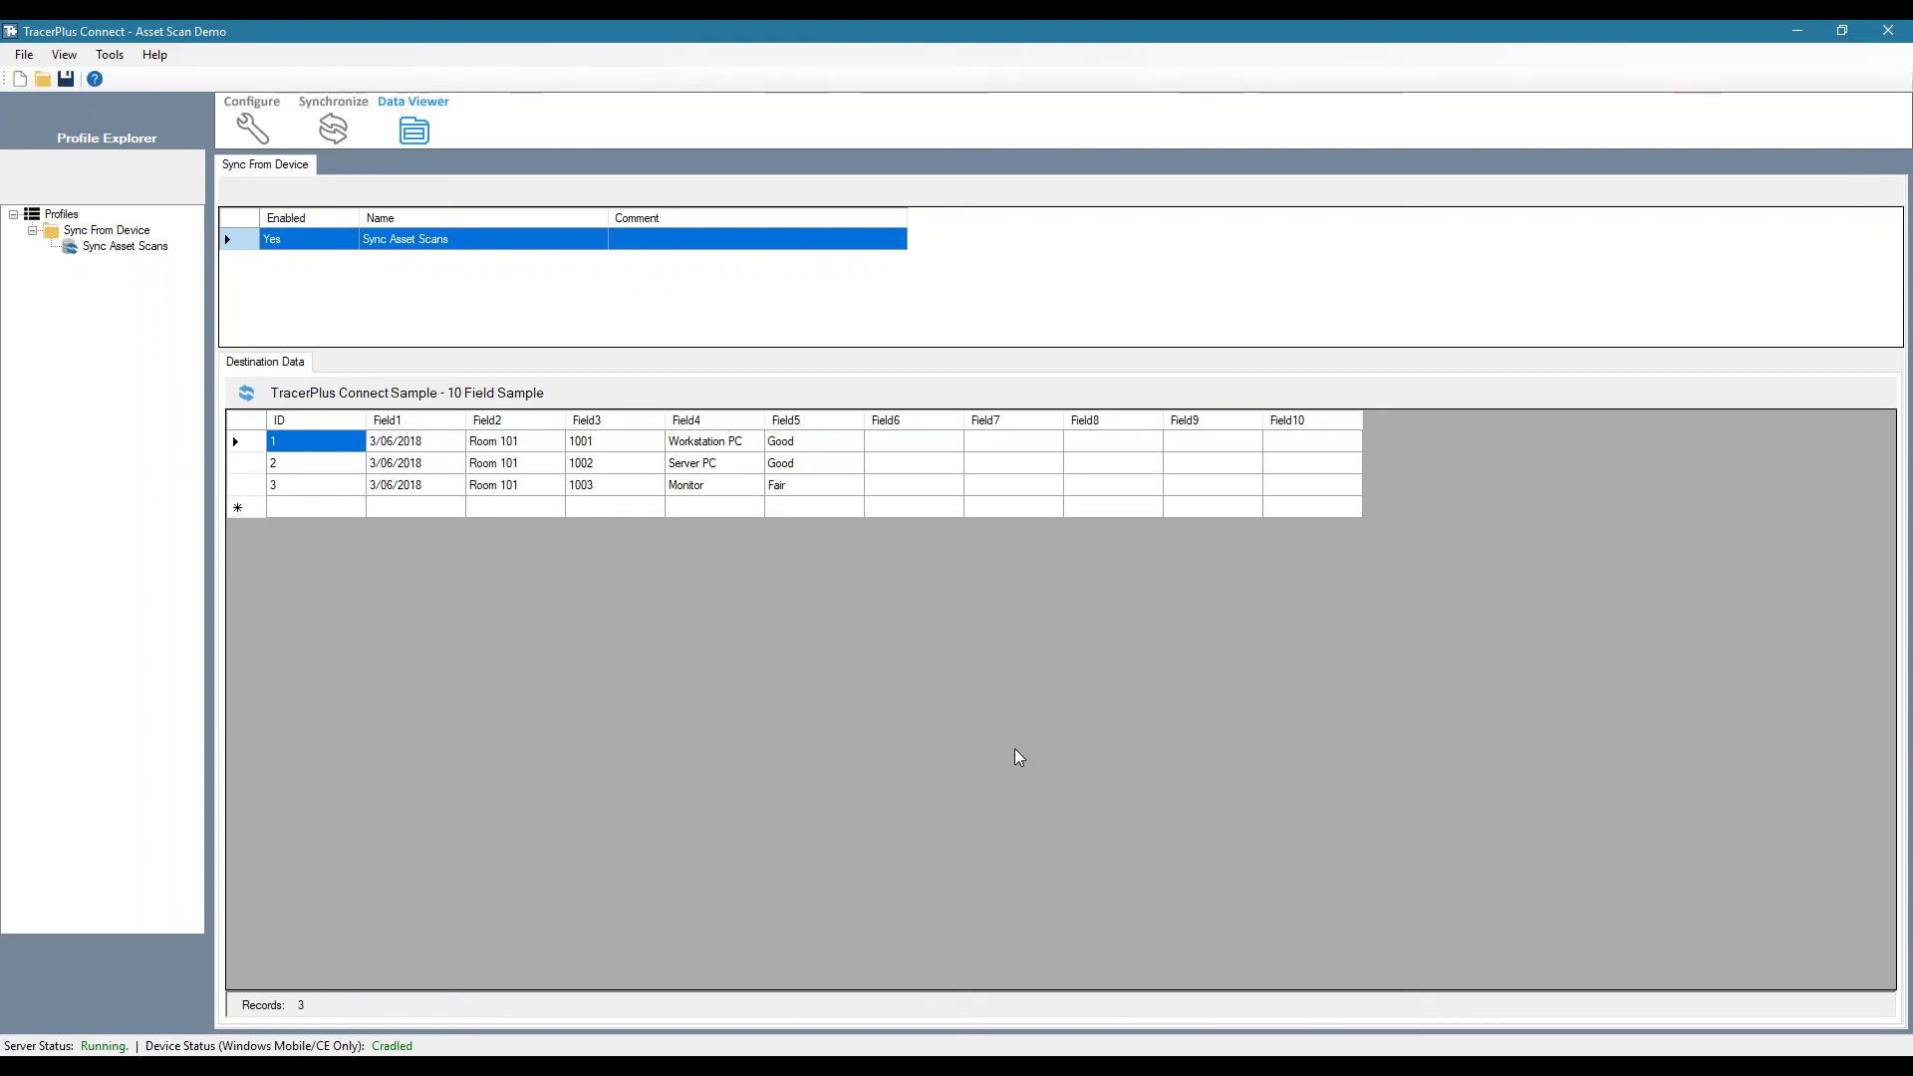
{"action": "mouse_move", "coordinate": [1034, 730]}
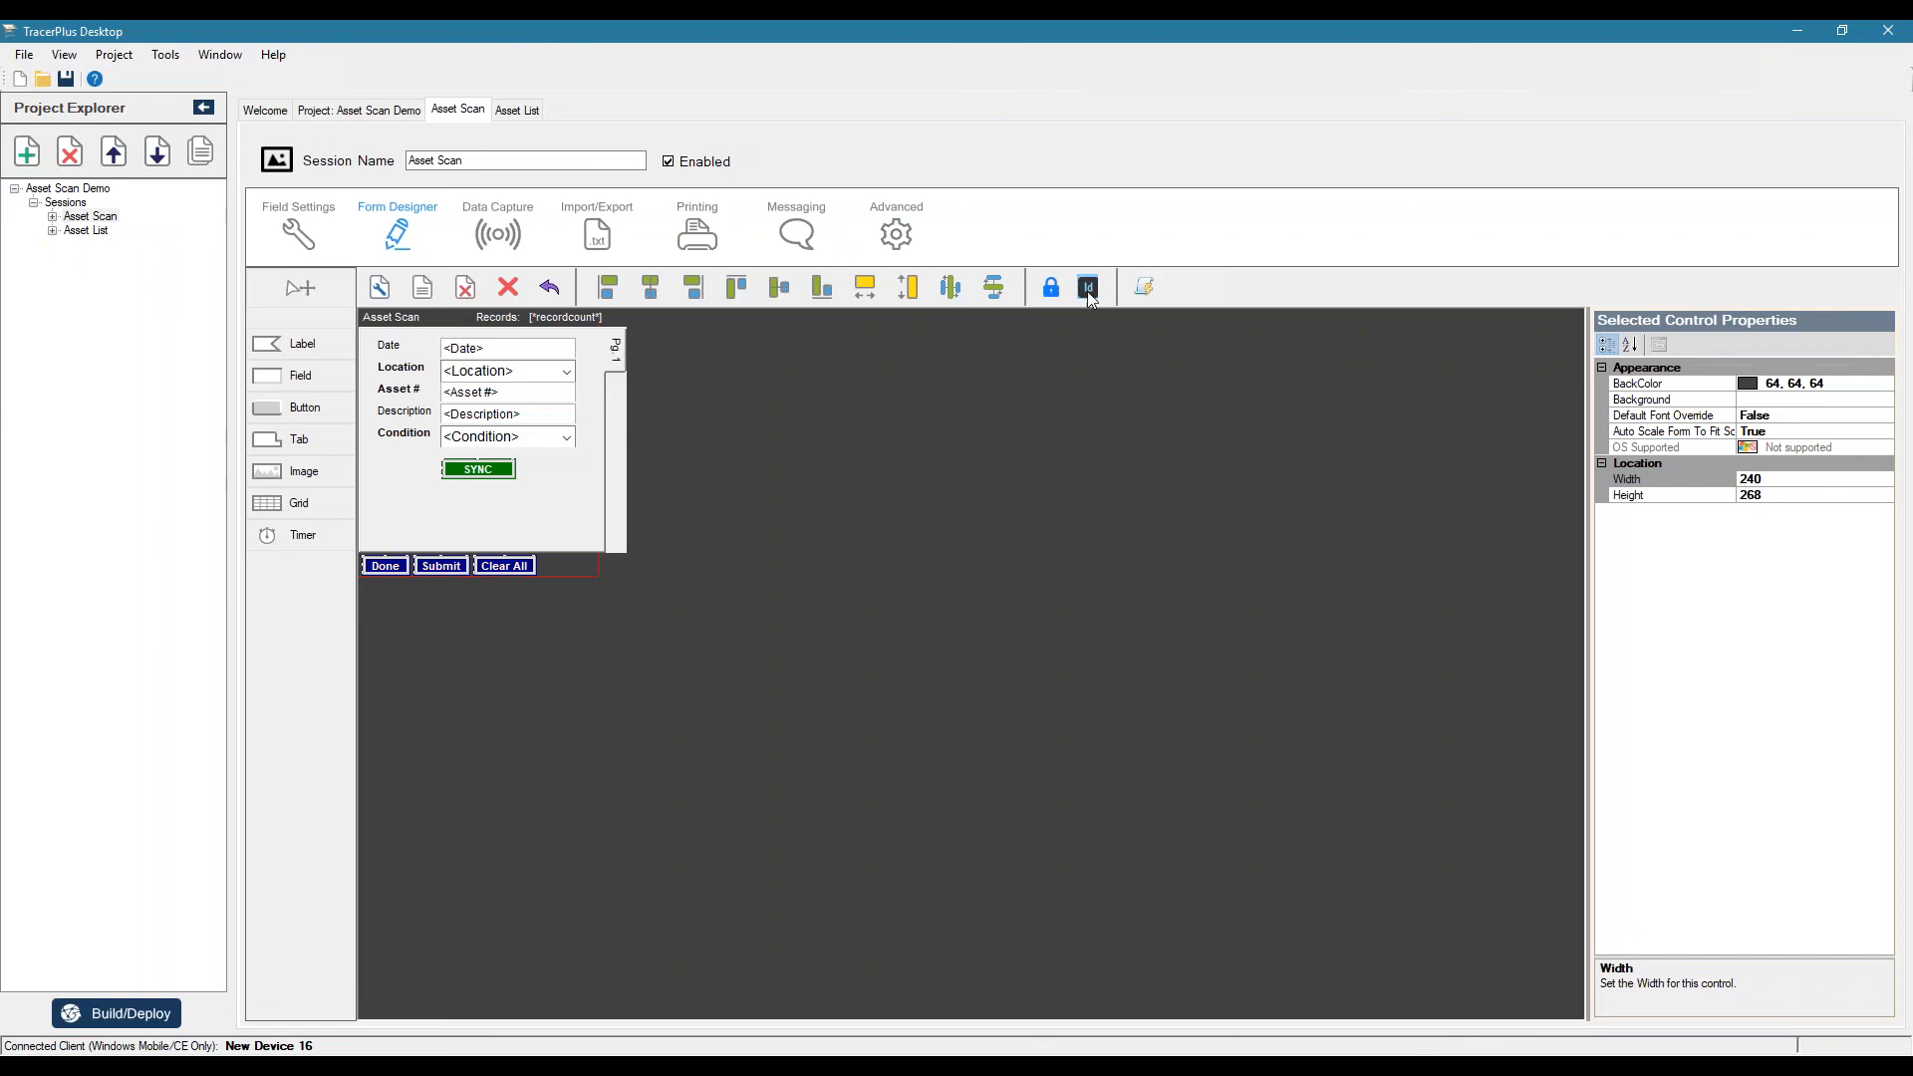
- With control IDs shown, add an AfterScan form logic rule on control 13 and bring up its conditions
{"action": "left_click", "coordinate": [1086, 287]}
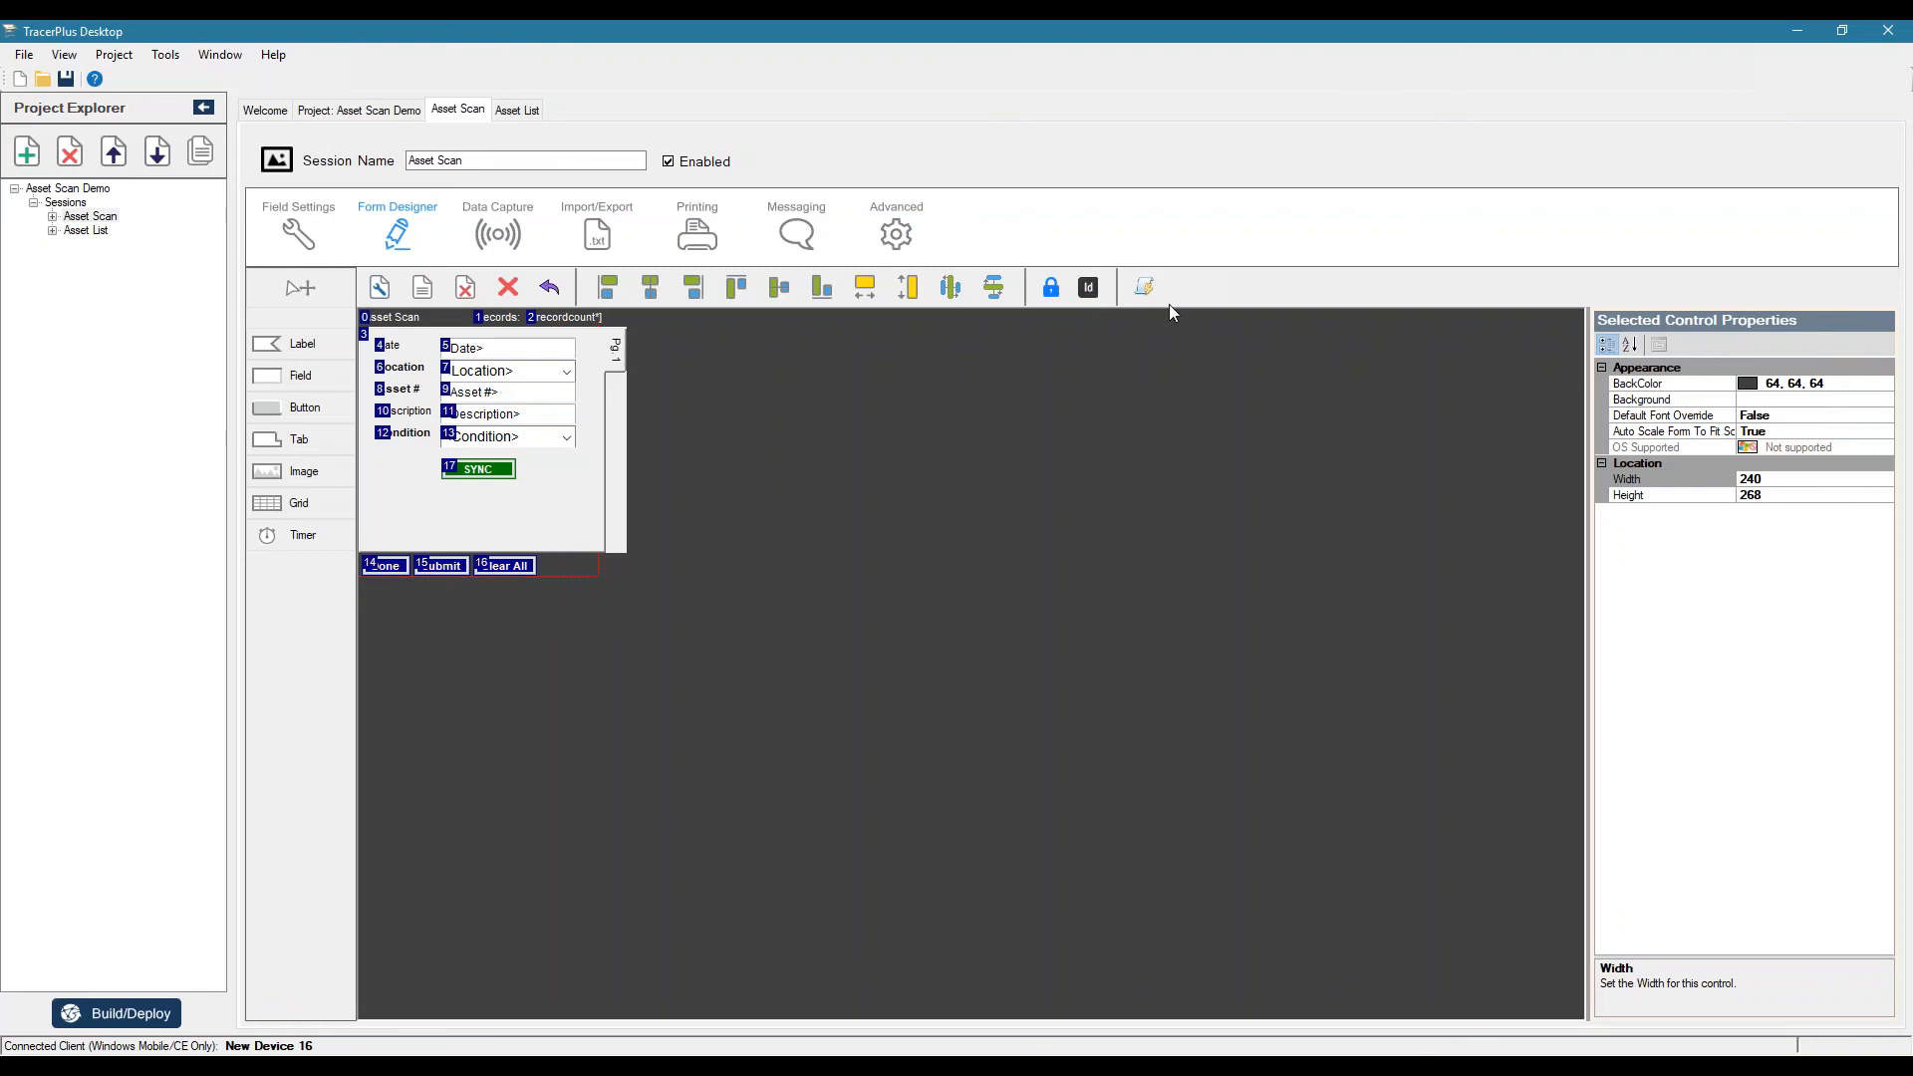
{"action": "left_click", "coordinate": [1144, 287]}
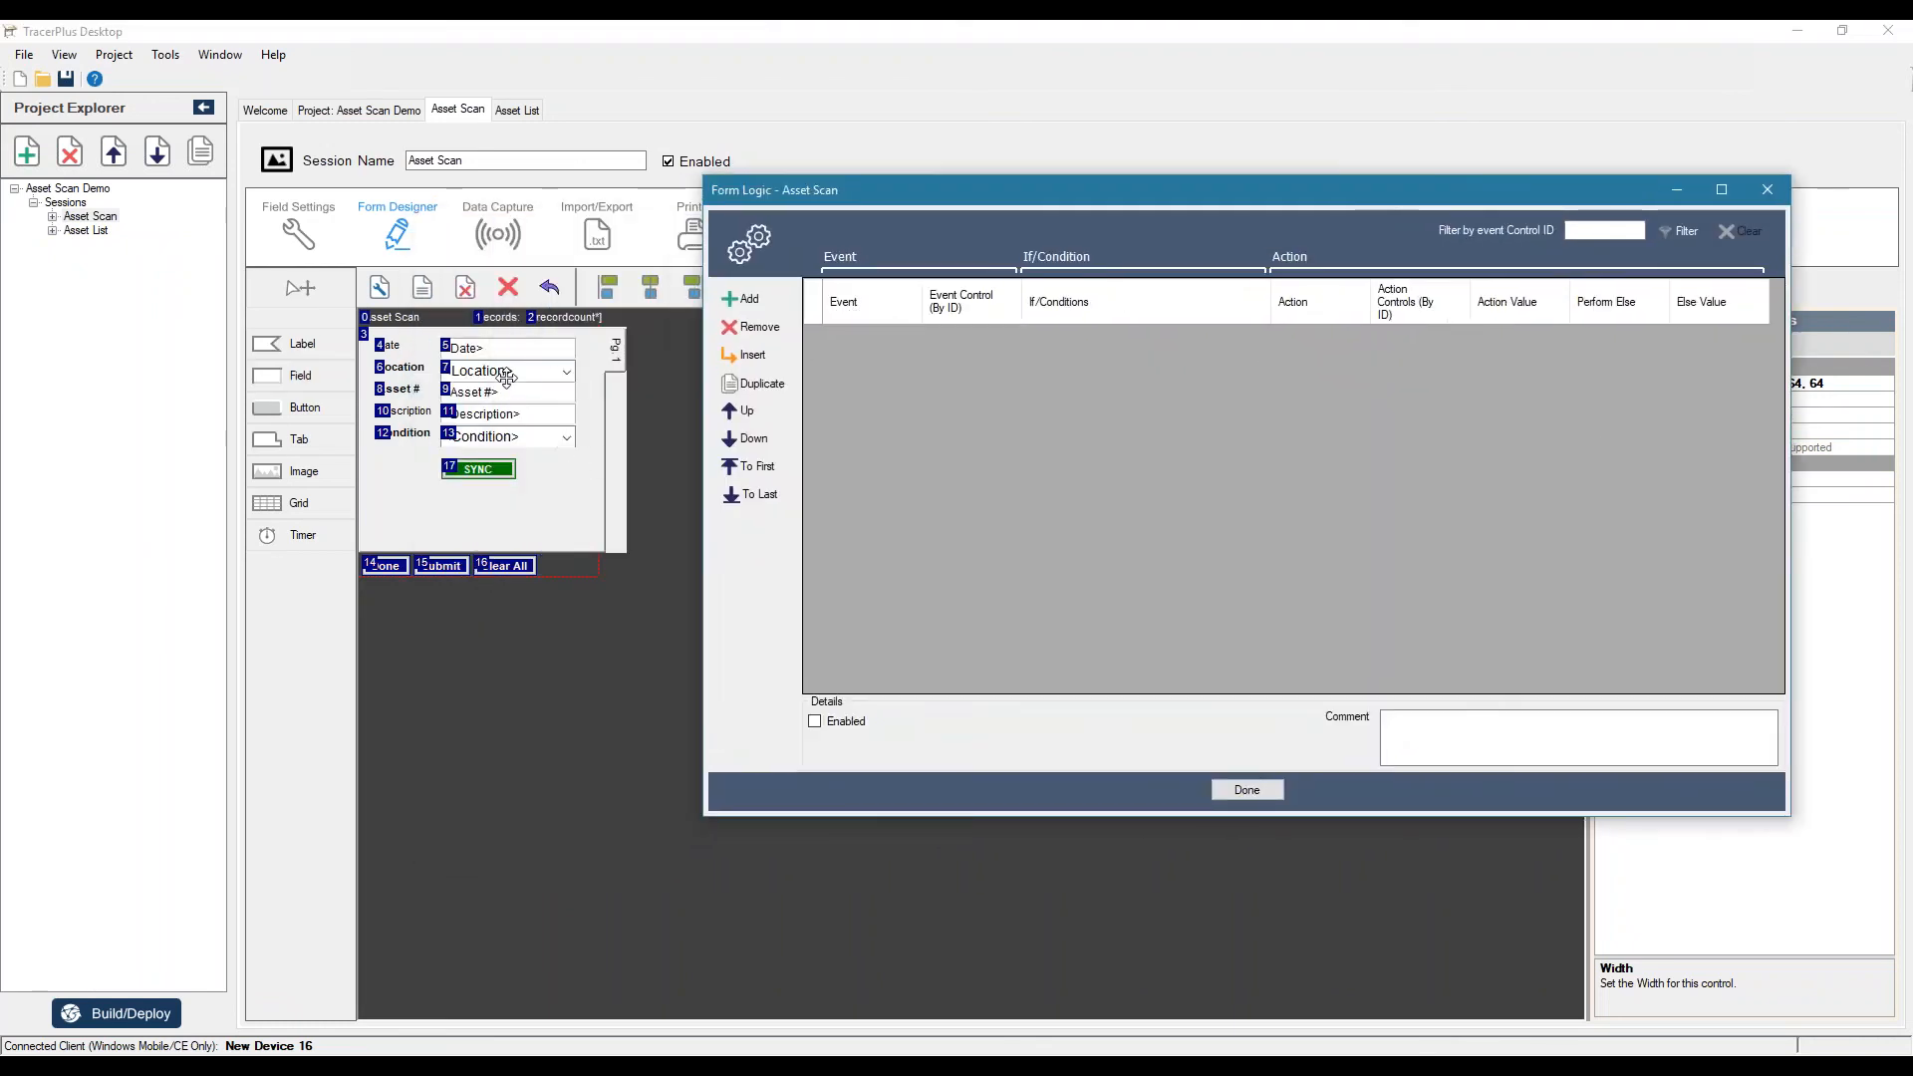
{"action": "mouse_move", "coordinate": [414, 419]}
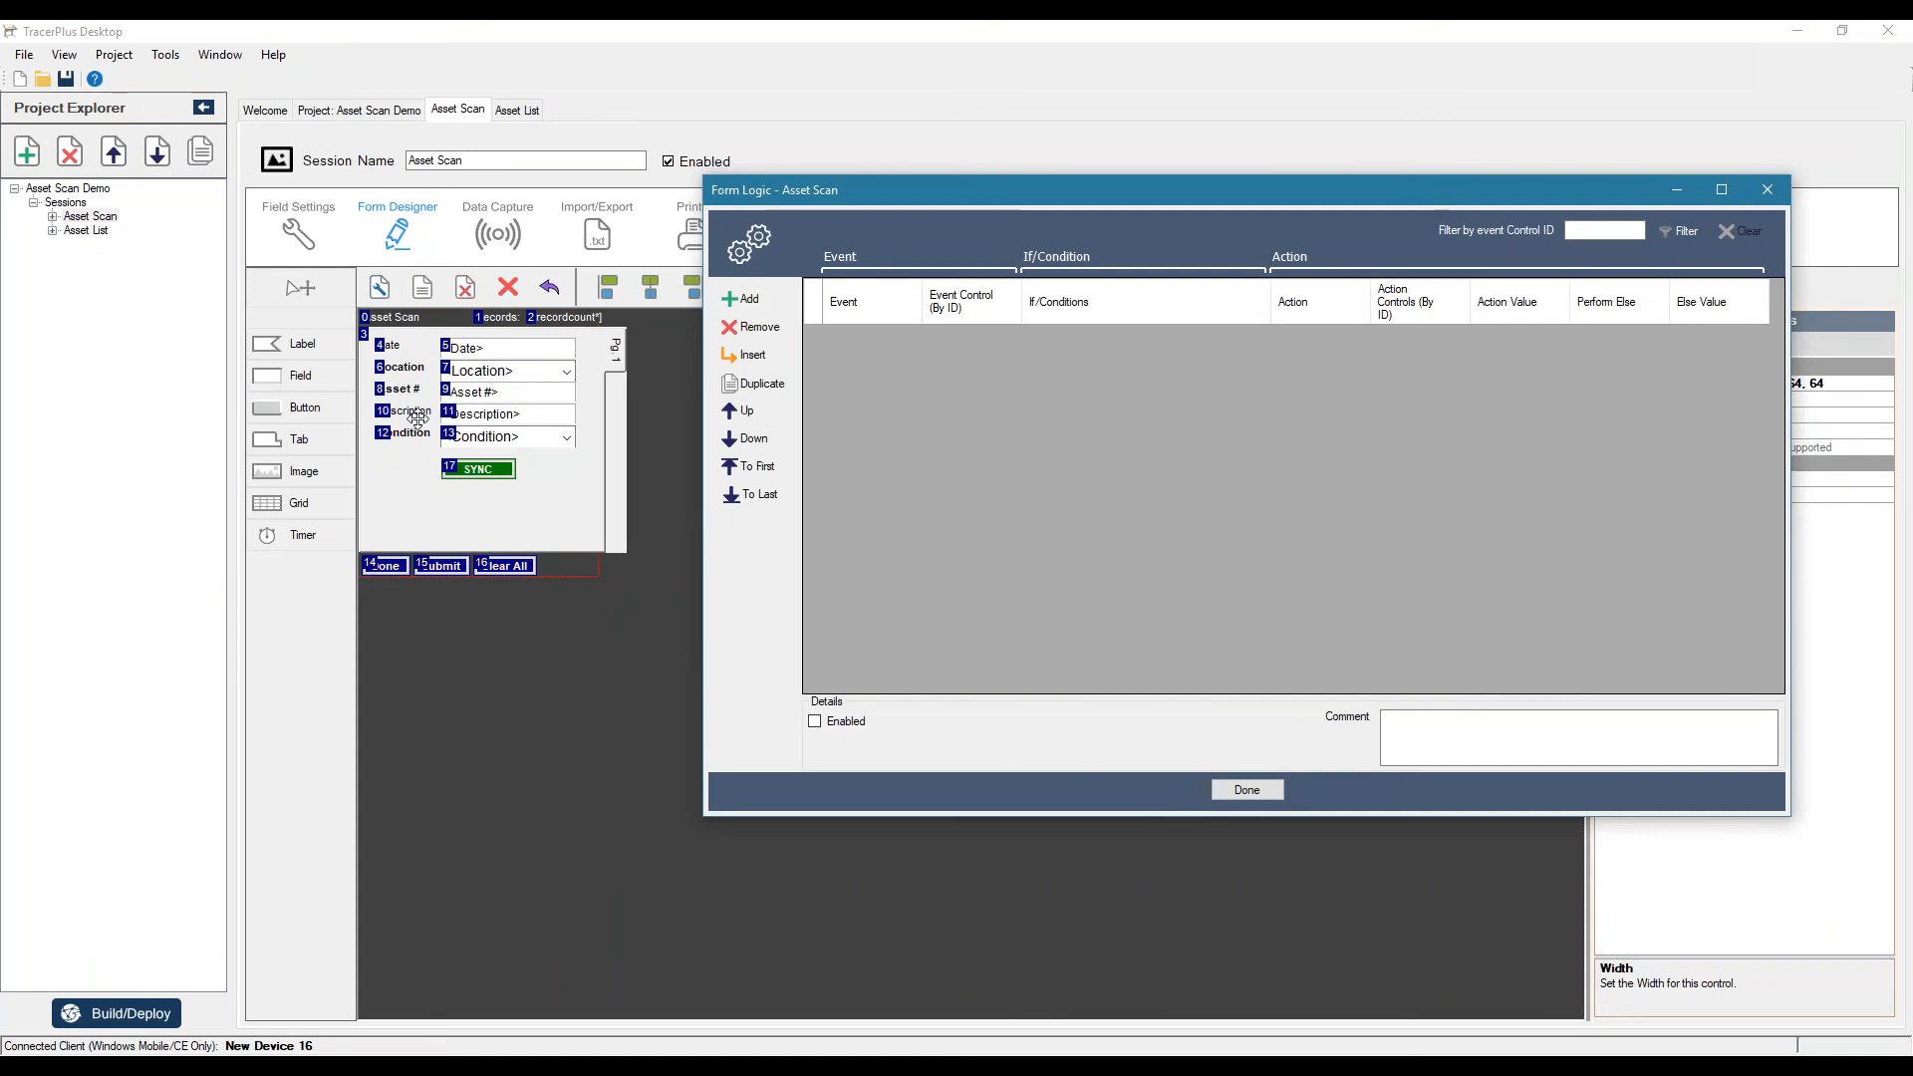
{"action": "mouse_move", "coordinate": [670, 508]}
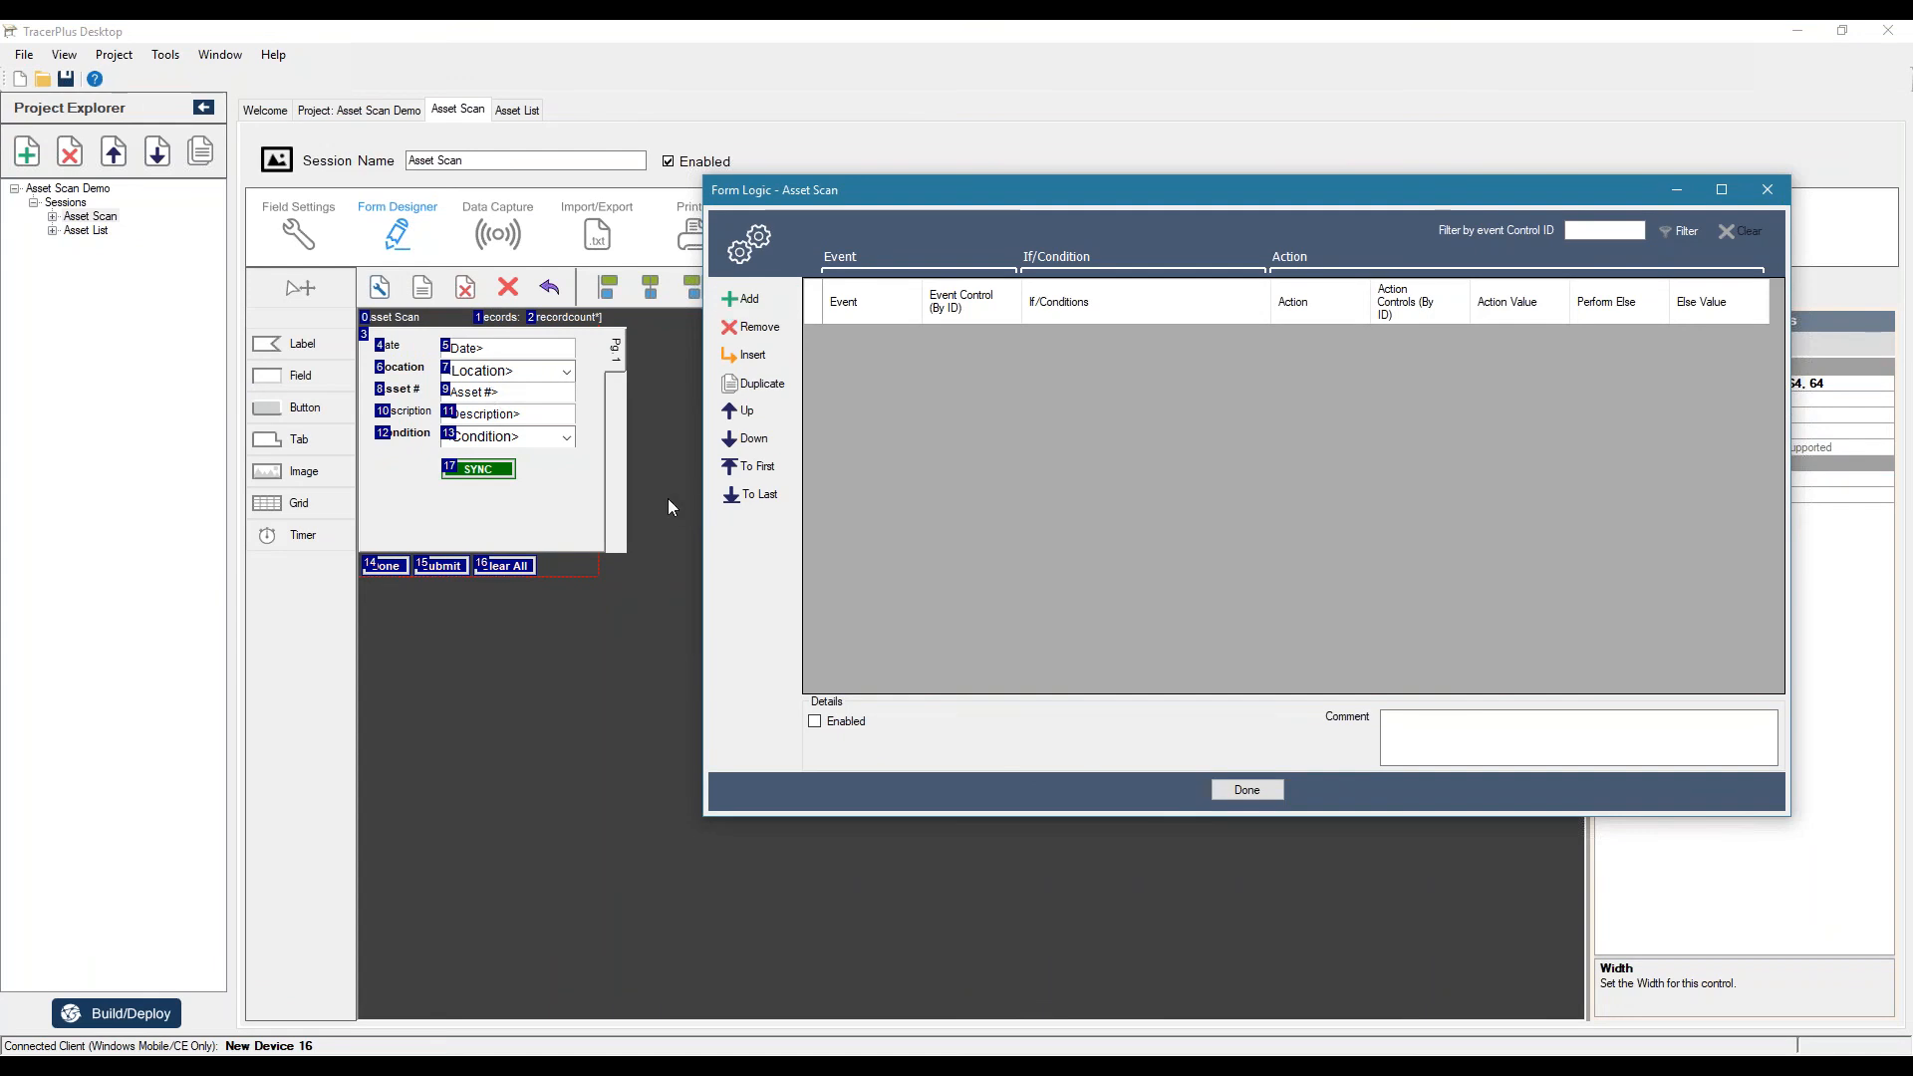
{"action": "left_click", "coordinate": [743, 299]}
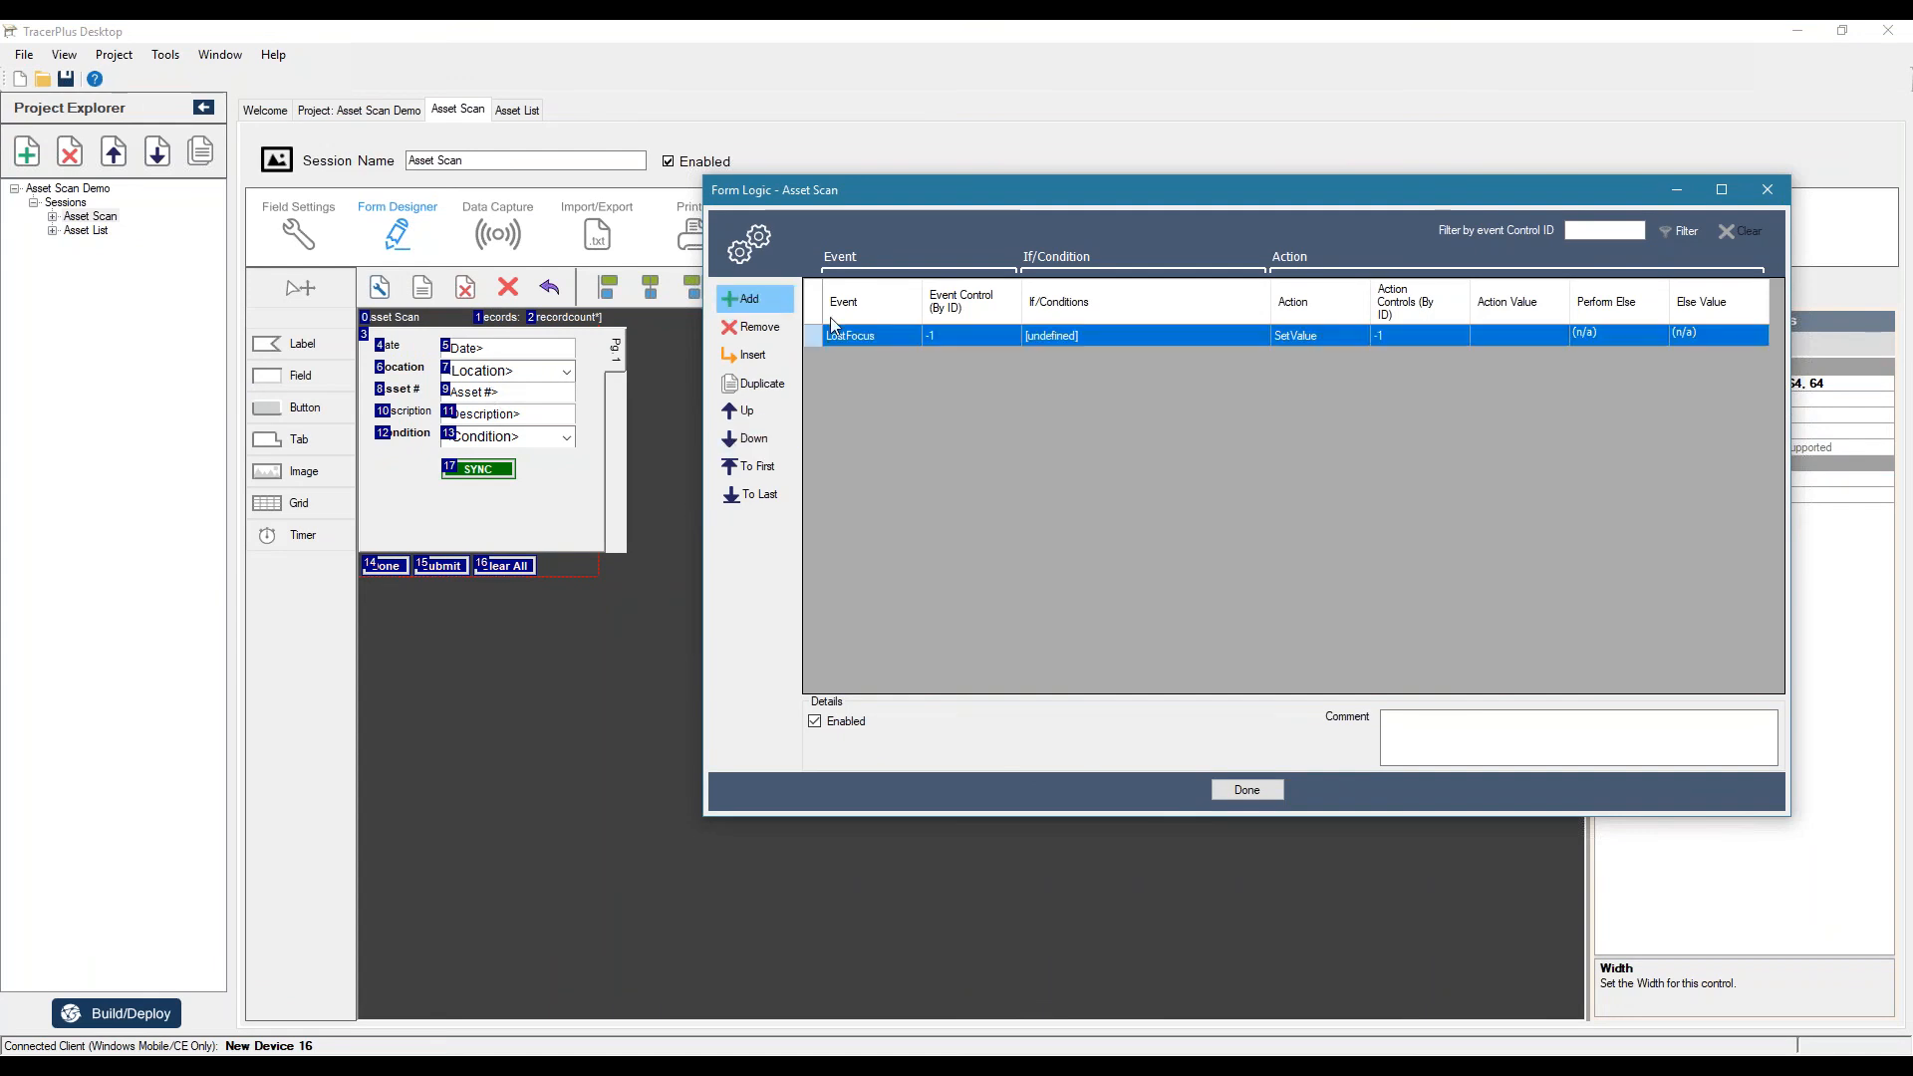
{"action": "left_click", "coordinate": [909, 335]}
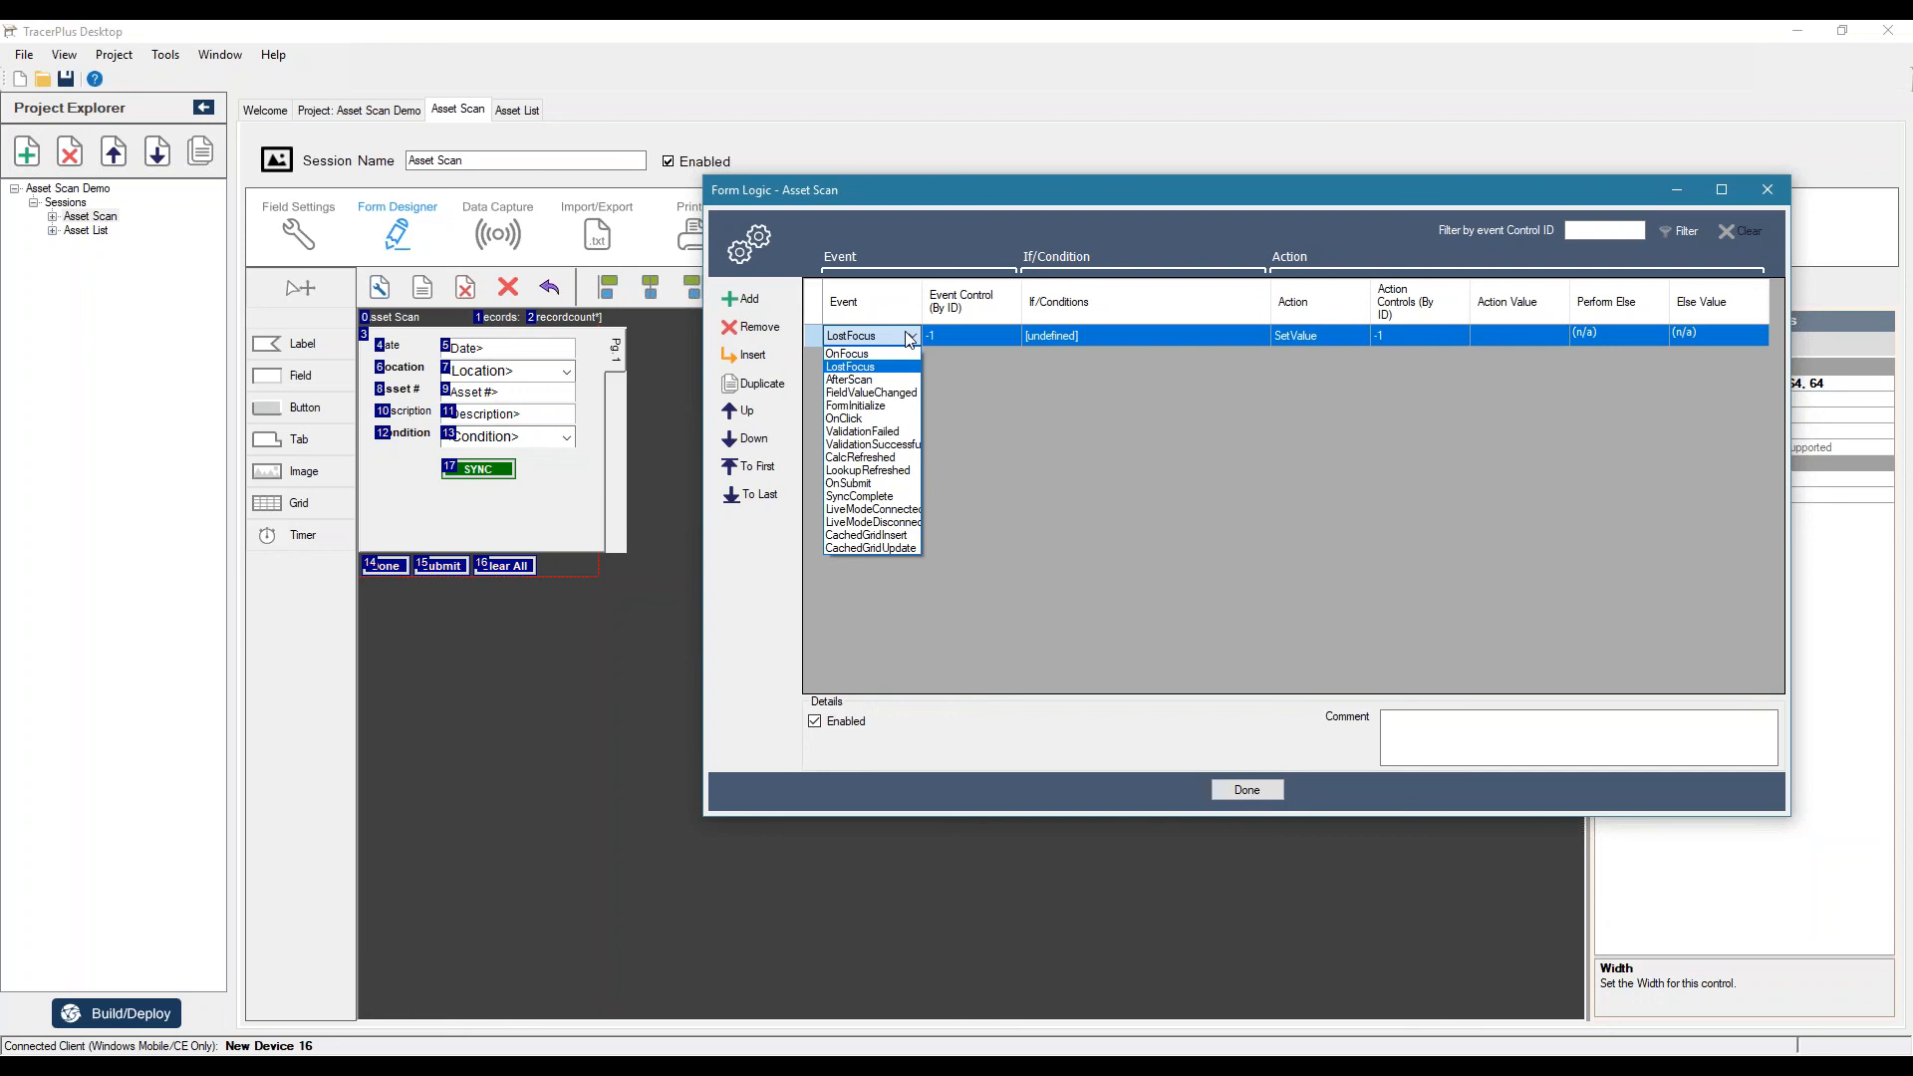
{"action": "left_click", "coordinate": [848, 366]}
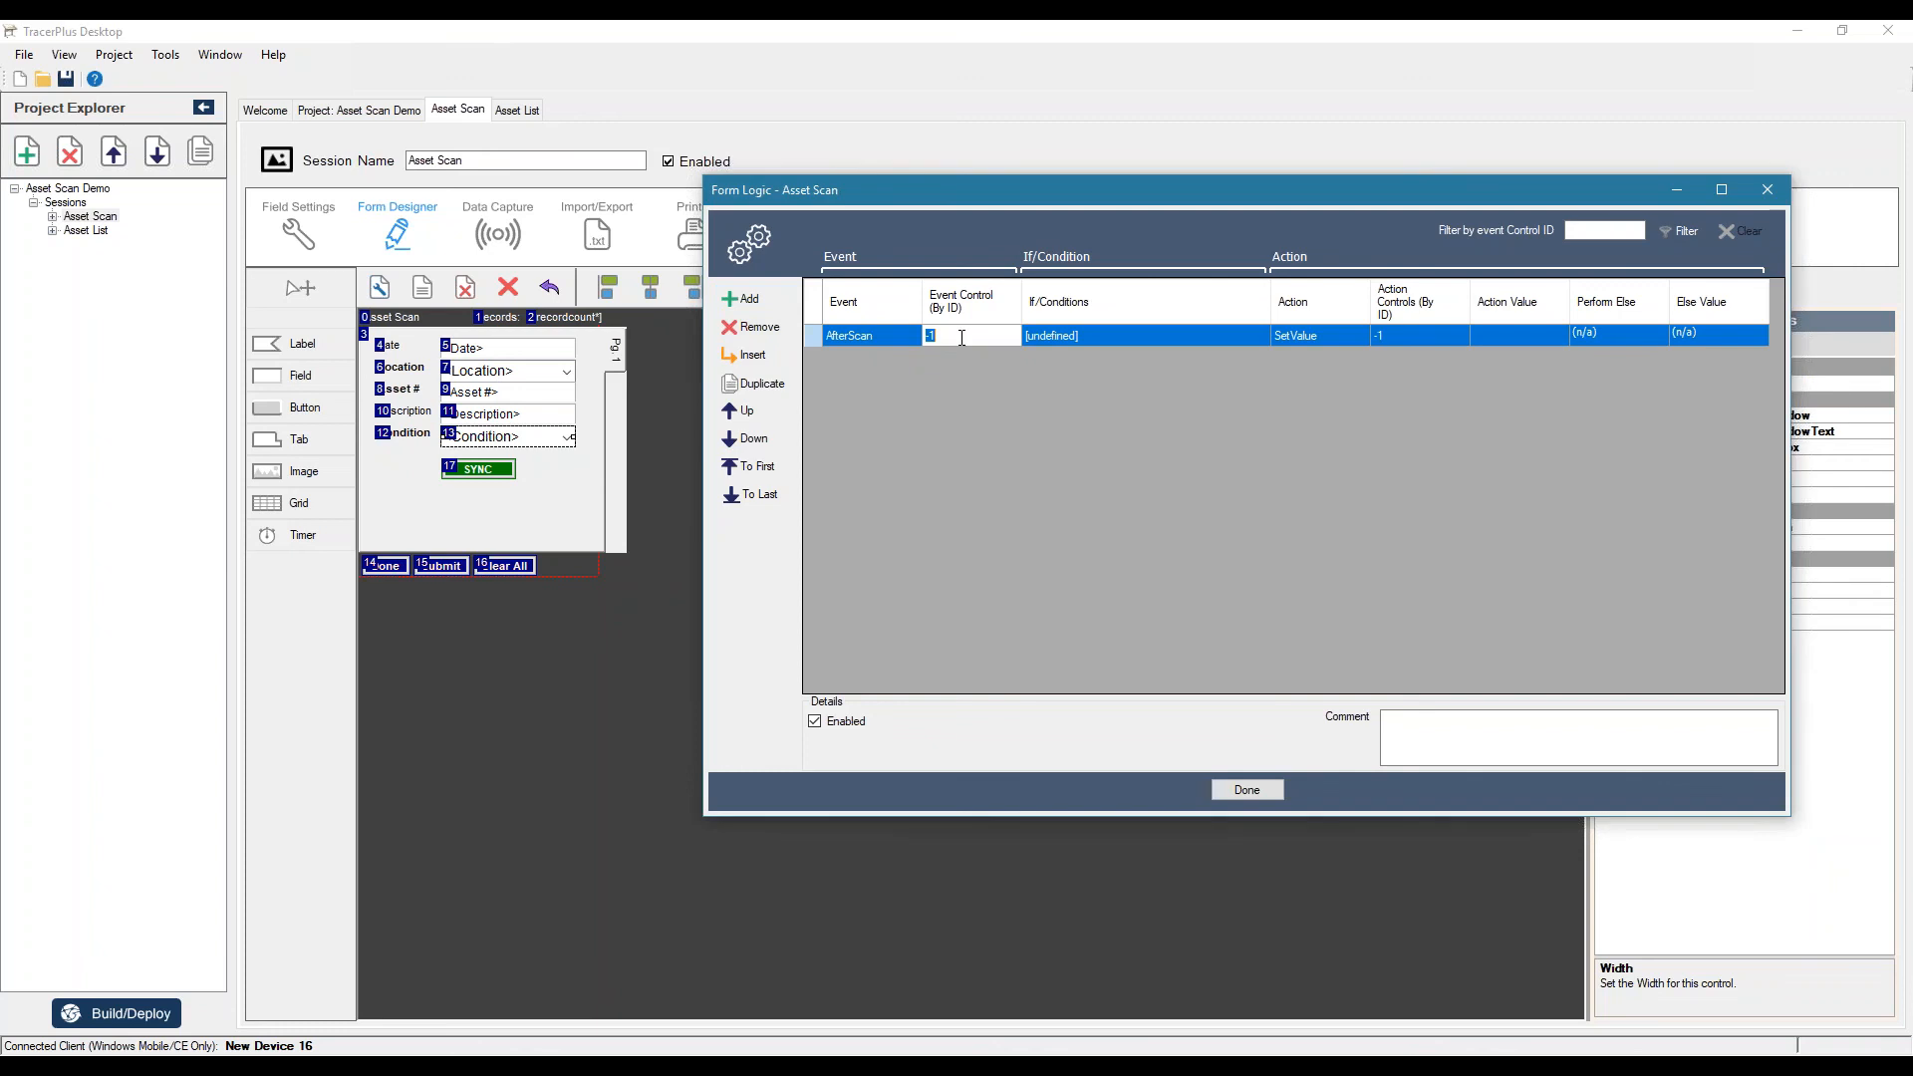
{"action": "type", "text": "13"}
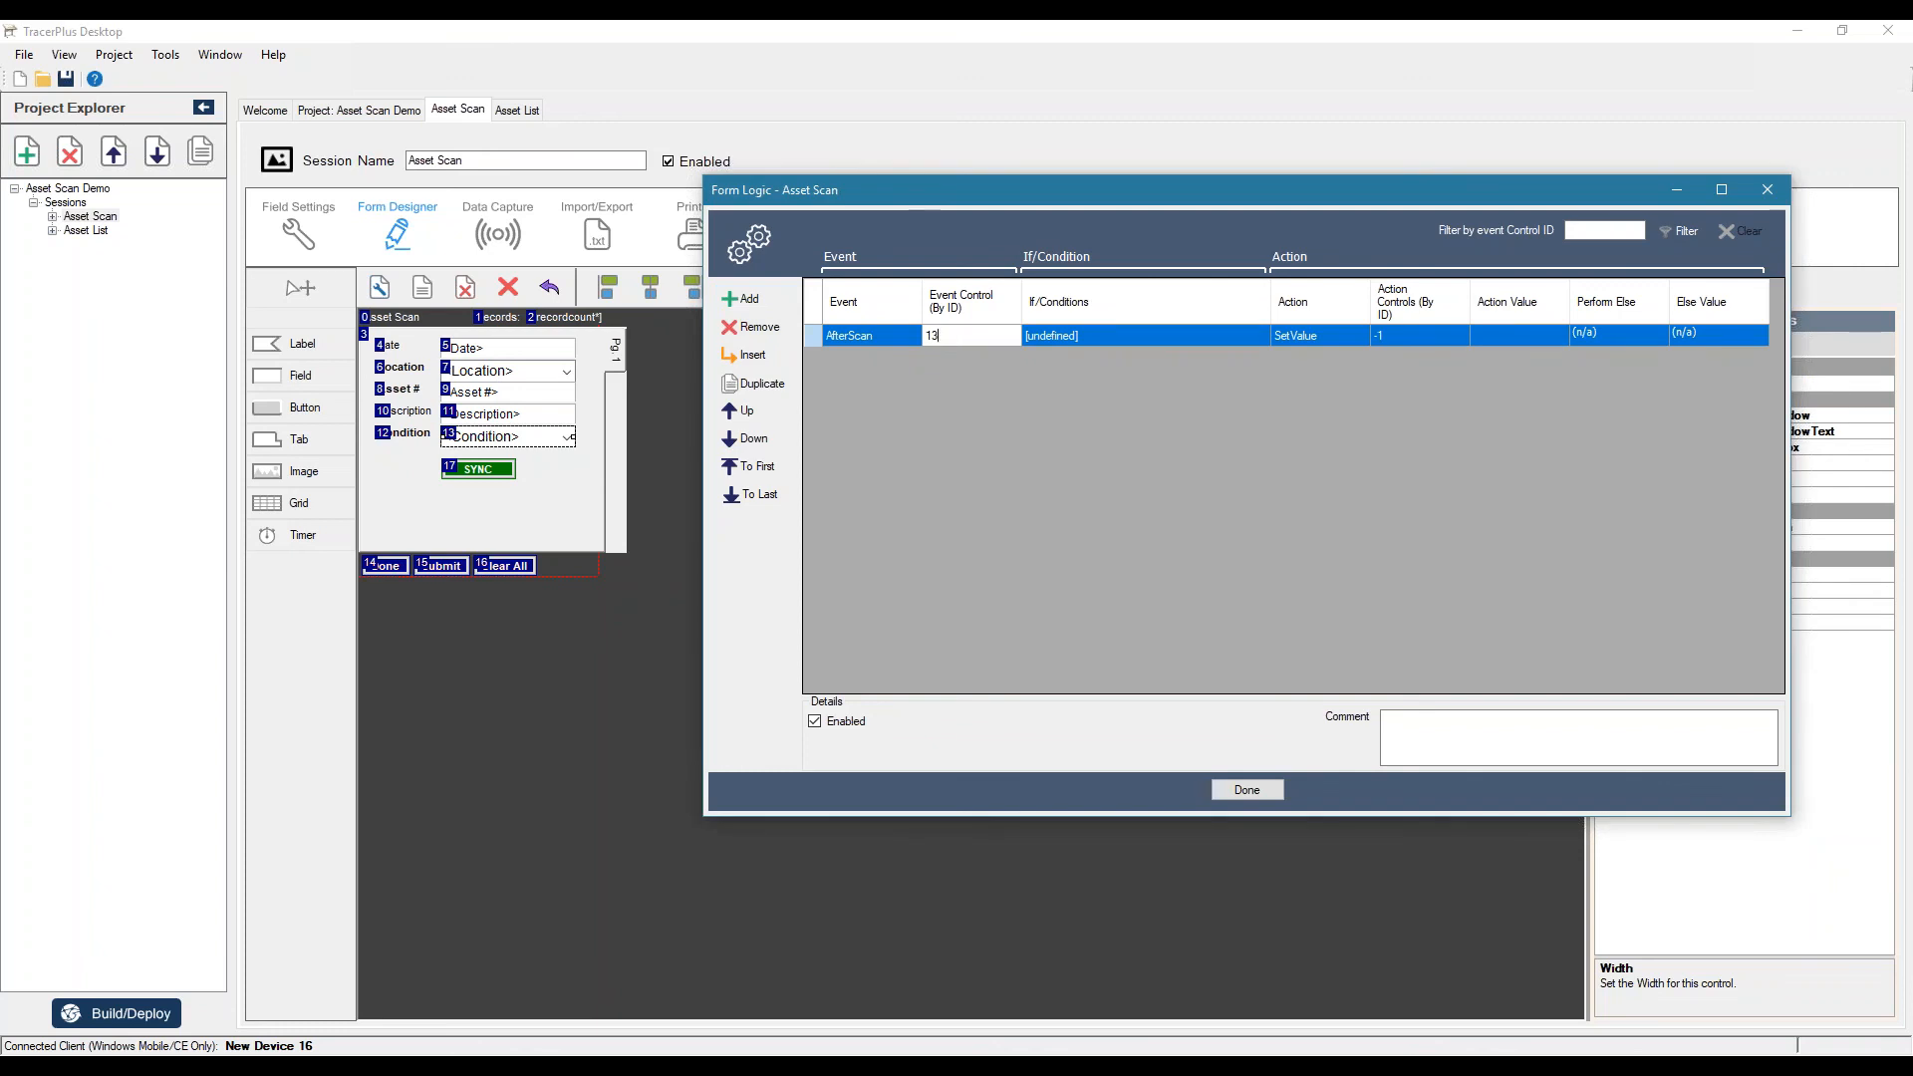
{"action": "left_click", "coordinate": [1086, 334]}
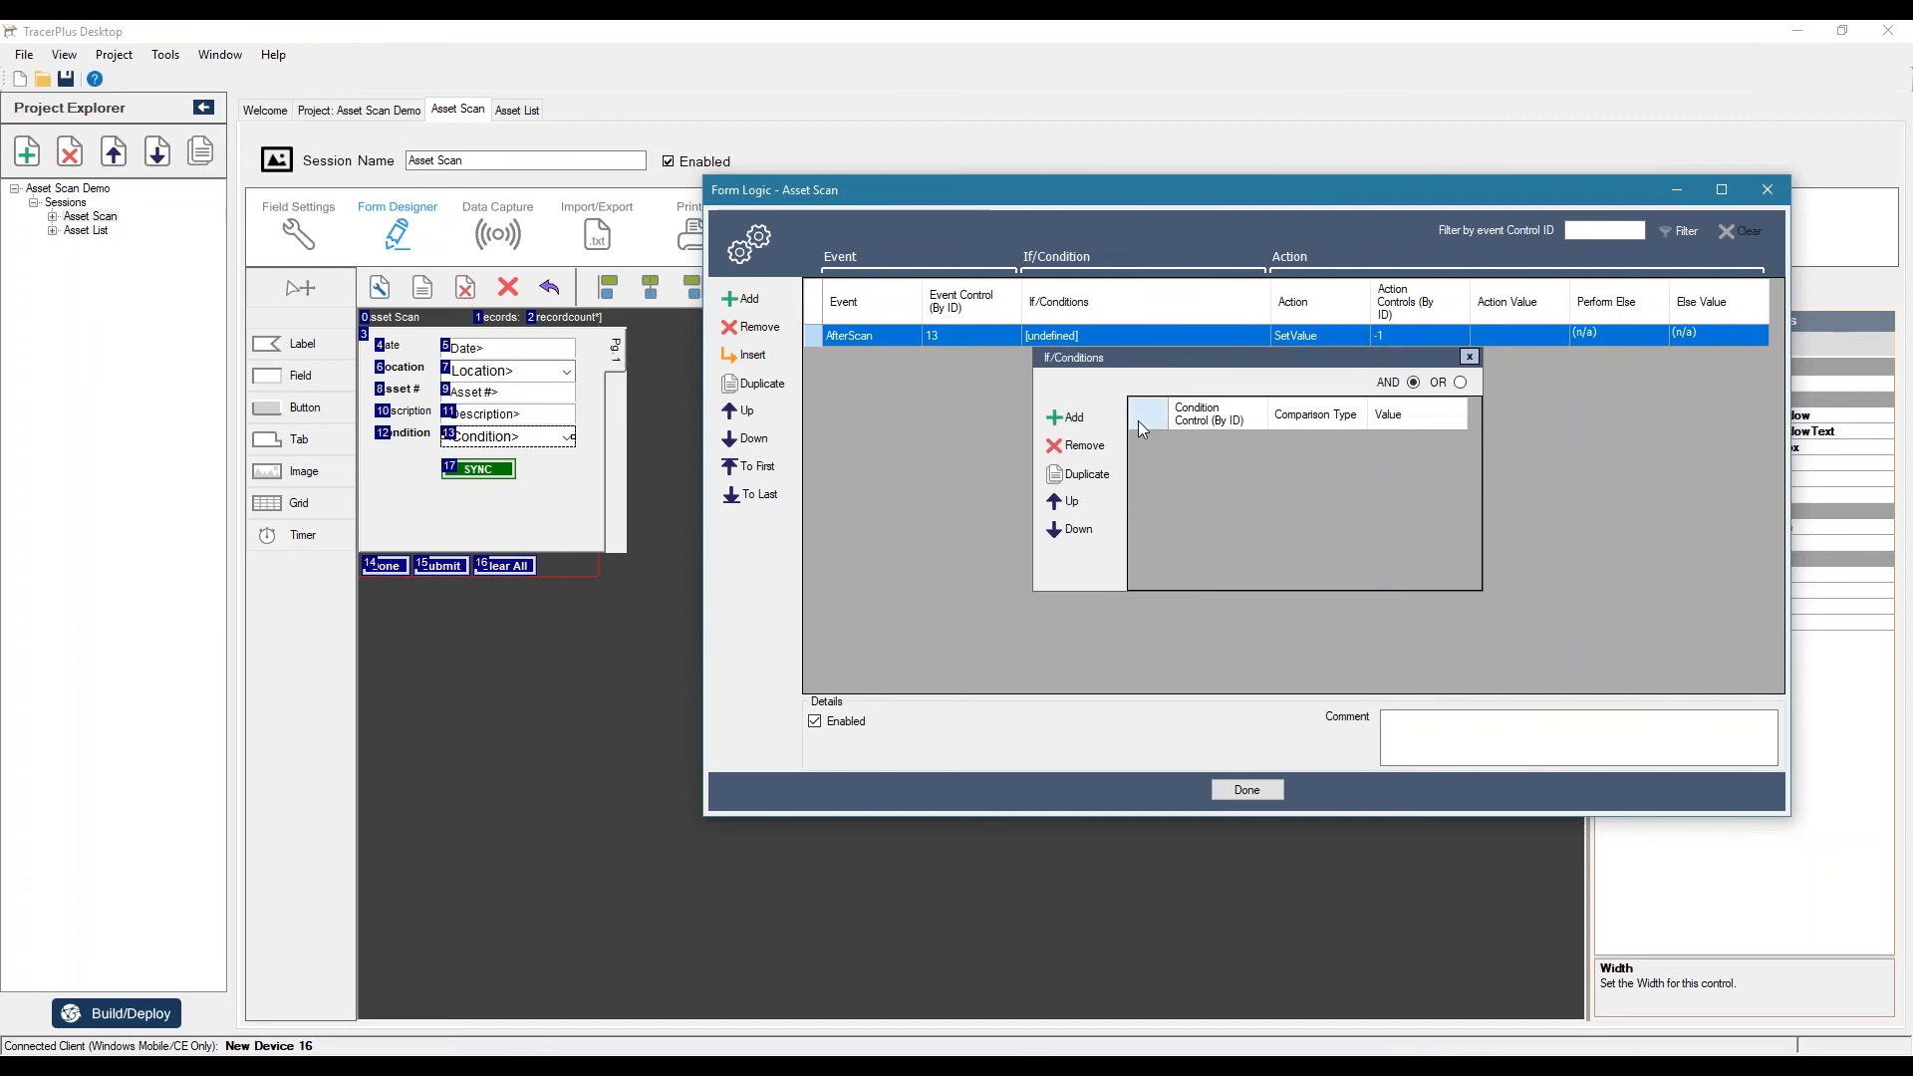
- Set the rule's condition to control 13 == 'Poor' and list the available actions
{"action": "left_click", "coordinate": [1069, 416]}
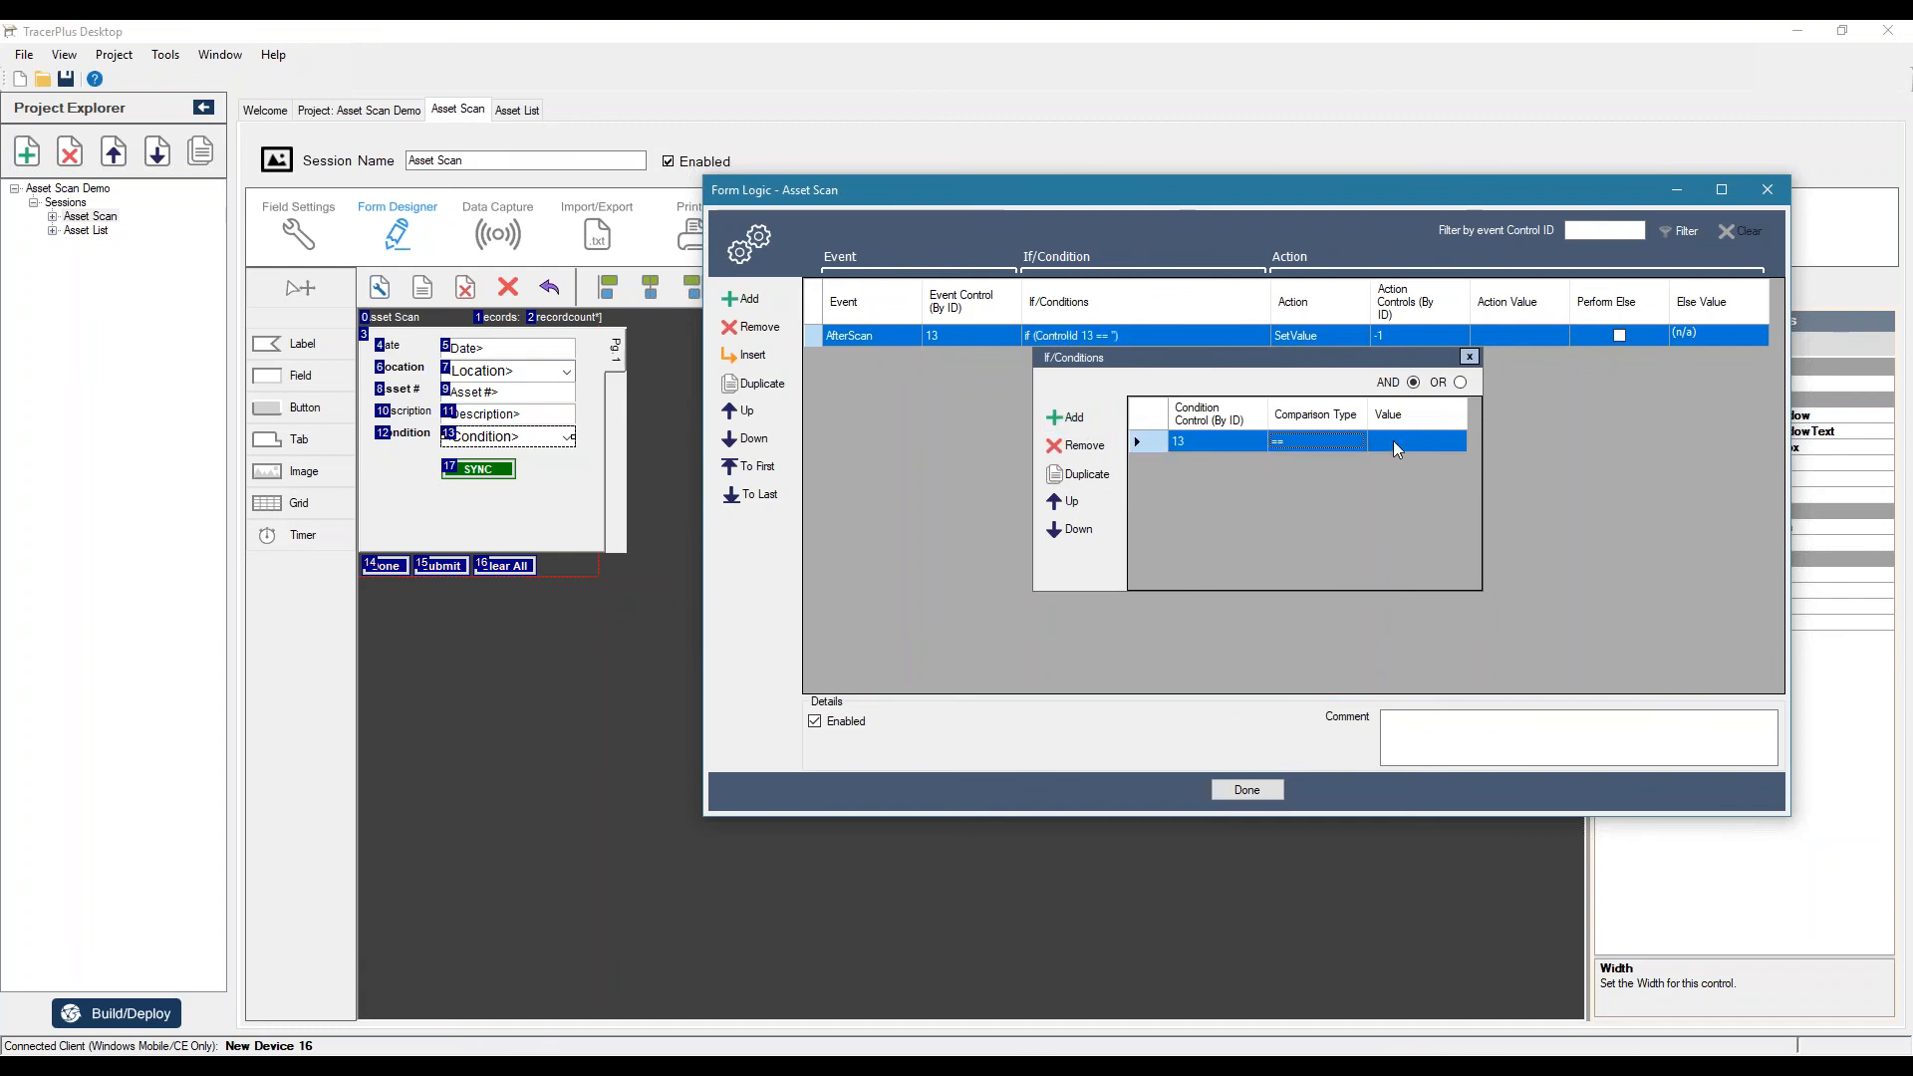
{"action": "type", "text": "Pool"}
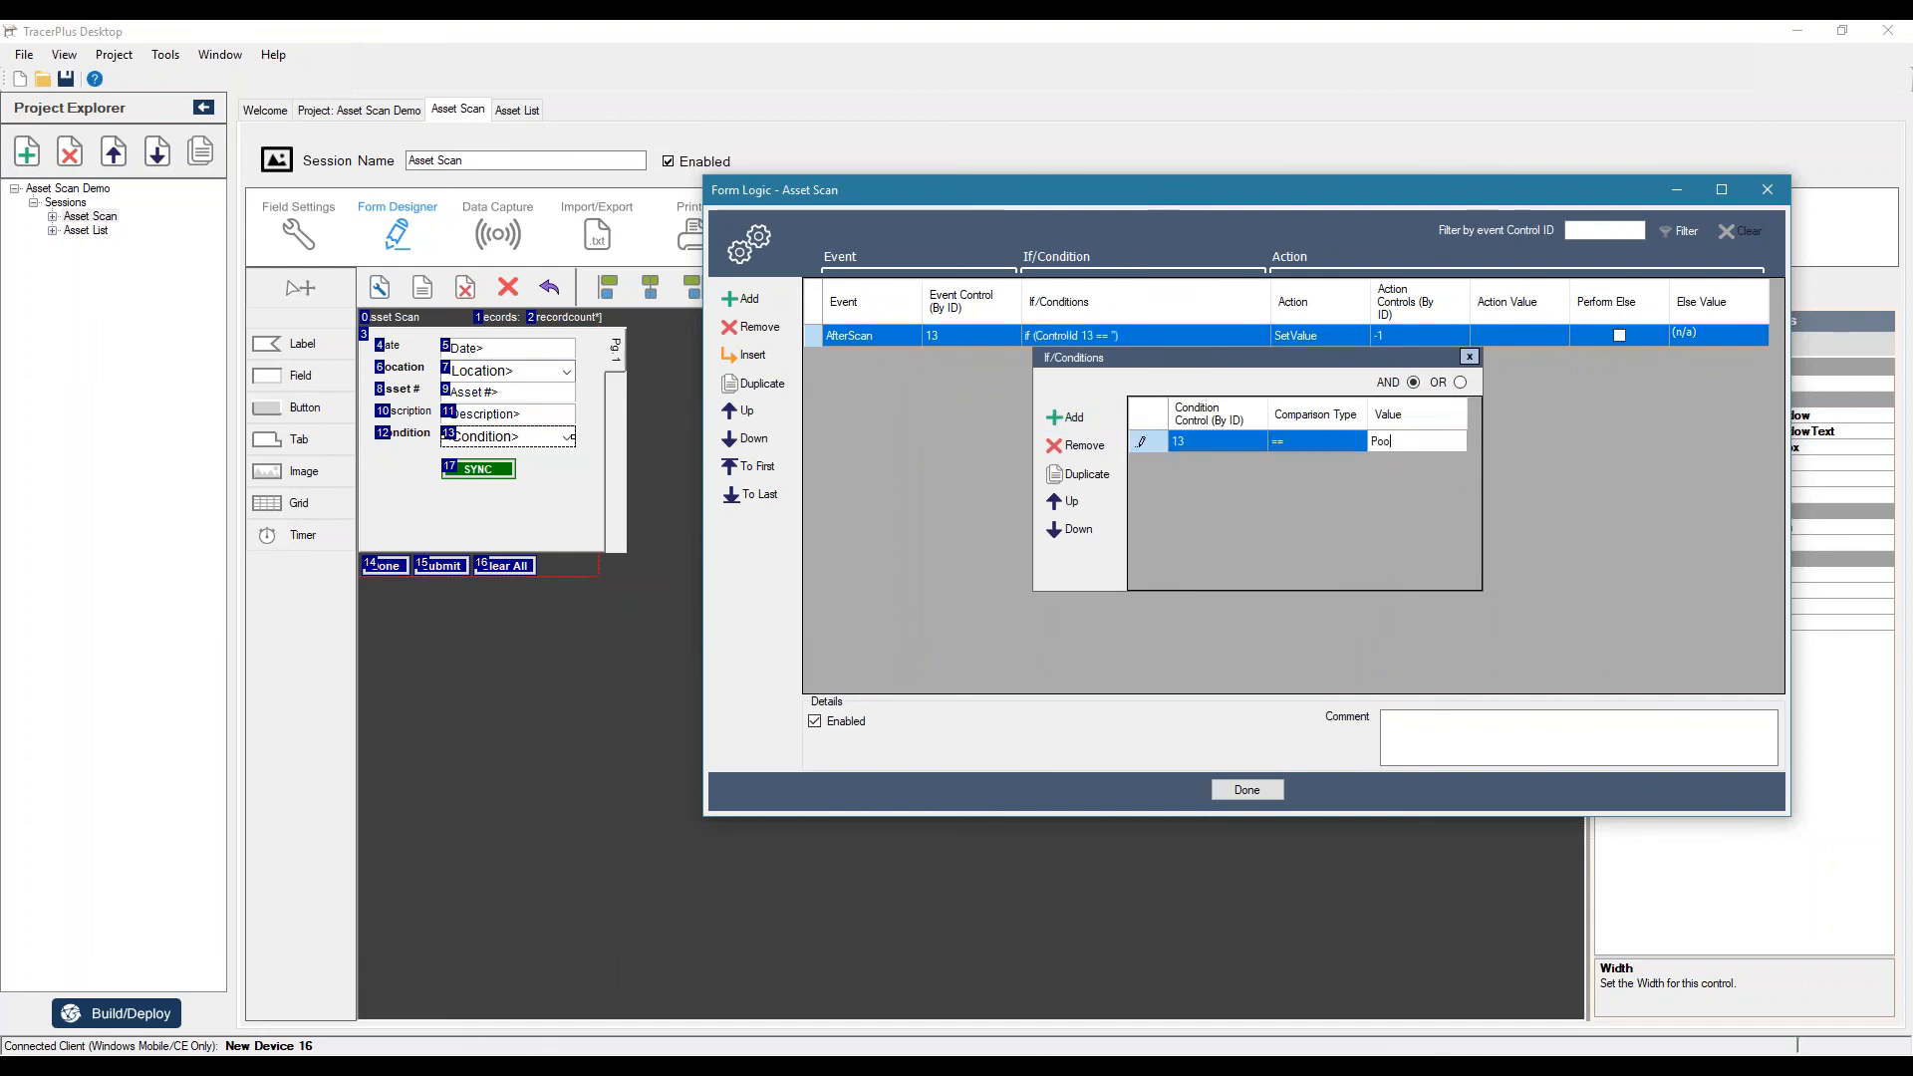
{"action": "left_click", "coordinate": [1469, 357]}
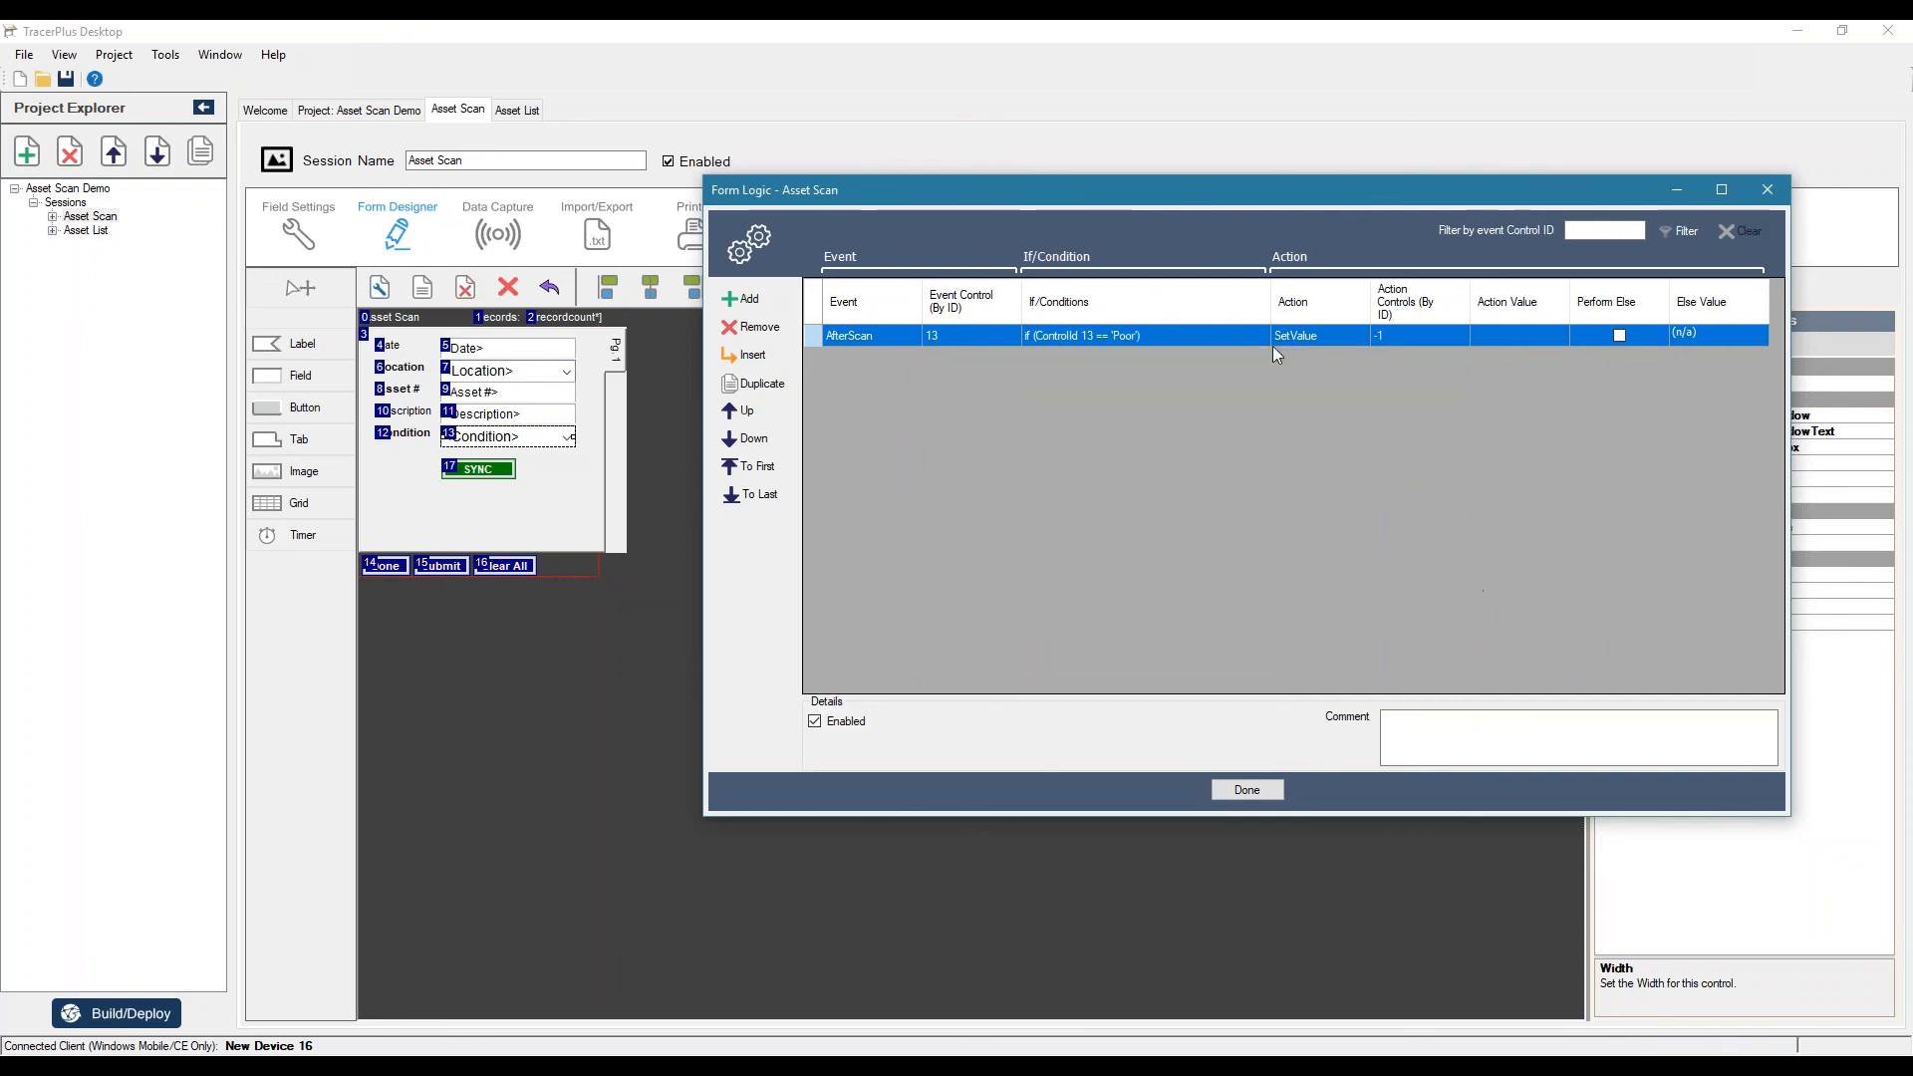
{"action": "left_click", "coordinate": [1357, 335]}
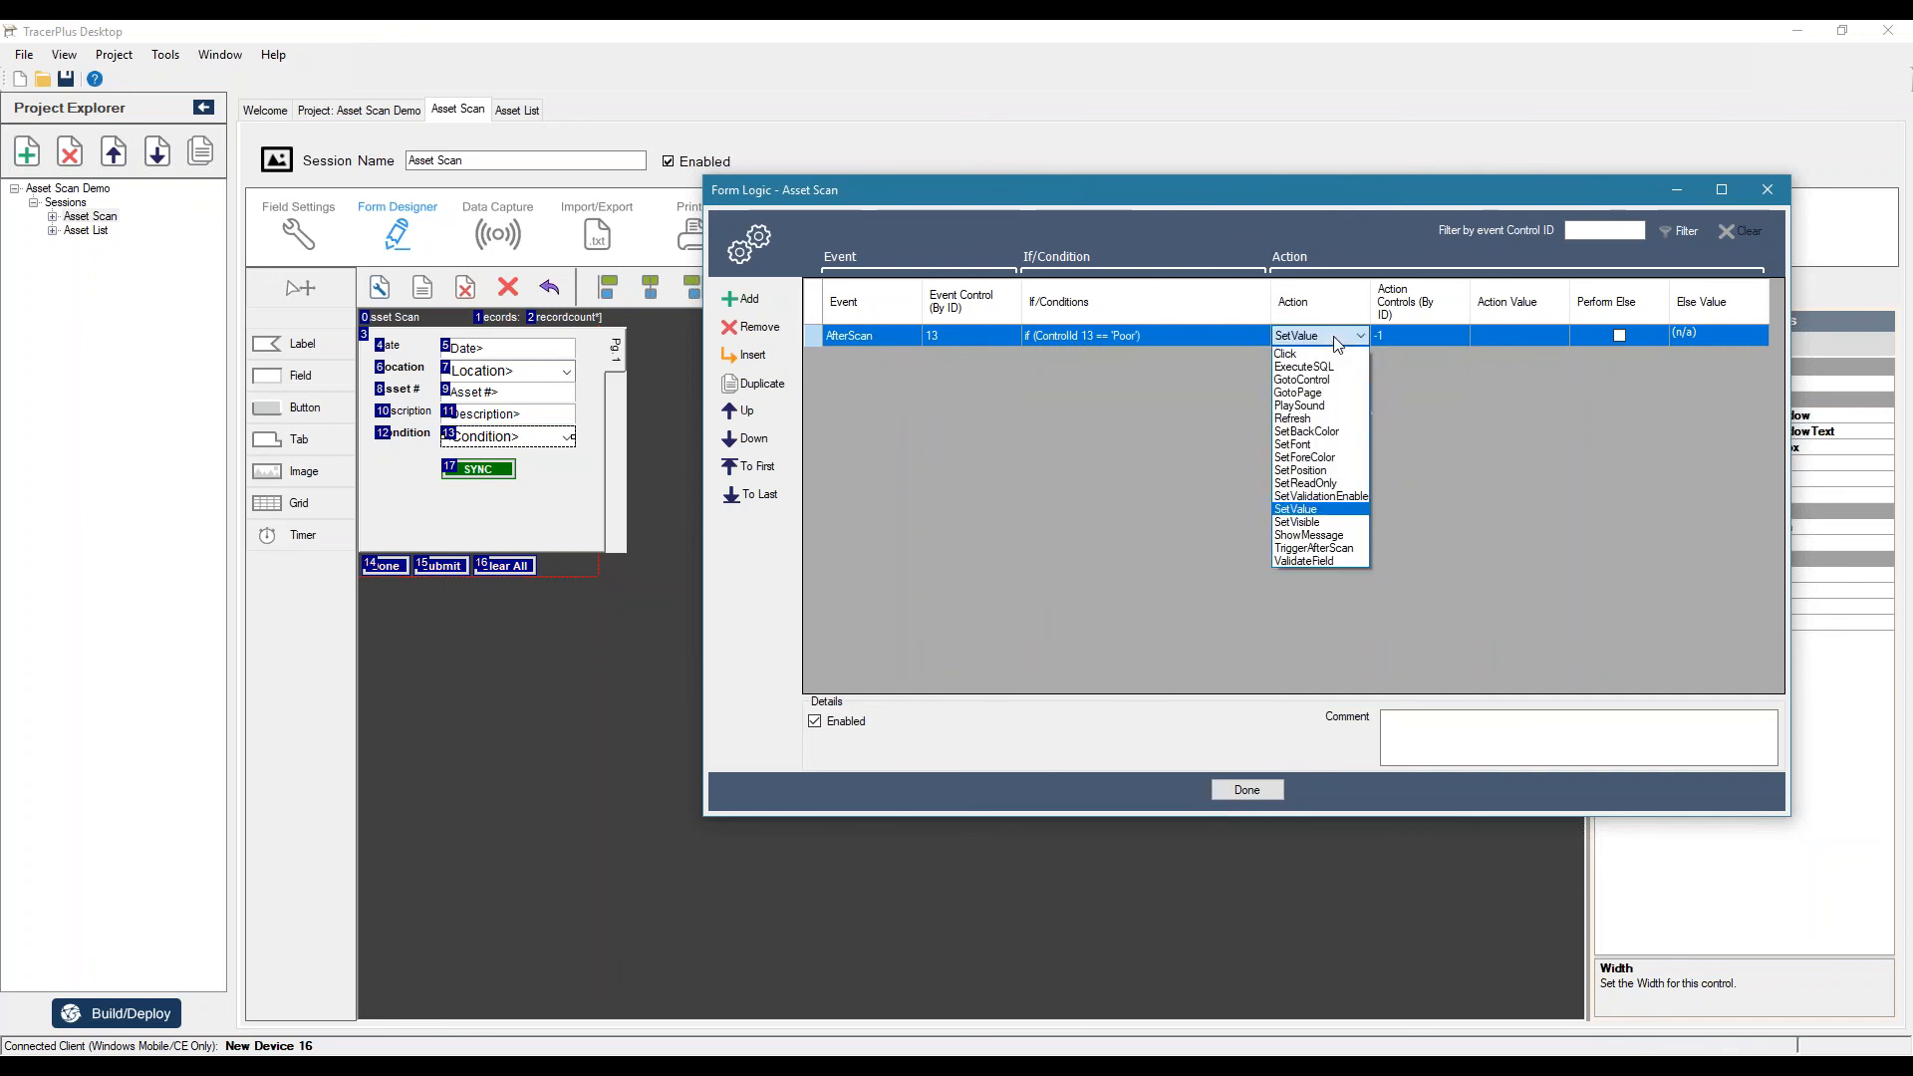
- Make the action SetBackColor red on control 12, with an else of white, and finish the logic
{"action": "left_click", "coordinate": [1304, 430]}
{"action": "type", "text": "2"}
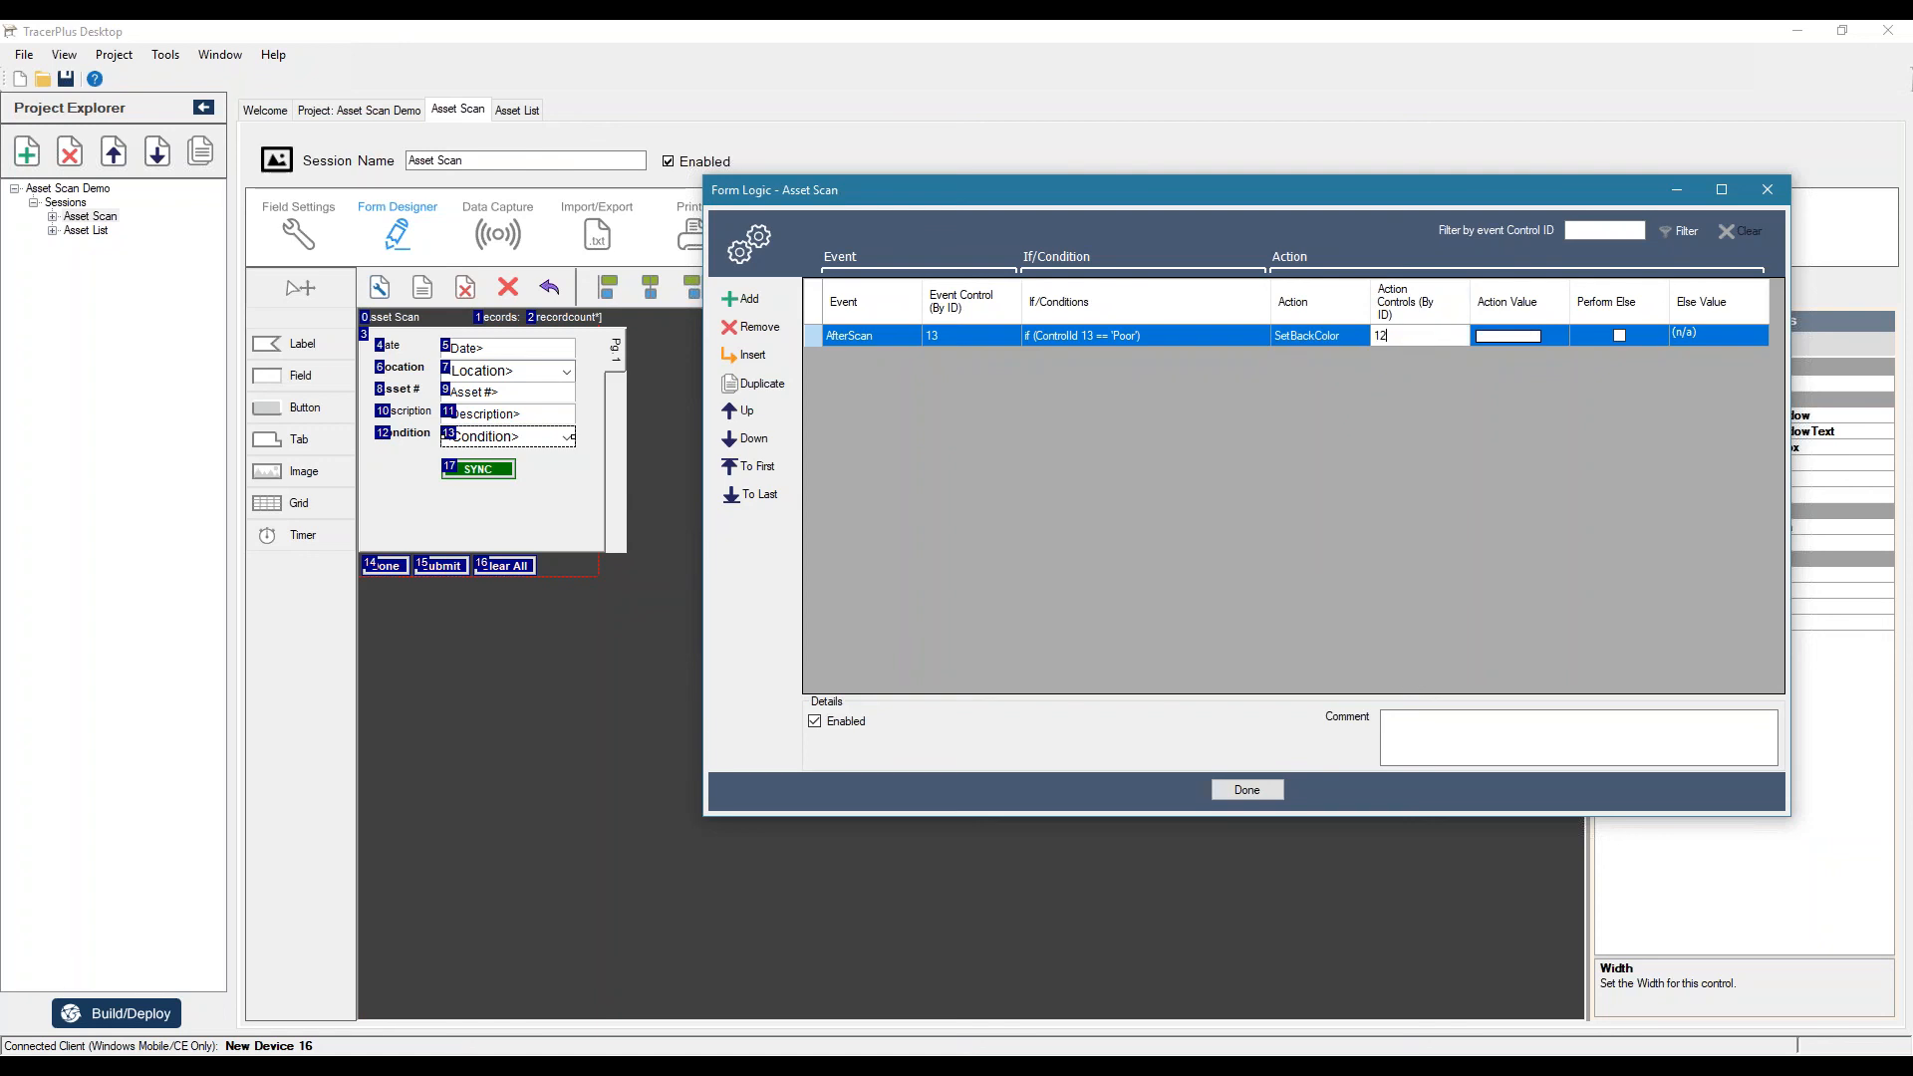
{"action": "left_click", "coordinate": [1555, 335]}
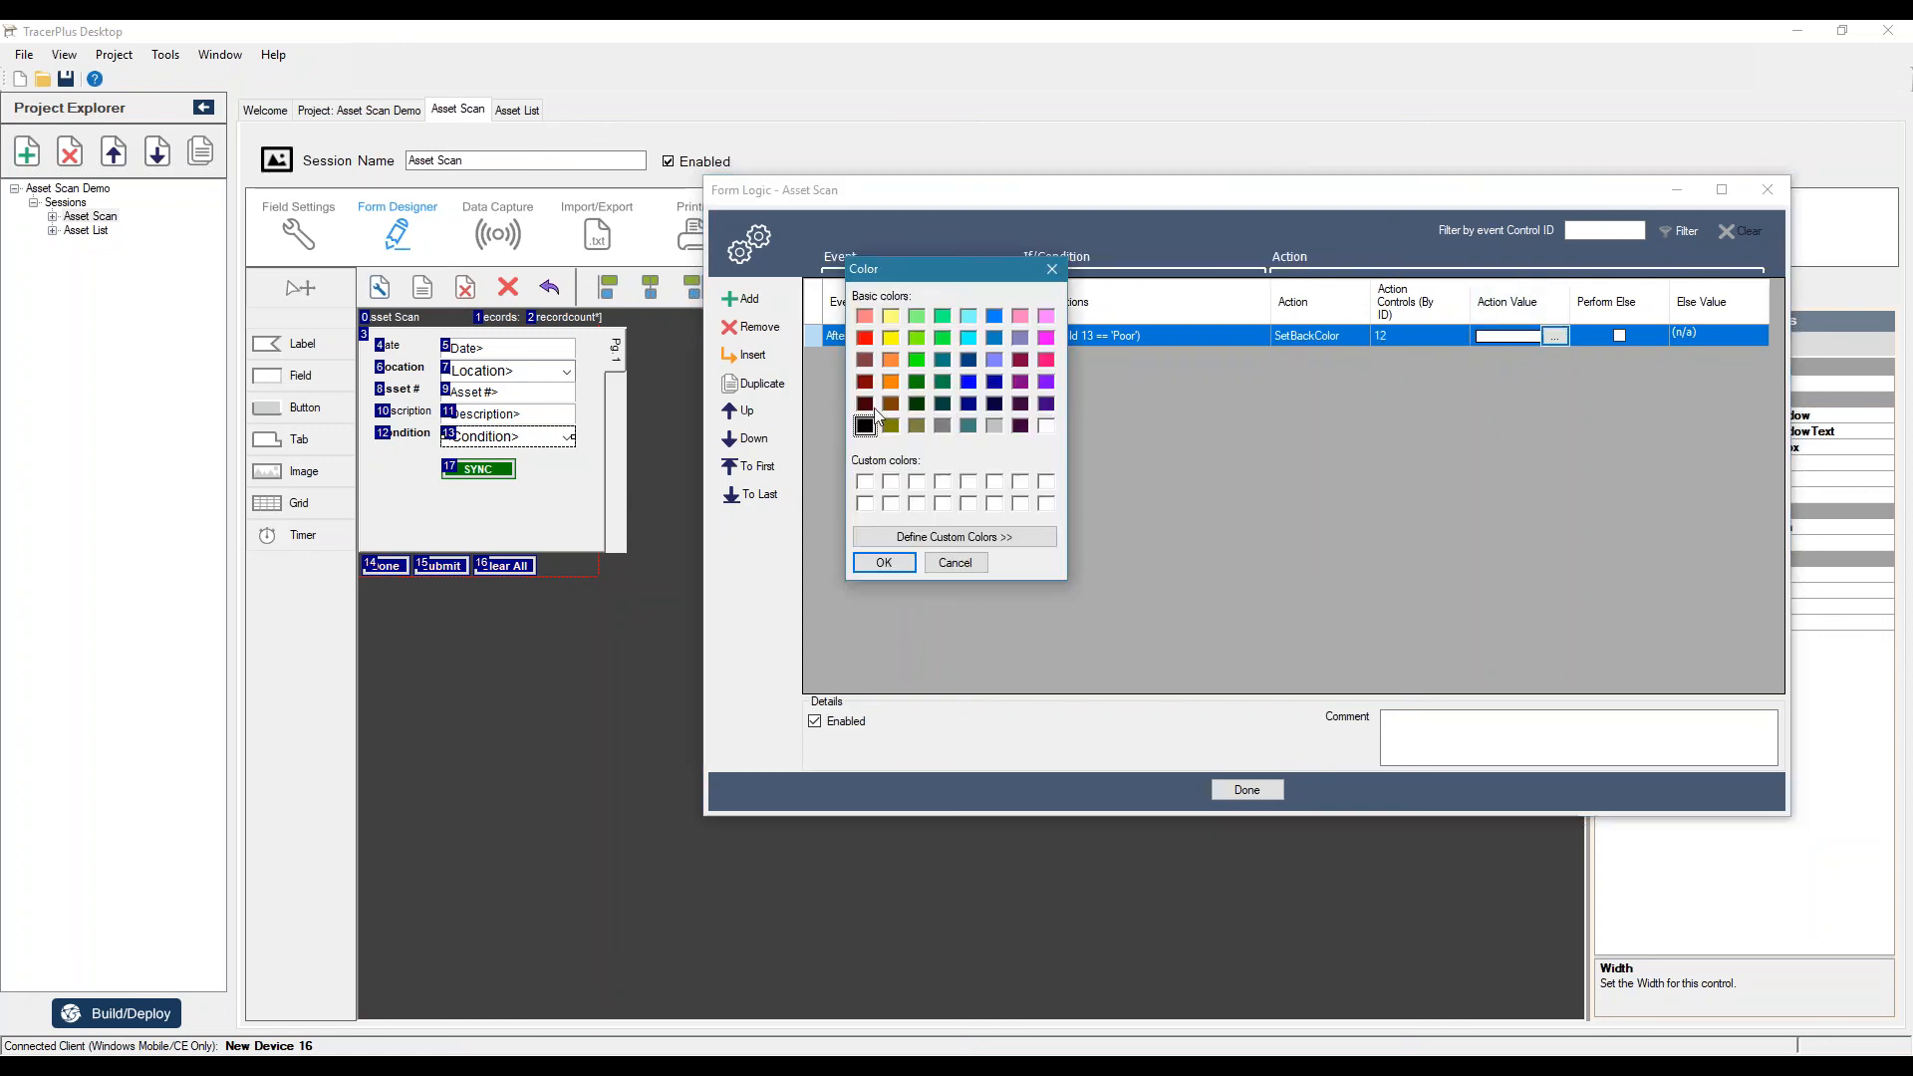
{"action": "left_click", "coordinate": [867, 339]}
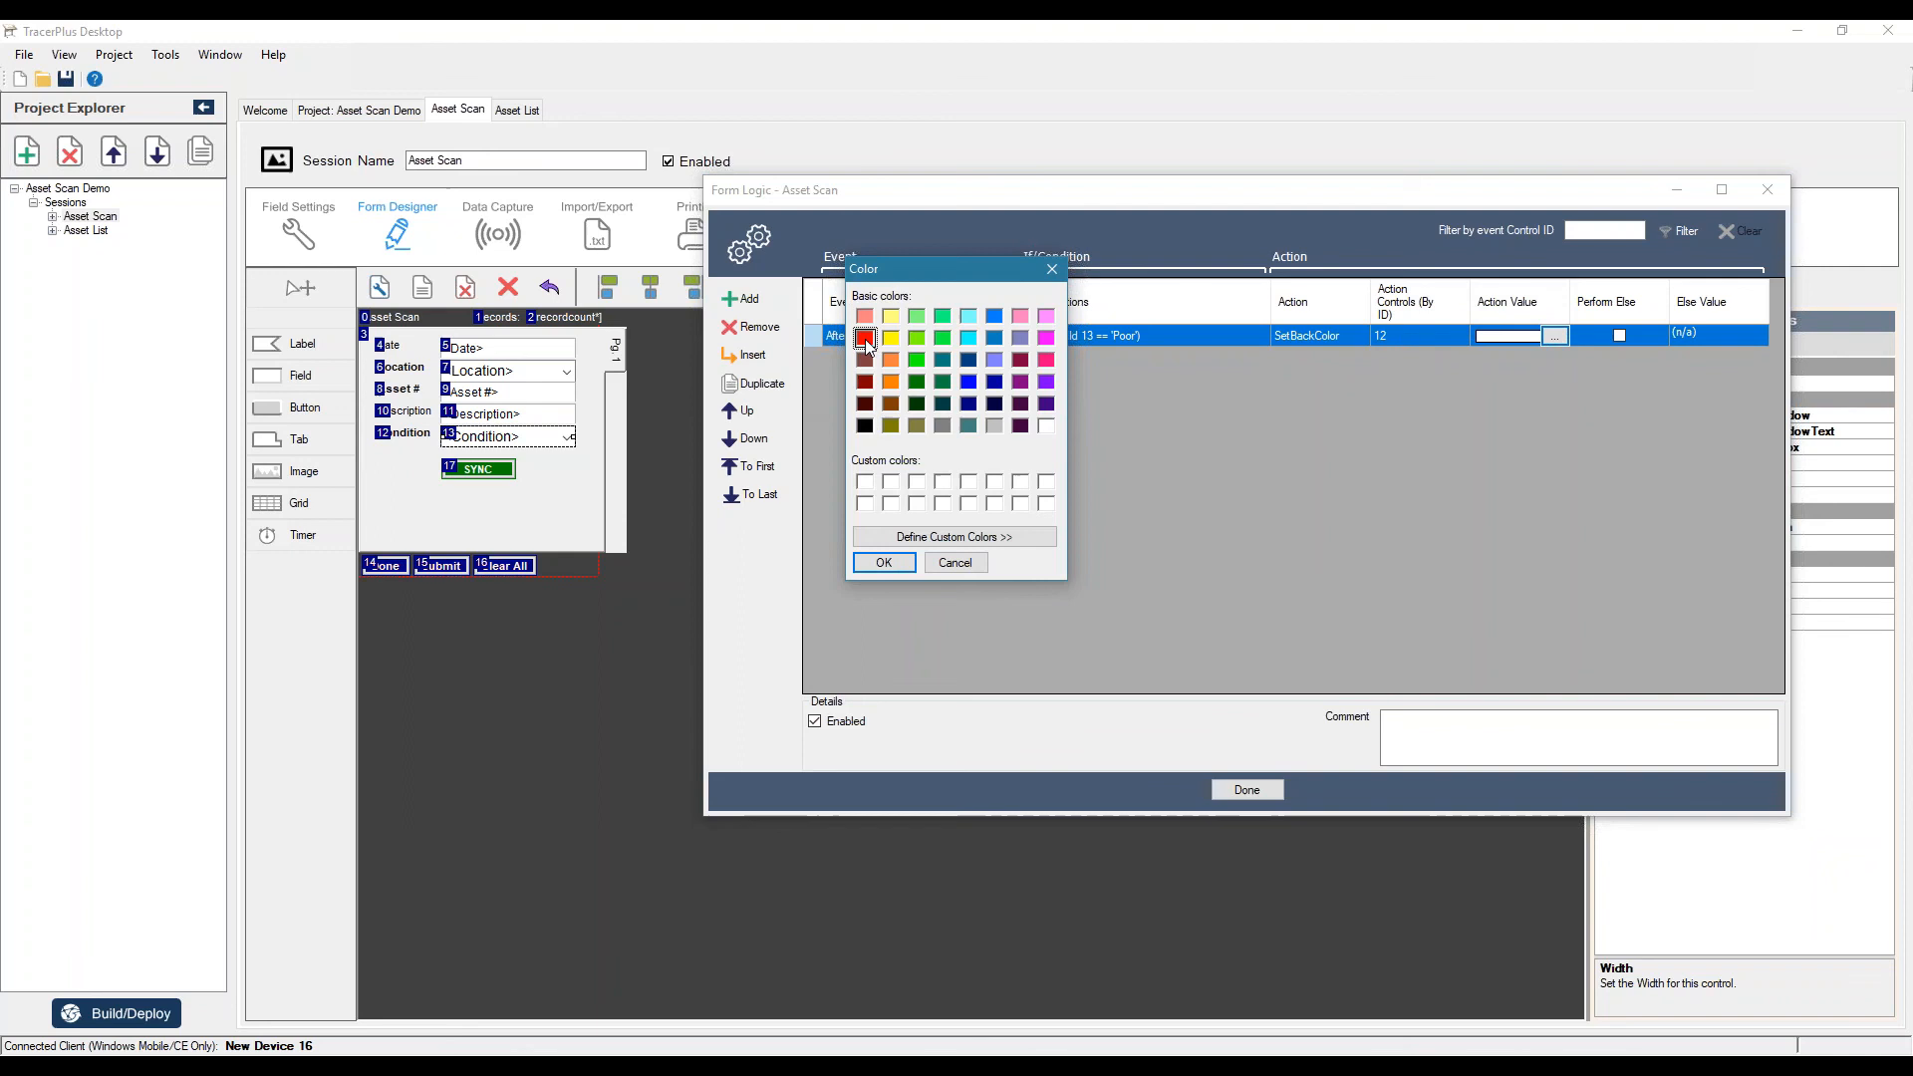
{"action": "left_click", "coordinate": [883, 562]}
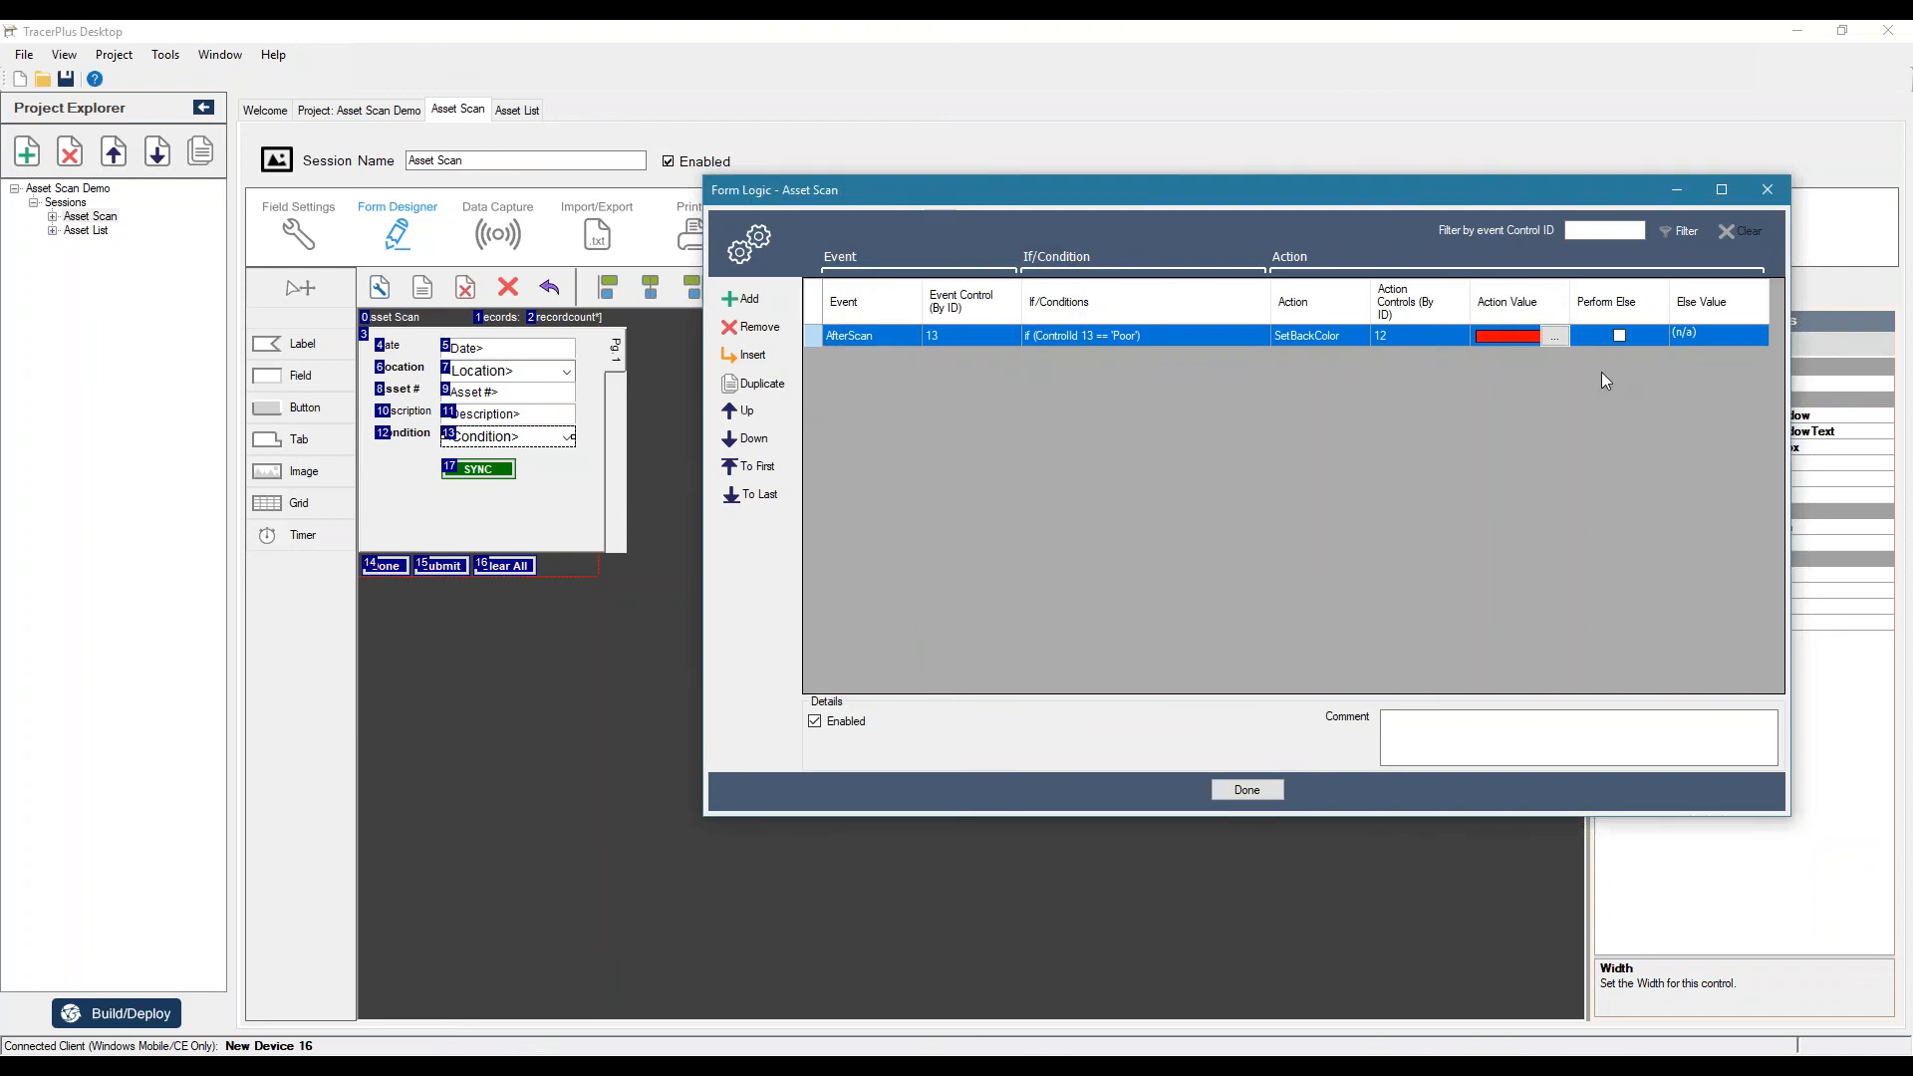
{"action": "left_click", "coordinate": [1618, 334]}
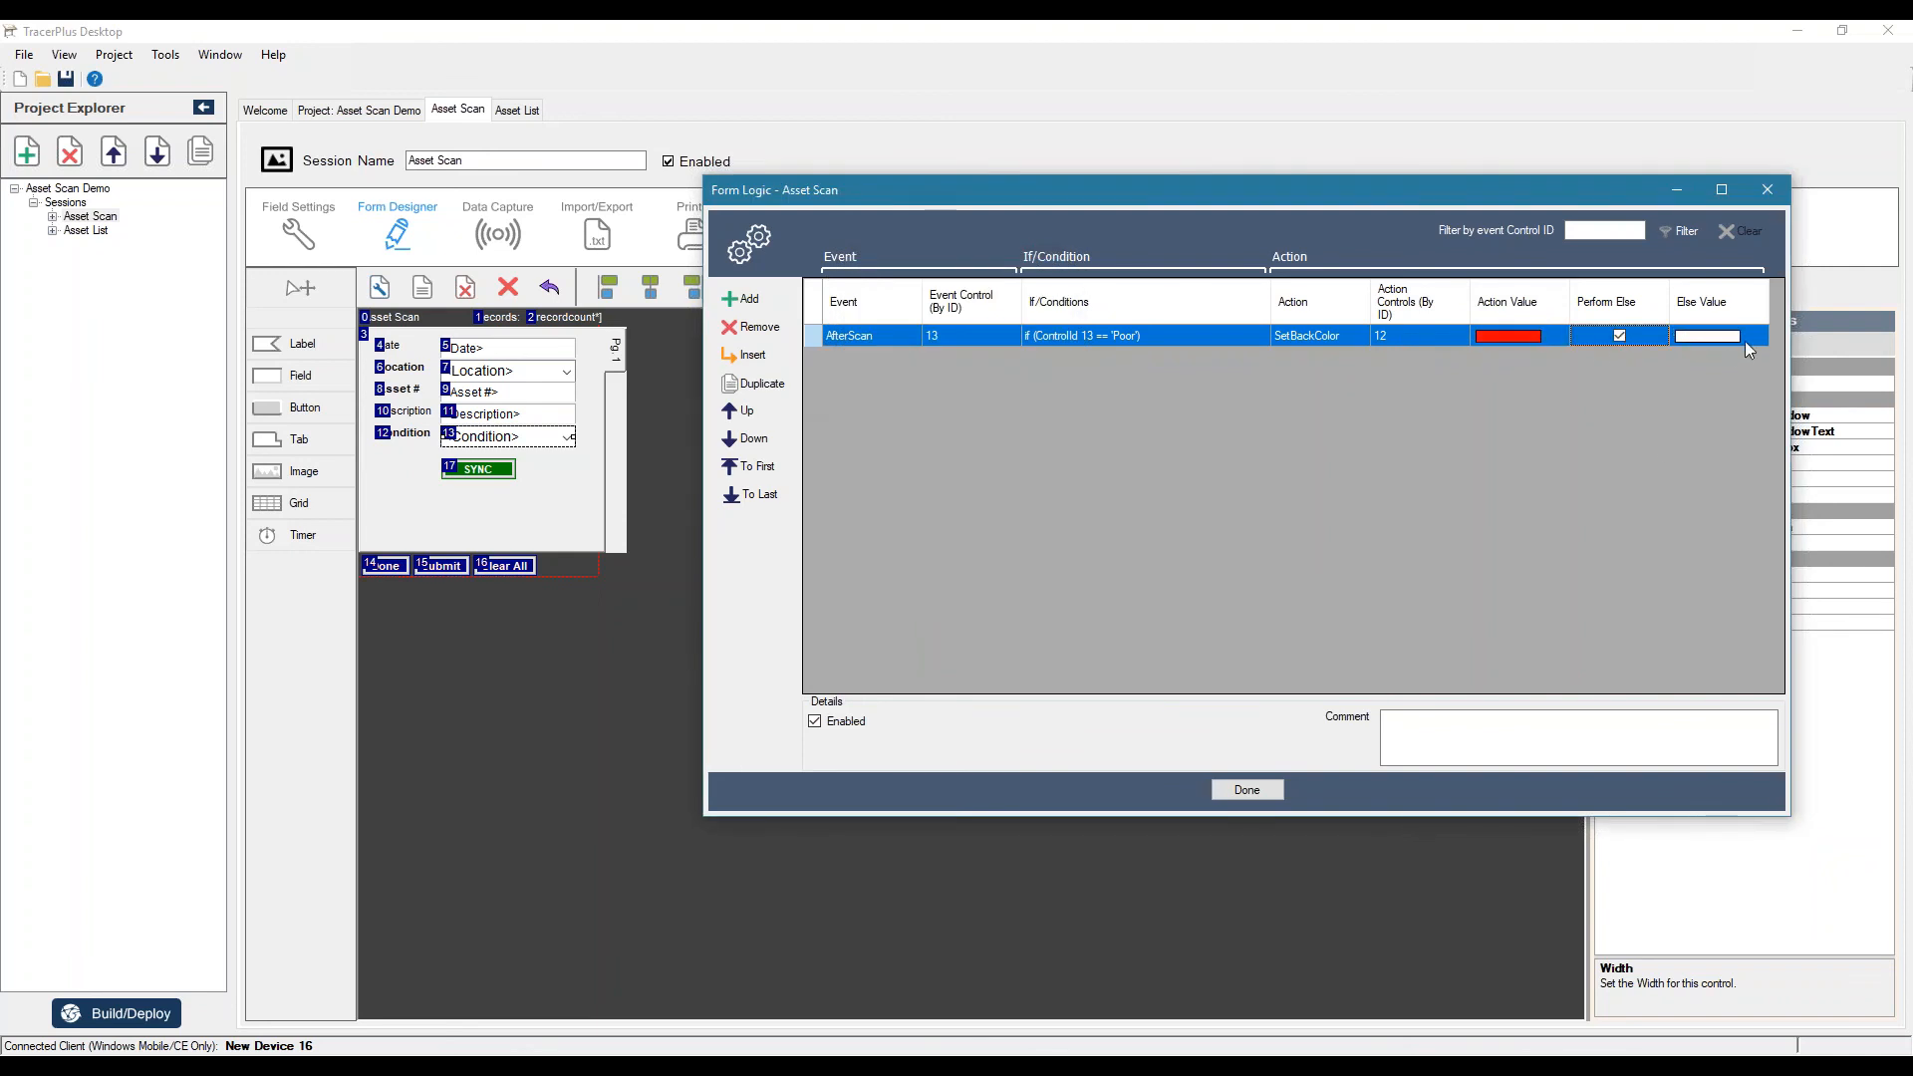
{"action": "left_click", "coordinate": [1754, 335]}
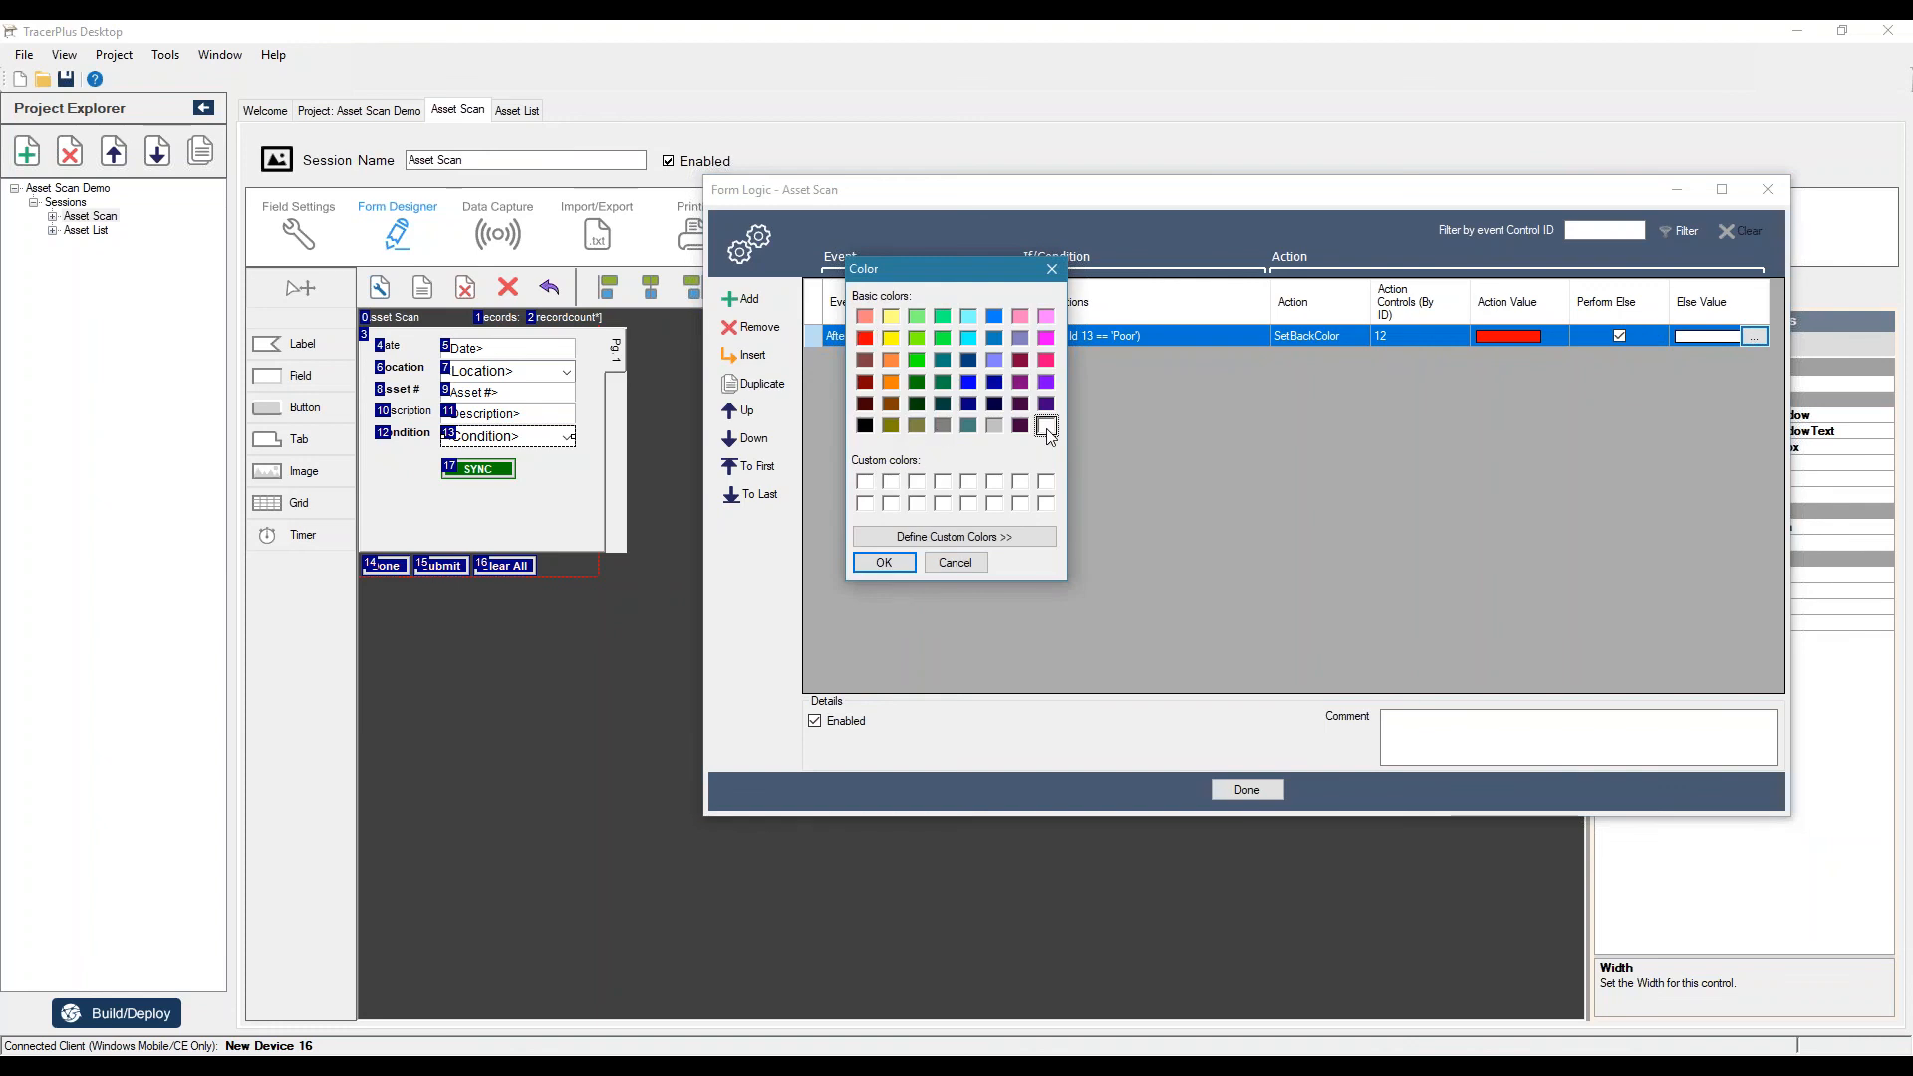
{"action": "left_click", "coordinate": [955, 562]}
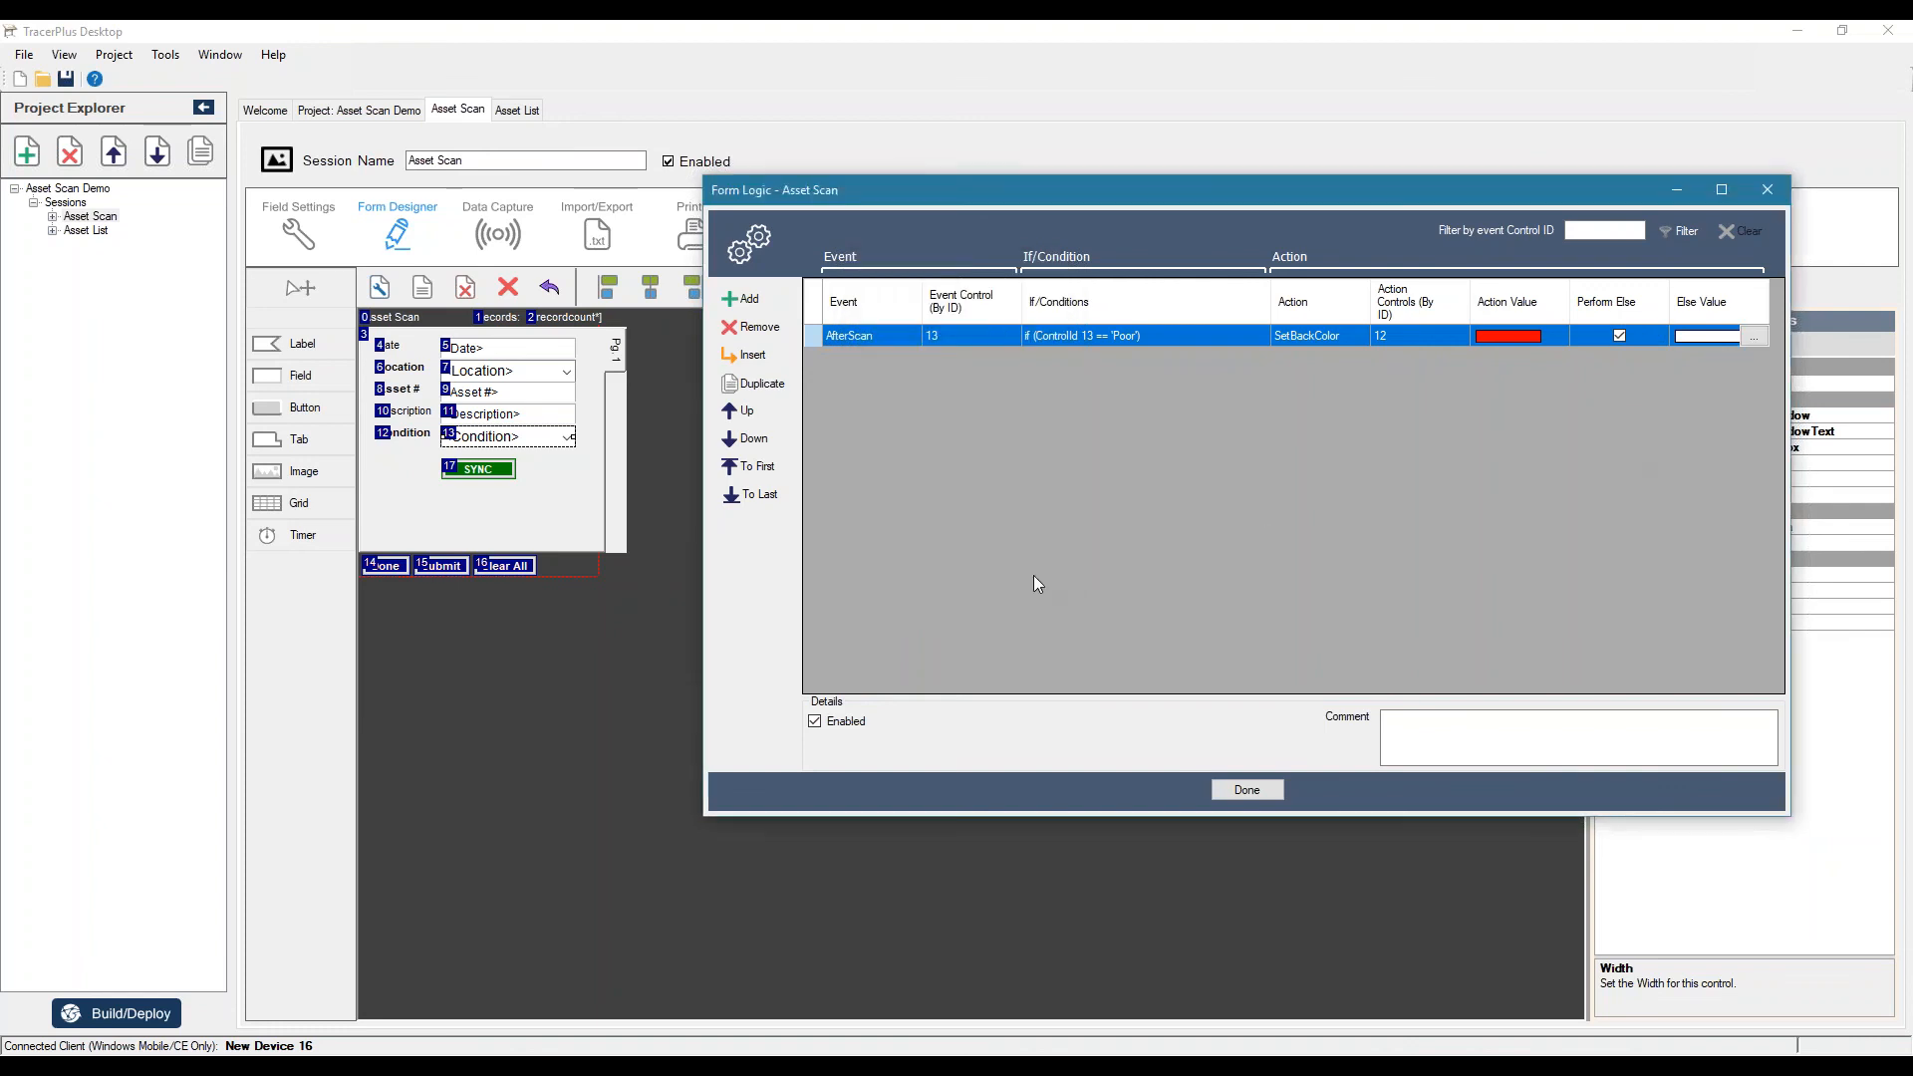
{"action": "left_click", "coordinate": [1246, 790]}
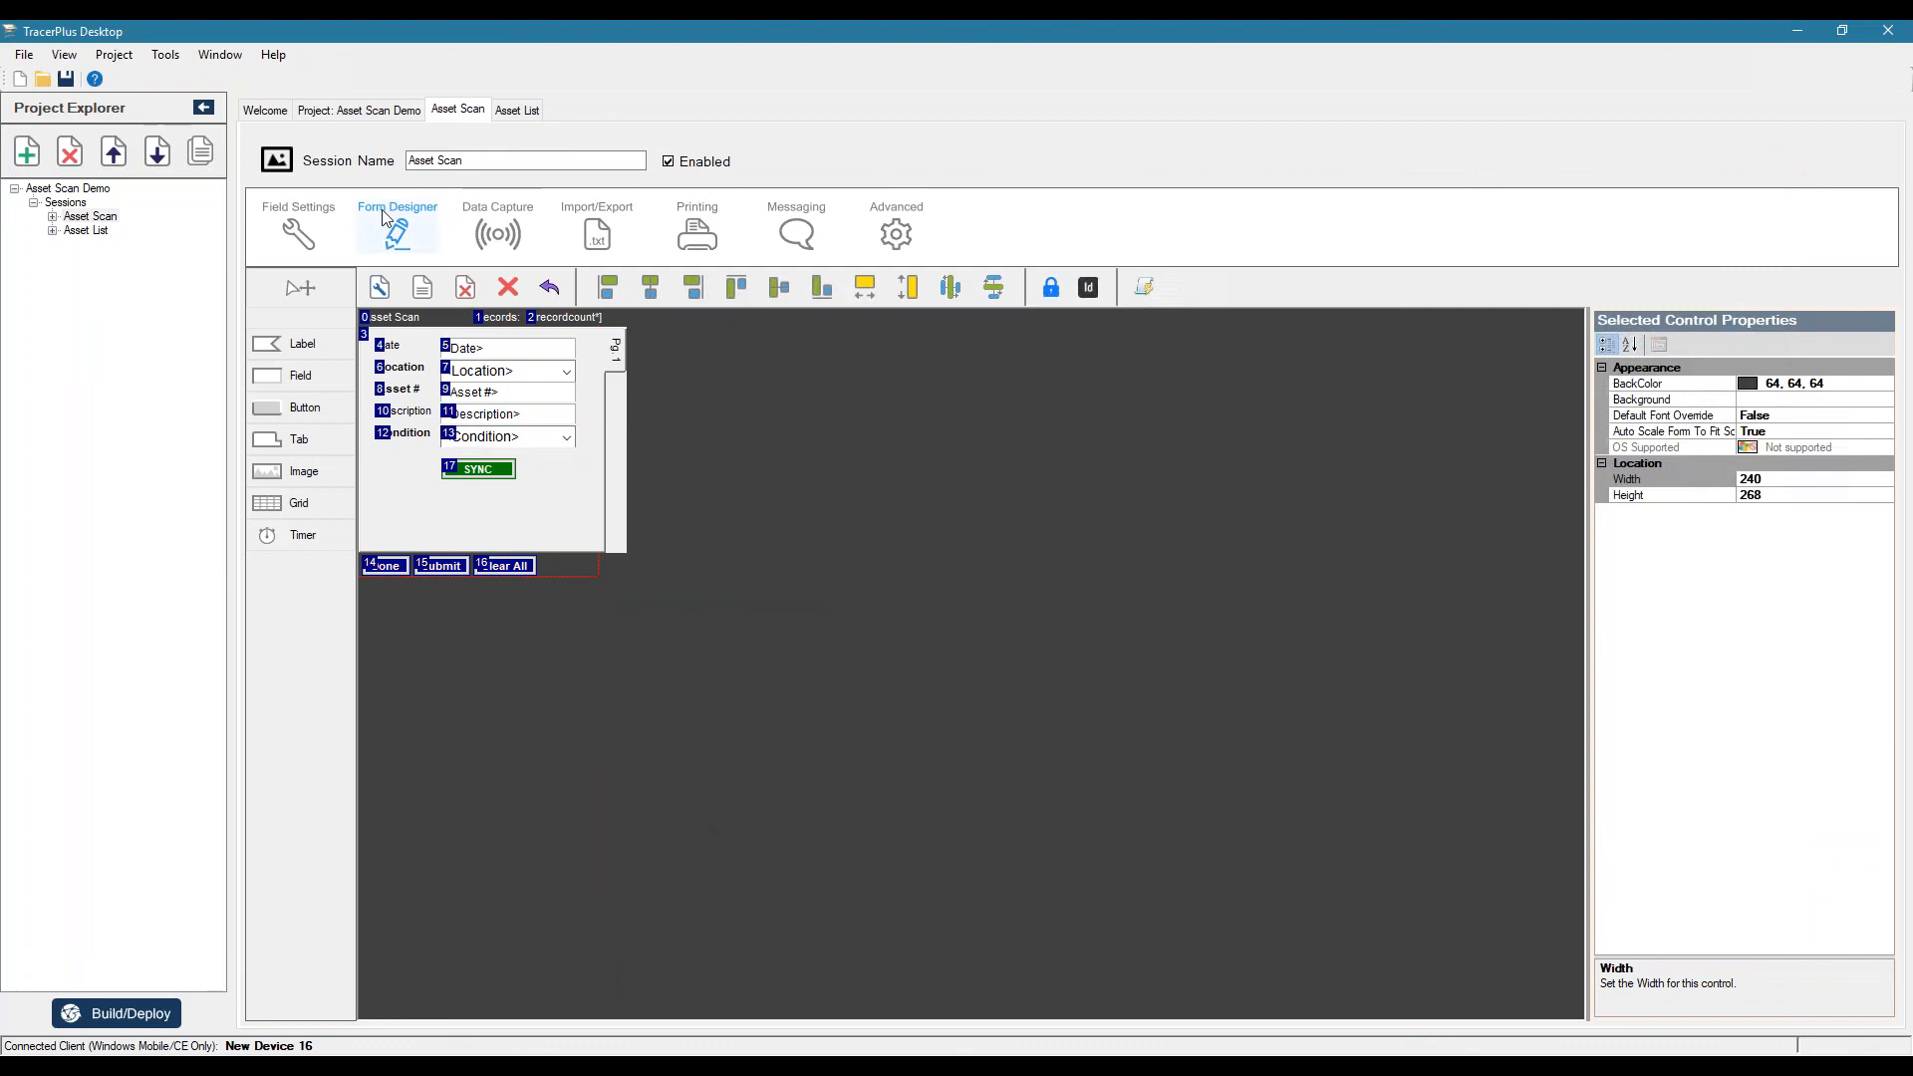
- Check the Condition field's After Scan settings before redeploying the form
{"action": "left_click", "coordinate": [297, 226]}
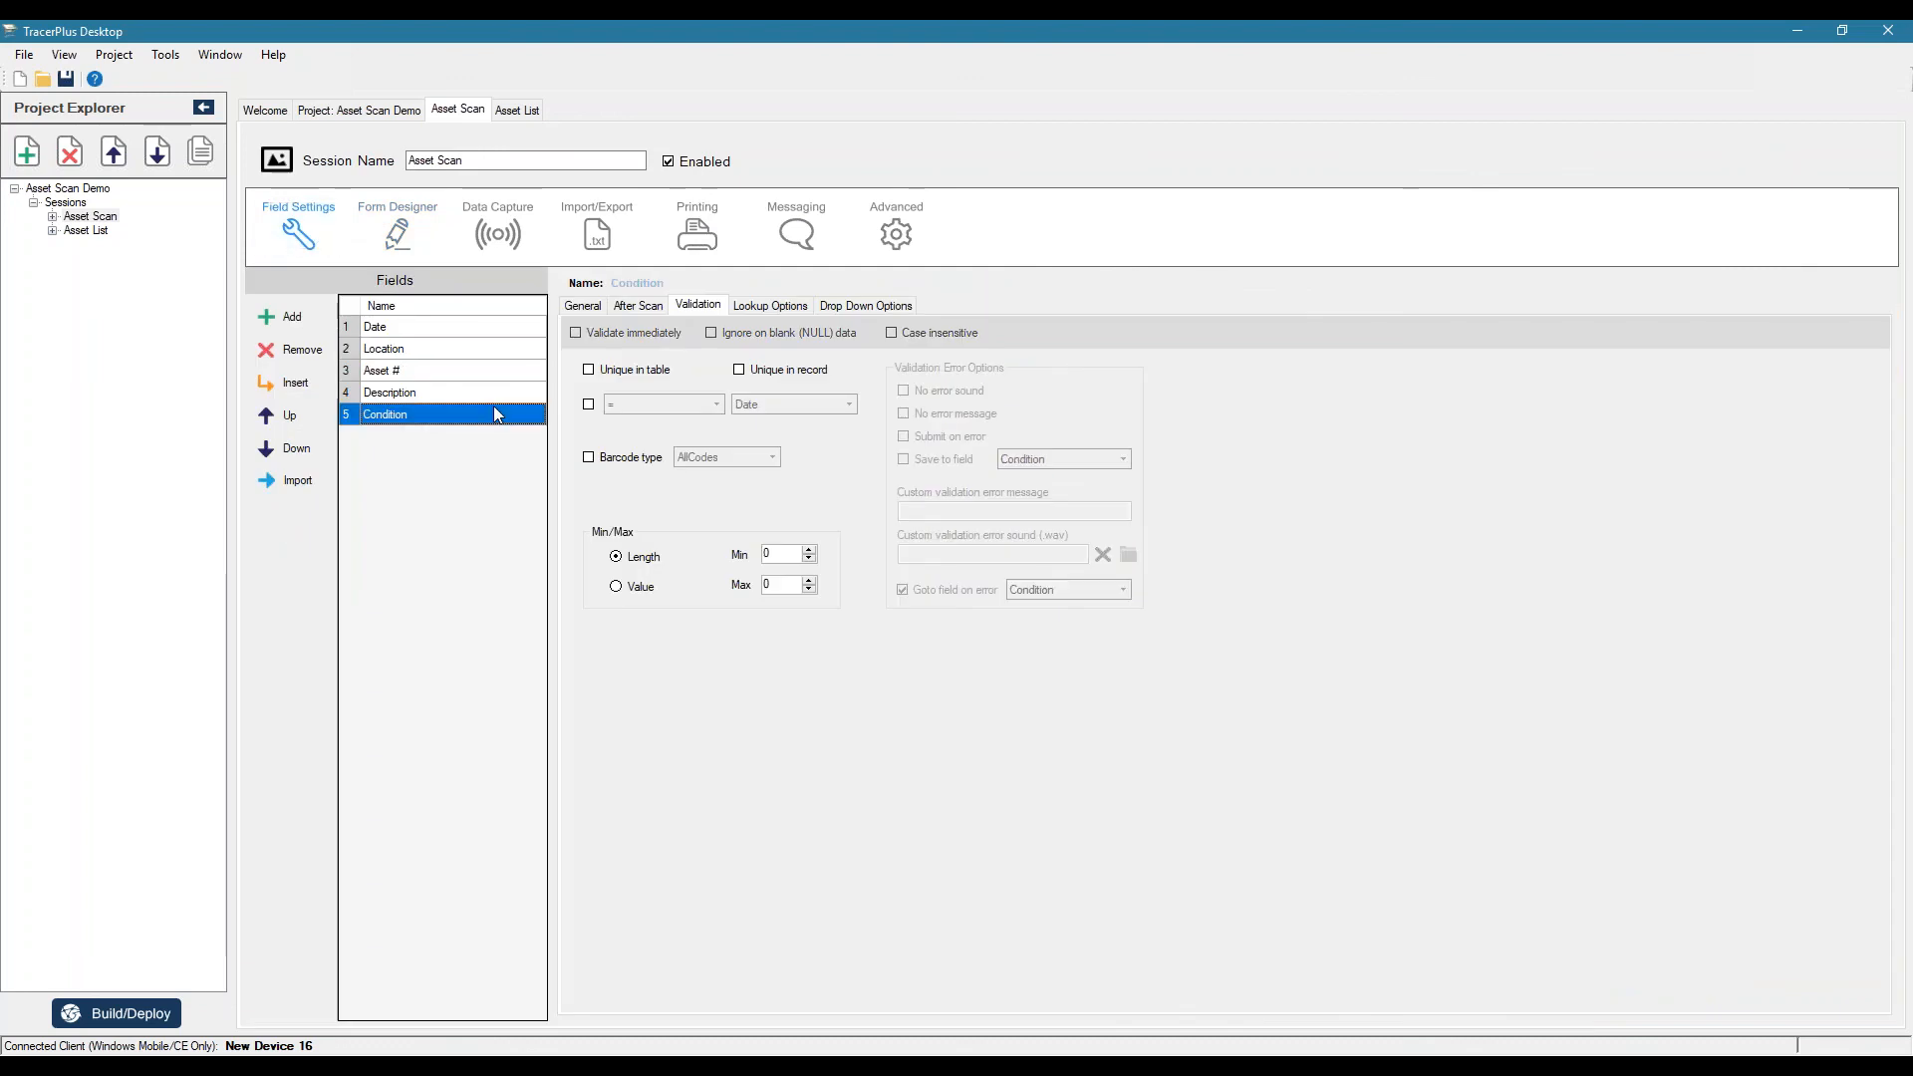
{"action": "left_click", "coordinate": [637, 307]}
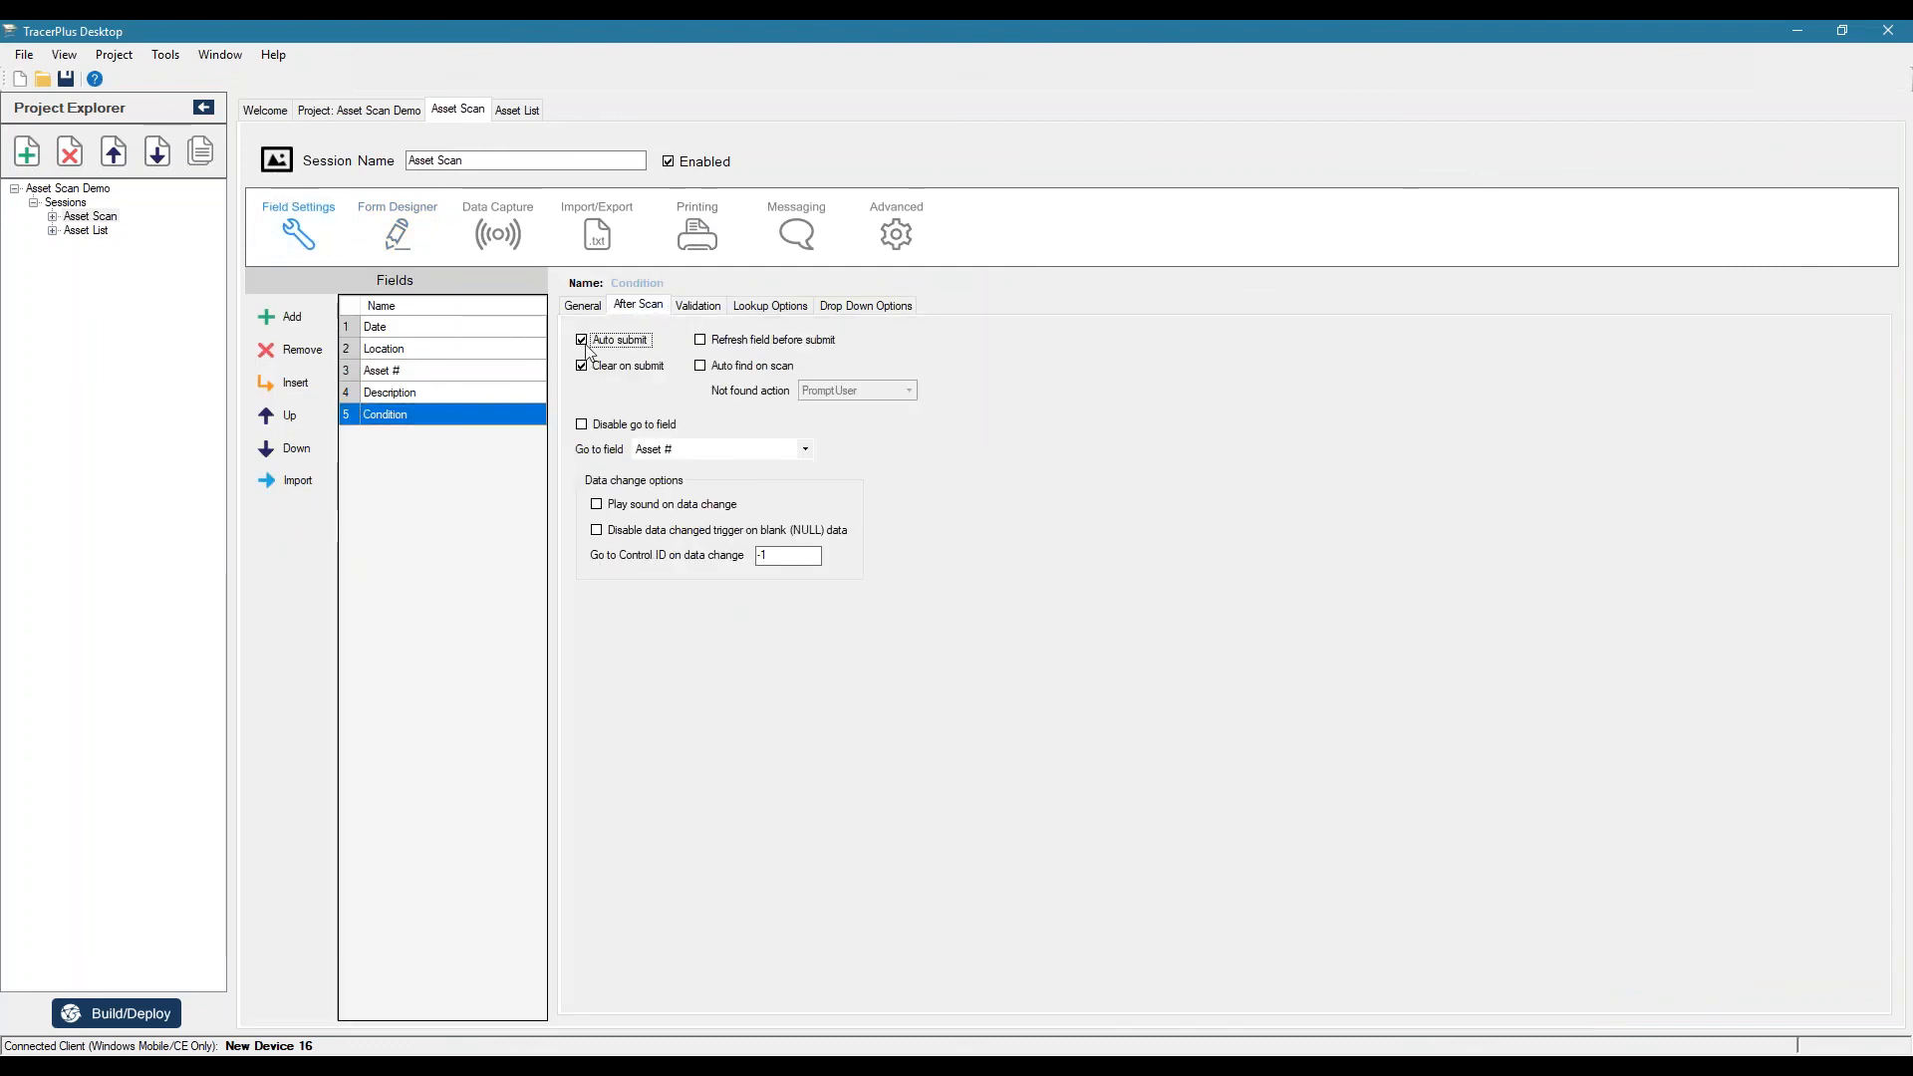
{"action": "left_click", "coordinate": [397, 226]}
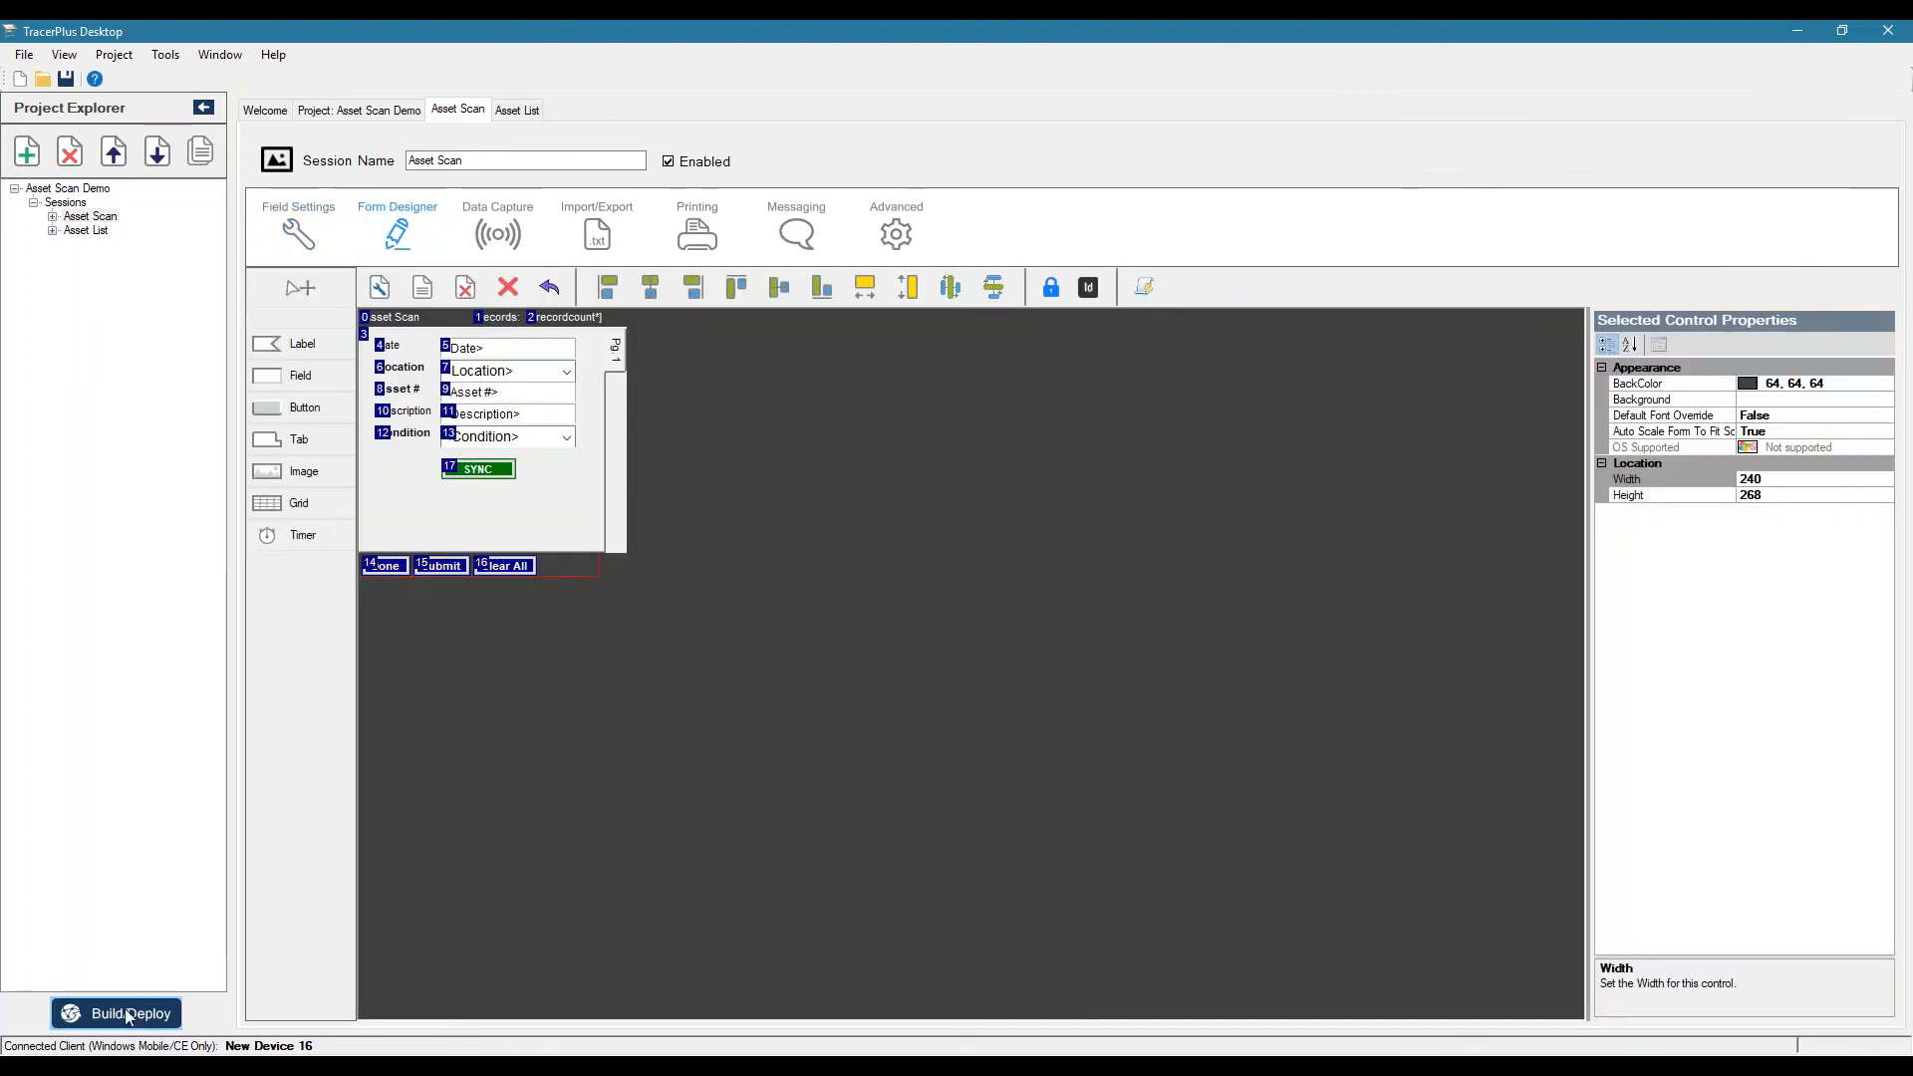
{"action": "left_click", "coordinate": [115, 1012]}
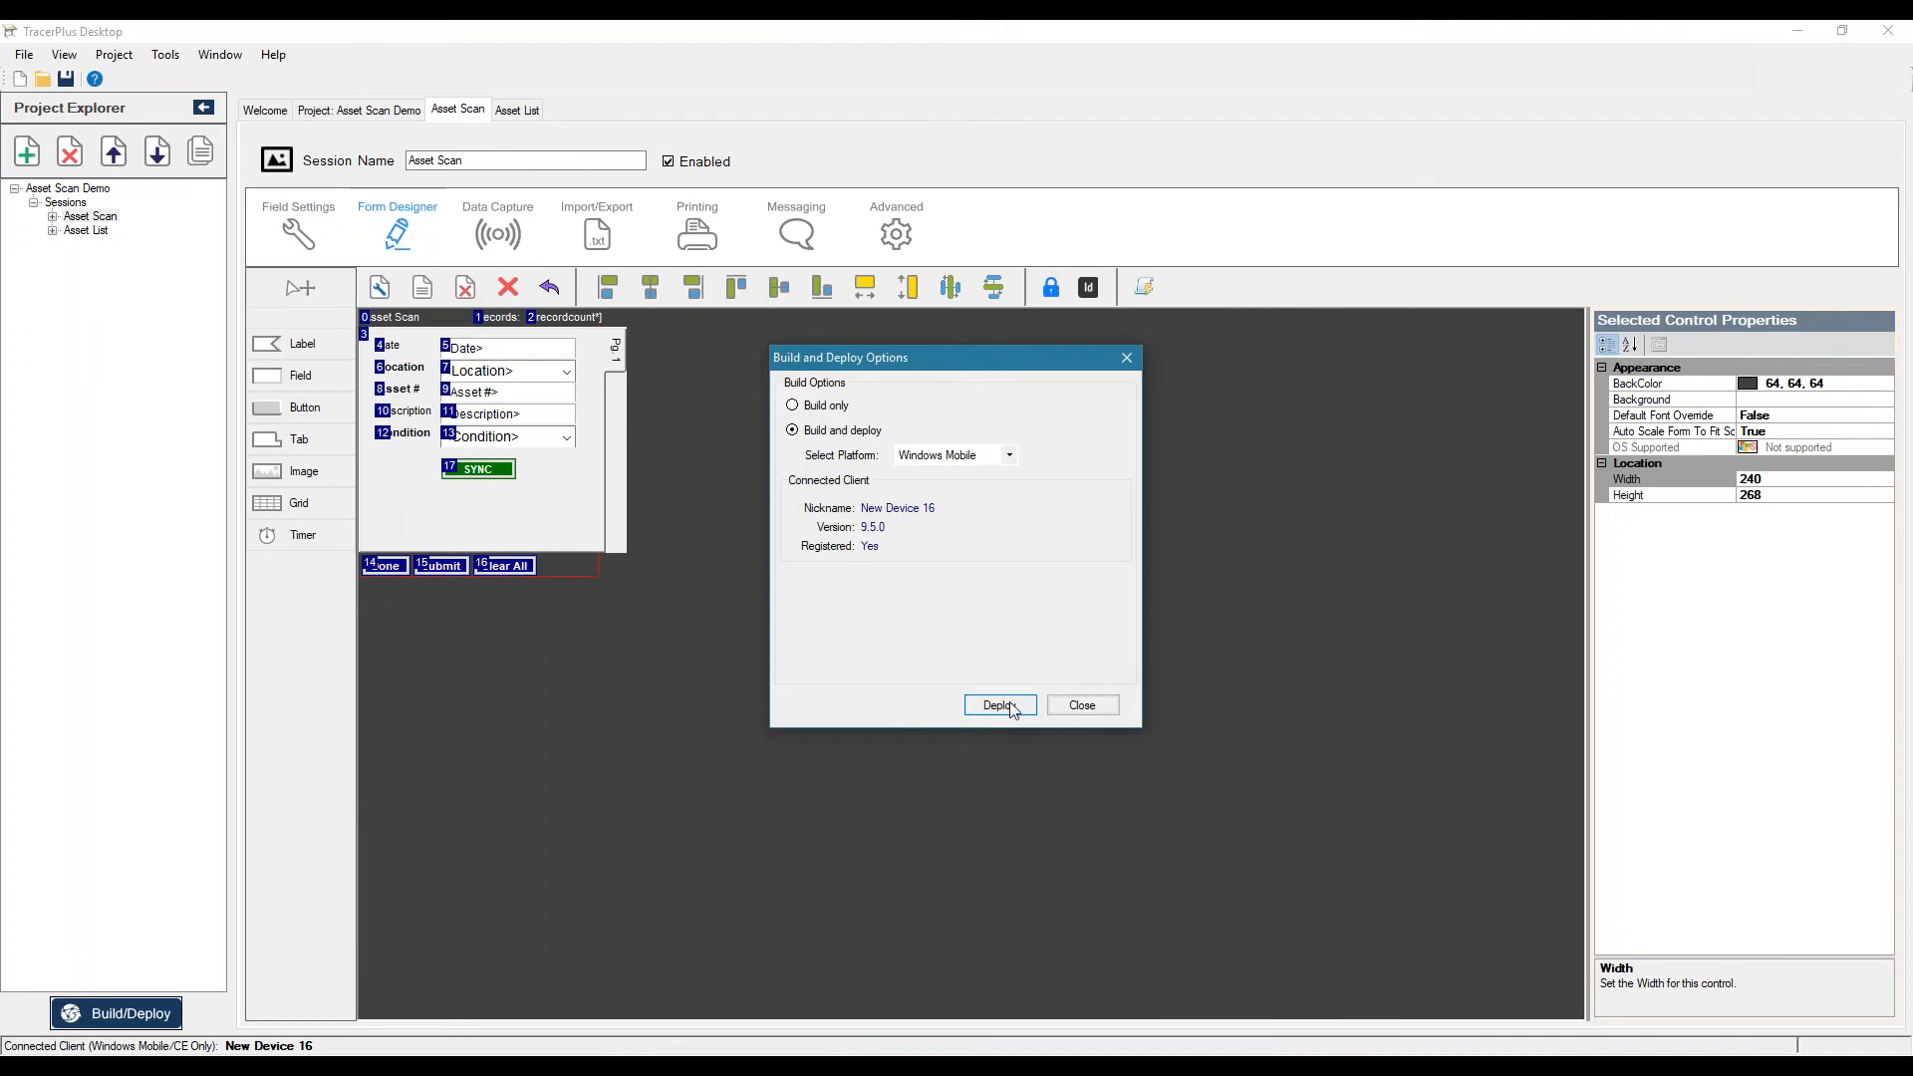
- Deploy the logic-enabled Asset Scan project to the device and close once Complete
{"action": "left_click", "coordinate": [999, 705]}
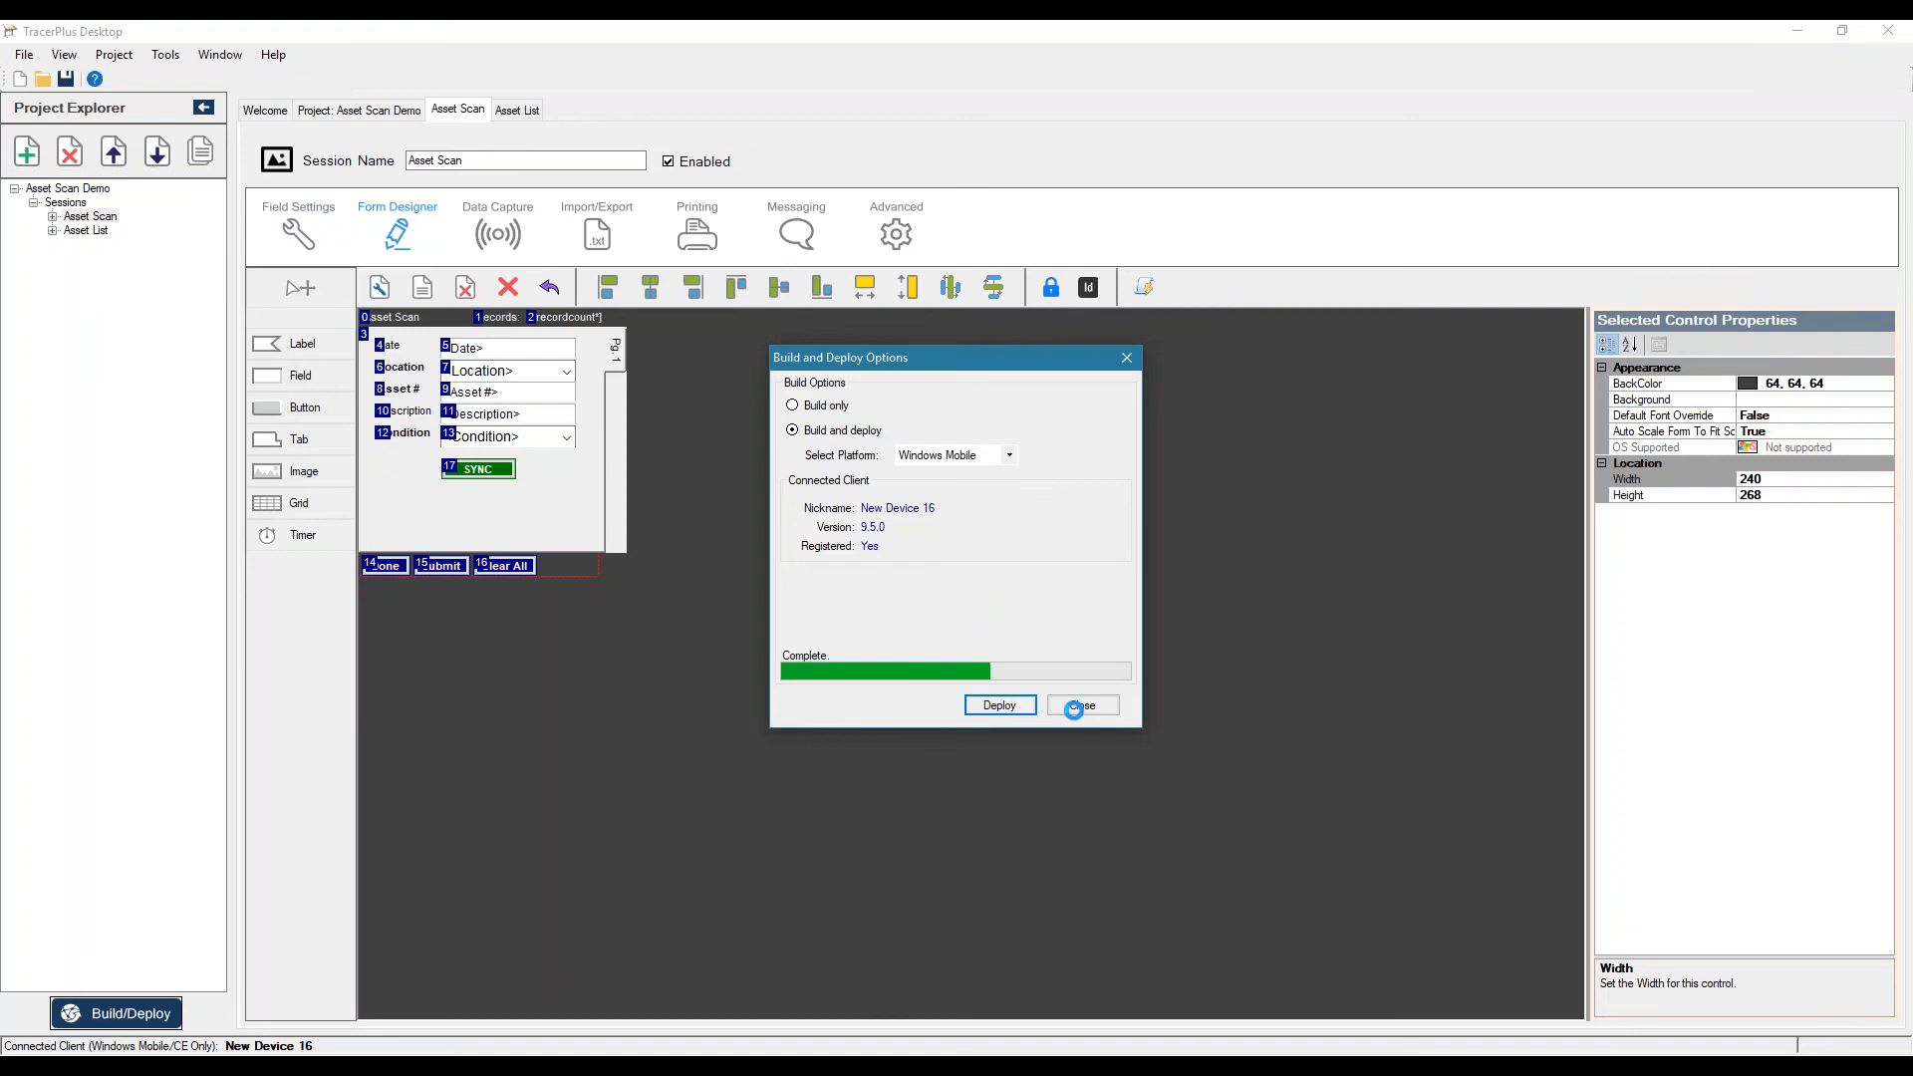
{"action": "left_click", "coordinate": [1081, 704]}
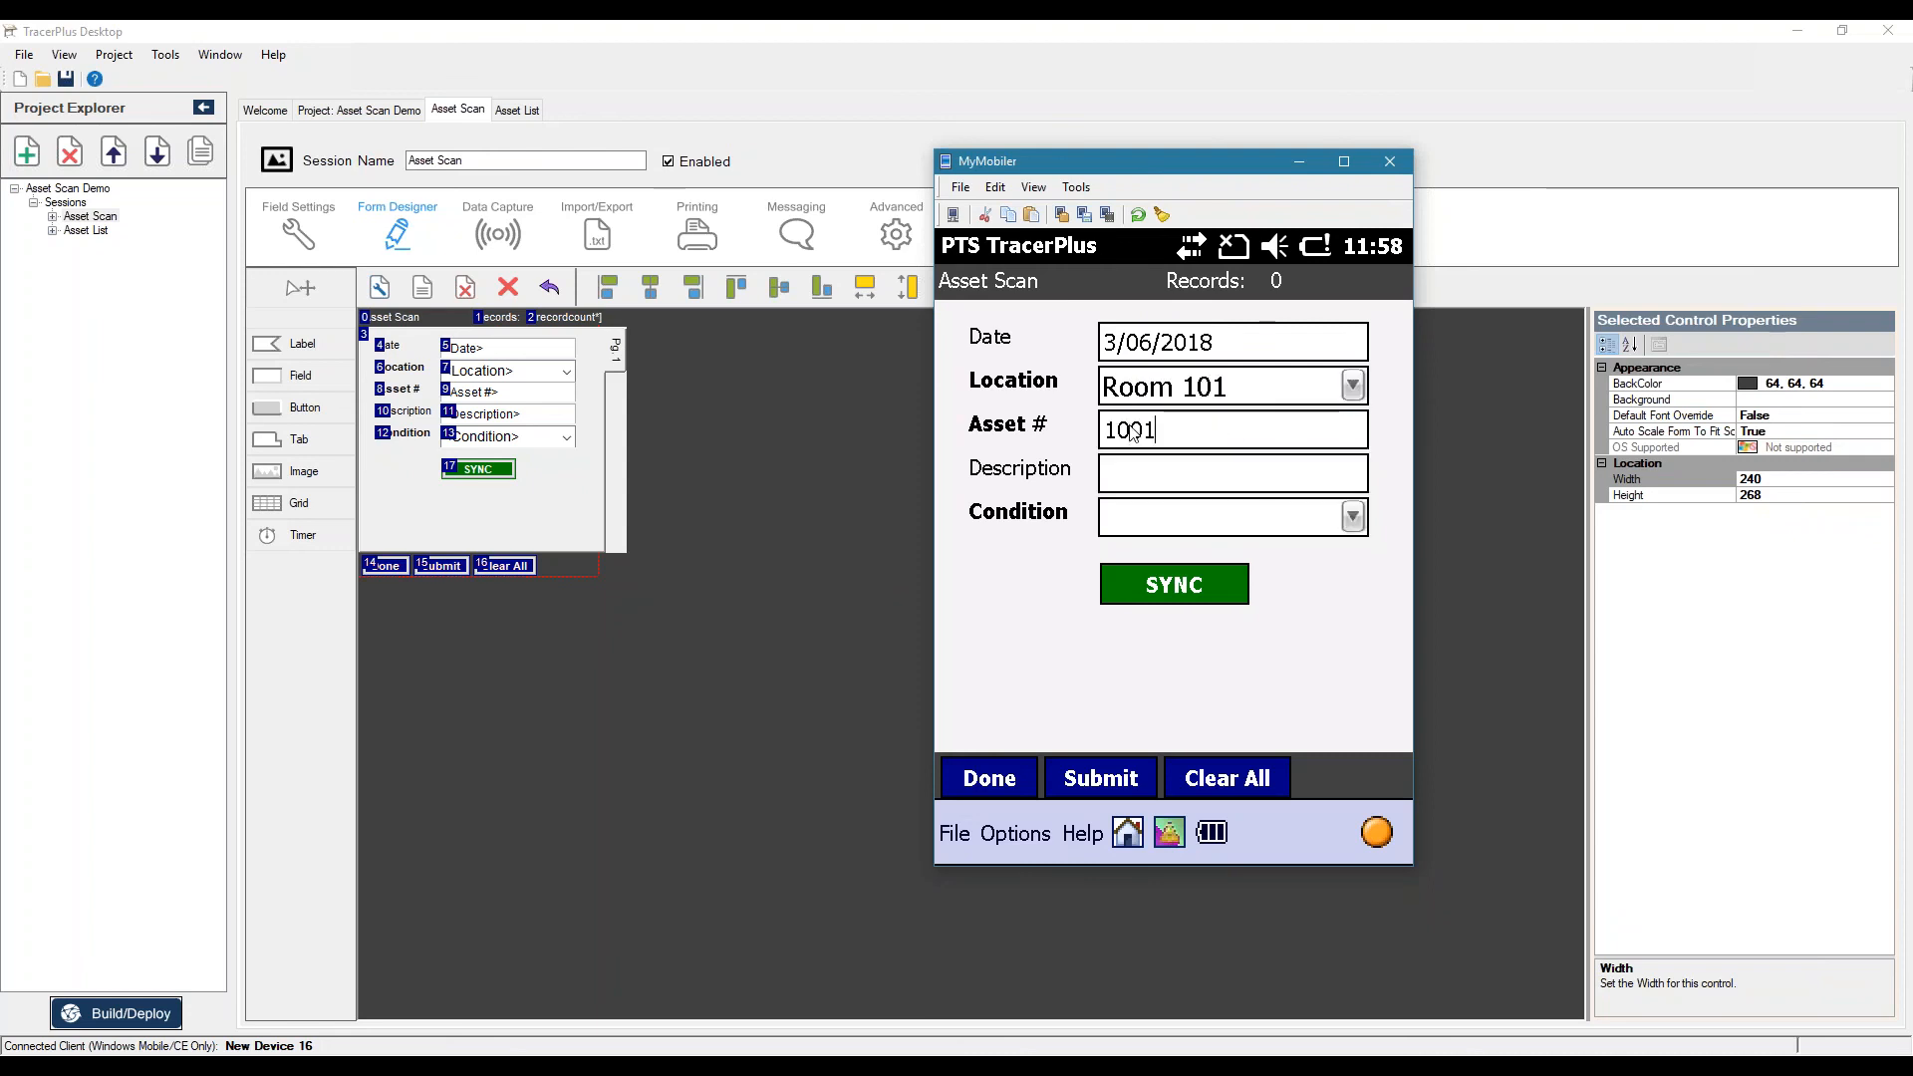
- Choose Poor as the Condition so the Condition label turns red
{"action": "left_click", "coordinate": [1349, 516]}
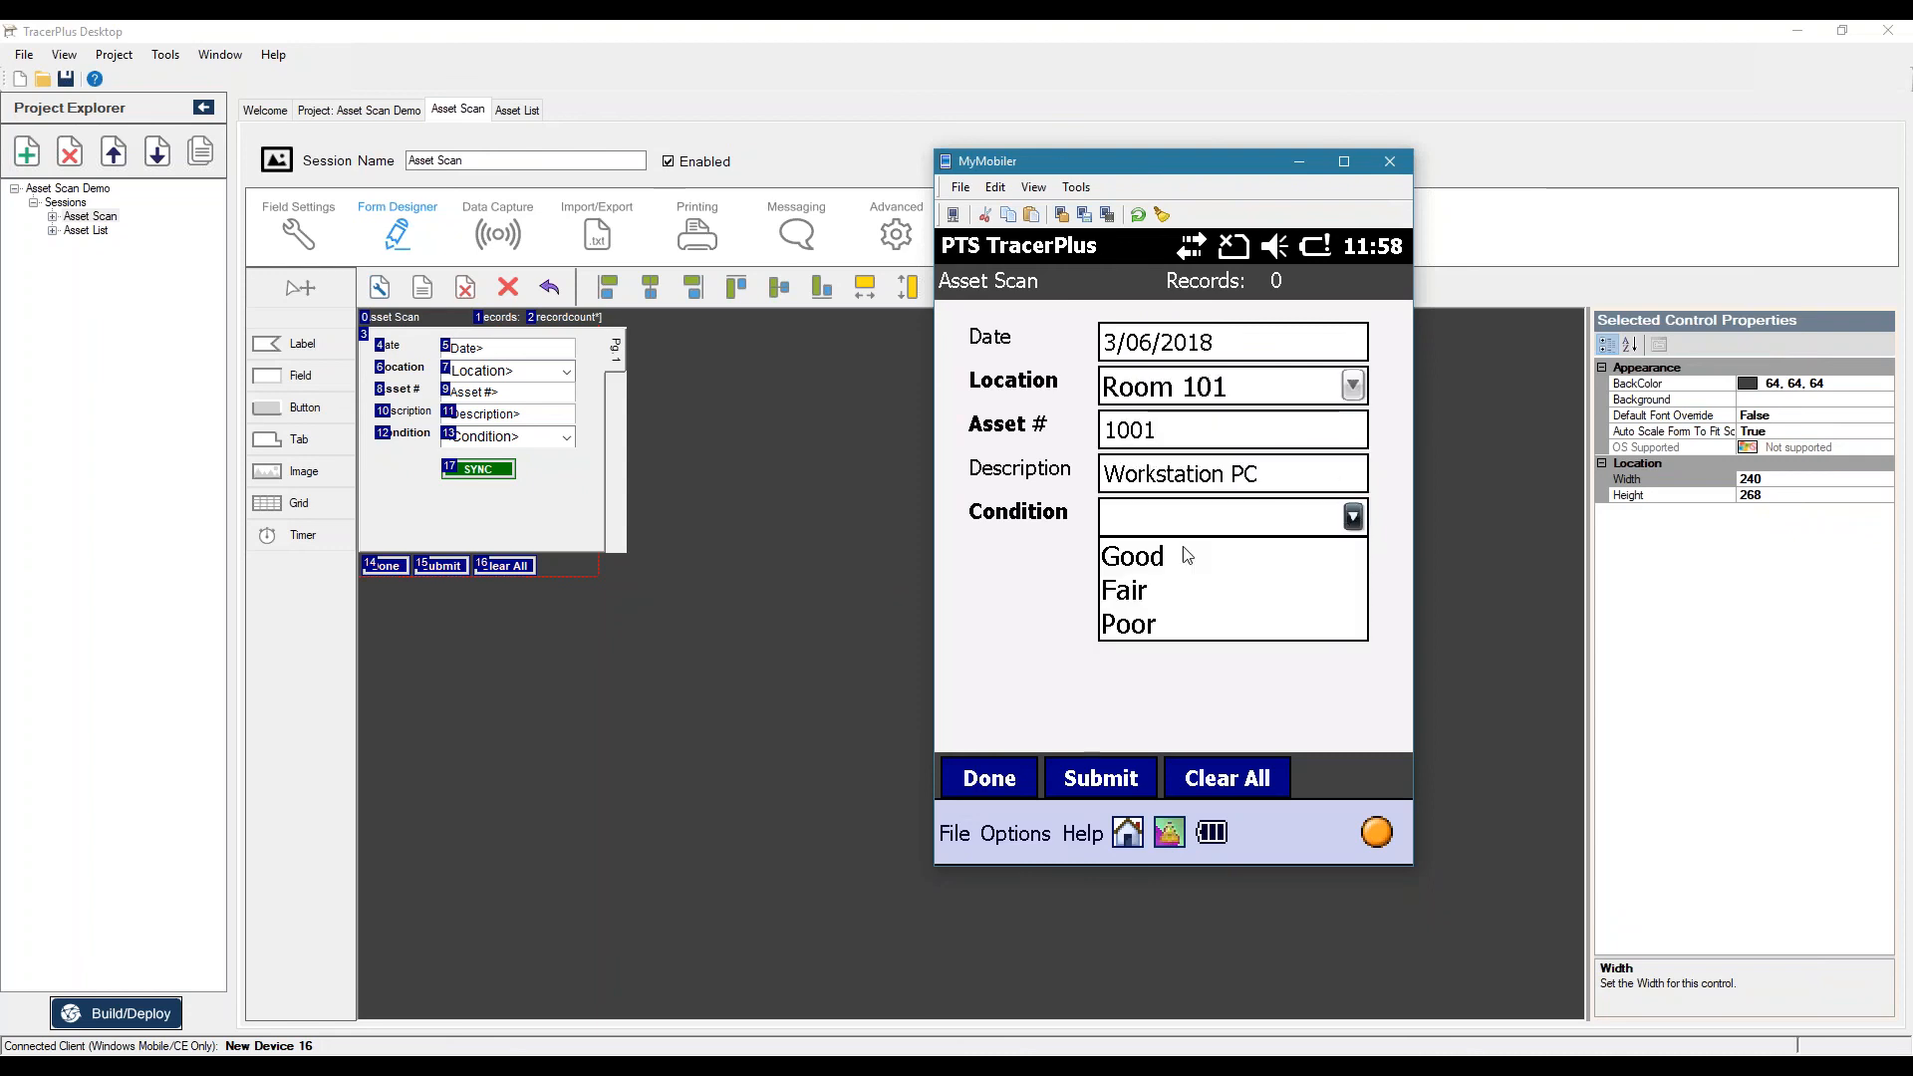
{"action": "left_click", "coordinate": [1128, 624]}
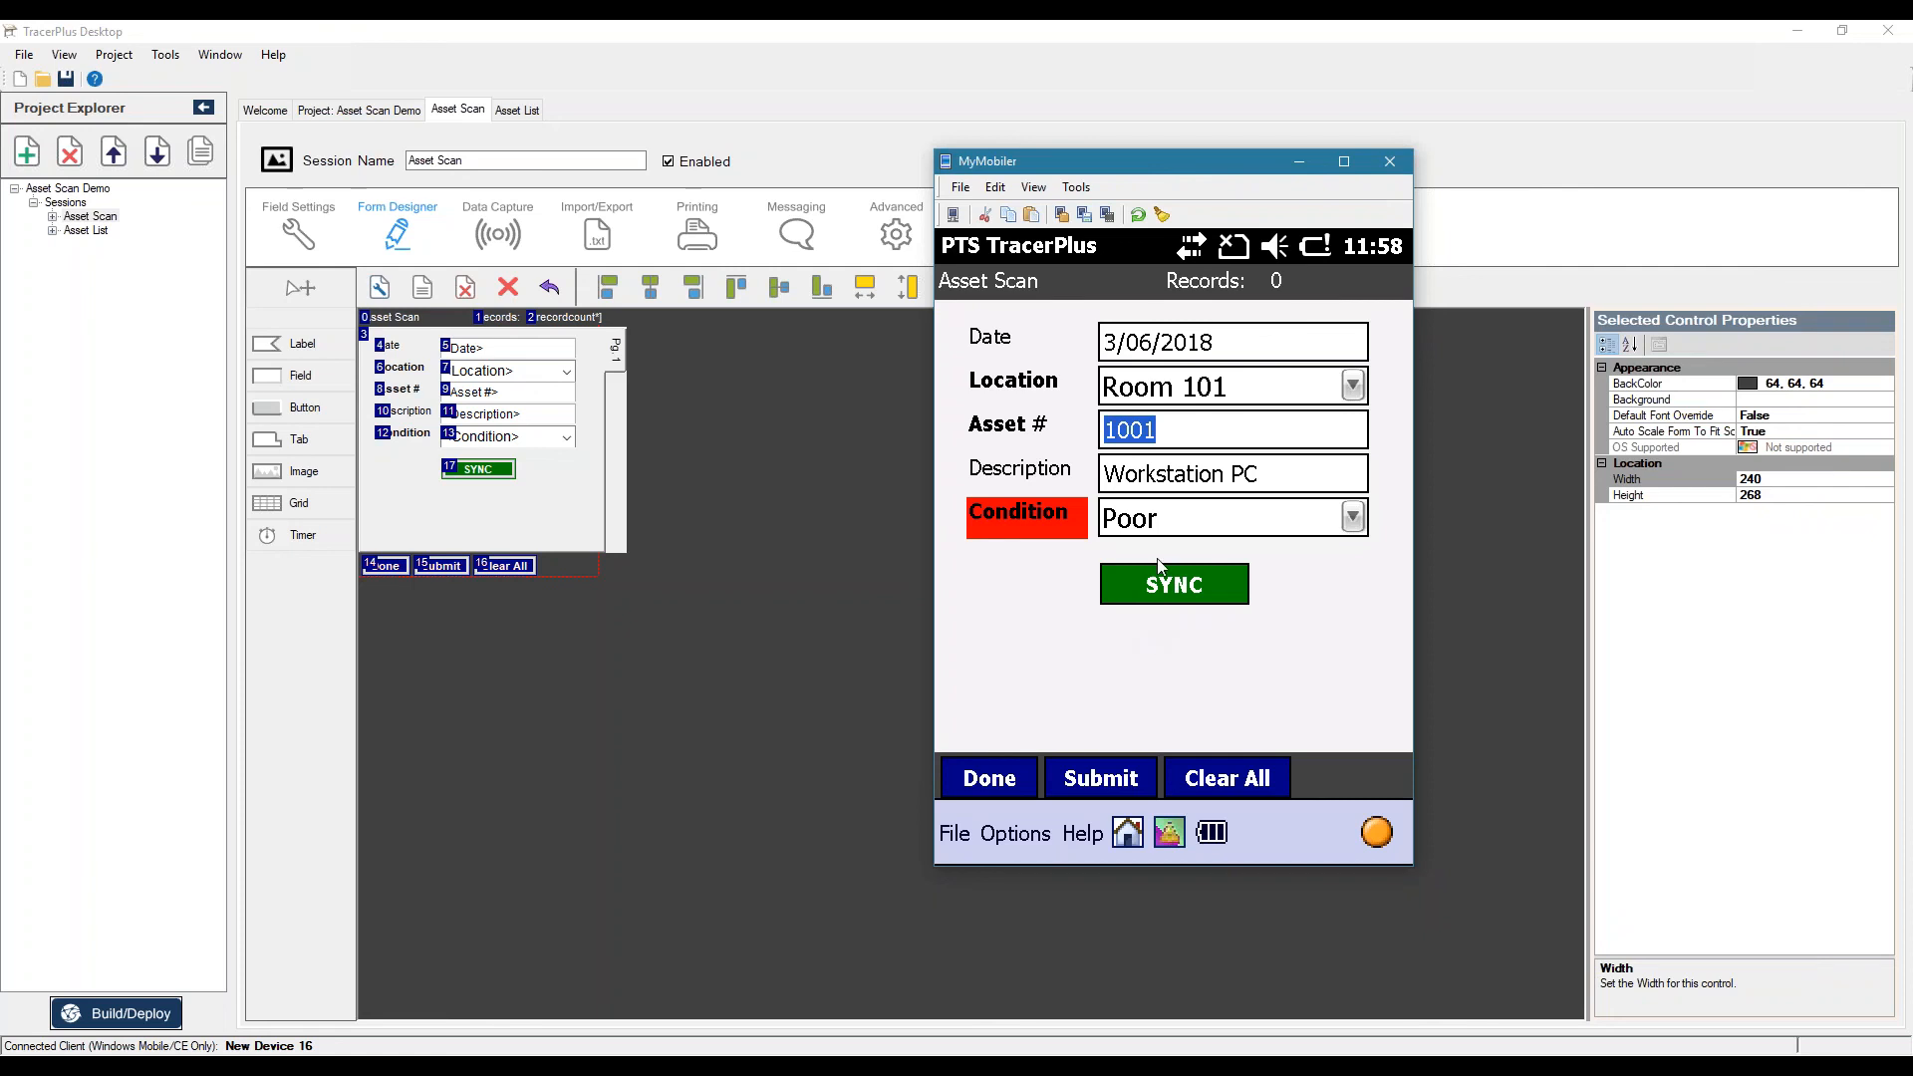
{"action": "mouse_move", "coordinate": [1073, 538]}
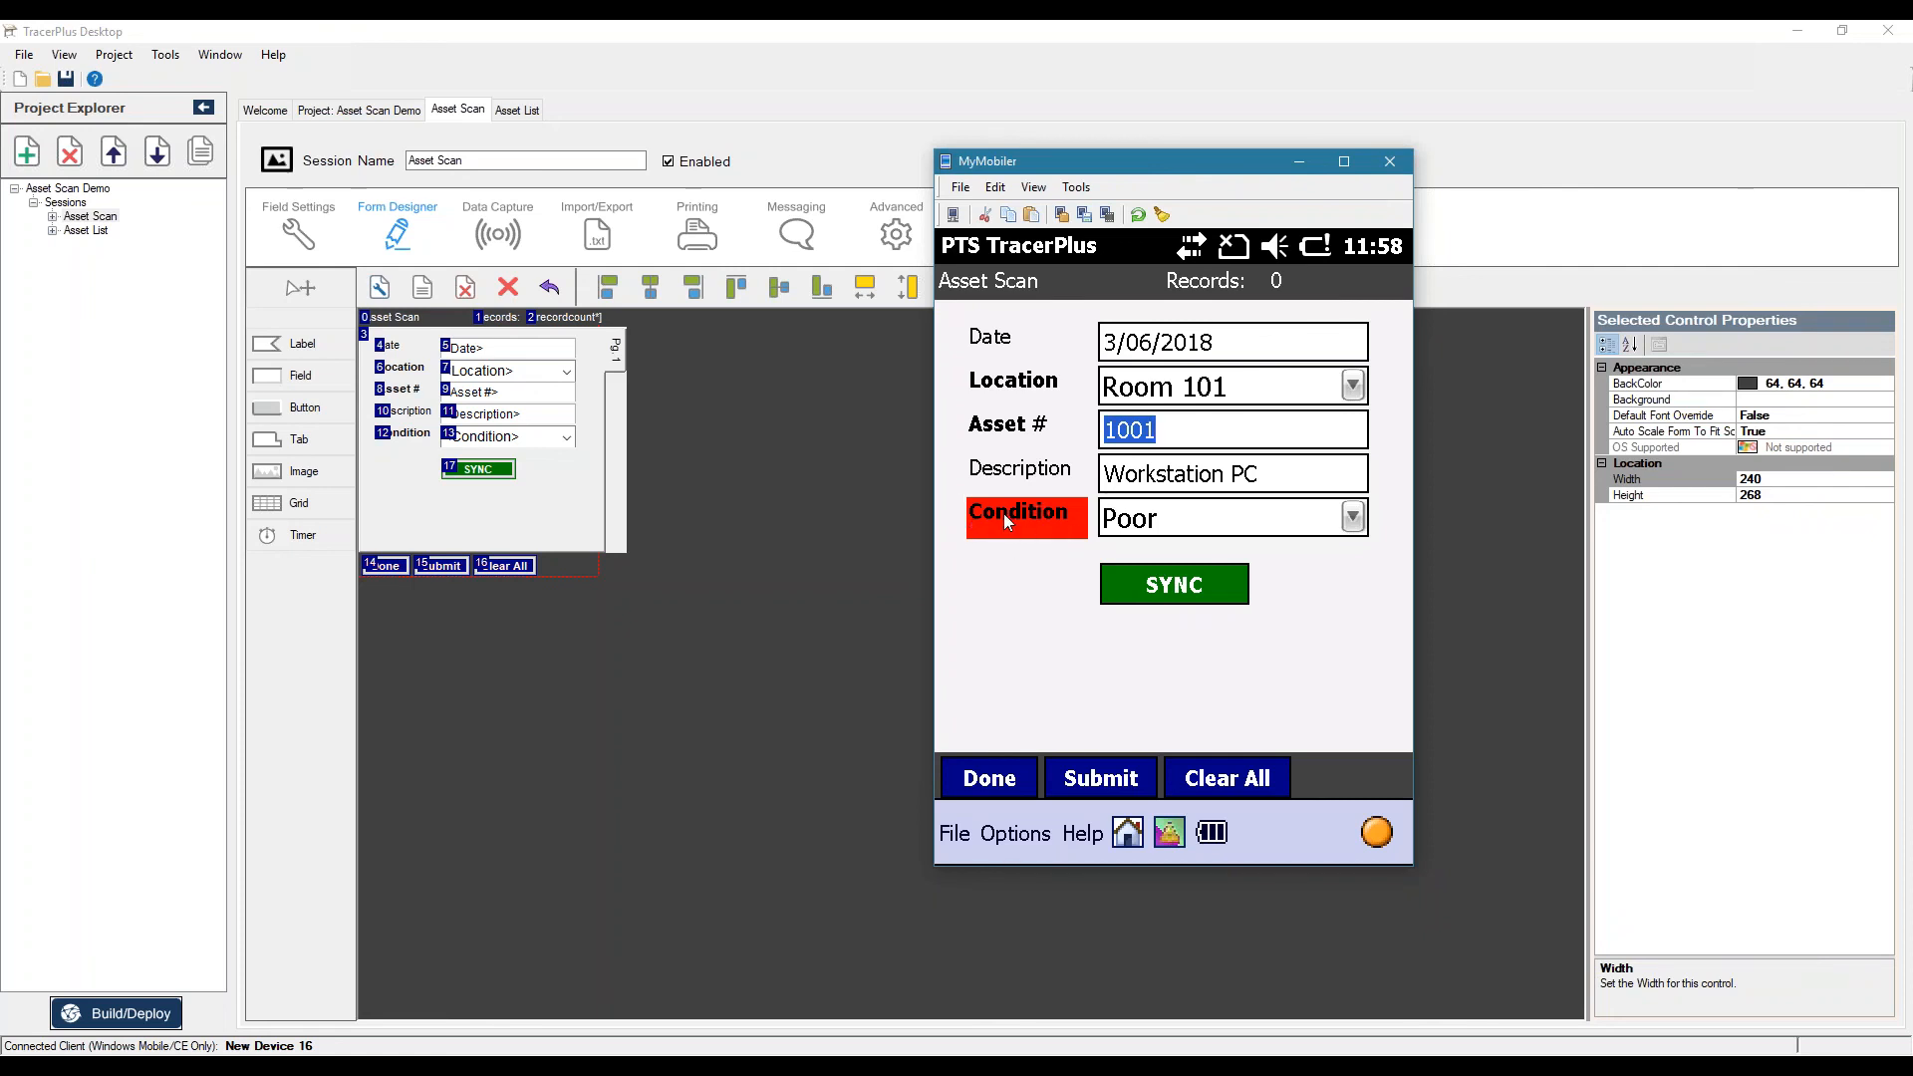
{"action": "mouse_move", "coordinate": [1351, 526]}
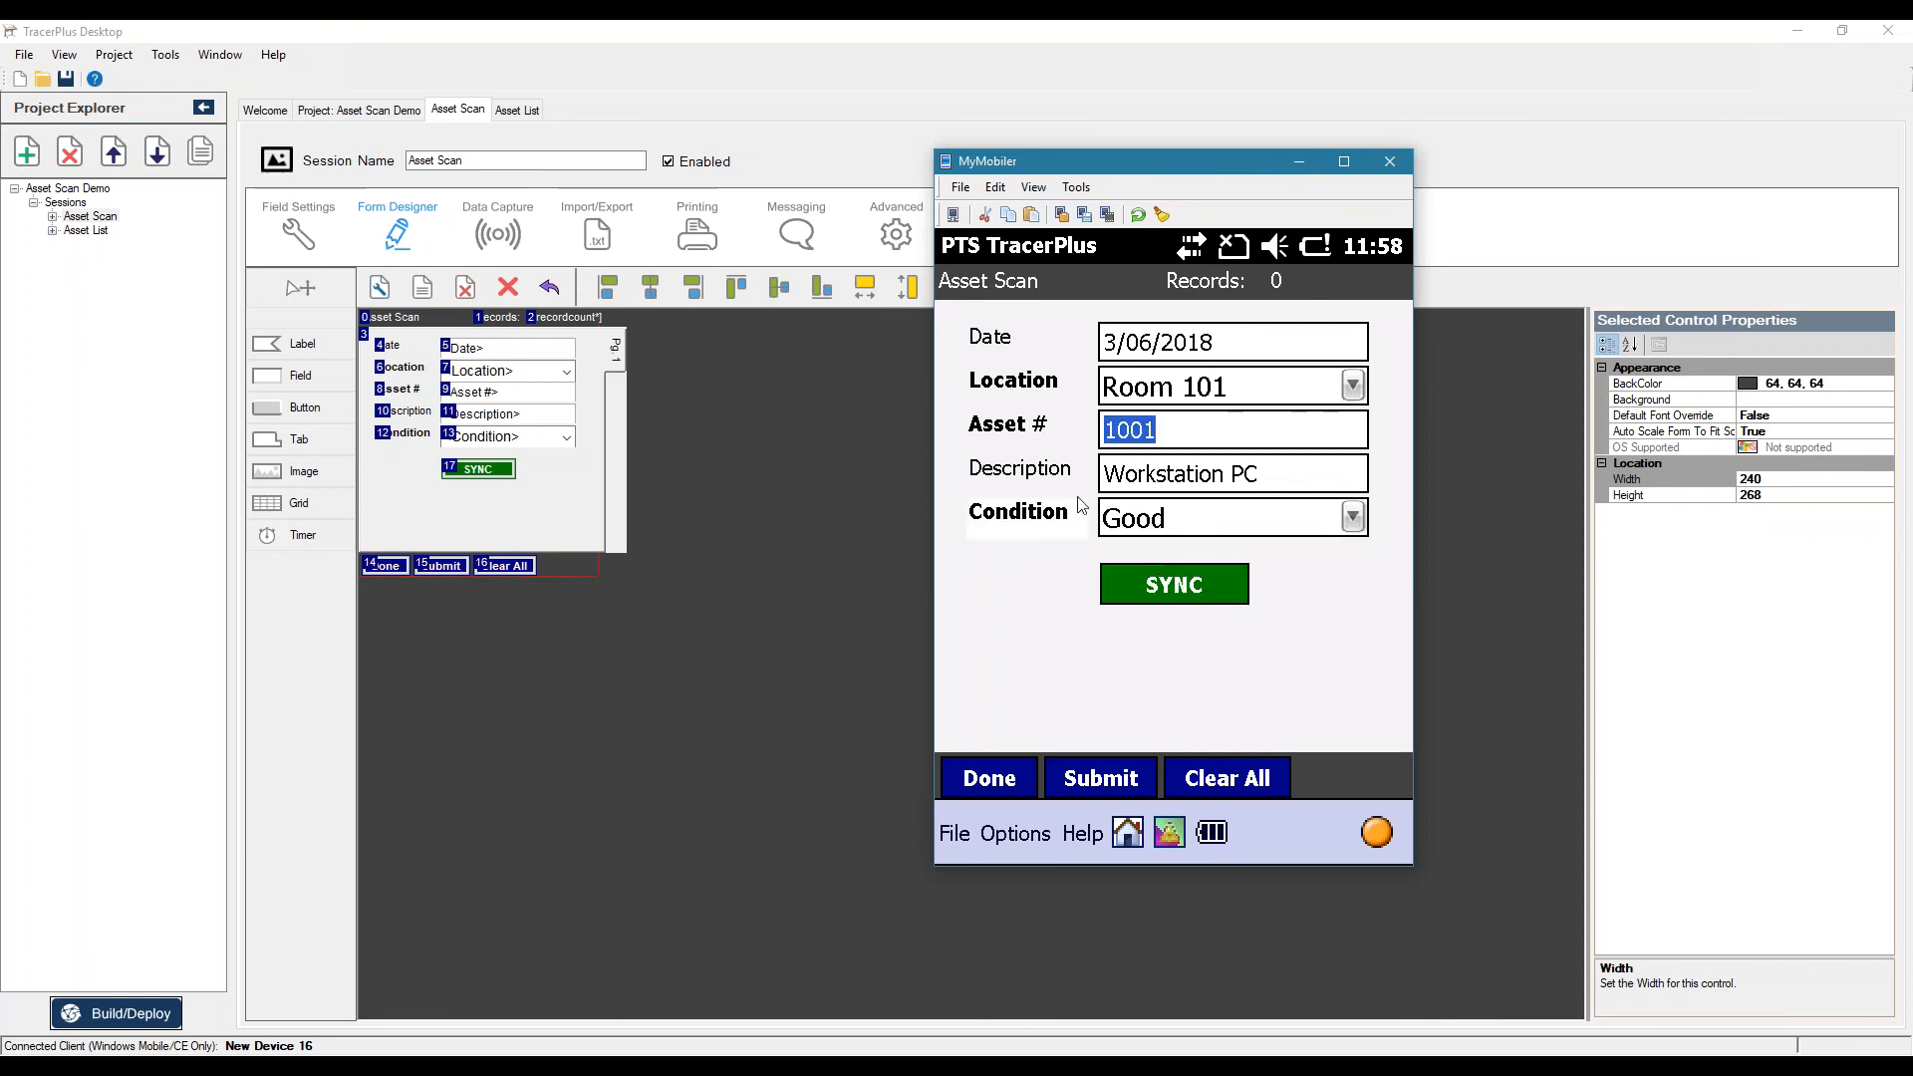
{"action": "mouse_move", "coordinate": [1266, 544]}
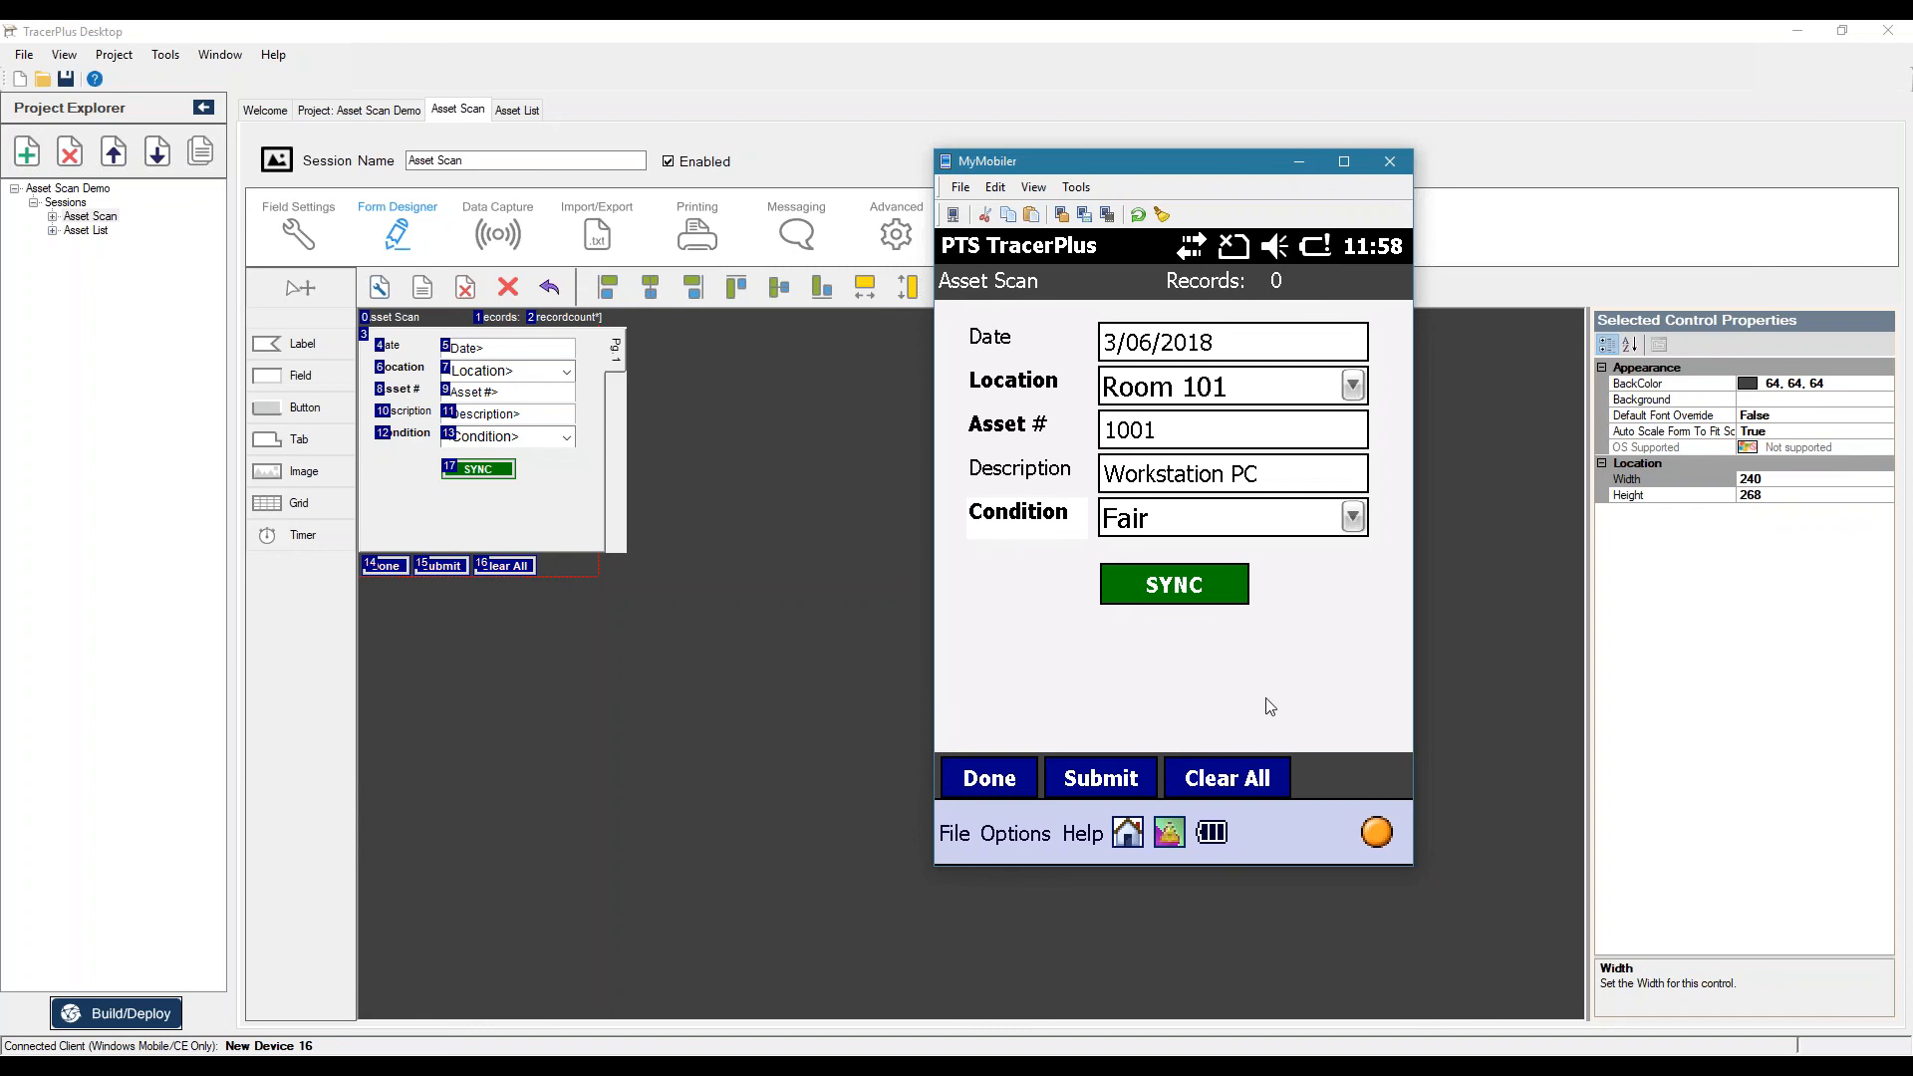
{"action": "mouse_move", "coordinate": [1297, 661]}
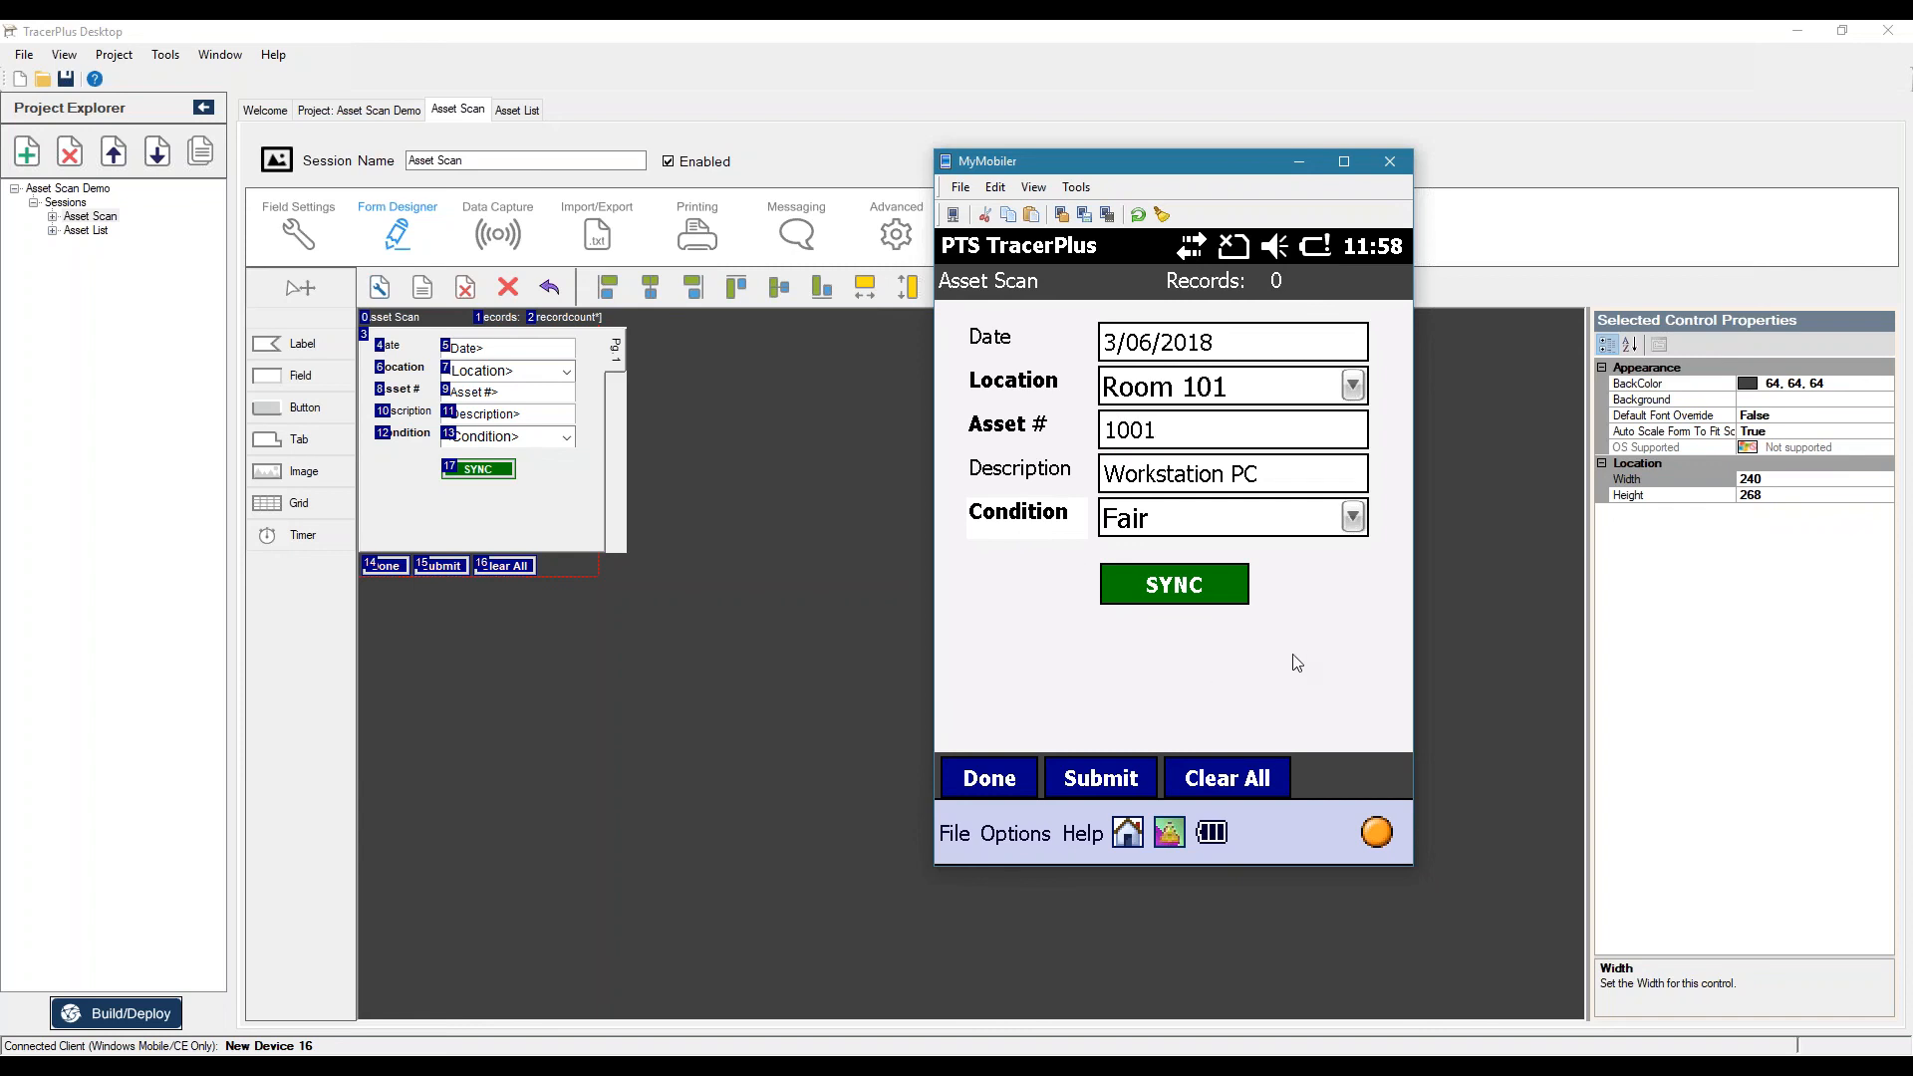
- Finish the asset record via Done and answer the Save Current Record prompt
{"action": "left_click", "coordinate": [986, 777]}
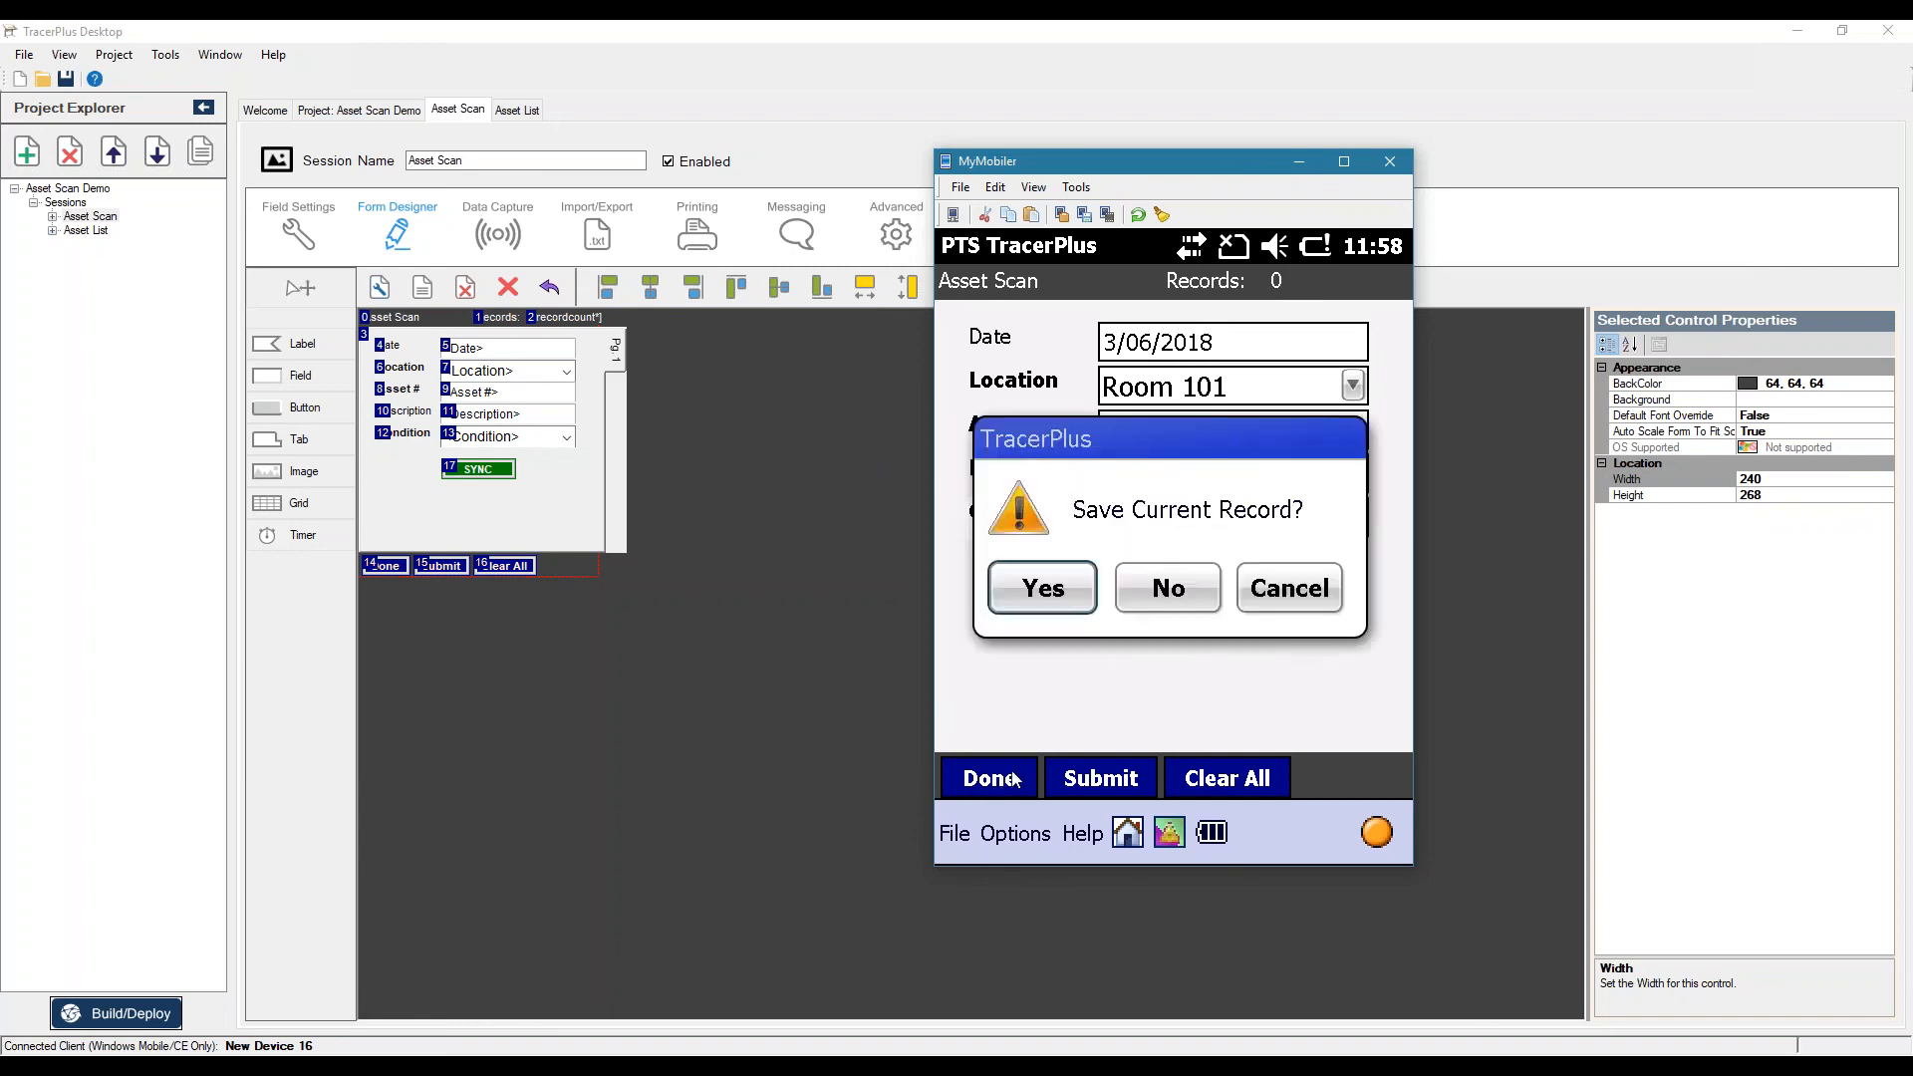
{"action": "left_click", "coordinate": [1166, 586]}
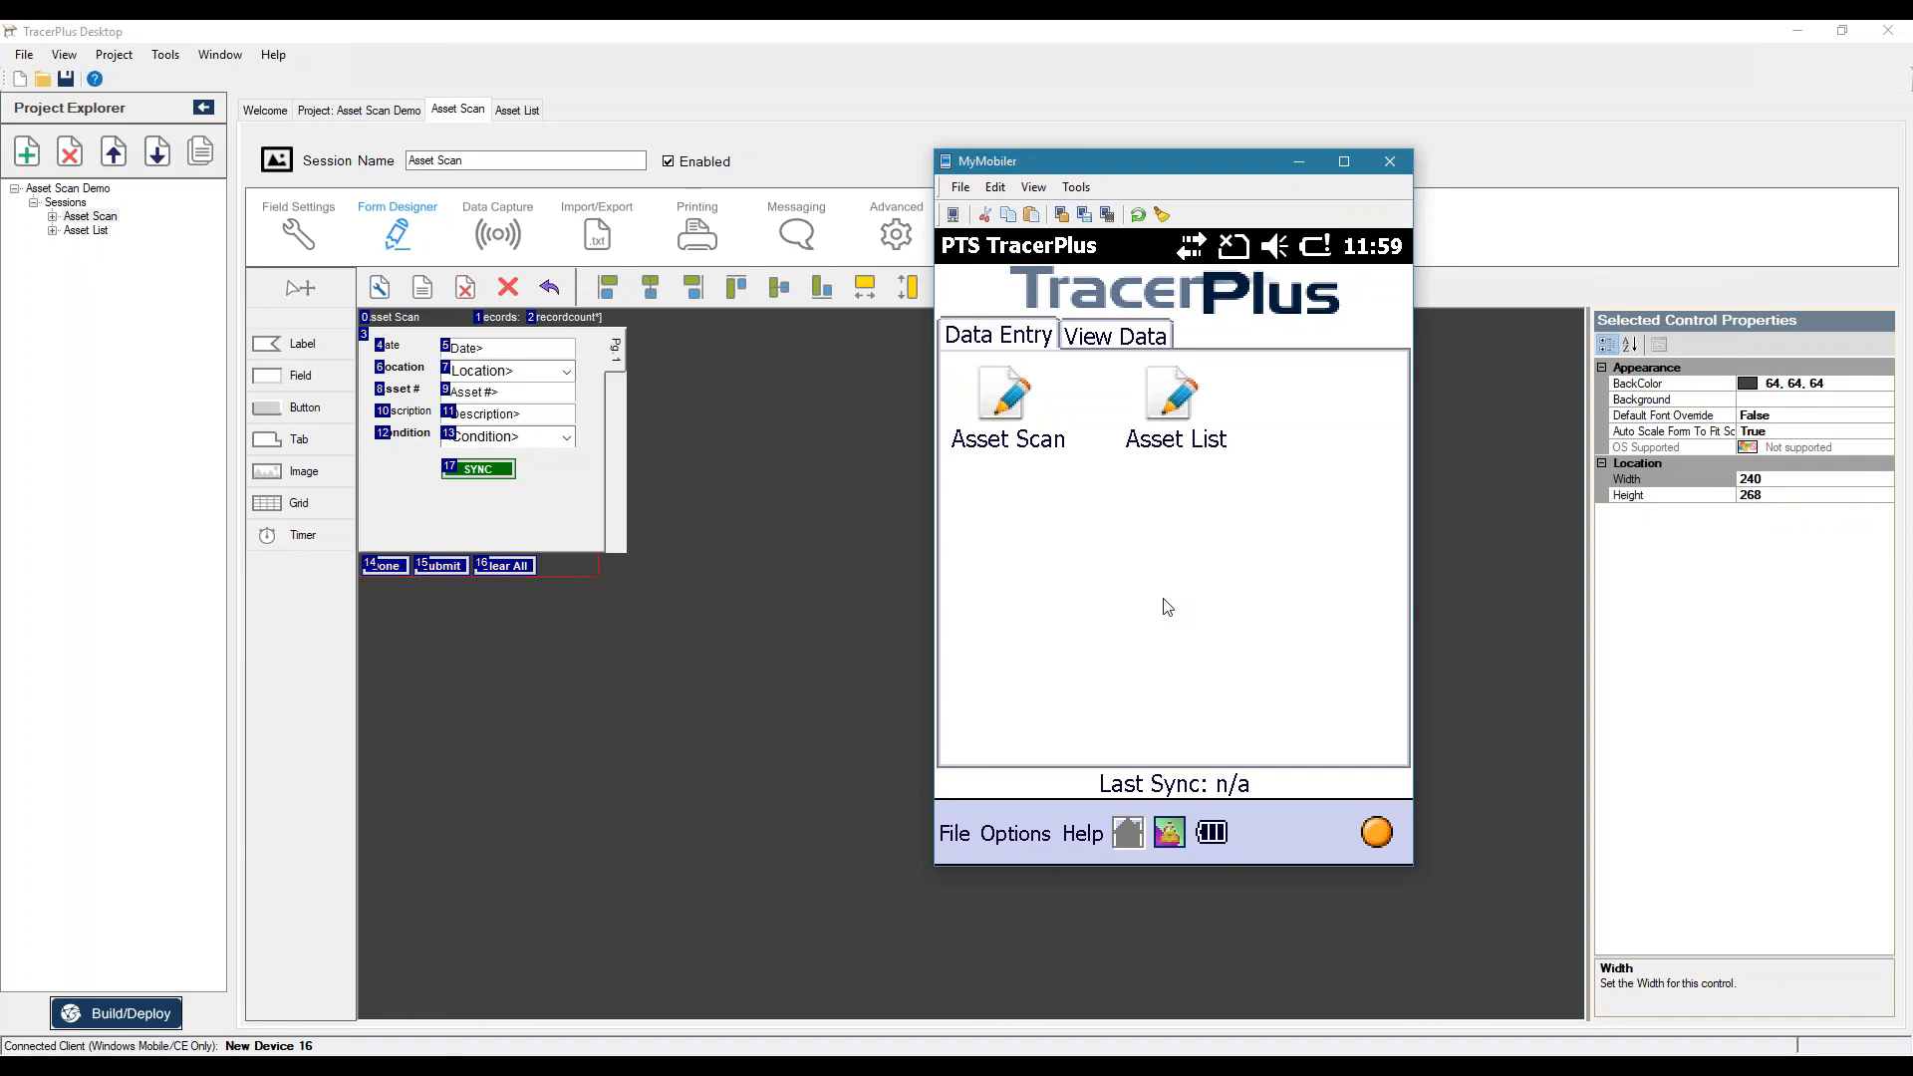
{"action": "mouse_move", "coordinate": [1001, 375]}
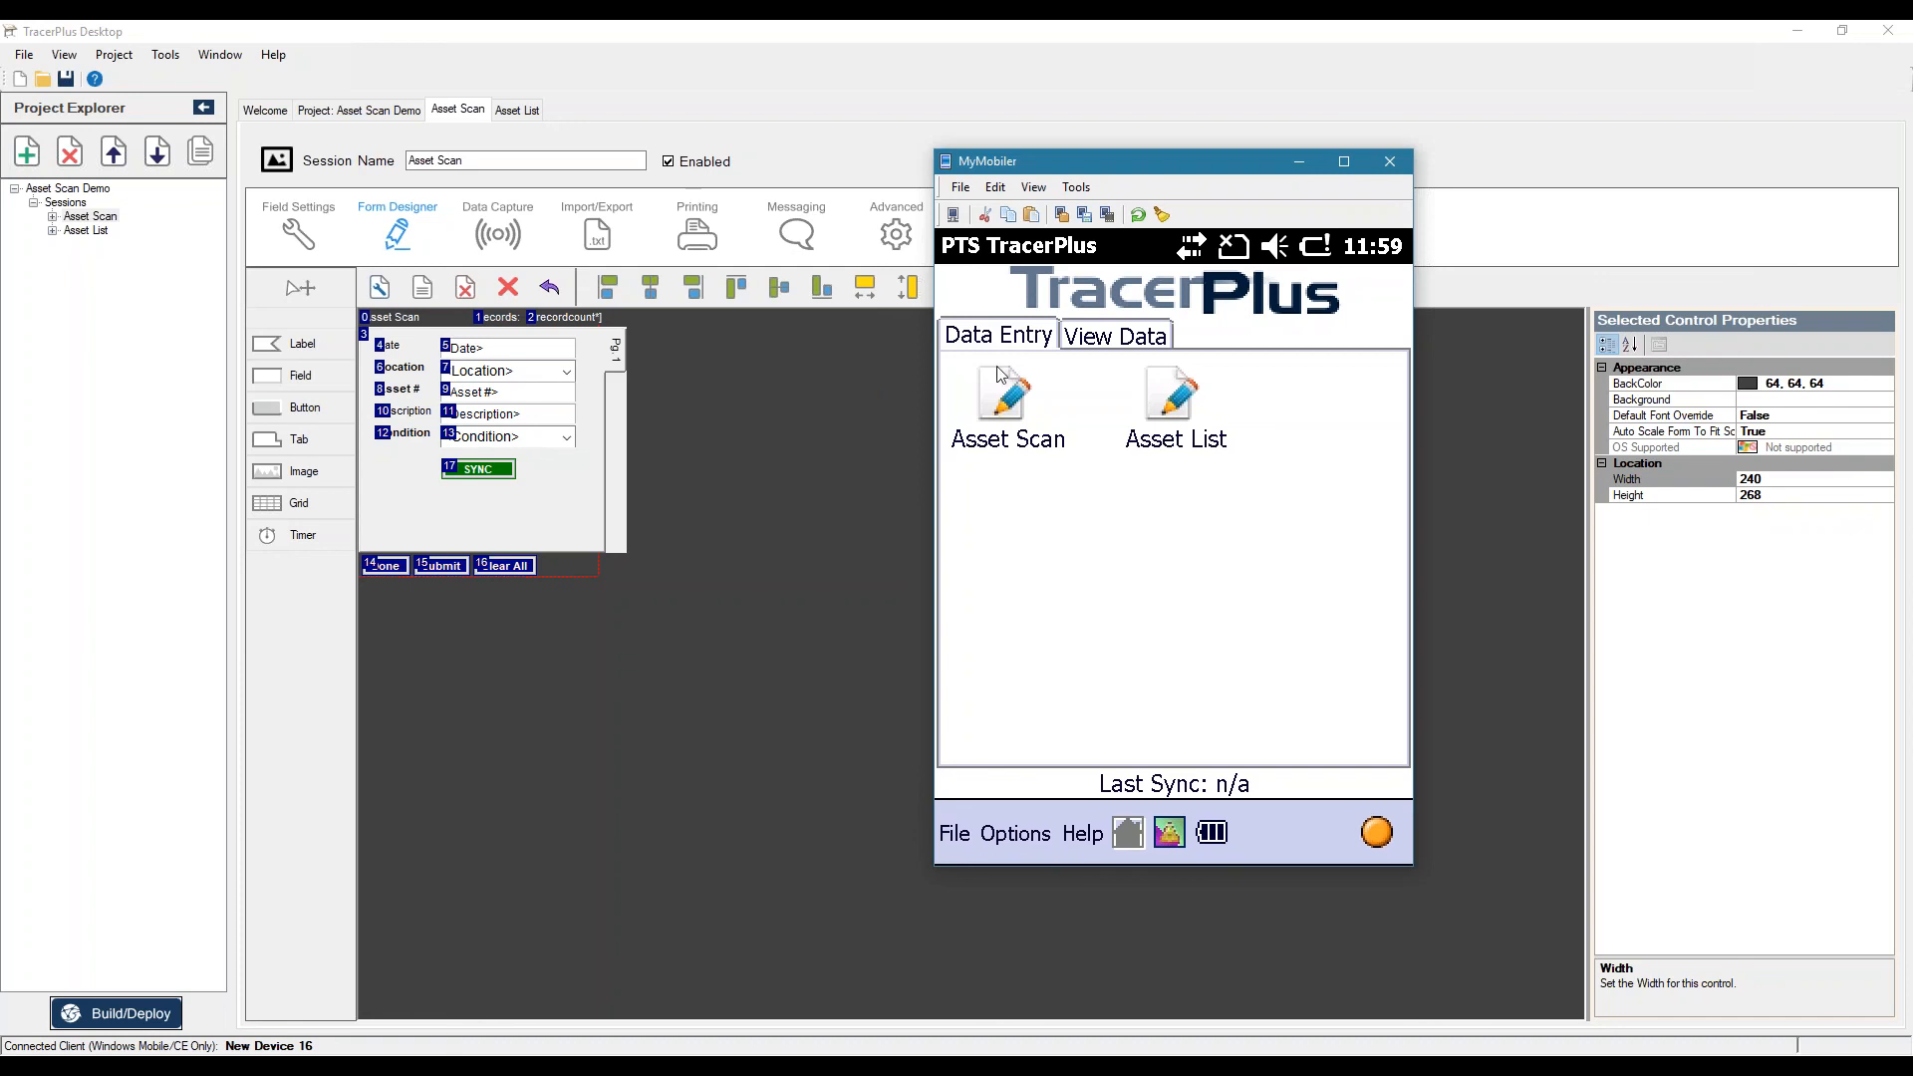